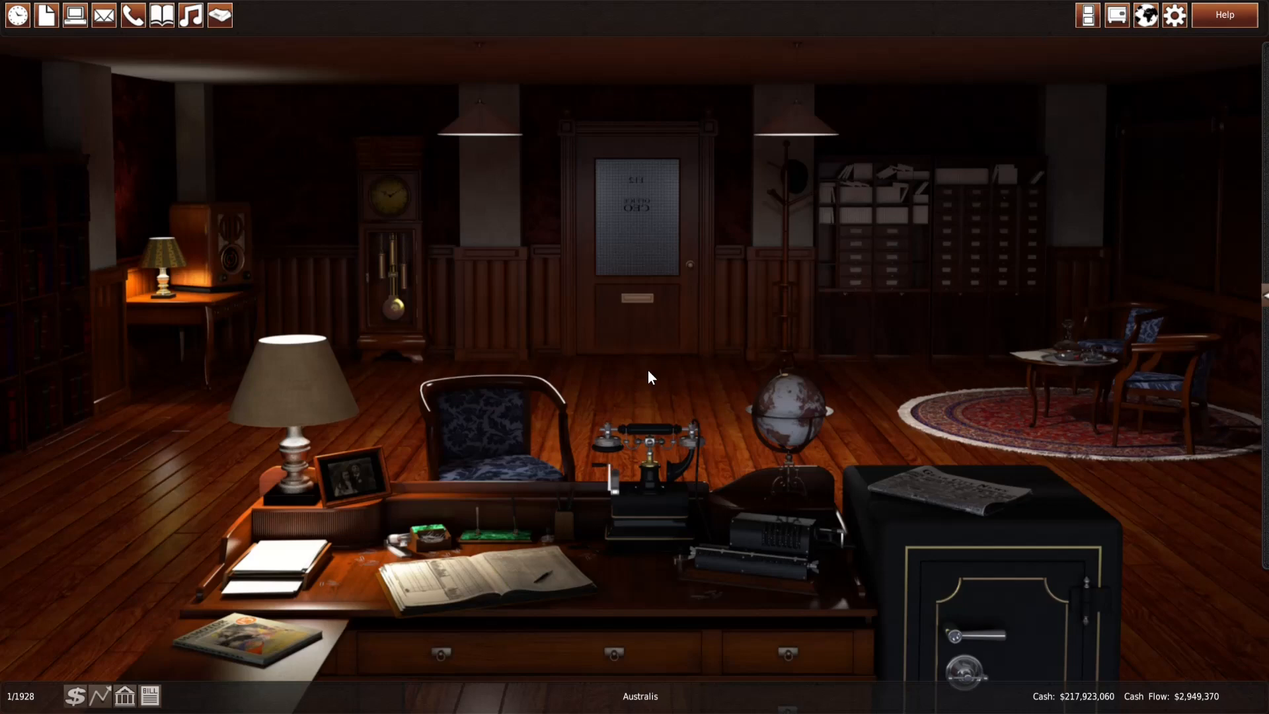
{"action": "mouse_move", "coordinate": [606, 379]}
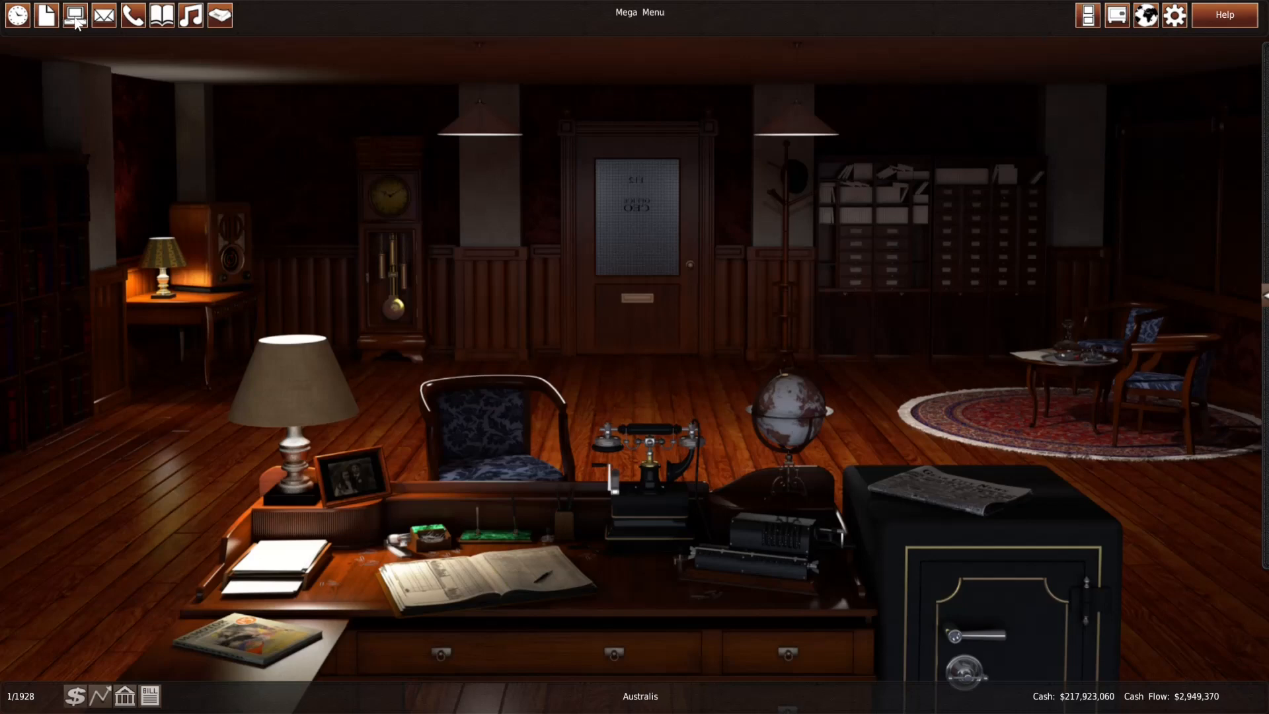
Check branch vehicle selling prices in the production controller, then head to the research department
{"action": "left_click", "coordinate": [74, 14]}
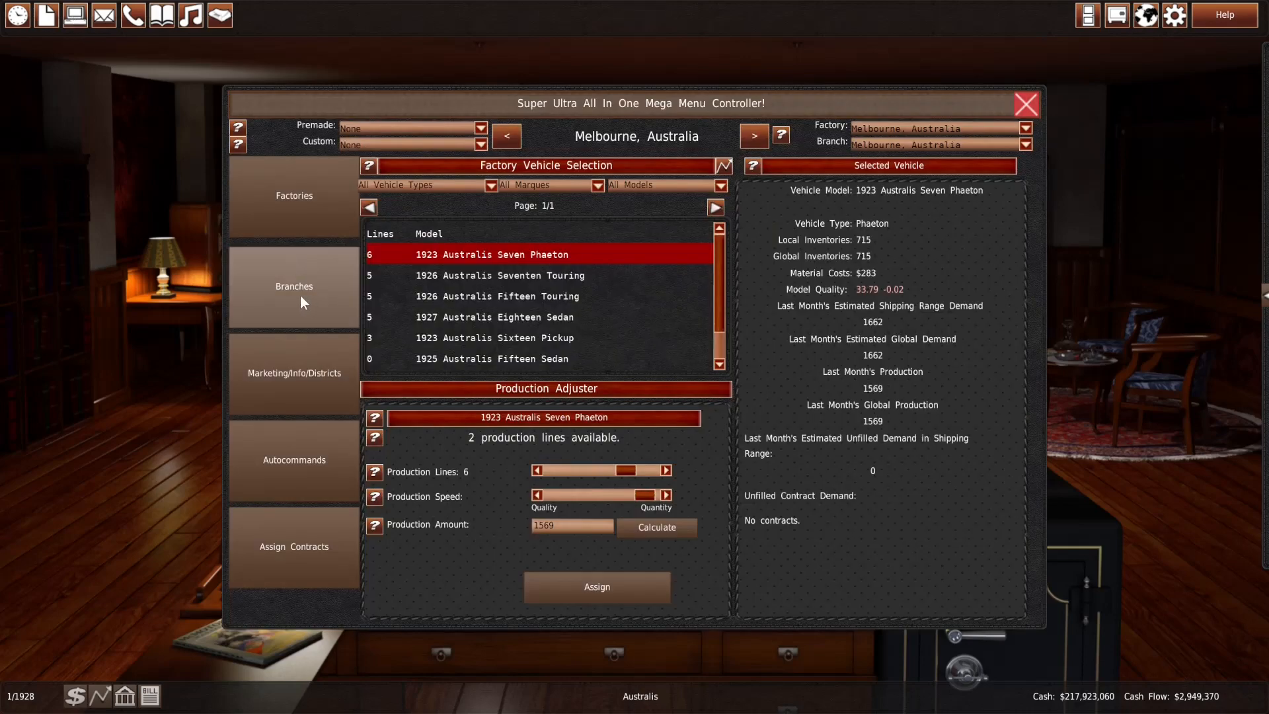
{"action": "left_click", "coordinate": [294, 286]}
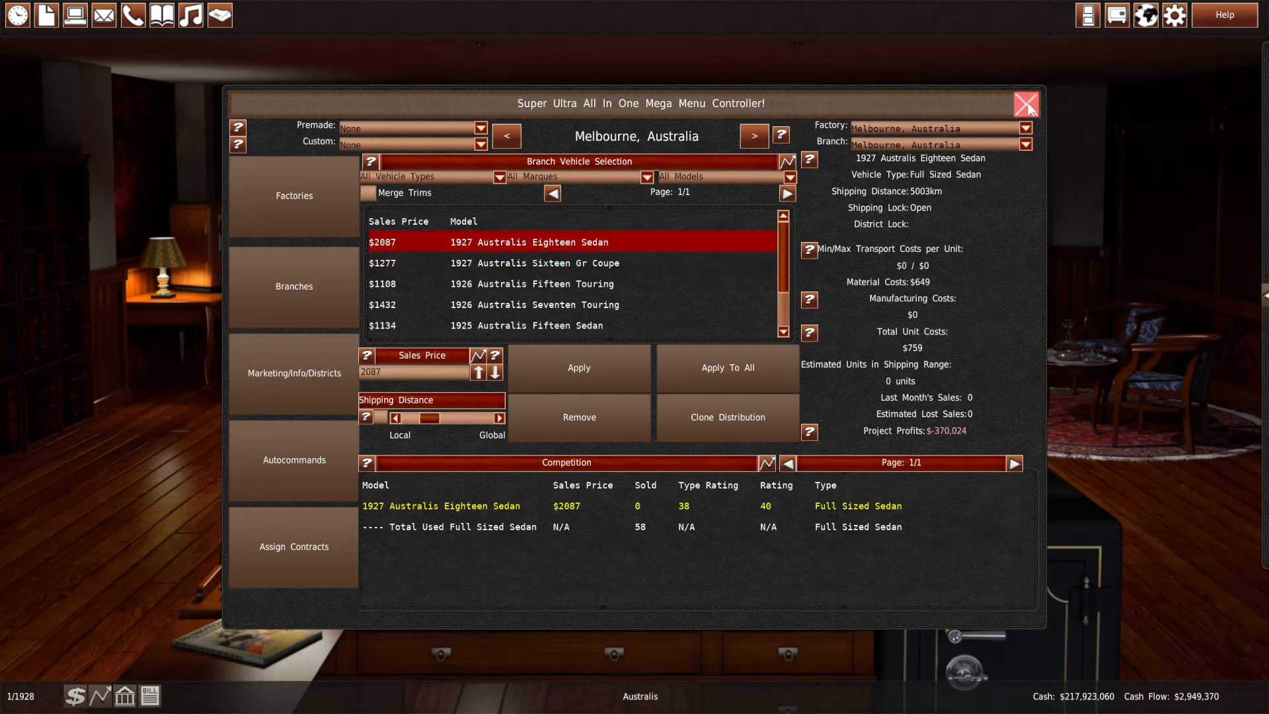
{"action": "left_click", "coordinate": [1025, 103]}
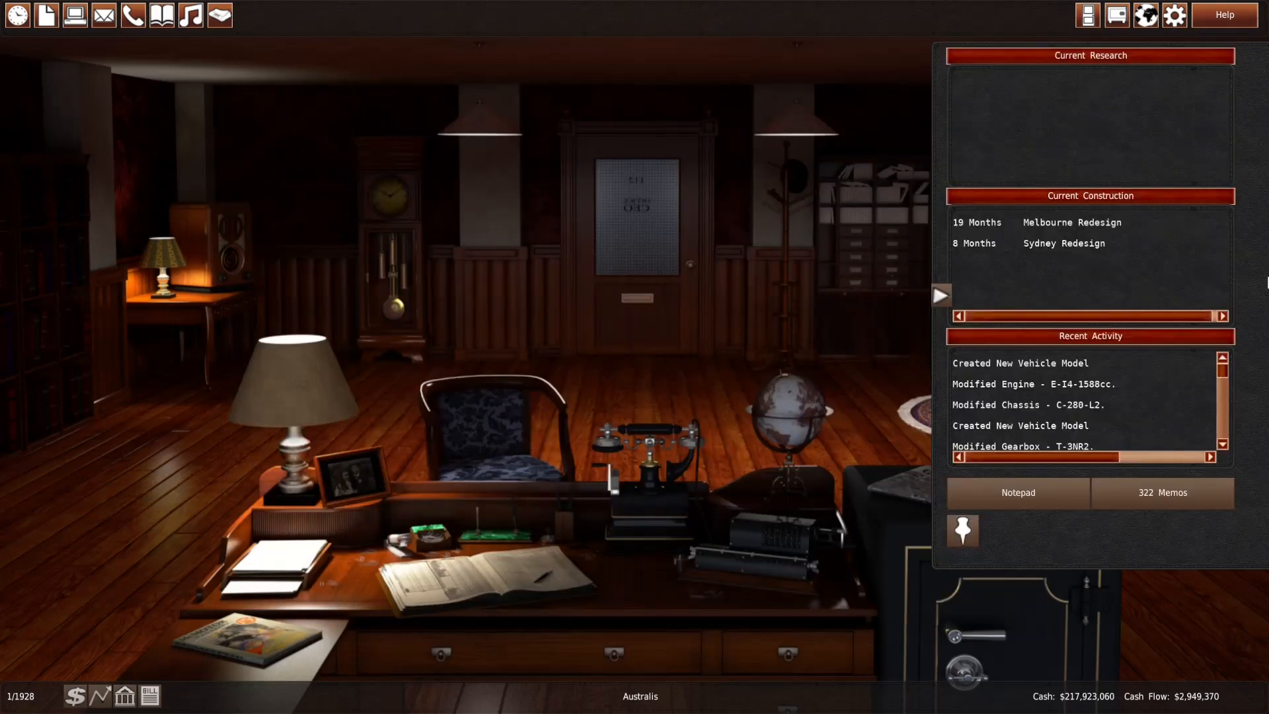
{"action": "left_click", "coordinate": [636, 203]}
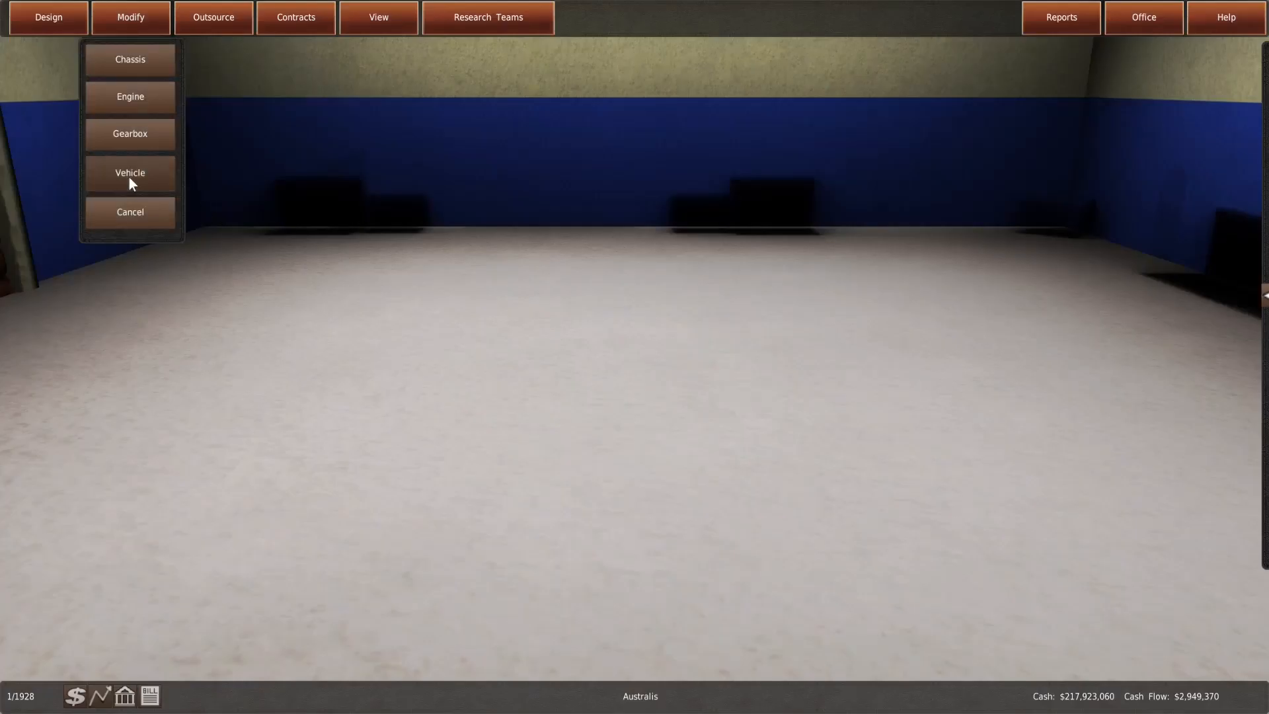
Review the 1912 chassis usage, then view finished vehicle designs and the 1923 Australis Seven Phaeton
{"action": "left_click", "coordinate": [130, 171]}
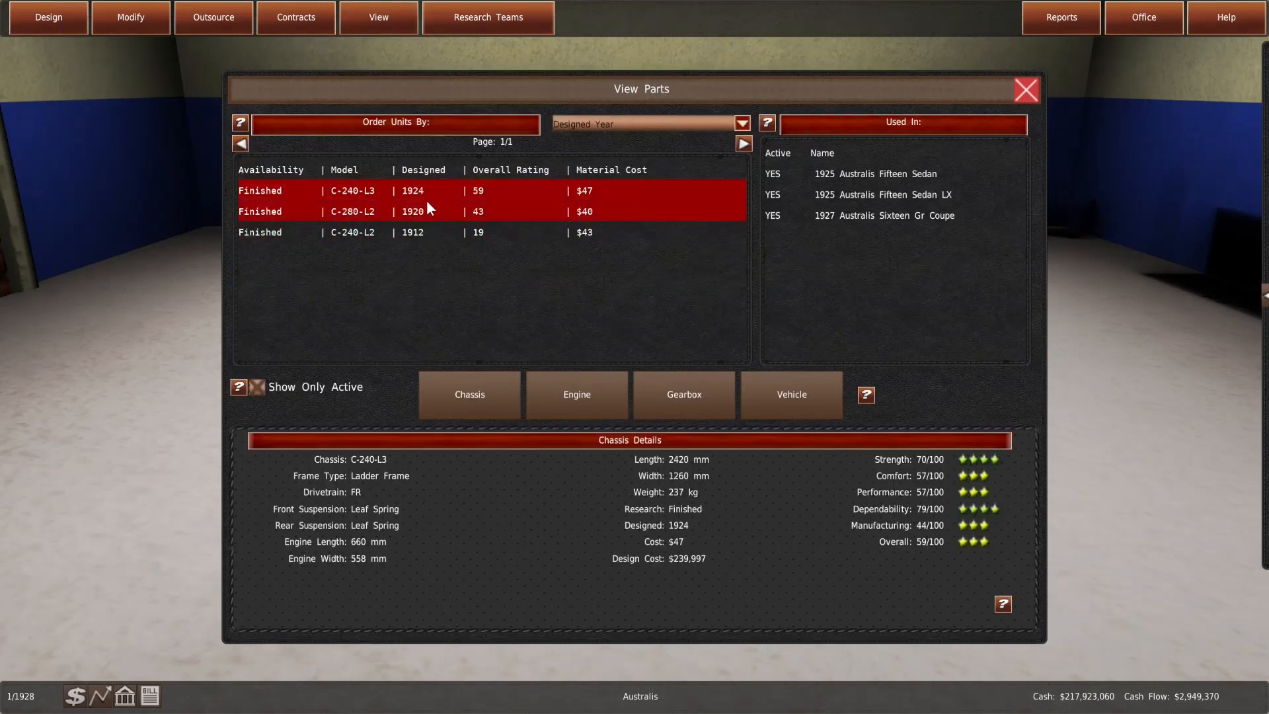
{"action": "left_click", "coordinate": [411, 232]}
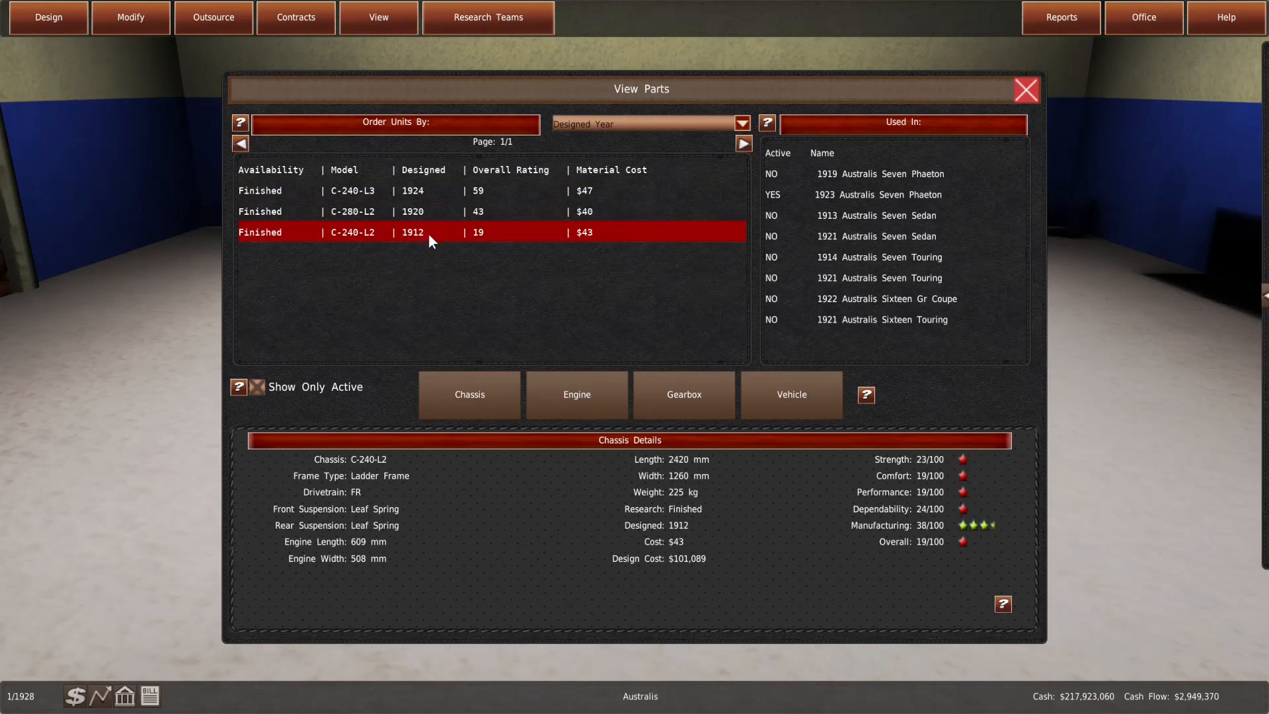
{"action": "mouse_move", "coordinate": [419, 234]}
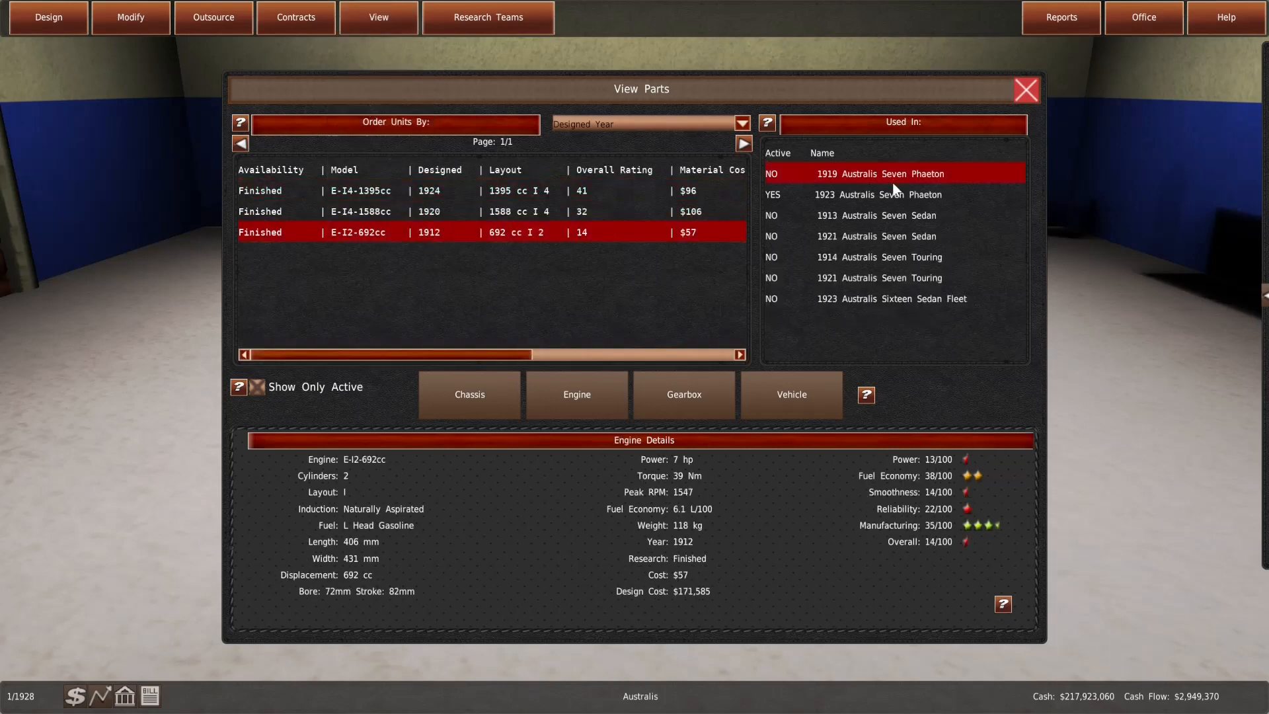
{"action": "left_click", "coordinate": [890, 194]}
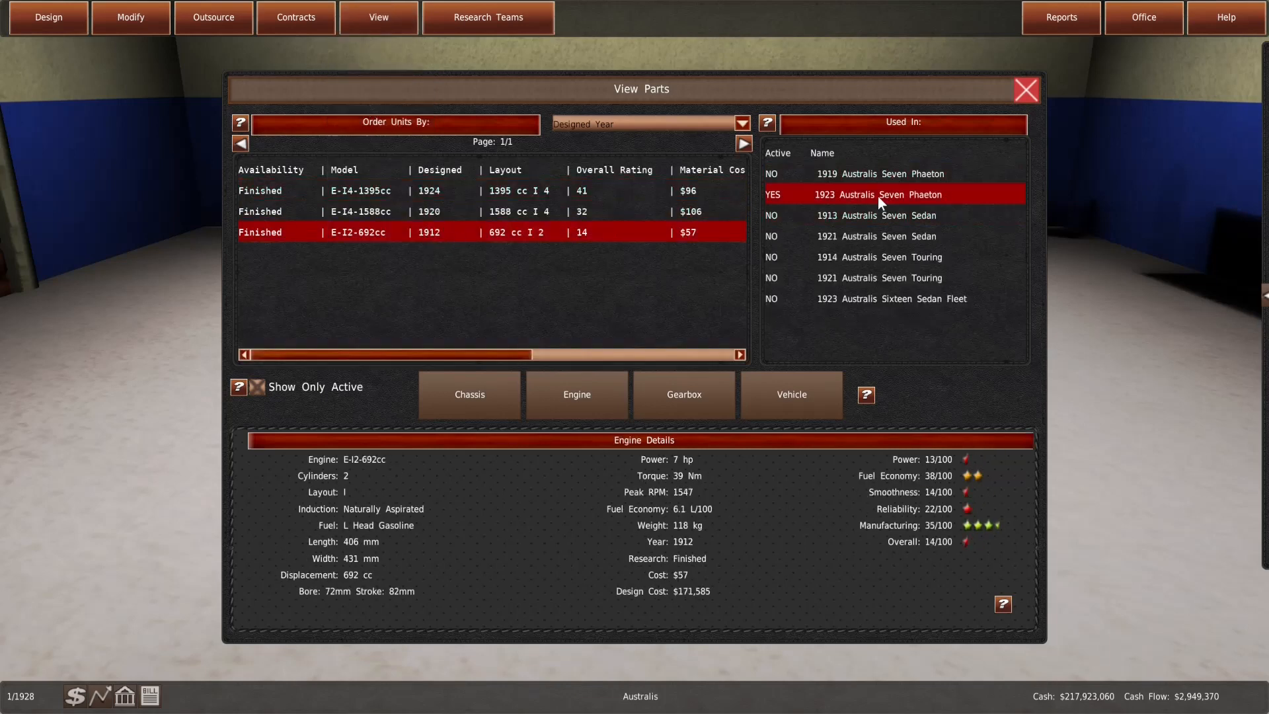
{"action": "left_click", "coordinate": [378, 17]}
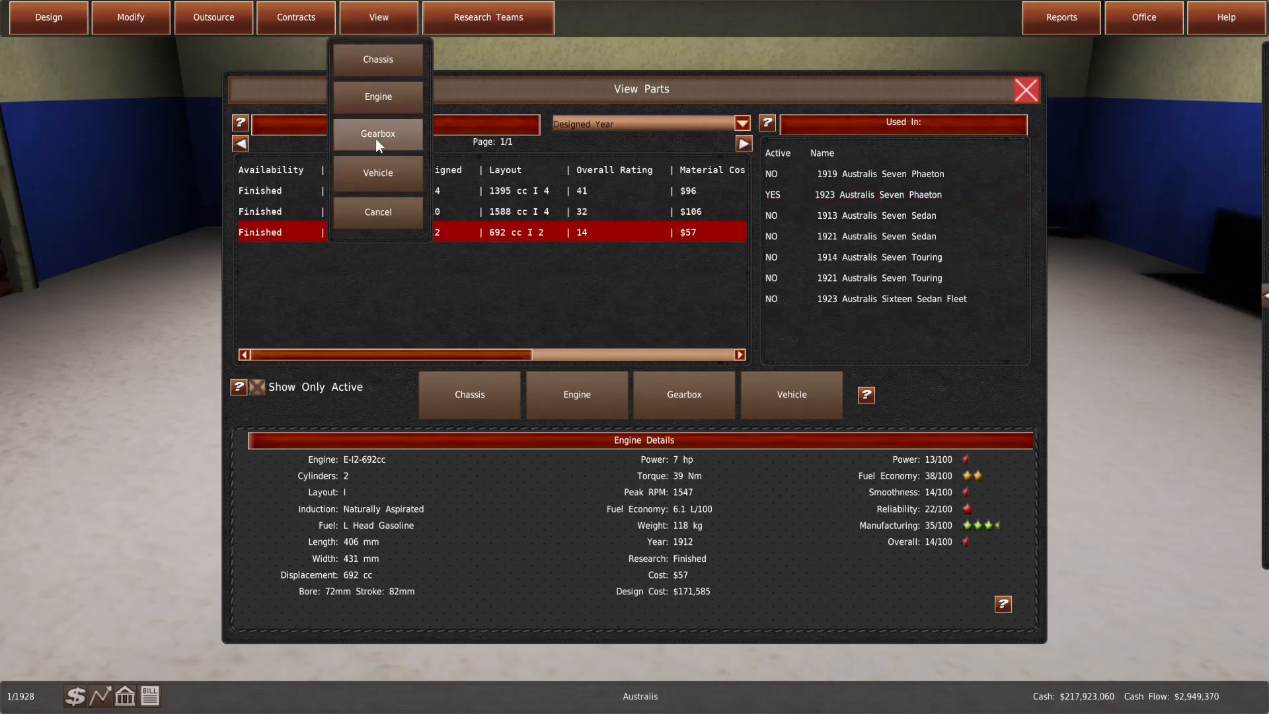
{"action": "left_click", "coordinate": [377, 172]}
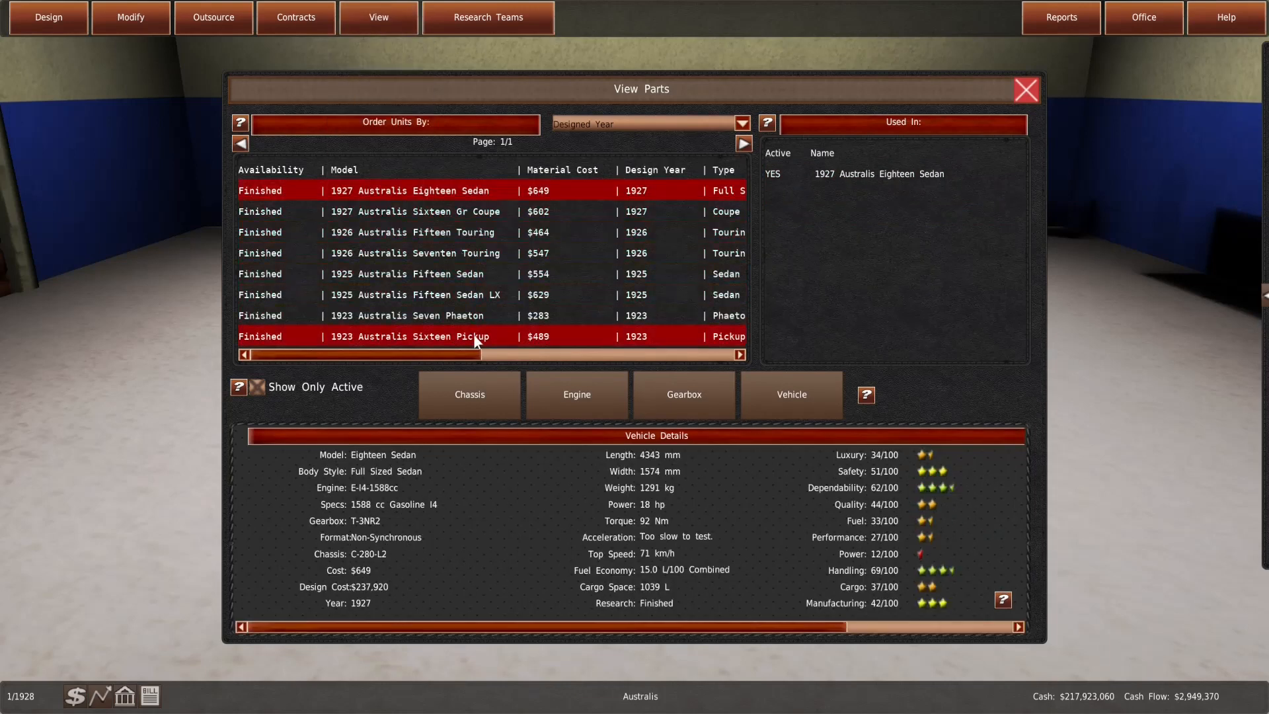
{"action": "left_click", "coordinate": [412, 314]}
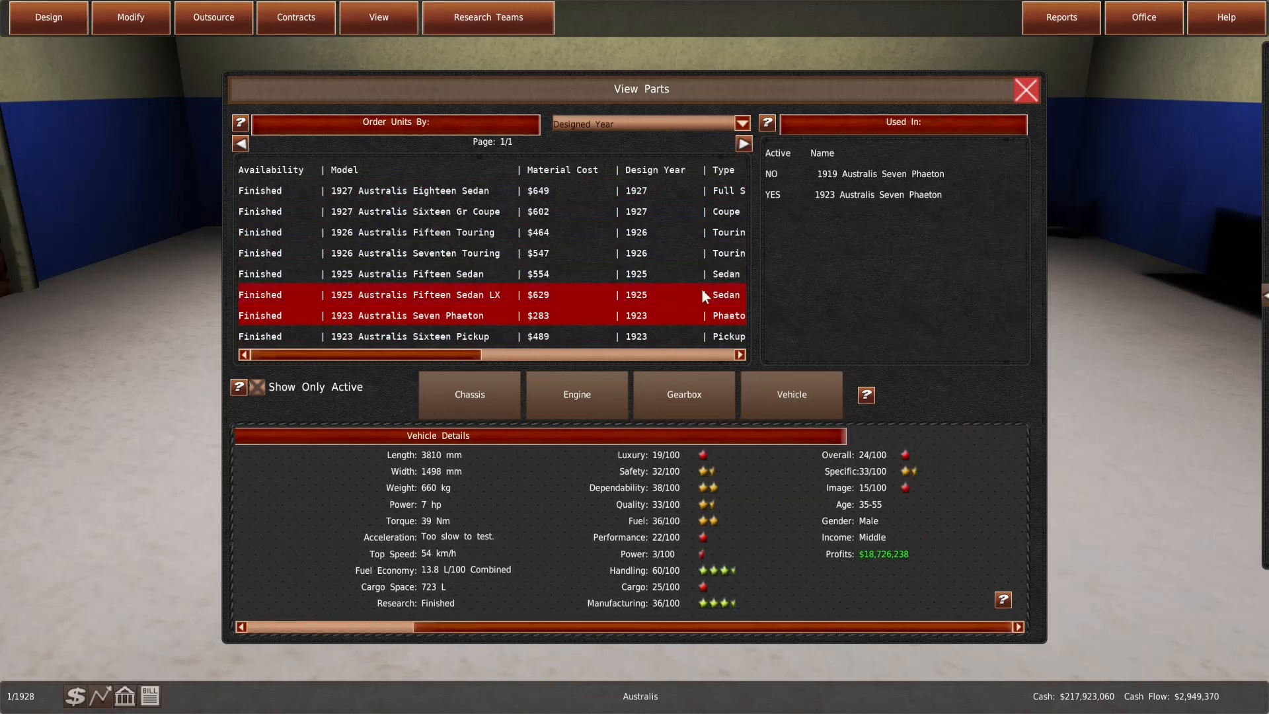
View the Results of Operations report sorted by income
{"action": "left_click", "coordinate": [1061, 16]}
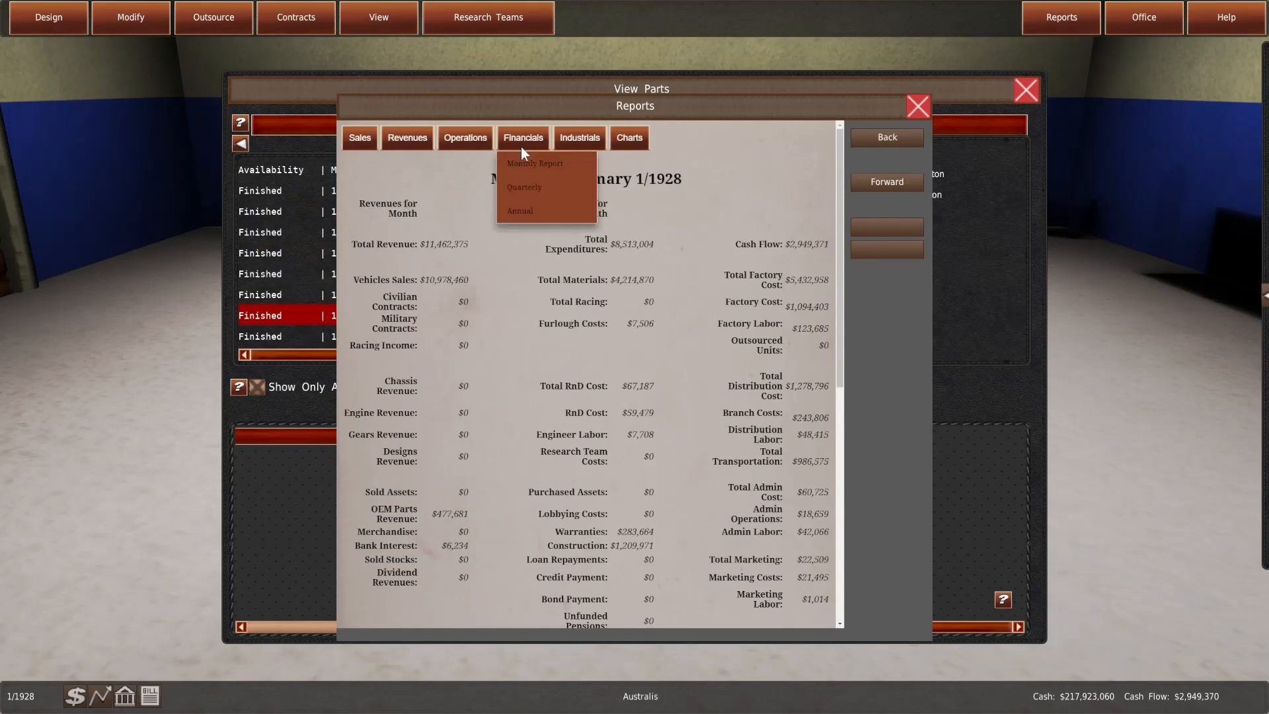
{"action": "left_click", "coordinate": [464, 136]}
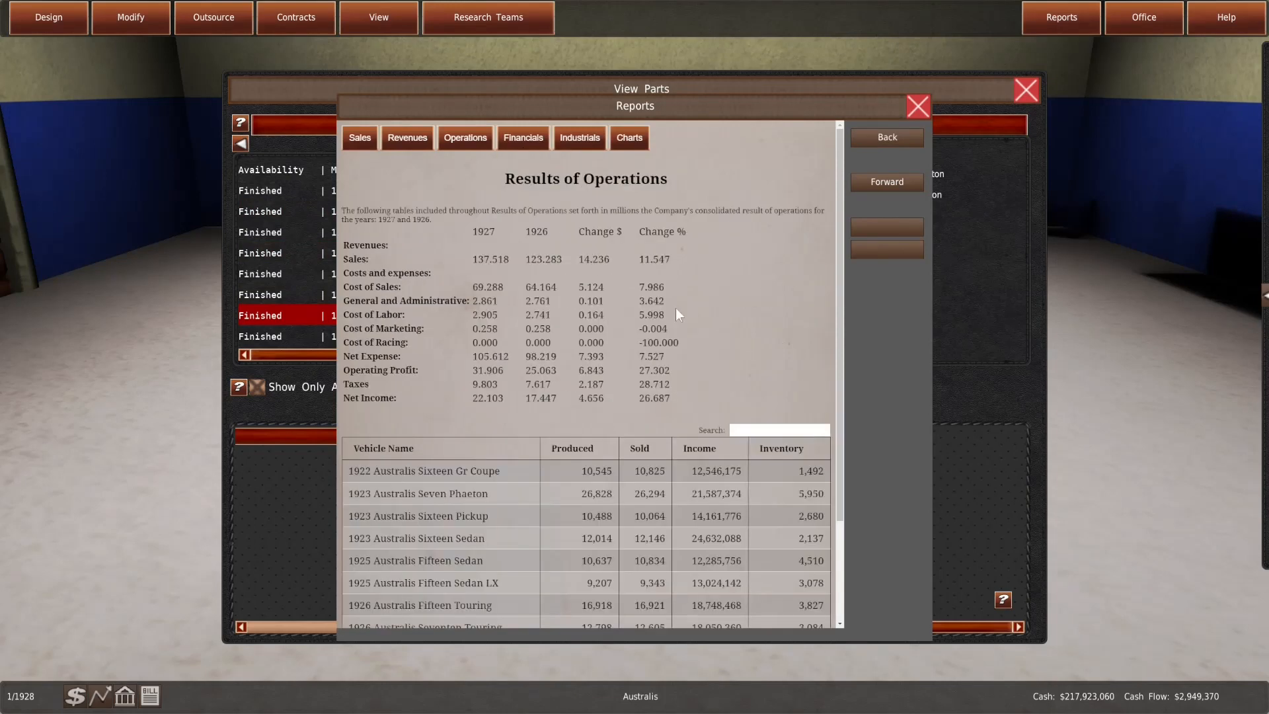
{"action": "scroll", "scroll_direction": "down", "scroll_amount": 3}
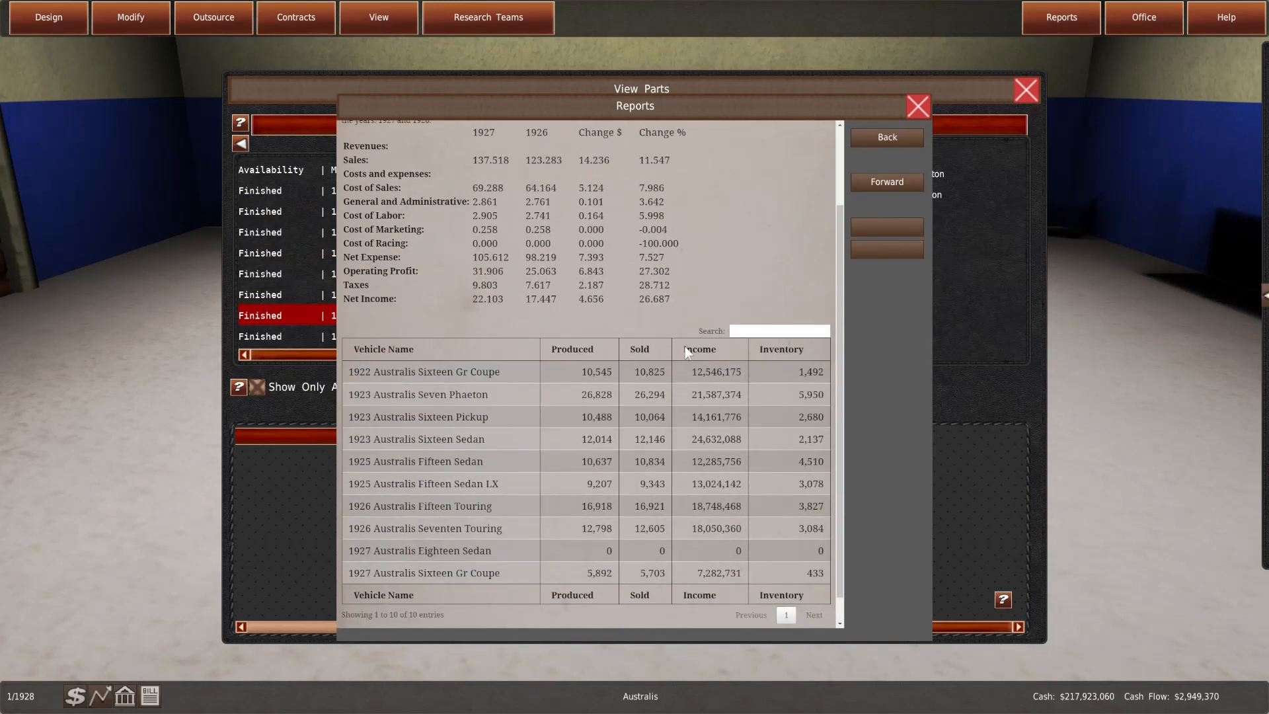
{"action": "left_click", "coordinate": [698, 349]}
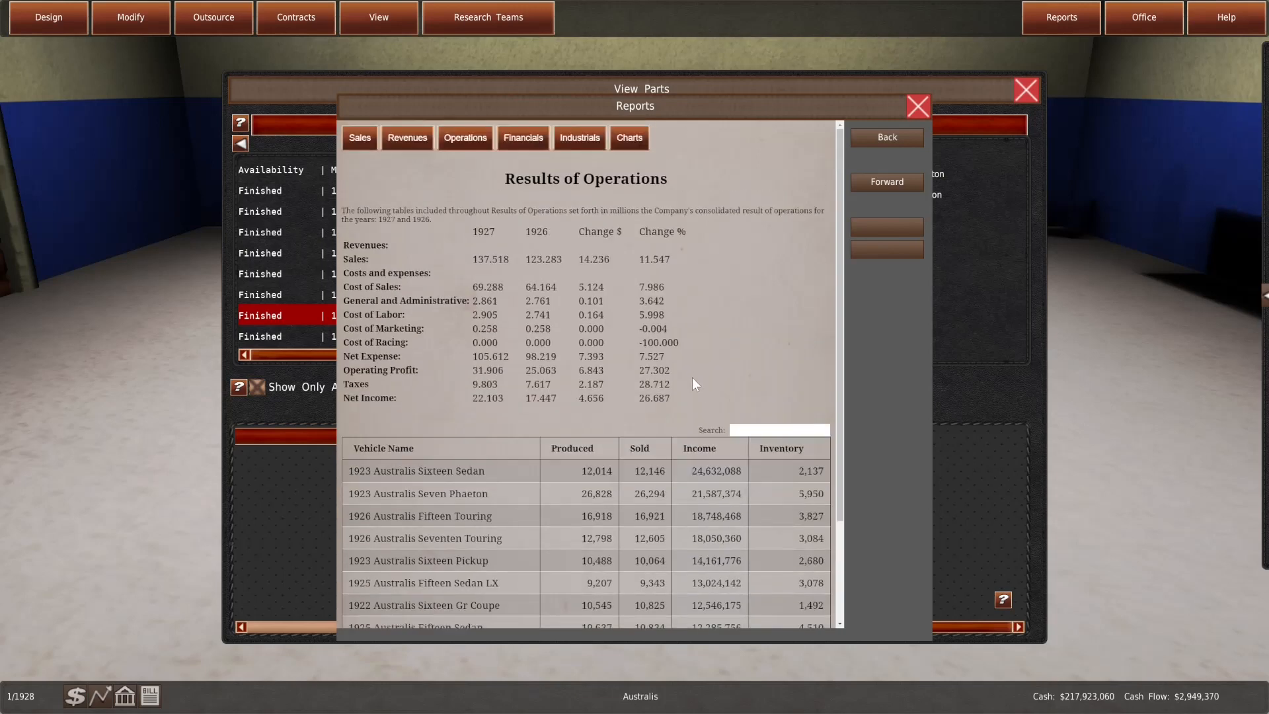
Review body type demand by region, then show the 12-month vehicle sales chart
{"action": "left_click", "coordinate": [577, 137]}
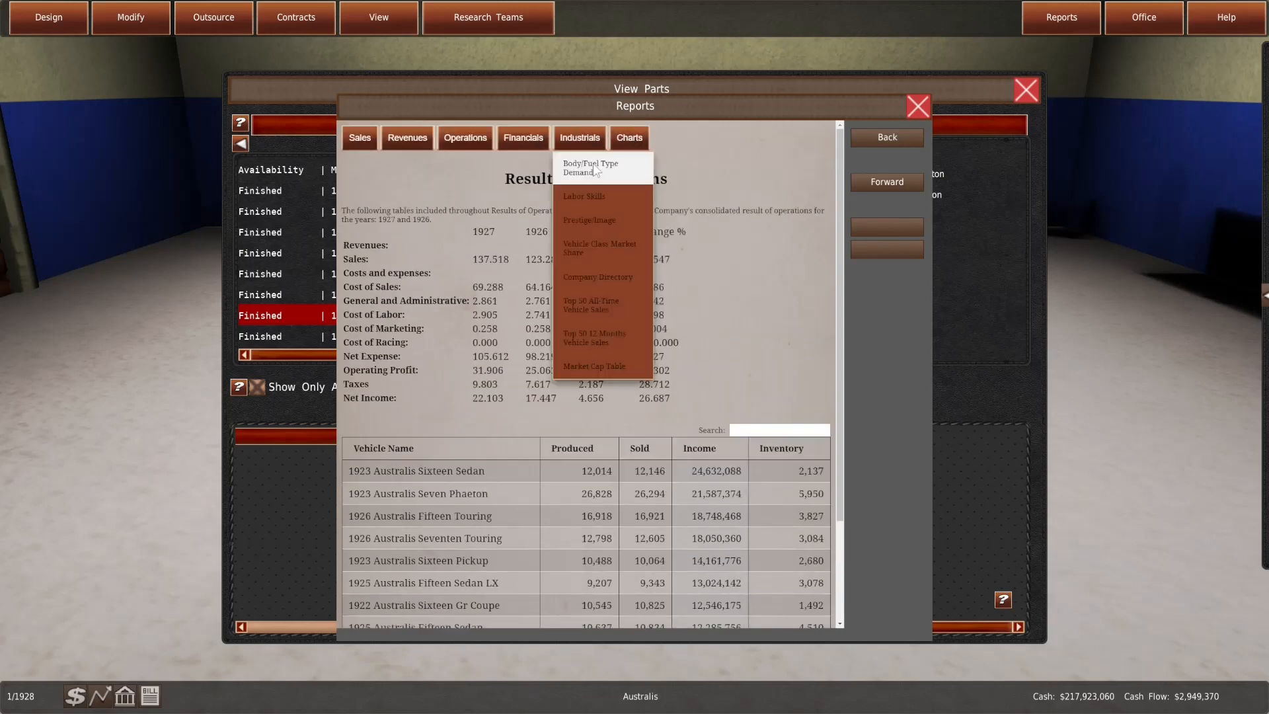
{"action": "left_click", "coordinate": [590, 168]}
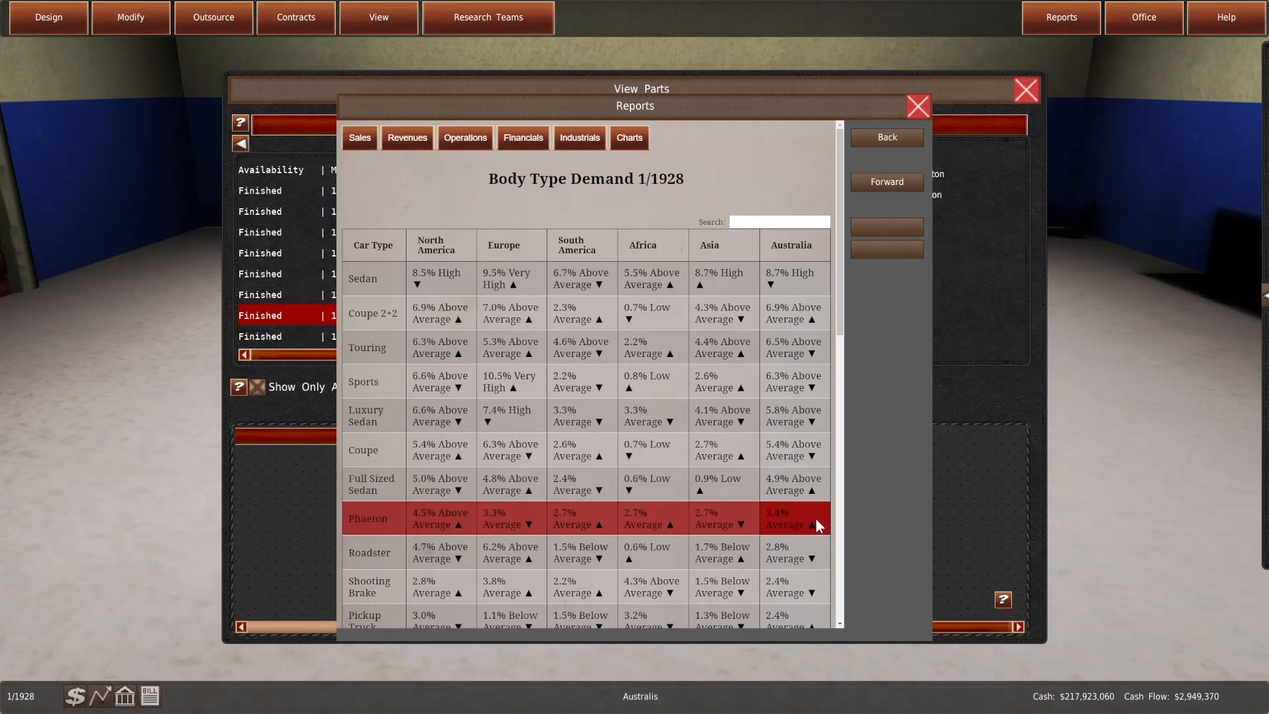
{"action": "left_click", "coordinate": [630, 136]}
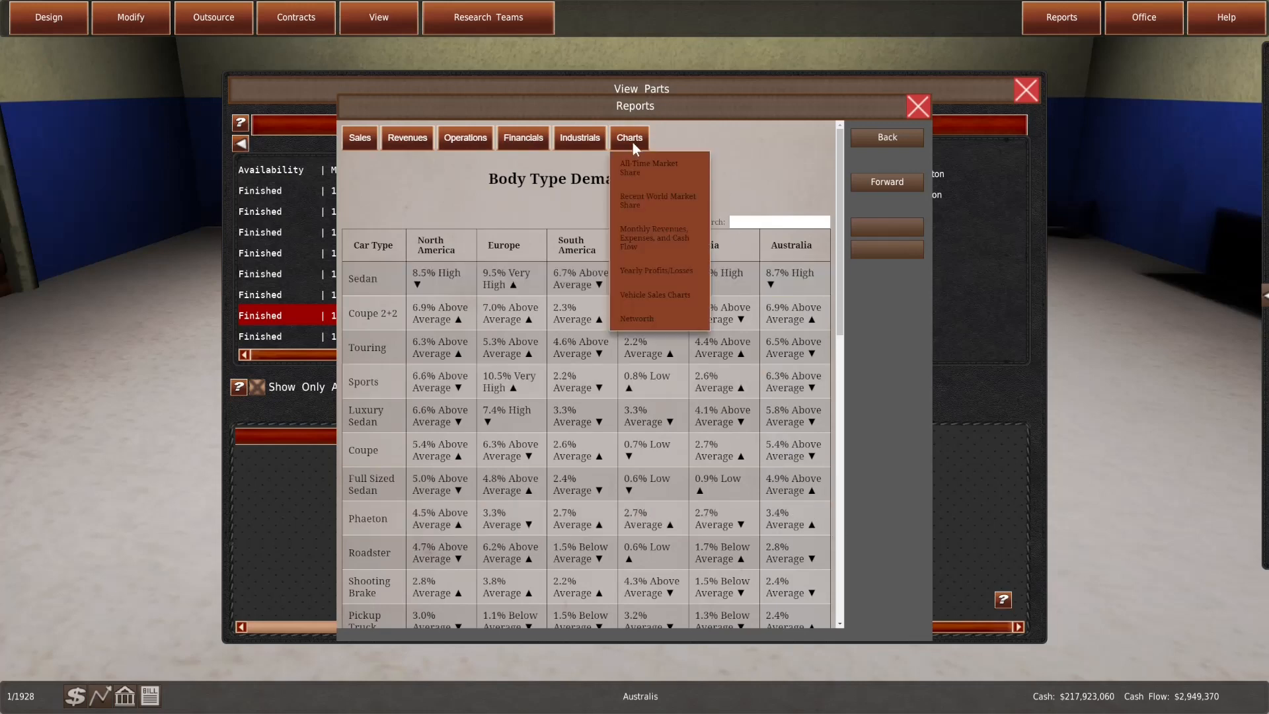
{"action": "left_click", "coordinate": [655, 295]}
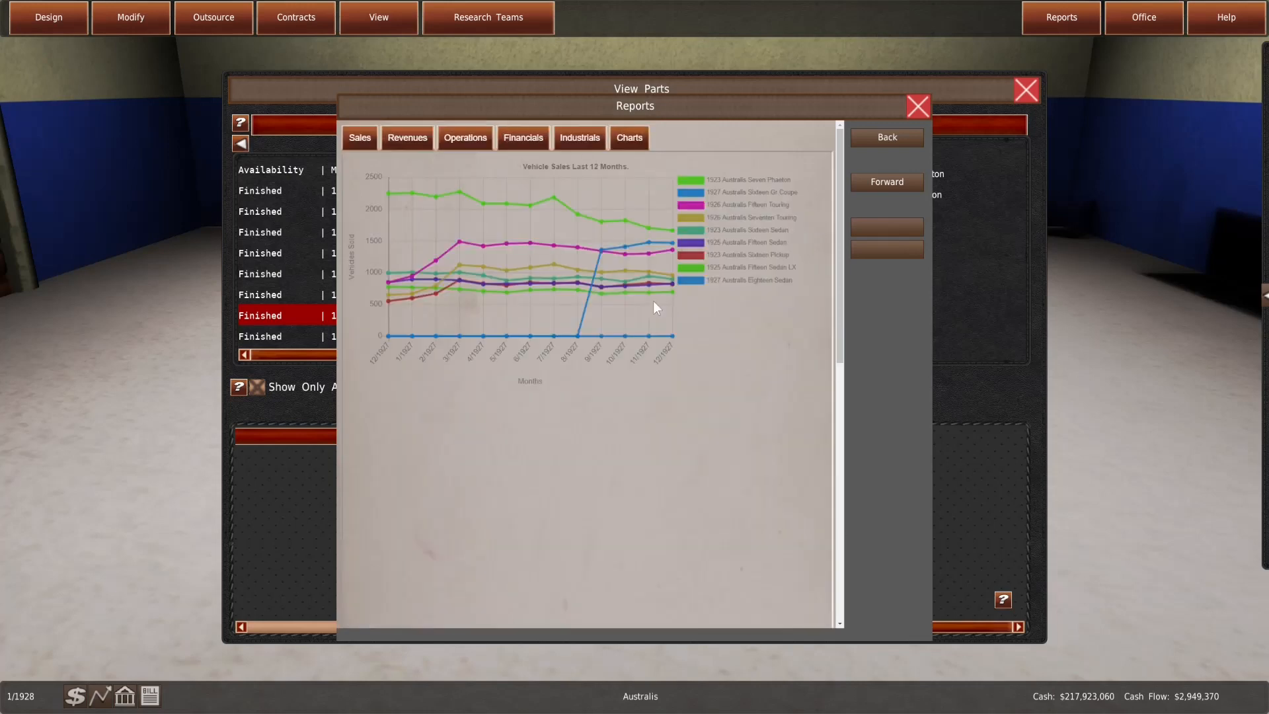
{"action": "mouse_move", "coordinate": [676, 233]}
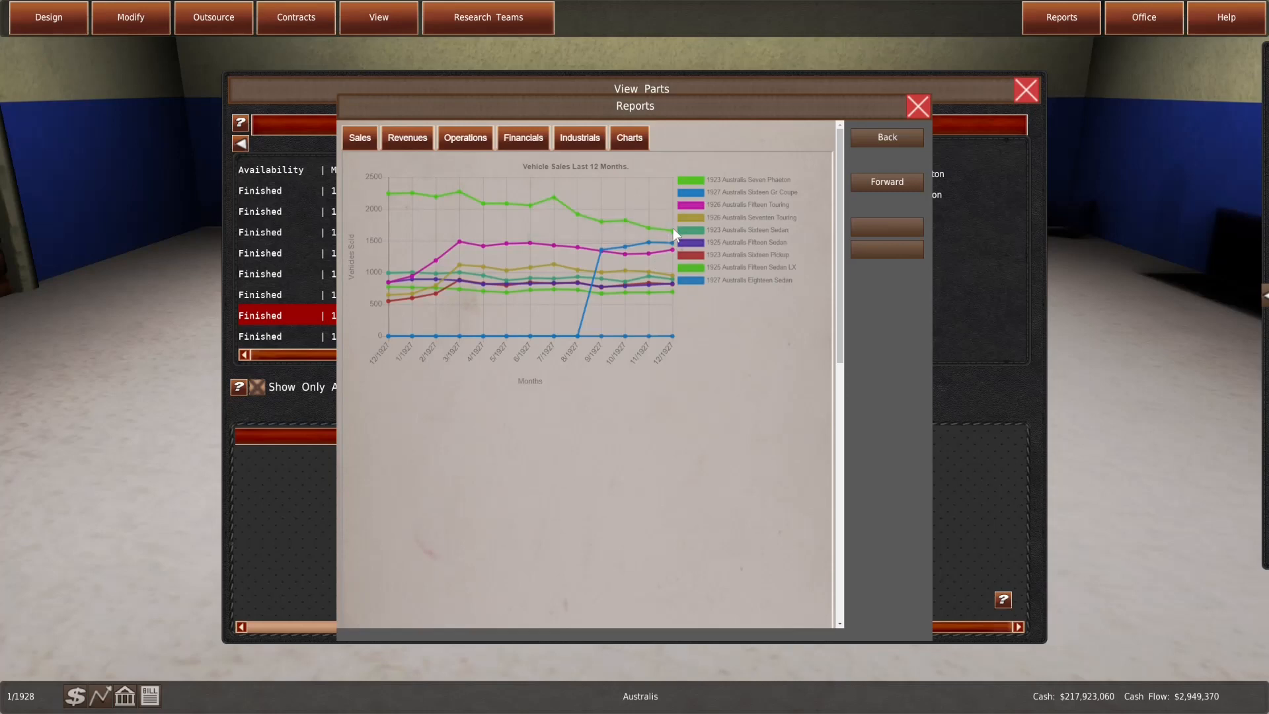
{"action": "mouse_move", "coordinate": [388, 199]}
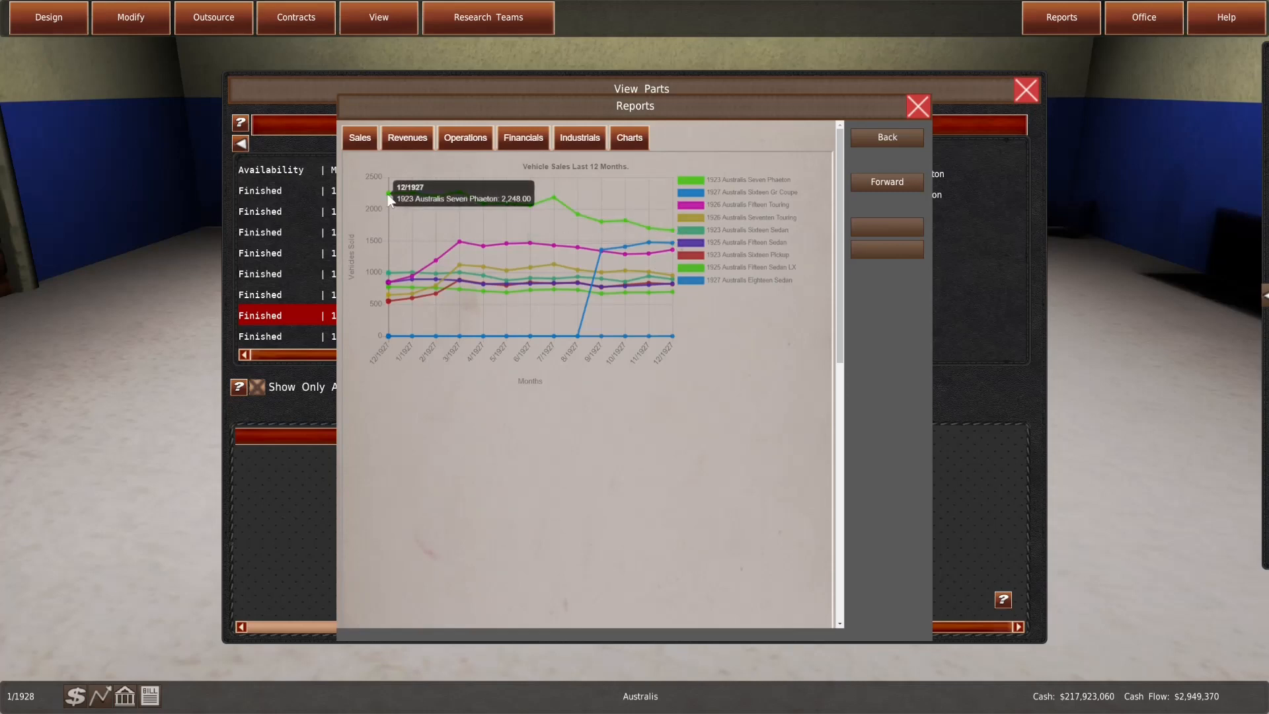
{"action": "mouse_move", "coordinate": [667, 239]}
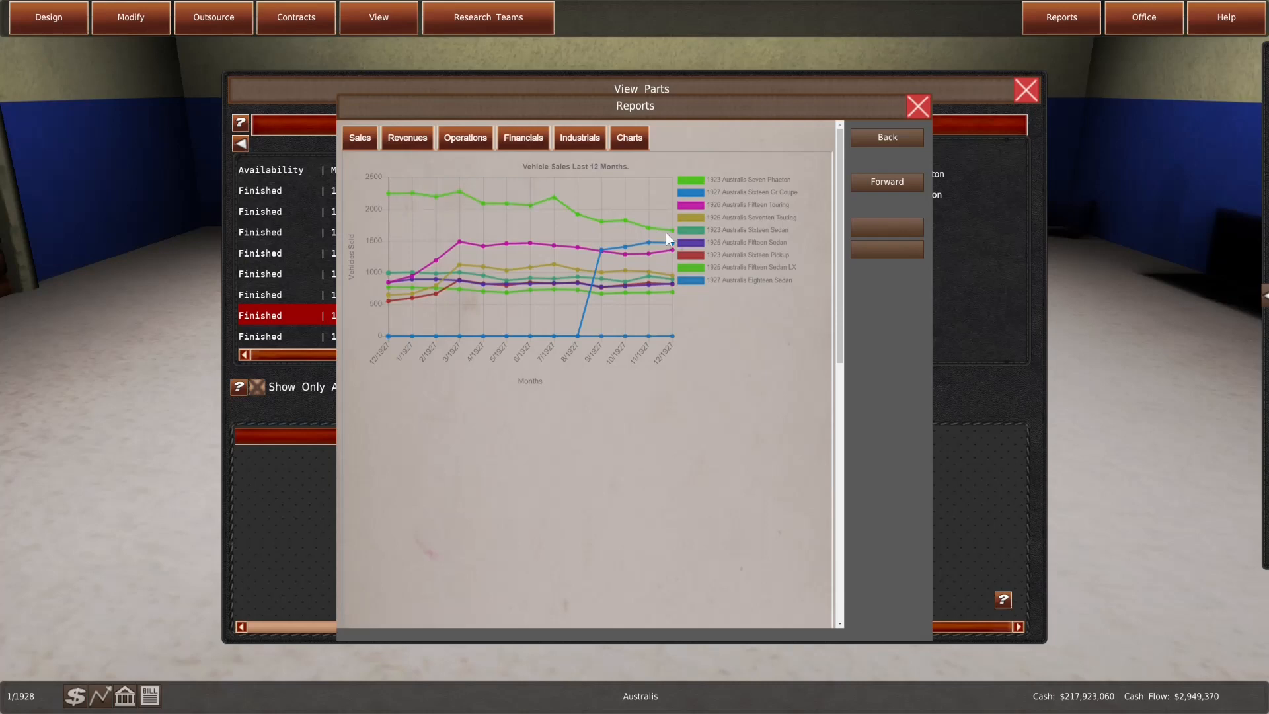
{"action": "mouse_move", "coordinate": [670, 238]}
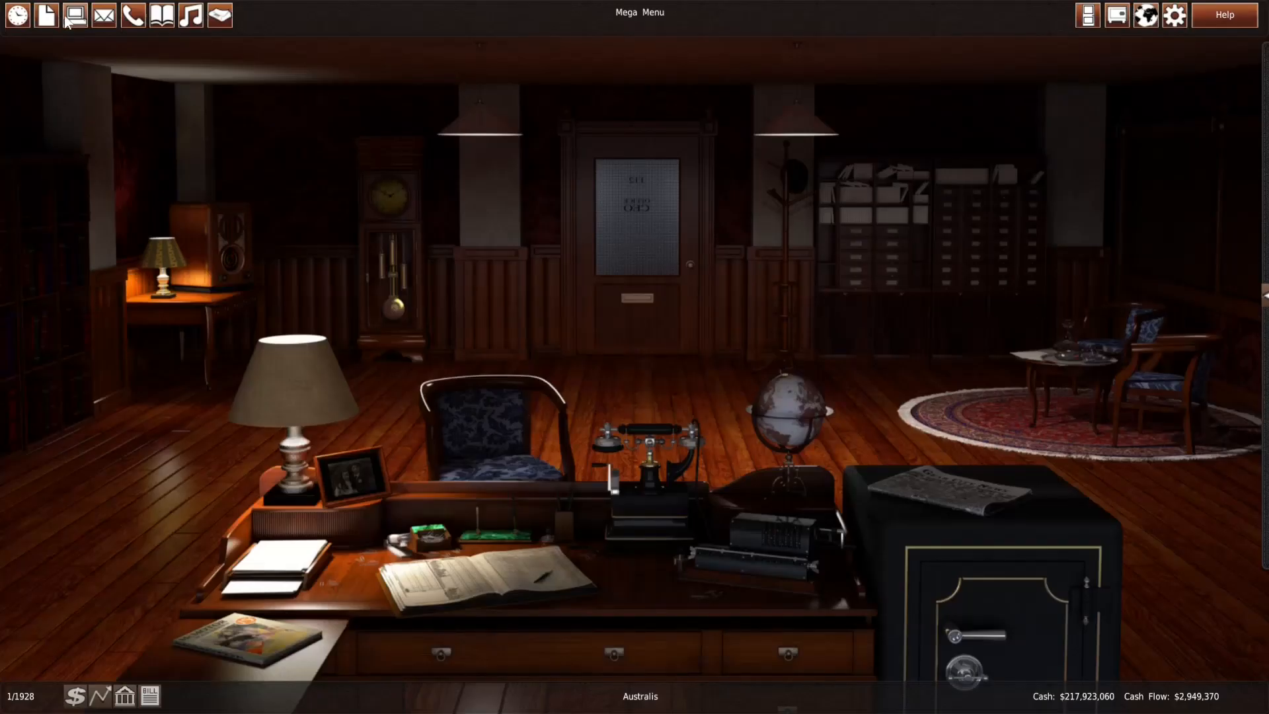
Filter the production controller to Phaeton models and check the Adelaide and Melbourne branches
{"action": "left_click", "coordinate": [75, 15]}
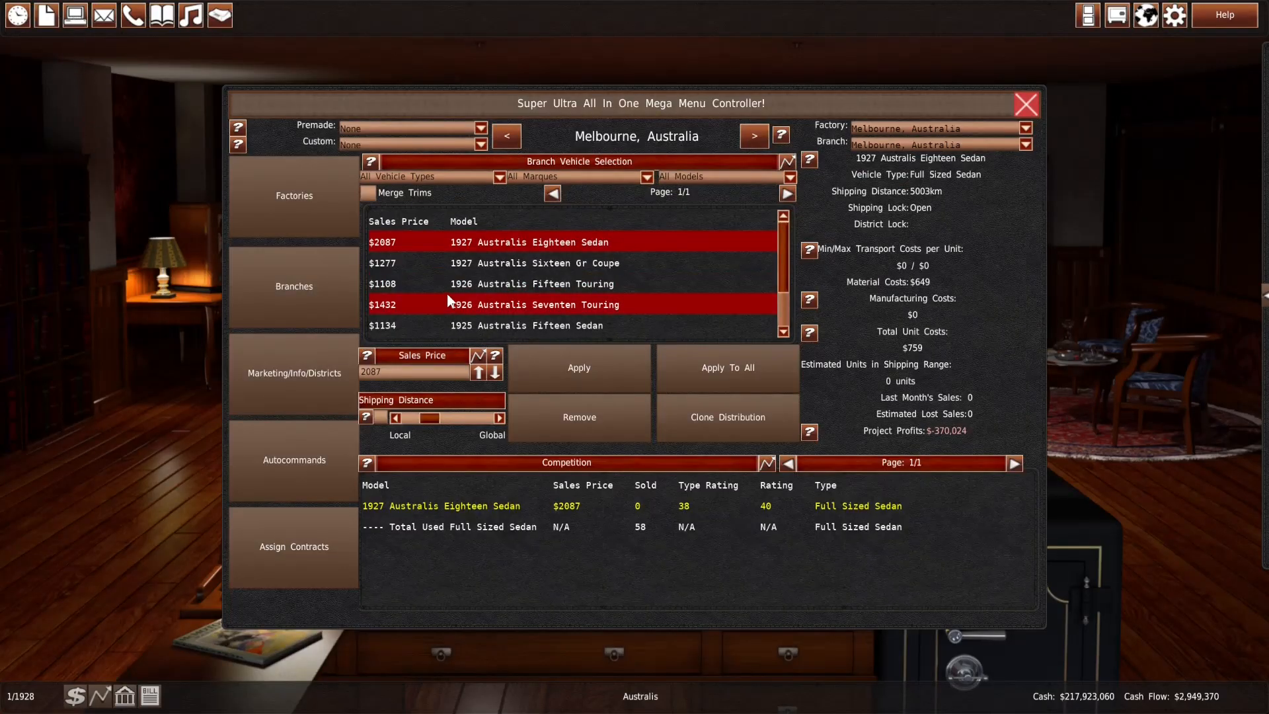
{"action": "scroll", "scroll_direction": "down", "scroll_amount": 3}
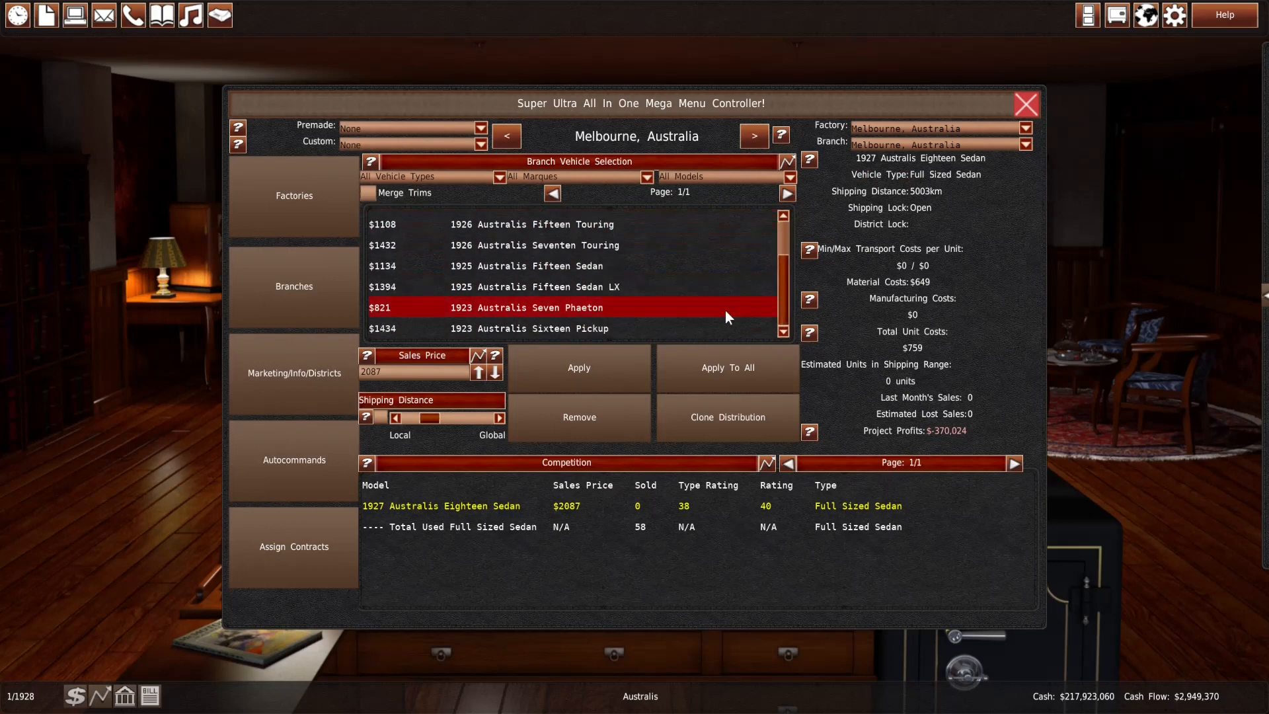
{"action": "left_click", "coordinate": [753, 135]}
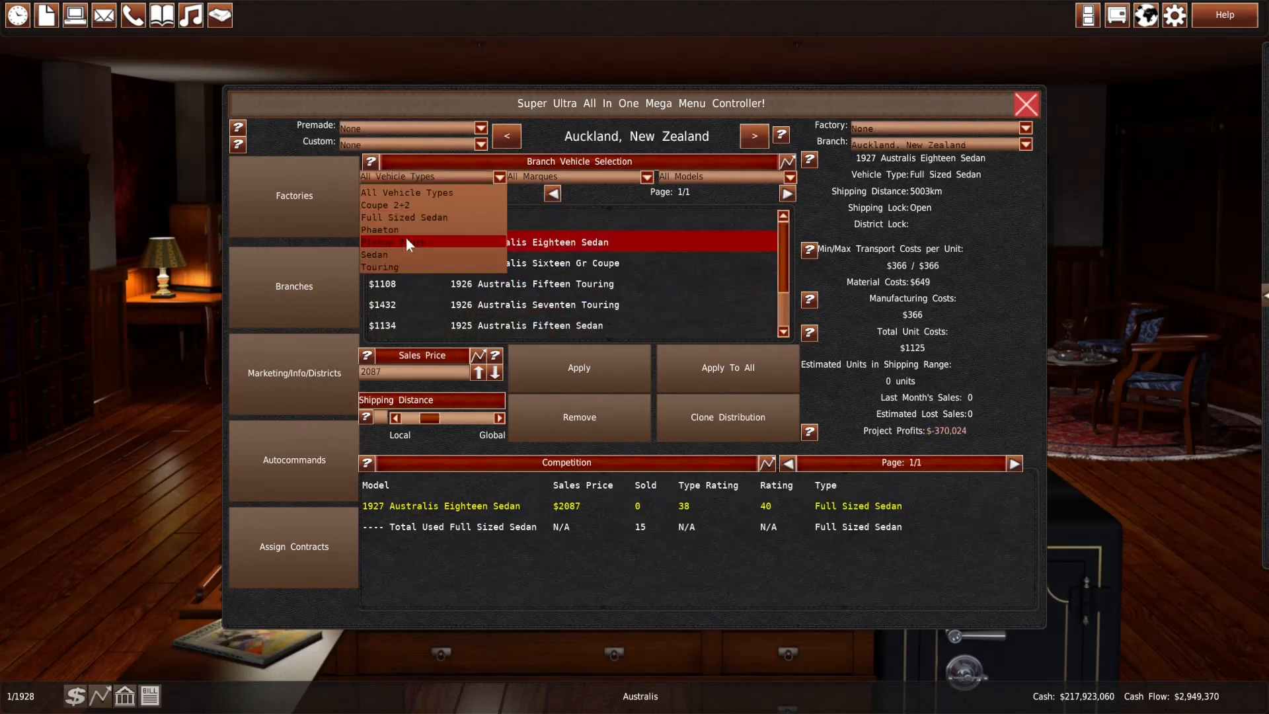
{"action": "left_click", "coordinate": [752, 135]}
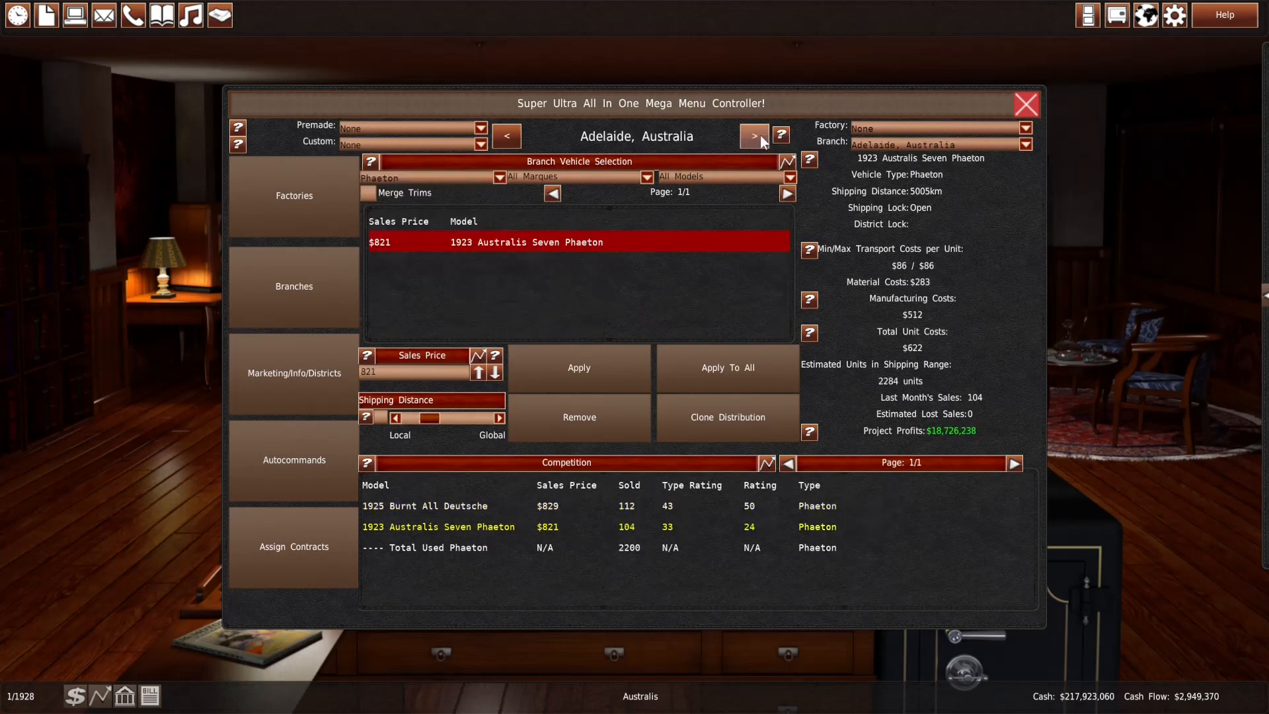
{"action": "left_click", "coordinate": [752, 134]}
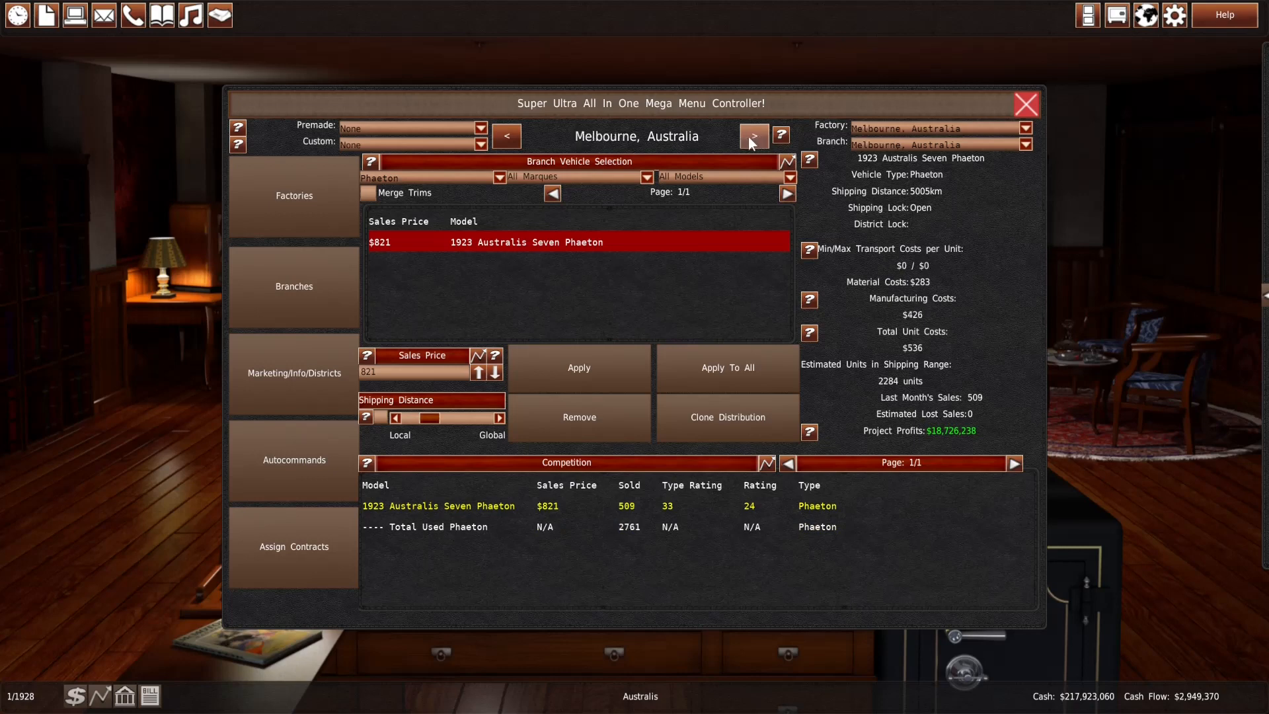
{"action": "left_click", "coordinate": [751, 134]}
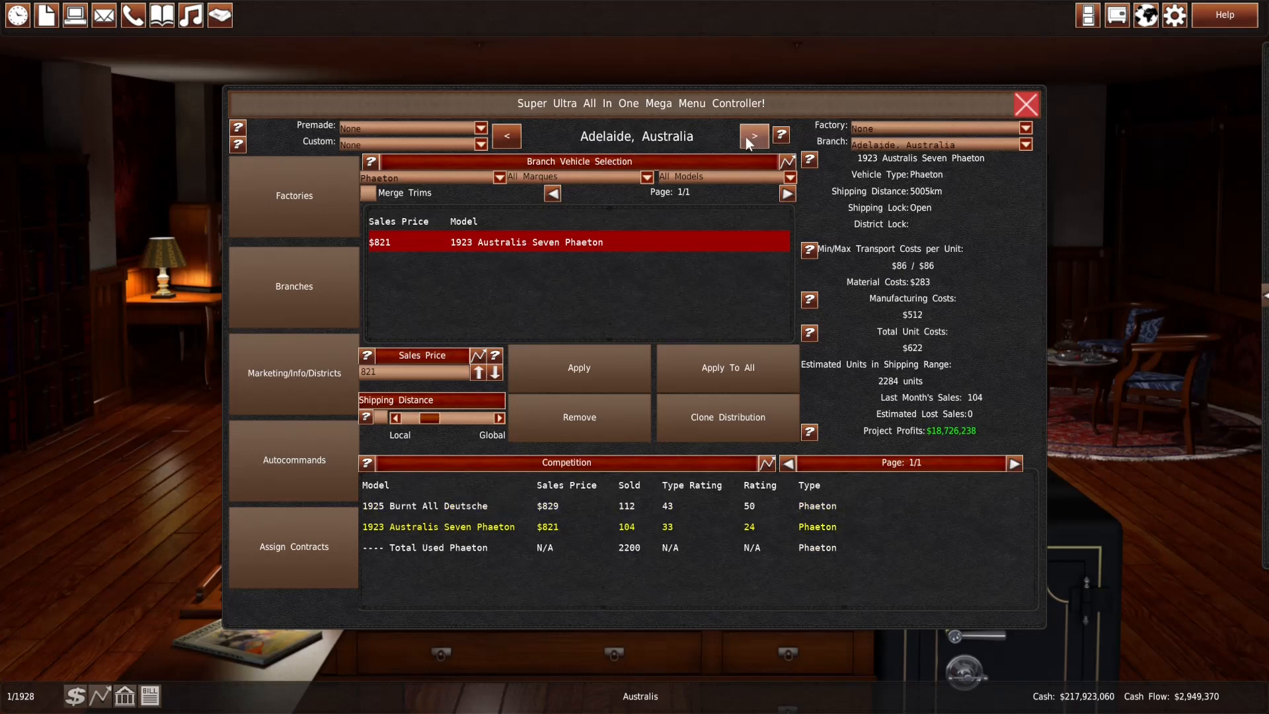
Leave the controller and go to the car design studio
{"action": "left_click", "coordinate": [1026, 104]}
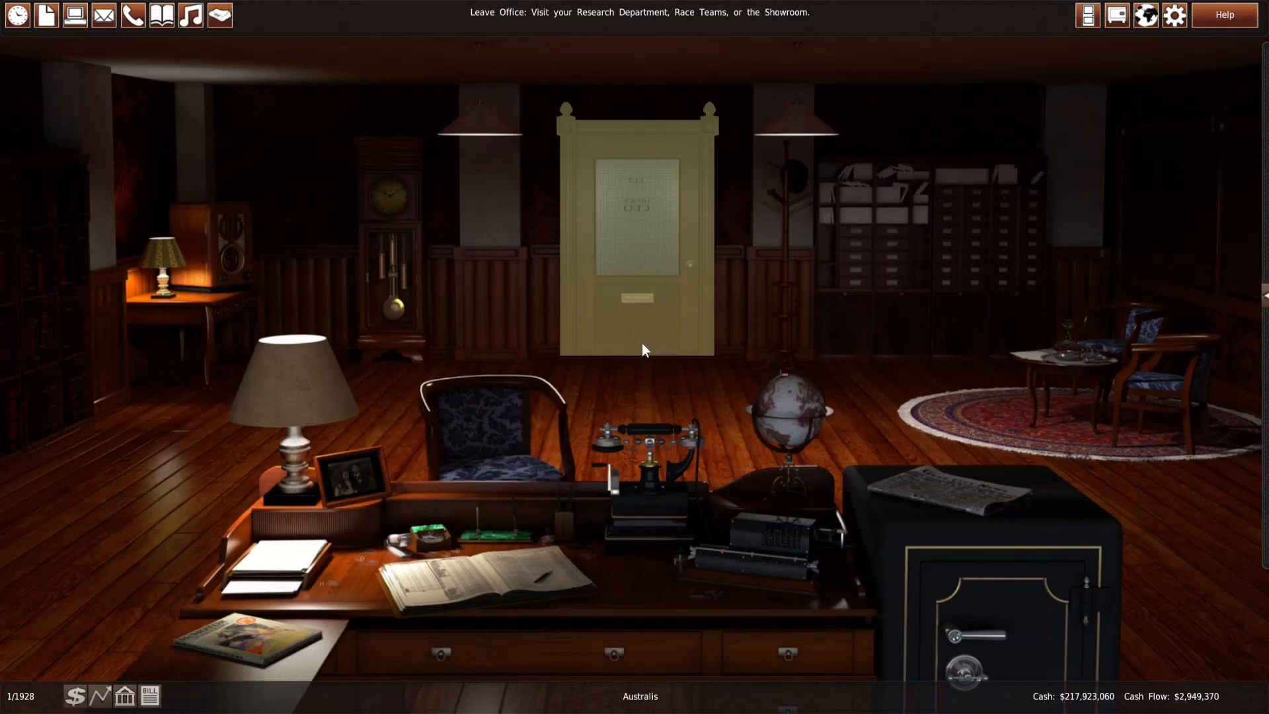
{"action": "mouse_move", "coordinate": [622, 344]}
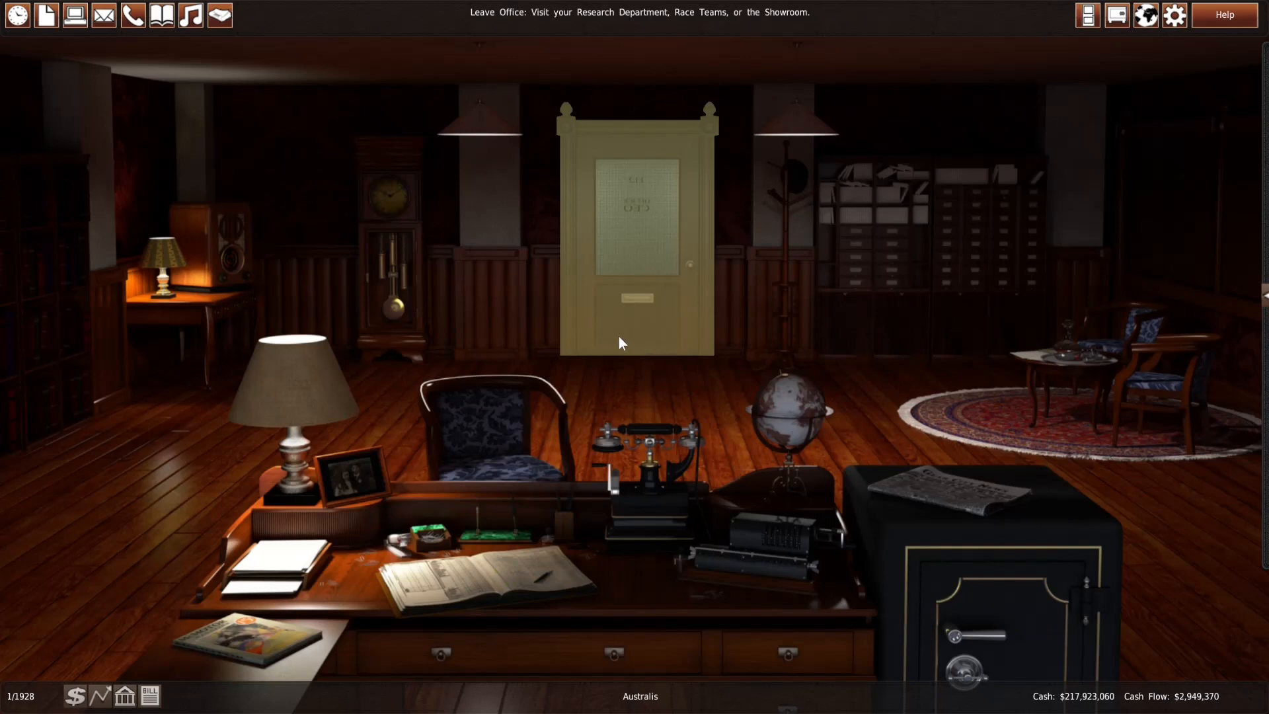
{"action": "left_click", "coordinate": [636, 235]}
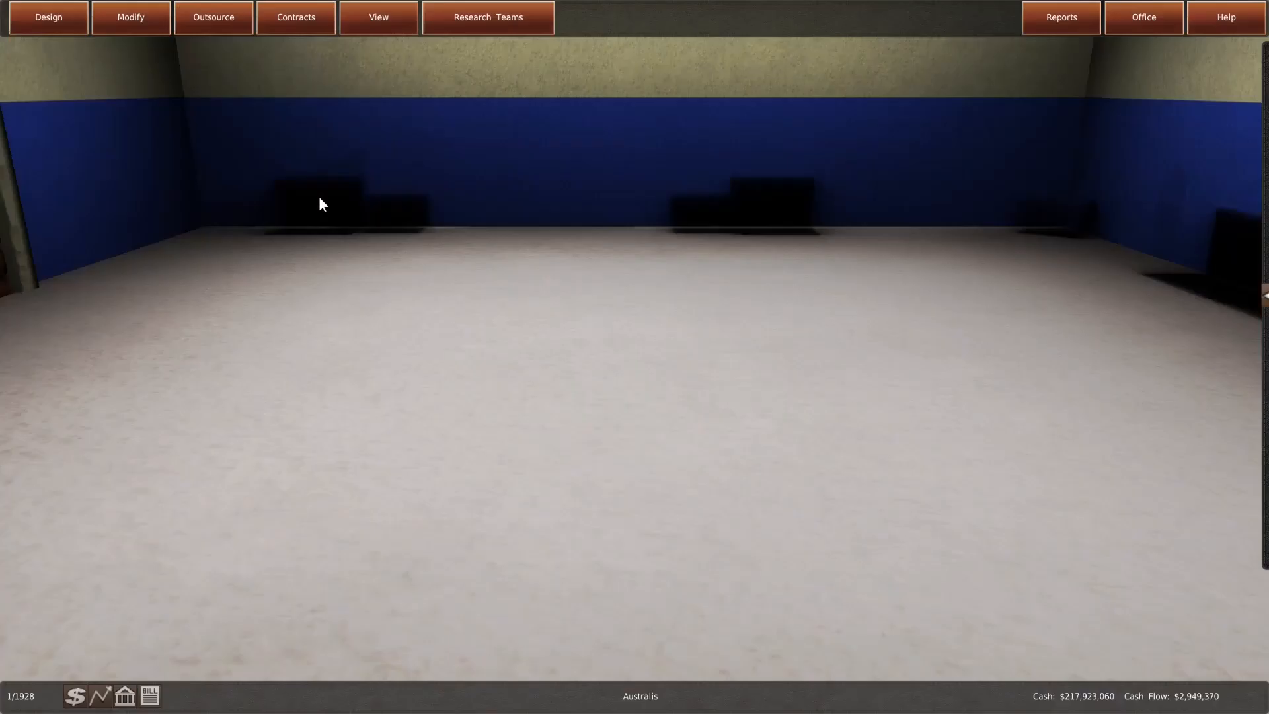
Start a new Seven Phaeton generation with the E-I4-1395cc engine and T-3NR2 gearbox and begin designing
{"action": "left_click", "coordinate": [130, 17]}
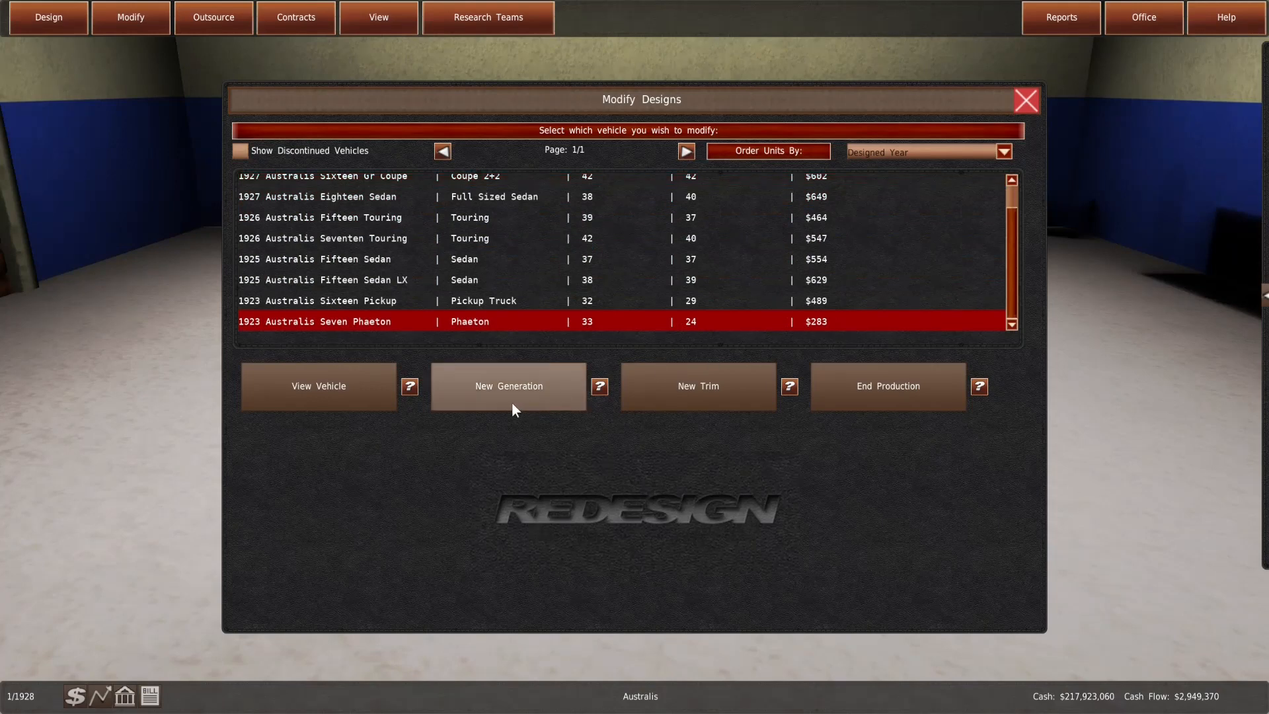
{"action": "left_click", "coordinate": [508, 386]}
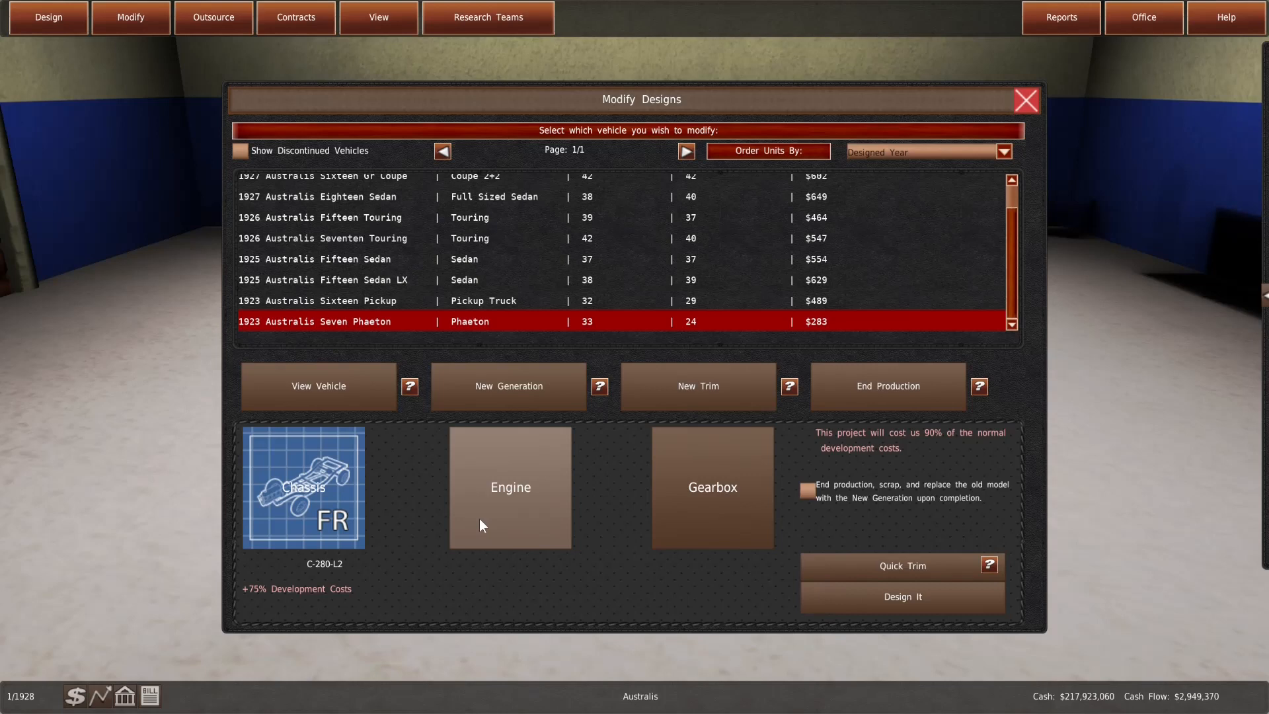
{"action": "left_click", "coordinate": [510, 486]}
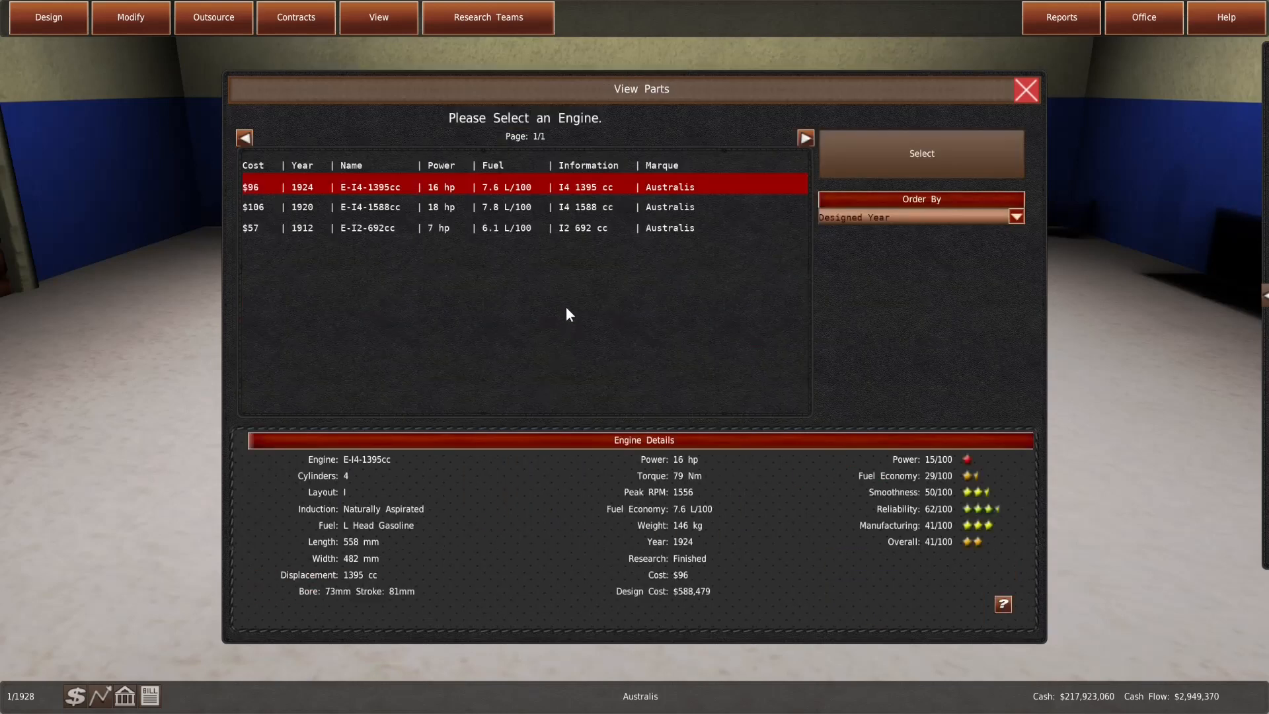
{"action": "mouse_move", "coordinate": [564, 201]}
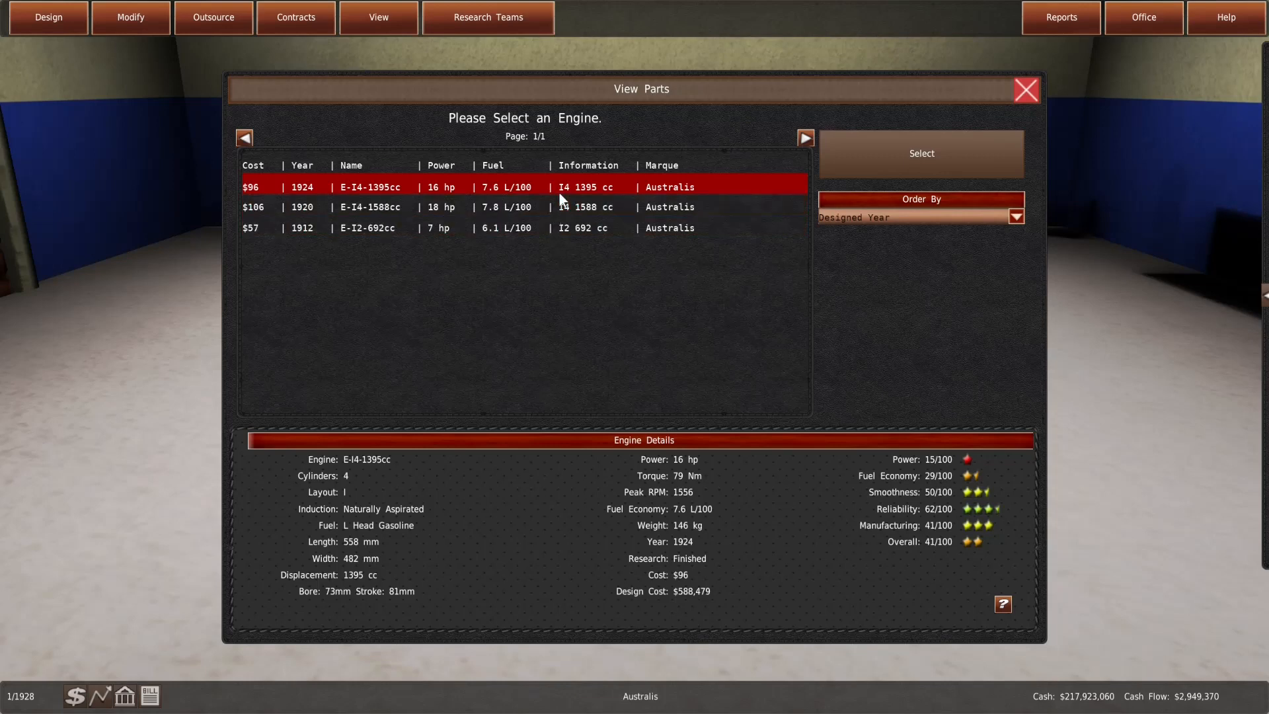
{"action": "mouse_move", "coordinate": [889, 181]}
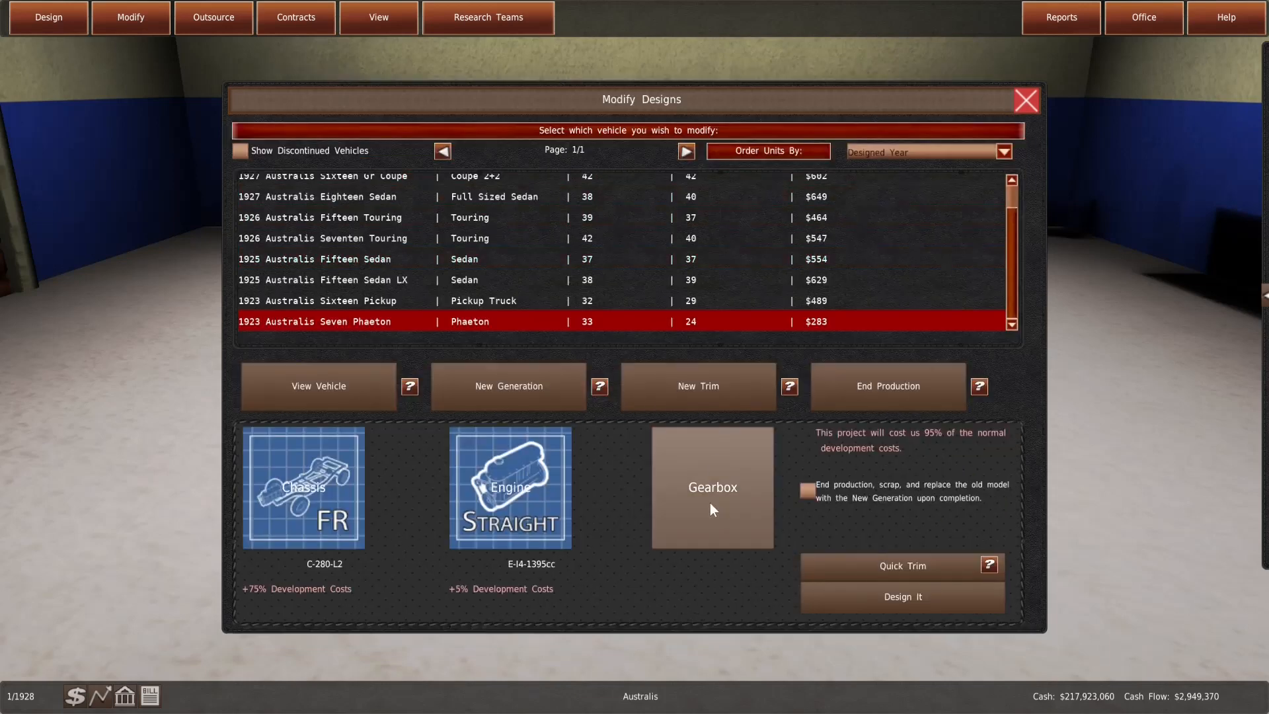
{"action": "mouse_move", "coordinate": [713, 500]}
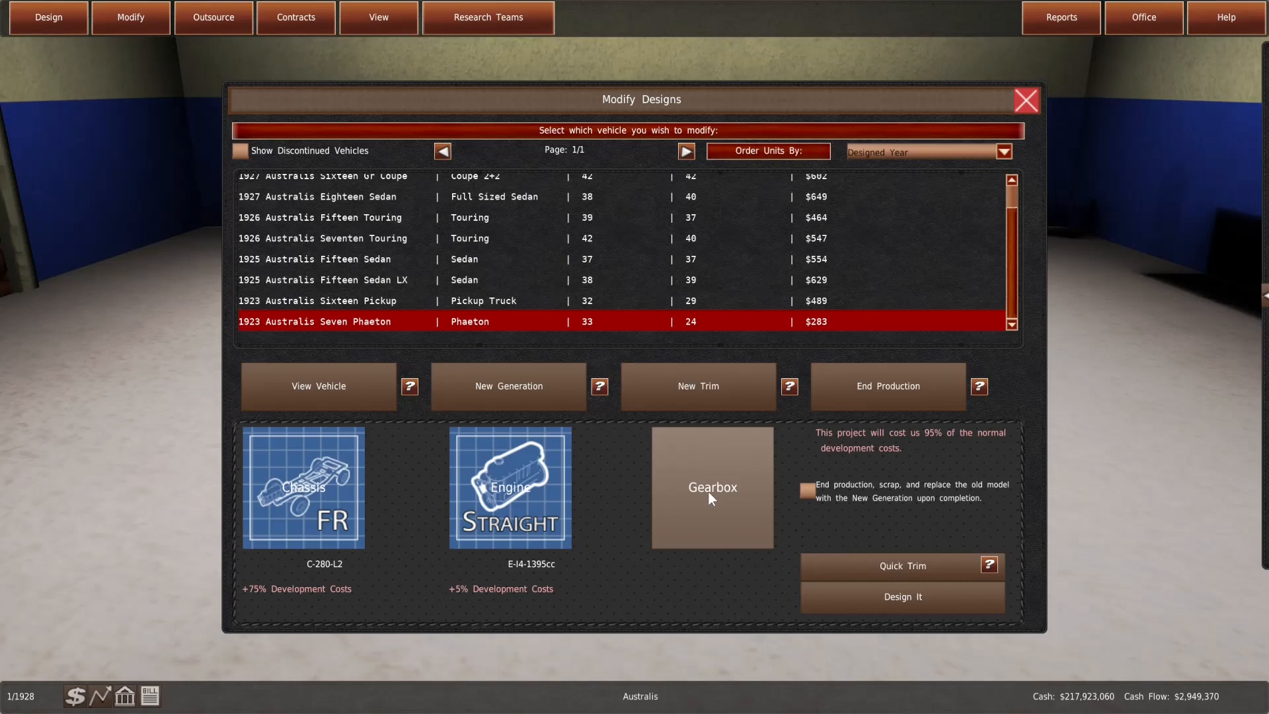
{"action": "left_click", "coordinate": [711, 486]}
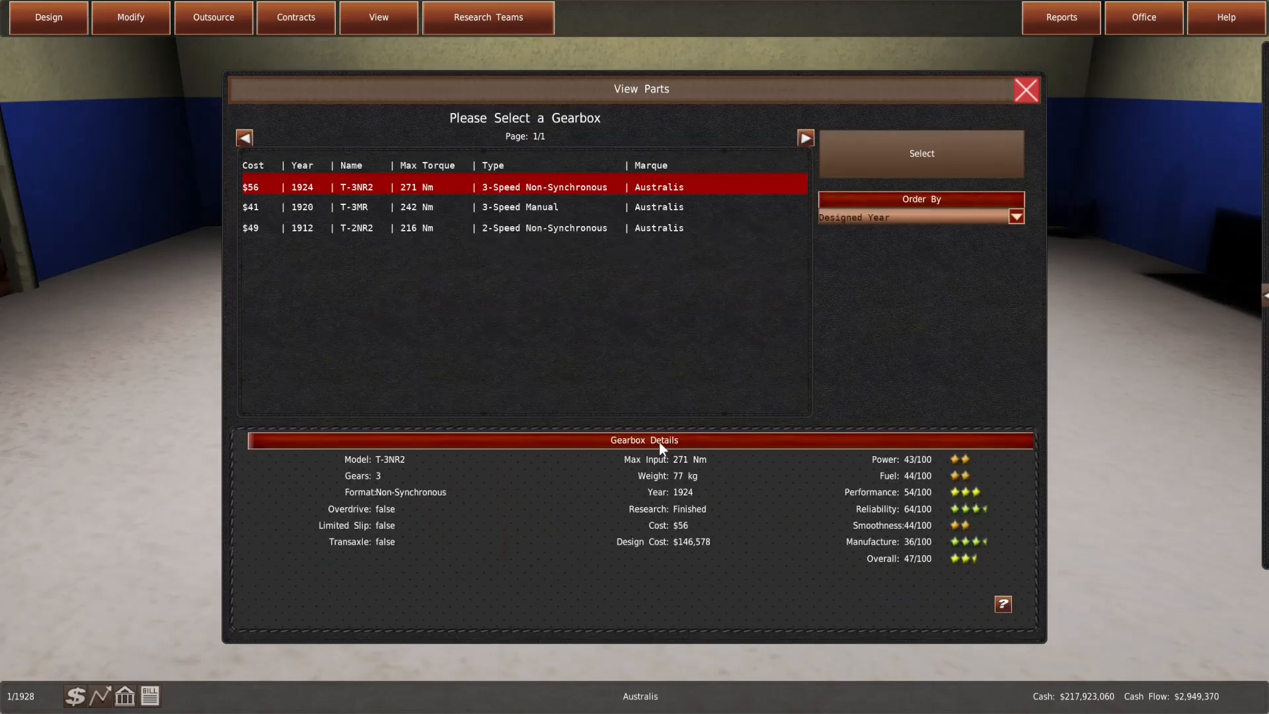
{"action": "mouse_move", "coordinate": [675, 360]}
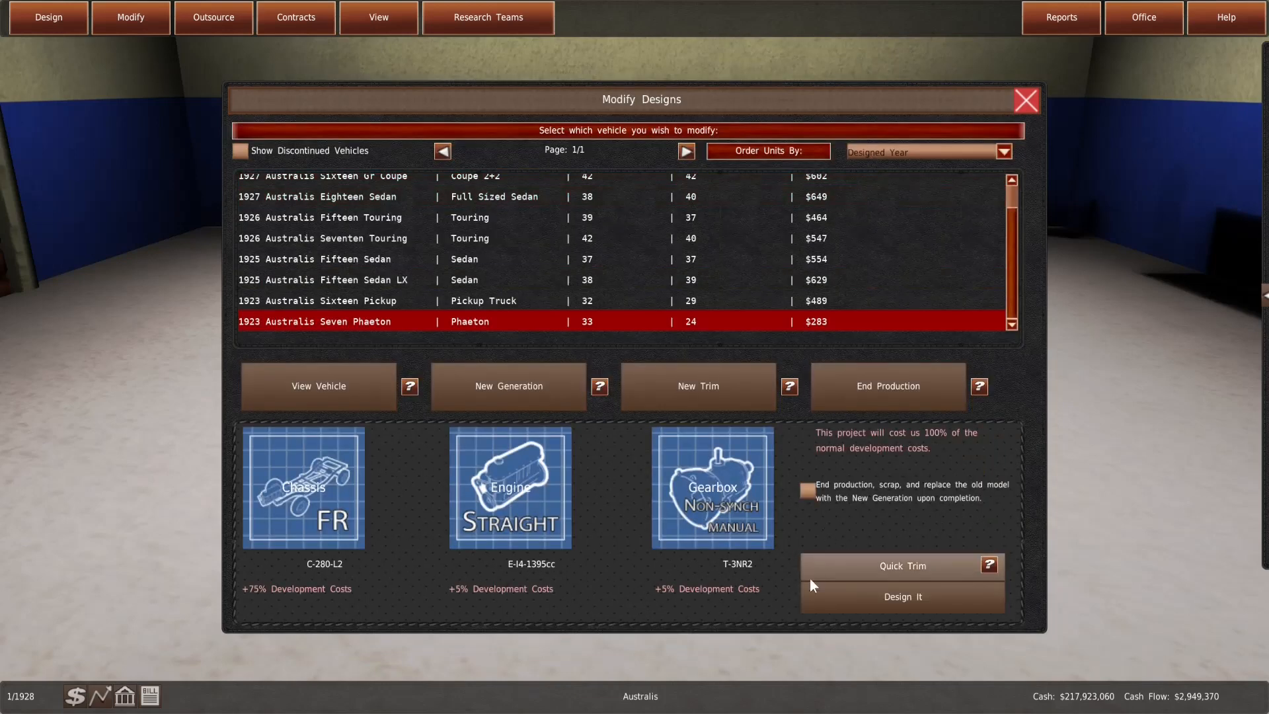
{"action": "left_click", "coordinate": [900, 596]}
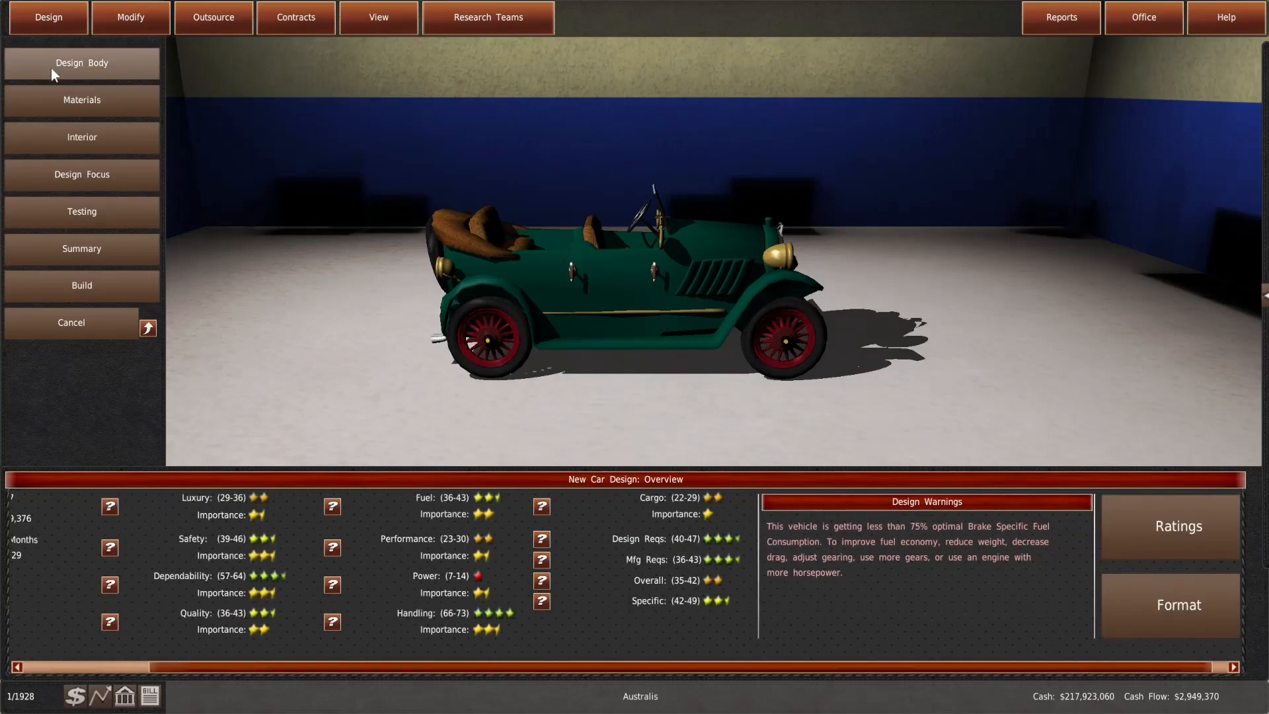
Preview the Joan, Phatty 1922 and Smith 25erPhaeton bodies and check the Smith's ratings
{"action": "left_click", "coordinate": [80, 62]}
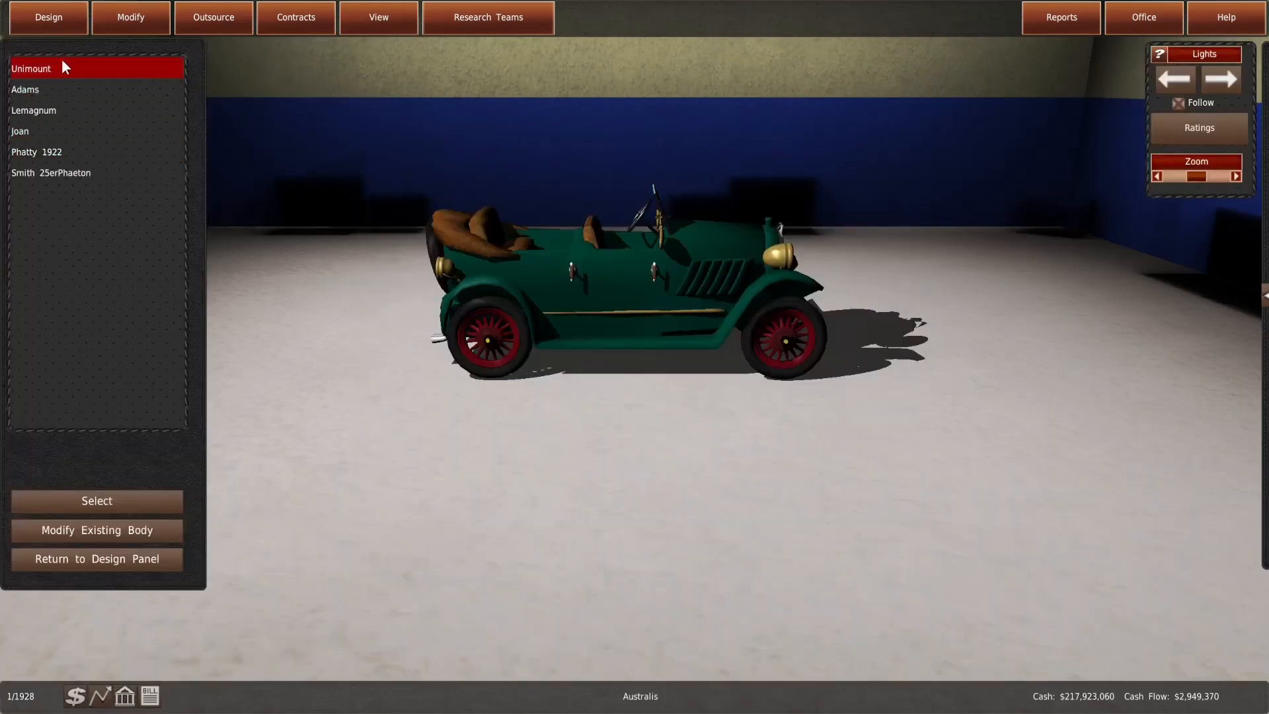
{"action": "left_click", "coordinate": [37, 152]}
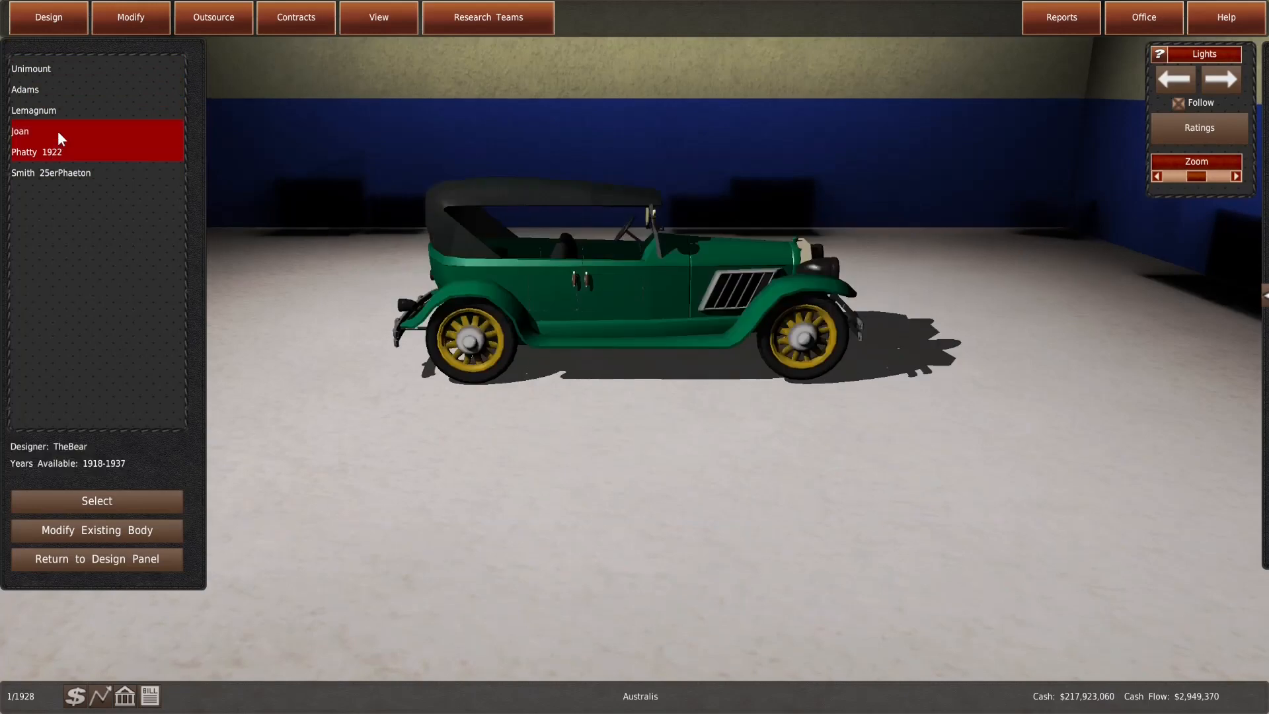
{"action": "left_click", "coordinate": [52, 172]}
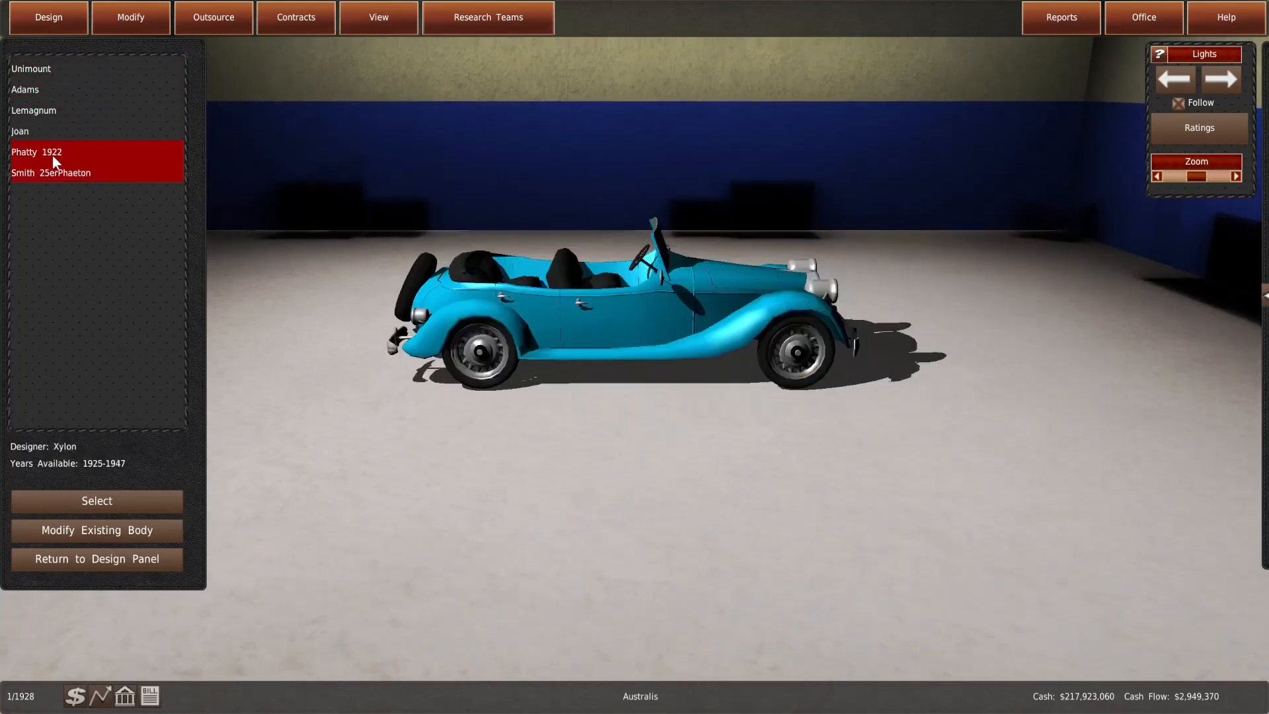
{"action": "left_click", "coordinate": [31, 68]}
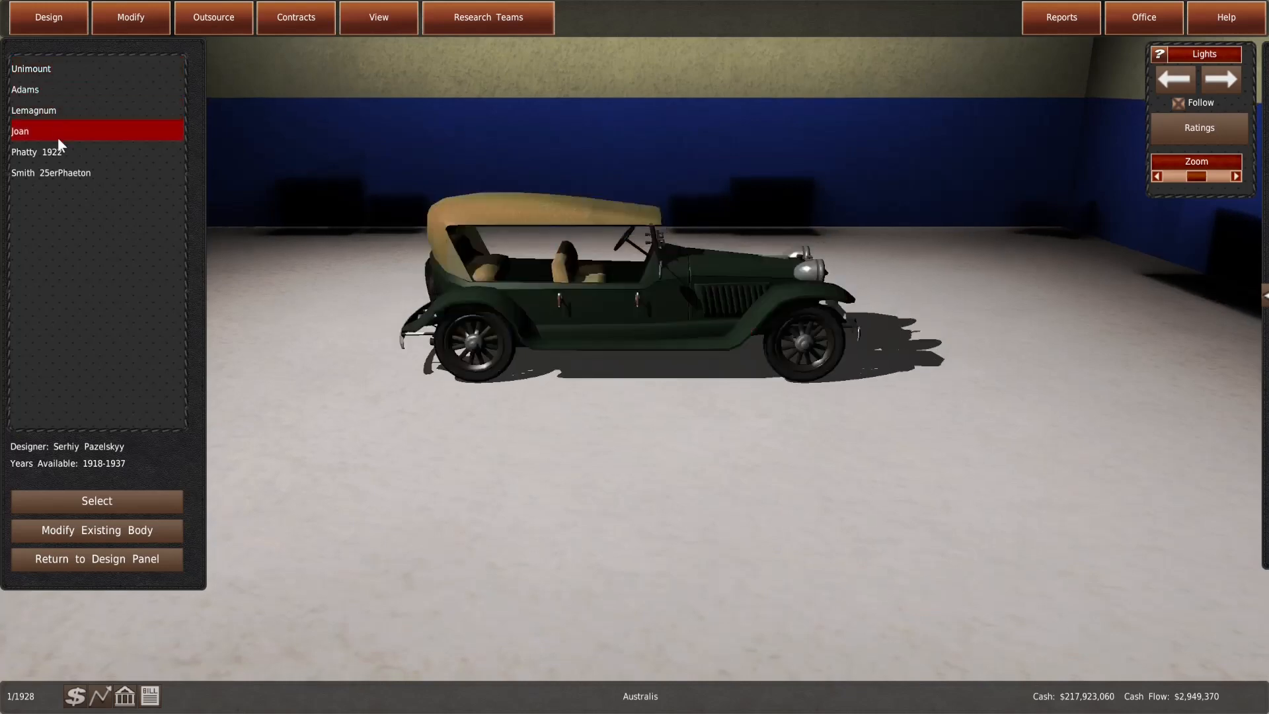
{"action": "left_click", "coordinate": [52, 172]}
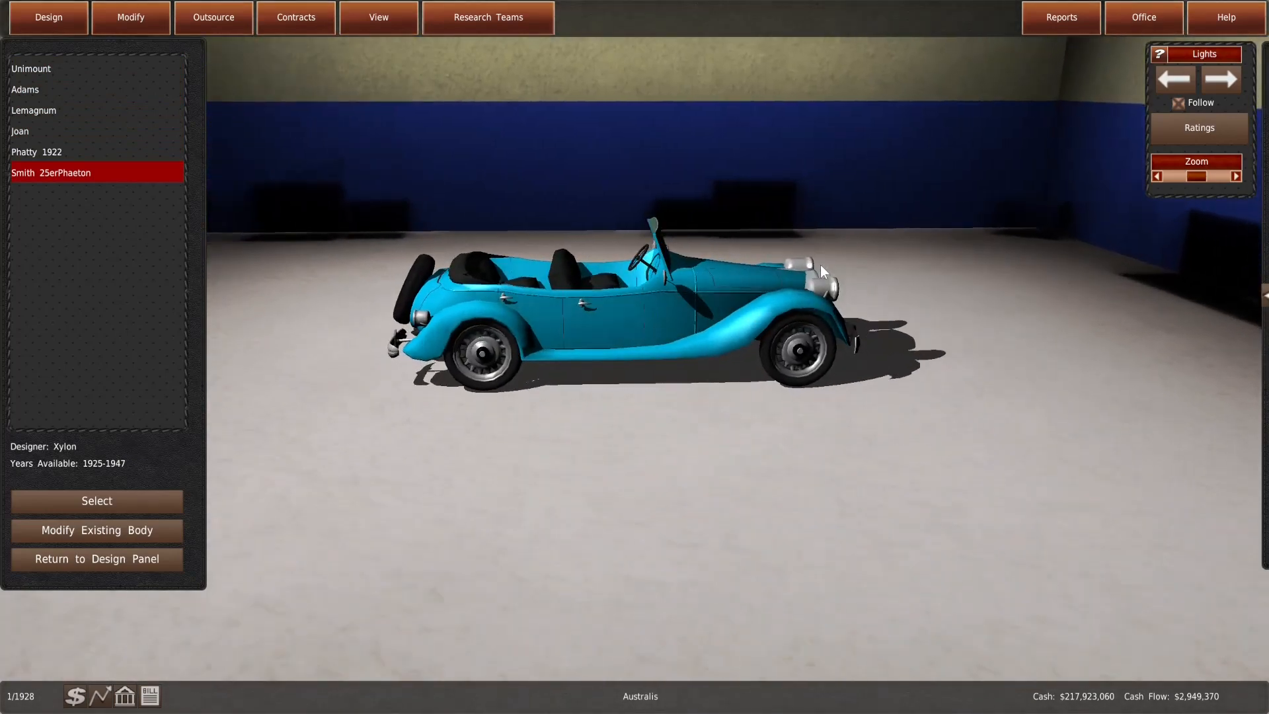
{"action": "left_click", "coordinate": [1198, 129]}
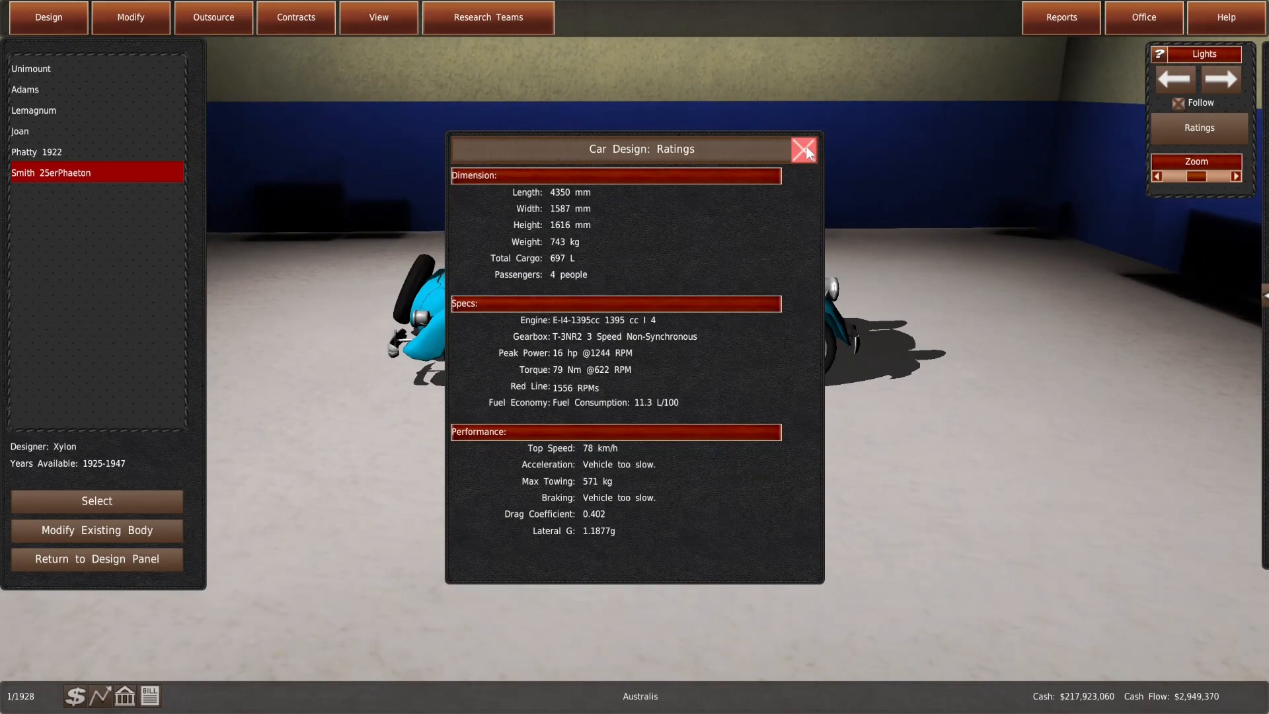
{"action": "left_click", "coordinate": [805, 149]}
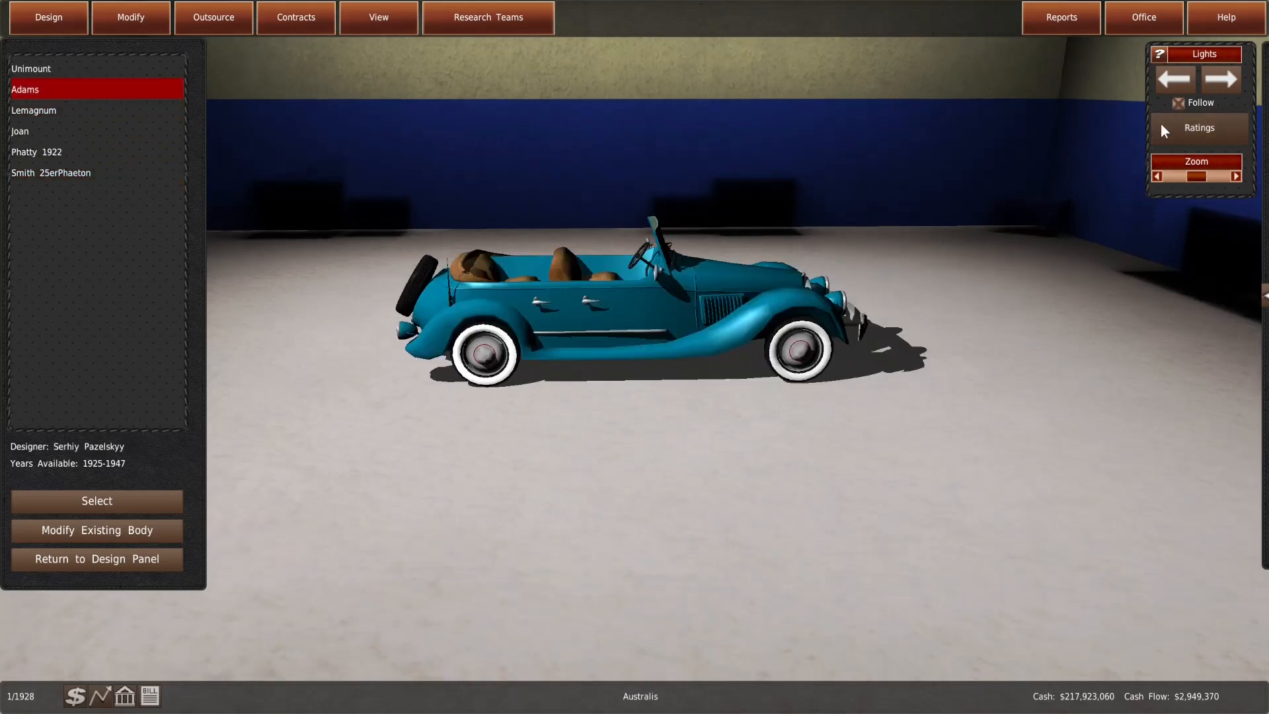
{"action": "left_click", "coordinate": [1198, 129]}
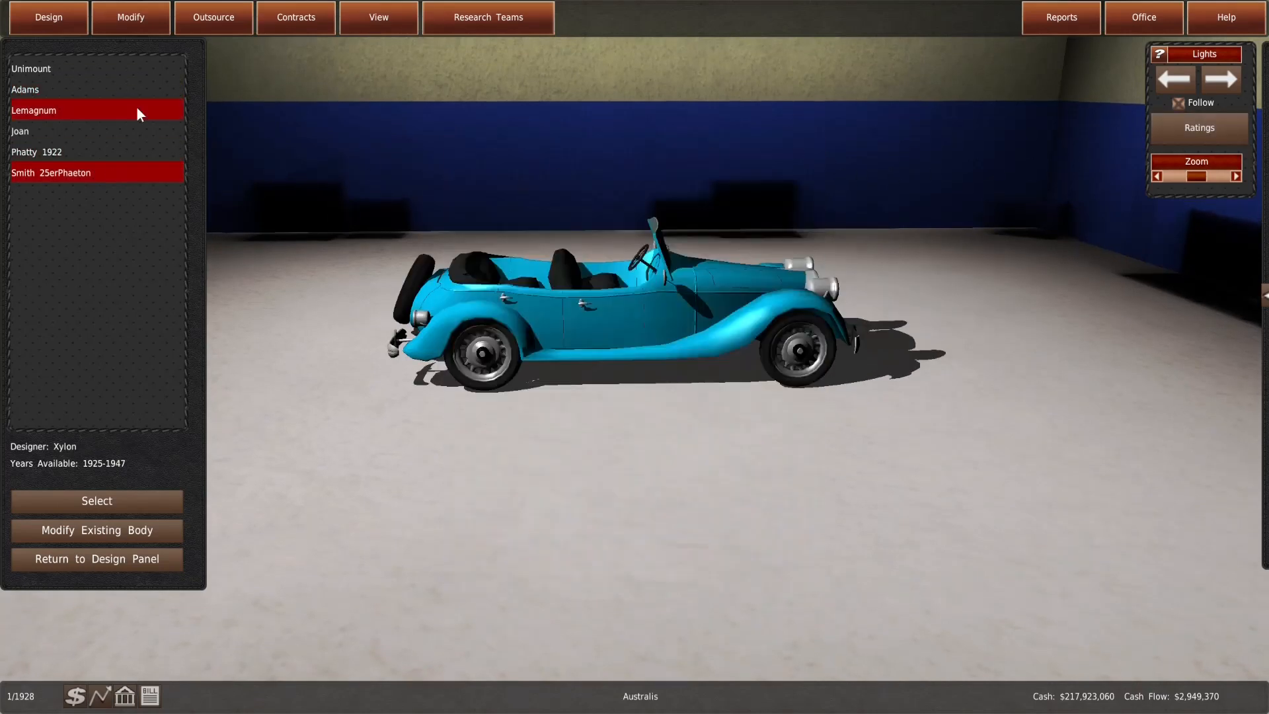
Preview the Adams body and compare its ratings
{"action": "left_click", "coordinate": [97, 89]}
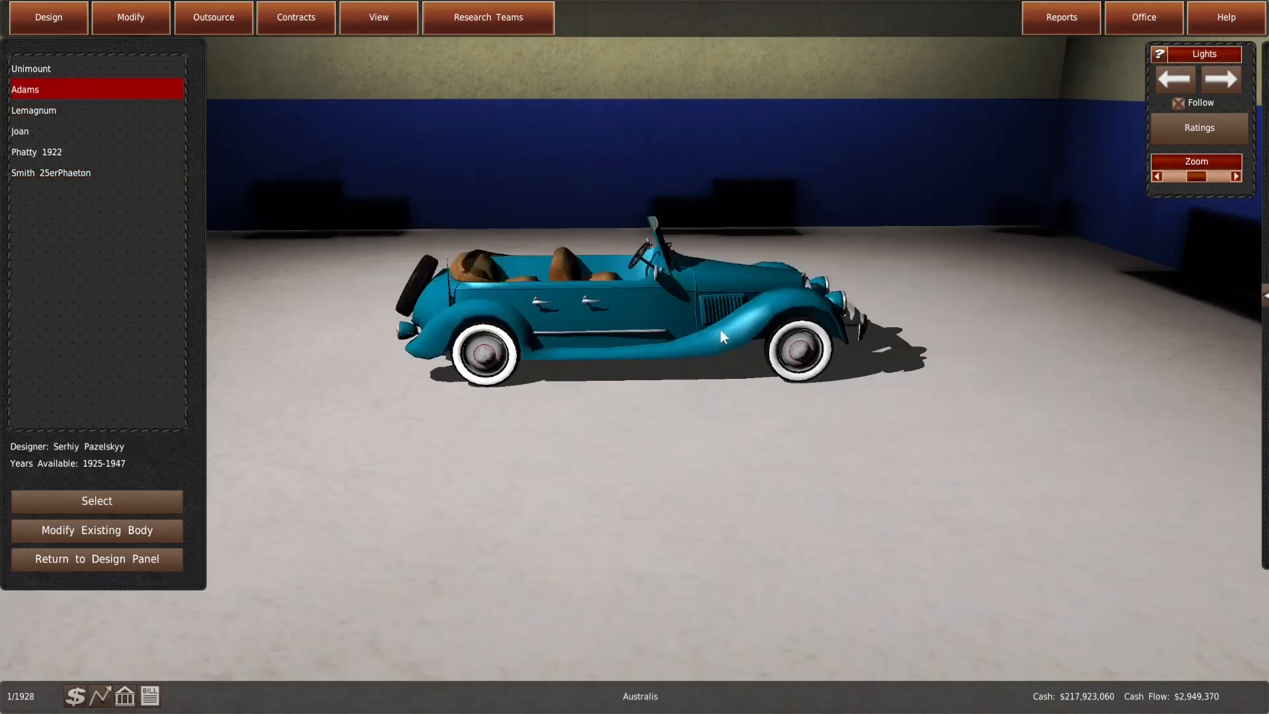
{"action": "left_click", "coordinate": [1197, 128]}
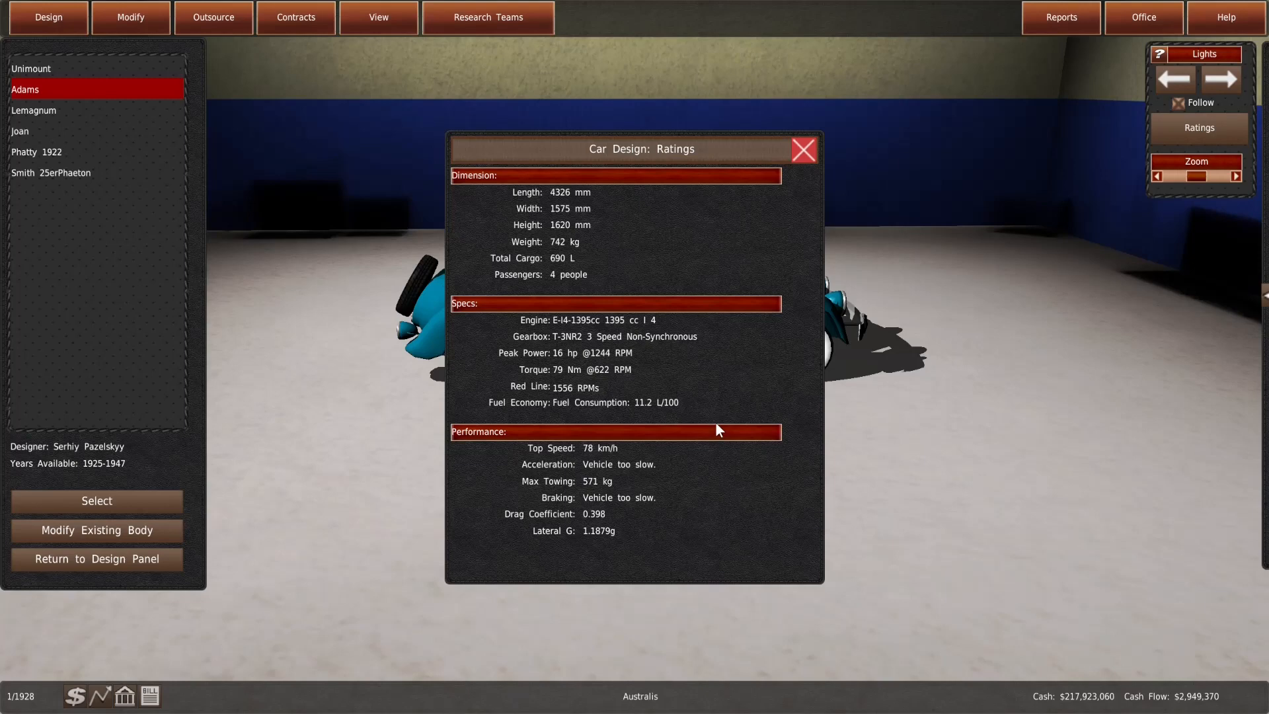
{"action": "mouse_move", "coordinate": [801, 183]}
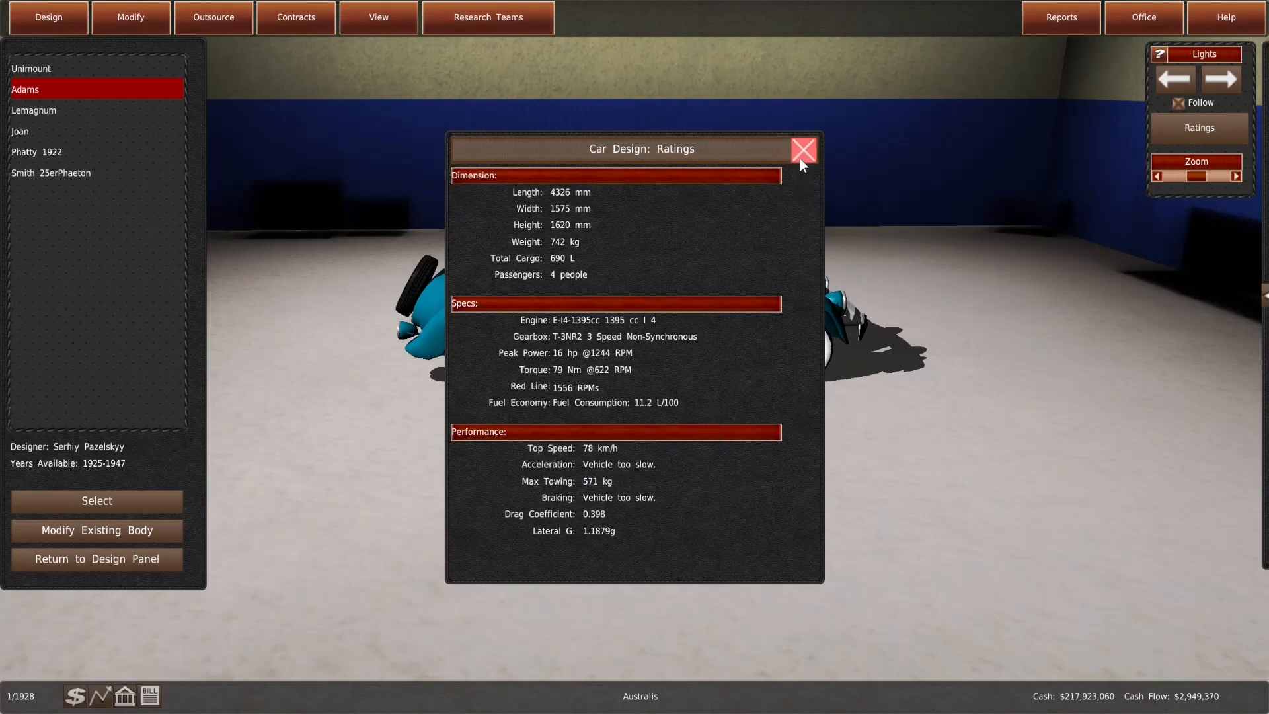
{"action": "left_click", "coordinate": [803, 150]}
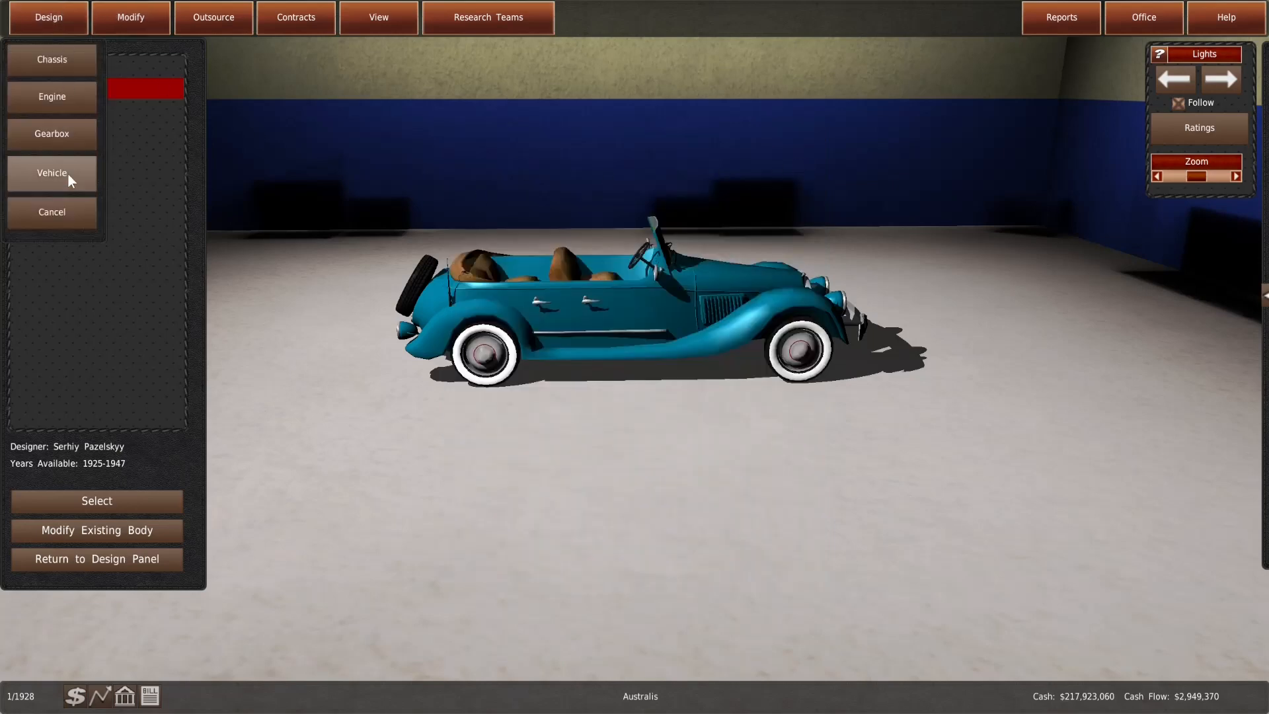
Dismiss the design wizard and review the Adams-bodied design's overall ratings
{"action": "left_click", "coordinate": [52, 172]}
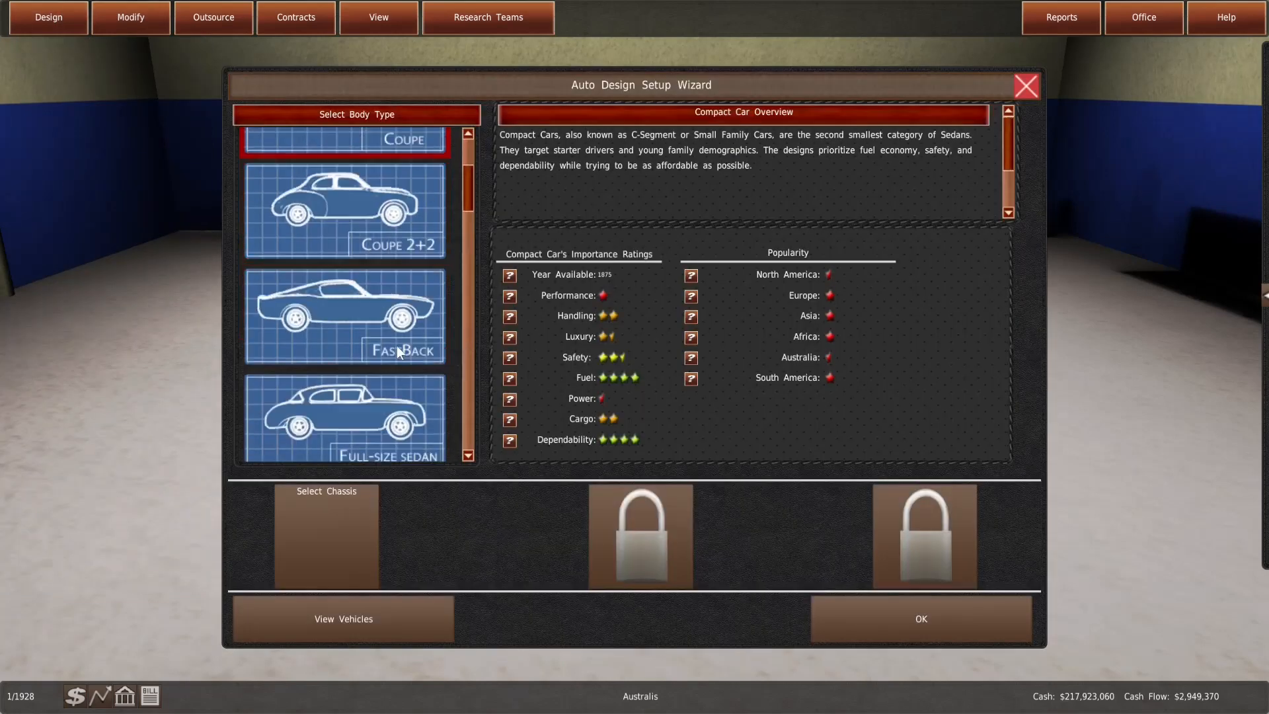
{"action": "left_click", "coordinate": [344, 241]}
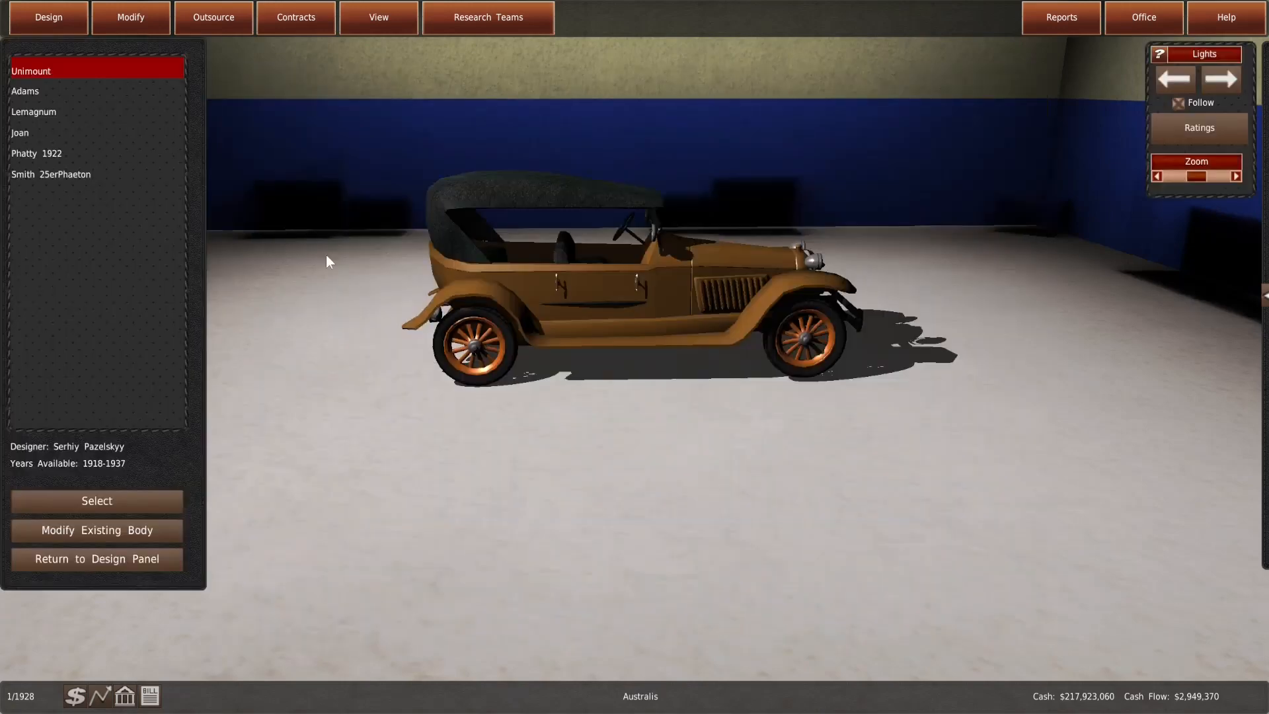
{"action": "left_click", "coordinate": [95, 500]}
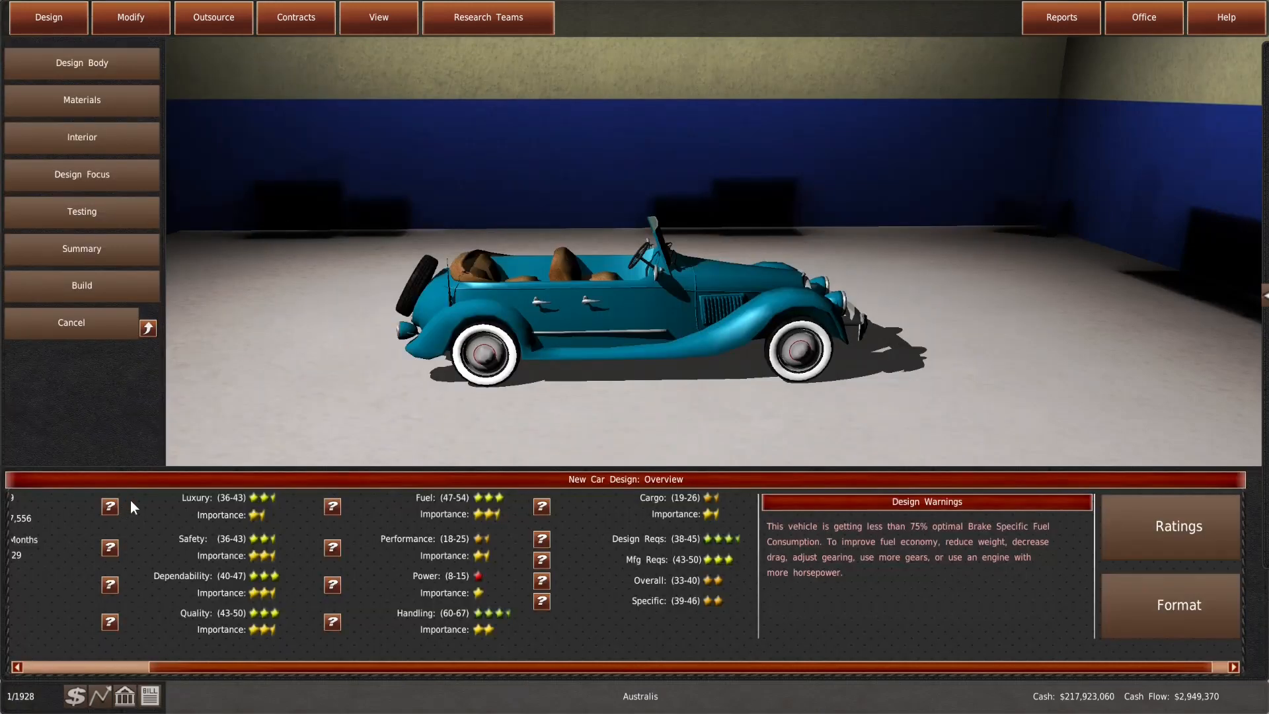
{"action": "left_click", "coordinate": [1178, 526]}
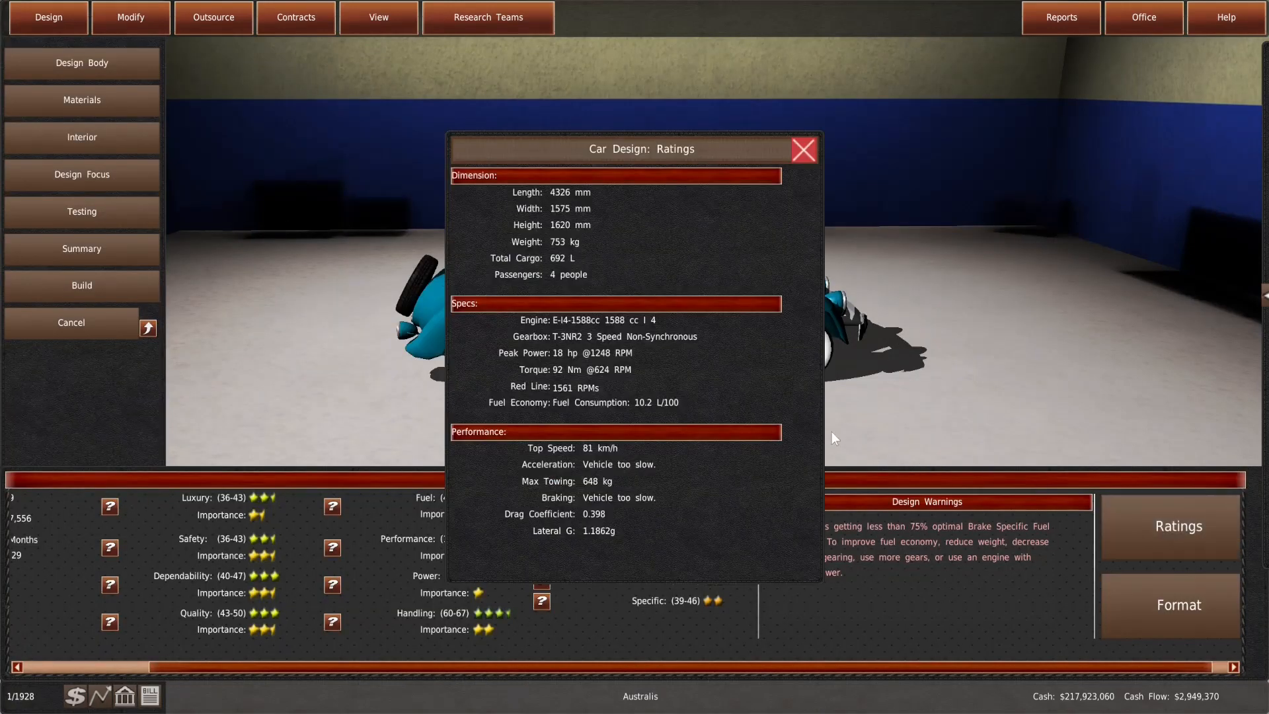
{"action": "mouse_move", "coordinate": [798, 415]}
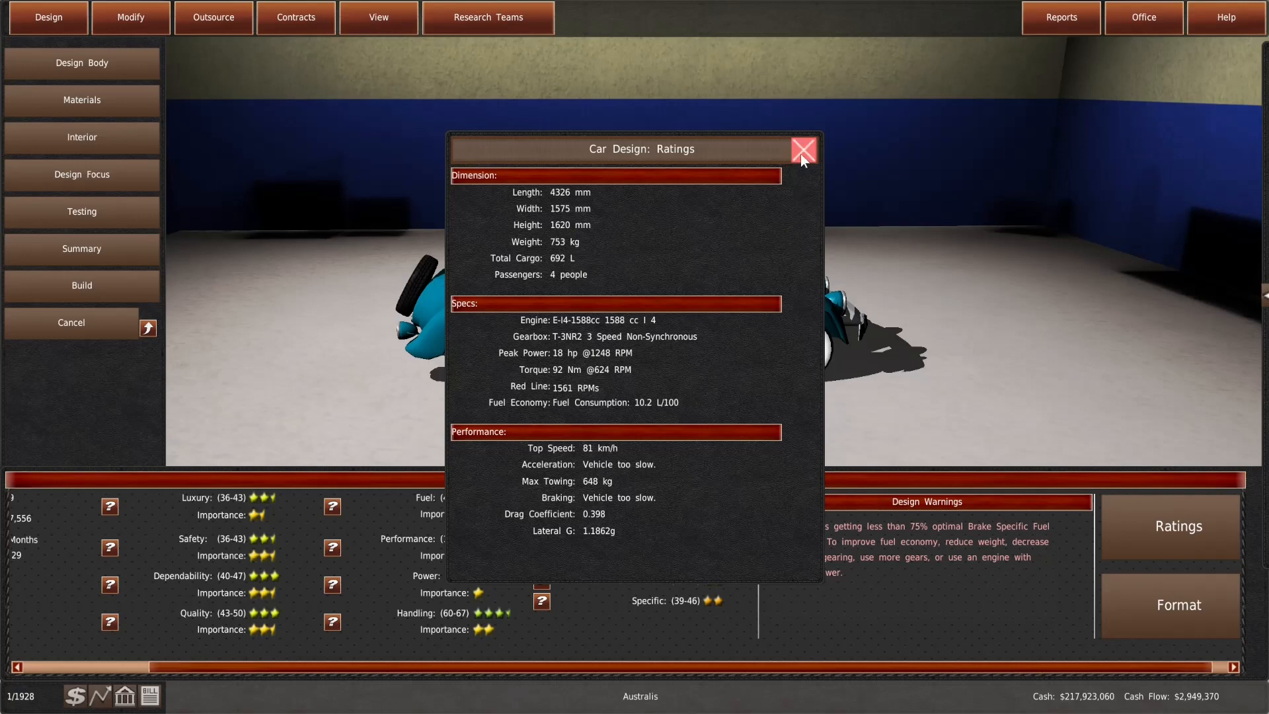
{"action": "left_click", "coordinate": [802, 150]}
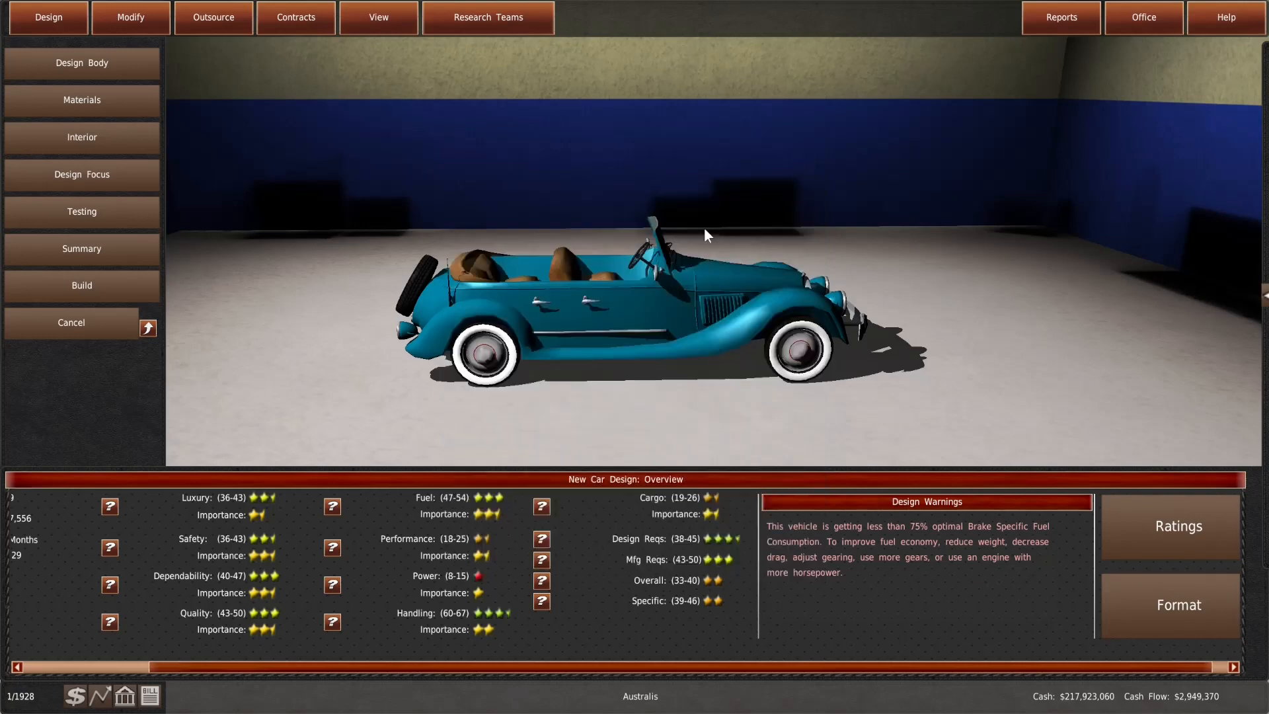
Inspect the available engines in the parts viewer and close it
{"action": "left_click", "coordinate": [377, 18]}
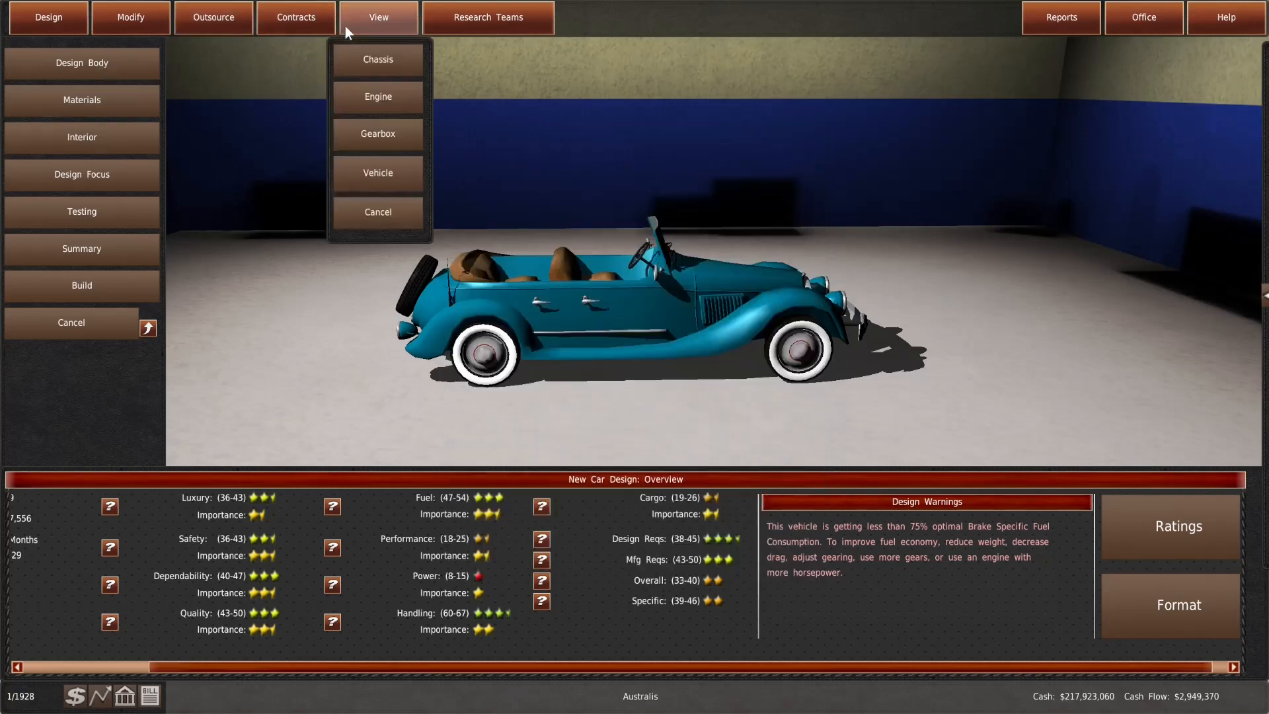
{"action": "left_click", "coordinate": [376, 96]}
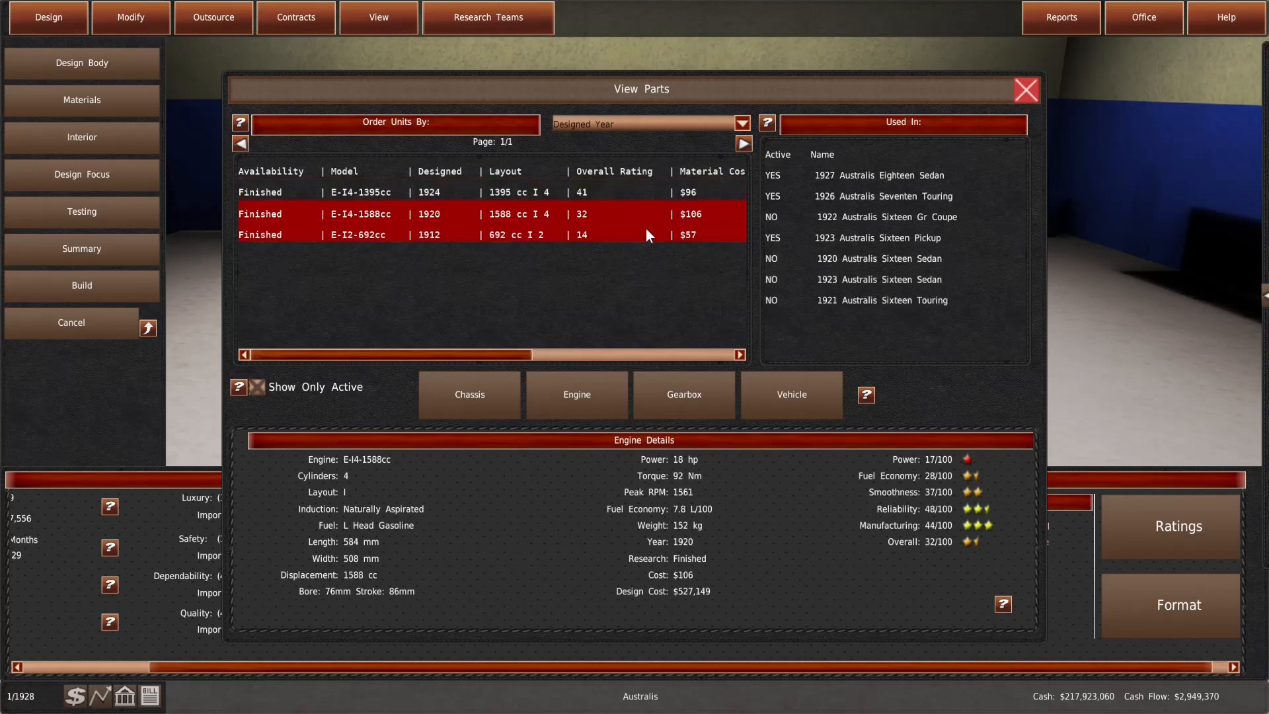
{"action": "left_click", "coordinate": [1023, 90]}
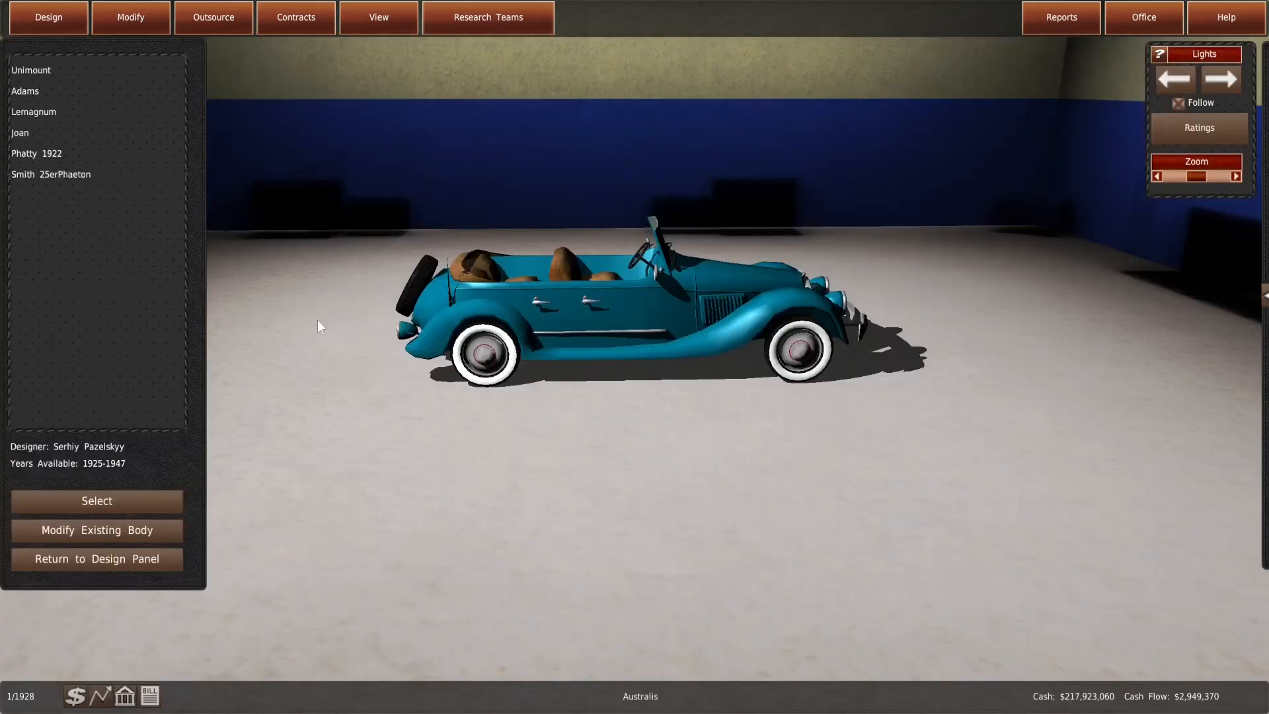
Reselect the Adams body for the design and recheck its ratings at 81 km/h top speed
{"action": "left_click", "coordinate": [96, 499]}
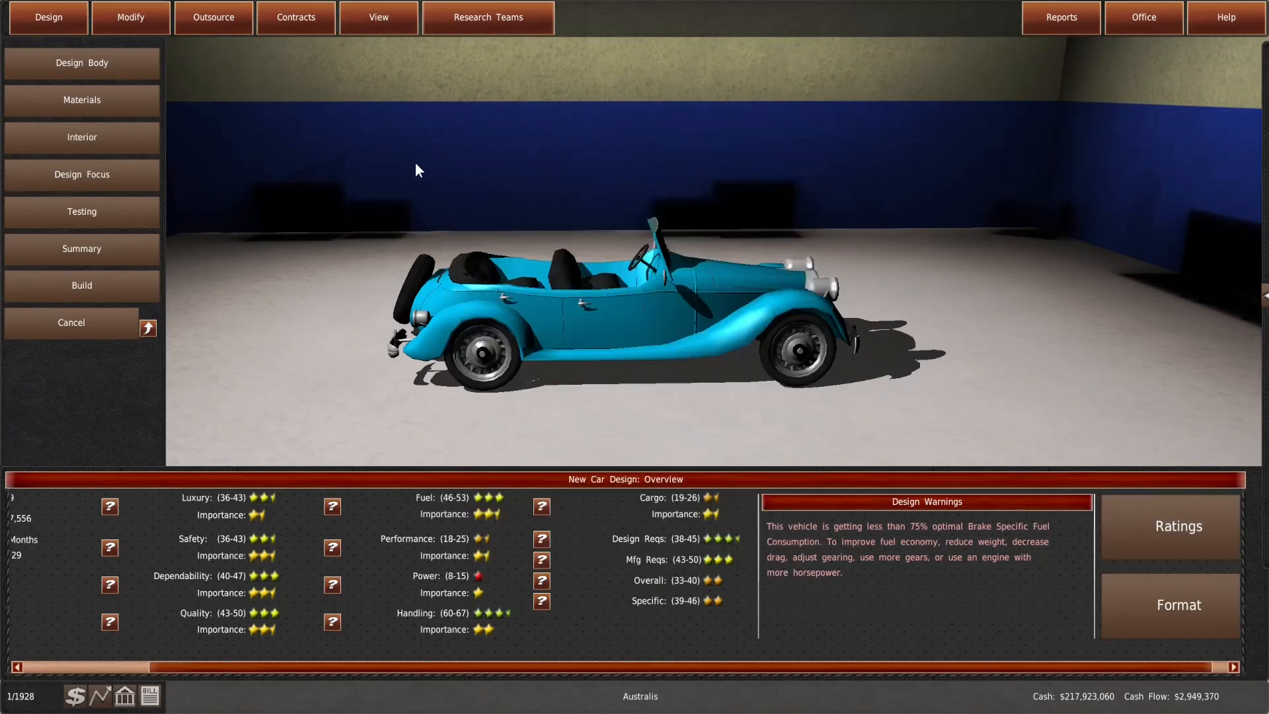
{"action": "left_click", "coordinate": [81, 62]}
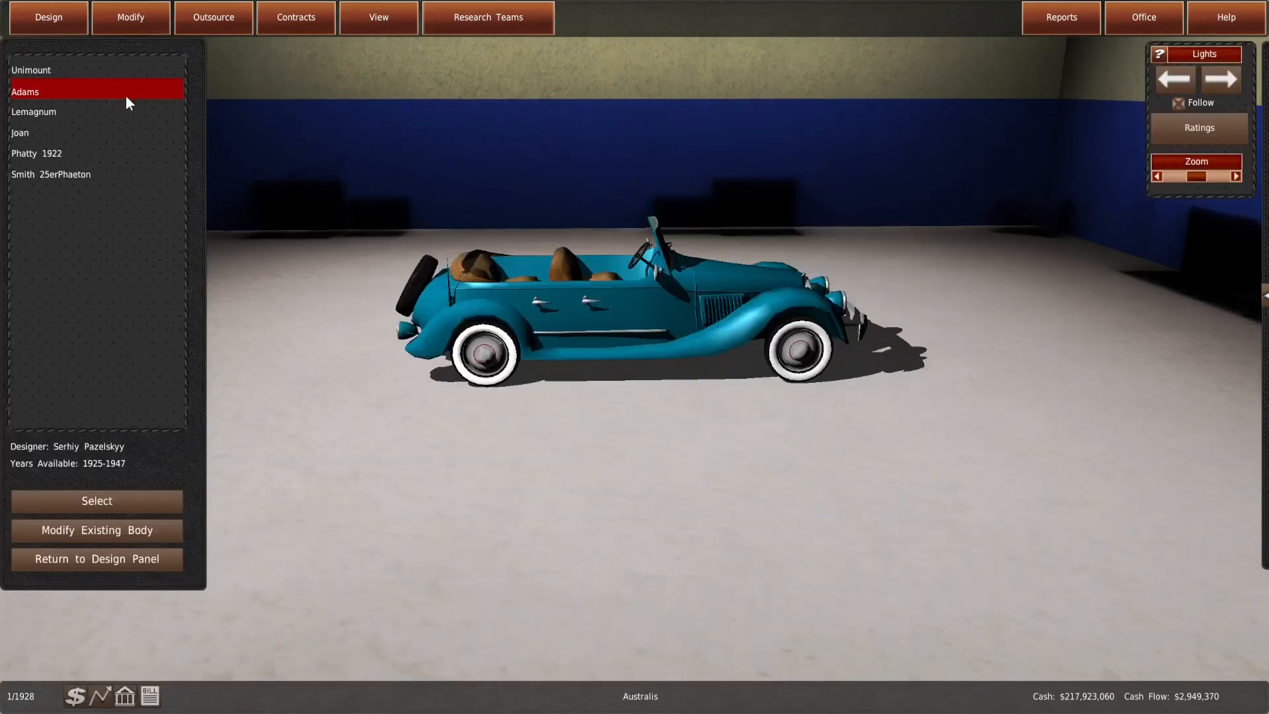
{"action": "left_click", "coordinate": [97, 499]}
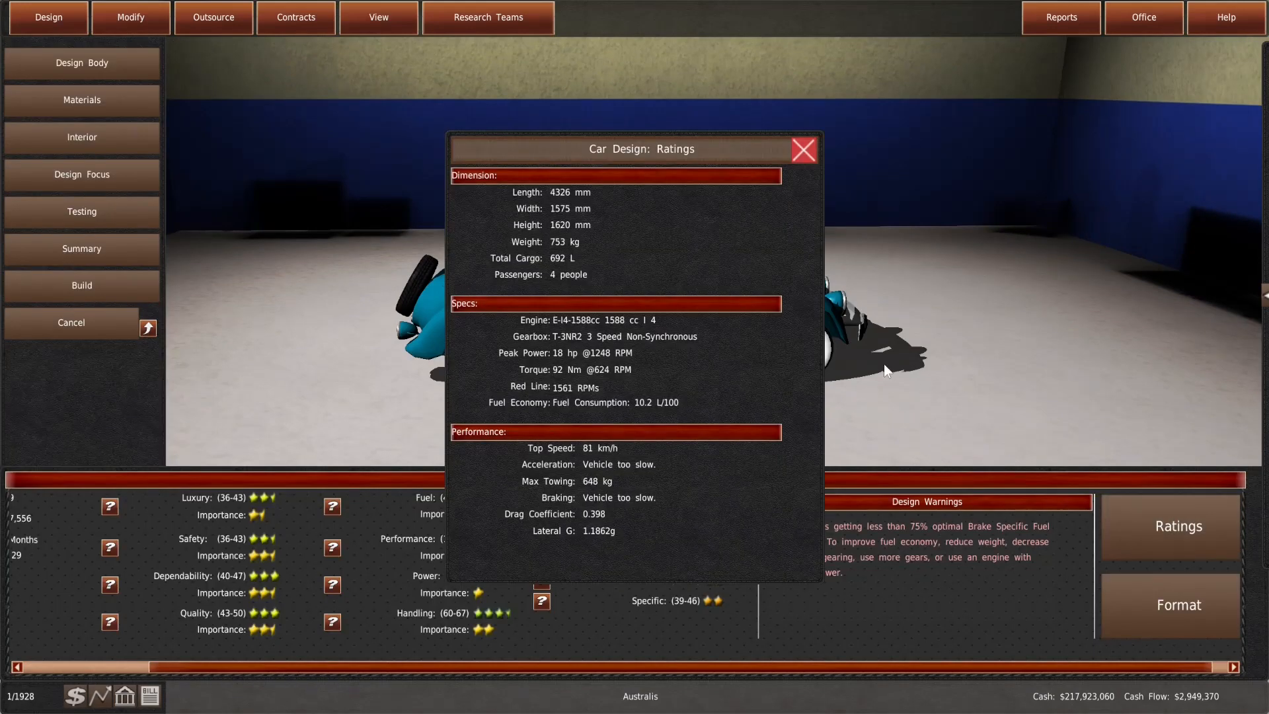
{"action": "left_click", "coordinate": [802, 149]}
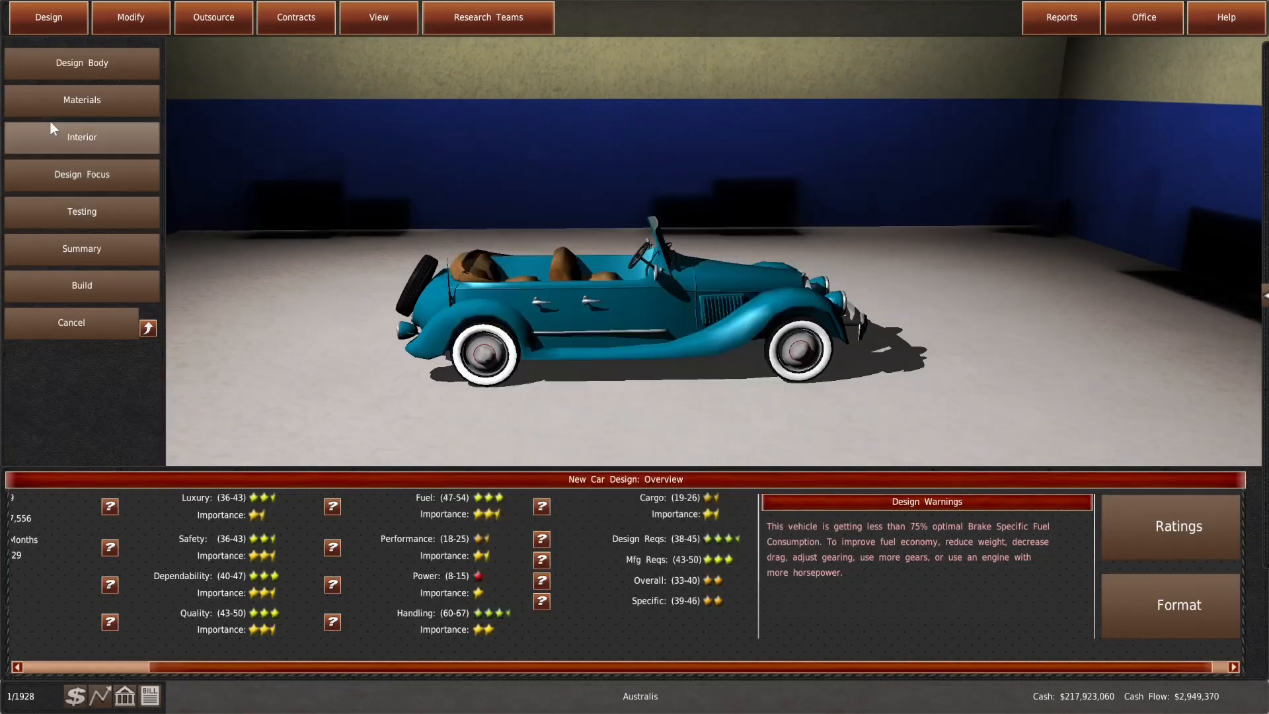
{"action": "mouse_move", "coordinate": [54, 81]}
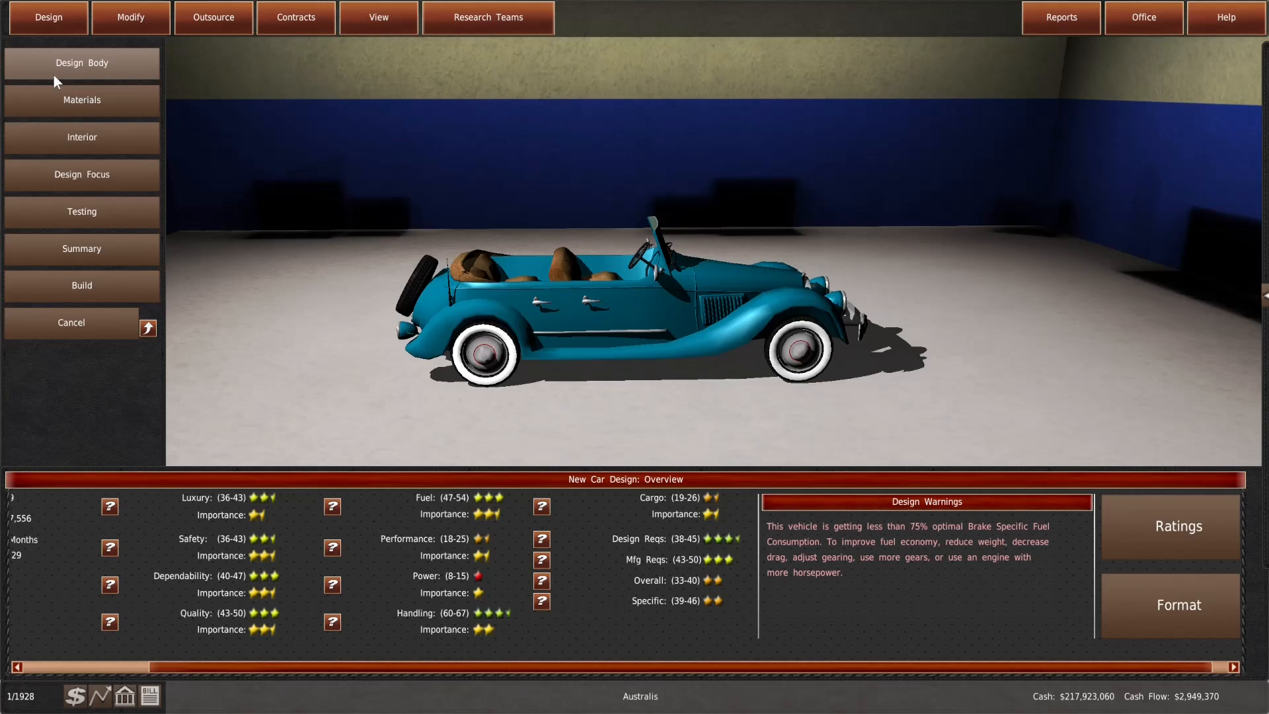
Target middle-income buyers and raise the interior safety and safety focus sliders
{"action": "left_click", "coordinate": [80, 62]}
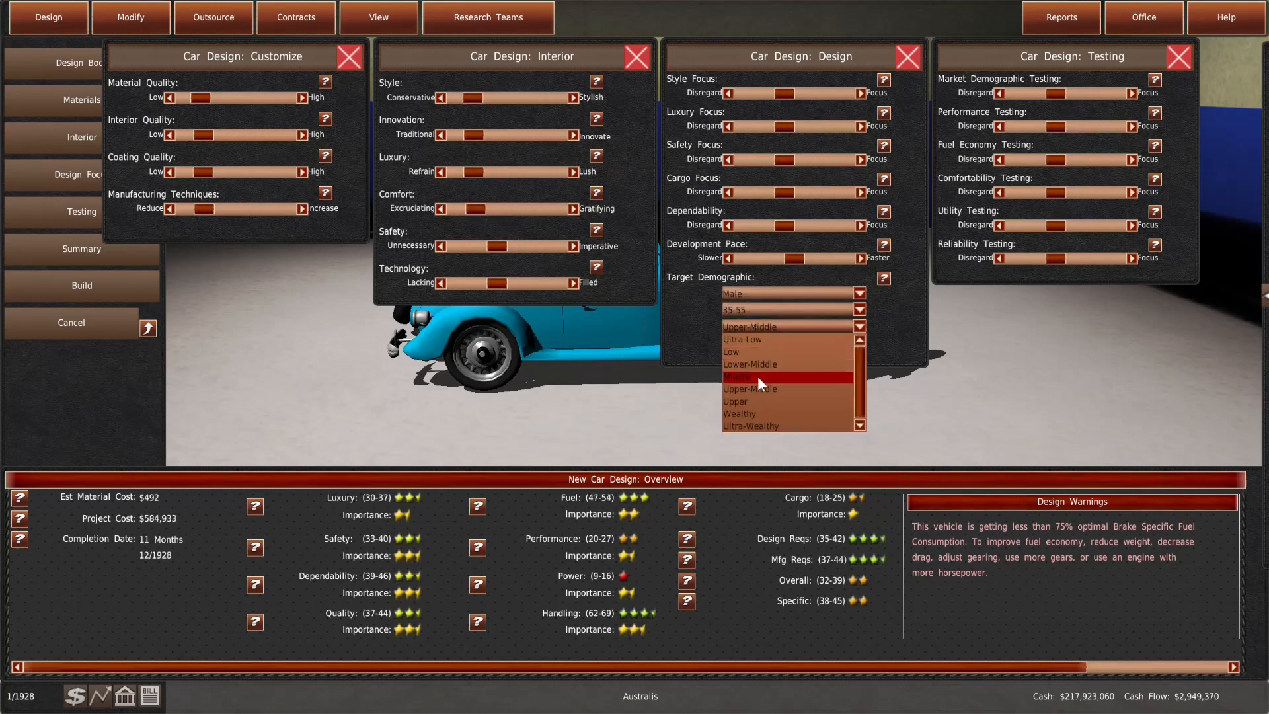
{"action": "left_click", "coordinate": [742, 377]}
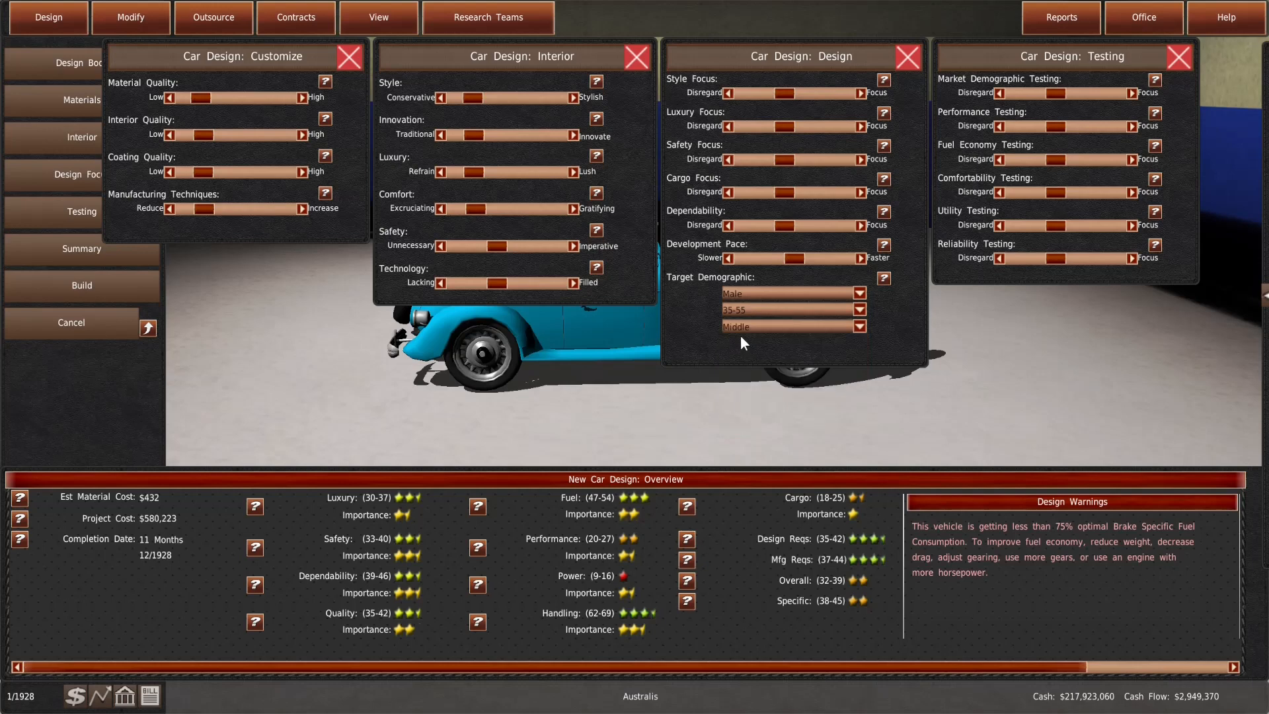
{"action": "mouse_move", "coordinate": [721, 342]}
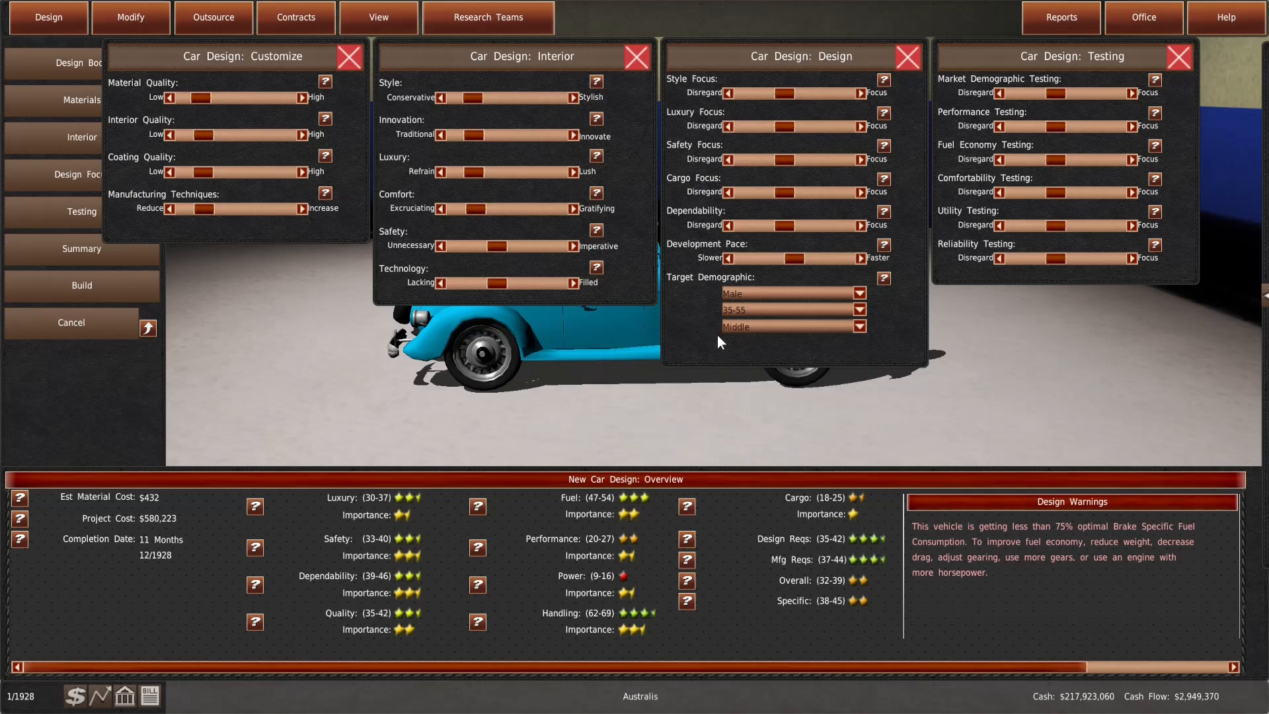
{"action": "mouse_move", "coordinate": [462, 563]}
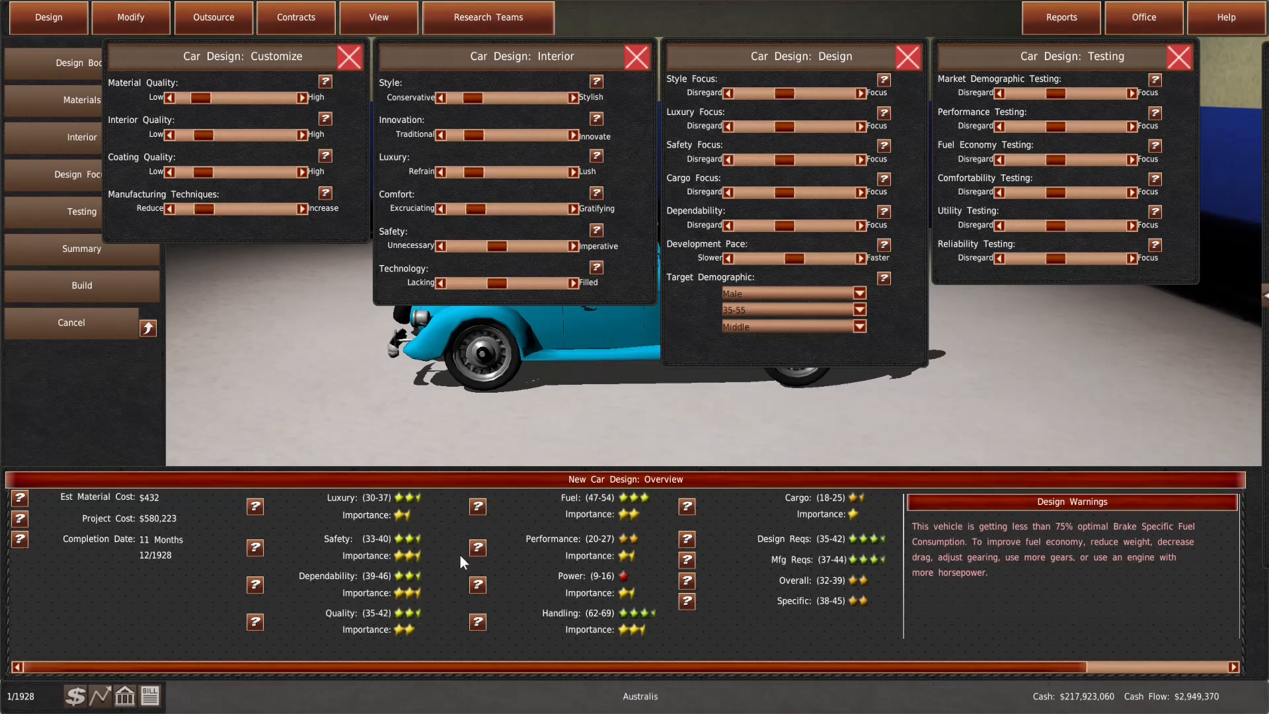
{"action": "mouse_move", "coordinate": [416, 524]}
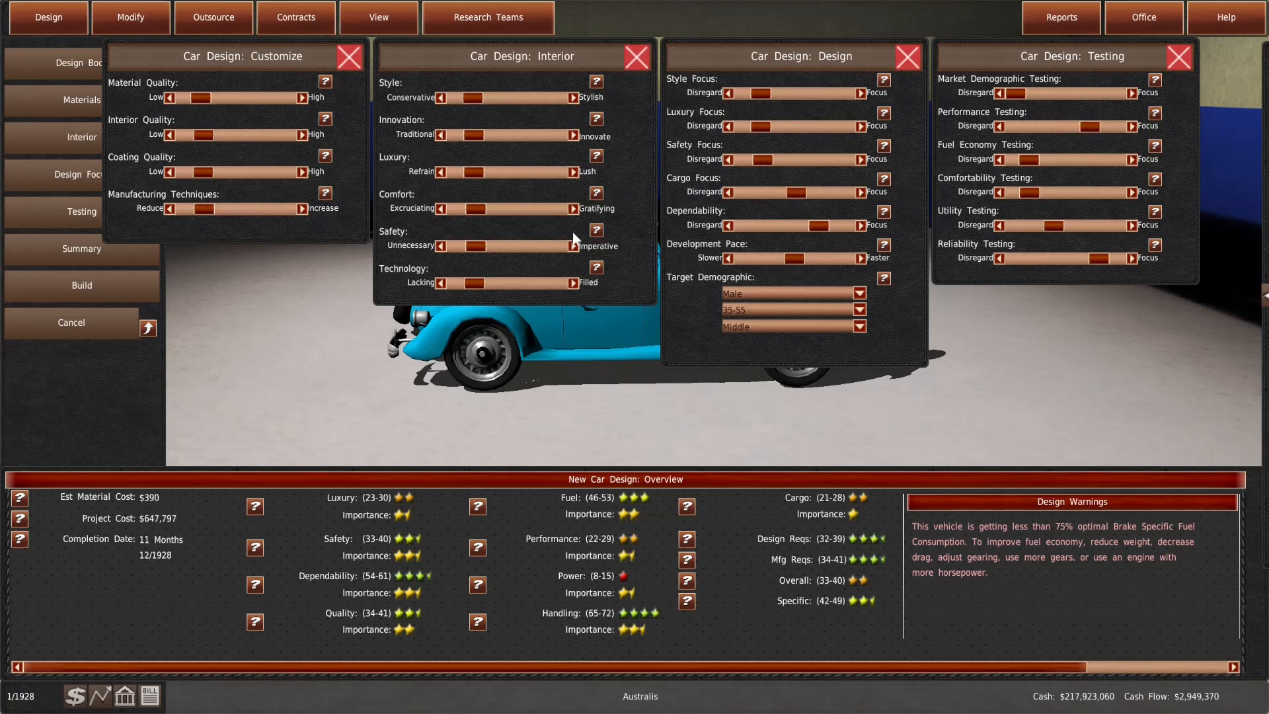
{"action": "left_click_drag", "start_coordinate": [454, 246], "coordinate": [517, 246]}
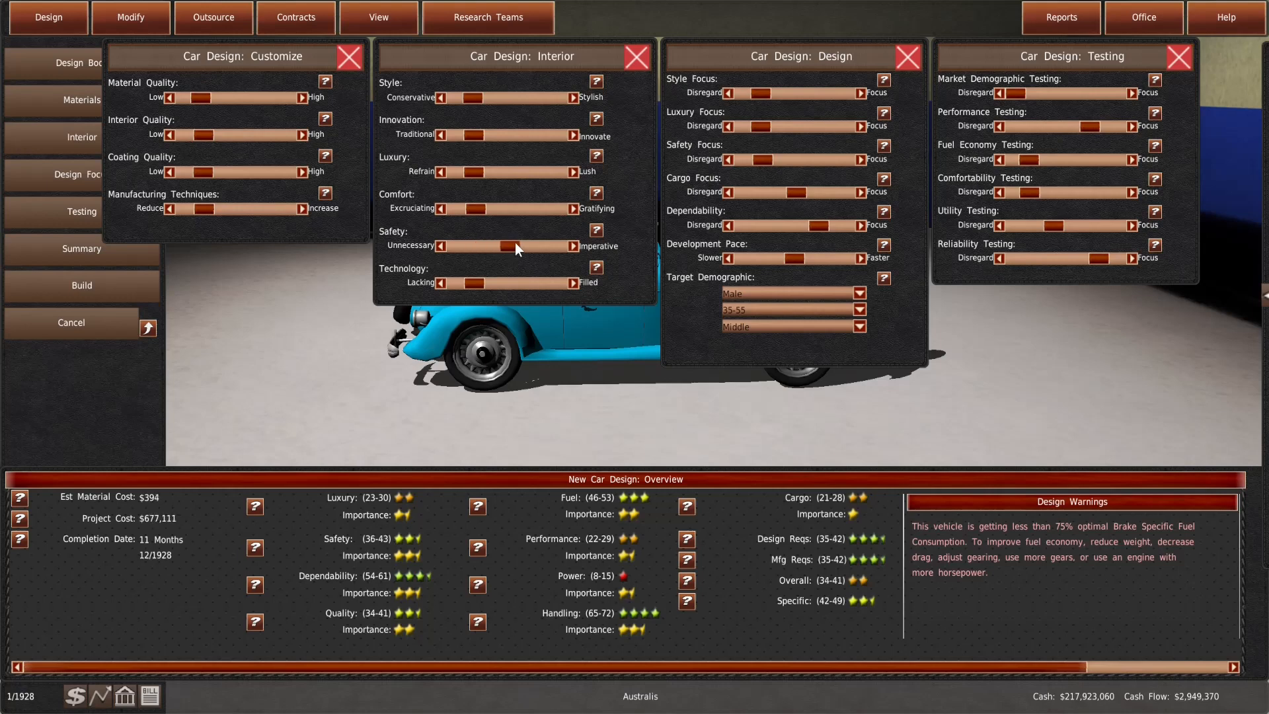
{"action": "left_click_drag", "start_coordinate": [744, 159], "coordinate": [793, 159]}
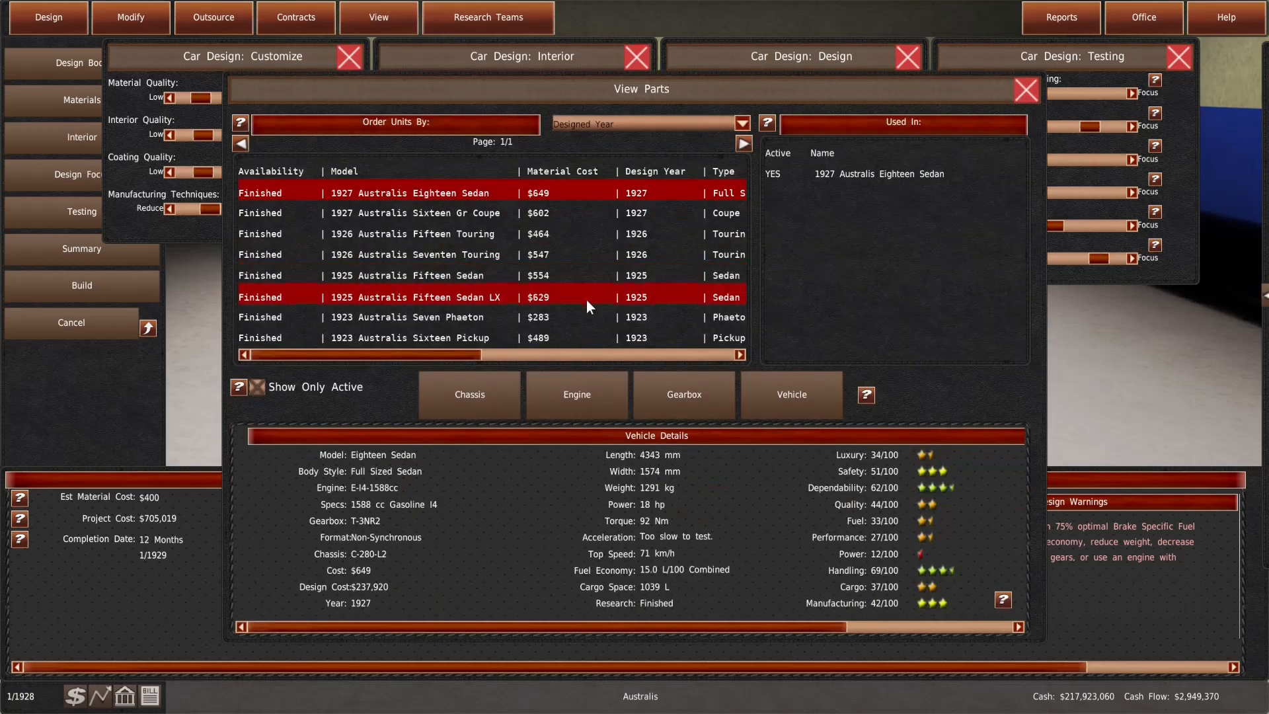
Close the parts list and trim safety focus and interior sliders to about $661,000 project cost
{"action": "left_click", "coordinate": [409, 316]}
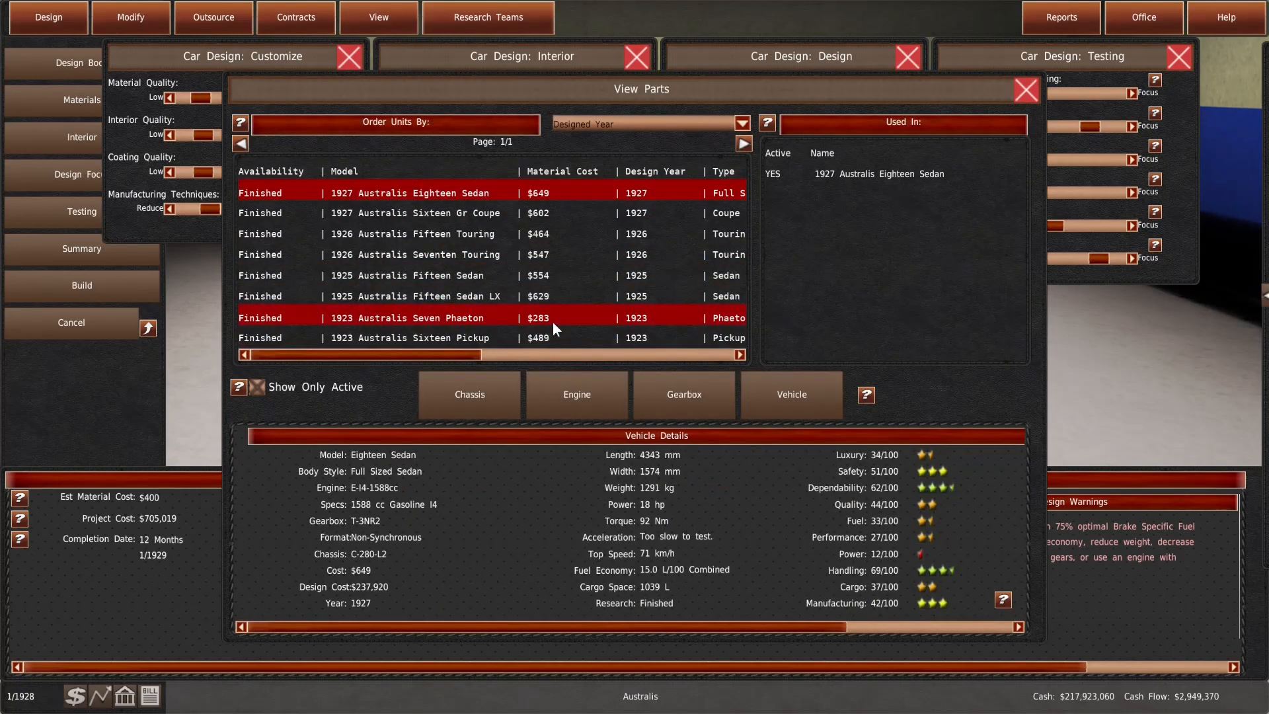
{"action": "left_click", "coordinate": [1025, 89]}
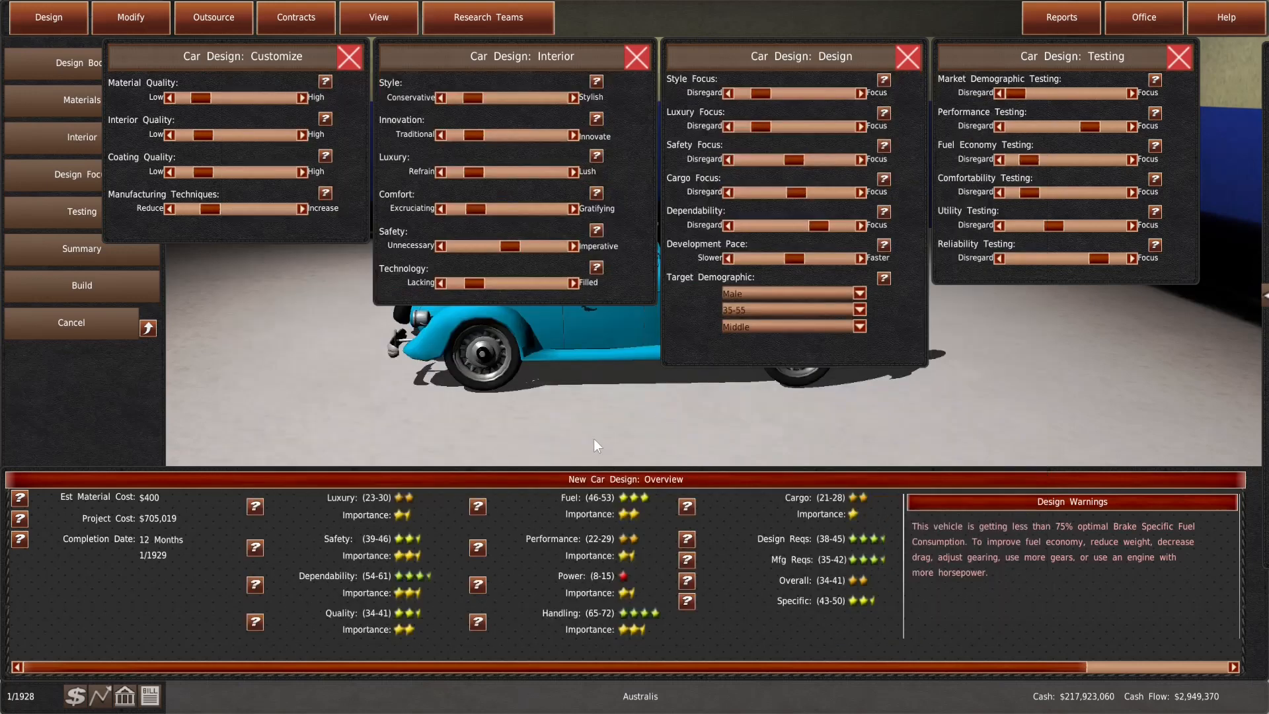
{"action": "mouse_move", "coordinate": [562, 437]}
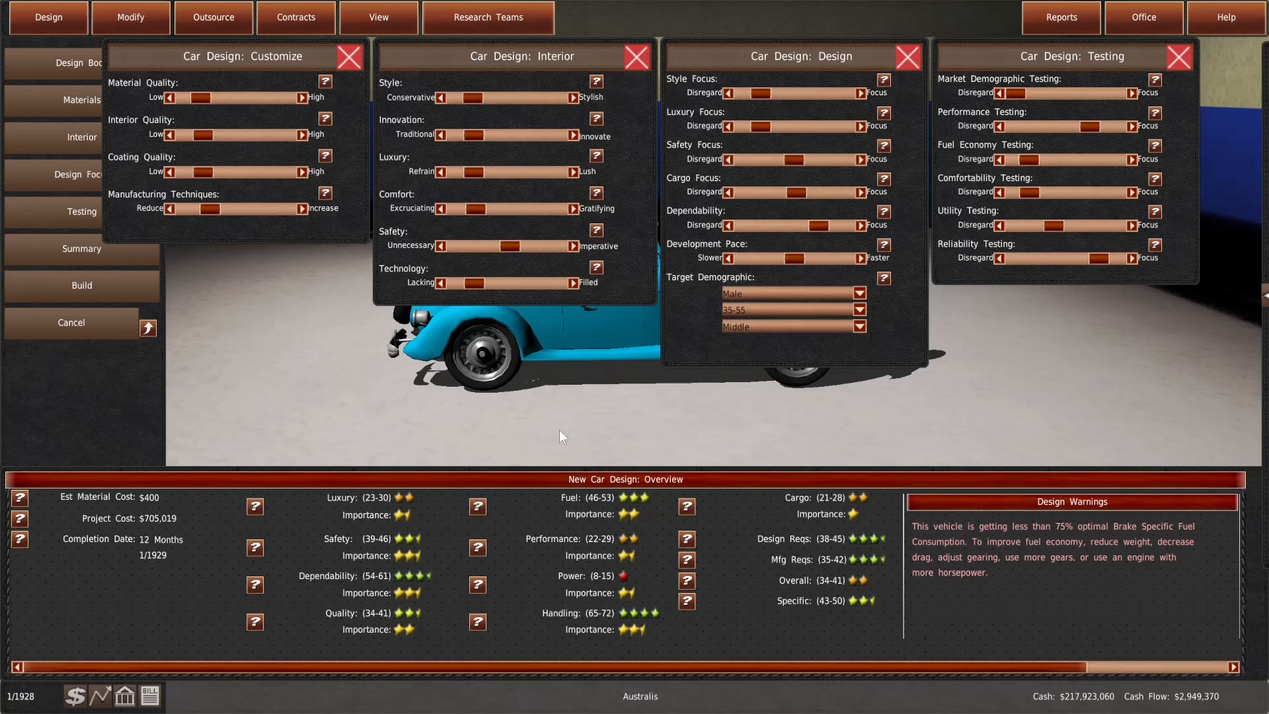
{"action": "mouse_move", "coordinate": [903, 464]}
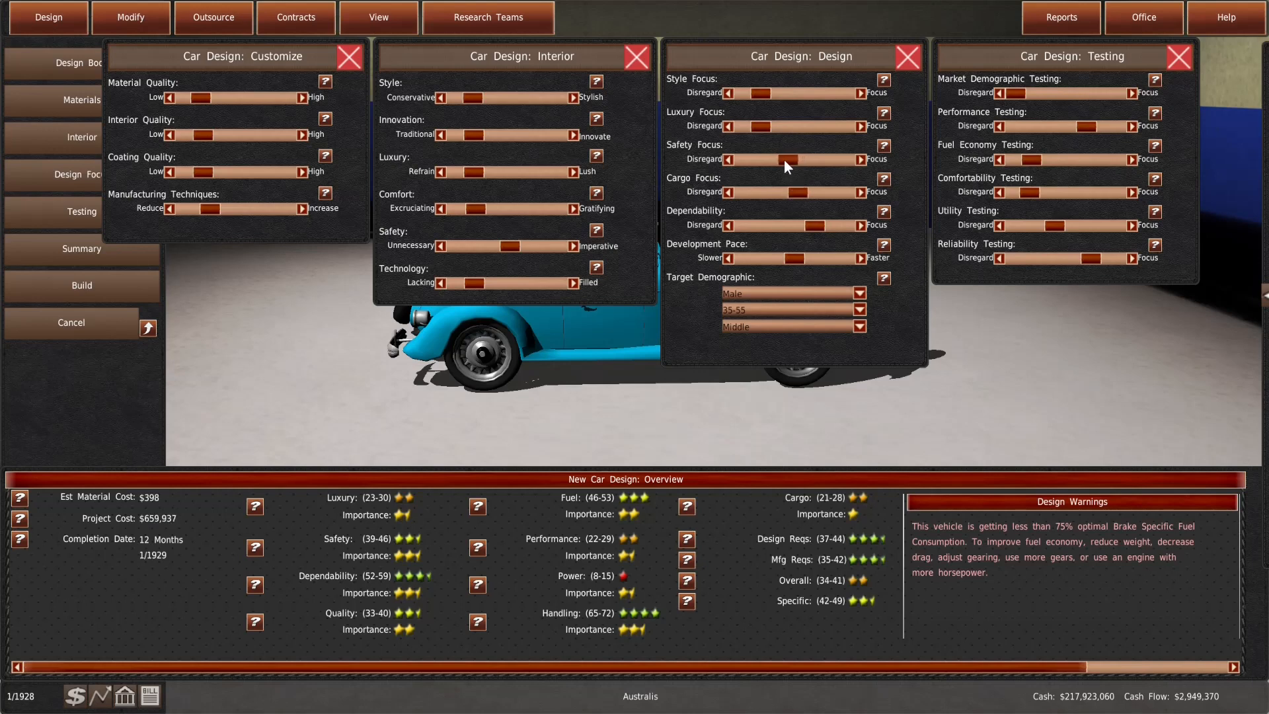
{"action": "left_click_drag", "start_coordinate": [790, 160], "coordinate": [782, 160]}
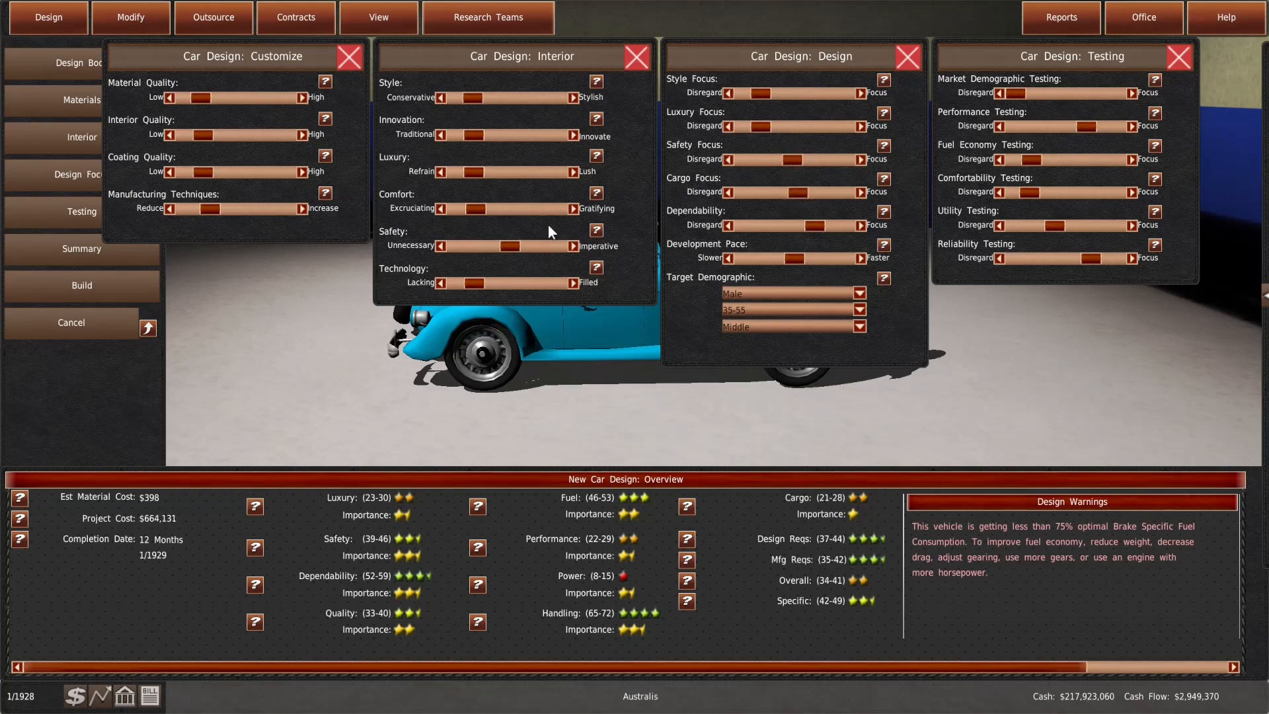
{"action": "left_click_drag", "start_coordinate": [537, 246], "coordinate": [507, 246]}
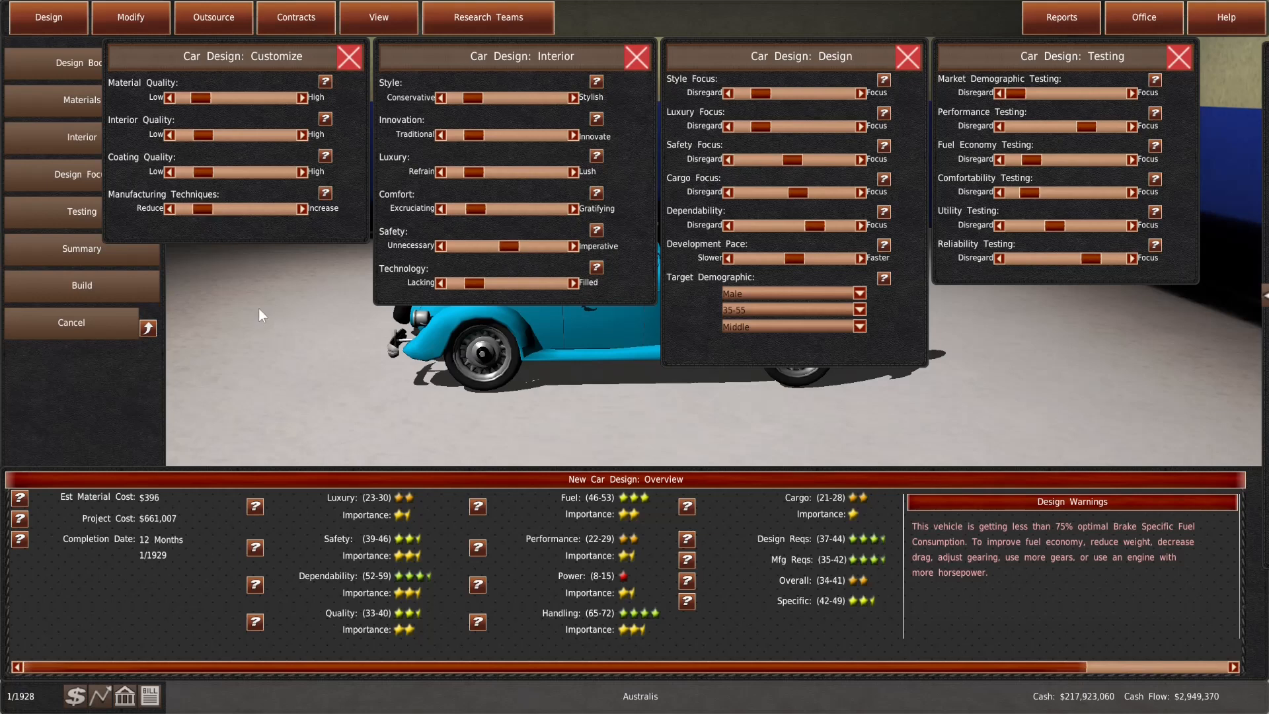
{"action": "mouse_move", "coordinate": [712, 528]}
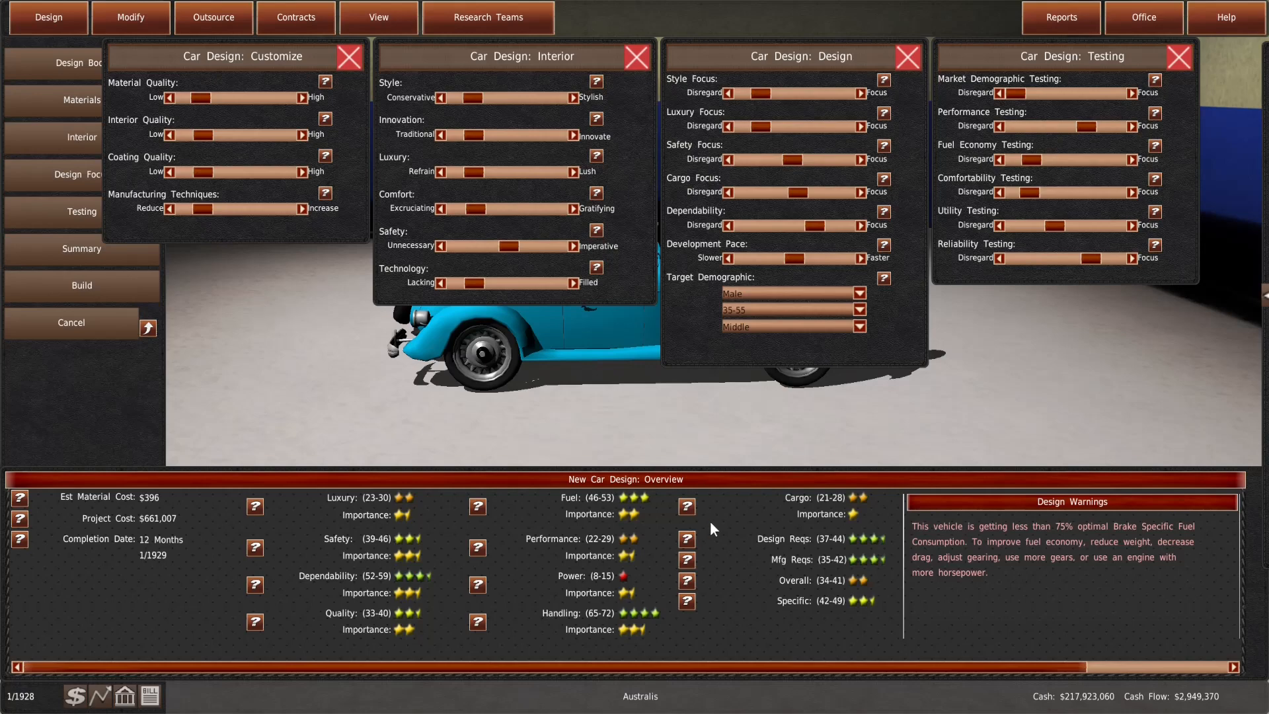
Recheck the design's ratings, then bring up the build confirmation estimating 1/1929 completion
{"action": "left_click", "coordinate": [1178, 527]}
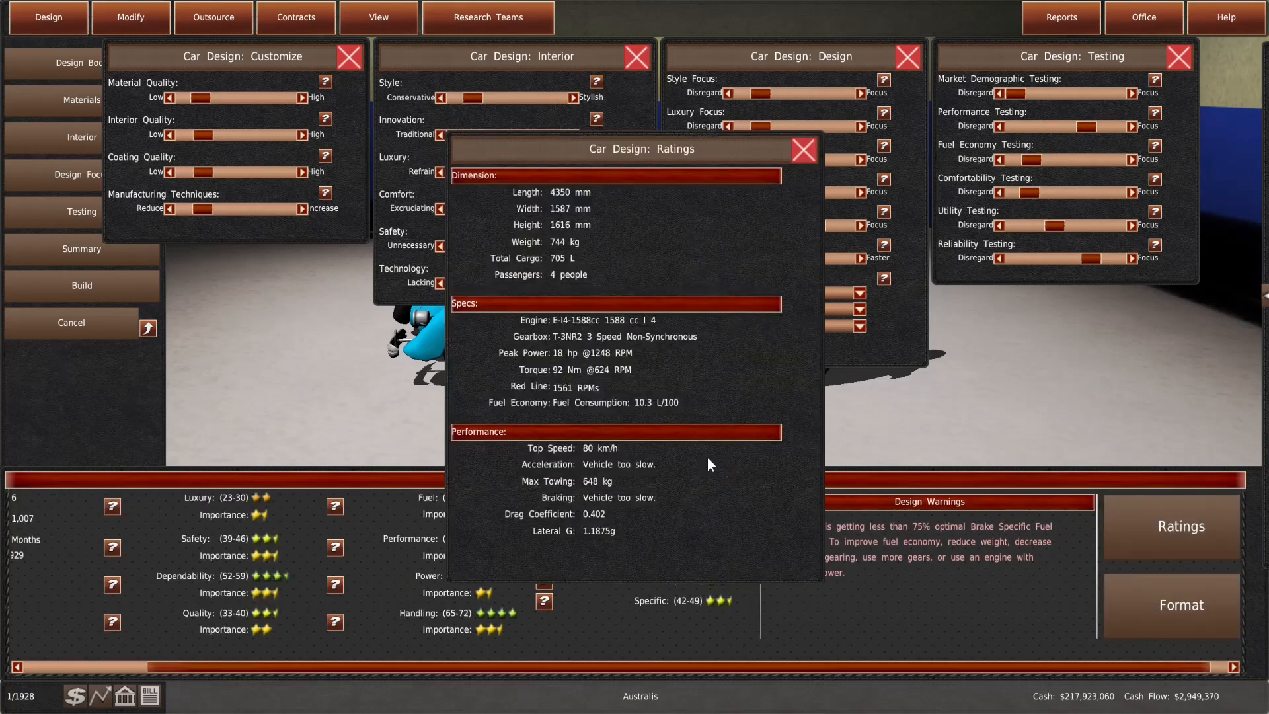
{"action": "mouse_move", "coordinate": [655, 449]}
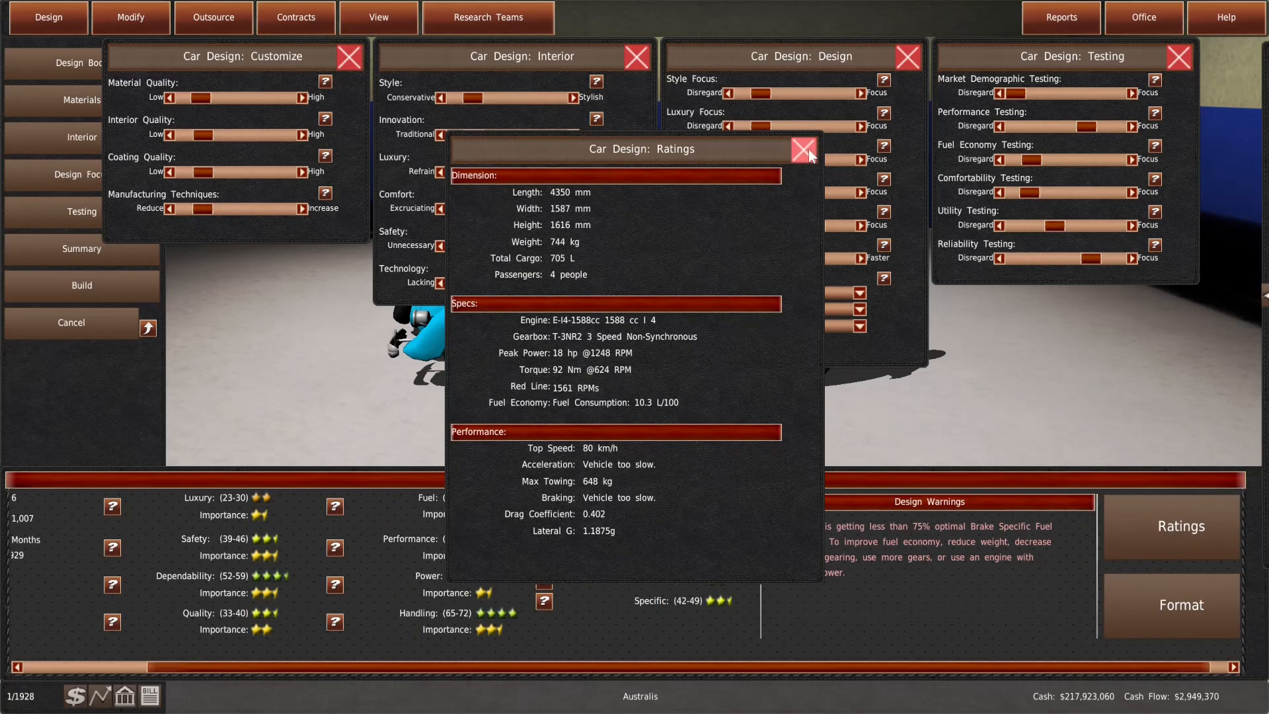
{"action": "left_click", "coordinate": [802, 152]}
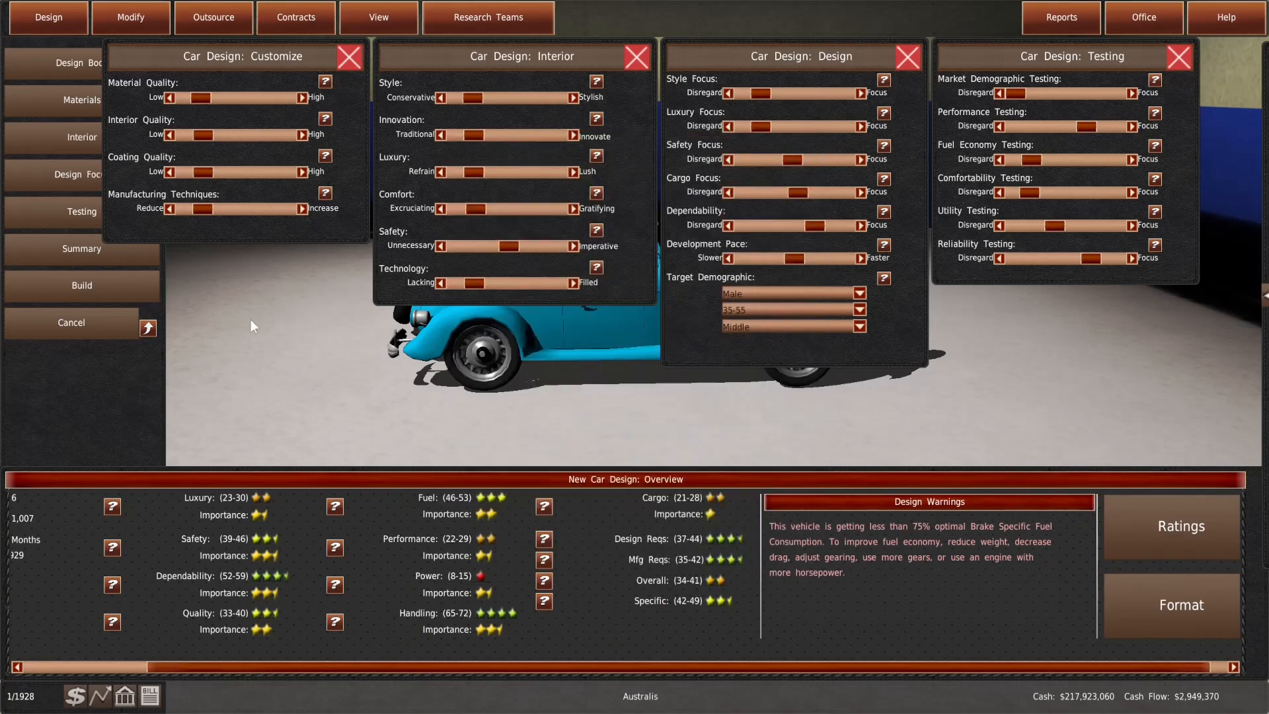
{"action": "mouse_move", "coordinate": [80, 285]}
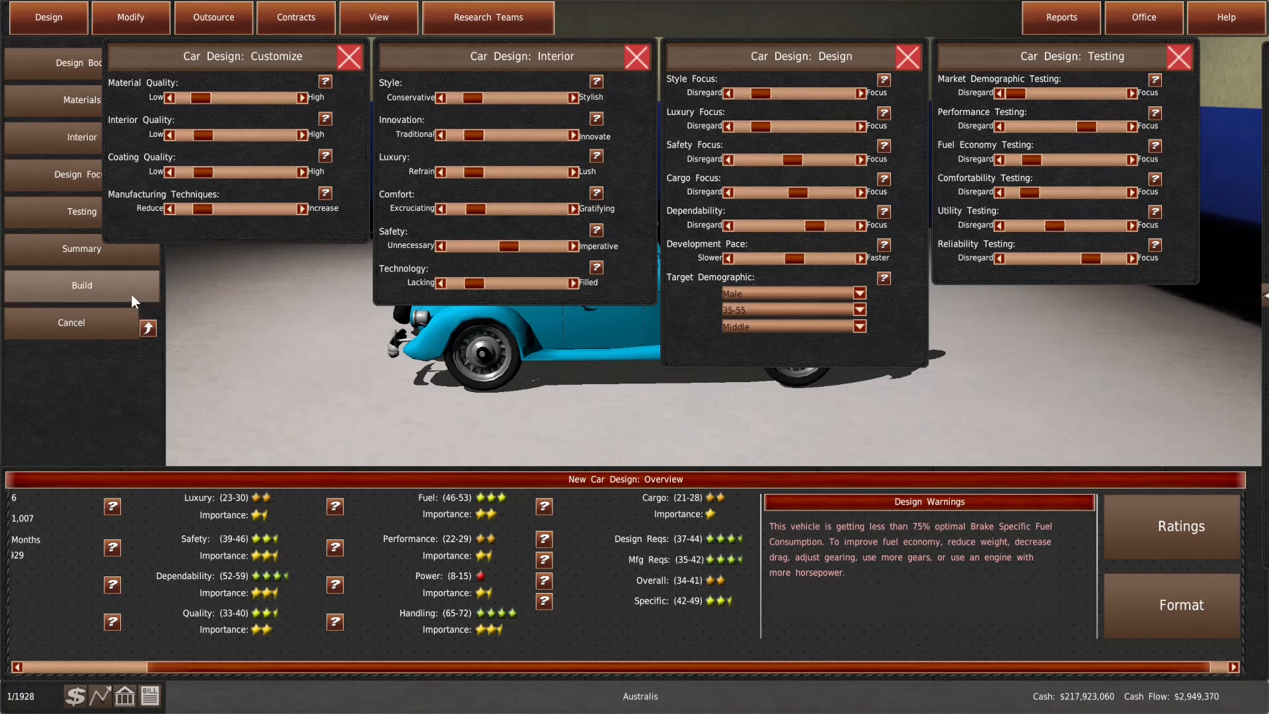
{"action": "left_click", "coordinate": [1169, 526]}
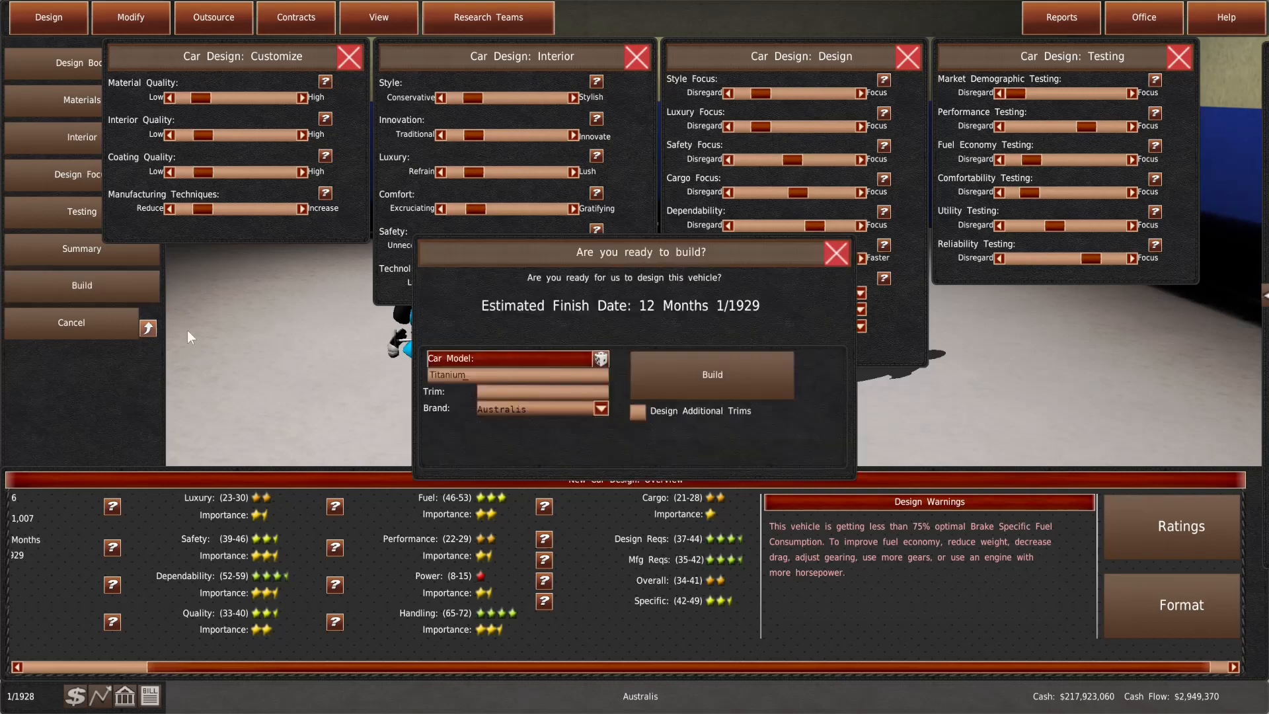
Name the new car Eighteen Phaeton and slow its development pace, trimming project cost to about $598,000
{"action": "left_click", "coordinate": [517, 374]}
{"action": "type", "text": "Eighteen Phaeto"}
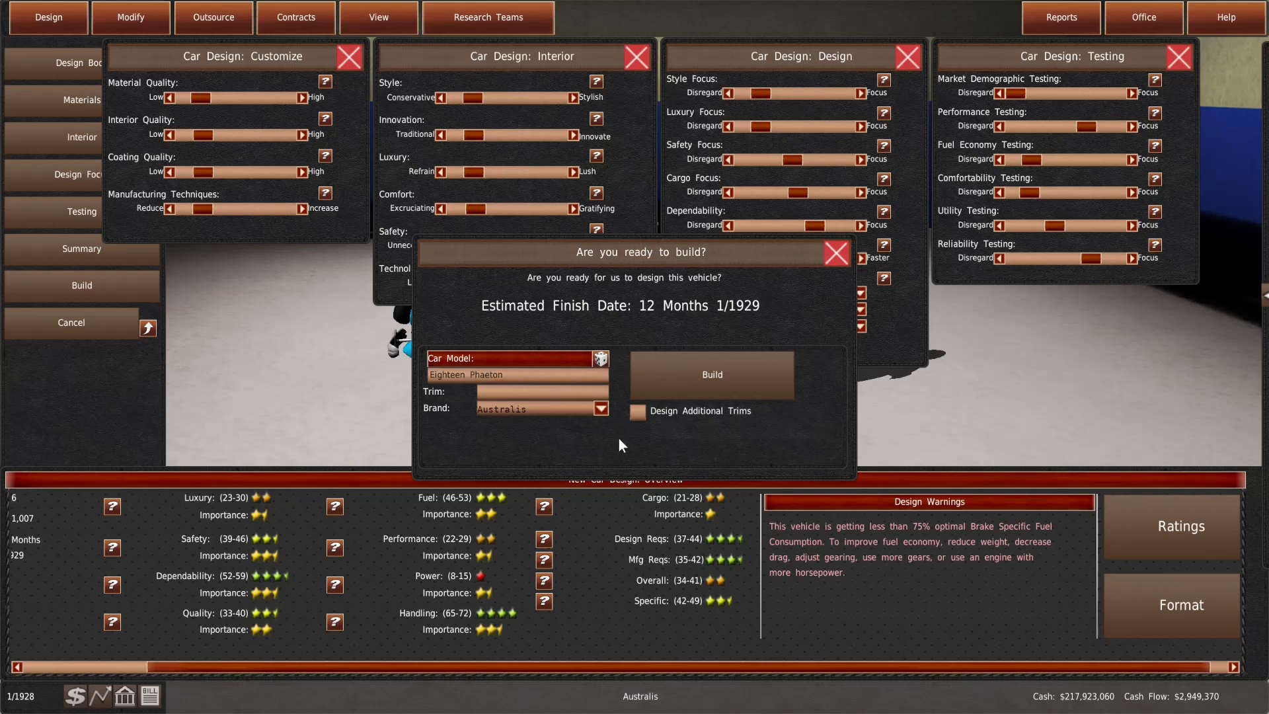
{"action": "left_click", "coordinate": [836, 252]}
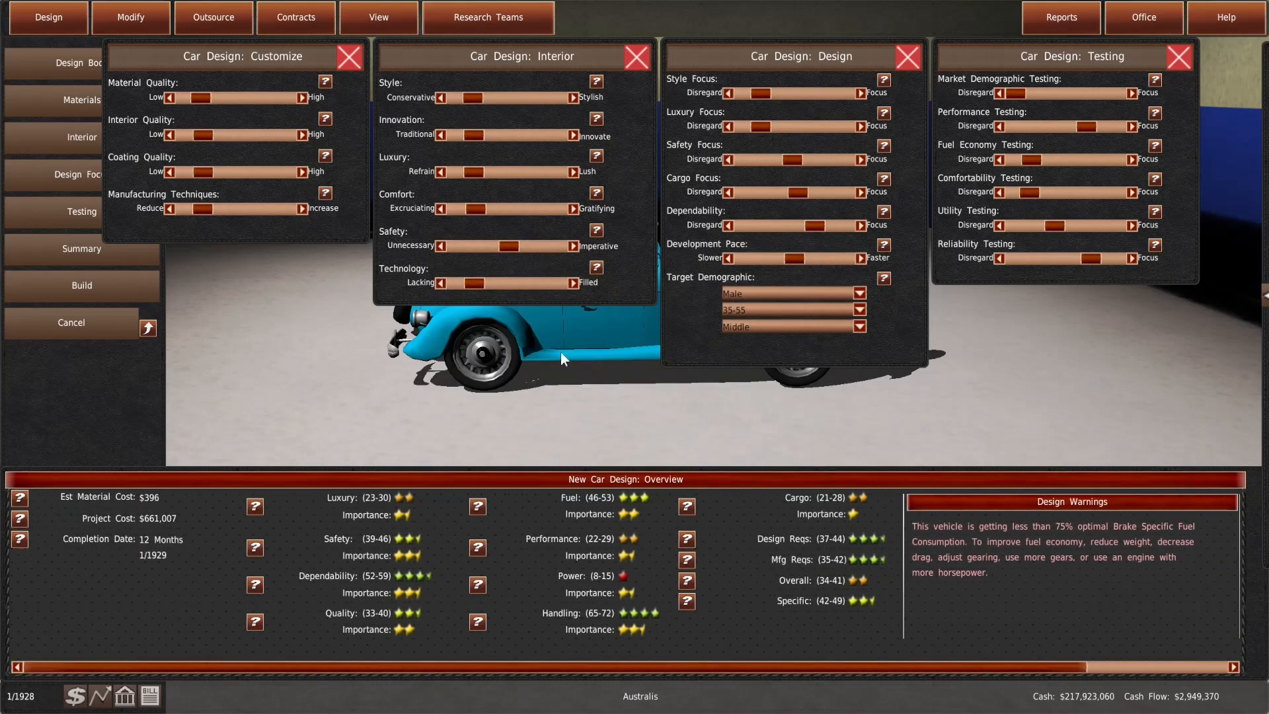
{"action": "left_click_drag", "start_coordinate": [756, 258], "coordinate": [789, 258]}
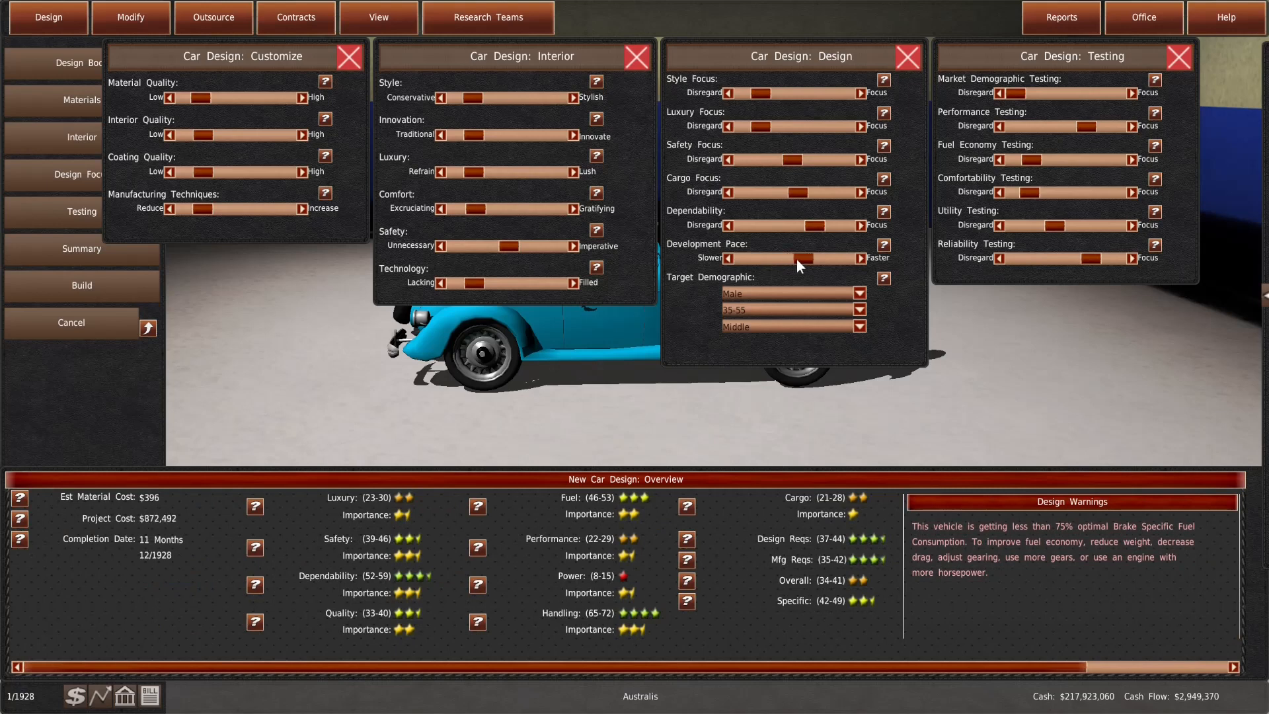
{"action": "left_click_drag", "start_coordinate": [809, 258], "coordinate": [789, 257]}
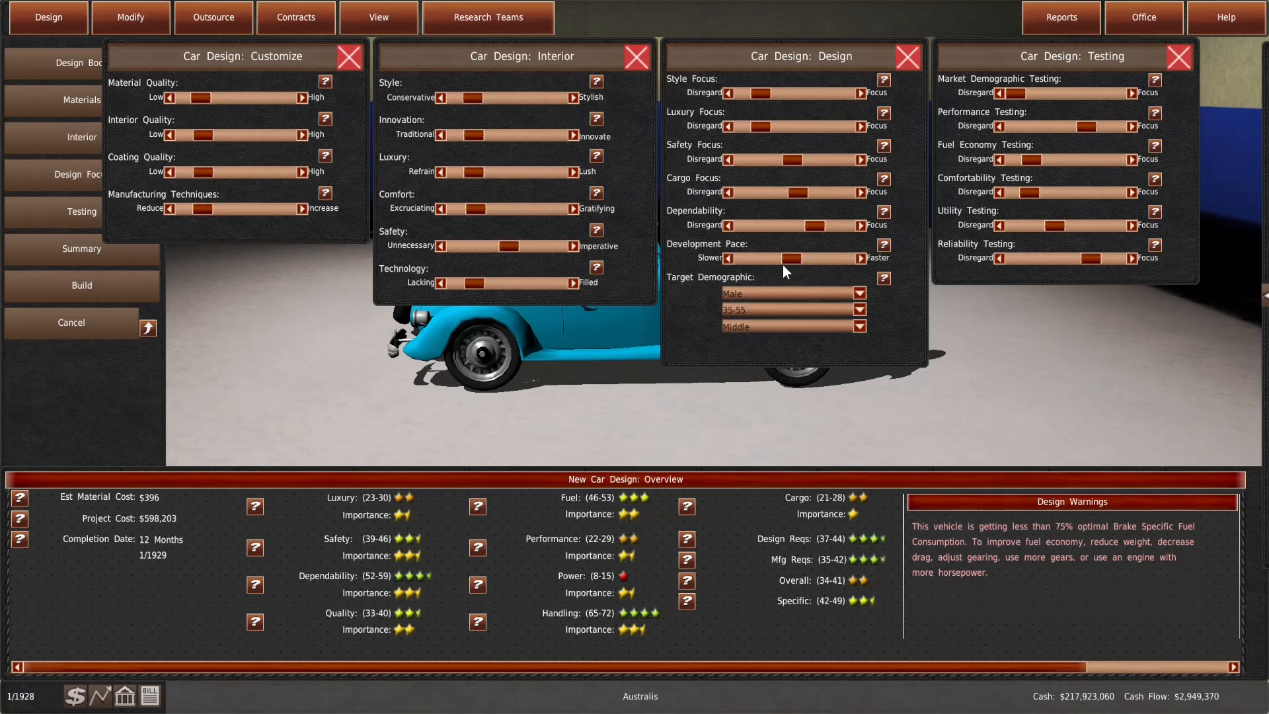
{"action": "mouse_move", "coordinate": [827, 327]}
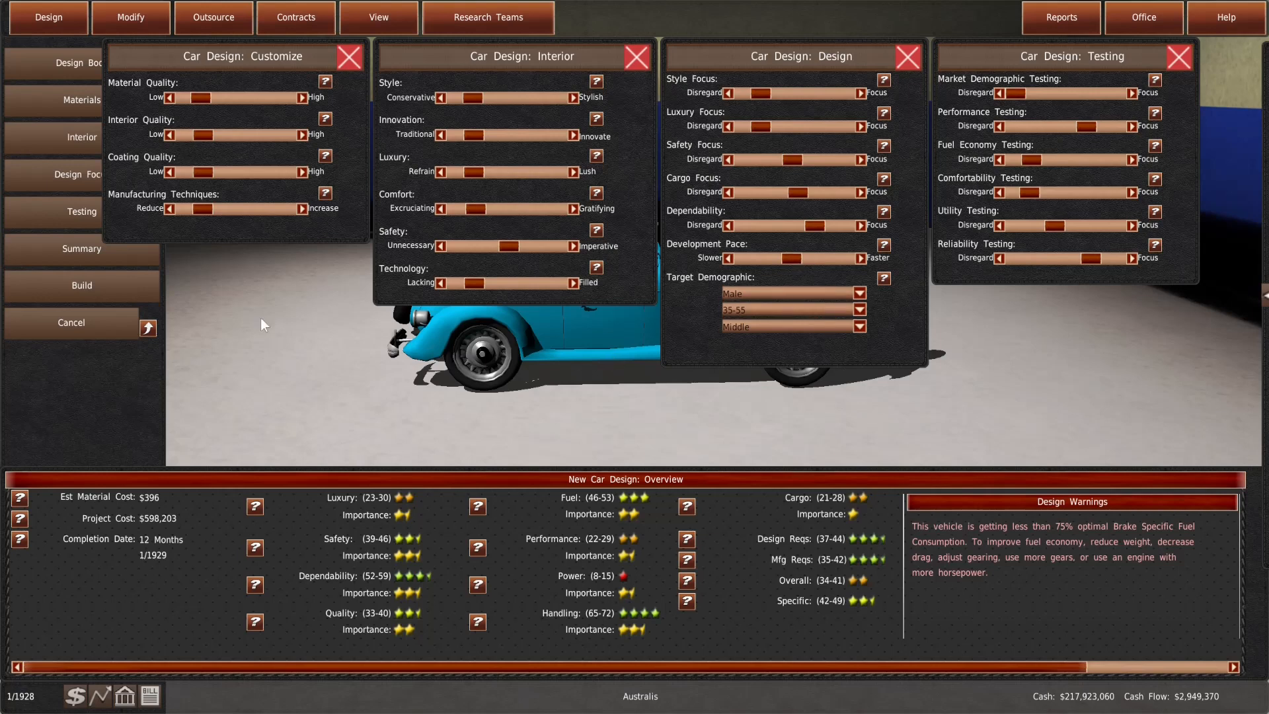
Commit the Eighteen Phaeton design to build
{"action": "left_click", "coordinate": [80, 286]}
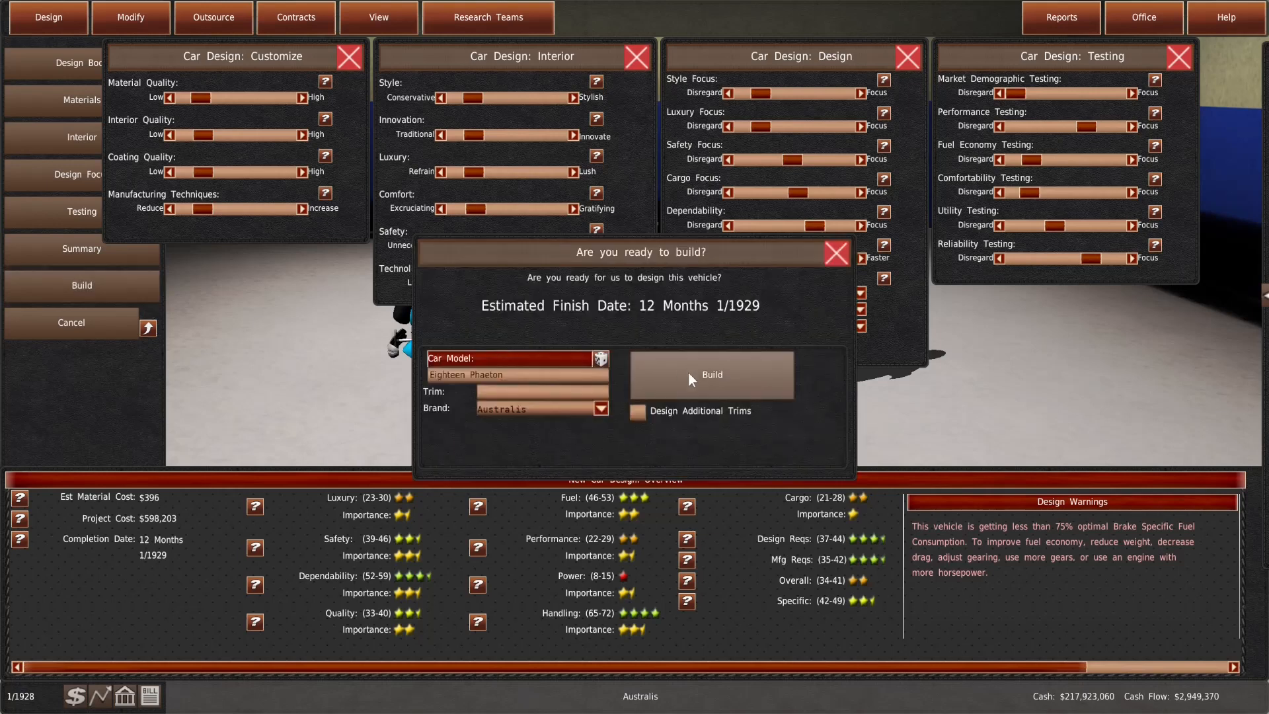
{"action": "left_click", "coordinate": [710, 374]}
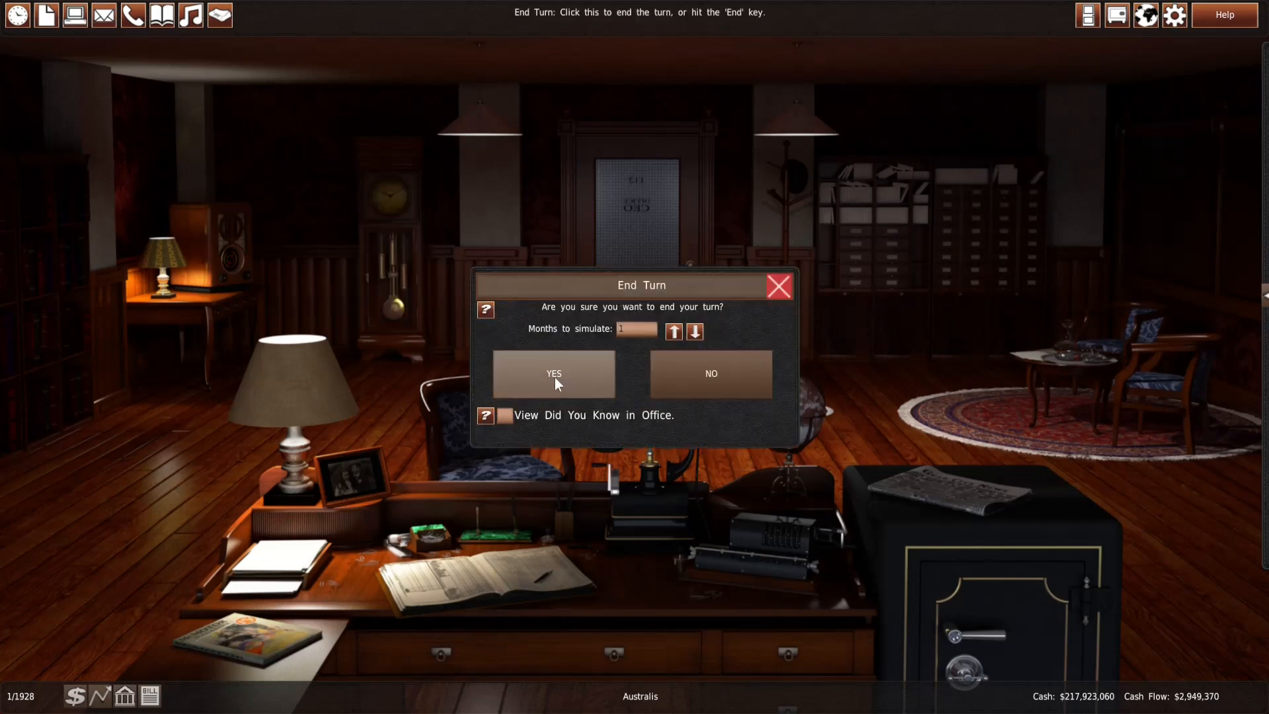
Advance one month to 2/1928 and select the 1926 Fifteen Touring at Melbourne
{"action": "left_click", "coordinate": [554, 374]}
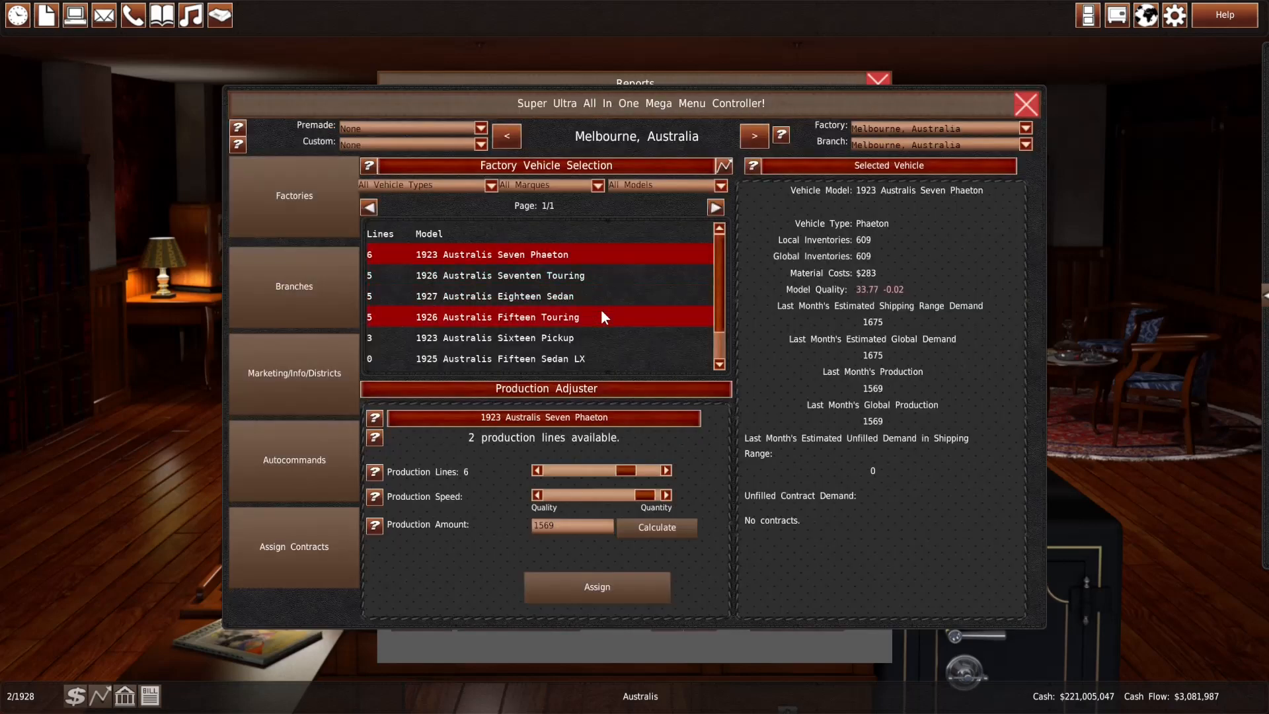
{"action": "left_click", "coordinate": [752, 135]}
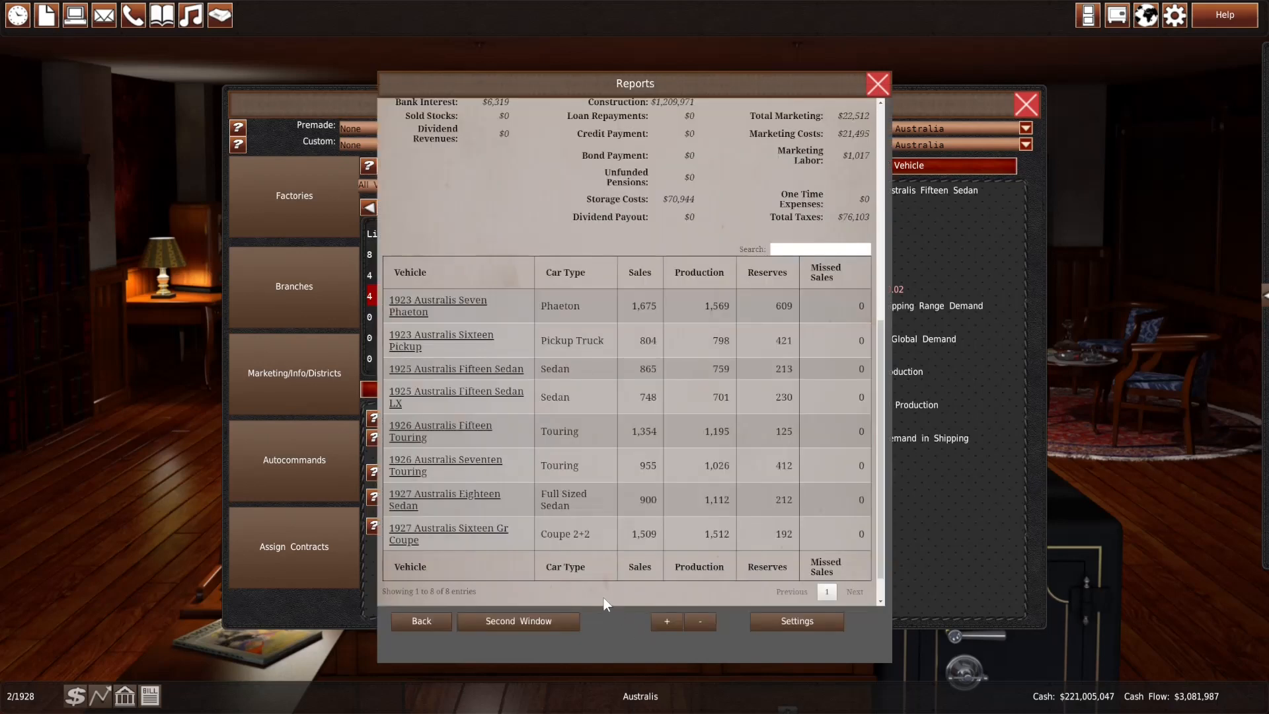
{"action": "mouse_move", "coordinate": [318, 613]}
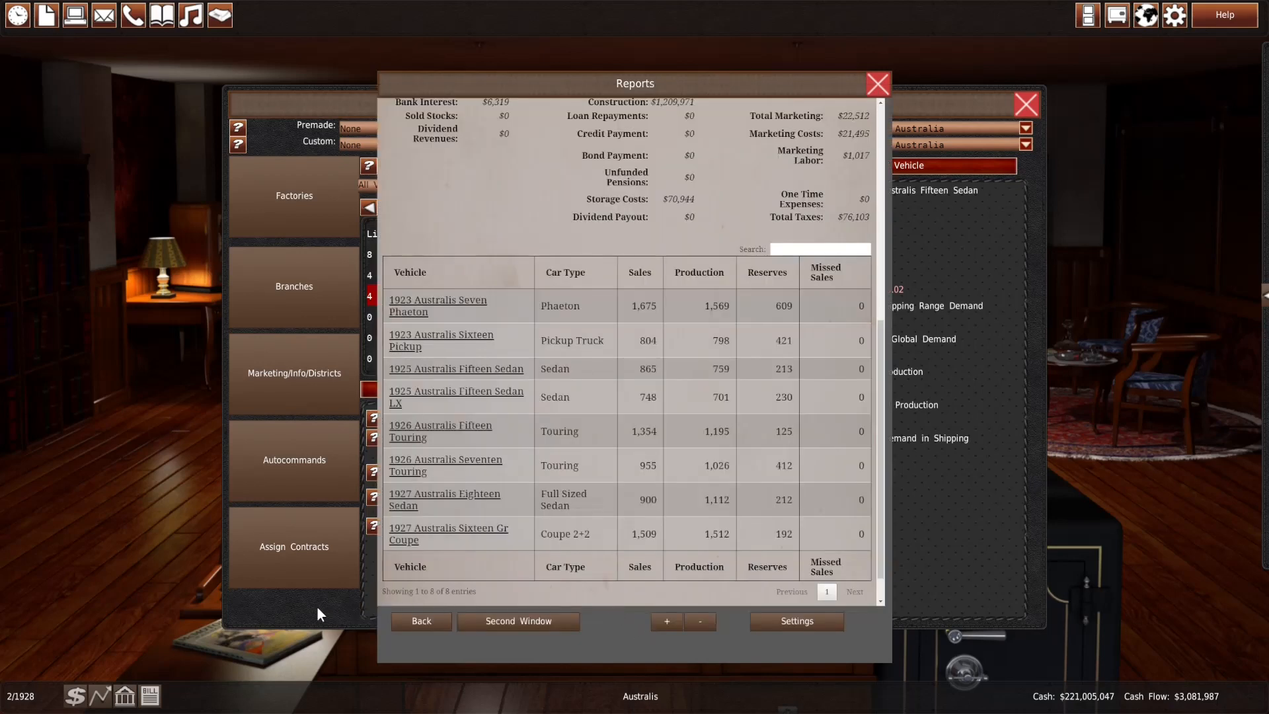
Check Melbourne production details for the 1927 Eighteen Sedan and 1925 Fifteen Sedan LX
{"action": "left_click", "coordinate": [456, 369]}
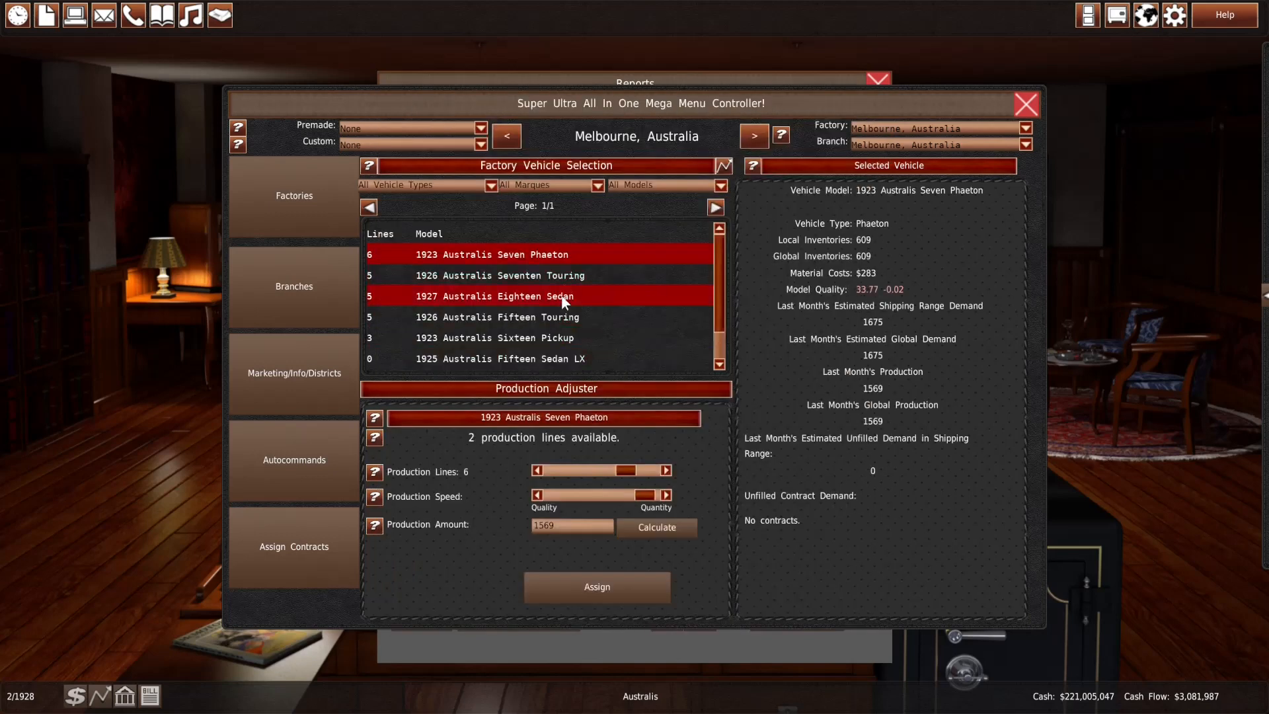
{"action": "left_click", "coordinate": [496, 316]}
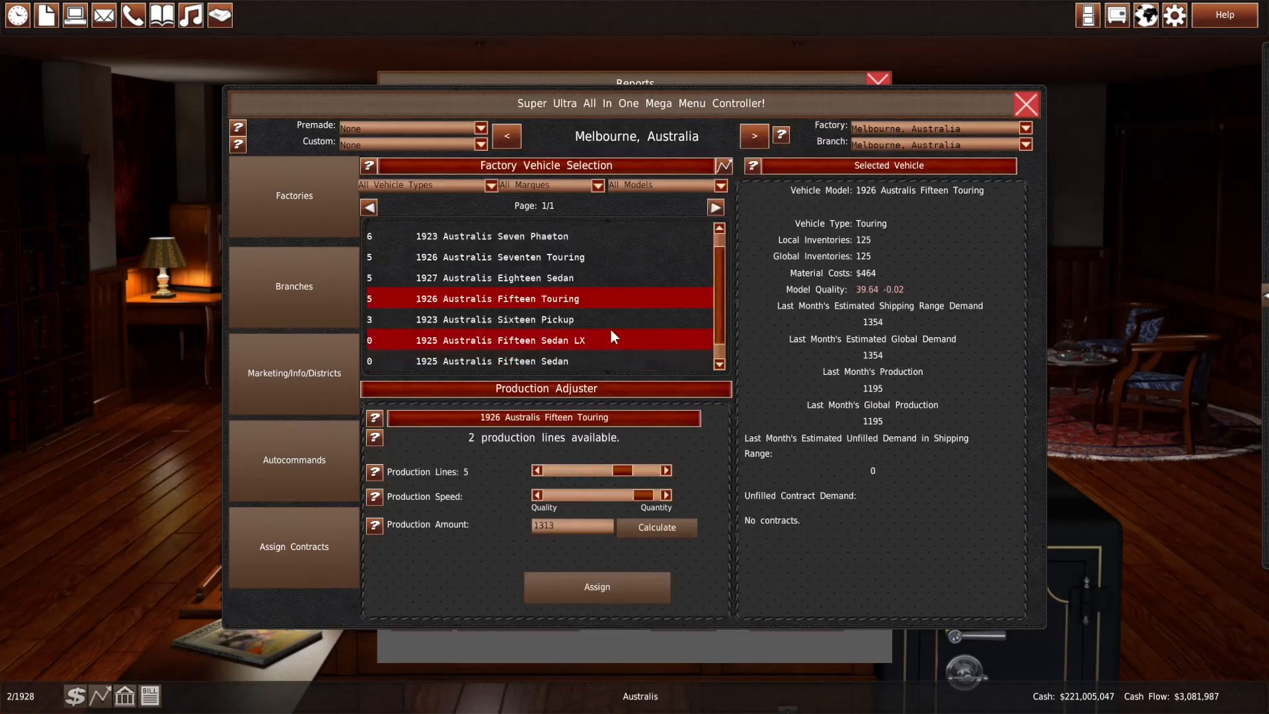
{"action": "left_click", "coordinate": [493, 278]}
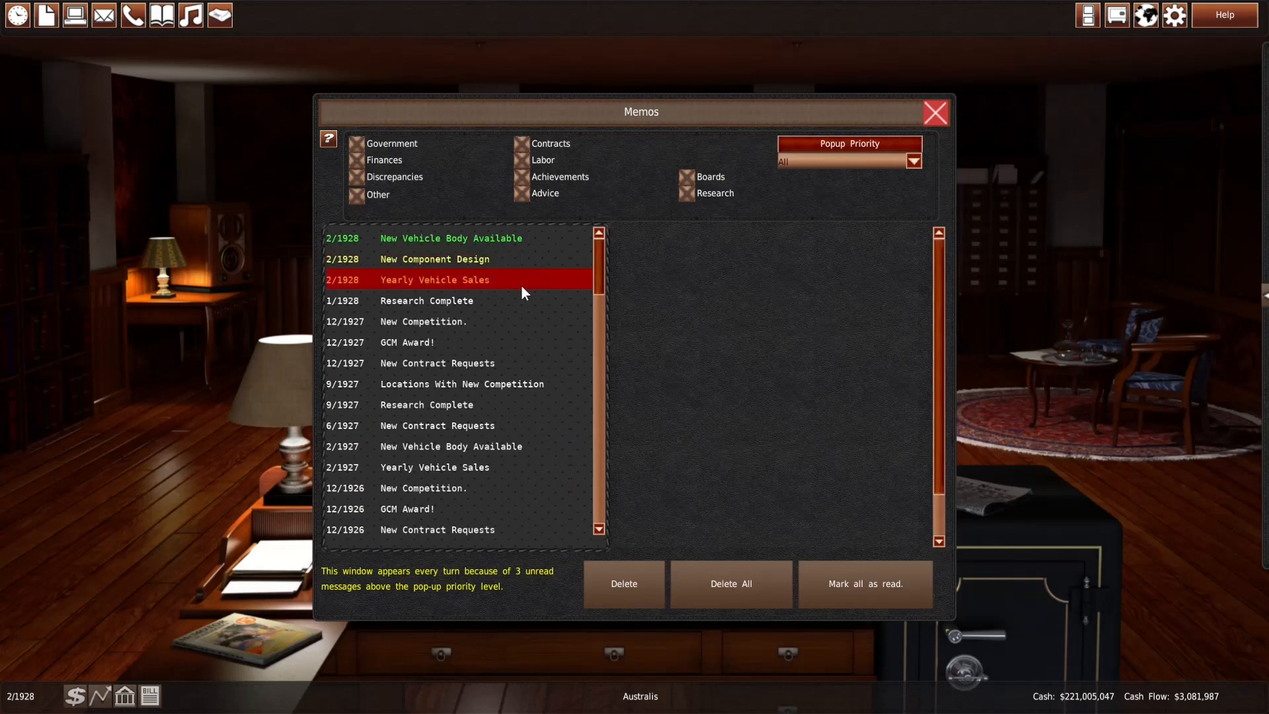
Read the 1927 sales, Perimeter Frame design and new vehicle body memos, then leave Memos
{"action": "left_click", "coordinate": [433, 279]}
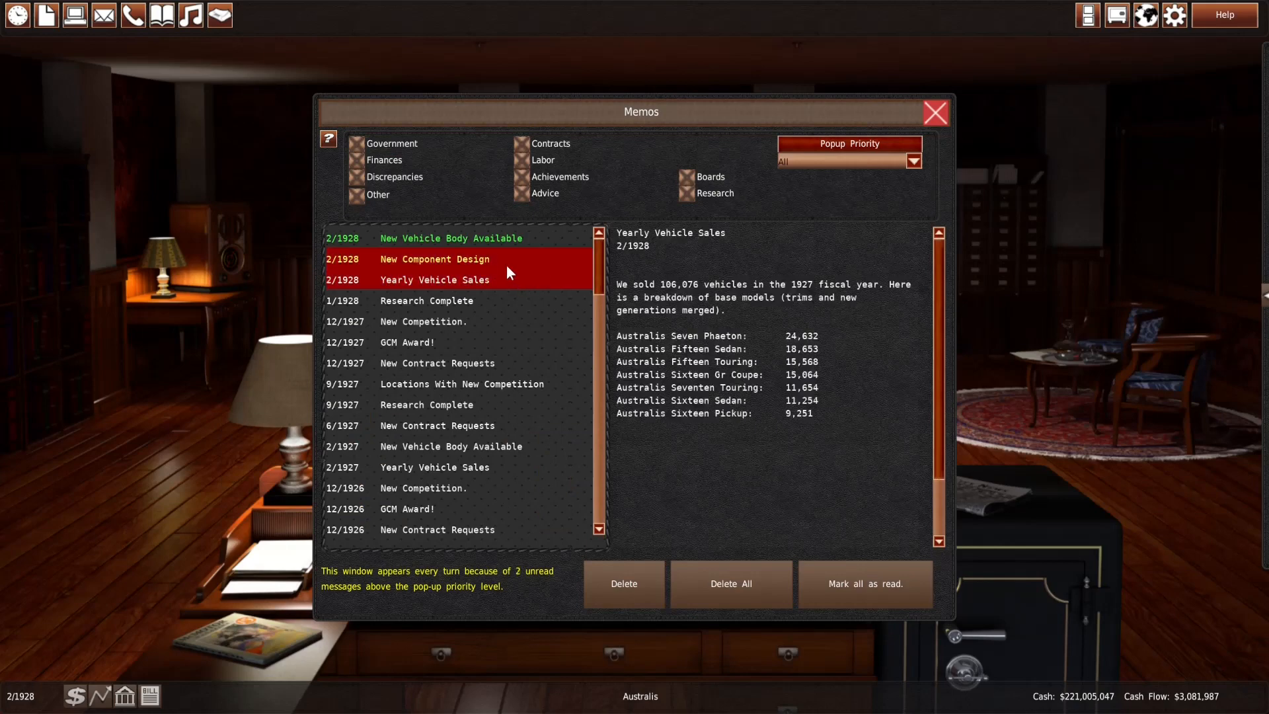
{"action": "left_click", "coordinate": [435, 259]}
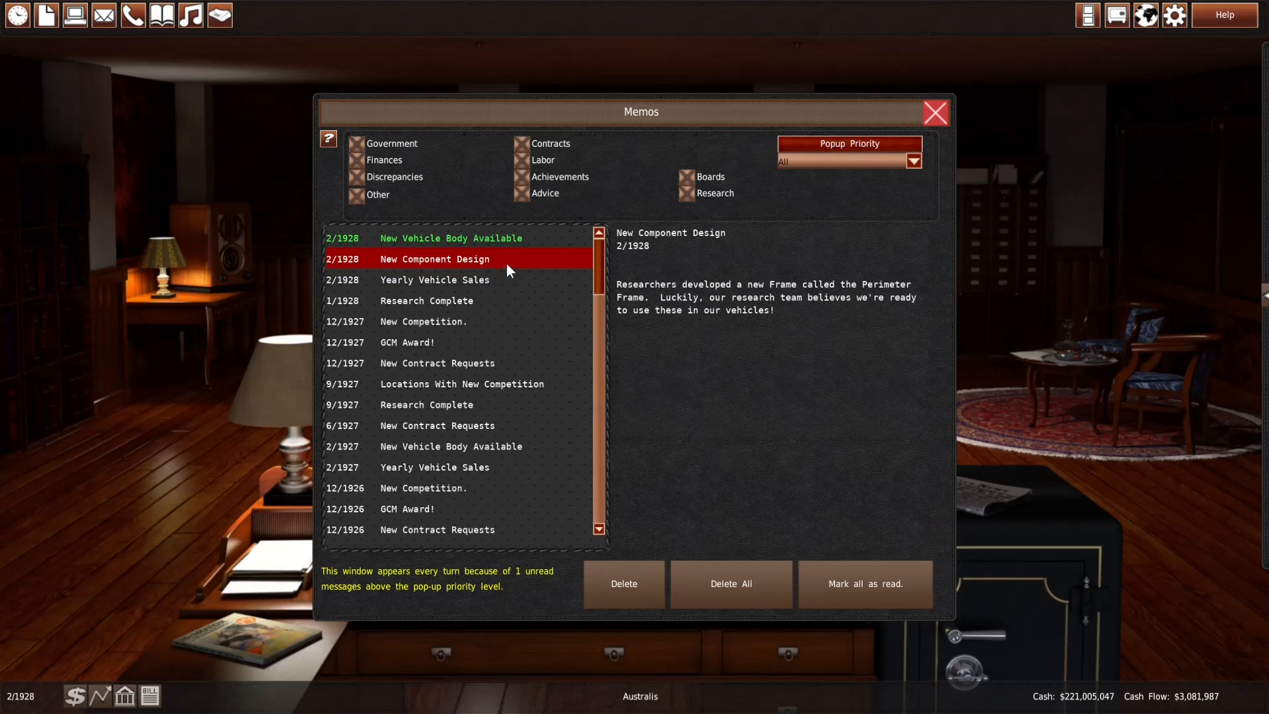
{"action": "left_click", "coordinate": [451, 238]}
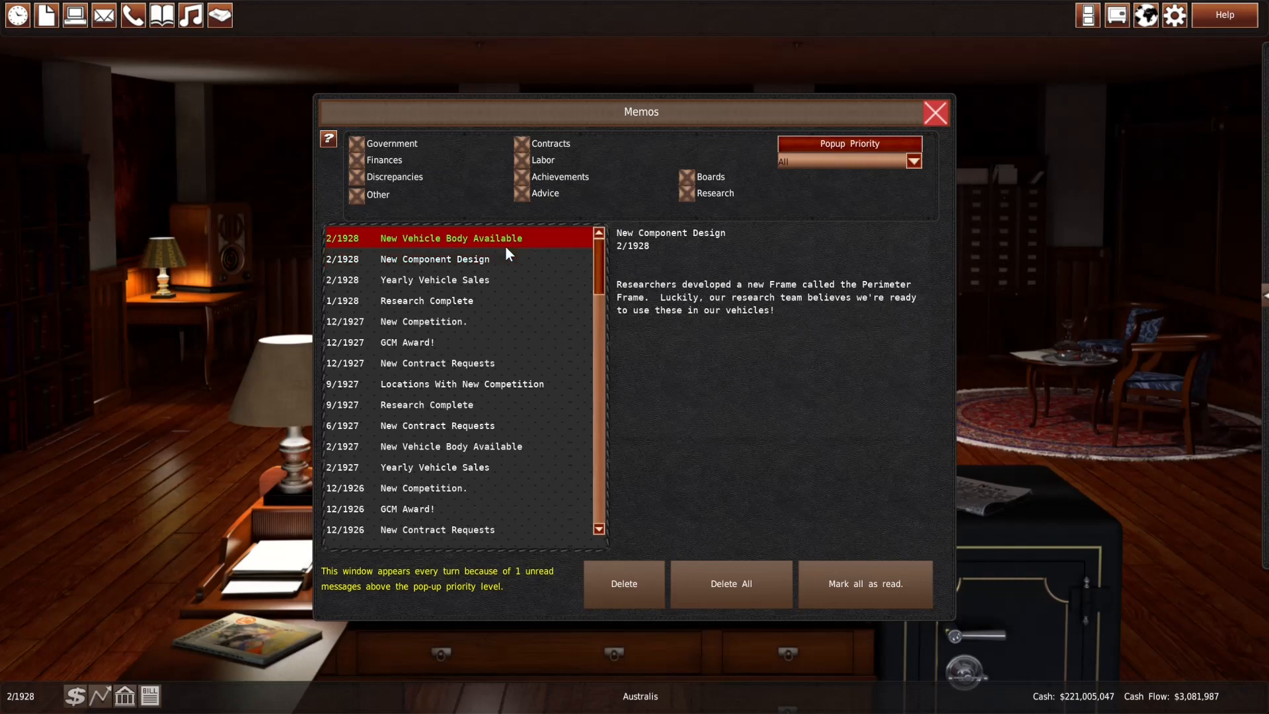
{"action": "left_click", "coordinate": [451, 237]}
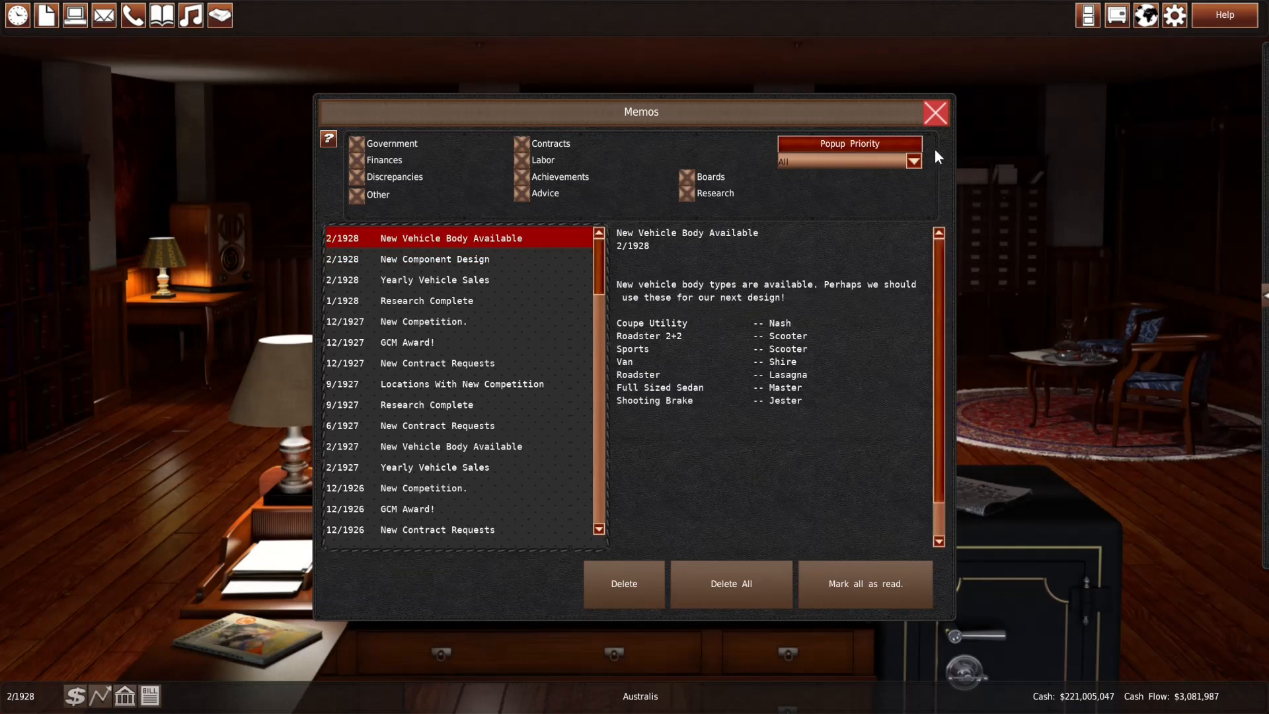
{"action": "left_click", "coordinate": [934, 112]}
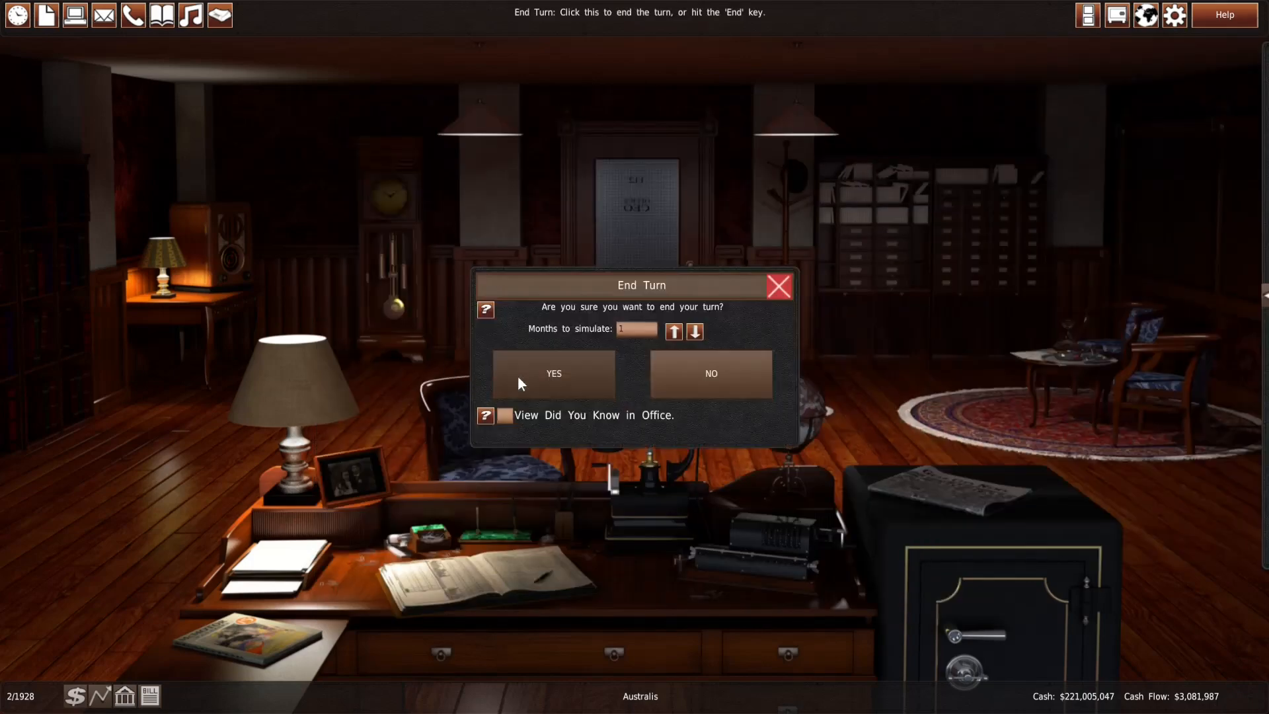
End the turn to 3/1928 and review the monthly vehicle sales and missed sales table
{"action": "left_click", "coordinate": [552, 373]}
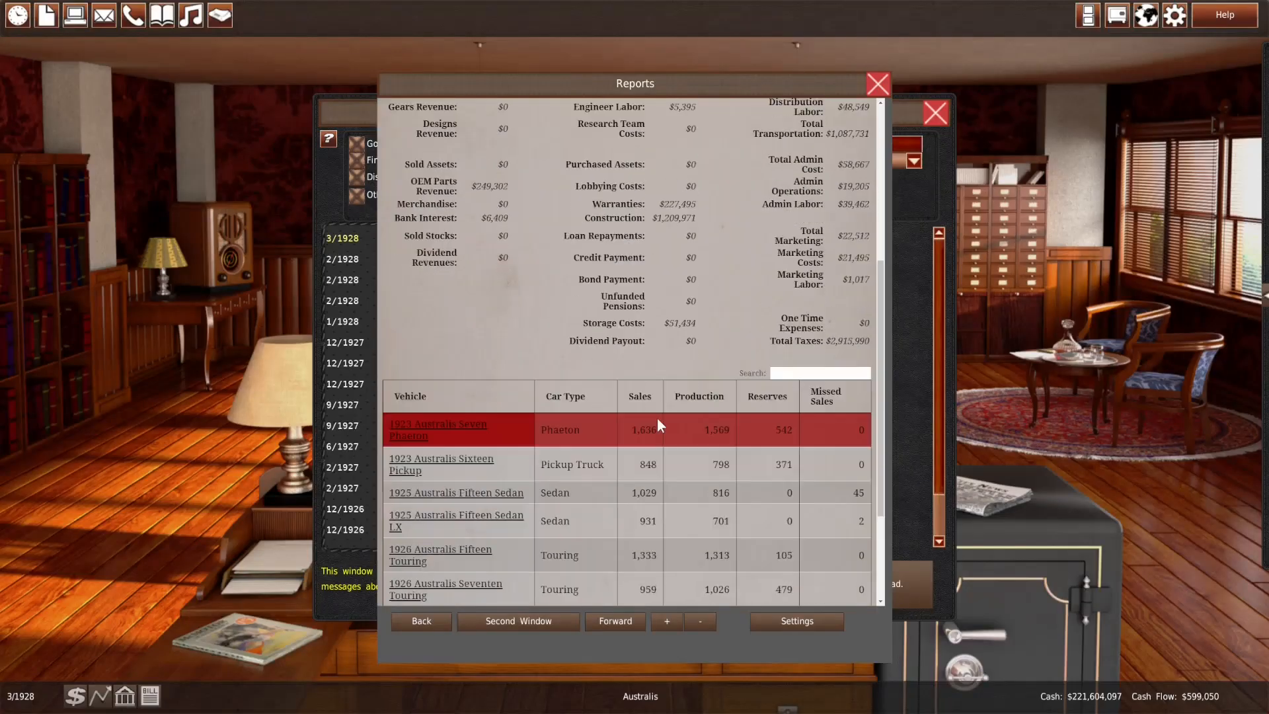
{"action": "scroll", "scroll_direction": "down", "scroll_amount": 3}
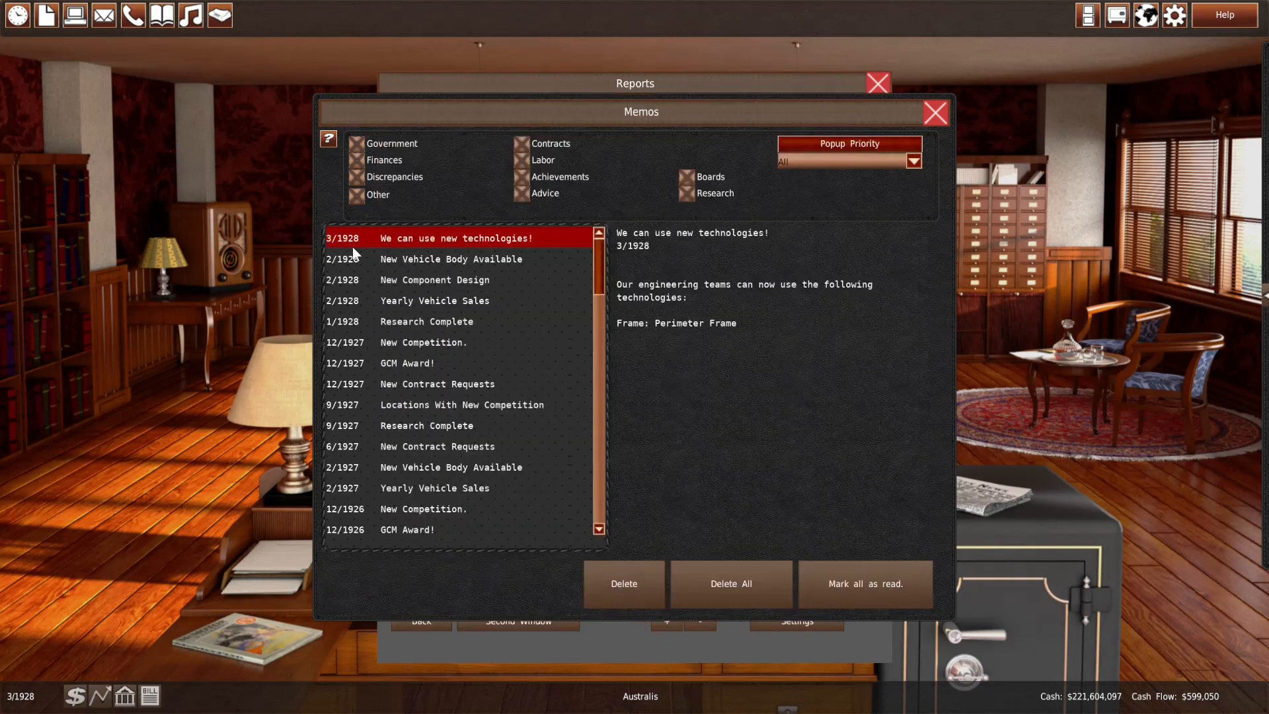
{"action": "left_click", "coordinate": [934, 114]}
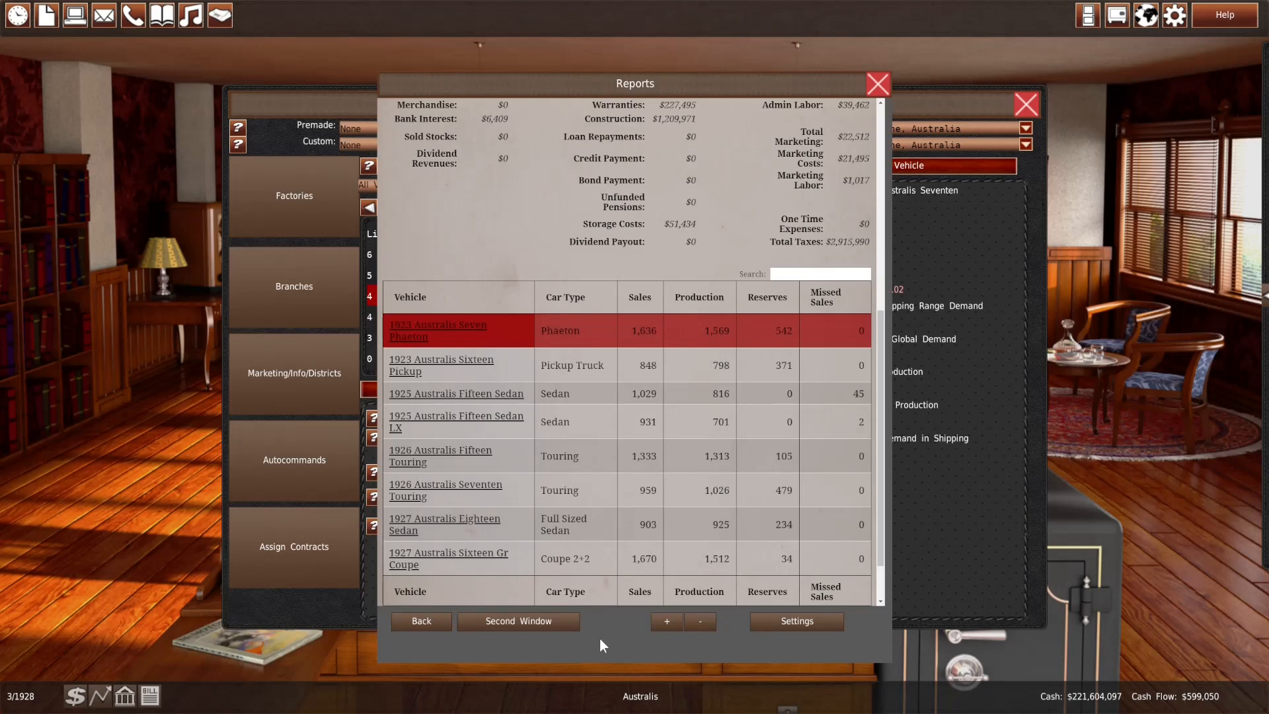
{"action": "mouse_move", "coordinate": [344, 612]}
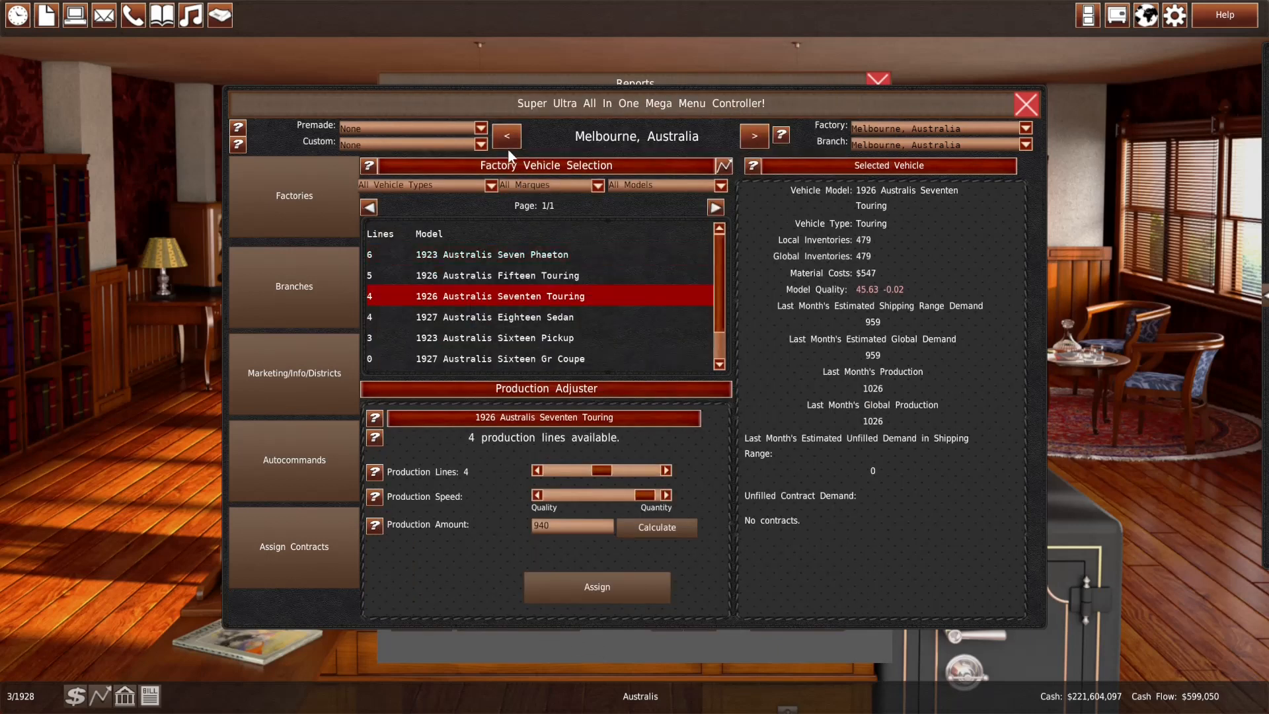
At Sydney give the 1927 Sixteen Gr Coupe a ninth production line, then view the Fifteen Sedan
{"action": "left_click", "coordinate": [753, 135]}
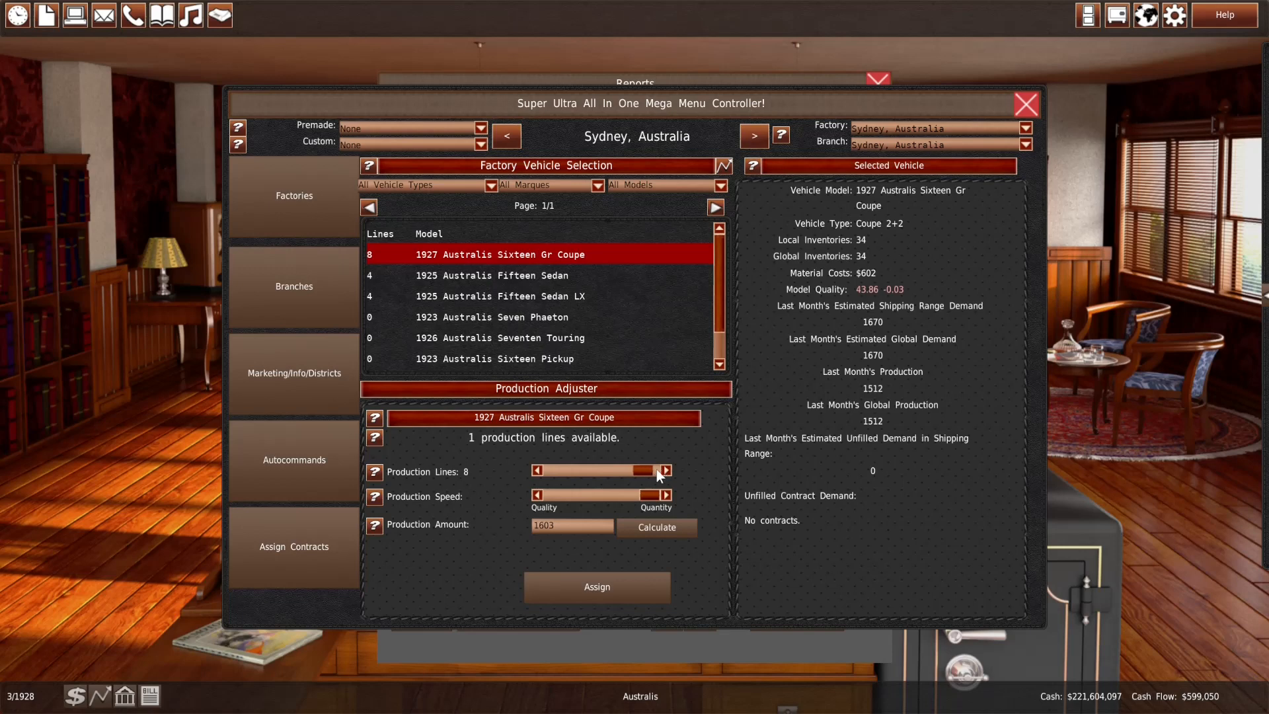
{"action": "left_click", "coordinate": [666, 471]}
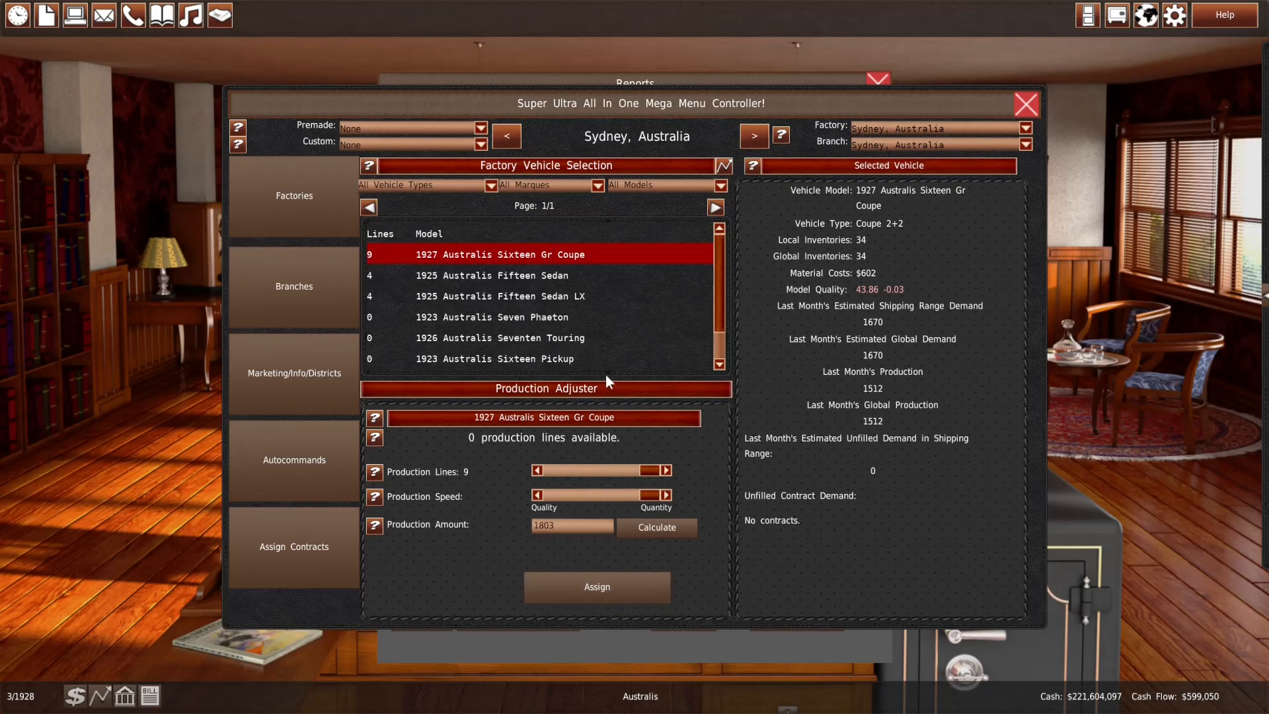
{"action": "left_click", "coordinate": [494, 275]}
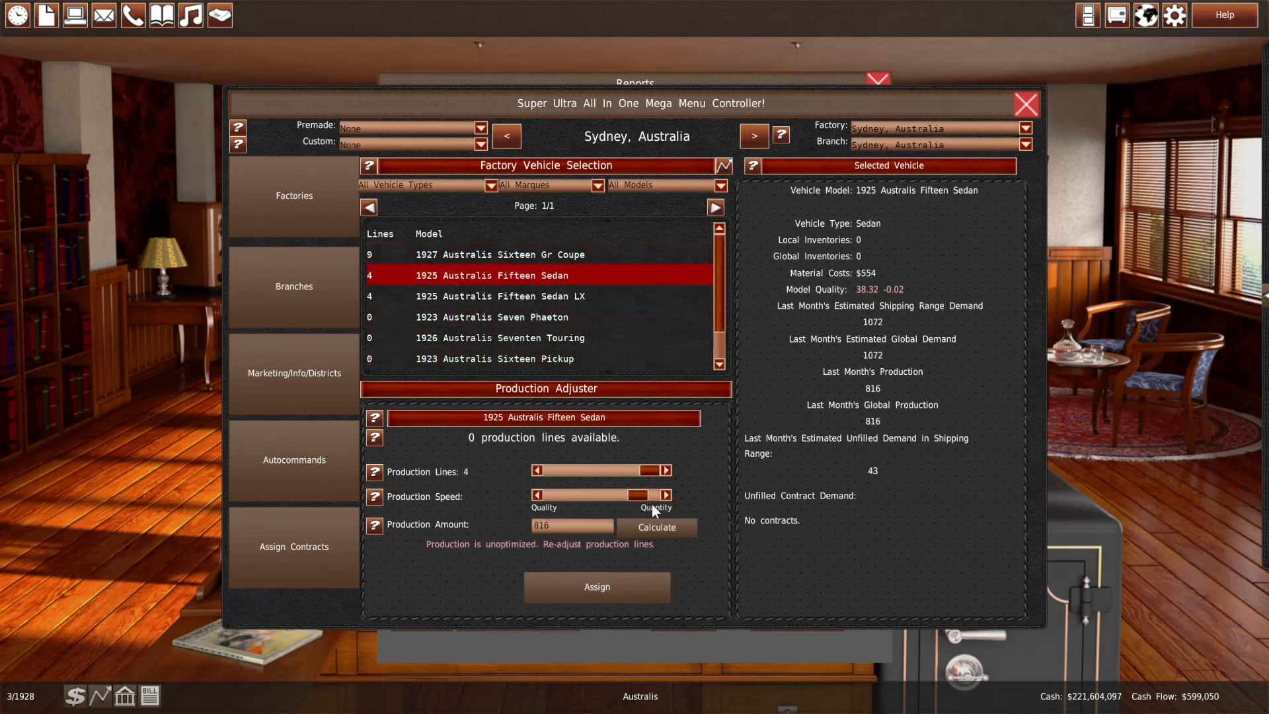
{"action": "mouse_move", "coordinate": [287, 422]}
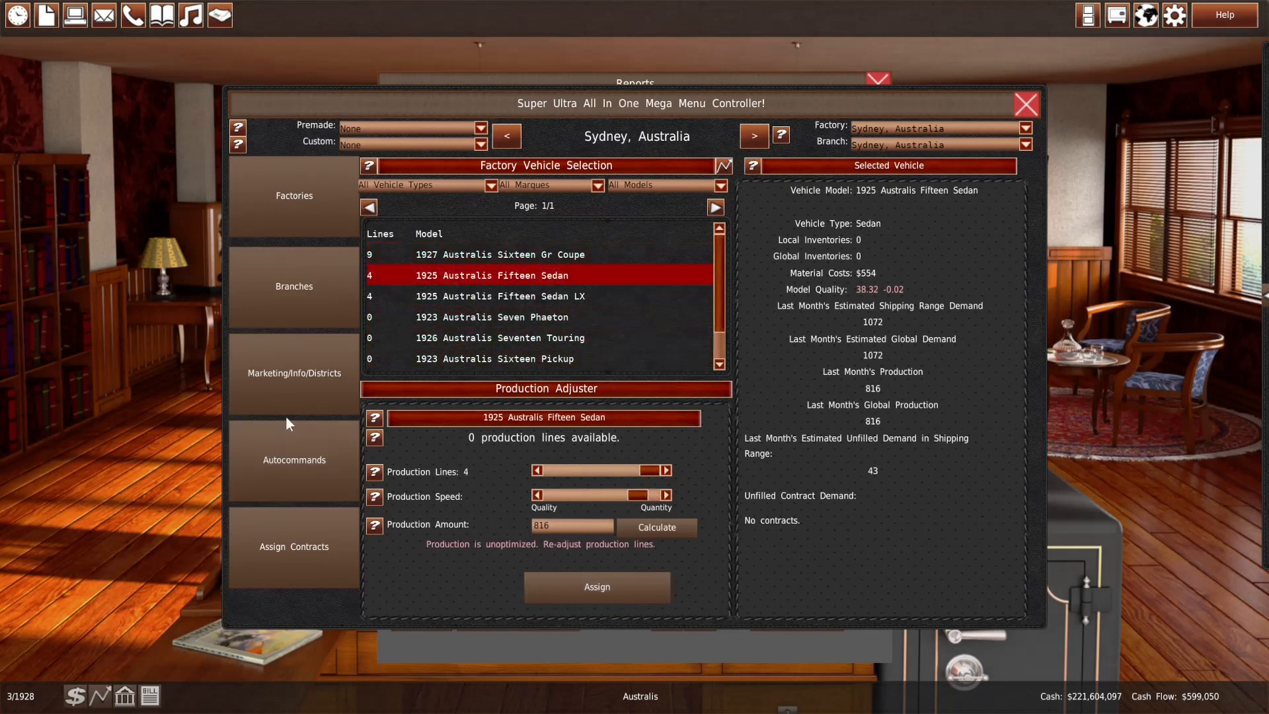
{"action": "mouse_move", "coordinate": [293, 372]}
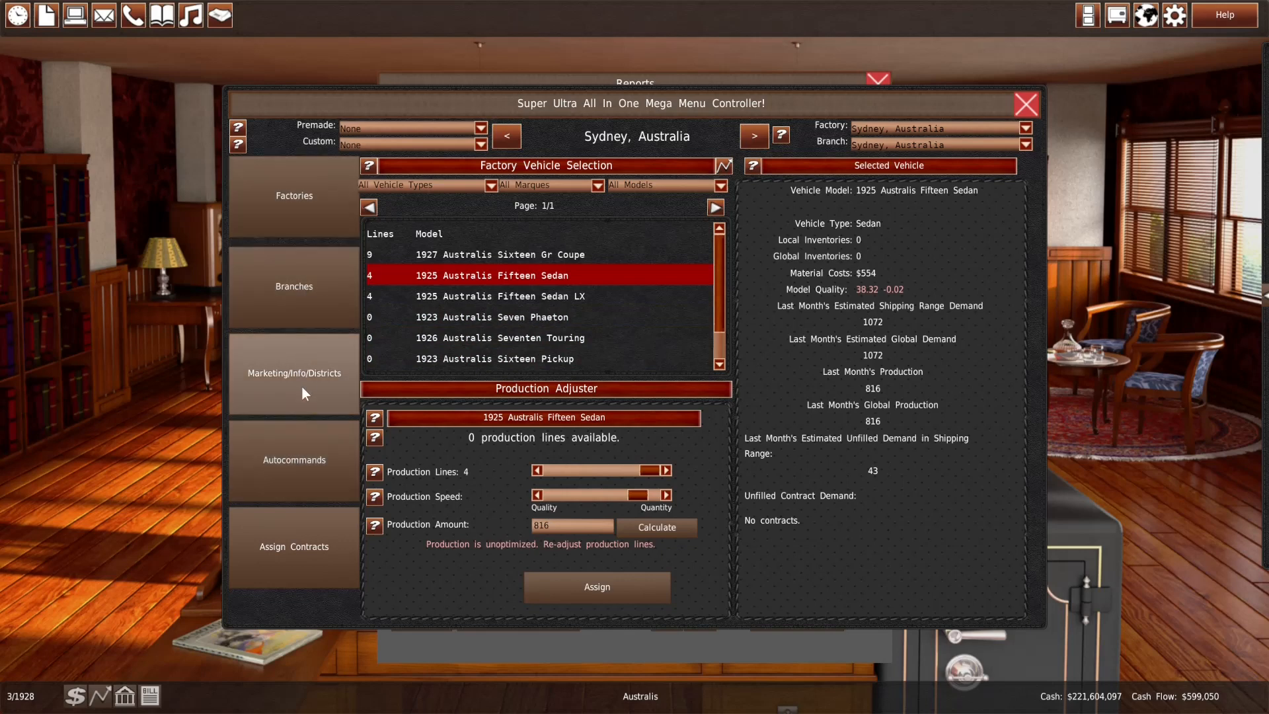
{"action": "mouse_move", "coordinate": [300, 414]}
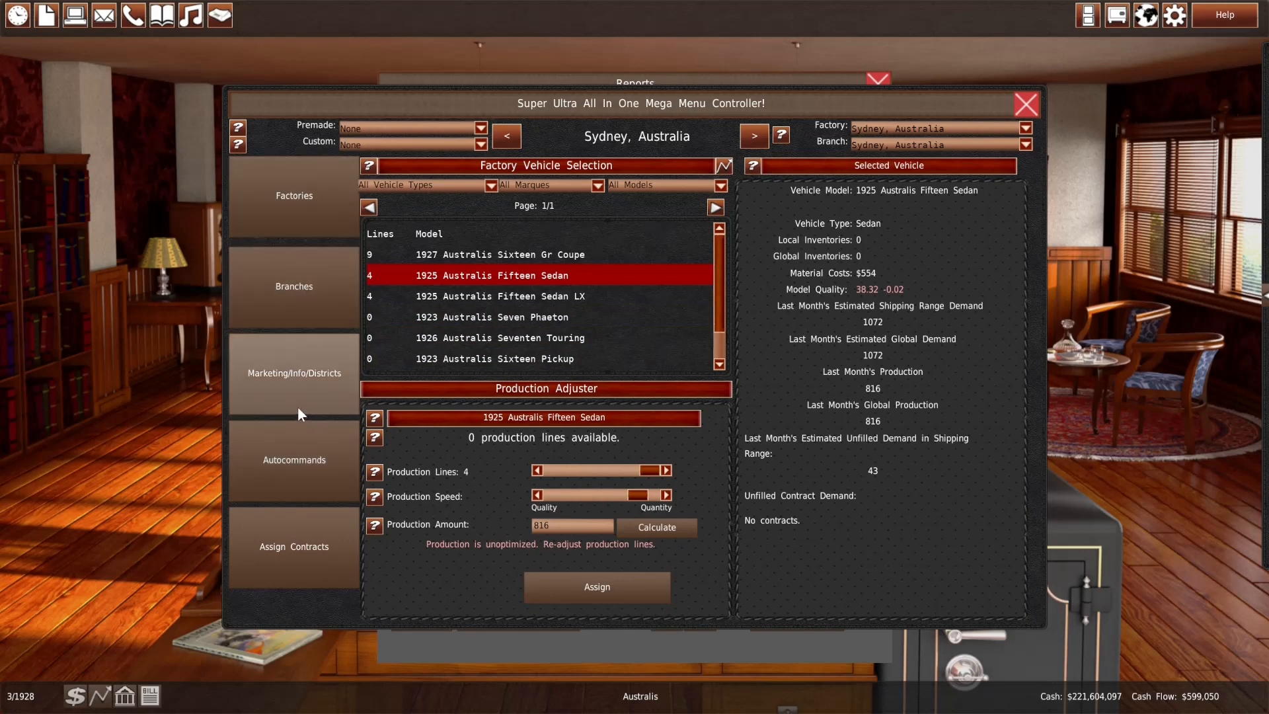
{"action": "mouse_move", "coordinate": [298, 412]}
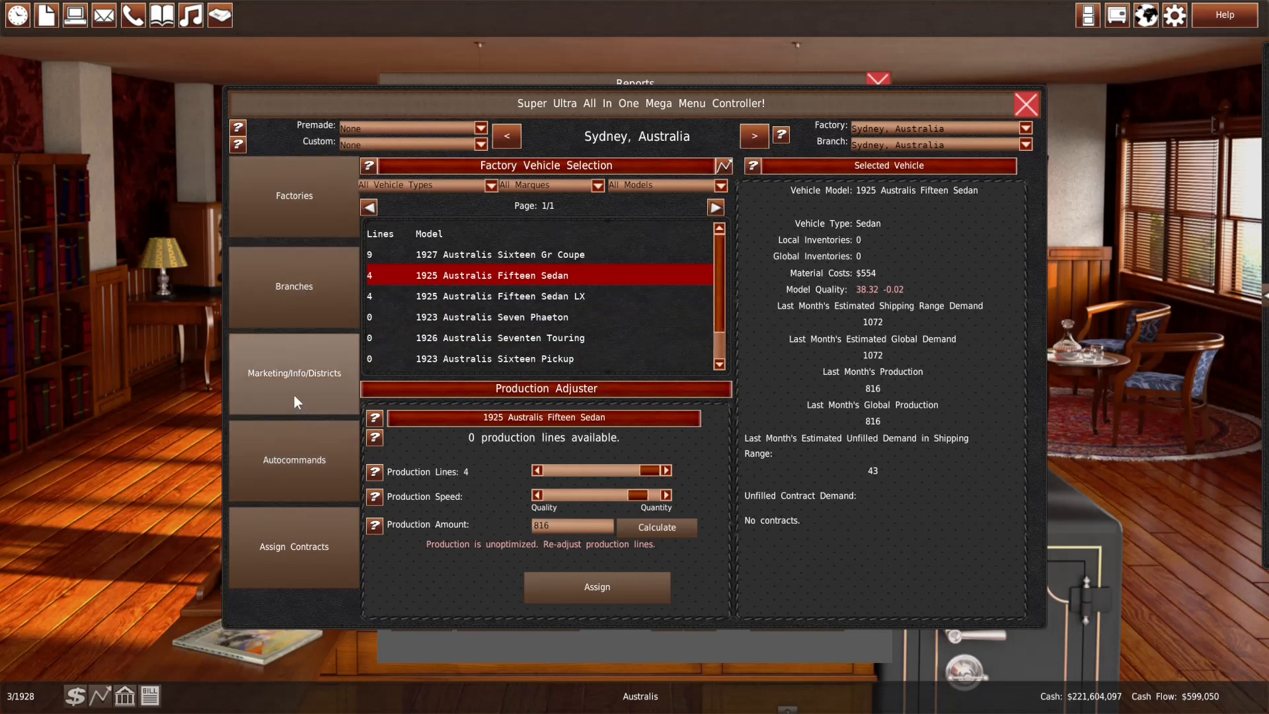
{"action": "mouse_move", "coordinate": [305, 453]}
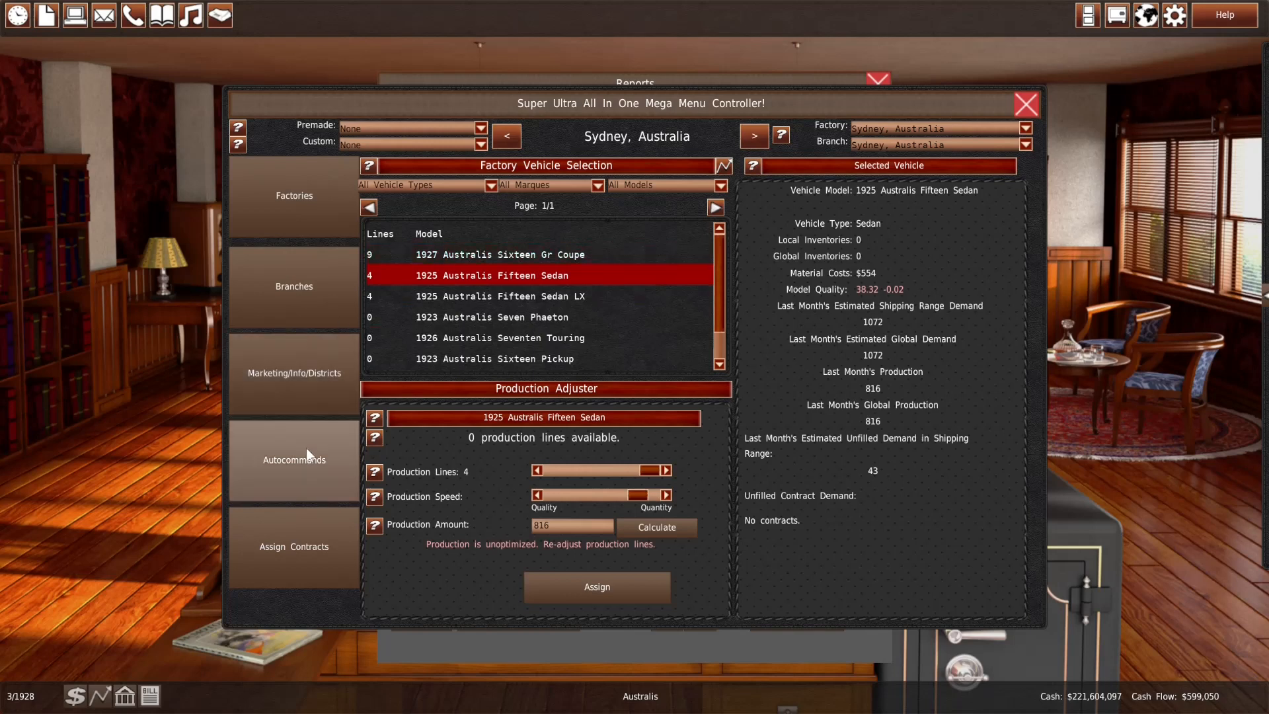
{"action": "left_click", "coordinate": [293, 460]}
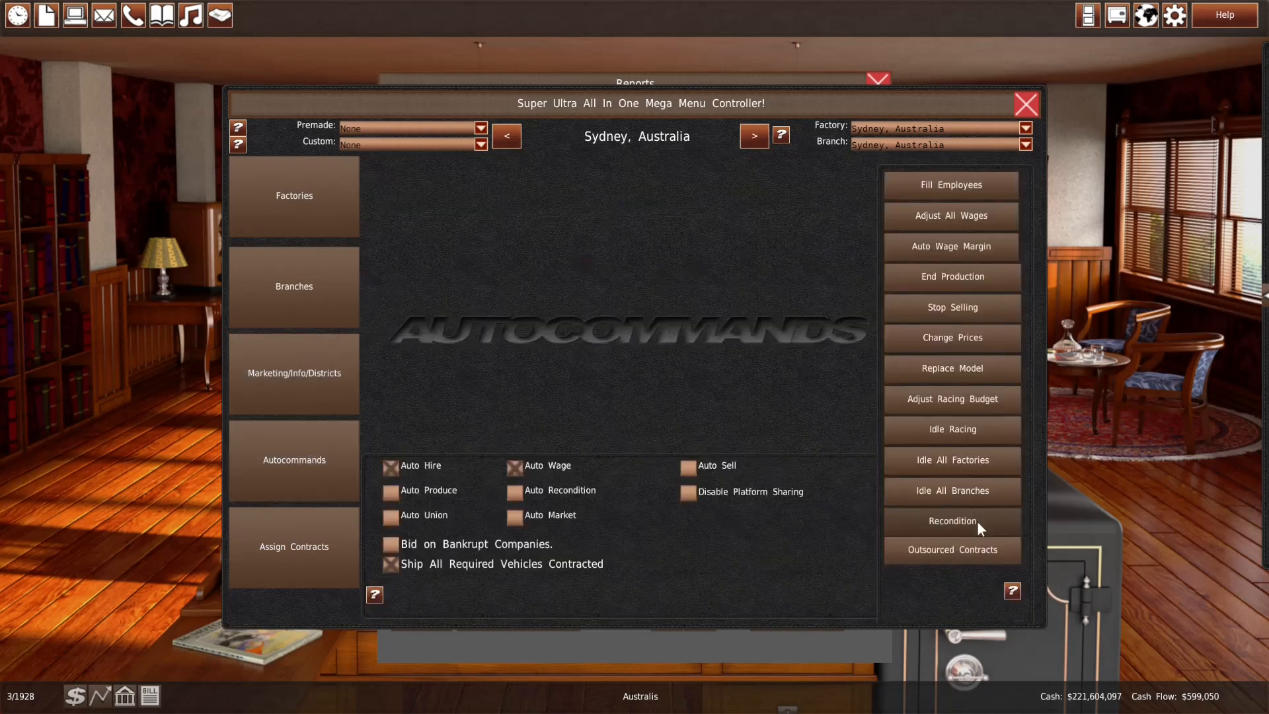
{"action": "mouse_move", "coordinate": [553, 311]}
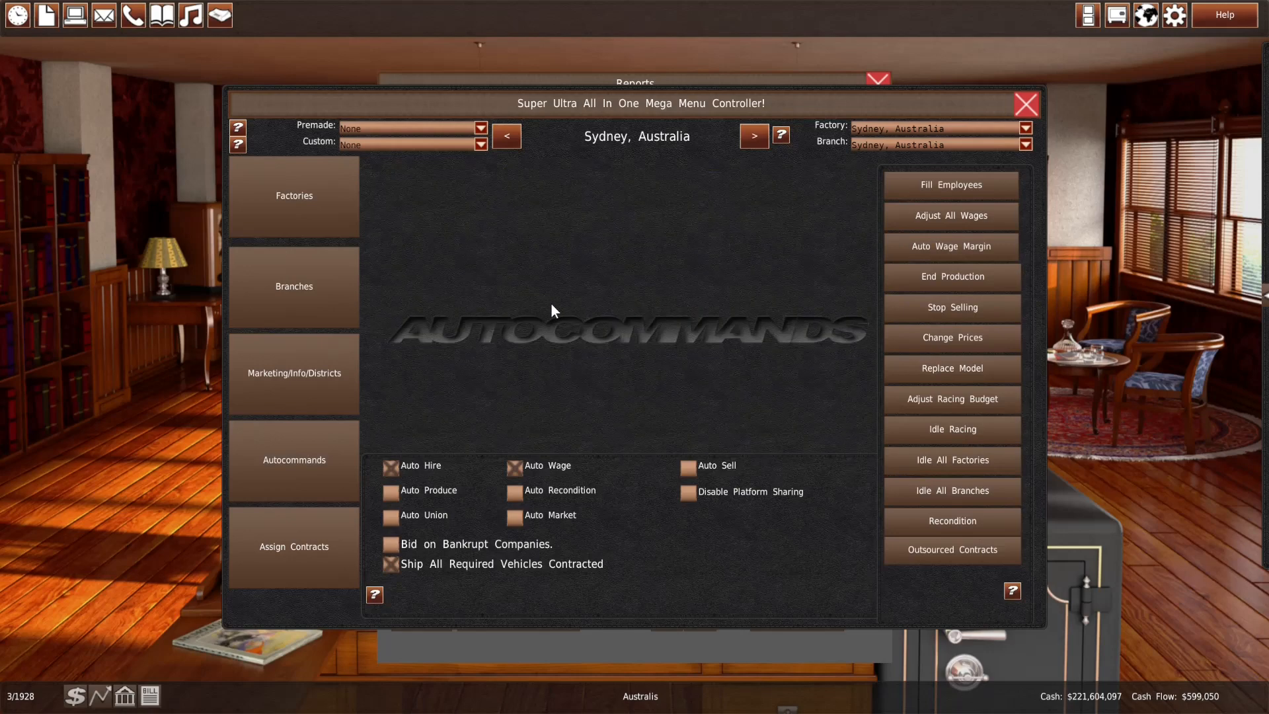
{"action": "mouse_move", "coordinate": [435, 565]}
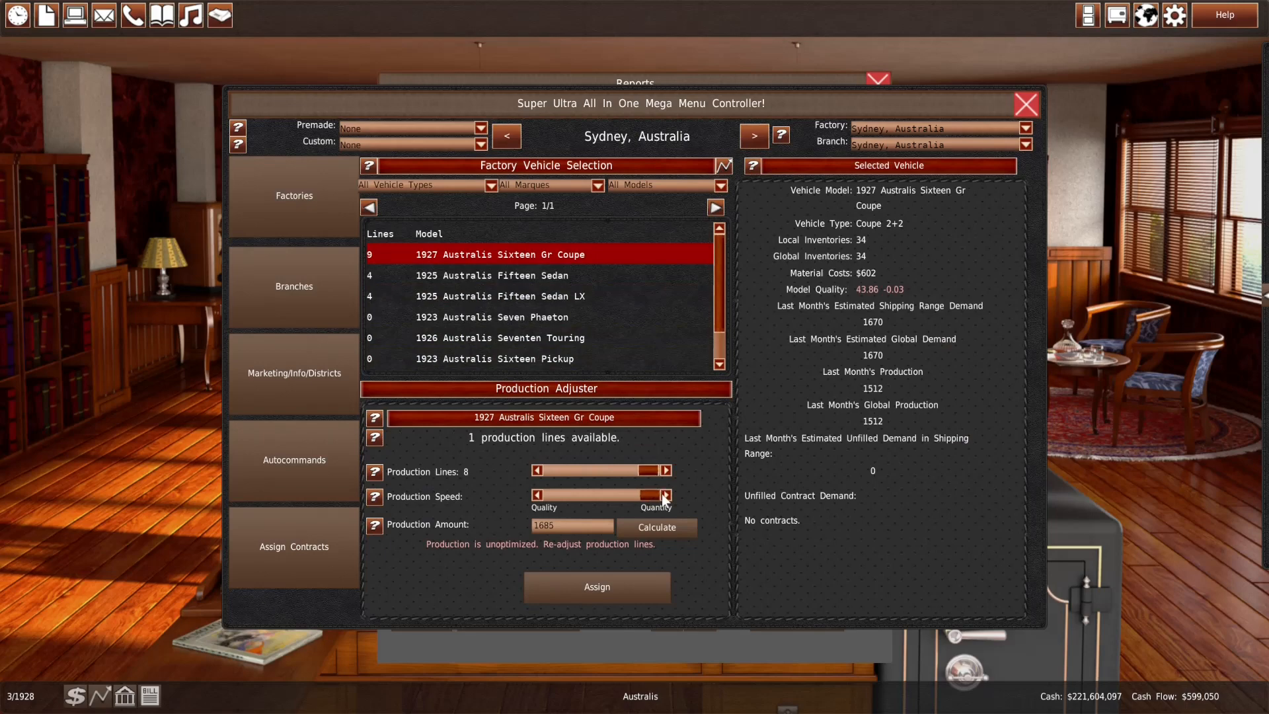
Apply the Sydney allocations and nudge the Phaeton's production speed toward quantity
{"action": "left_click", "coordinate": [877, 79]}
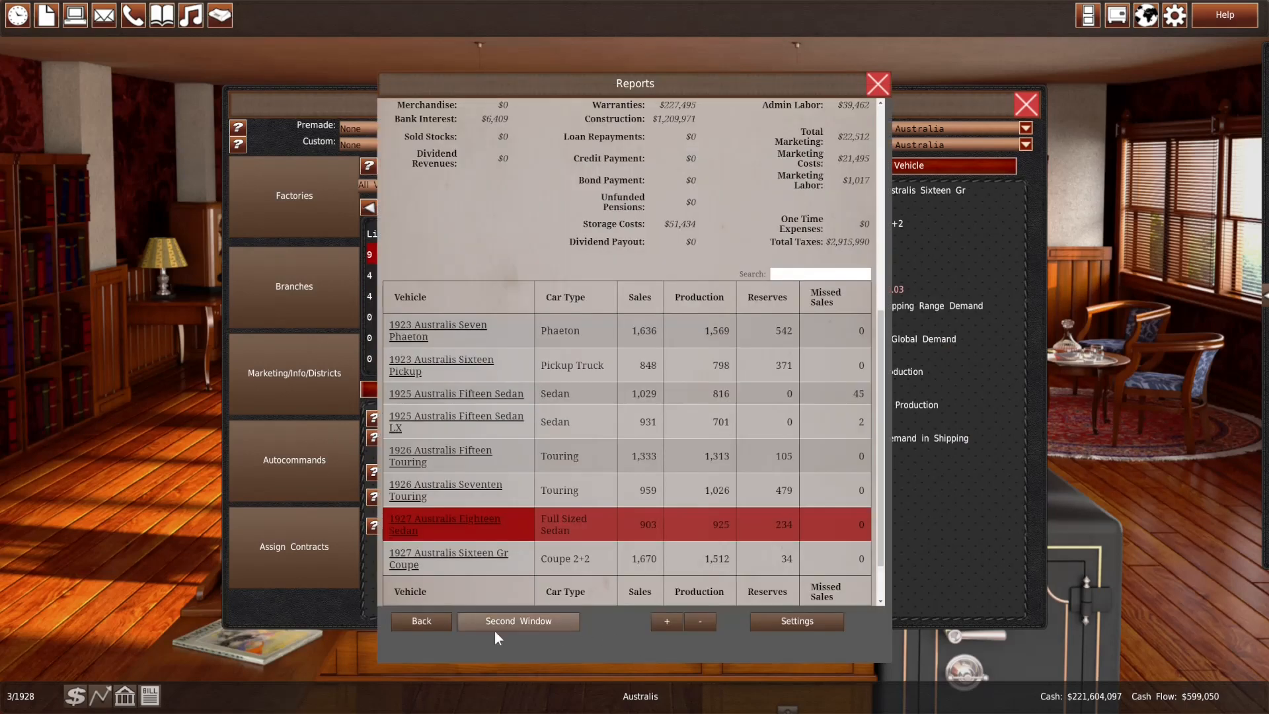
{"action": "left_click", "coordinate": [517, 621]}
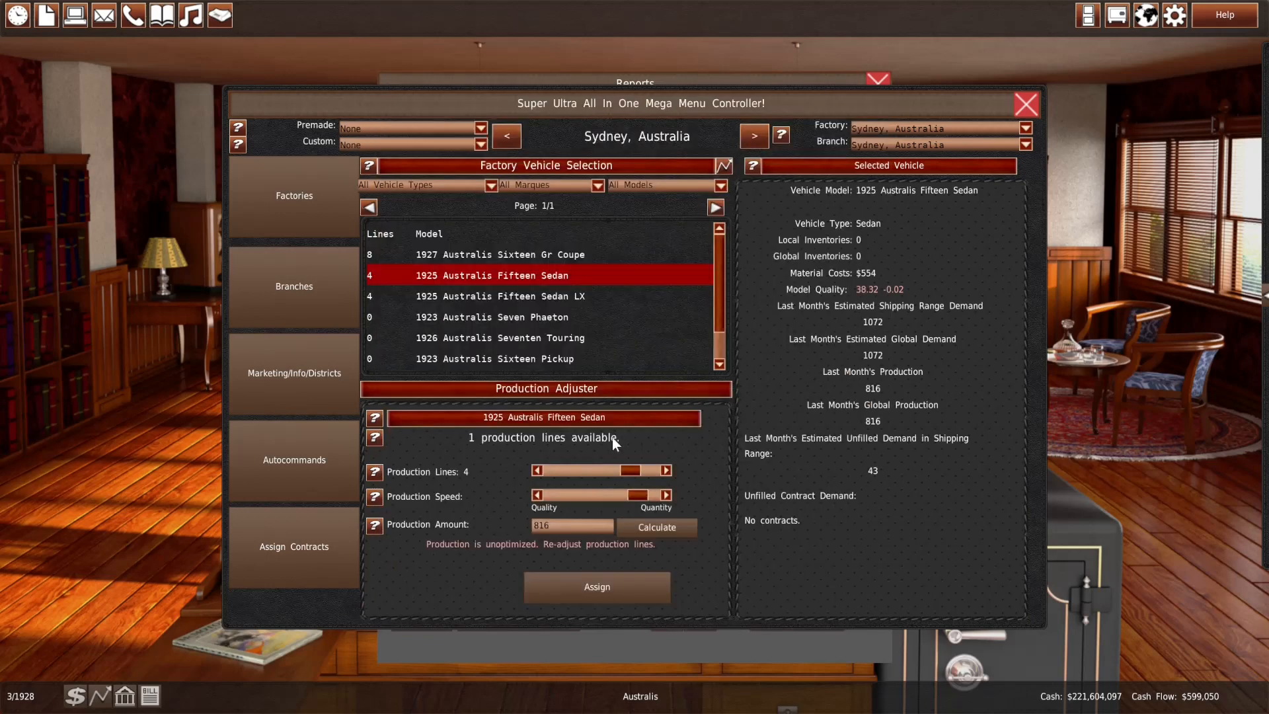
{"action": "left_click", "coordinate": [666, 470]}
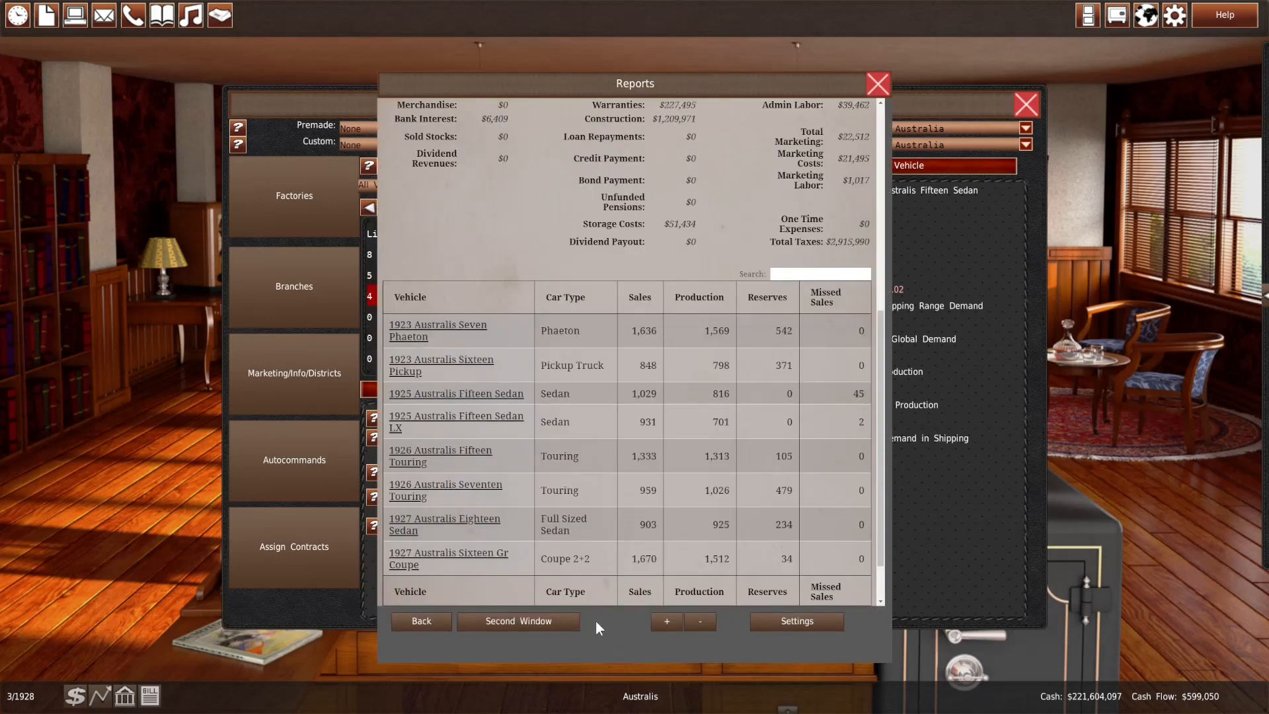
{"action": "mouse_move", "coordinate": [342, 611]}
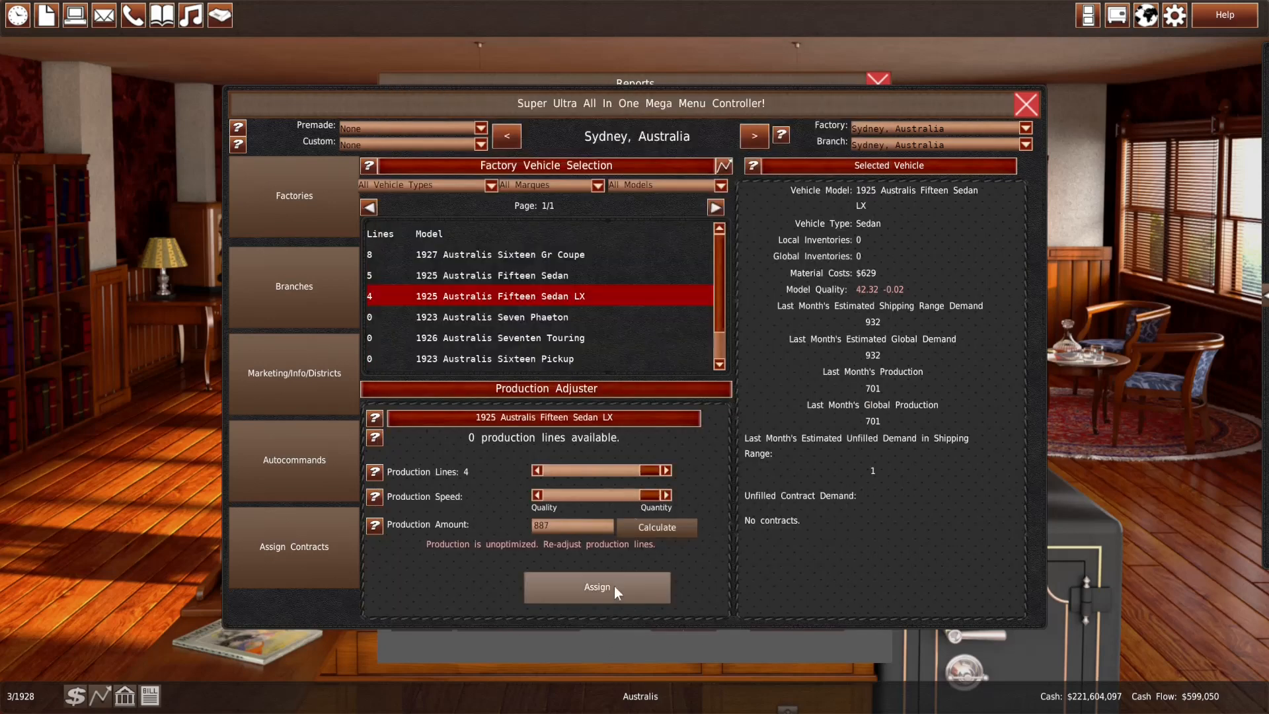
{"action": "left_click", "coordinate": [752, 135]}
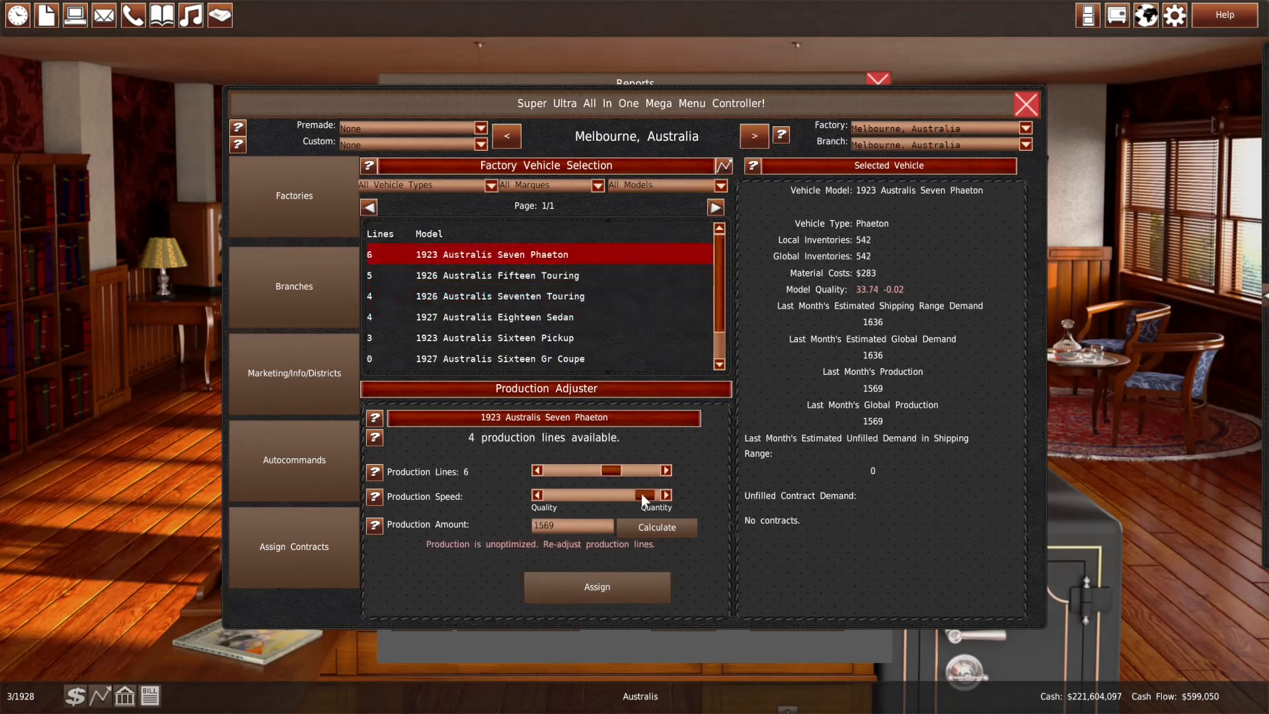
{"action": "left_click", "coordinate": [644, 494]}
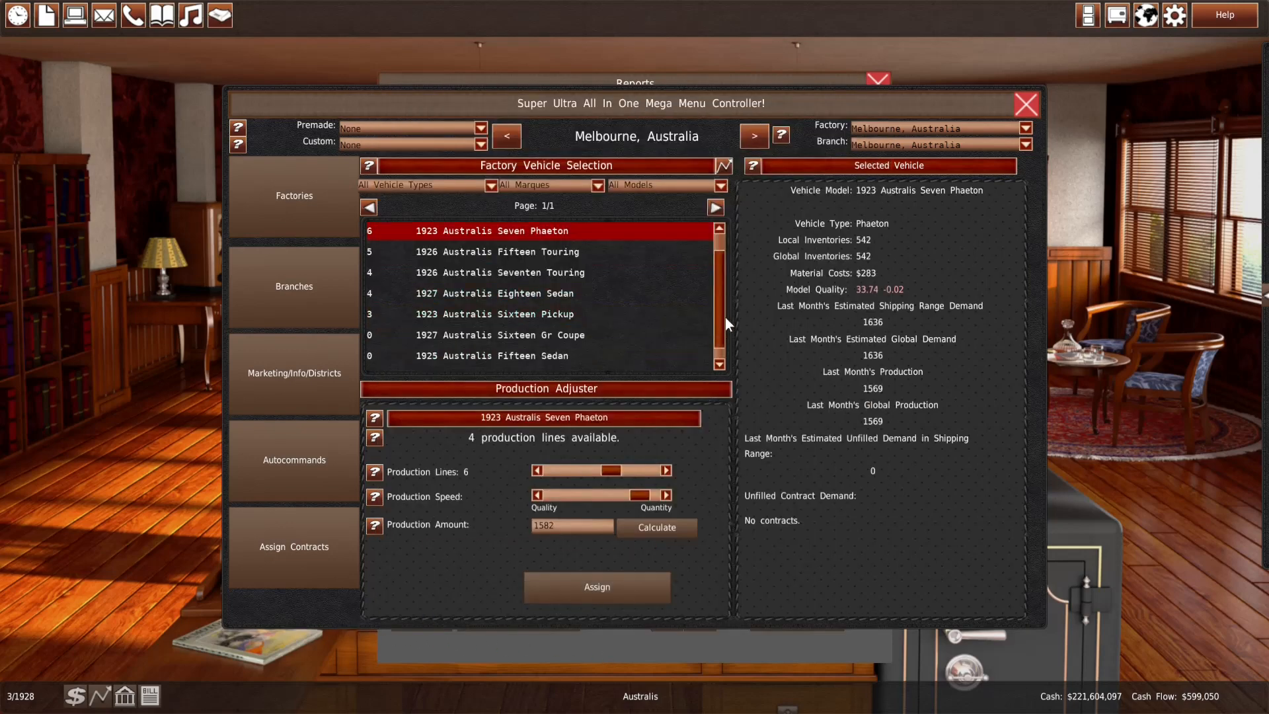
Give Melbourne's Fifteen Sedan LX one production line, check the other models, and return to the office
{"action": "left_click", "coordinate": [493, 361]}
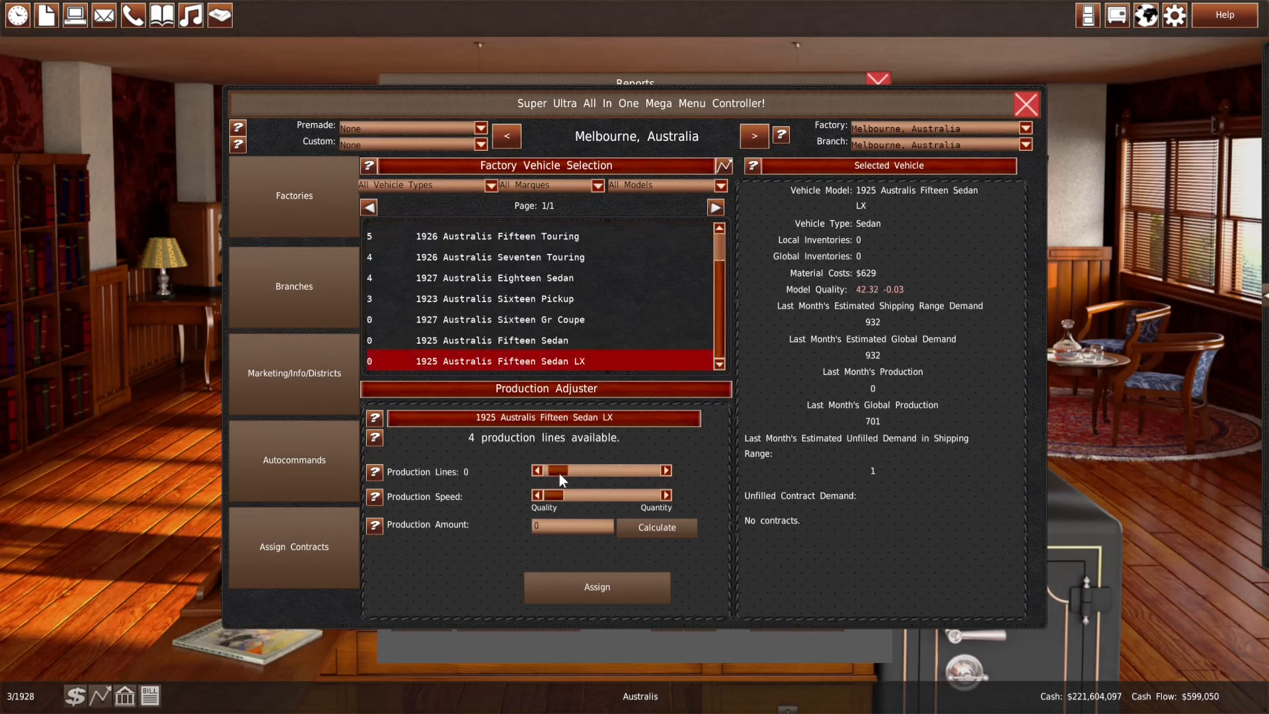
{"action": "left_click", "coordinate": [561, 471]}
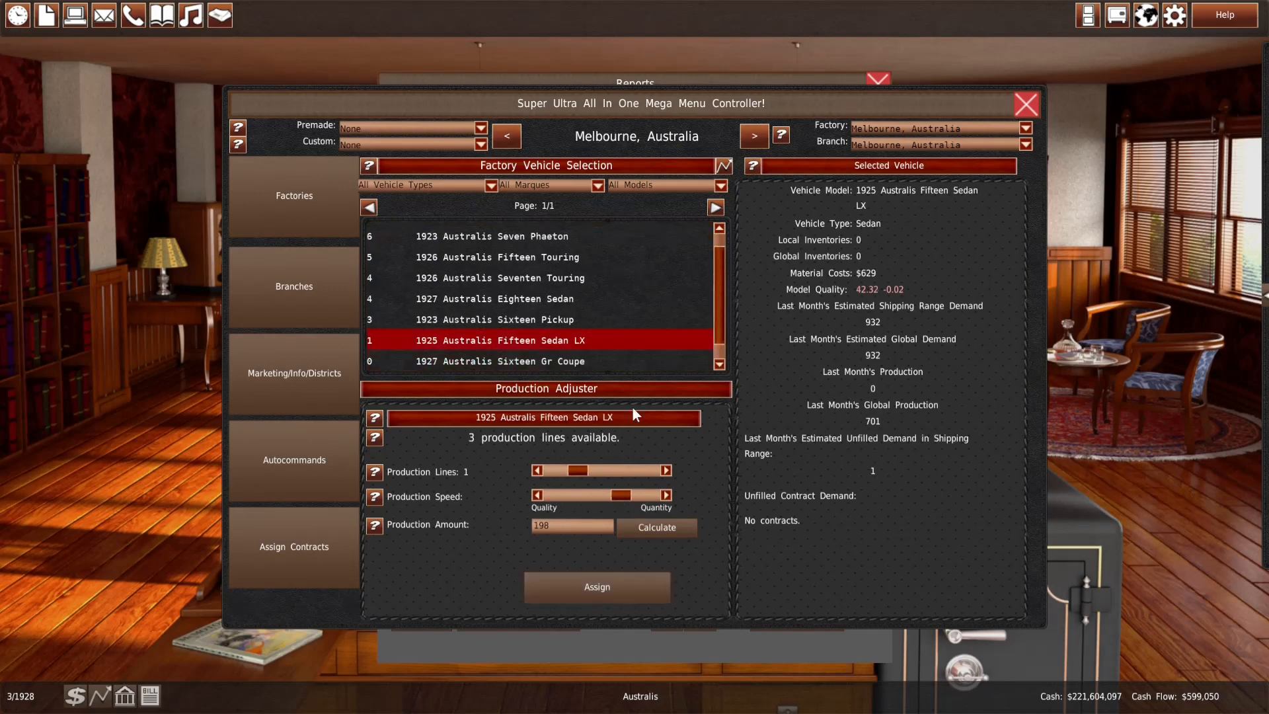
{"action": "left_click", "coordinate": [507, 318]}
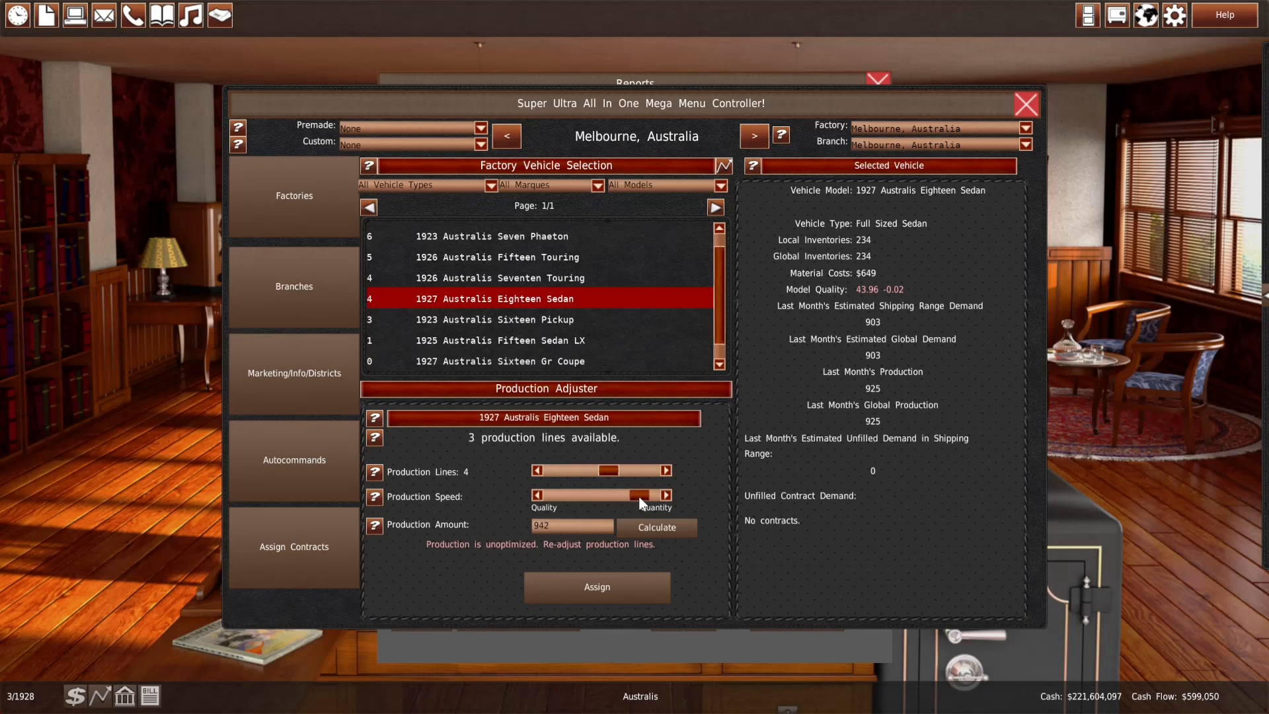
{"action": "left_click", "coordinate": [502, 277]}
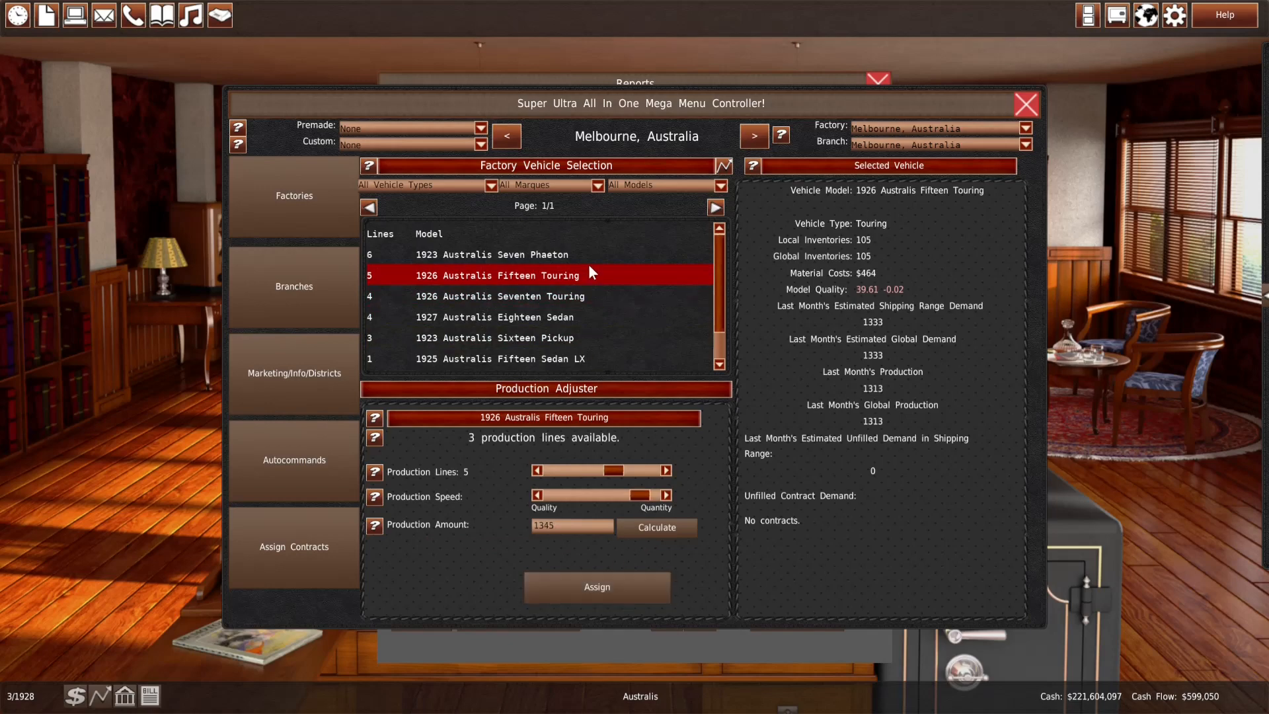
{"action": "left_click", "coordinate": [492, 254]}
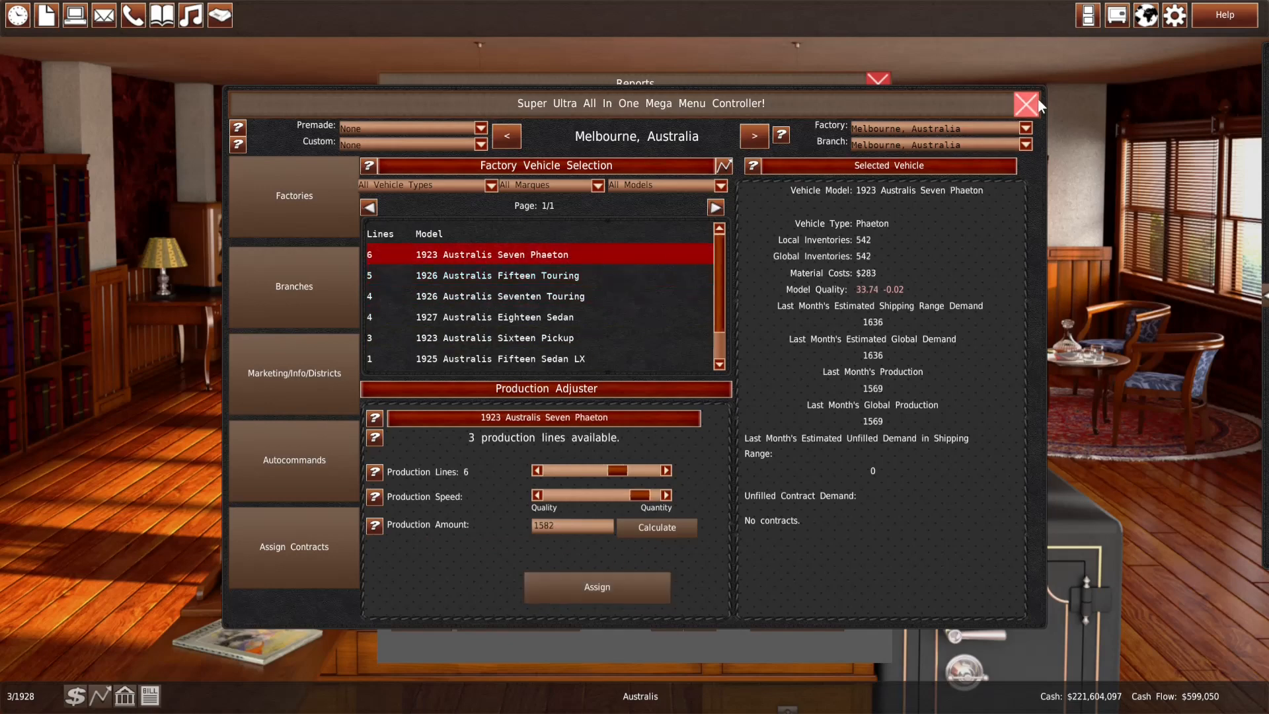
{"action": "left_click", "coordinate": [1026, 106]}
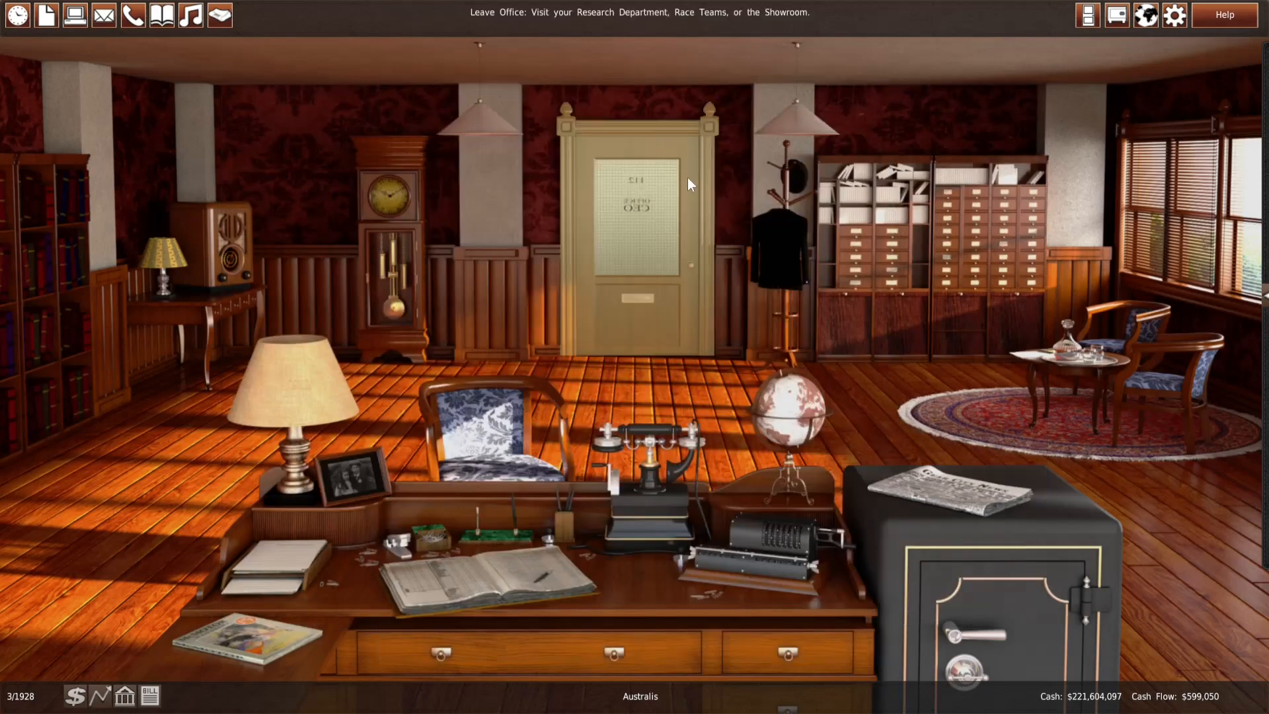
Review the March 1928 monthly summary and Melbourne sedan competition, then return to the office
{"action": "left_click", "coordinate": [75, 15]}
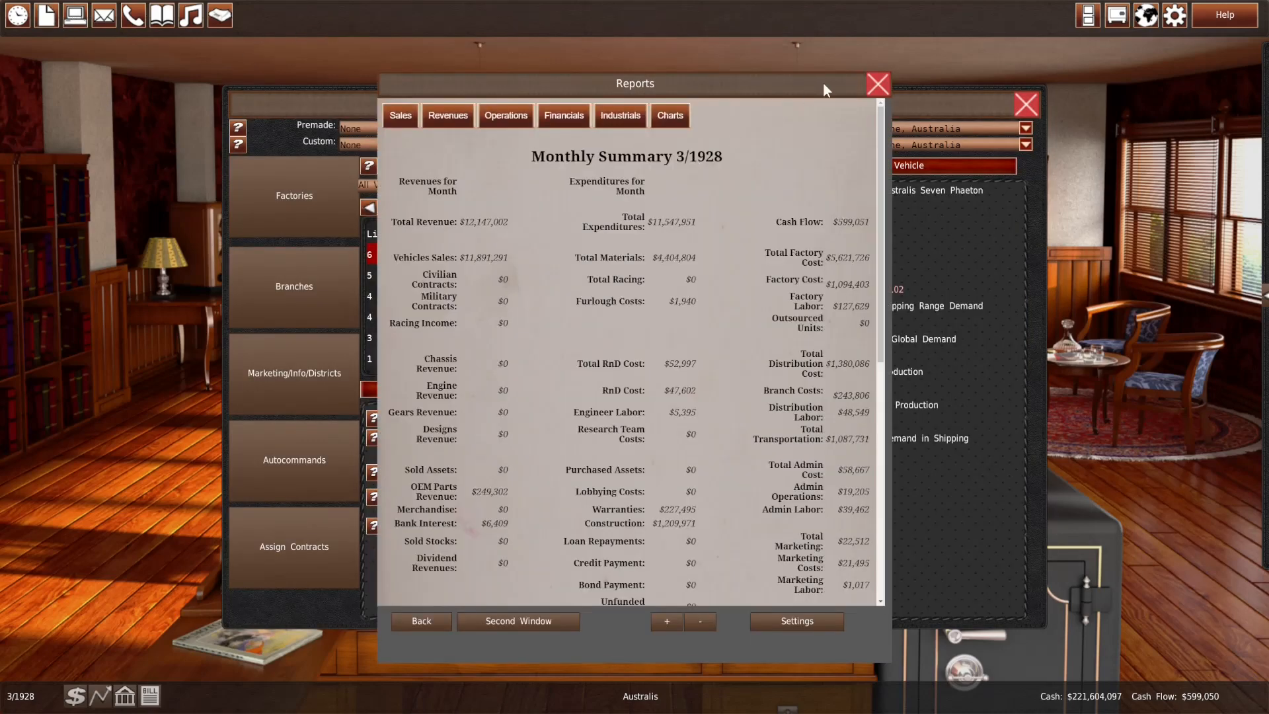
{"action": "left_click", "coordinate": [878, 83]}
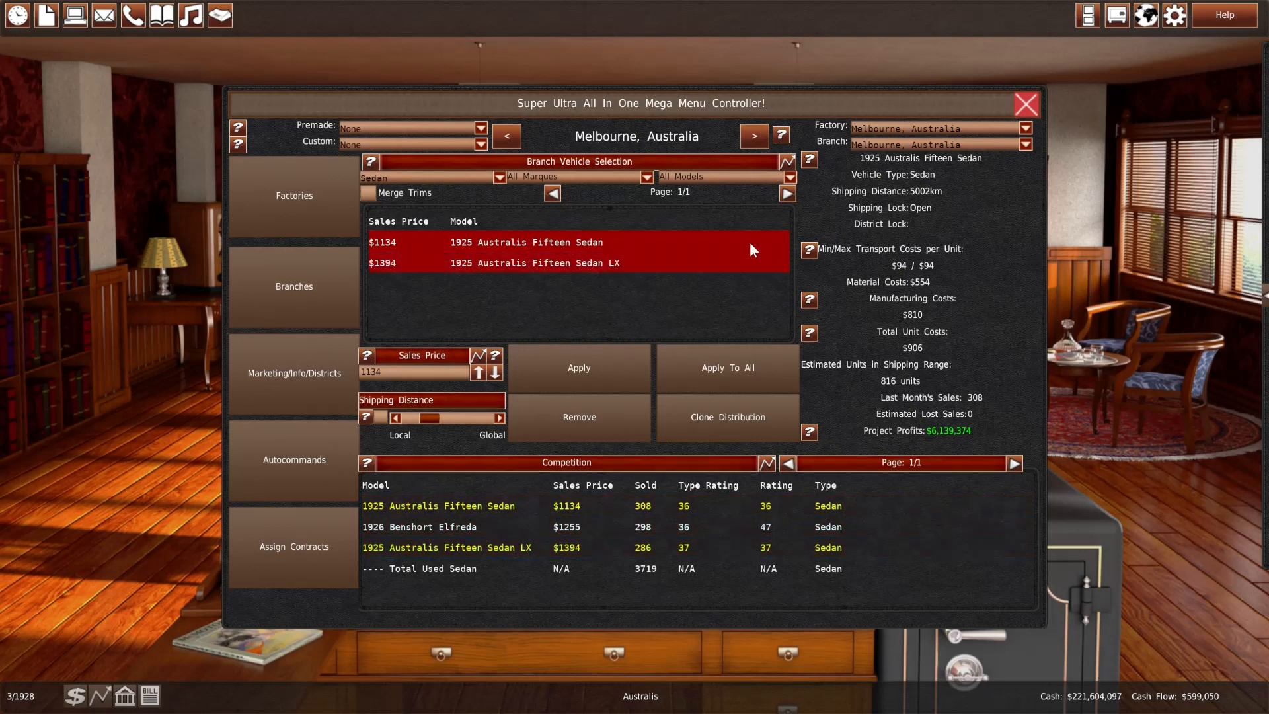
{"action": "left_click", "coordinate": [1024, 106]}
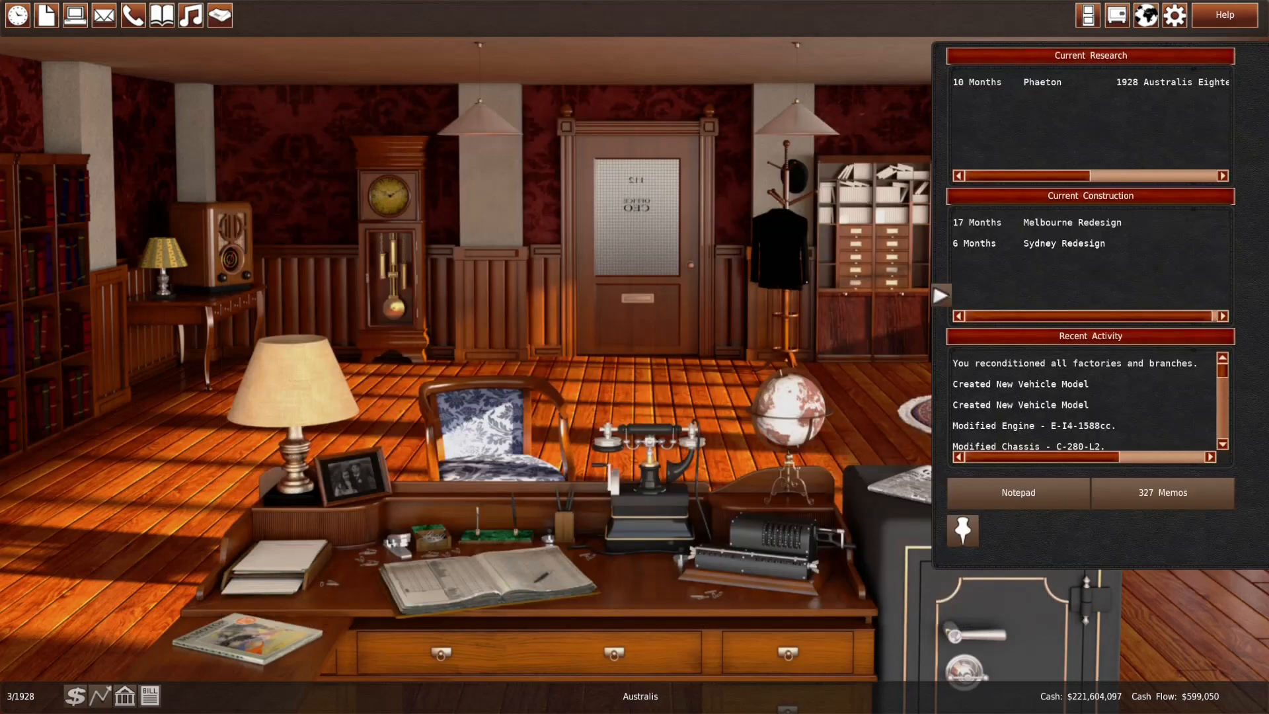
Review Apeson's vehicles for sale in Sydney from the world map
{"action": "left_click", "coordinate": [640, 202]}
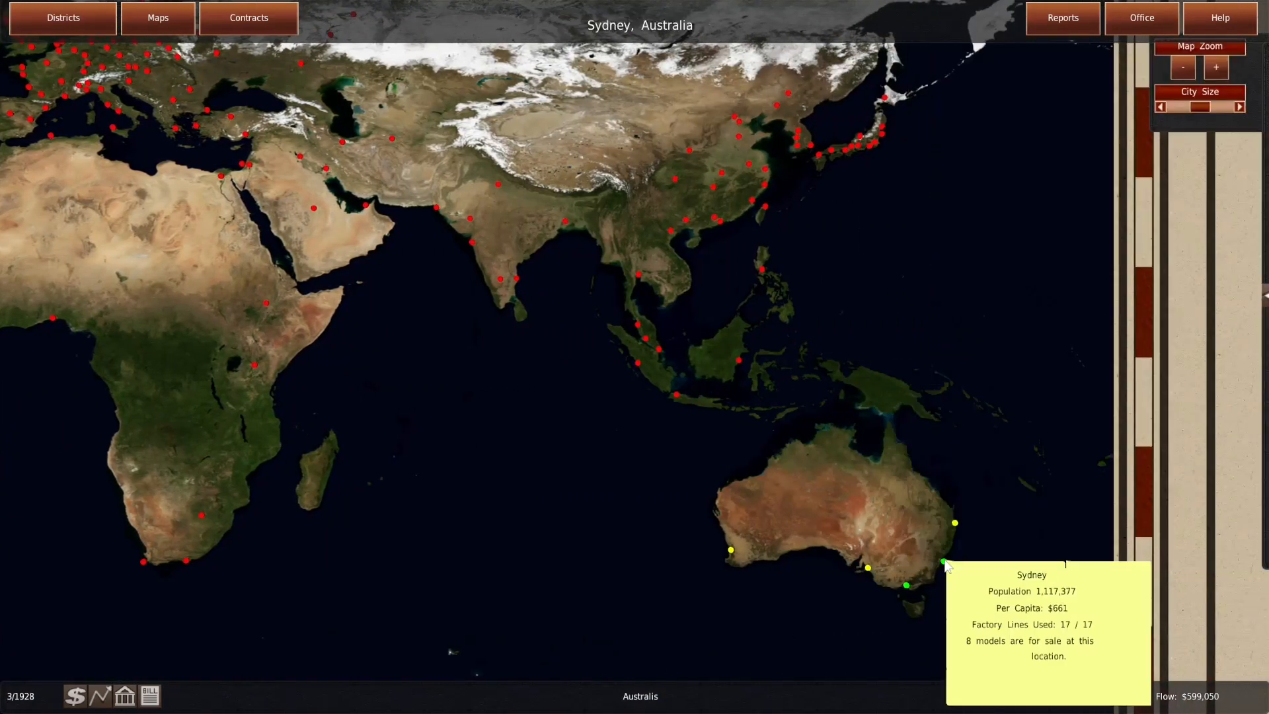
{"action": "left_click", "coordinate": [945, 563]}
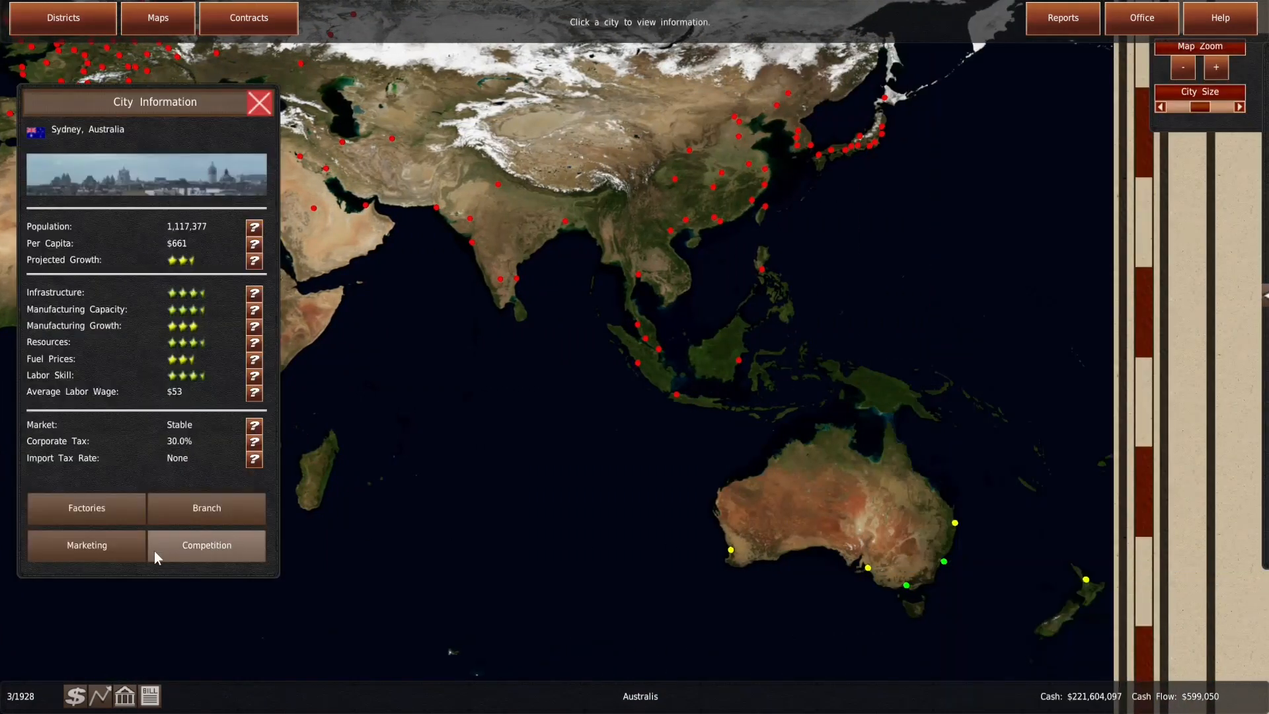
{"action": "left_click", "coordinate": [206, 544]}
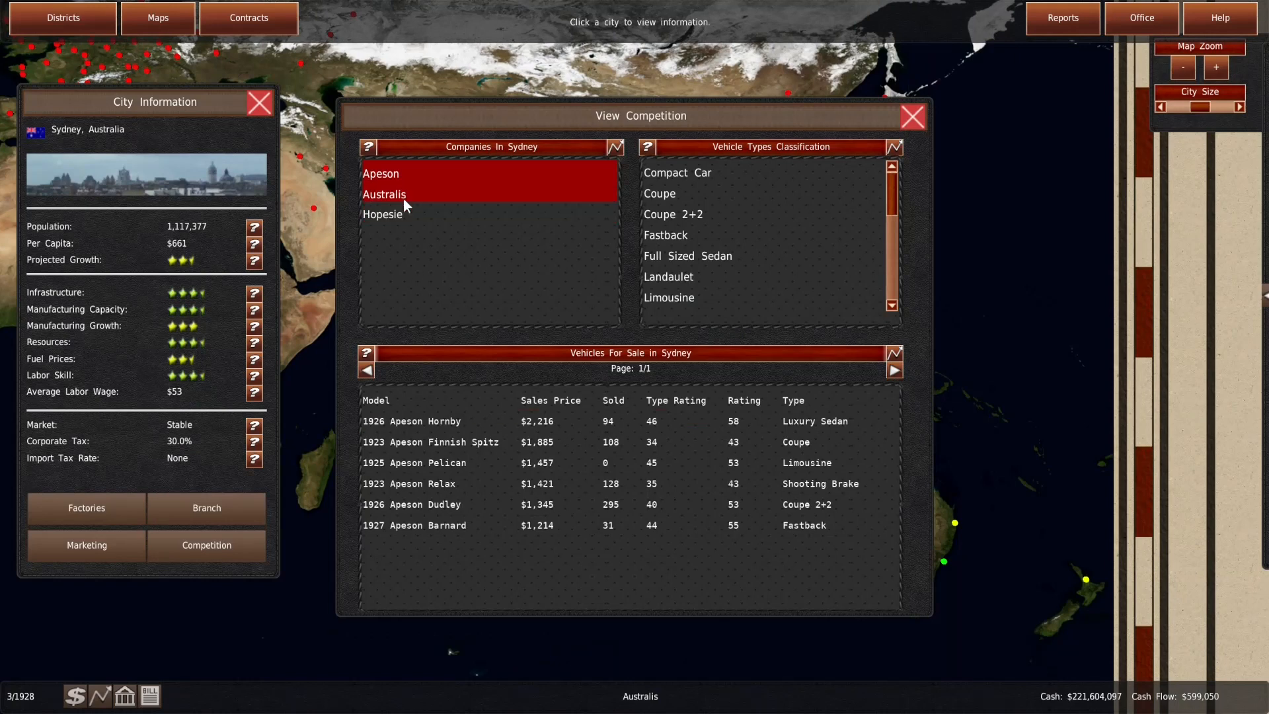
{"action": "left_click", "coordinate": [526, 525]}
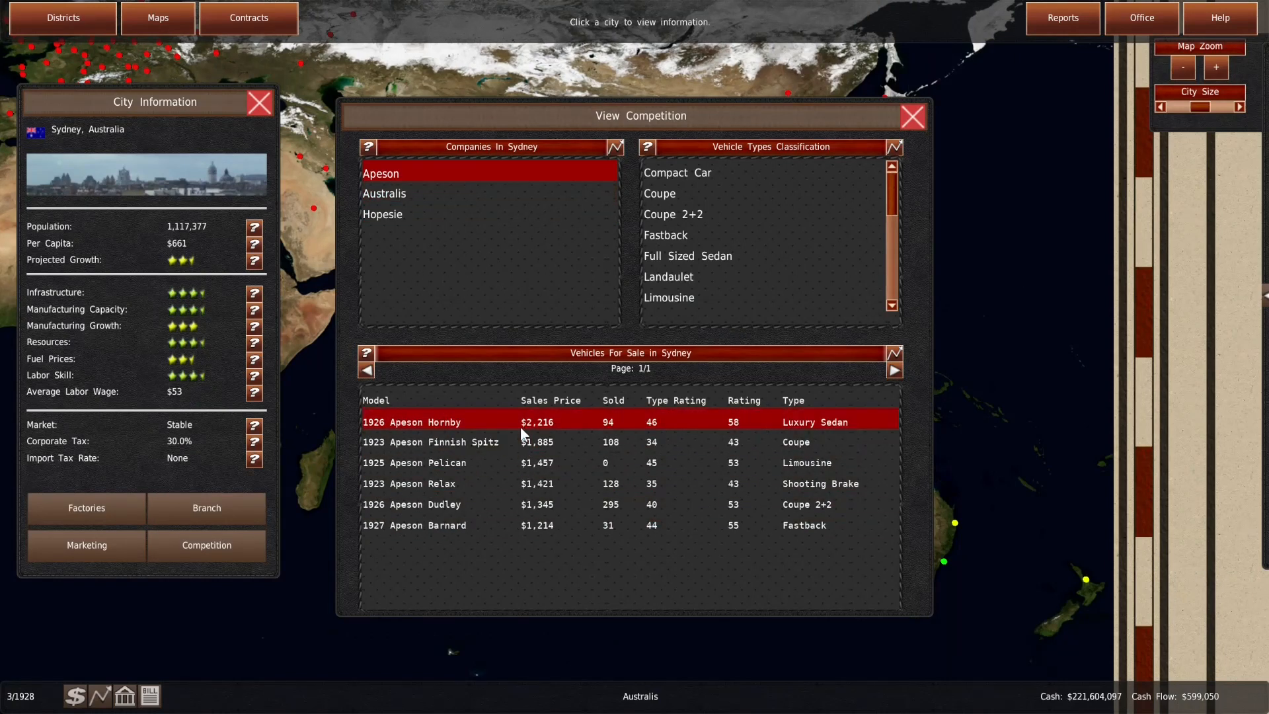
{"action": "left_click", "coordinate": [445, 484]}
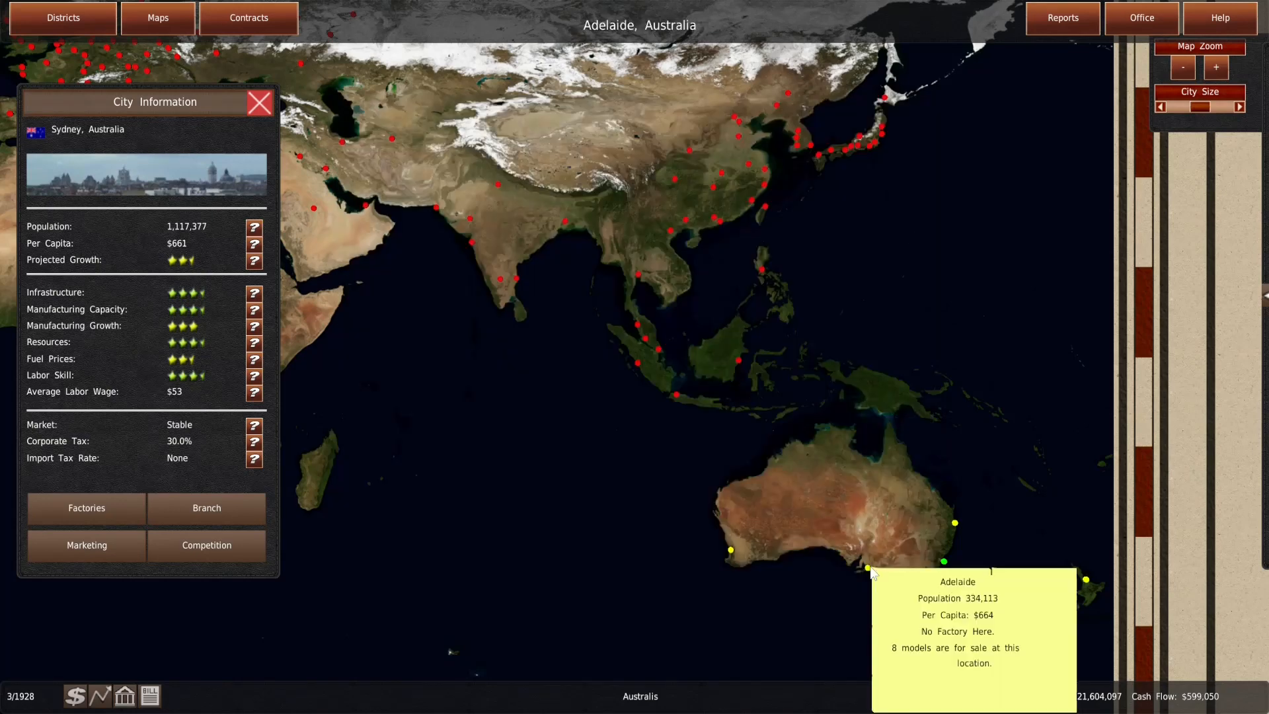
Review competitors in Adelaide and Jameson Fairwell's cars in Perth, then return to the office
{"action": "left_click", "coordinate": [206, 544]}
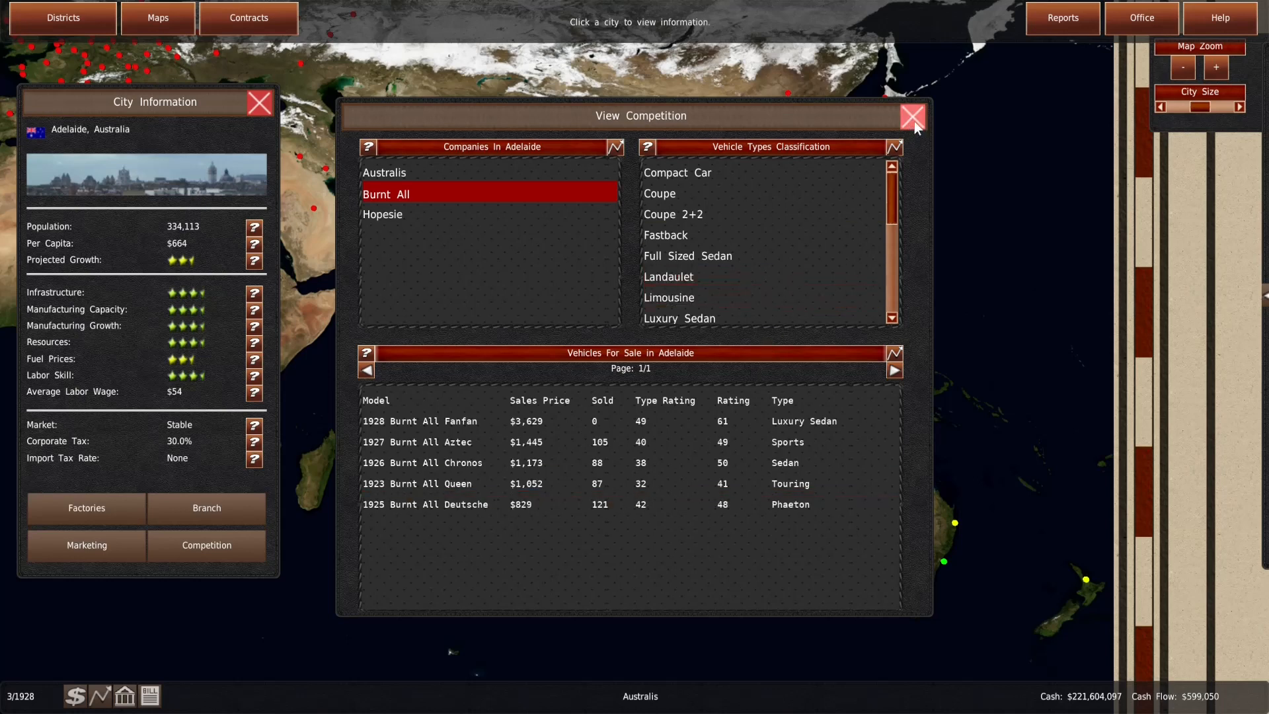
{"action": "left_click", "coordinate": [911, 116]}
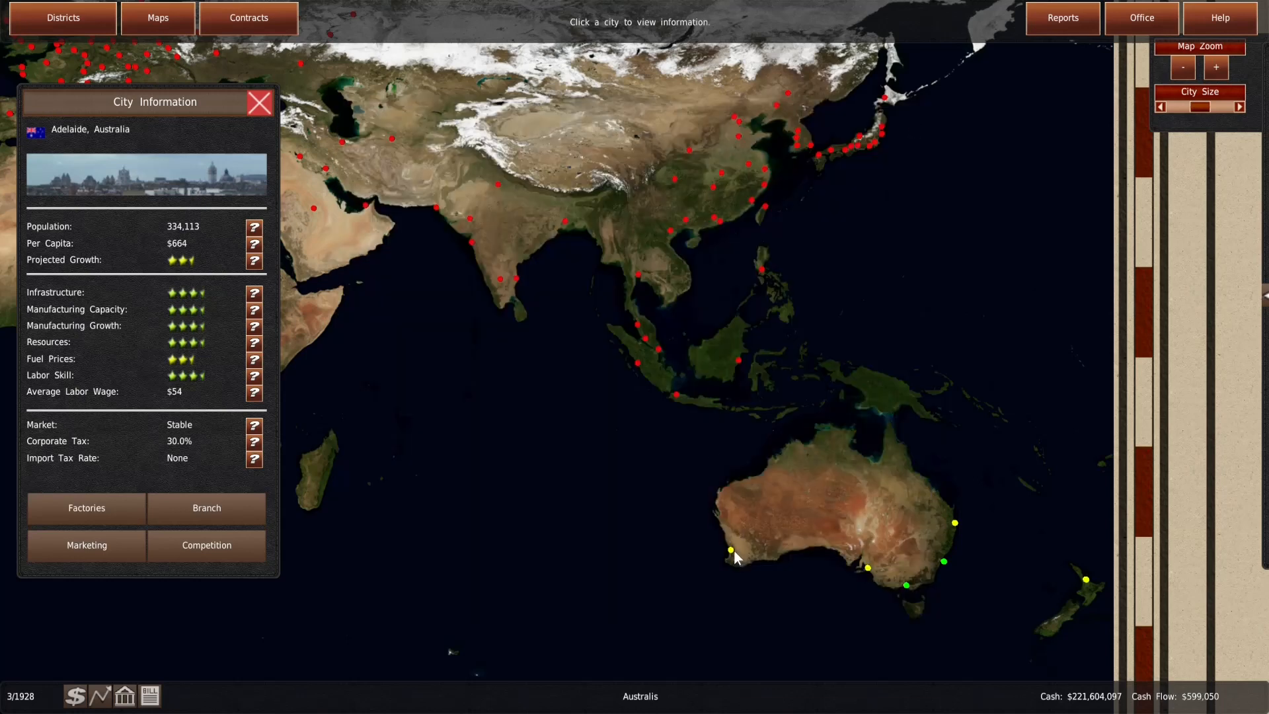
{"action": "left_click", "coordinate": [206, 545]}
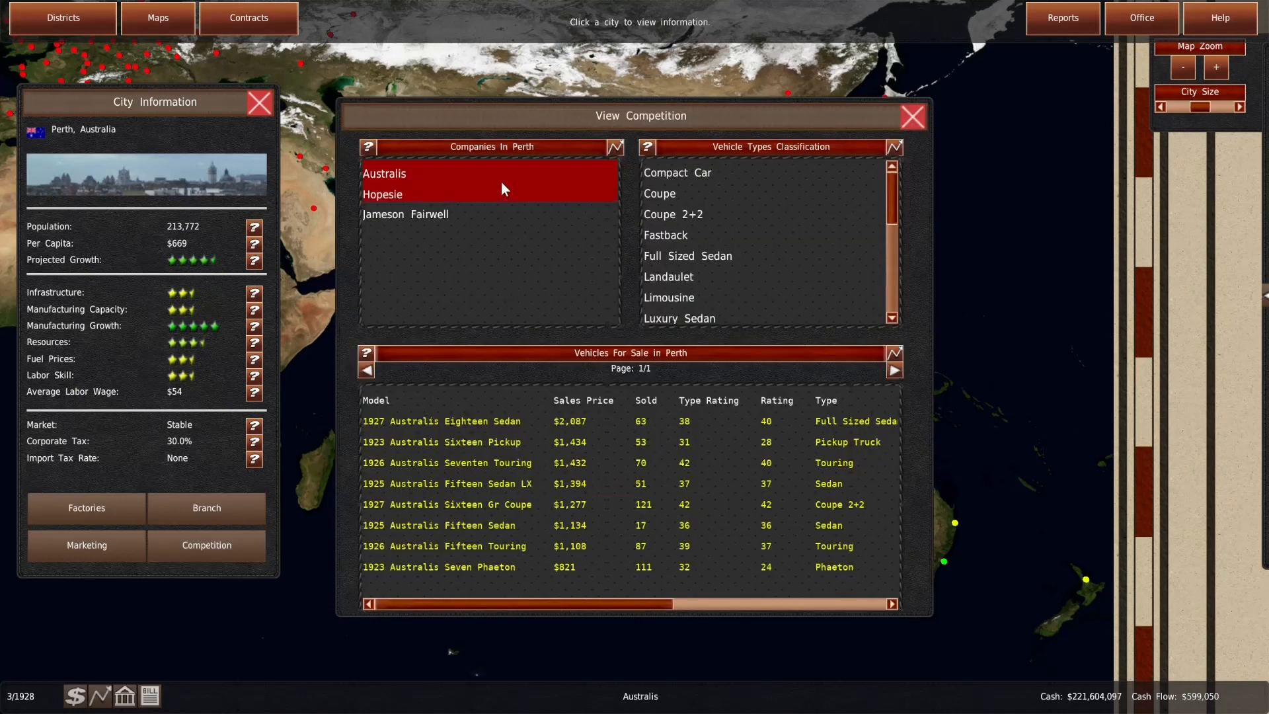
{"action": "left_click", "coordinate": [406, 214]}
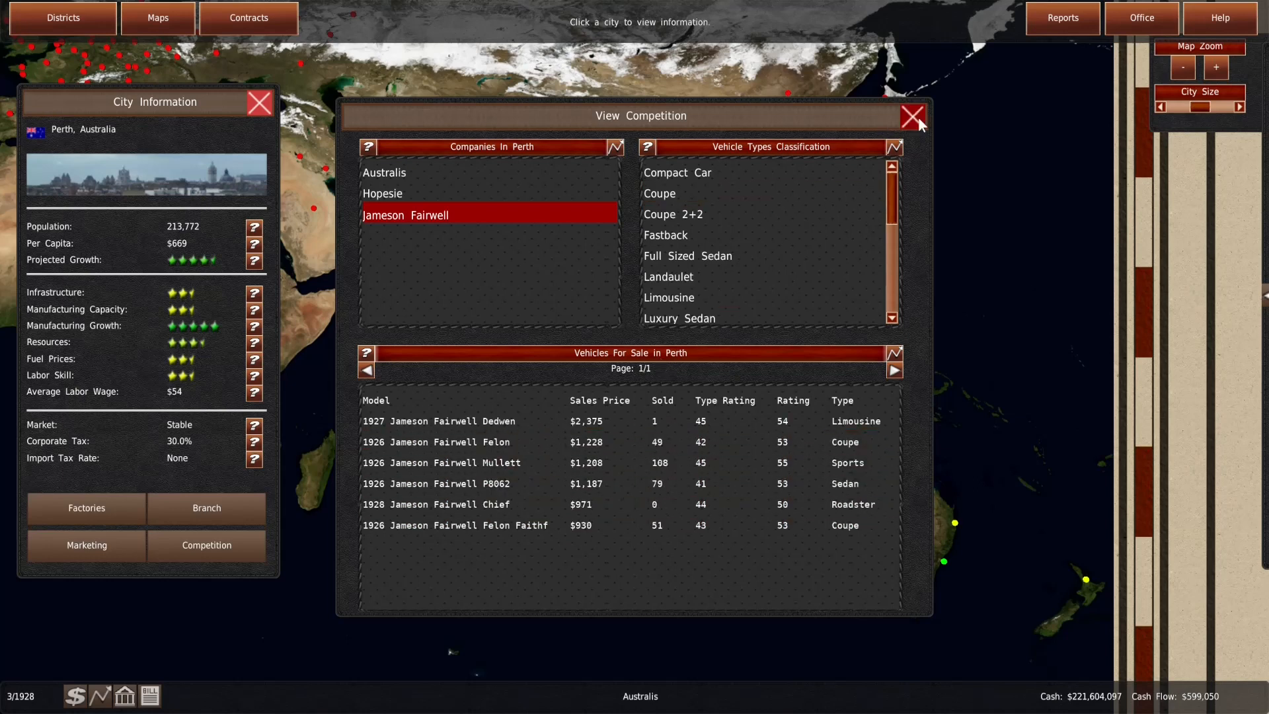
{"action": "left_click", "coordinate": [911, 116]}
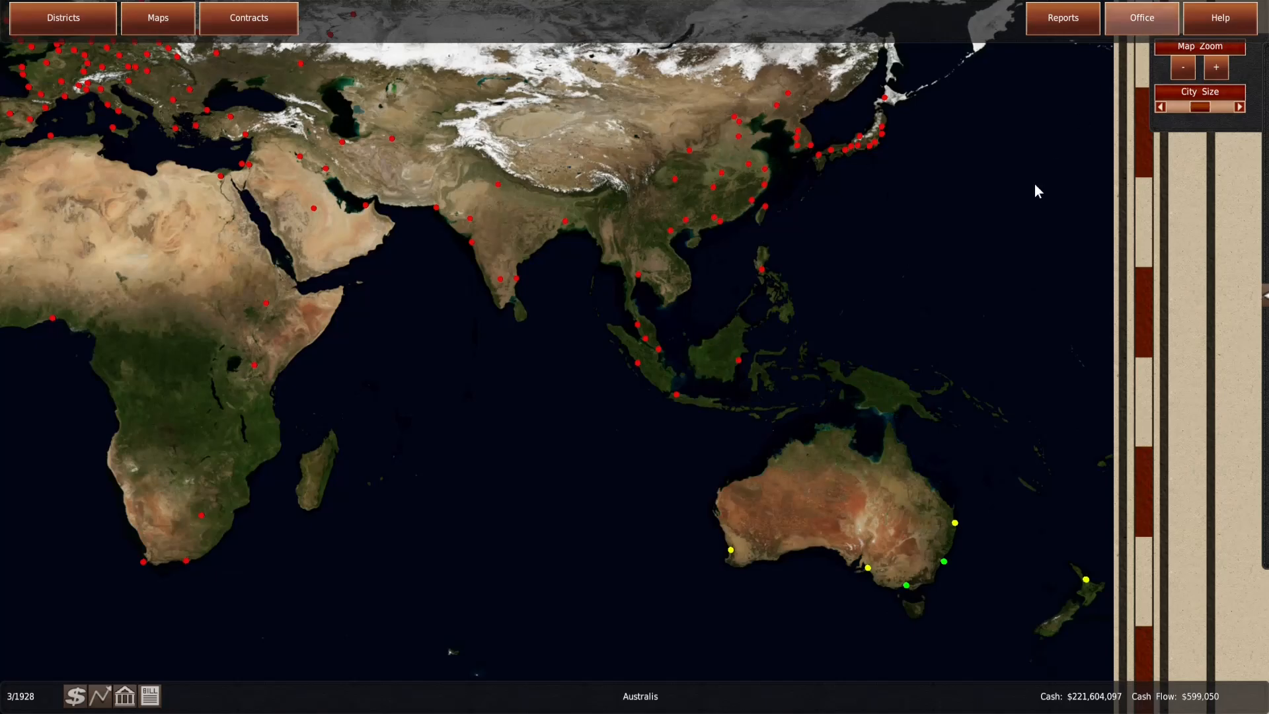
{"action": "left_click", "coordinate": [1140, 17]}
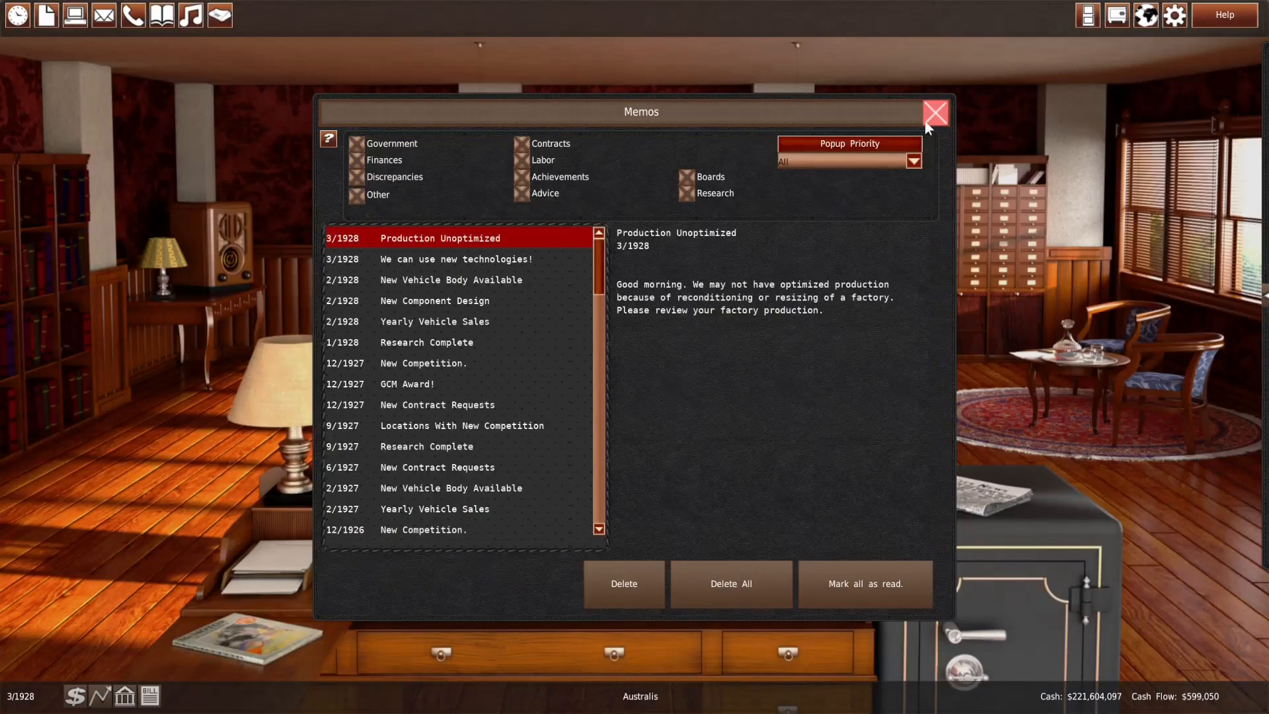
Leave the memos before ending the turn to April 1928
{"action": "left_click", "coordinate": [934, 112]}
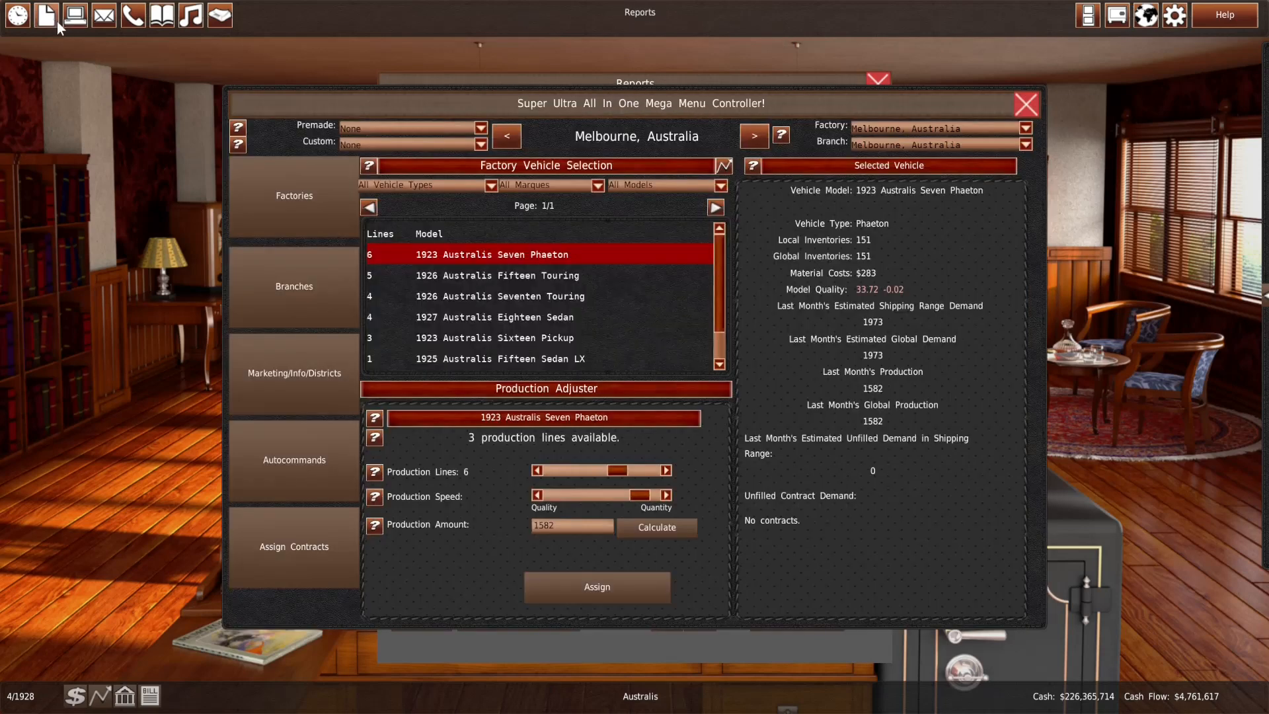
Compare phaeton branch prices across Melbourne, Sydney and Brisbane
{"action": "left_click", "coordinate": [293, 286]}
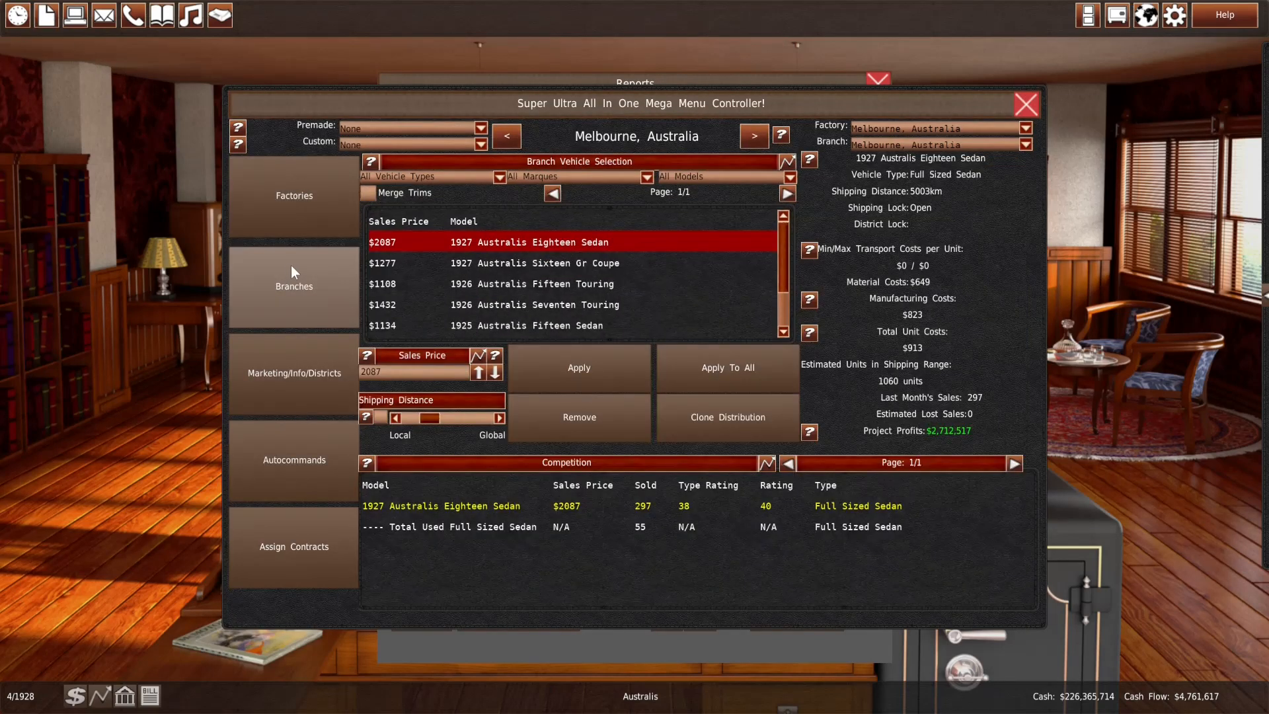
{"action": "scroll", "scroll_direction": "down", "scroll_amount": 3}
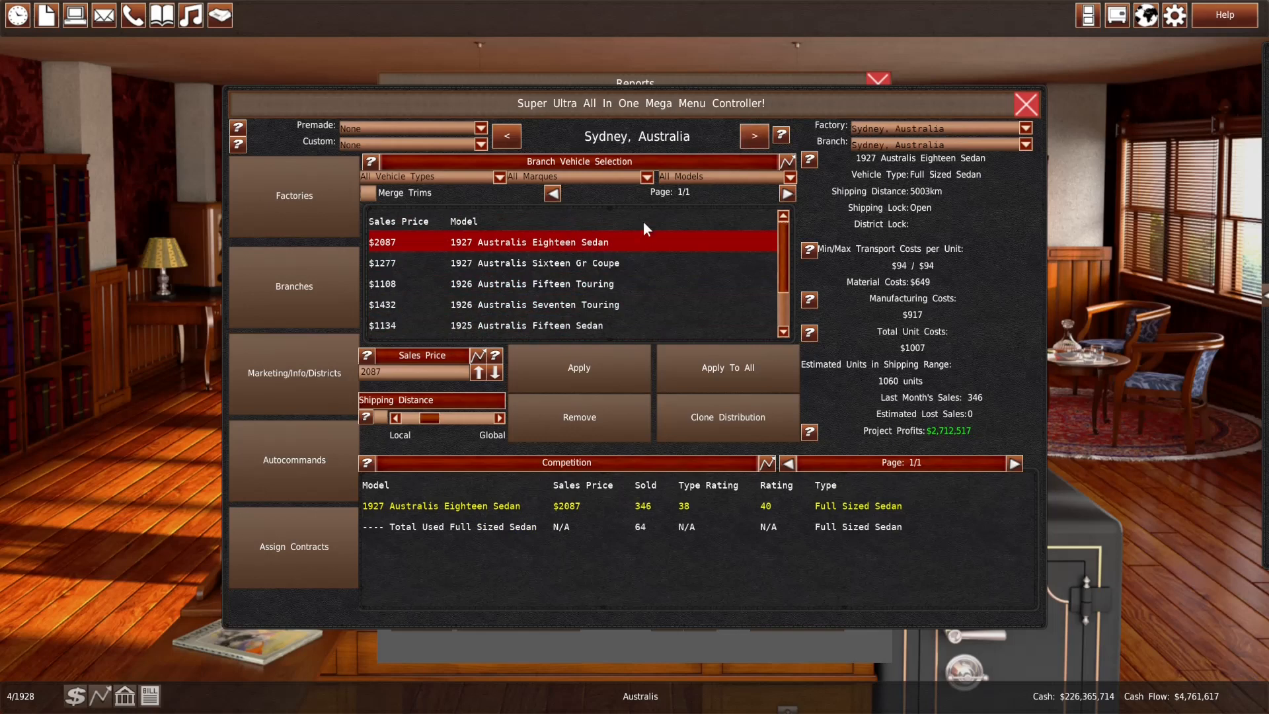
{"action": "left_click", "coordinate": [429, 176]}
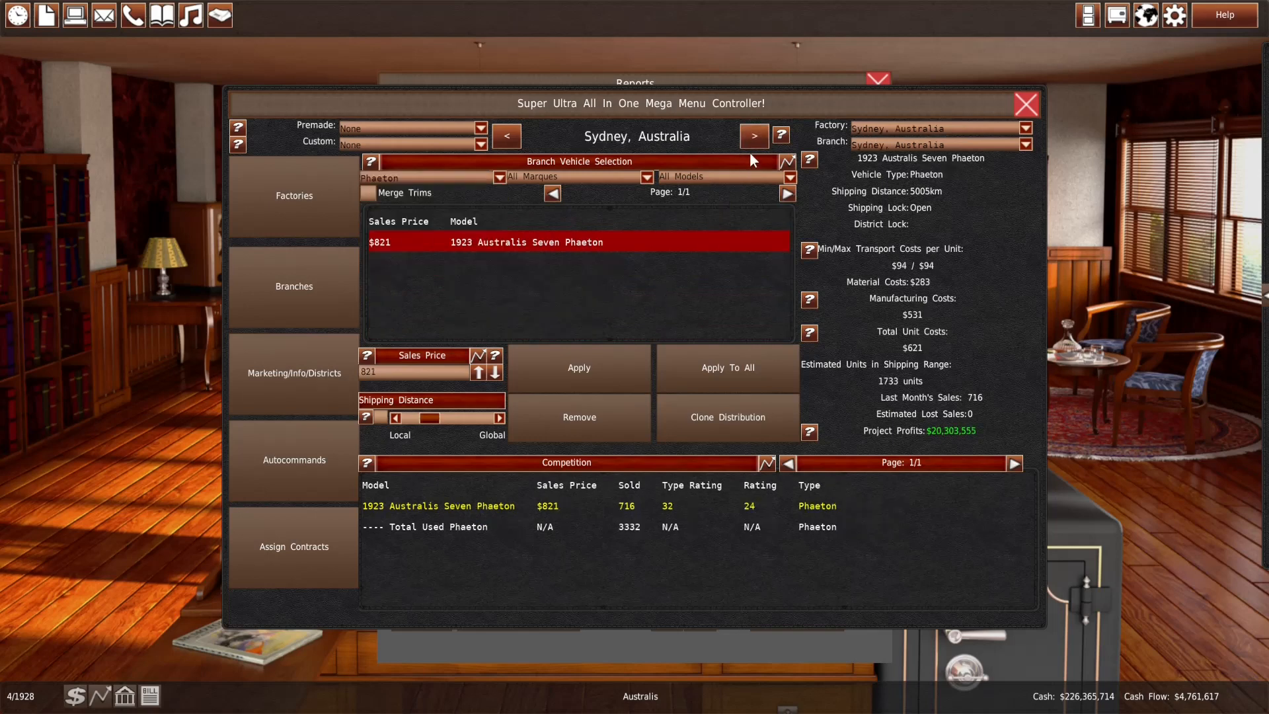
{"action": "left_click", "coordinate": [752, 136]}
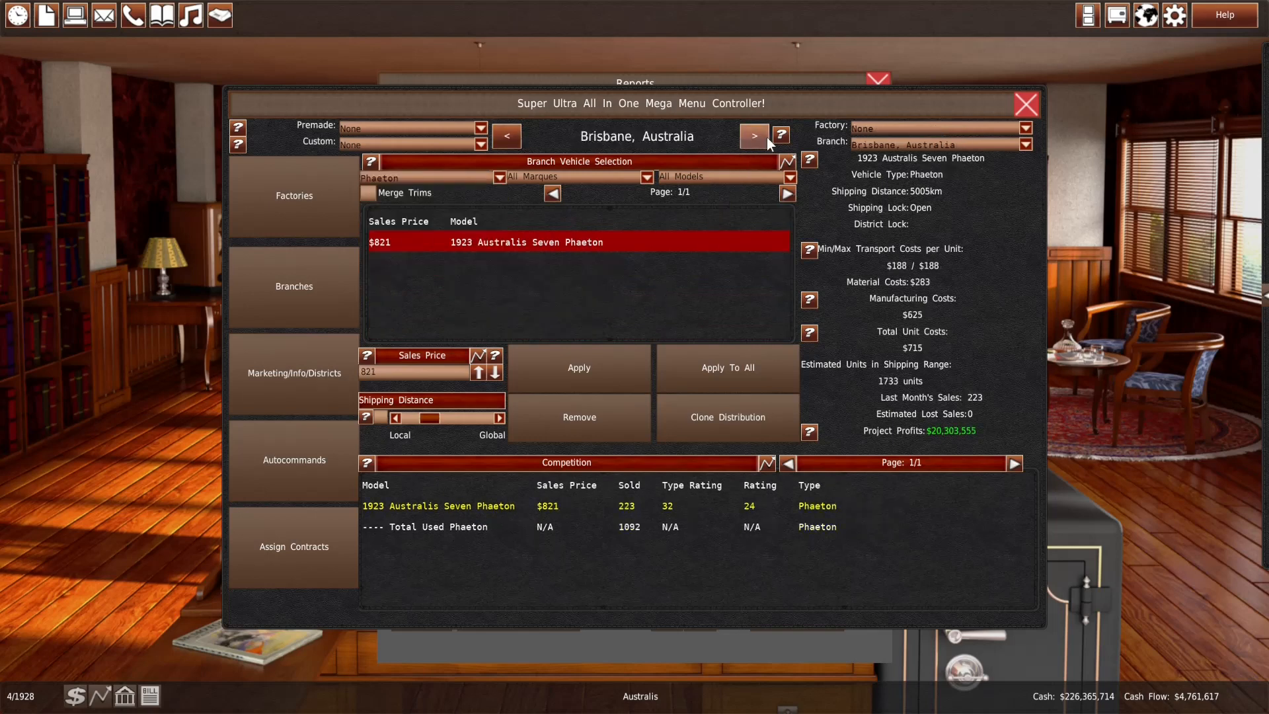
{"action": "left_click", "coordinate": [753, 135]}
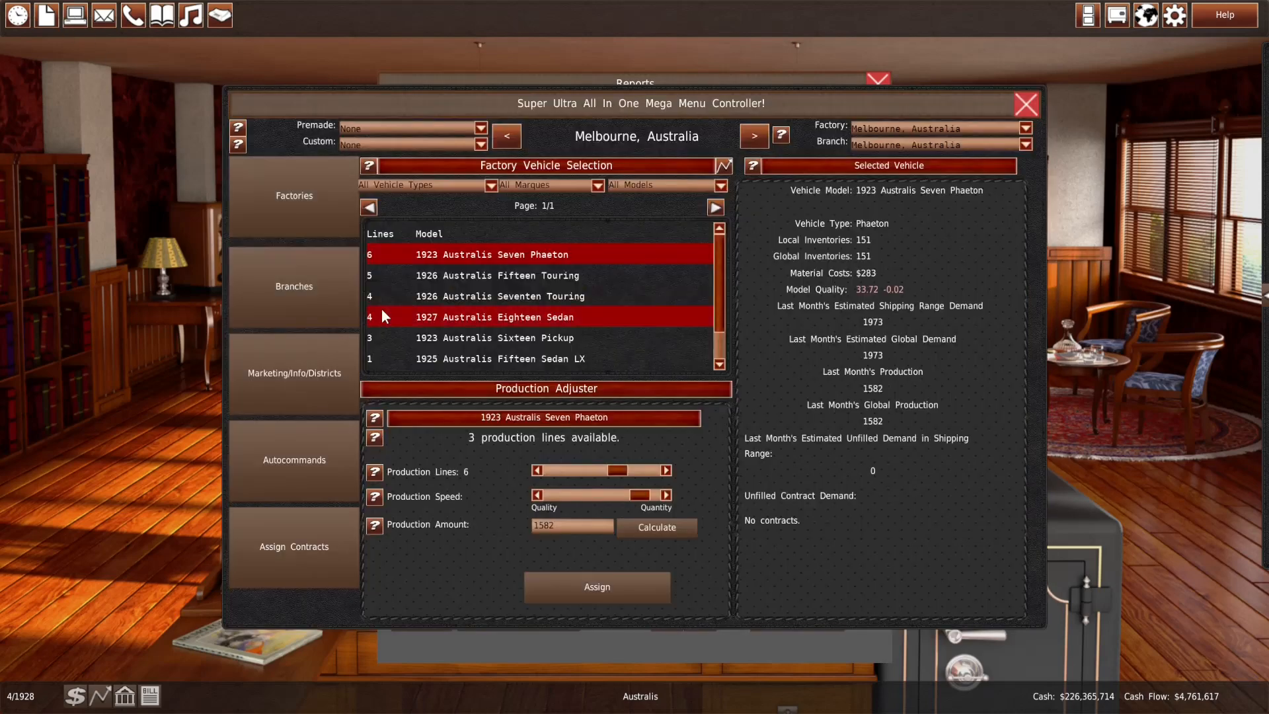
Review the Seven Phaeton's Melbourne pricing and buyer rating breakdown before raising it to $871
{"action": "left_click", "coordinate": [294, 286]}
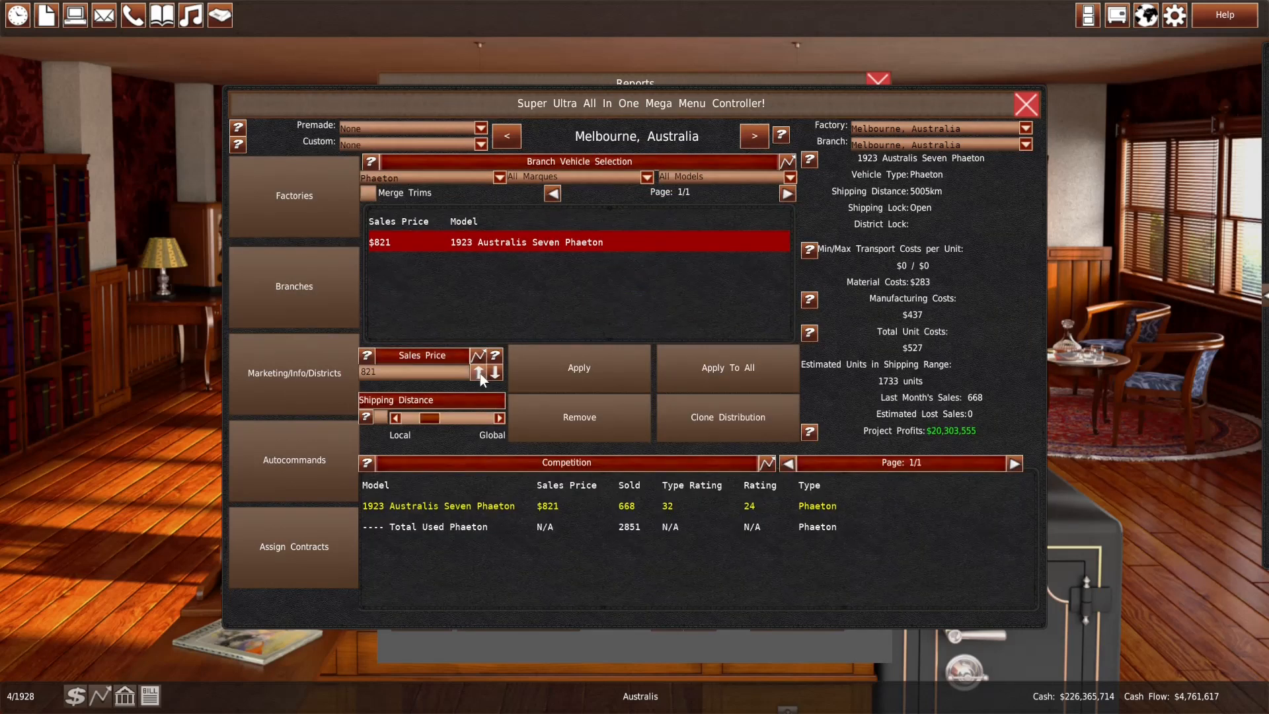
{"action": "left_click", "coordinate": [478, 367]}
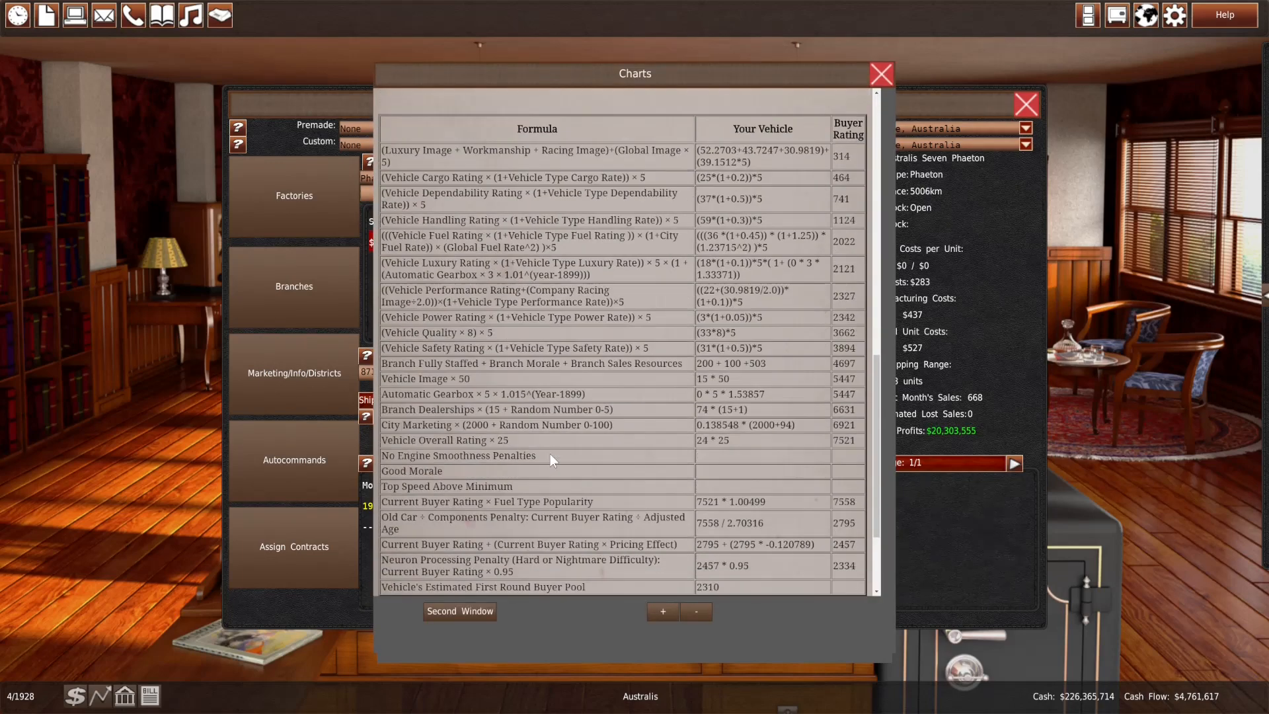
{"action": "scroll", "scroll_direction": "down", "scroll_amount": 3}
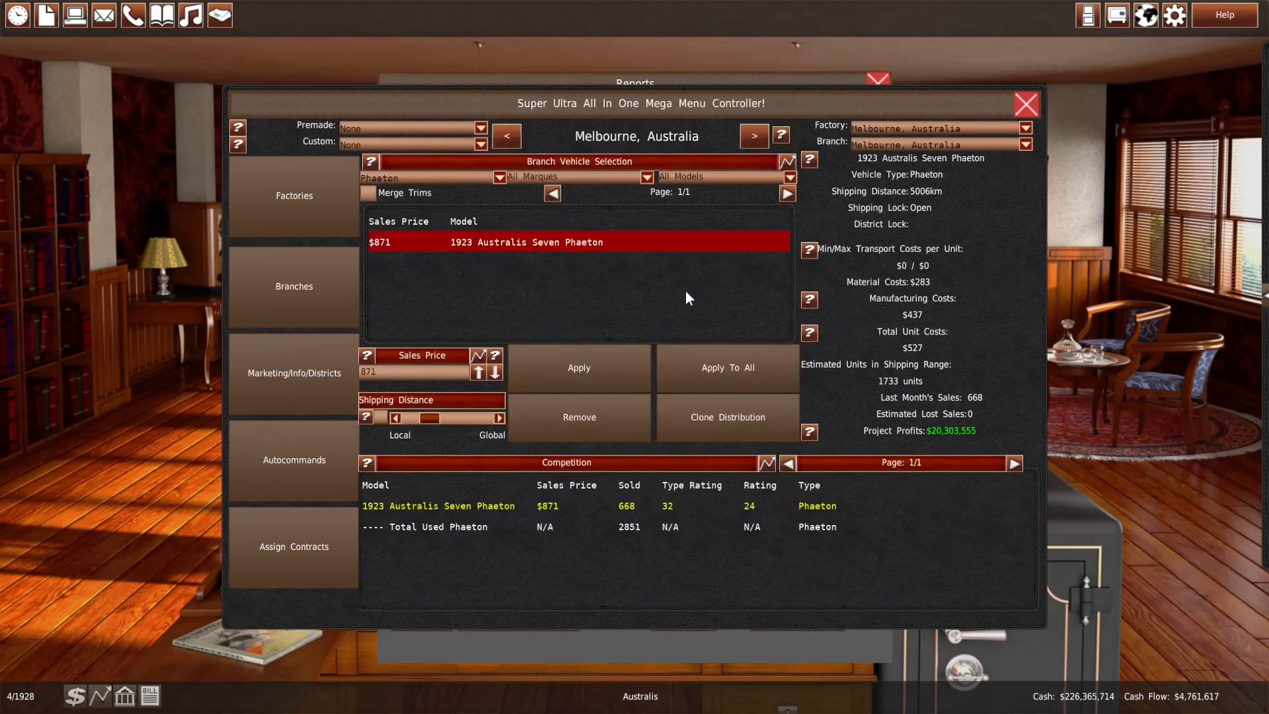
{"action": "mouse_move", "coordinate": [679, 292]}
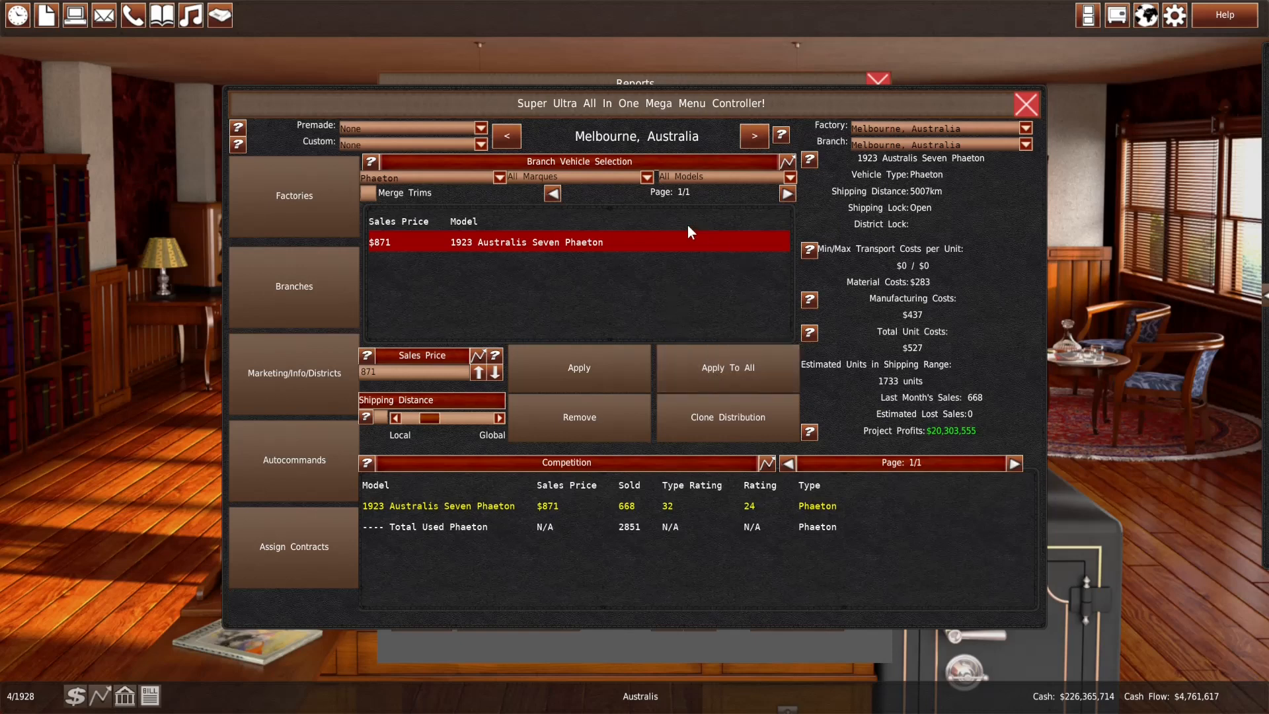
{"action": "mouse_move", "coordinate": [410, 635]}
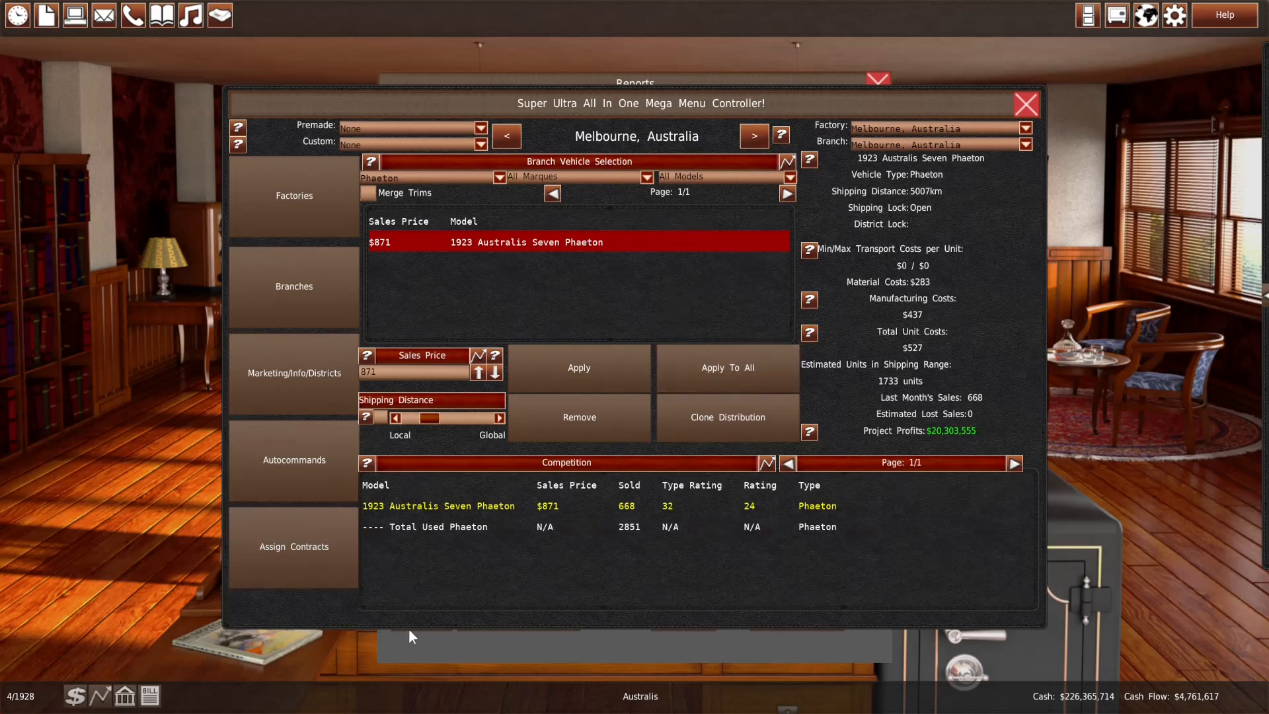
{"action": "mouse_move", "coordinate": [344, 615]}
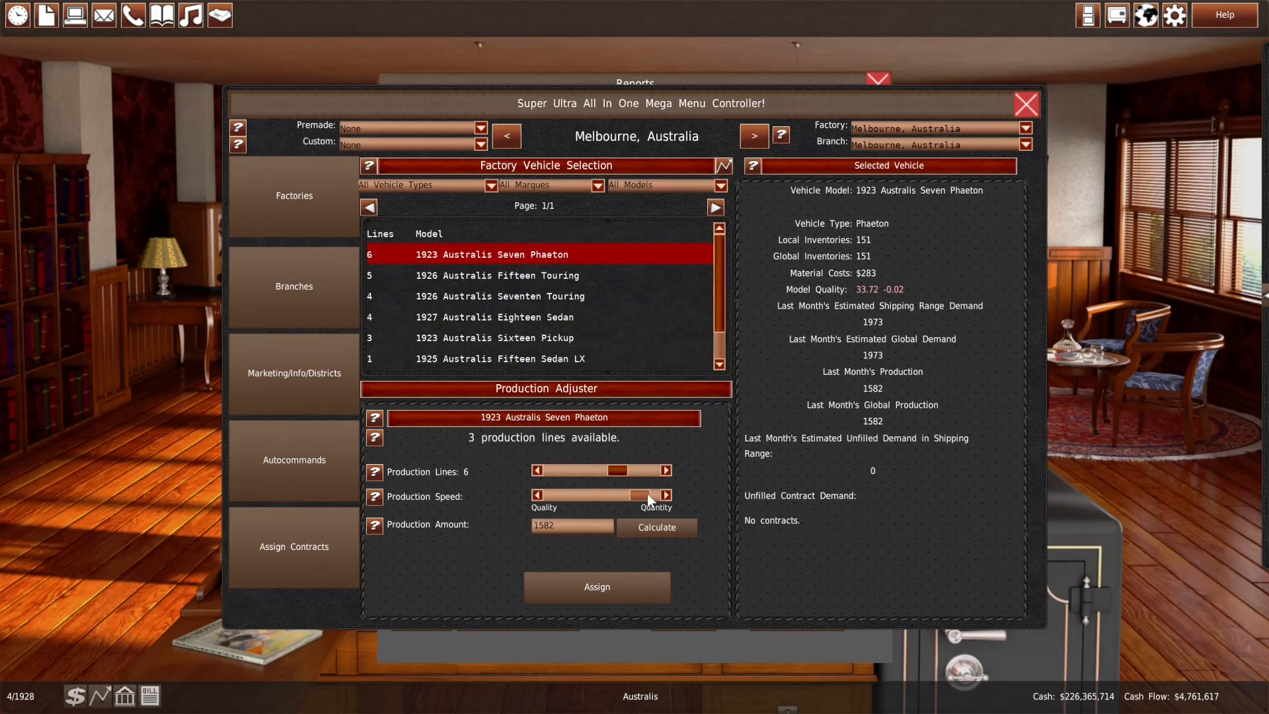
Adjust Melbourne production lines for the Seven Phaeton, Sixteen Pickup and give Fifteen Touring a sixth line
{"action": "left_click", "coordinate": [668, 470]}
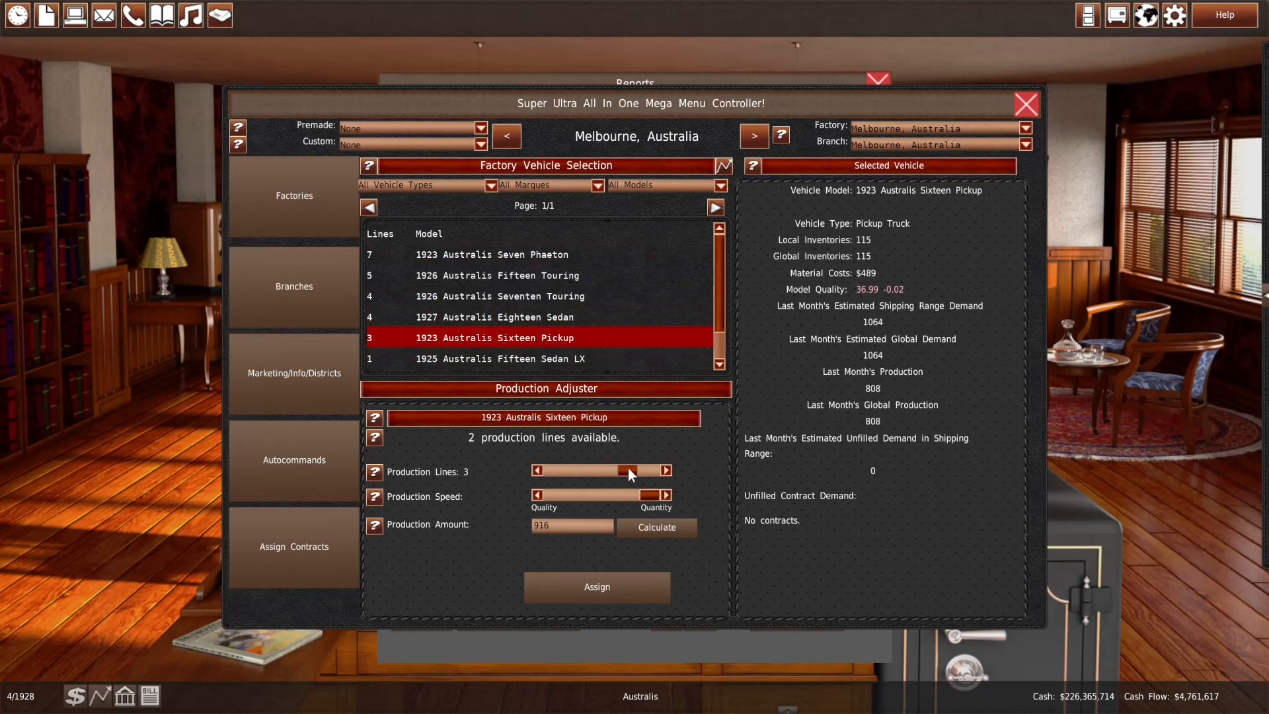
{"action": "left_click", "coordinate": [665, 470]}
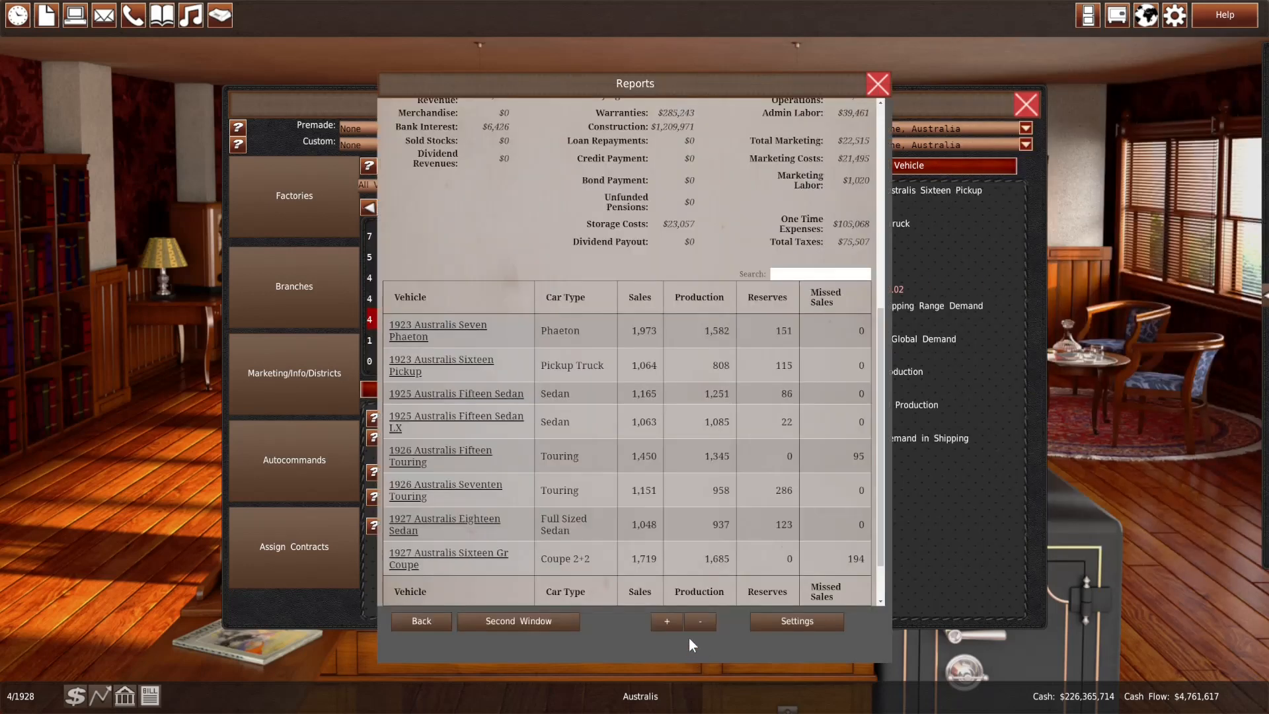
{"action": "mouse_move", "coordinate": [651, 623]}
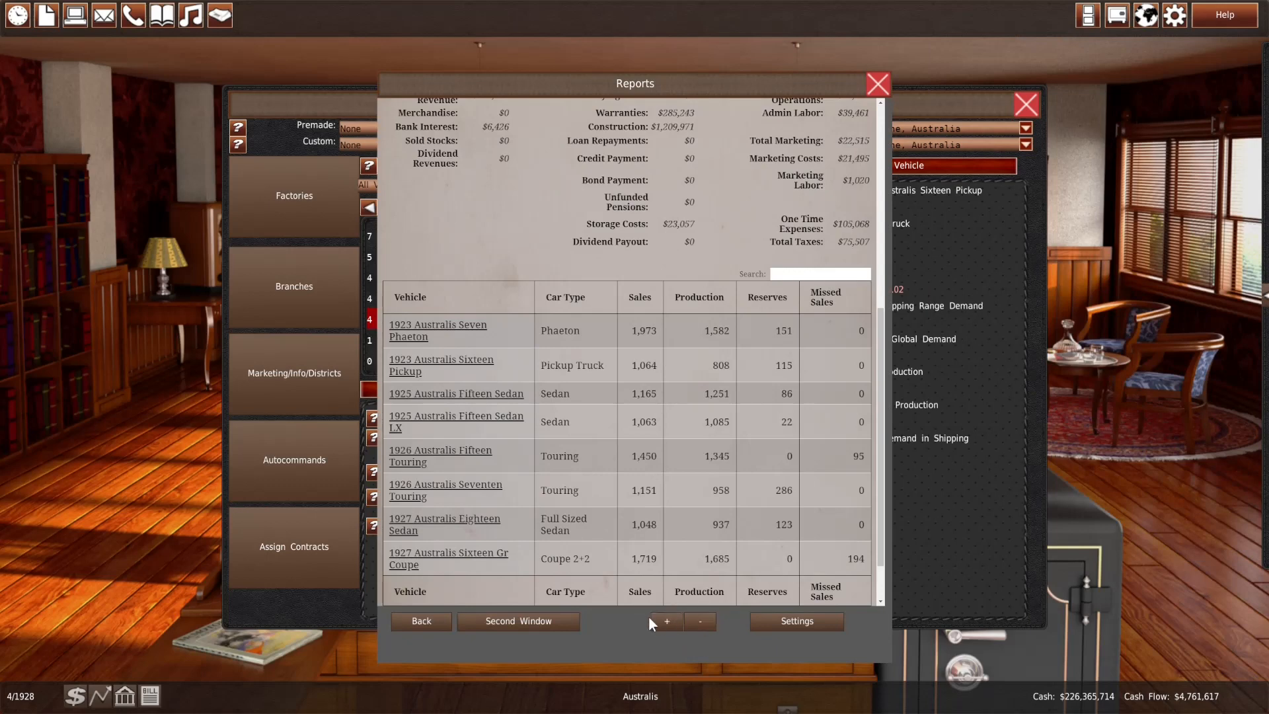
{"action": "mouse_move", "coordinate": [322, 608]}
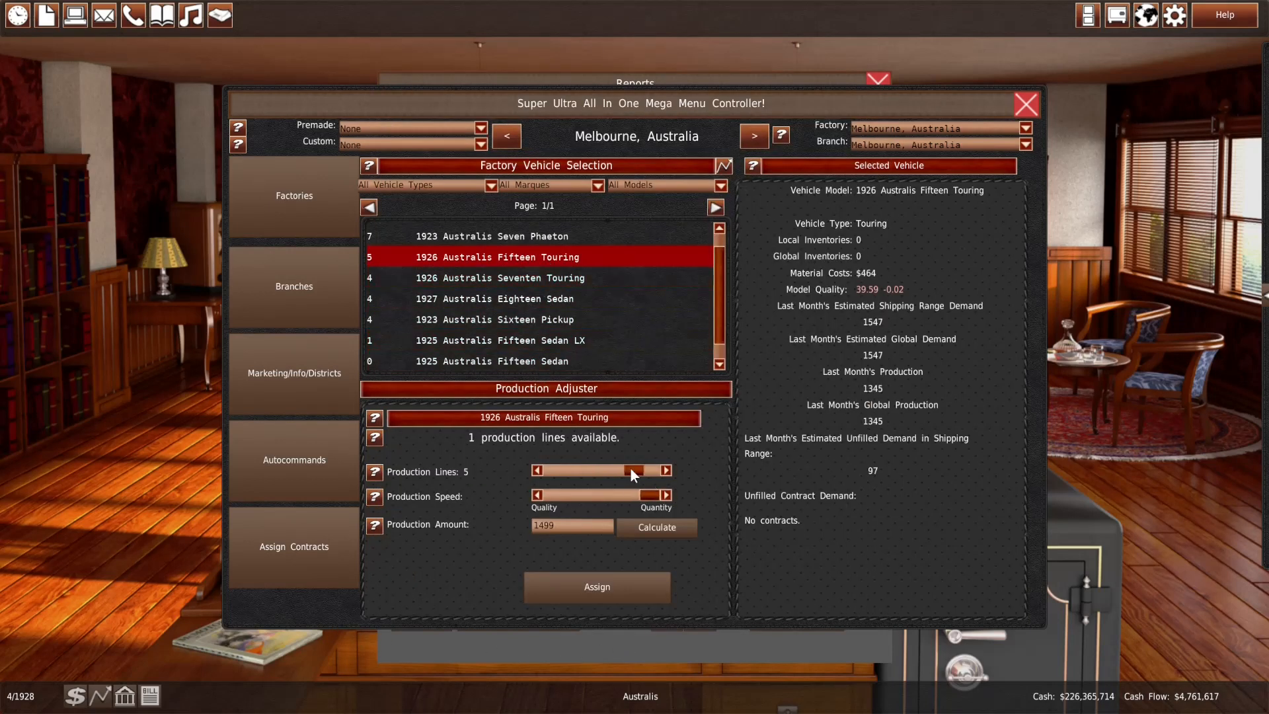
{"action": "left_click", "coordinate": [666, 471]}
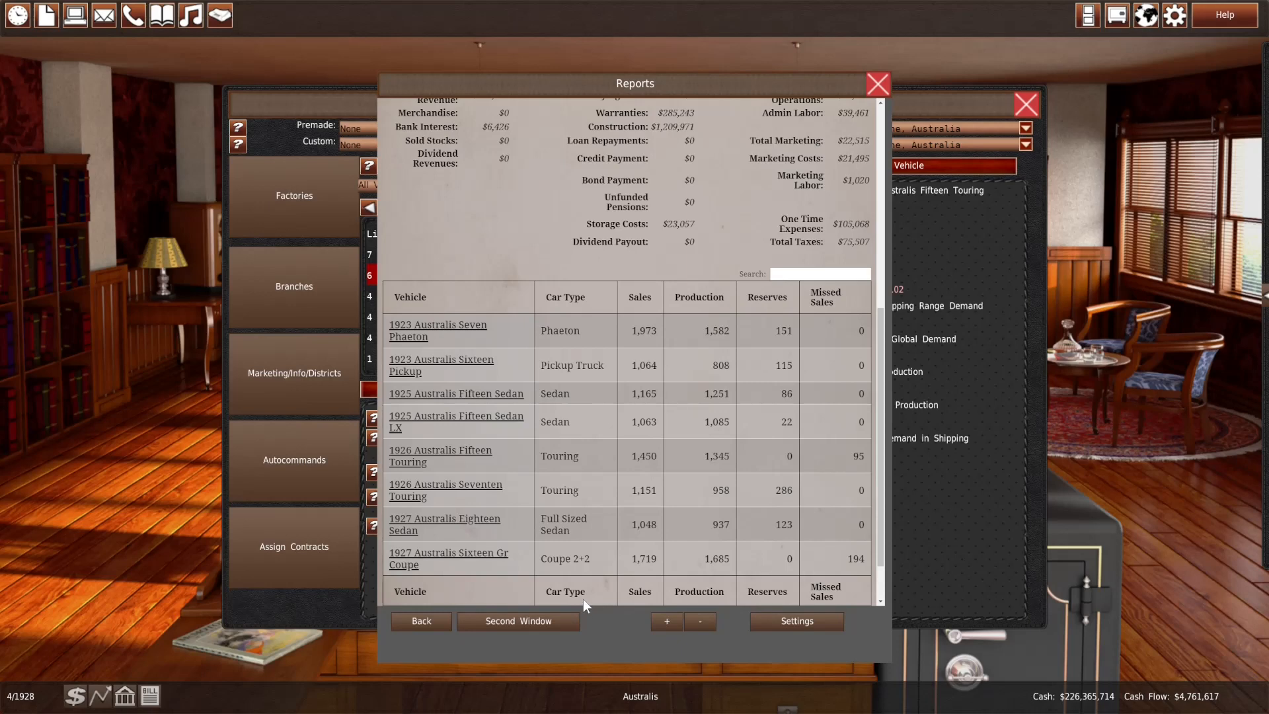
{"action": "mouse_move", "coordinate": [371, 597]}
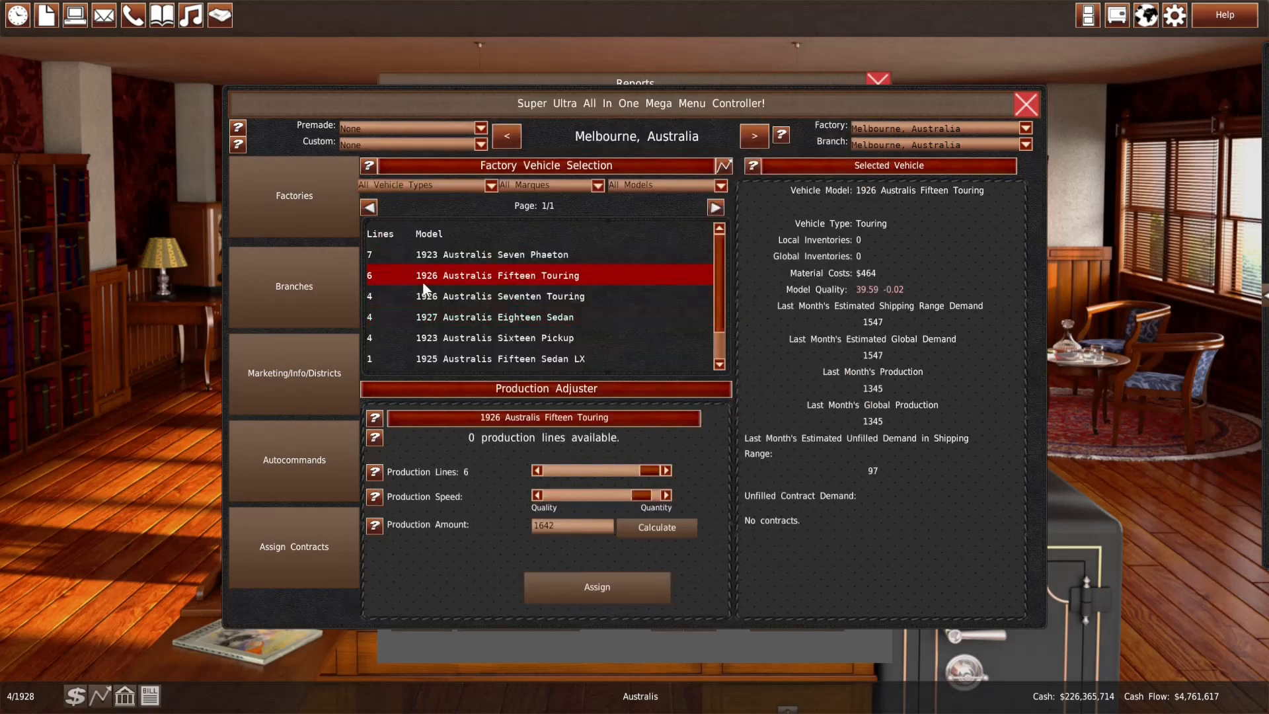
Recalculate the Fifteen Touring's production amount, then move the controller to the Sydney factory
{"action": "left_click", "coordinate": [656, 527]}
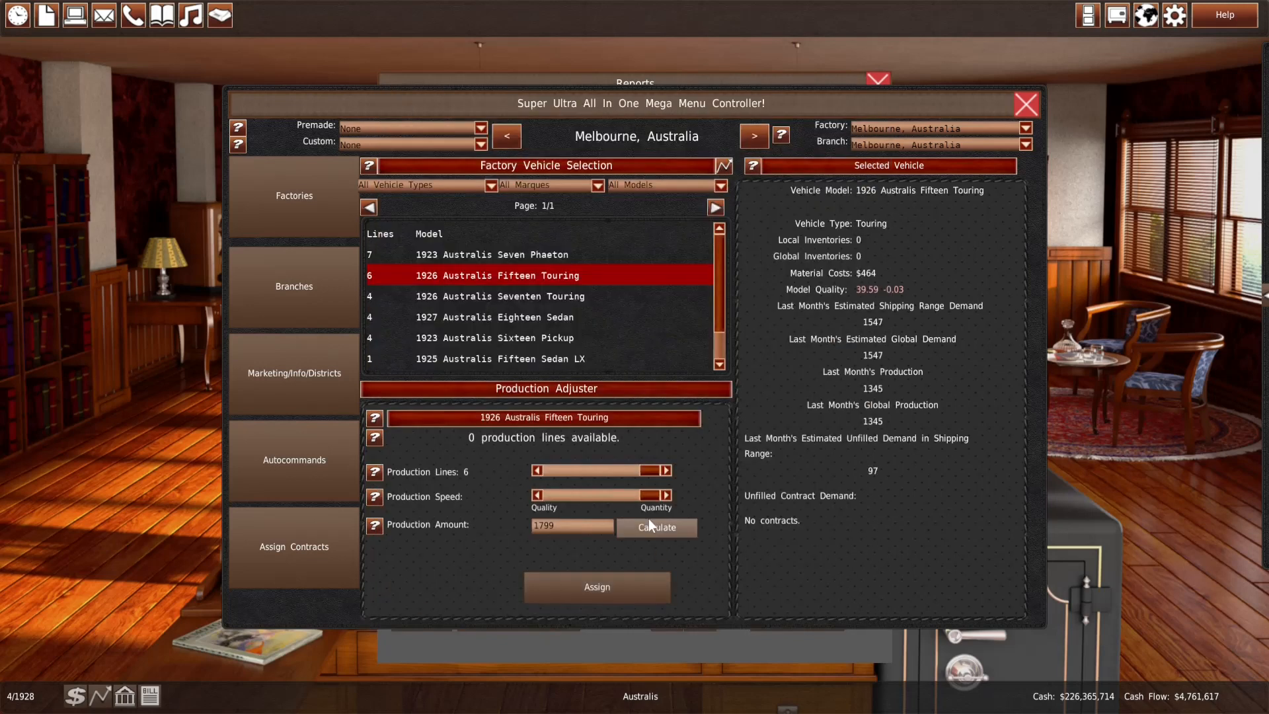
{"action": "left_click", "coordinate": [656, 527]}
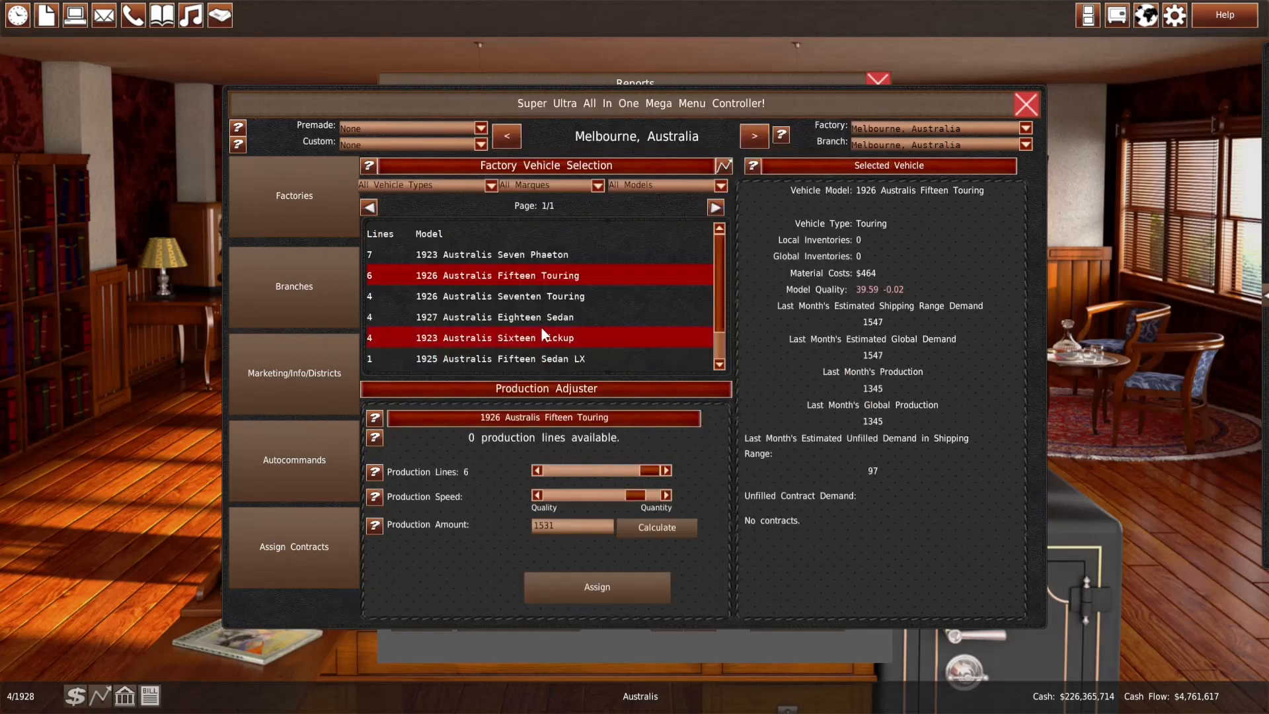
{"action": "left_click", "coordinate": [496, 298]}
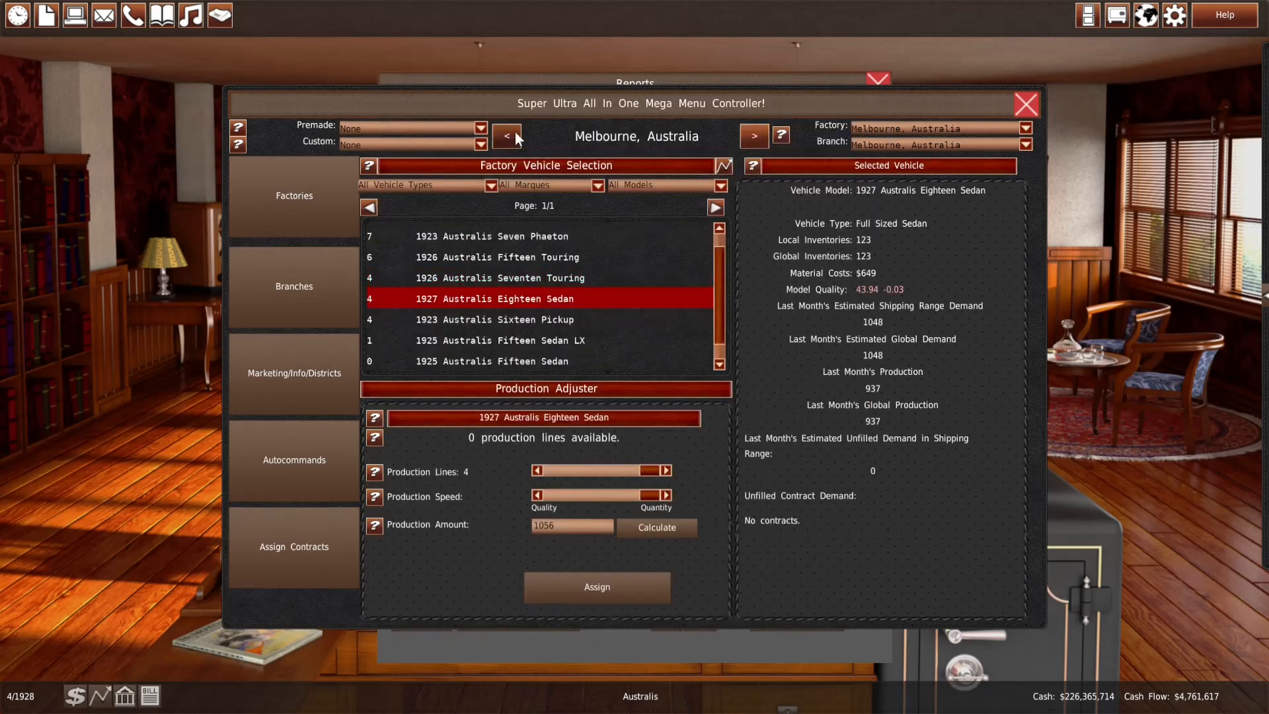
{"action": "left_click", "coordinate": [506, 136]}
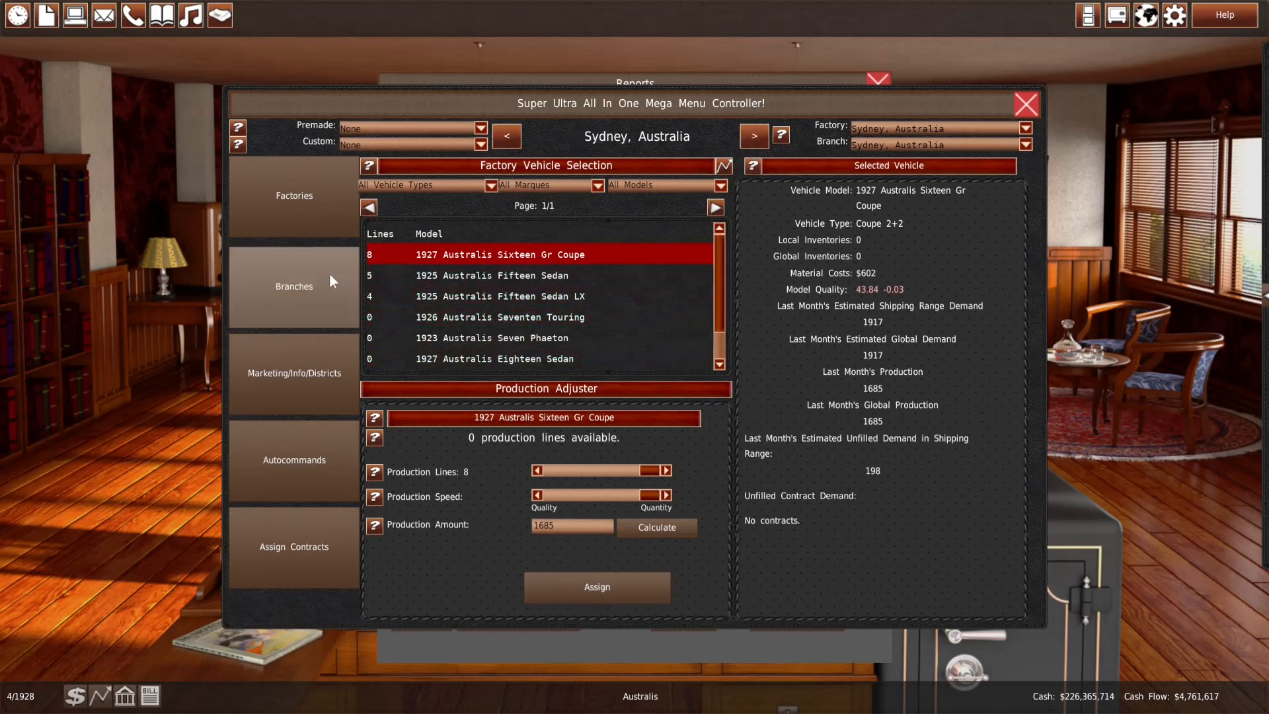
Raise Sydney branch prices $50 on the Eighteen Sedan, Sixteen Gr Coupe and Fifteen Touring
{"action": "left_click", "coordinate": [294, 286]}
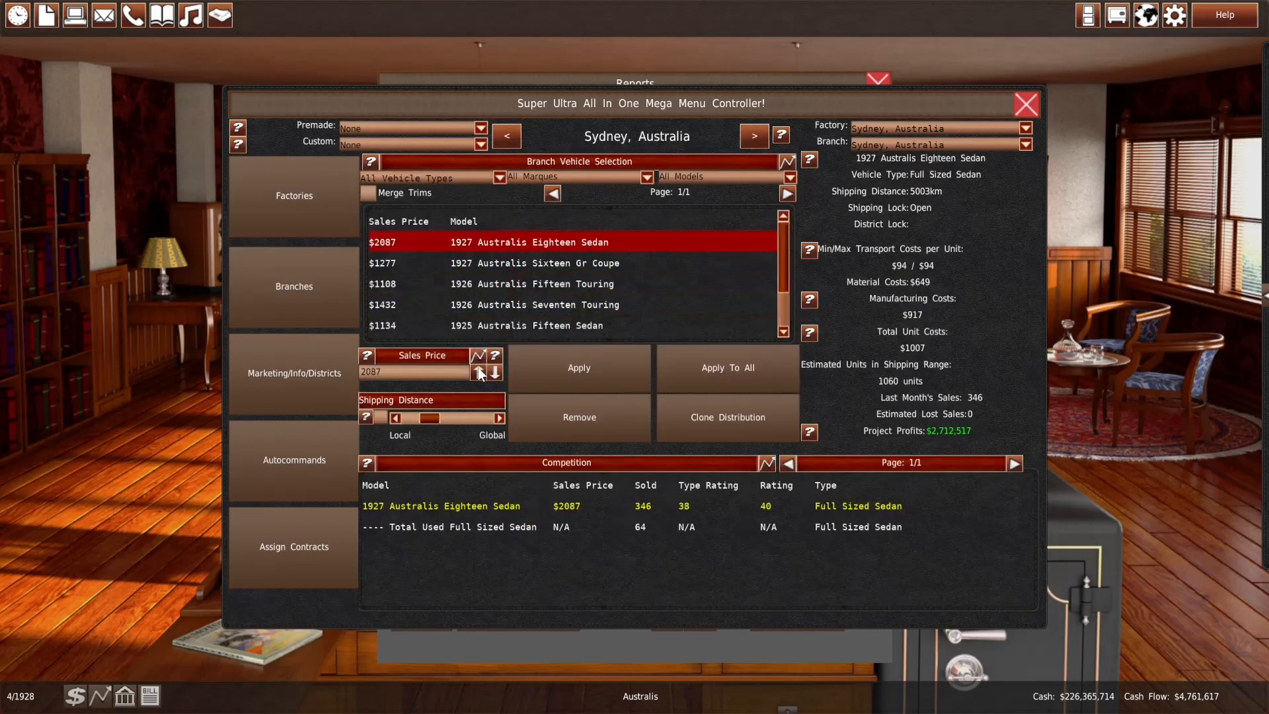
{"action": "left_click", "coordinate": [534, 262]}
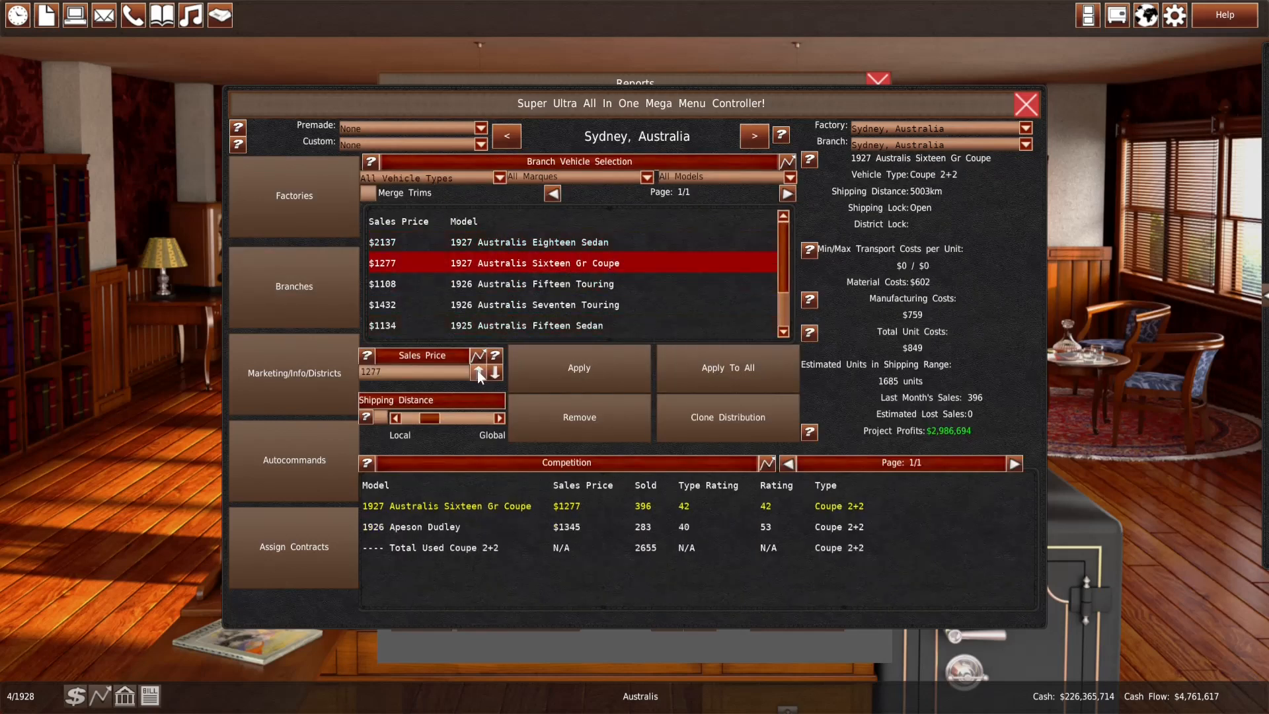
{"action": "left_click", "coordinate": [479, 370]}
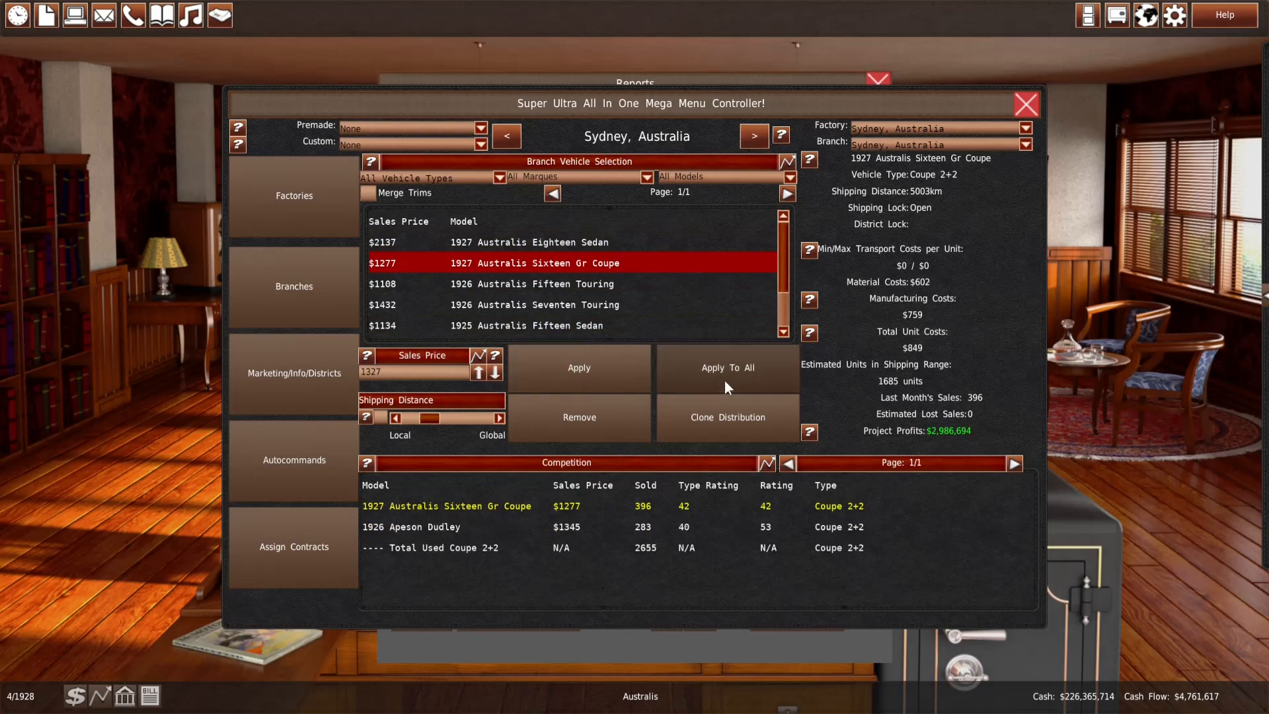
{"action": "left_click", "coordinate": [534, 283]}
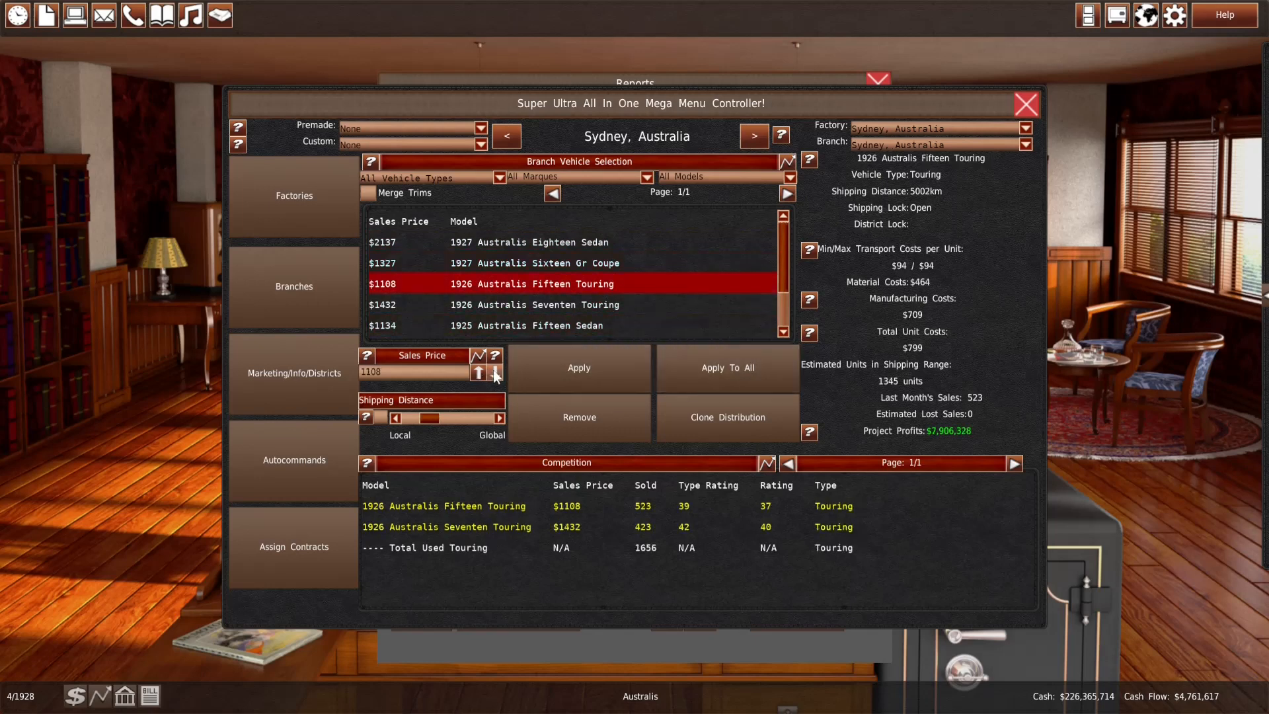
{"action": "left_click", "coordinate": [479, 371]}
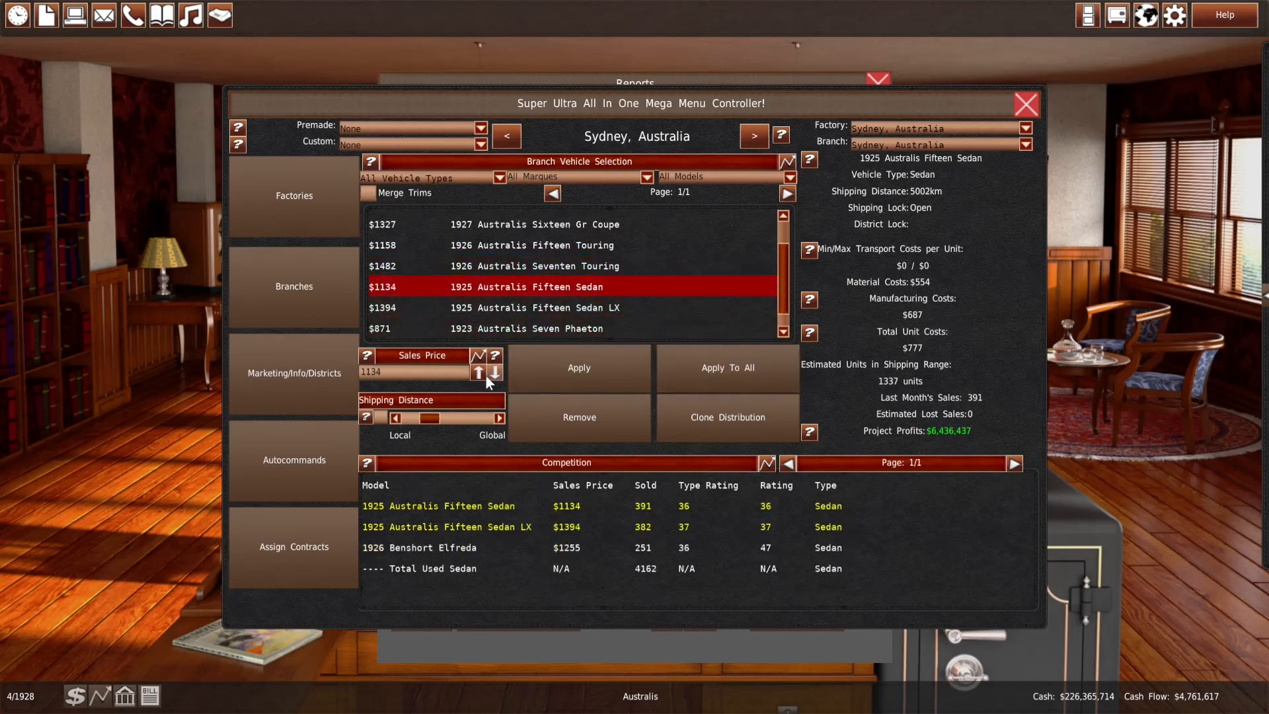
Review Fifteen Sedan, Seven Phaeton and Sixteen Pickup pricing and apply the Pickup's higher price
{"action": "left_click", "coordinate": [526, 306]}
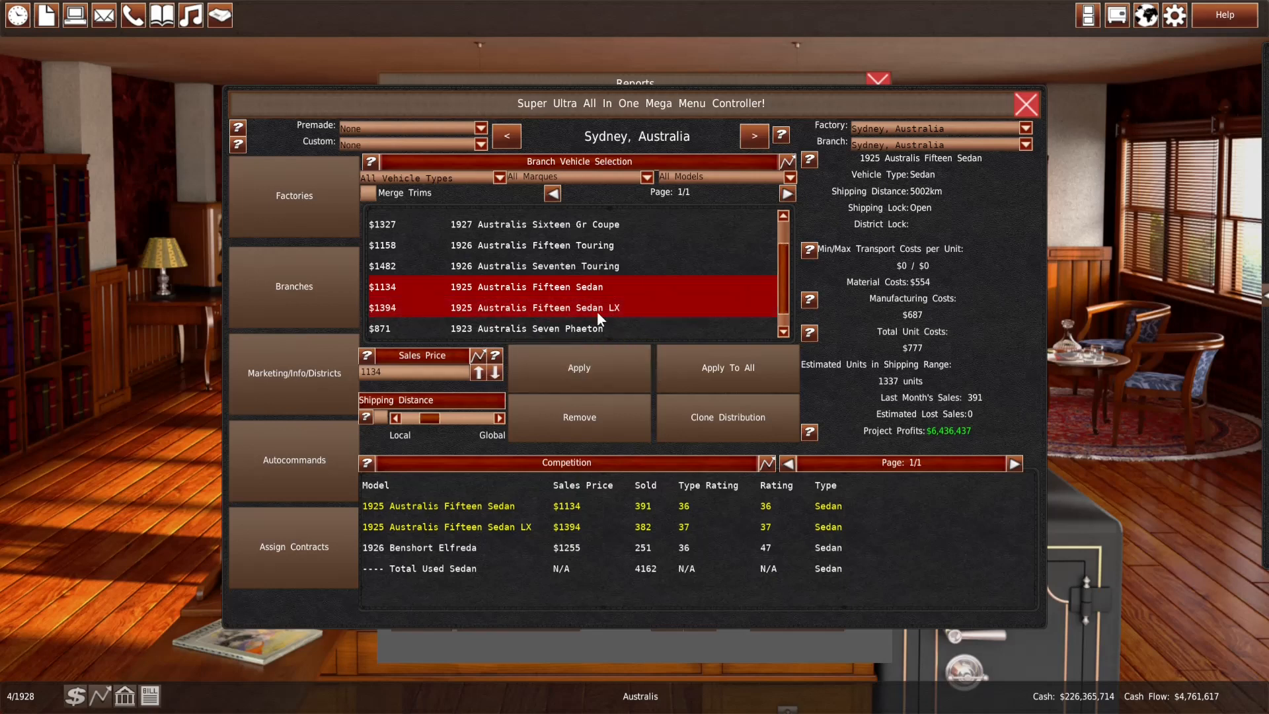
{"action": "left_click", "coordinate": [526, 309]}
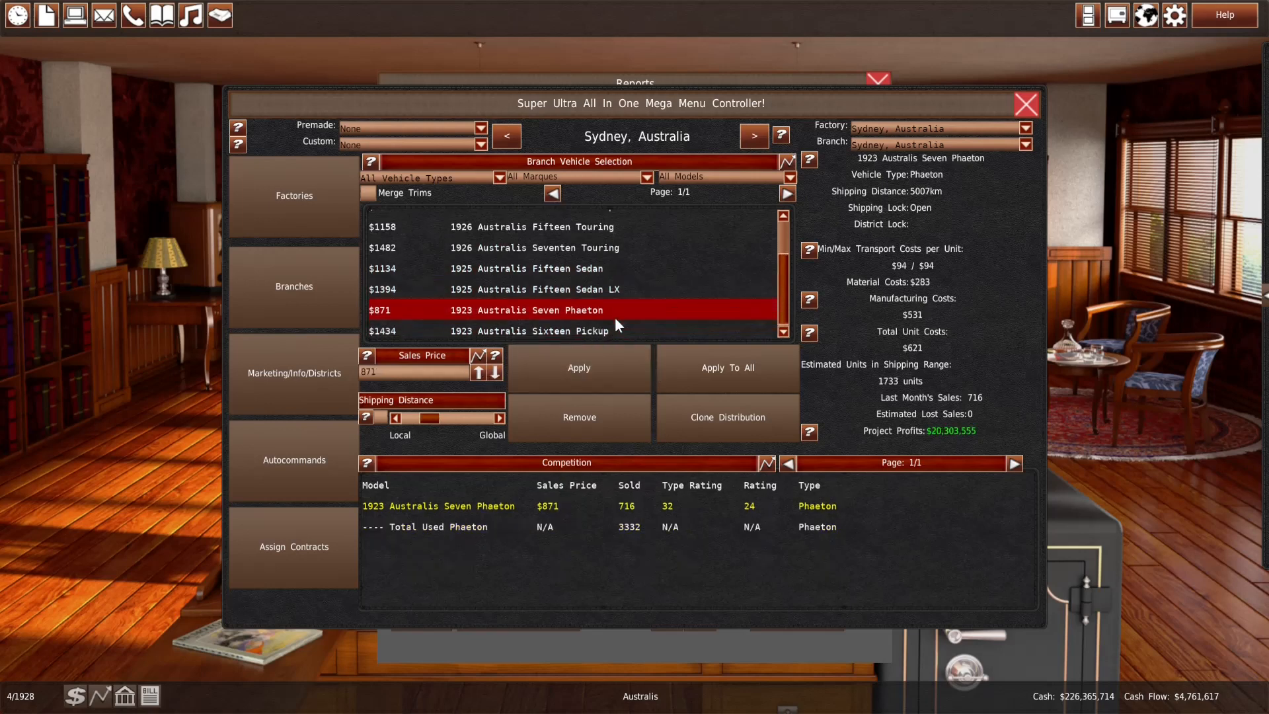
{"action": "left_click", "coordinate": [567, 327]}
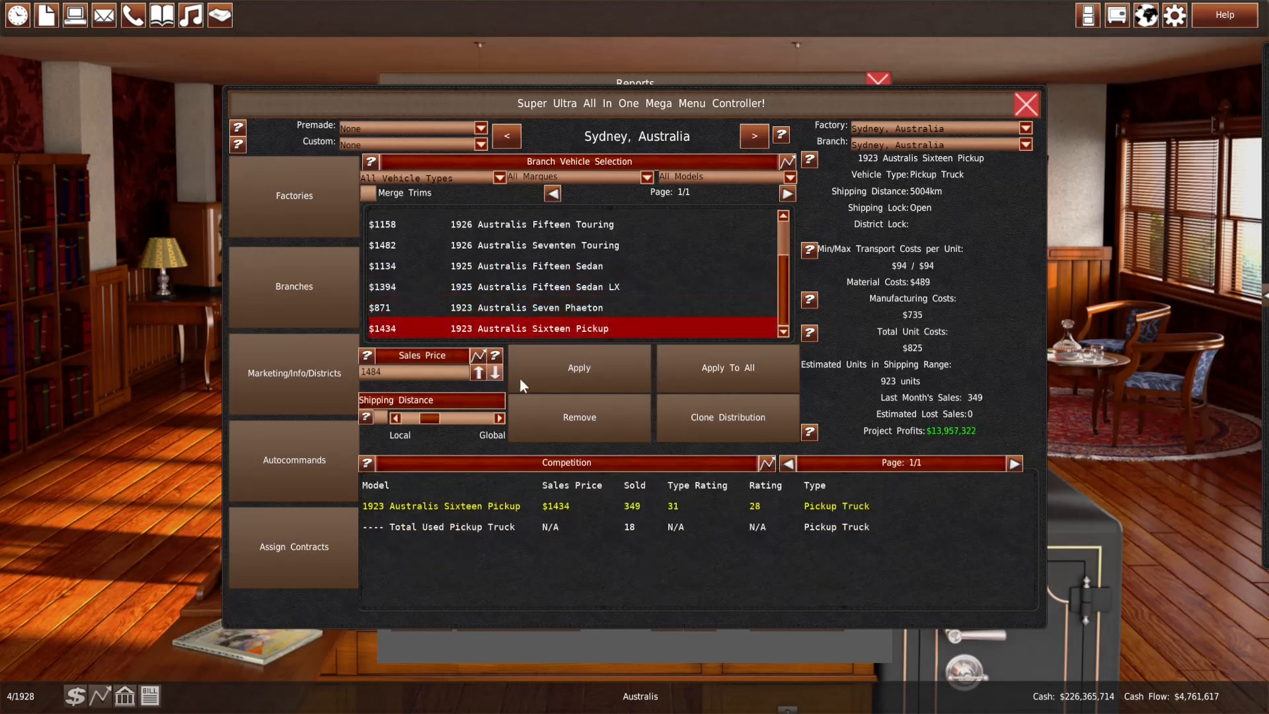
{"action": "left_click", "coordinate": [1026, 104]}
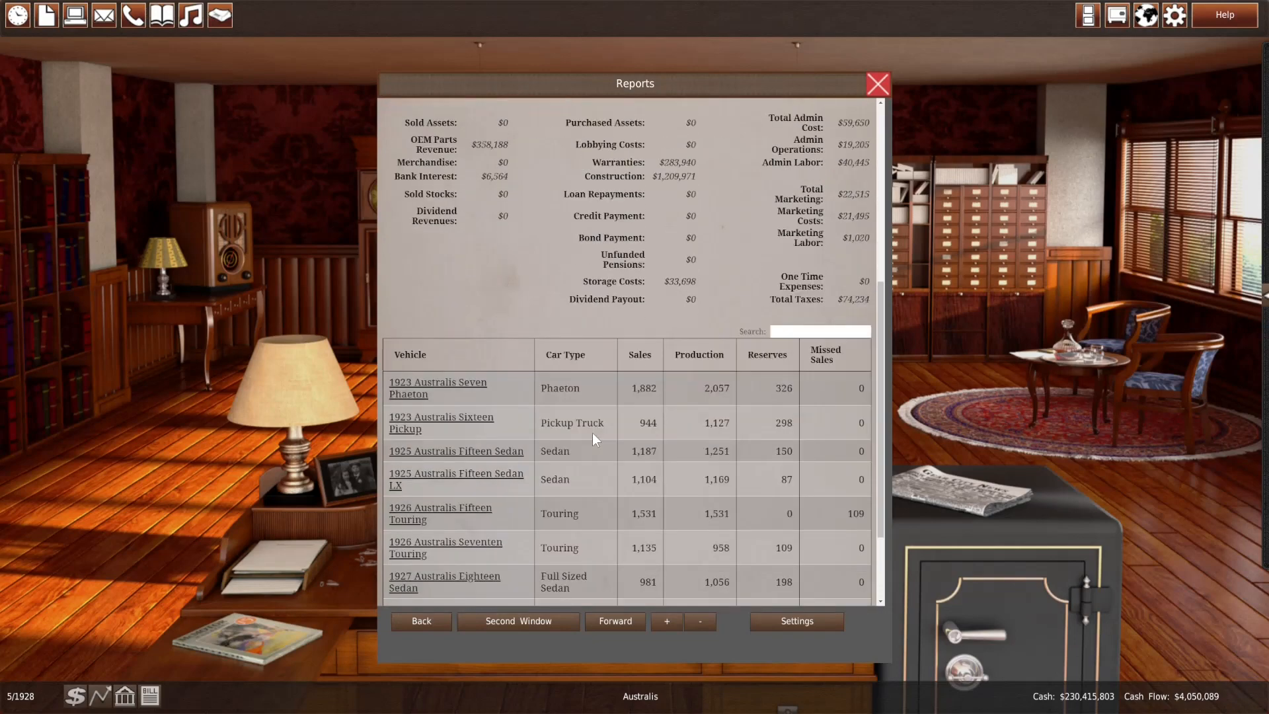
Bring the factory production menu back and cut the 1923 Sixteen Pickup to three lines at Melbourne
{"action": "scroll", "scroll_direction": "down", "scroll_amount": 3}
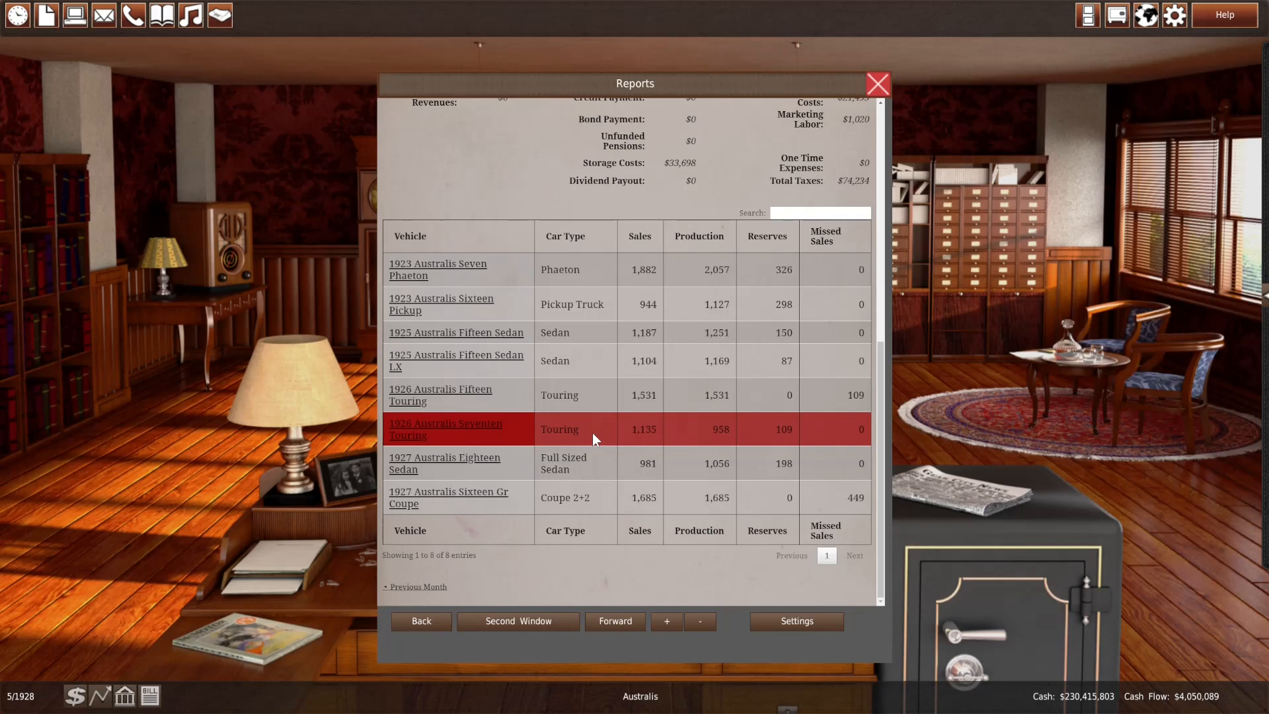
{"action": "mouse_move", "coordinate": [622, 499]}
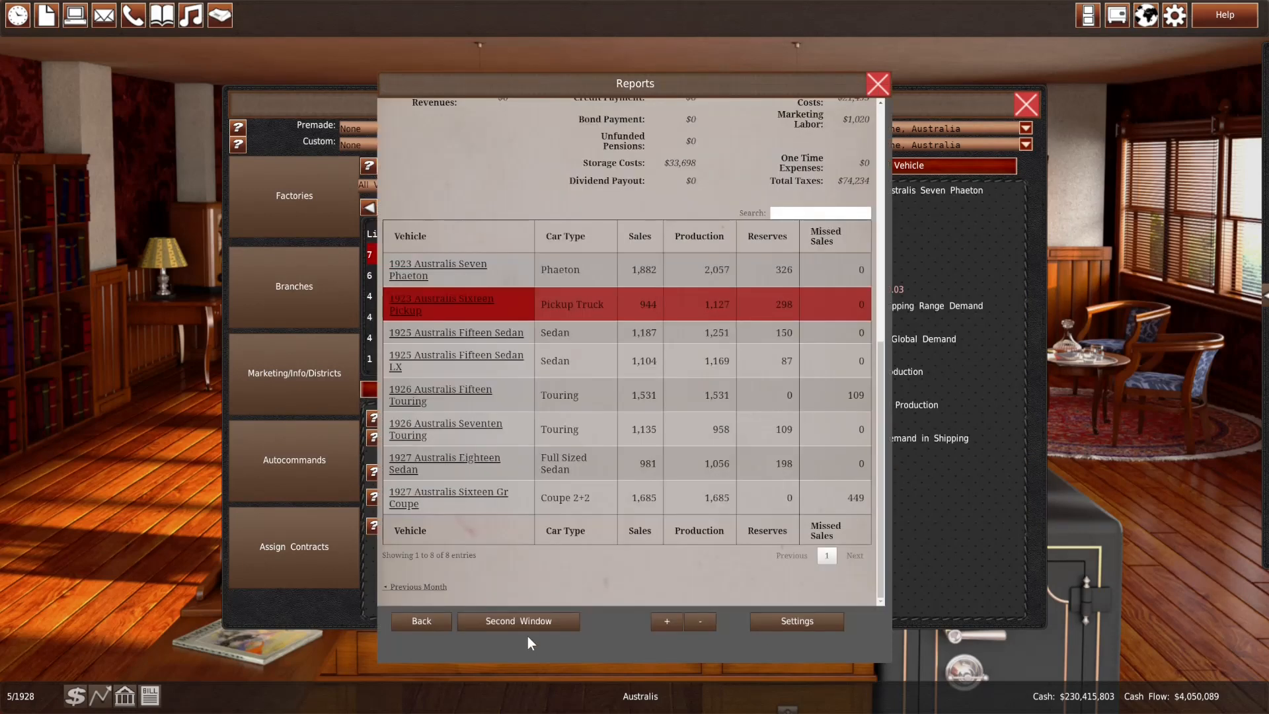
{"action": "left_click", "coordinate": [518, 622]}
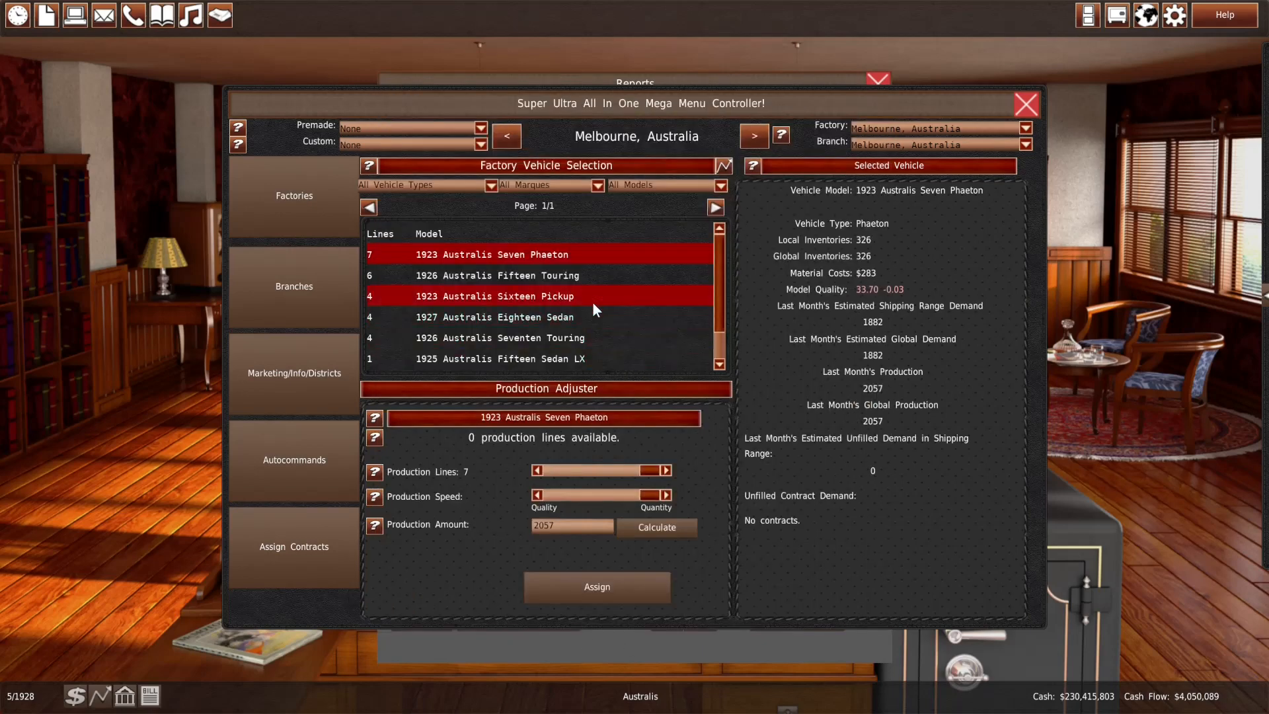
{"action": "left_click", "coordinate": [498, 295]}
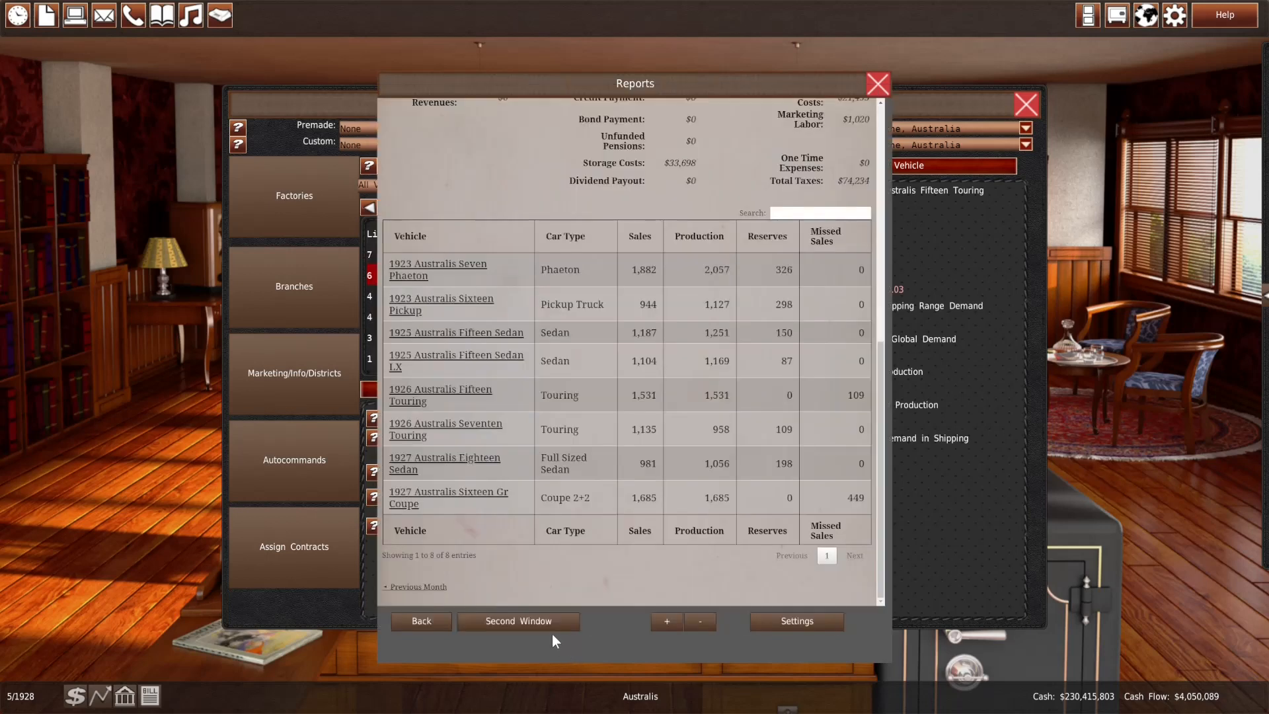
{"action": "mouse_move", "coordinate": [358, 606]}
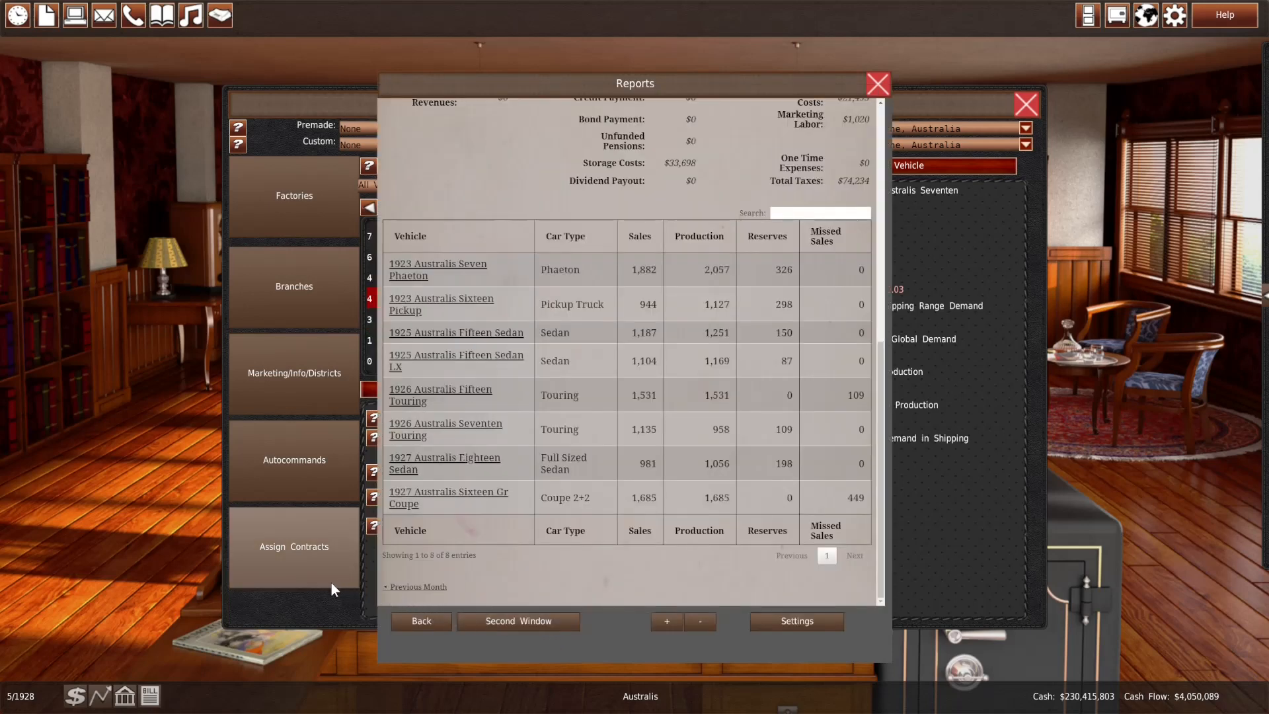
{"action": "mouse_move", "coordinate": [319, 610]}
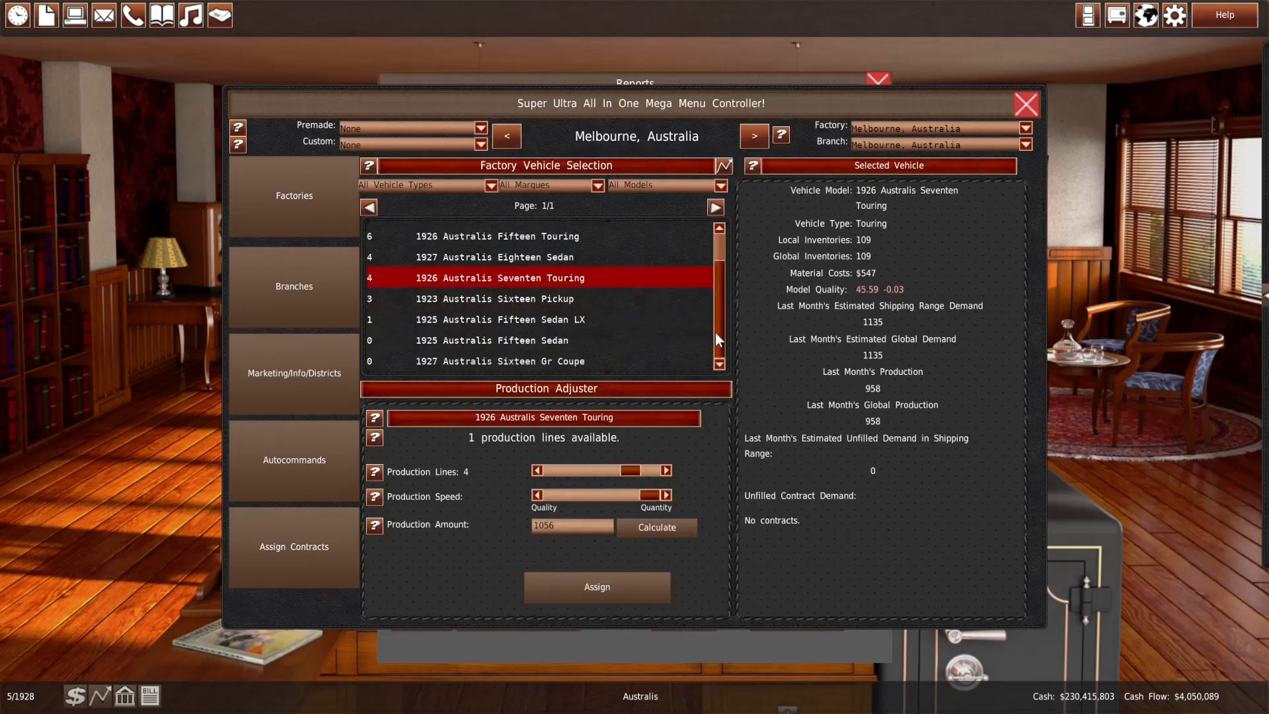
Check the 1927 Sixteen Gr Coupe's production across factories and close the production menu
{"action": "left_click", "coordinate": [499, 360]}
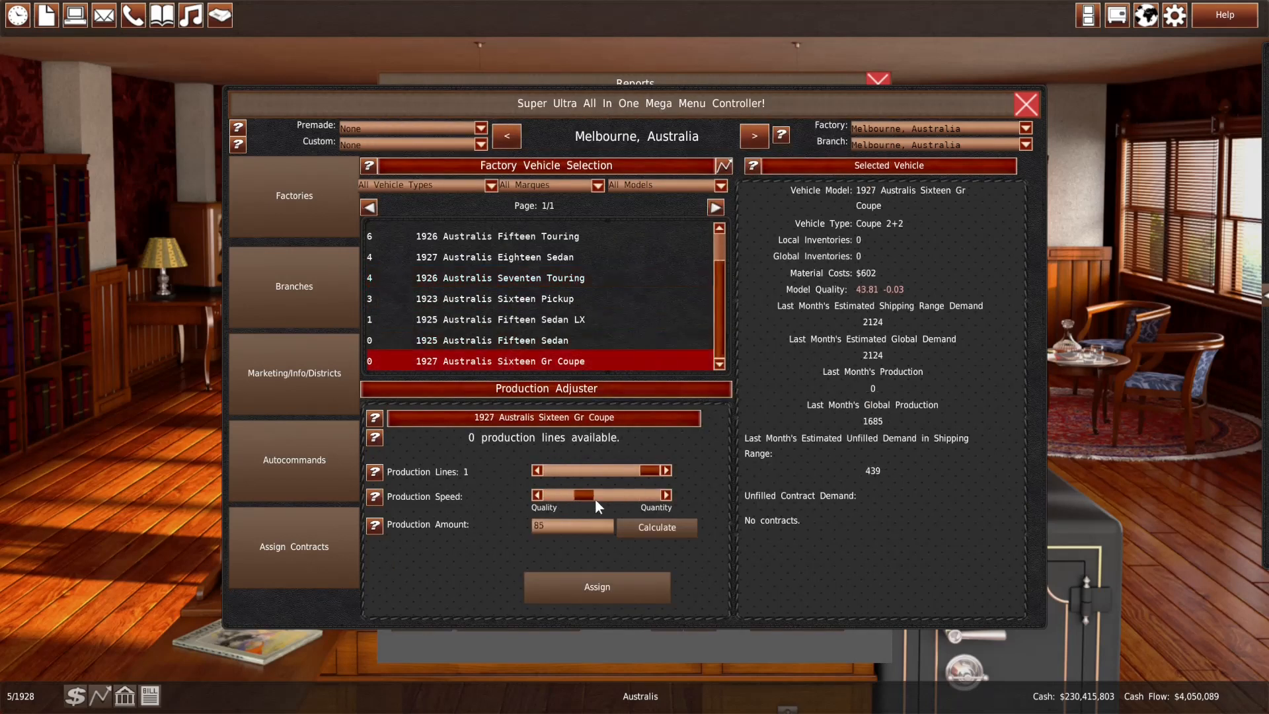
{"action": "left_click", "coordinate": [752, 135]}
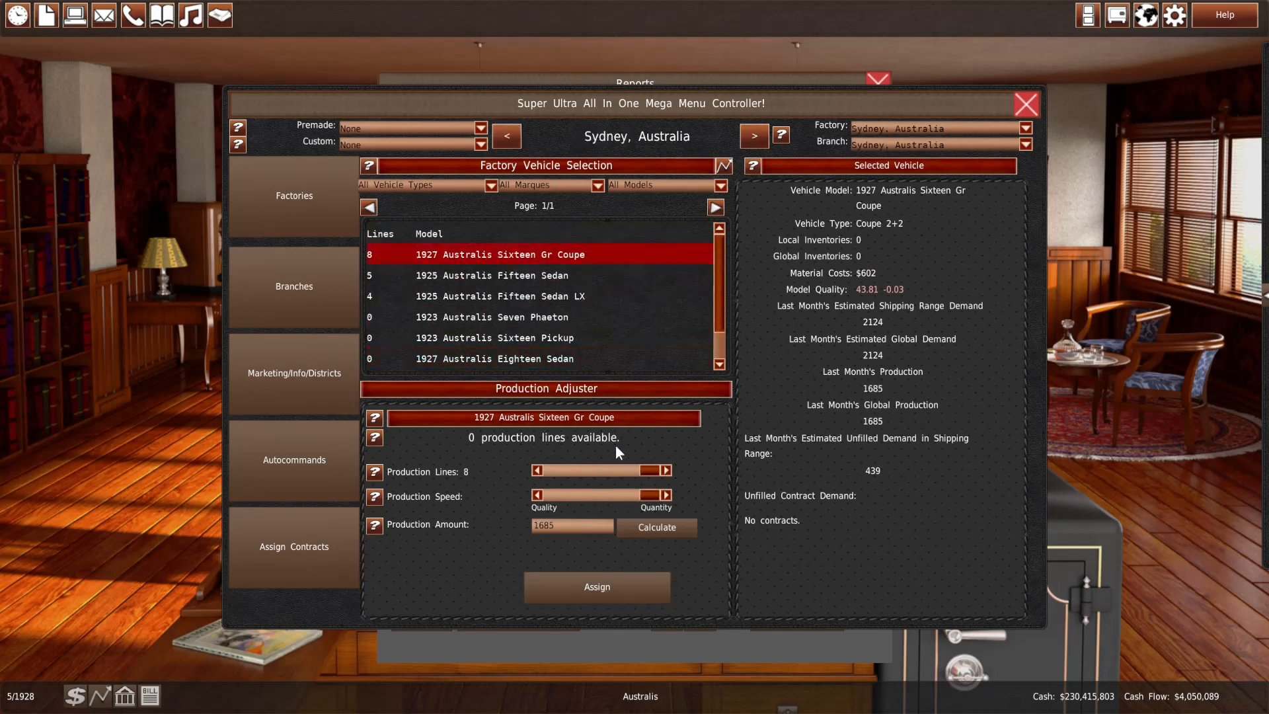
{"action": "mouse_move", "coordinate": [1068, 122]}
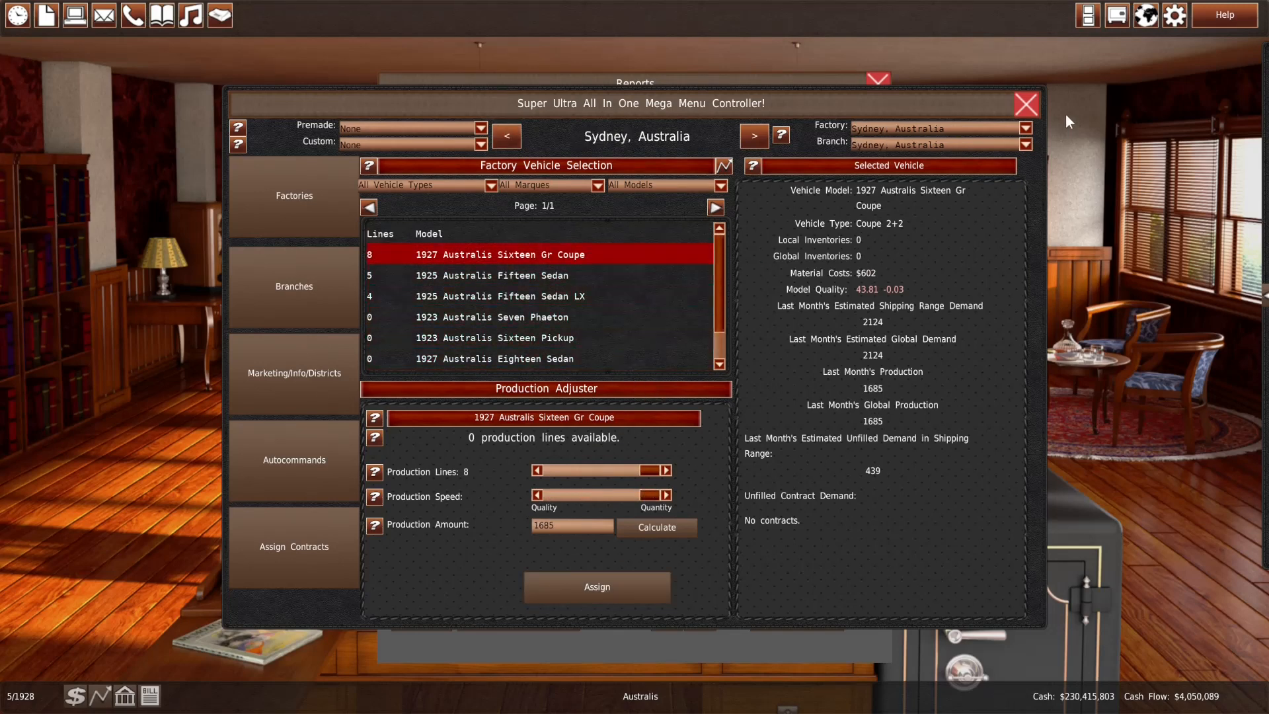
{"action": "left_click", "coordinate": [1025, 105]}
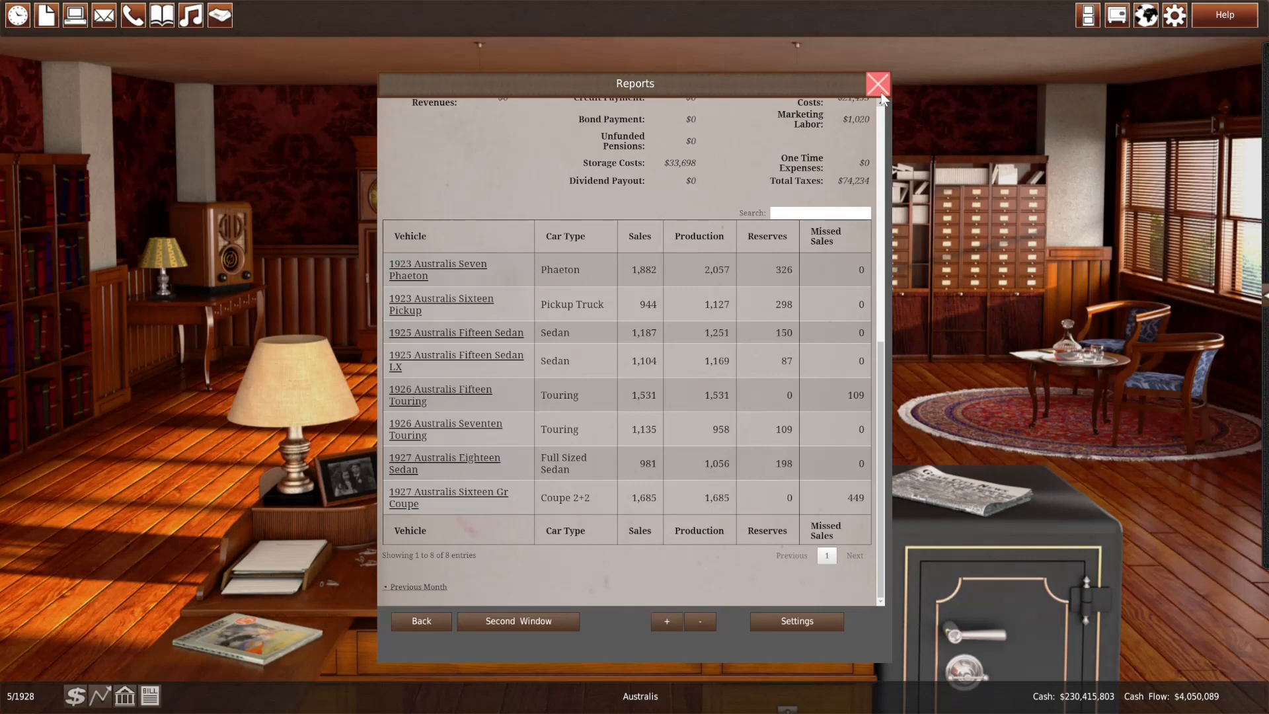
Close the sales report and confirm ending the turn into June 1928
{"action": "left_click", "coordinate": [877, 84]}
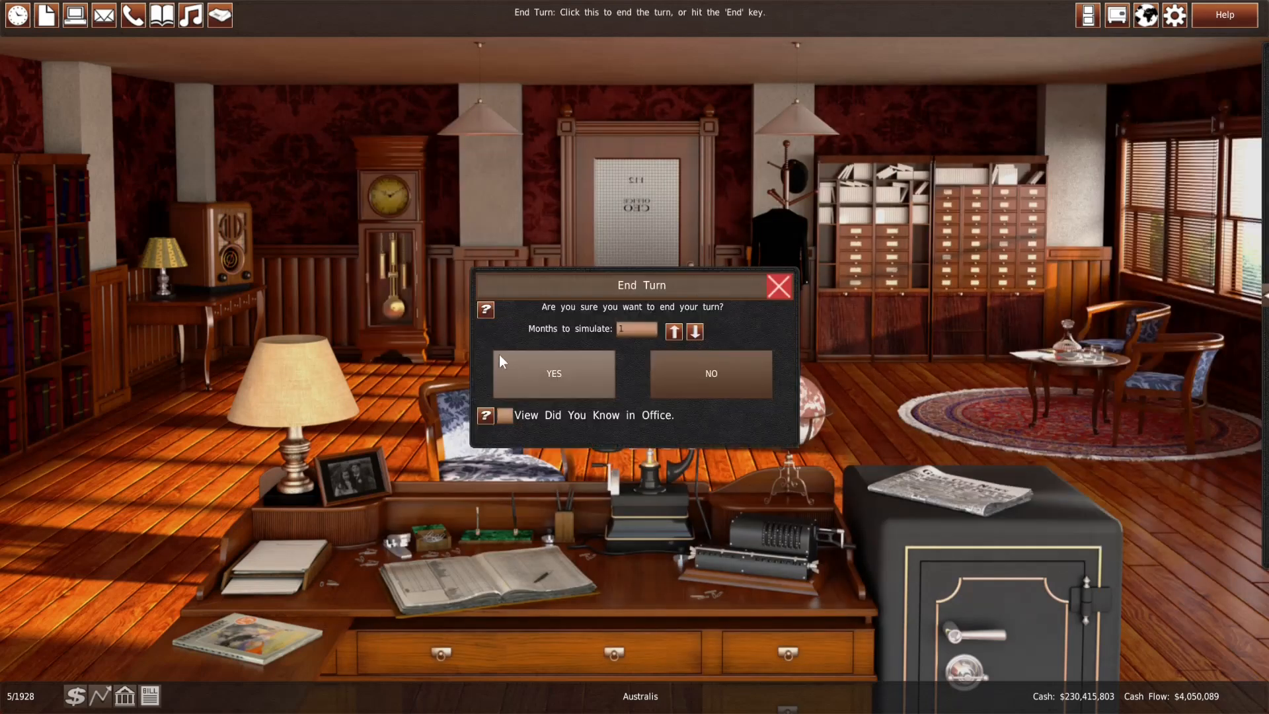
{"action": "left_click", "coordinate": [553, 373]}
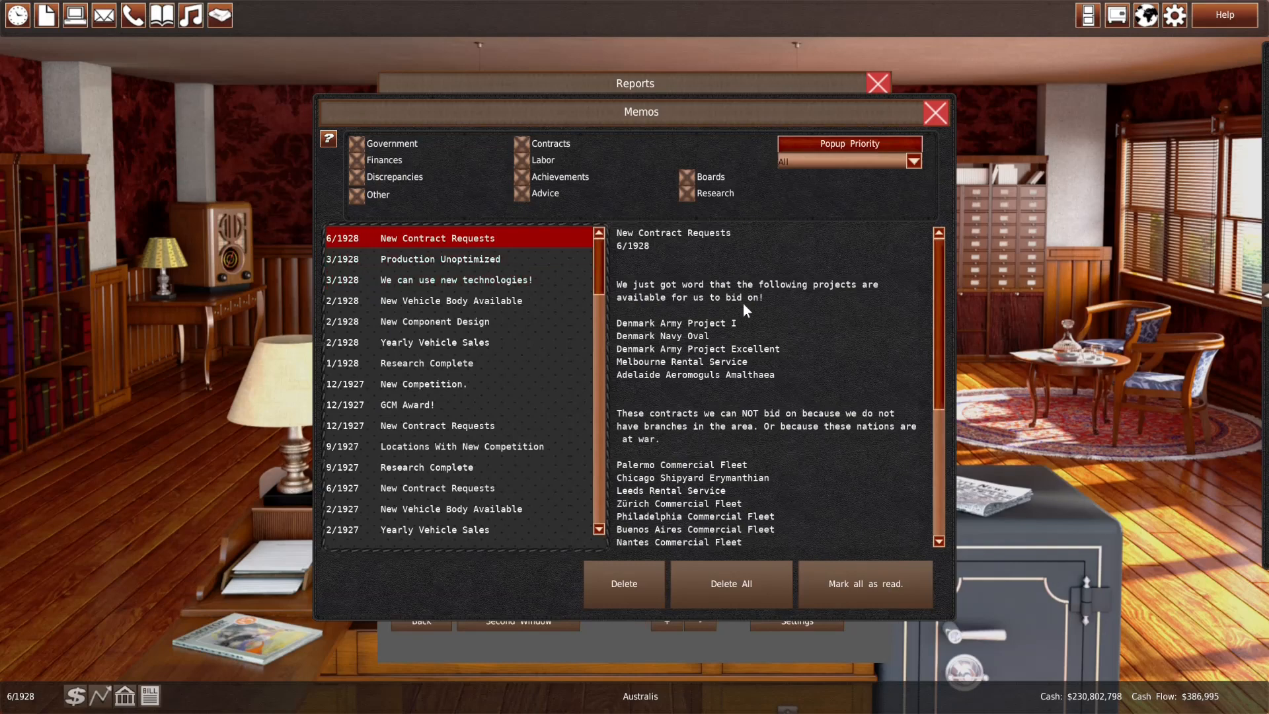
Dismiss the June memos and close the monthly sales report
{"action": "left_click", "coordinate": [934, 113]}
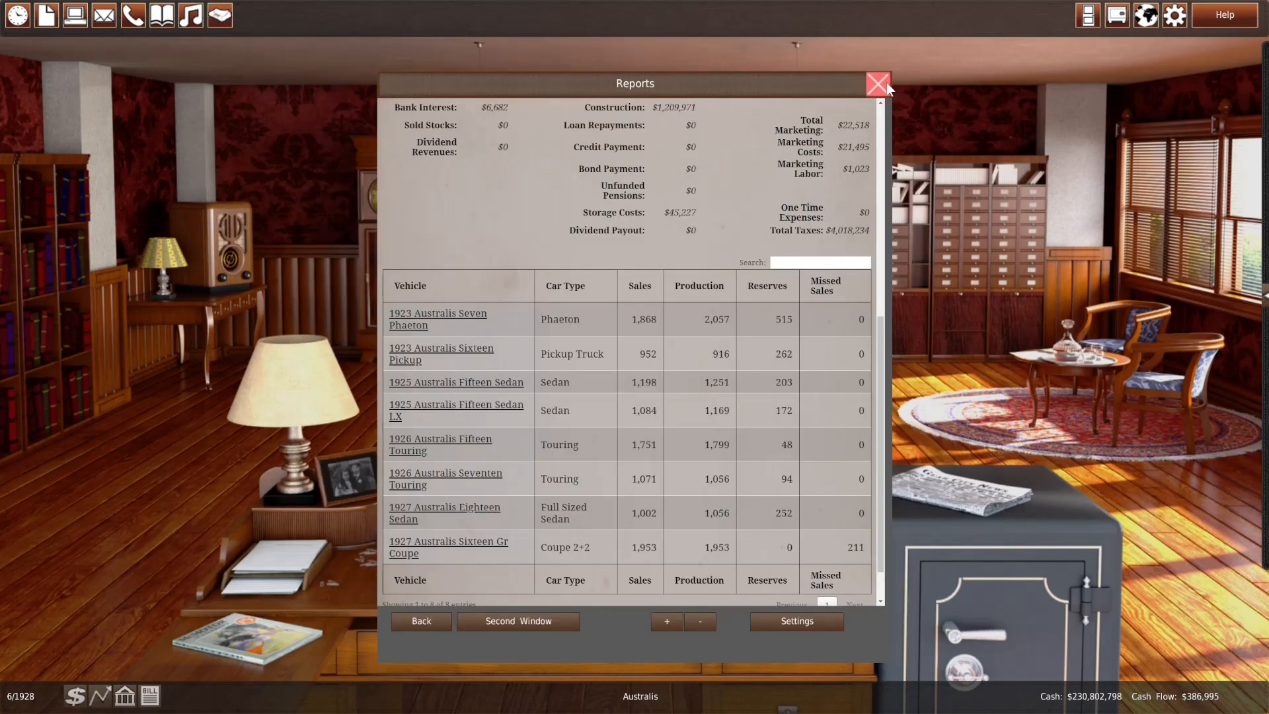
{"action": "left_click", "coordinate": [876, 85]}
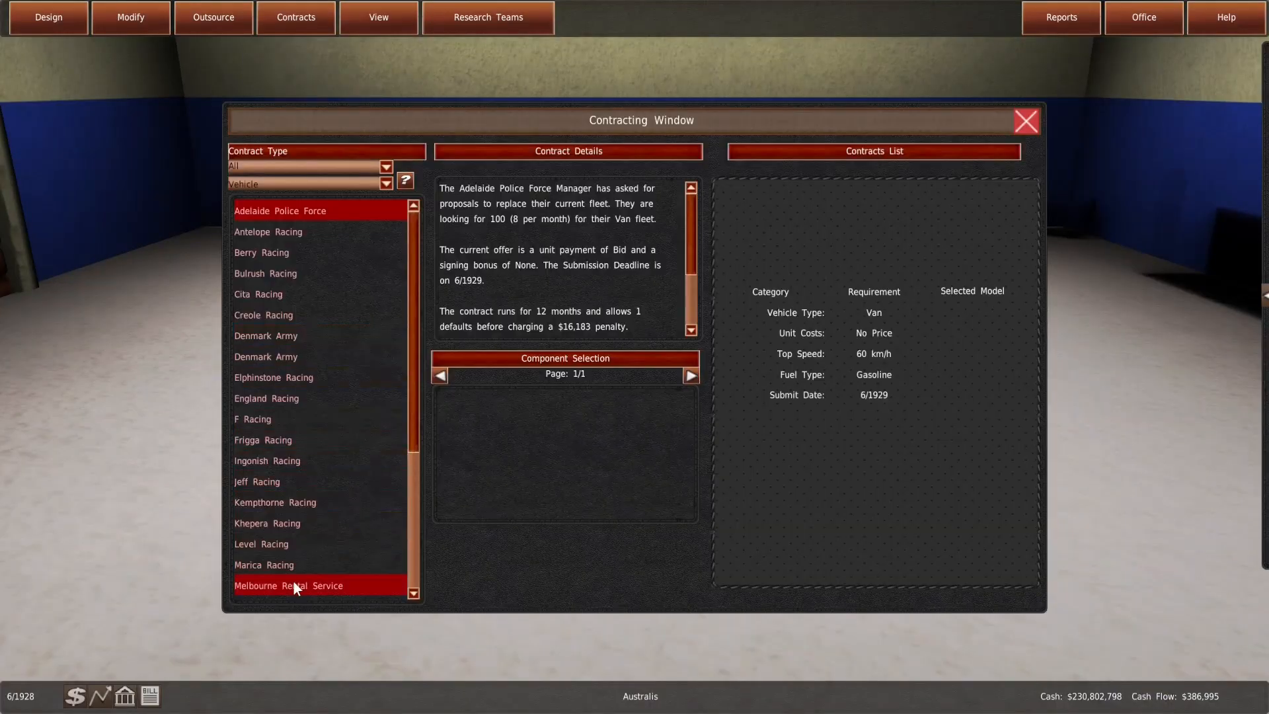
Close contracting, check the sales report and the Sixteen Gr Coupe's Melbourne production, then its branch sales
{"action": "left_click", "coordinate": [288, 585]}
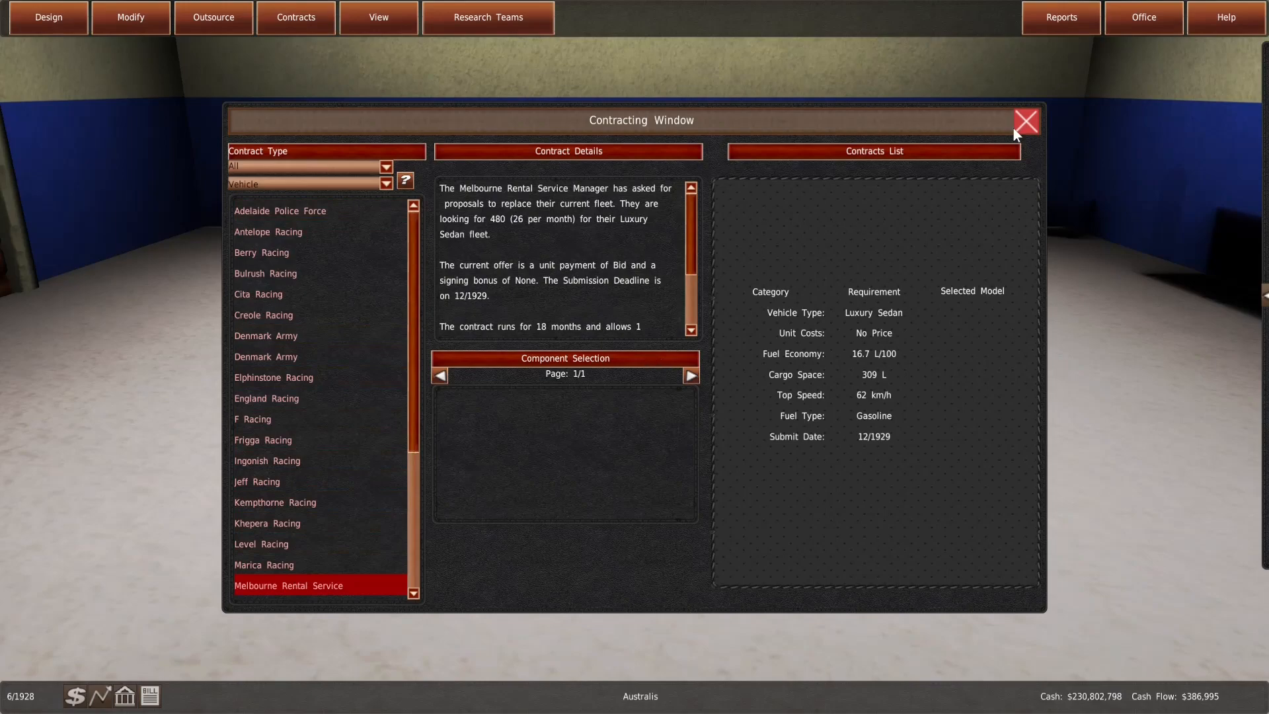
{"action": "left_click", "coordinate": [1026, 122]}
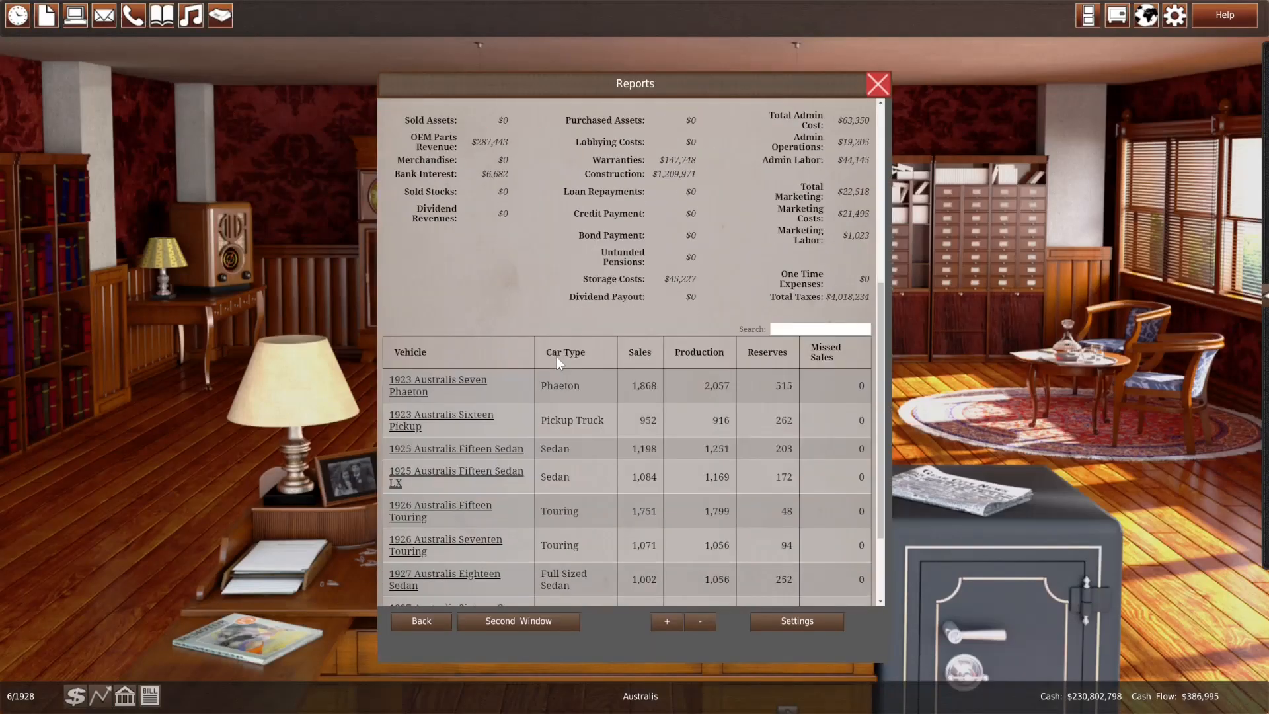
{"action": "scroll", "scroll_direction": "down", "scroll_amount": 3}
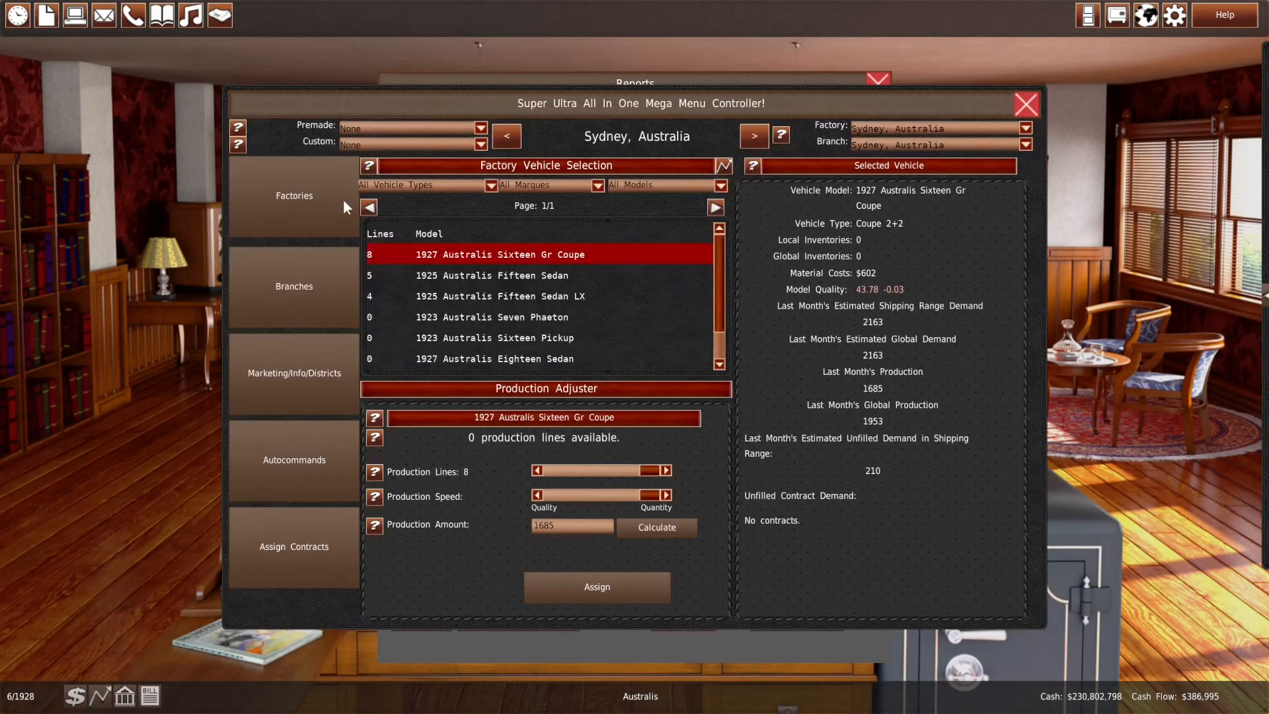
{"action": "mouse_move", "coordinate": [686, 199]}
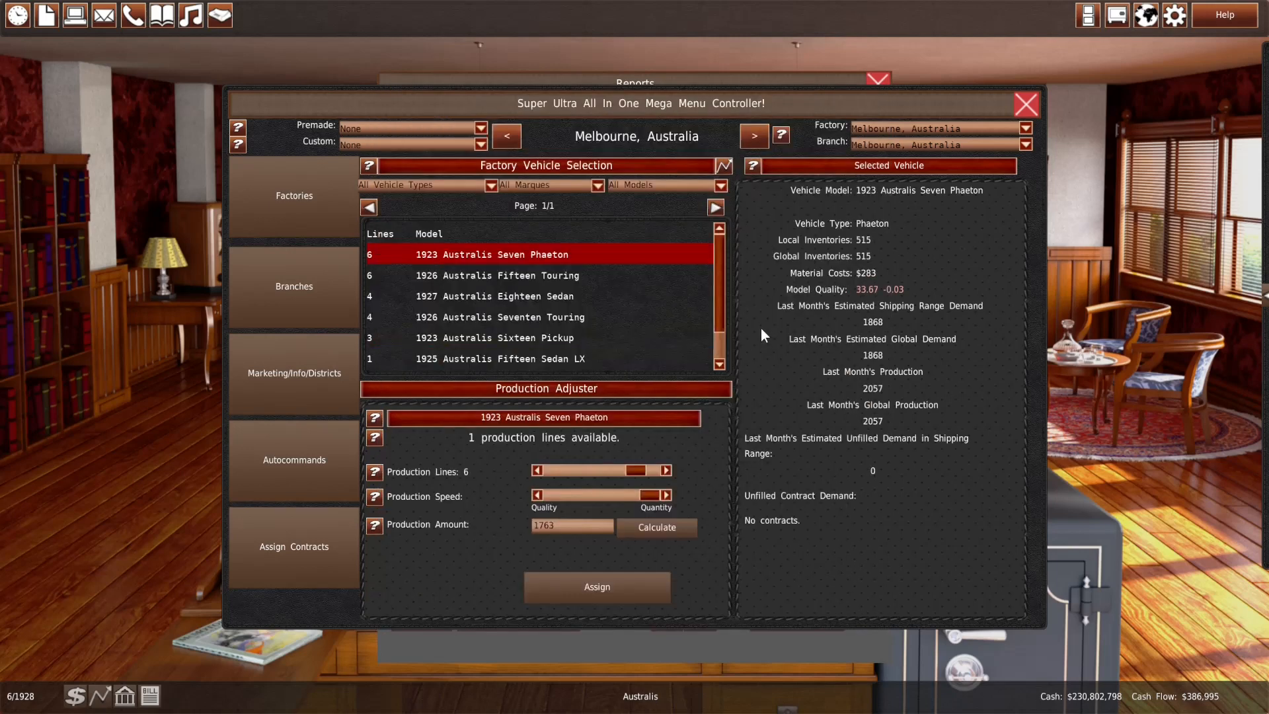
{"action": "left_click", "coordinate": [502, 339]}
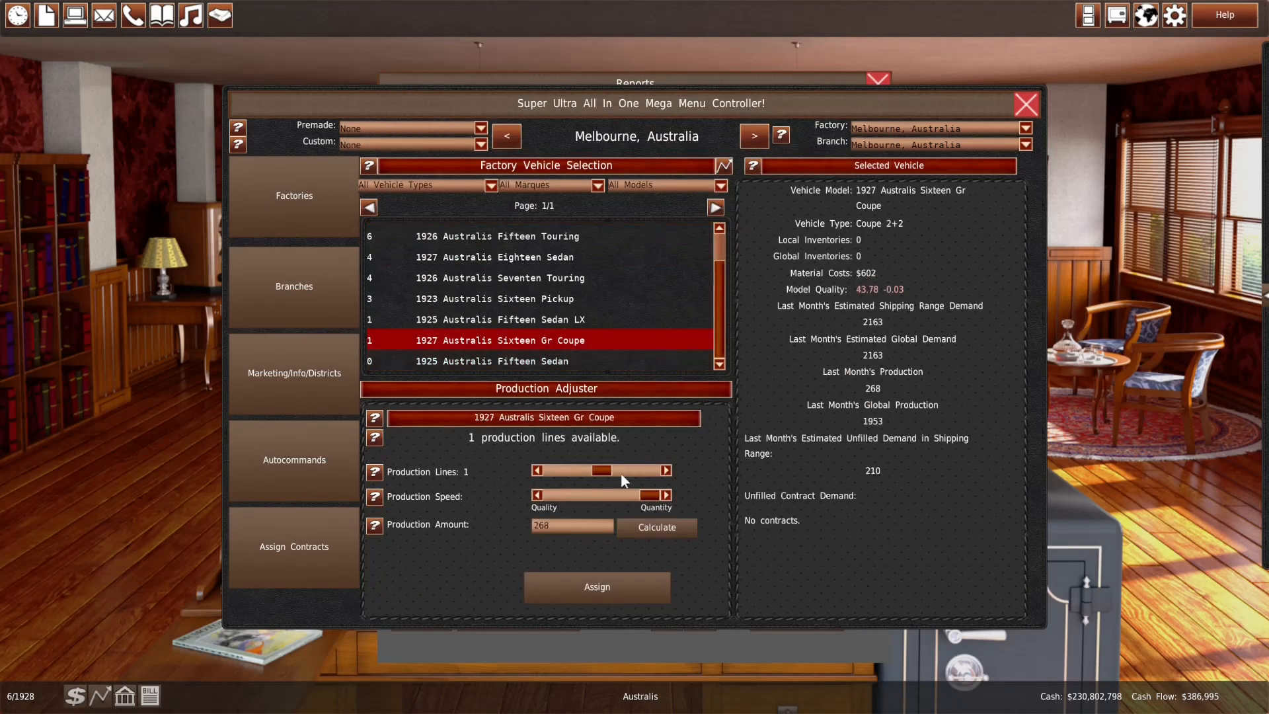
{"action": "left_click", "coordinate": [293, 286]}
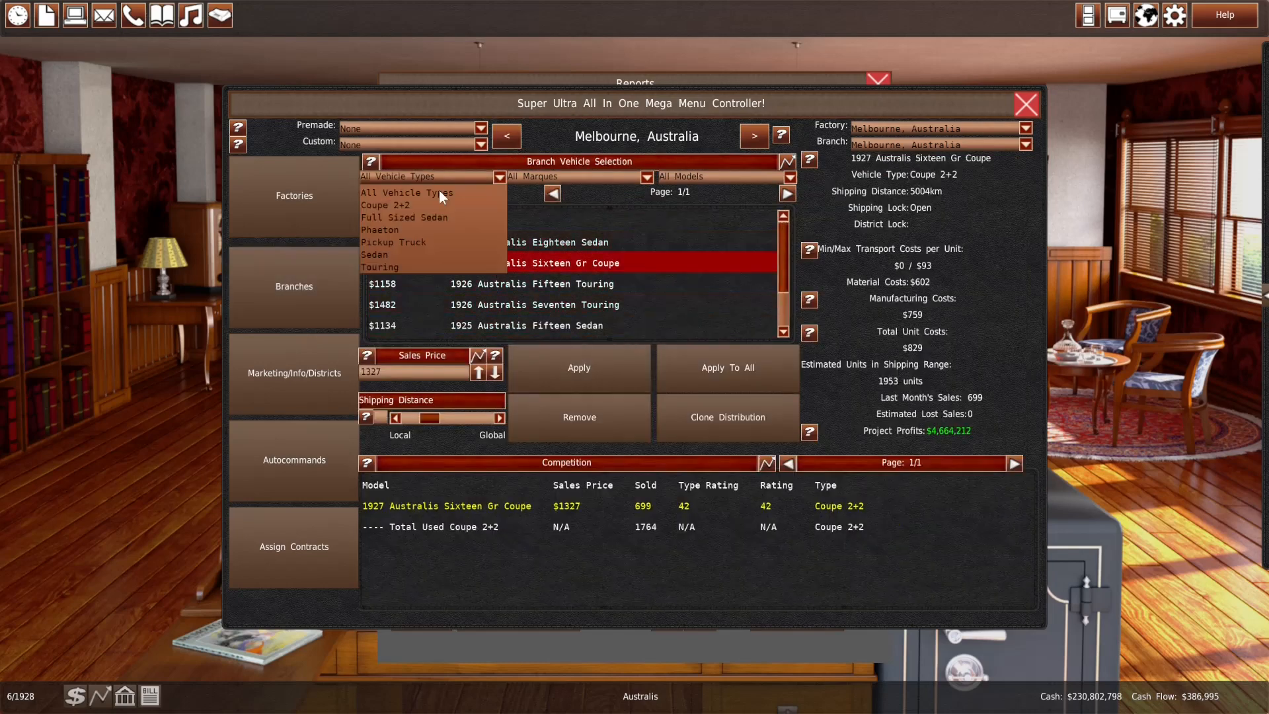
Filter to Coupe 2+2, compare Auckland, Perth and Sydney branches, and set the Sydney coupe price to $1377
{"action": "left_click", "coordinate": [386, 205]}
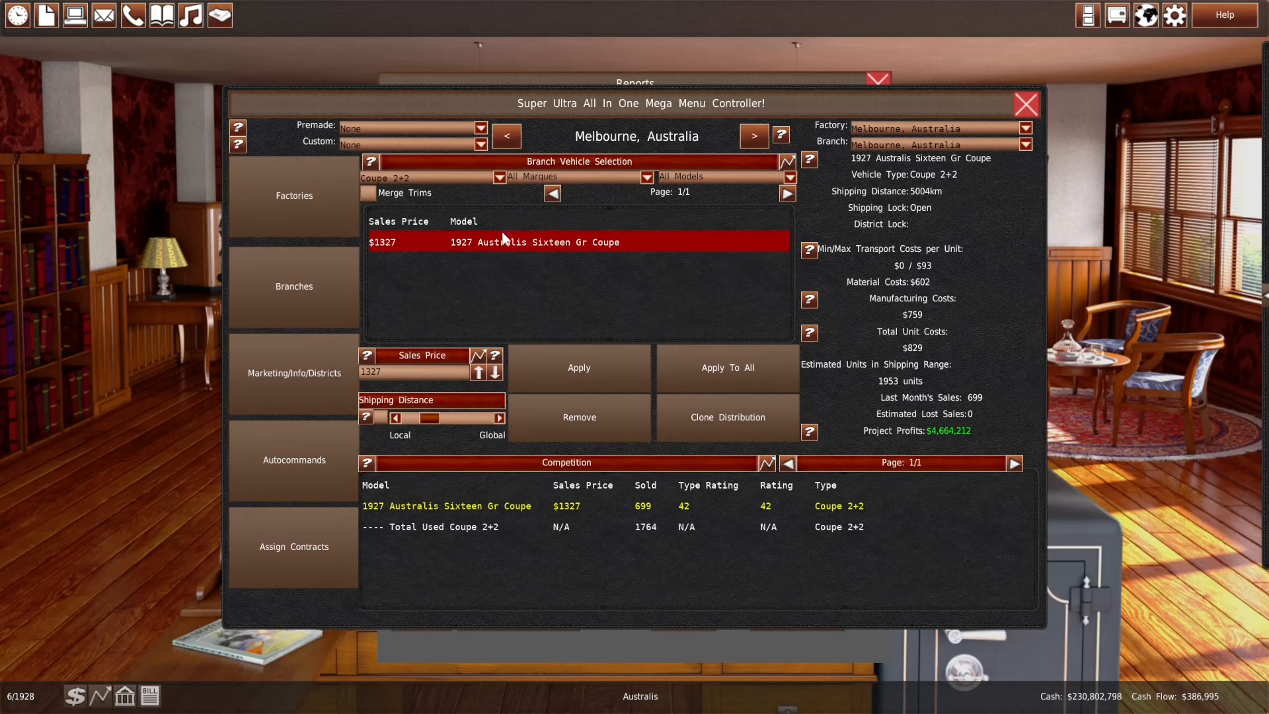
{"action": "left_click", "coordinate": [752, 137]}
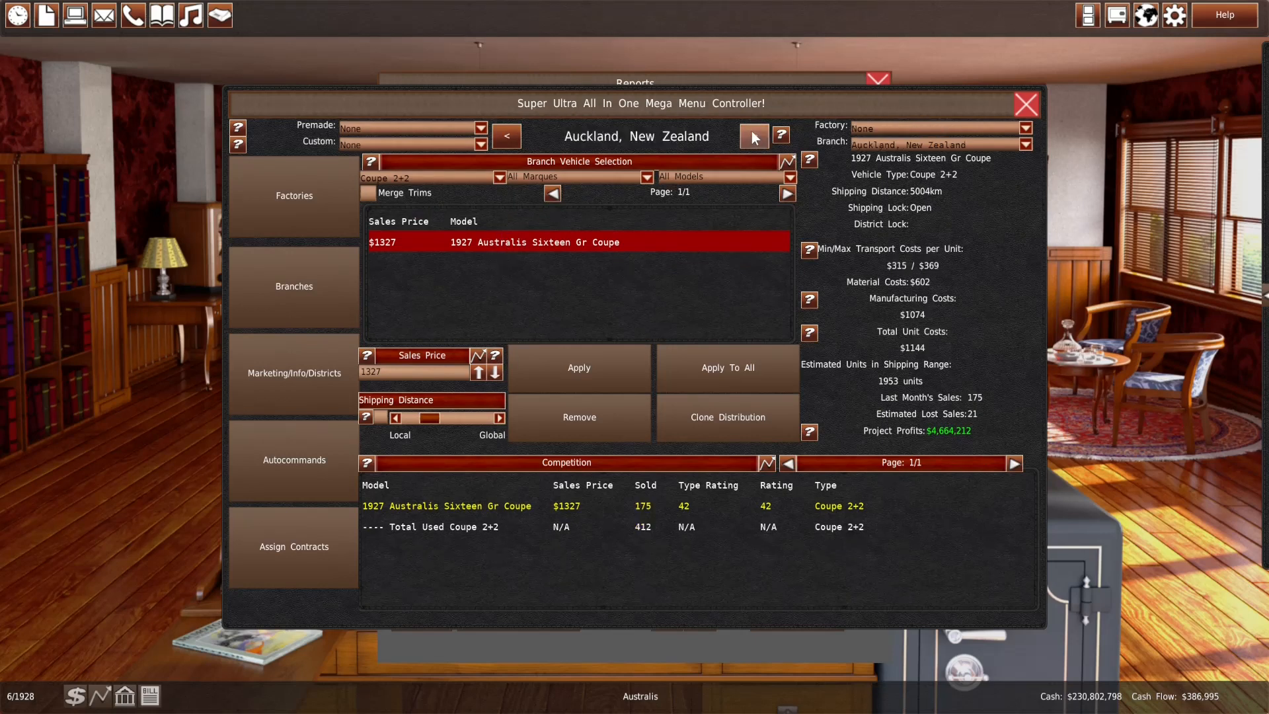
{"action": "left_click", "coordinate": [752, 135]}
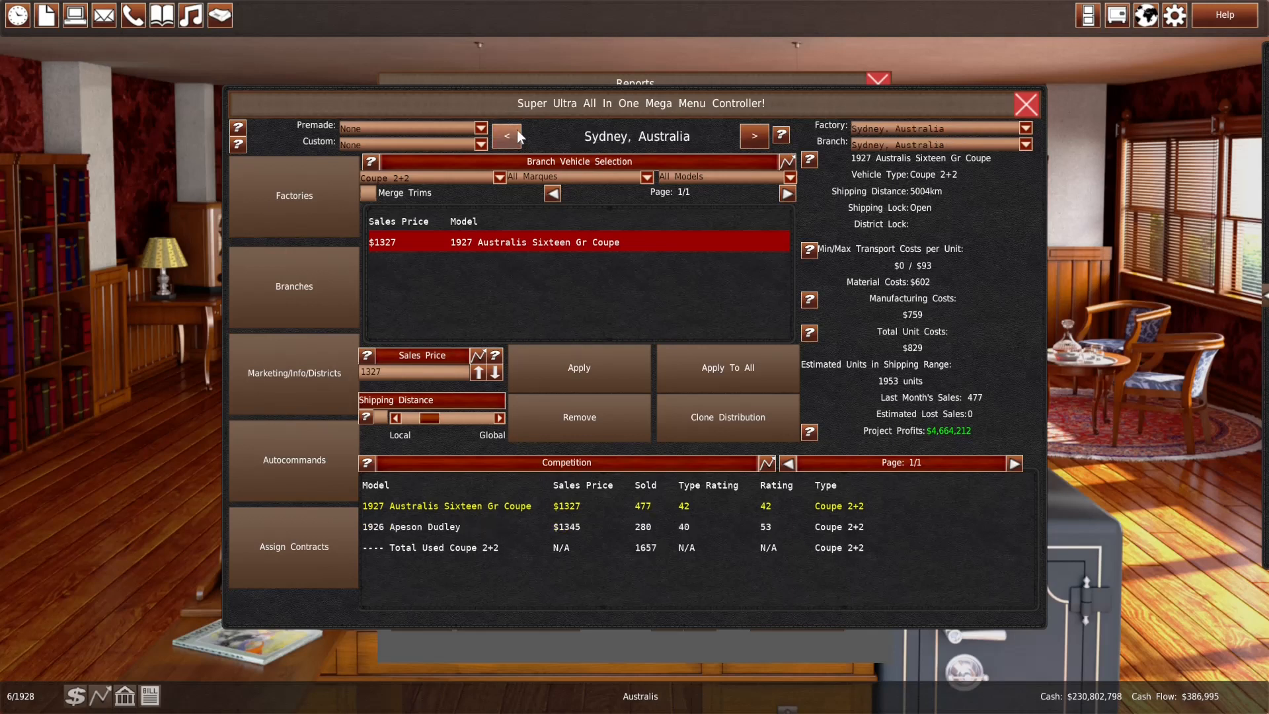
{"action": "mouse_move", "coordinate": [752, 134]}
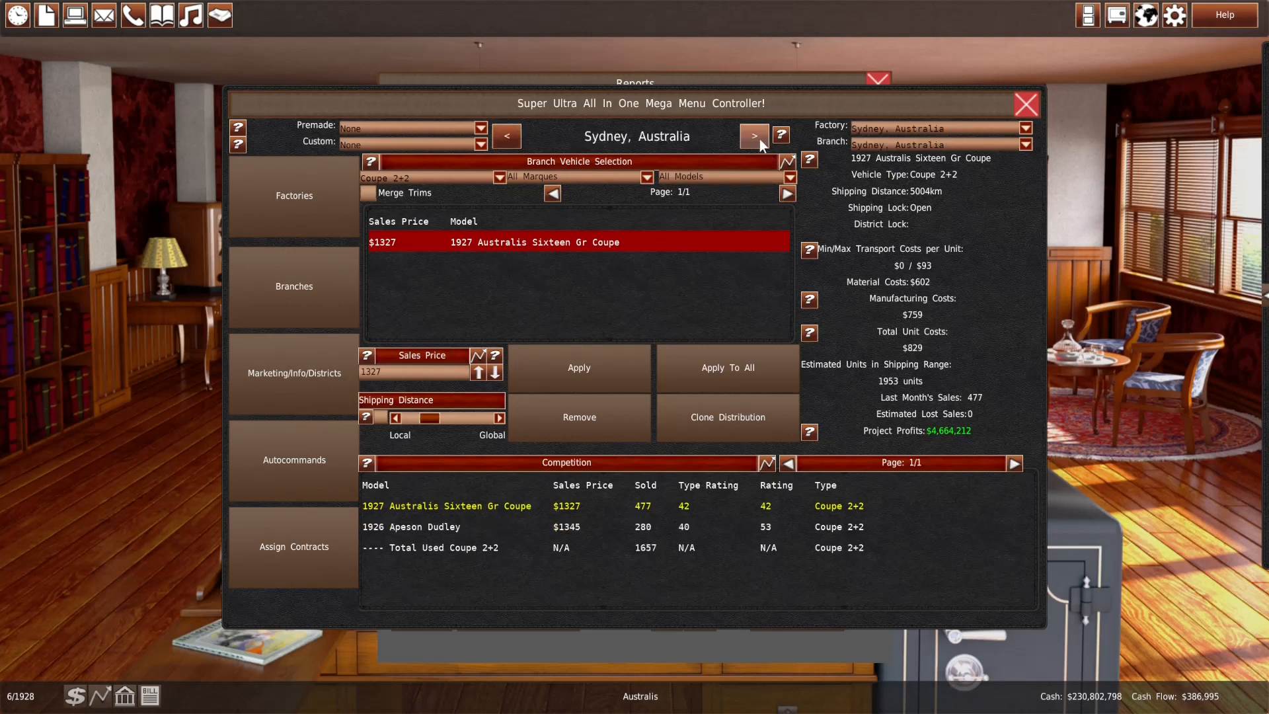
{"action": "left_click", "coordinate": [752, 135]}
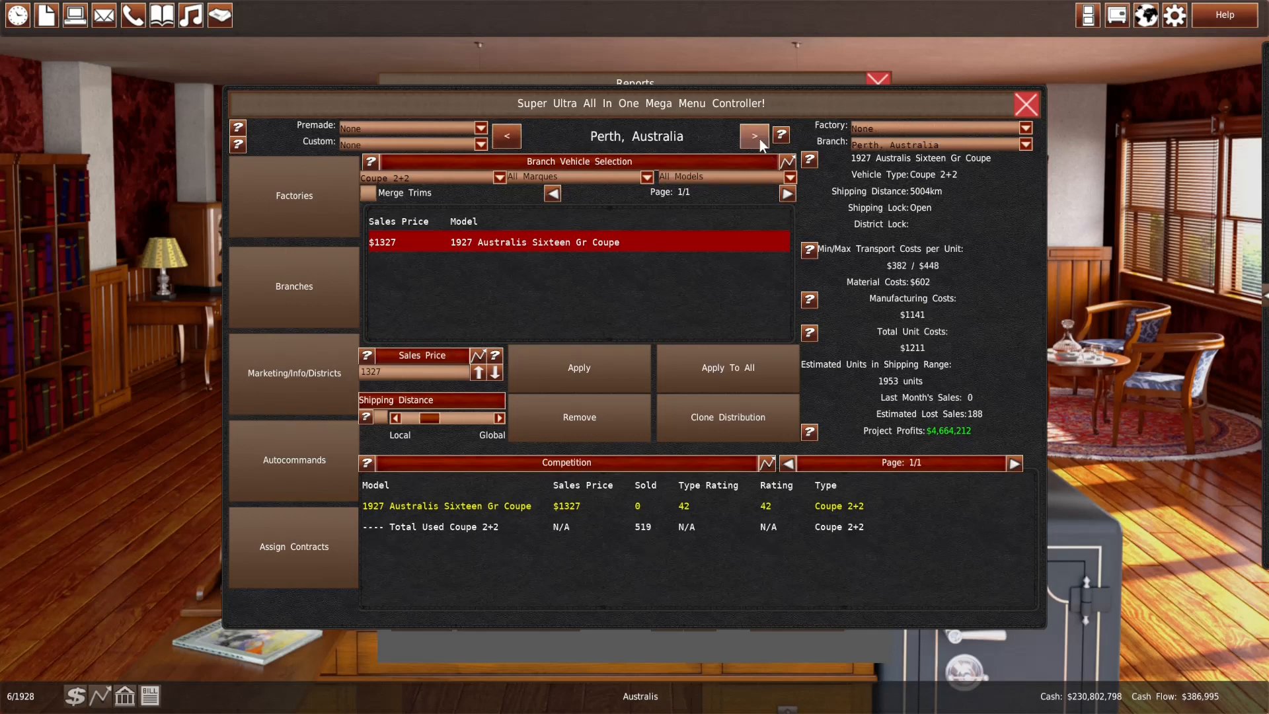
{"action": "left_click", "coordinate": [752, 135]}
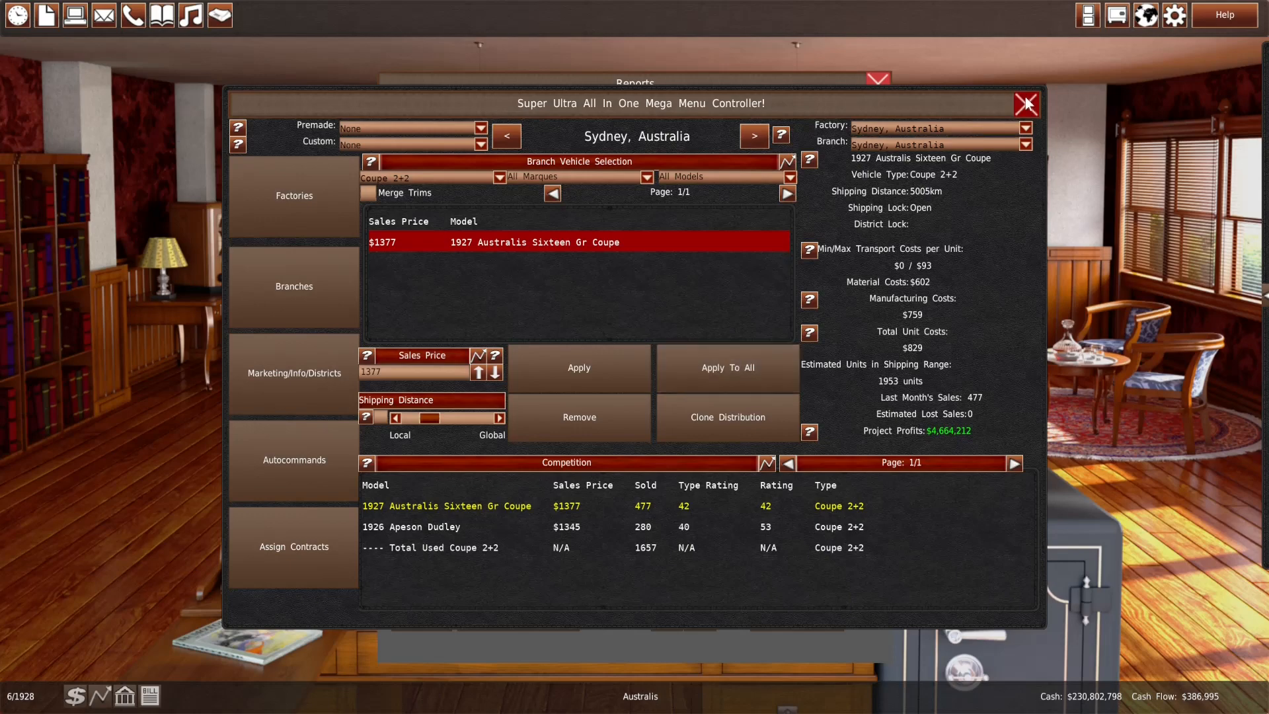
{"action": "left_click", "coordinate": [1025, 106]}
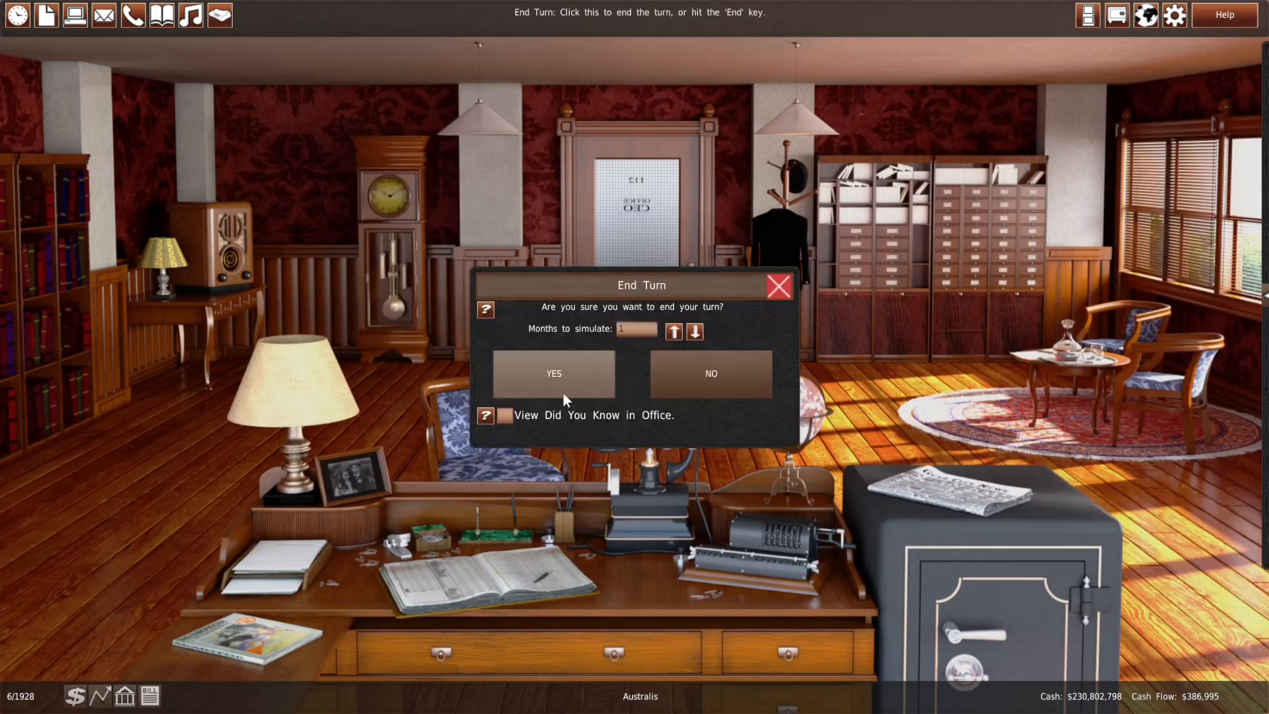
Advance to July 1928, check the sales report and Melbourne branch sales, then close back to the office
{"action": "left_click", "coordinate": [554, 373]}
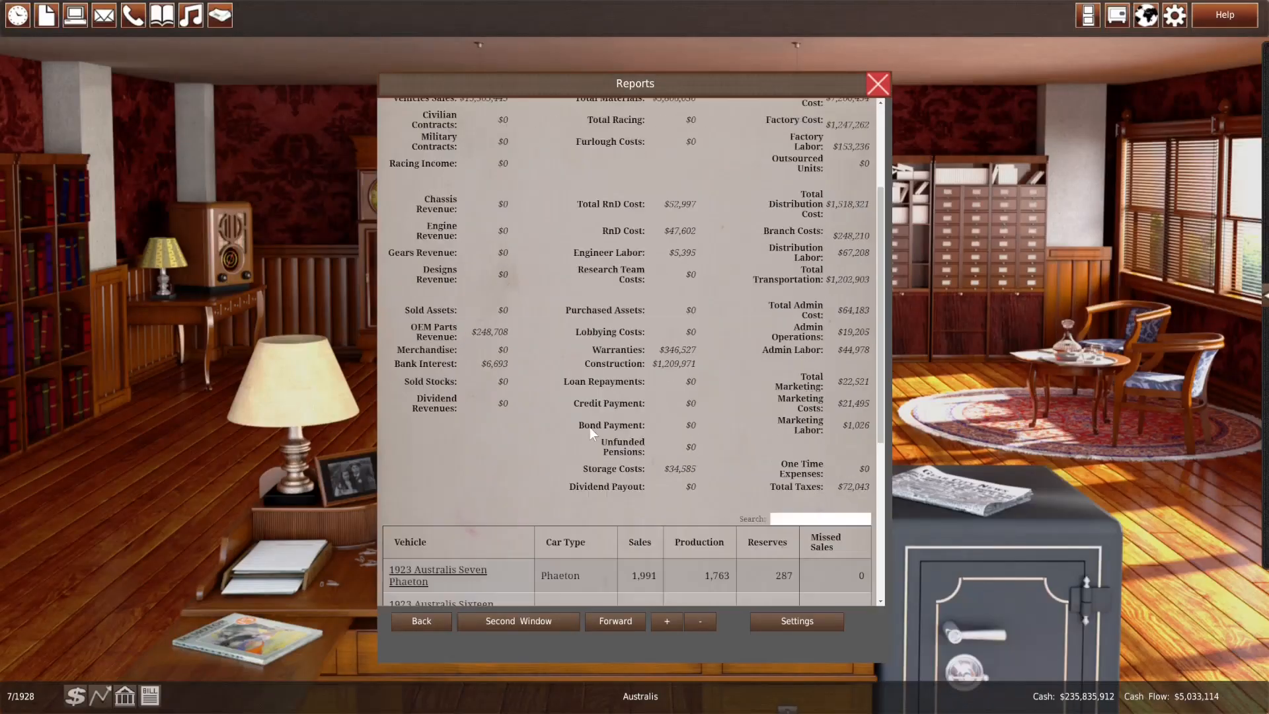
{"action": "scroll", "scroll_direction": "down", "scroll_amount": 3}
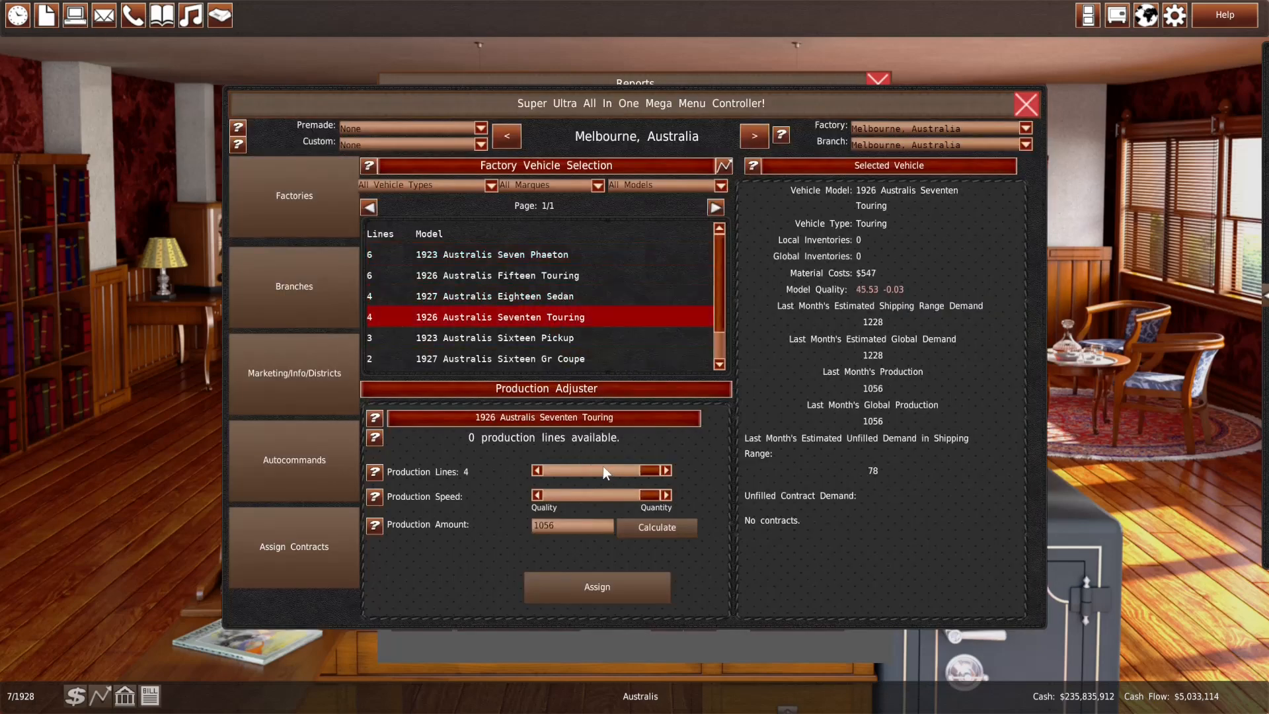
{"action": "left_click", "coordinate": [492, 254]}
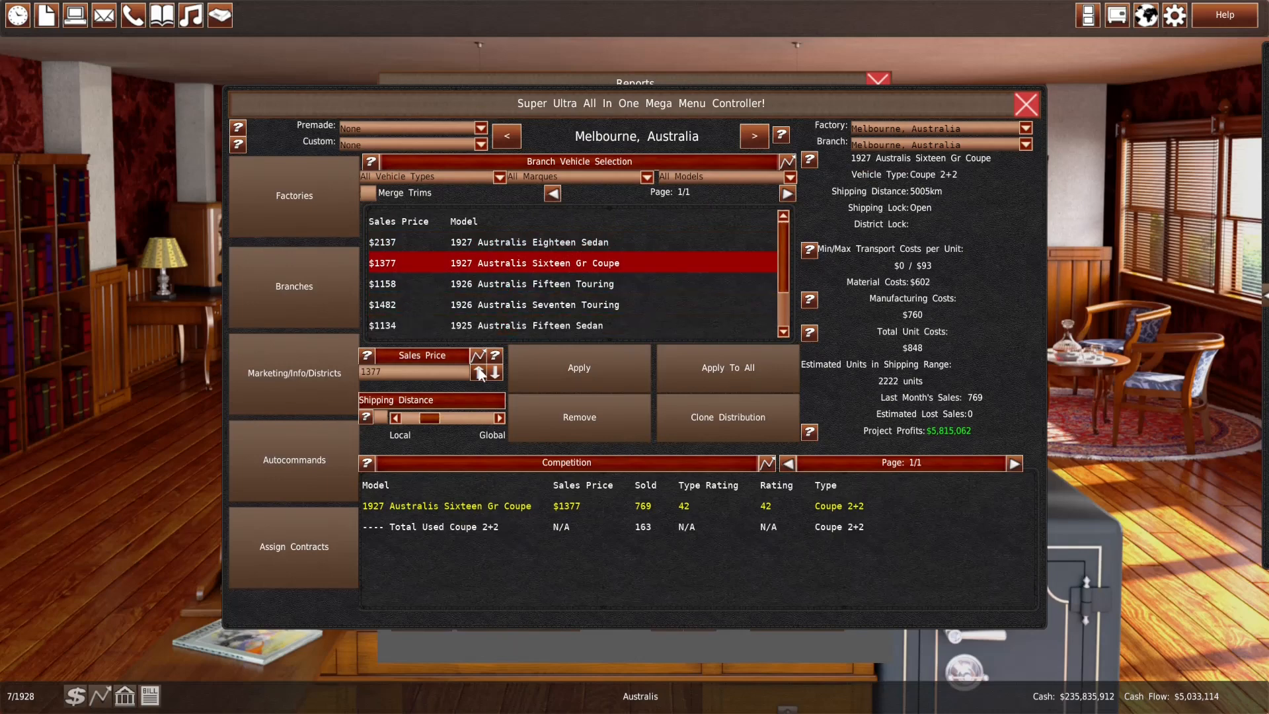
{"action": "left_click", "coordinate": [1025, 106]}
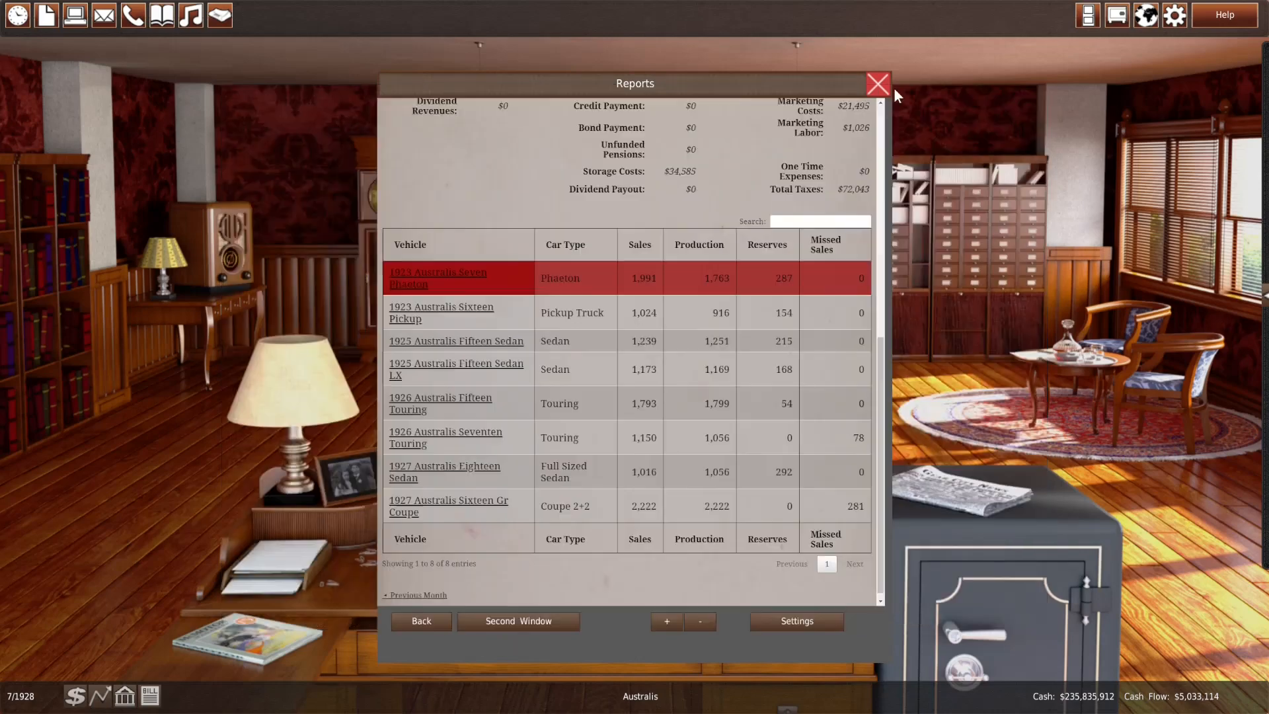
{"action": "left_click", "coordinate": [877, 85]}
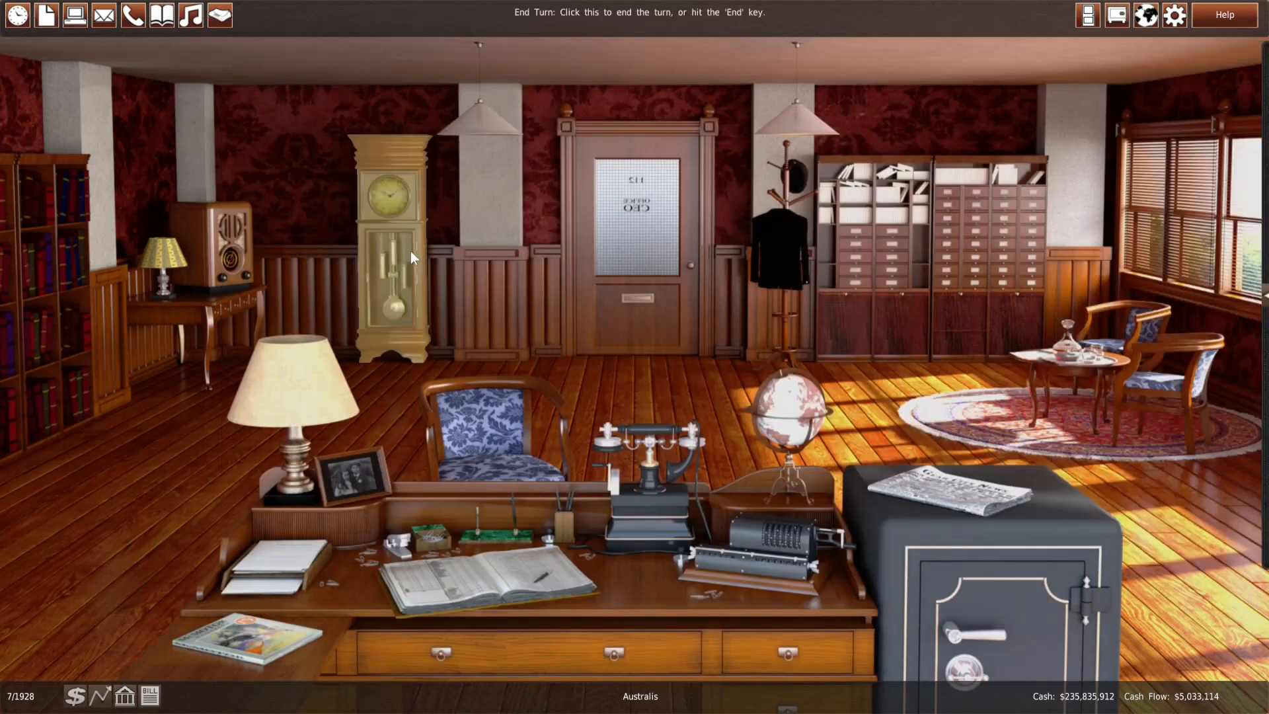
Review Seven Phaeton and Sixteen Pickup production at the Melbourne factory
{"action": "left_click", "coordinate": [16, 15]}
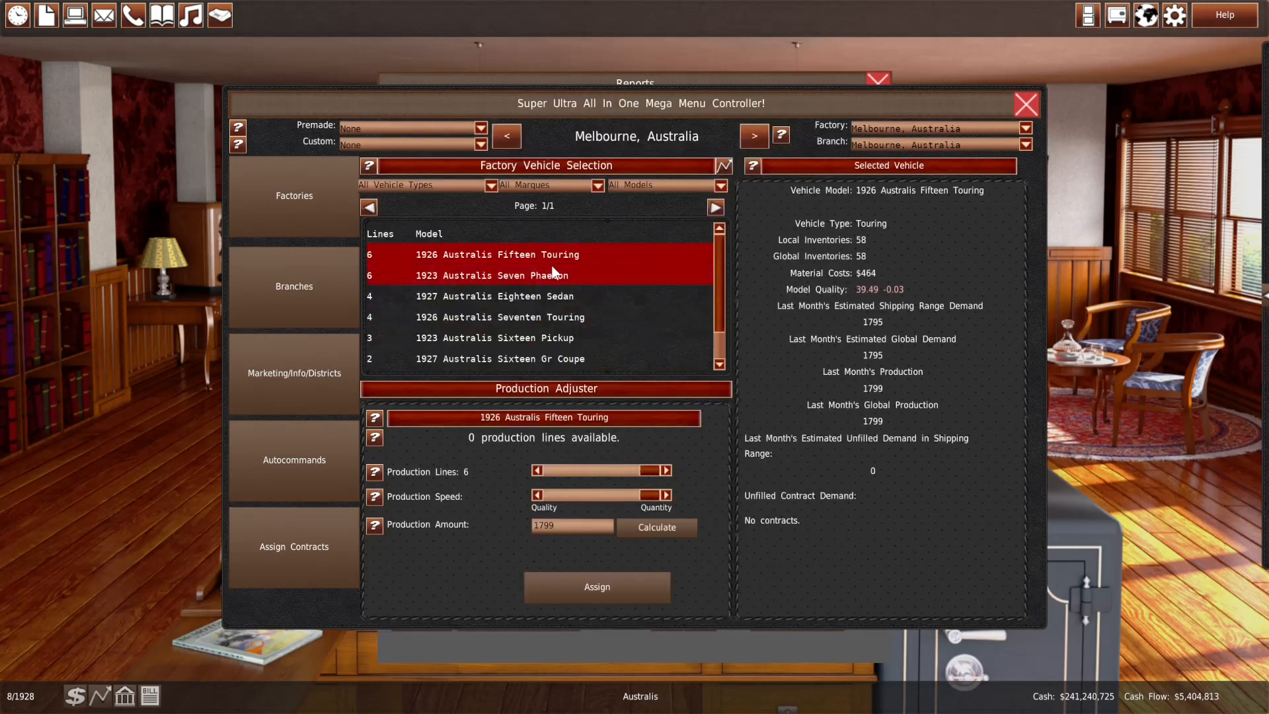
{"action": "left_click", "coordinate": [494, 332]}
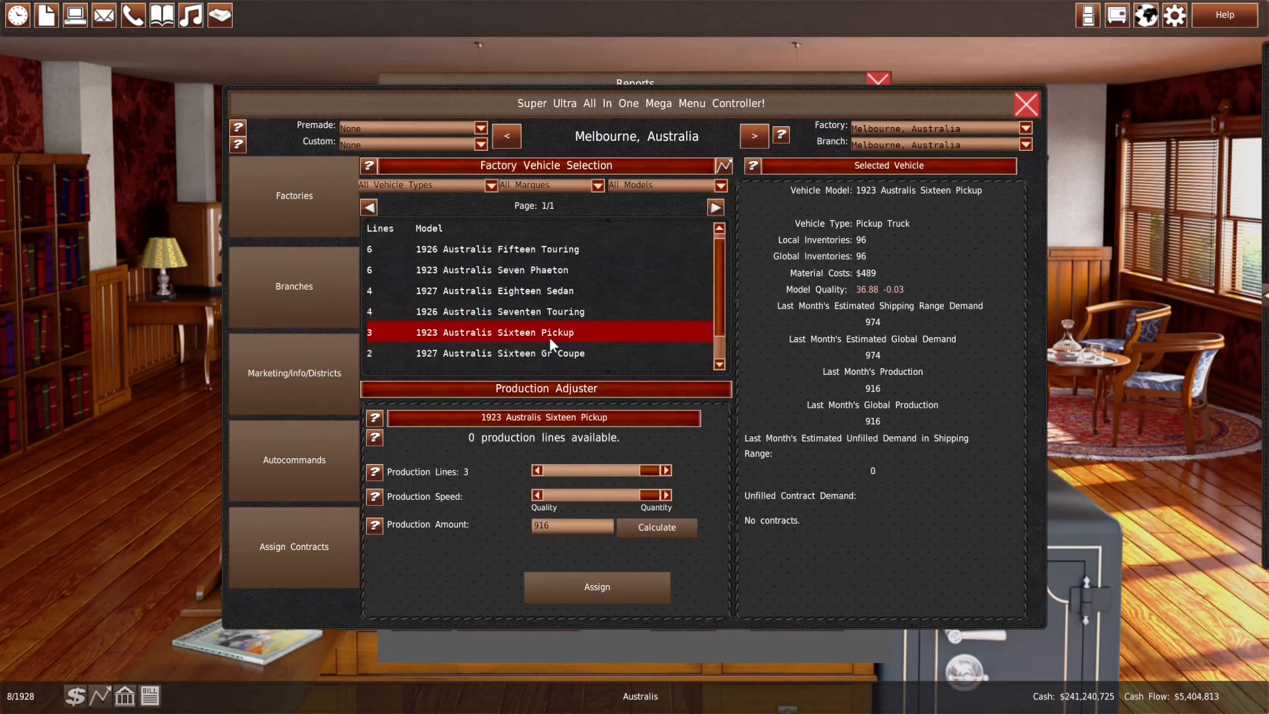
{"action": "left_click", "coordinate": [497, 248]}
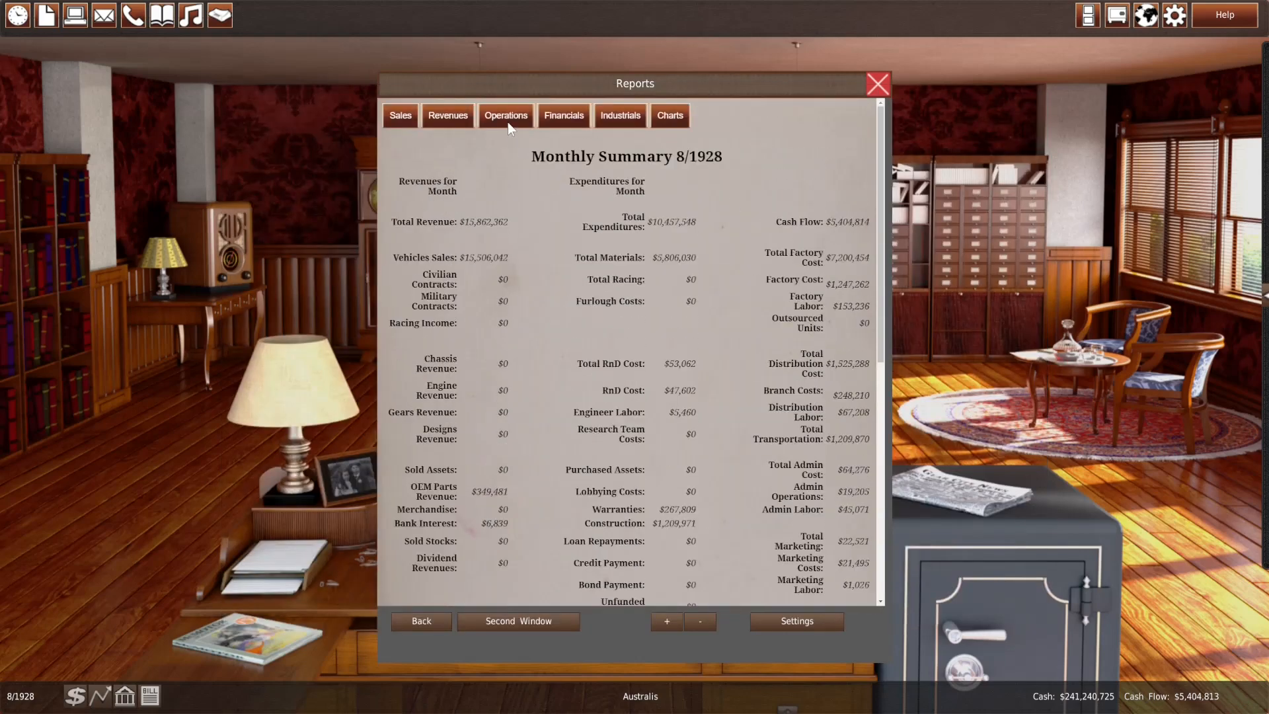
Review August's factory operations report, then advance to September 1928 with the sales table showing
{"action": "left_click", "coordinate": [504, 115]}
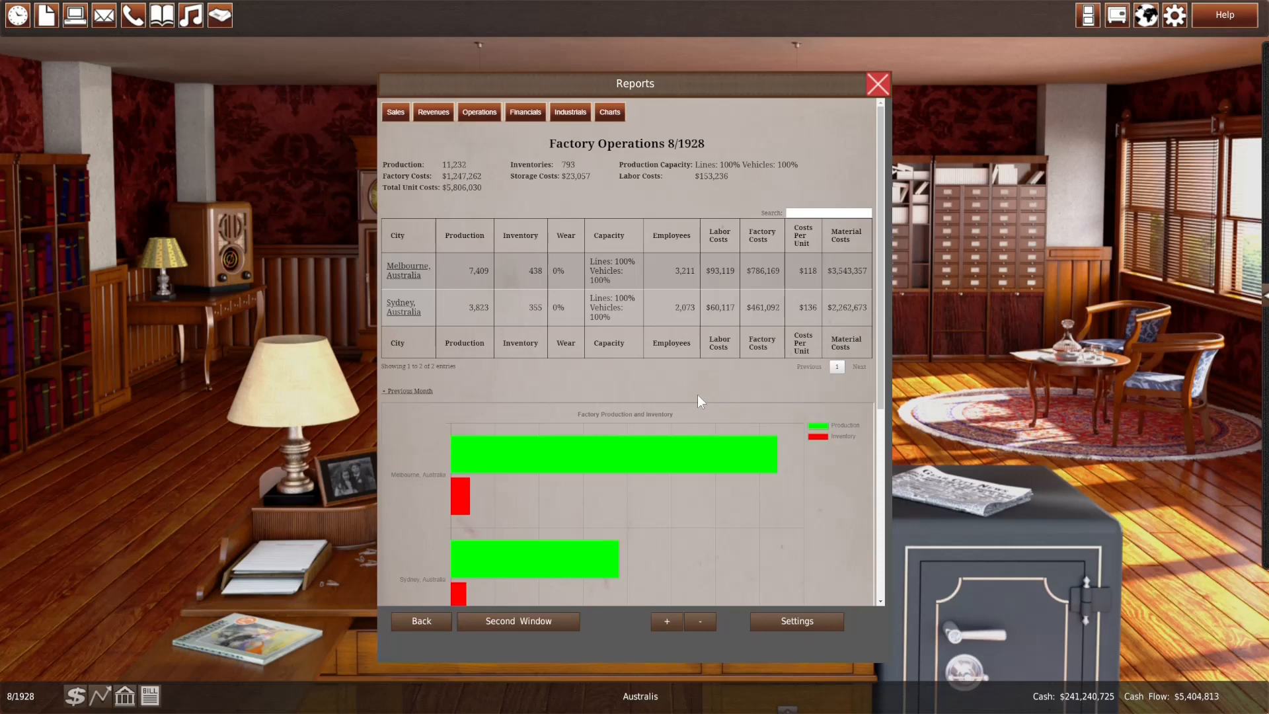
{"action": "left_click", "coordinate": [877, 83]}
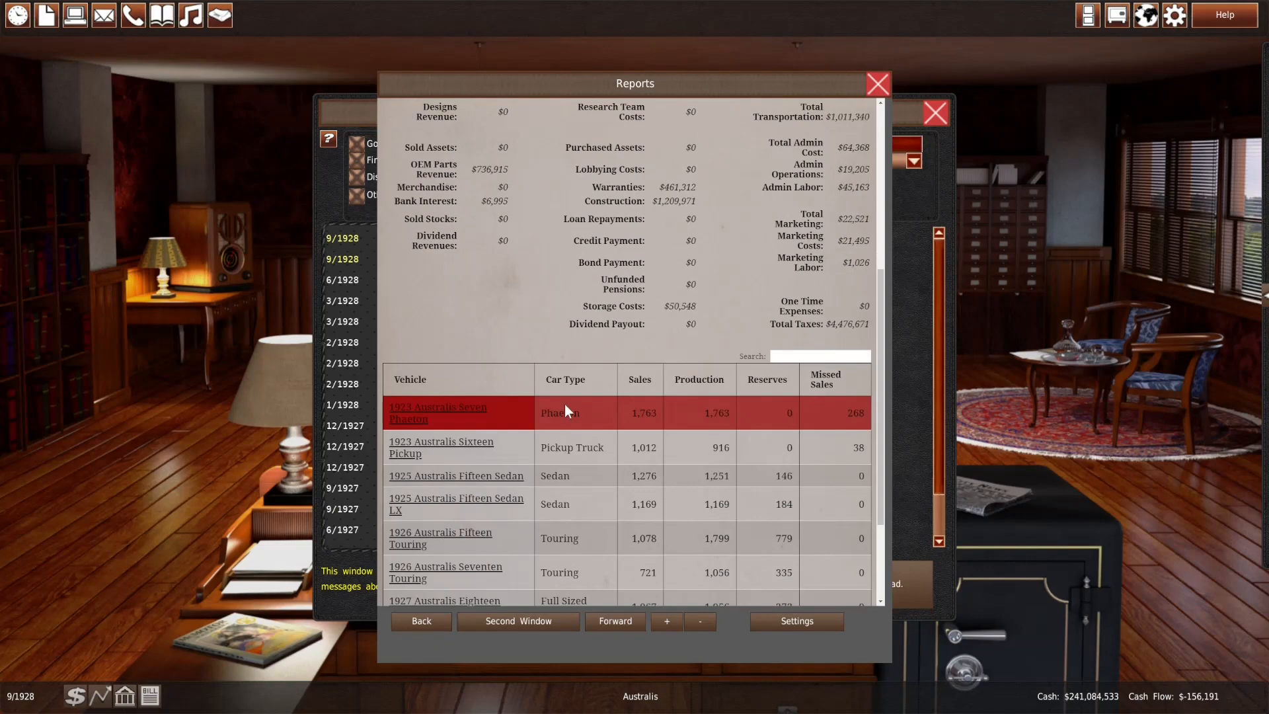
Recalculate and assign Sydney's Sixteen Gr Coupe production at 1925 units, then open Melbourne touring-car branch sales
{"action": "scroll", "scroll_direction": "down", "scroll_amount": 3}
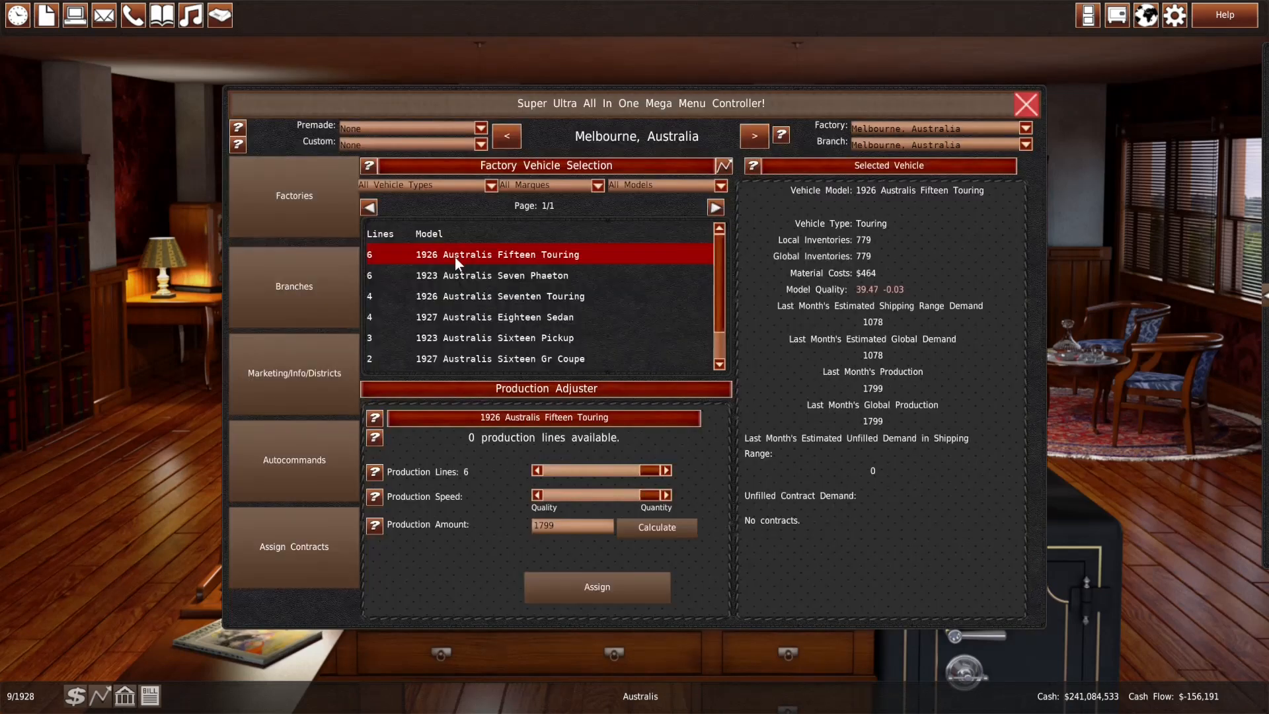
{"action": "left_click", "coordinate": [753, 135]}
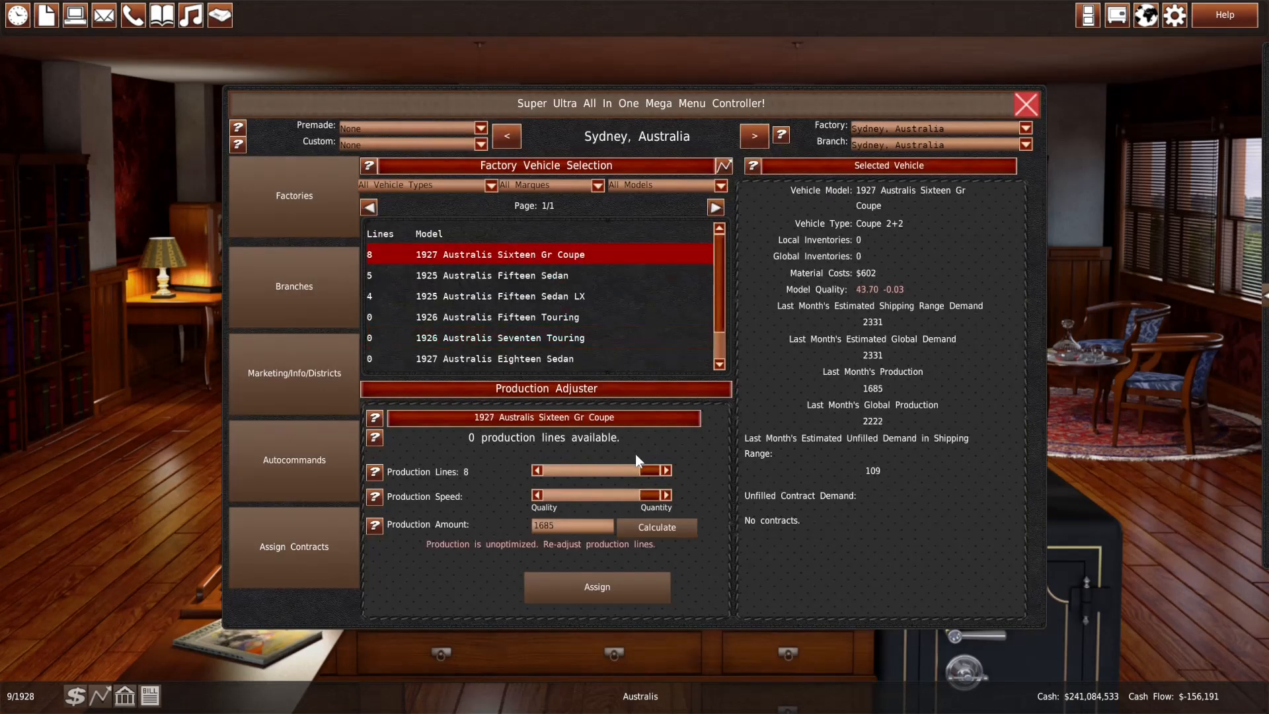
{"action": "left_click", "coordinate": [668, 494]}
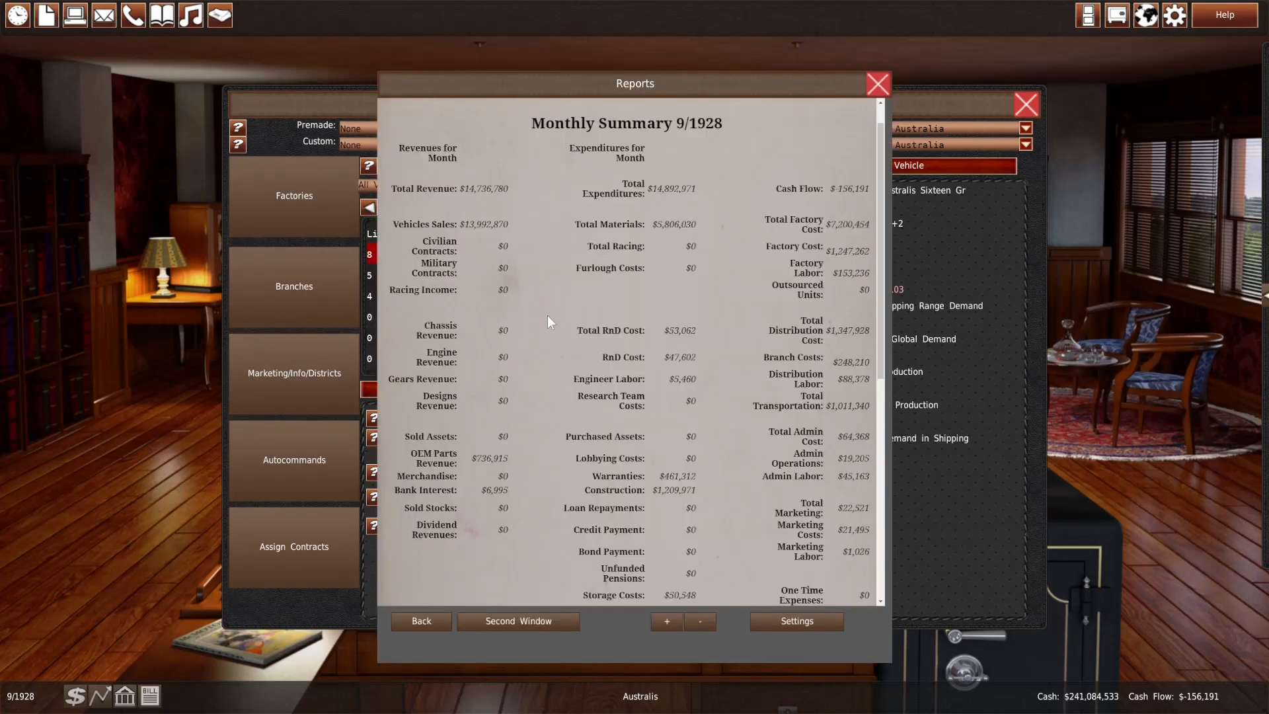
{"action": "scroll", "scroll_direction": "down", "scroll_amount": 3}
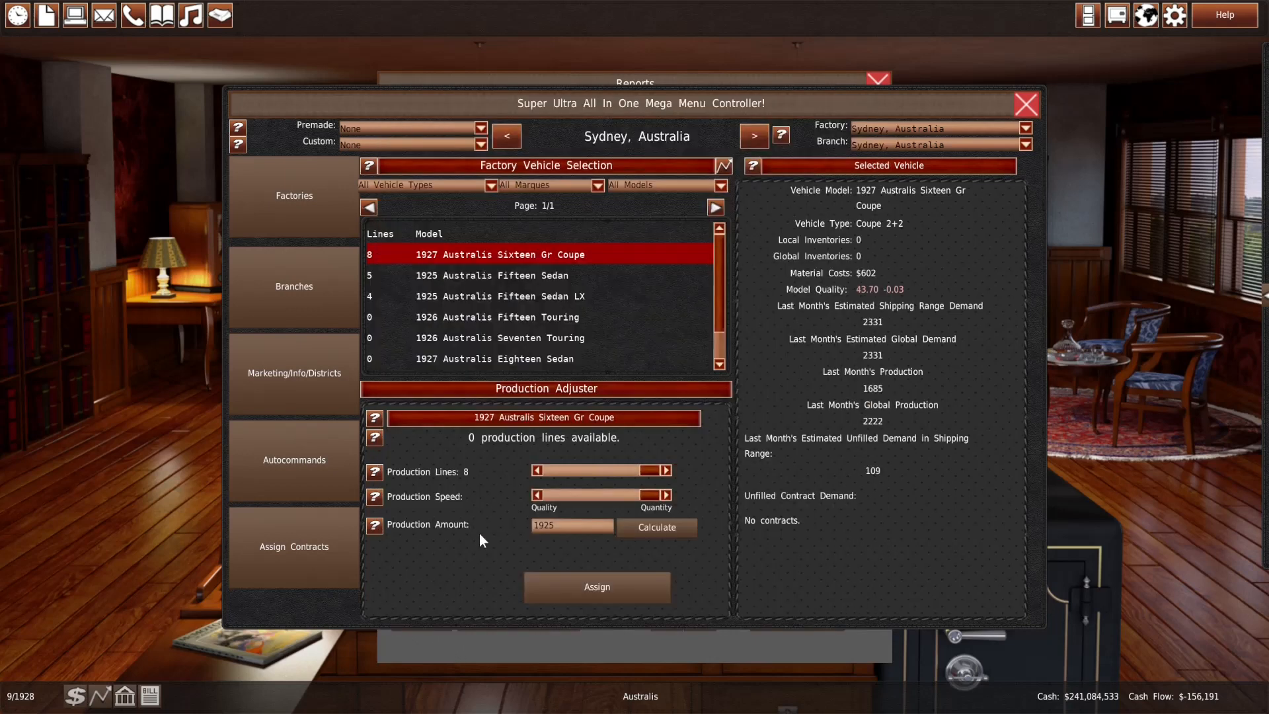
{"action": "left_click", "coordinate": [752, 135]}
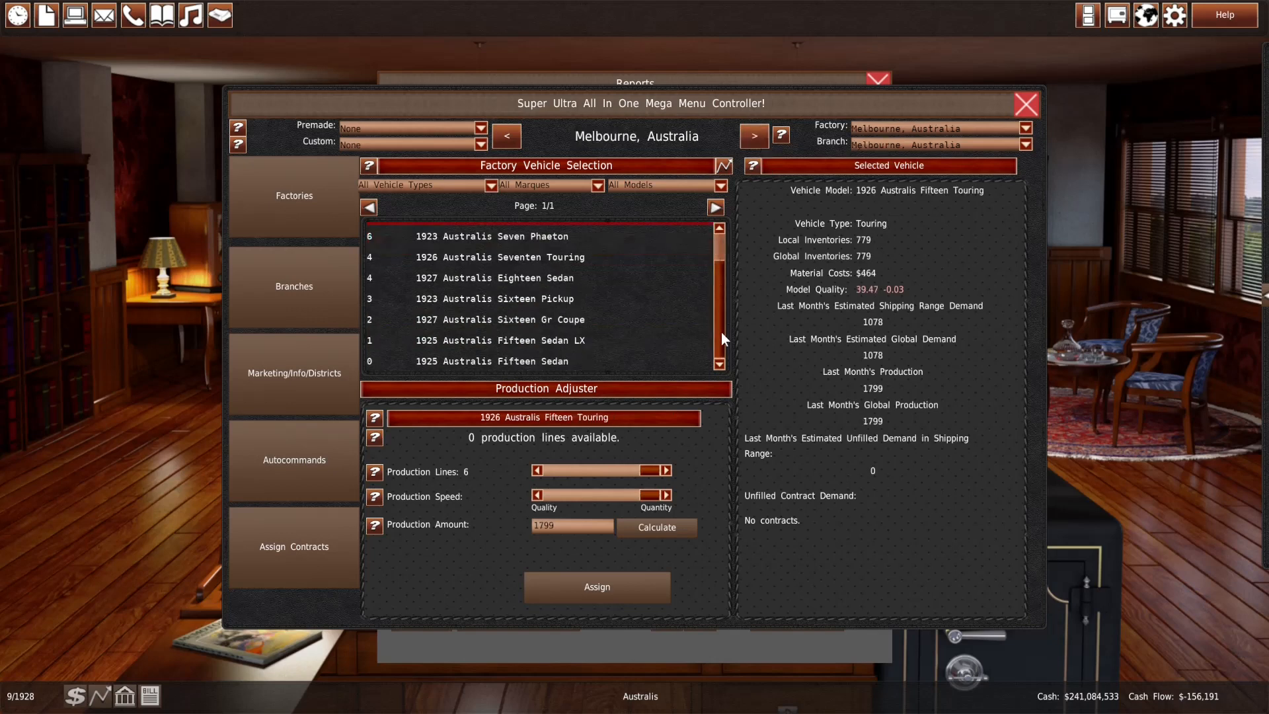
{"action": "left_click", "coordinate": [498, 319]}
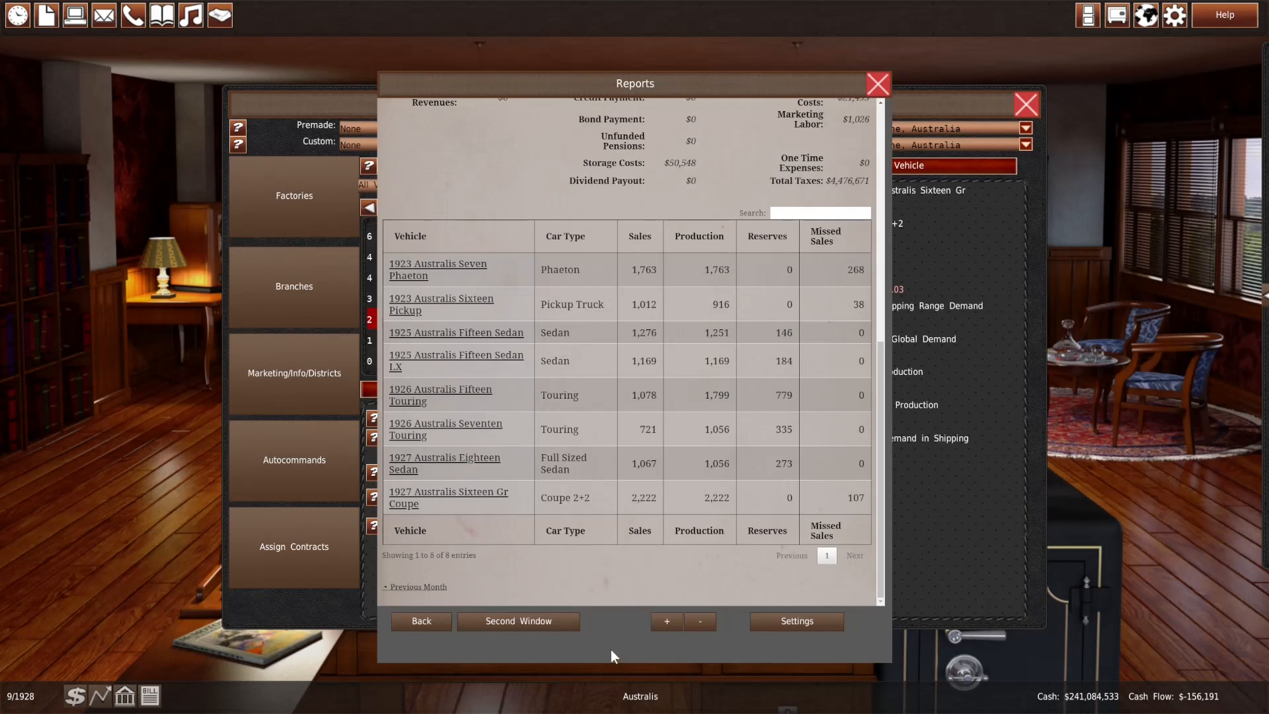
{"action": "mouse_move", "coordinate": [671, 429]}
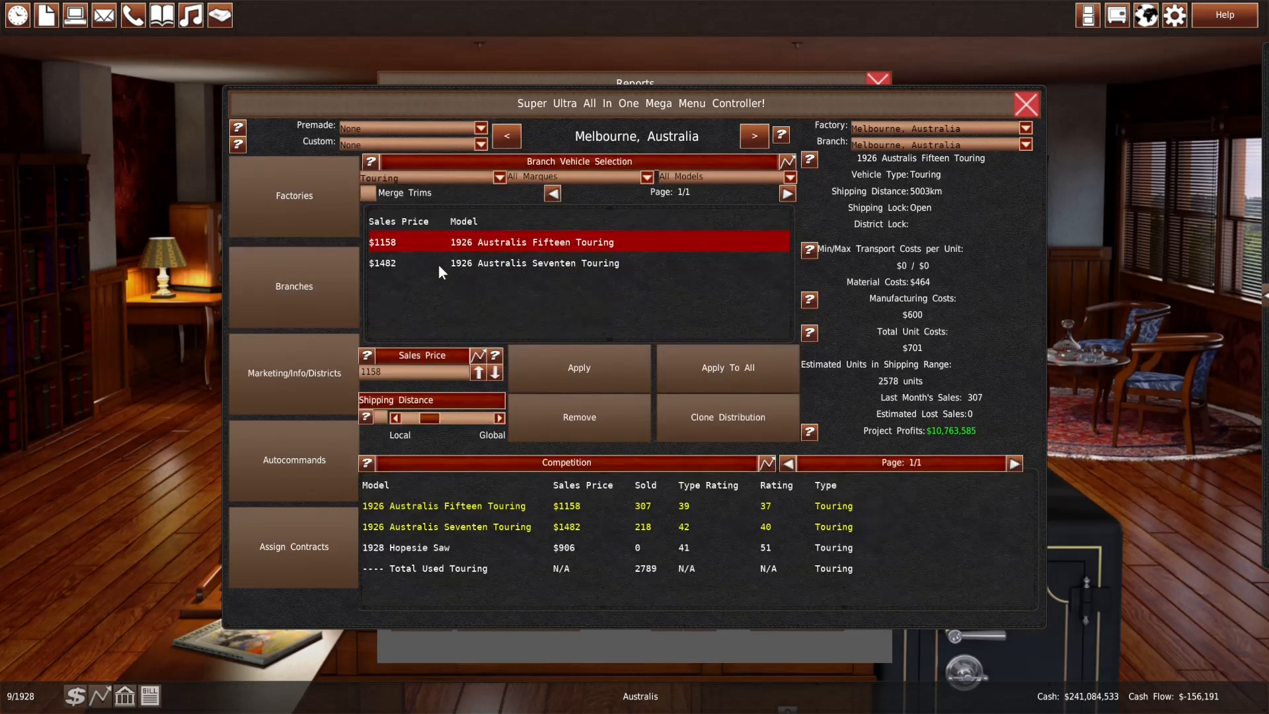
Compare the Fifteen Touring against rivals across branches to Brisbane and apply its $1008 price to all branches
{"action": "left_click", "coordinate": [457, 548]}
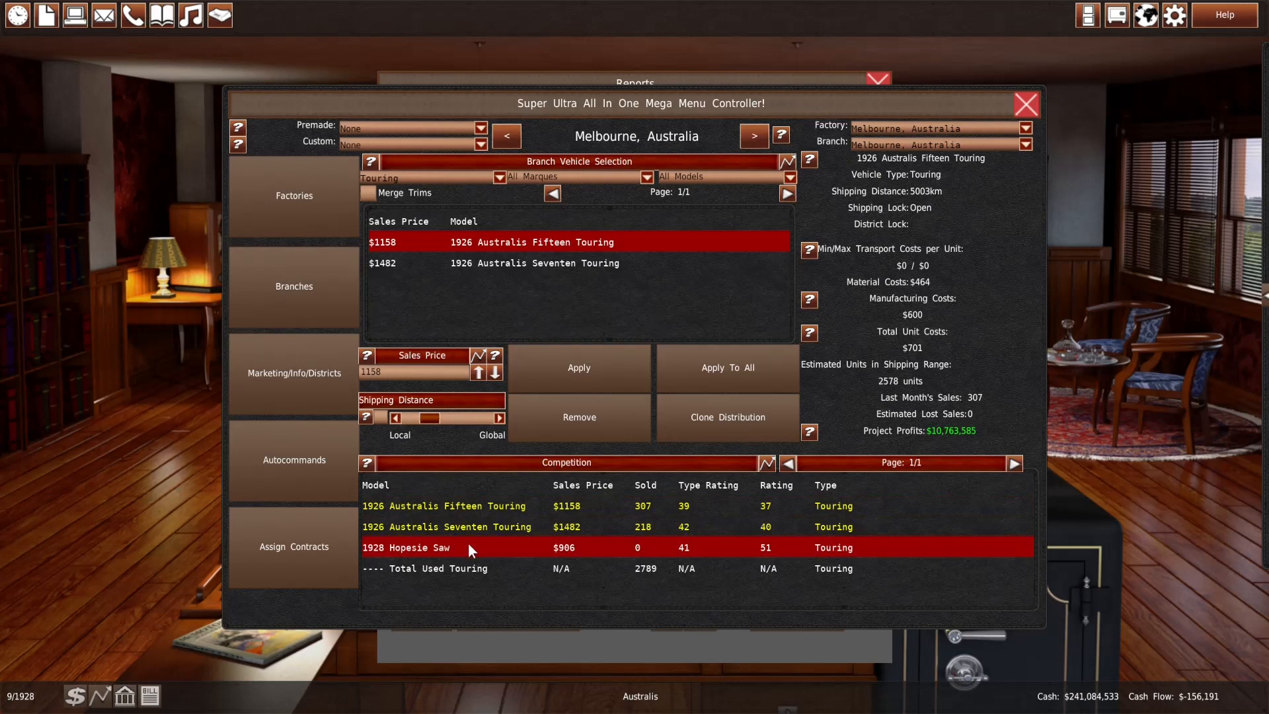
{"action": "left_click", "coordinate": [444, 505]}
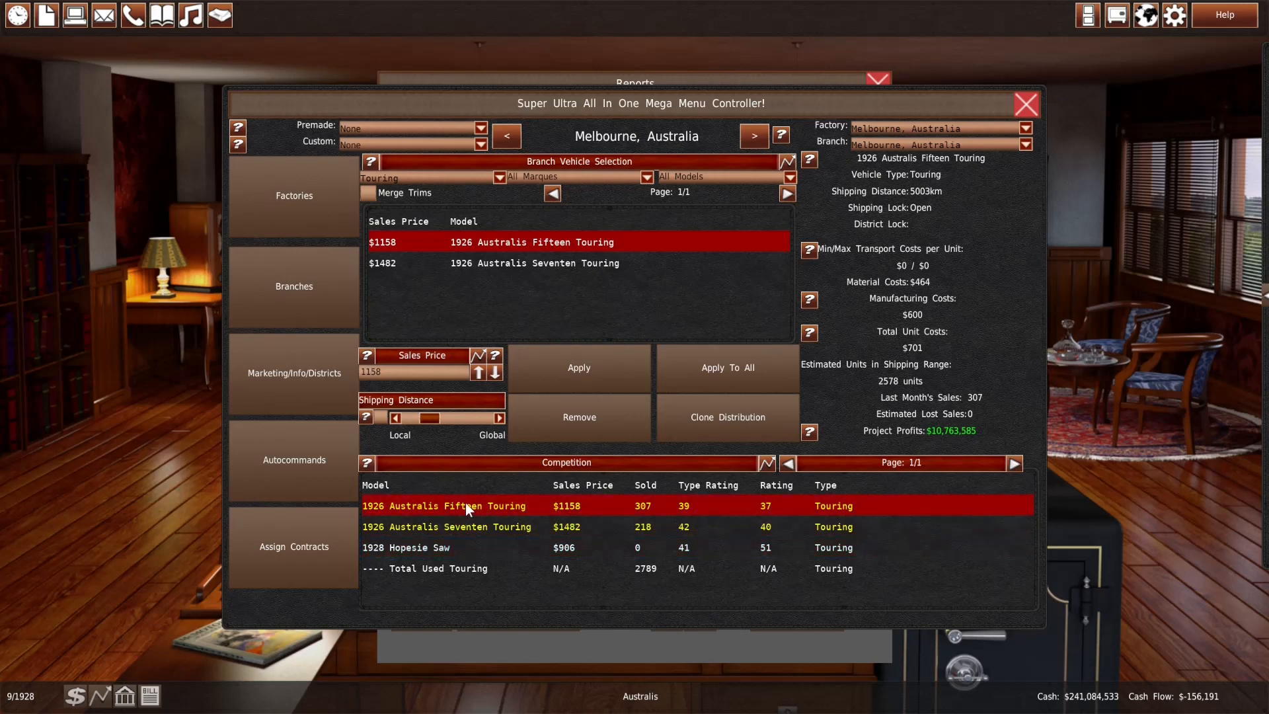
{"action": "left_click", "coordinate": [752, 135]}
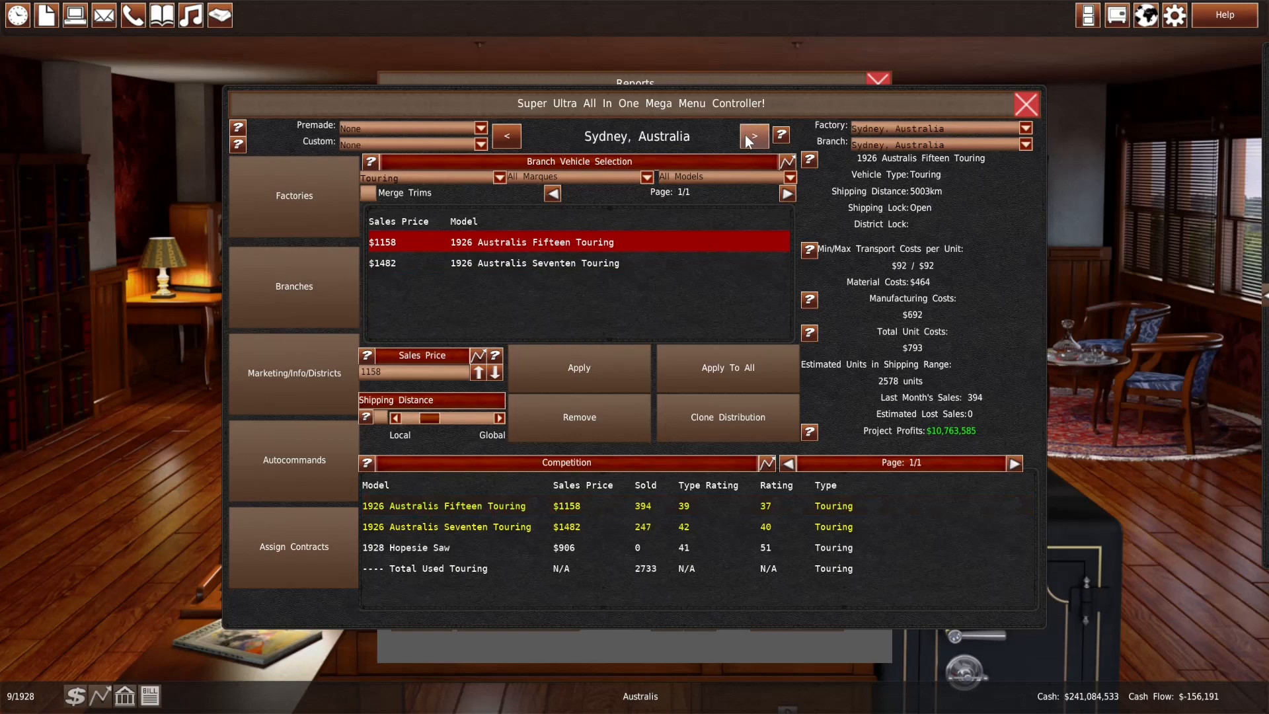
{"action": "left_click", "coordinate": [752, 135]}
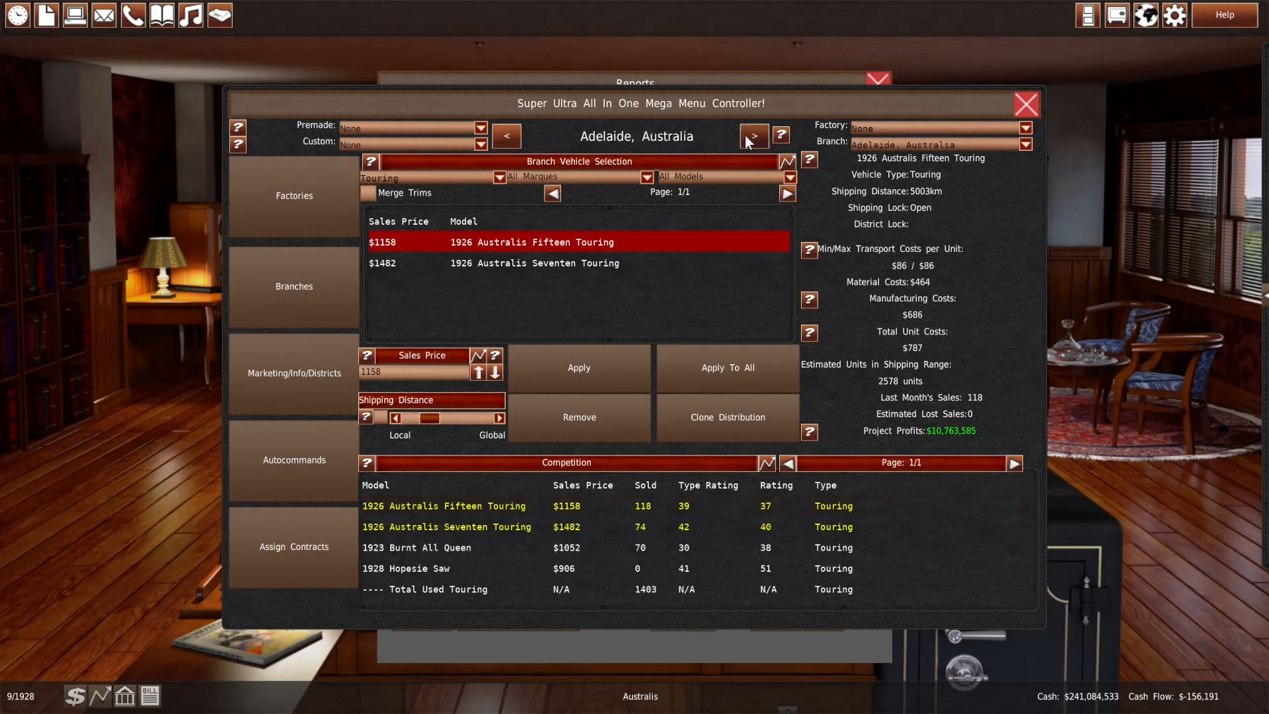
{"action": "left_click", "coordinate": [752, 135]}
{"action": "type", "text": "1008"}
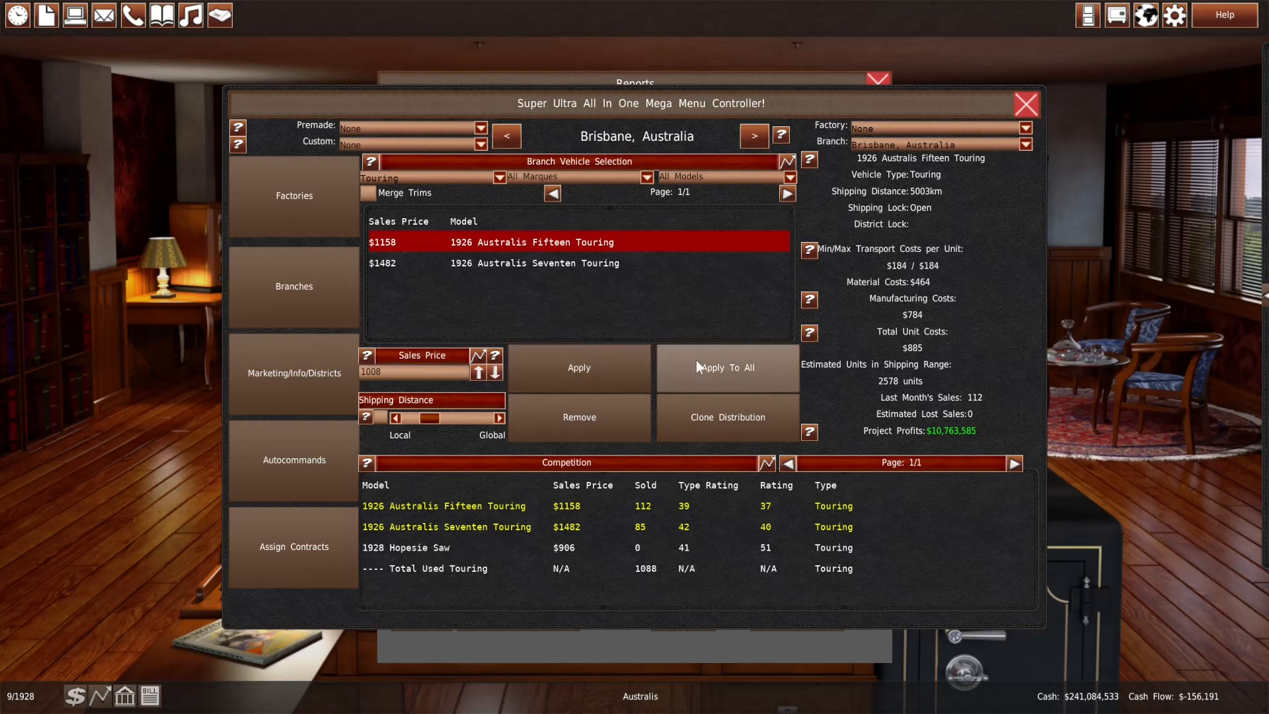
{"action": "left_click", "coordinate": [725, 367]}
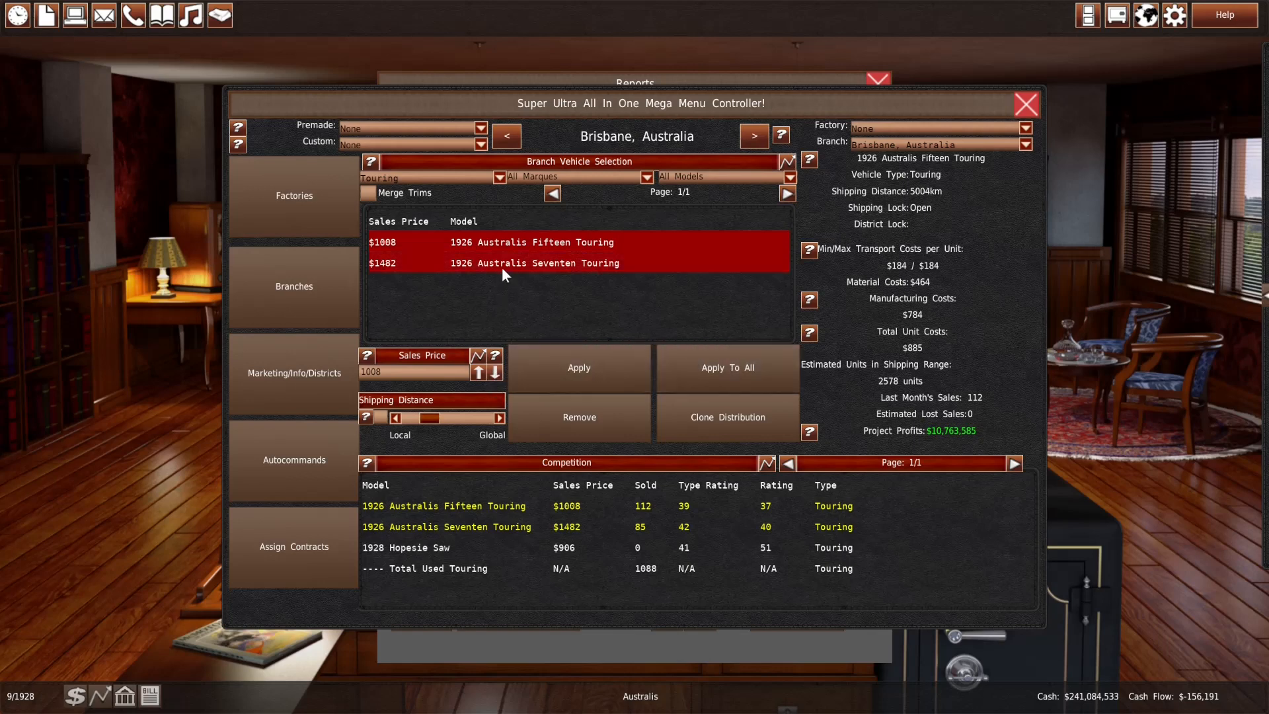
Cut the 1926 Seventen Touring to $1332 and push the new price to every branch
{"action": "left_click", "coordinate": [726, 366]}
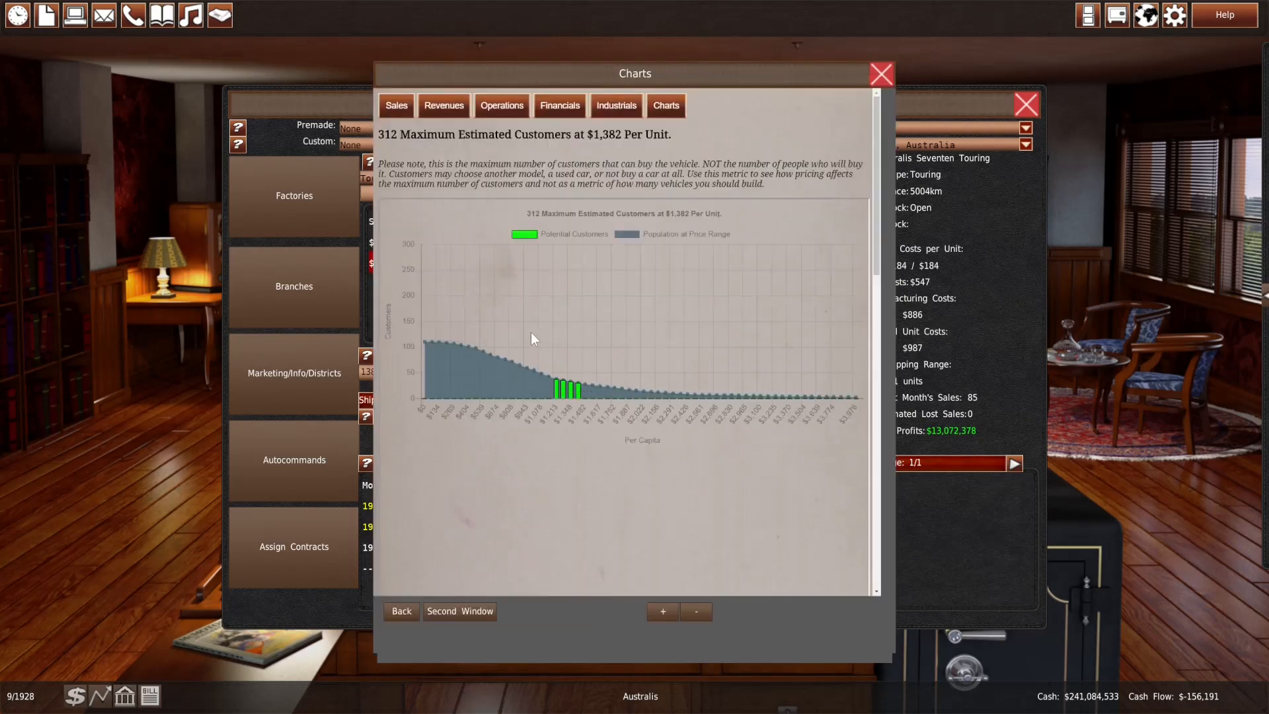
{"action": "mouse_move", "coordinate": [571, 344]}
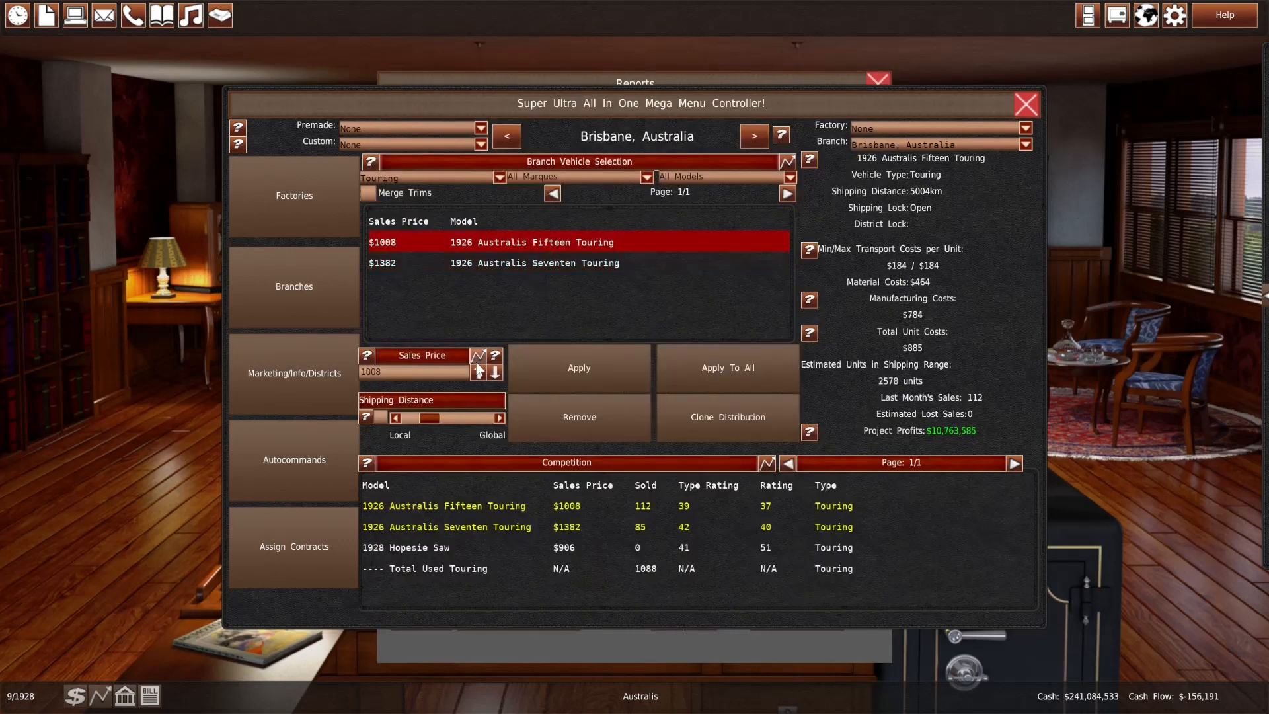
{"action": "left_click", "coordinate": [481, 355]}
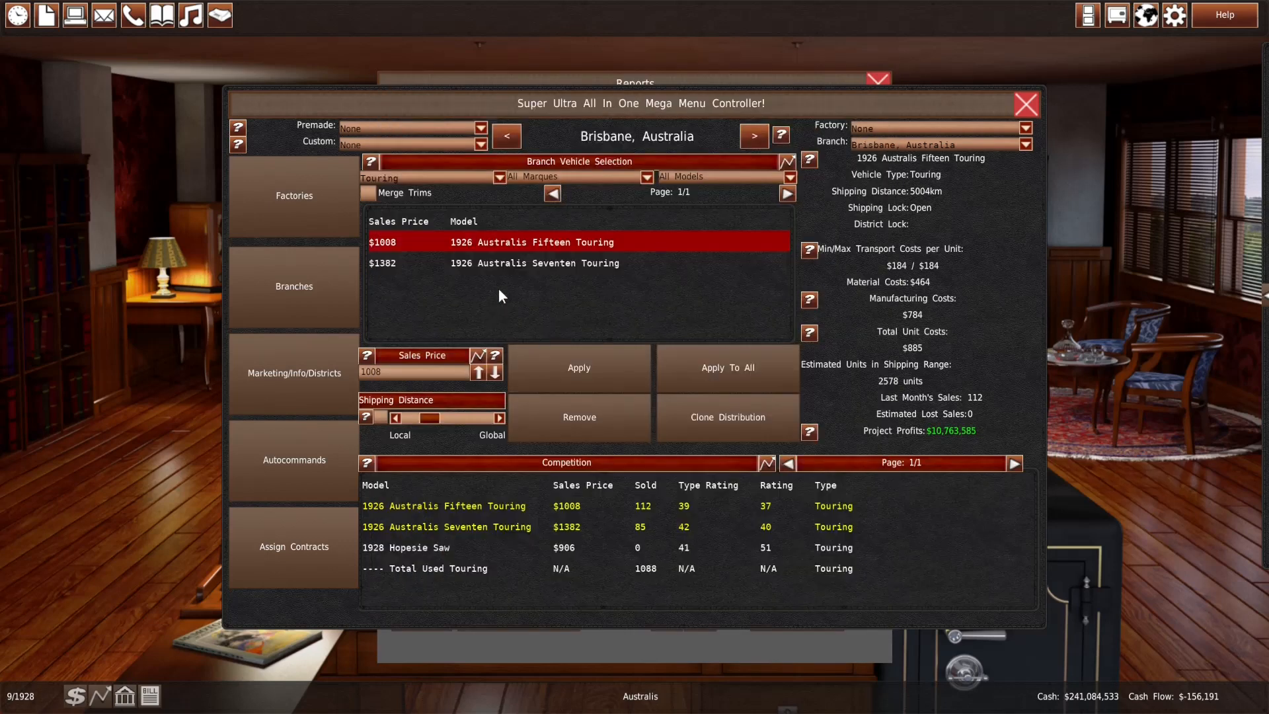
{"action": "left_click", "coordinate": [534, 262]}
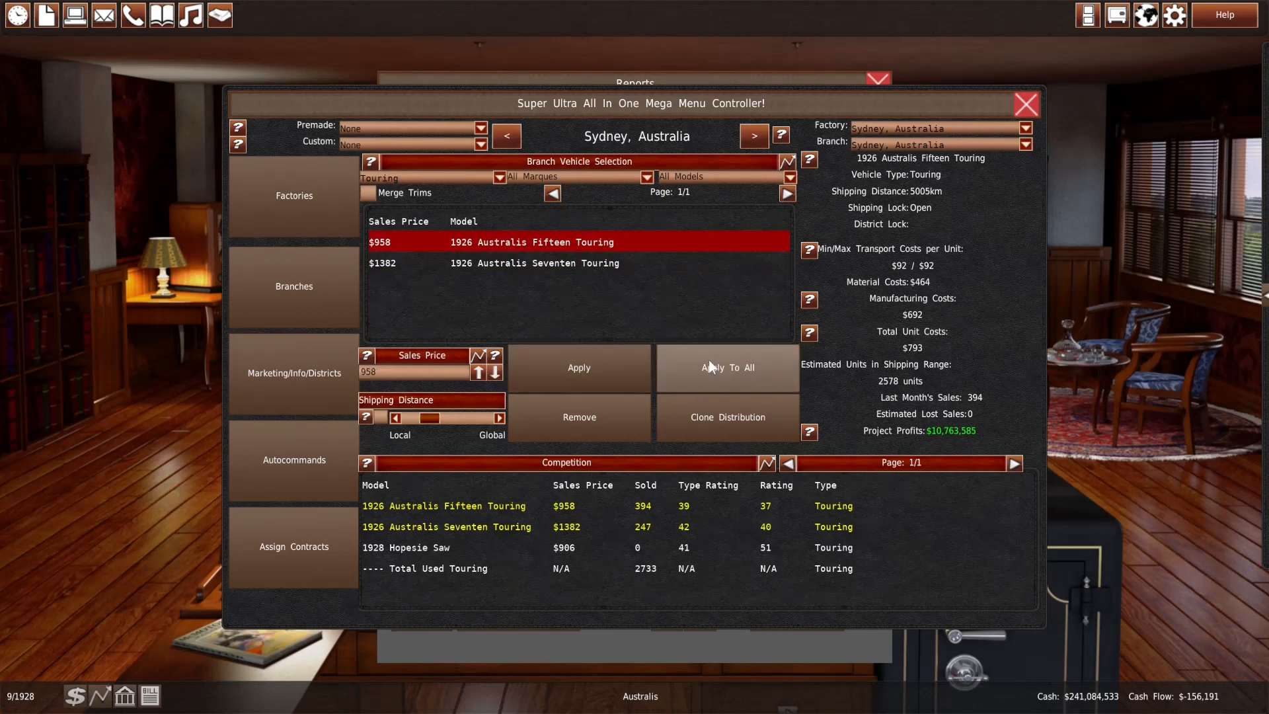
{"action": "left_click", "coordinate": [534, 261]}
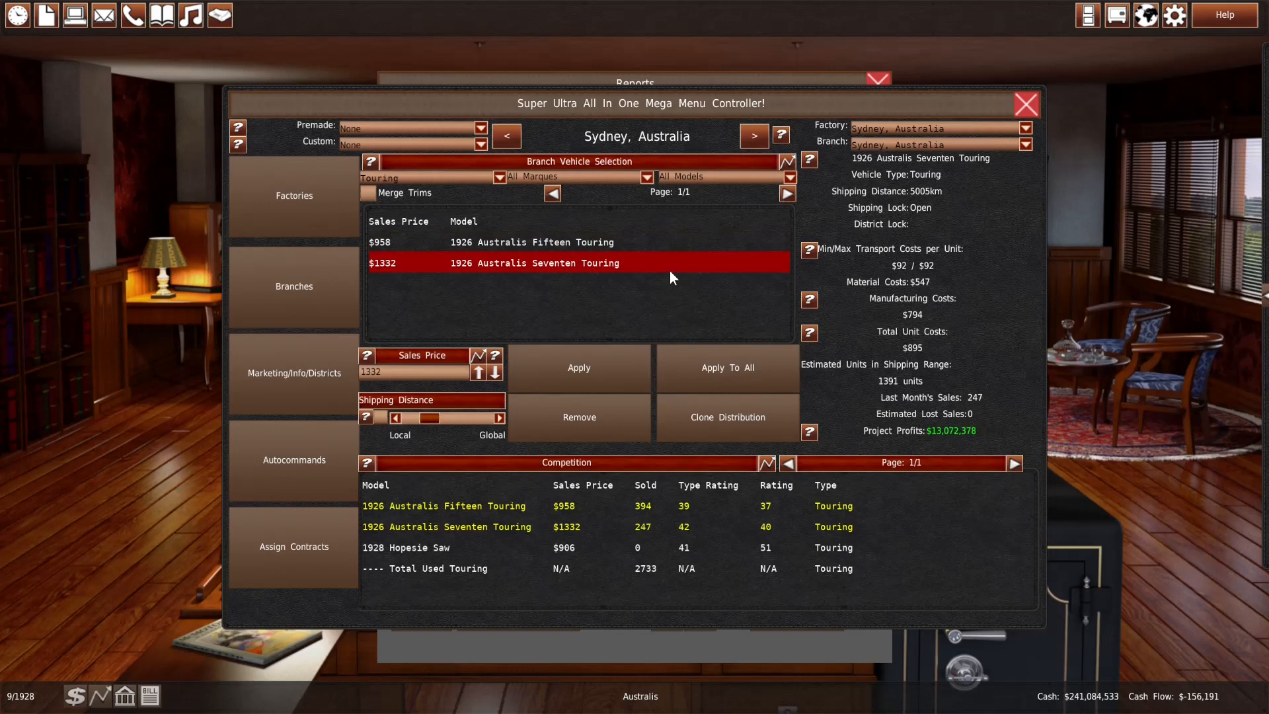
{"action": "mouse_move", "coordinate": [525, 358]}
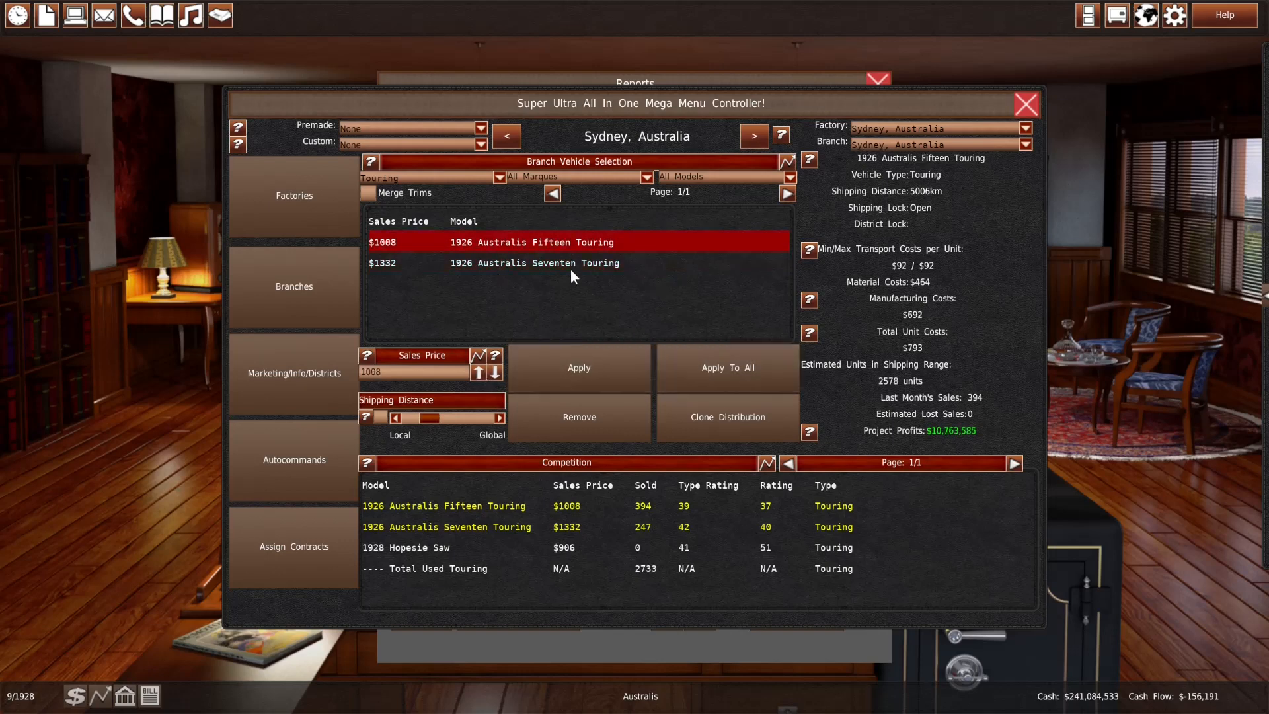
Compare the monthly vehicle sales report against current Sydney and Melbourne production line allocations
{"action": "left_click", "coordinate": [534, 262]}
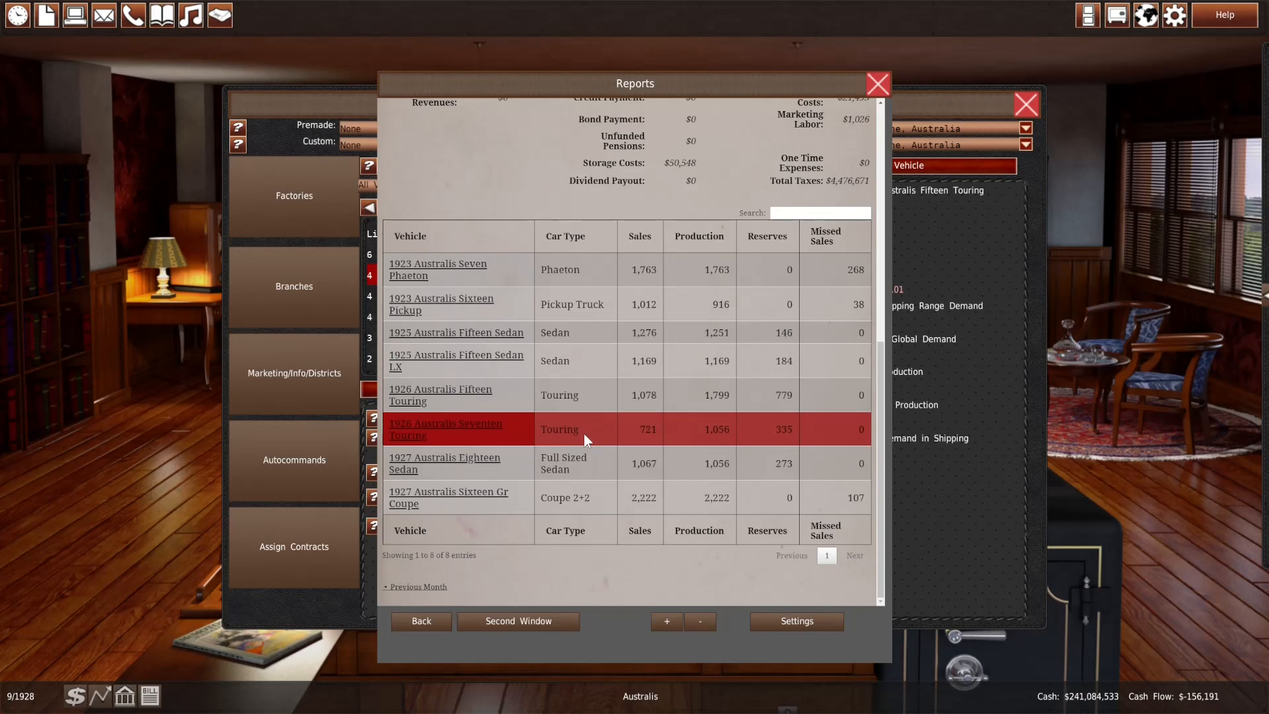
{"action": "mouse_move", "coordinate": [413, 598]}
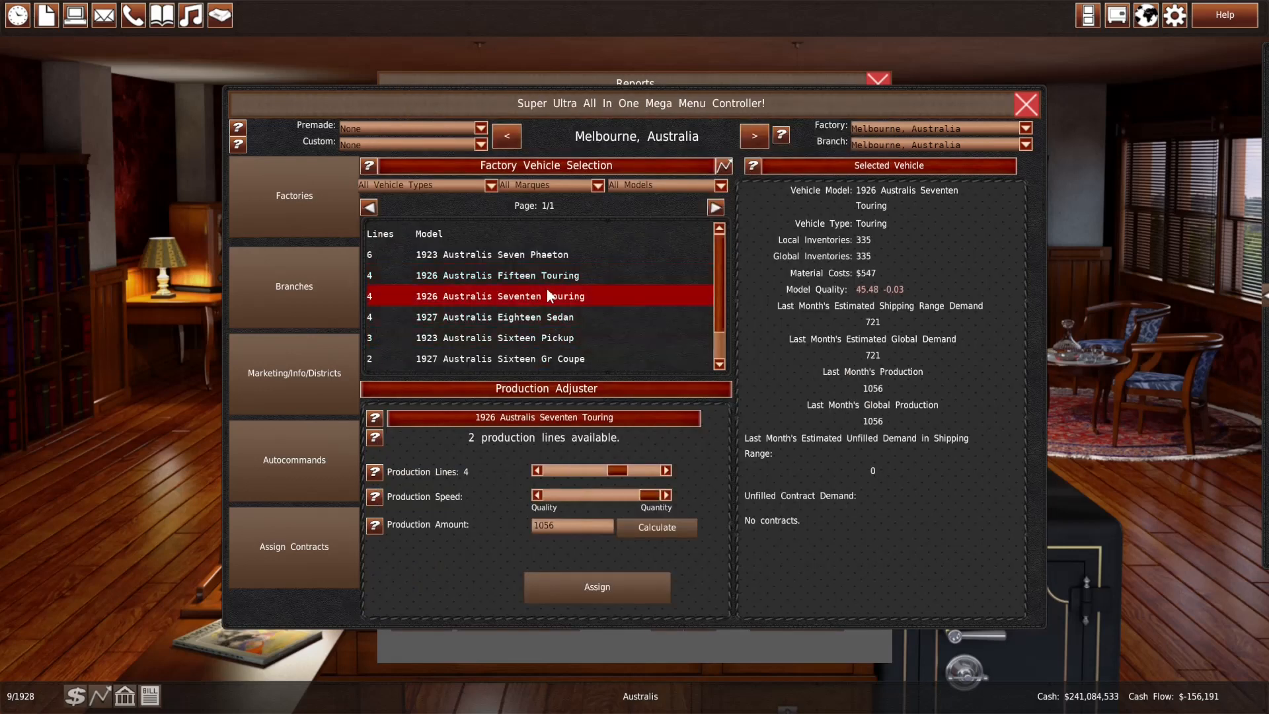
{"action": "left_click", "coordinate": [533, 470]}
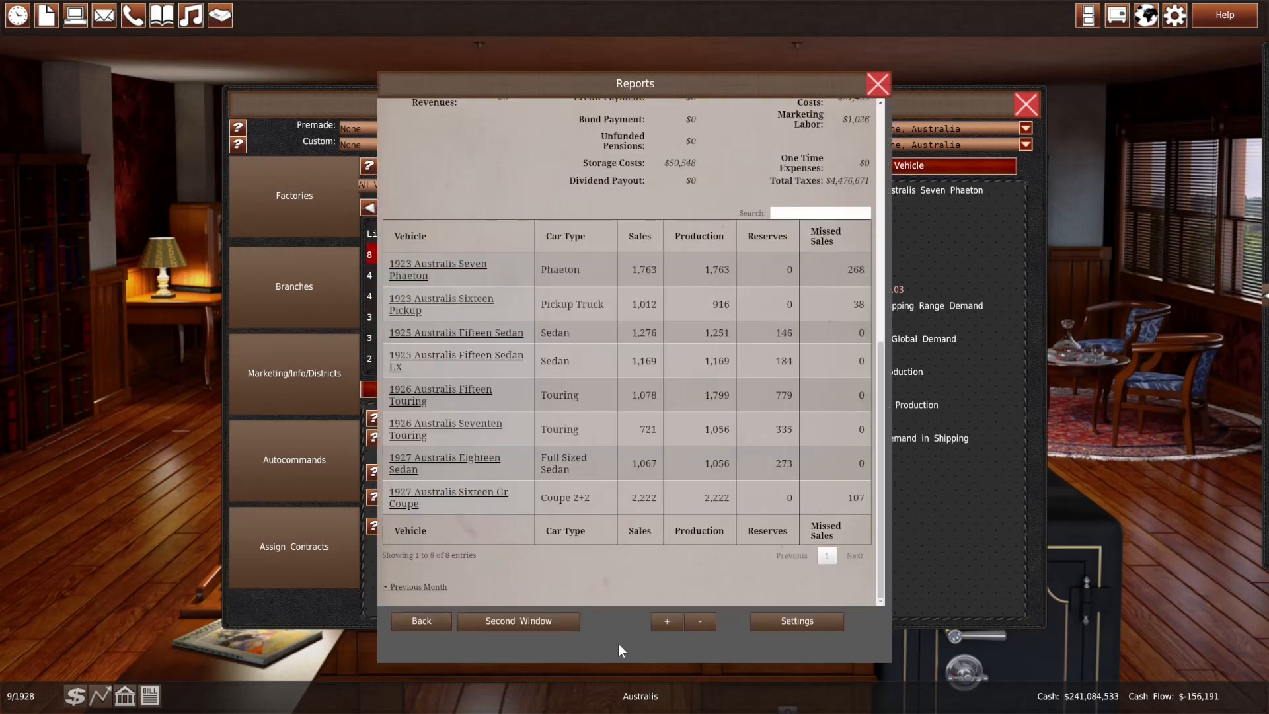
{"action": "mouse_move", "coordinate": [317, 629]}
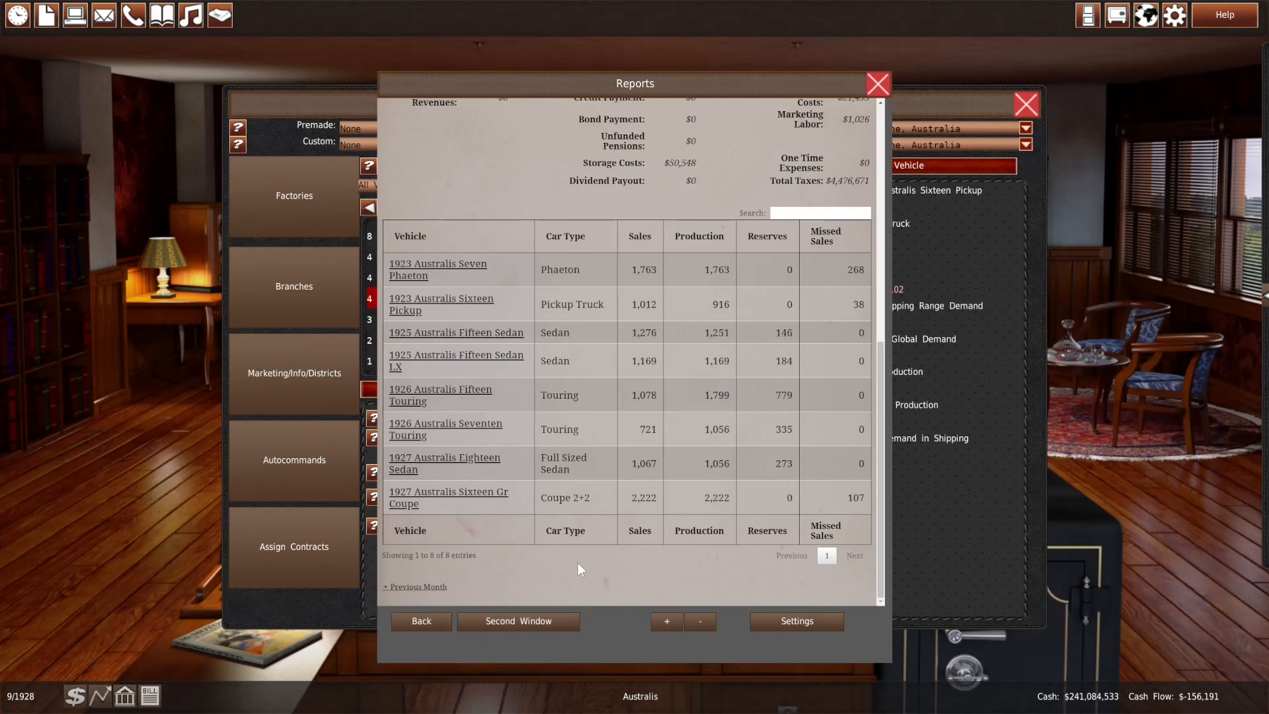
{"action": "mouse_move", "coordinate": [571, 558]}
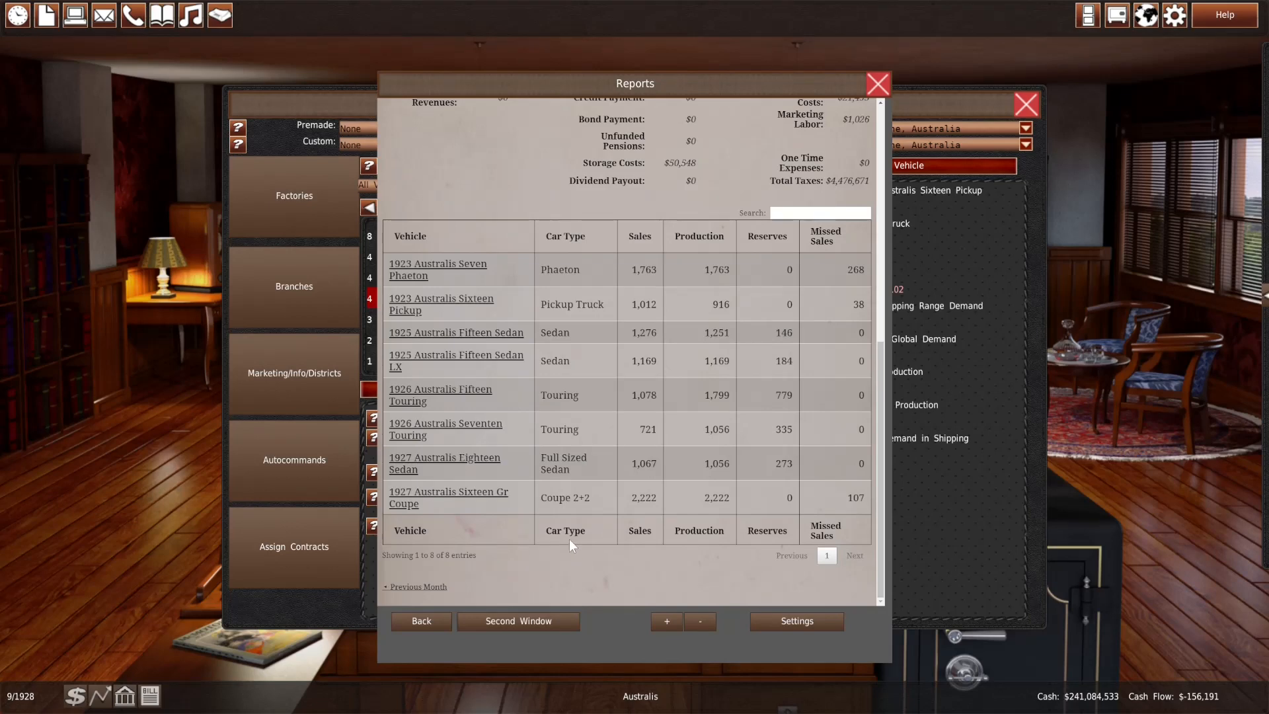
{"action": "mouse_move", "coordinate": [340, 611]}
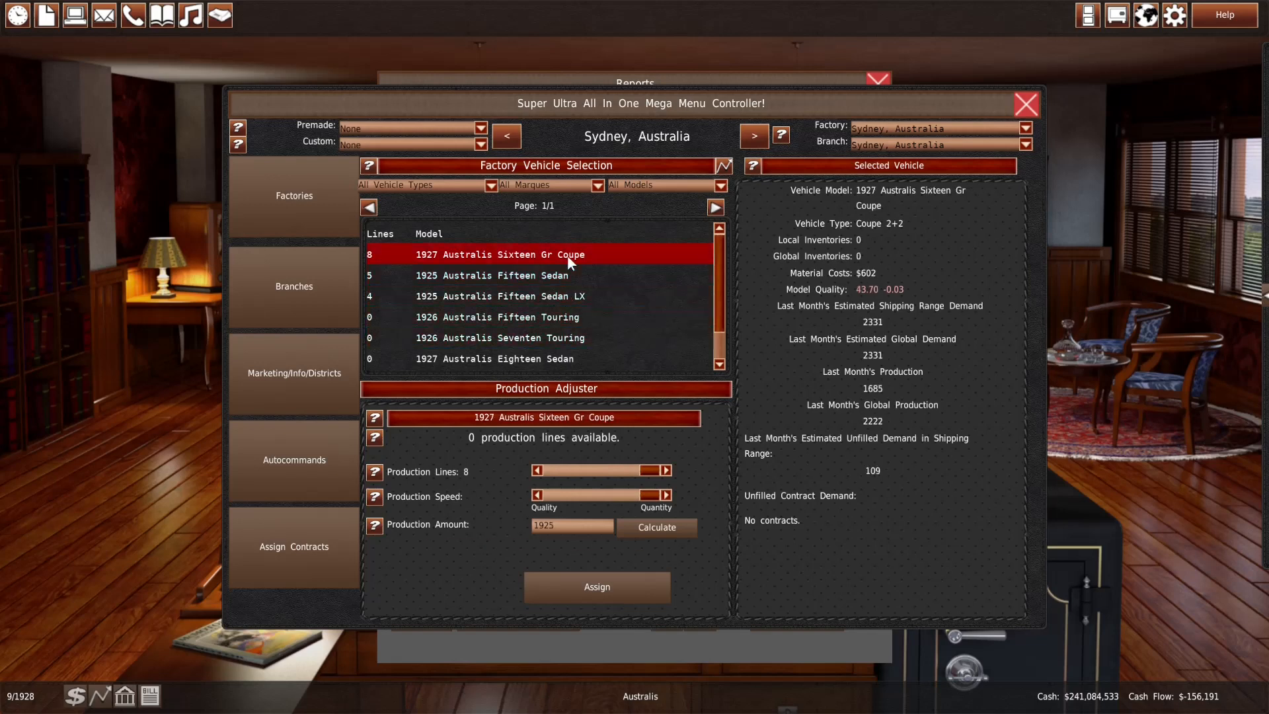
{"action": "left_click", "coordinate": [492, 275]}
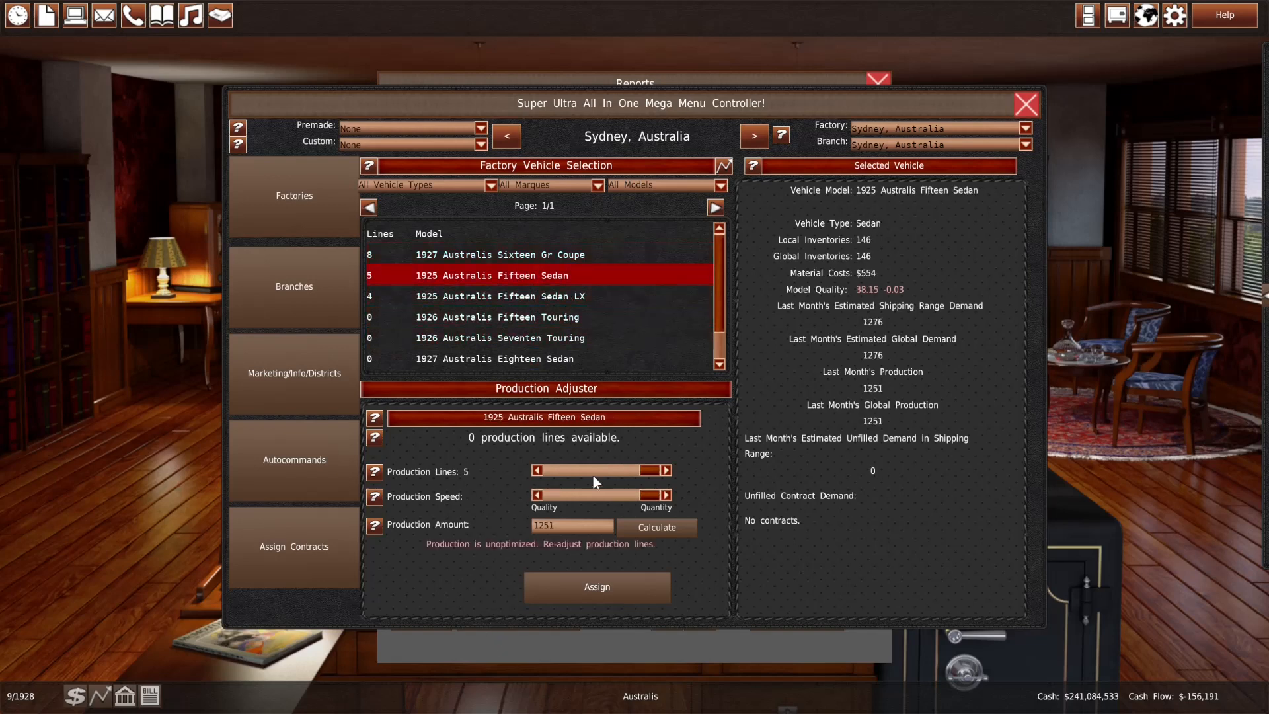
{"action": "left_click", "coordinate": [666, 470]}
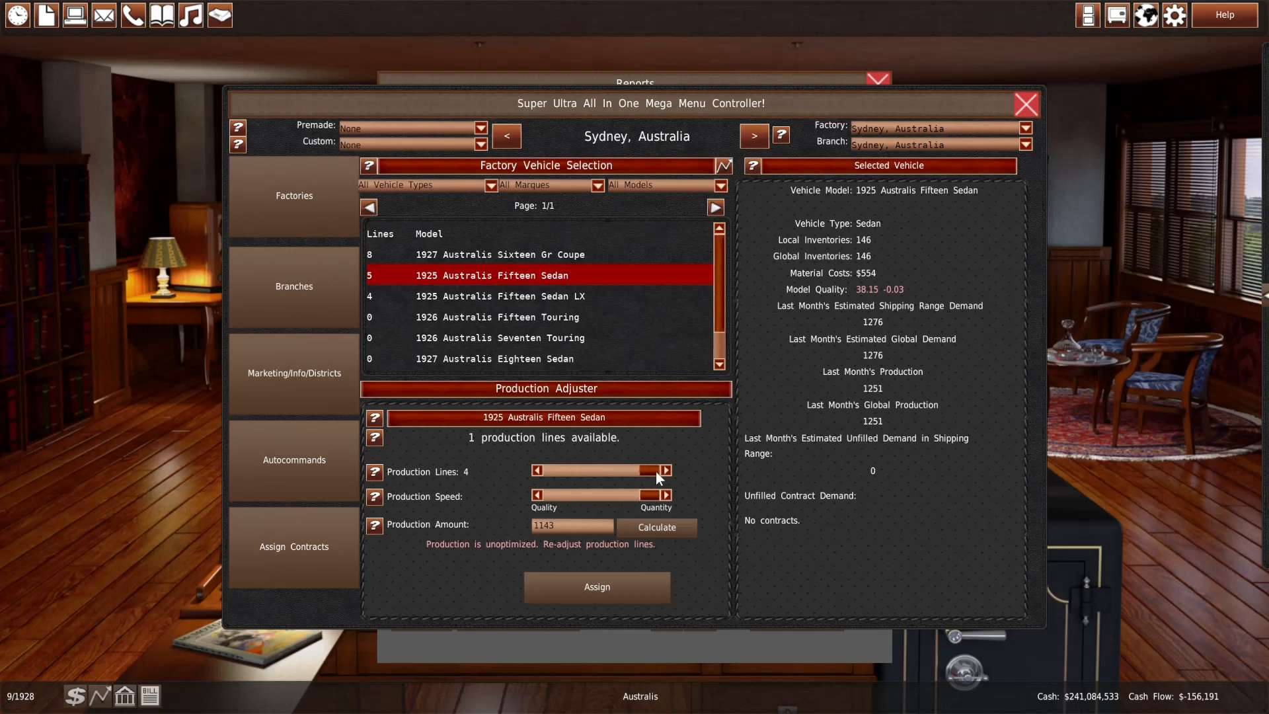
{"action": "left_click", "coordinate": [668, 471]}
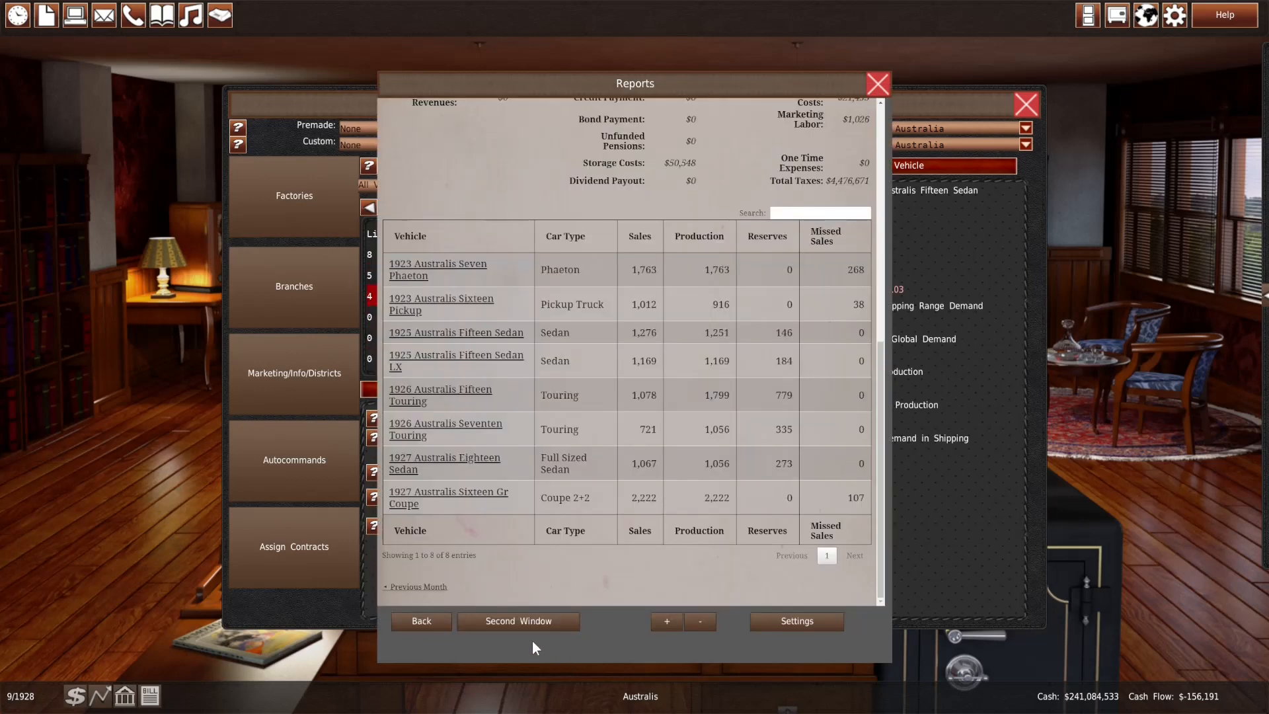
{"action": "left_click", "coordinate": [518, 621]}
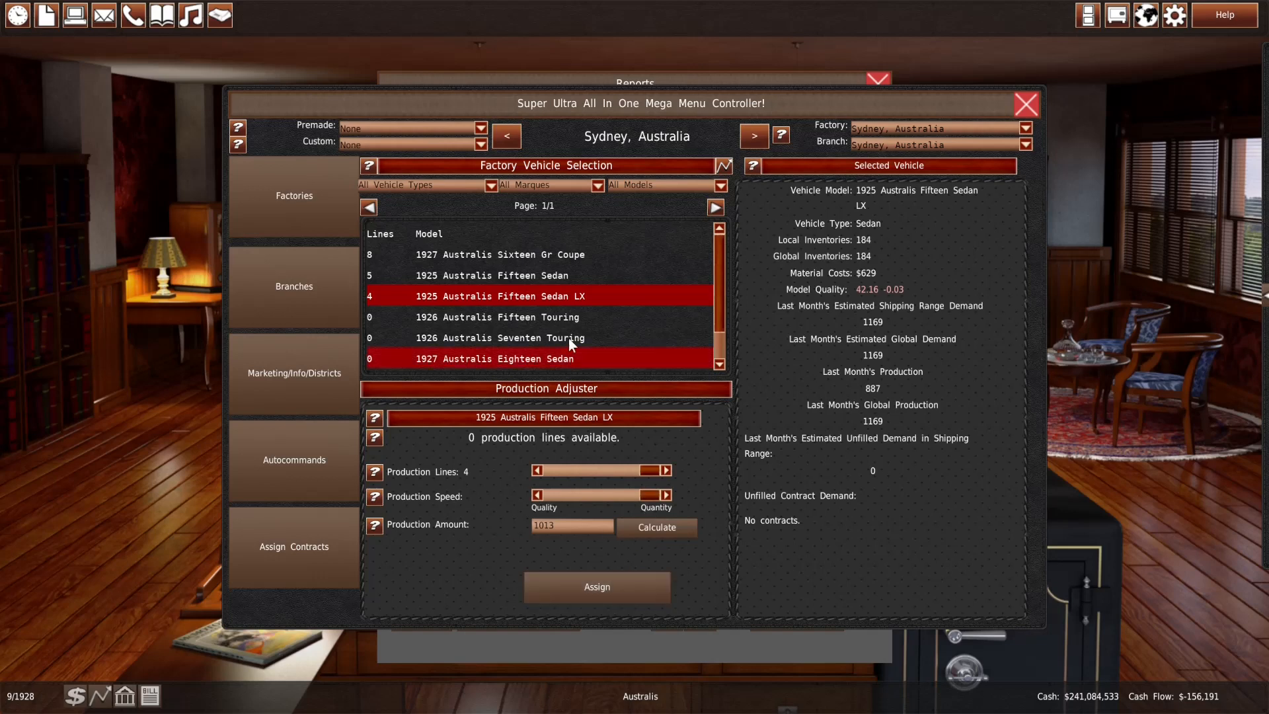
Rebalance Sydney lines: Sixteen Gr Coupe 8→7, Fifteen Sedan LX 4→5, and assign the change
{"action": "left_click", "coordinate": [503, 254]}
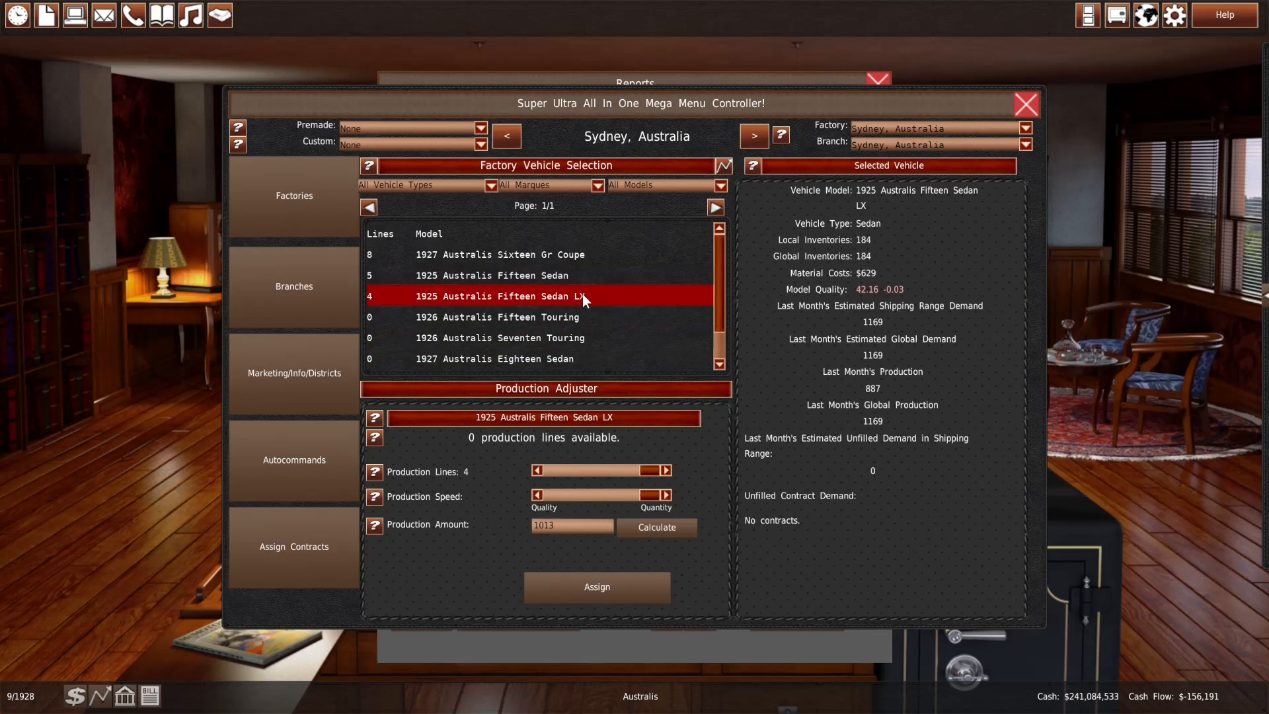
{"action": "left_click", "coordinate": [496, 254]}
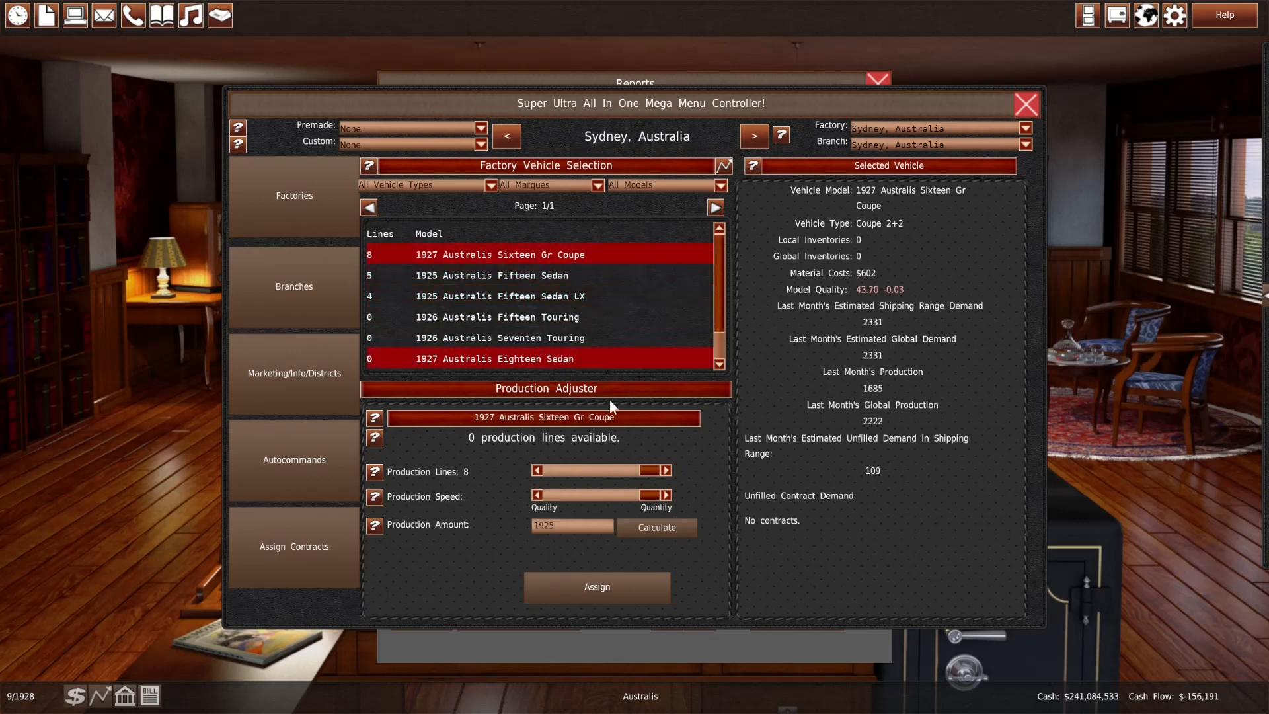
{"action": "left_click", "coordinate": [752, 135]}
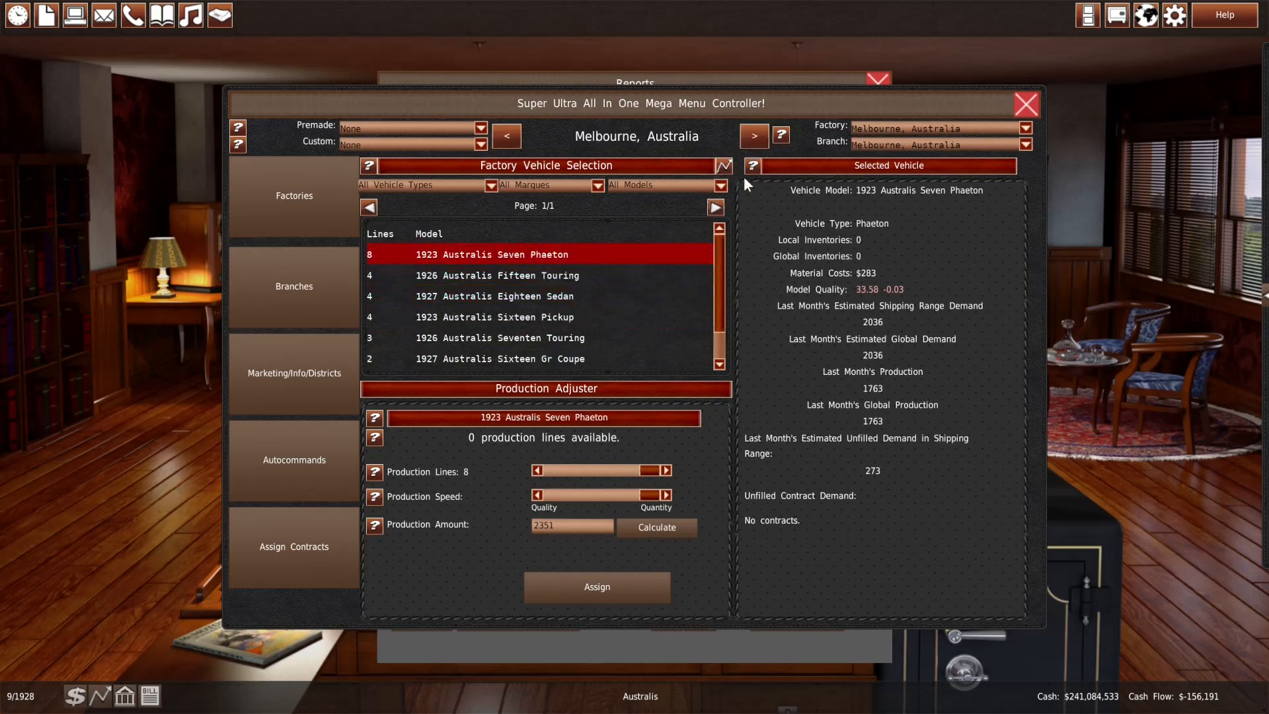
{"action": "left_click", "coordinate": [493, 319]}
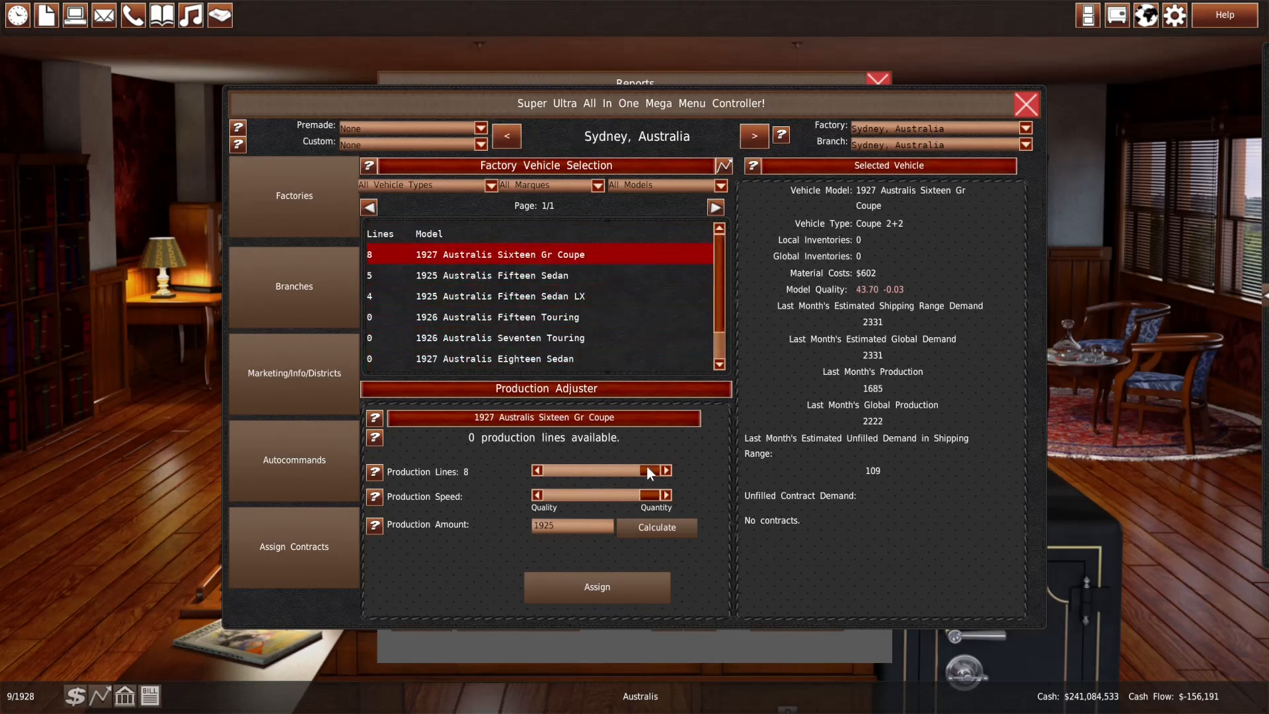
{"action": "left_click", "coordinate": [496, 295]}
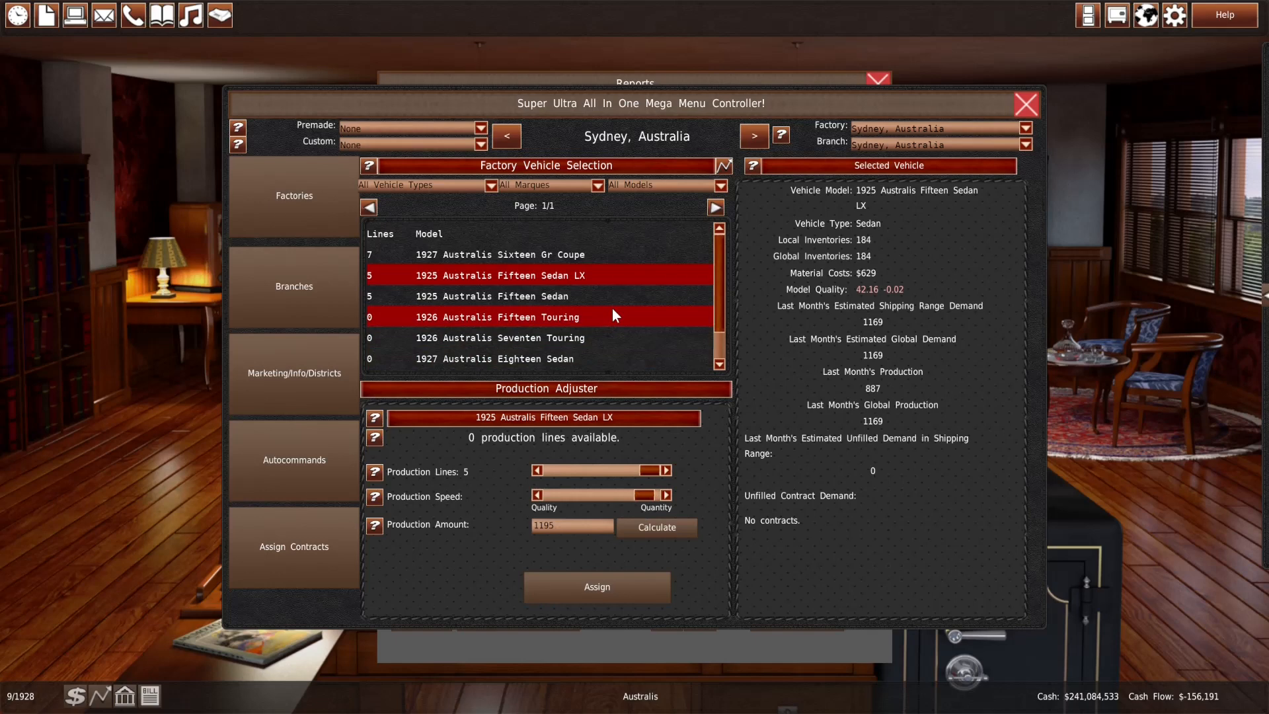
{"action": "left_click", "coordinate": [1025, 105]}
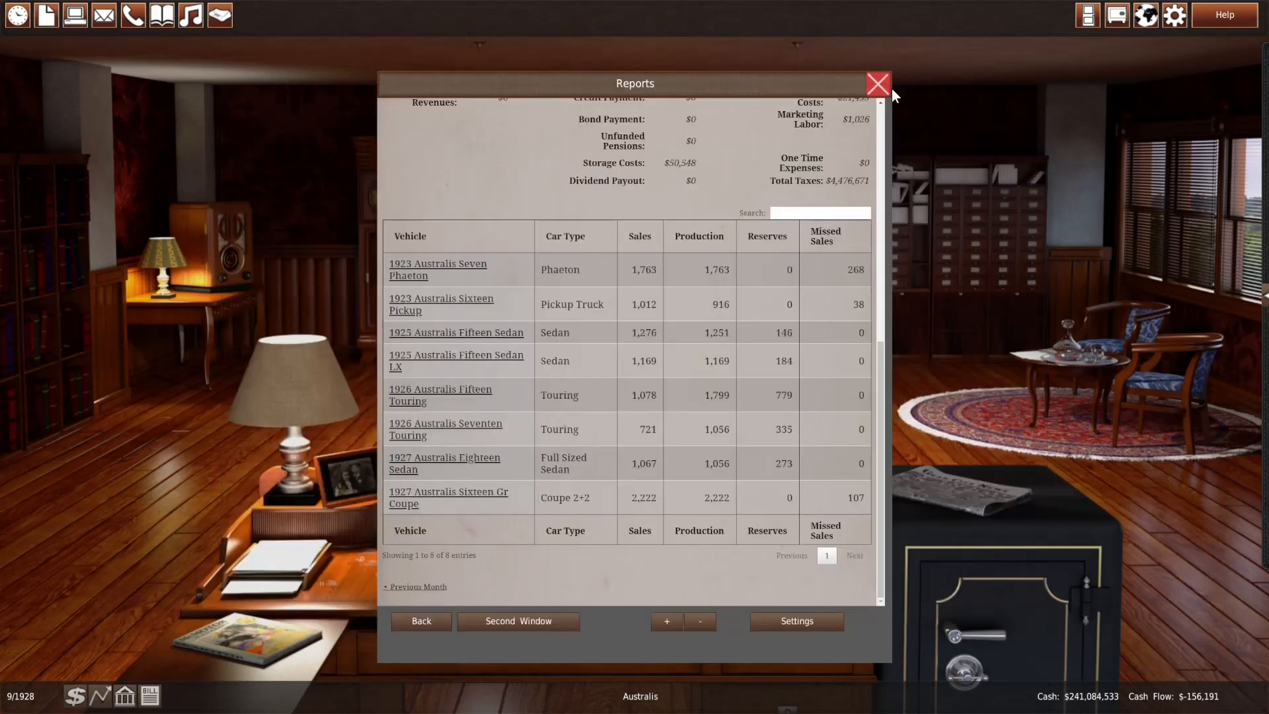
Review the Sydney factory's upgrade options (max six lines for $8.07M) and return to the office
{"action": "left_click", "coordinate": [877, 84]}
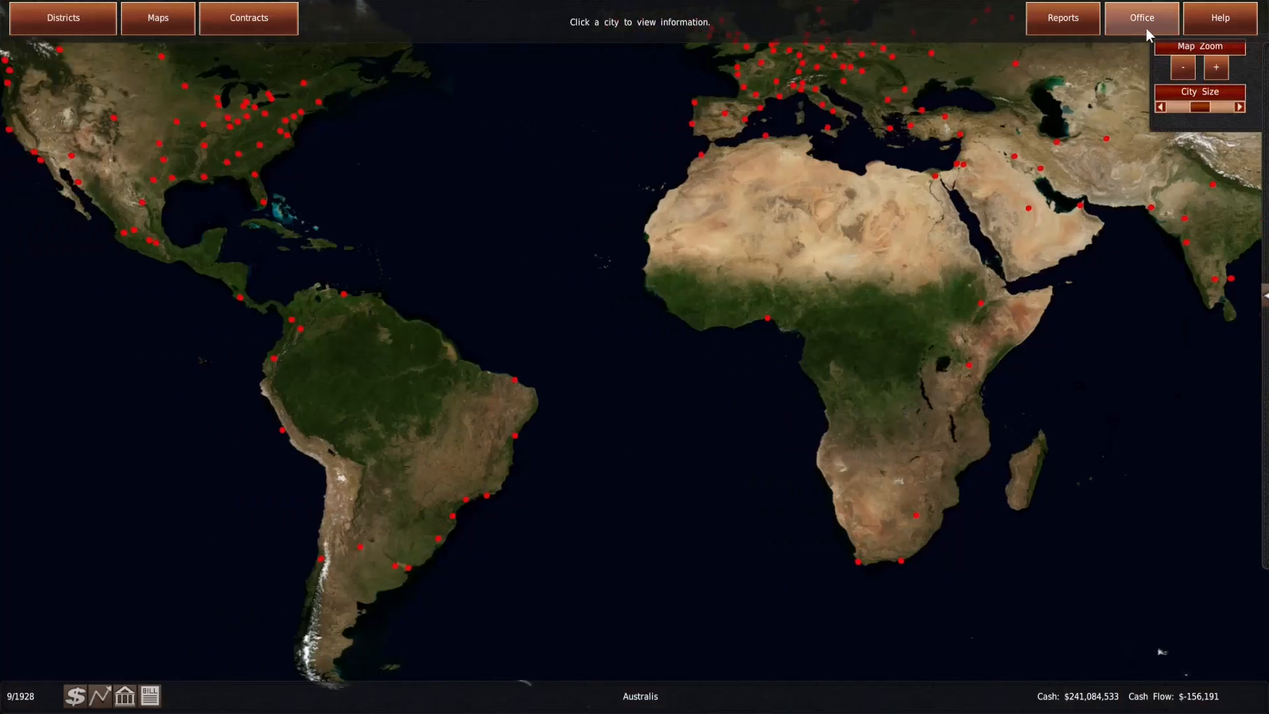
{"action": "left_click", "coordinate": [1141, 17]}
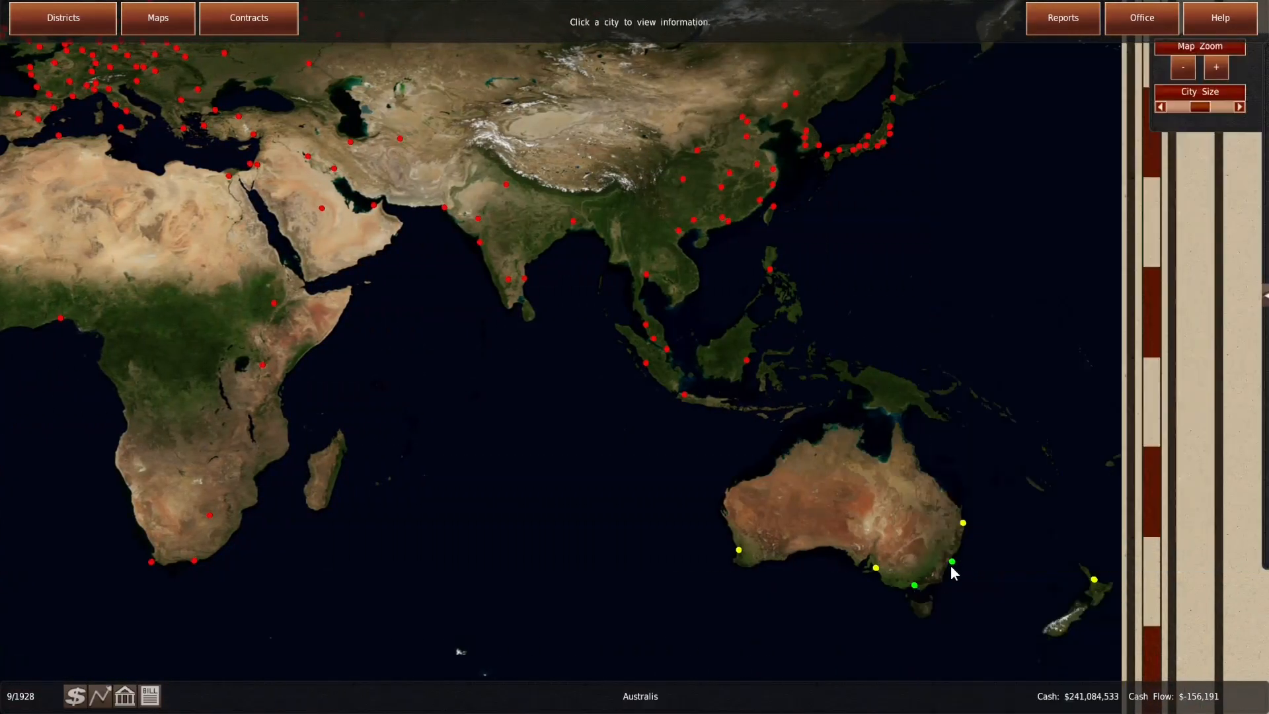
{"action": "left_click", "coordinate": [952, 560]}
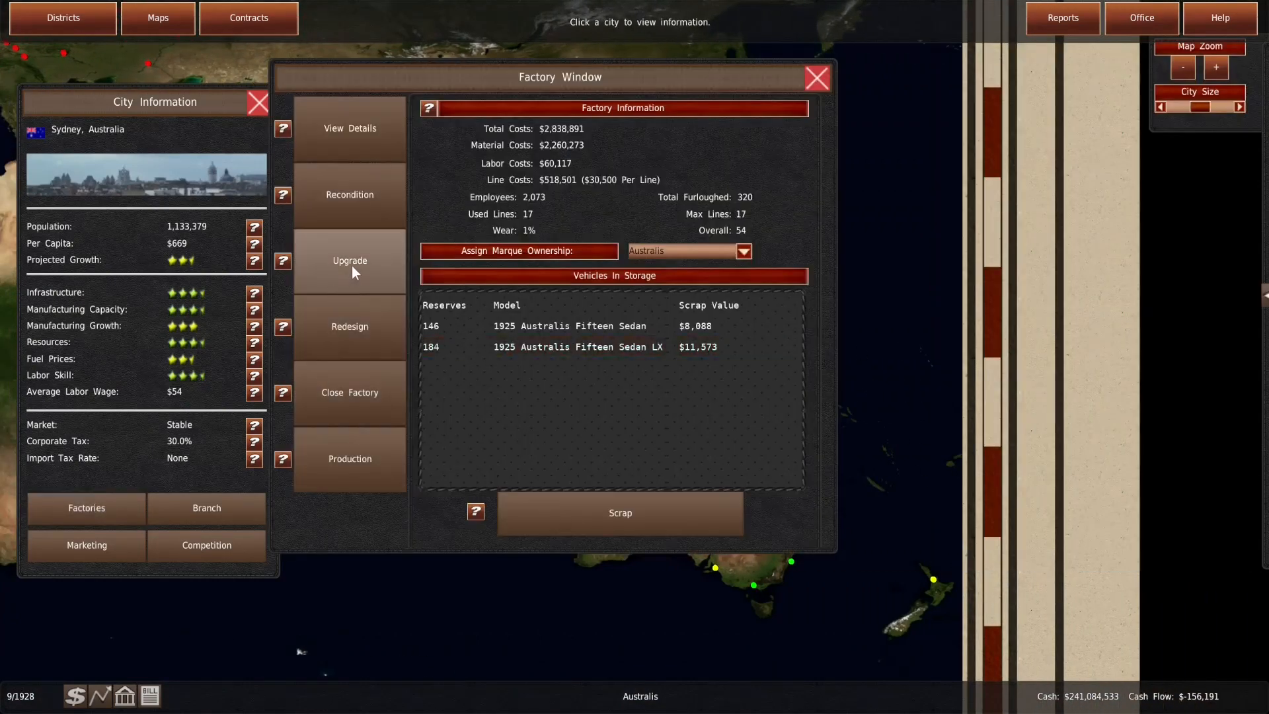
{"action": "left_click", "coordinate": [349, 260]}
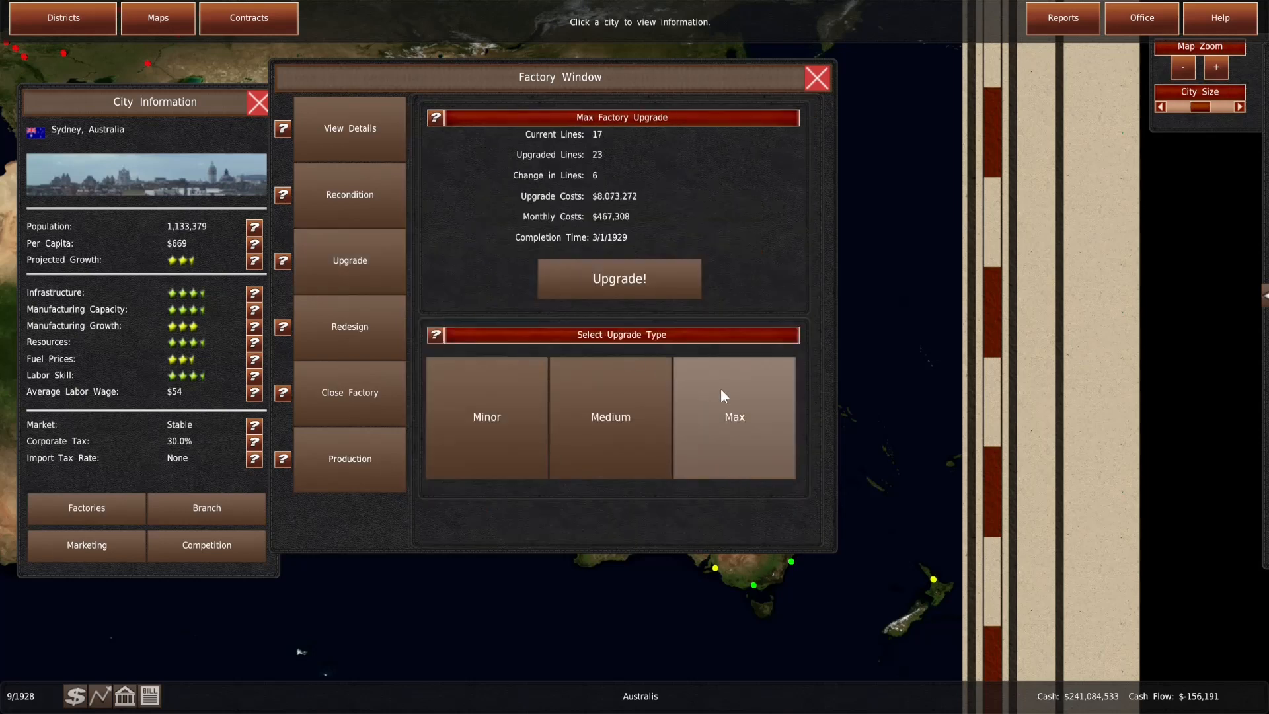
{"action": "mouse_move", "coordinate": [741, 427]}
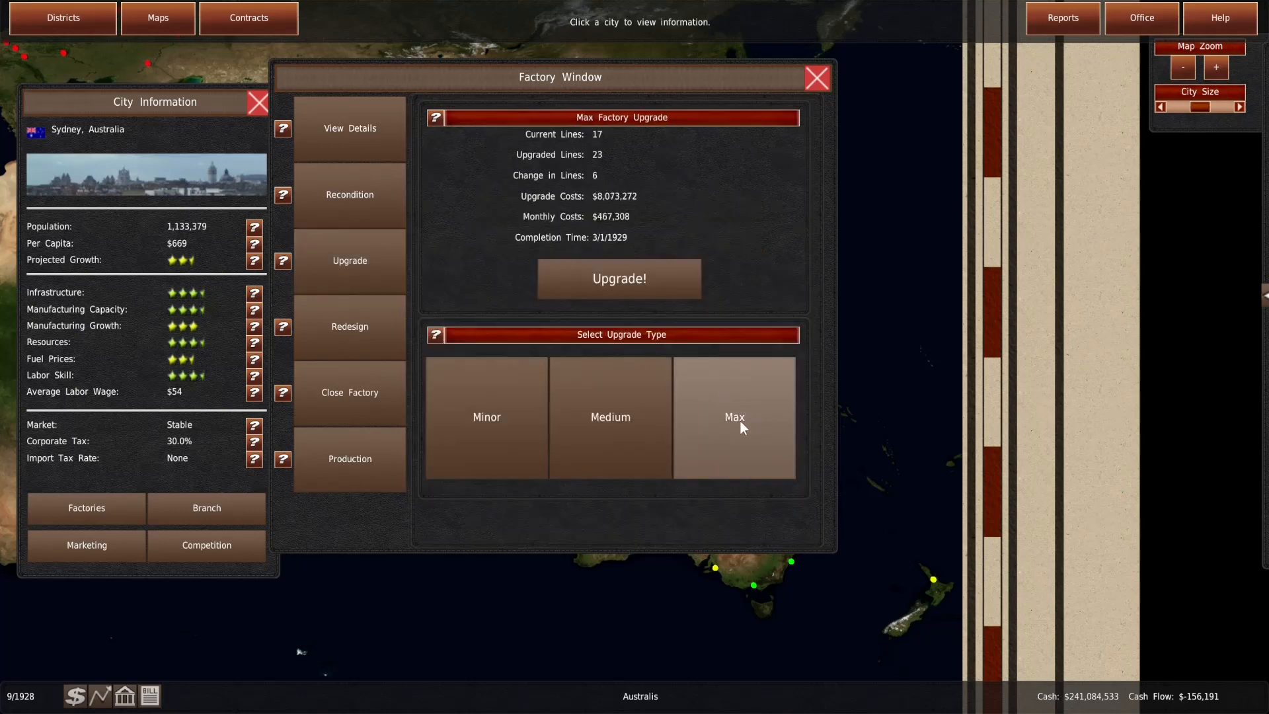
{"action": "mouse_move", "coordinate": [759, 397]}
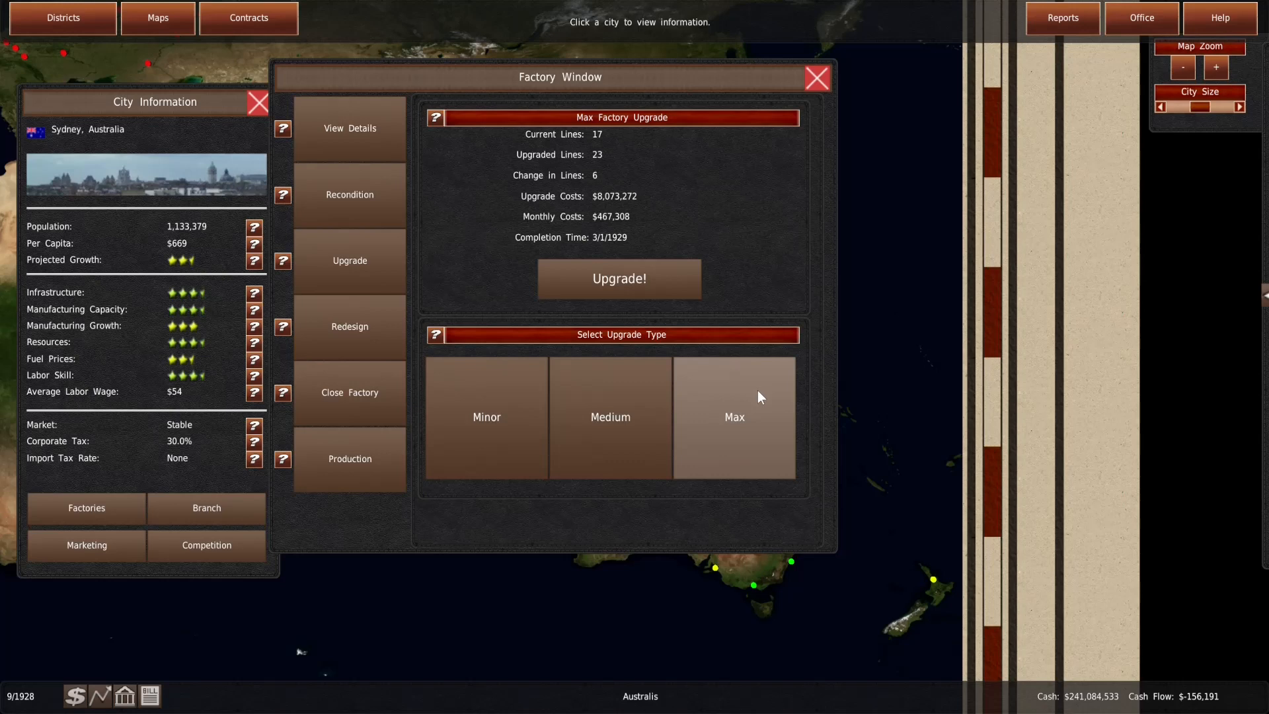
{"action": "mouse_move", "coordinate": [766, 259]}
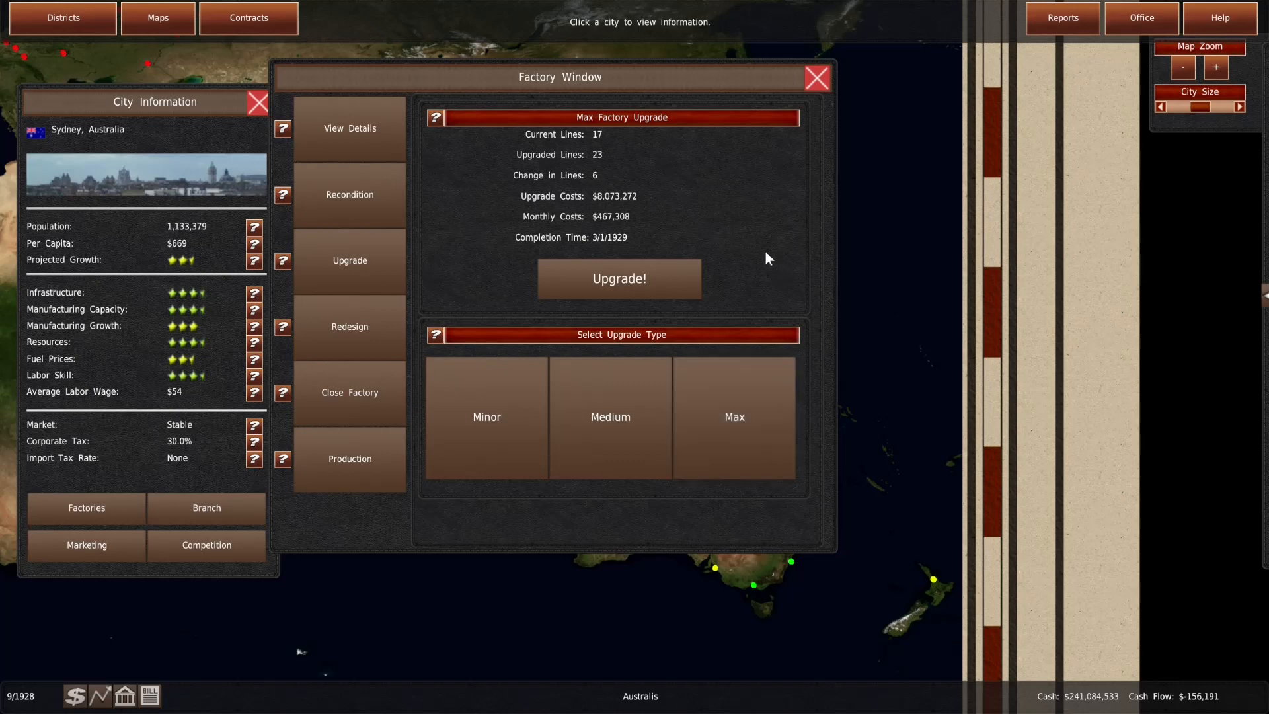
{"action": "left_click", "coordinate": [618, 279]}
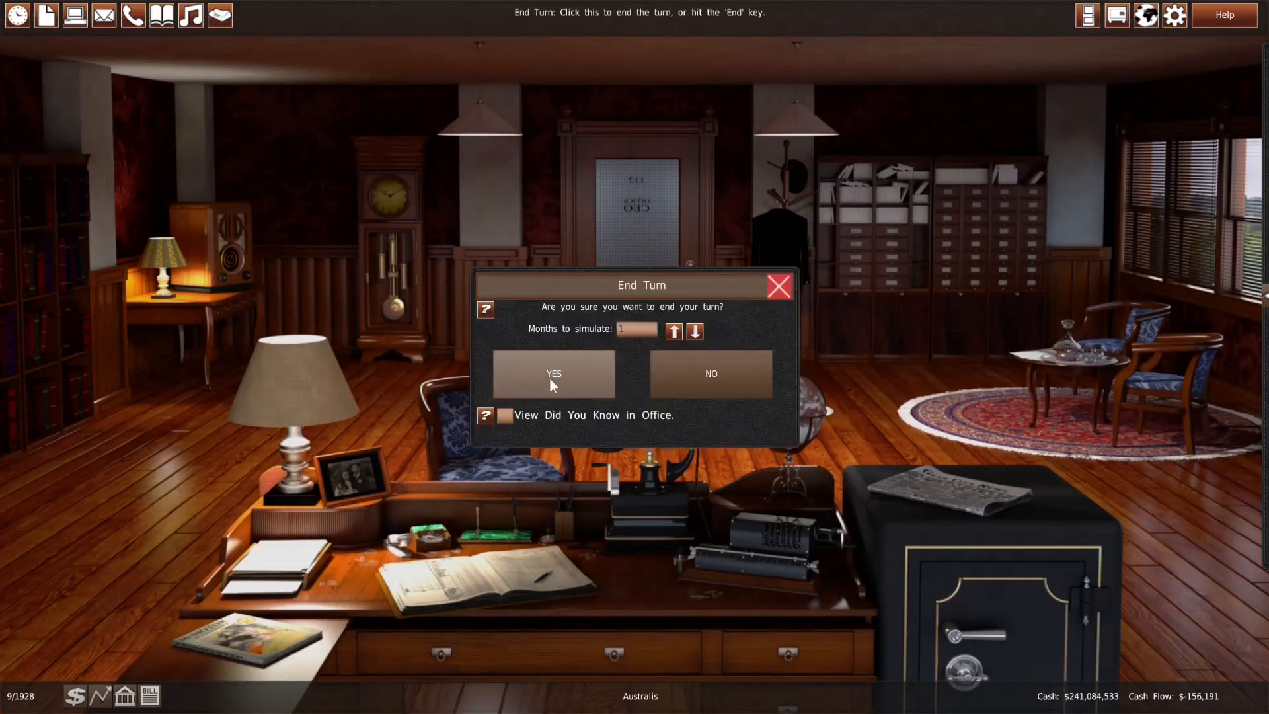
End the turn to reach 10/1928 and check the factory operations and revenue summary reports
{"action": "left_click", "coordinate": [553, 374]}
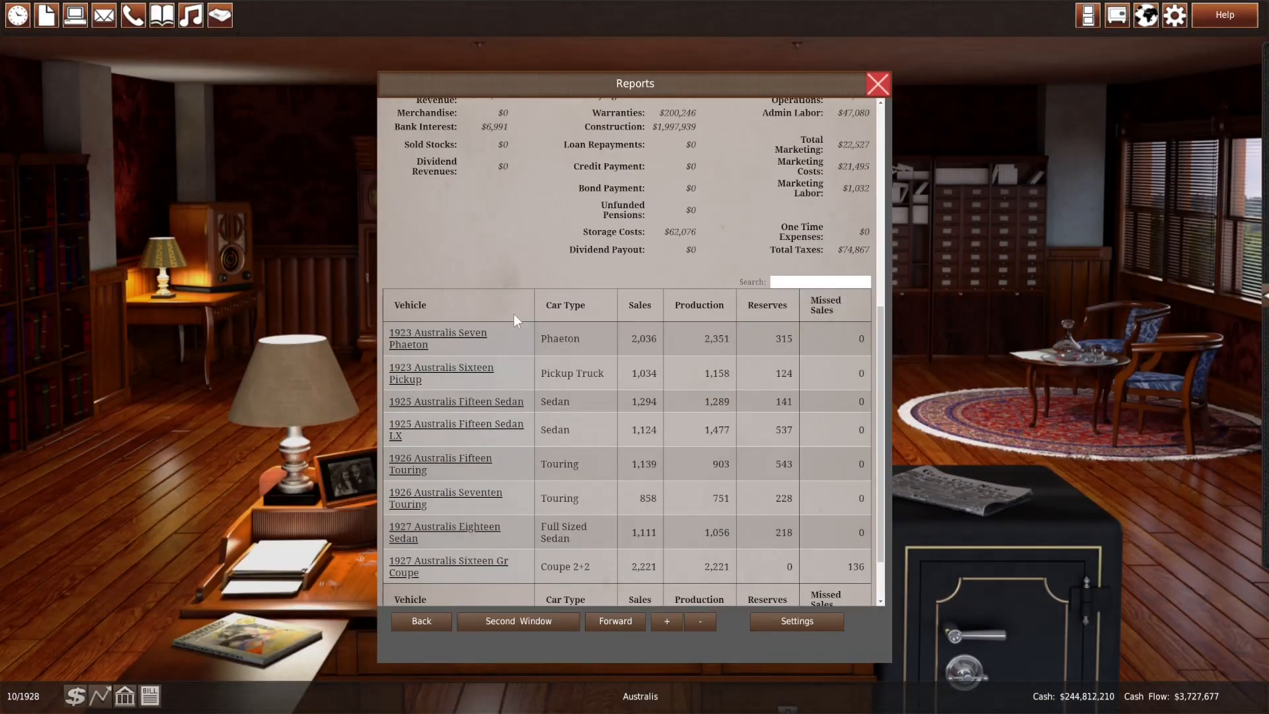
{"action": "left_click", "coordinate": [447, 115]}
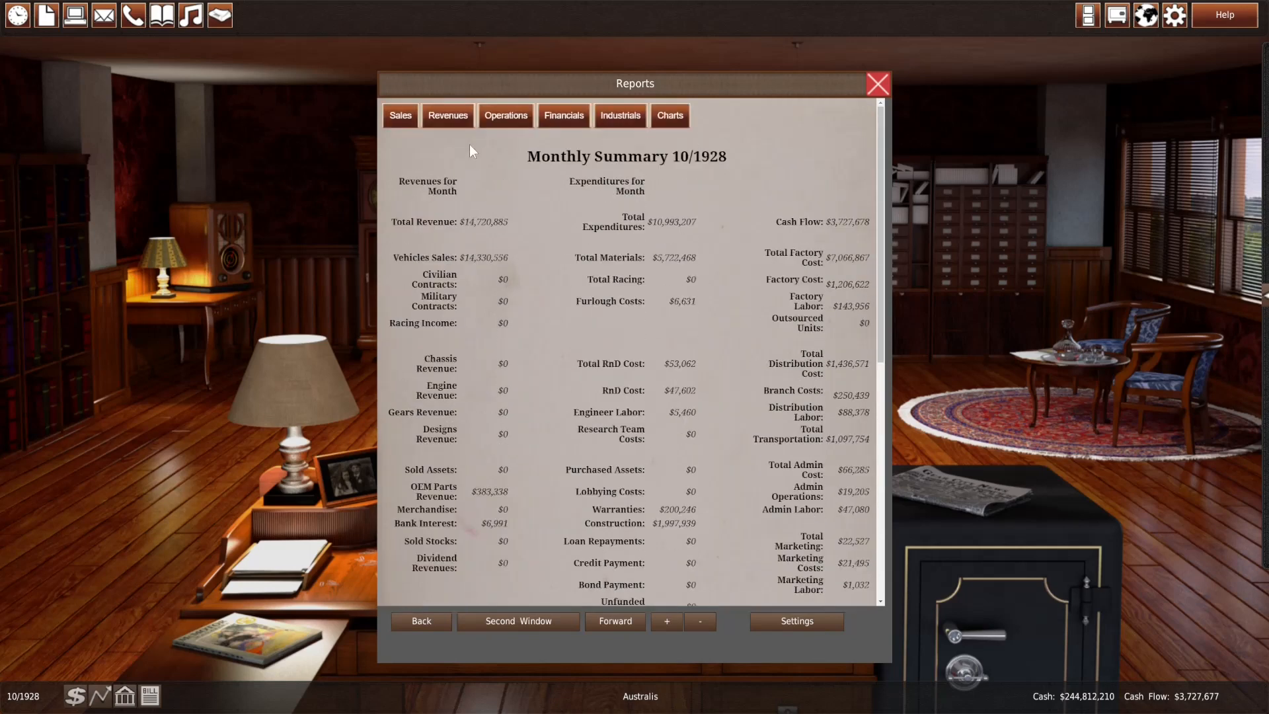
{"action": "left_click", "coordinate": [478, 111]}
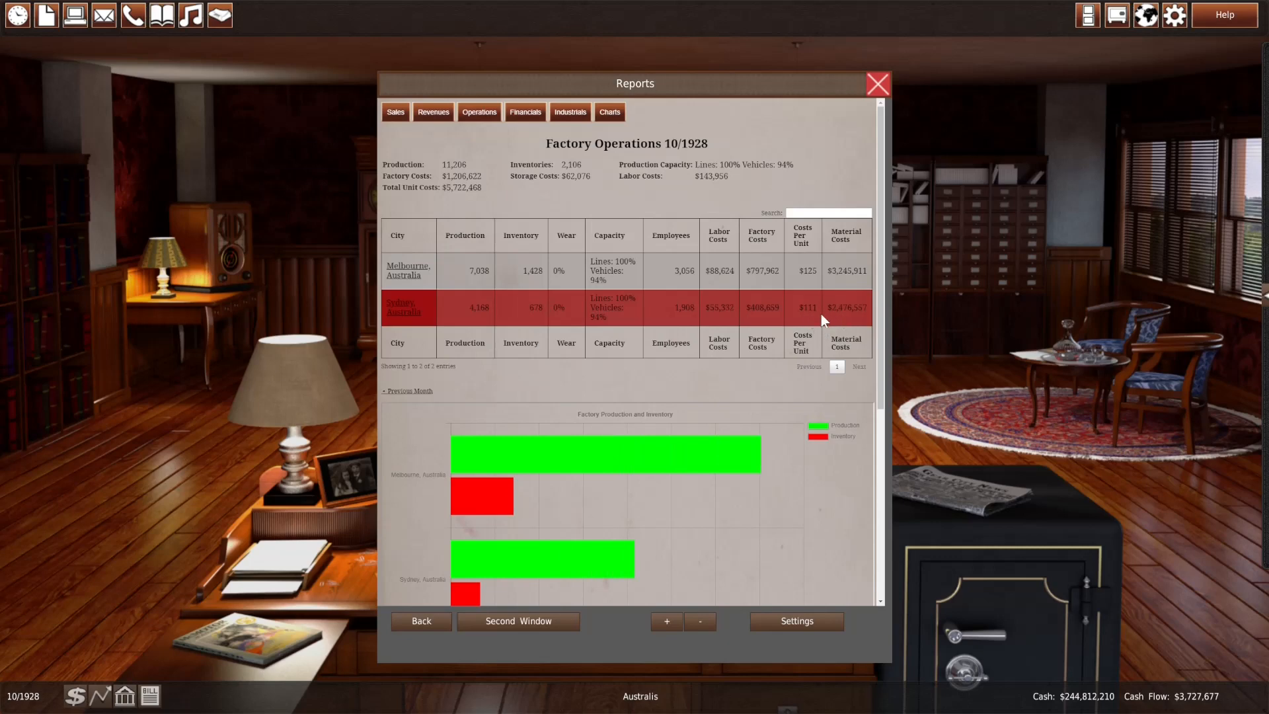
{"action": "left_click", "coordinate": [433, 112]}
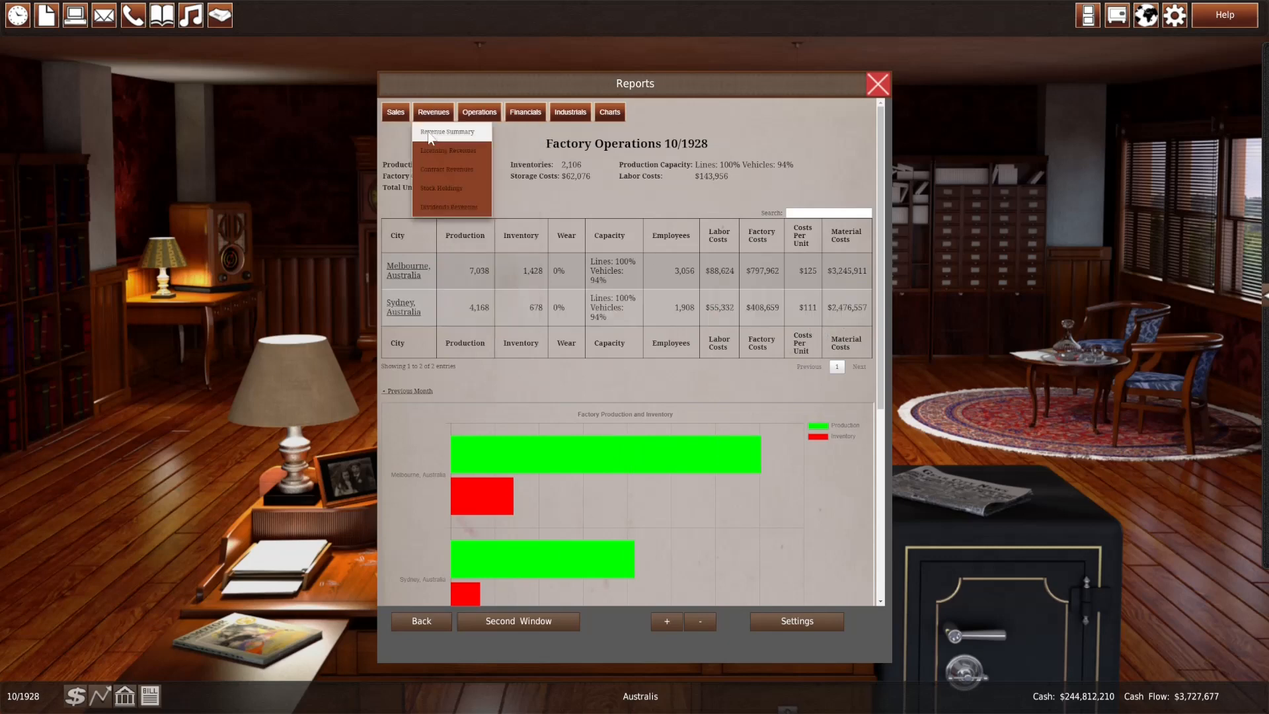
{"action": "left_click", "coordinate": [447, 131]}
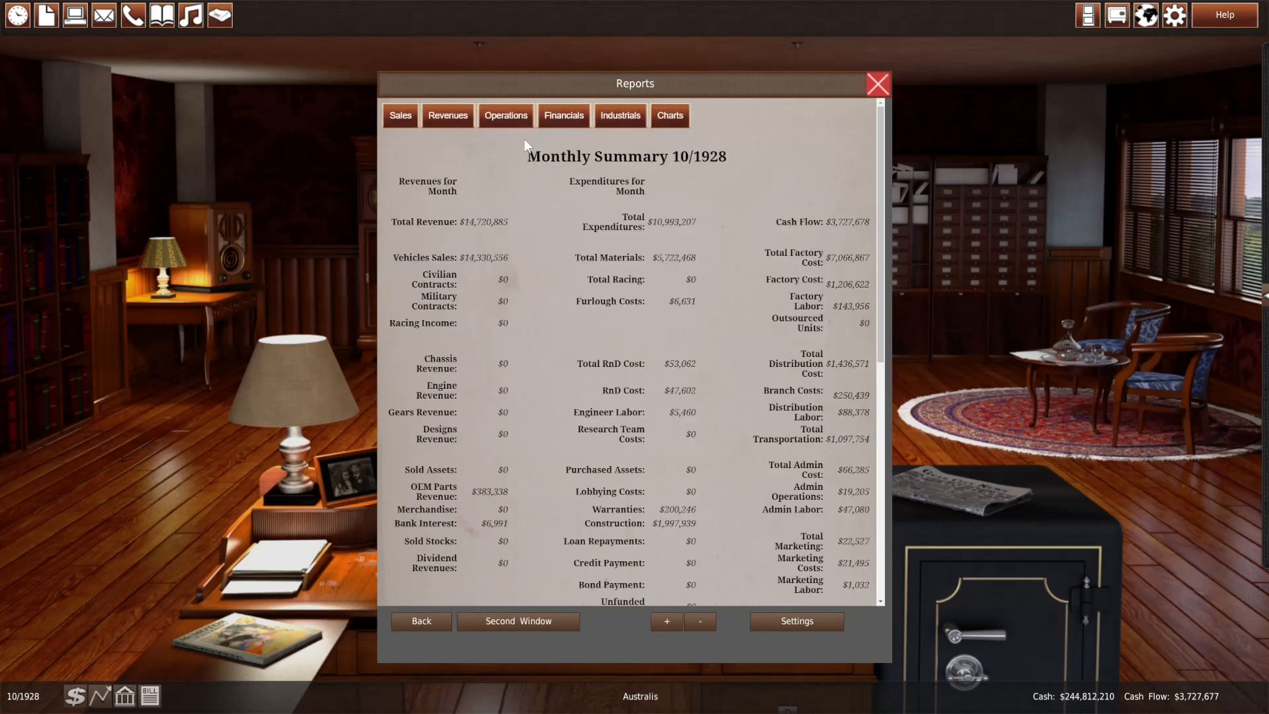
{"action": "mouse_move", "coordinate": [901, 100]}
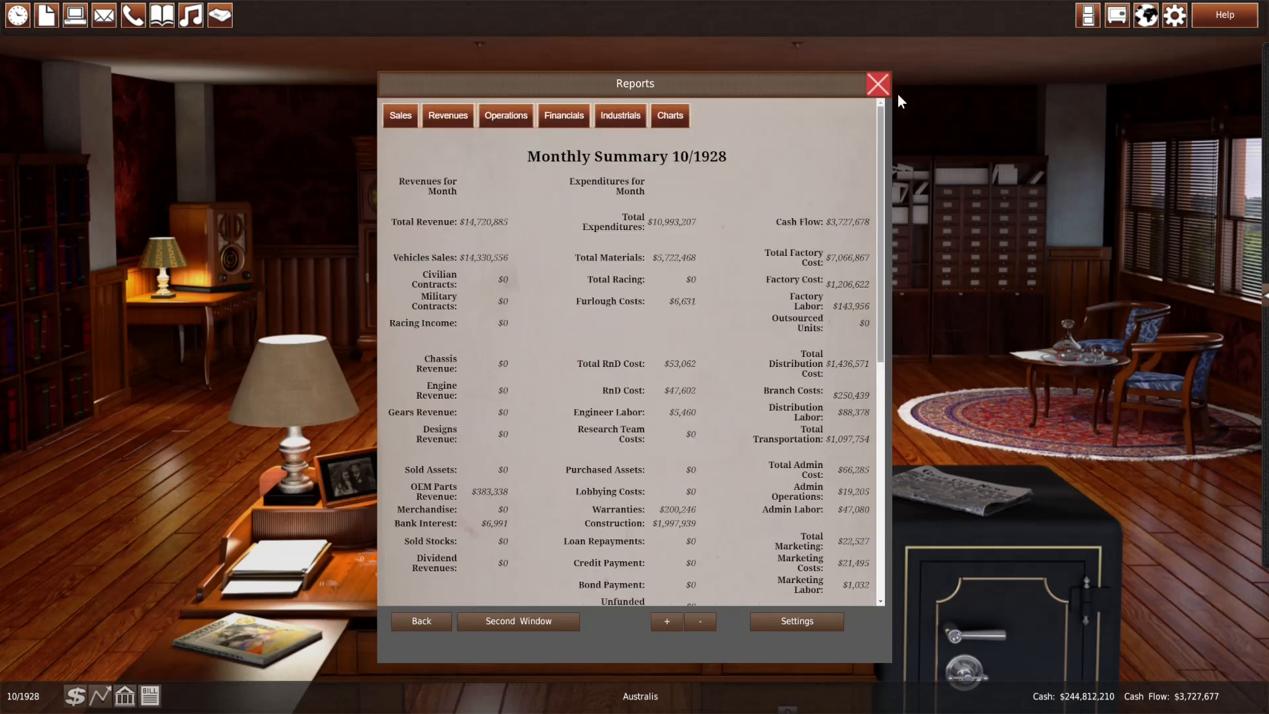
Check the financial list and employee breakdown by city, then return to the office
{"action": "left_click", "coordinate": [563, 115]}
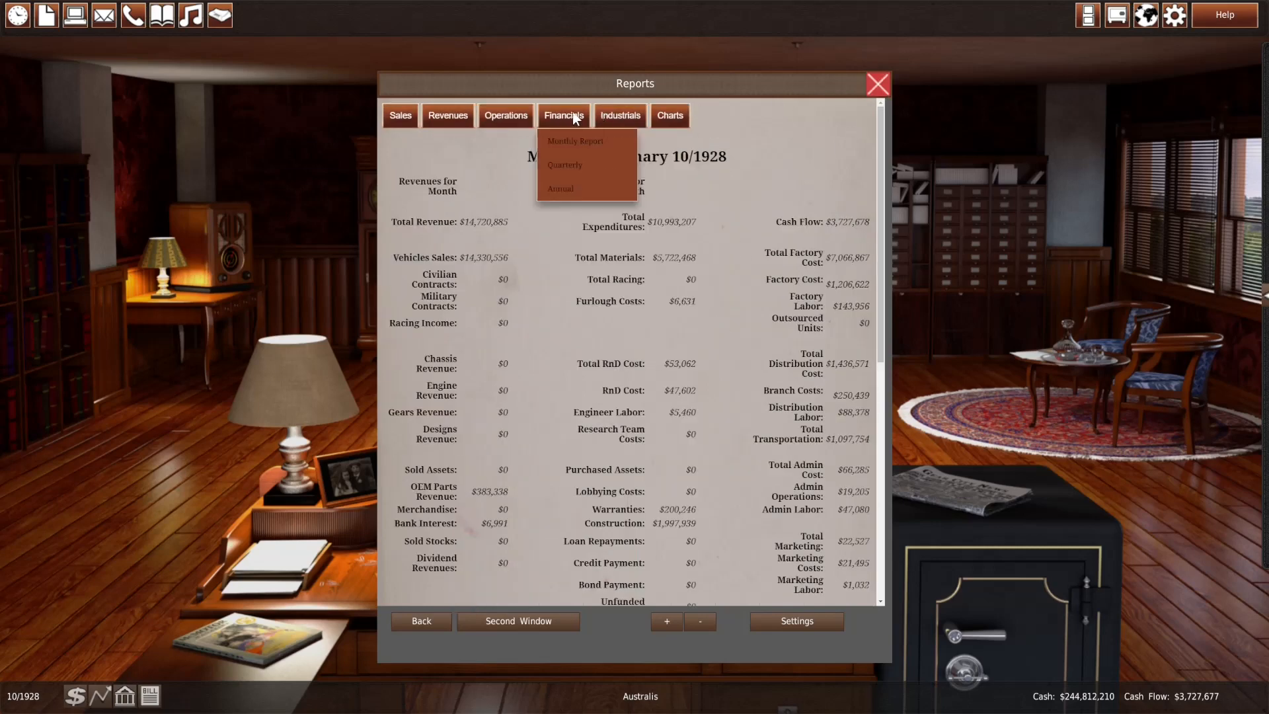
{"action": "left_click", "coordinate": [505, 115]}
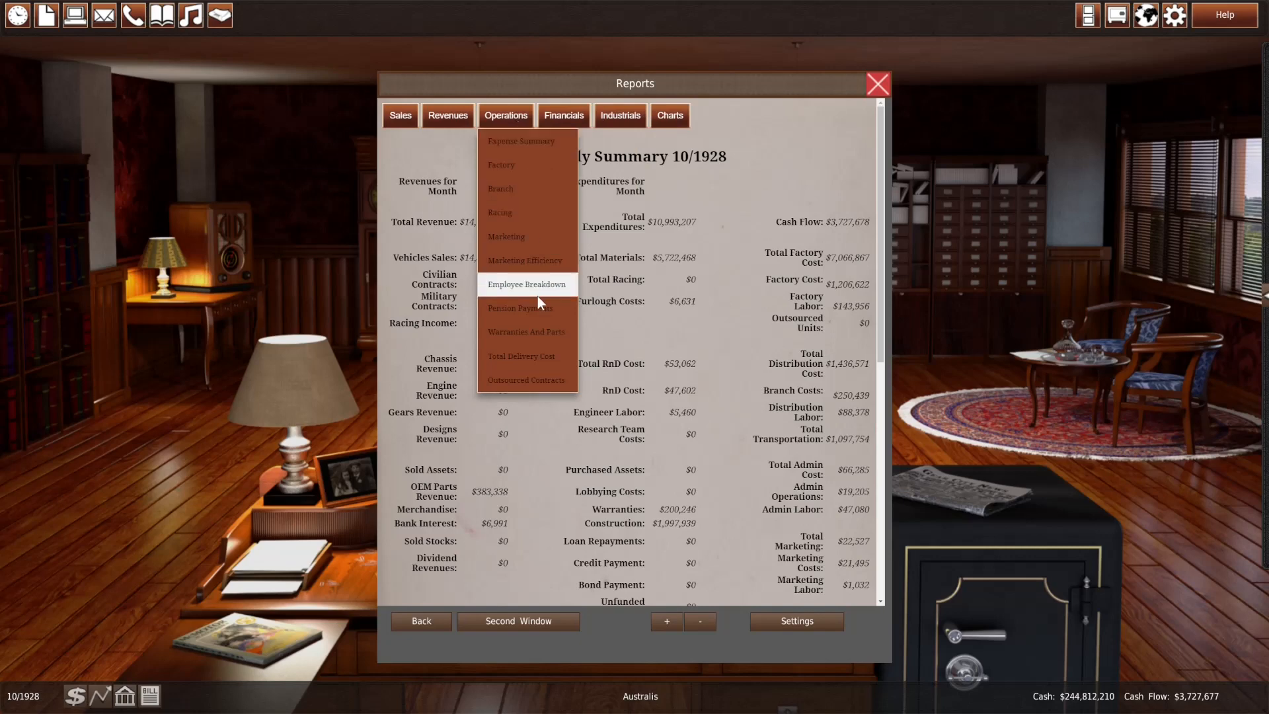
{"action": "left_click", "coordinate": [526, 284]}
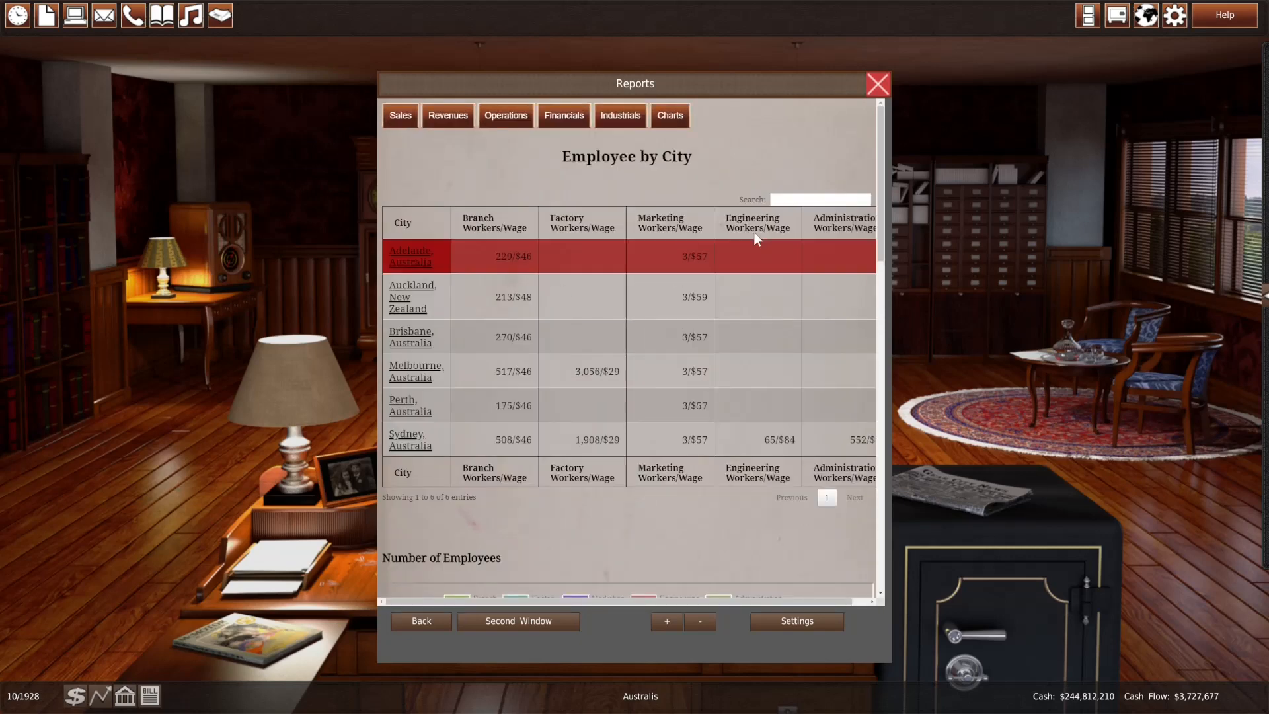
{"action": "left_click", "coordinate": [877, 83]}
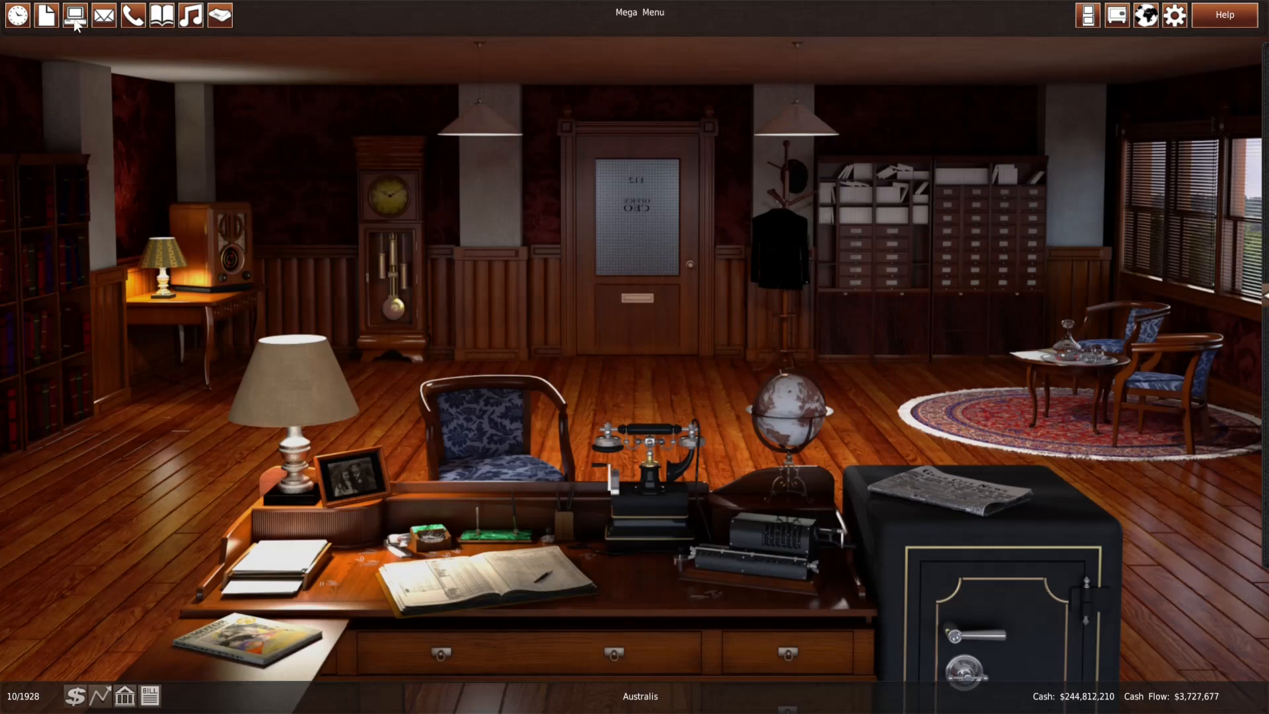
Set the Sixteen Gr Coupe to 3 Melbourne lines and filter branch competition to Touring models
{"action": "left_click", "coordinate": [76, 15]}
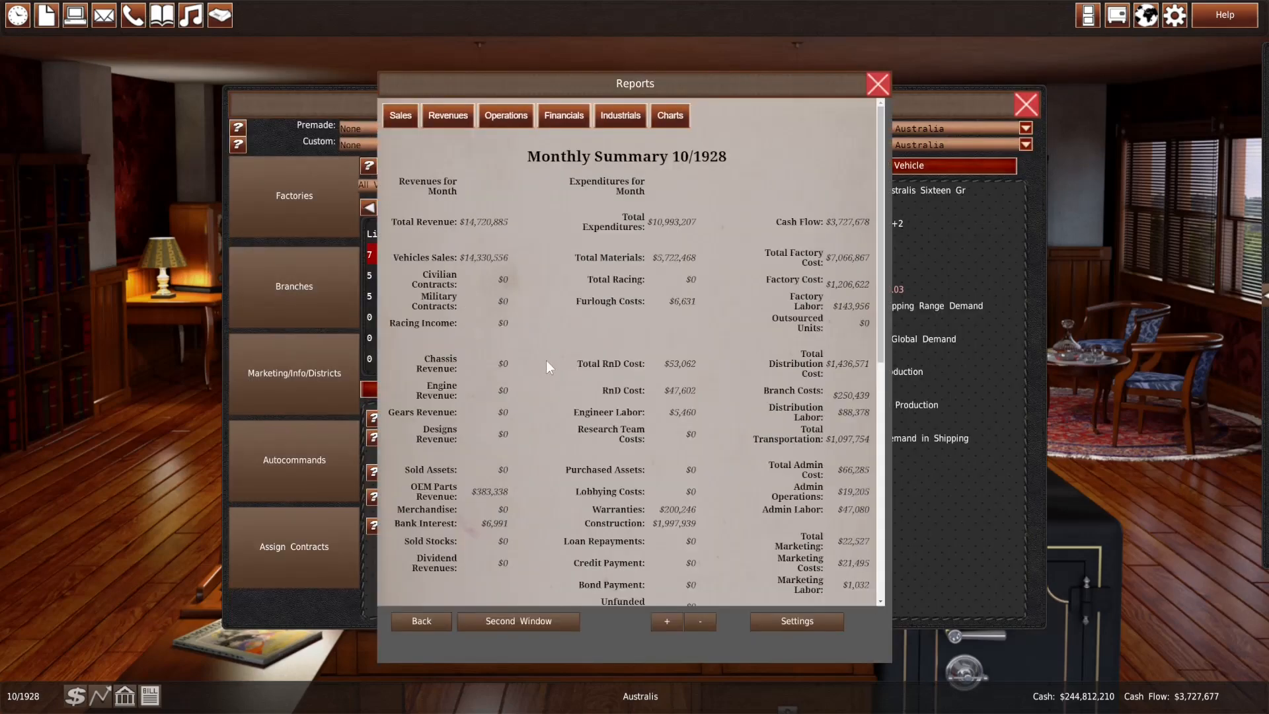
{"action": "scroll", "scroll_direction": "down", "scroll_amount": 3}
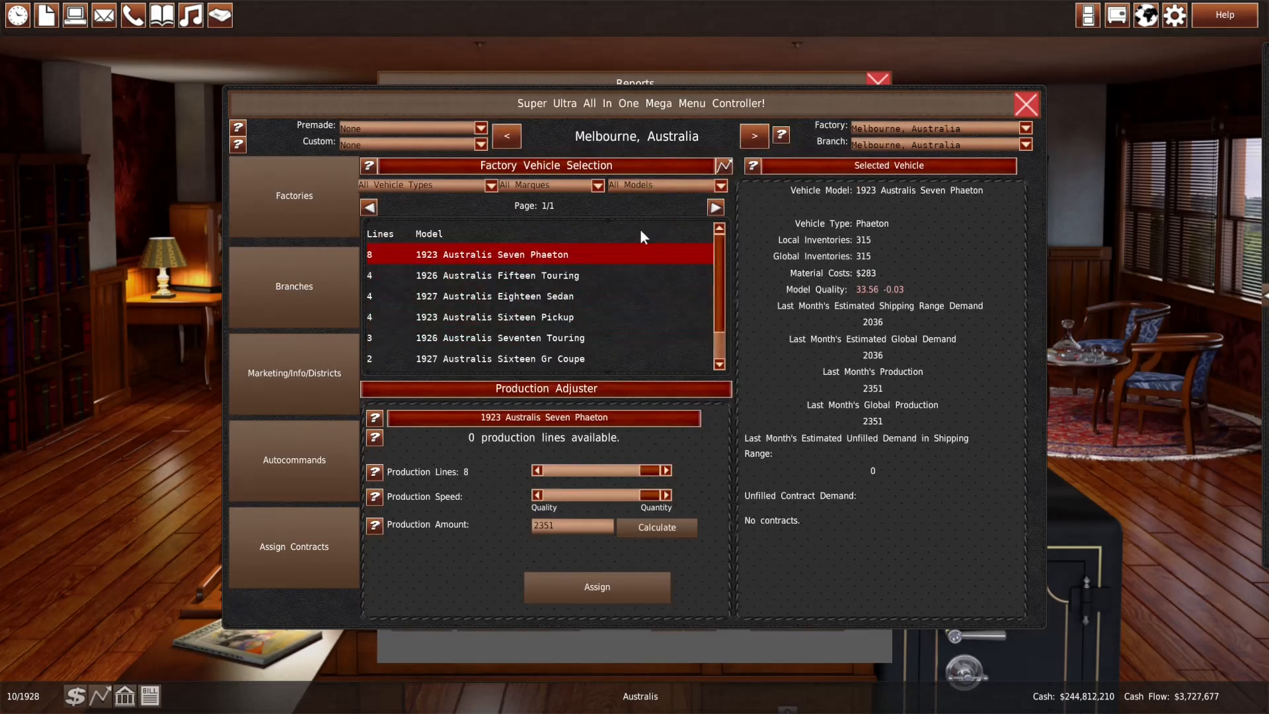
{"action": "left_click", "coordinate": [640, 496]}
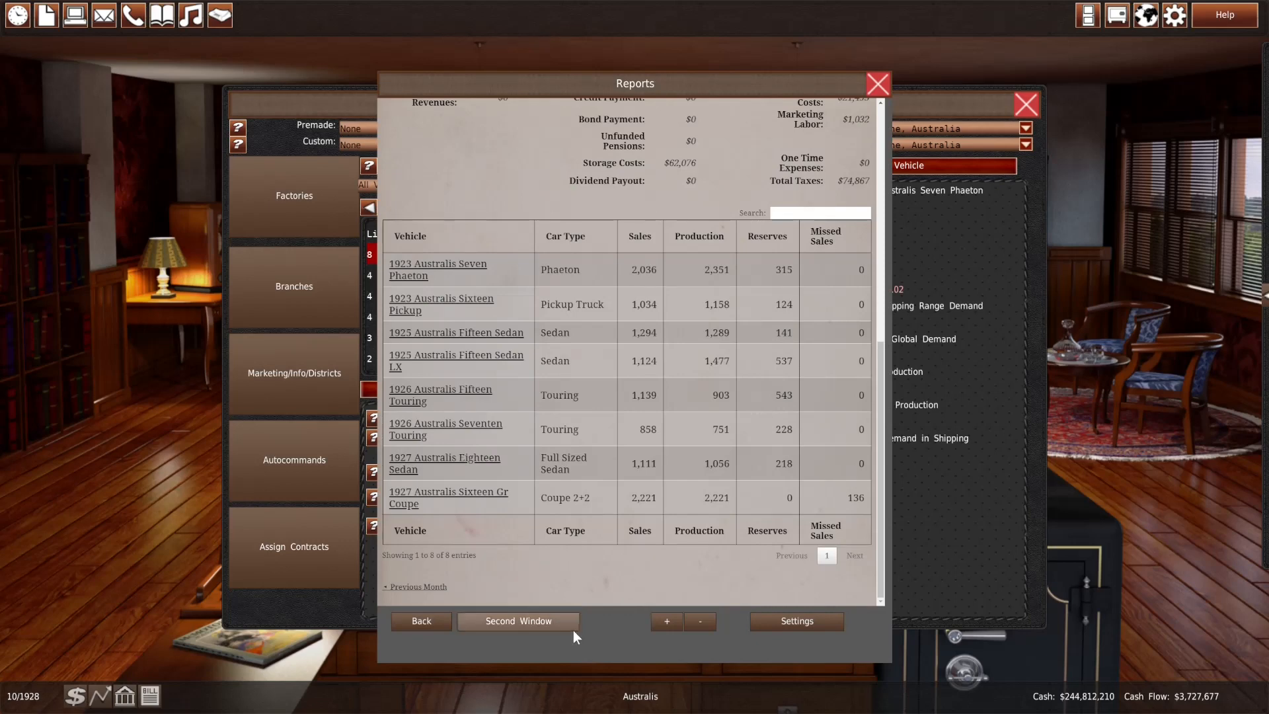
{"action": "mouse_move", "coordinate": [571, 624]}
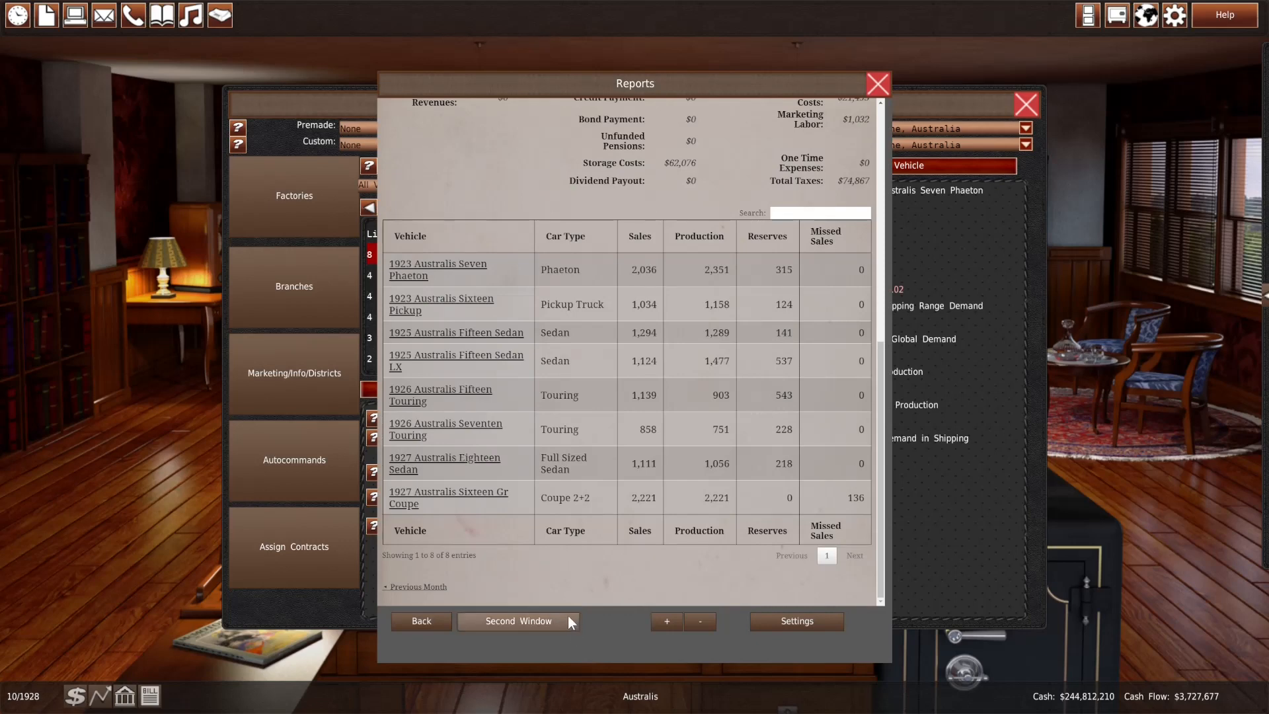
{"action": "mouse_move", "coordinate": [330, 603]}
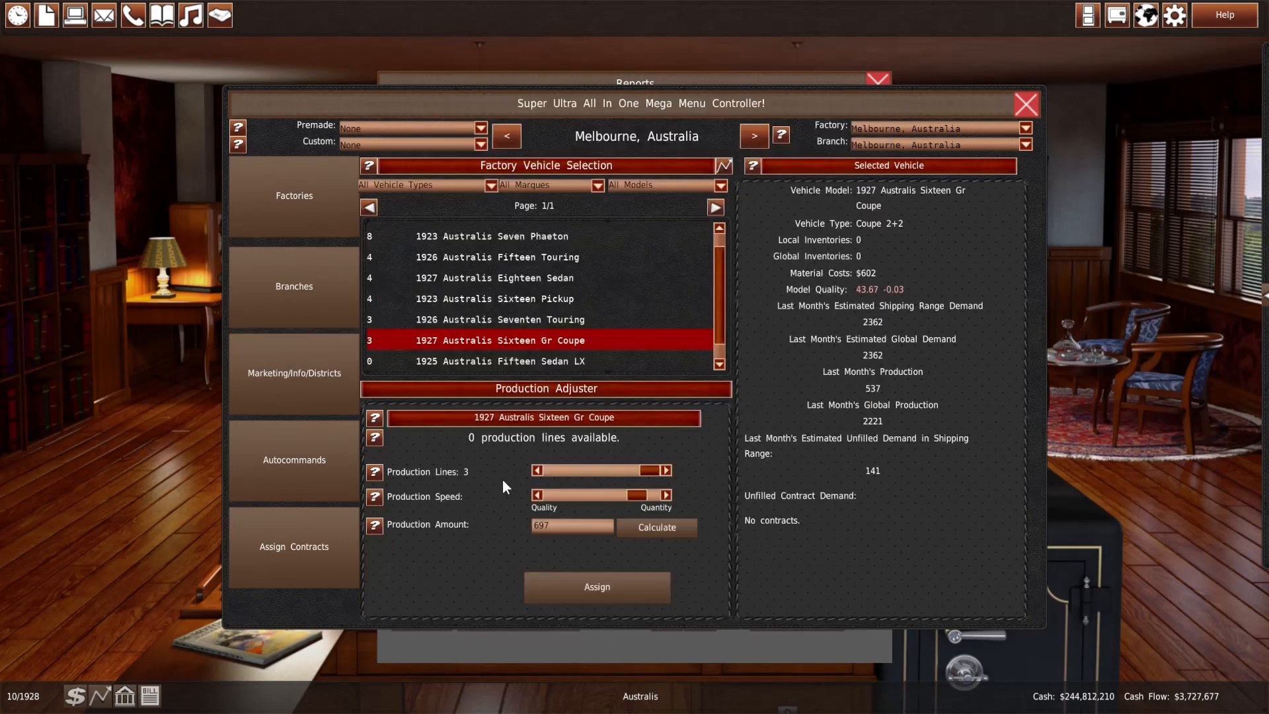
{"action": "left_click", "coordinate": [499, 318]}
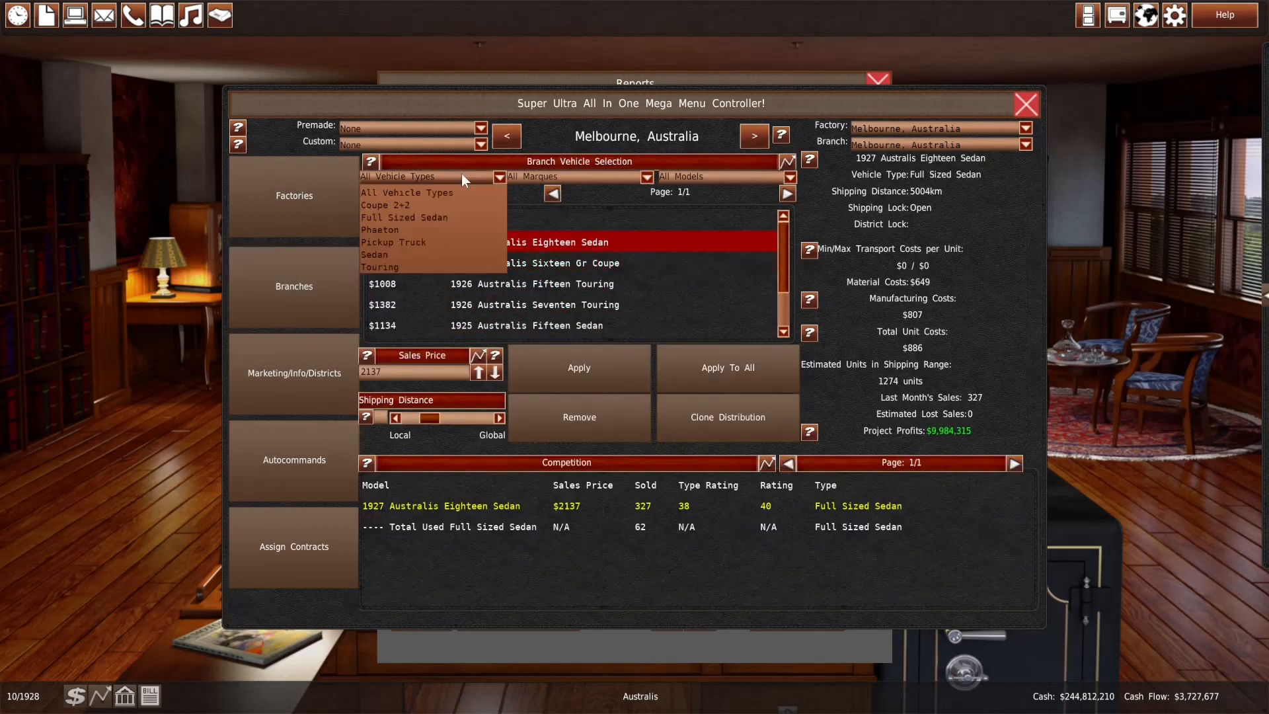
{"action": "left_click", "coordinate": [381, 266]}
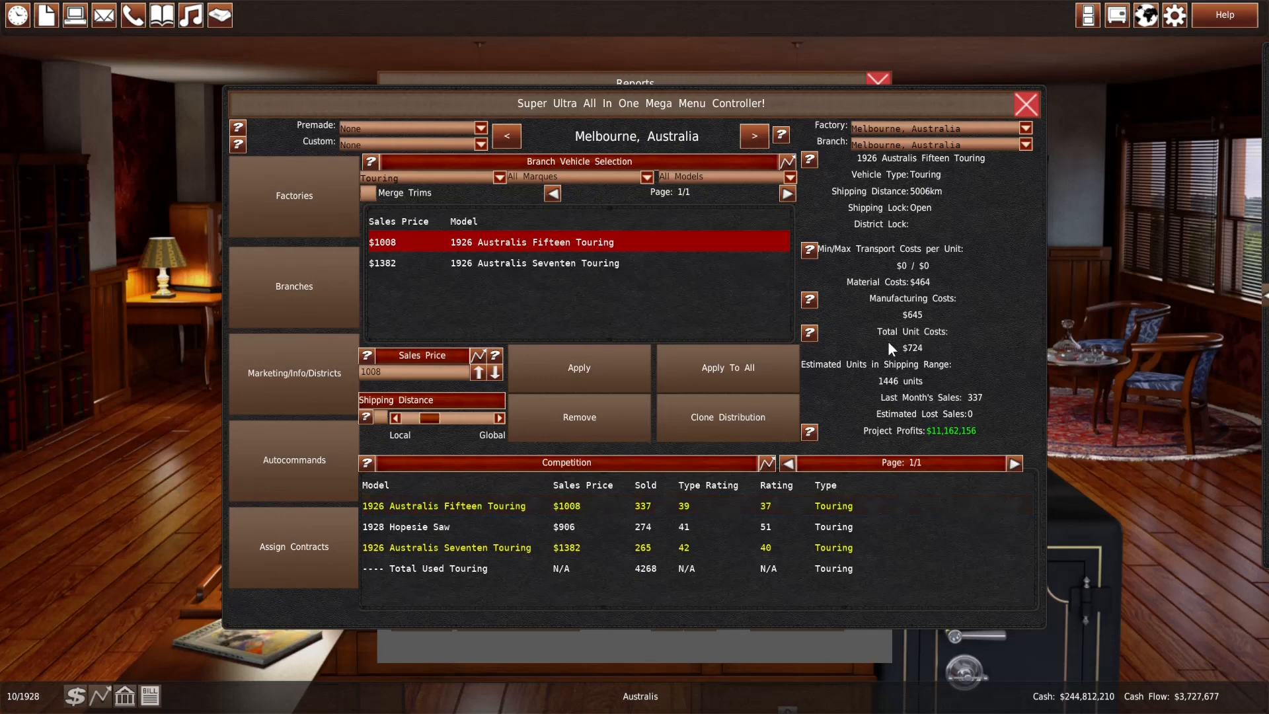
{"action": "left_click", "coordinate": [1025, 105]}
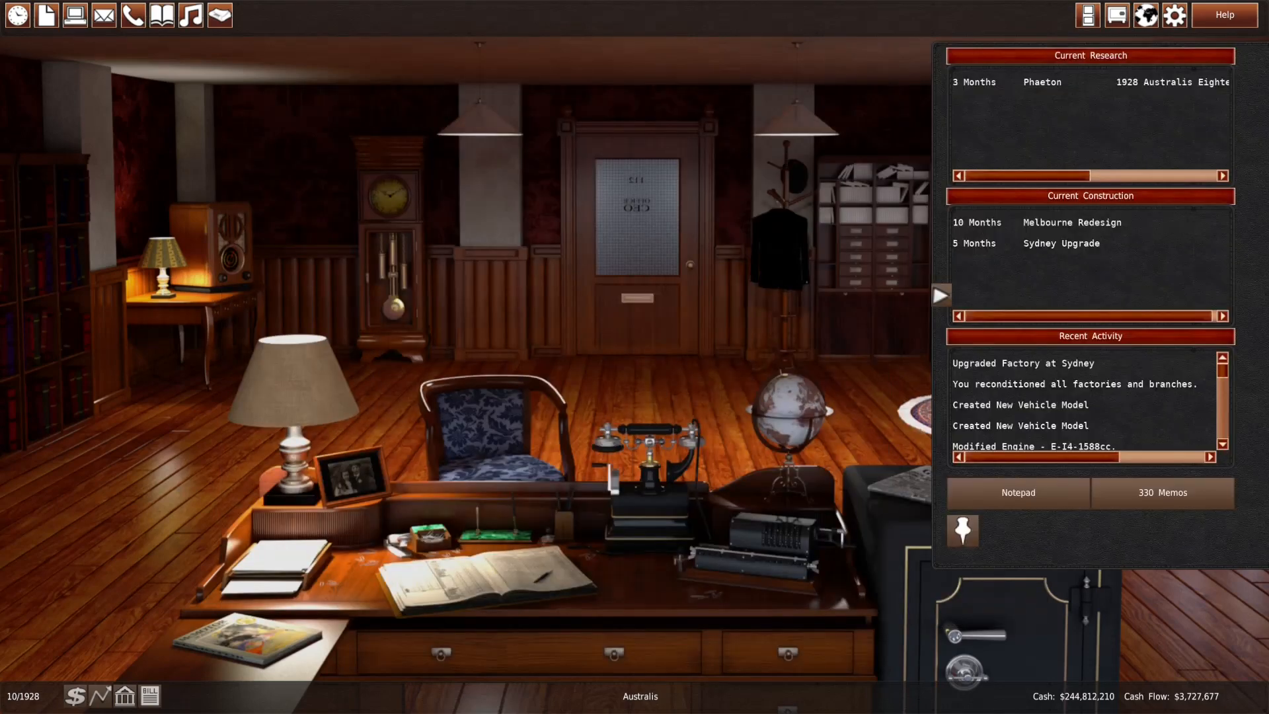
End the turn for one month to reach 11/1928
{"action": "left_click", "coordinate": [16, 14]}
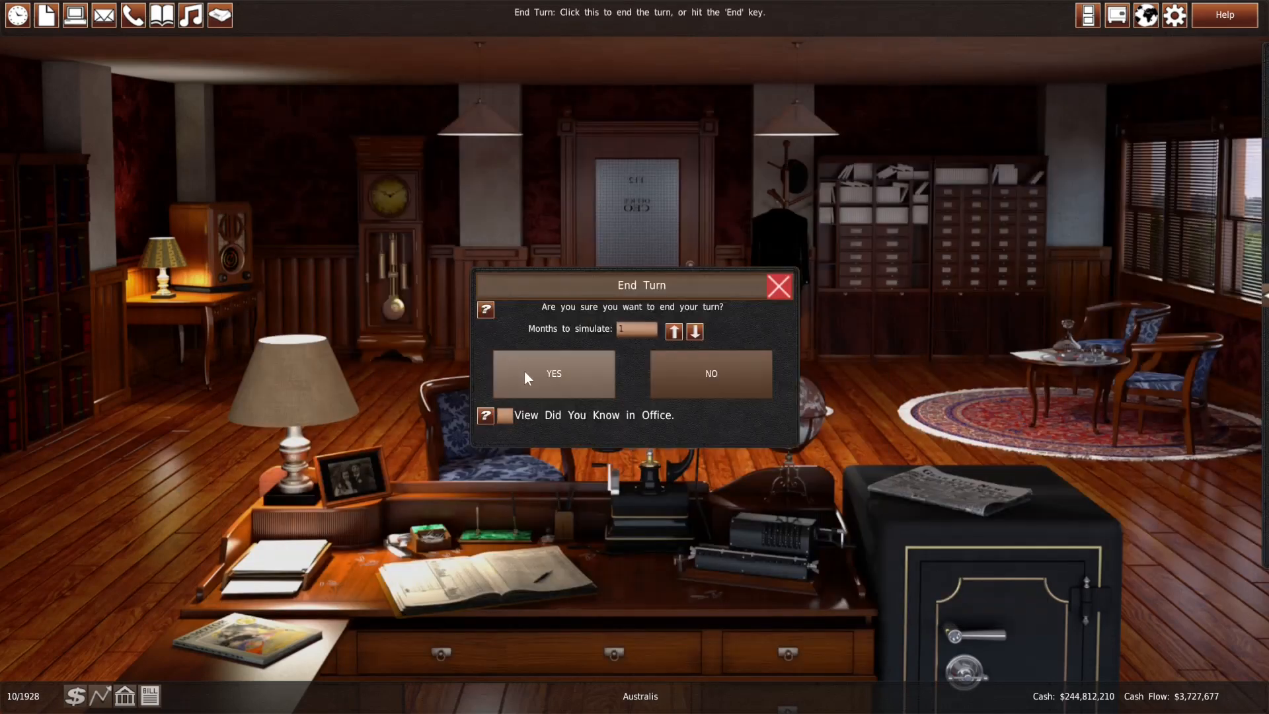
{"action": "left_click", "coordinate": [553, 374]}
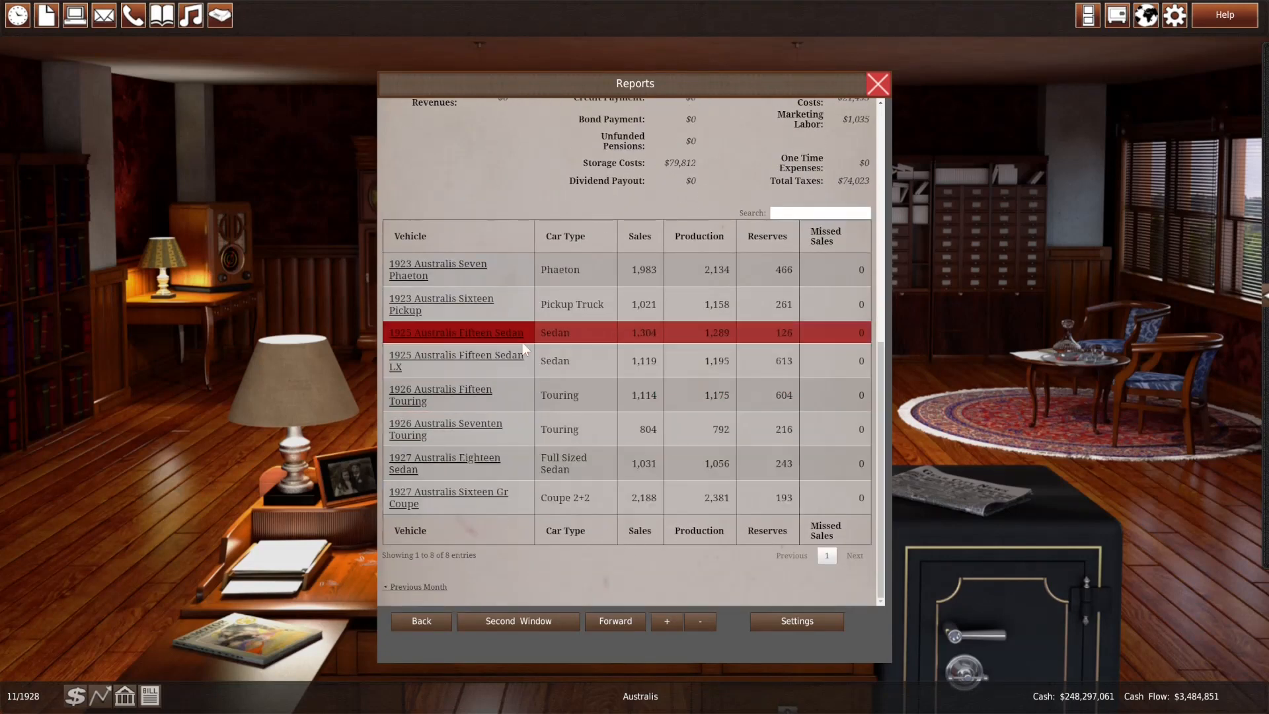
{"action": "mouse_move", "coordinate": [428, 246]}
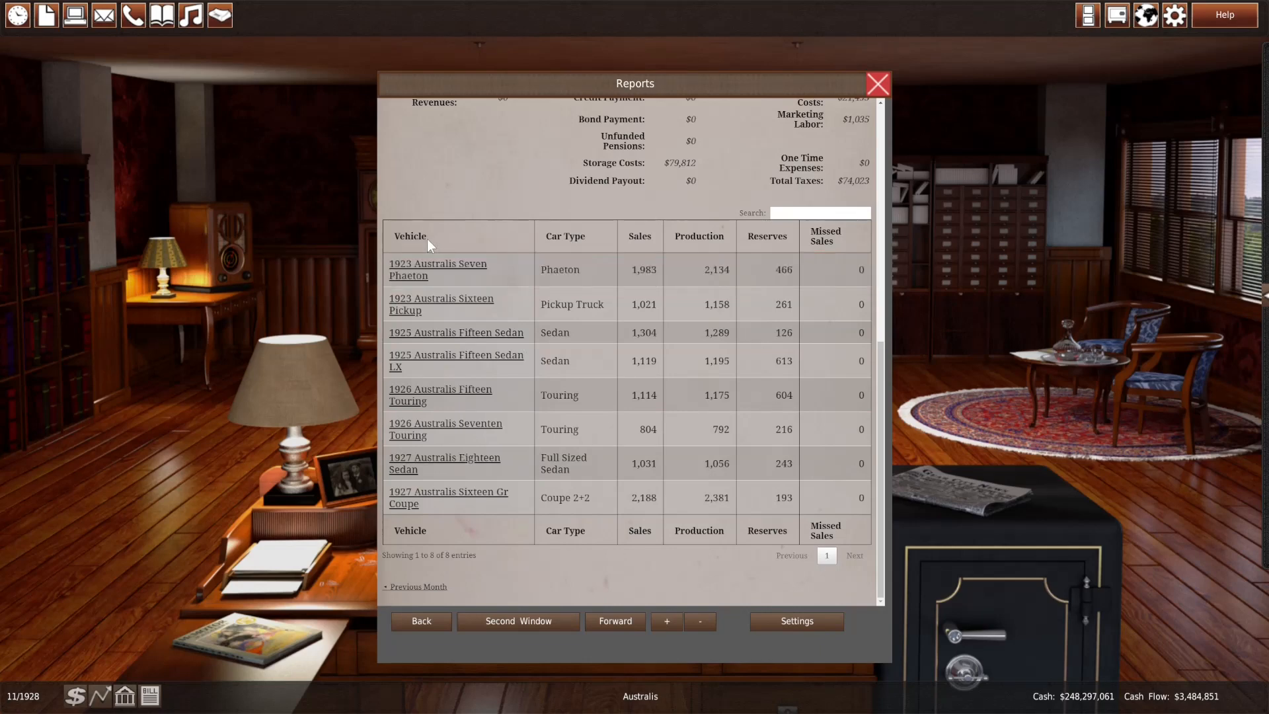
{"action": "mouse_move", "coordinate": [114, 104]}
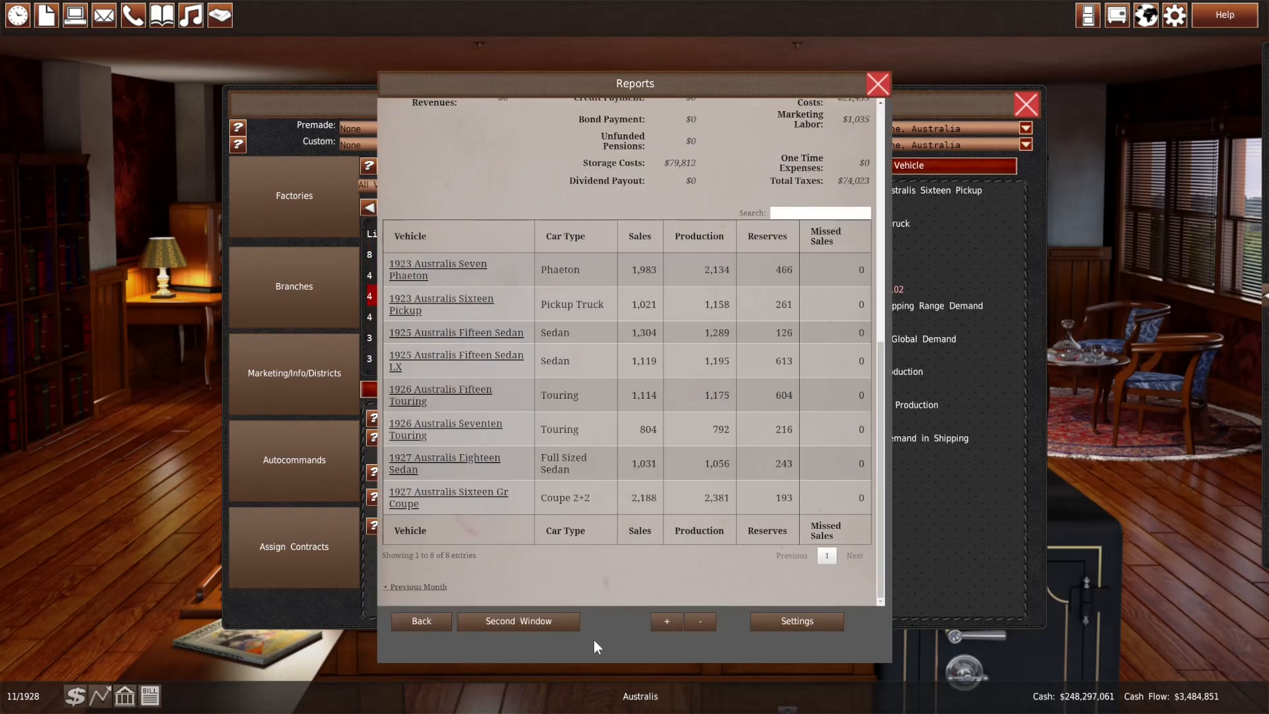
{"action": "mouse_move", "coordinate": [592, 640]}
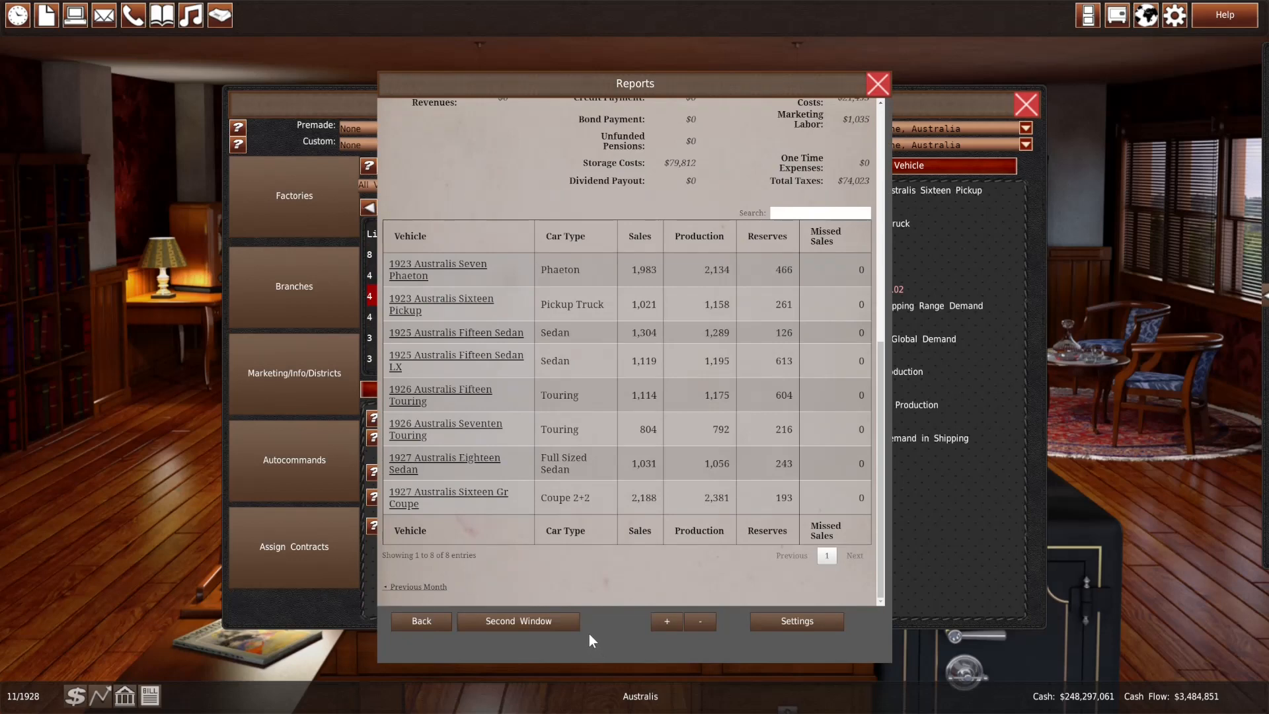
{"action": "mouse_move", "coordinate": [586, 633]}
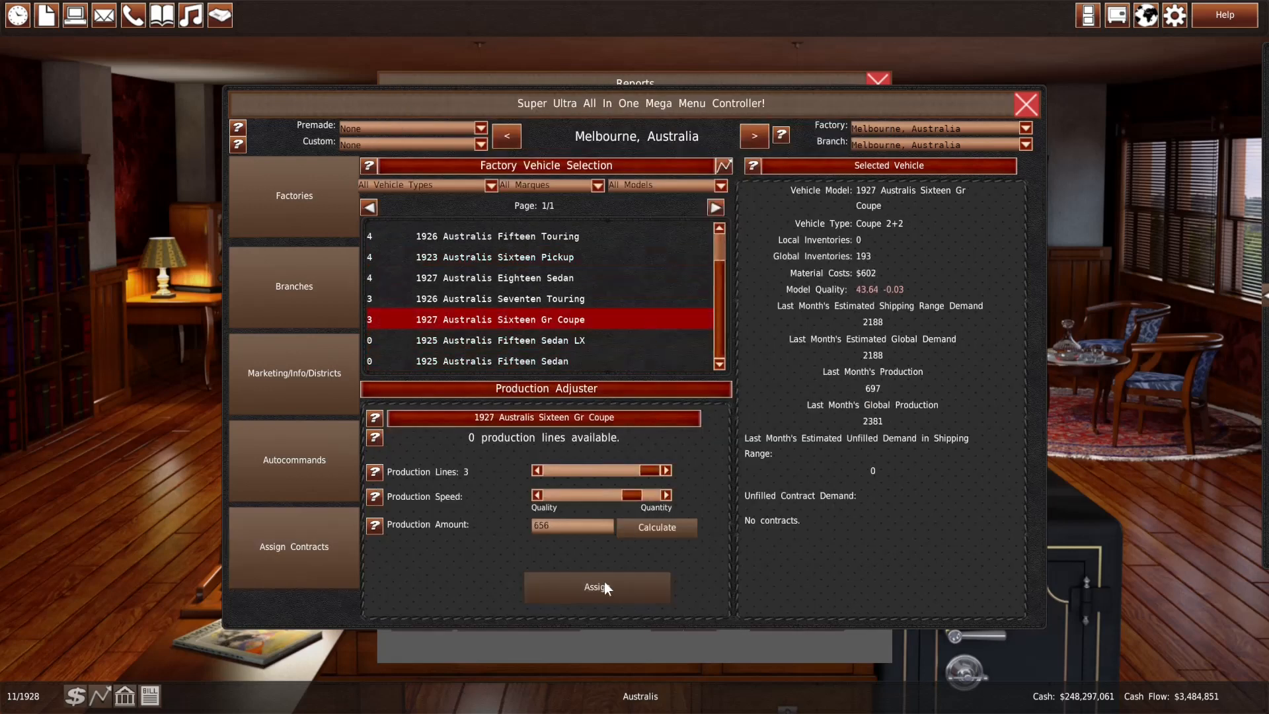
Assign the coupe's three-line Melbourne production and review Sydney's line allocation into 12/1928
{"action": "left_click", "coordinate": [1026, 105]}
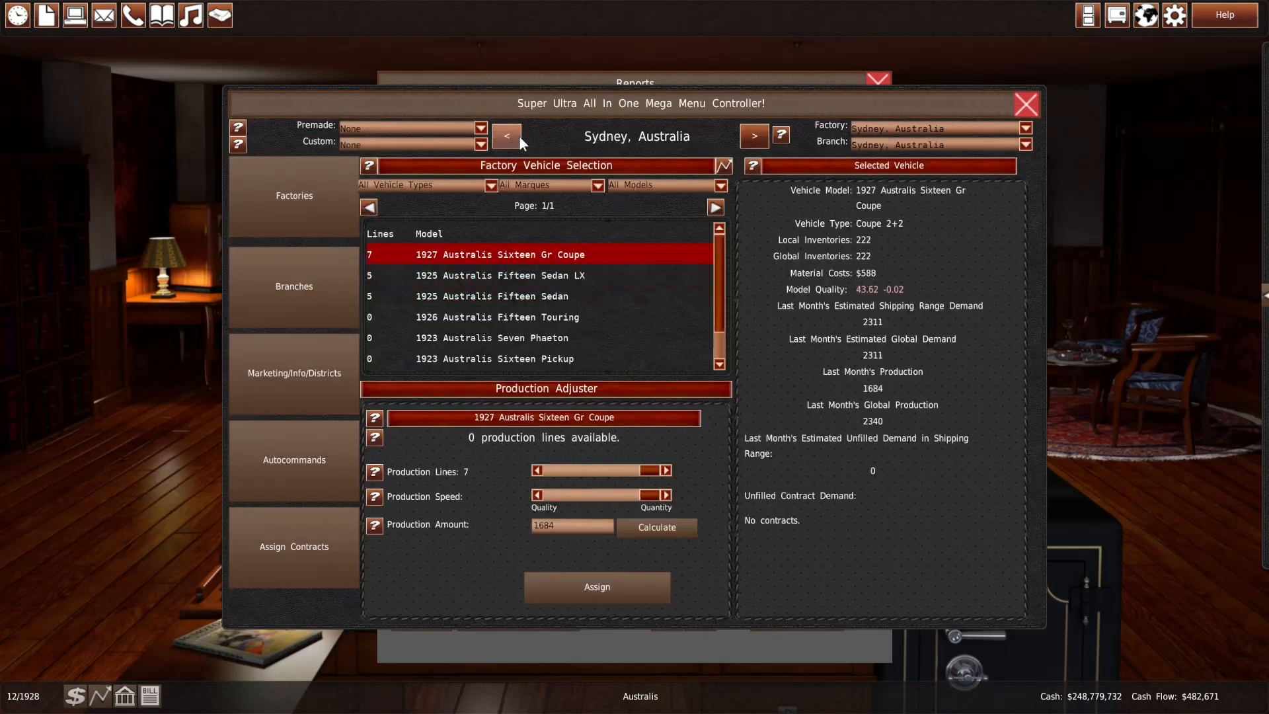
{"action": "left_click", "coordinate": [492, 295]}
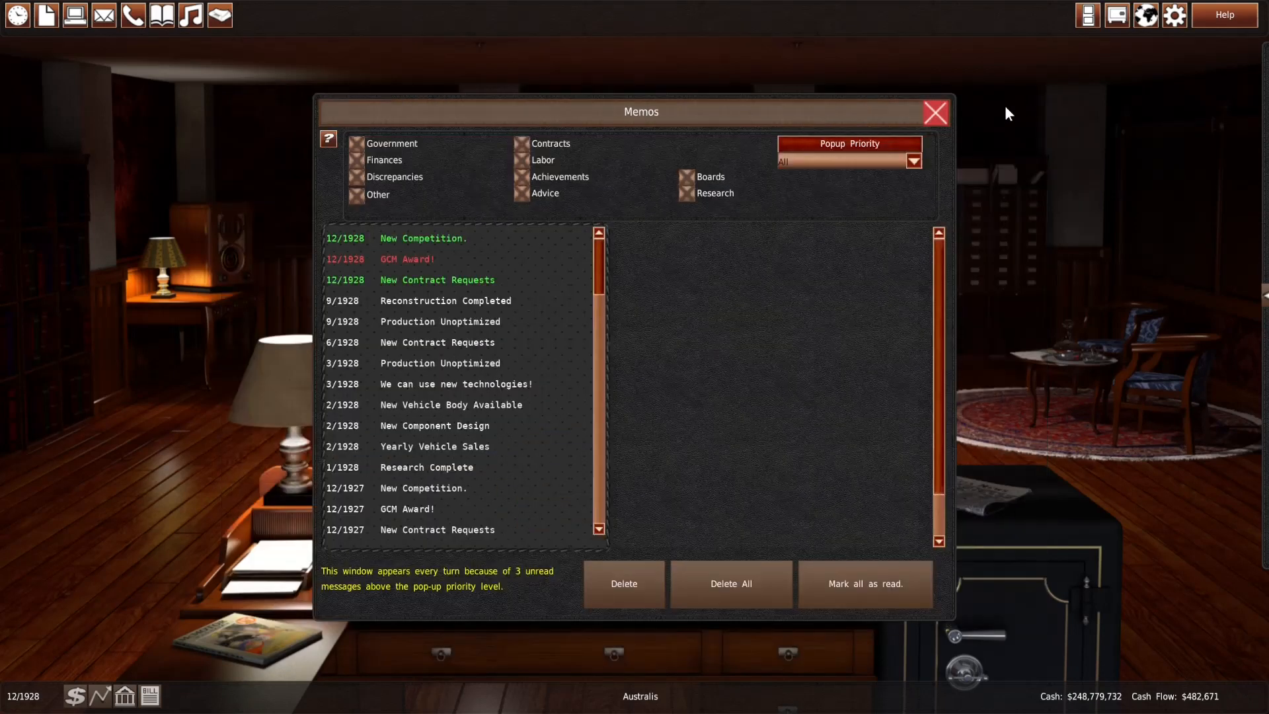
Read the New Contract Requests, GCM Award and New Competition memos, then return to the office
{"action": "left_click", "coordinate": [436, 279]}
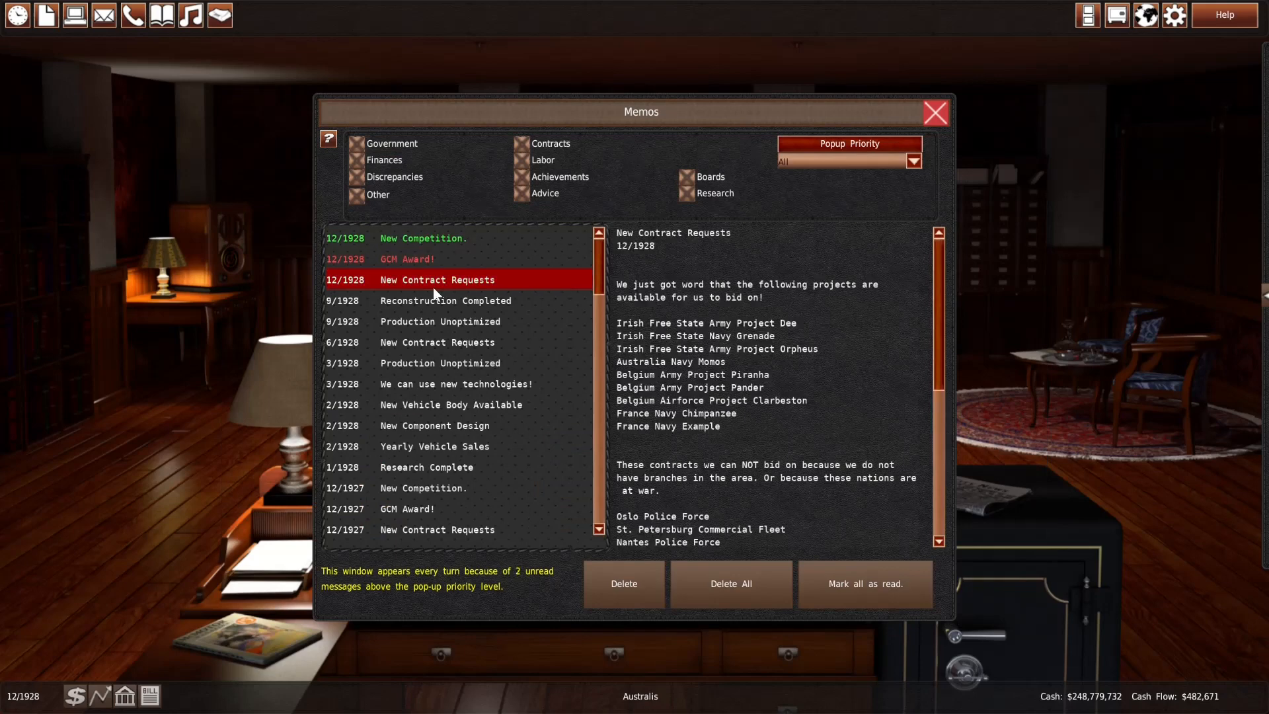
{"action": "left_click", "coordinate": [409, 258]}
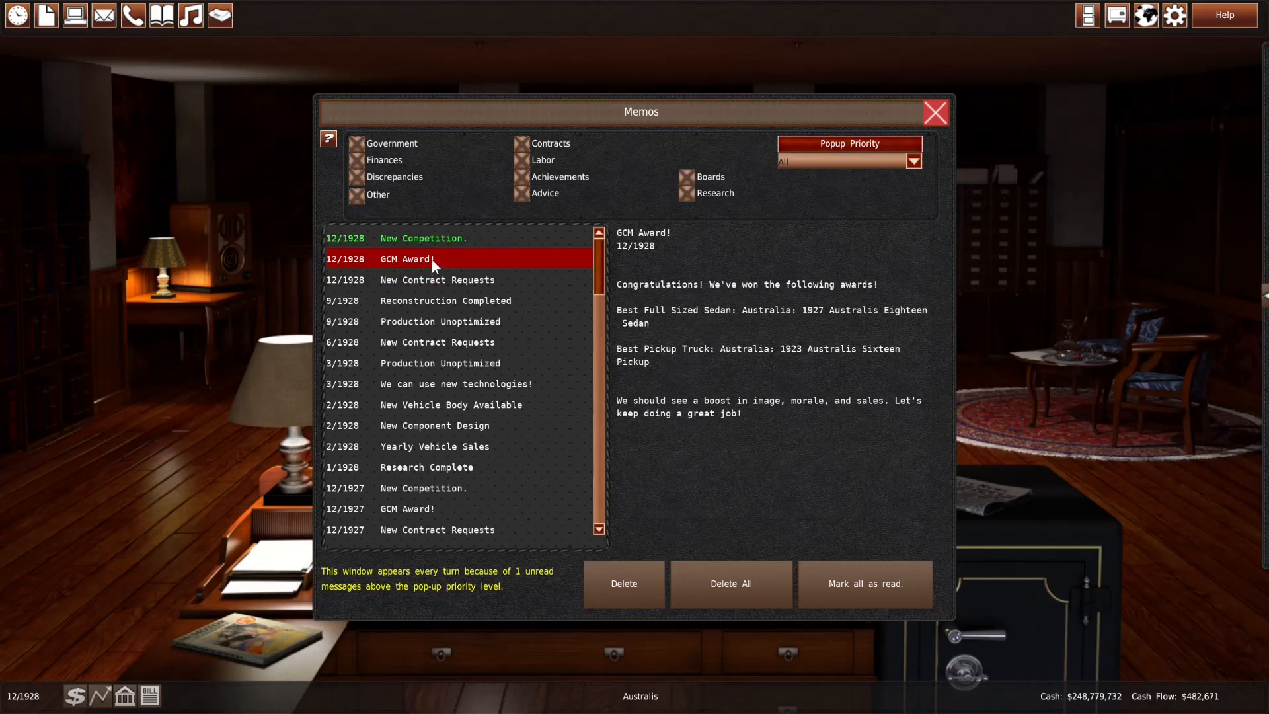
{"action": "left_click", "coordinate": [421, 238]}
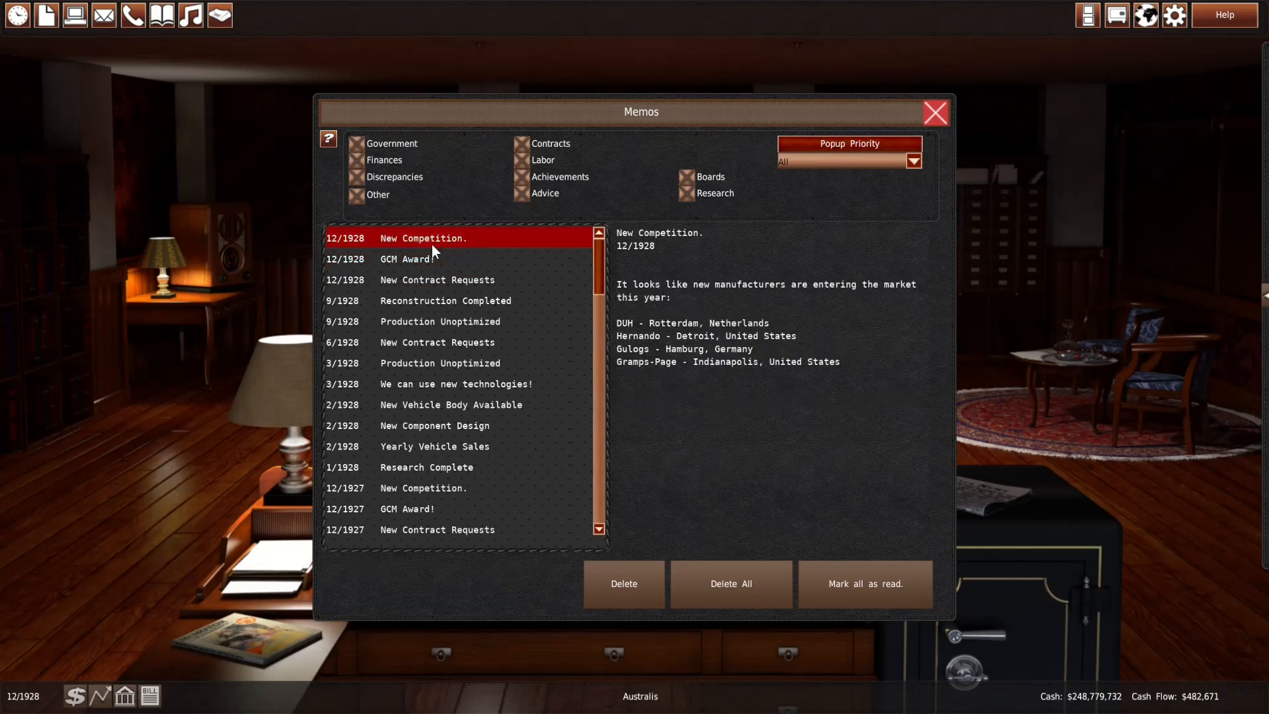
{"action": "mouse_move", "coordinate": [893, 207]}
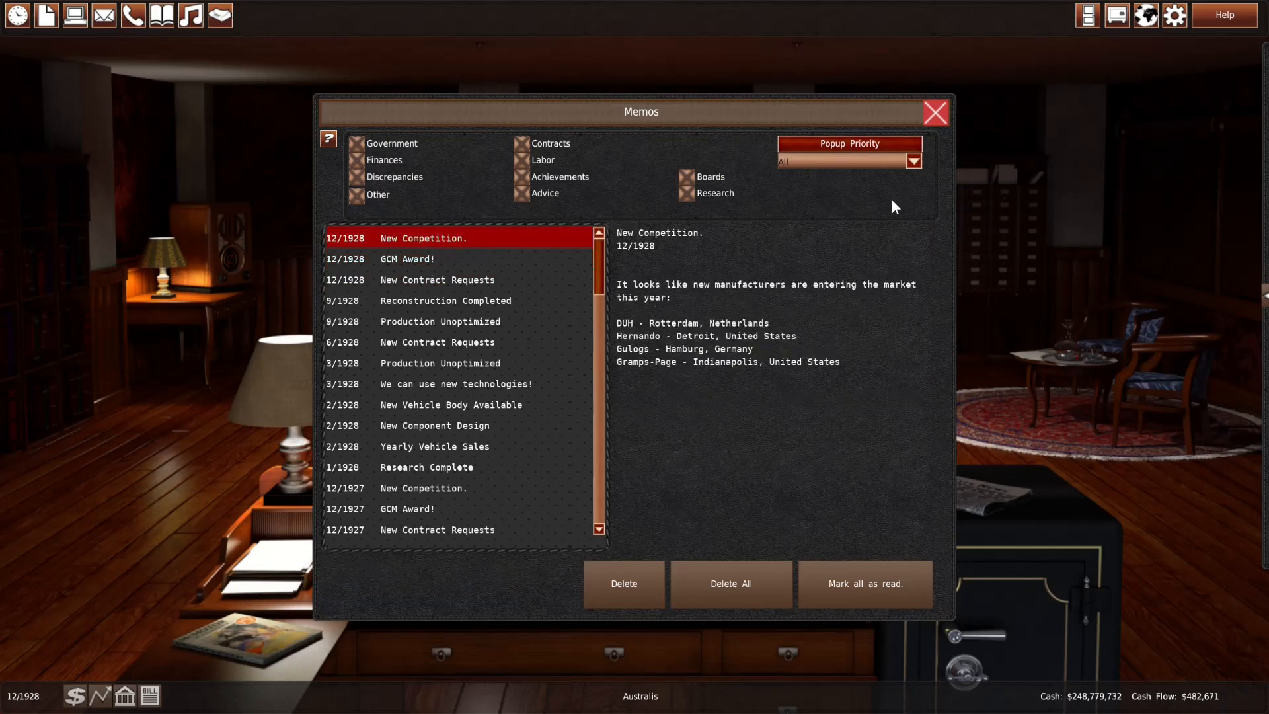
{"action": "left_click", "coordinate": [934, 113]}
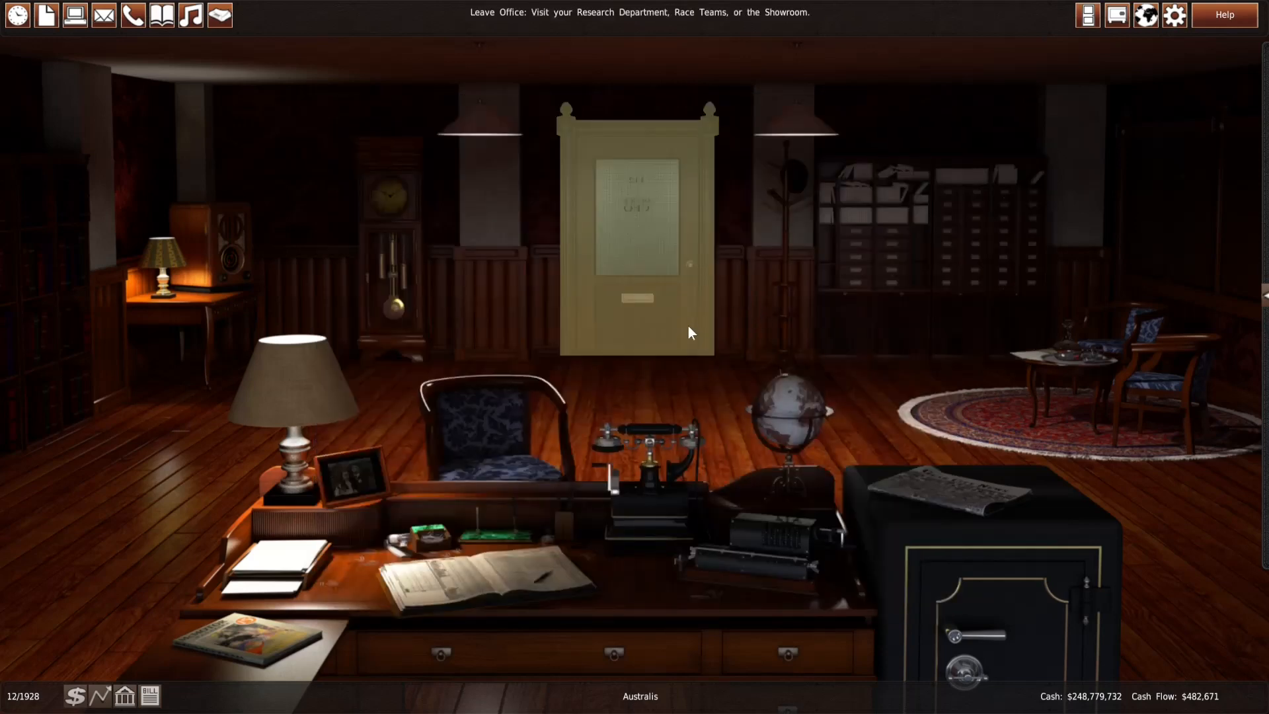
{"action": "mouse_move", "coordinate": [558, 288]}
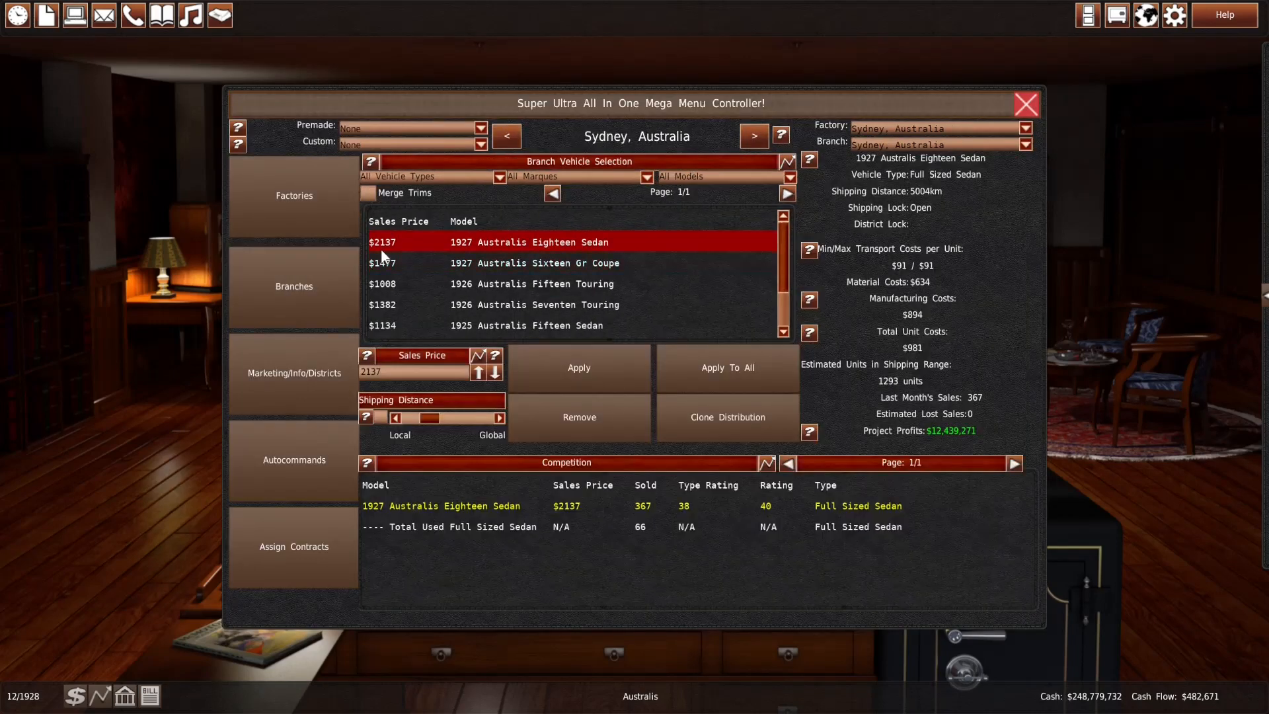
Check Sydney and Adelaide branch sedan prices before ending the turn into 1/1929
{"action": "left_click", "coordinate": [505, 135]}
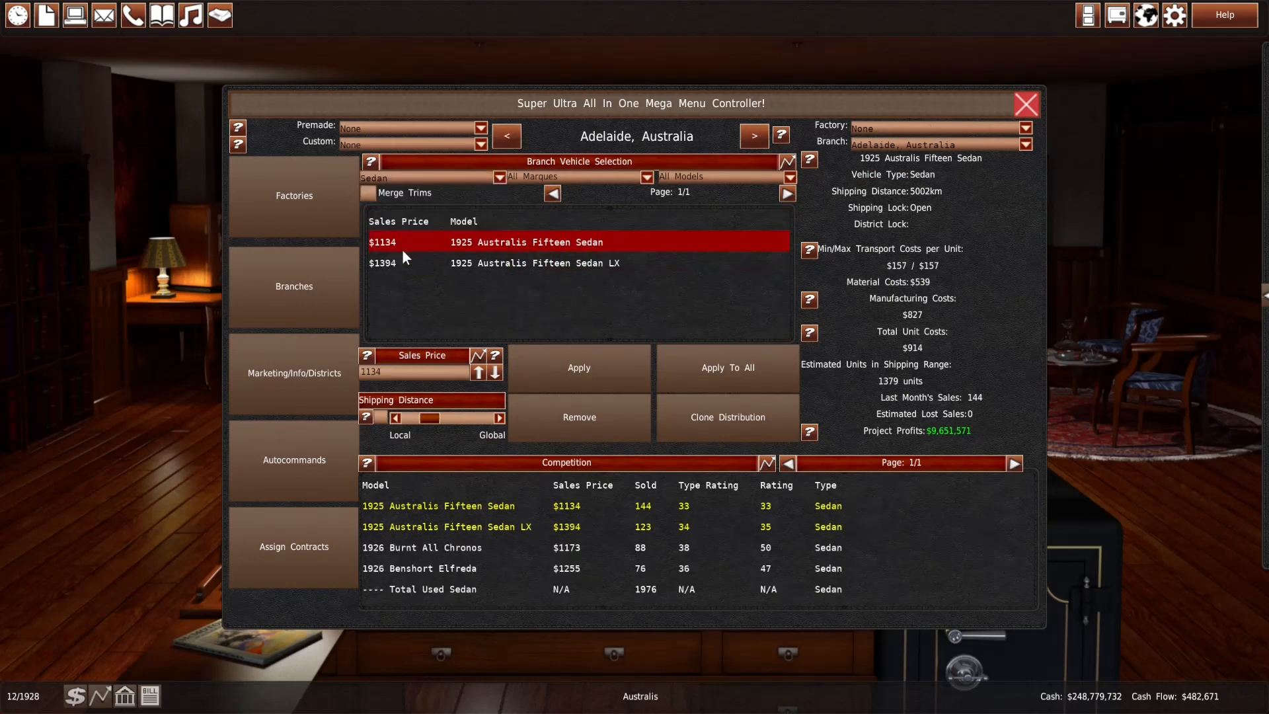
{"action": "left_click", "coordinate": [506, 567]}
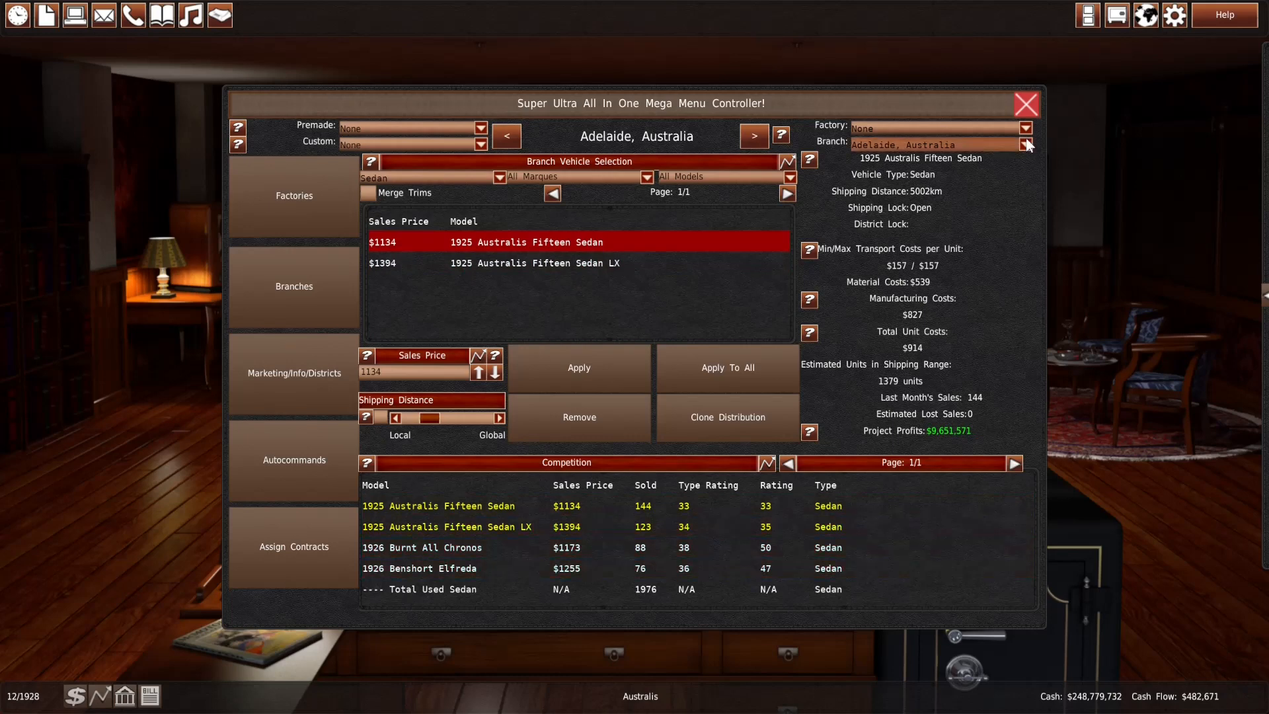
{"action": "left_click", "coordinate": [1025, 104]}
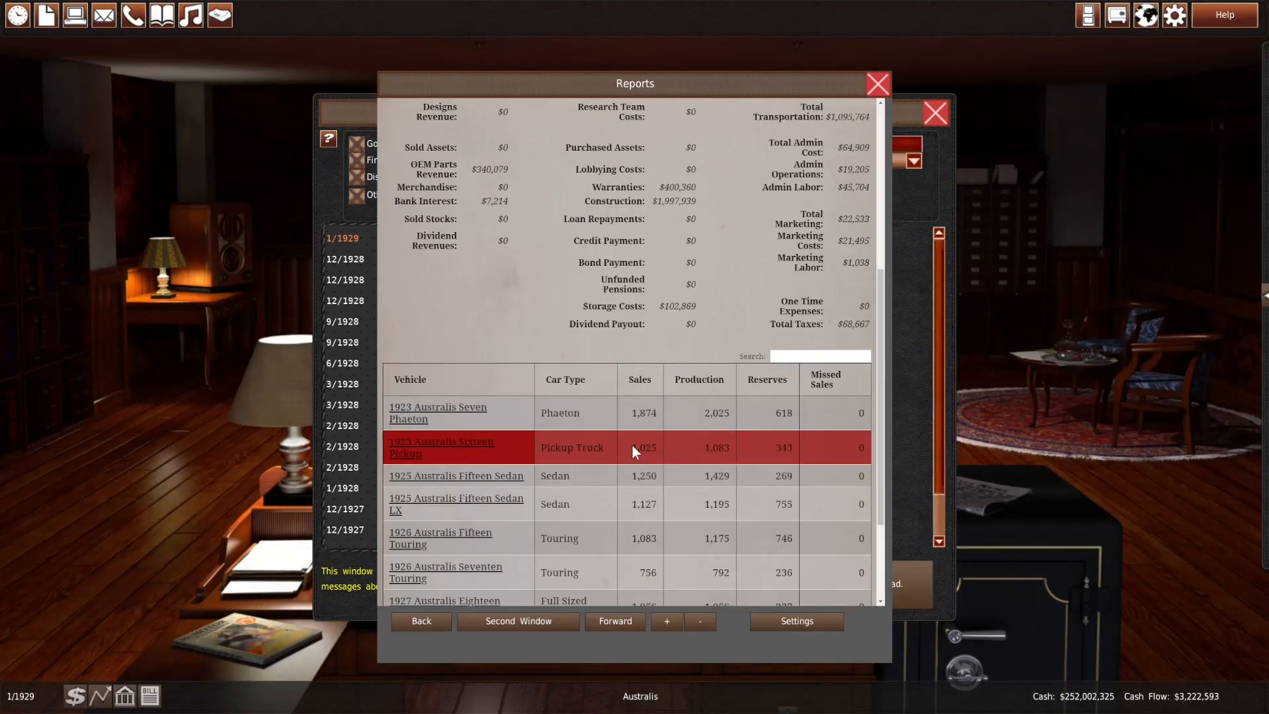
Read the Eighteen Phaeton research-complete memo and close the memos
{"action": "scroll", "scroll_direction": "down", "scroll_amount": 3}
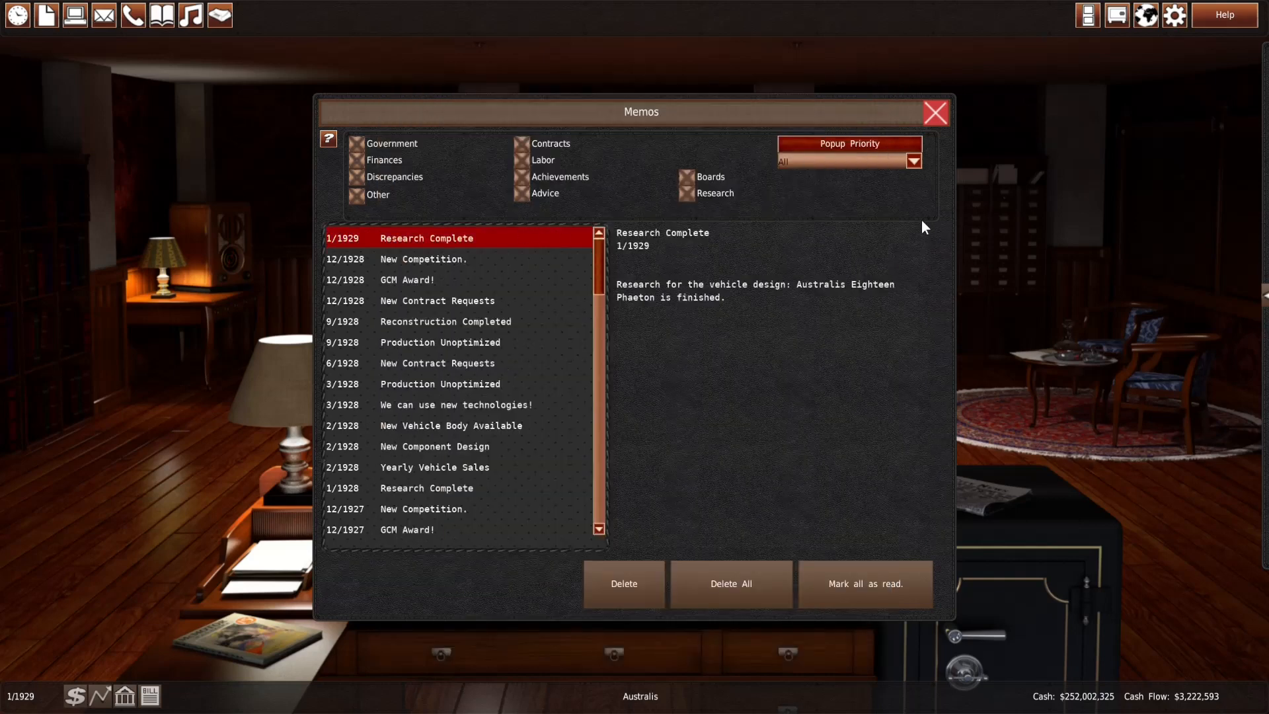
{"action": "left_click", "coordinate": [934, 112]}
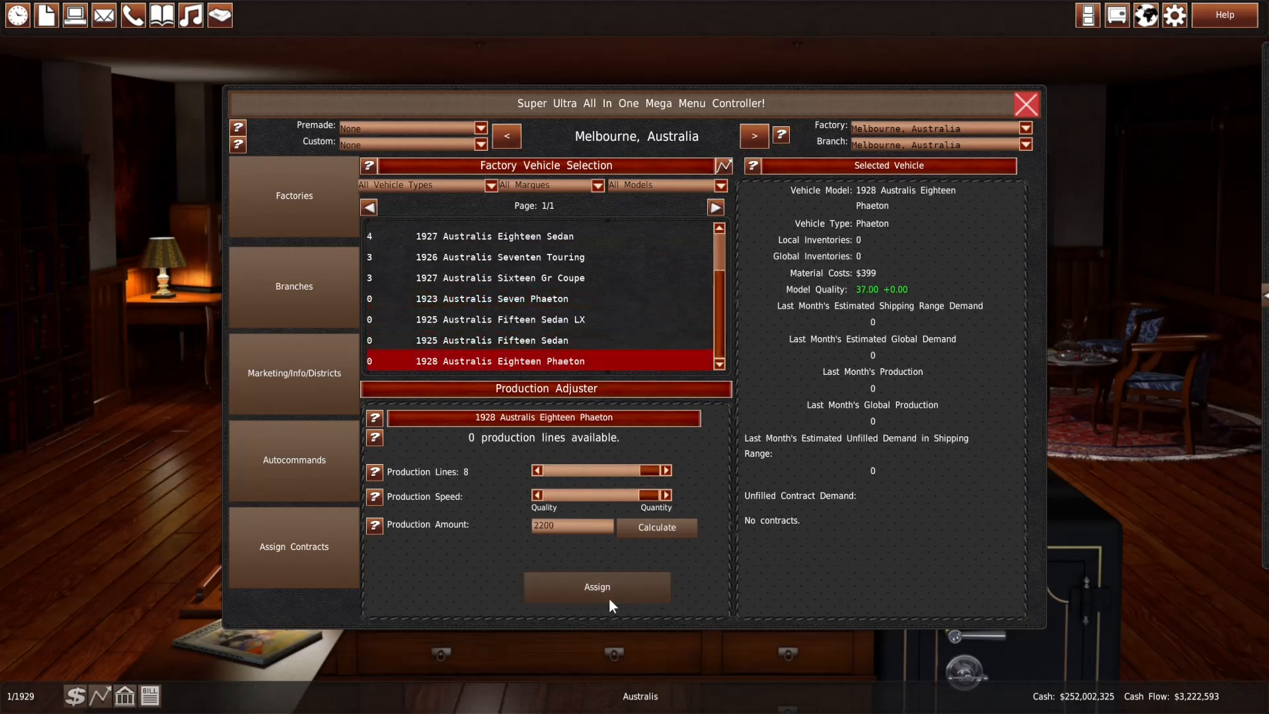
Assign Melbourne lines to the 1928 Eighteen Phaeton, price it at $947 with 678 estimated customers, and apply
{"action": "left_click", "coordinate": [294, 285]}
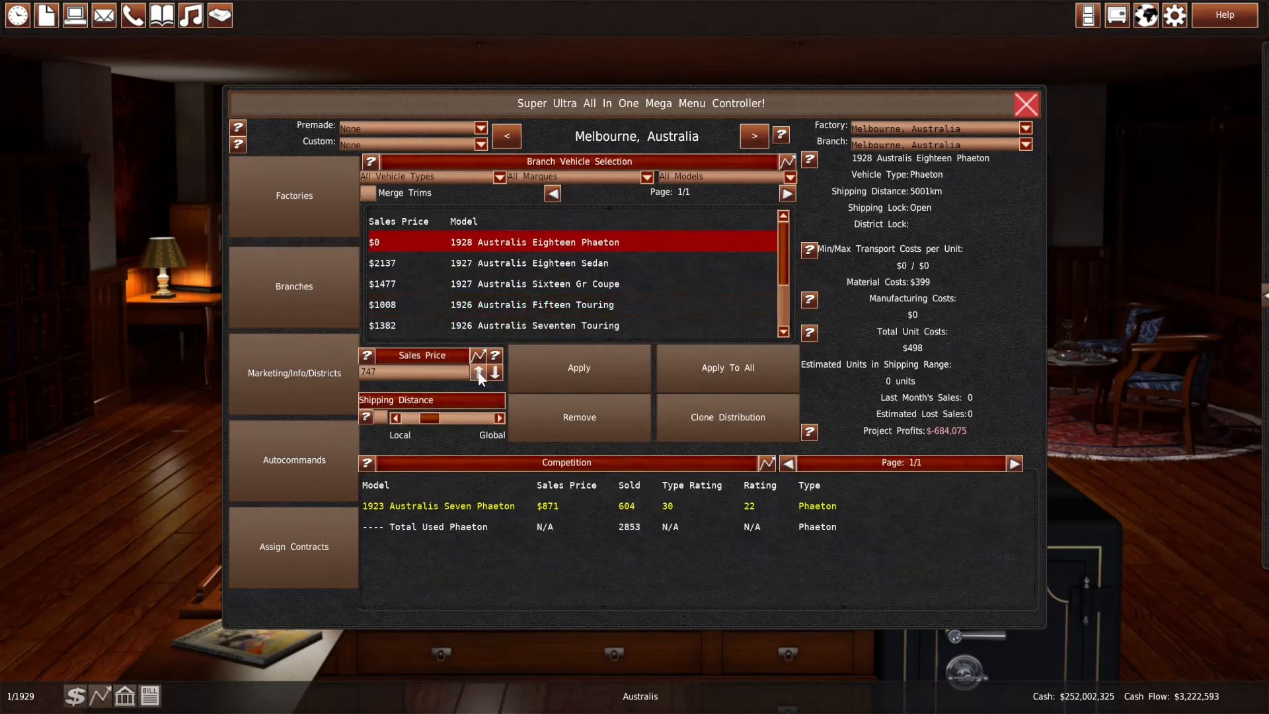
{"action": "left_click", "coordinate": [478, 369]}
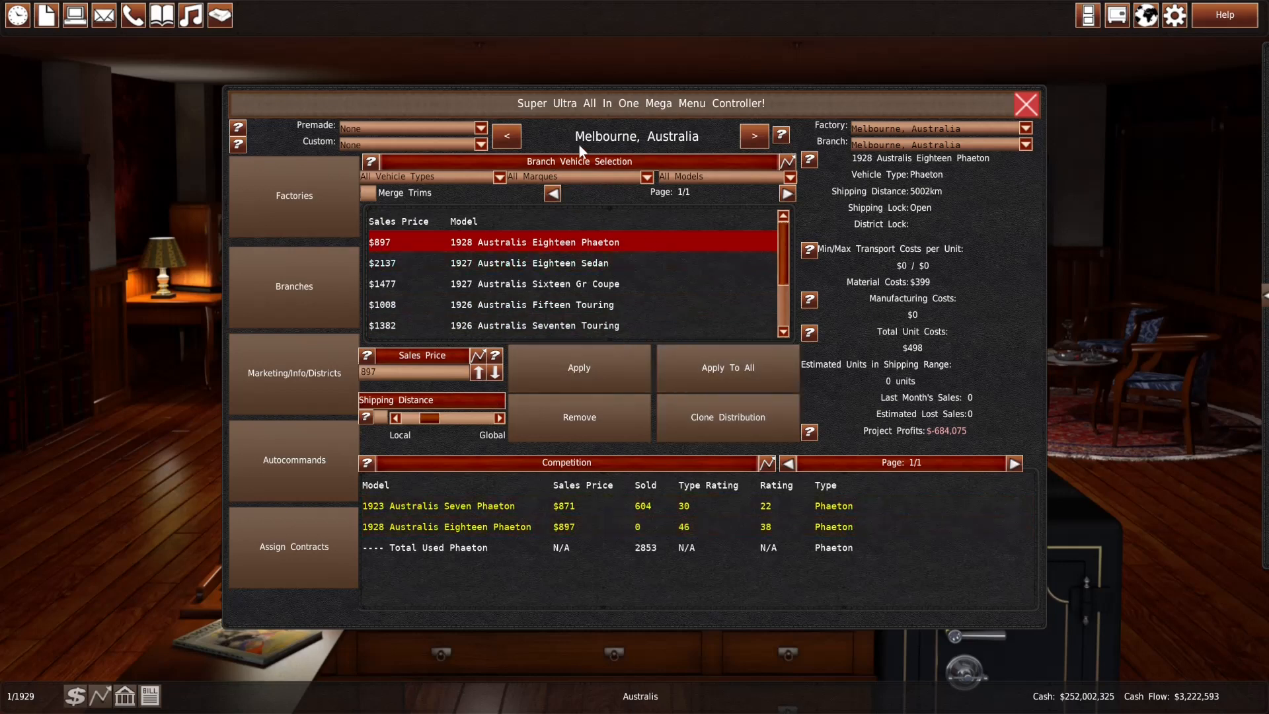
{"action": "left_click", "coordinate": [751, 135]}
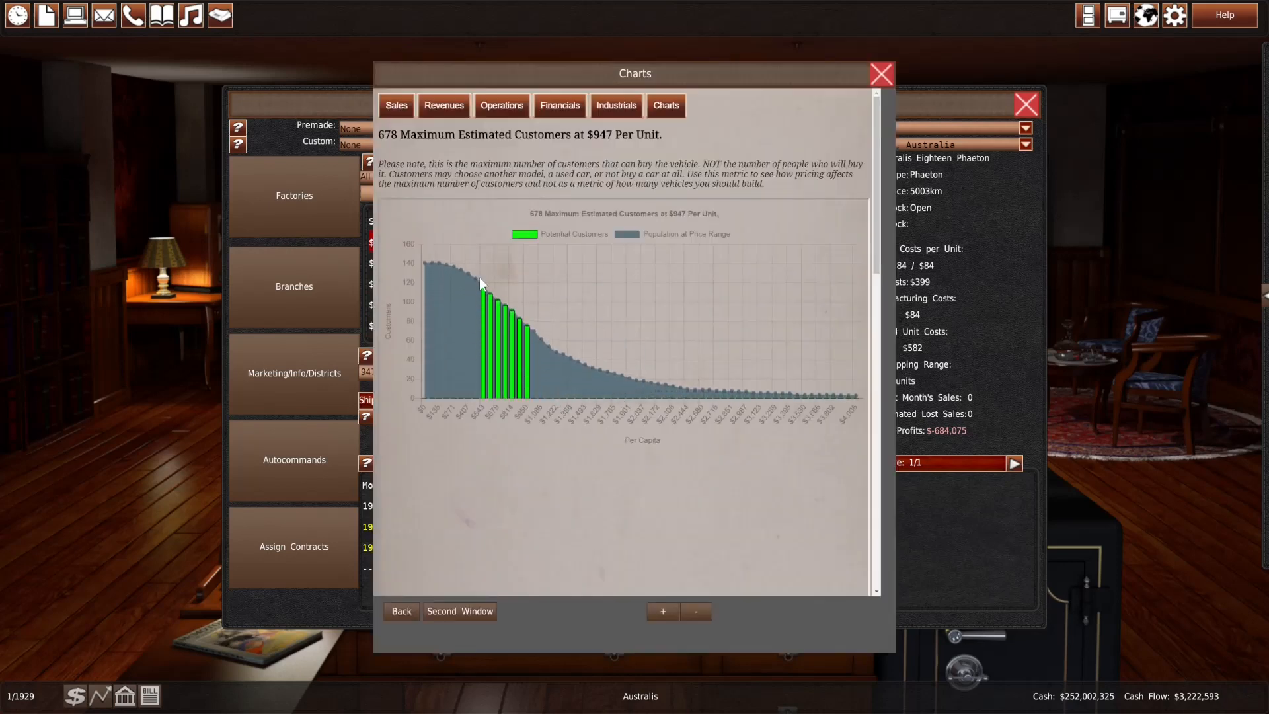
{"action": "mouse_move", "coordinate": [686, 287]}
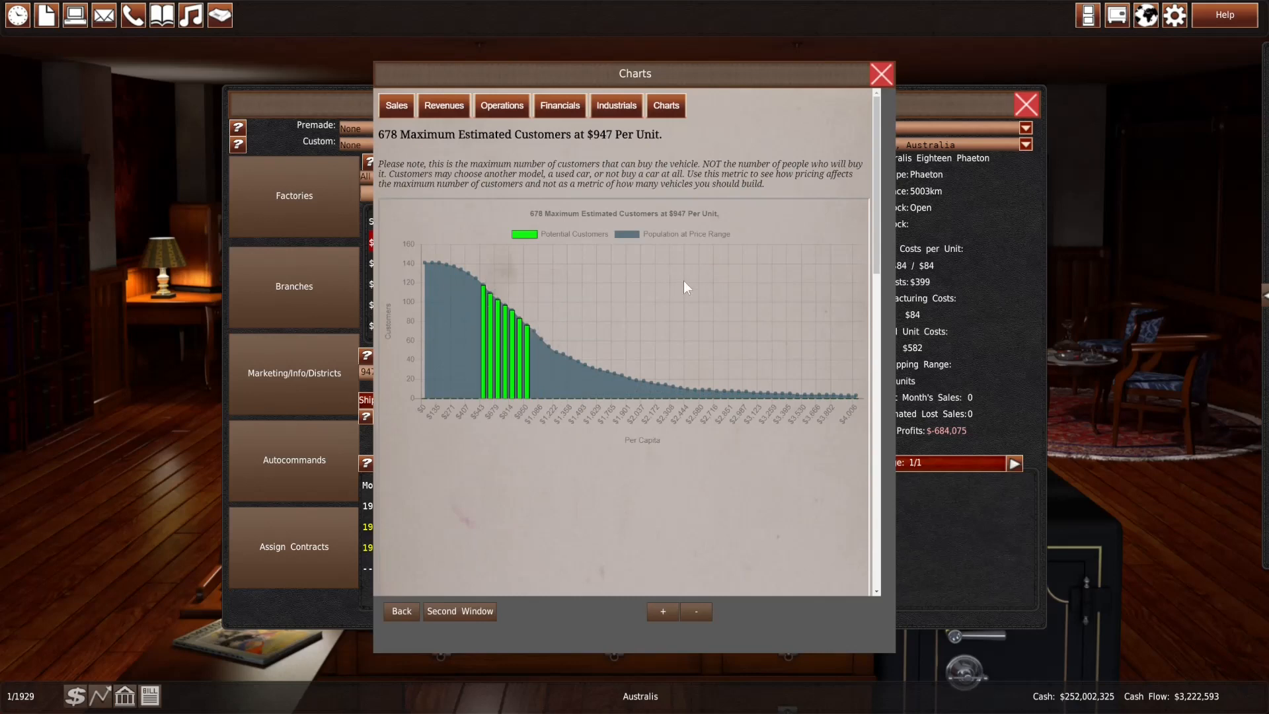
{"action": "left_click", "coordinate": [402, 611]}
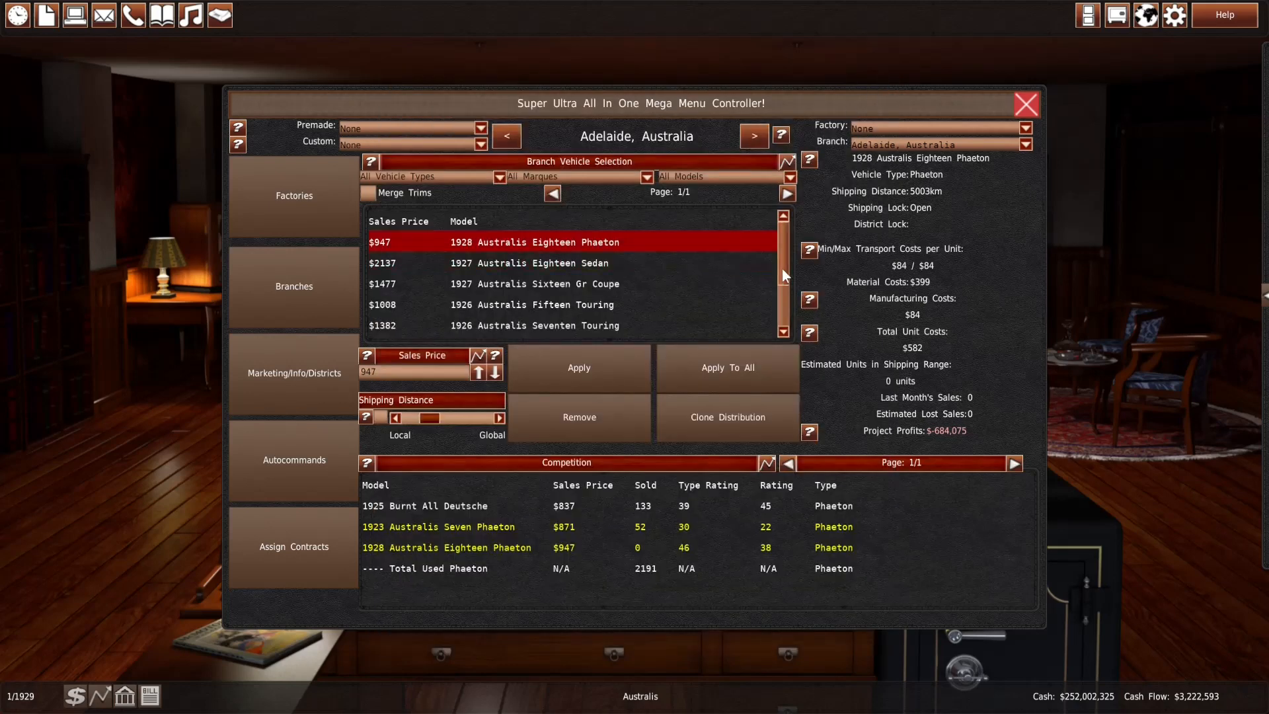
{"action": "left_click", "coordinate": [1026, 104]}
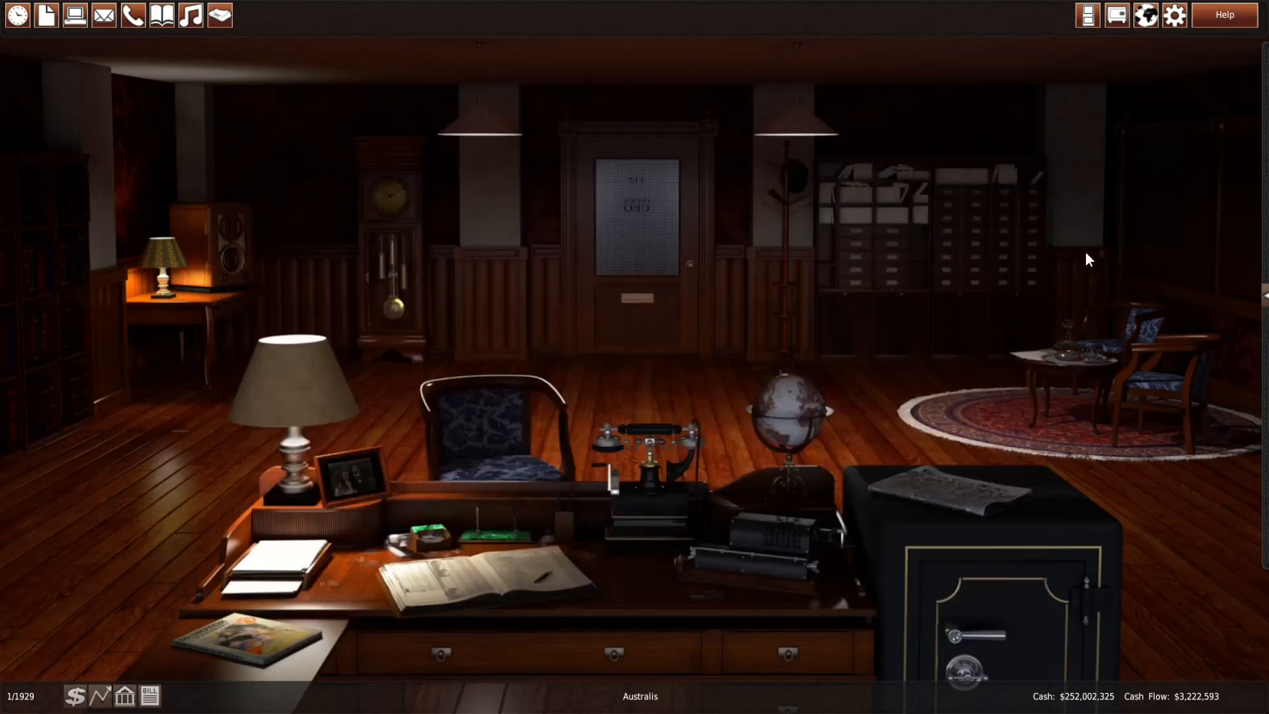
Visit the R&D department, inspect the finished chassis parts list, then return to the world map
{"action": "left_click", "coordinate": [635, 218]}
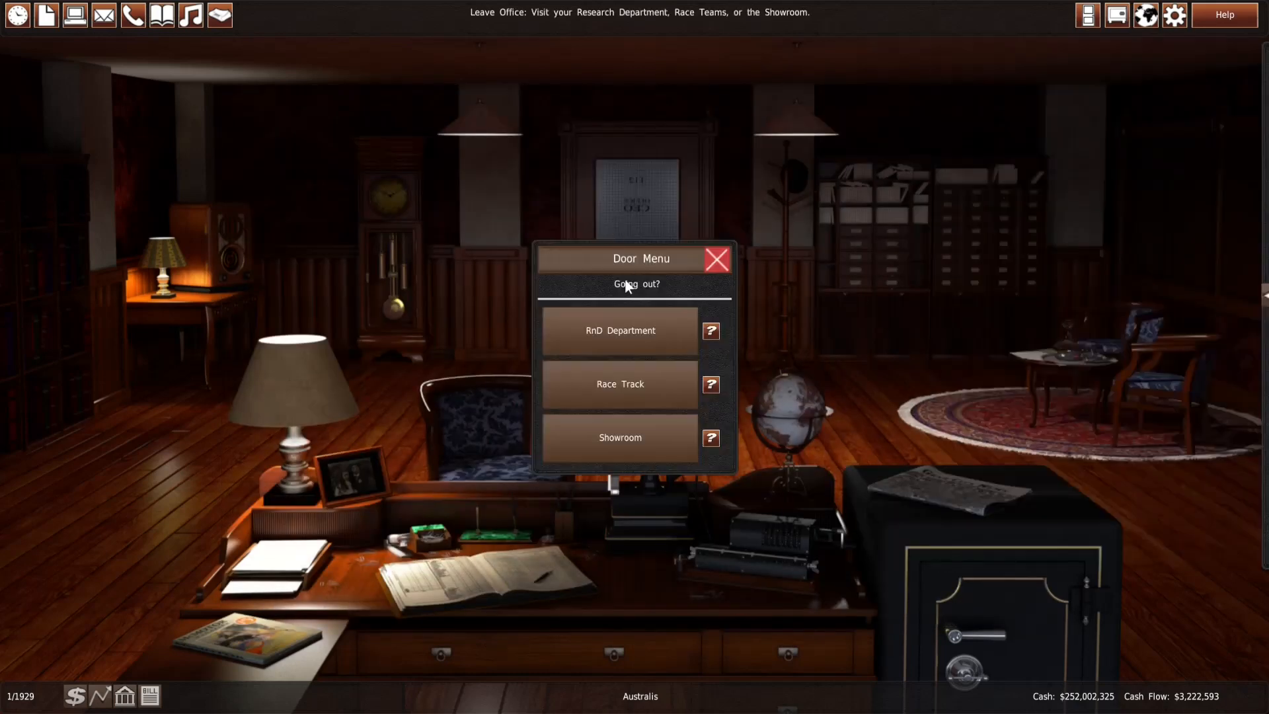
{"action": "left_click", "coordinate": [619, 330]}
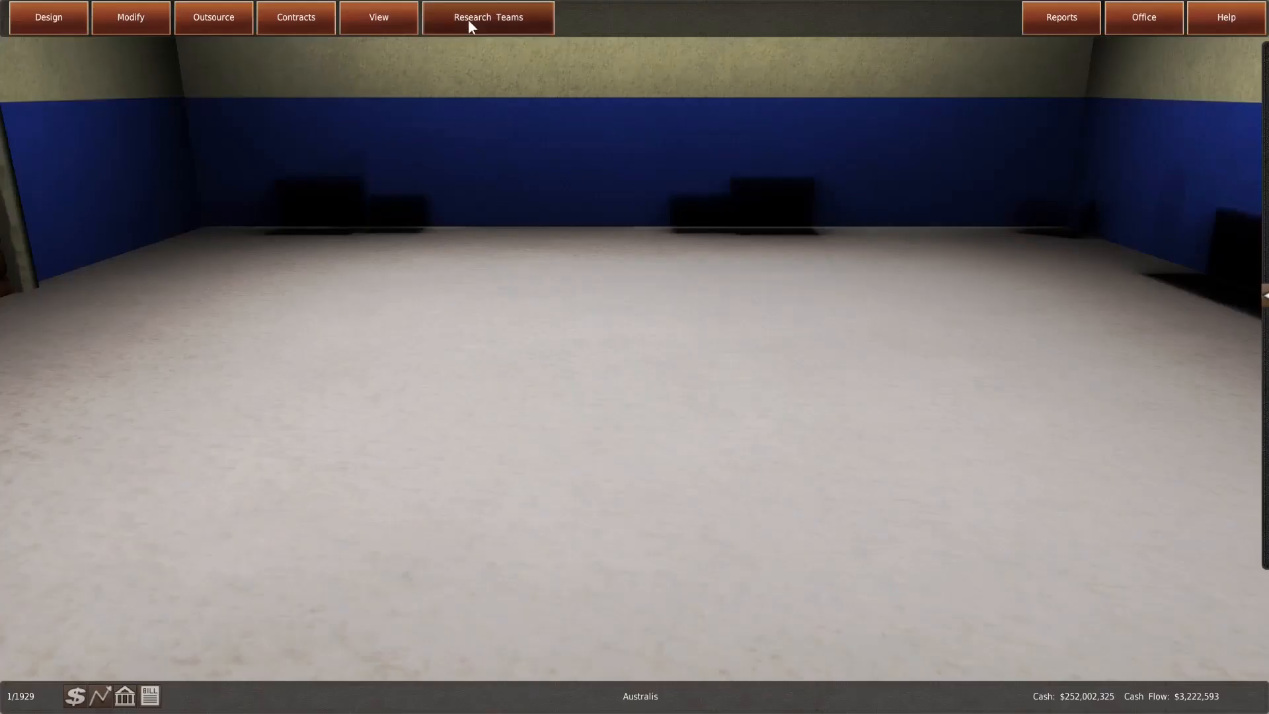
{"action": "left_click", "coordinate": [377, 17]}
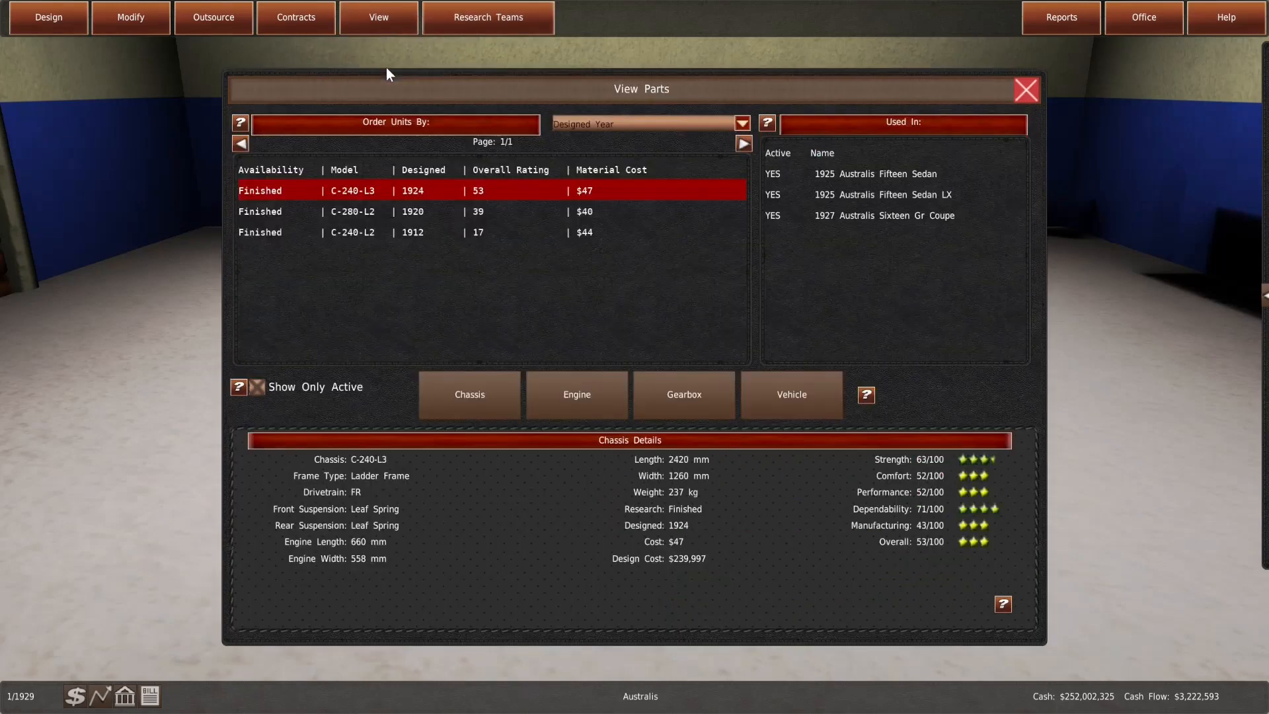
{"action": "mouse_move", "coordinate": [436, 197]}
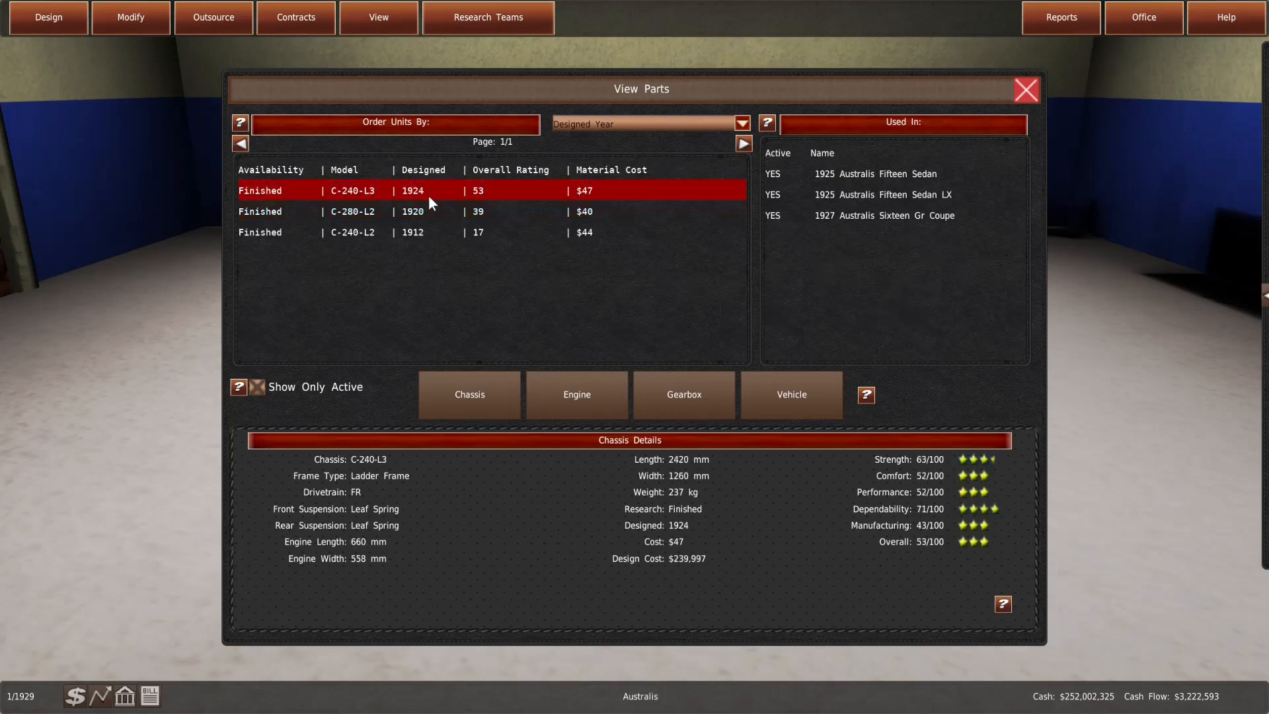
{"action": "left_click", "coordinate": [1023, 90]}
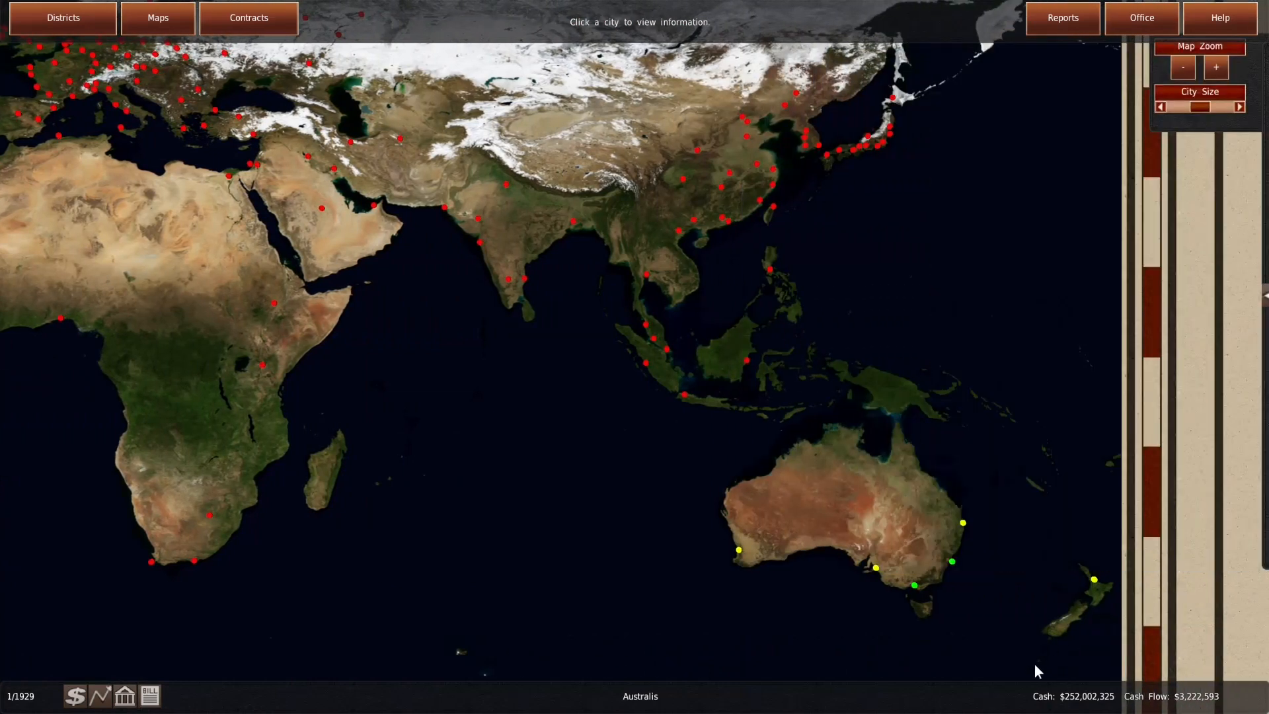
{"action": "mouse_move", "coordinate": [863, 583]}
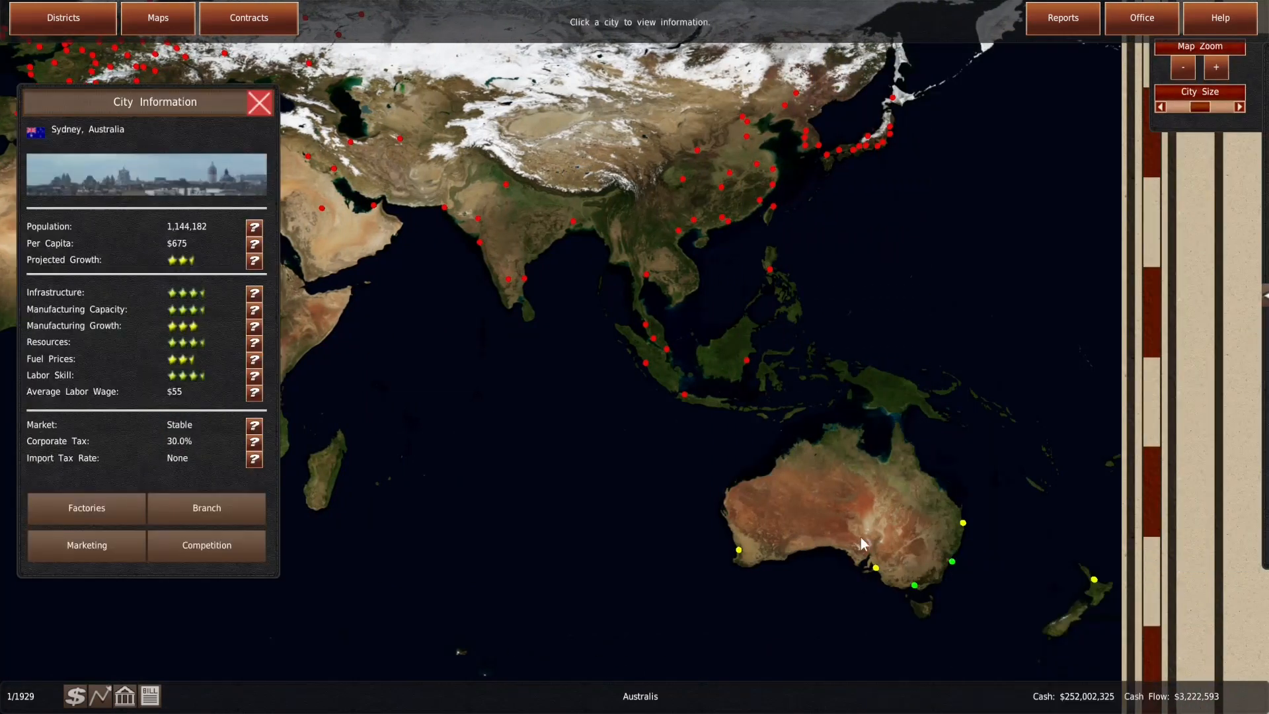
Browse Sydney's rival listings by type: compacts, coupes, sedans, minivans, phaetons, Roadster 2+2, sports and touring cars
{"action": "left_click", "coordinate": [206, 545]}
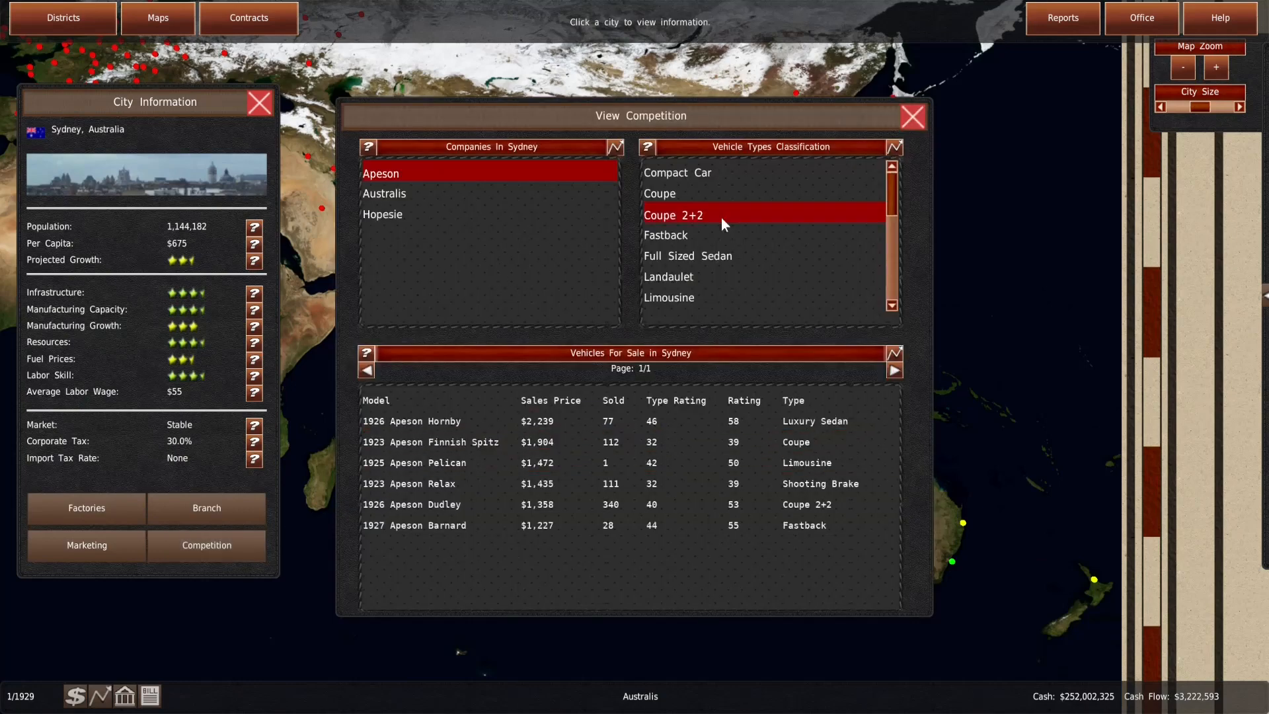
{"action": "left_click", "coordinate": [677, 172]}
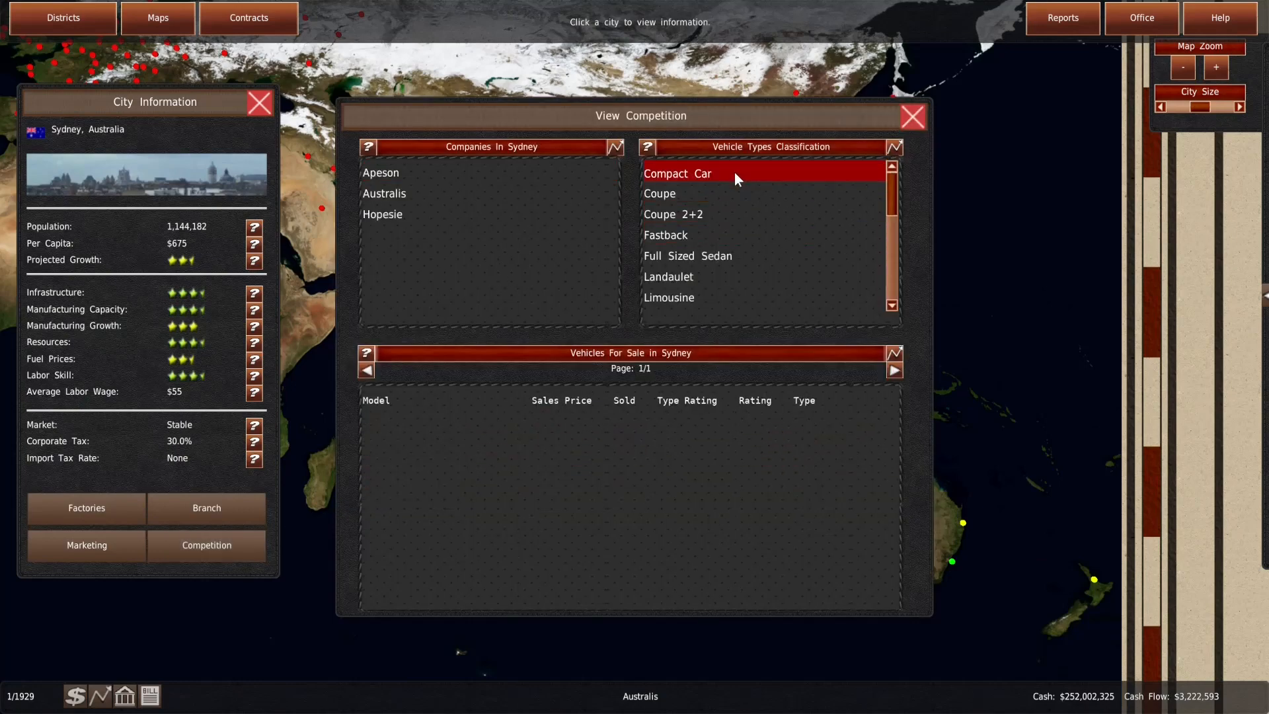
{"action": "left_click", "coordinate": [673, 214]}
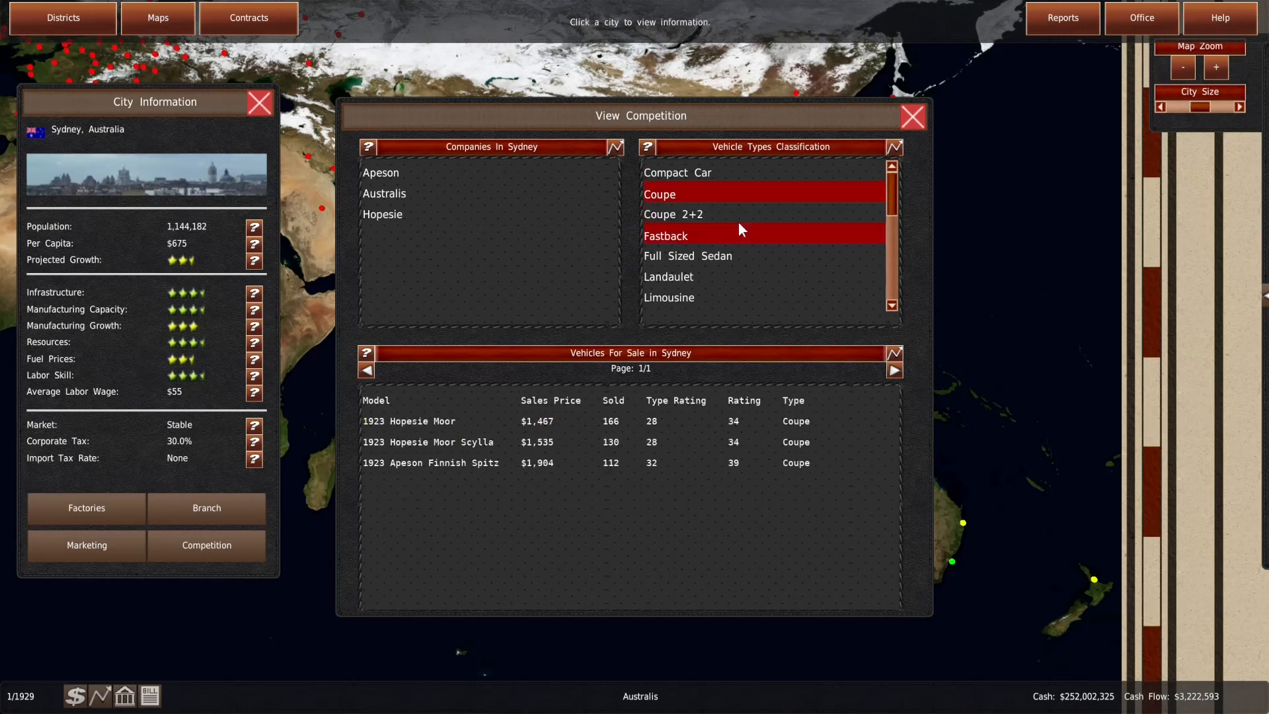
{"action": "mouse_move", "coordinate": [743, 248]}
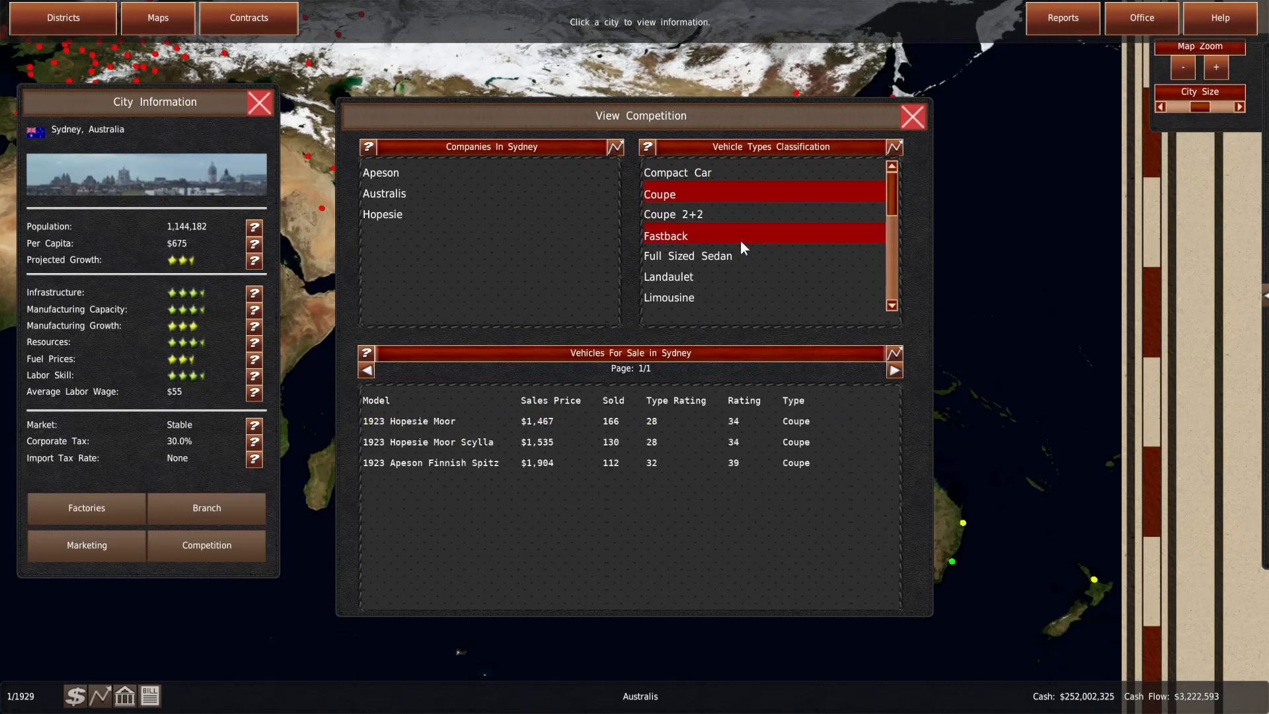
{"action": "left_click", "coordinate": [688, 255]}
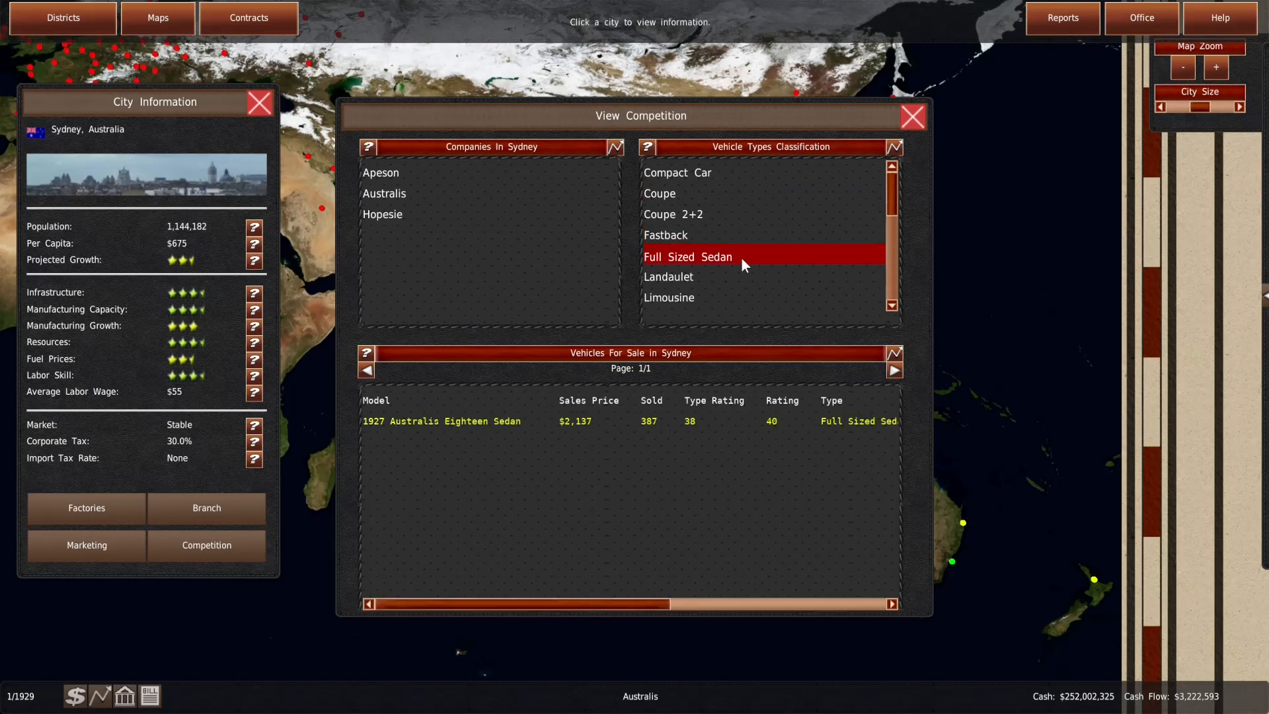
{"action": "left_click", "coordinate": [669, 298]}
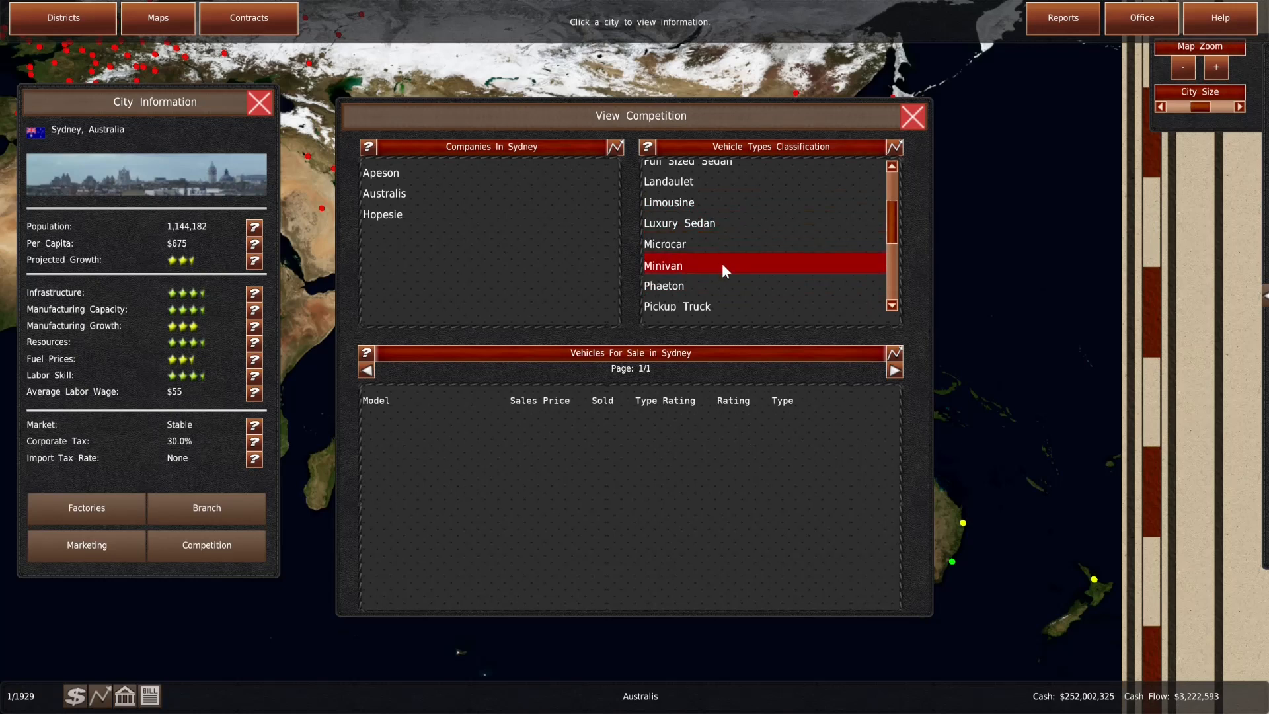
{"action": "left_click", "coordinate": [663, 191]}
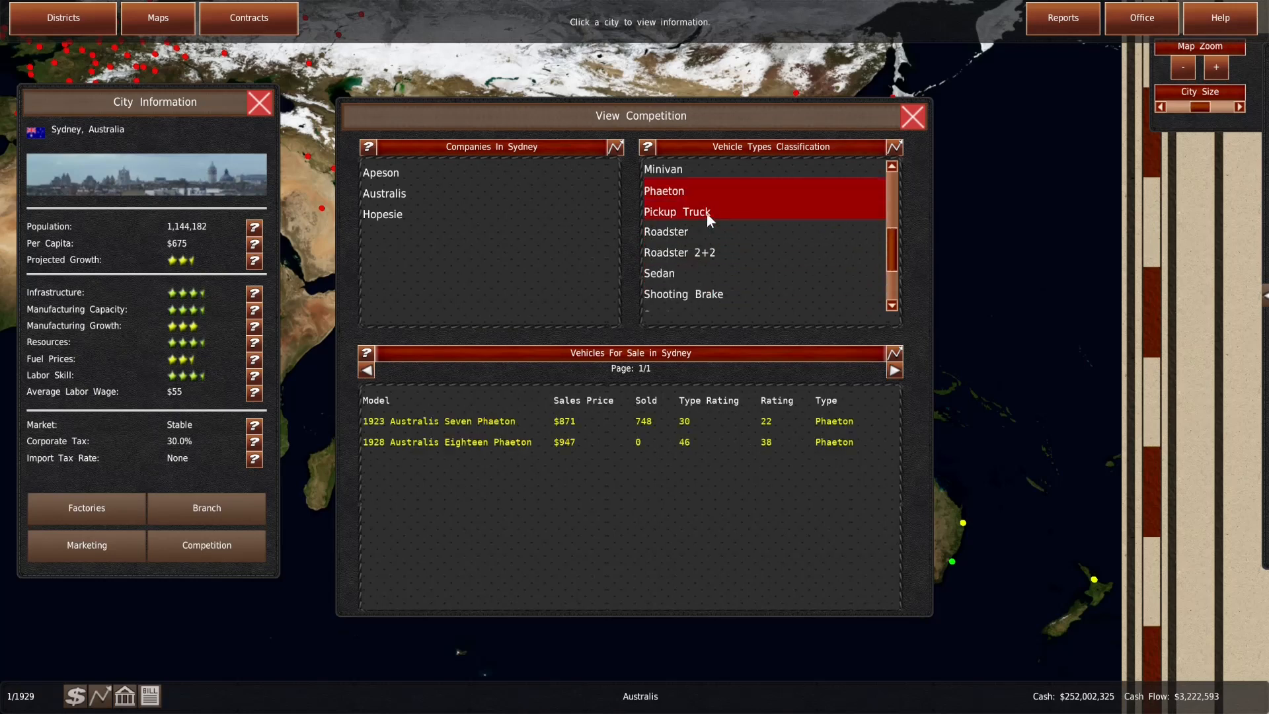
{"action": "left_click", "coordinate": [680, 253]}
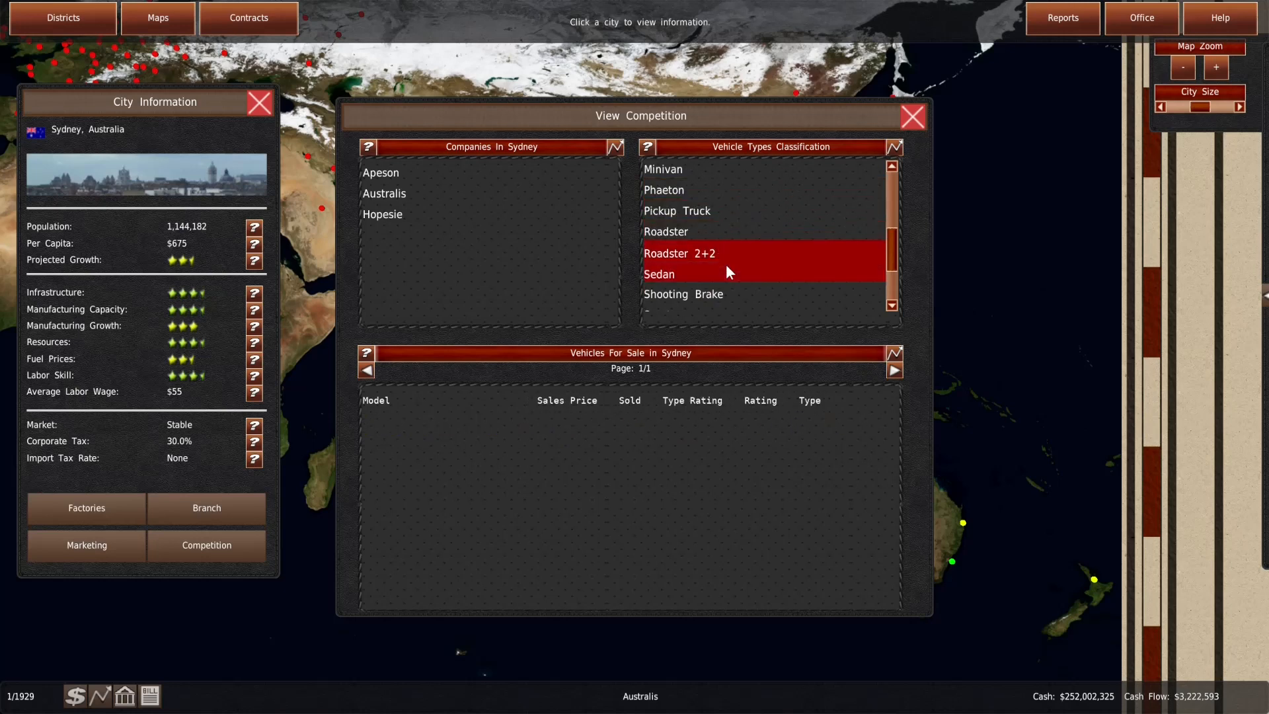
{"action": "scroll", "scroll_direction": "down", "scroll_amount": 3}
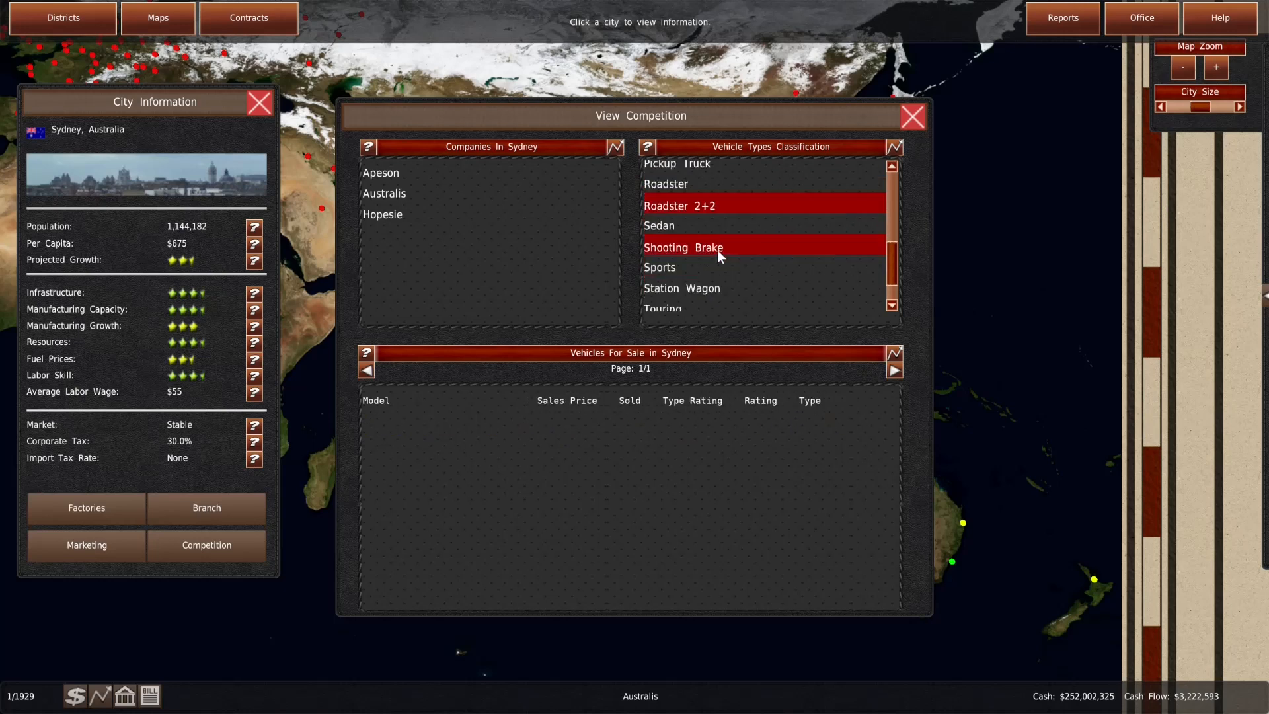
{"action": "left_click", "coordinate": [658, 268]}
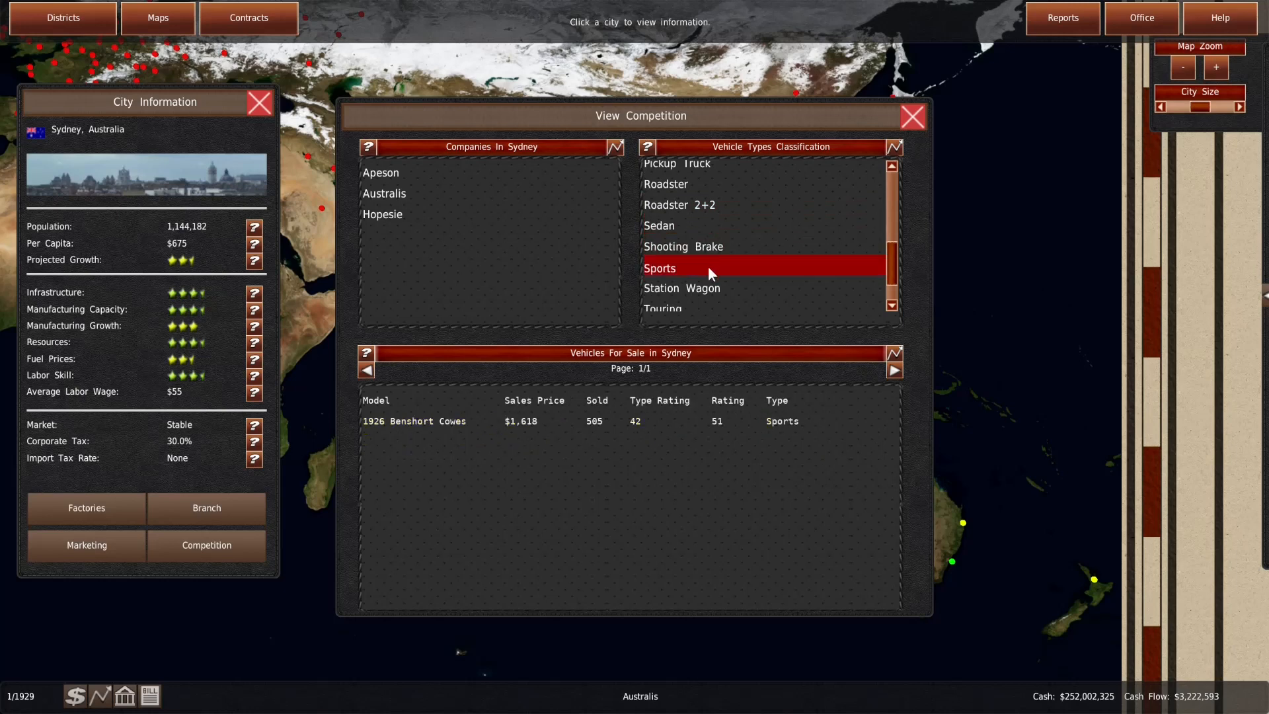
{"action": "left_click", "coordinate": [662, 261]}
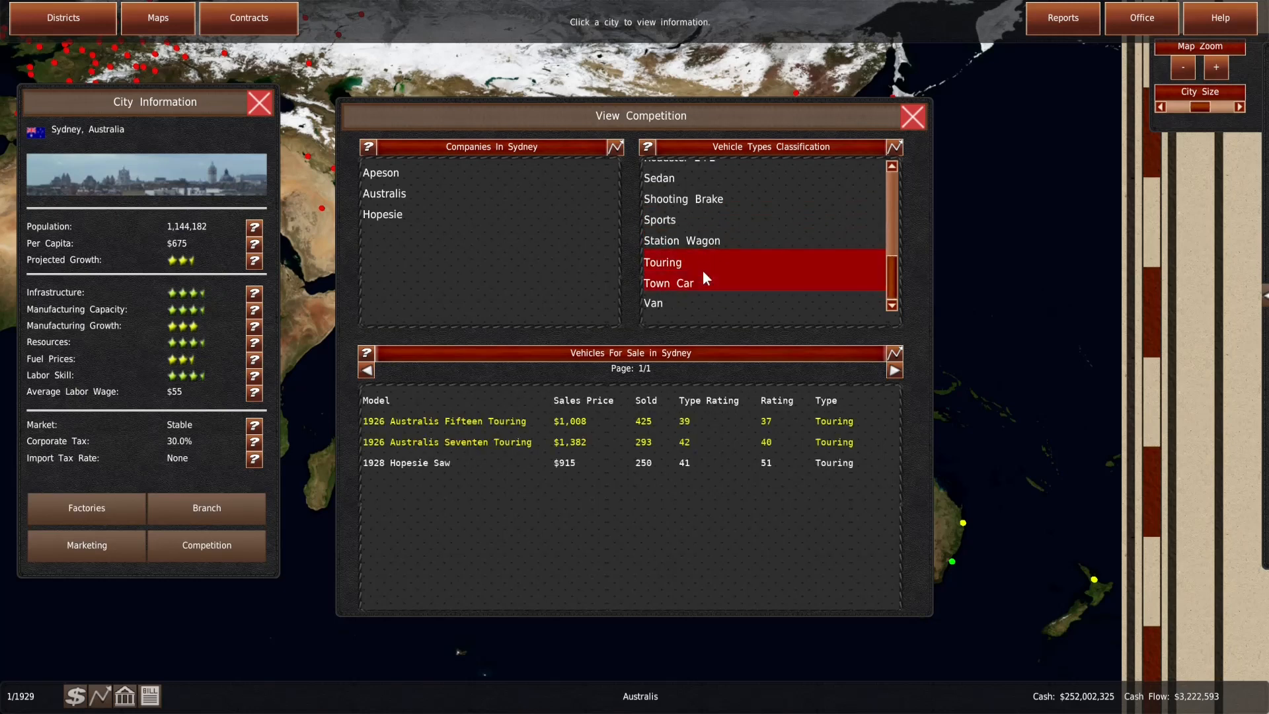
Check Adelaide's competition for microcar listings, then close the overview
{"action": "left_click", "coordinate": [682, 199]}
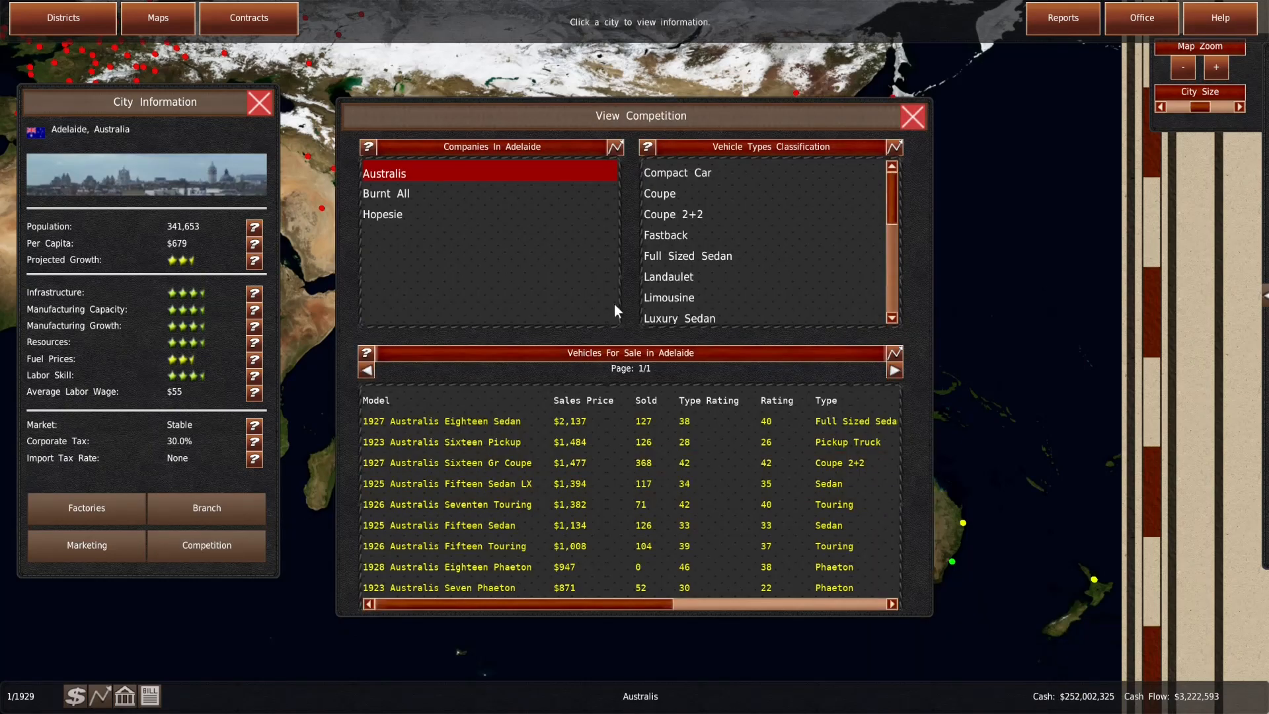
{"action": "left_click", "coordinate": [677, 172]}
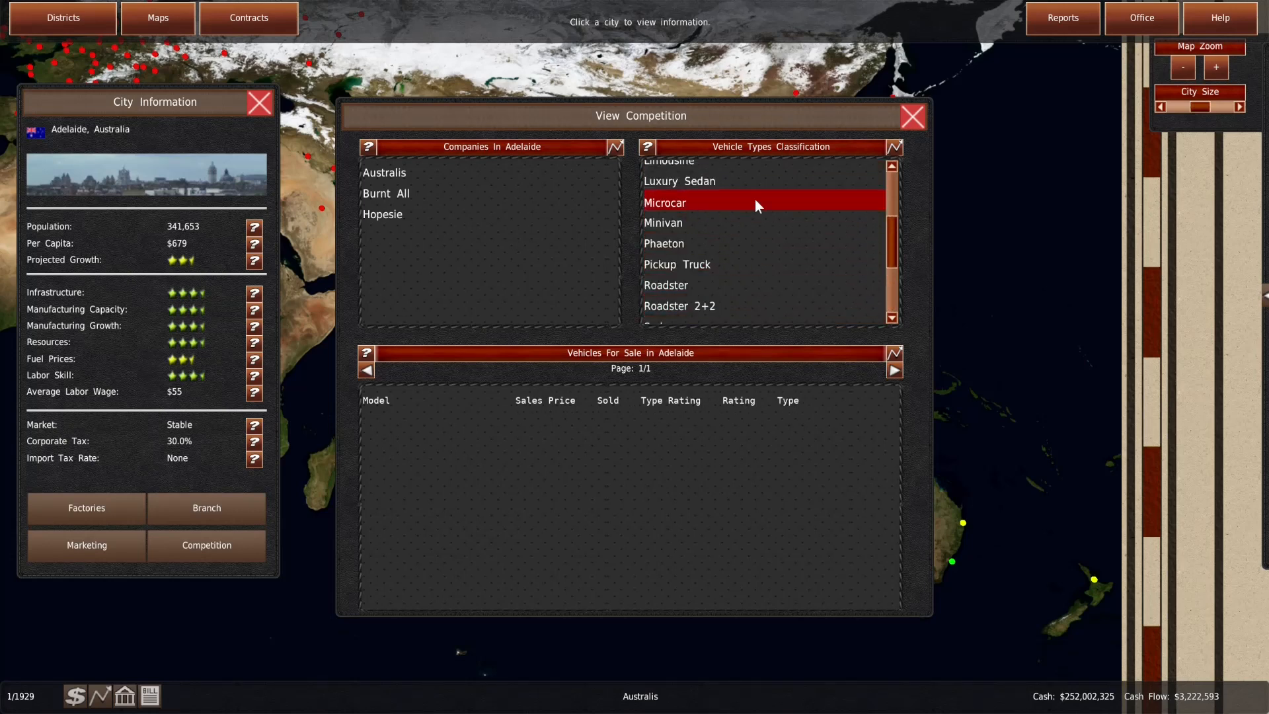
{"action": "left_click", "coordinate": [912, 116]}
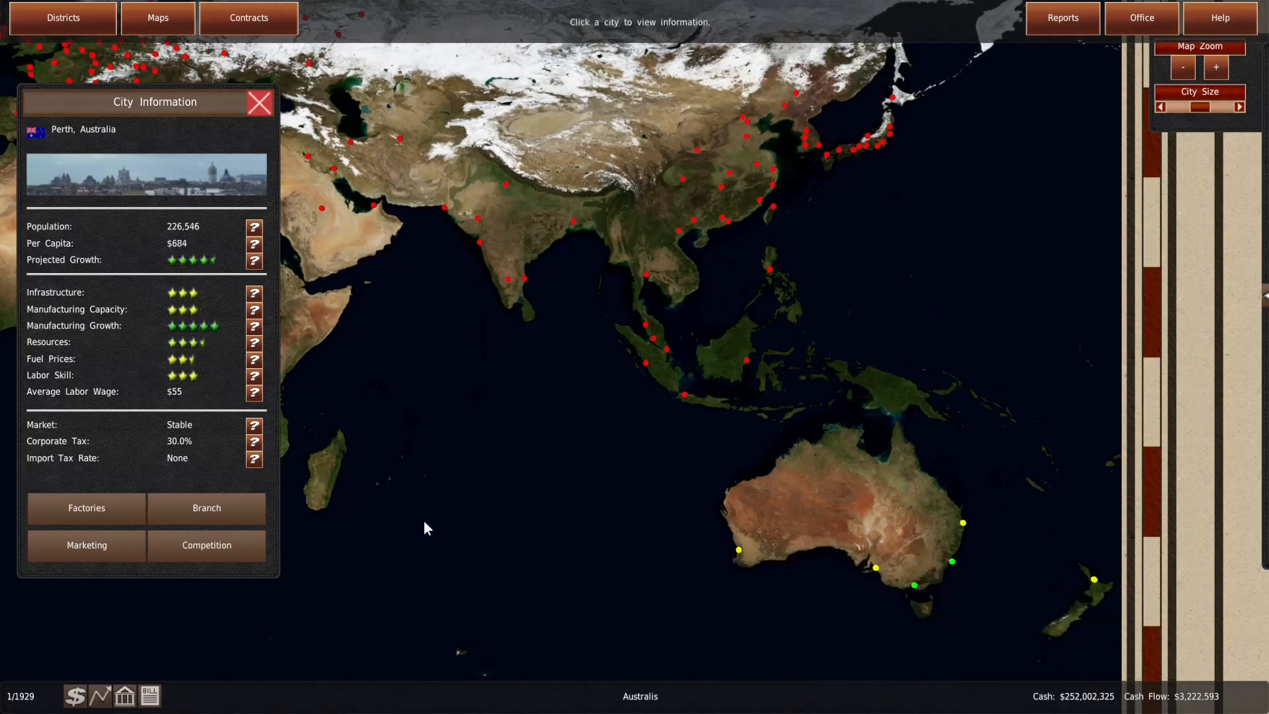
Review Jameson Fairwell's Roadster 2+2 offerings in Perth, then close the competition overview
{"action": "left_click", "coordinate": [206, 545]}
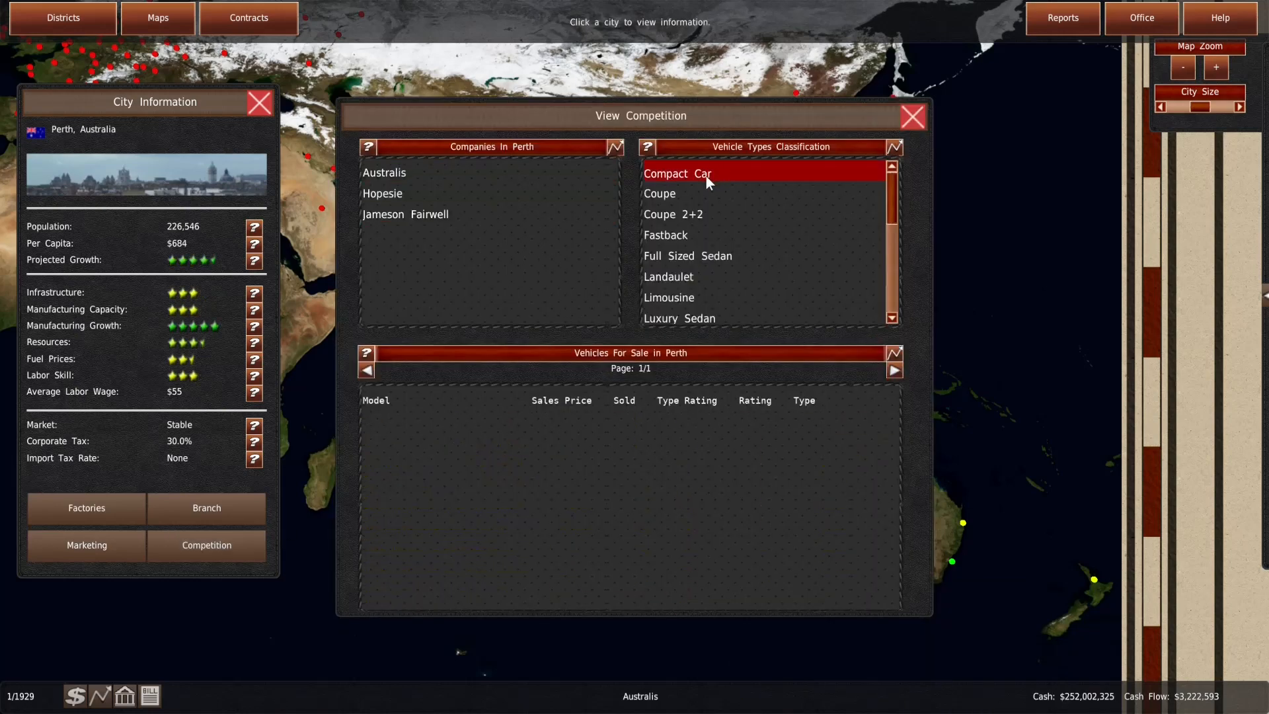
{"action": "left_click", "coordinate": [405, 214]}
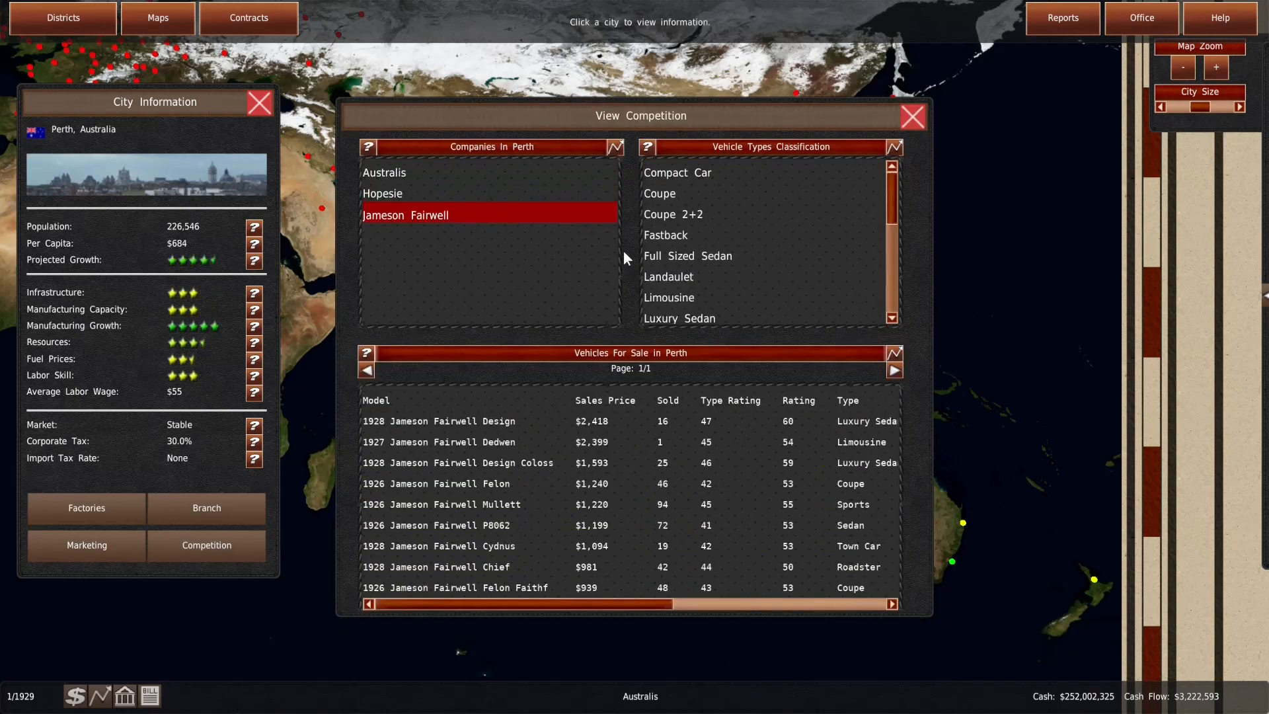
{"action": "left_click", "coordinate": [662, 269]}
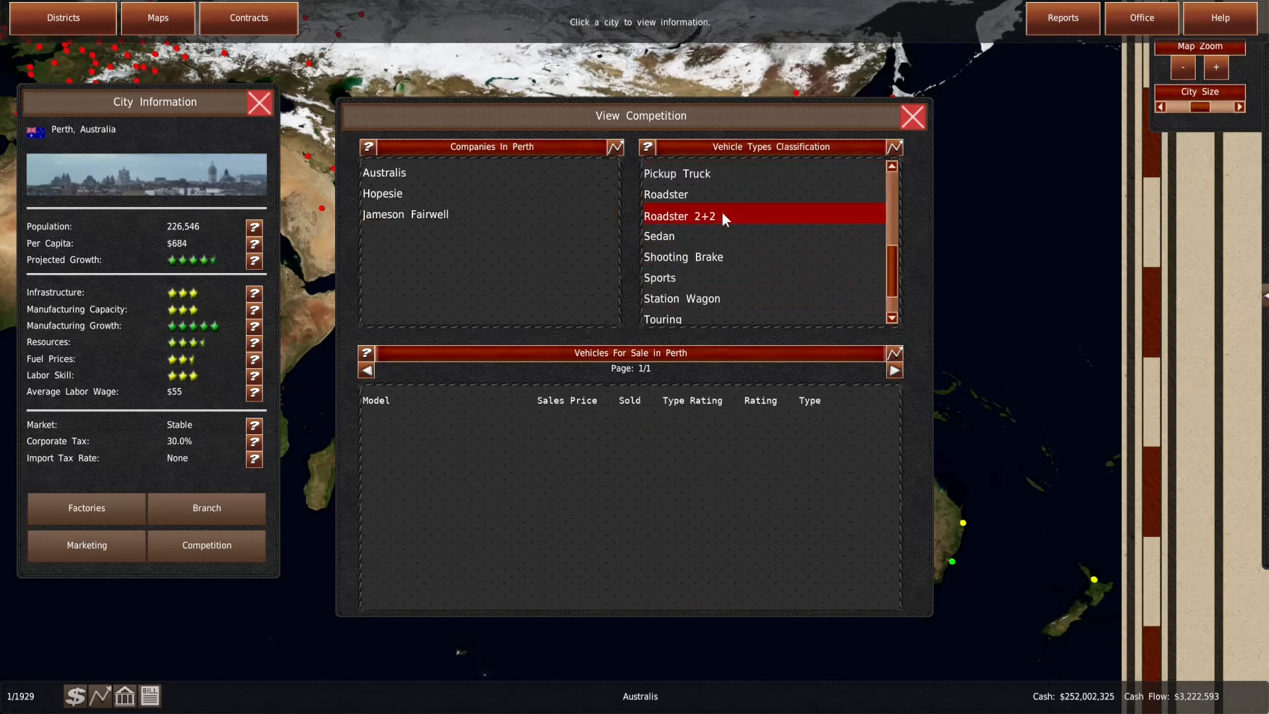
{"action": "left_click", "coordinate": [912, 116]}
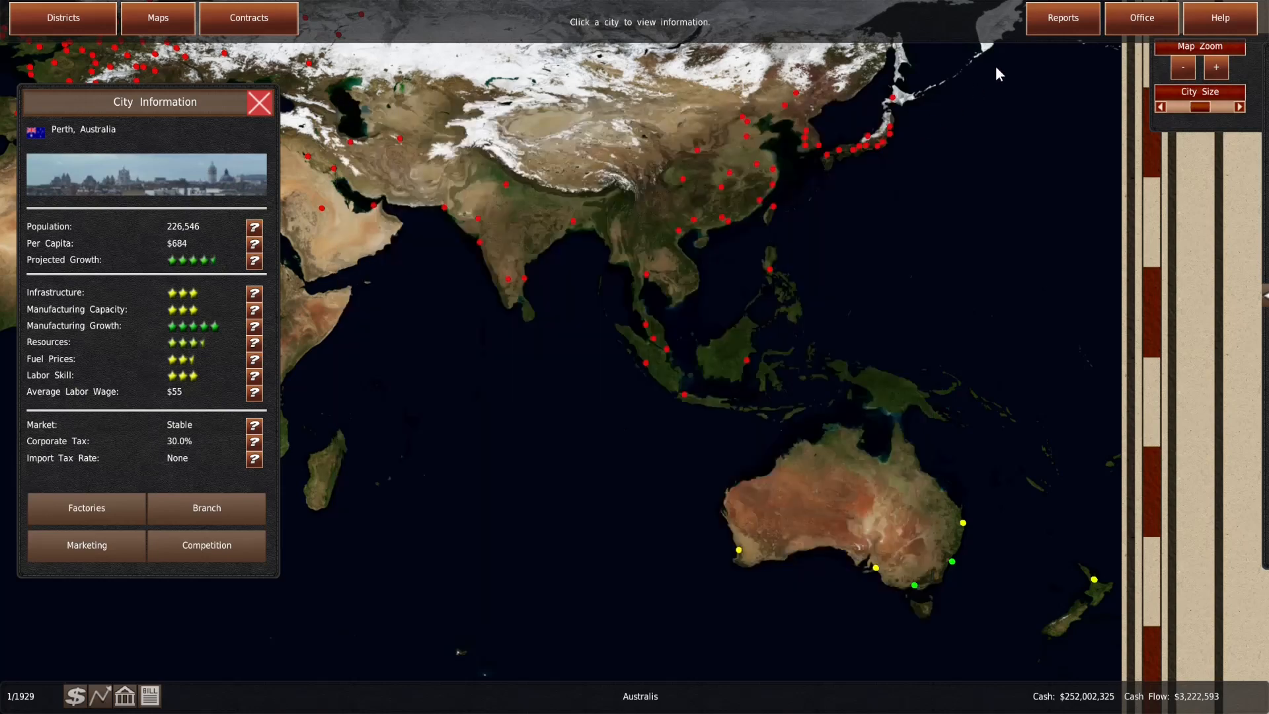
{"action": "left_click", "coordinate": [1062, 17]}
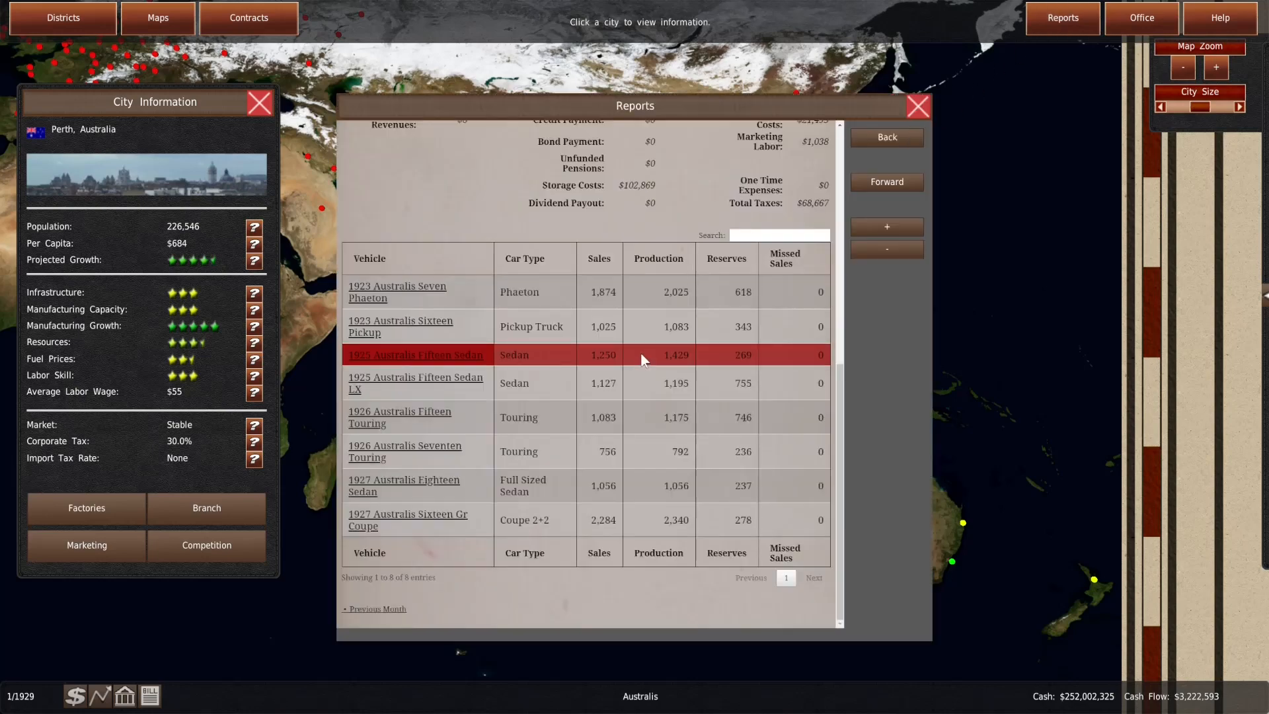
{"action": "left_click", "coordinate": [579, 136]}
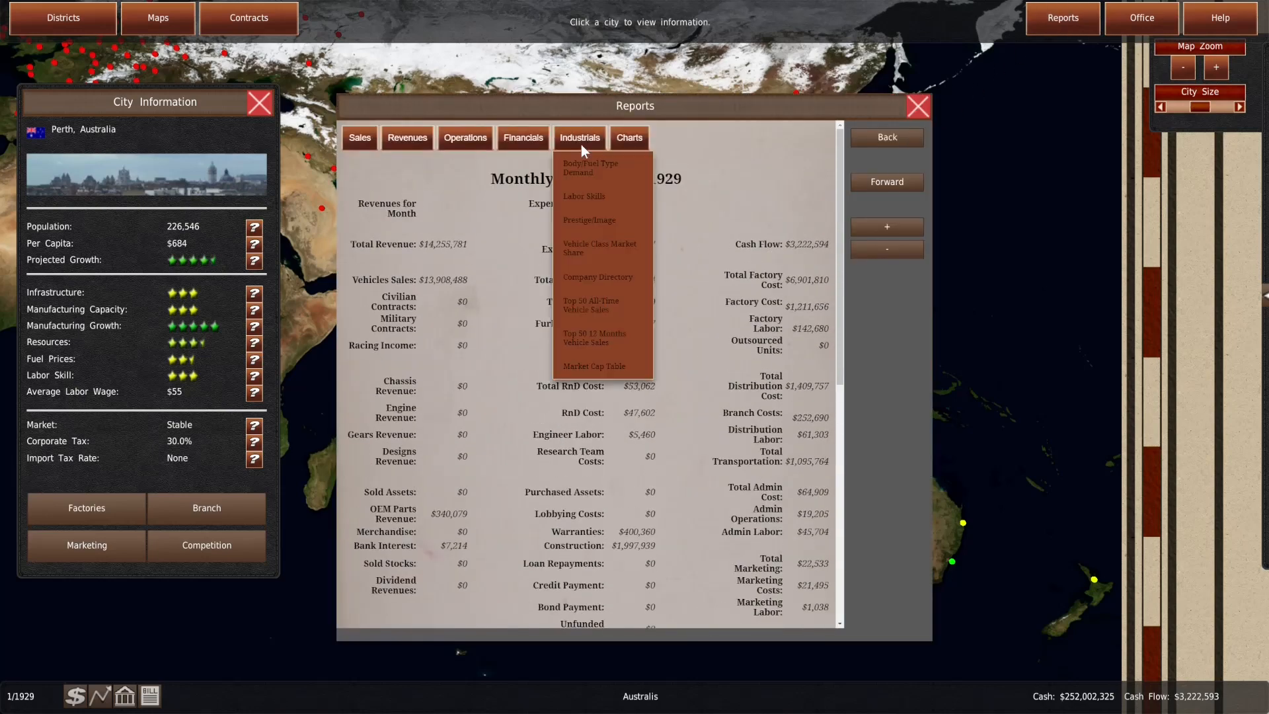
{"action": "left_click", "coordinate": [589, 167]}
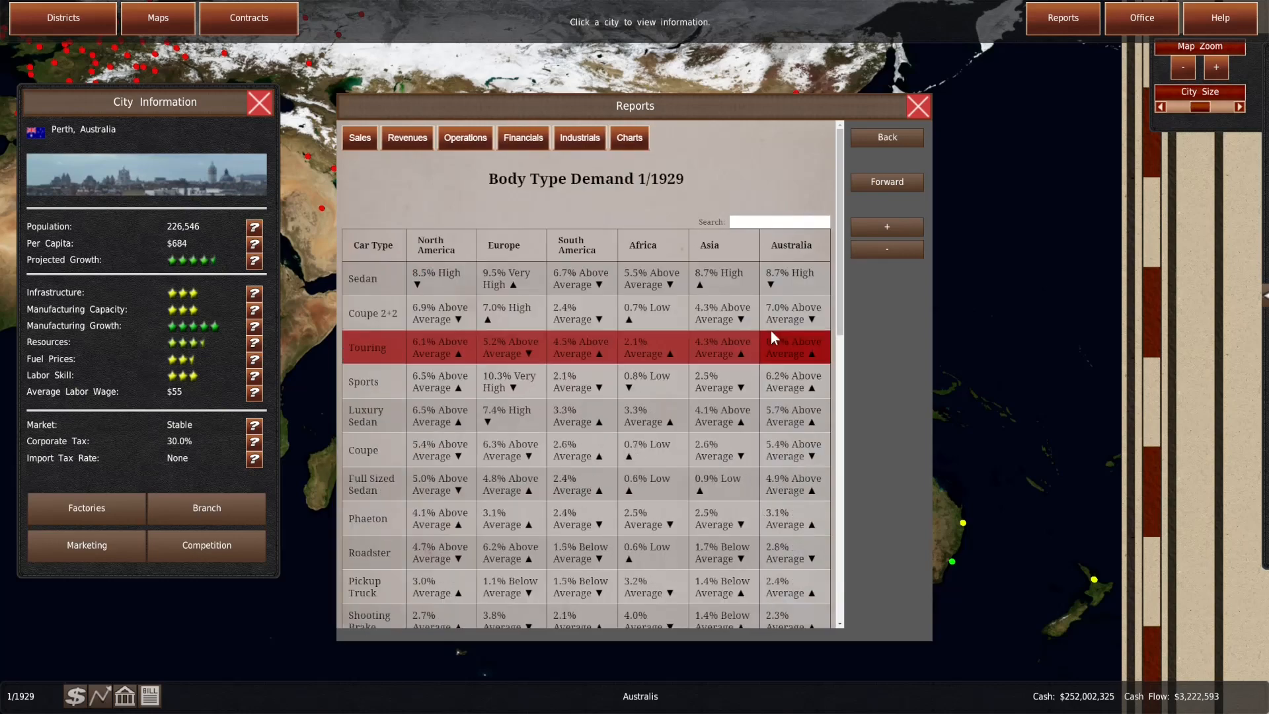
{"action": "scroll", "scroll_direction": "down", "scroll_amount": 3}
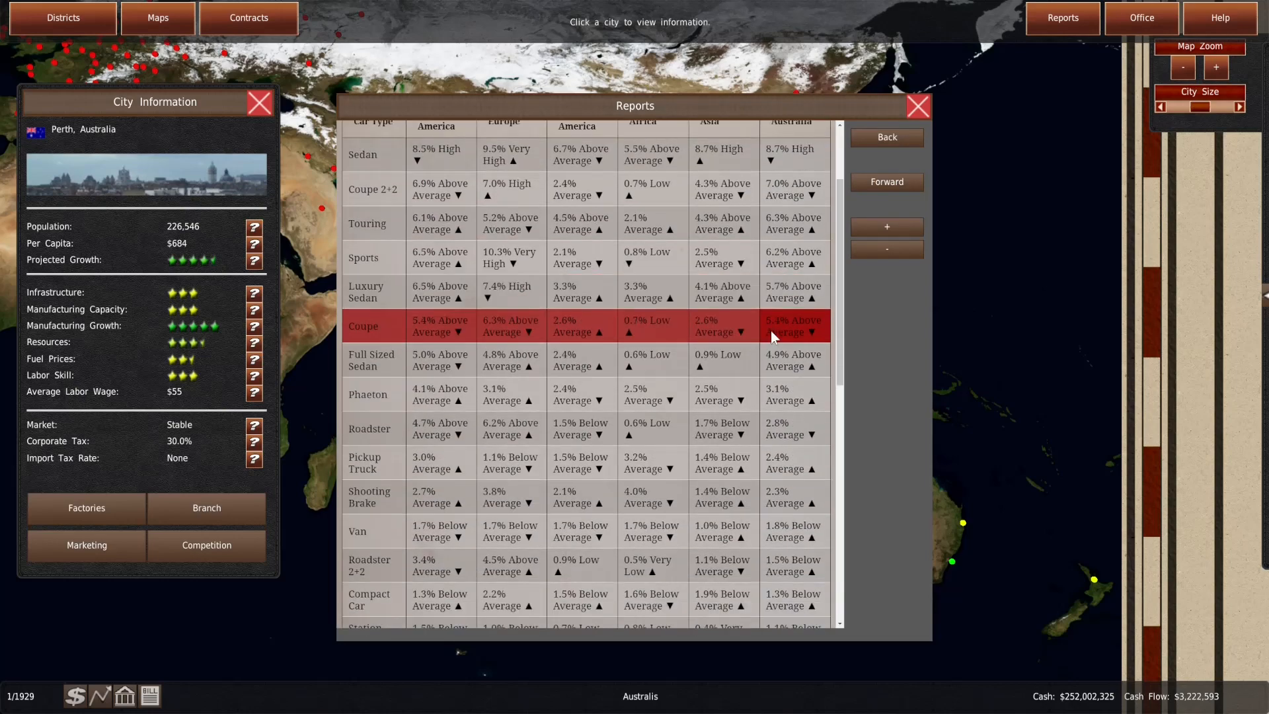
{"action": "scroll", "scroll_direction": "down", "scroll_amount": 3}
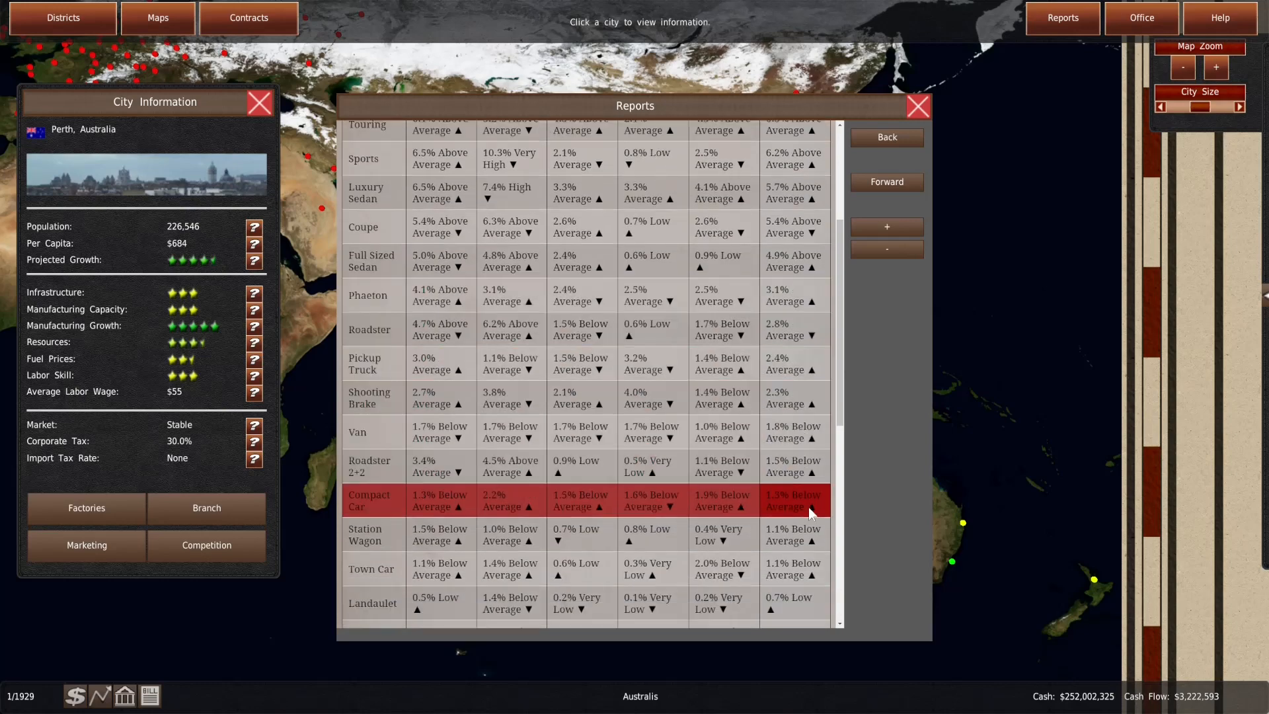
{"action": "scroll", "scroll_direction": "down", "scroll_amount": 3}
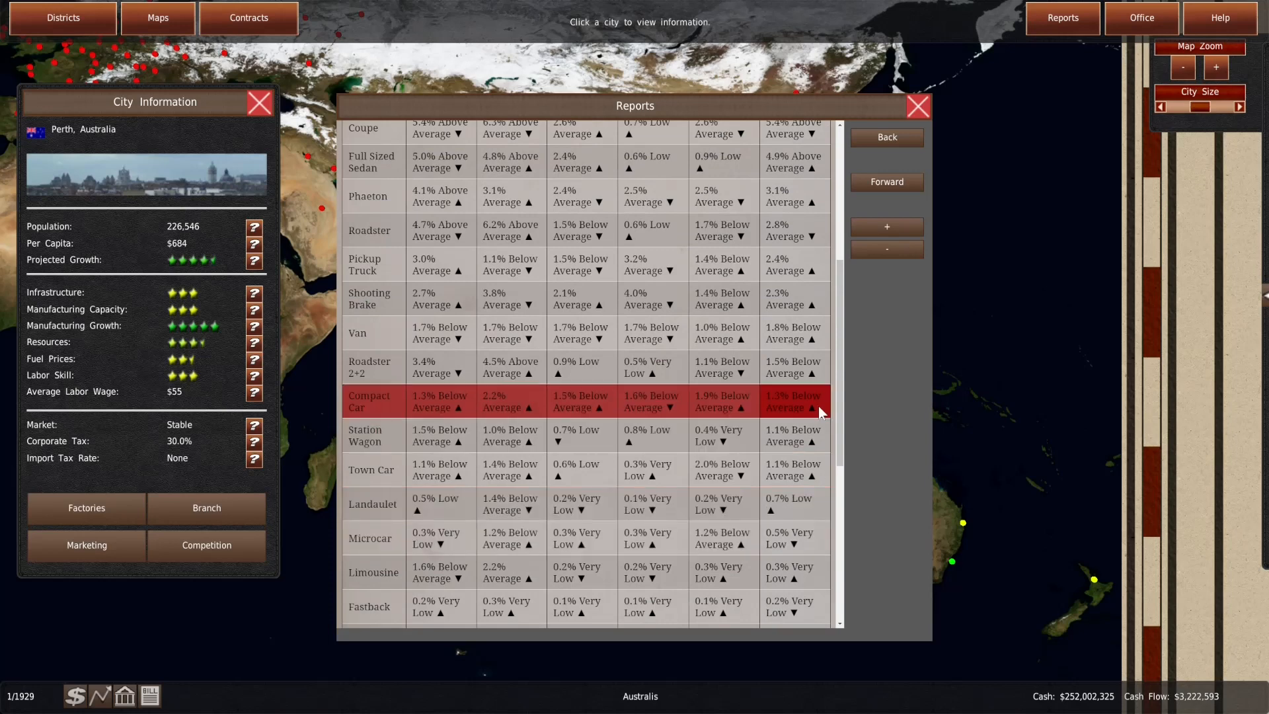
{"action": "left_click", "coordinate": [917, 106]}
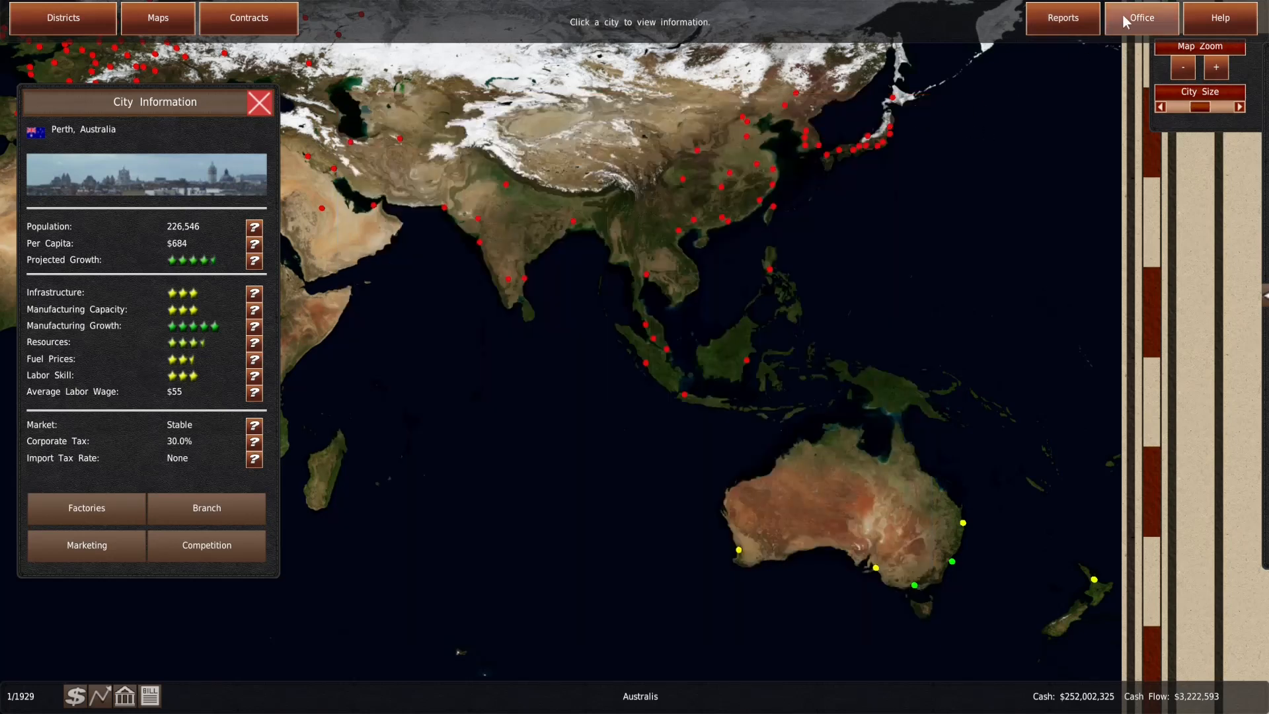
Start an assisted design from the office and compare Fastback and Compact body type ratings
{"action": "left_click", "coordinate": [1140, 17]}
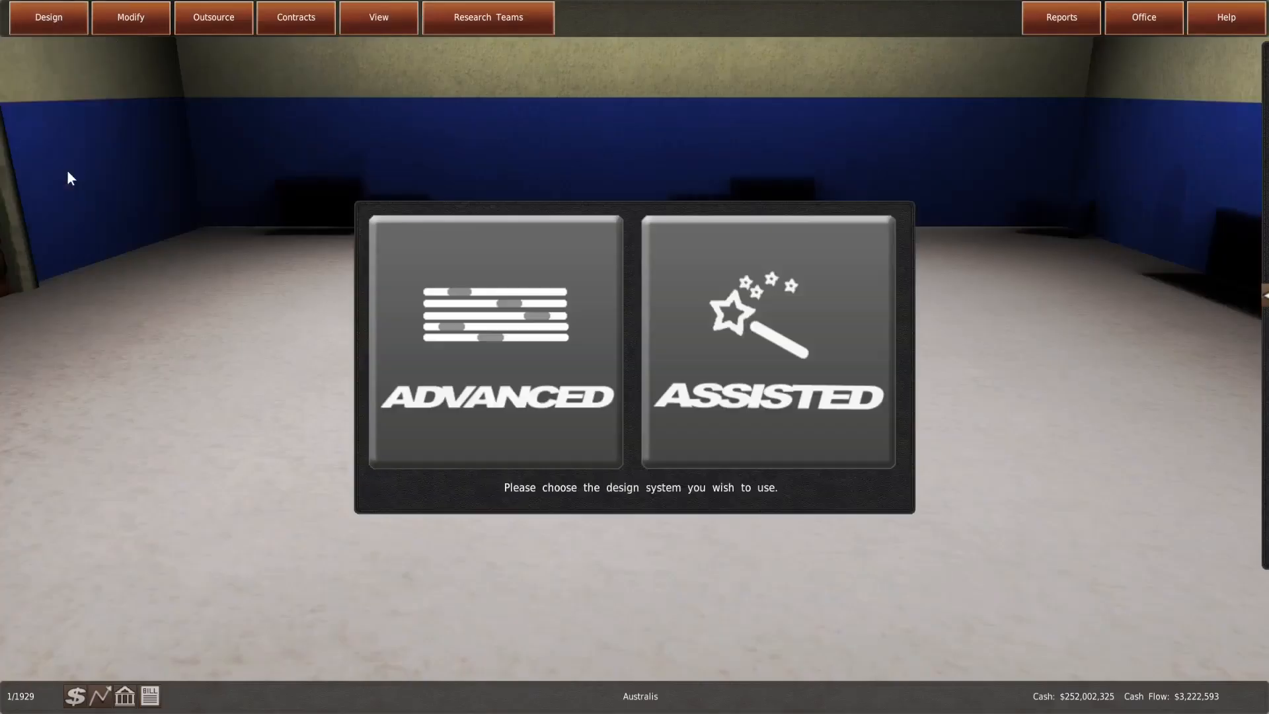
{"action": "left_click", "coordinate": [767, 339]}
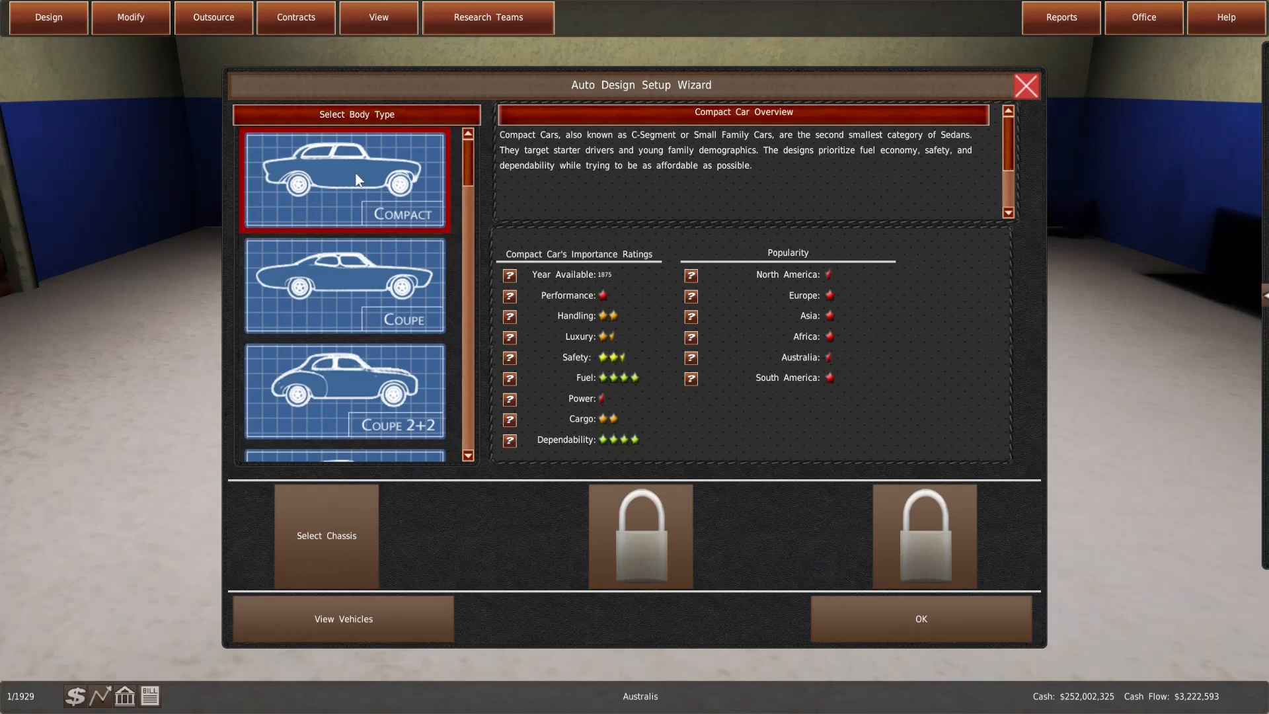
{"action": "scroll", "scroll_direction": "down", "scroll_amount": 3}
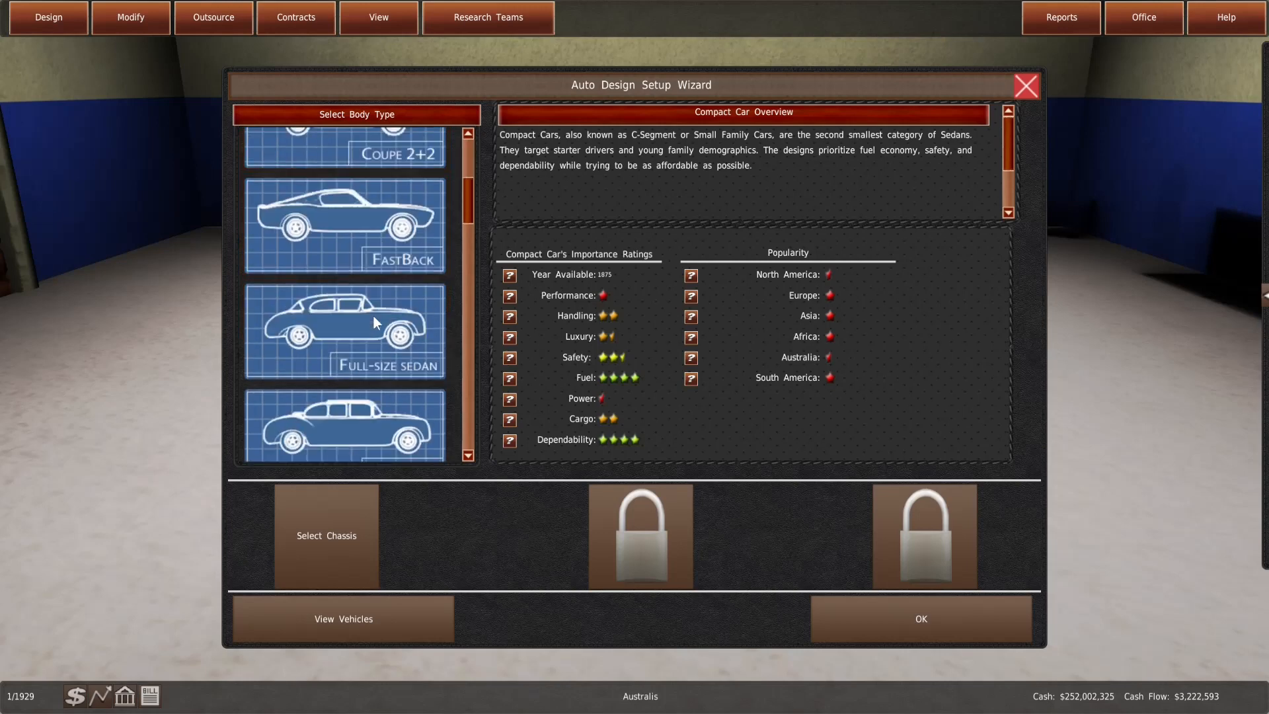
{"action": "left_click", "coordinate": [344, 221]}
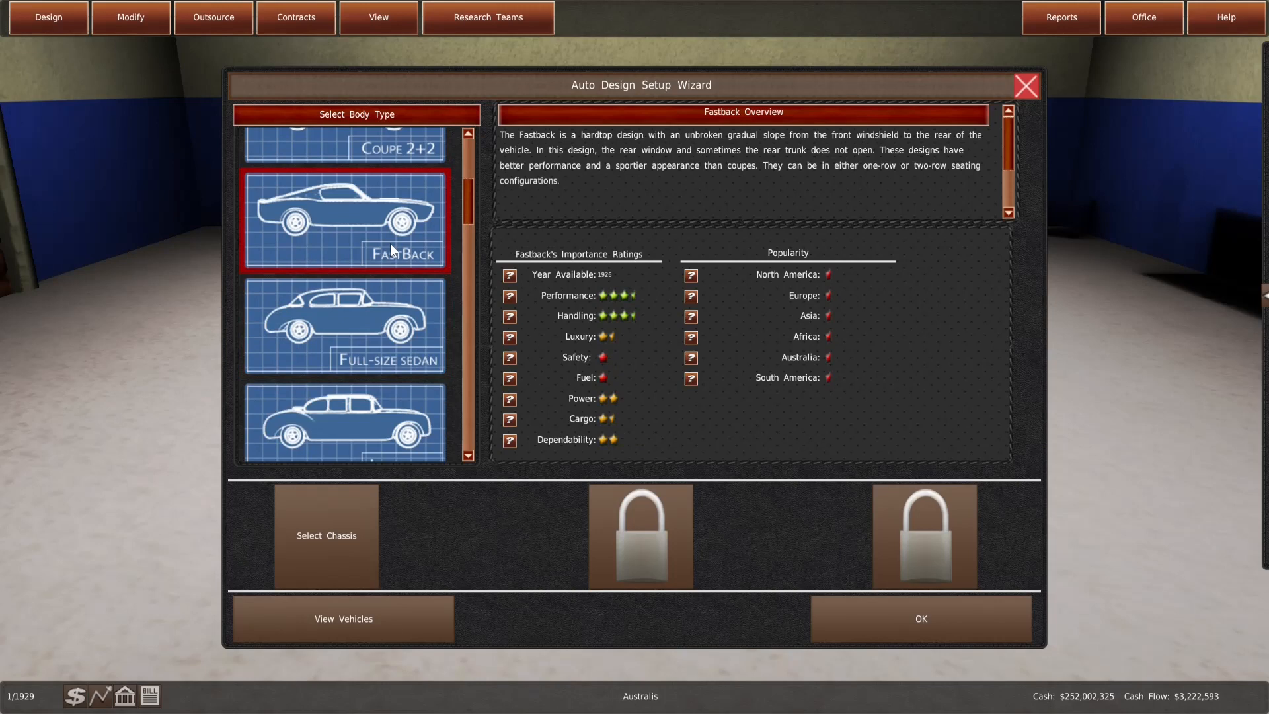
{"action": "scroll", "scroll_direction": "down", "scroll_amount": 3}
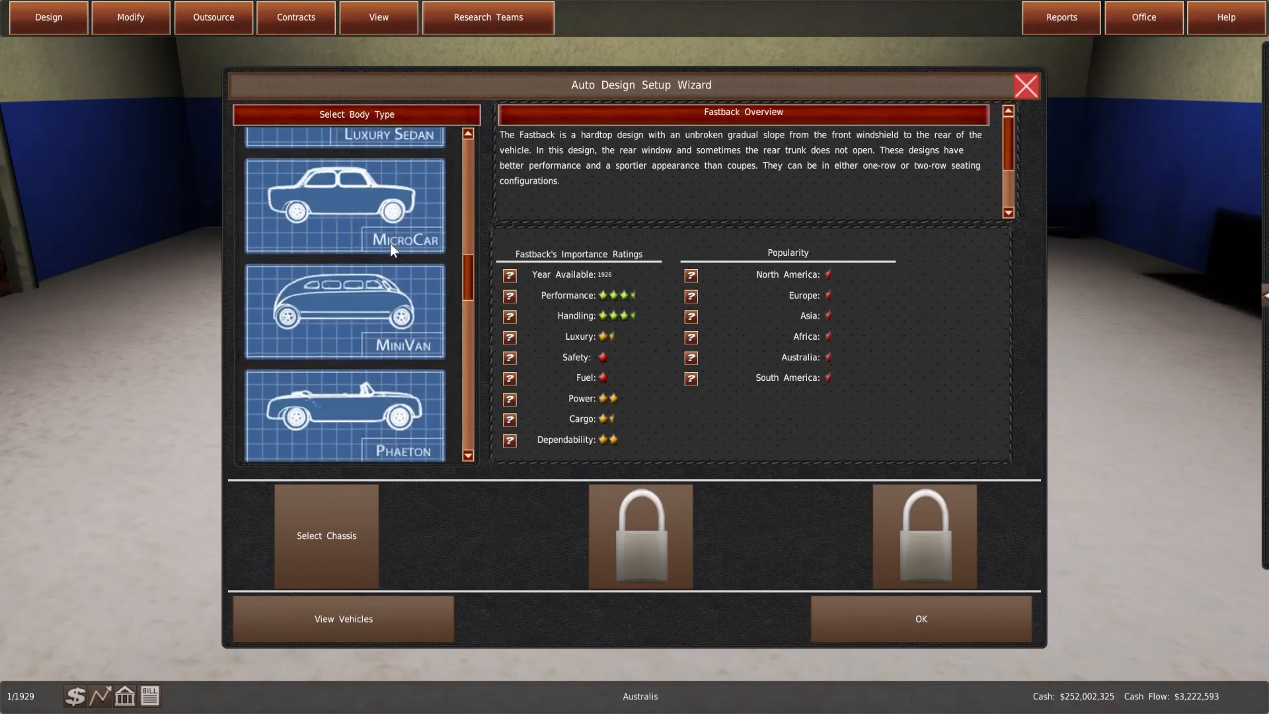
{"action": "left_click", "coordinate": [344, 205]}
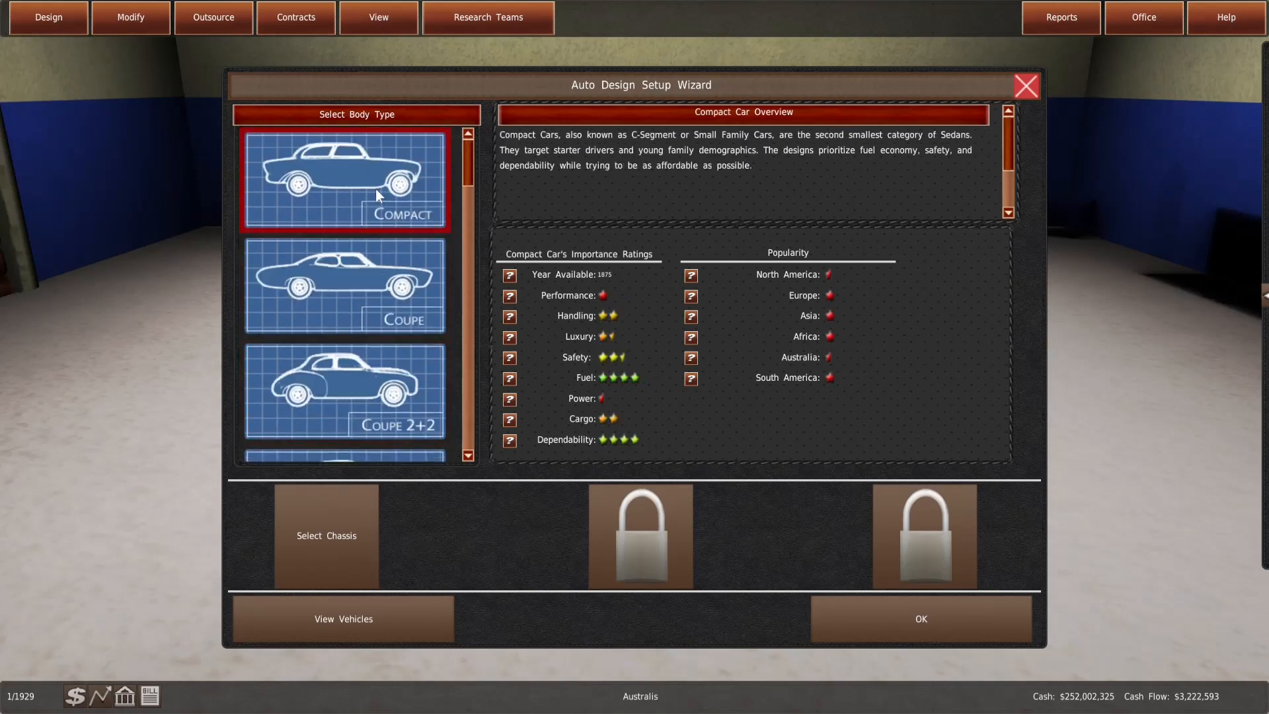
Compare Microcar, Roadster 2+2 and Roadster body ratings, then return to the world map
{"action": "scroll", "scroll_direction": "down", "scroll_amount": 3}
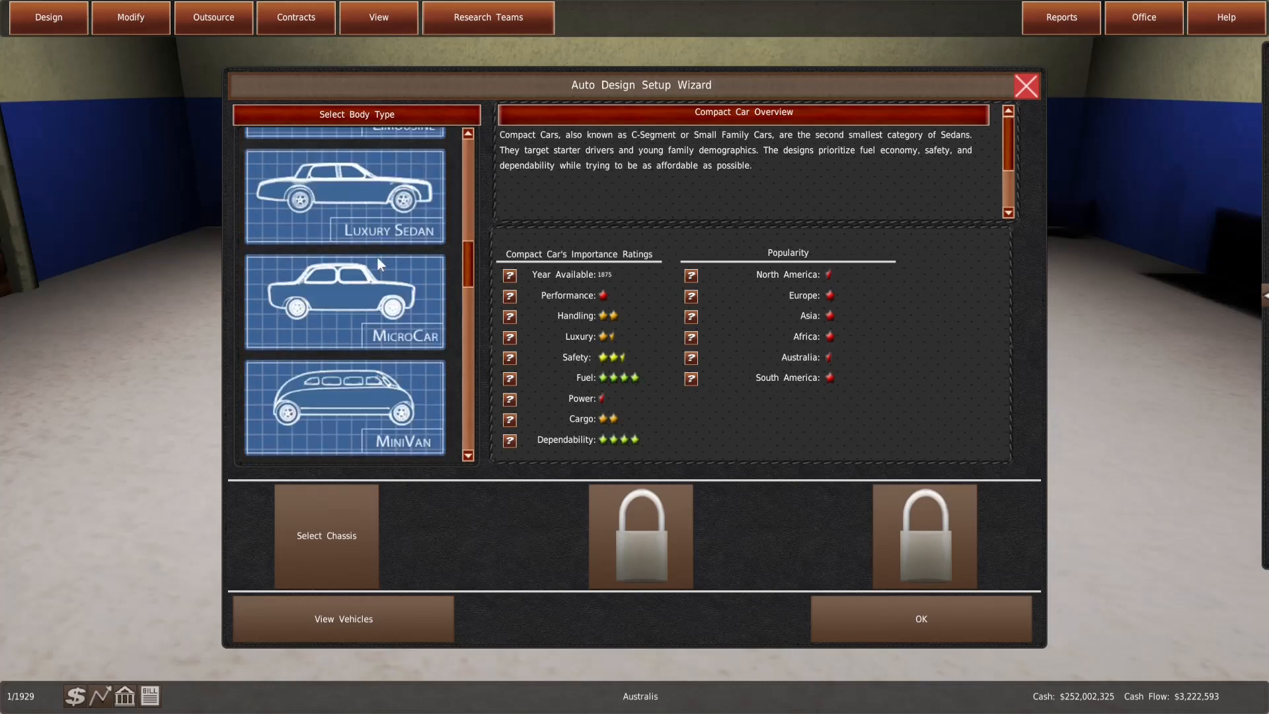
{"action": "left_click", "coordinate": [344, 300]}
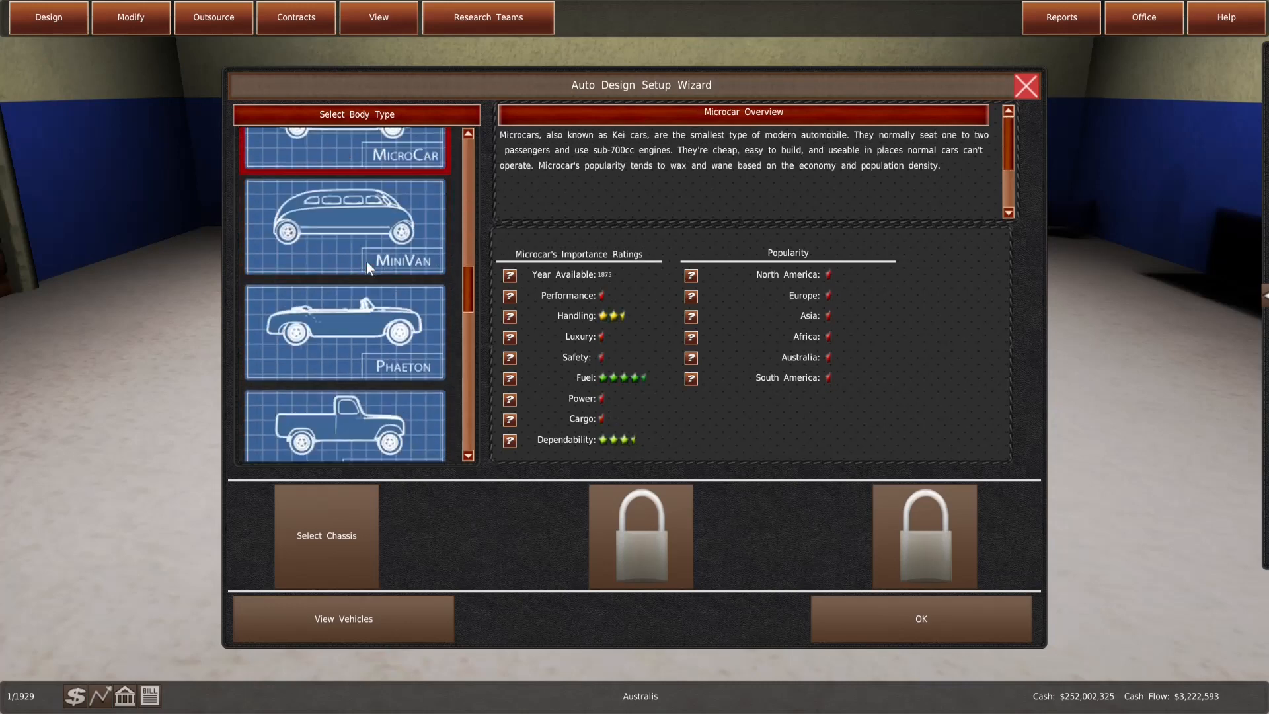
{"action": "left_click", "coordinate": [343, 287]}
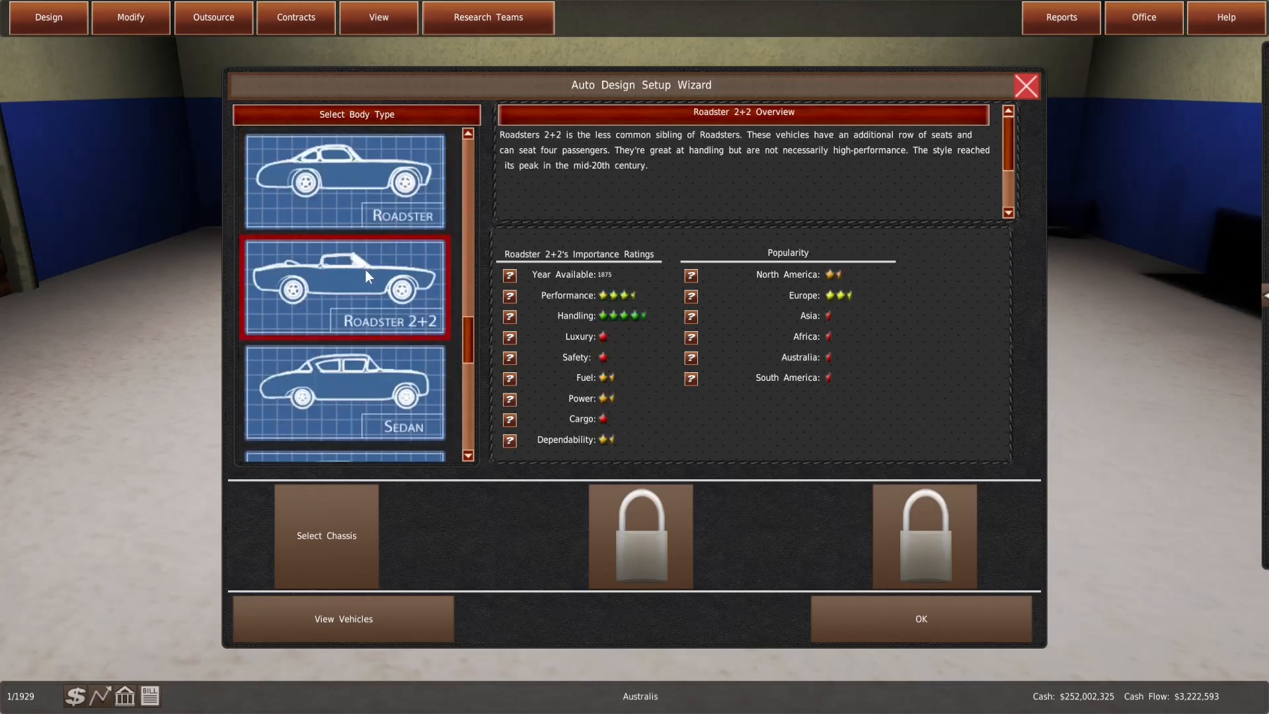
{"action": "left_click", "coordinate": [344, 179]}
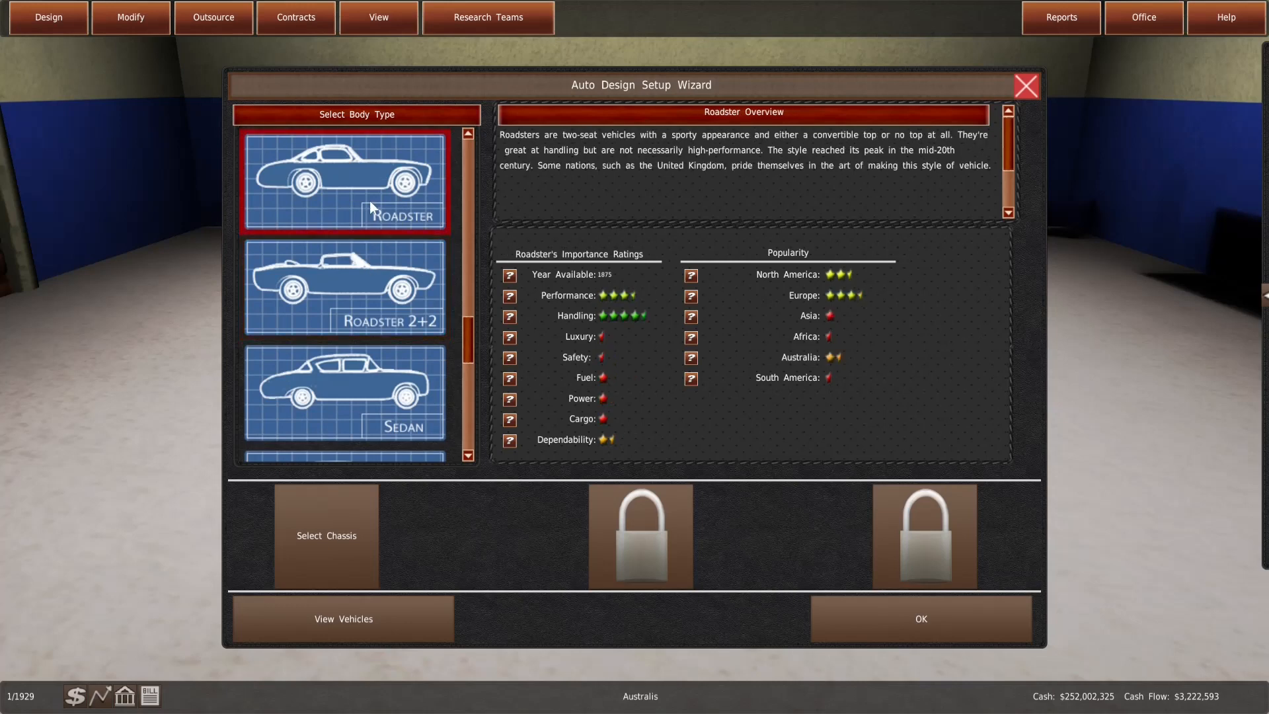
{"action": "mouse_move", "coordinate": [375, 234]}
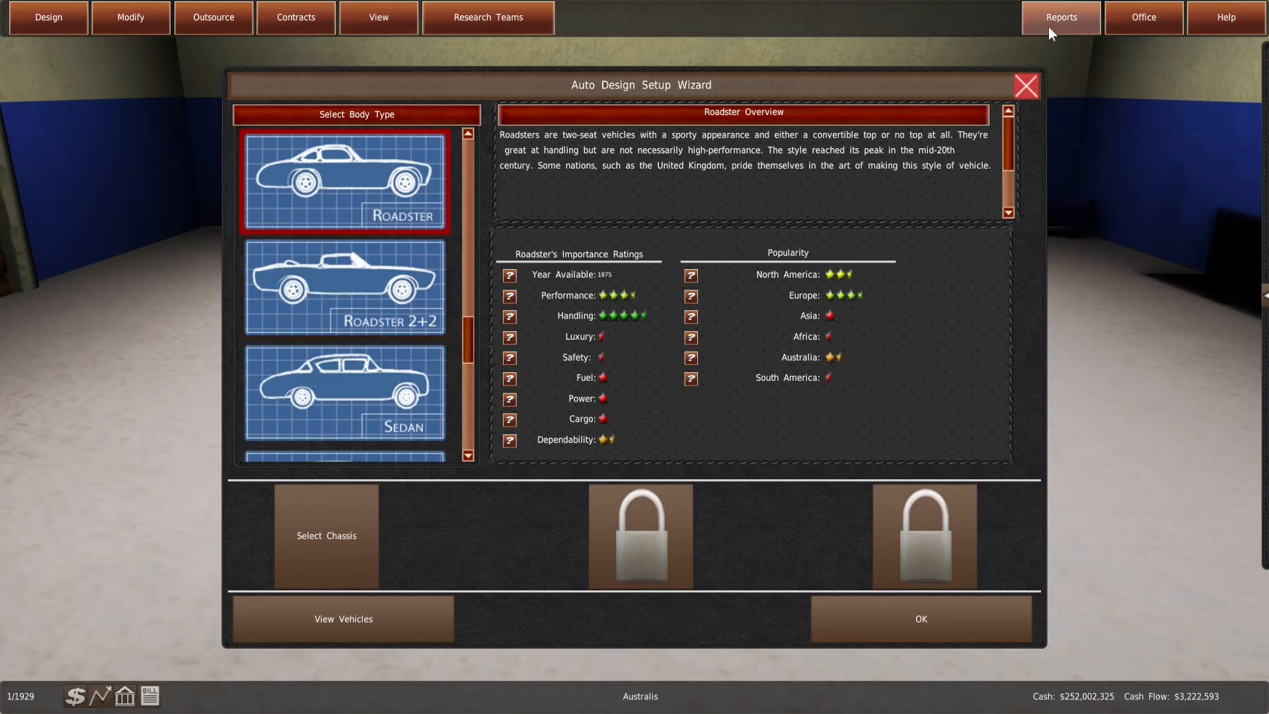
{"action": "left_click", "coordinate": [1024, 85]}
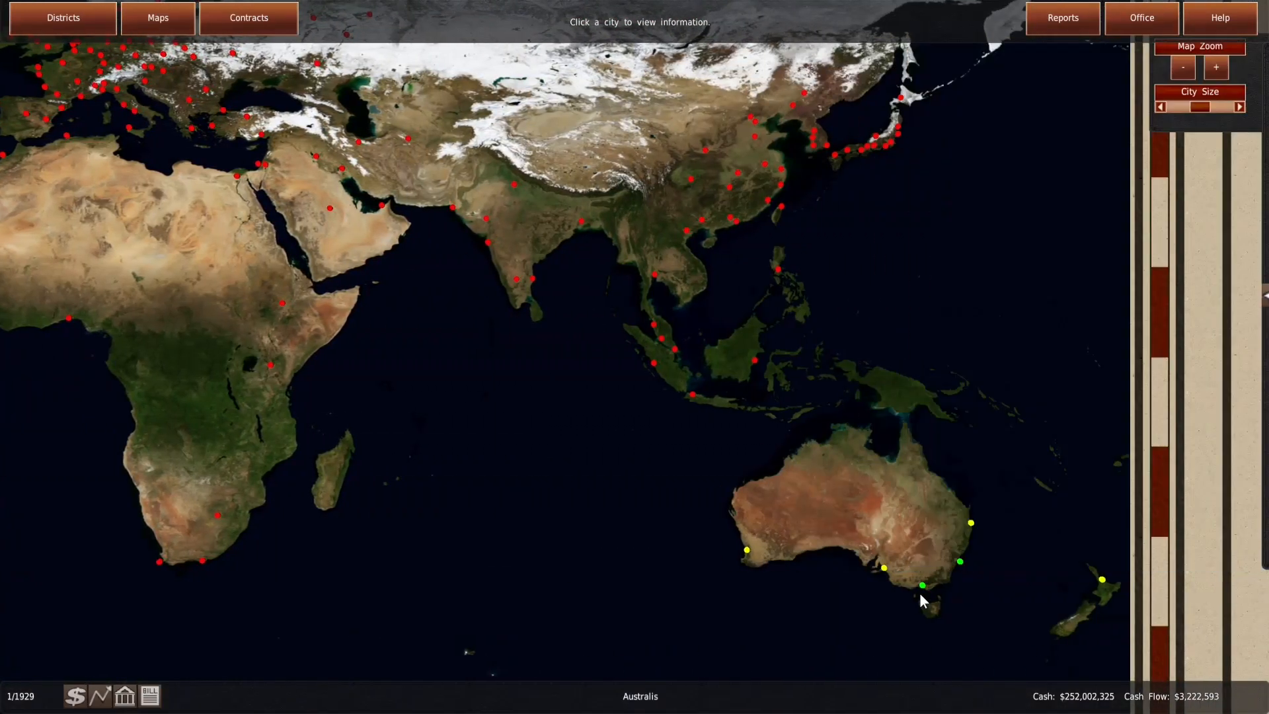
{"action": "left_click", "coordinate": [923, 585]}
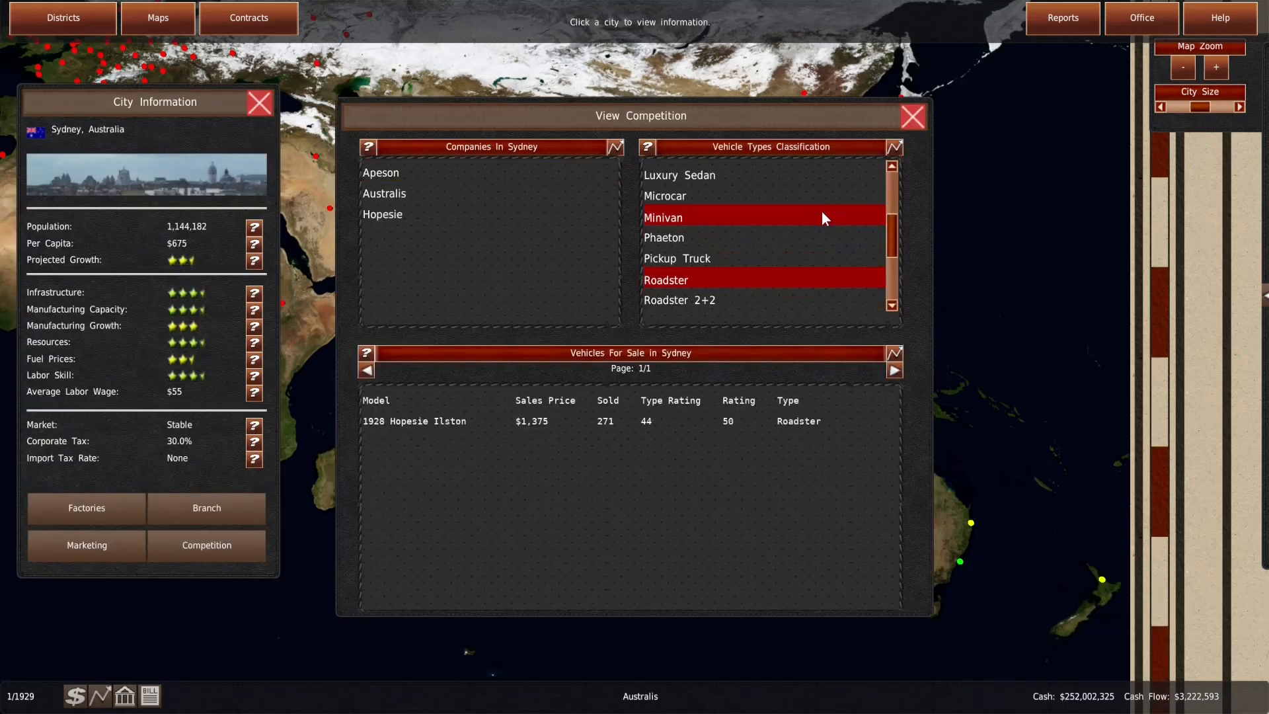
{"action": "left_click", "coordinate": [912, 116]}
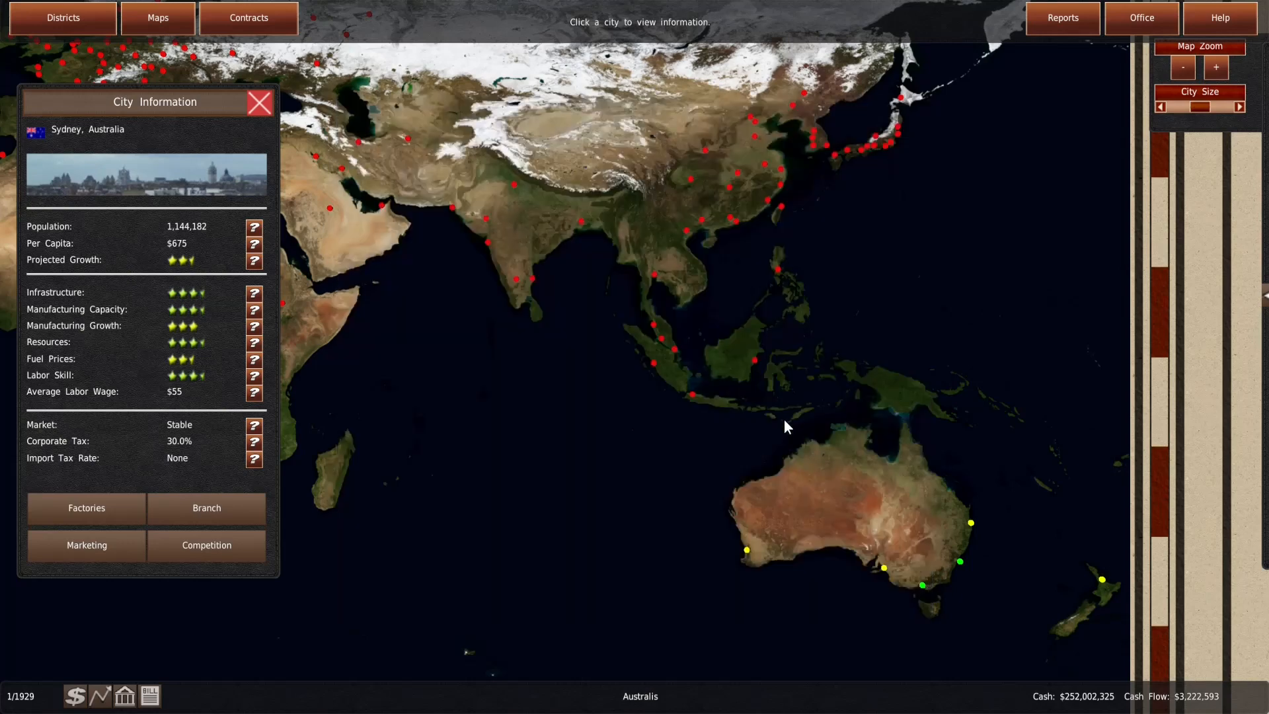
{"action": "left_click", "coordinate": [206, 545]}
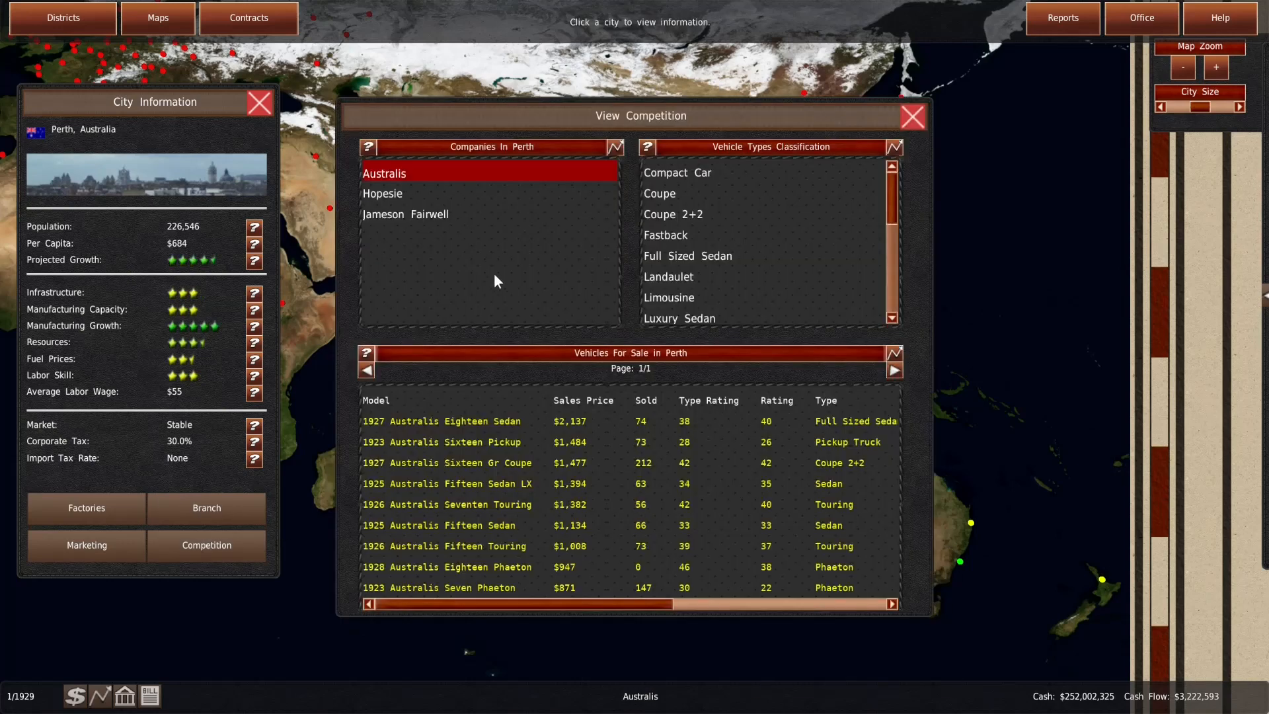
{"action": "left_click", "coordinate": [406, 214]}
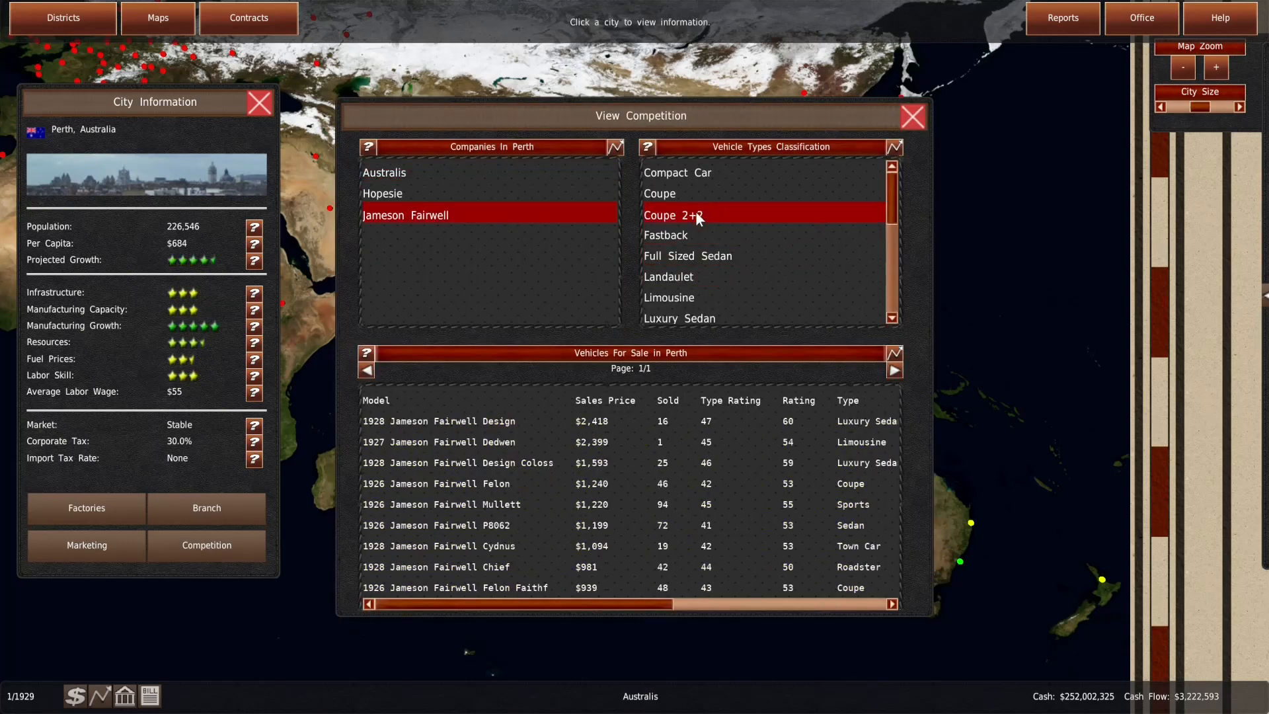
{"action": "scroll", "scroll_direction": "down", "scroll_amount": 3}
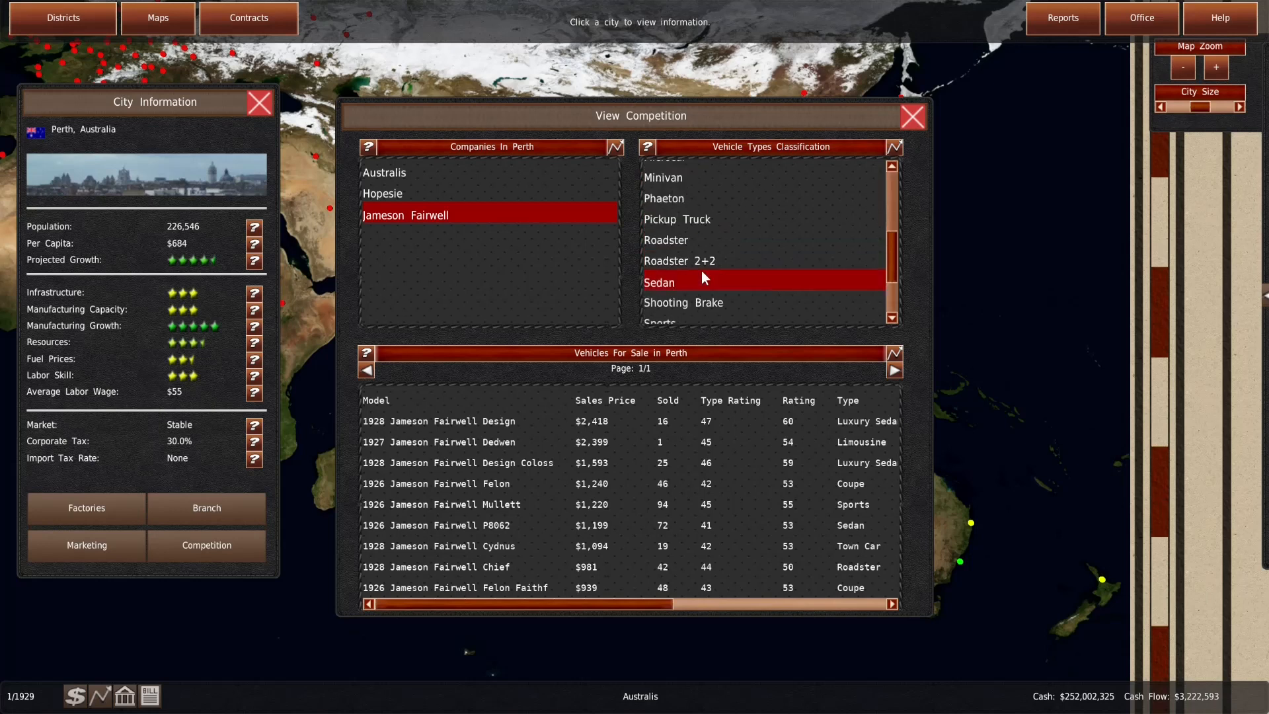
{"action": "left_click", "coordinate": [664, 240]}
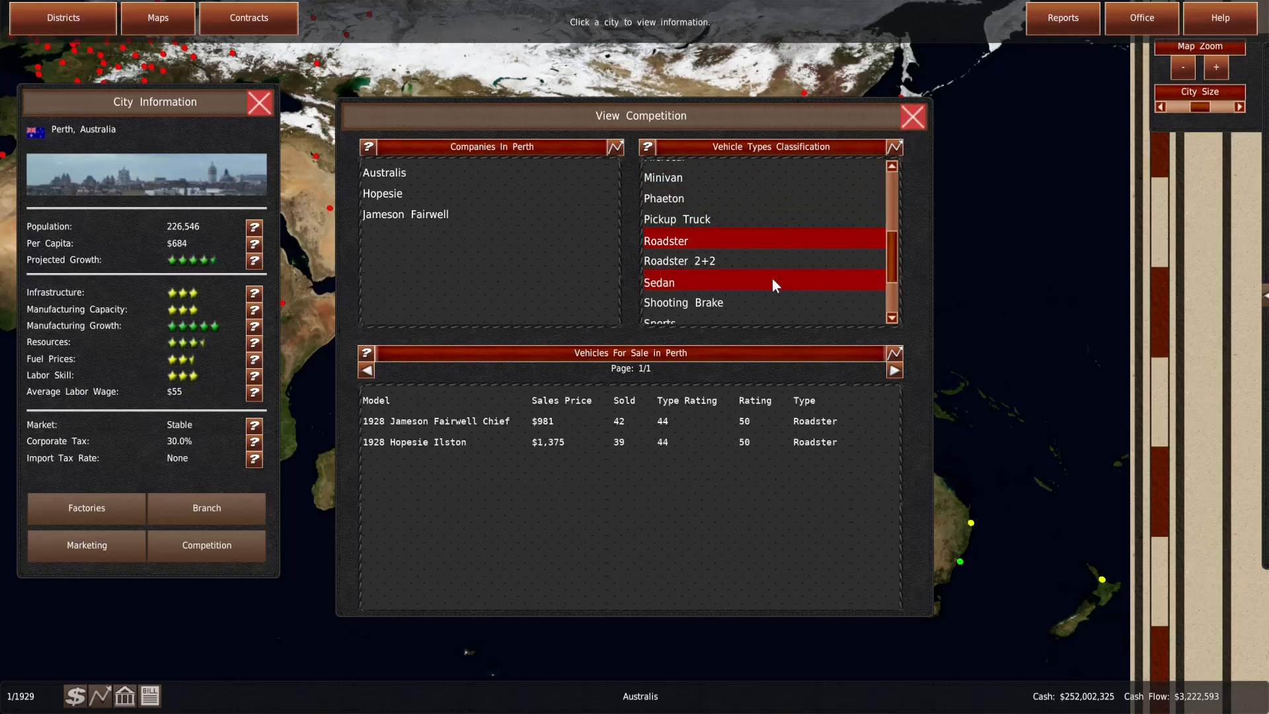
{"action": "left_click", "coordinate": [912, 116]}
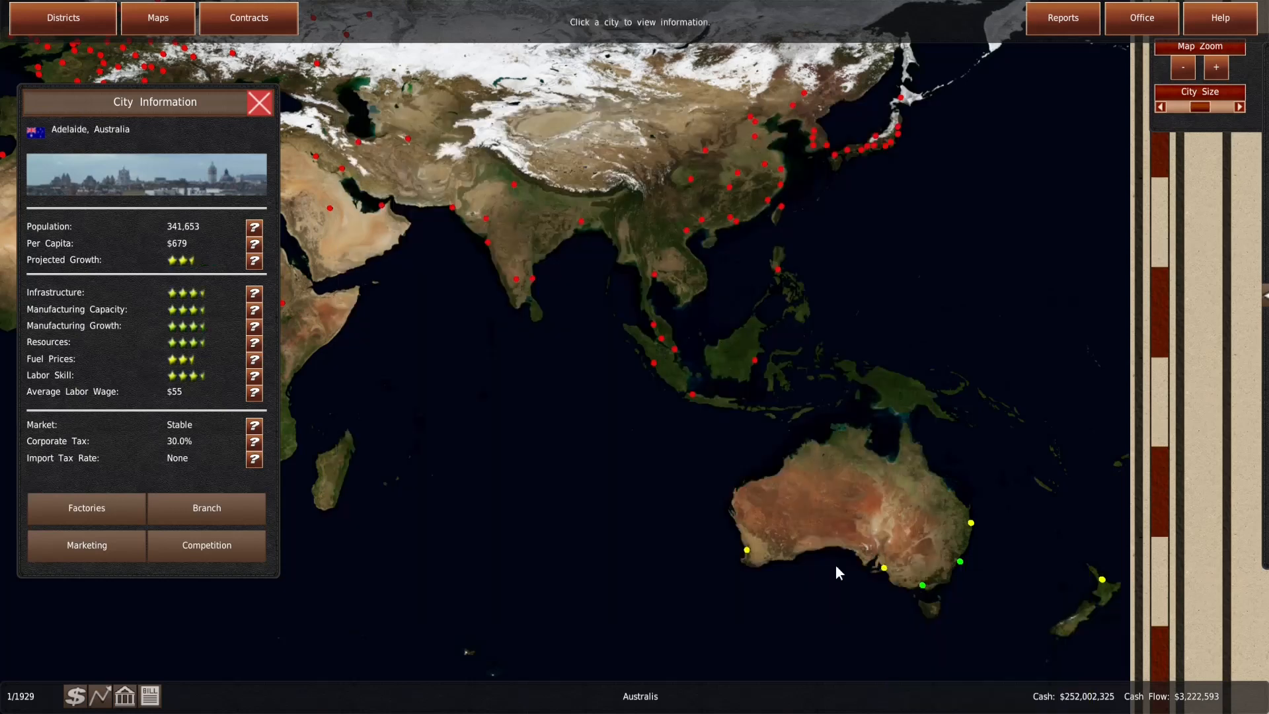
Glance at Adelaide's competition, then head to the vehicle design department
{"action": "left_click", "coordinate": [207, 544]}
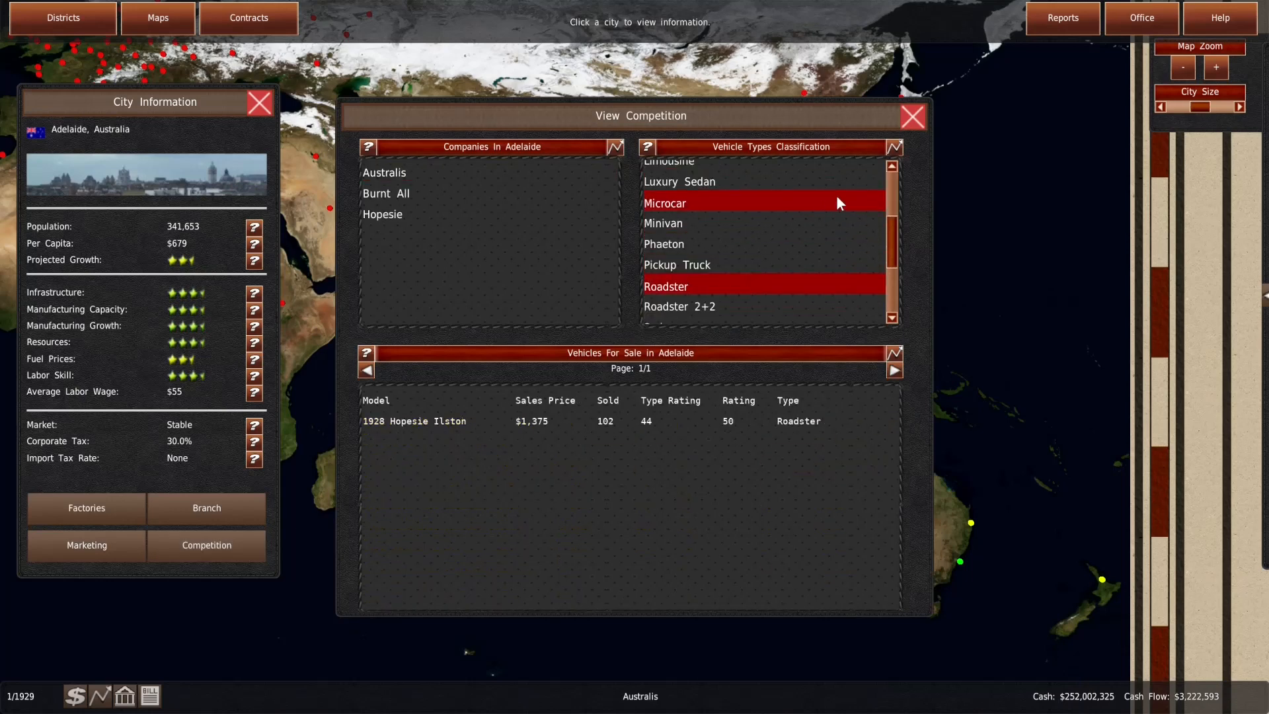
{"action": "left_click", "coordinate": [912, 117]}
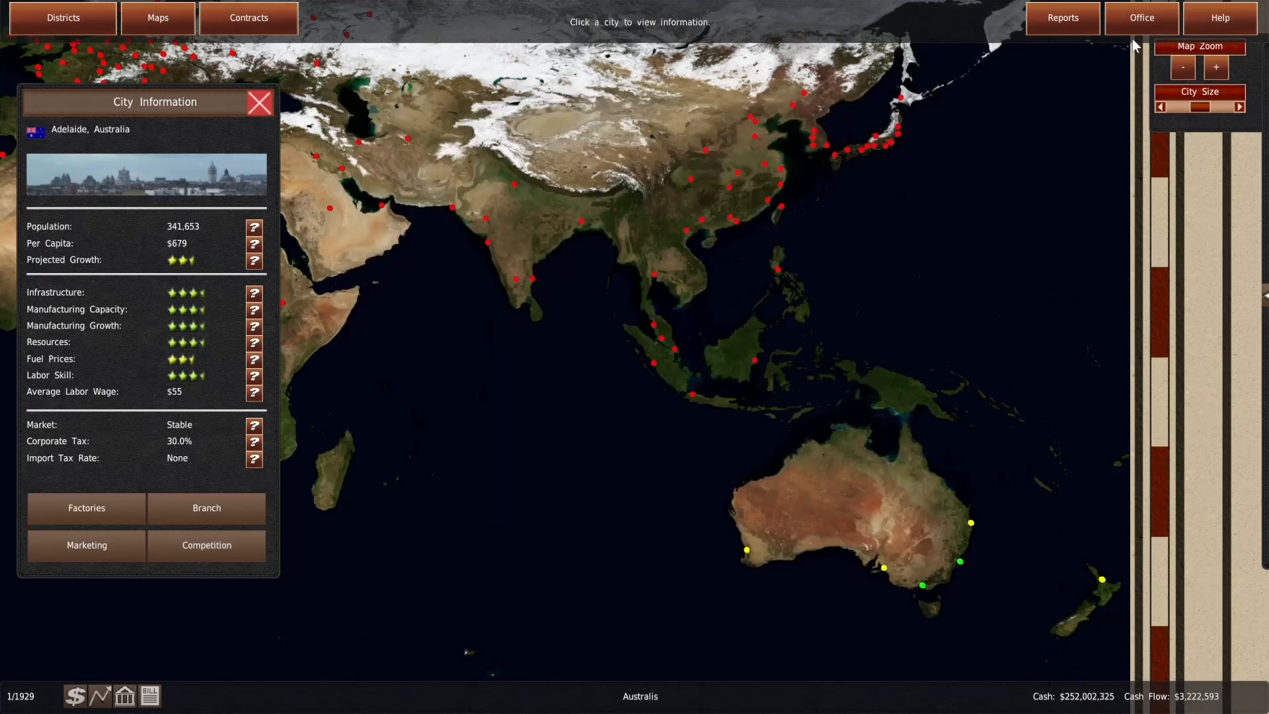
{"action": "left_click", "coordinate": [1140, 17]}
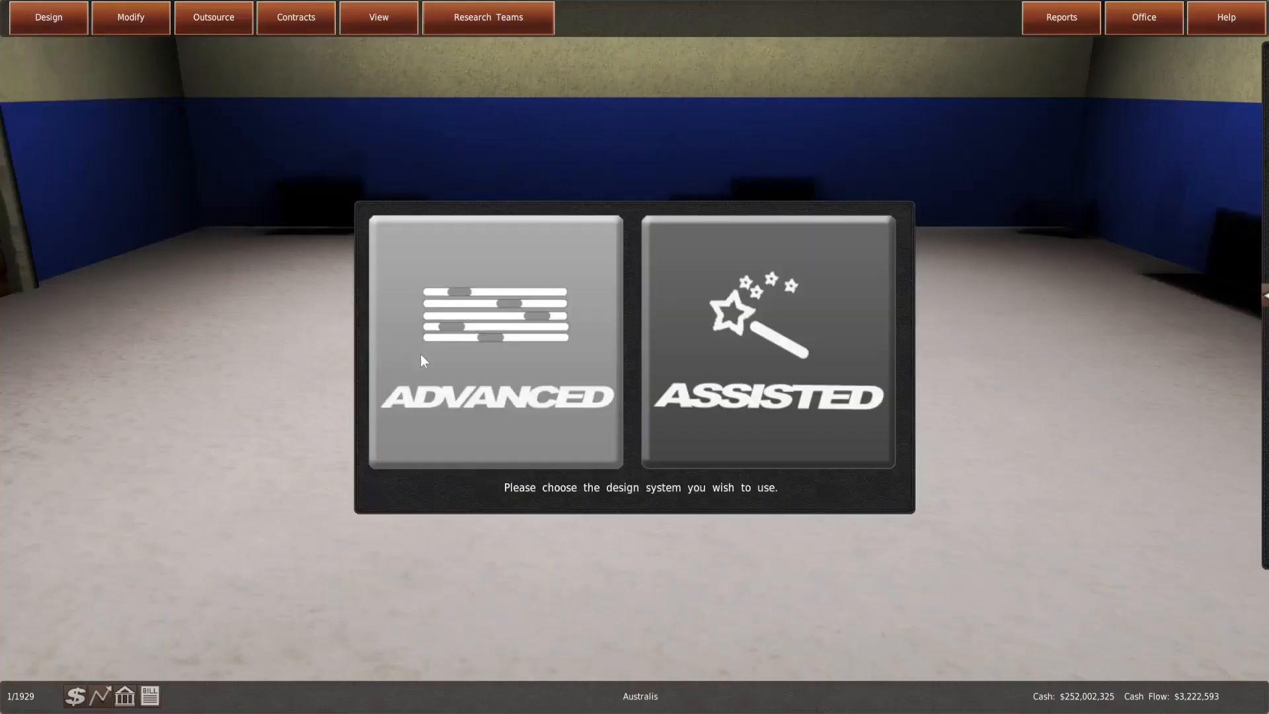
{"action": "left_click", "coordinate": [767, 341]}
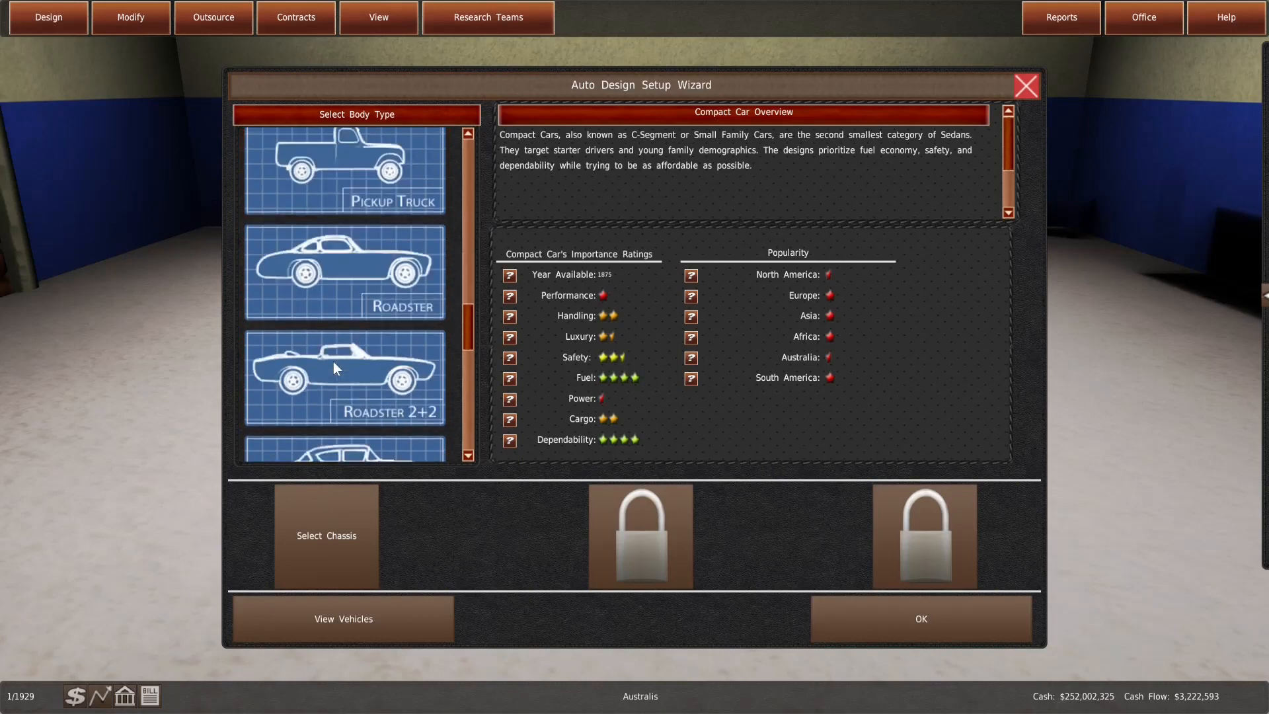
{"action": "left_click", "coordinate": [325, 535]}
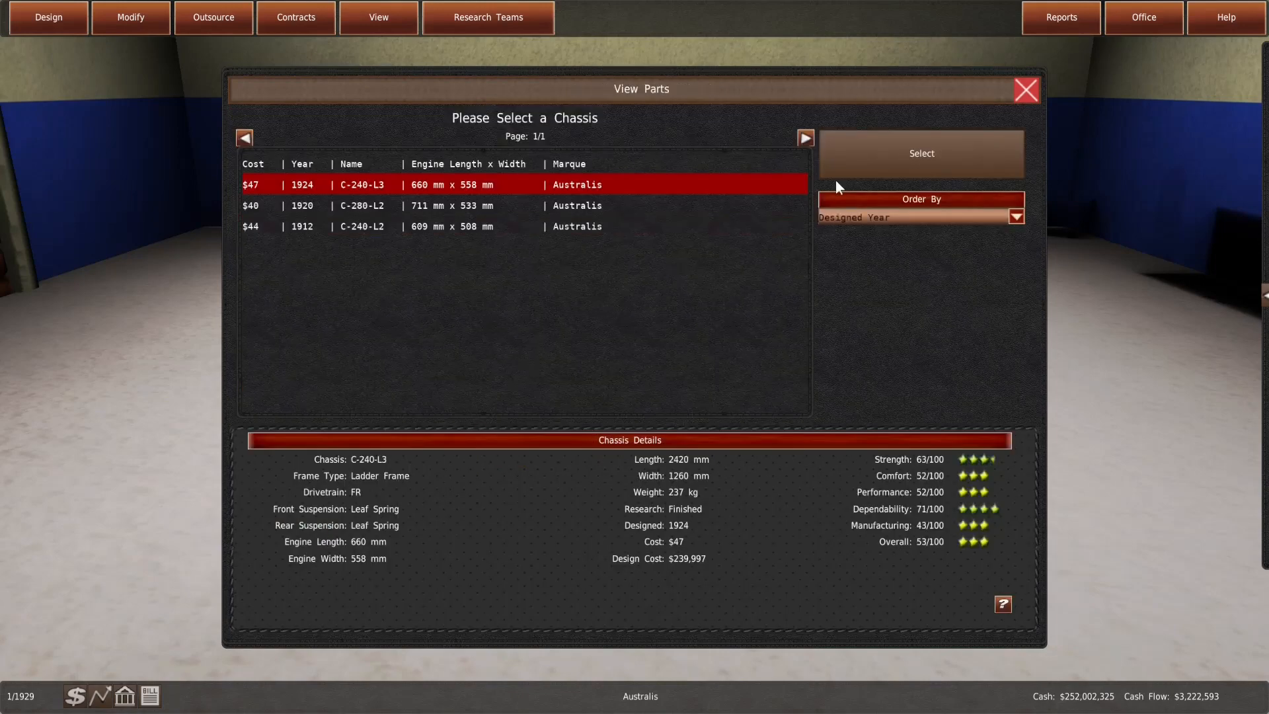
{"action": "left_click", "coordinate": [920, 153]}
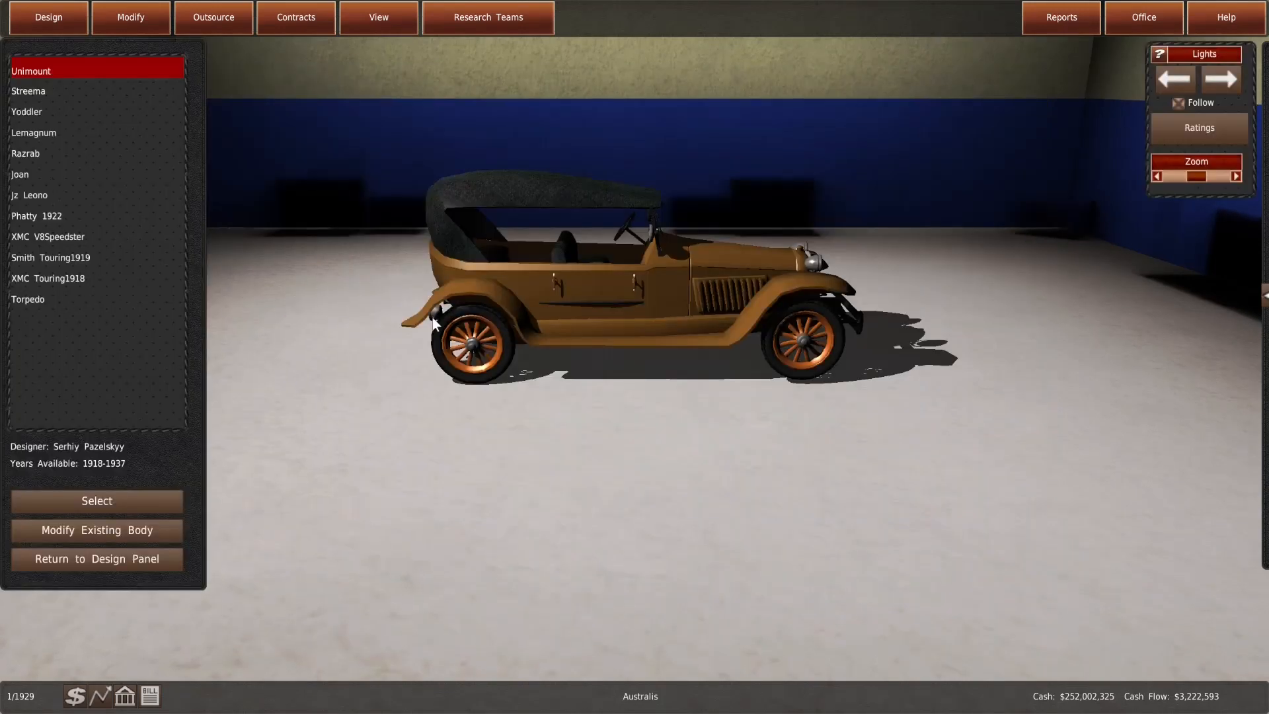
{"action": "left_click", "coordinate": [26, 112]}
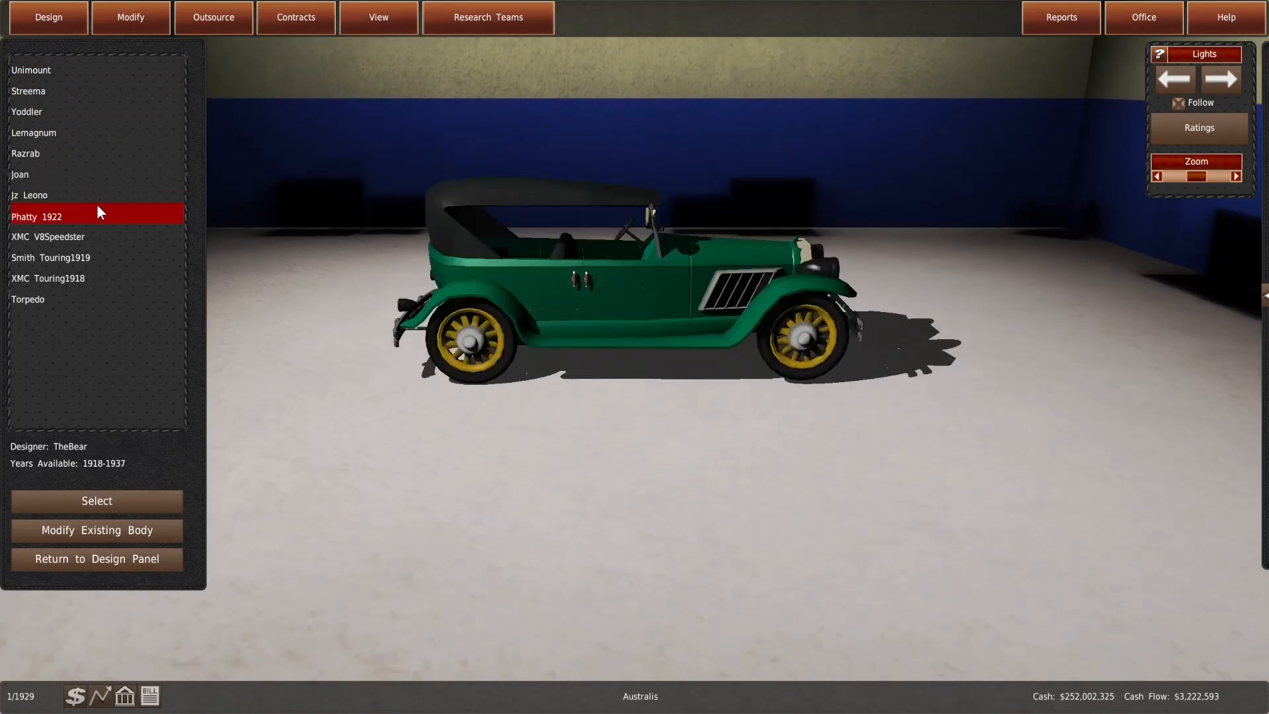
{"action": "left_click", "coordinate": [49, 154]}
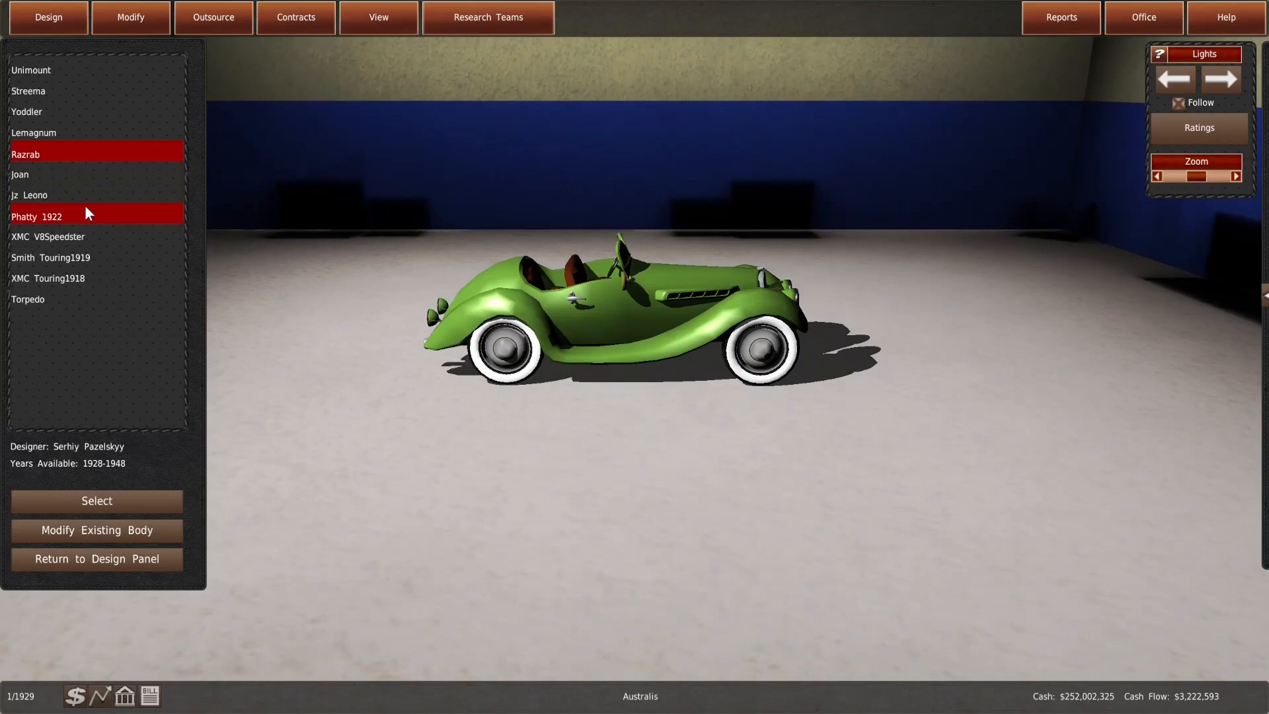
{"action": "left_click", "coordinate": [28, 300]}
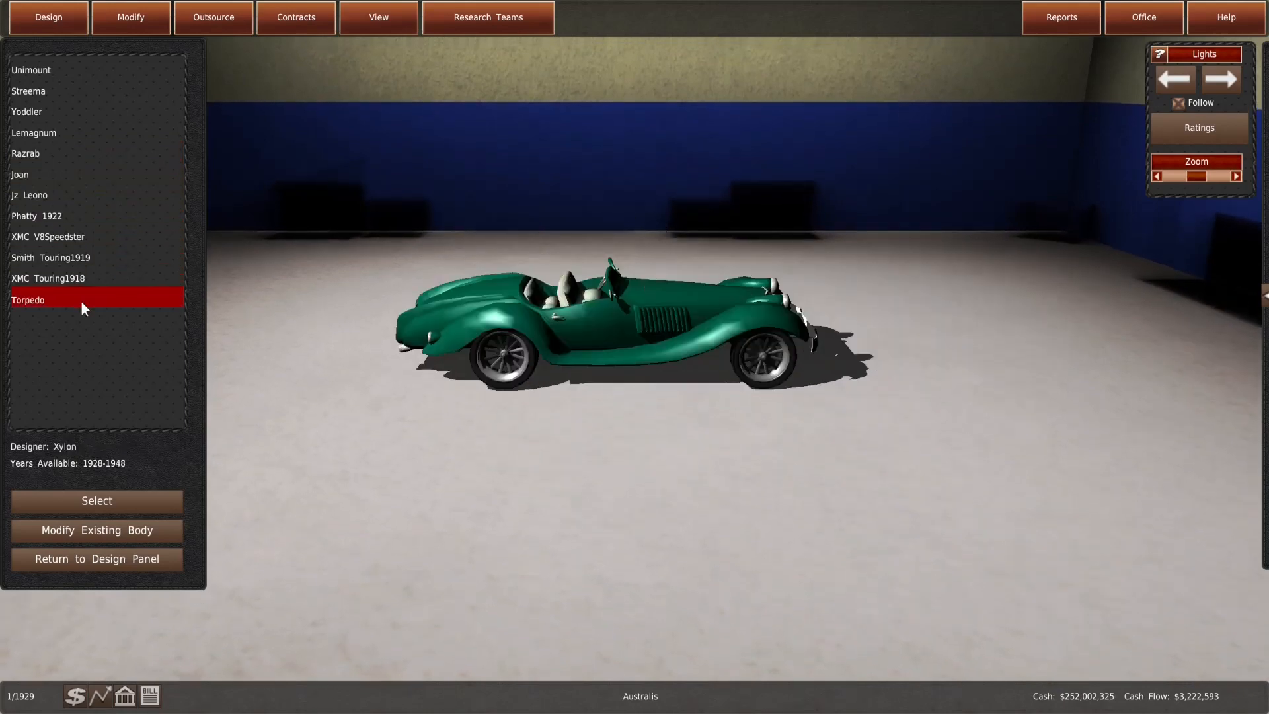
{"action": "left_click", "coordinate": [20, 174]}
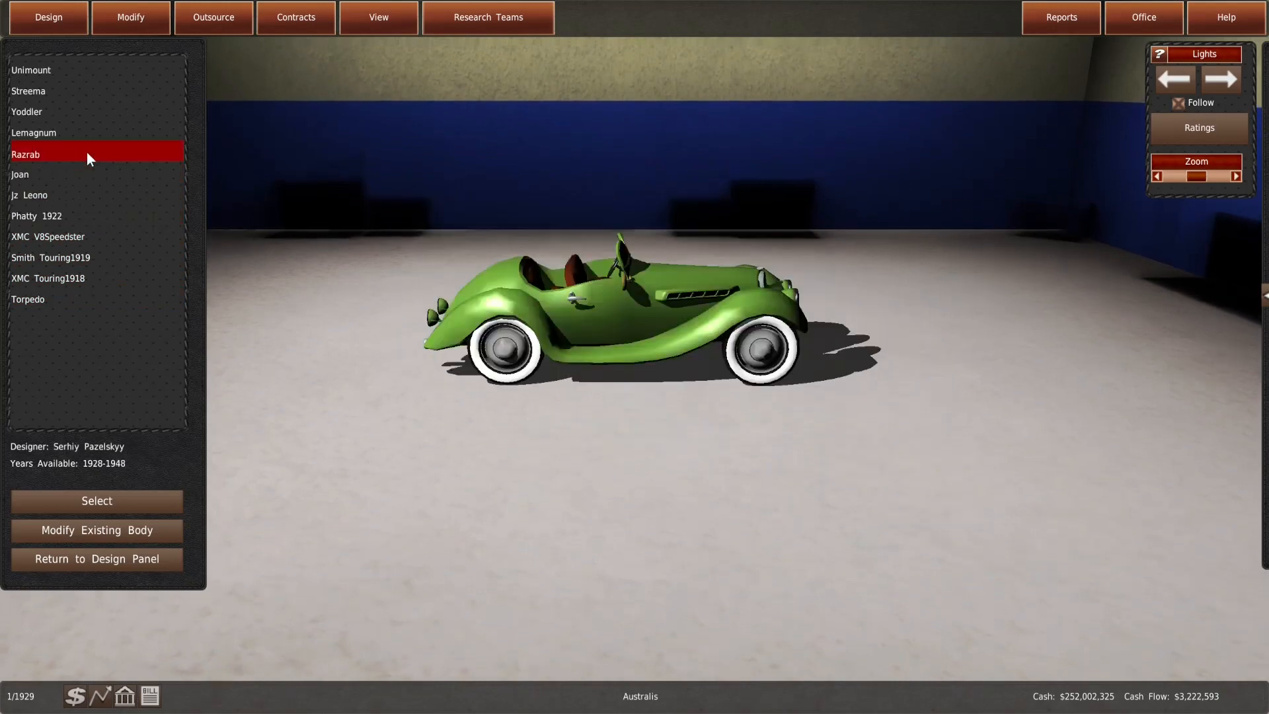
{"action": "mouse_move", "coordinate": [88, 159]}
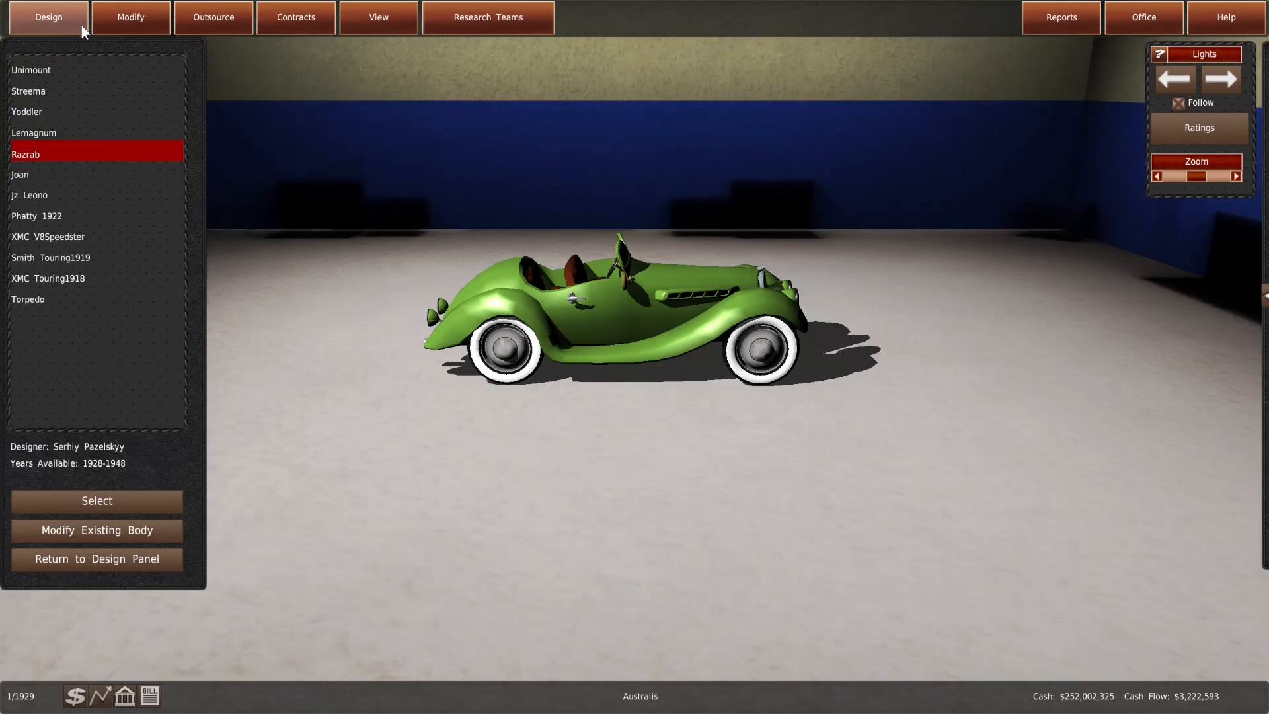
{"action": "mouse_move", "coordinate": [129, 17]}
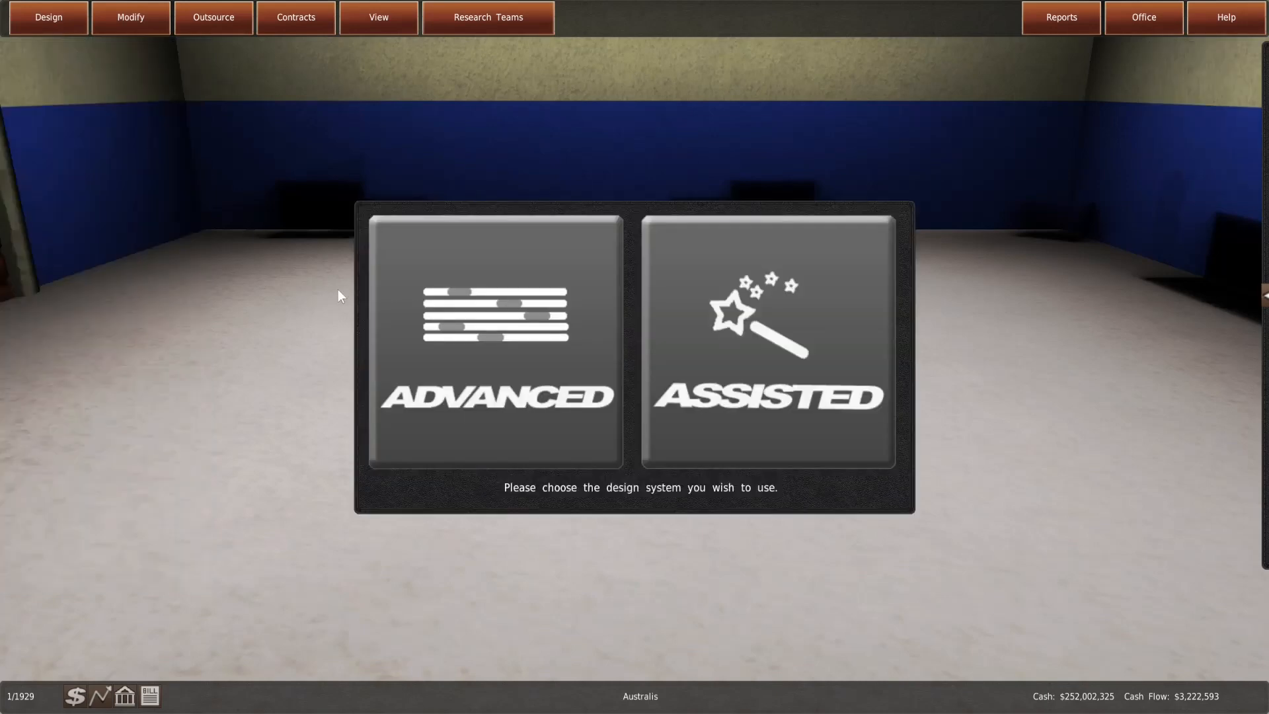
Begin a new chassis design and compare Perimeter, Superleggera, Backbone and Ladder frame ratings
{"action": "left_click", "coordinate": [495, 341]}
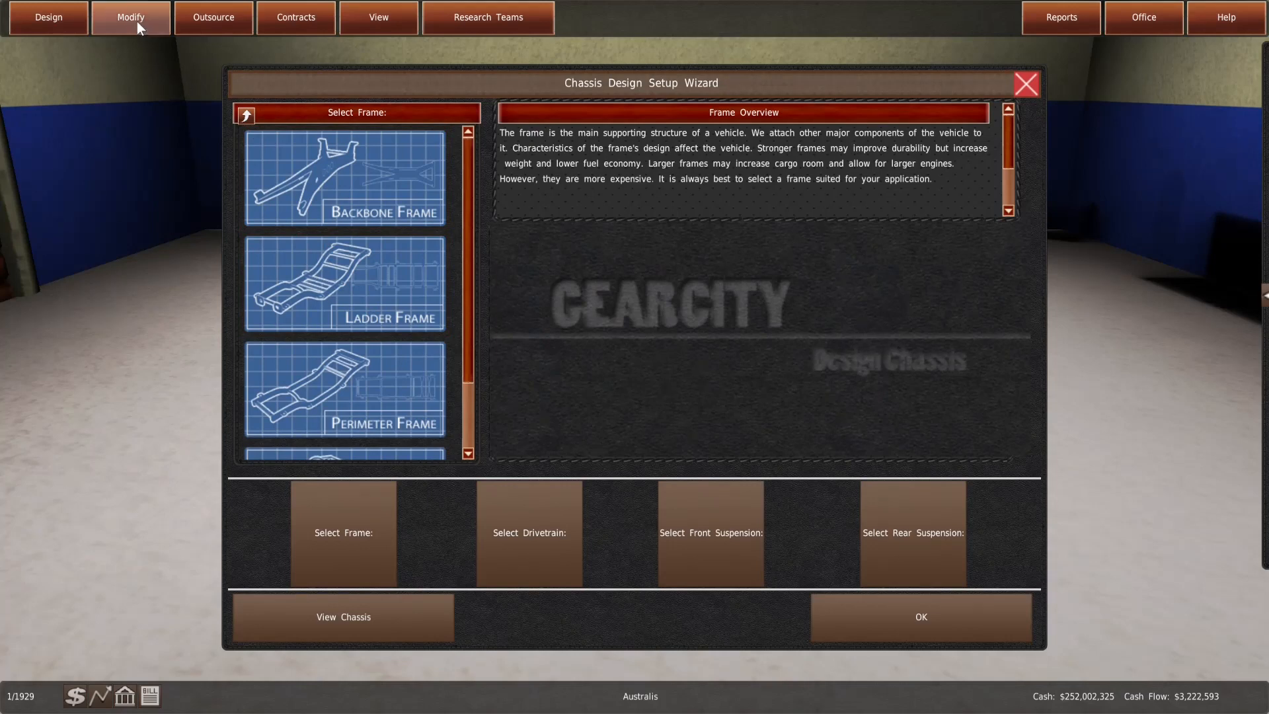
{"action": "left_click", "coordinate": [344, 389]}
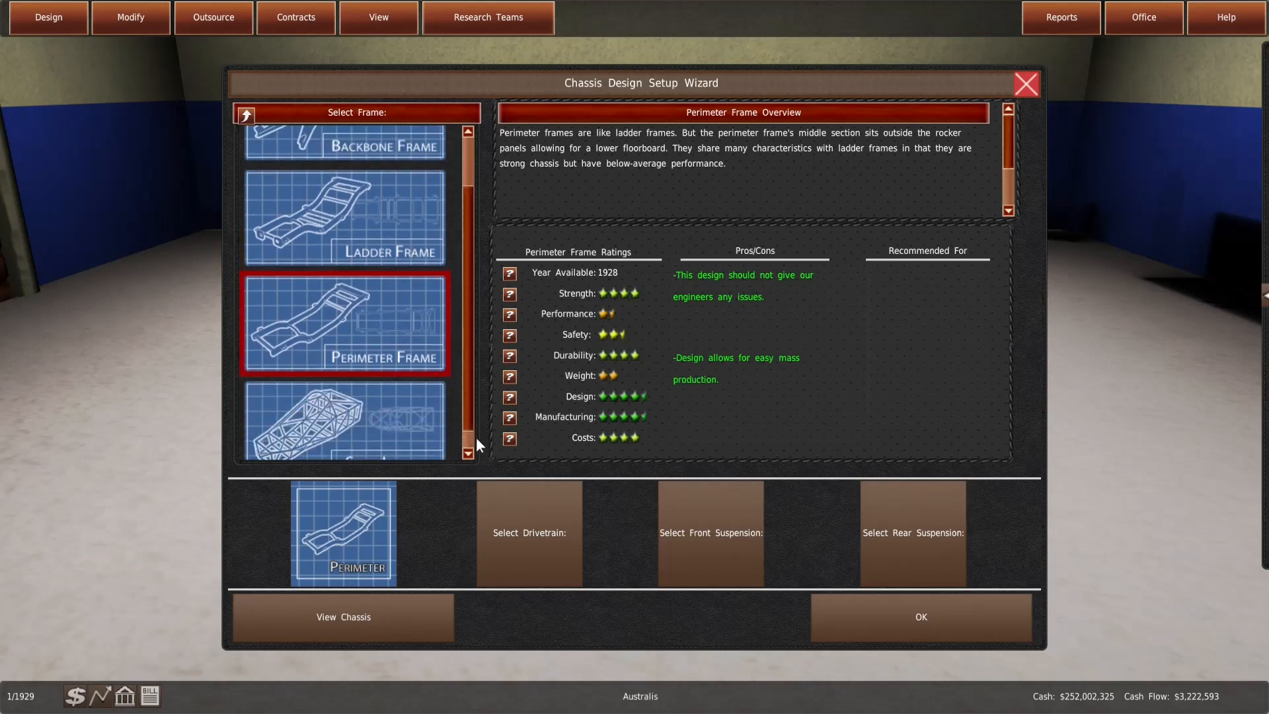
{"action": "left_click", "coordinate": [342, 407]}
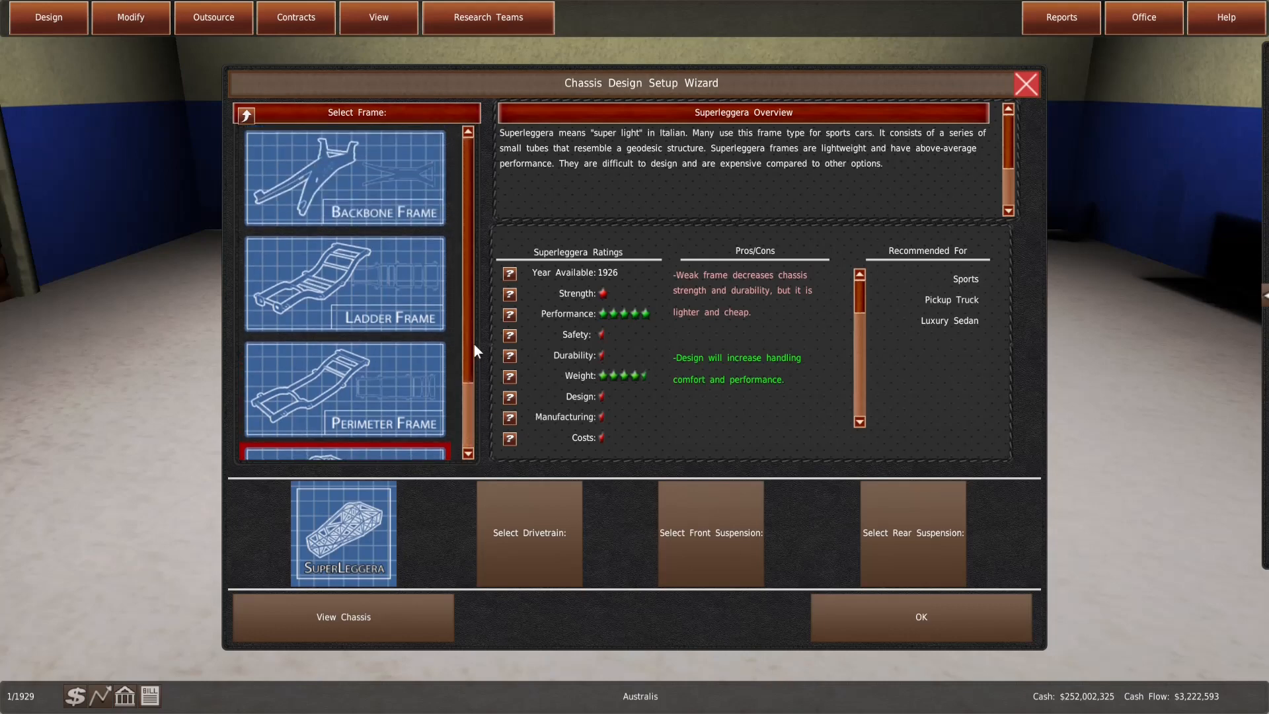
{"action": "left_click", "coordinate": [344, 176]}
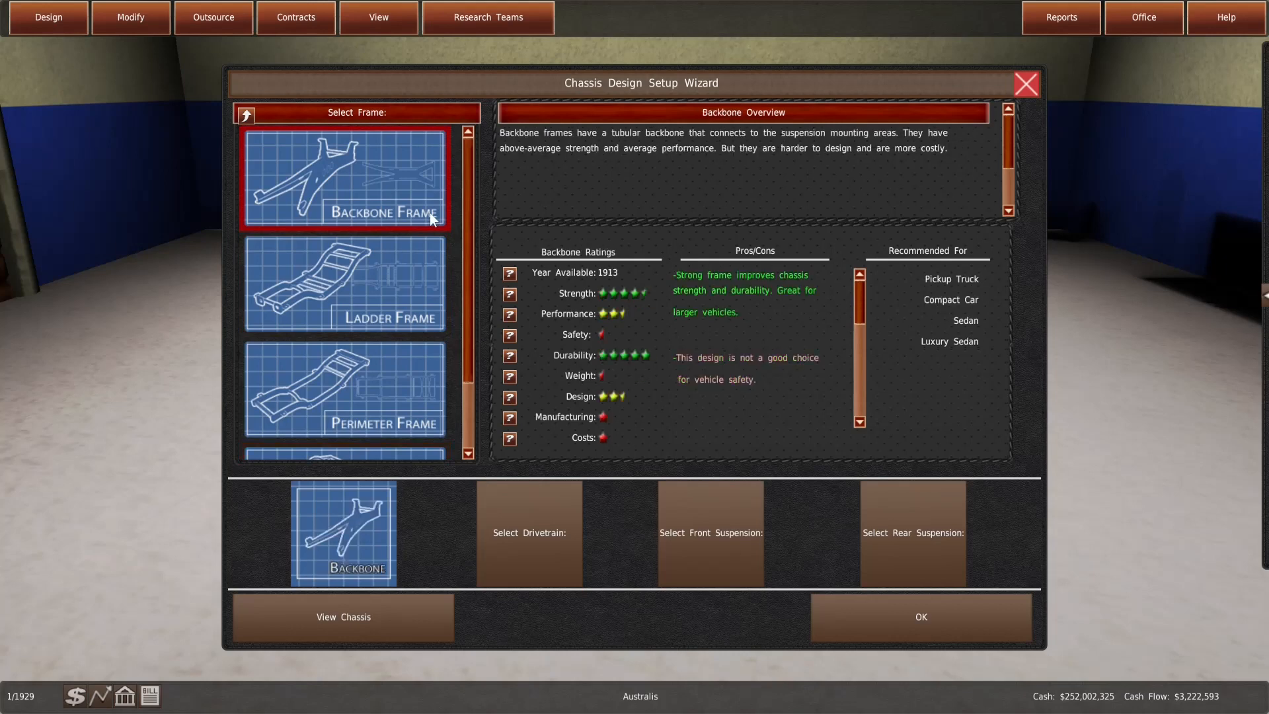
{"action": "mouse_move", "coordinate": [602, 444]}
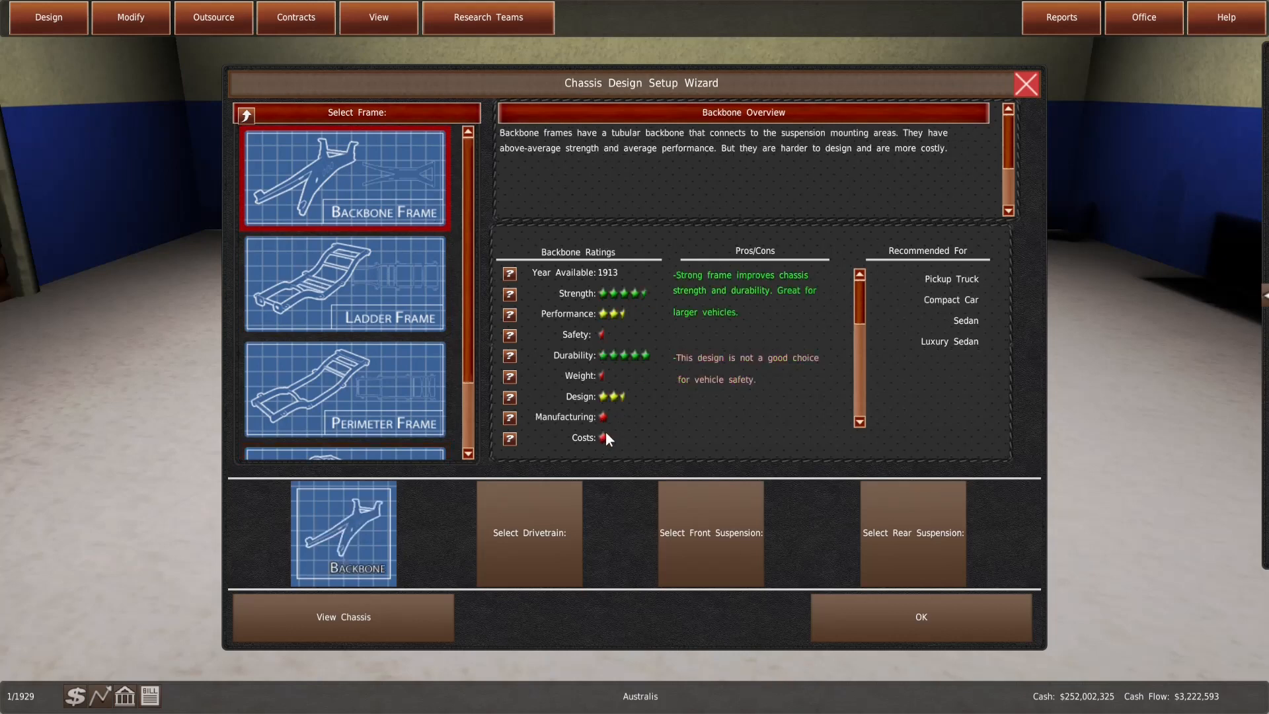
{"action": "mouse_move", "coordinate": [618, 411]}
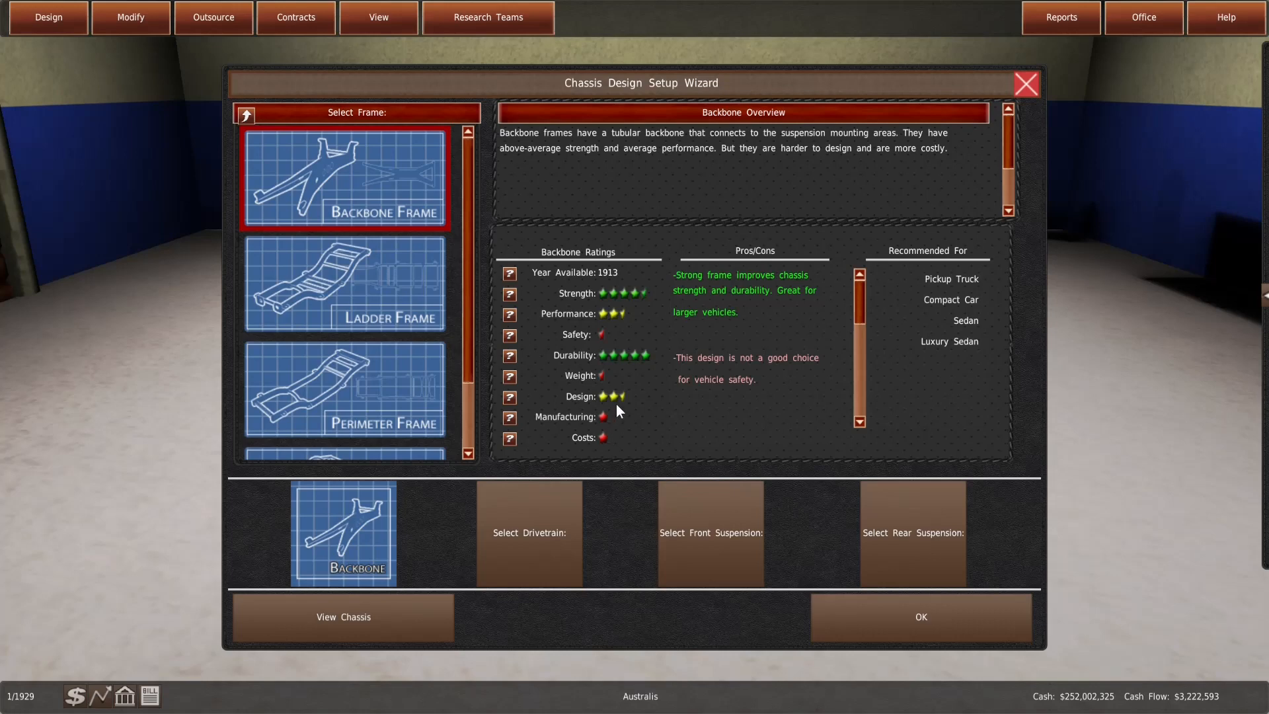
{"action": "left_click", "coordinate": [343, 283]}
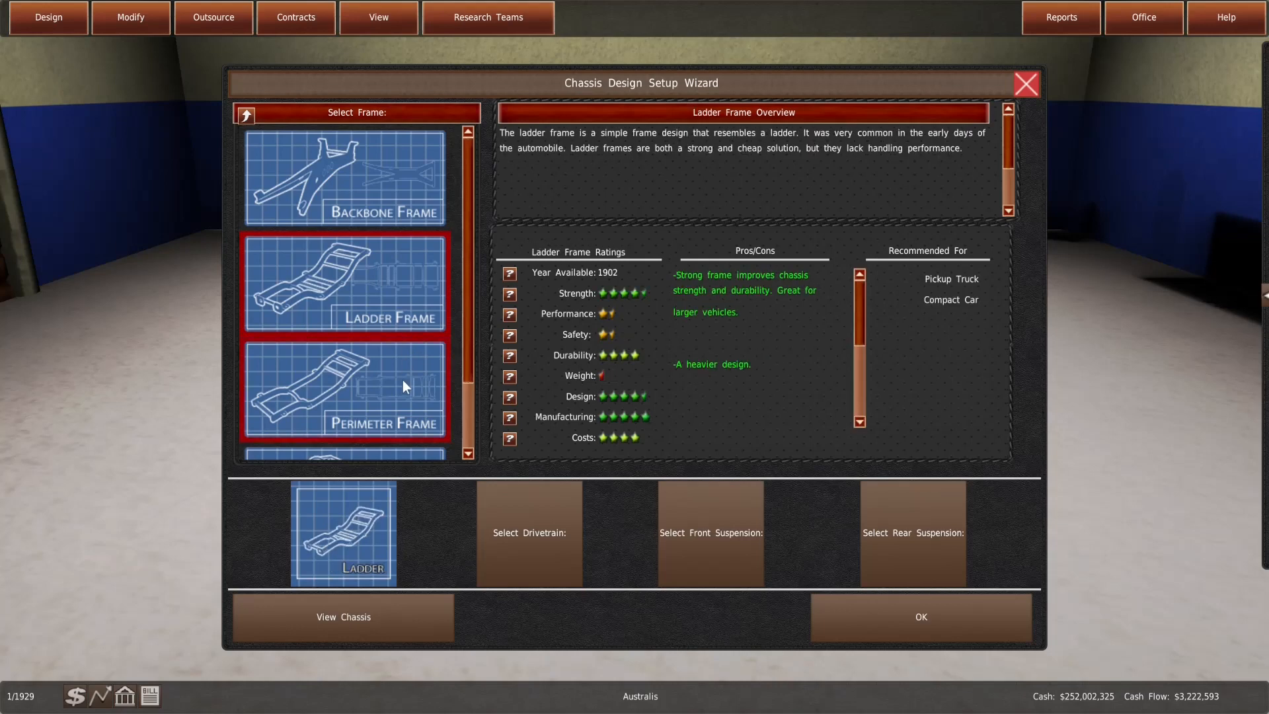
Flip between Ladder and Perimeter frames and settle on the Perimeter Frame
{"action": "left_click", "coordinate": [343, 388]}
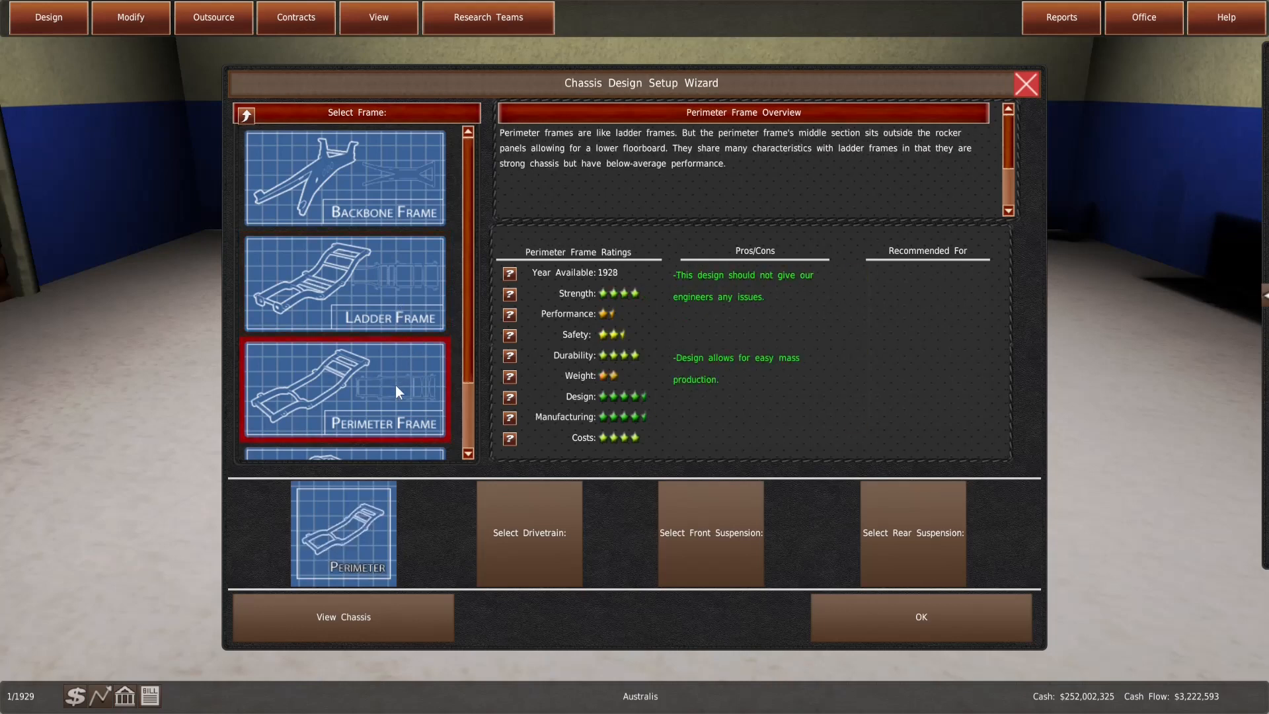
{"action": "left_click", "coordinate": [344, 283]}
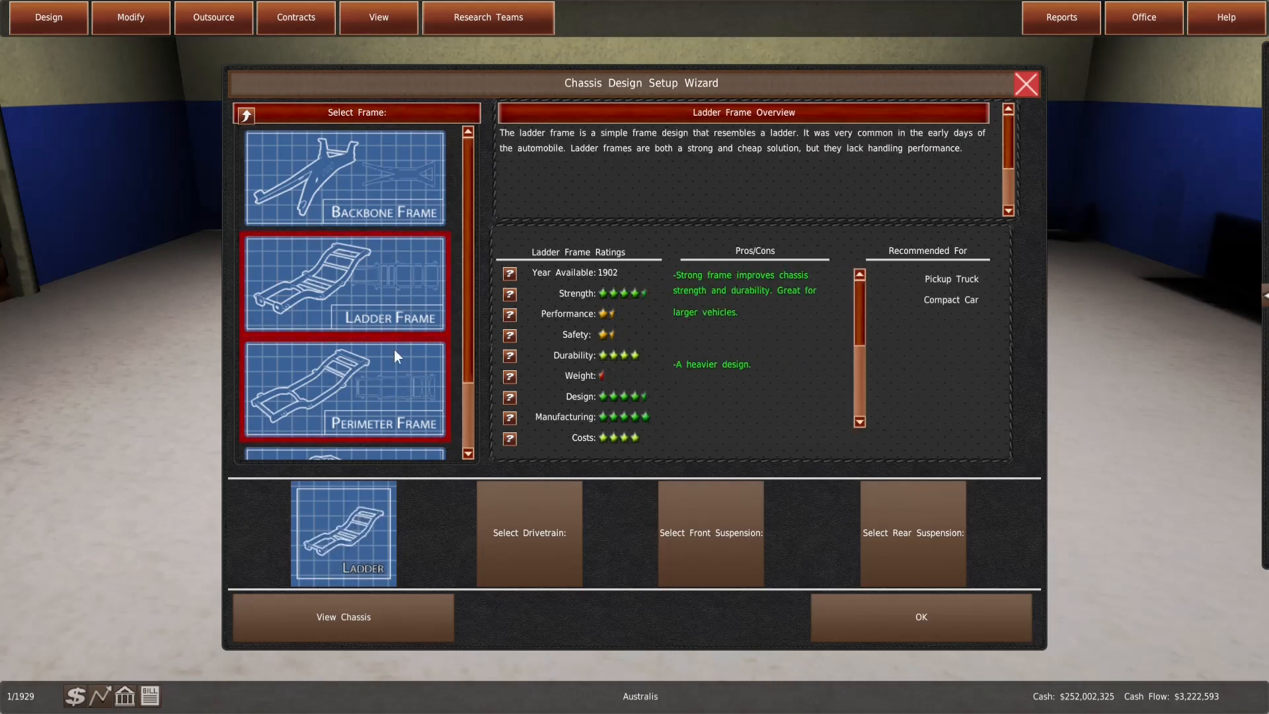
{"action": "left_click", "coordinate": [344, 389]}
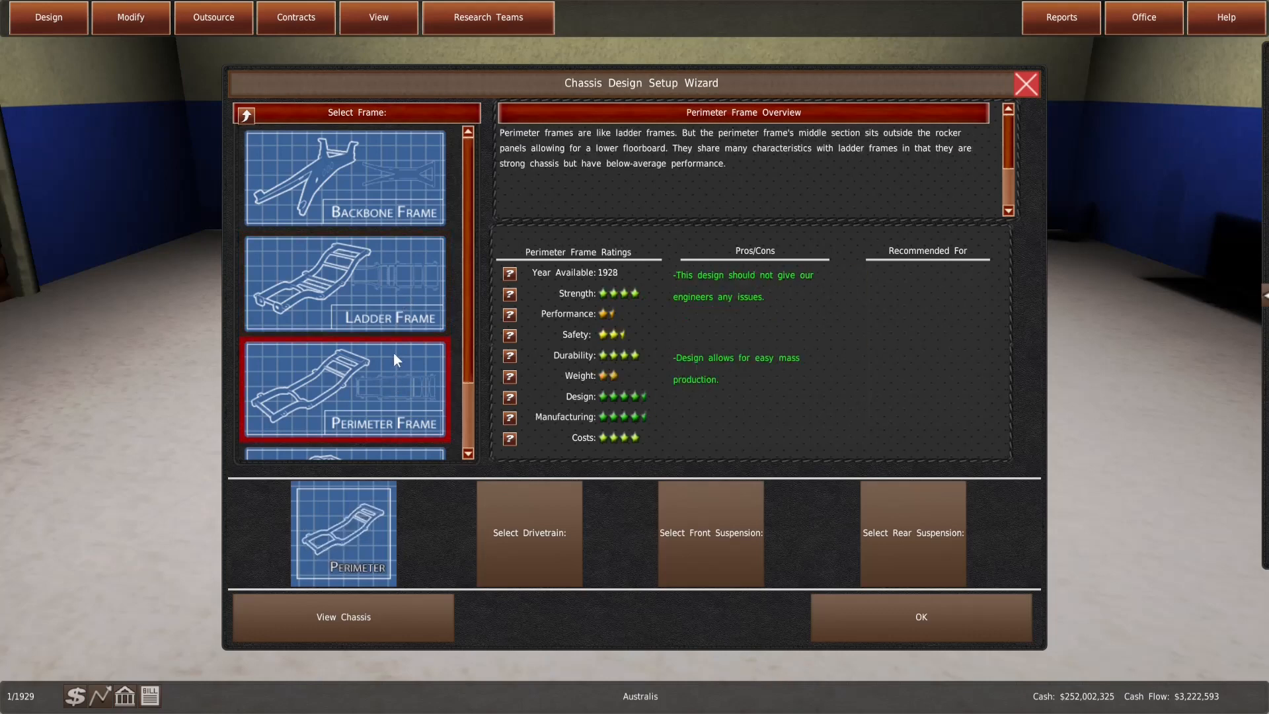
{"action": "left_click", "coordinate": [344, 283]}
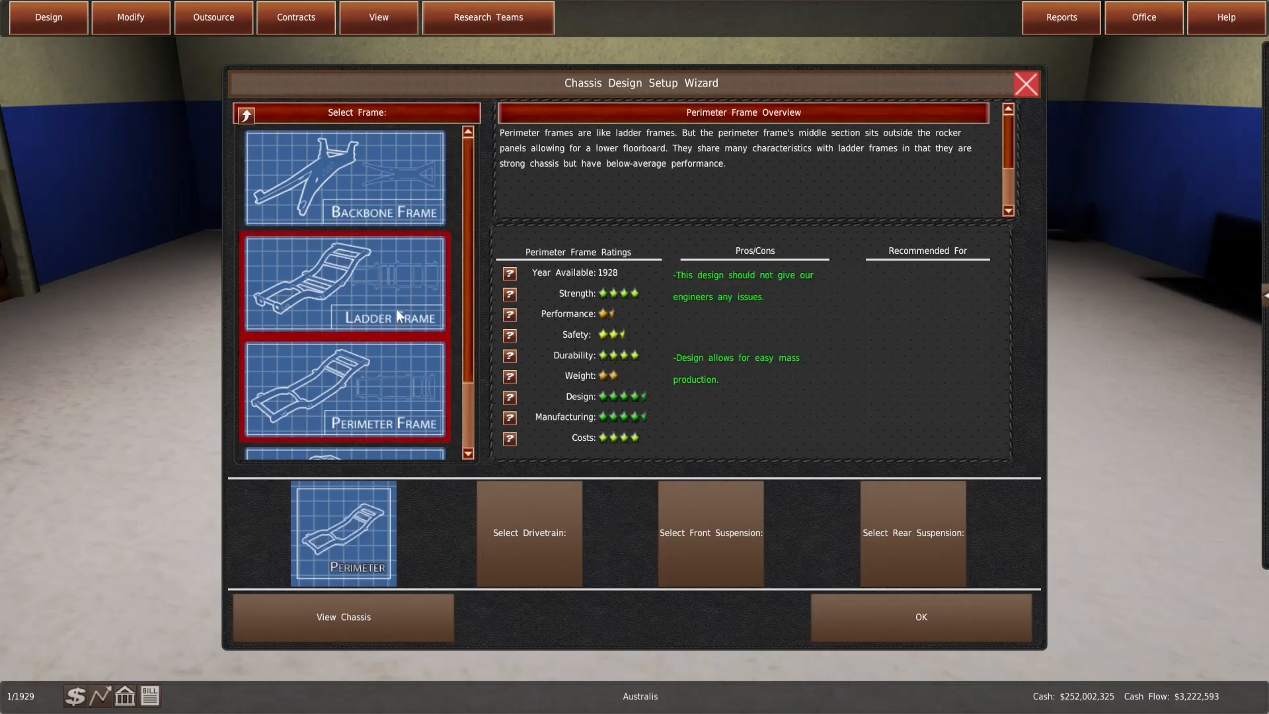
{"action": "left_click", "coordinate": [344, 389]}
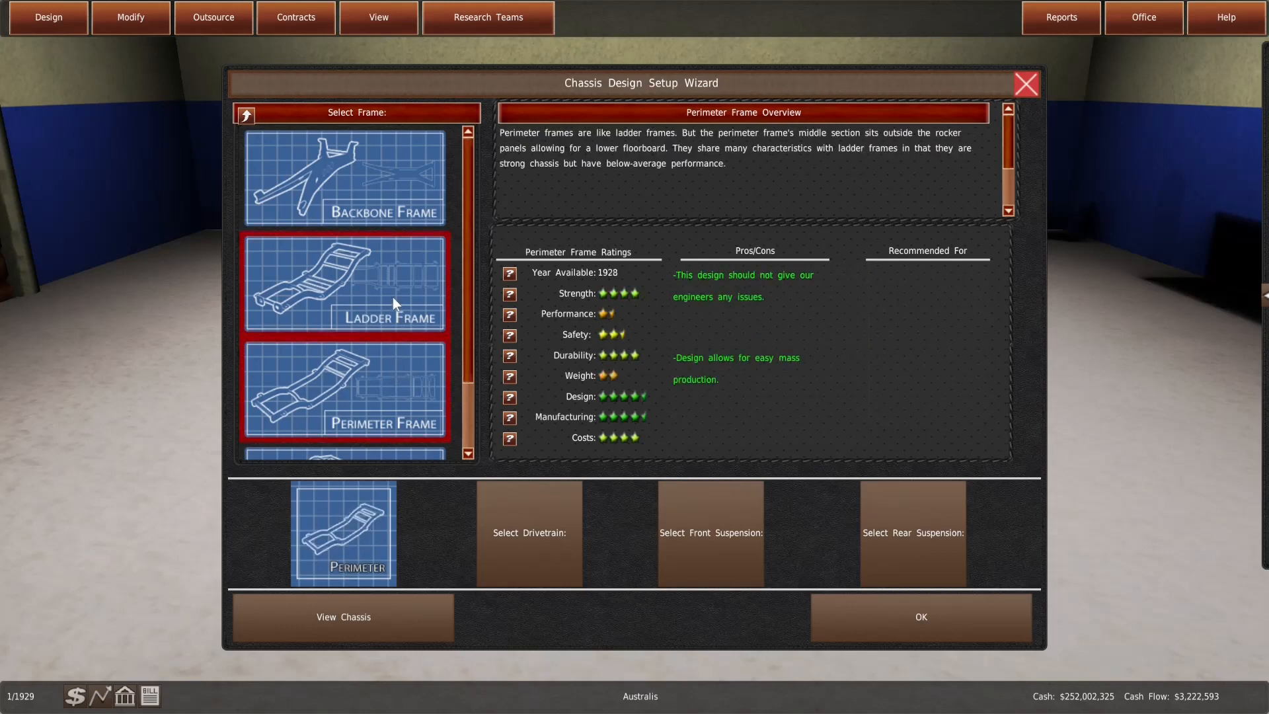
{"action": "left_click", "coordinate": [343, 282]}
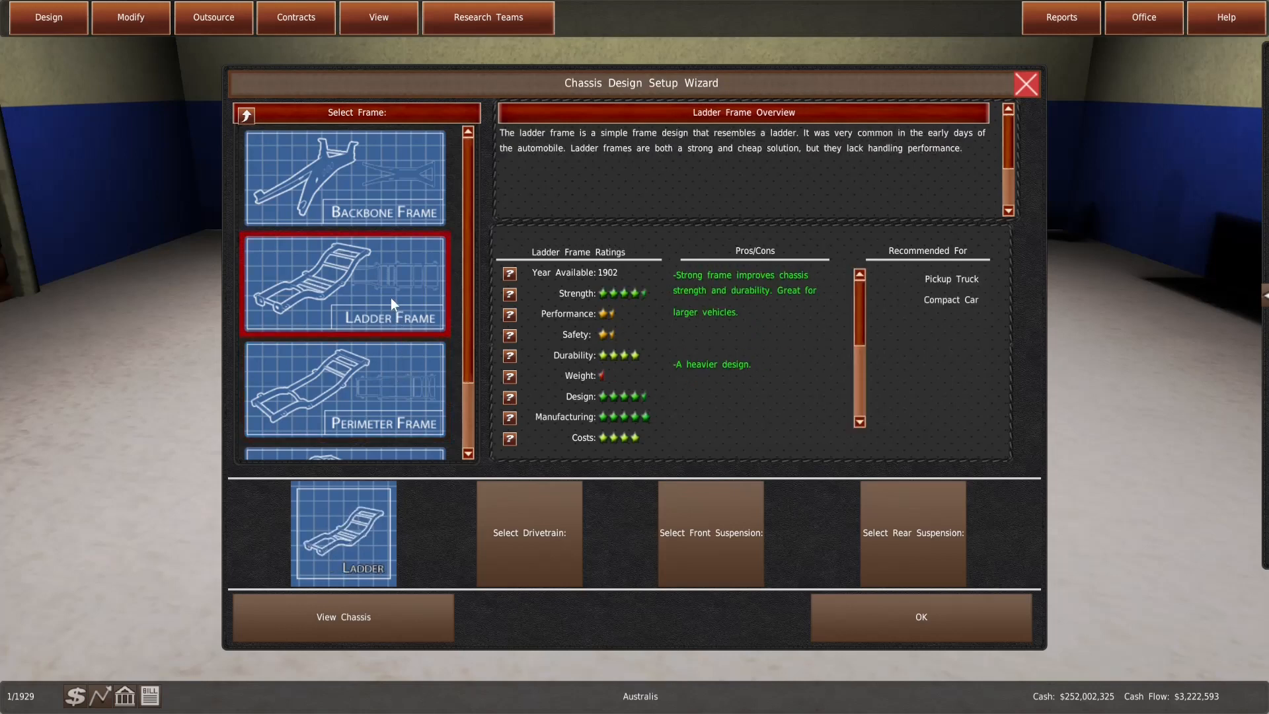
{"action": "left_click", "coordinate": [344, 388]}
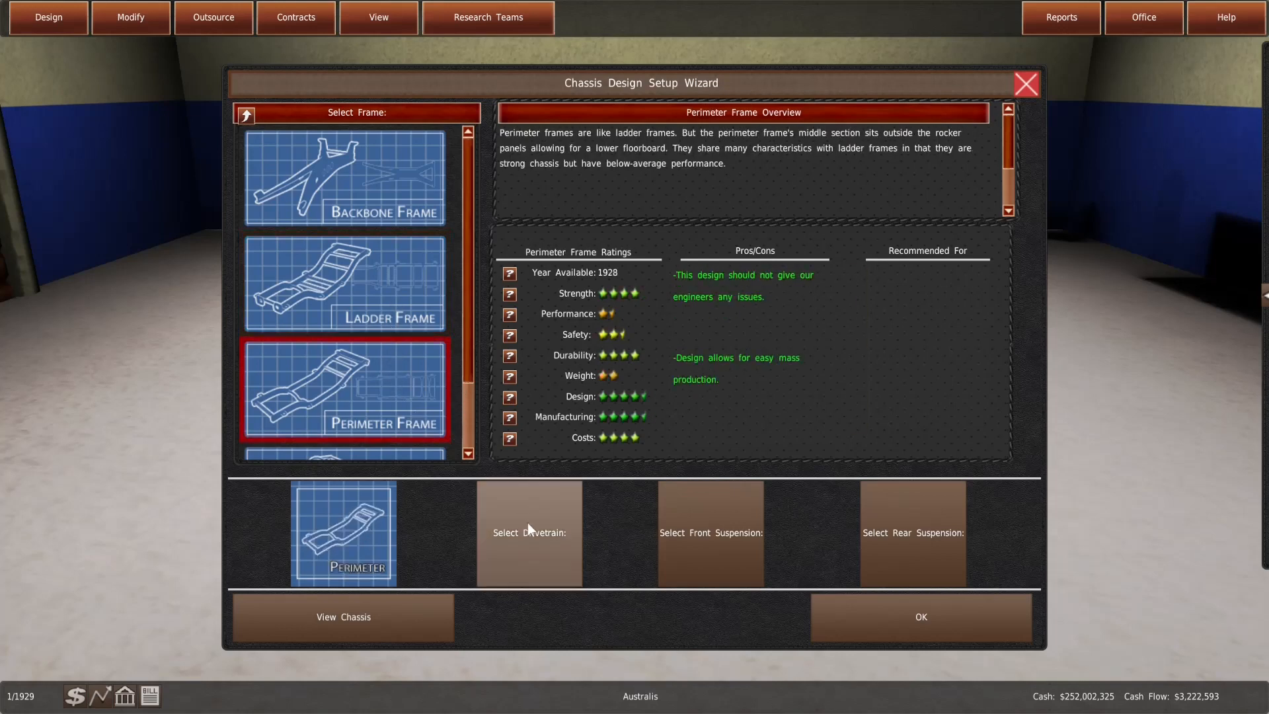
Compare FF, FMR, FR, RF and RR drivetrain ratings and choose FR
{"action": "left_click", "coordinate": [529, 533]}
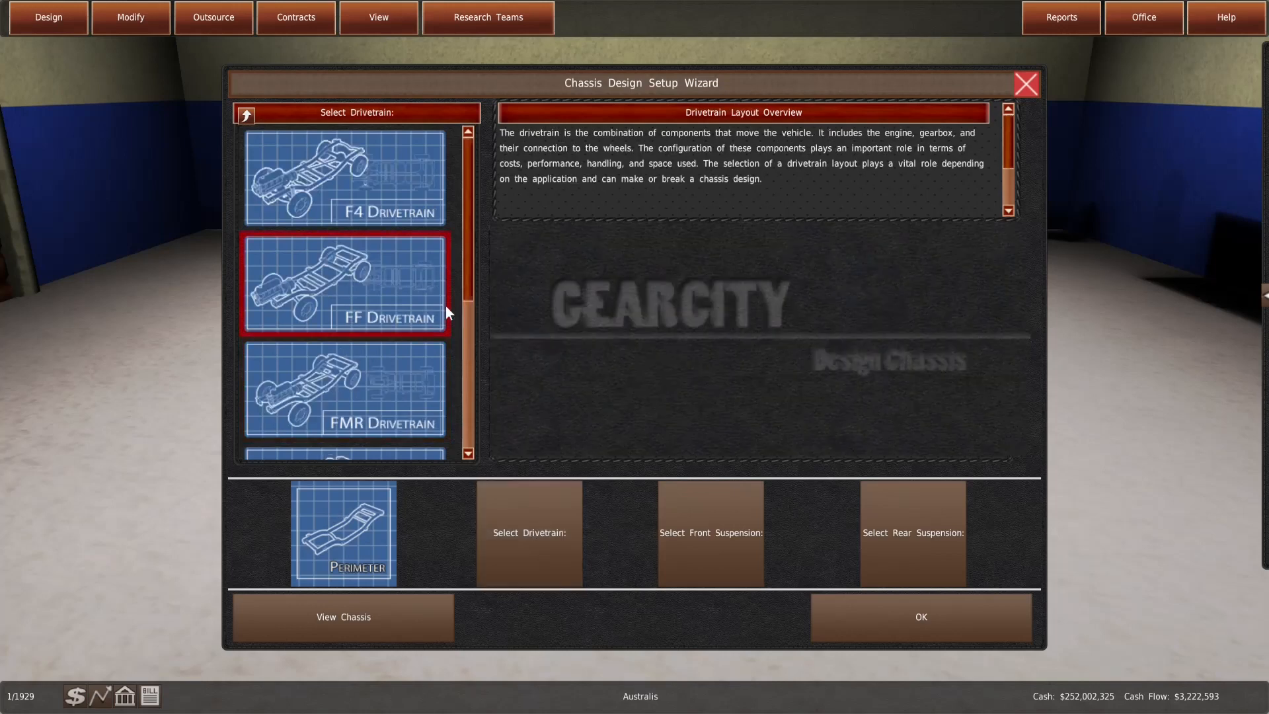
{"action": "left_click", "coordinate": [343, 283]}
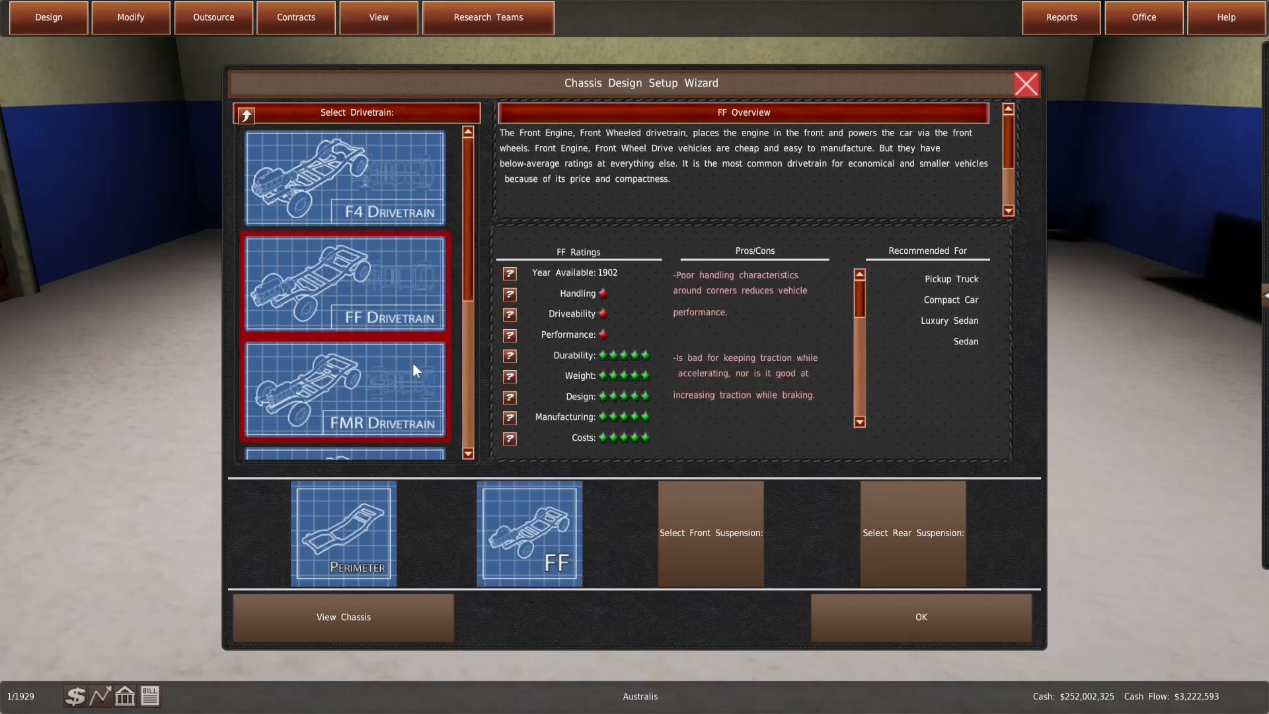
{"action": "left_click", "coordinate": [344, 176]}
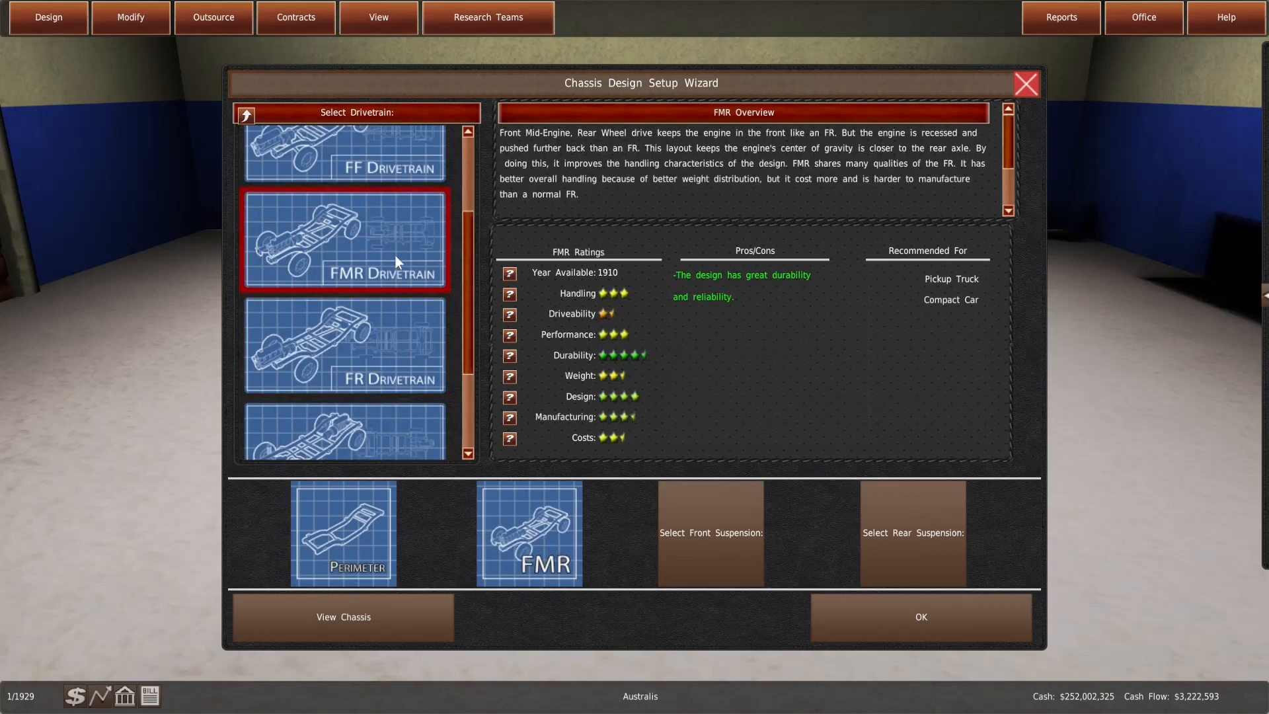
{"action": "left_click", "coordinate": [343, 344]}
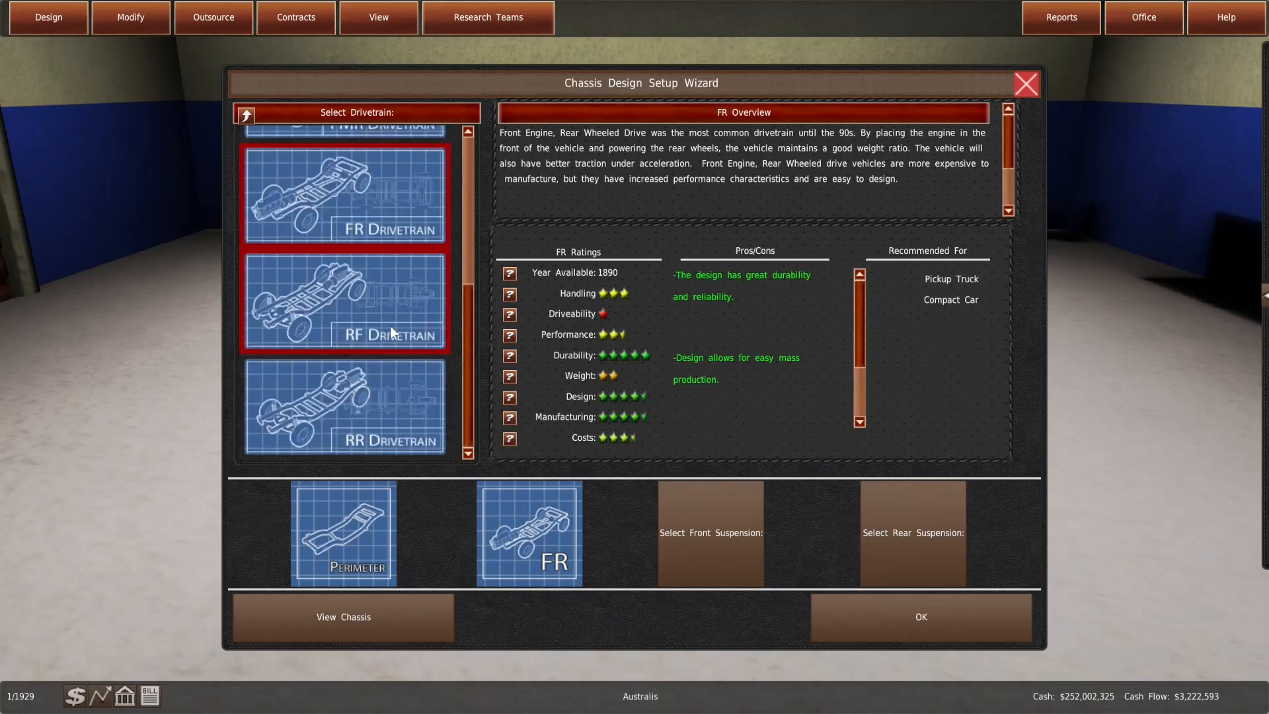
{"action": "left_click", "coordinate": [343, 301]}
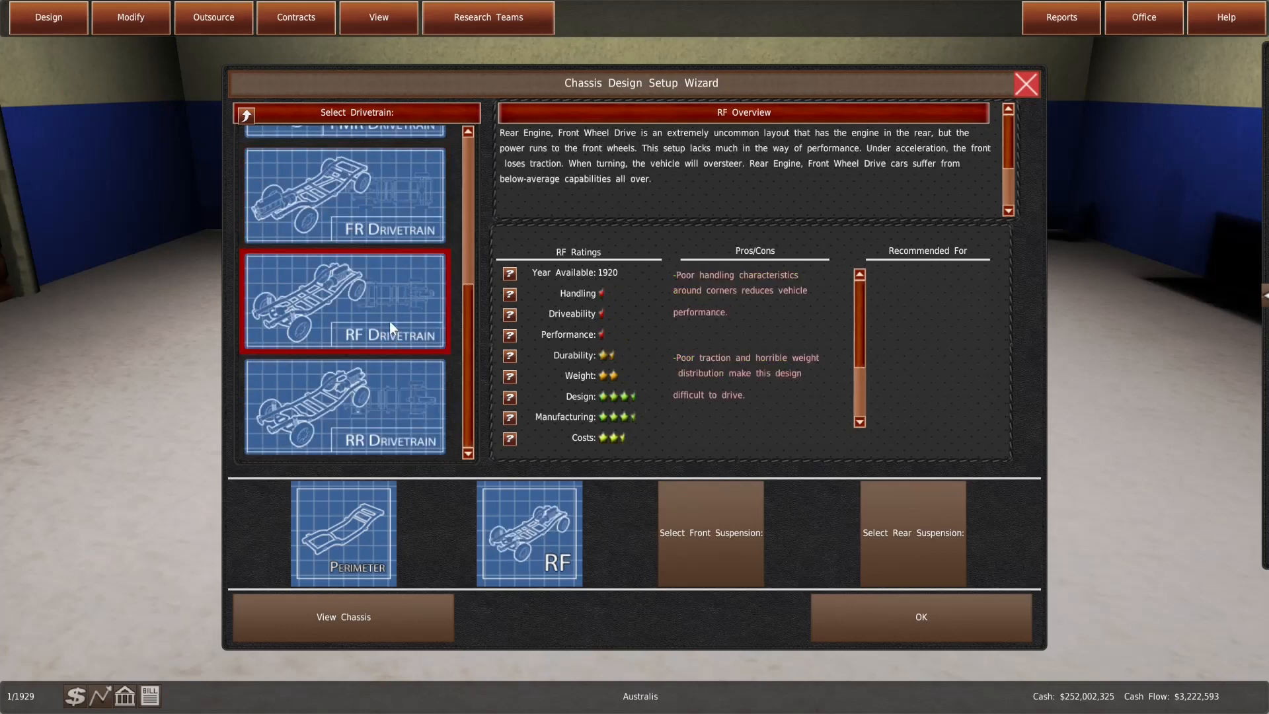
{"action": "left_click", "coordinate": [344, 407]}
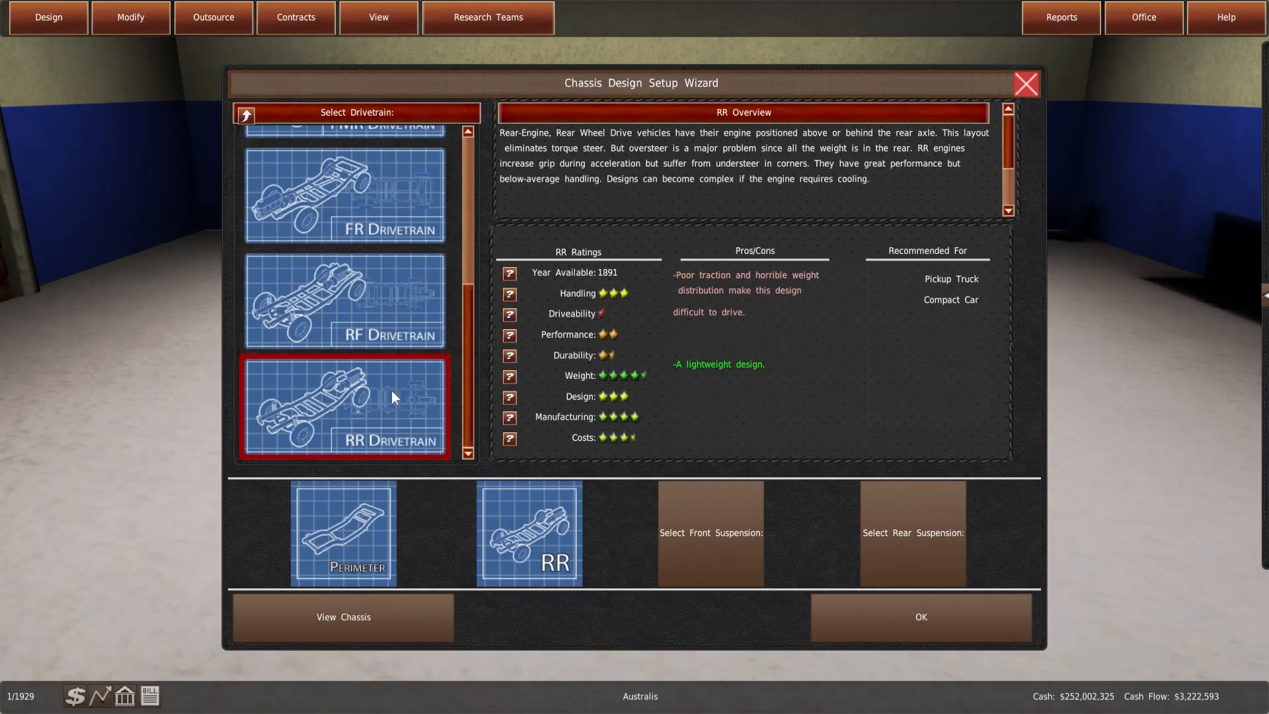
{"action": "left_click", "coordinate": [344, 195]}
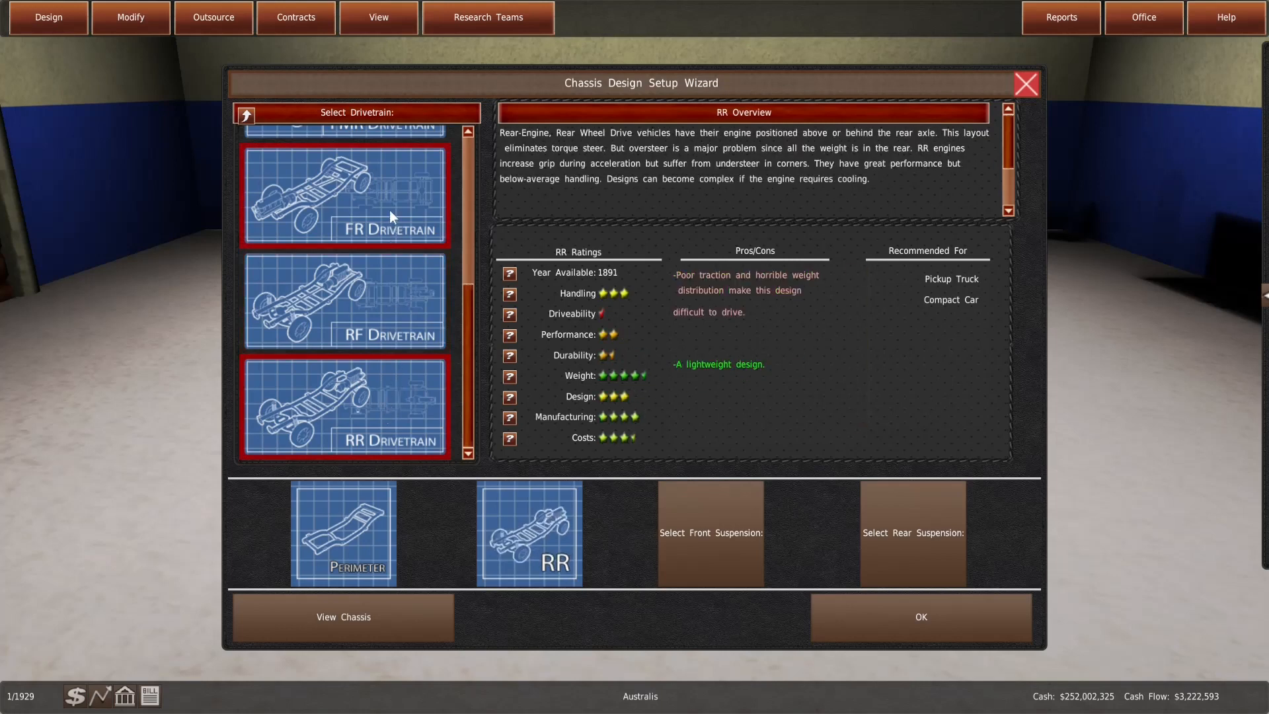
{"action": "left_click", "coordinate": [343, 195]}
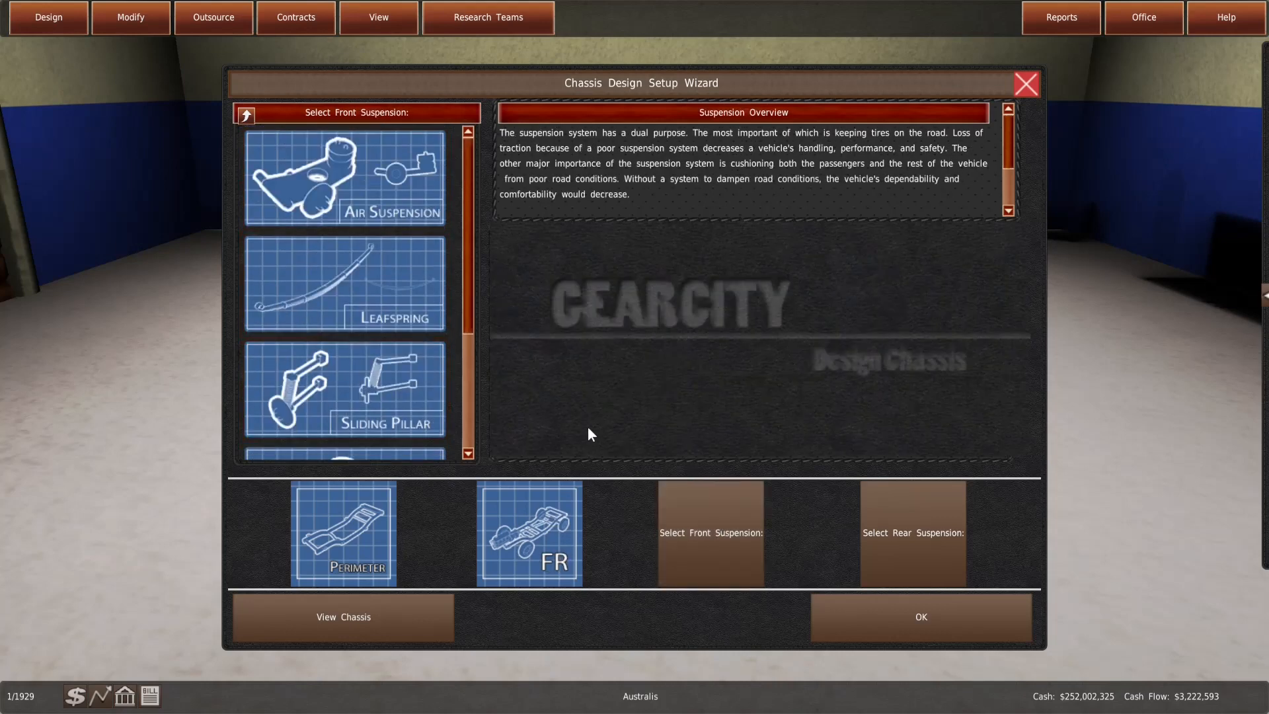
Choose leaf springs for front and rear suspension and confirm the chassis setup
{"action": "left_click", "coordinate": [344, 282]}
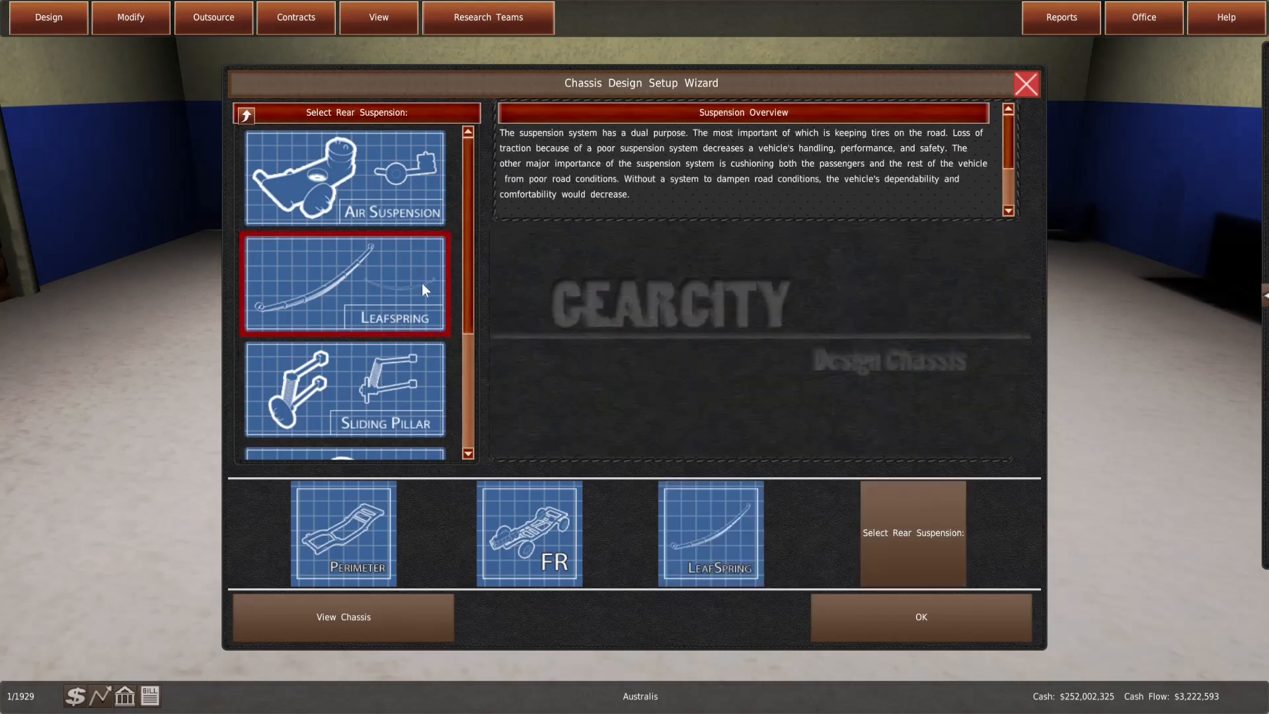
{"action": "left_click", "coordinate": [343, 283]}
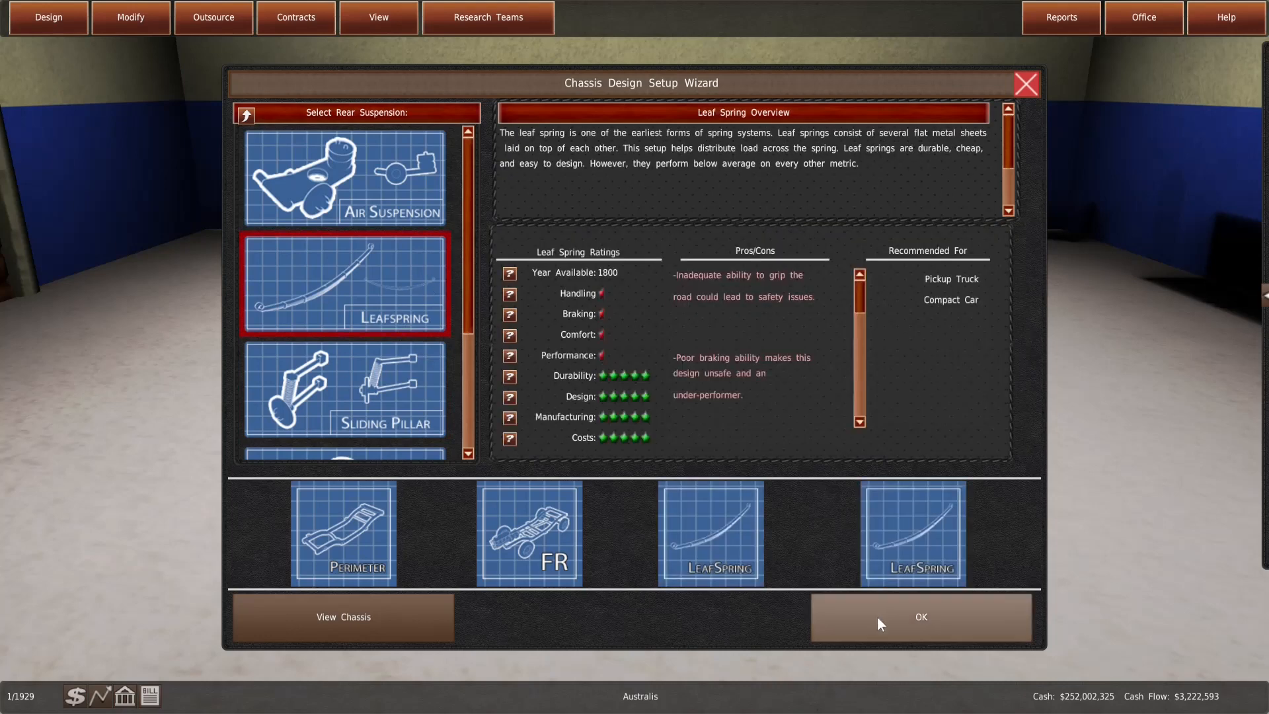
{"action": "left_click", "coordinate": [920, 617]}
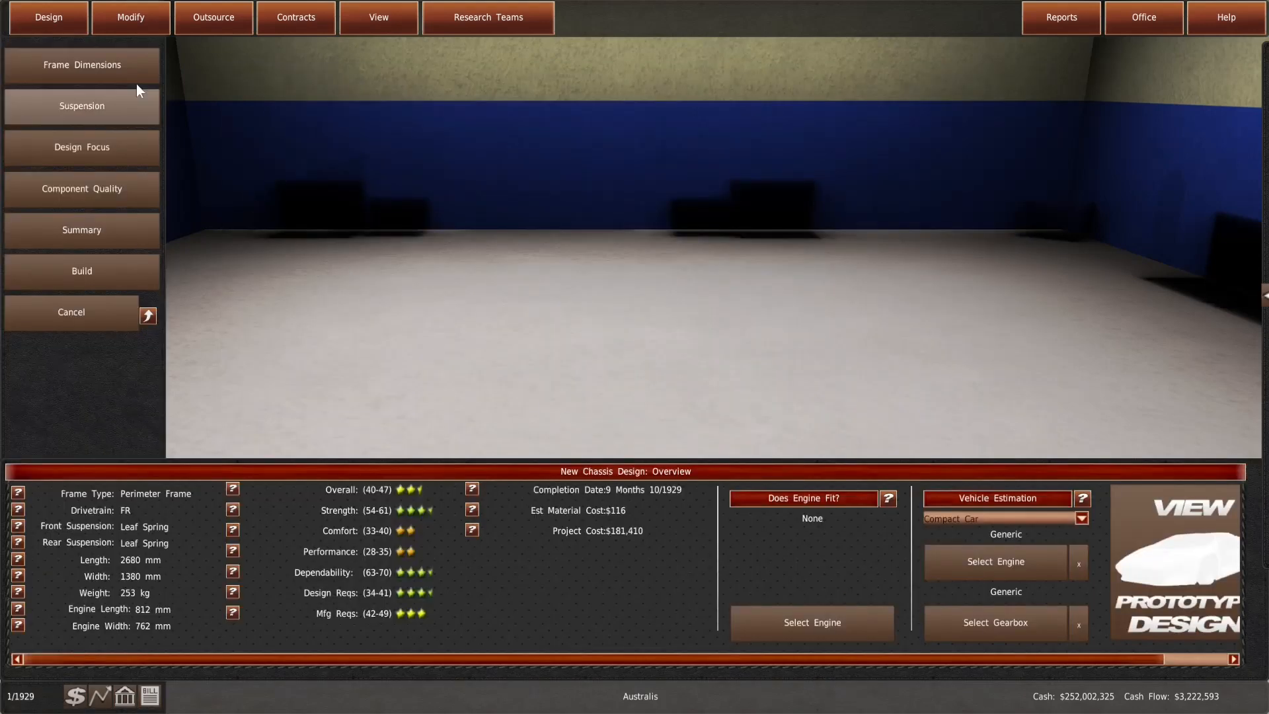
Shrink the frame to 1940 by 1190 mm and test-fit an engine, bringing up the prototype estimate
{"action": "left_click", "coordinate": [81, 65]}
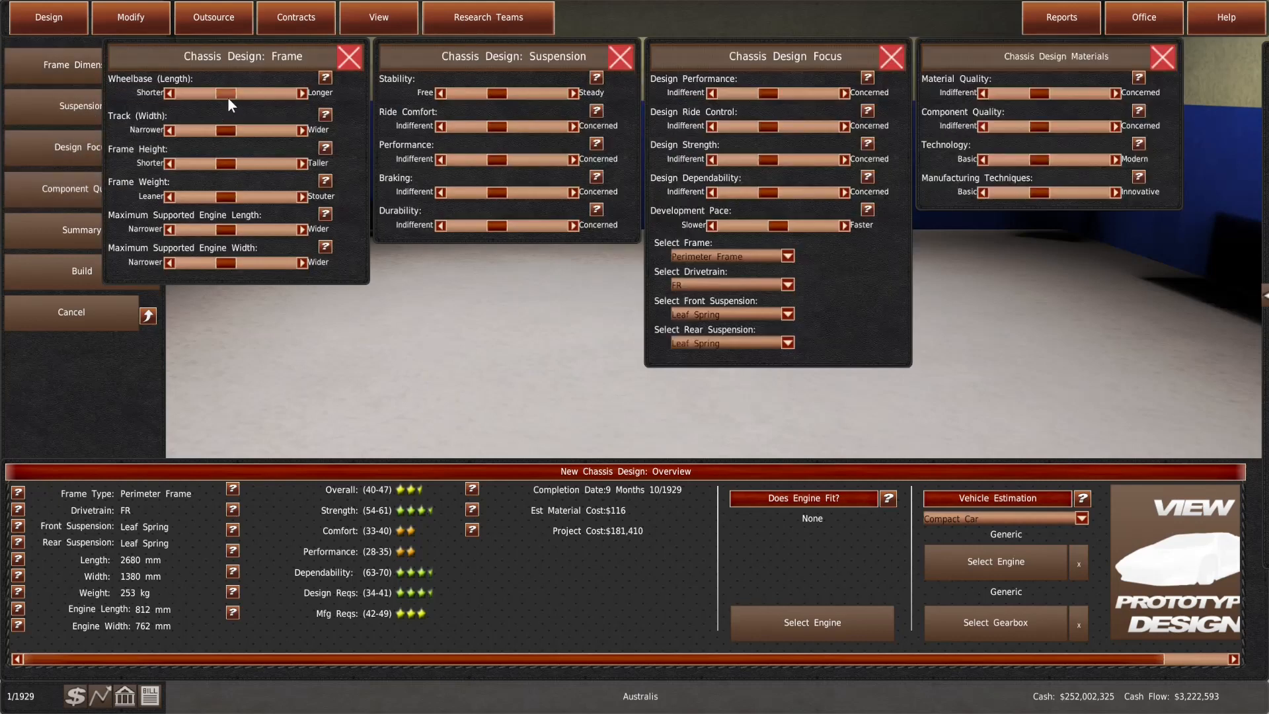
{"action": "left_click_drag", "start_coordinate": [226, 93], "coordinate": [207, 93]}
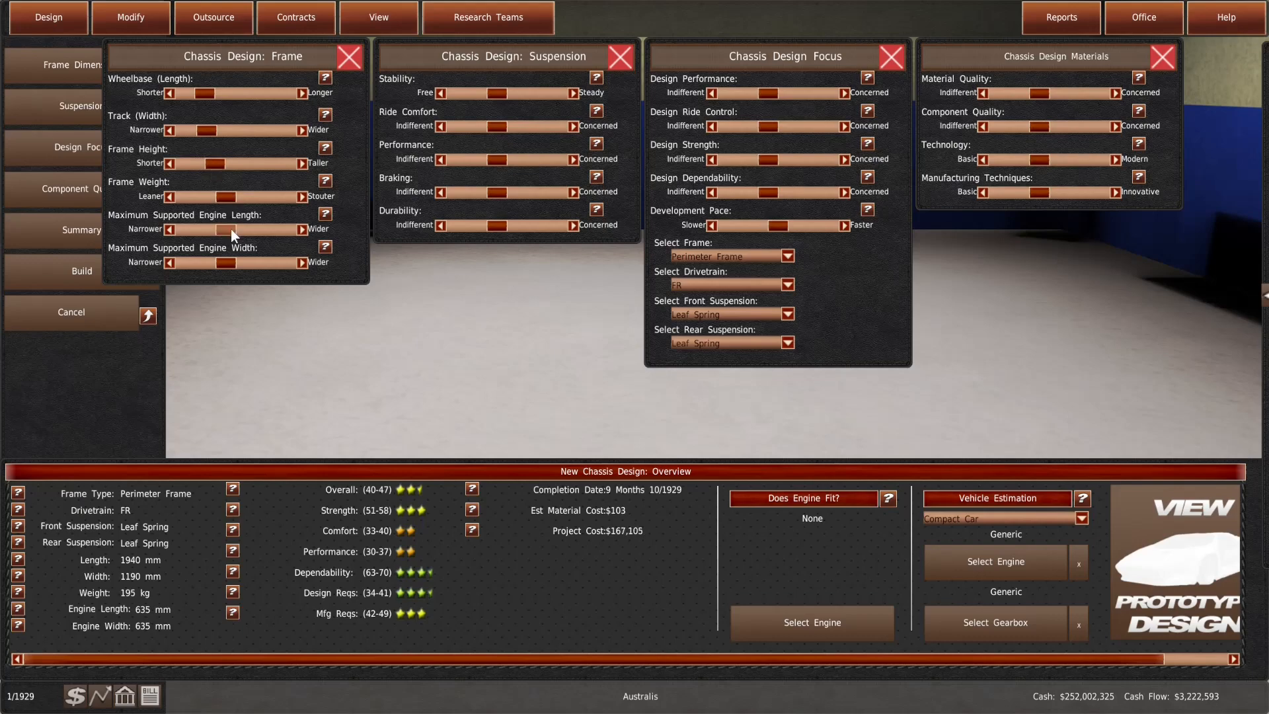
{"action": "left_click", "coordinate": [811, 622]}
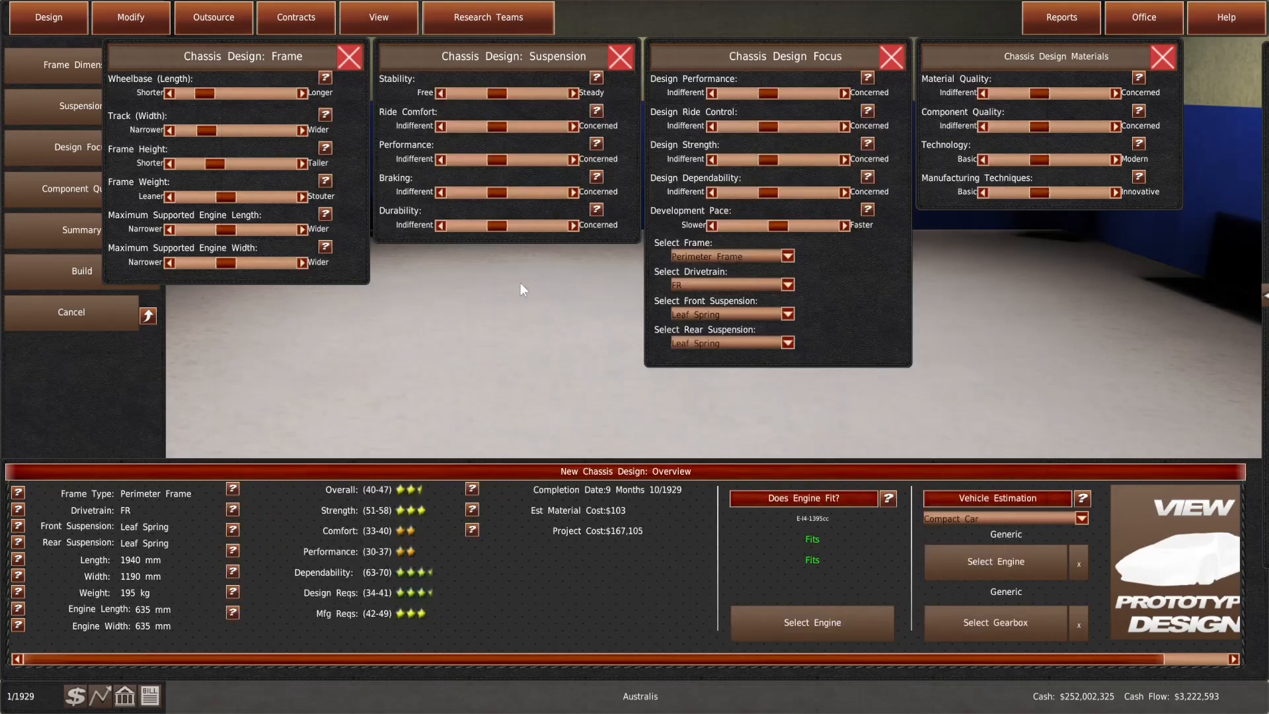
{"action": "left_click", "coordinate": [169, 229]}
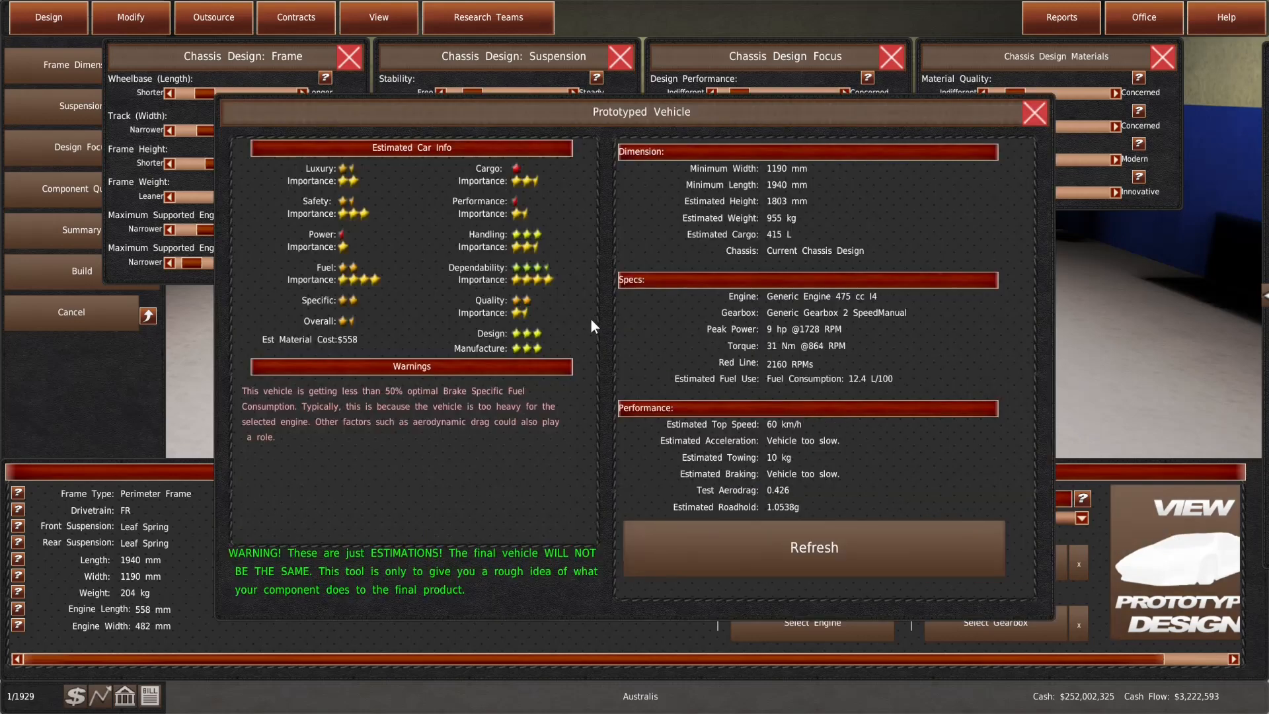
{"action": "mouse_move", "coordinate": [539, 297]}
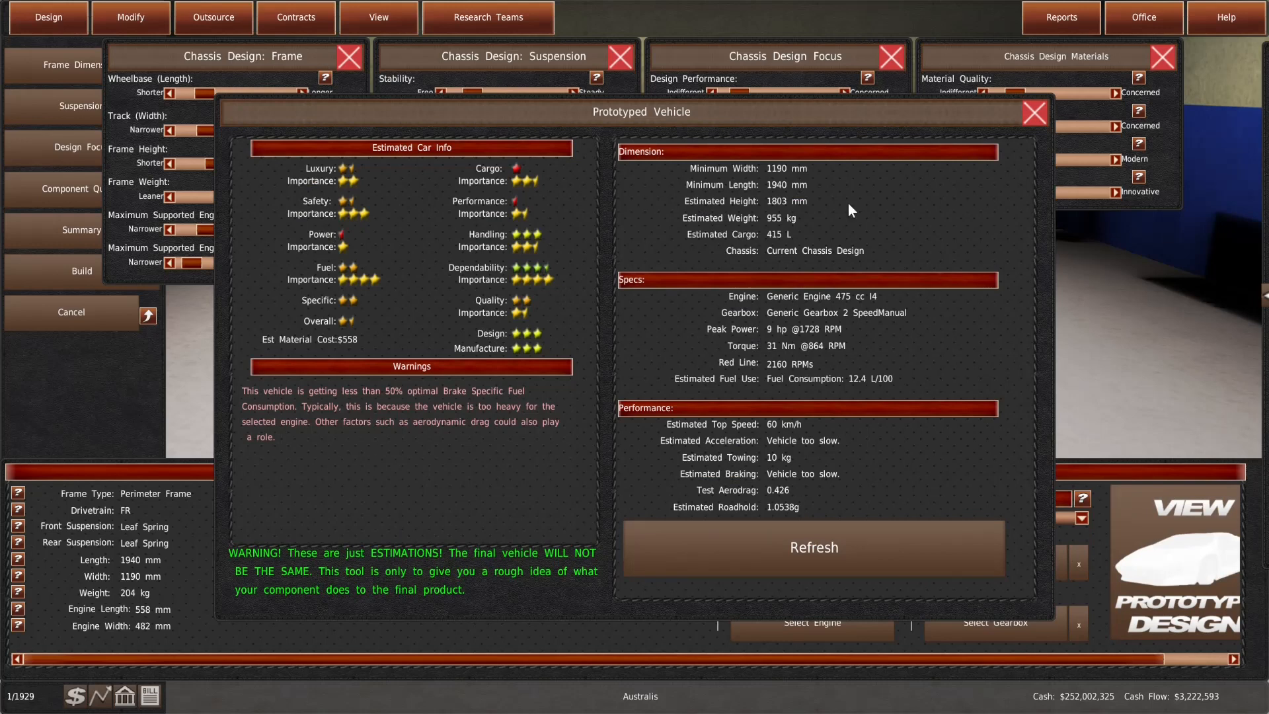
Close the Prototyped Vehicle estimate window
{"action": "left_click", "coordinate": [1034, 112]}
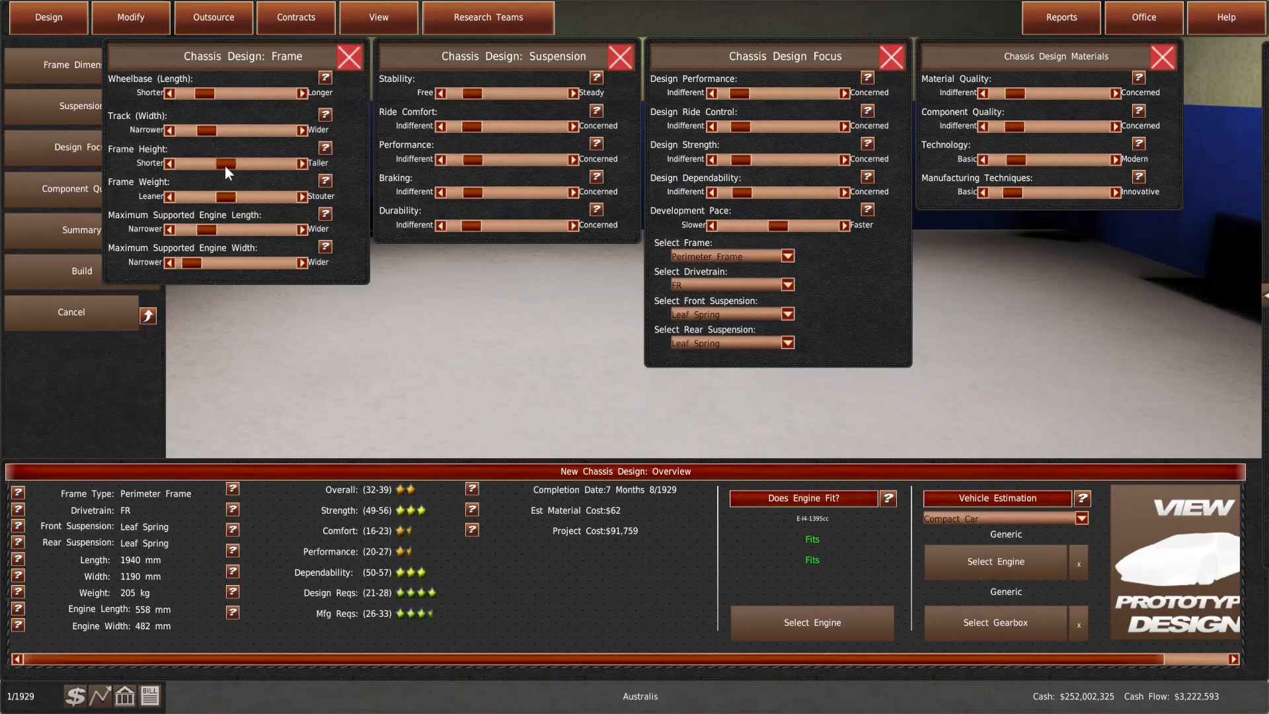
Raise stability, suspension durability and braking priorities and set a faster development pace
{"action": "left_click_drag", "start_coordinate": [231, 162], "coordinate": [219, 162]}
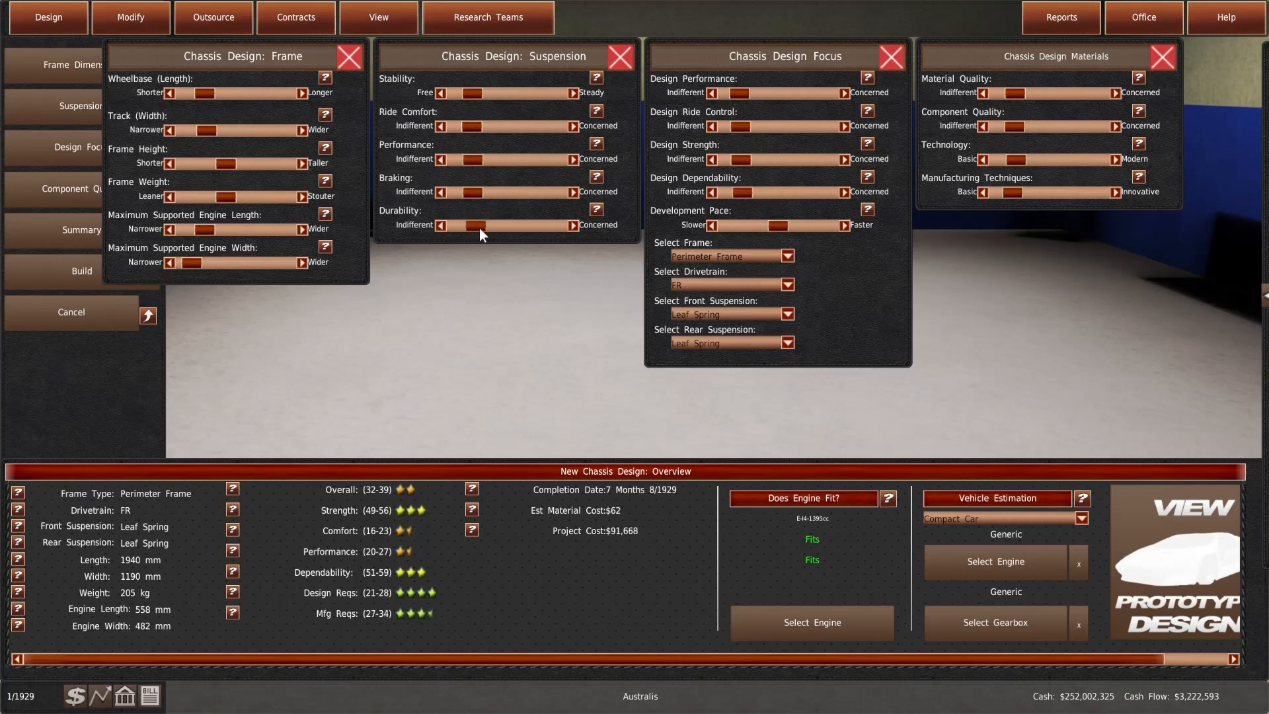
{"action": "left_click_drag", "start_coordinate": [465, 225], "coordinate": [503, 225]}
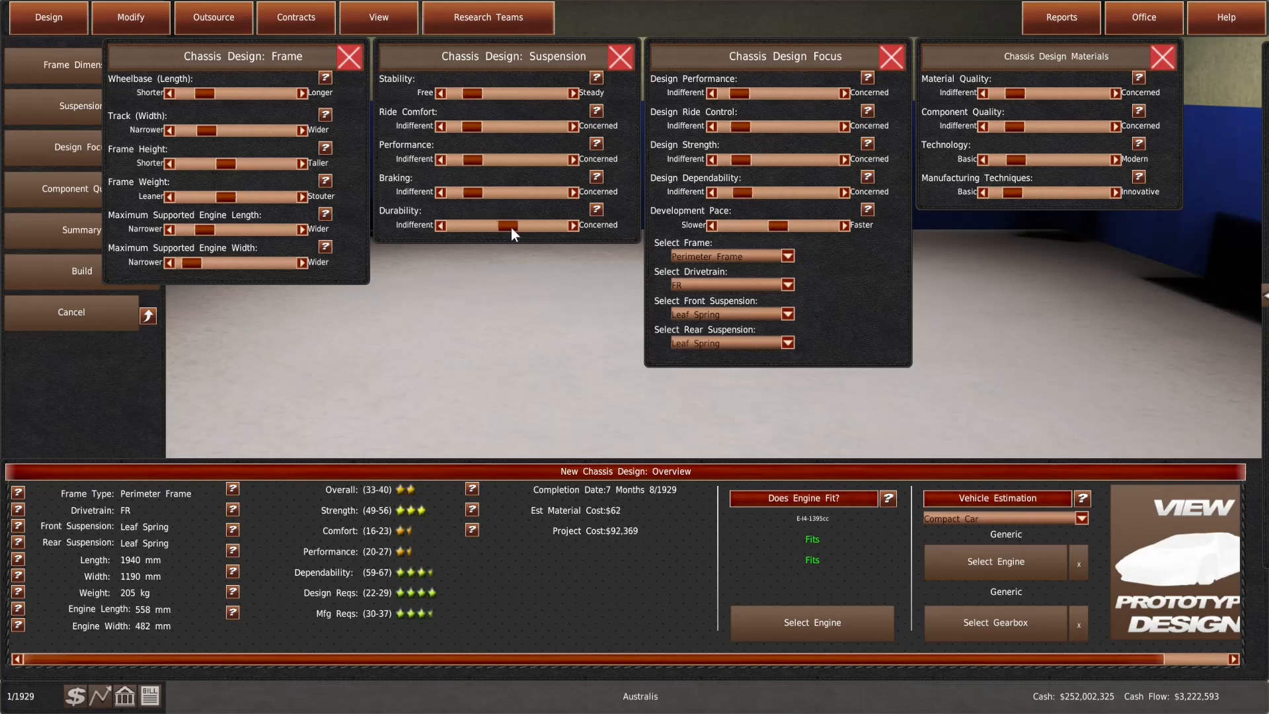
{"action": "left_click_drag", "start_coordinate": [502, 226], "coordinate": [510, 226]}
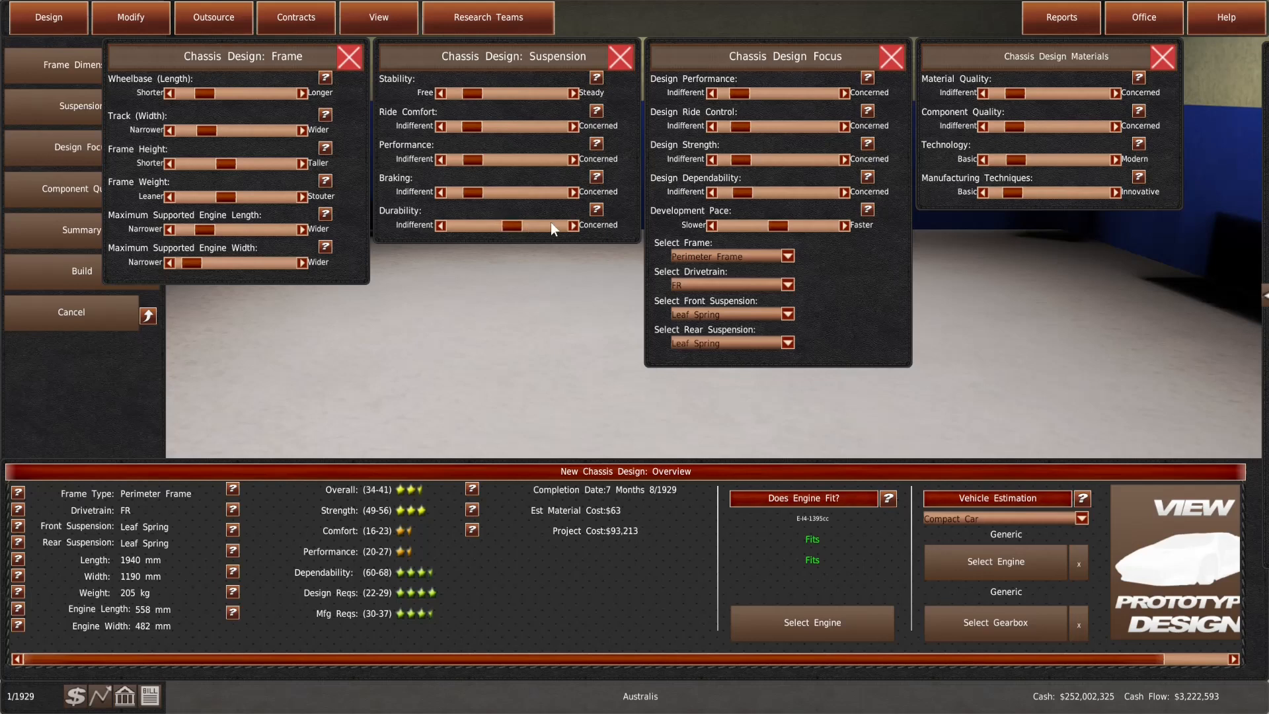
{"action": "left_click_drag", "start_coordinate": [502, 193], "coordinate": [477, 193]}
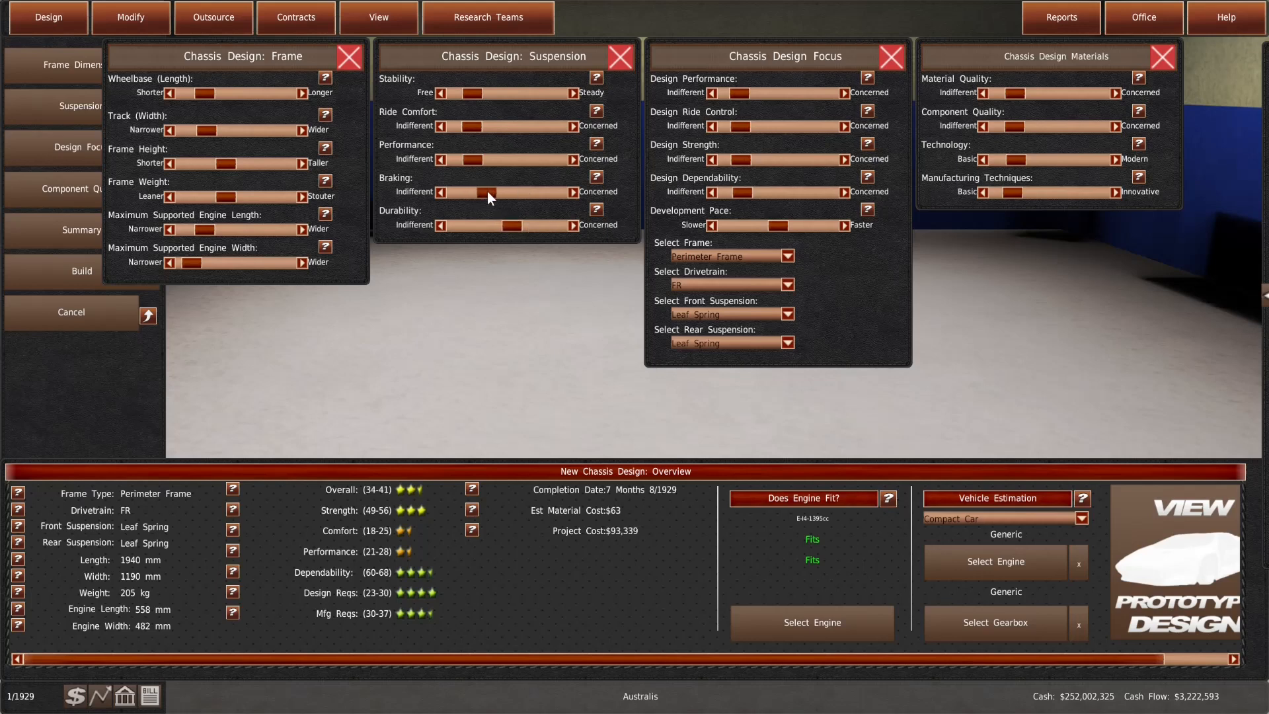
{"action": "left_click_drag", "start_coordinate": [478, 191], "coordinate": [506, 192]}
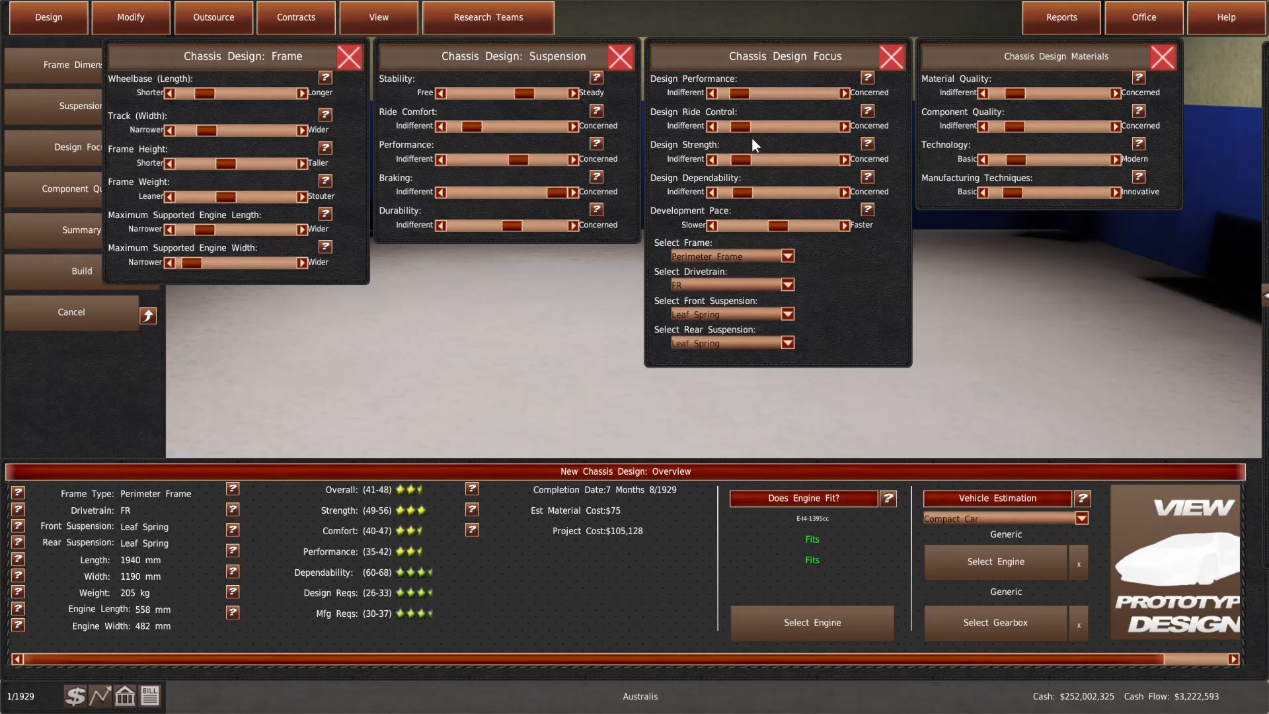
{"action": "mouse_move", "coordinate": [754, 206]}
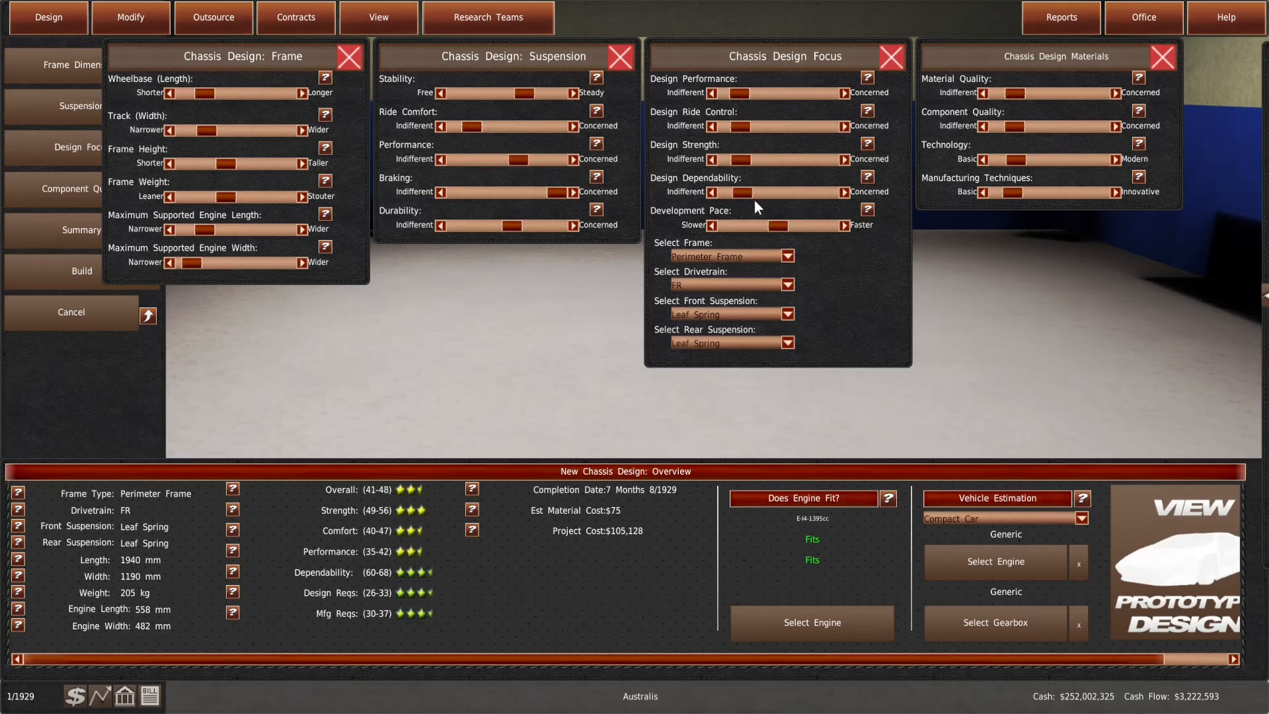
{"action": "mouse_move", "coordinate": [996, 229]}
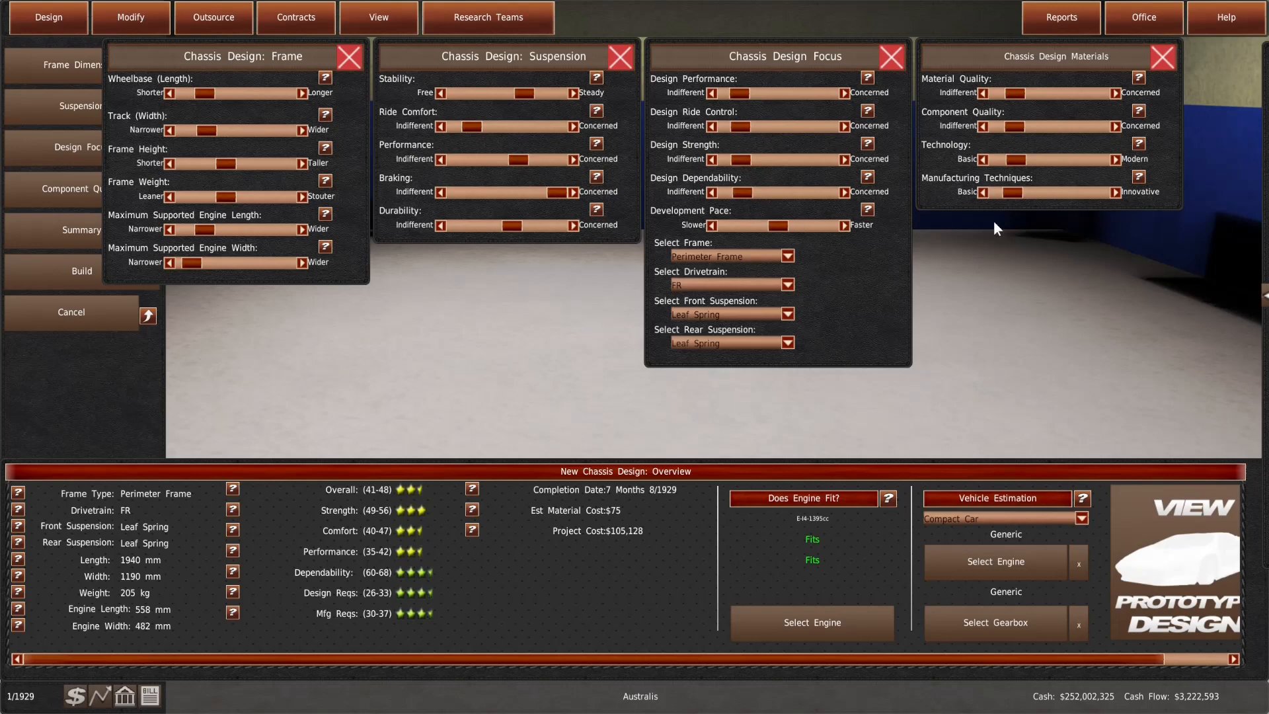
{"action": "left_click_drag", "start_coordinate": [712, 226], "coordinate": [778, 226]}
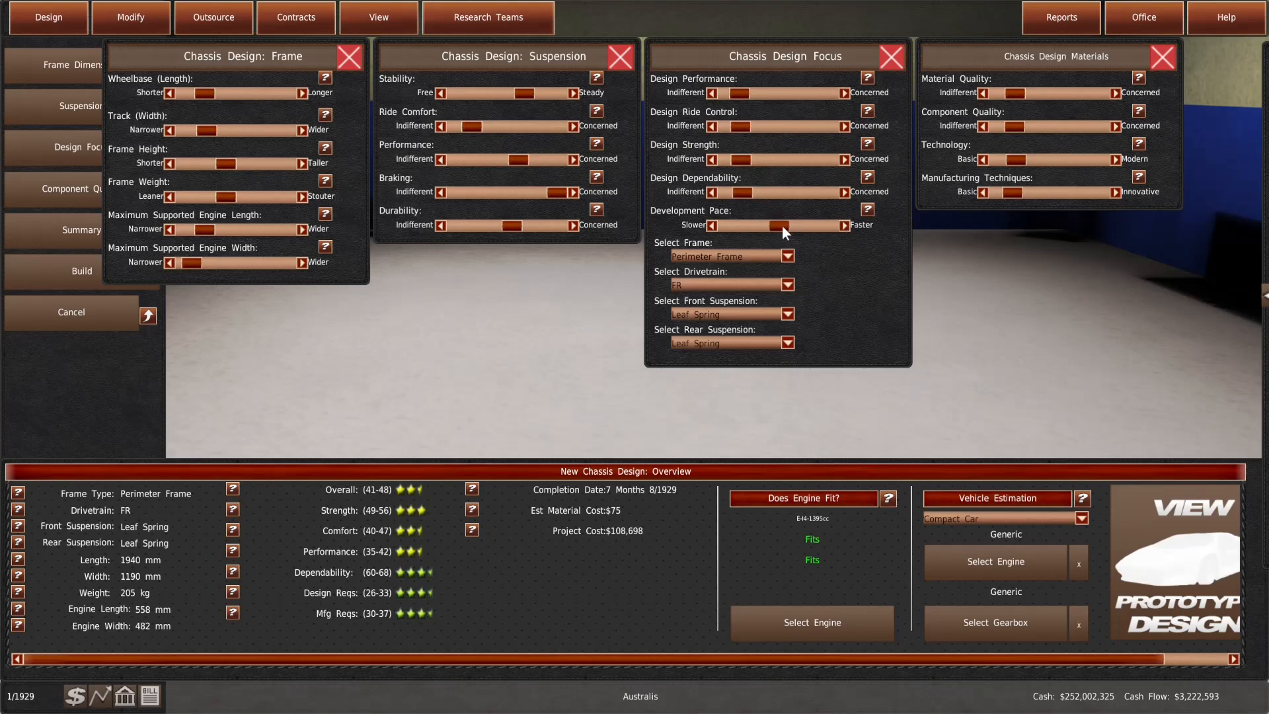
{"action": "left_click_drag", "start_coordinate": [801, 226], "coordinate": [777, 226]}
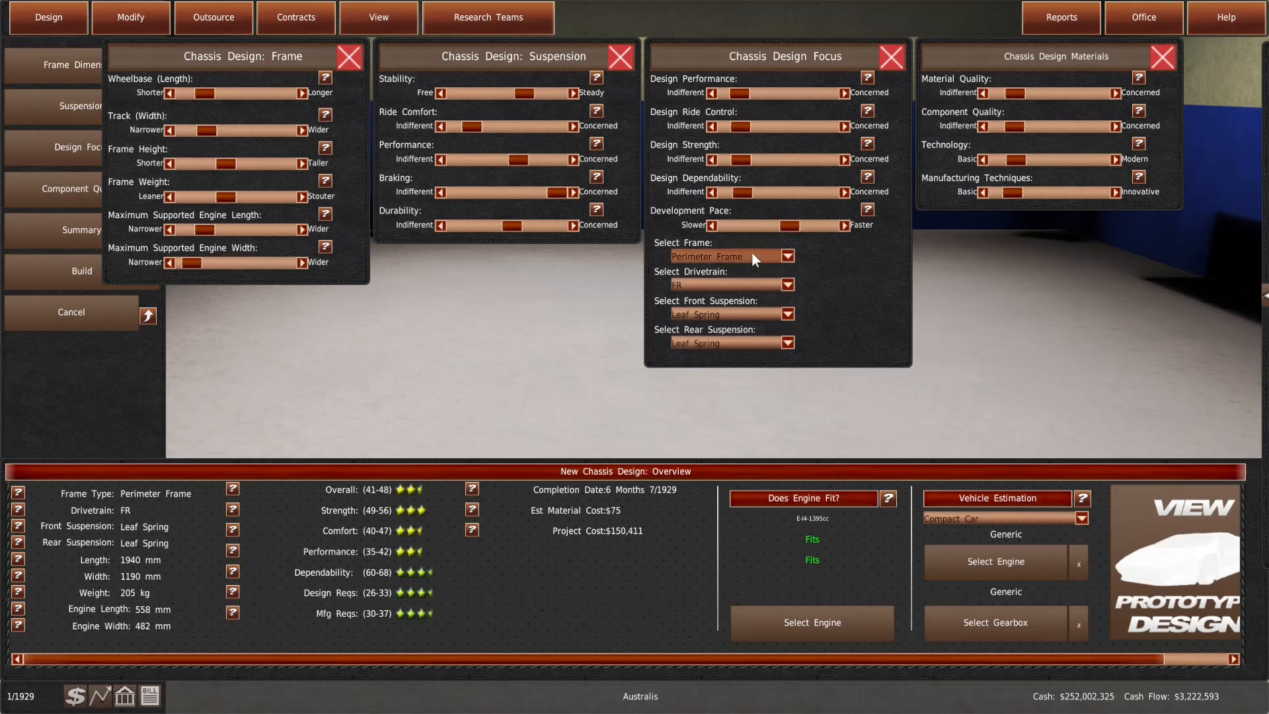
{"action": "left_click", "coordinate": [726, 268]}
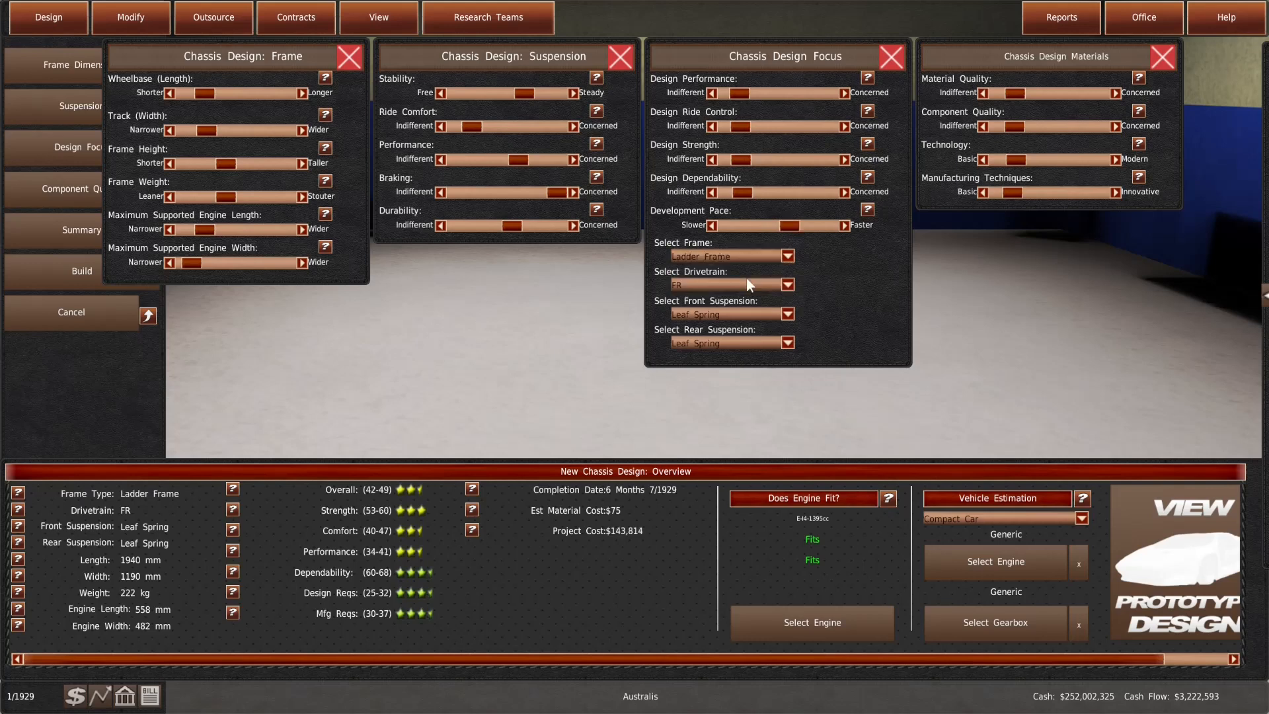
{"action": "left_click", "coordinate": [786, 255]}
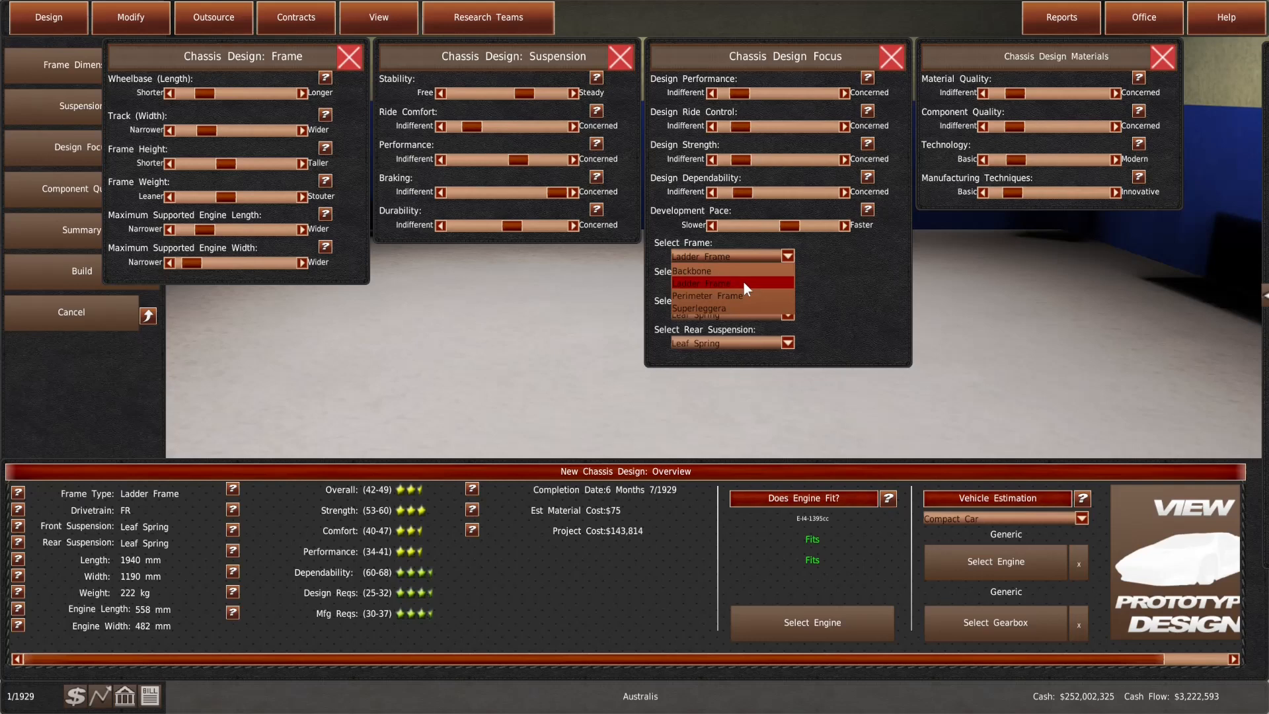
{"action": "left_click", "coordinate": [706, 295]}
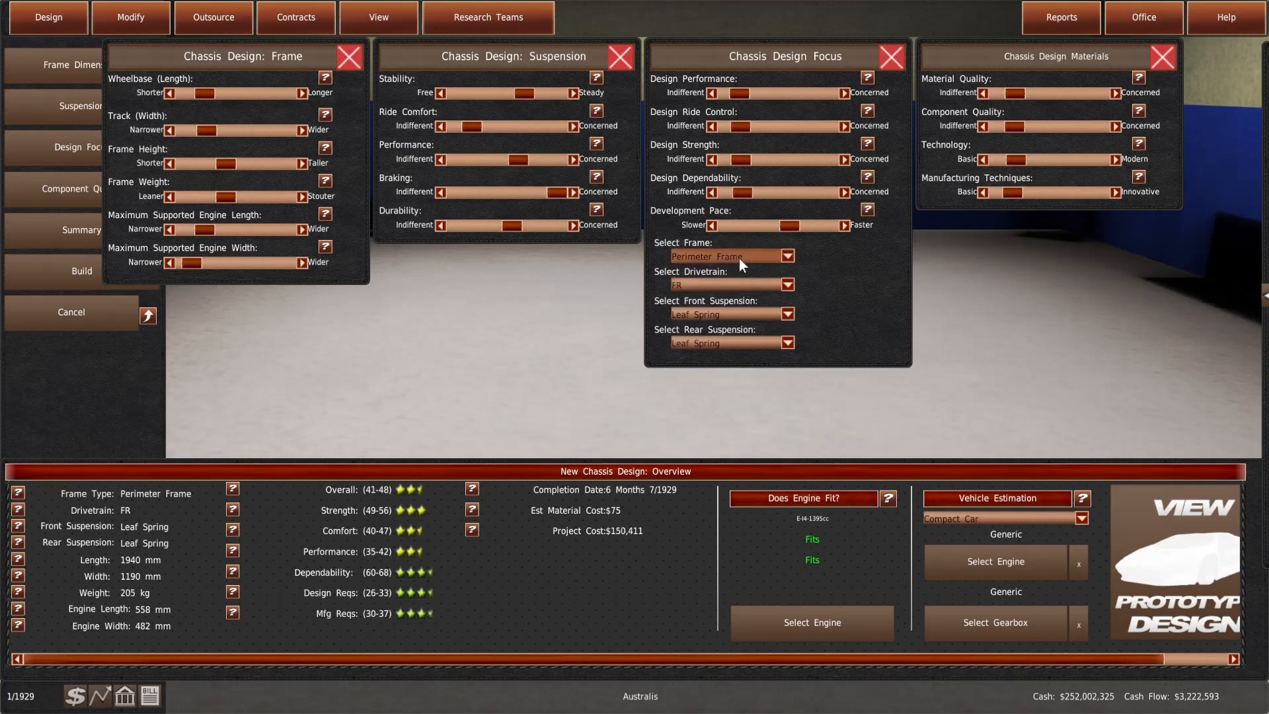
{"action": "left_click", "coordinate": [726, 255]}
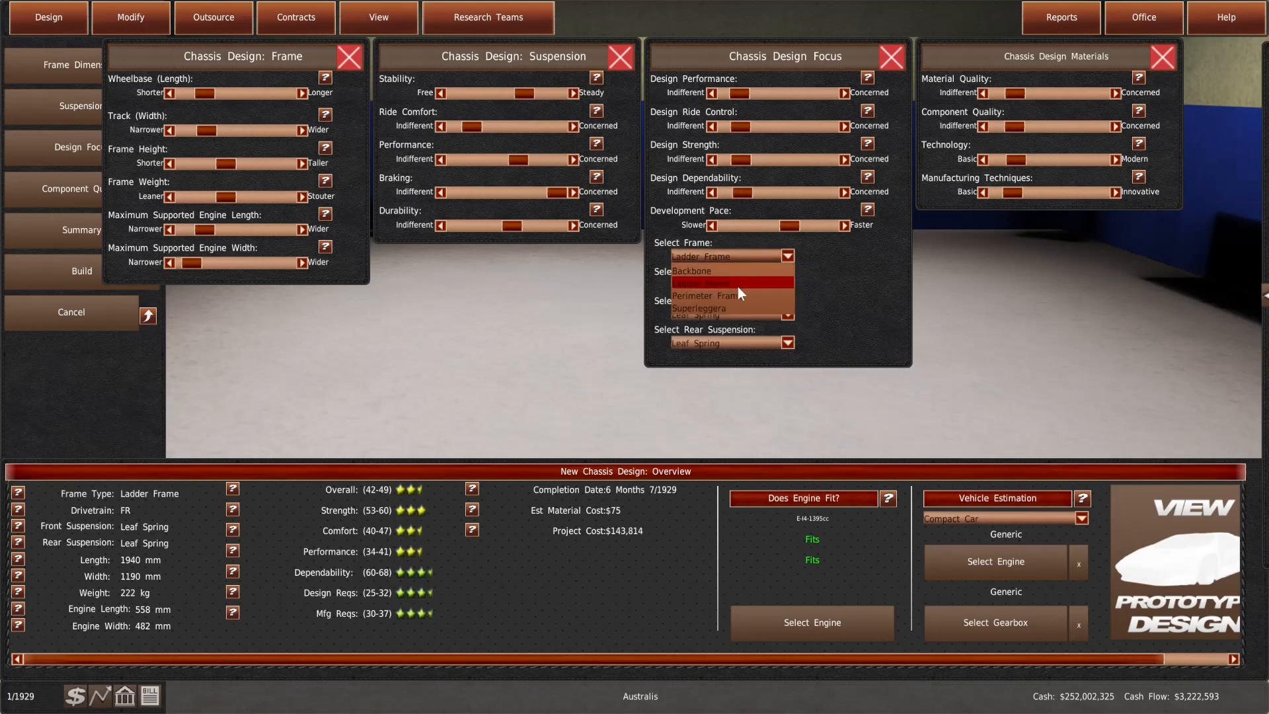
{"action": "left_click", "coordinate": [723, 295]}
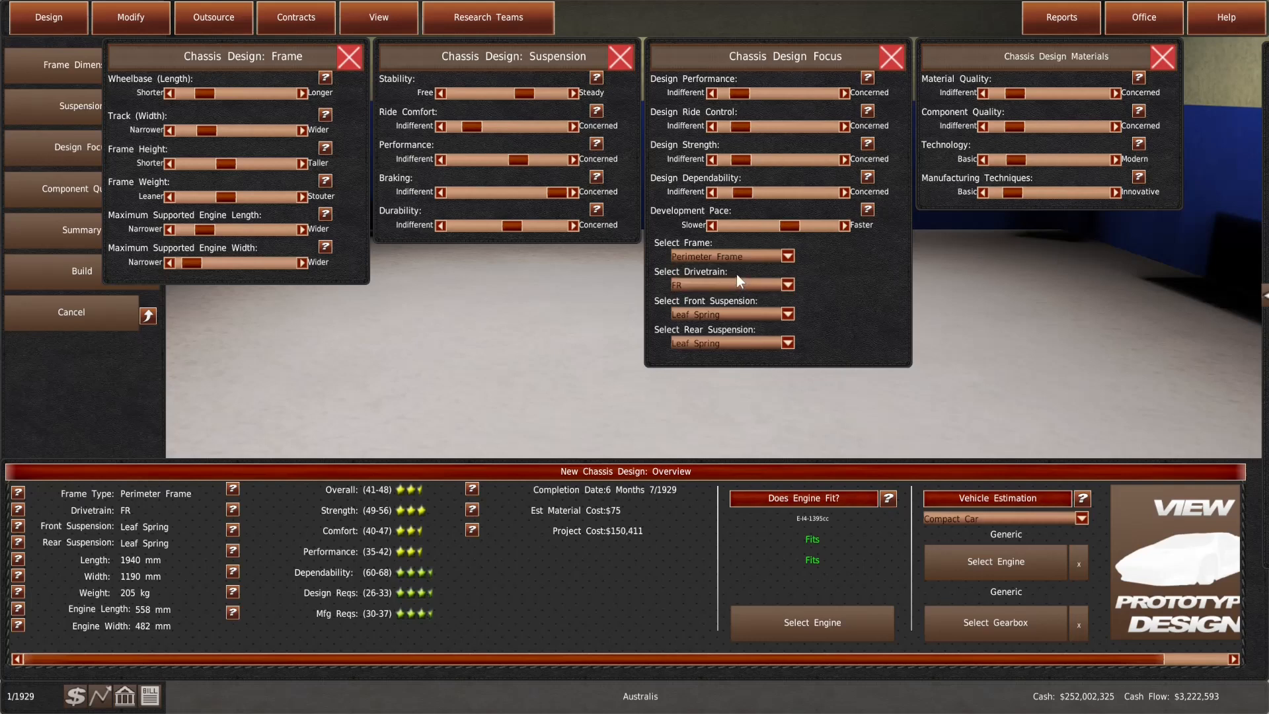
{"action": "mouse_move", "coordinate": [496, 380]}
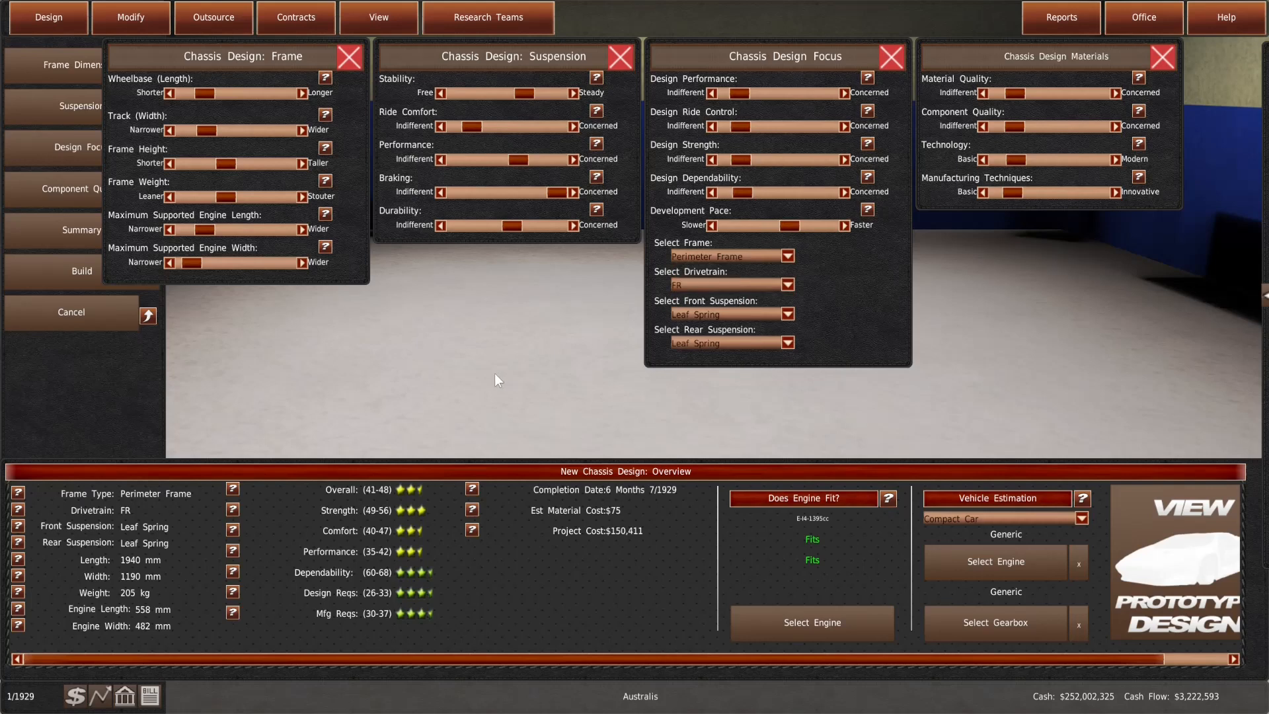
{"action": "mouse_move", "coordinate": [443, 386]}
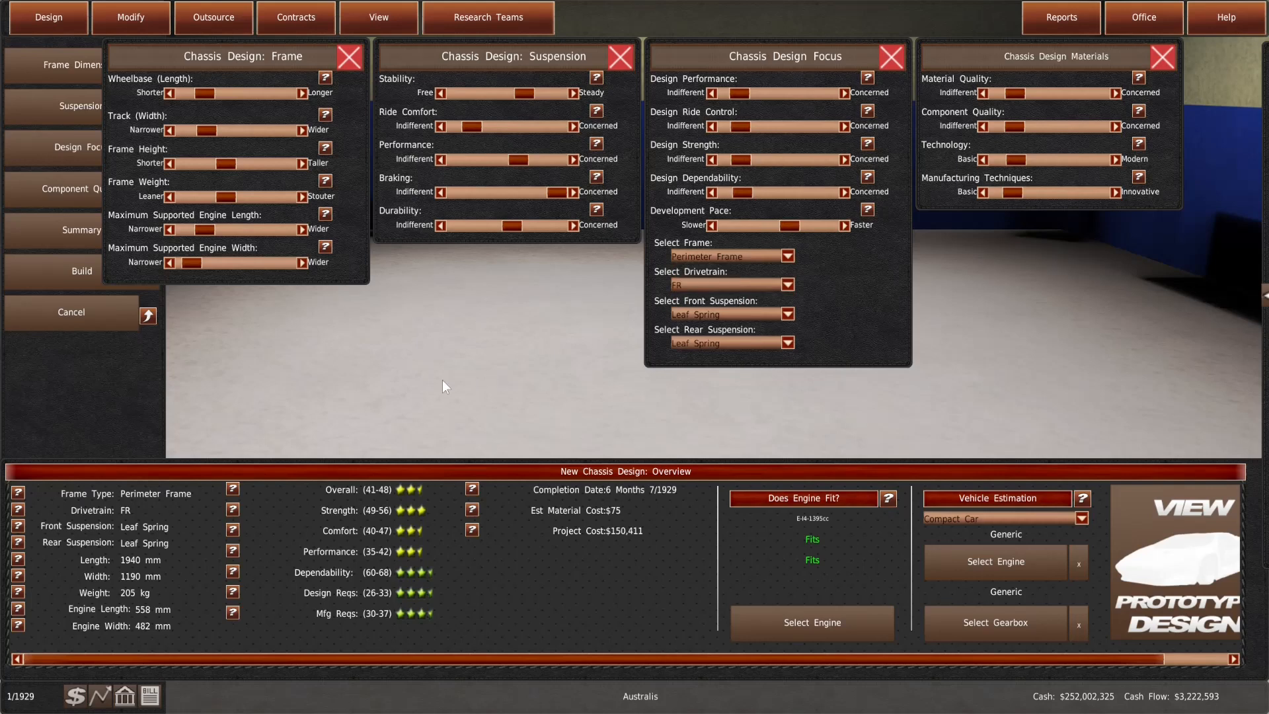
{"action": "mouse_move", "coordinate": [350, 380]}
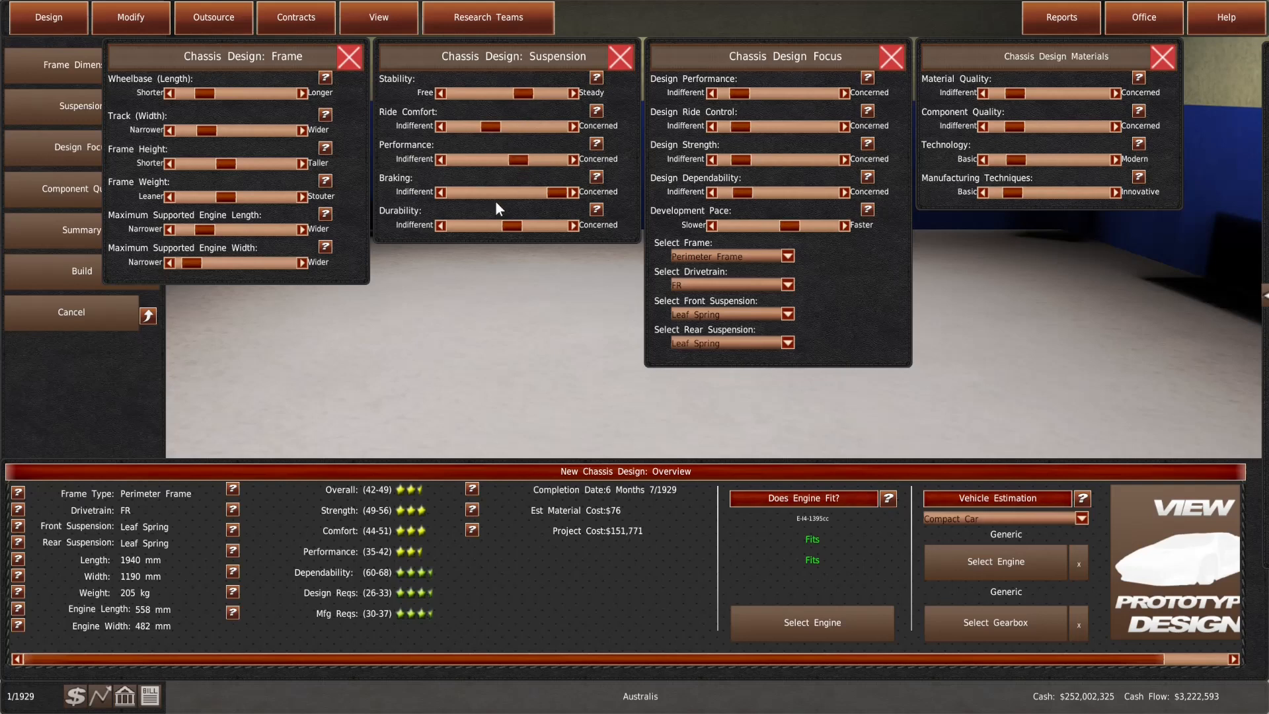
{"action": "mouse_move", "coordinate": [403, 202]}
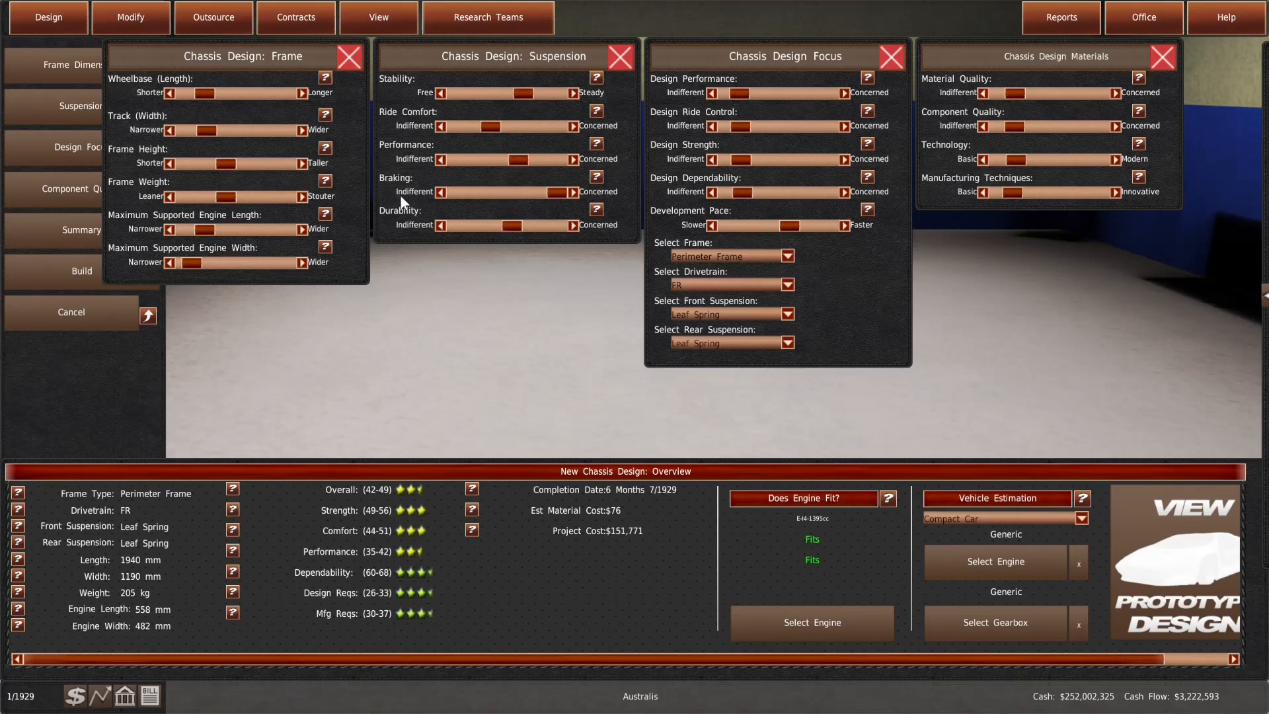
{"action": "mouse_move", "coordinate": [374, 235]}
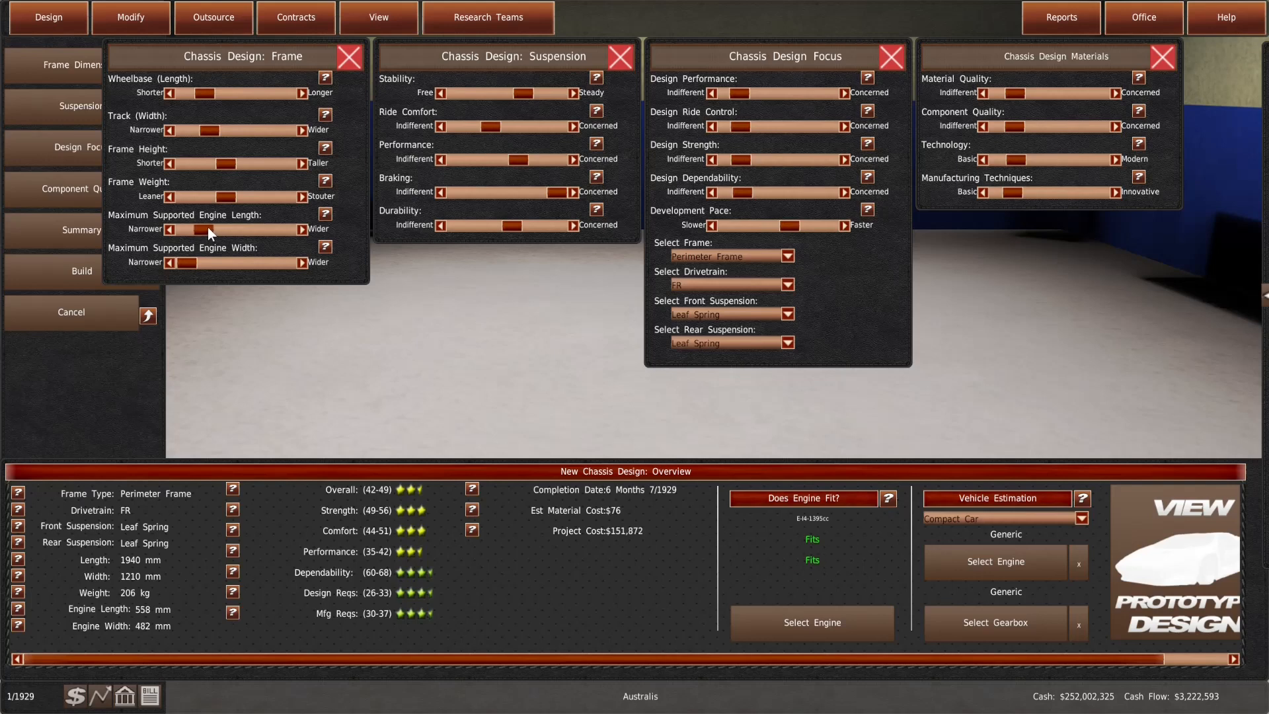
{"action": "mouse_move", "coordinate": [99, 271]}
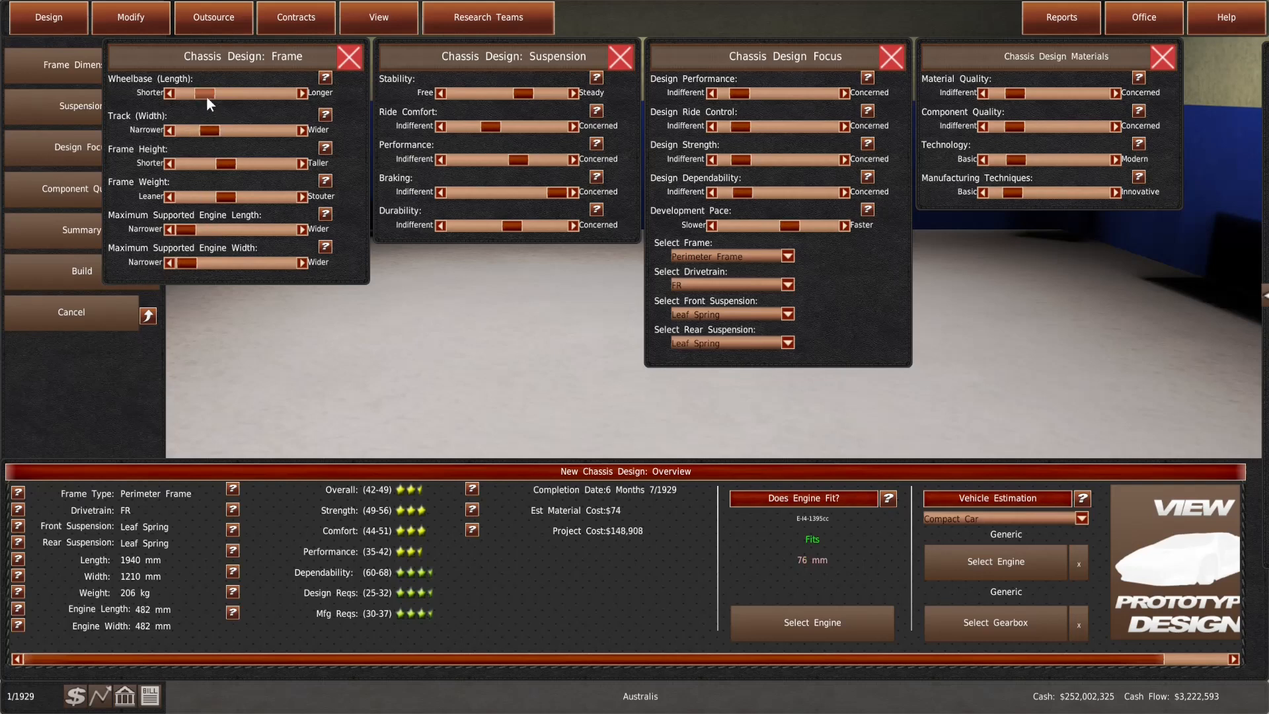
Reduce maximum engine length and shorten the wheelbase to 1910 mm so the engine still fits
{"action": "left_click_drag", "start_coordinate": [198, 92], "coordinate": [214, 93]}
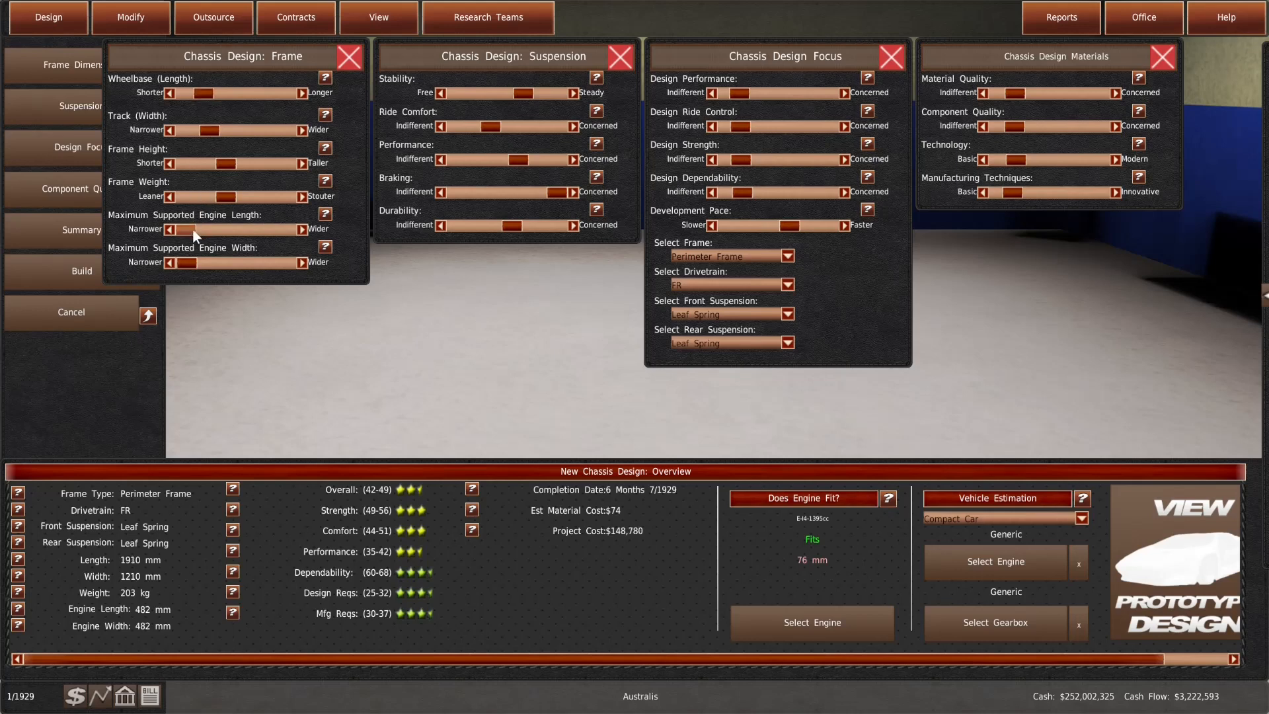
{"action": "left_click_drag", "start_coordinate": [197, 228], "coordinate": [222, 229]}
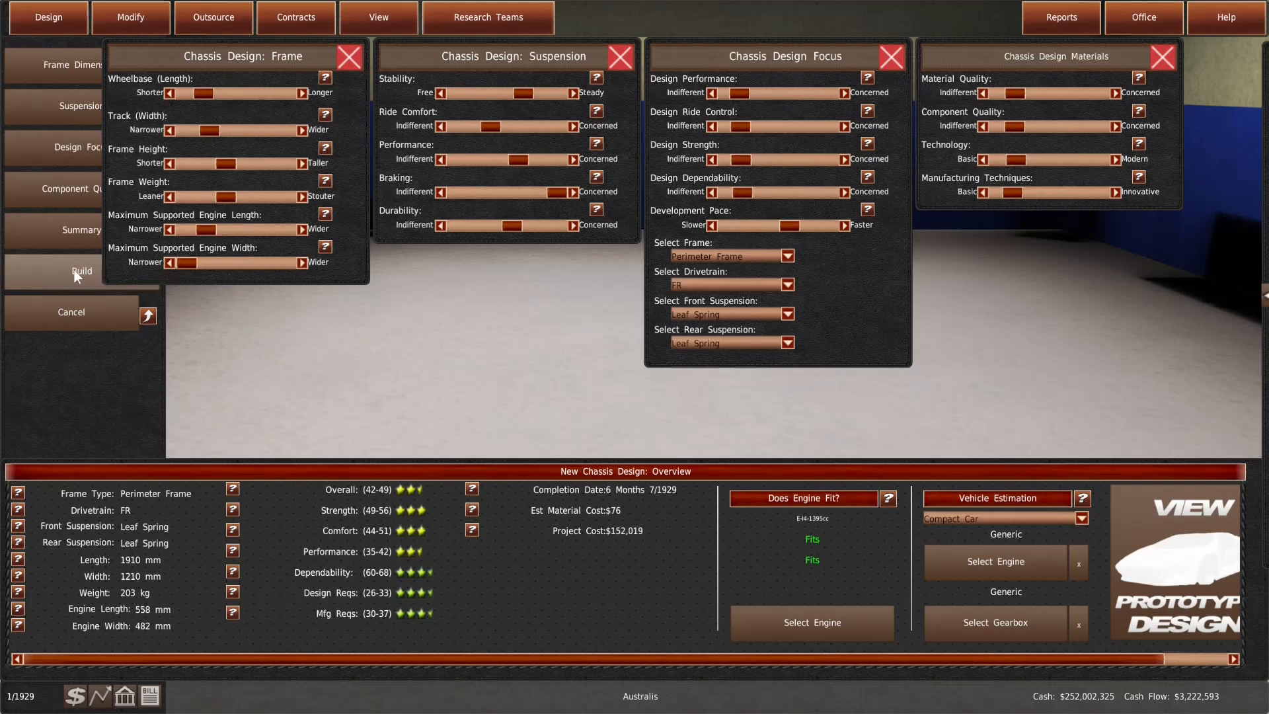
Name the chassis C-190-P1 in the build dialog and start its development
{"action": "left_click", "coordinate": [81, 271]}
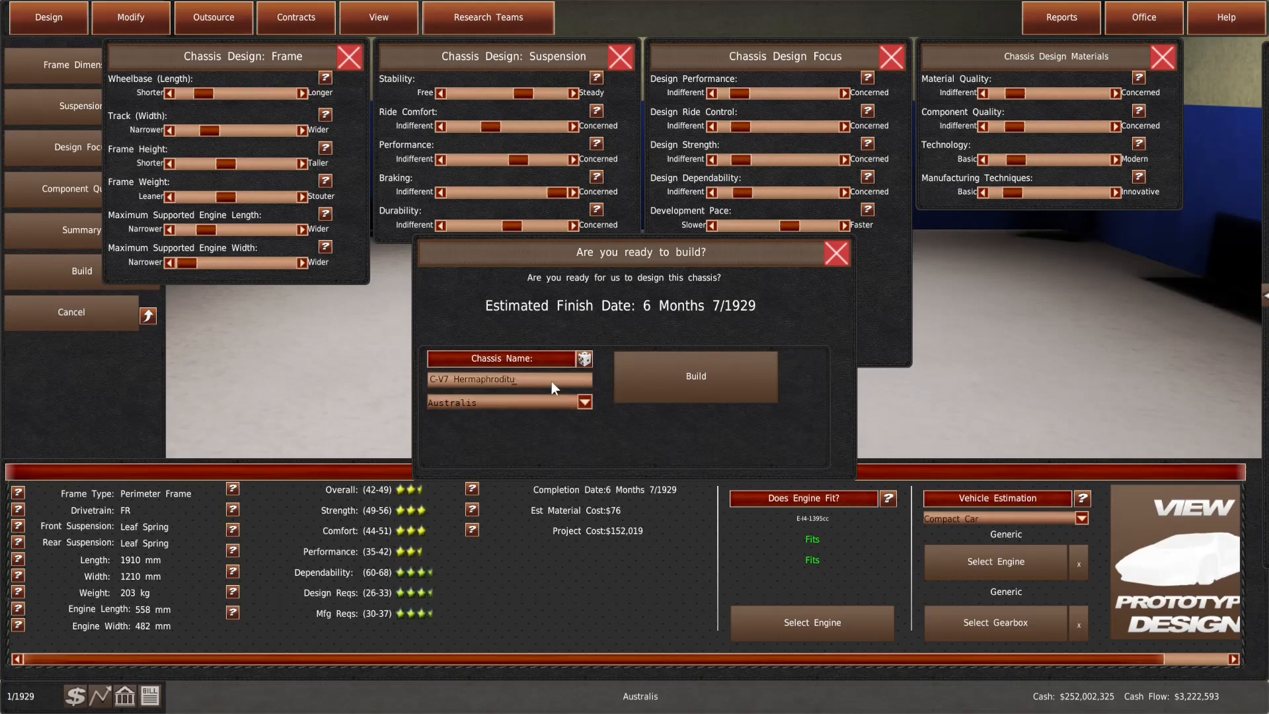
{"action": "type", "text": "C-190-P1"}
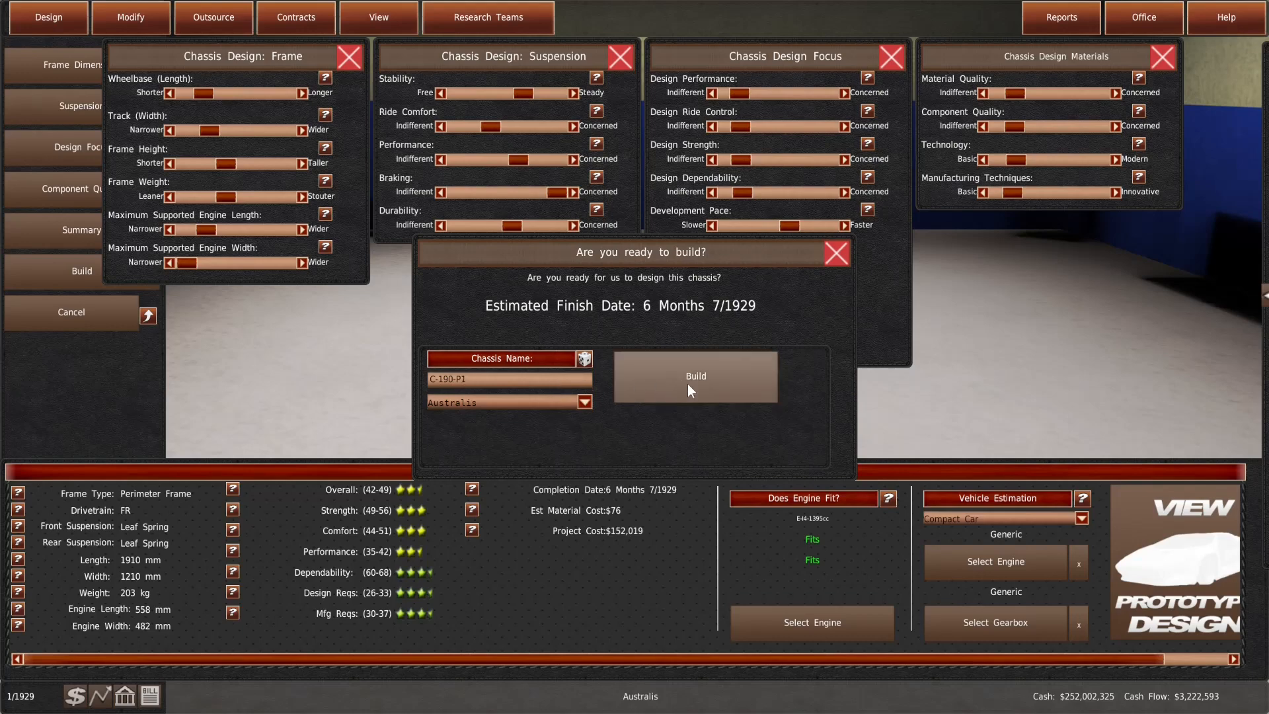
{"action": "left_click", "coordinate": [129, 17]}
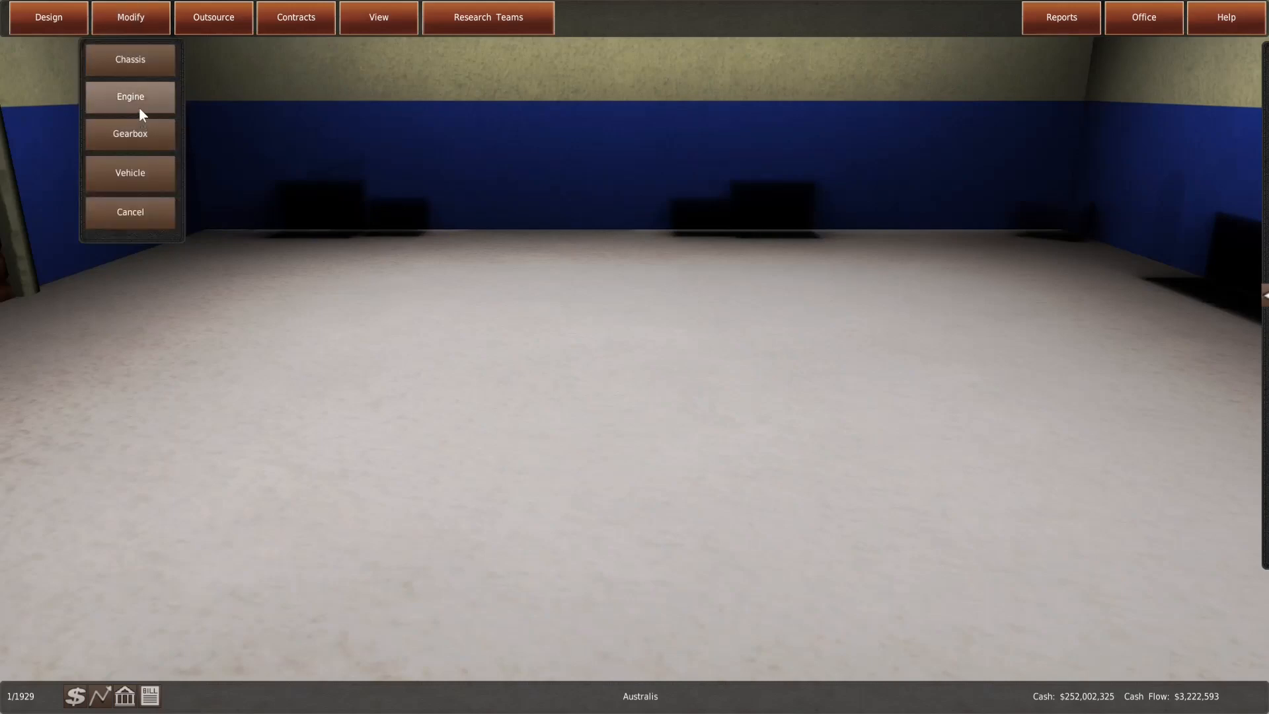
List the vehicles to modify and look over the 1923 Australis Seven Phaeton and 1925 Fifteen Sedan LX
{"action": "left_click", "coordinate": [130, 96]}
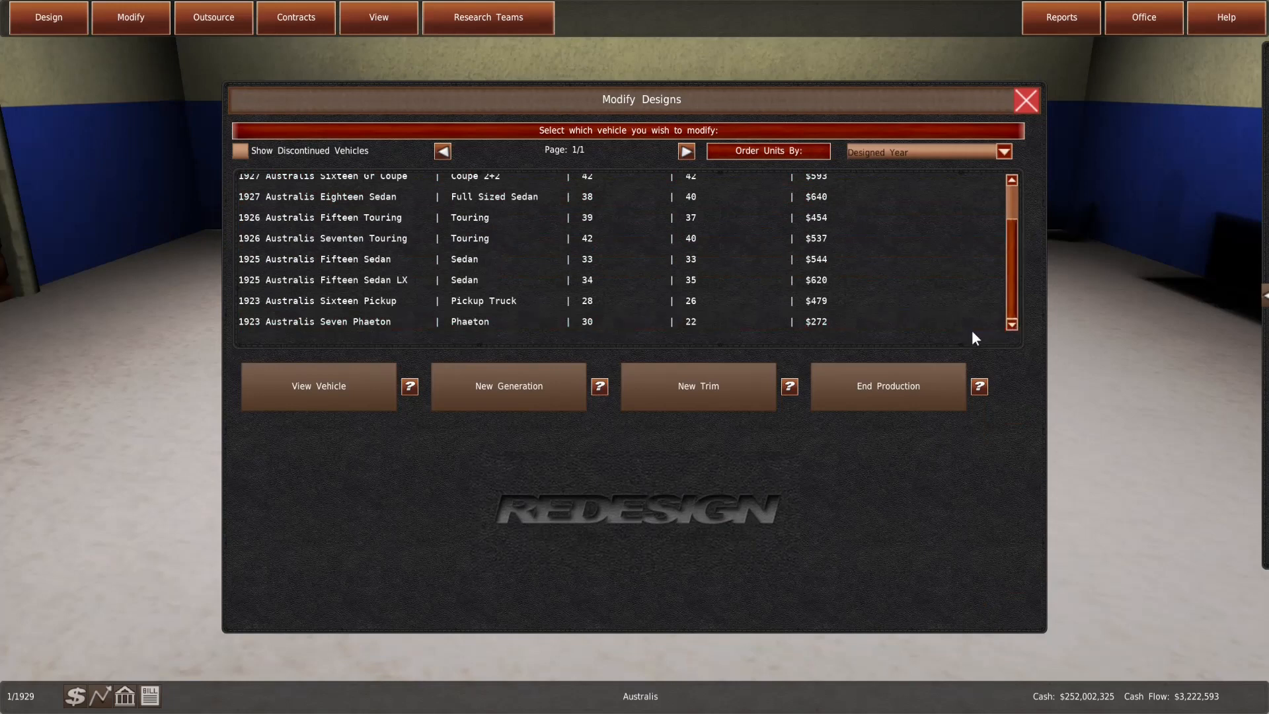
{"action": "left_click", "coordinate": [886, 386]}
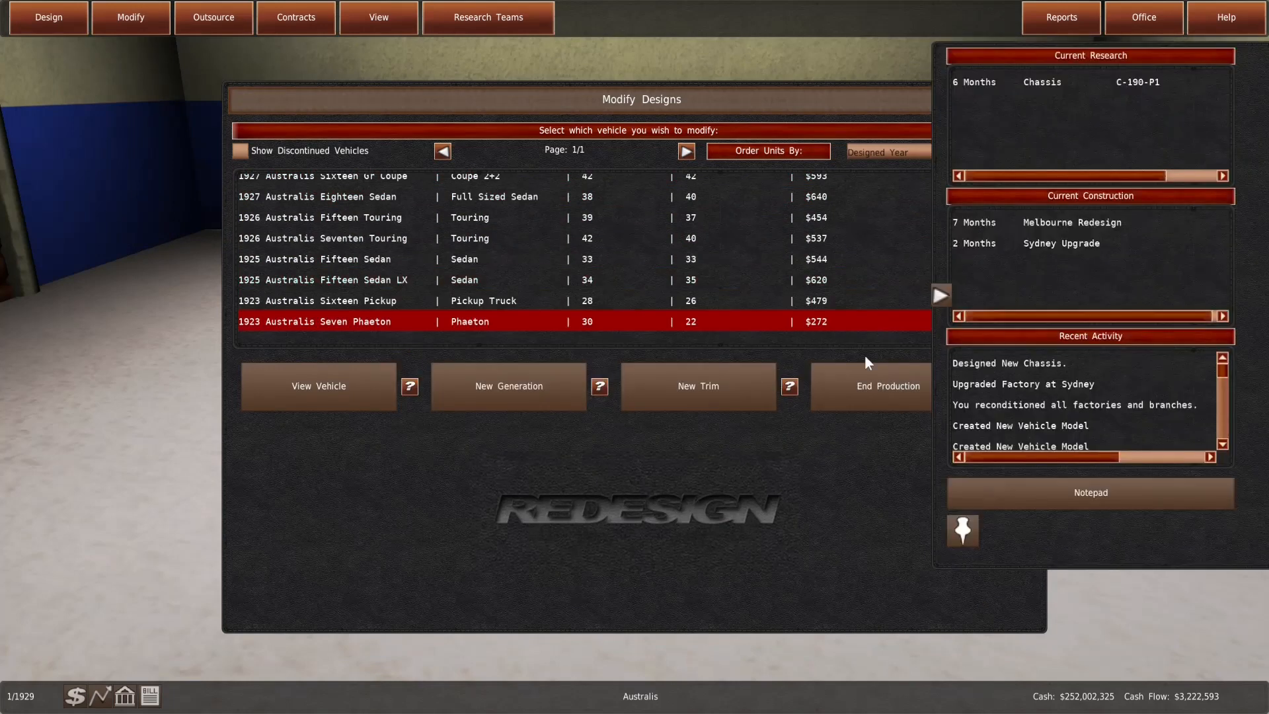
{"action": "left_click", "coordinate": [889, 384]}
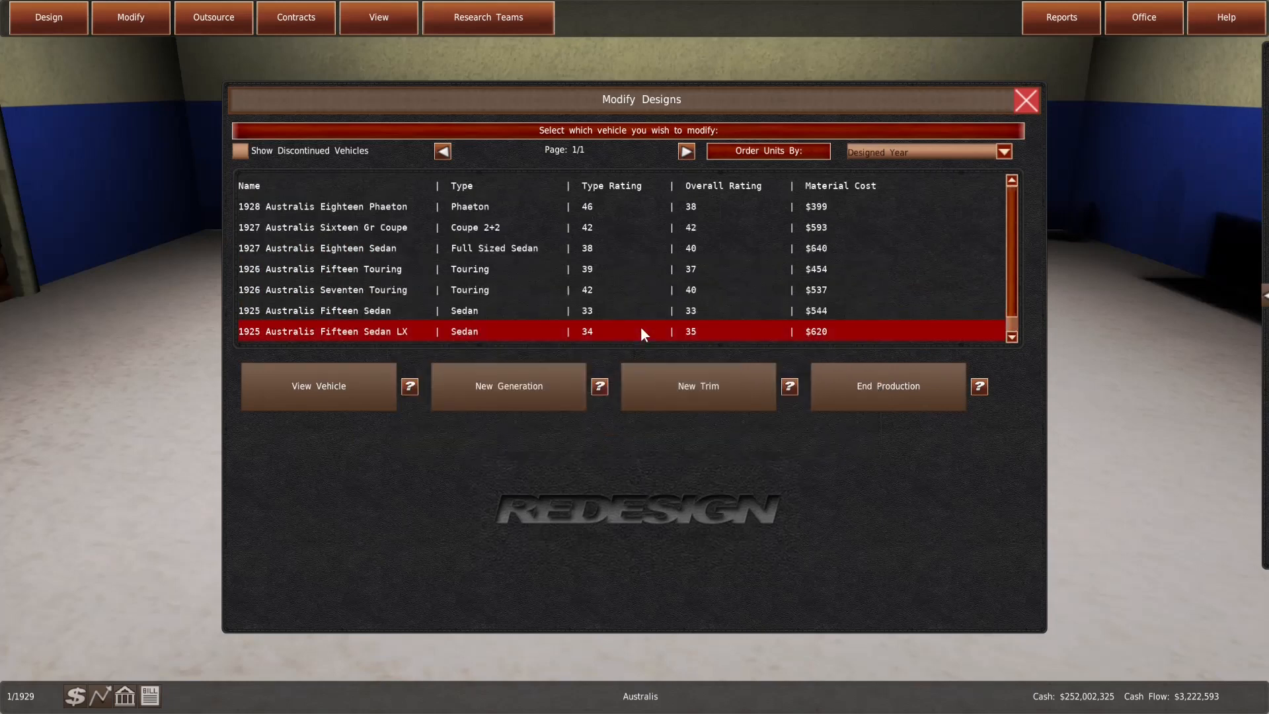
{"action": "scroll", "scroll_direction": "down", "scroll_amount": 3}
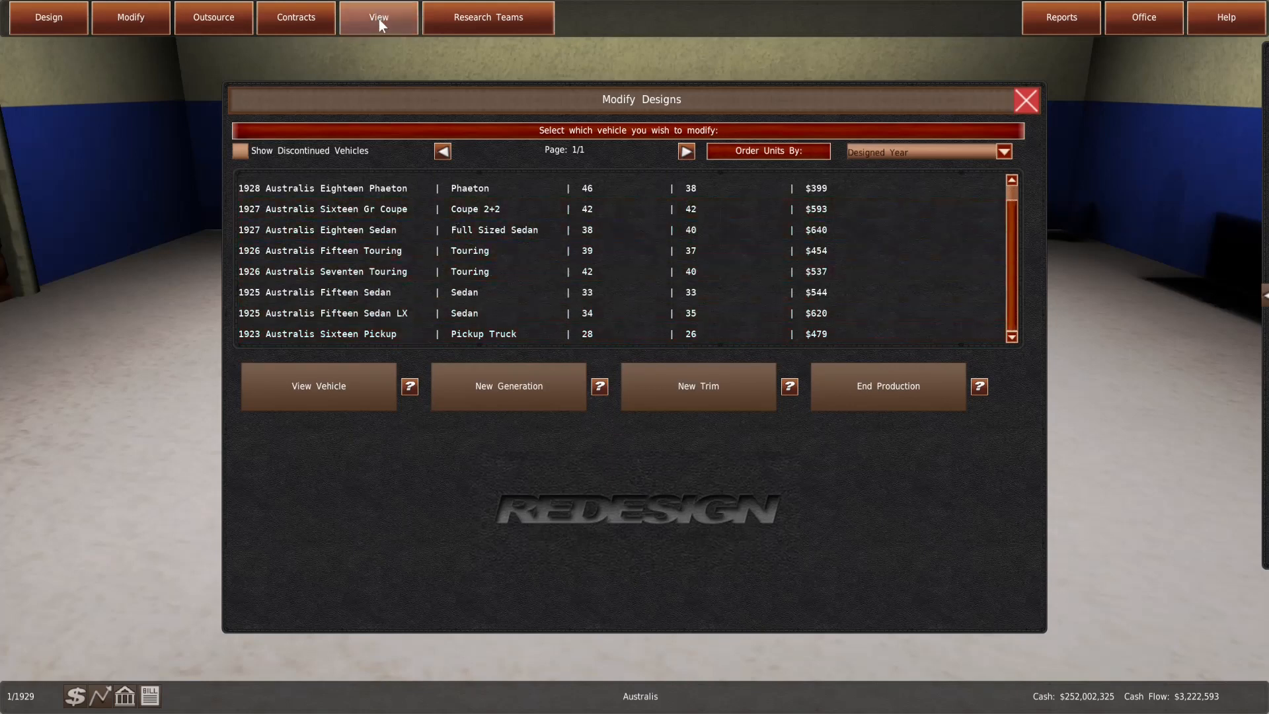
Review which vehicles use the 1912 C-240-L2 chassis, then the gearbox and engine lists
{"action": "left_click", "coordinate": [378, 18]}
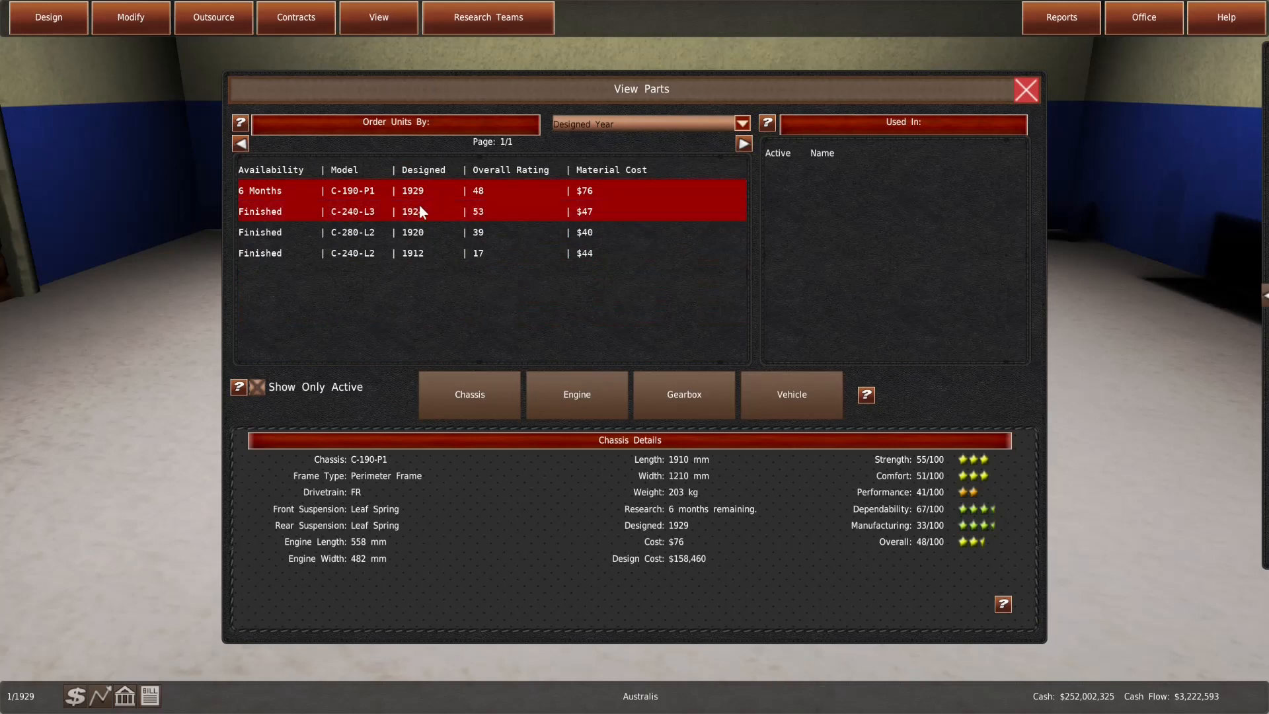
{"action": "left_click", "coordinate": [412, 252]}
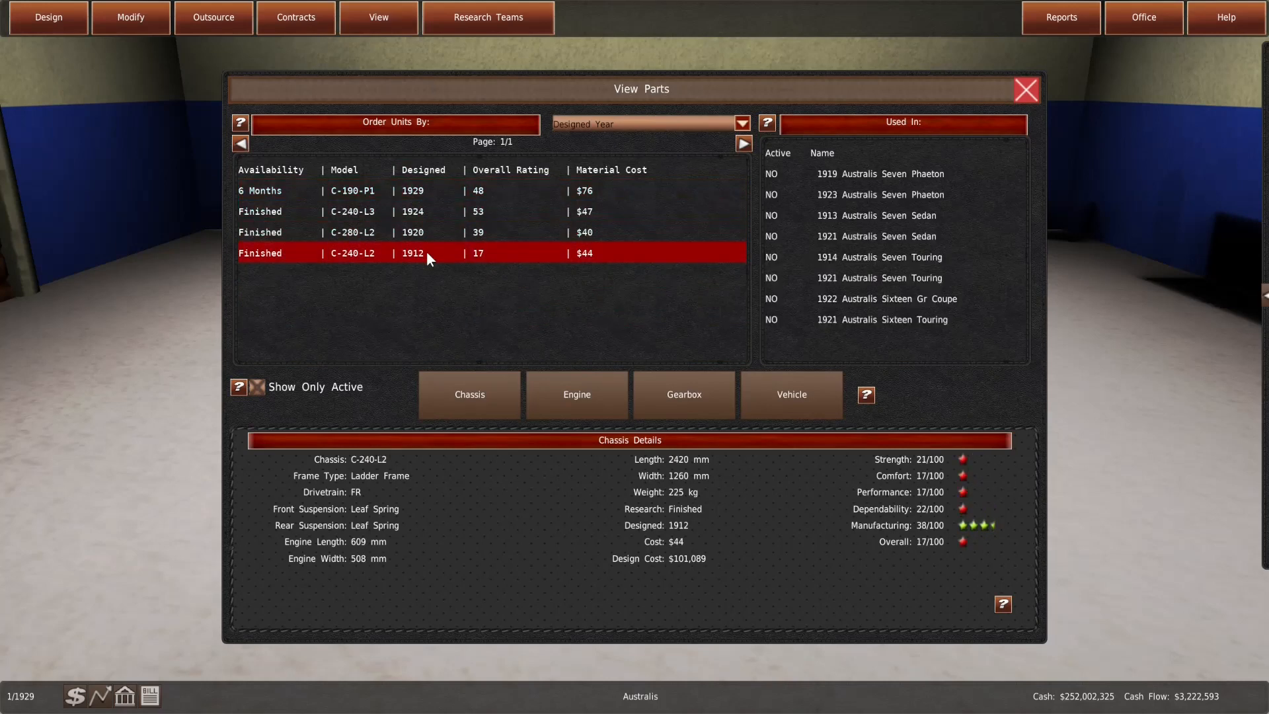
{"action": "left_click", "coordinate": [131, 17]}
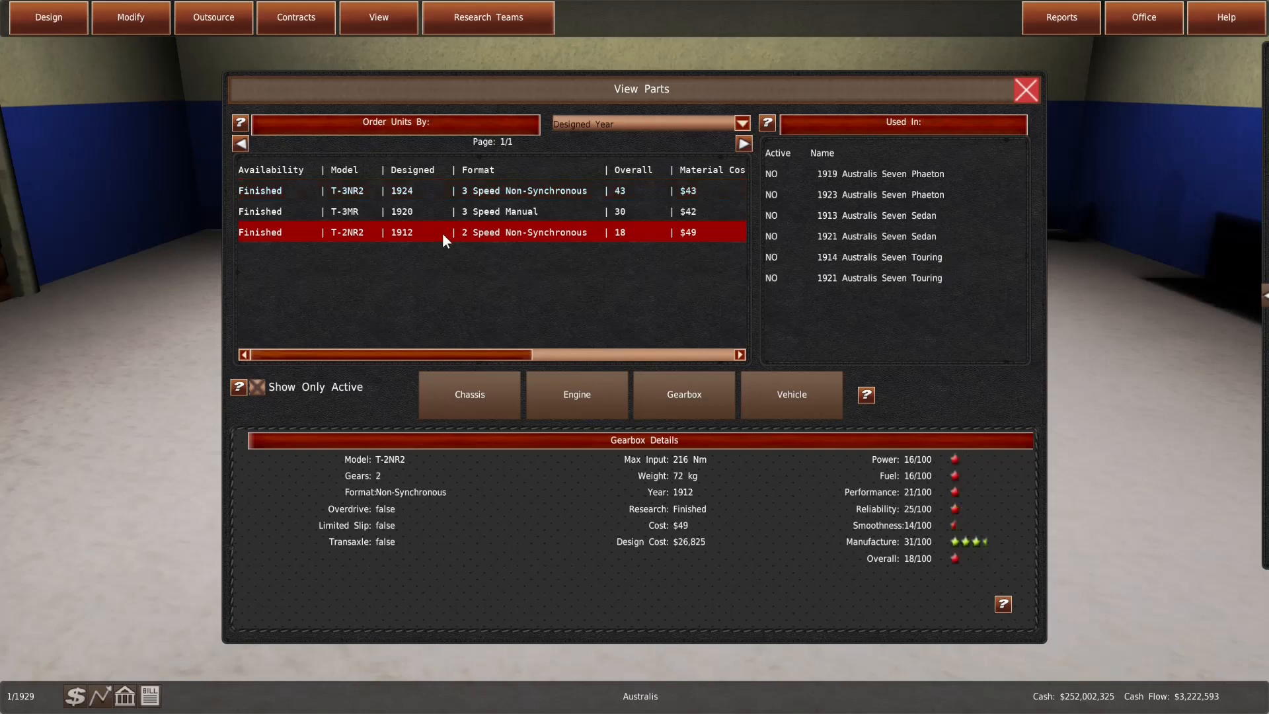
{"action": "mouse_move", "coordinate": [130, 17]}
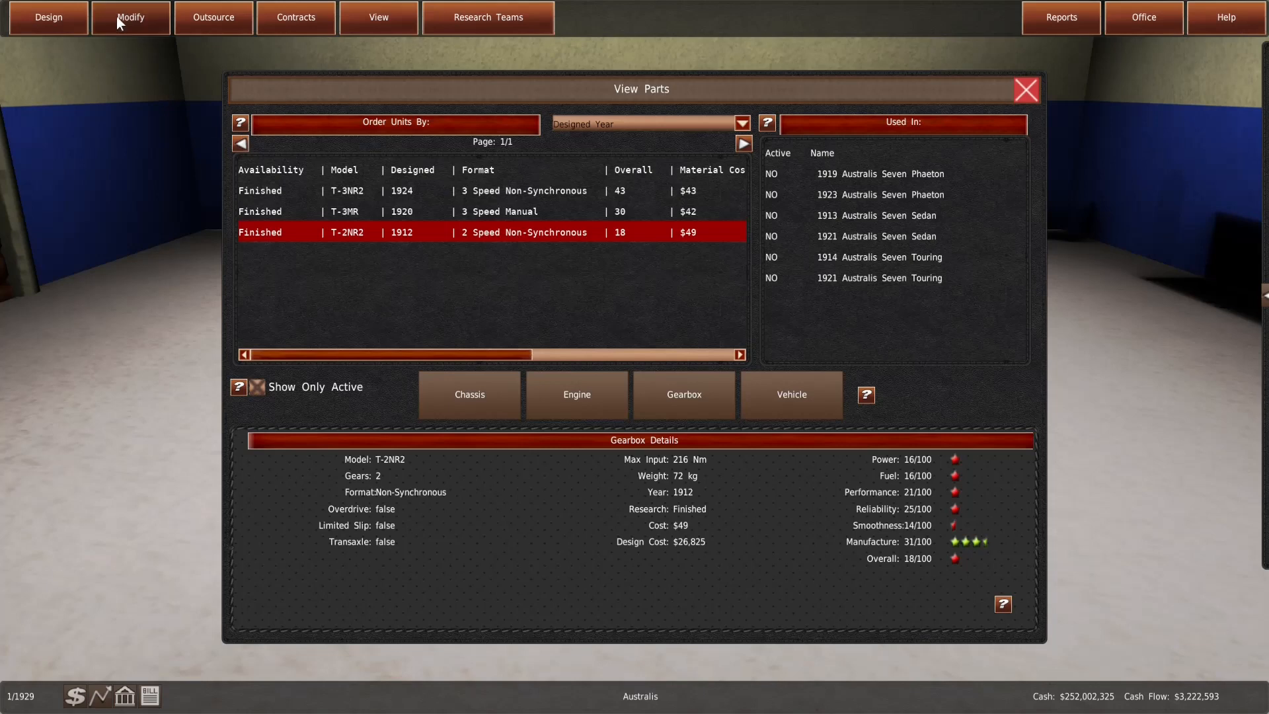
{"action": "left_click", "coordinate": [131, 17]}
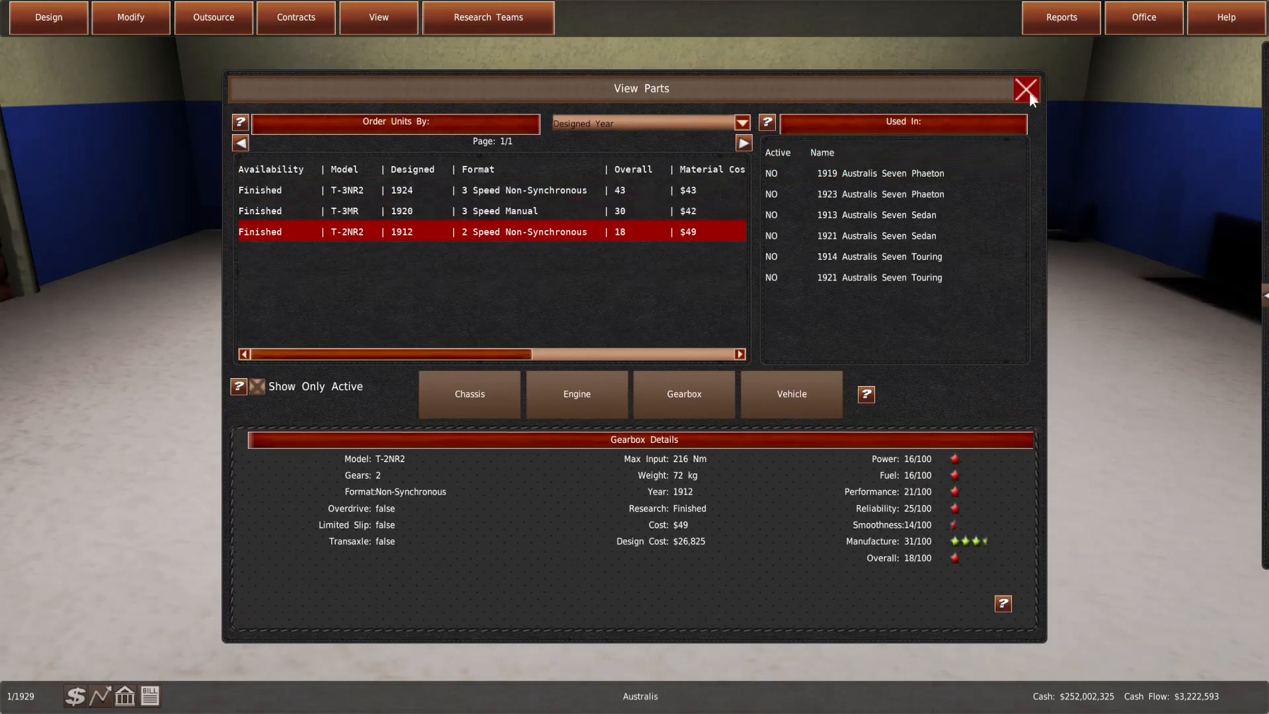
{"action": "left_click", "coordinate": [577, 394]}
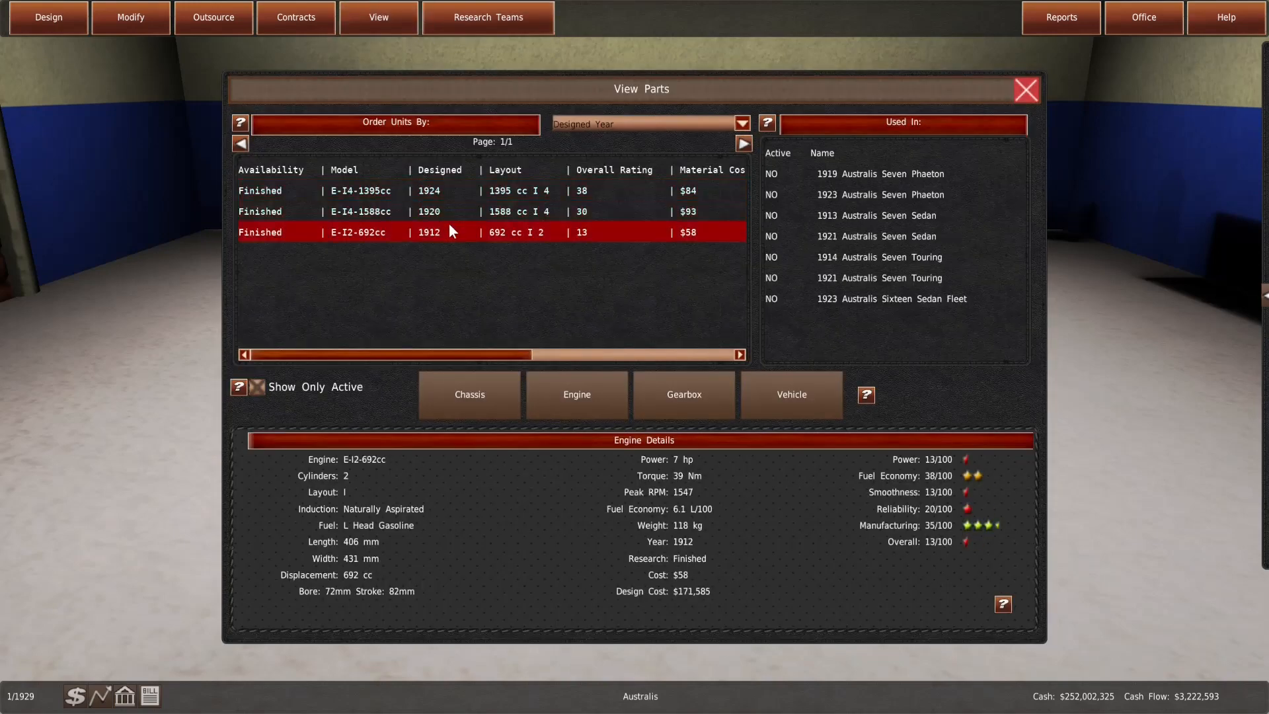
{"action": "mouse_move", "coordinate": [935, 116]}
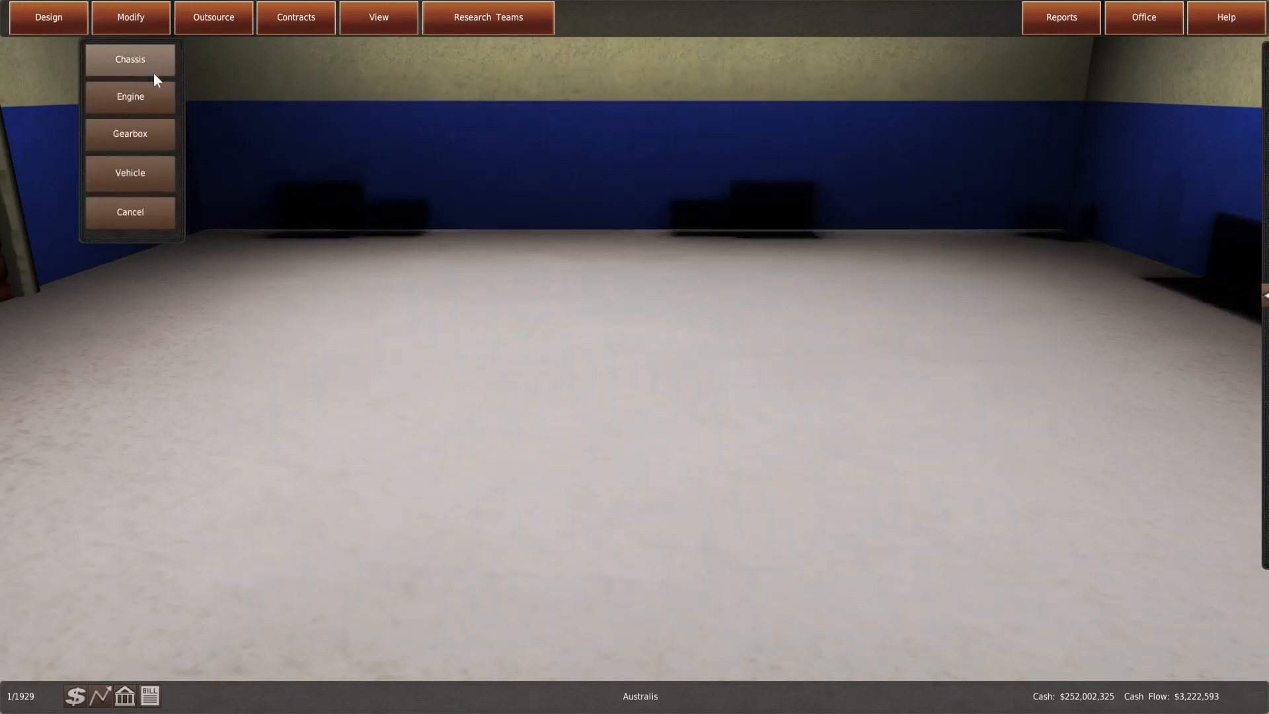
Bring up the engine designs list to redesign the 1912 E-I2-692cc
{"action": "left_click", "coordinate": [129, 96]}
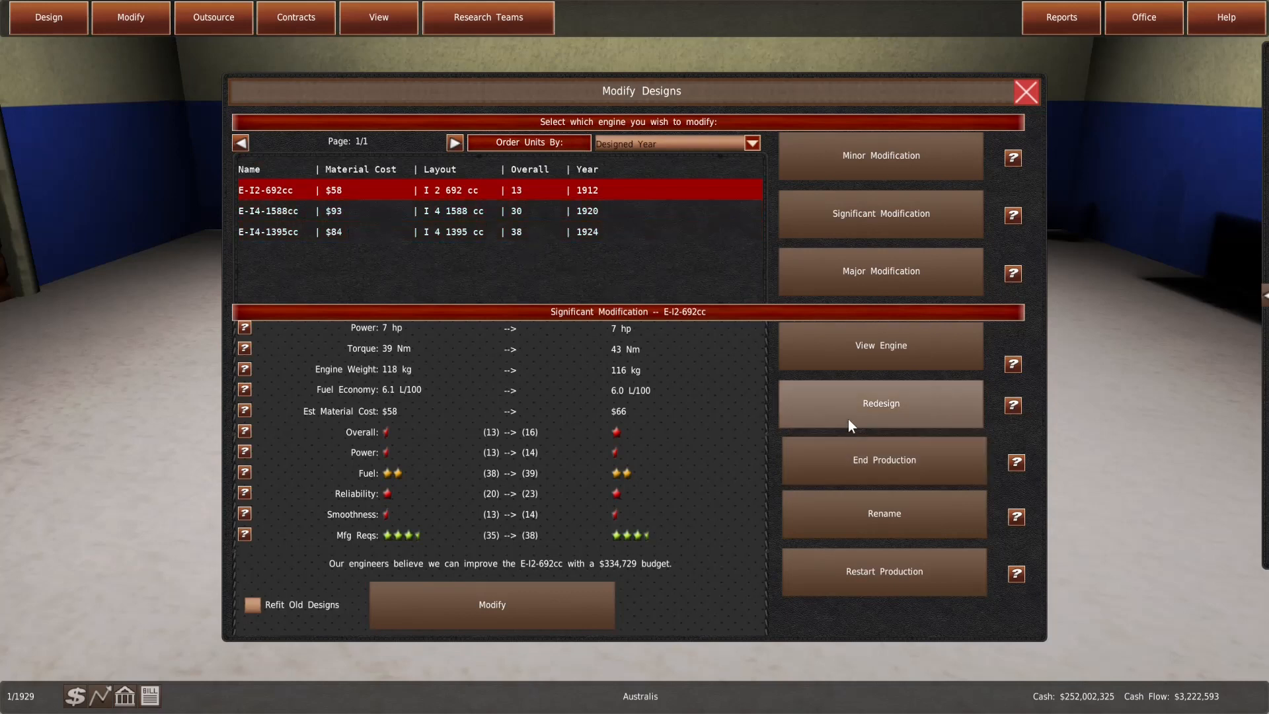
{"action": "mouse_move", "coordinate": [850, 419]}
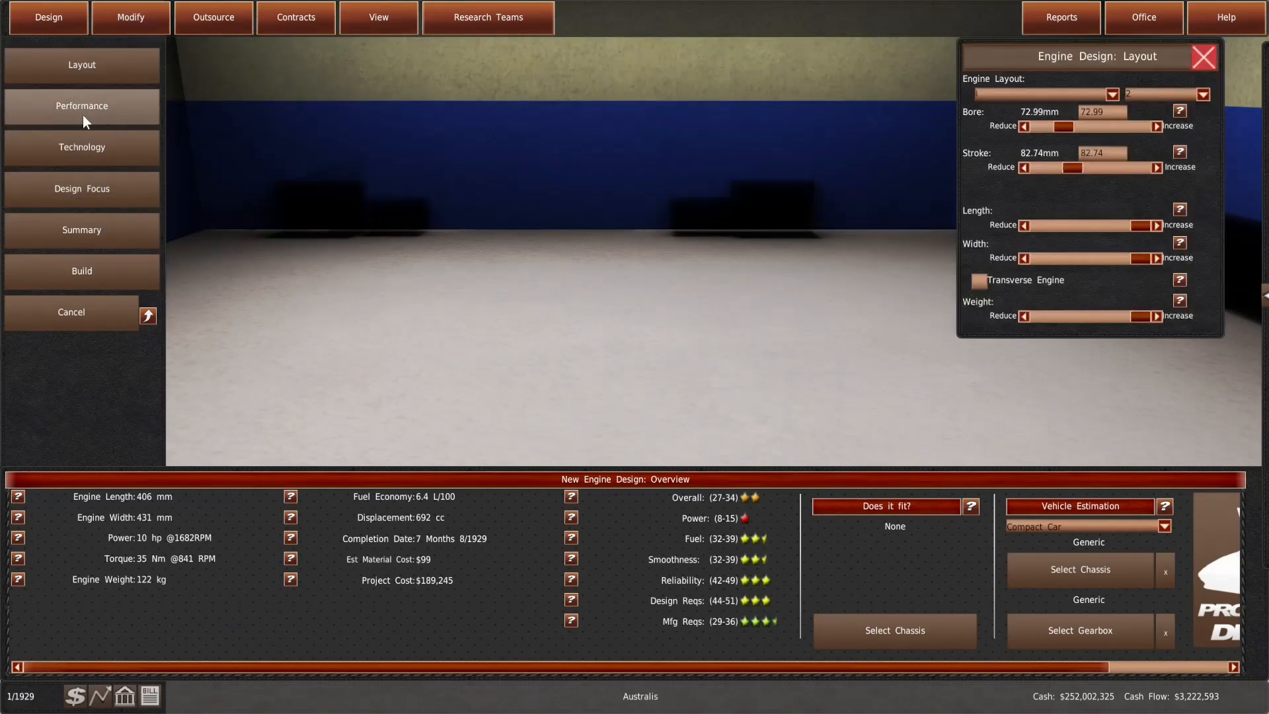
Show the performance, technology and focus panels, line them up along the top, and start choosing a gearbox
{"action": "left_click", "coordinate": [81, 106]}
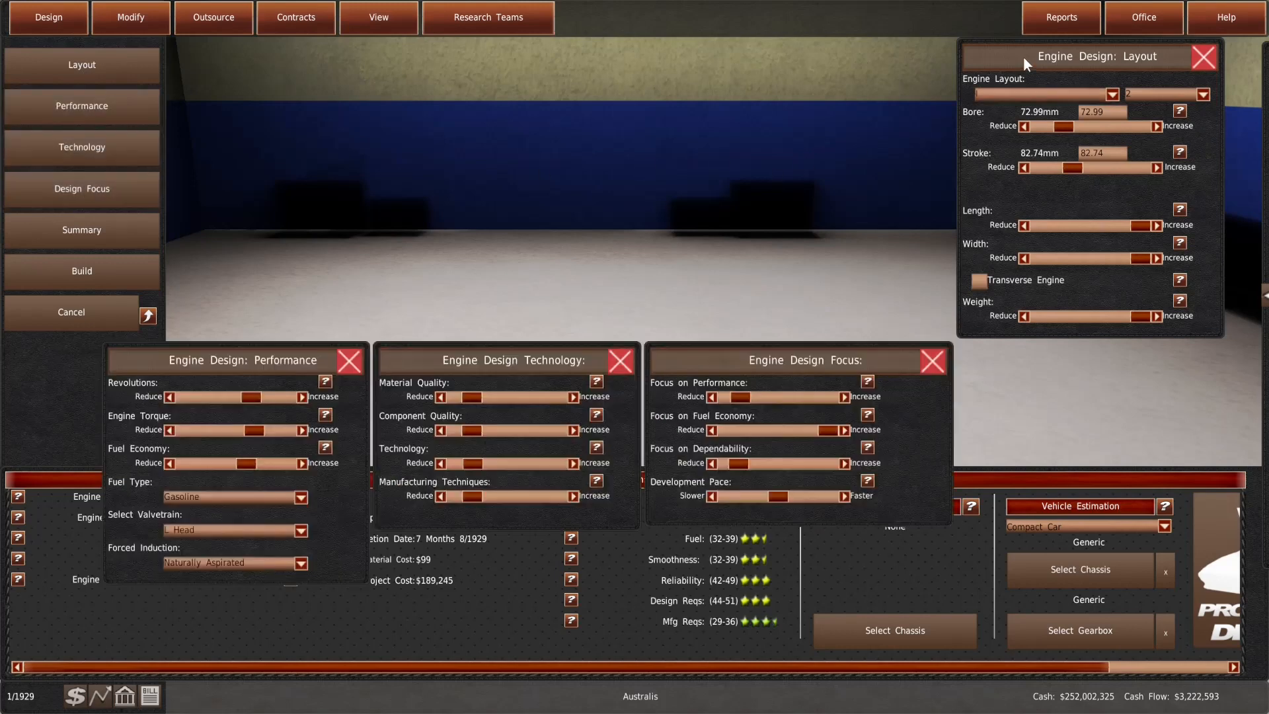
{"action": "left_click_drag", "start_coordinate": [1084, 56], "coordinate": [296, 55]}
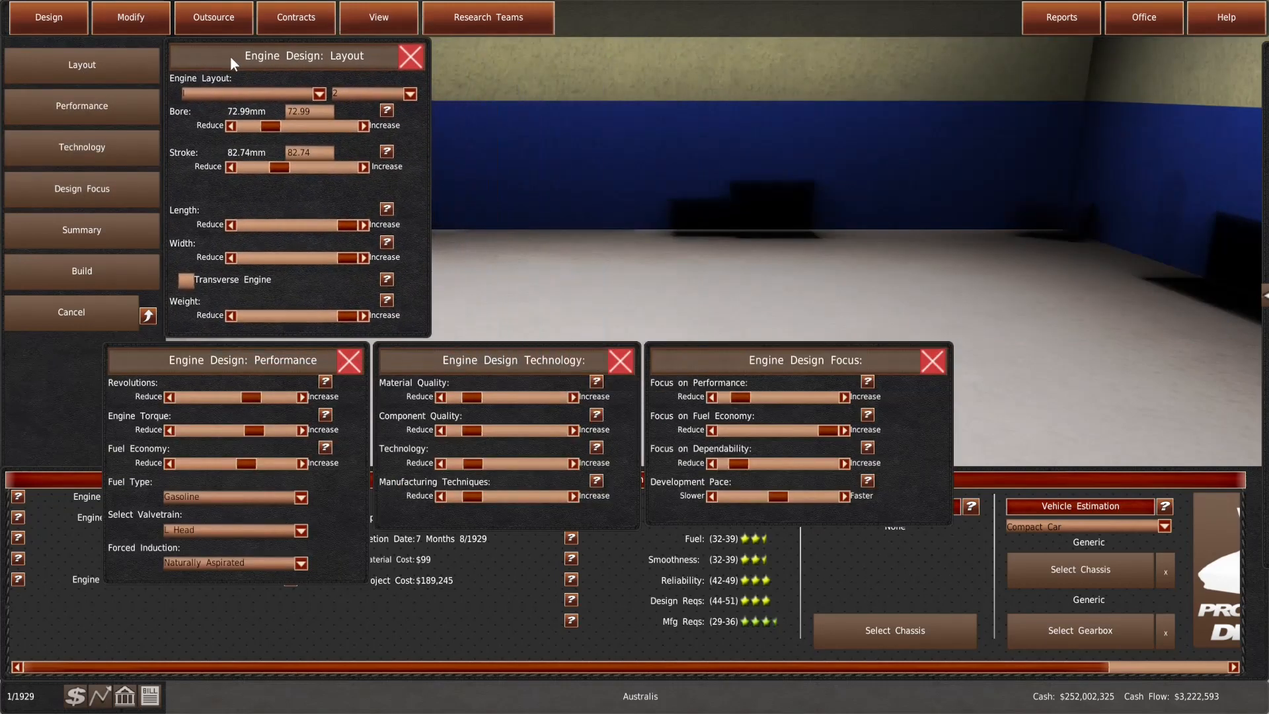
{"action": "left_click_drag", "start_coordinate": [235, 360], "coordinate": [567, 64]}
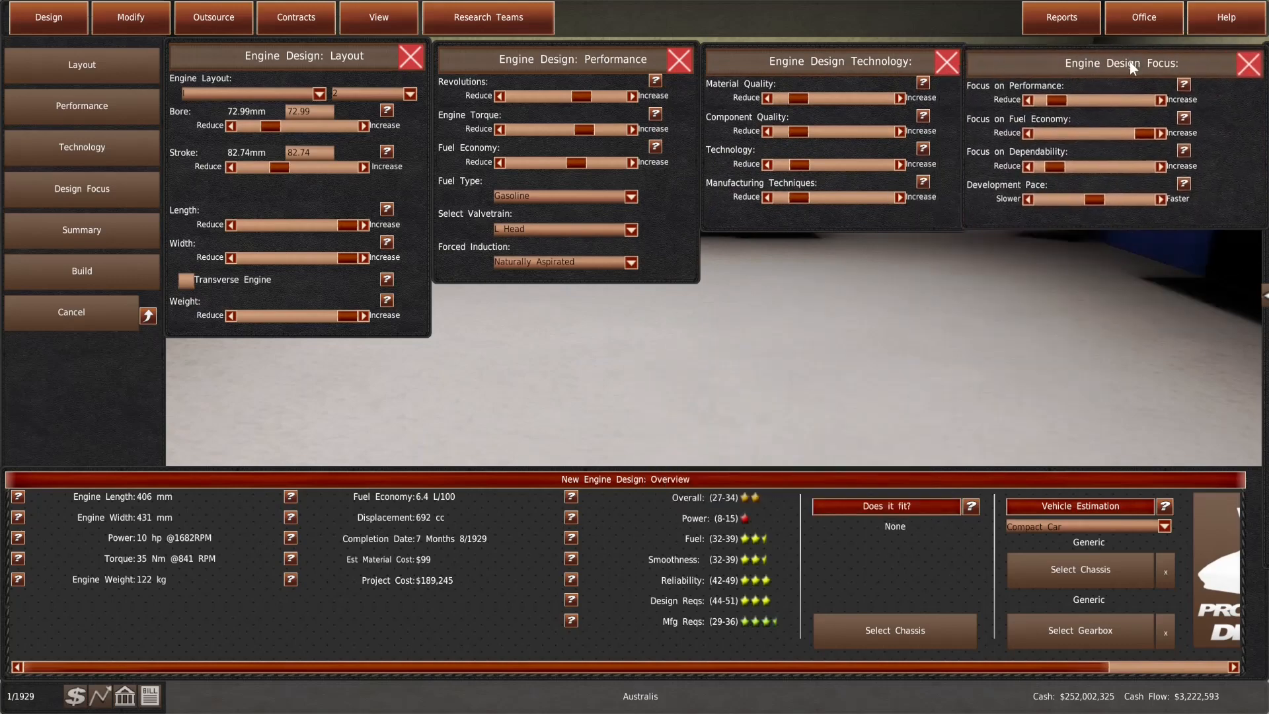
{"action": "mouse_move", "coordinate": [630, 422]}
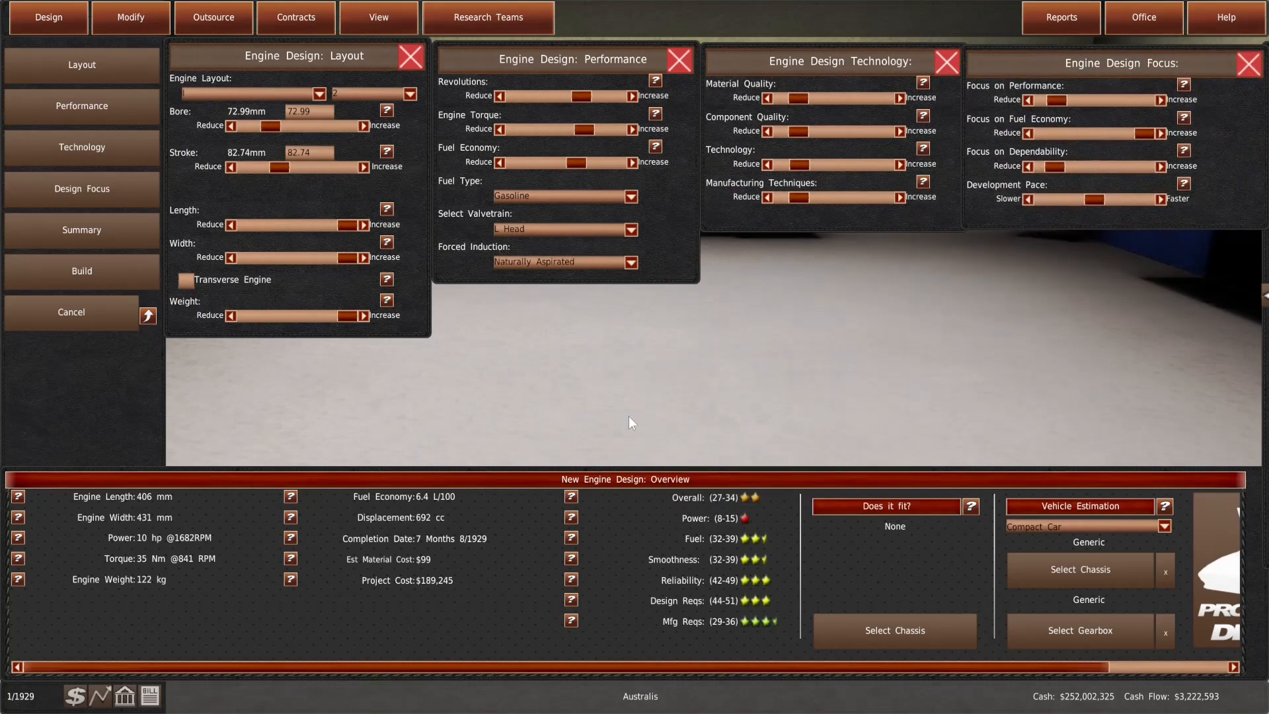
{"action": "left_click", "coordinate": [893, 629]}
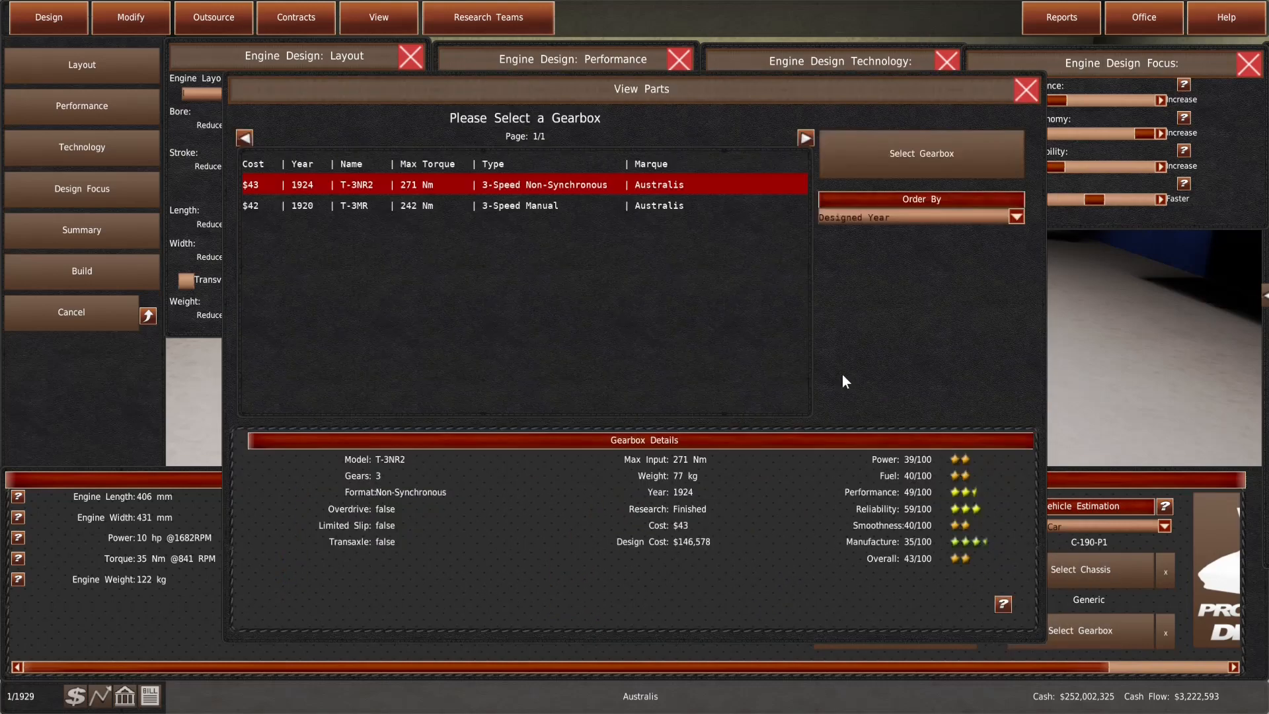
Estimate the prototype with the T-3NR2 gearbox and raise the engine torque
{"action": "left_click", "coordinate": [1025, 90]}
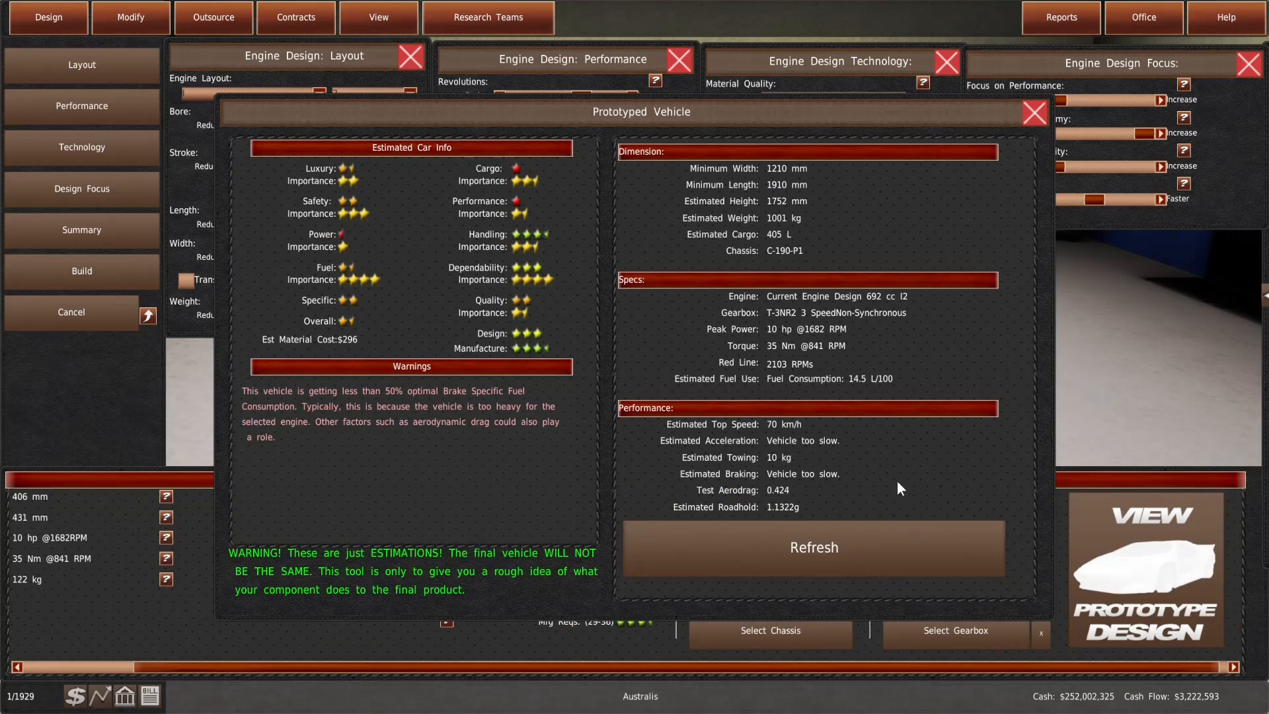
{"action": "left_click", "coordinate": [1032, 113]}
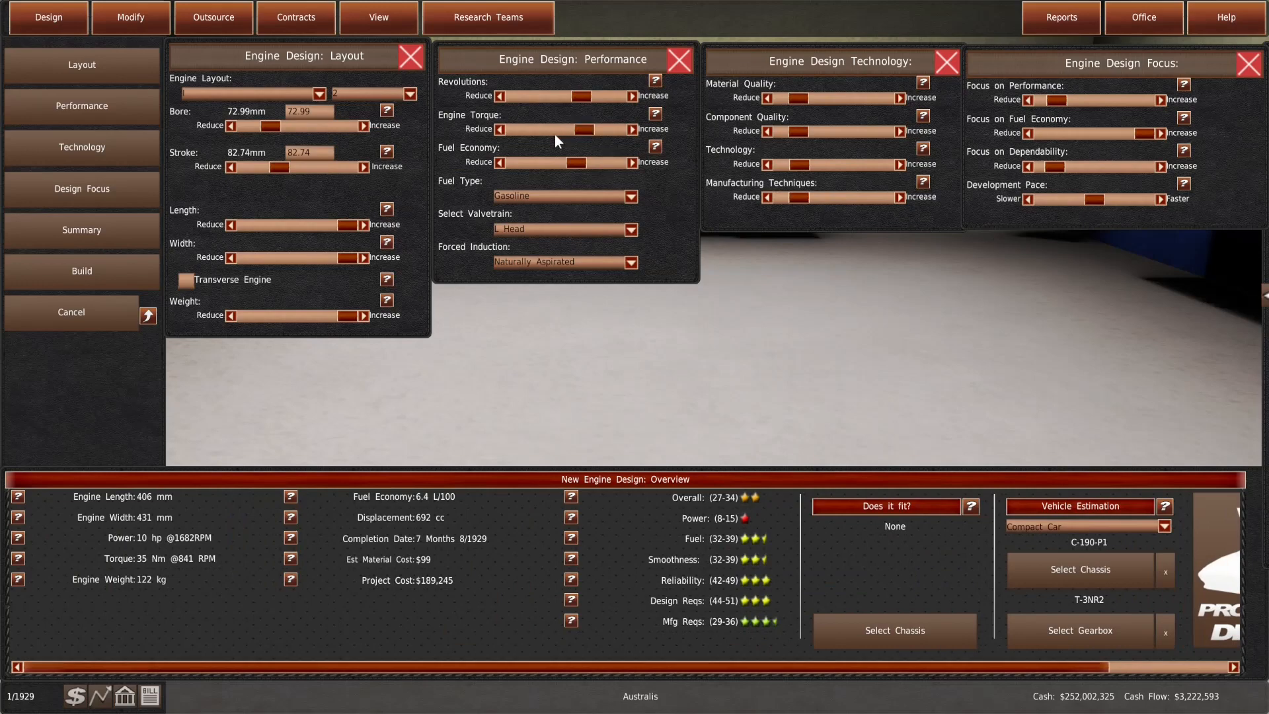
{"action": "left_click", "coordinate": [633, 129]}
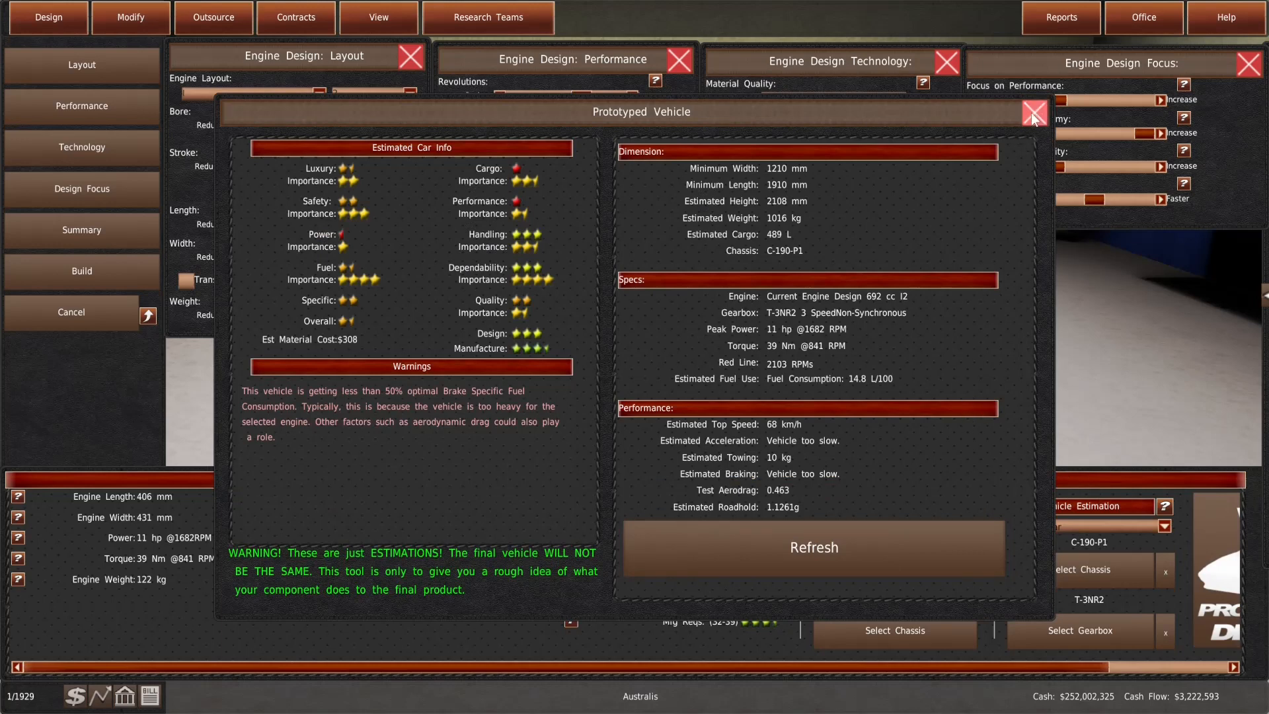
{"action": "left_click", "coordinate": [813, 547]}
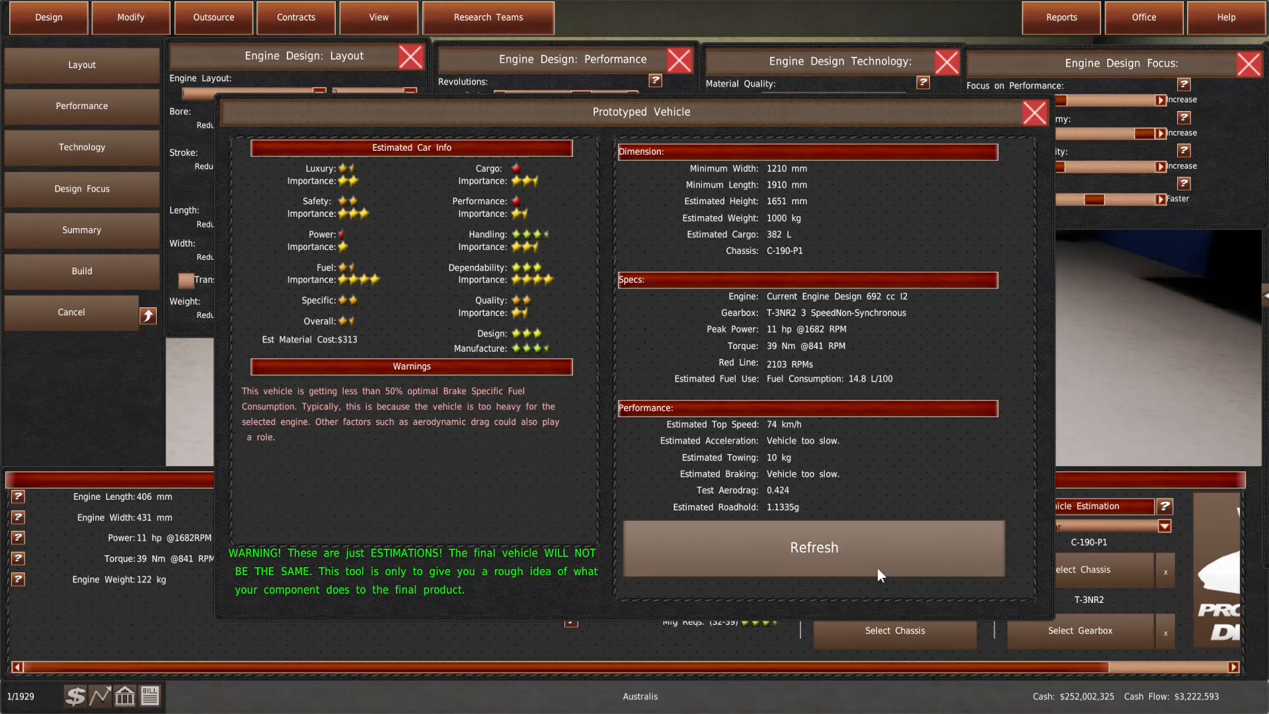
Raise the revolutions to reach 15 hp and 39 Nm, rechecking the vehicle estimate
{"action": "left_click", "coordinate": [812, 547]}
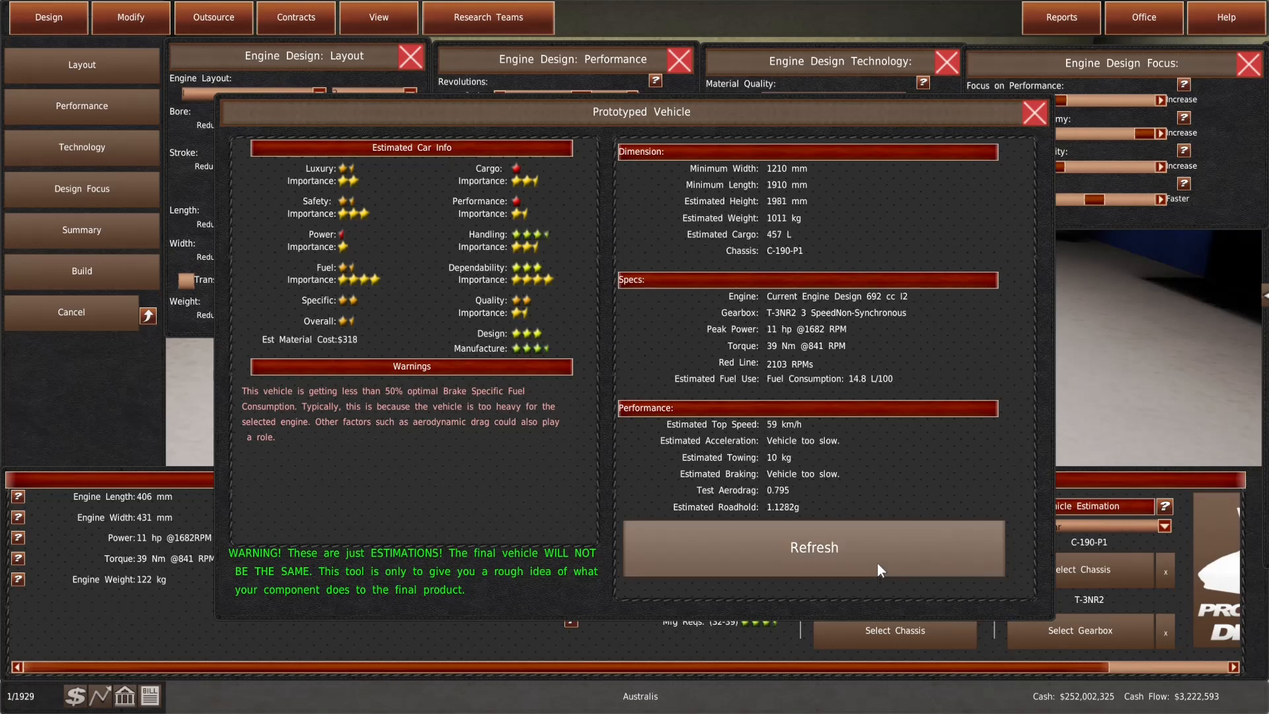
{"action": "left_click", "coordinate": [1033, 113]}
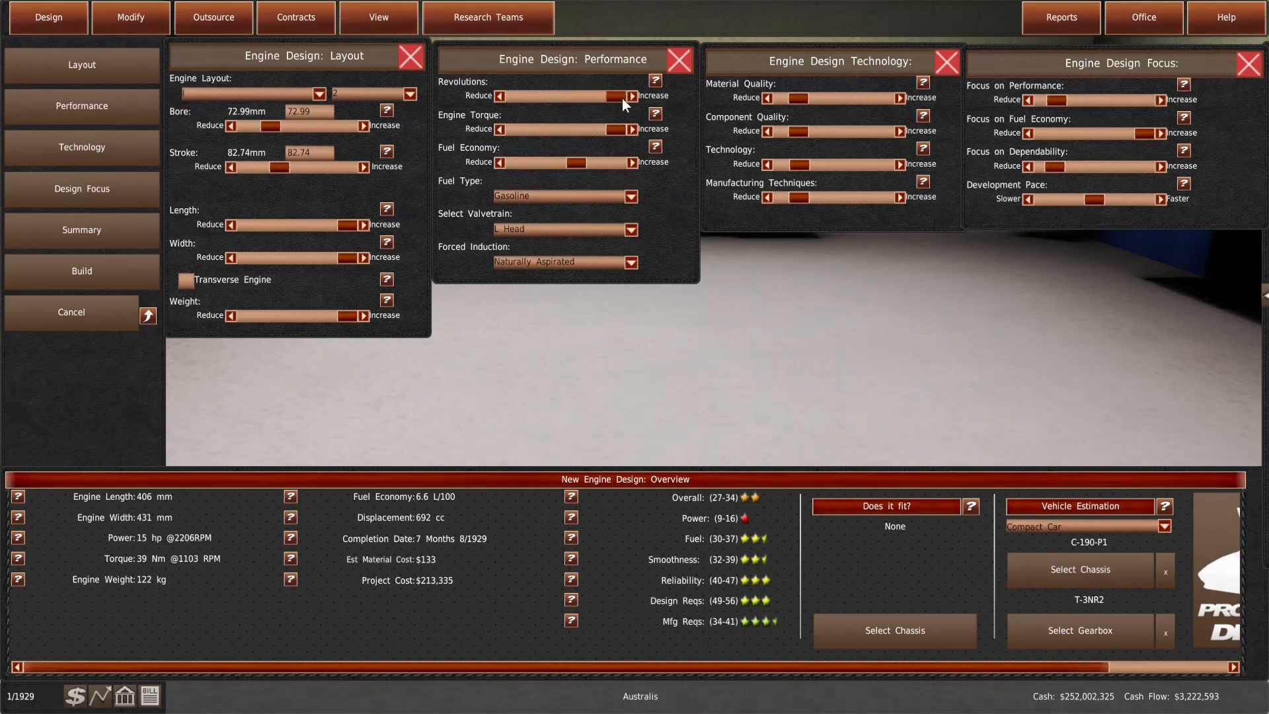
{"action": "left_click", "coordinate": [885, 507]}
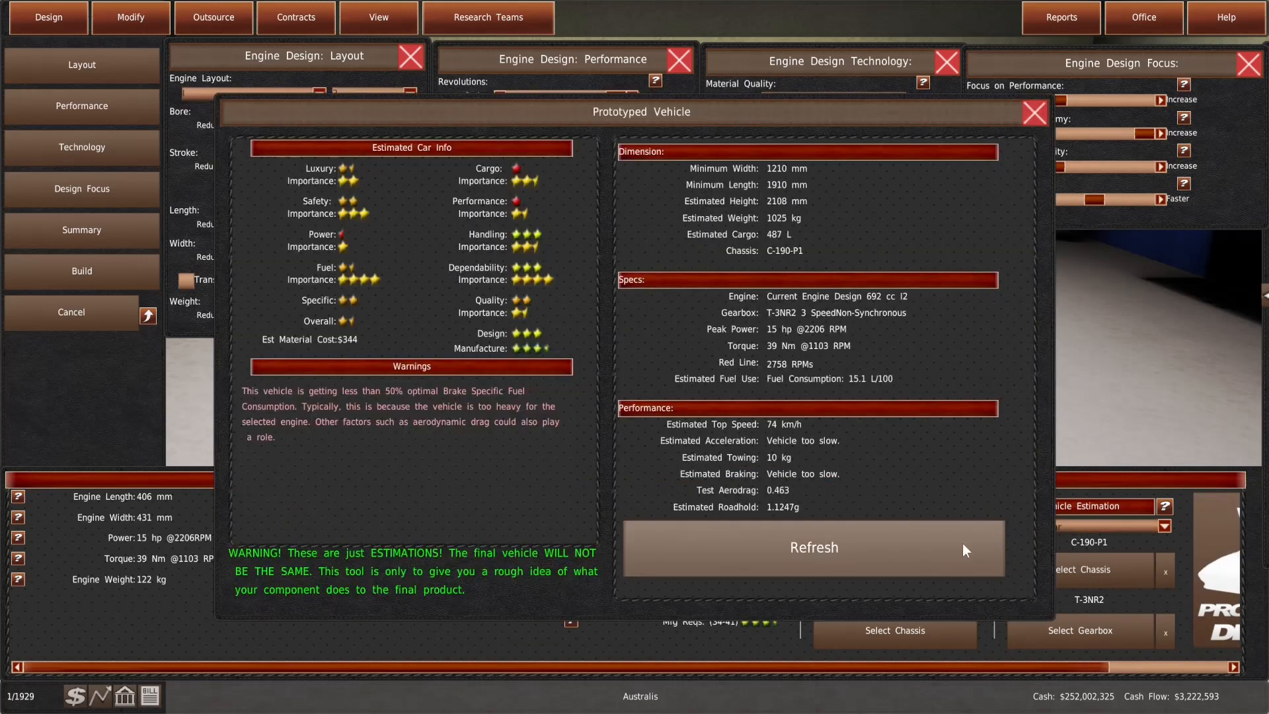
{"action": "left_click", "coordinate": [1032, 112]}
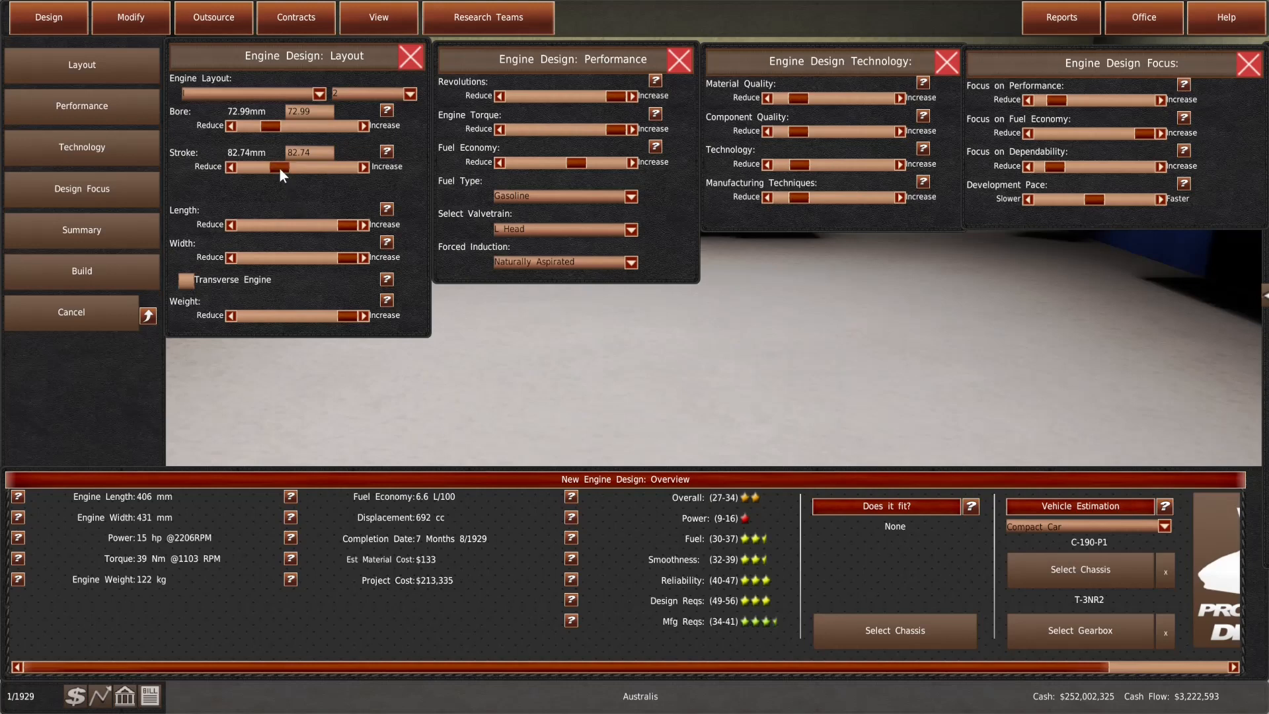
Lengthen the stroke and enlarge the bore, then recheck the C-190-P1 vehicle estimate
{"action": "left_click", "coordinate": [364, 166]}
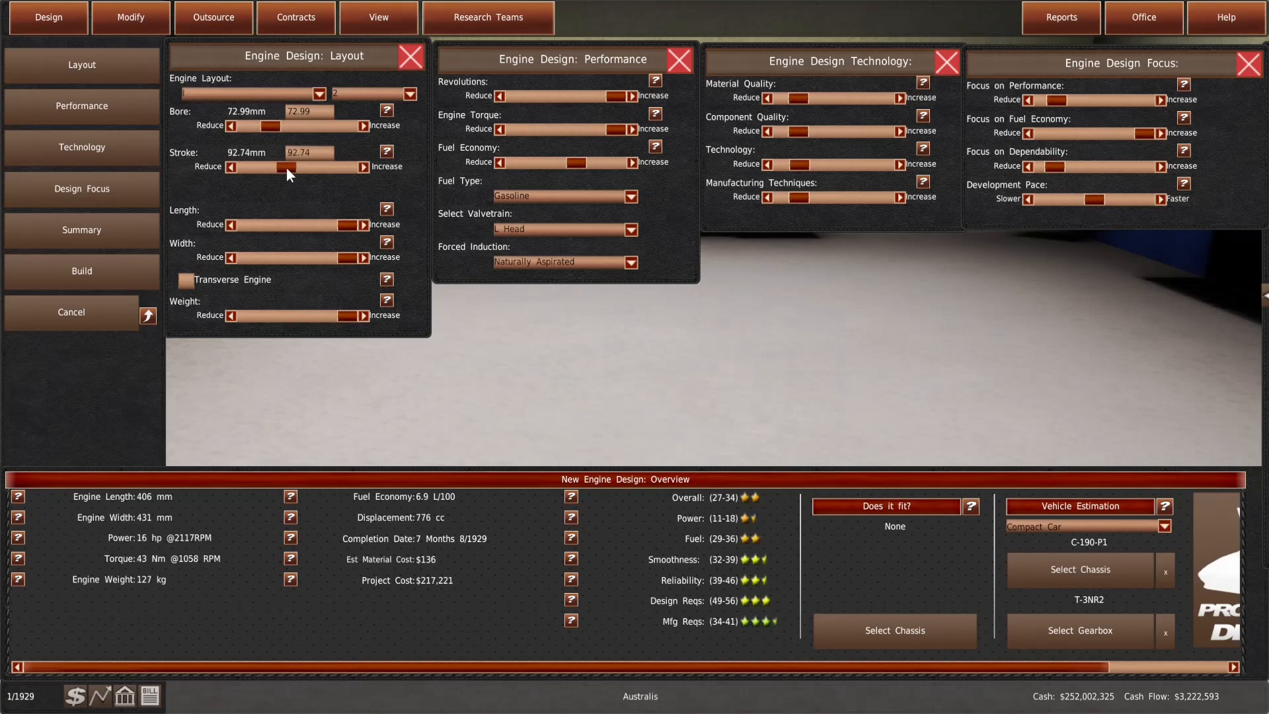
{"action": "left_click_drag", "start_coordinate": [281, 127], "coordinate": [272, 127]}
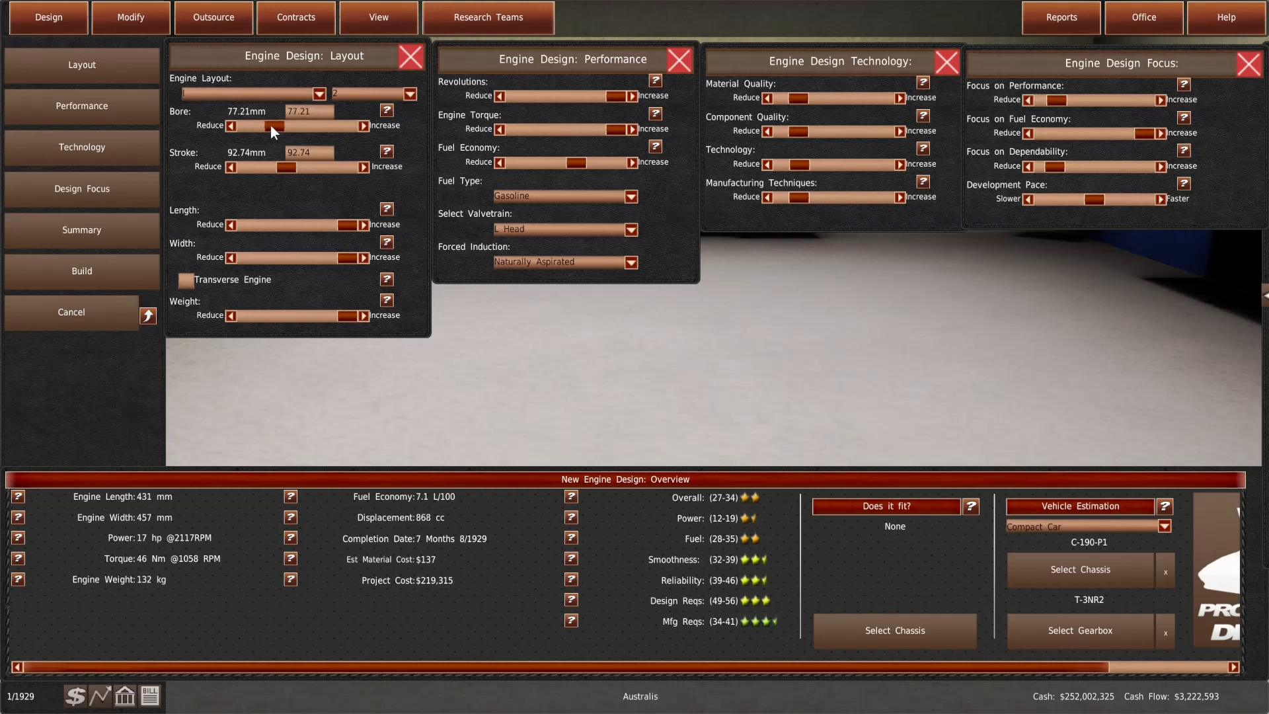
{"action": "left_click", "coordinate": [362, 126]}
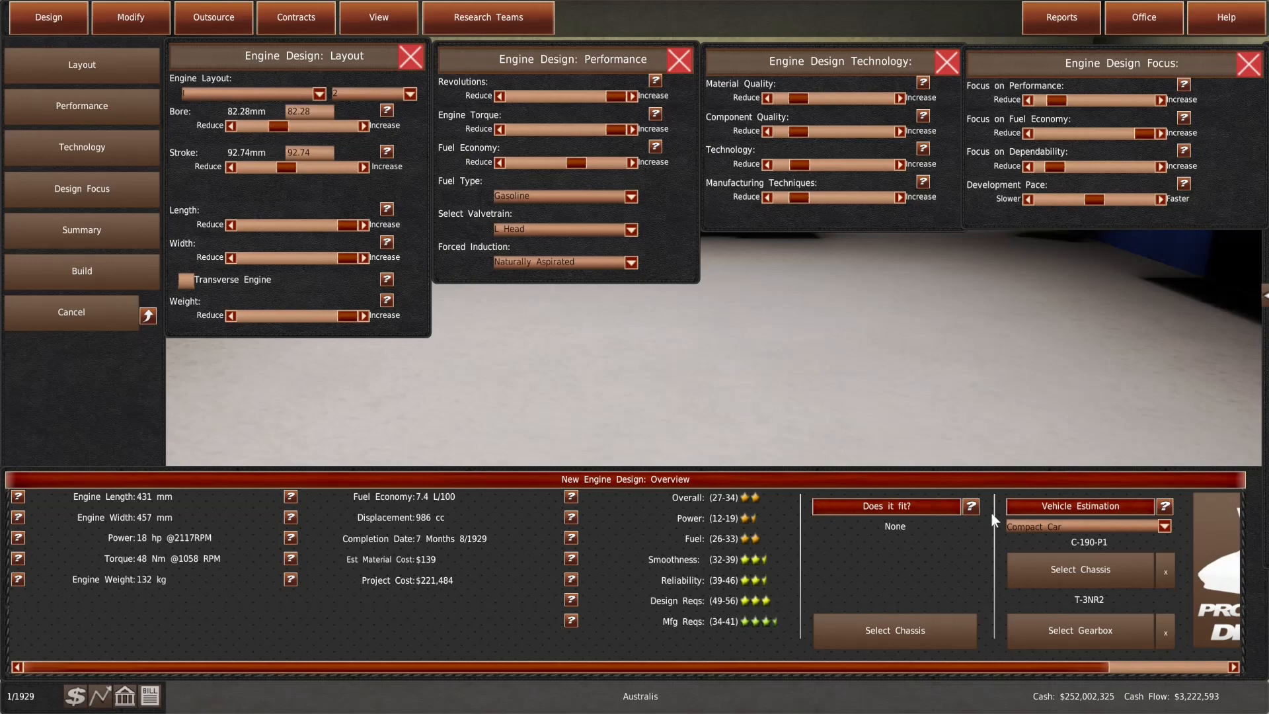
{"action": "left_click", "coordinate": [894, 631]}
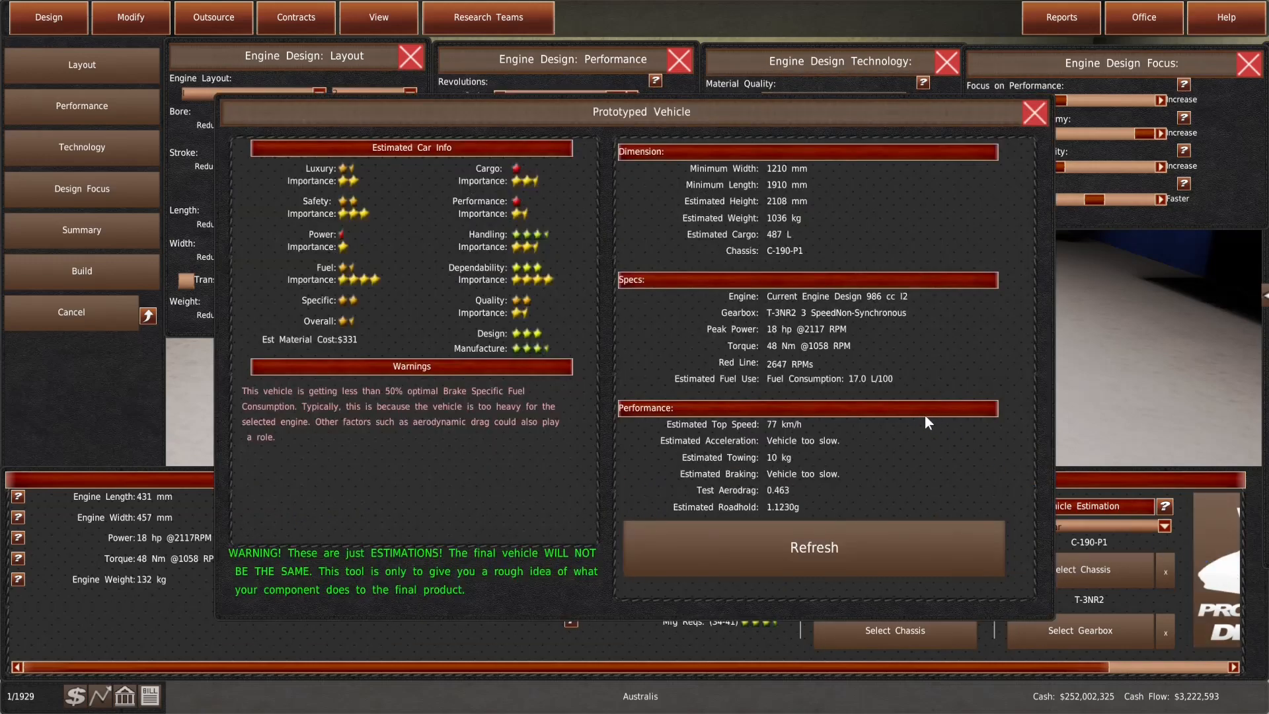
{"action": "left_click", "coordinate": [813, 548]}
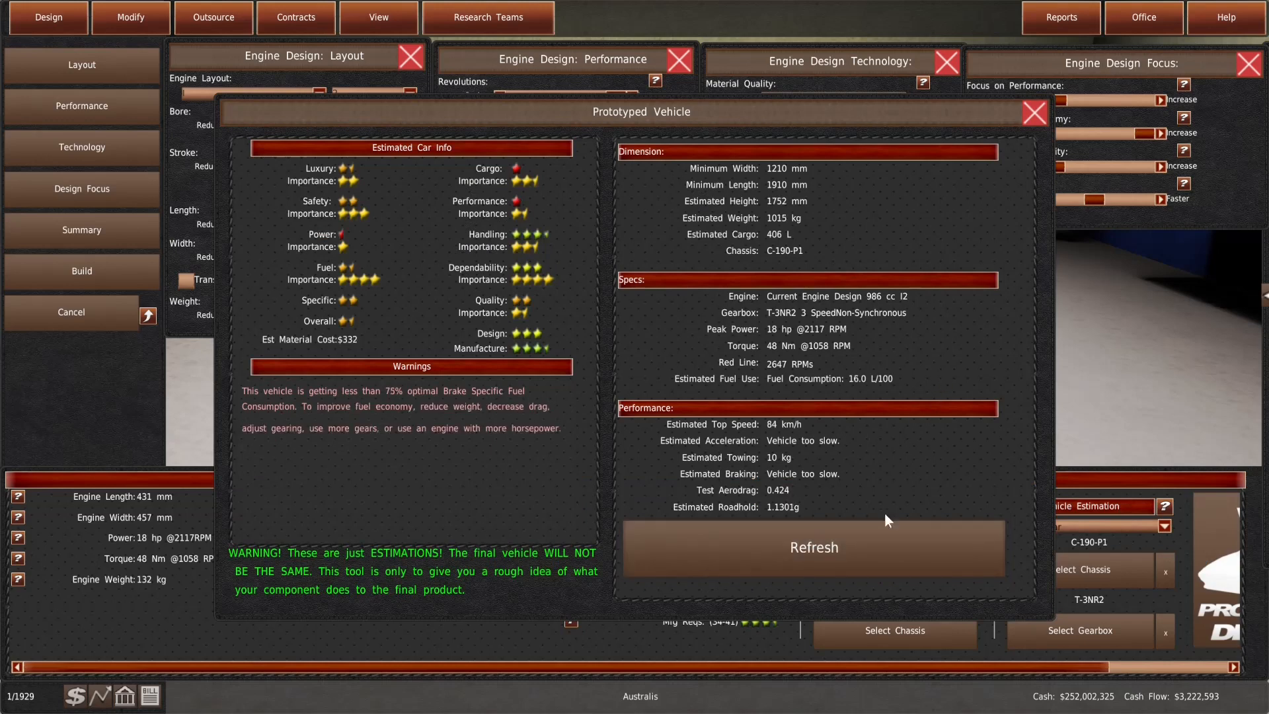
{"action": "left_click", "coordinate": [813, 547]}
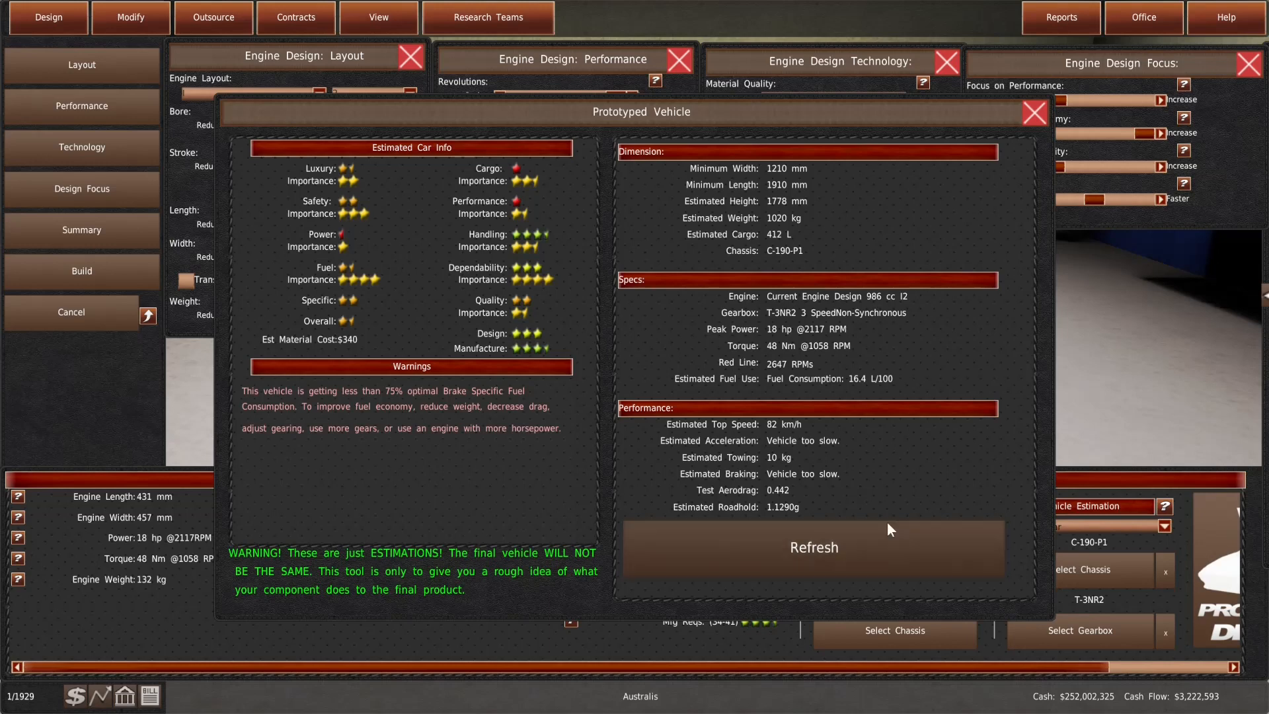
{"action": "left_click", "coordinate": [813, 548]}
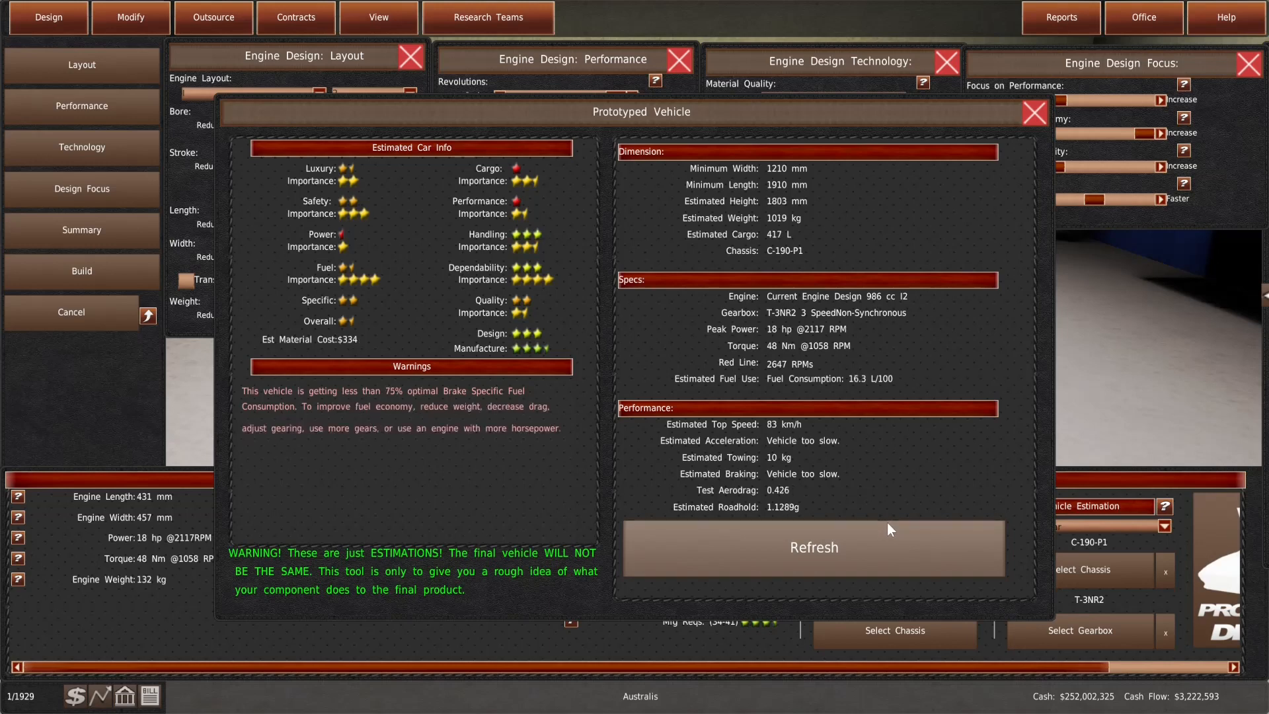
{"action": "left_click", "coordinate": [813, 547]}
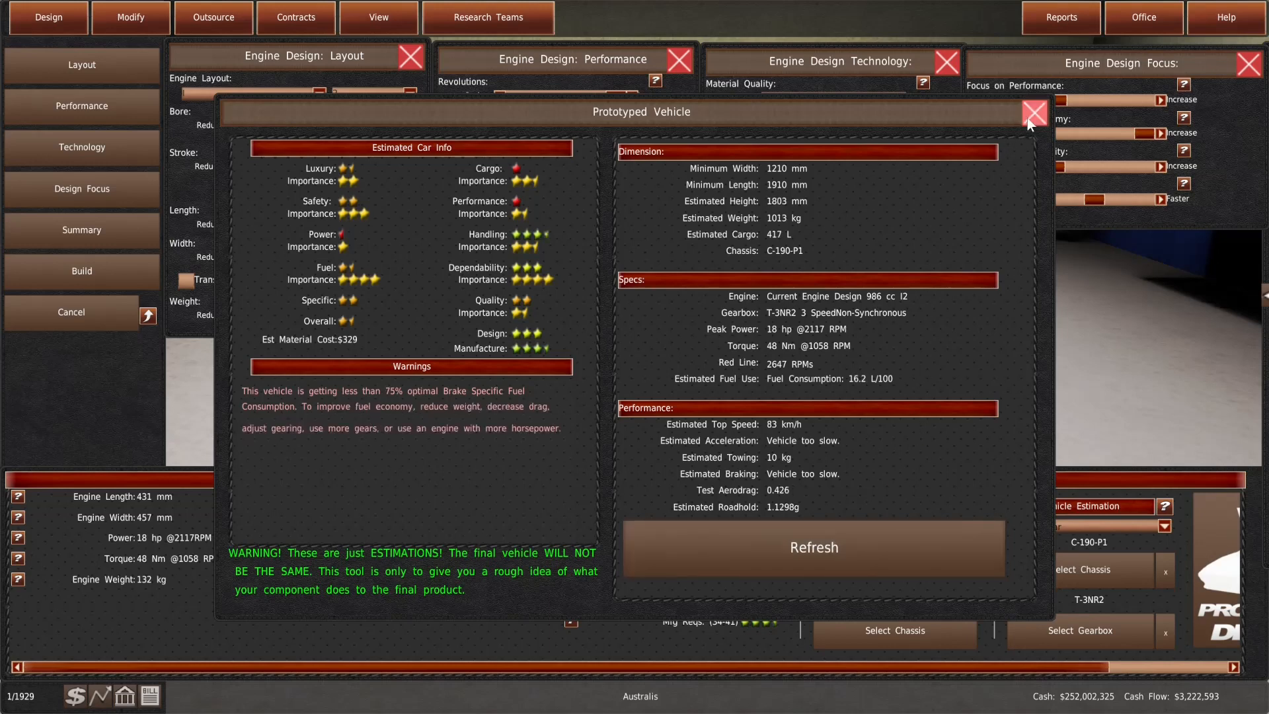
{"action": "left_click", "coordinate": [1033, 111]}
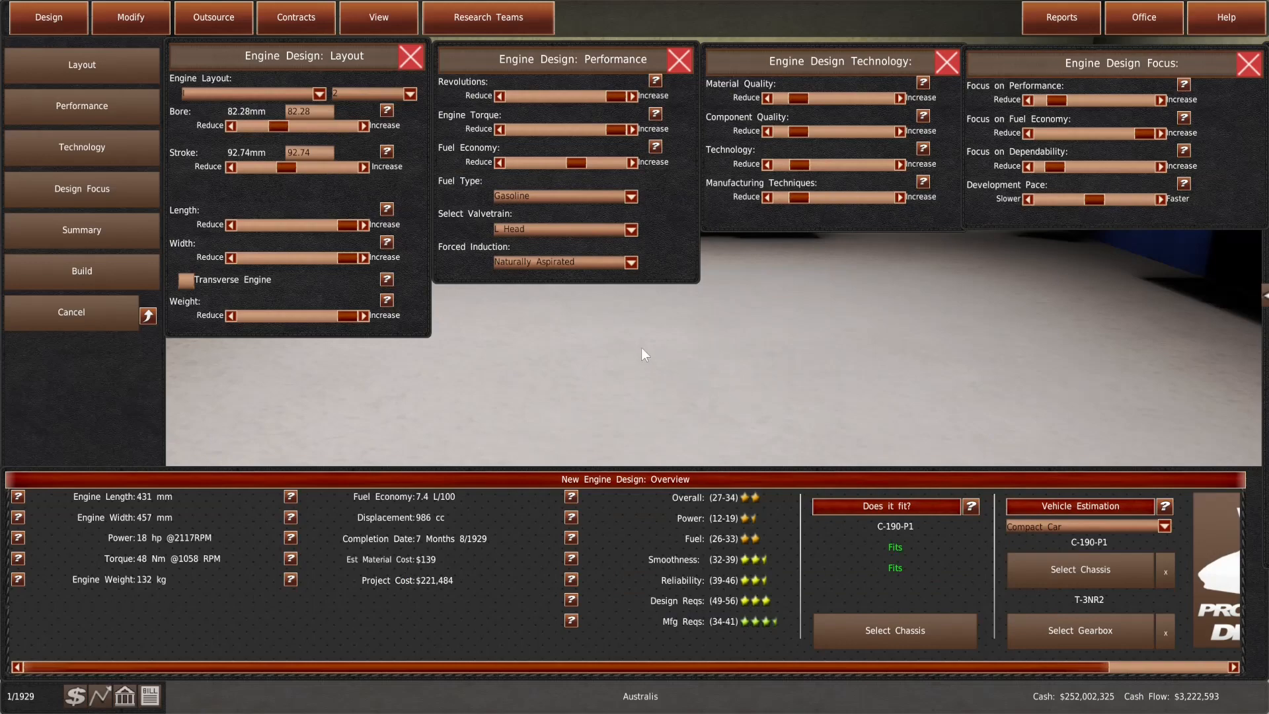
Lower the revolutions and check the valvetrain type, reviewing the estimate again
{"action": "left_click_drag", "start_coordinate": [614, 96], "coordinate": [567, 95]}
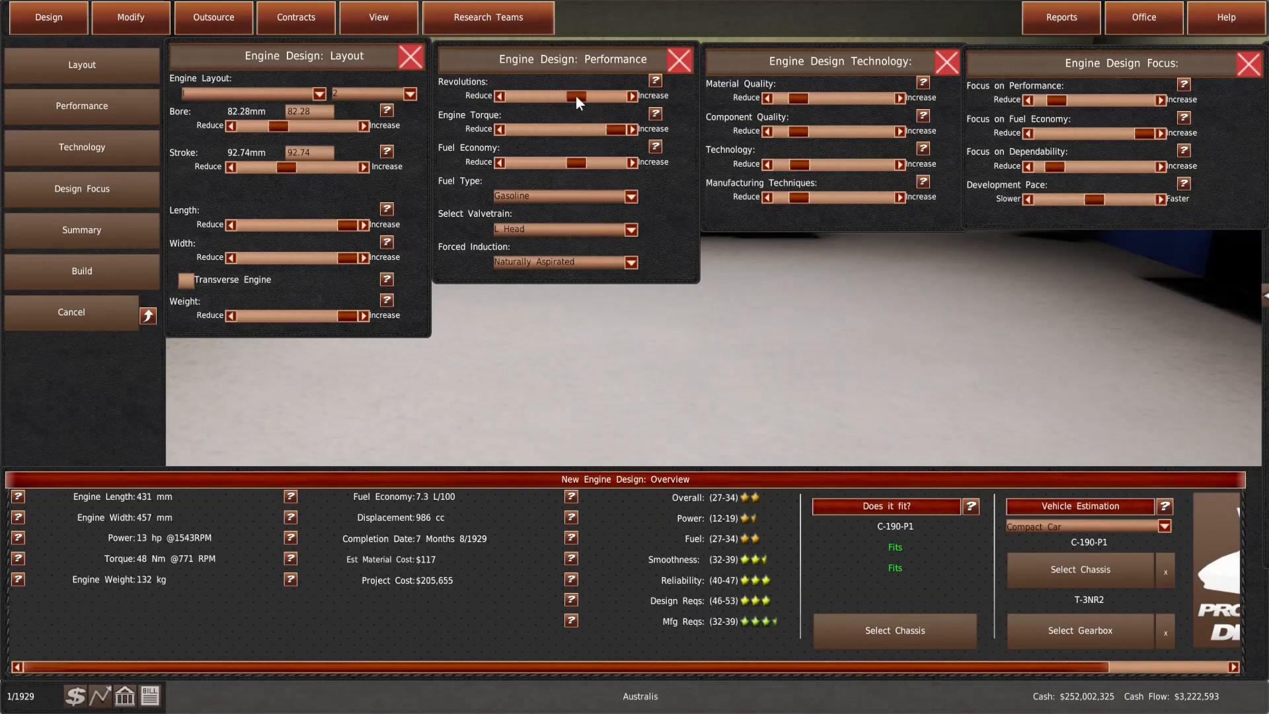
{"action": "left_click", "coordinate": [885, 506]}
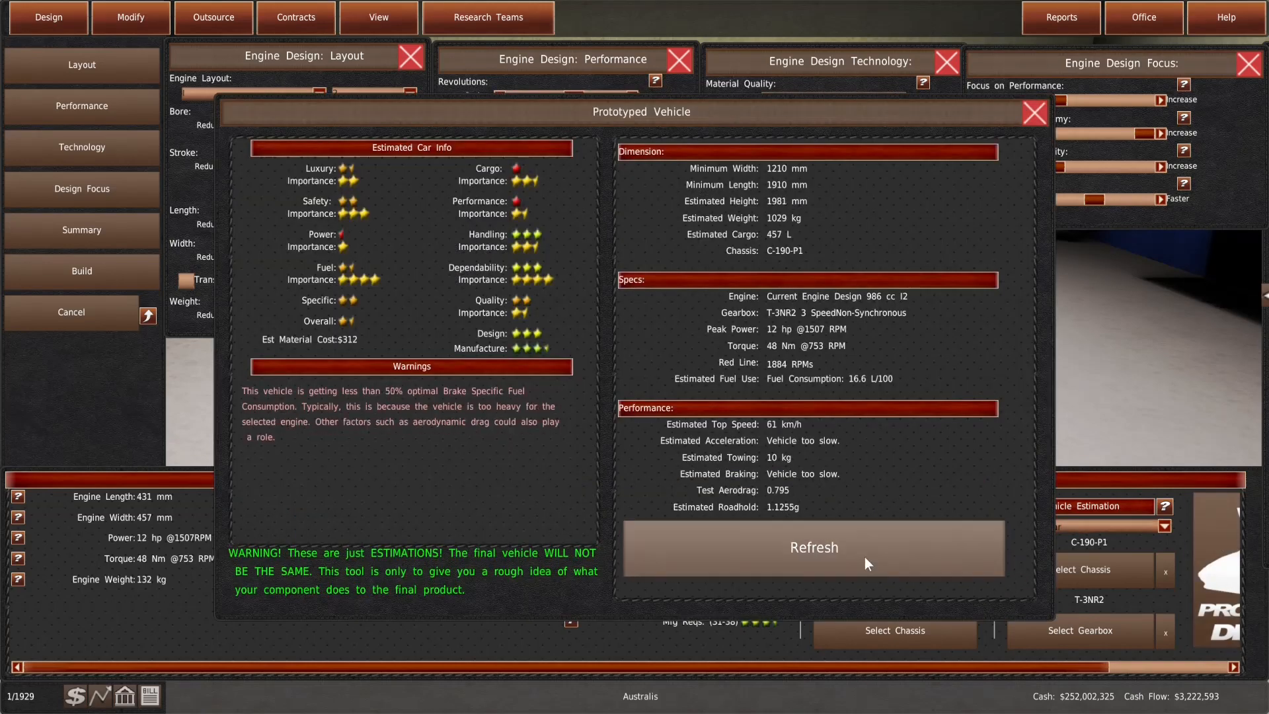
{"action": "left_click", "coordinate": [813, 548]}
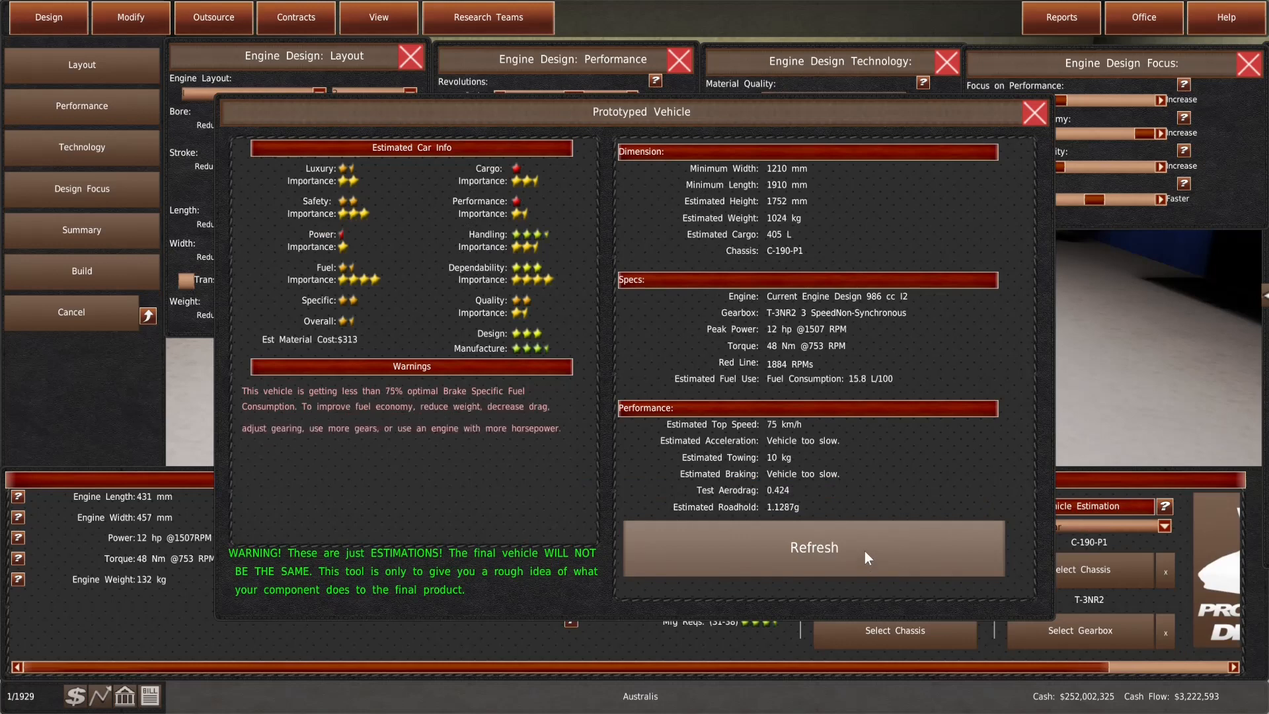
{"action": "left_click", "coordinate": [813, 547]}
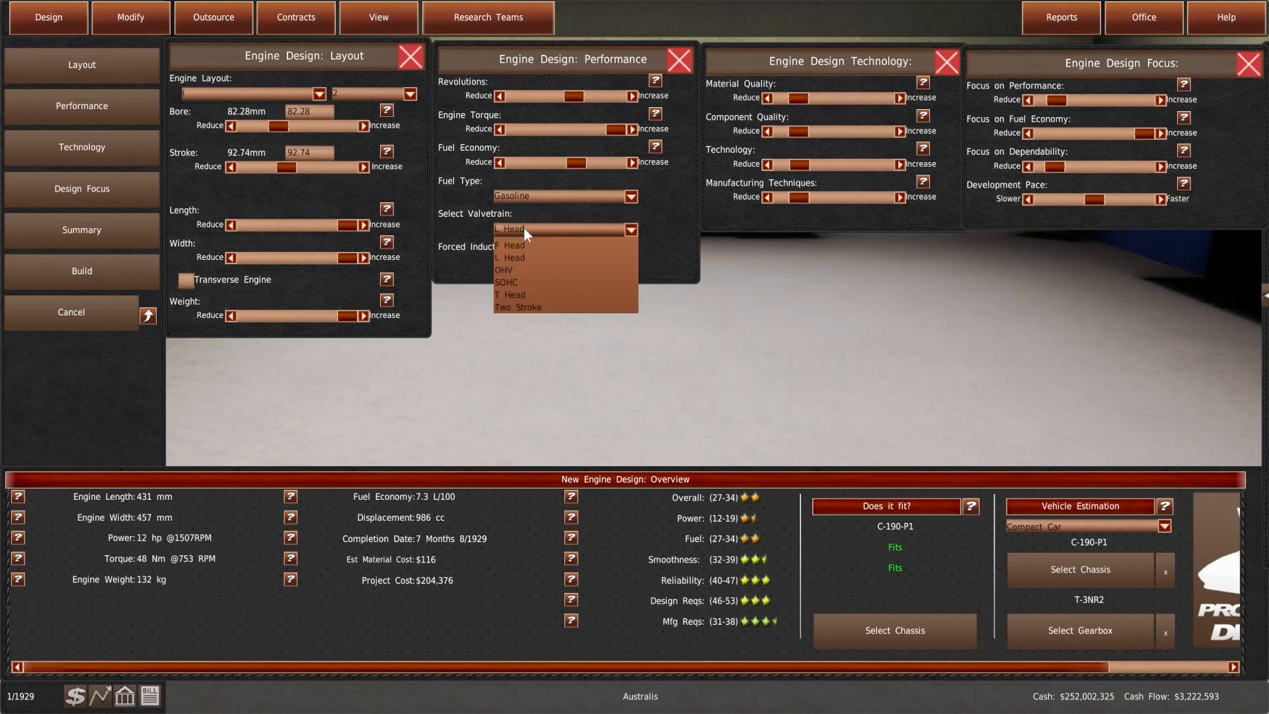
{"action": "left_click", "coordinate": [504, 270]}
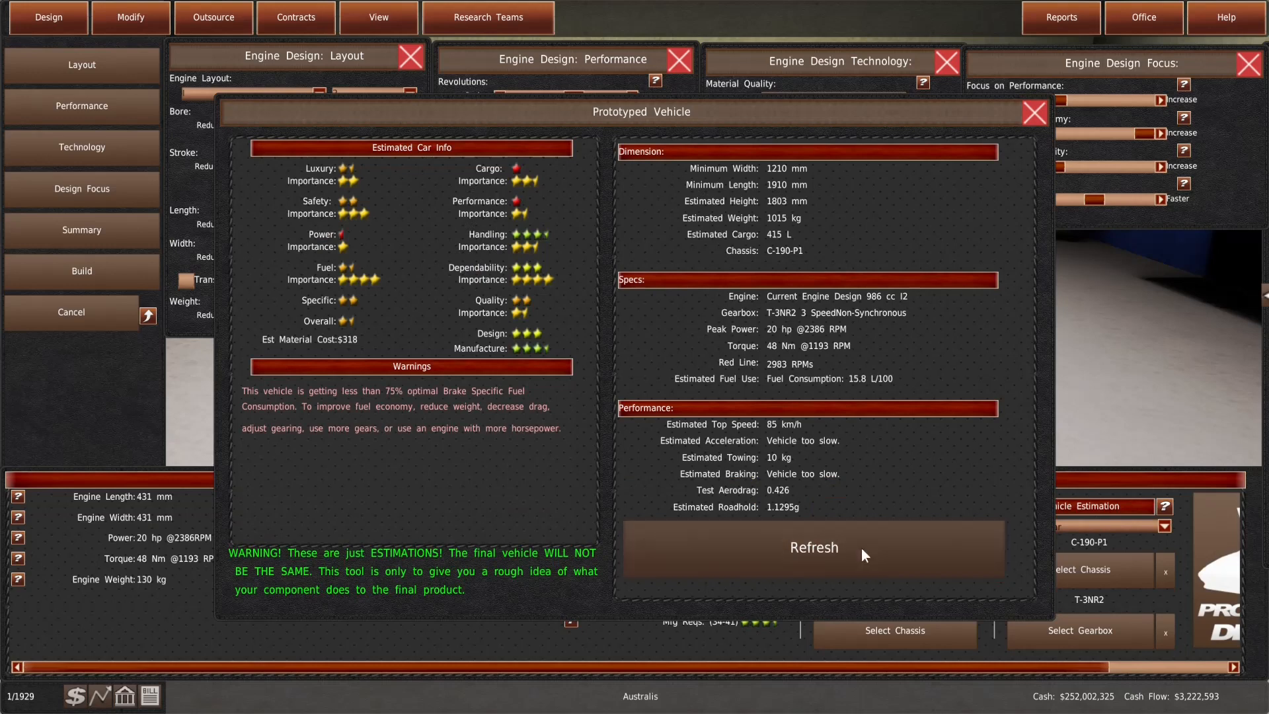
{"action": "left_click", "coordinate": [813, 548]}
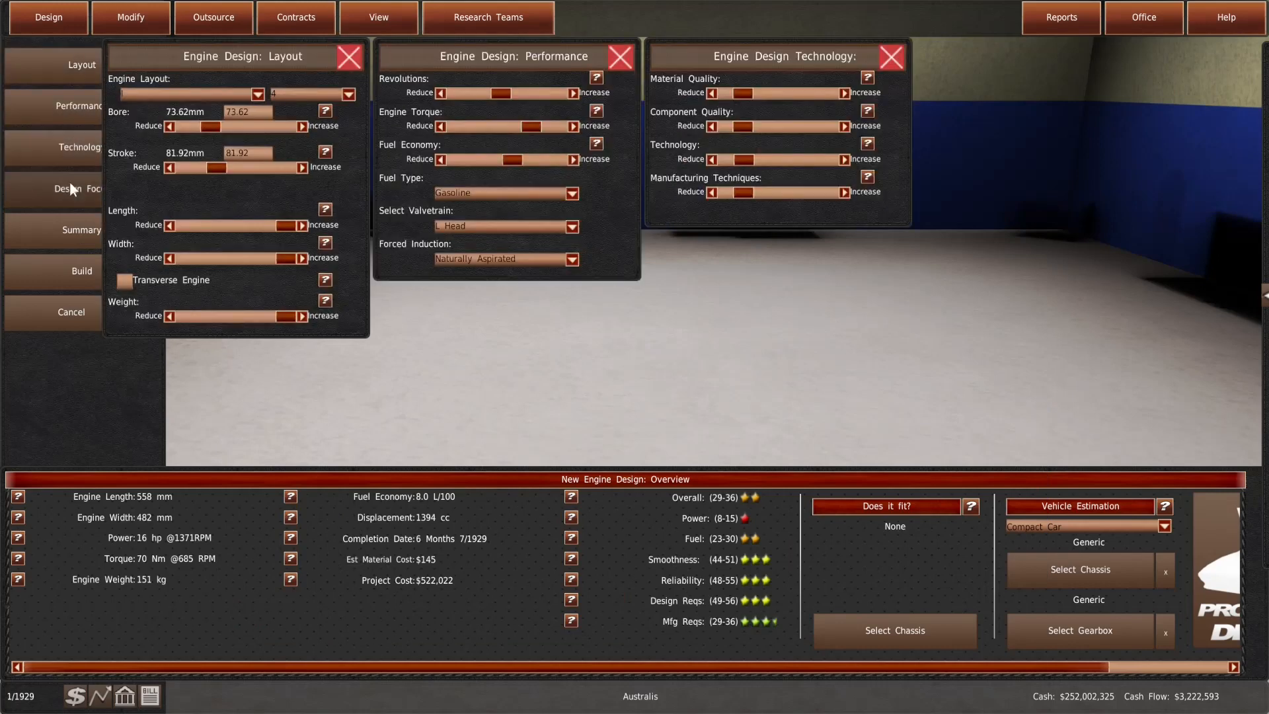
Shorten the stroke and estimate the four-cylinder in the C-190-P1 car with the T-3NR2 gearbox
{"action": "left_click", "coordinate": [79, 189]}
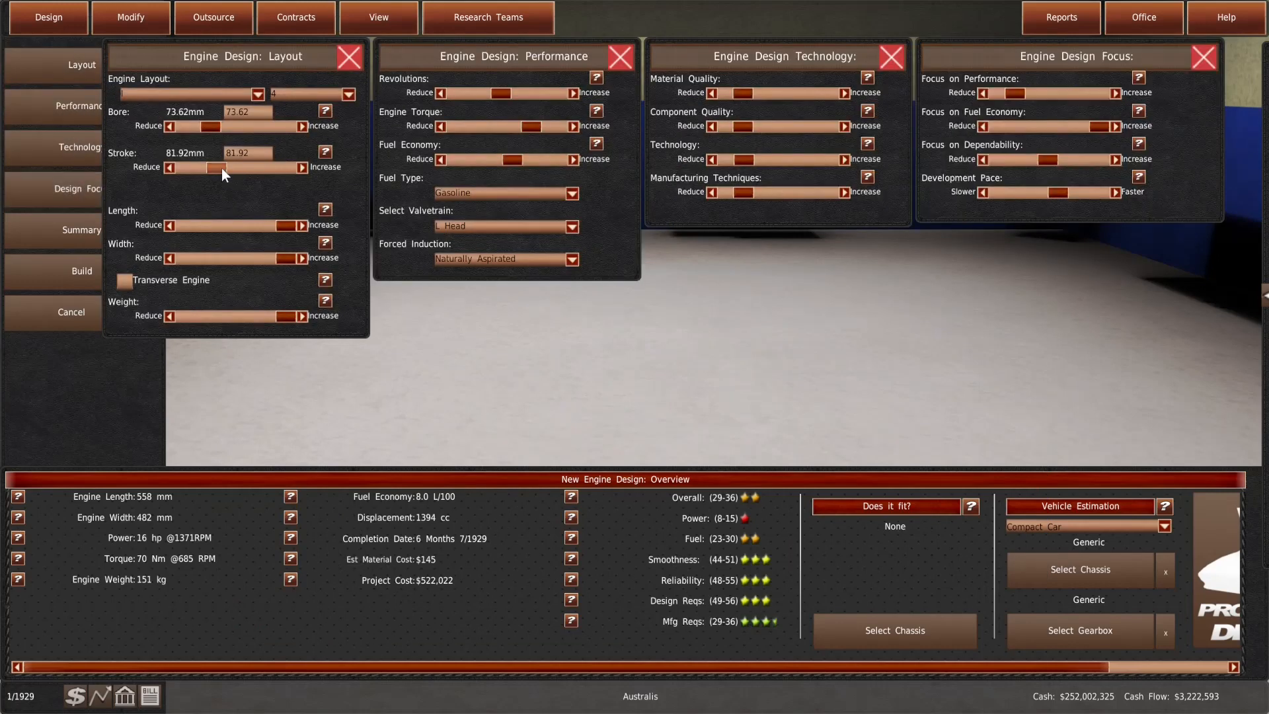
{"action": "left_click_drag", "start_coordinate": [226, 167], "coordinate": [211, 168]}
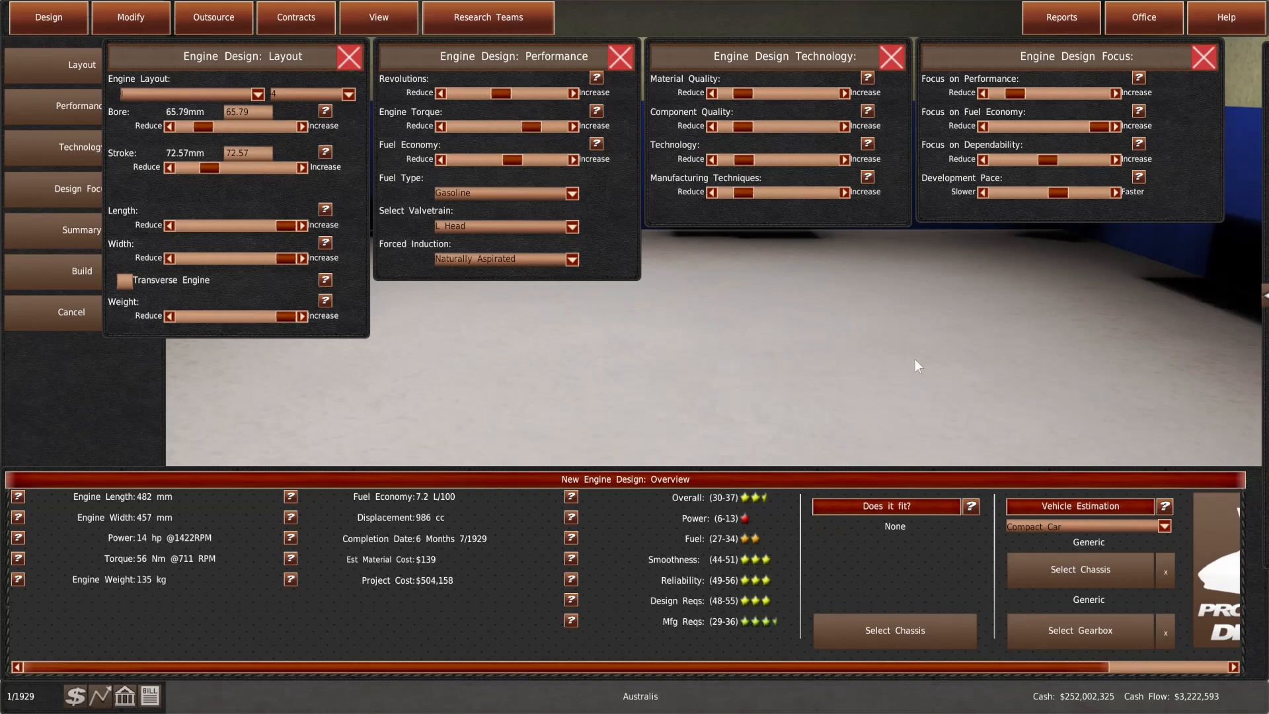
{"action": "mouse_move", "coordinate": [1200, 539]}
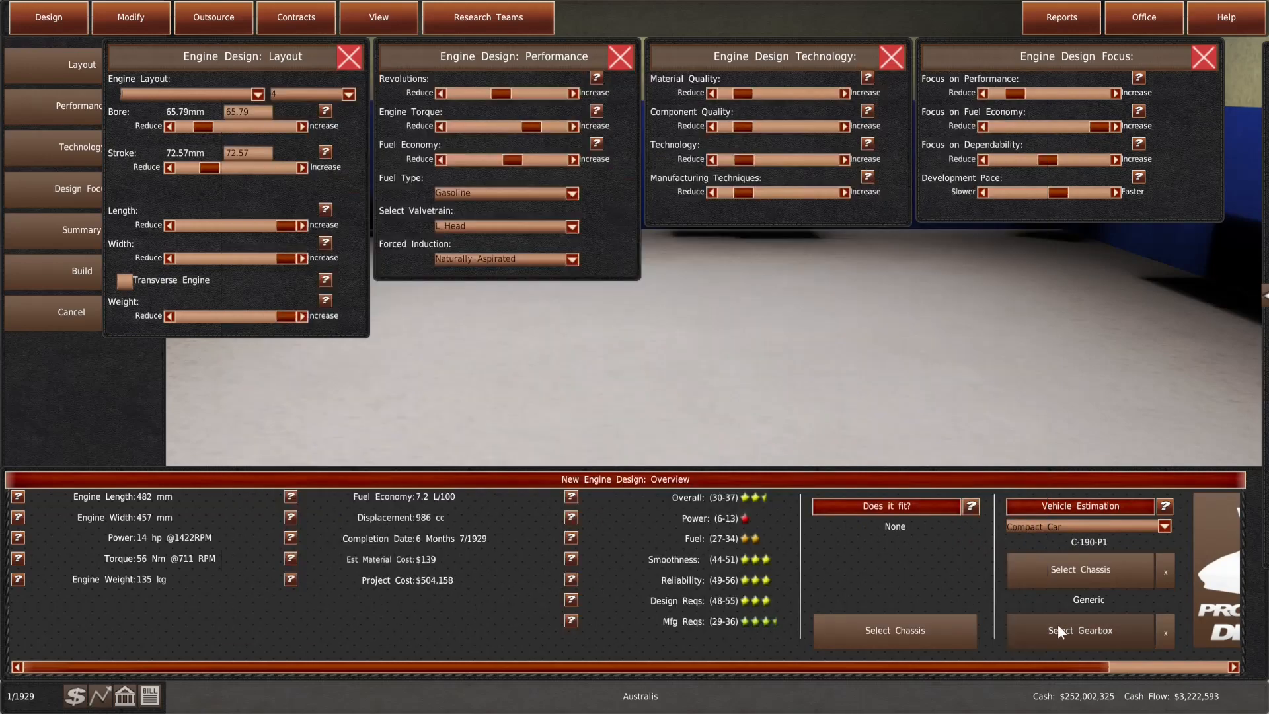
{"action": "left_click", "coordinate": [1079, 507]}
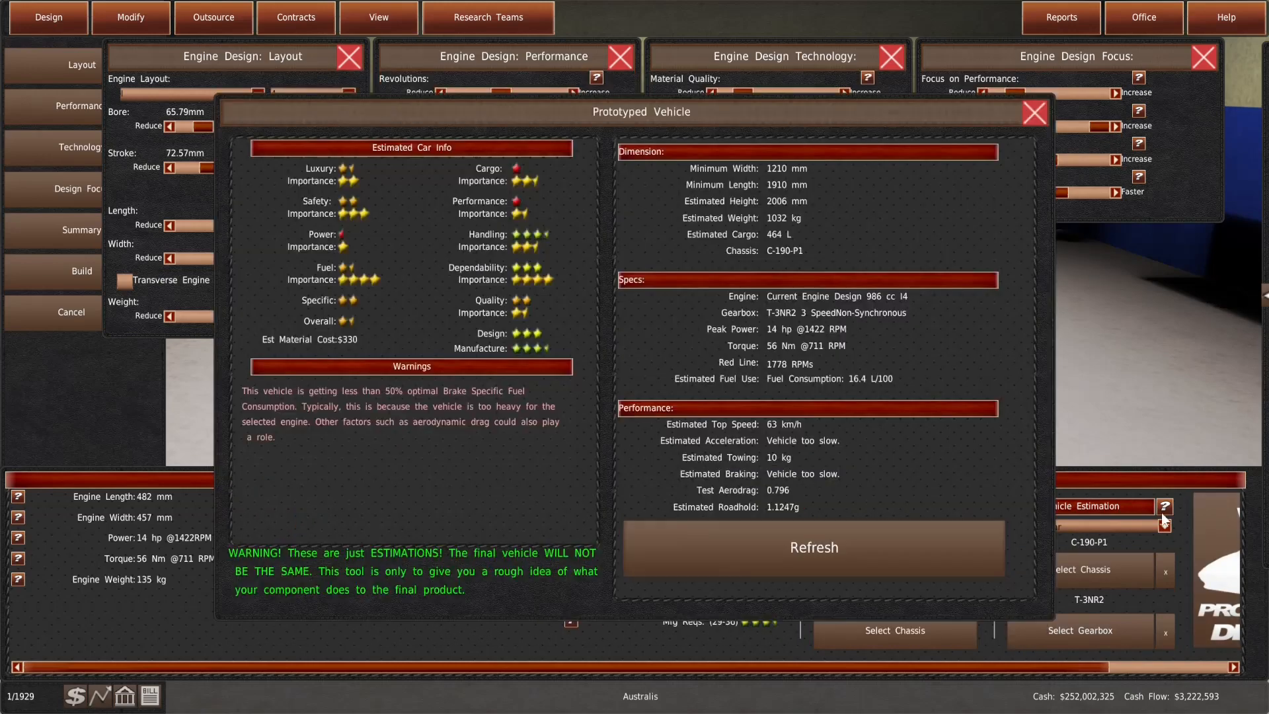
{"action": "left_click", "coordinate": [813, 547]}
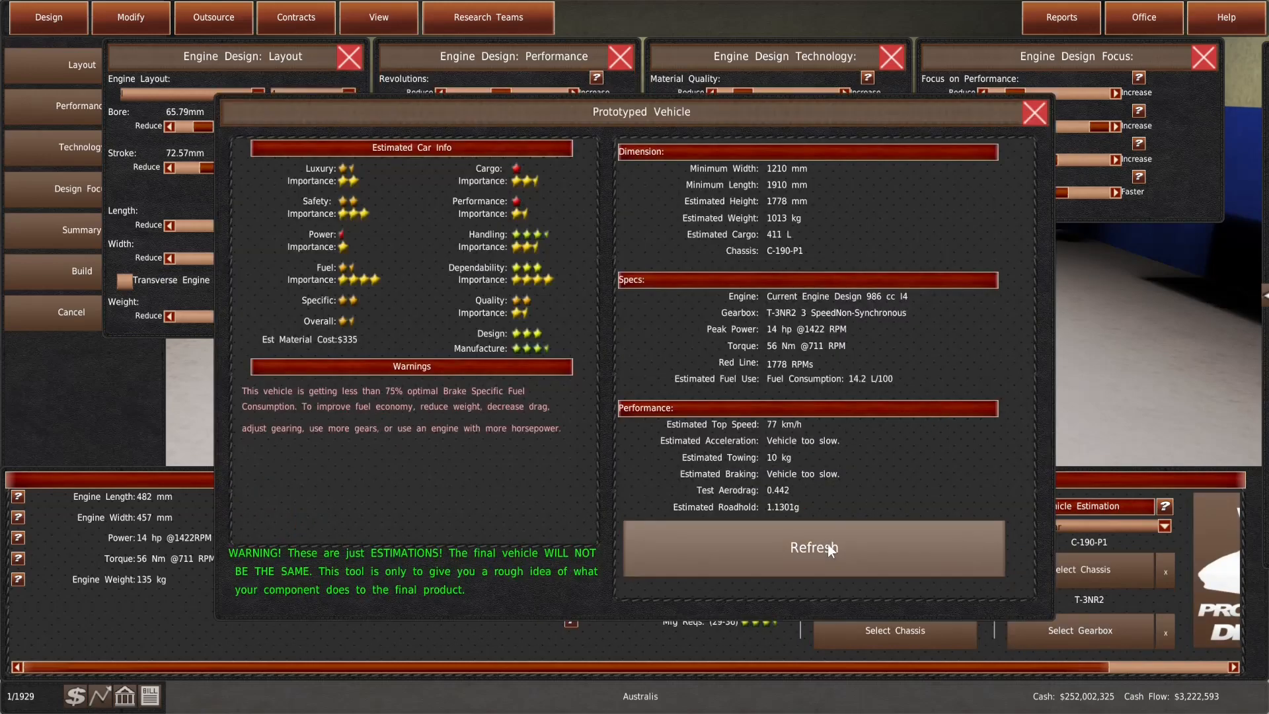
{"action": "left_click", "coordinate": [812, 547]}
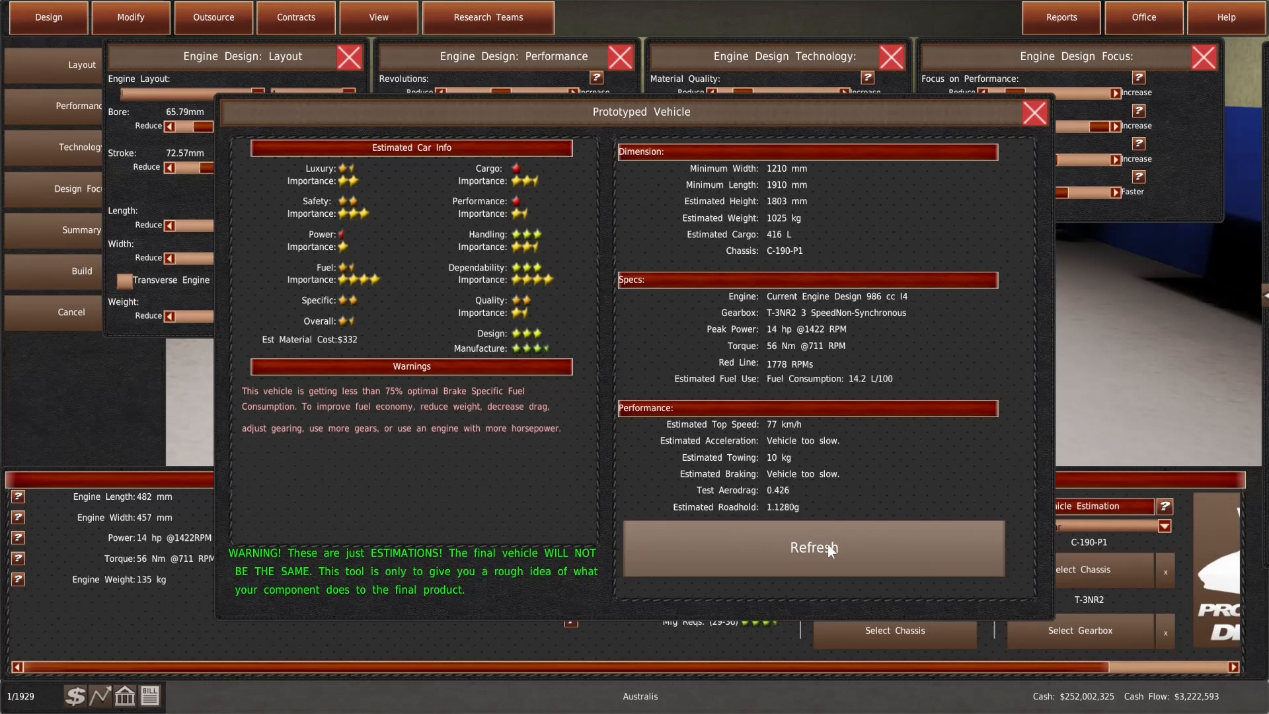
{"action": "mouse_move", "coordinate": [835, 550]}
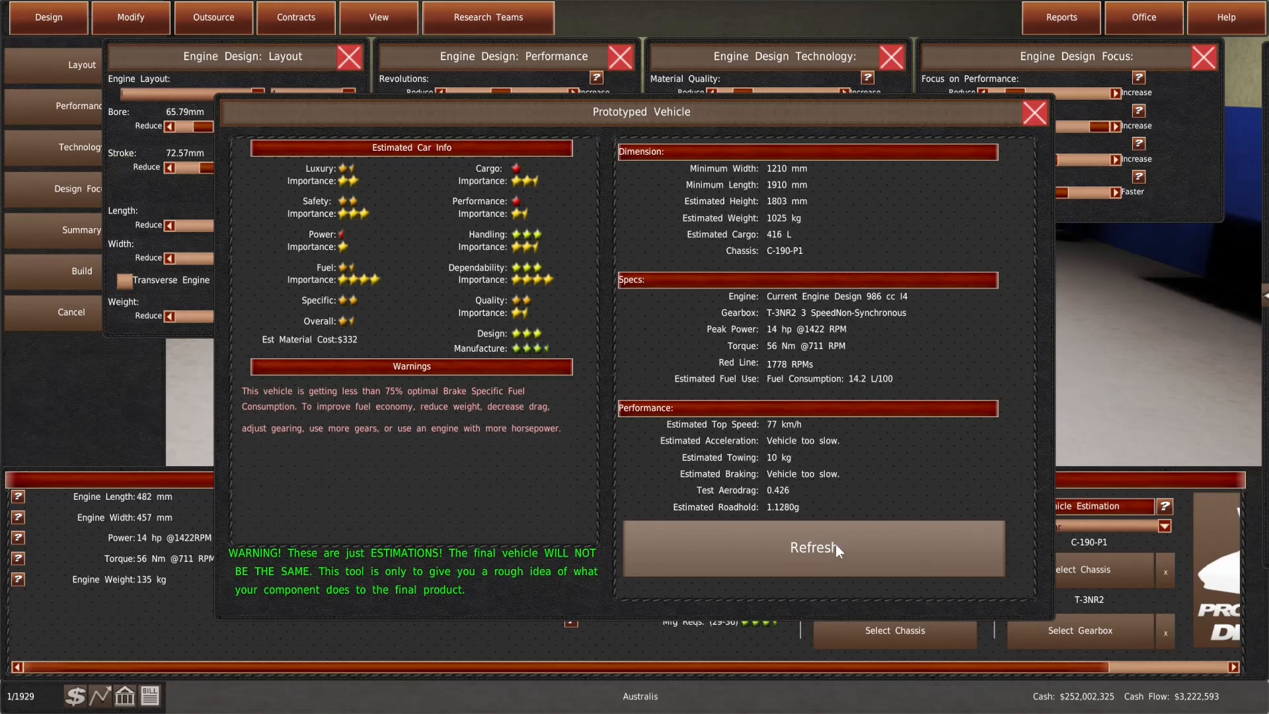
{"action": "left_click", "coordinate": [1033, 113]}
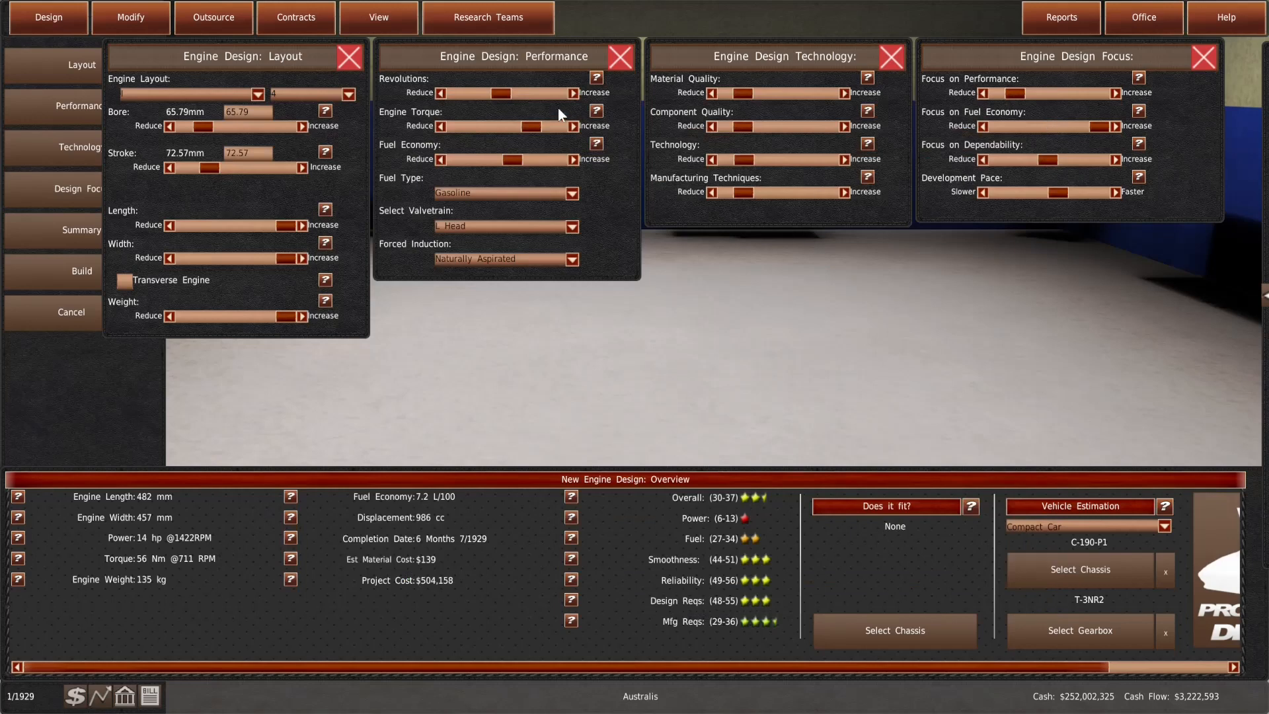
Raise the revolutions, recheck the estimate, and widen the bore toward about 1588 cc
{"action": "left_click", "coordinate": [573, 92]}
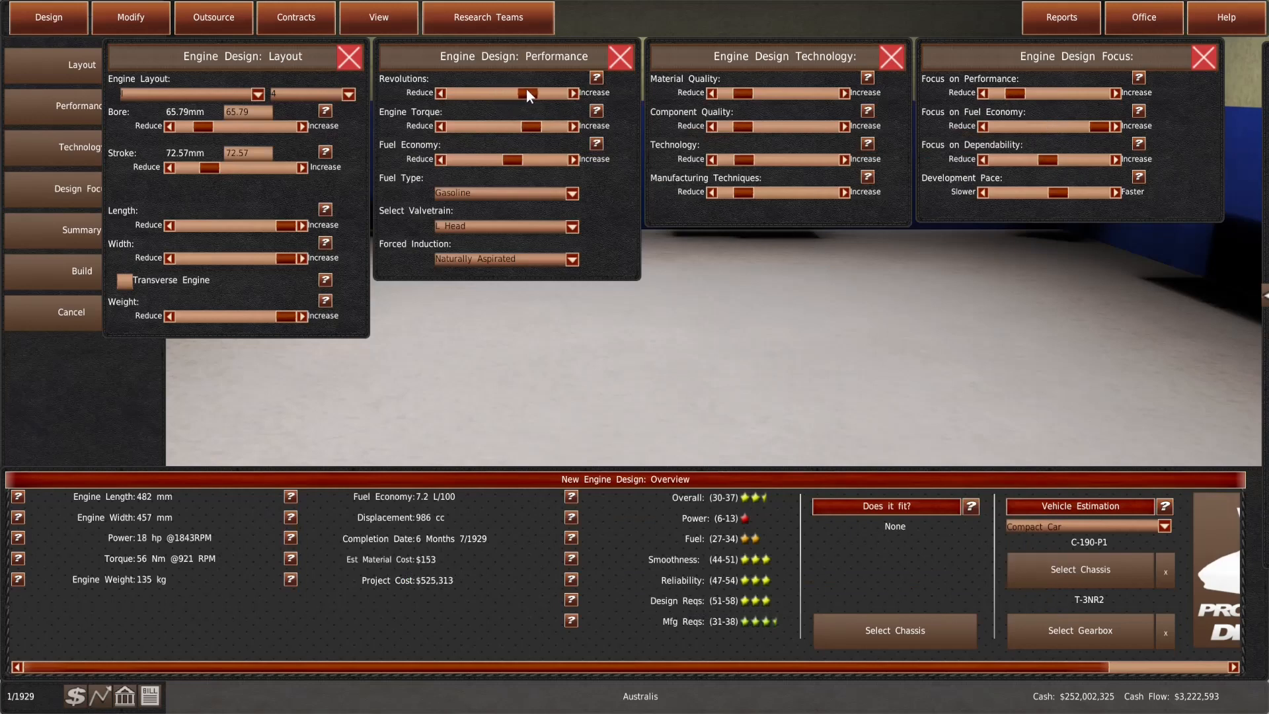
{"action": "left_click", "coordinate": [573, 93]}
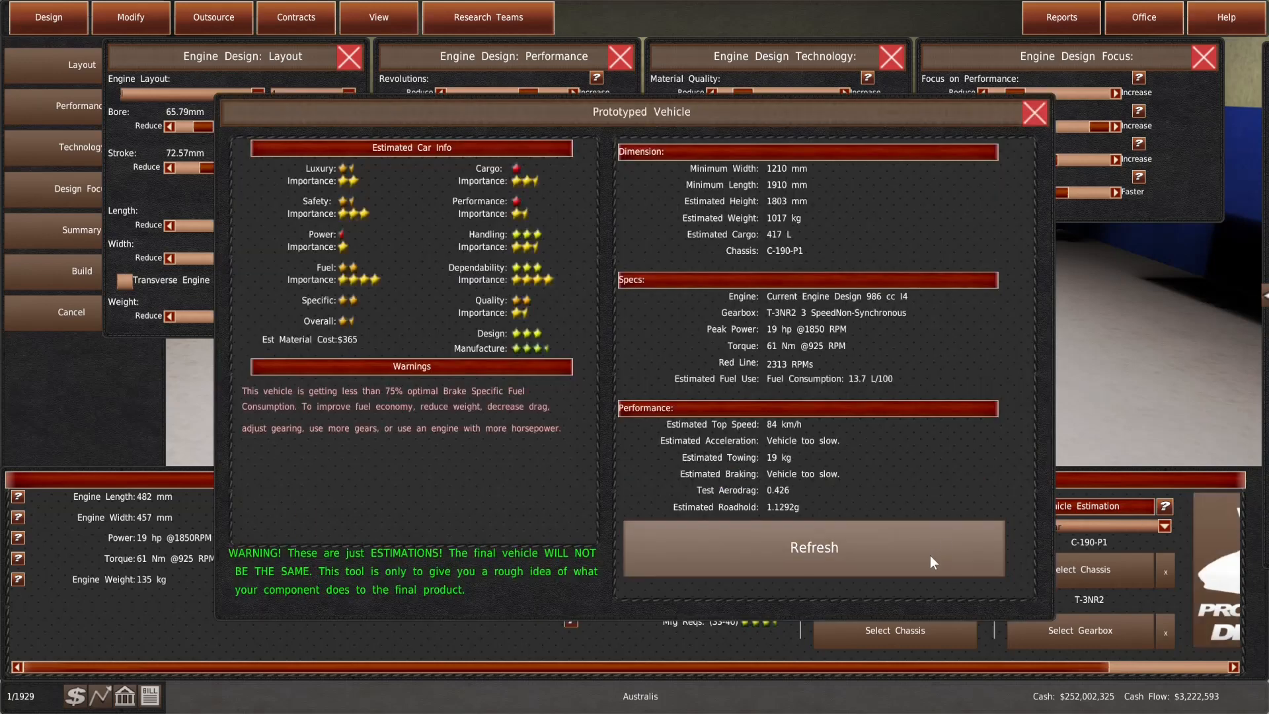
{"action": "left_click", "coordinate": [813, 547]}
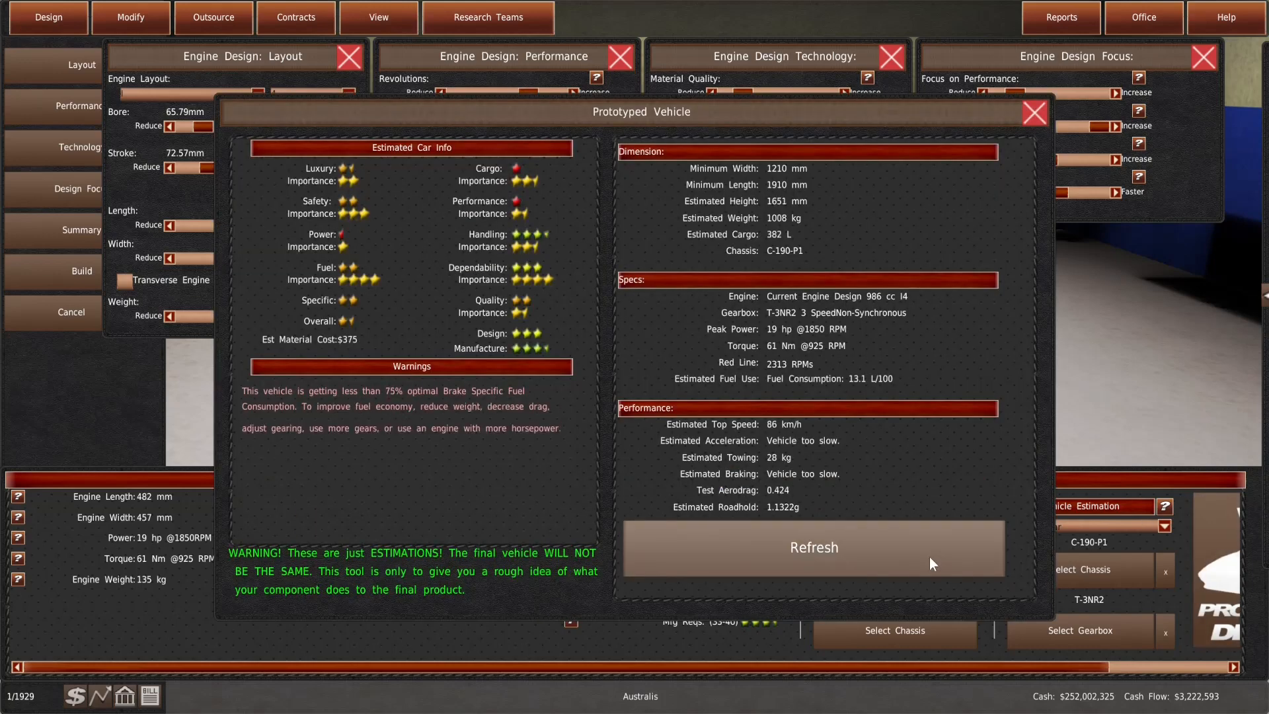
{"action": "left_click", "coordinate": [811, 548]}
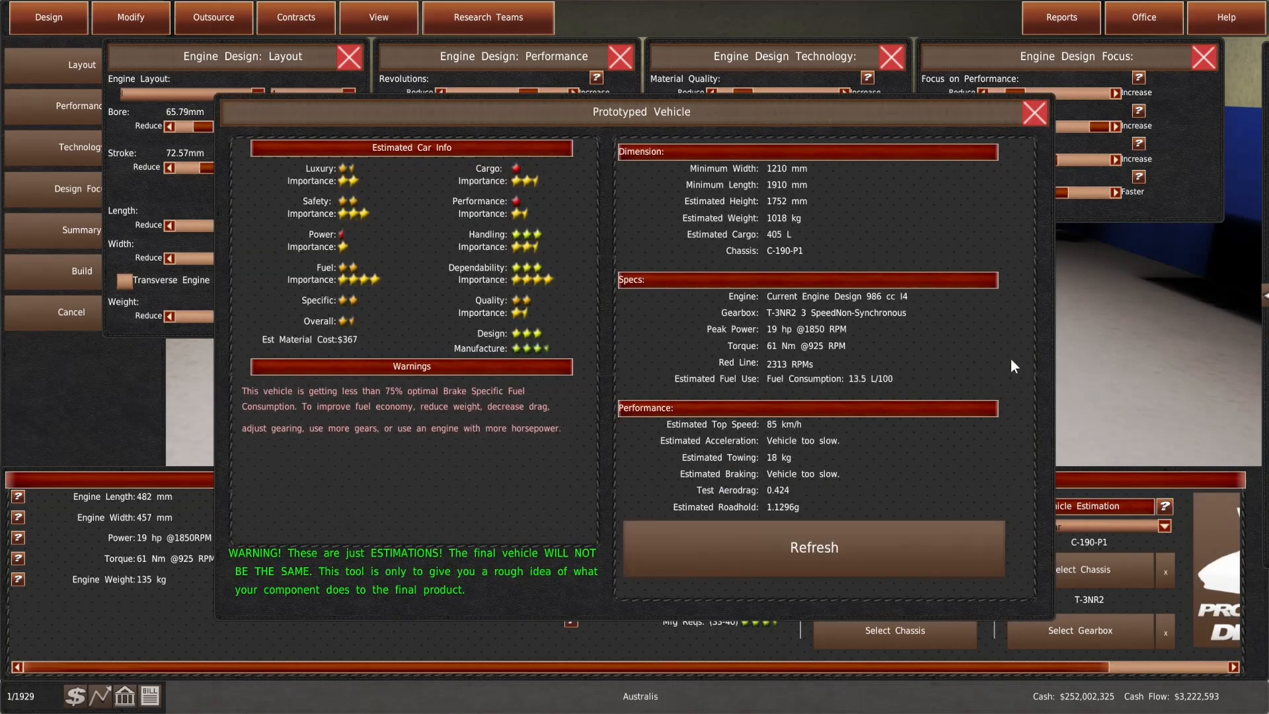
{"action": "left_click", "coordinate": [1034, 112]}
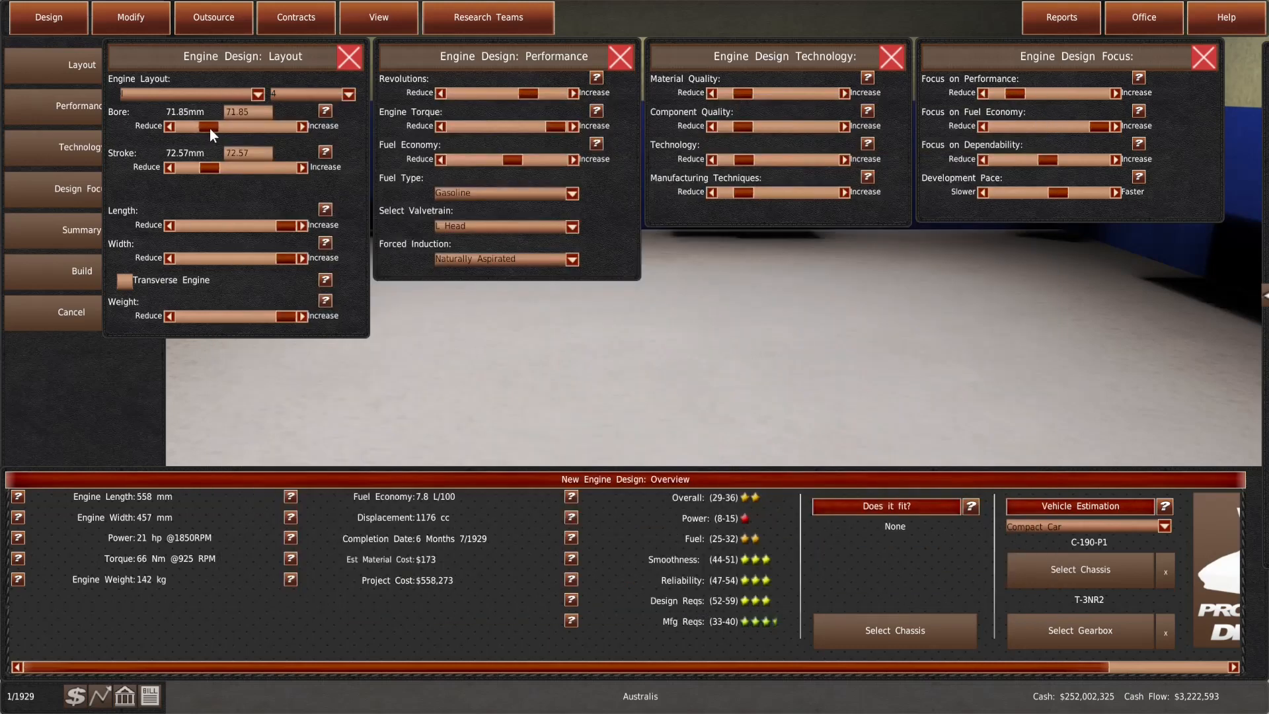
{"action": "left_click", "coordinate": [129, 17]}
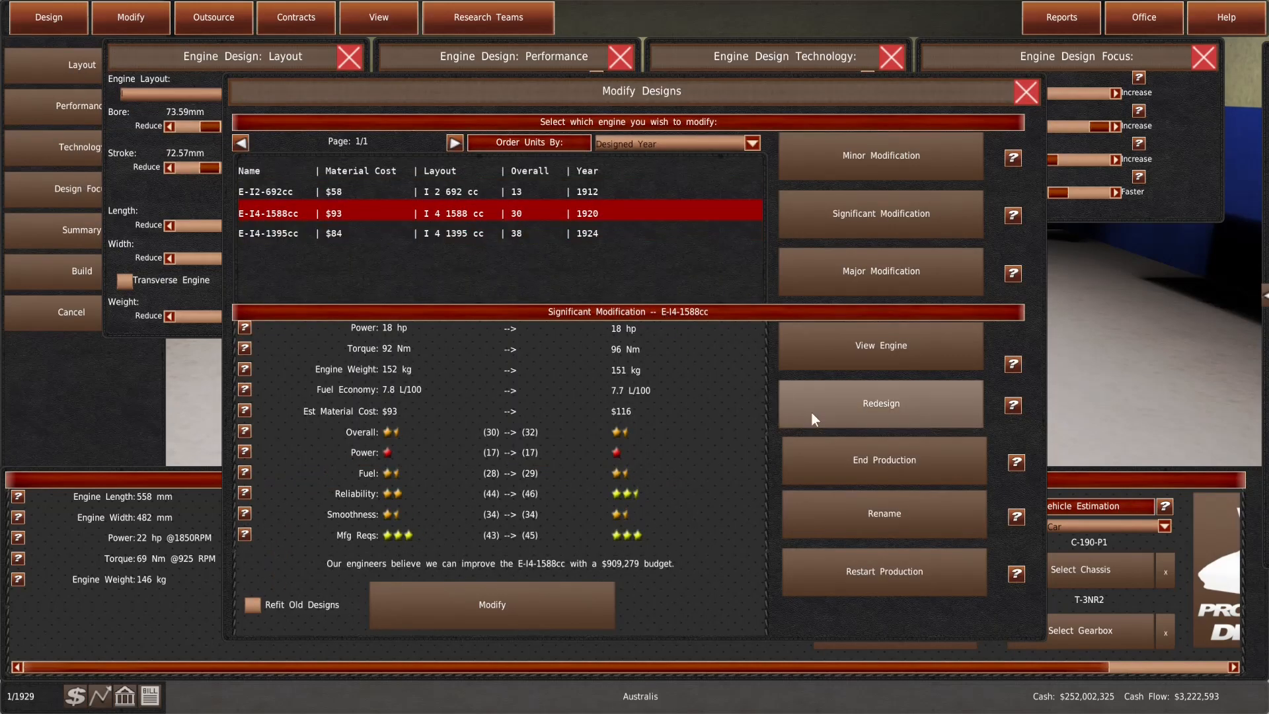
Redesign the E-I4-1588cc engine and confirm it fits the C-190-P1 chassis
{"action": "left_click", "coordinate": [880, 404]}
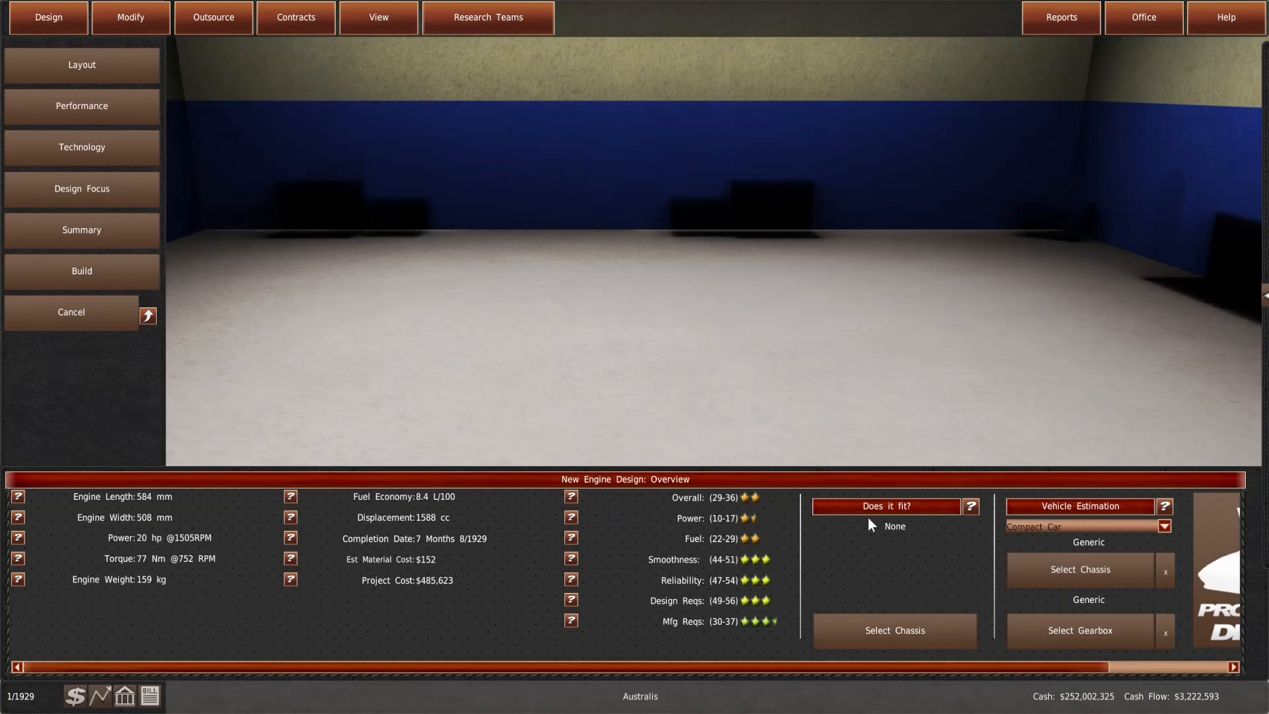
{"action": "left_click", "coordinate": [895, 629]}
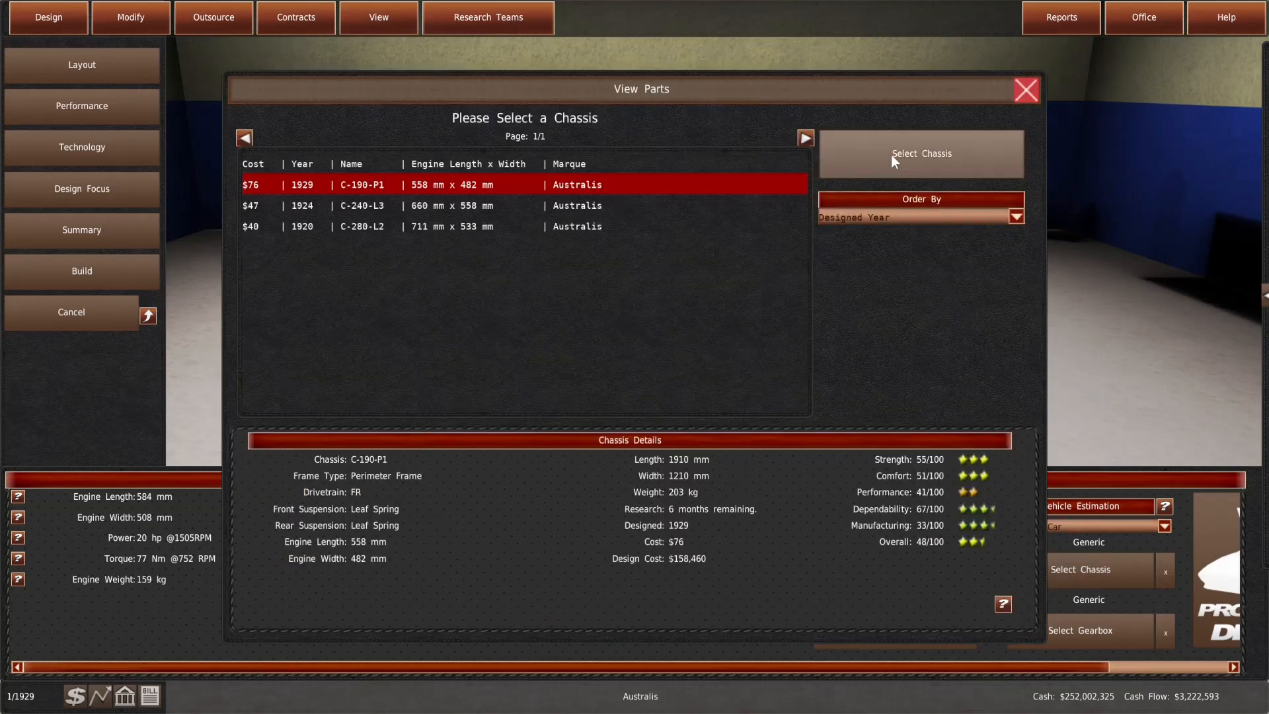
{"action": "left_click", "coordinate": [920, 153]}
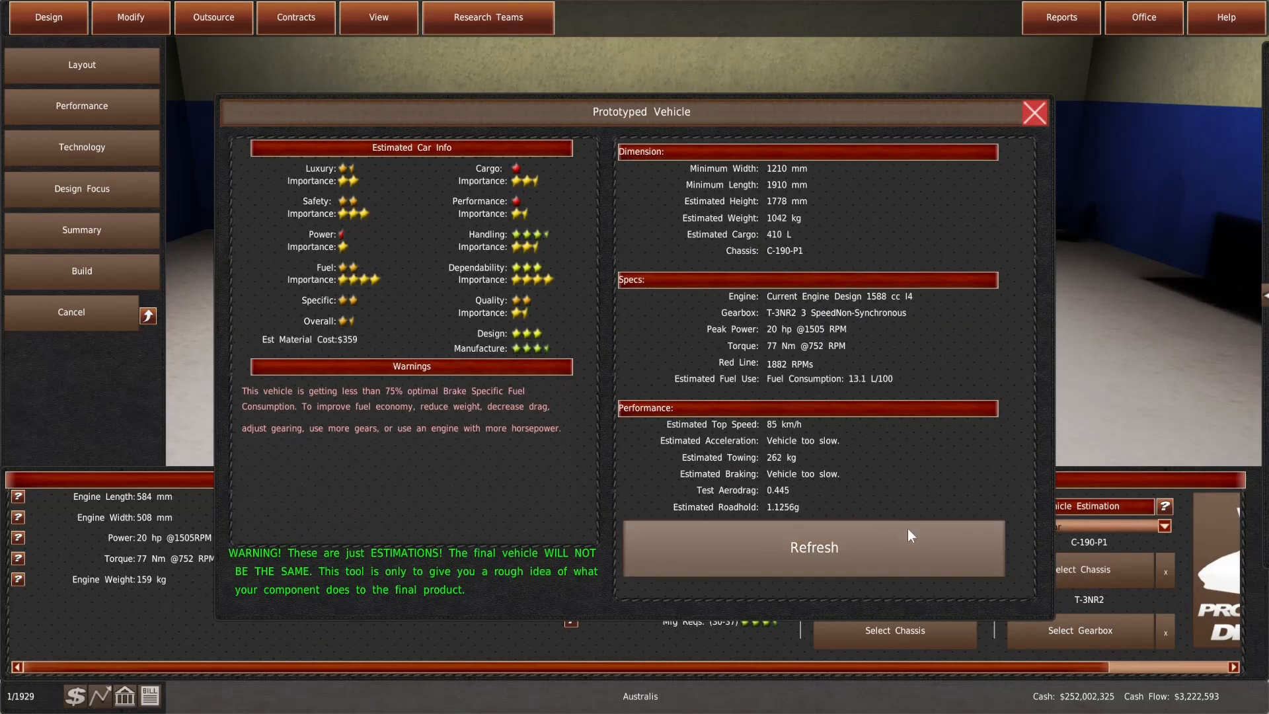
{"action": "left_click", "coordinate": [813, 547]}
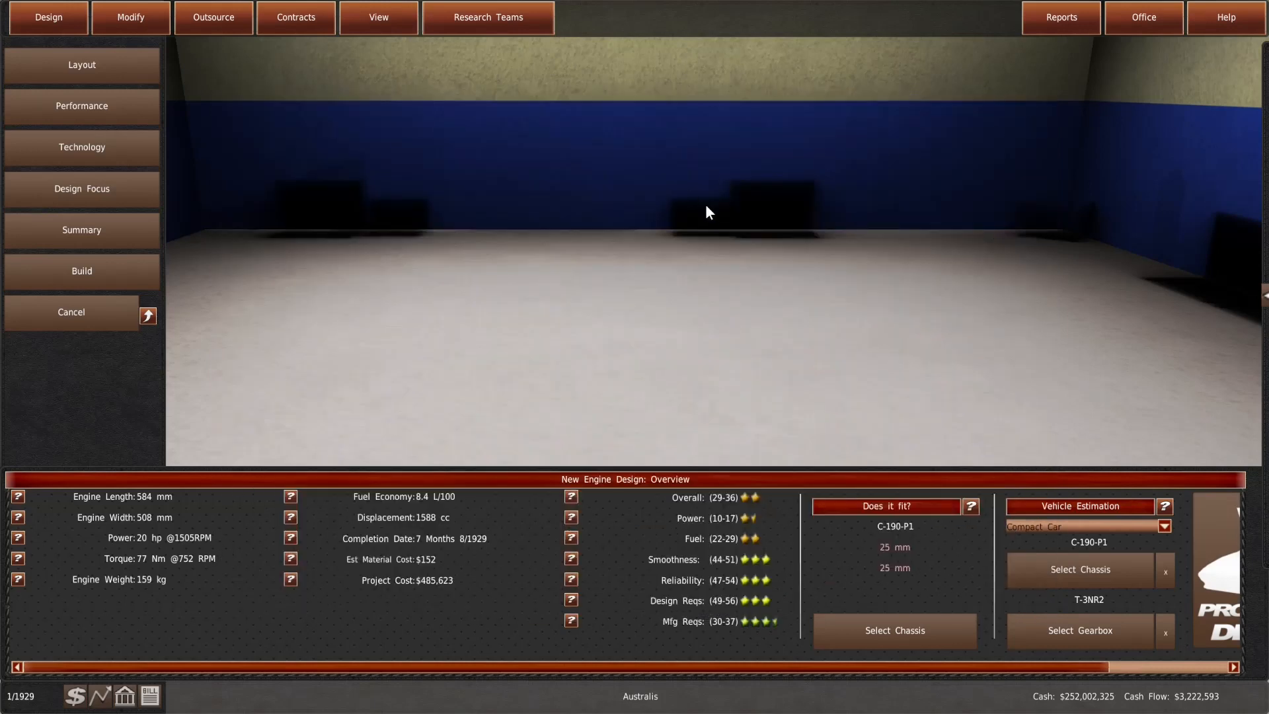
Return to the engines to modify and select the E-I4-1395cc
{"action": "left_click", "coordinate": [130, 18]}
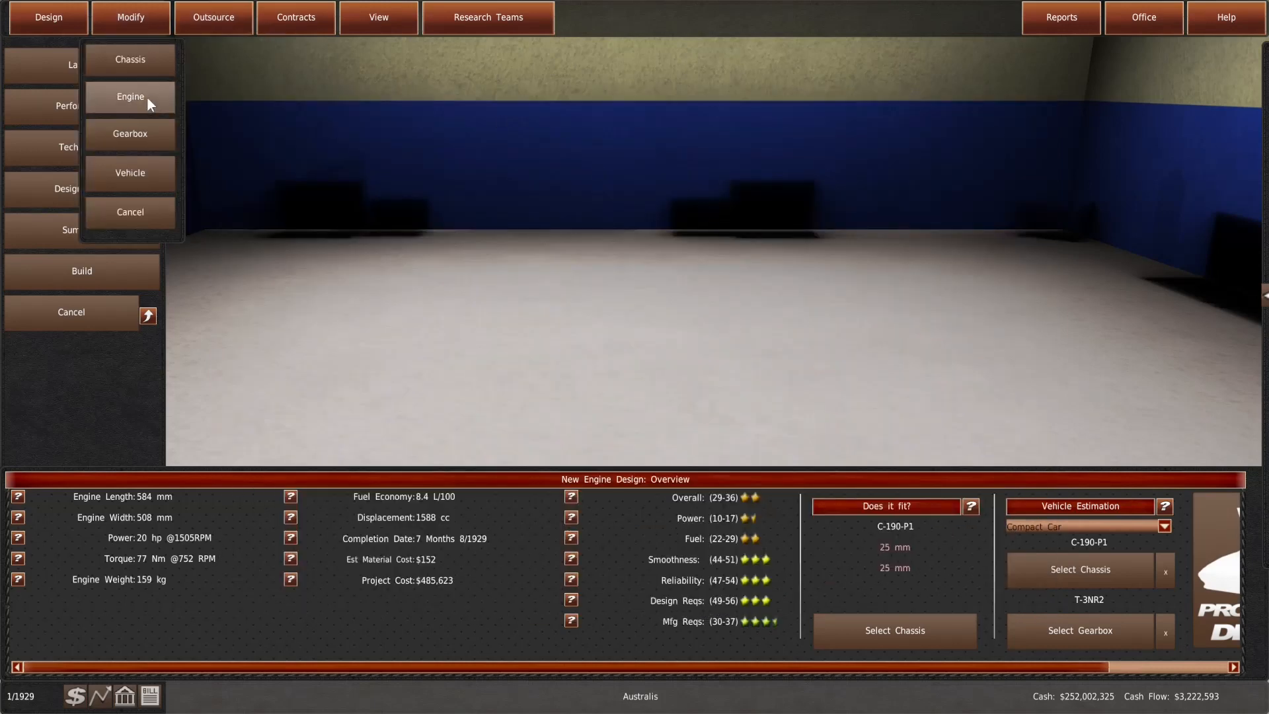
{"action": "left_click", "coordinate": [130, 96]}
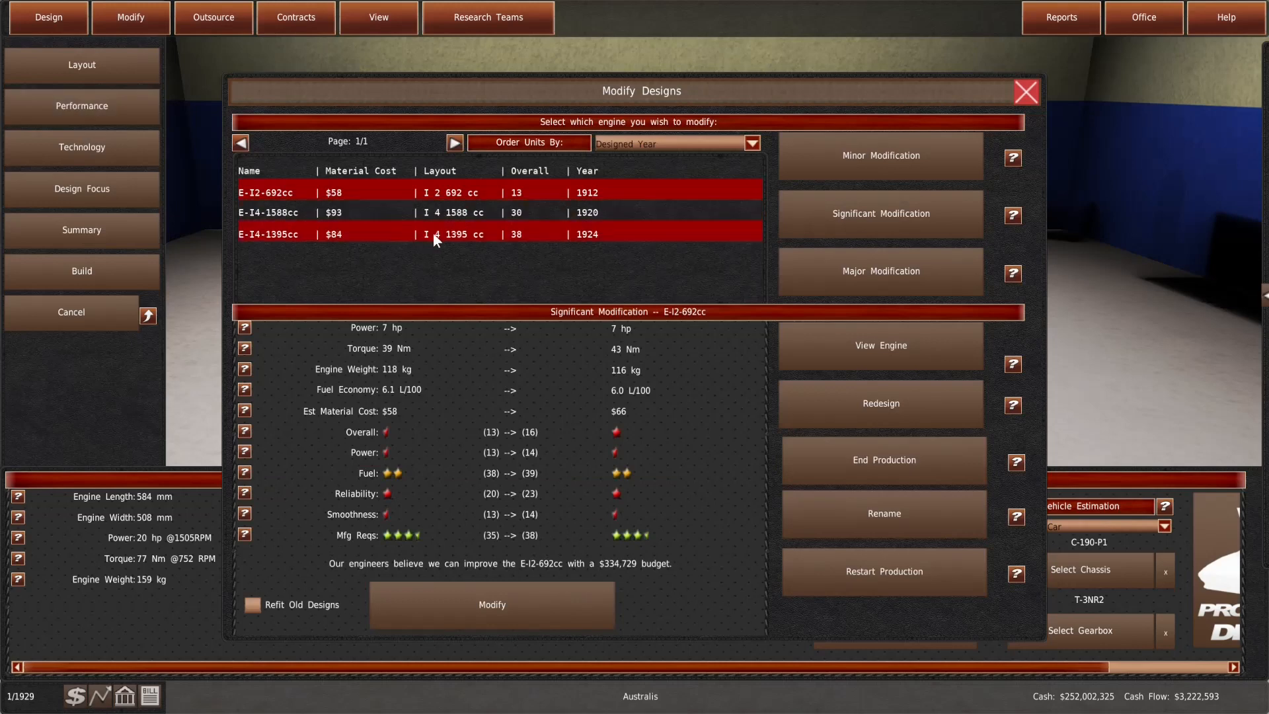
{"action": "left_click", "coordinate": [267, 234]}
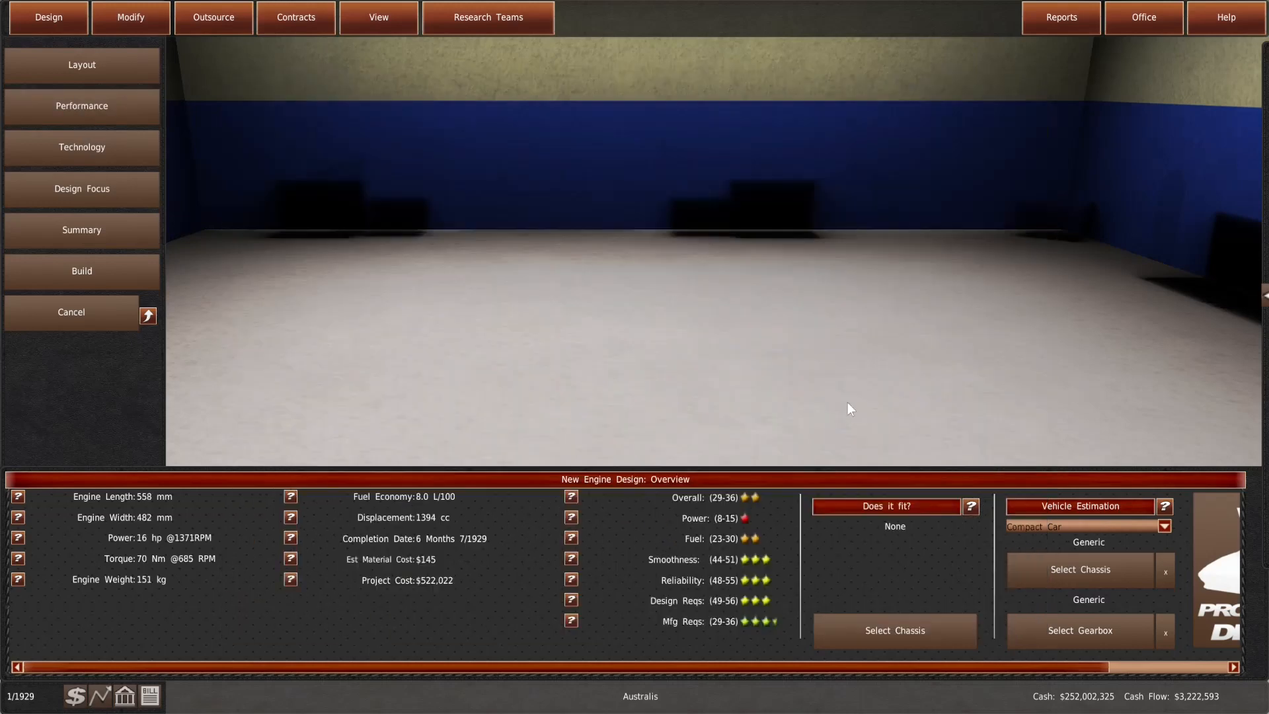
Estimate the 1394 cc engine in the C-190-P1 car with the T-3NR2 gearbox, reaching 80 km/h at 13.4 L/100
{"action": "left_click", "coordinate": [894, 630]}
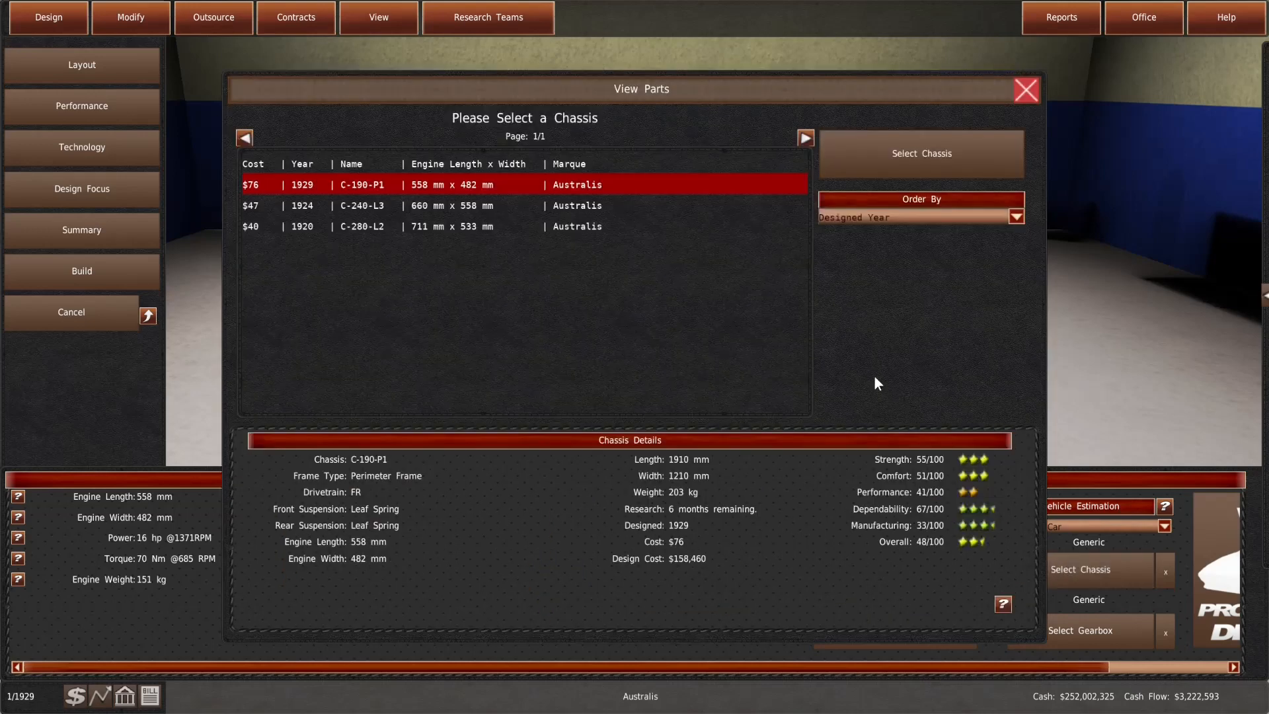
{"action": "left_click", "coordinate": [920, 154]}
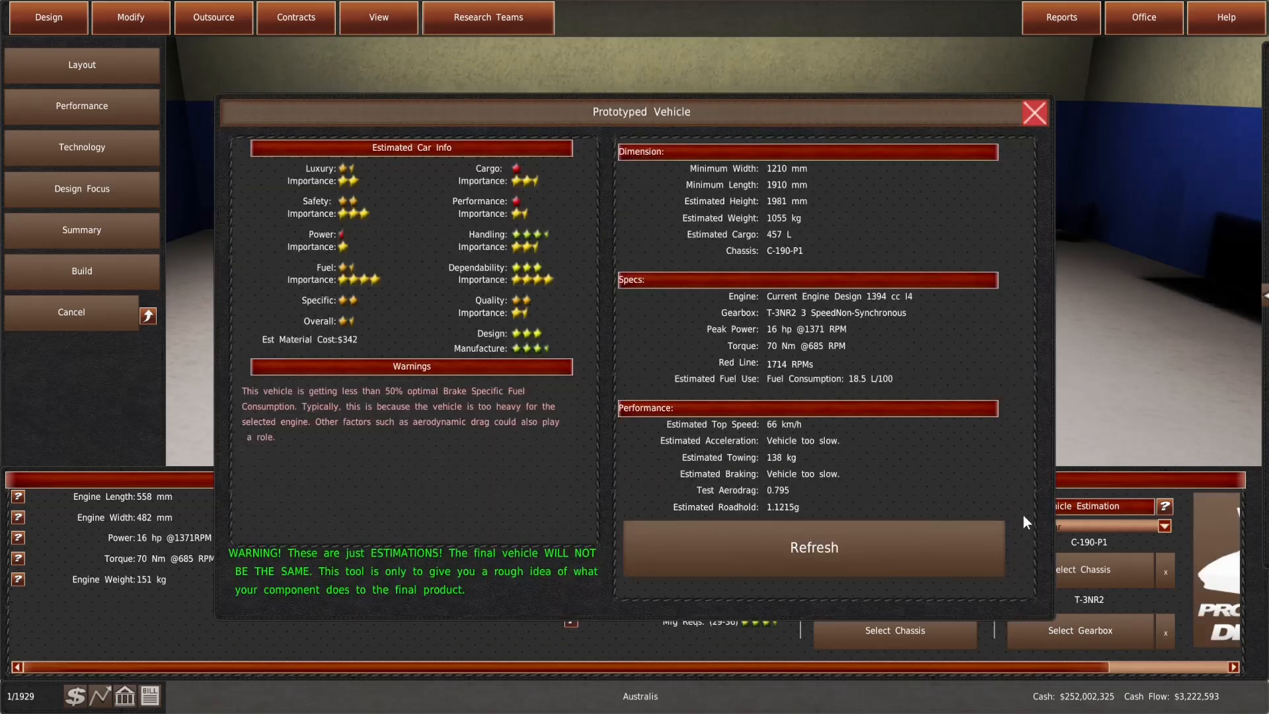
{"action": "left_click", "coordinate": [813, 547]}
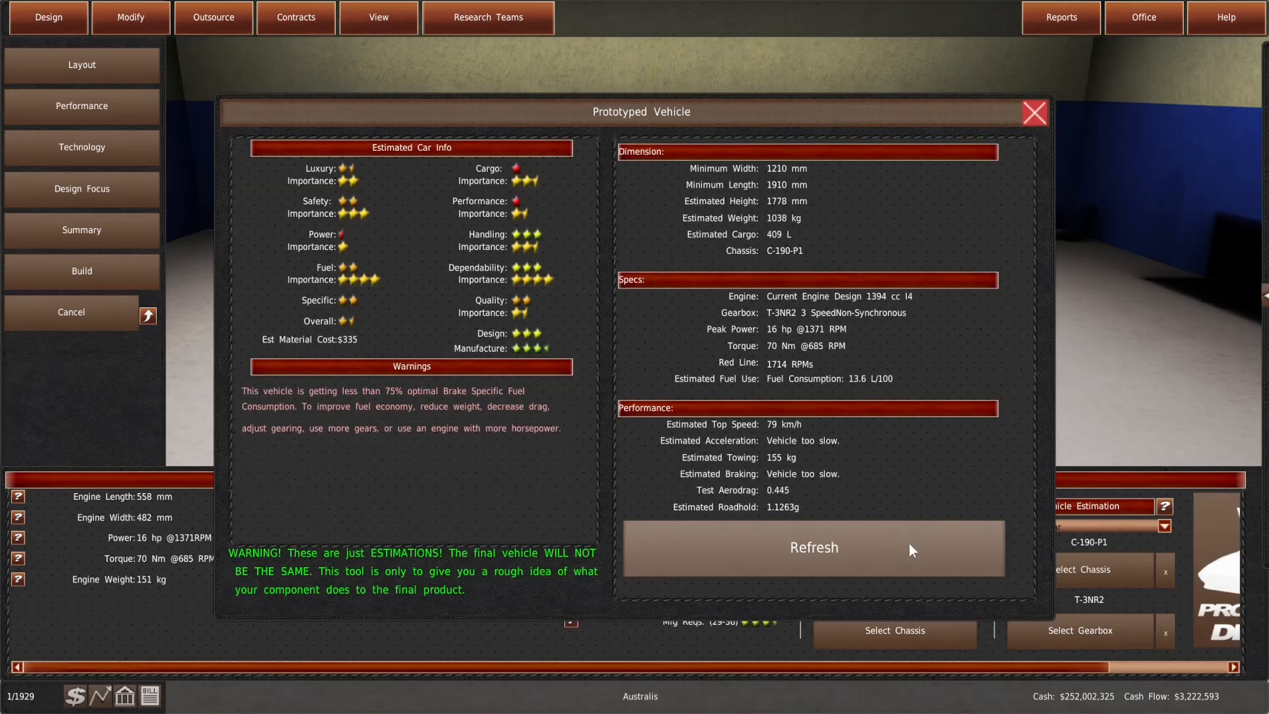
{"action": "left_click", "coordinate": [813, 547]}
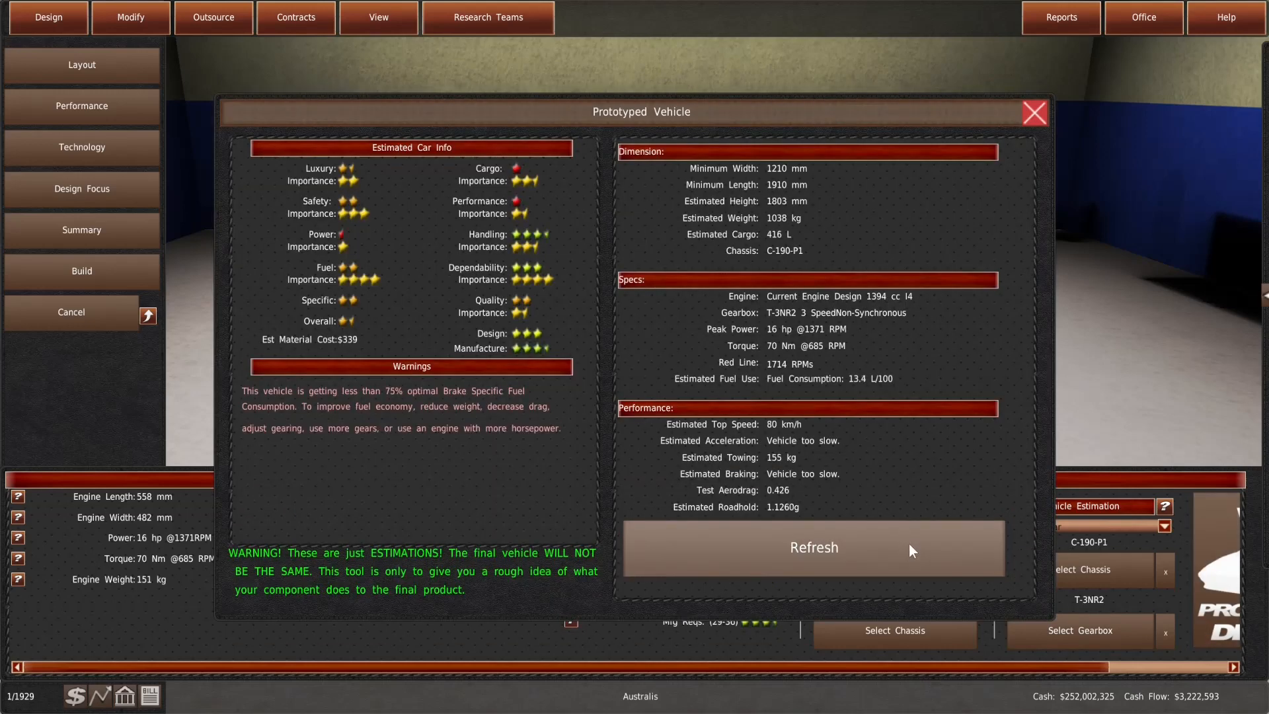
{"action": "left_click", "coordinate": [813, 547]}
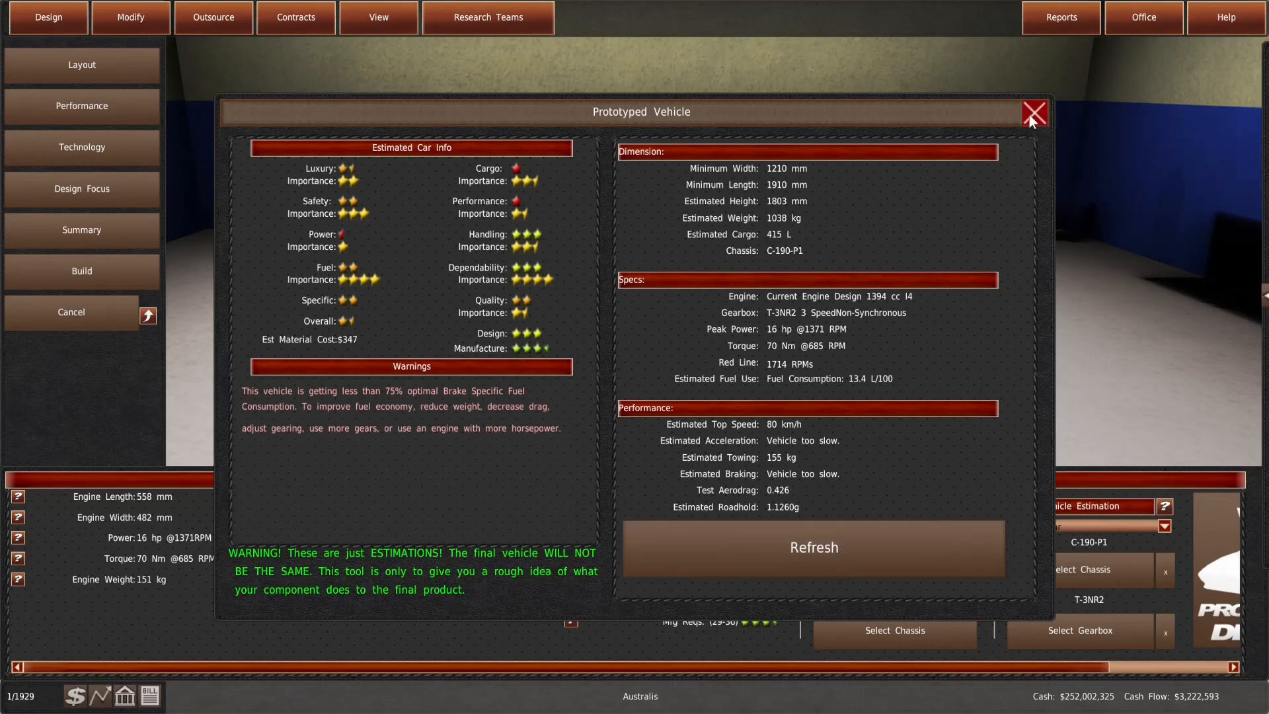
{"action": "left_click", "coordinate": [1034, 113]}
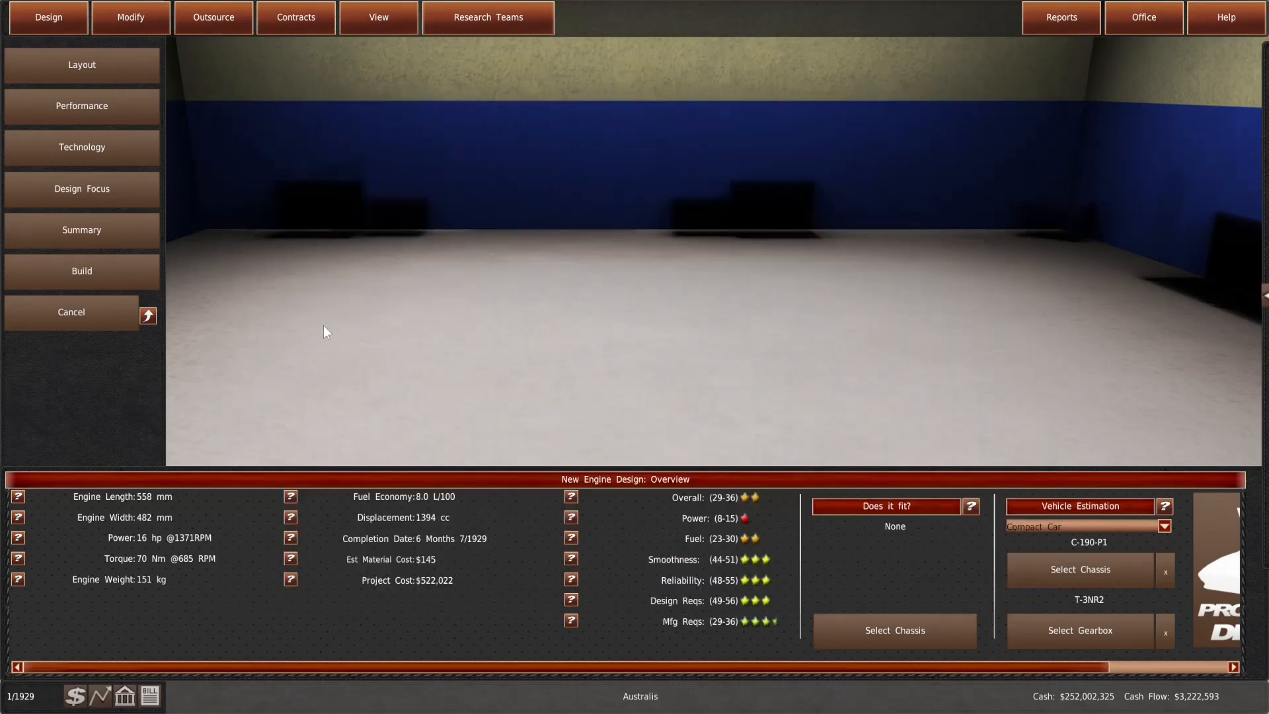
{"action": "left_click", "coordinate": [130, 17]}
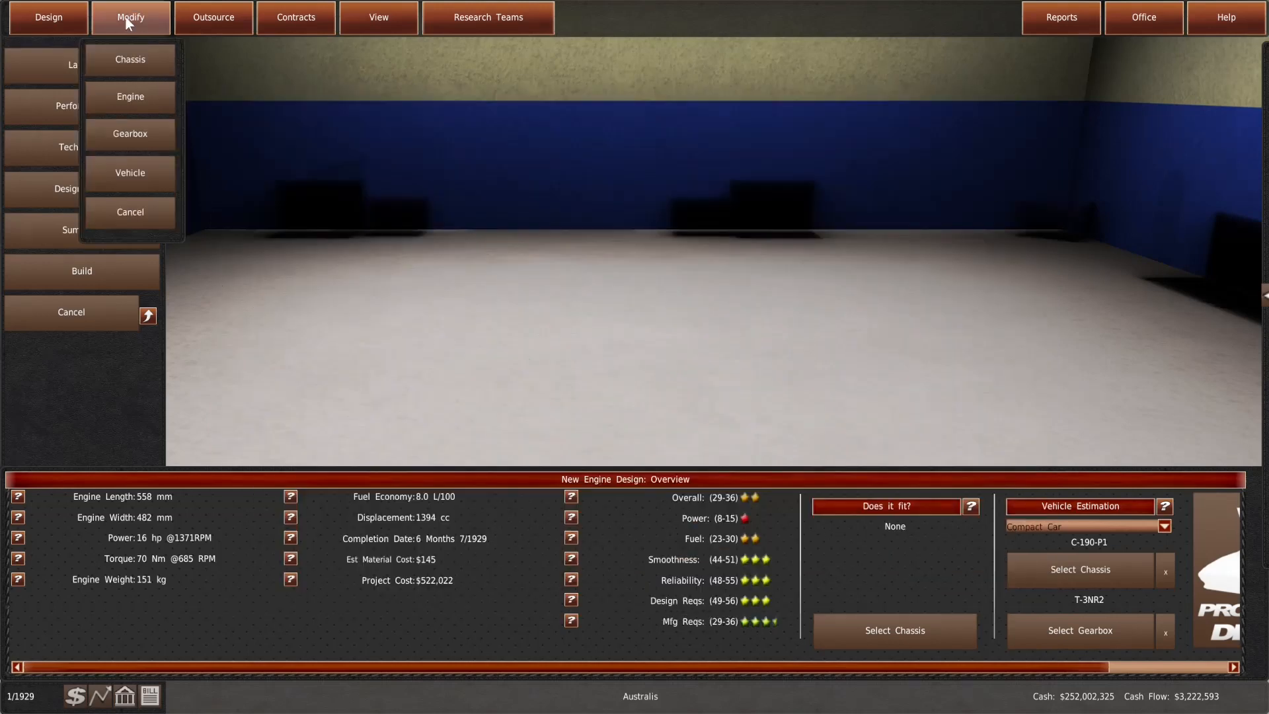
Shorten the stroke to 76.75 mm for 979 cc and check the Microcar estimate
{"action": "left_click", "coordinate": [129, 97]}
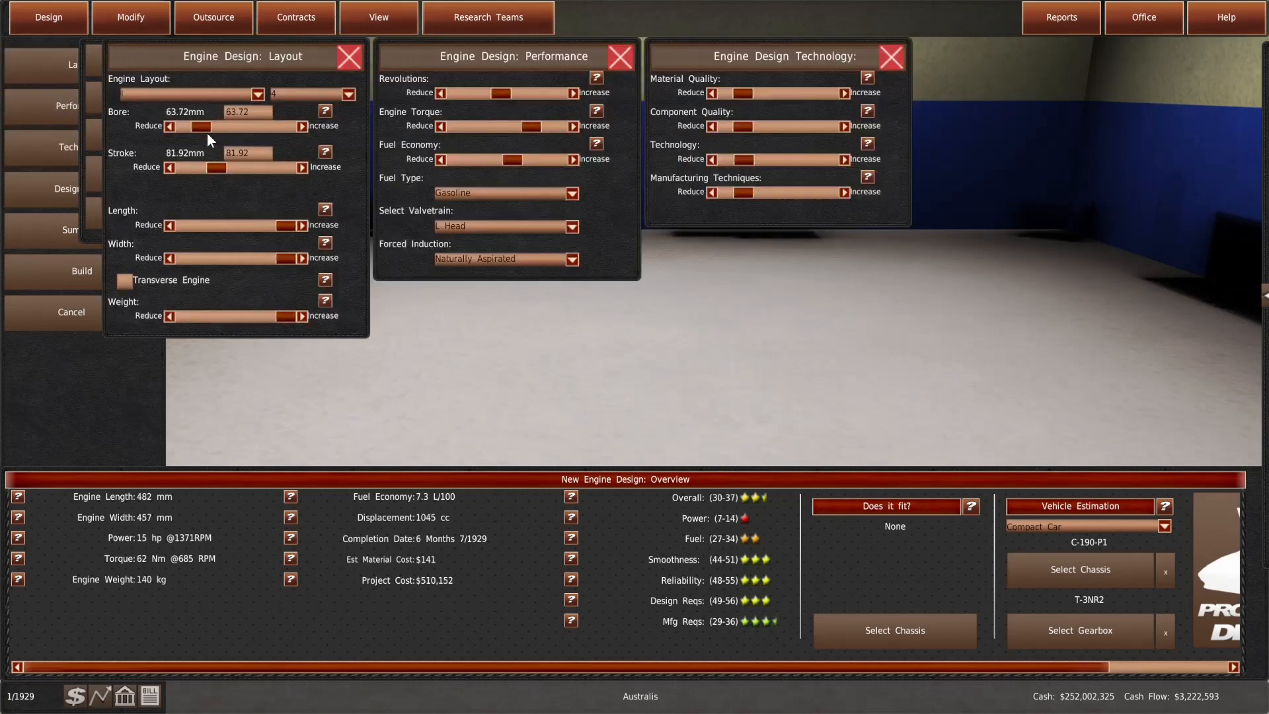
{"action": "left_click", "coordinate": [171, 167]}
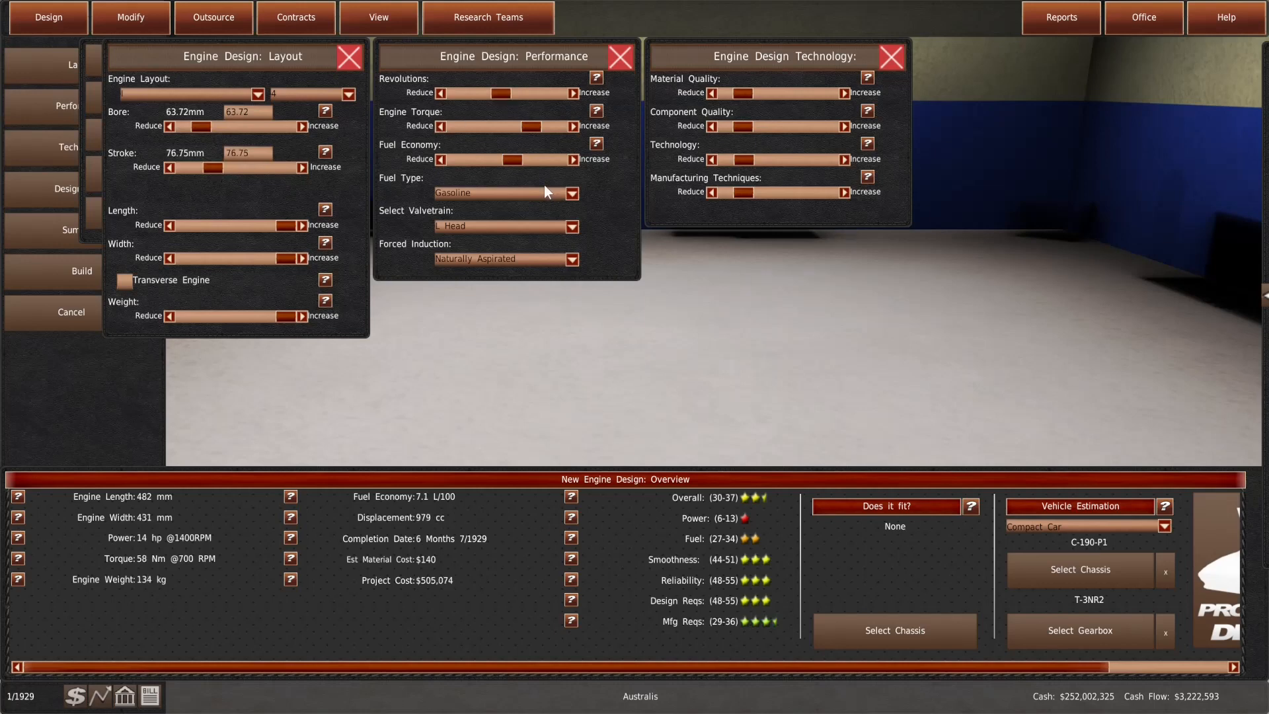
{"action": "left_click", "coordinate": [572, 92]}
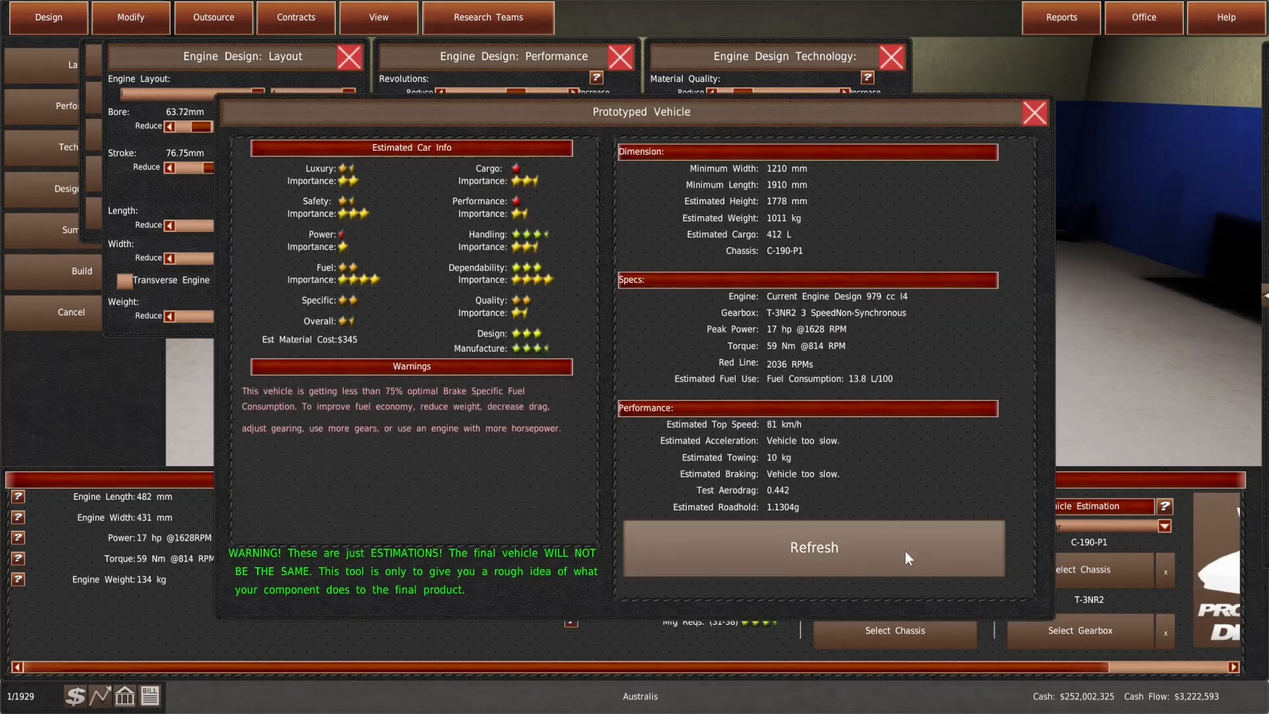
{"action": "left_click", "coordinate": [813, 547]}
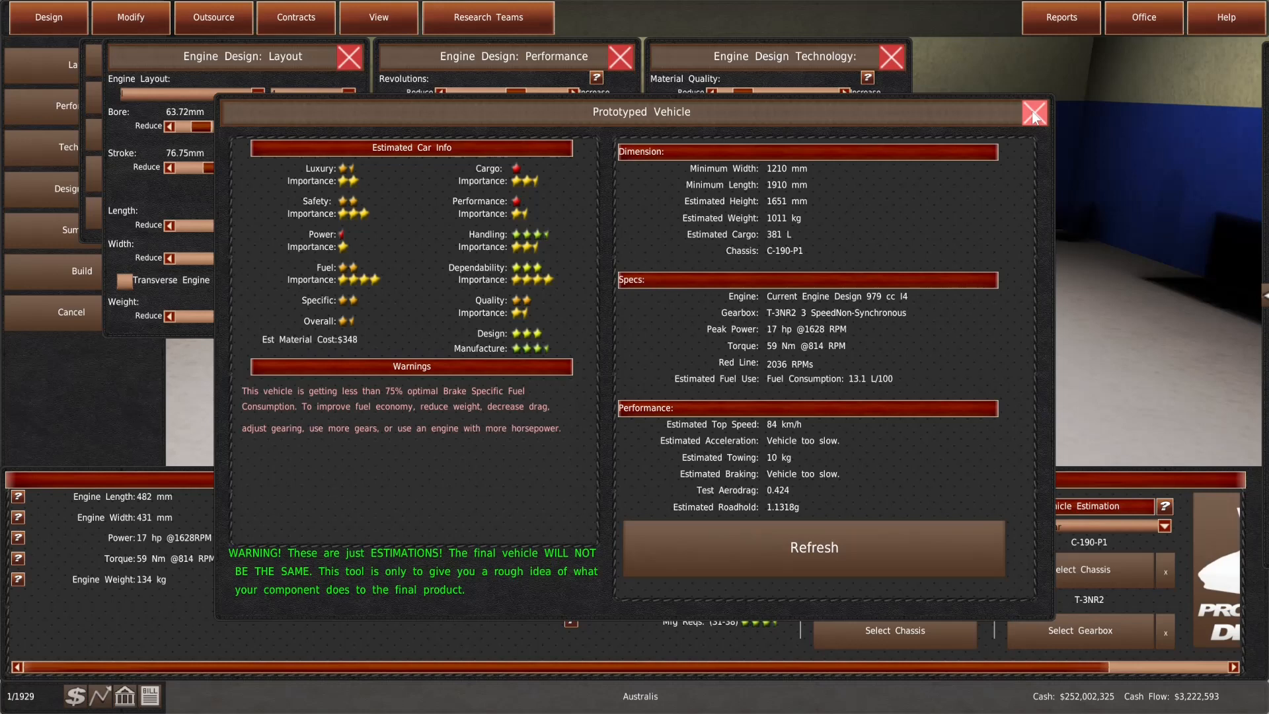
{"action": "left_click", "coordinate": [1034, 111]}
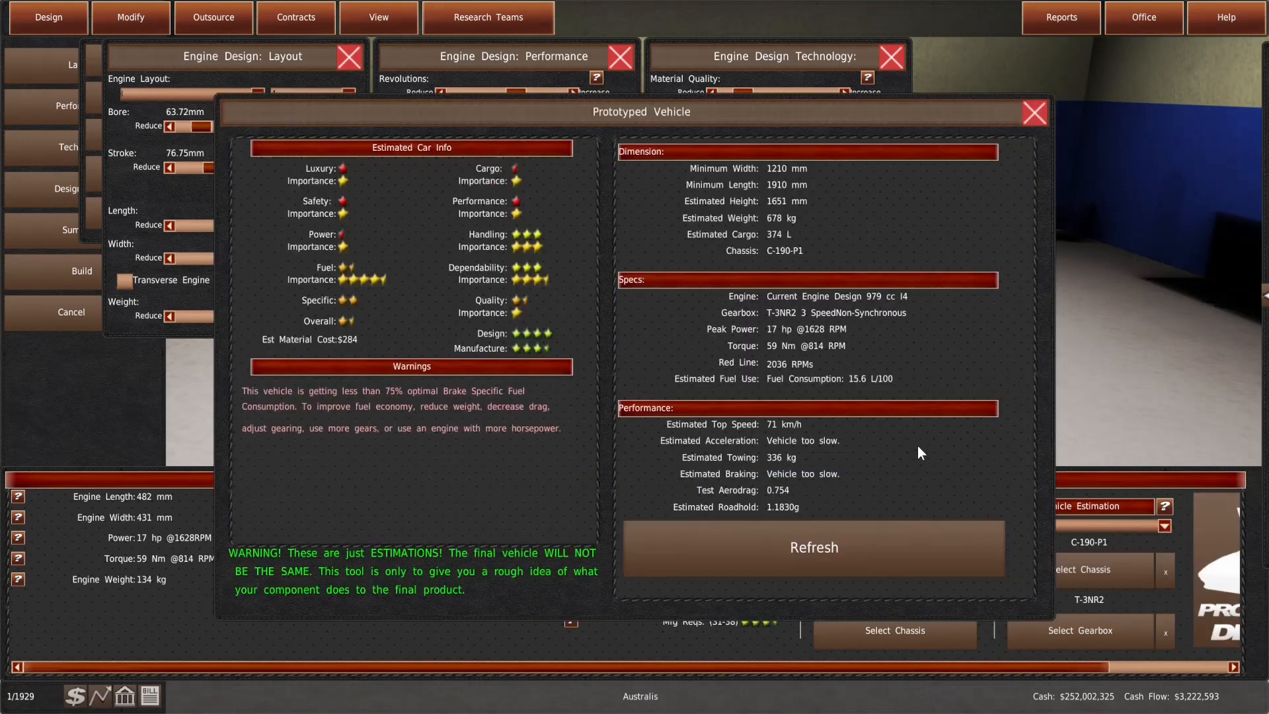
Refresh the prototype estimate repeatedly until it settles around 84 km/h
{"action": "left_click", "coordinate": [813, 547]}
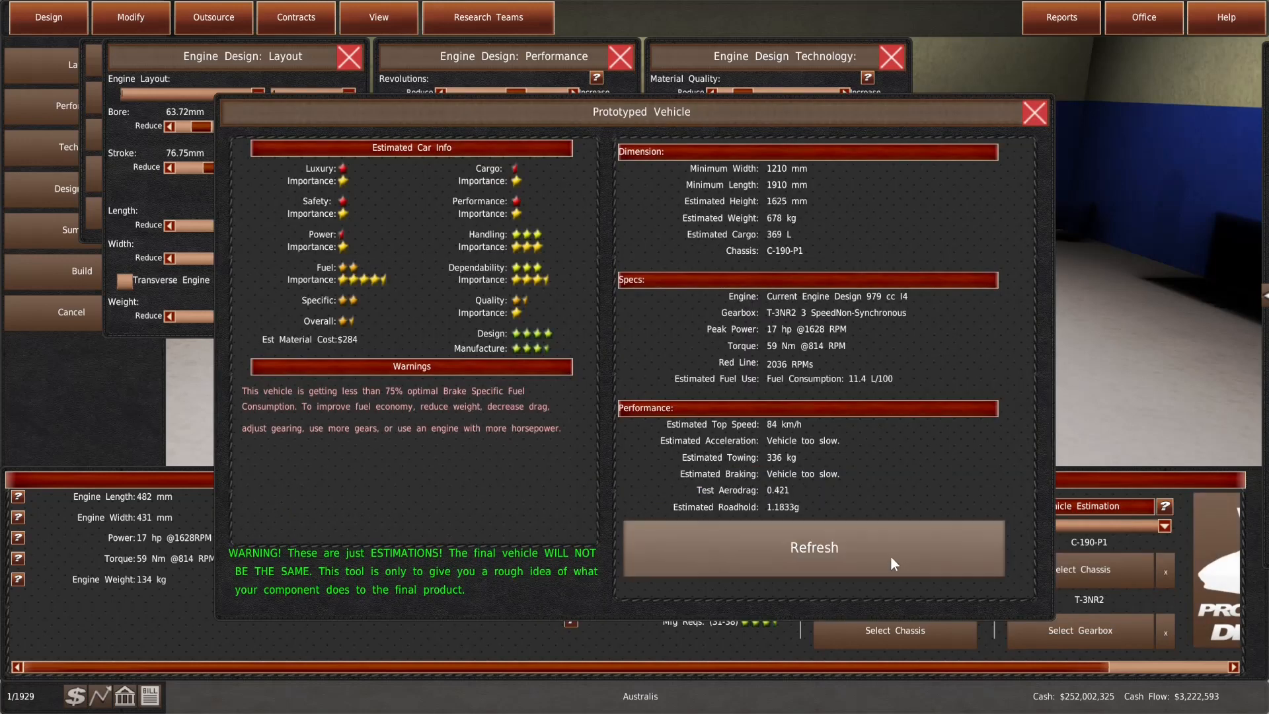
{"action": "left_click", "coordinate": [812, 547]}
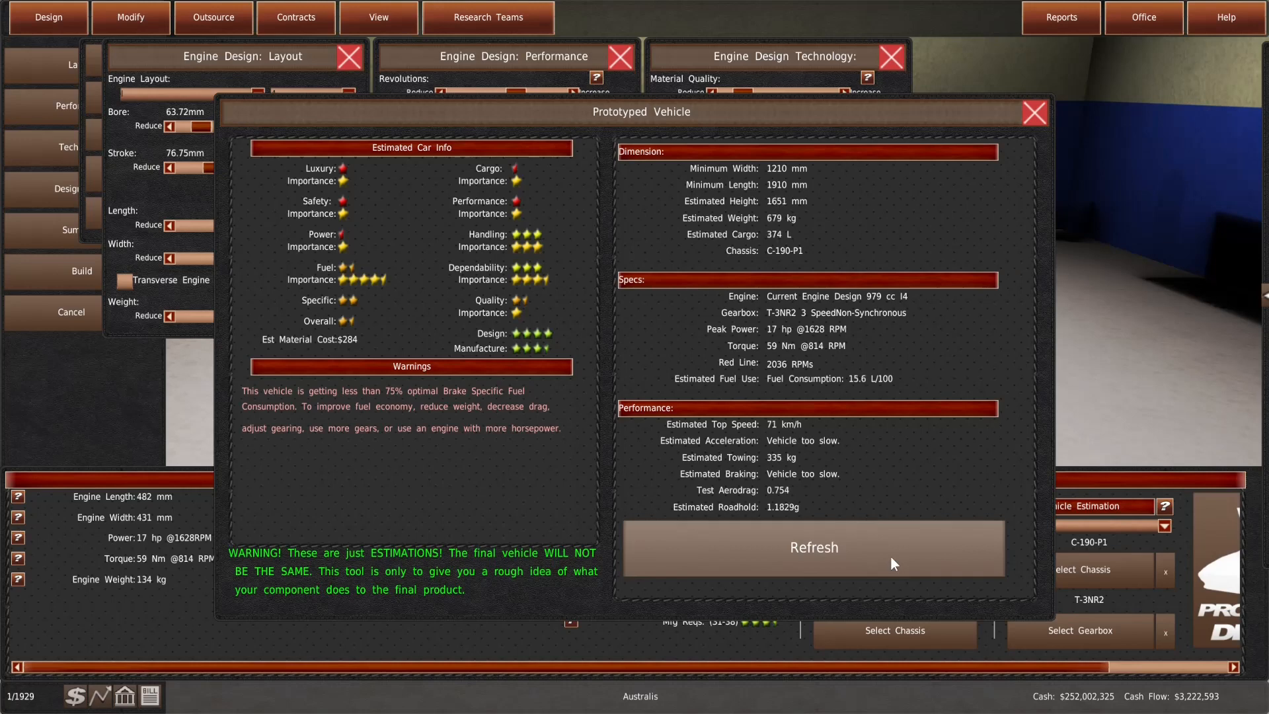
{"action": "left_click", "coordinate": [813, 548]}
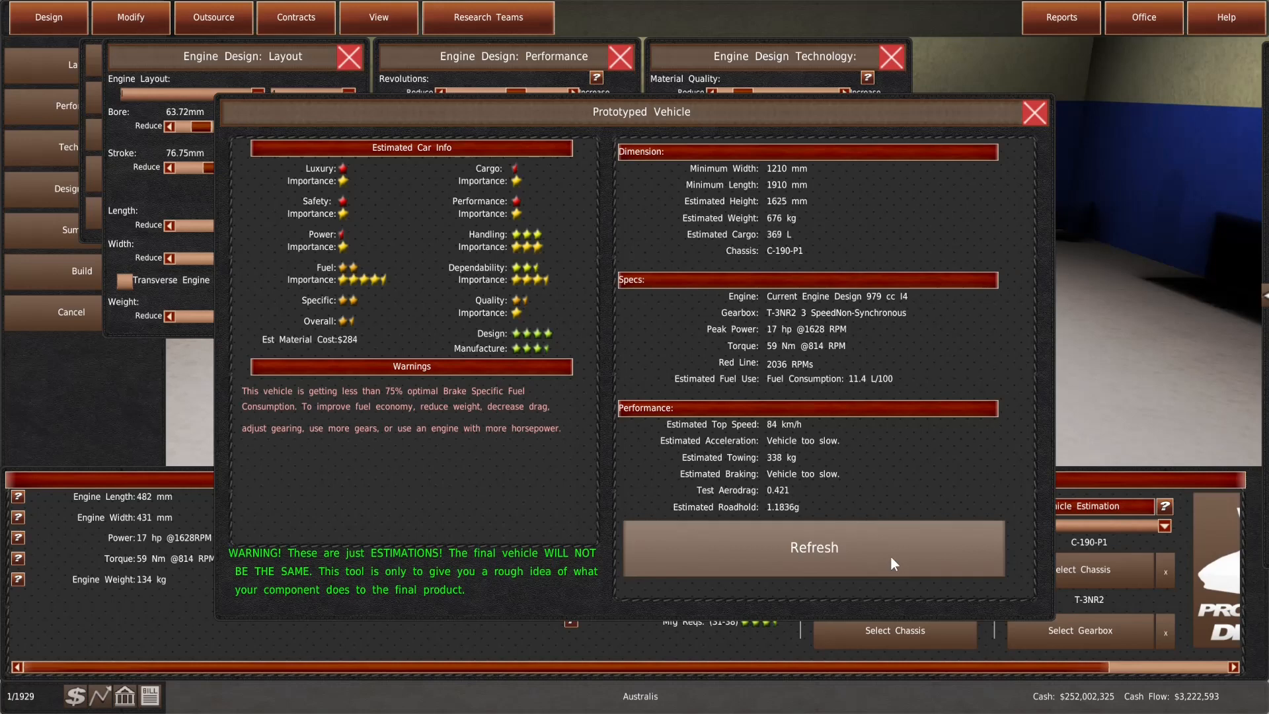
{"action": "left_click", "coordinate": [812, 547]}
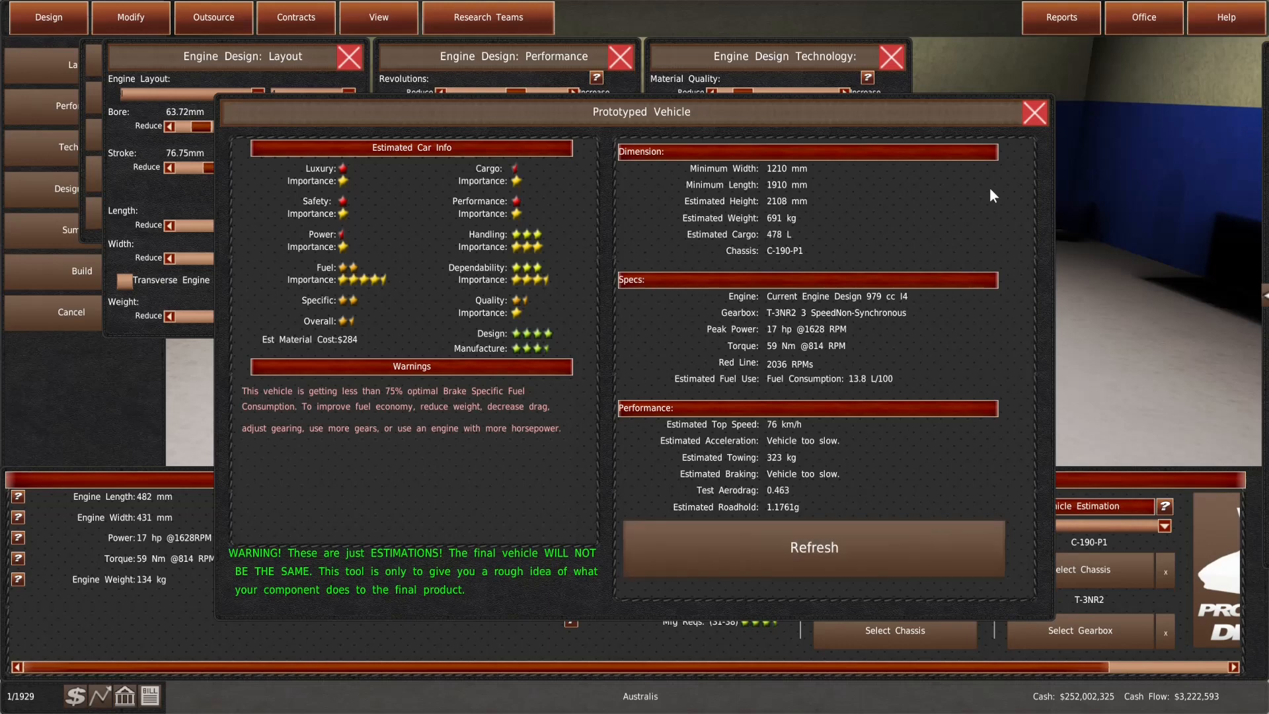
{"action": "left_click", "coordinate": [1033, 113]}
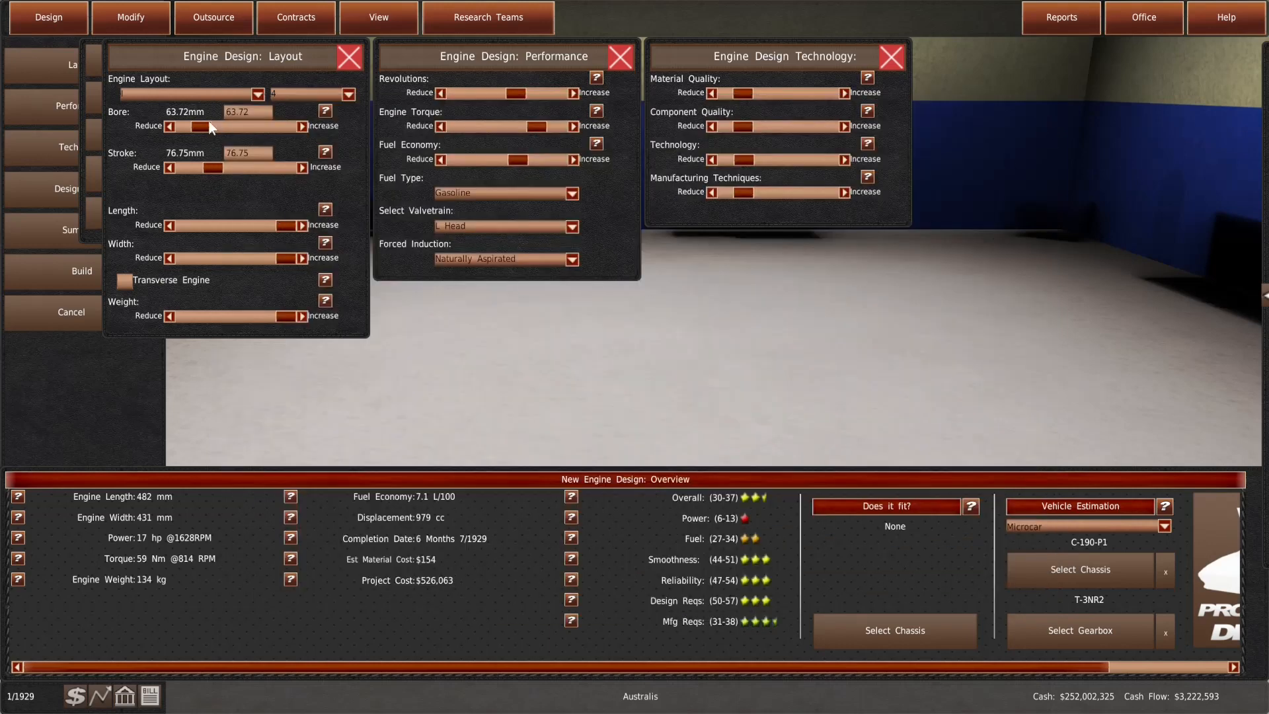
Widen the bore to 82.93 mm and raise revolutions for 1658 cc, 23 hp, reviewing the estimate
{"action": "left_click_drag", "start_coordinate": [200, 127], "coordinate": [217, 127]}
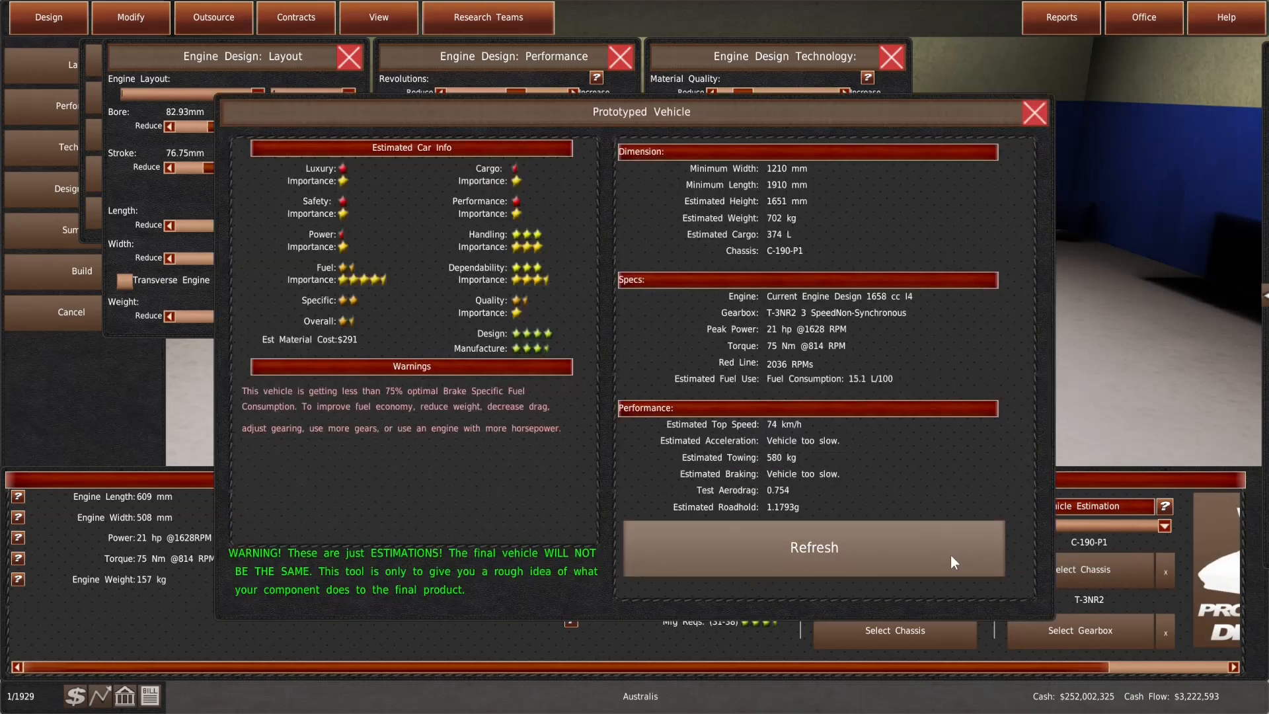
{"action": "left_click", "coordinate": [813, 548]}
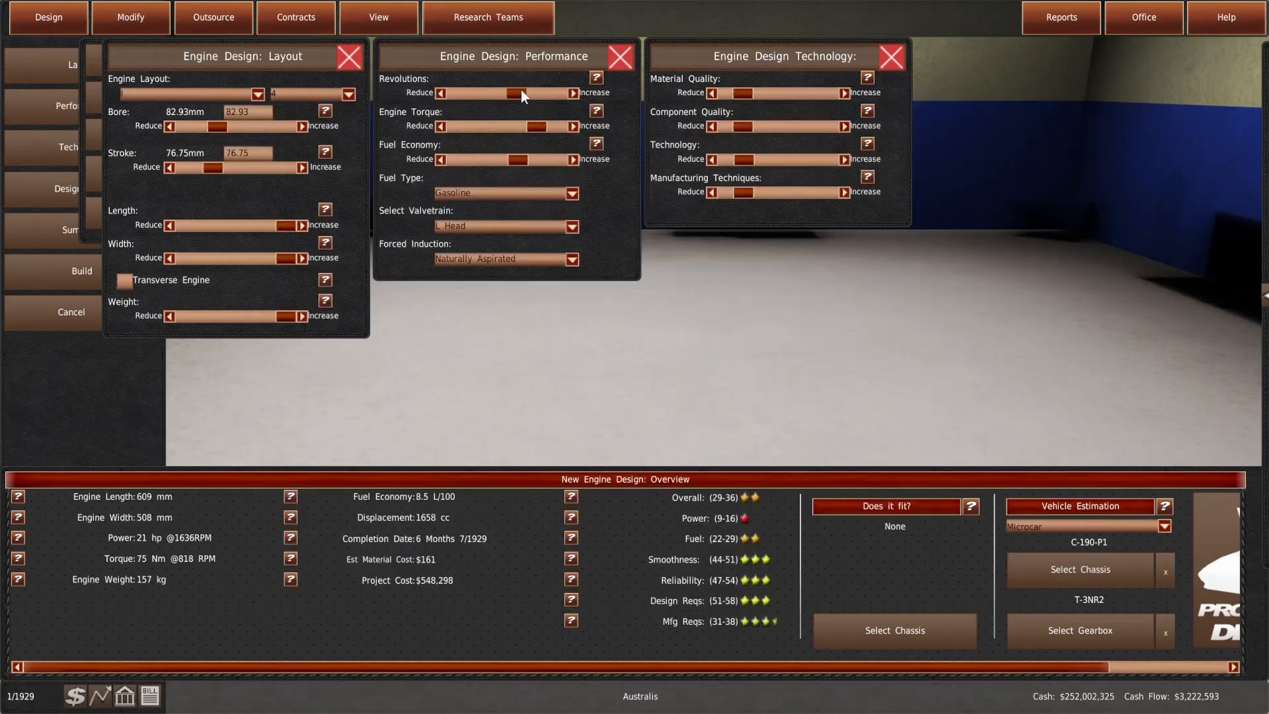
{"action": "left_click", "coordinate": [575, 92]}
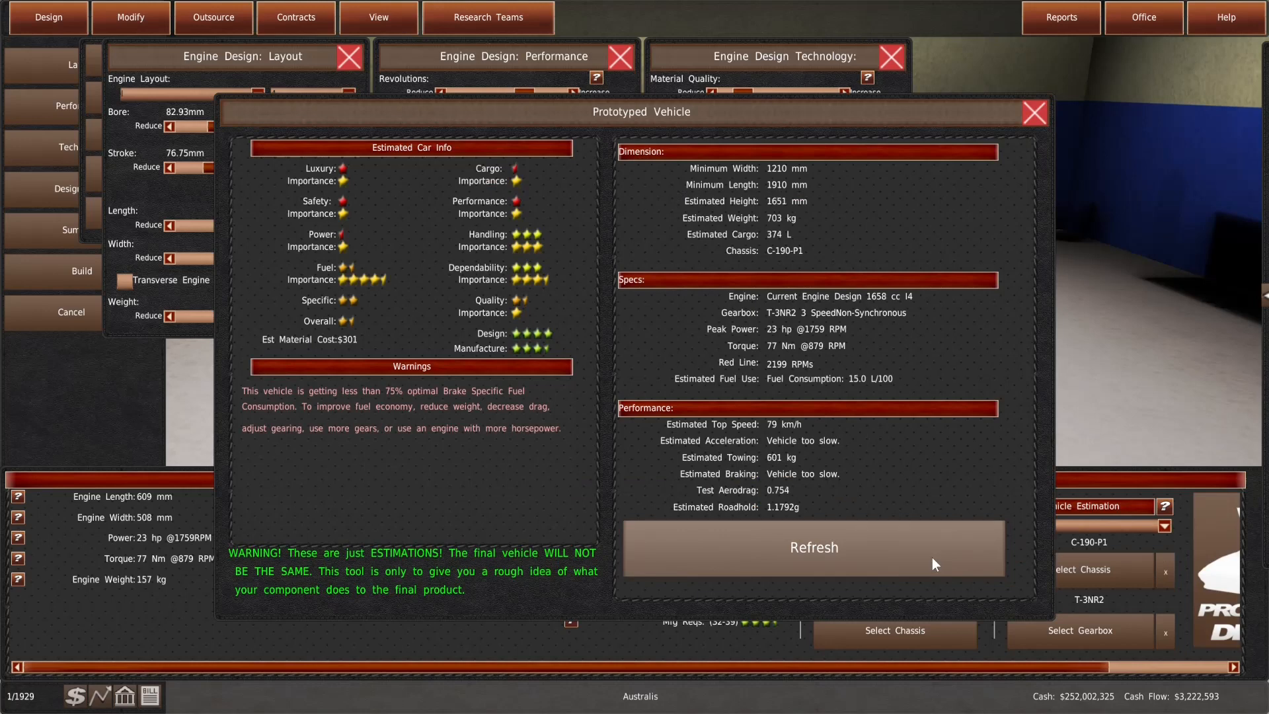
{"action": "left_click", "coordinate": [813, 547]}
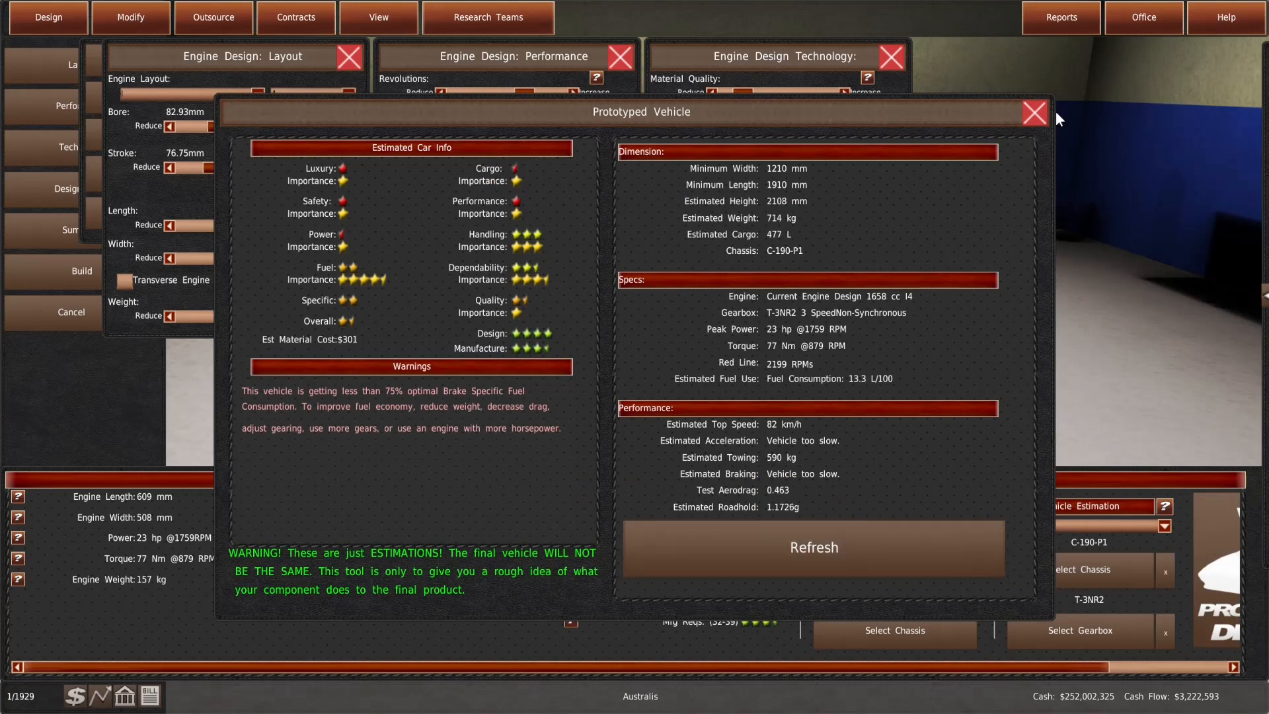
{"action": "left_click", "coordinate": [1033, 113]}
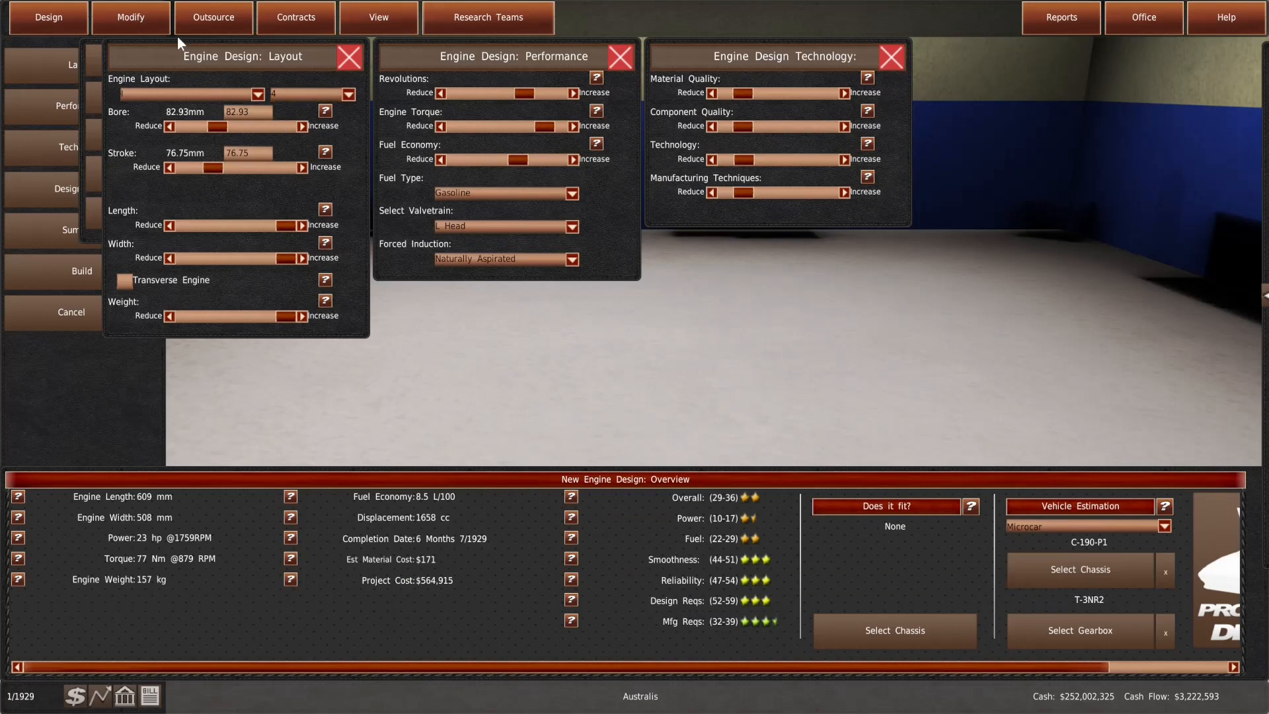
Switch to a two-cylinder layout with a longer stroke and check its vehicle estimate
{"action": "left_click", "coordinate": [348, 93]}
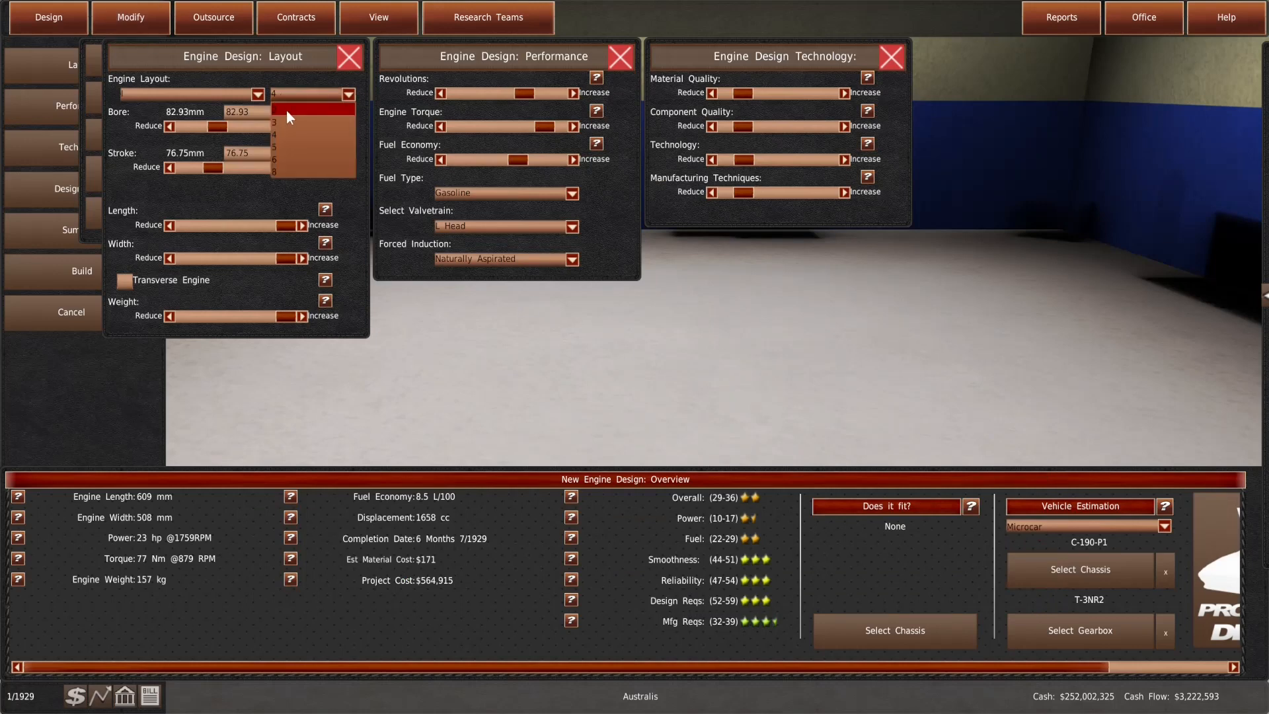
{"action": "left_click", "coordinate": [312, 95]}
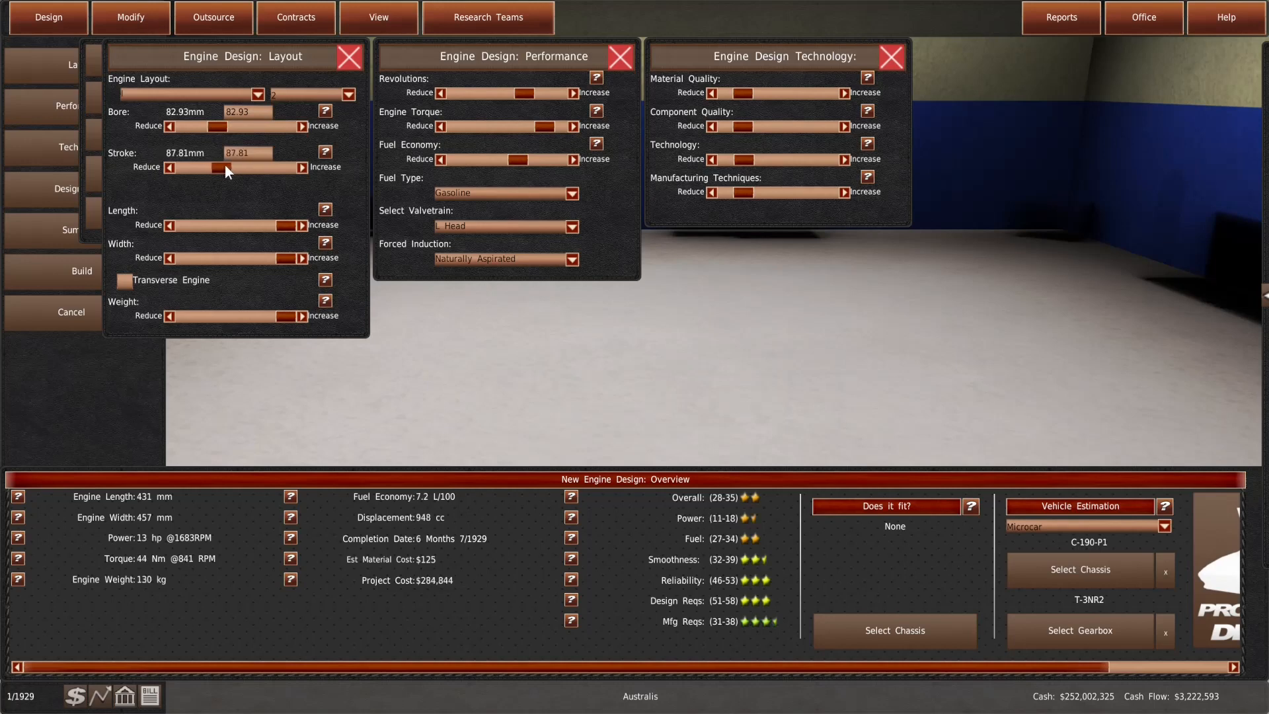
{"action": "left_click_drag", "start_coordinate": [217, 168], "coordinate": [230, 168]}
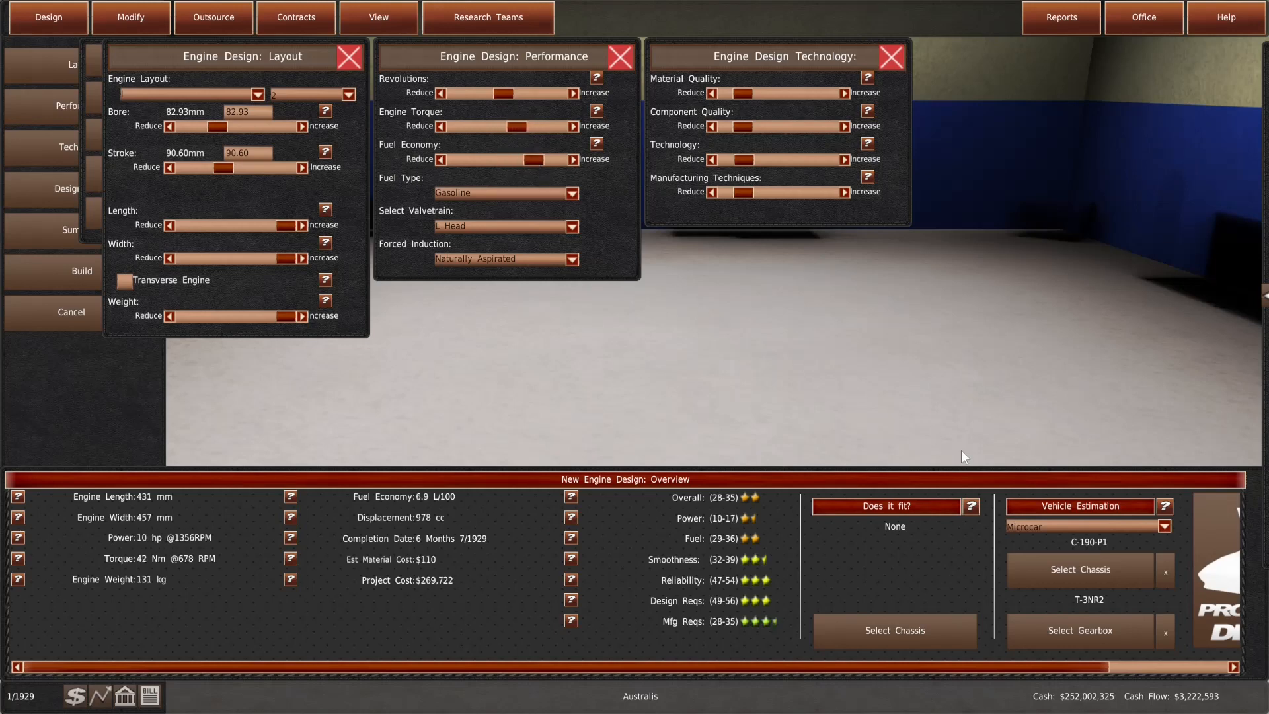
{"action": "left_click", "coordinate": [886, 505]}
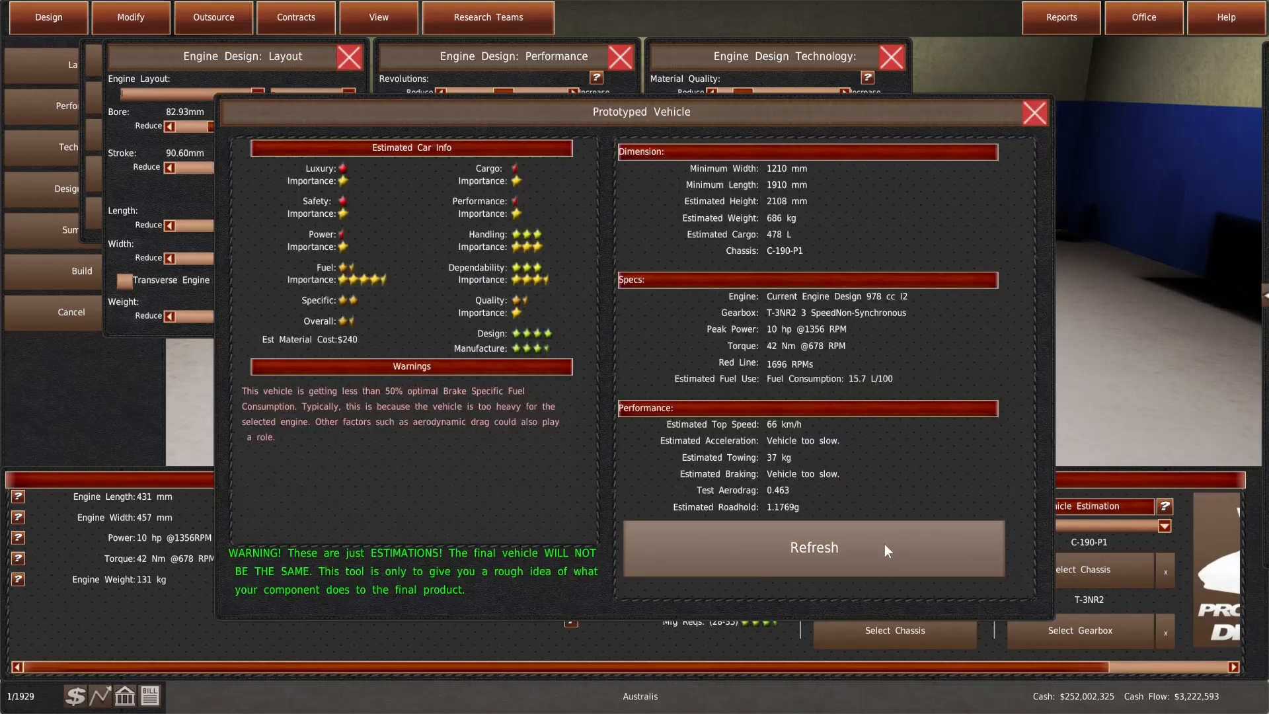
{"action": "left_click", "coordinate": [813, 547]}
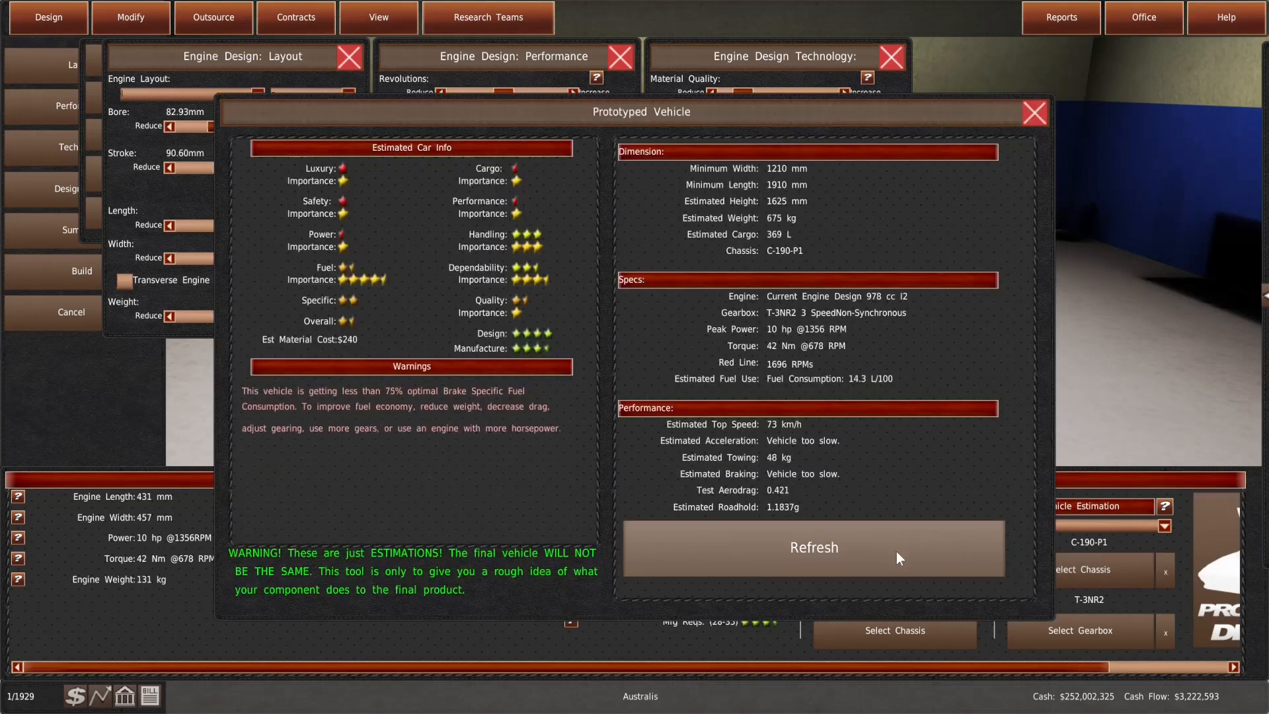
{"action": "left_click", "coordinate": [812, 547]}
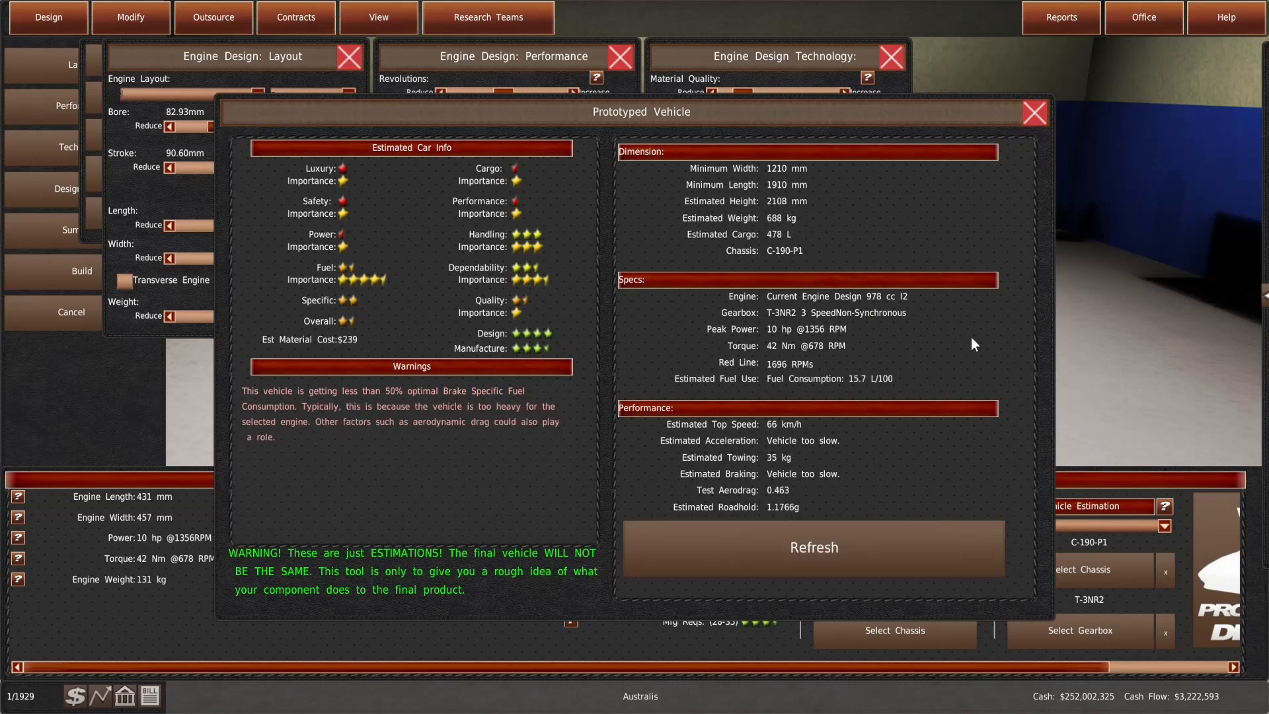
{"action": "left_click", "coordinate": [1033, 112]}
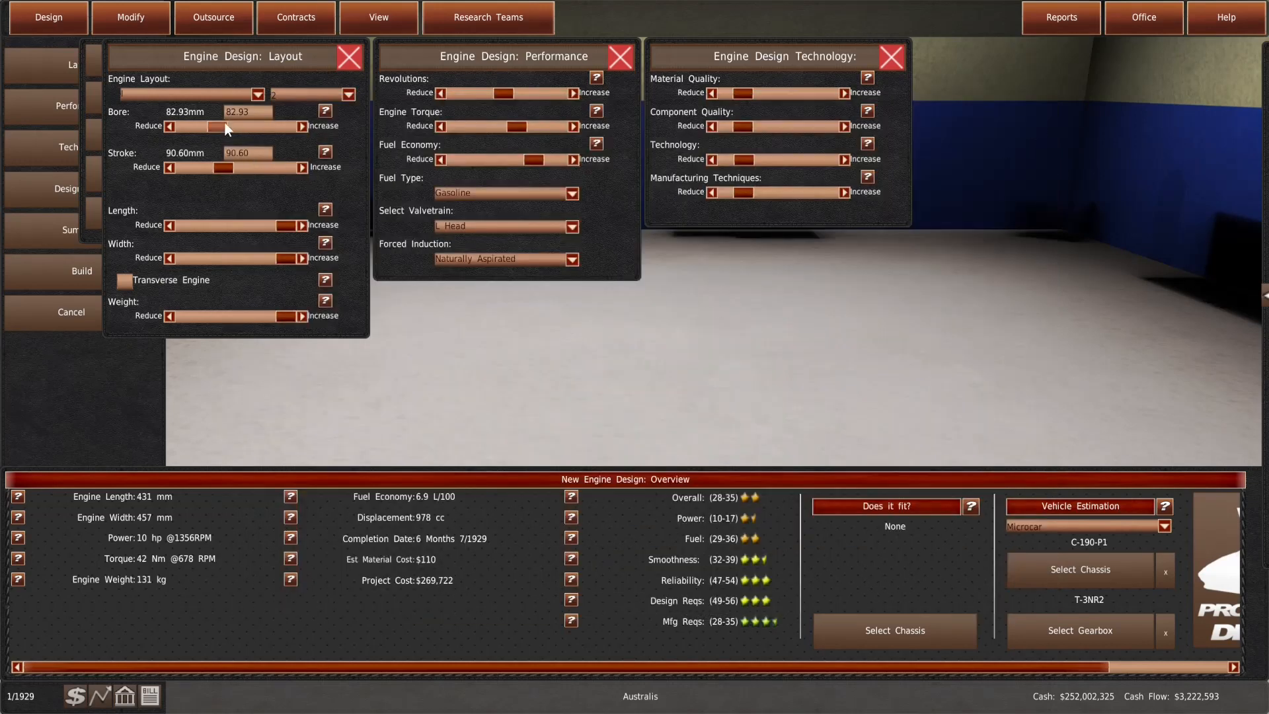
Enlarge the bore to 93.29 mm for a 1379 cc, 12 hp engine and recheck the estimate
{"action": "left_click_drag", "start_coordinate": [194, 127], "coordinate": [226, 127]}
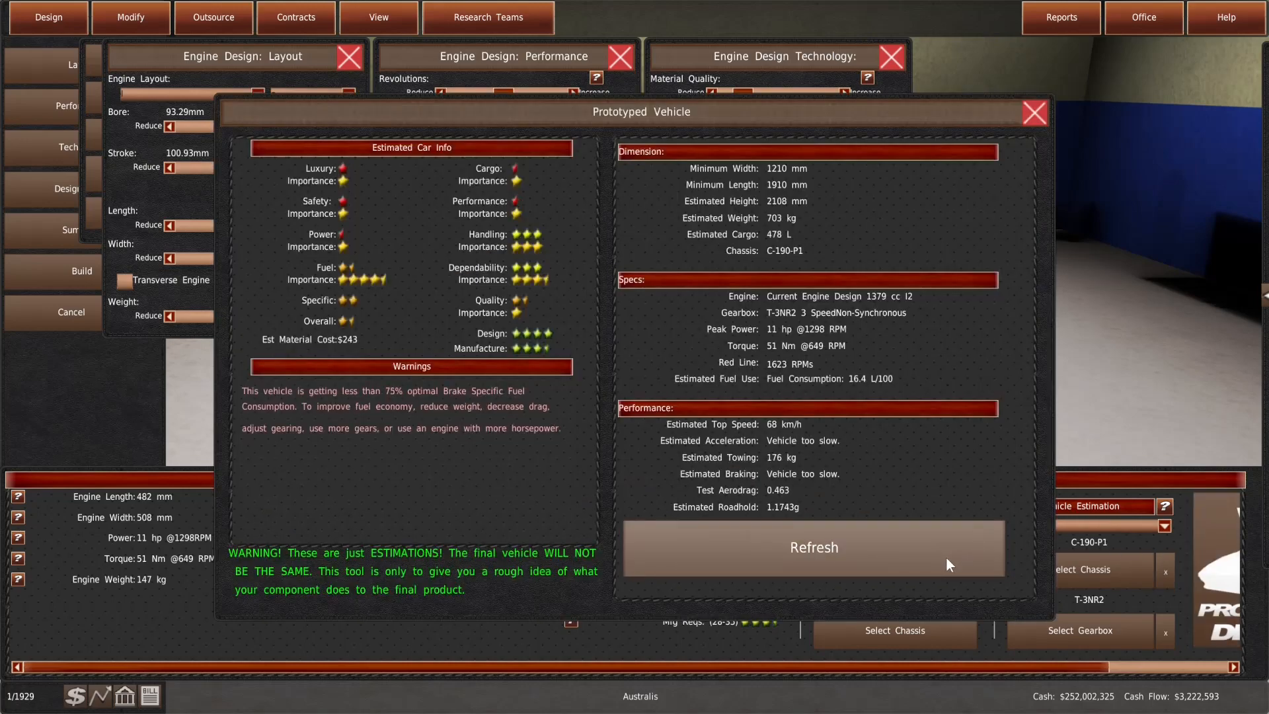
{"action": "left_click", "coordinate": [1031, 113]}
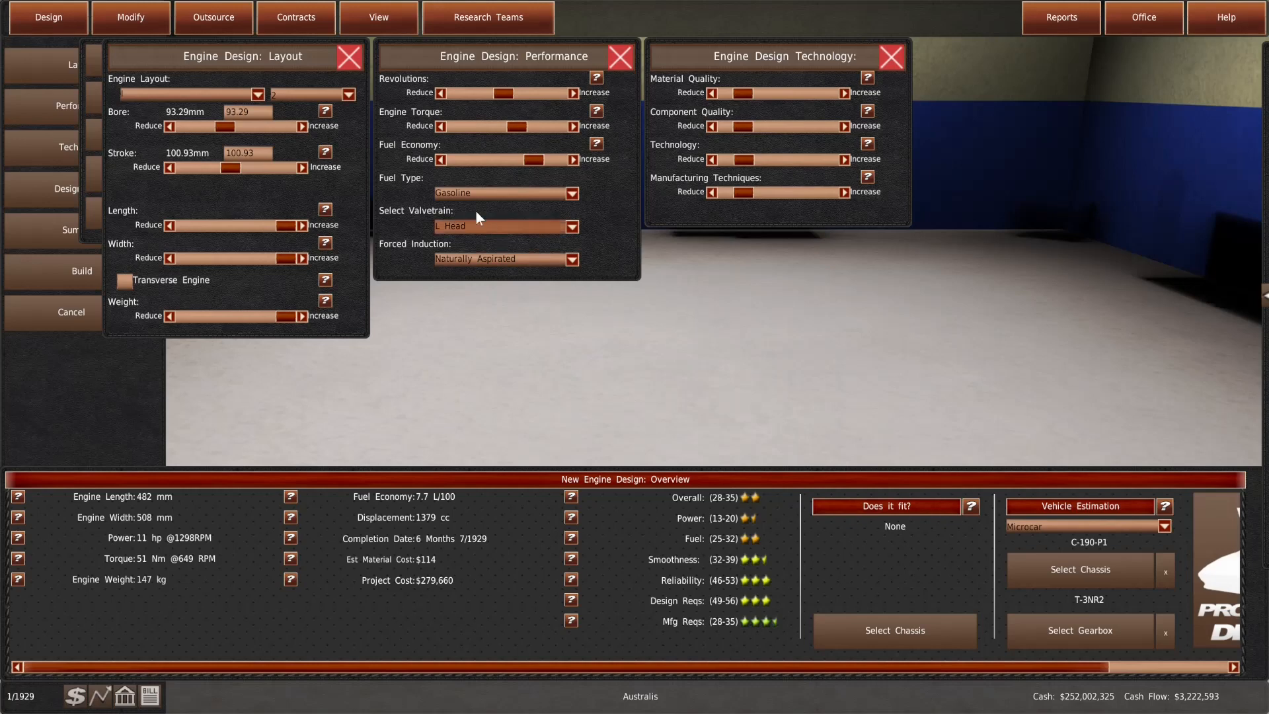
{"action": "left_click", "coordinate": [575, 126]}
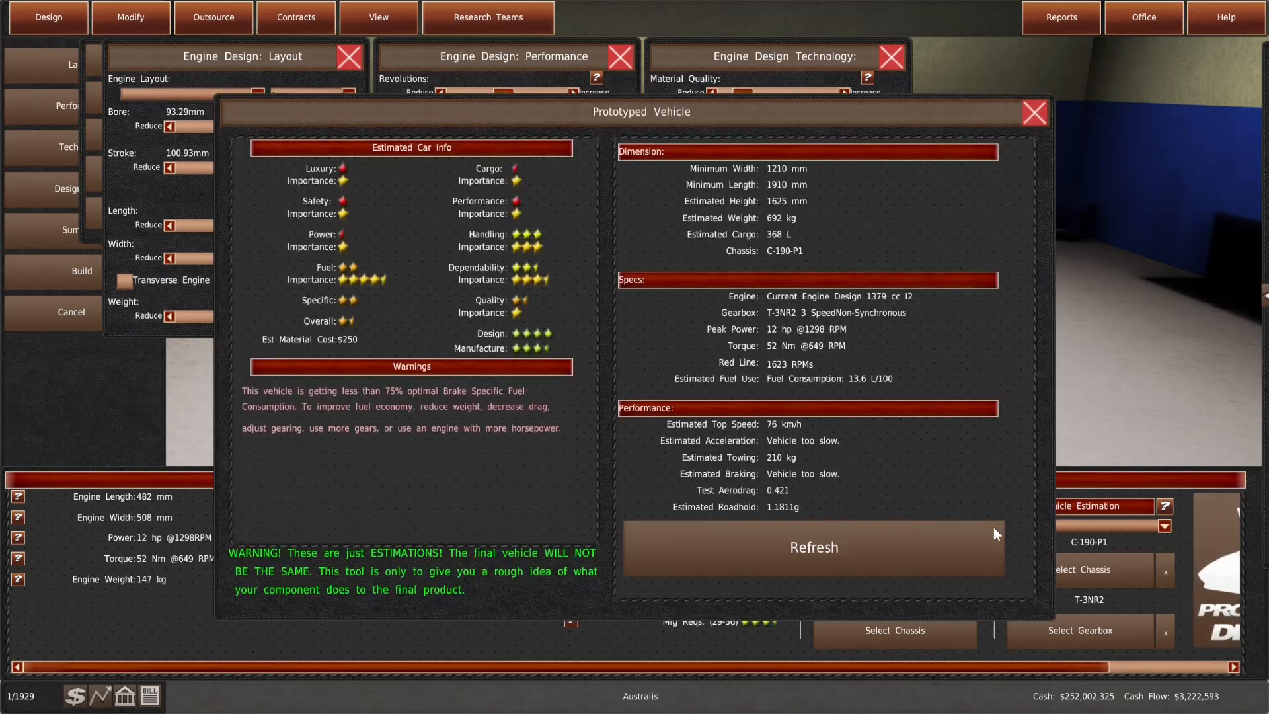
{"action": "left_click", "coordinate": [812, 547]}
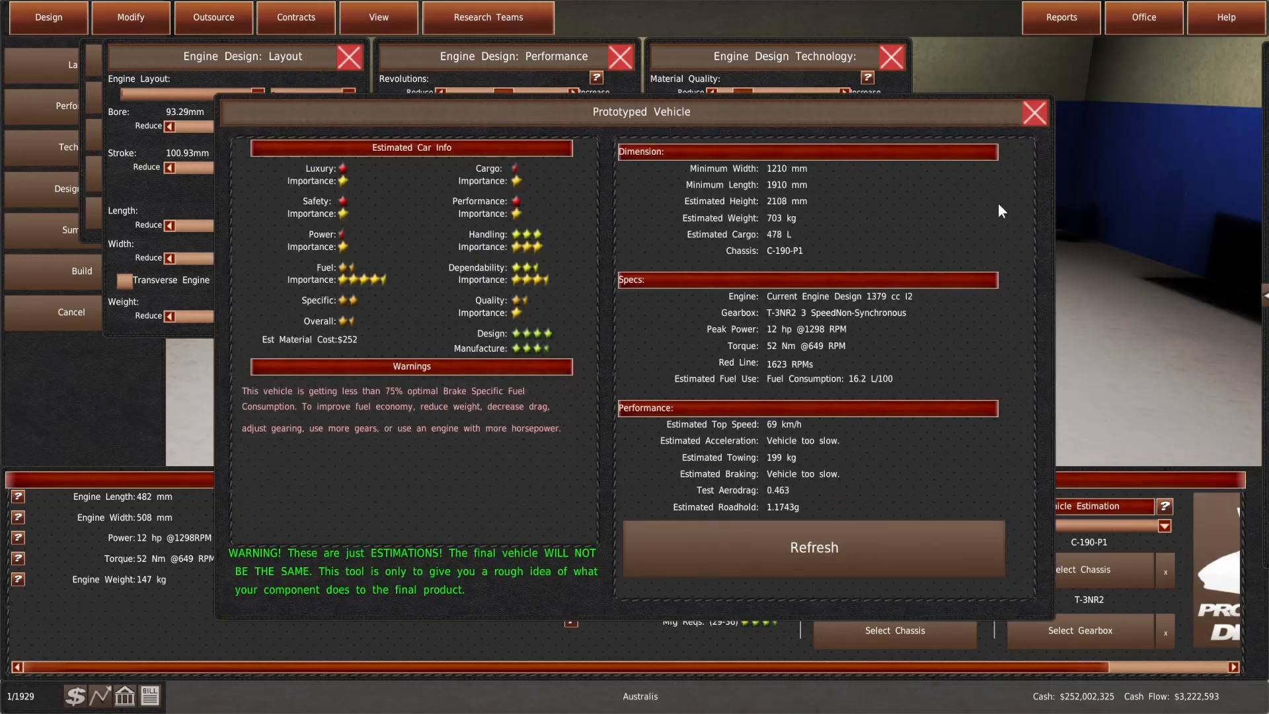
{"action": "left_click", "coordinate": [1034, 113]}
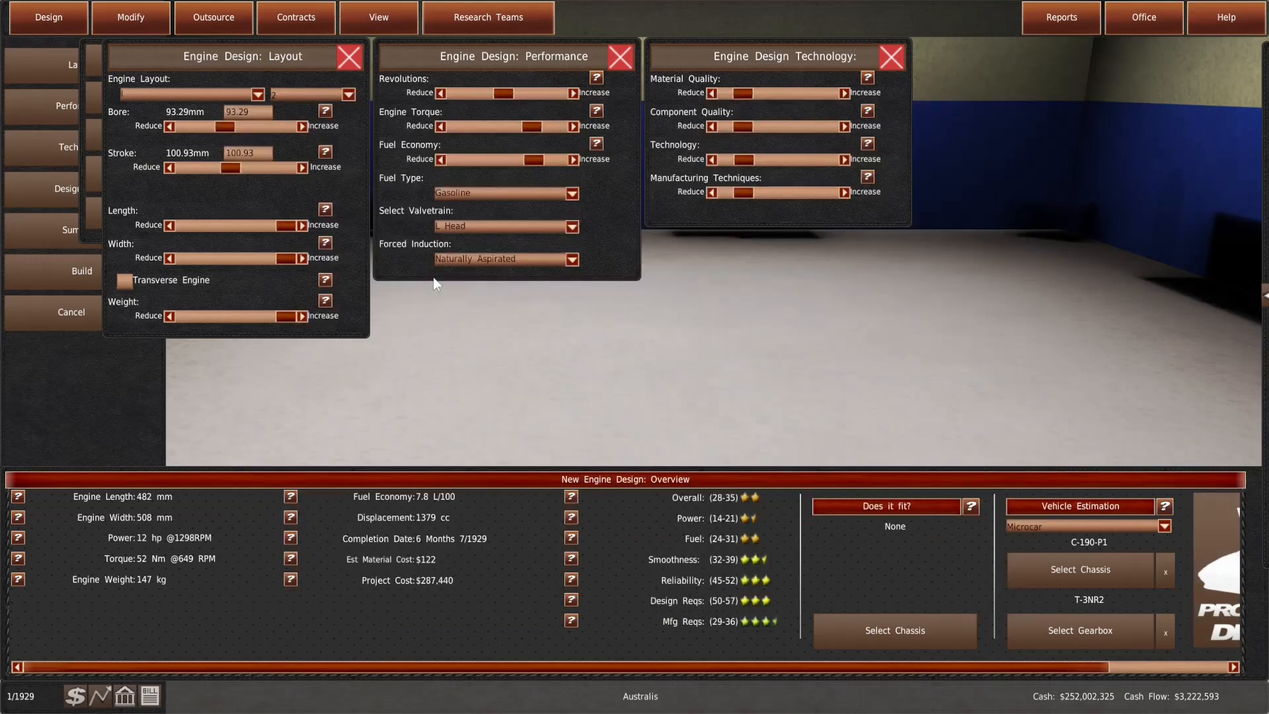
Try a 978 cc four-cylinder with 66.32 mm bore and 70.85 mm stroke and review its estimate
{"action": "left_click", "coordinate": [347, 95]}
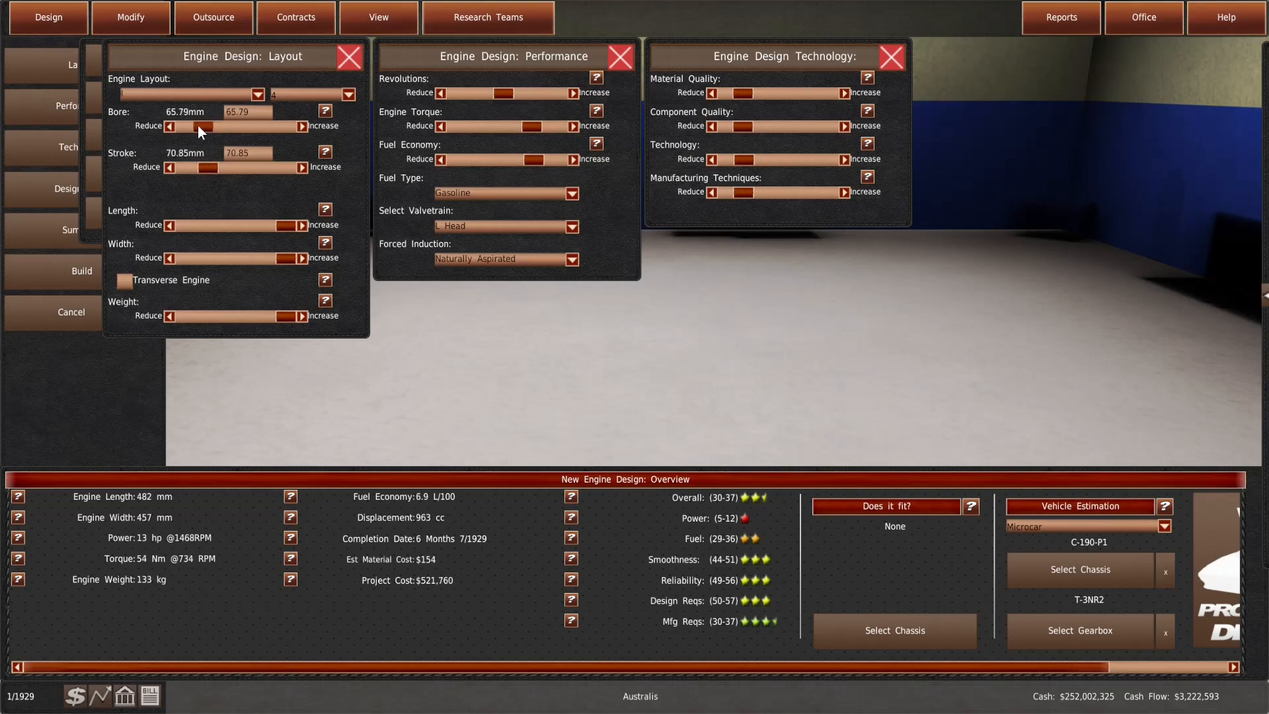
{"action": "left_click", "coordinate": [304, 126]}
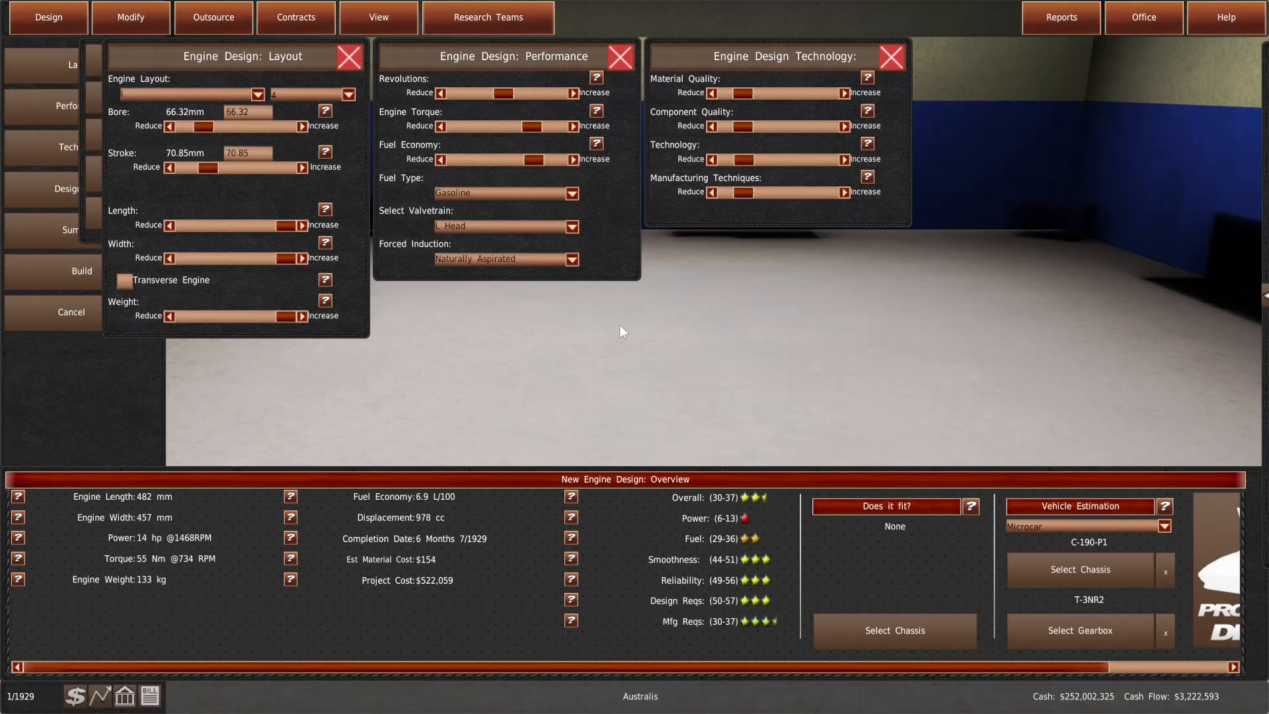
{"action": "left_click", "coordinate": [884, 506]}
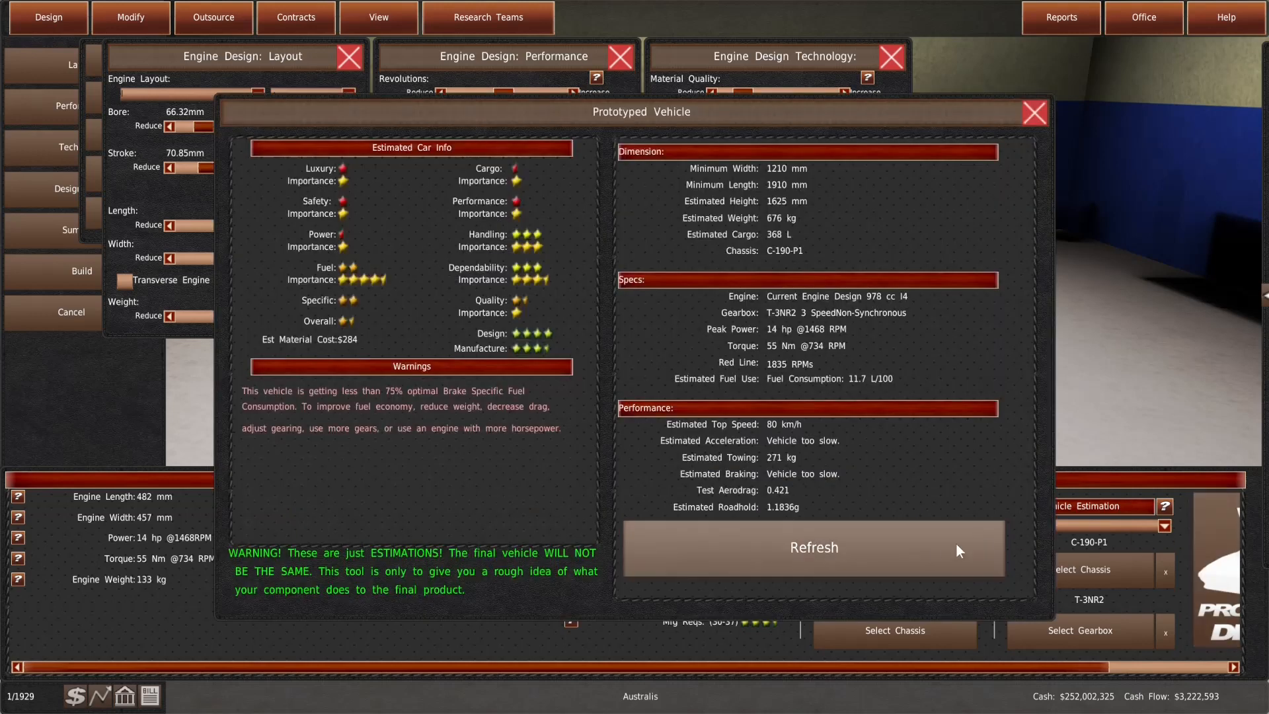
{"action": "left_click", "coordinate": [812, 547]}
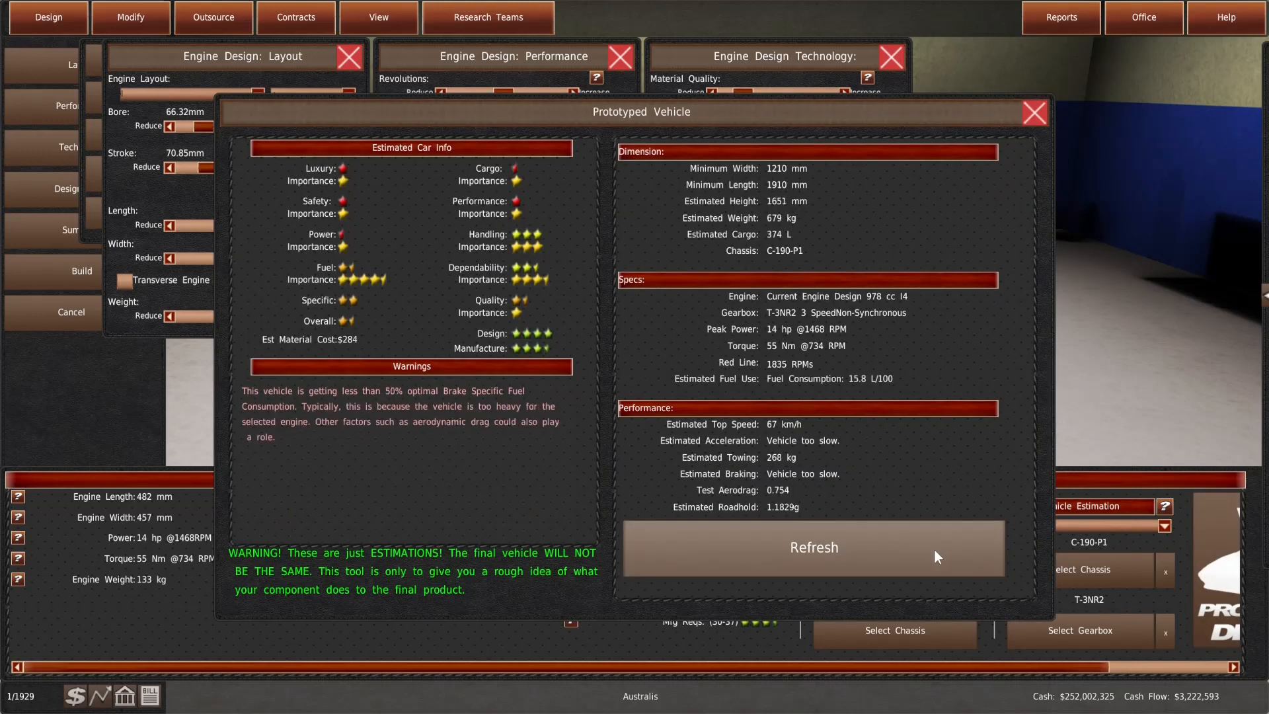
{"action": "left_click", "coordinate": [813, 547]}
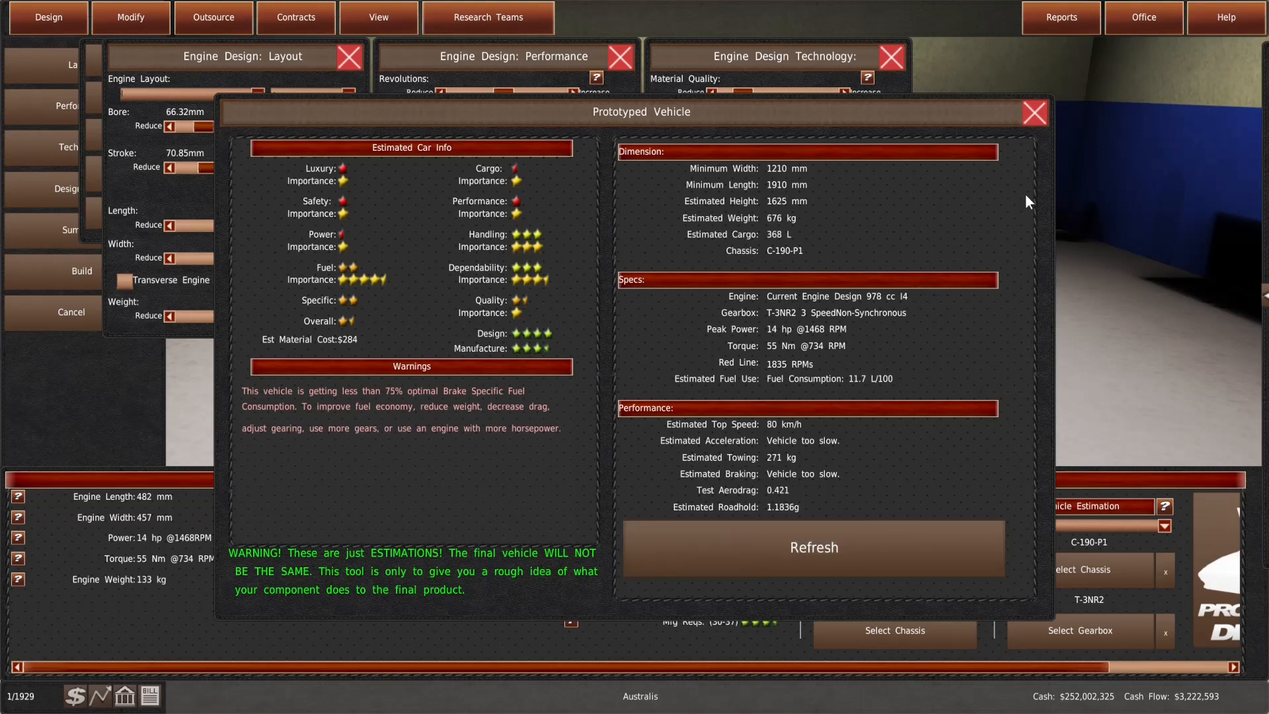
{"action": "left_click", "coordinate": [1033, 112]}
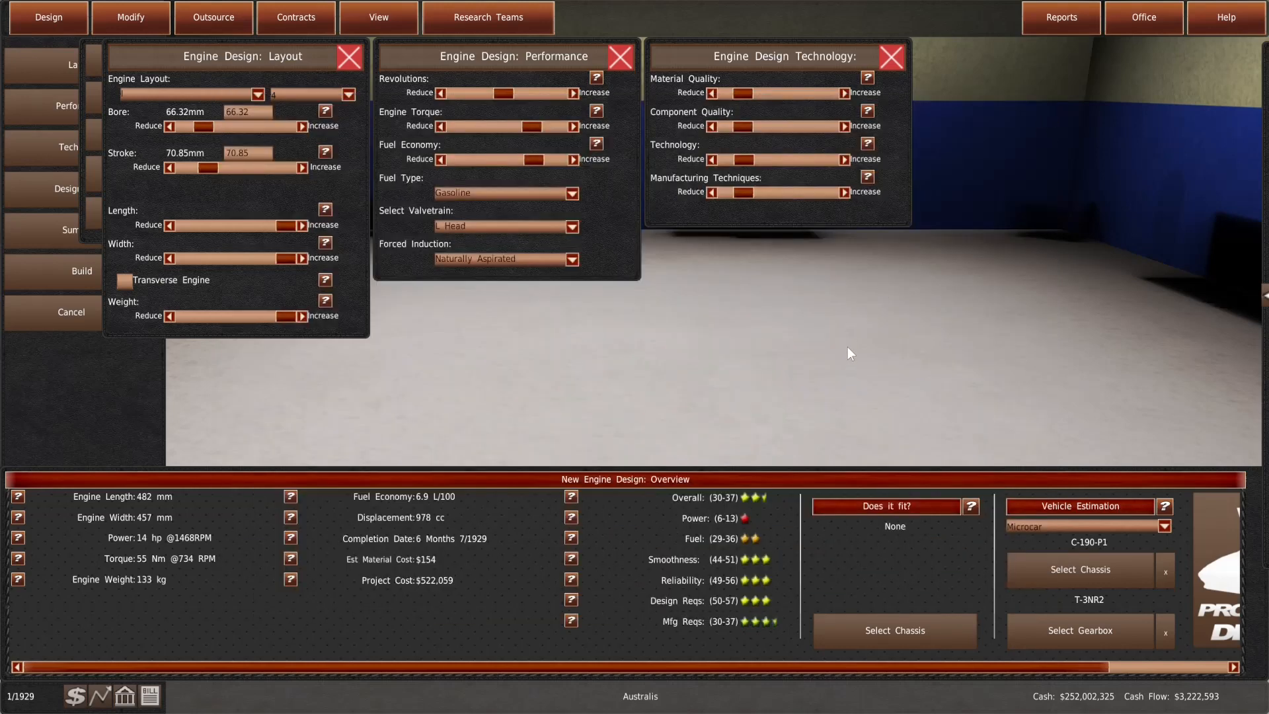
{"action": "mouse_move", "coordinate": [511, 321]}
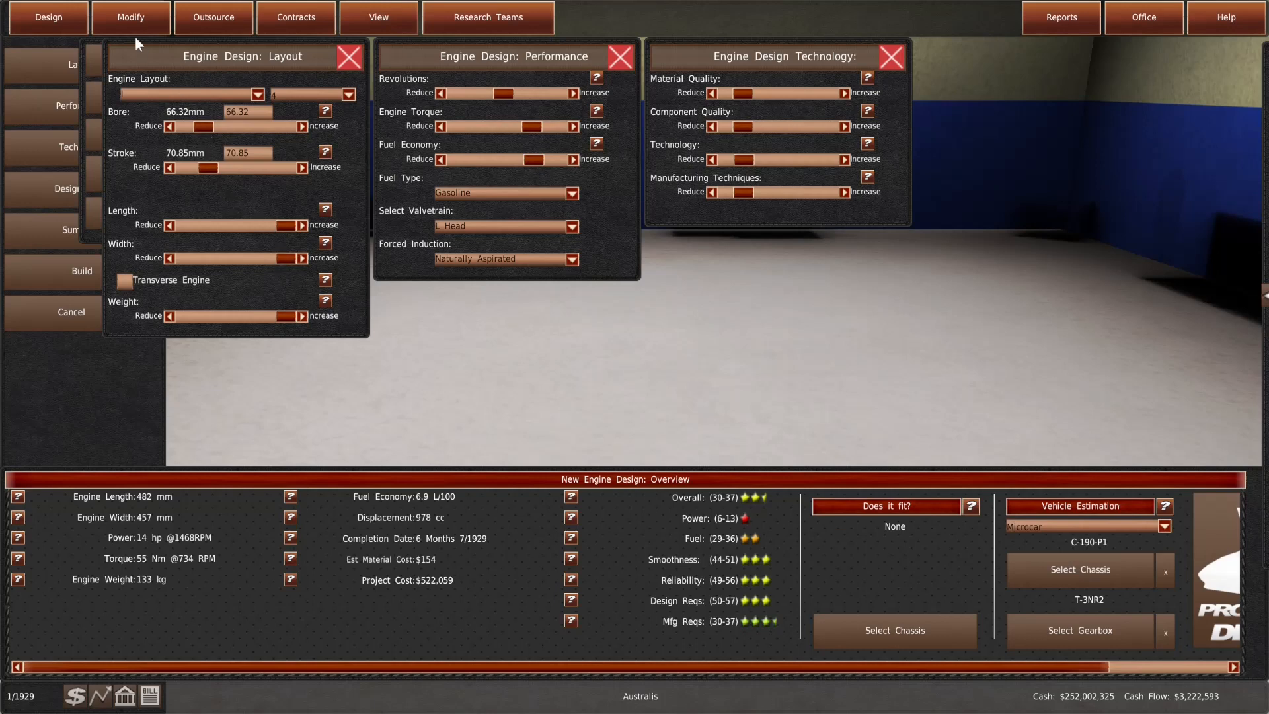
{"action": "left_click", "coordinate": [349, 56]}
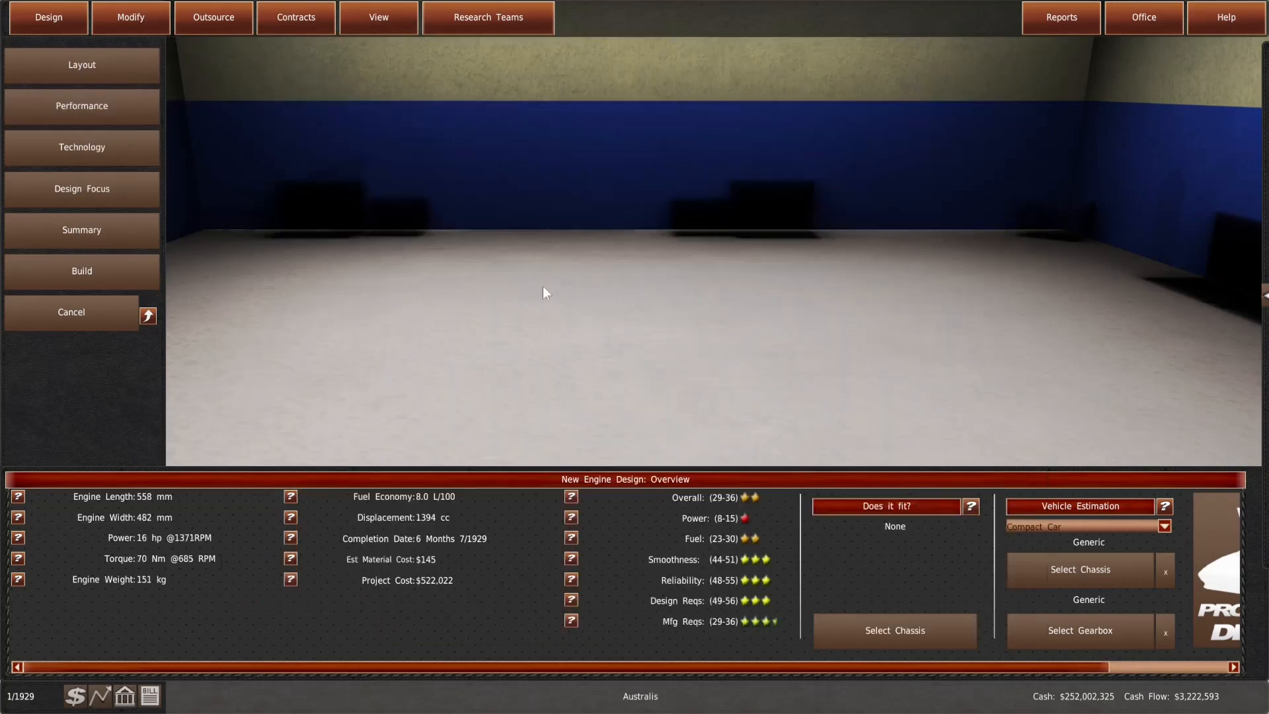
Estimate the 1394 cc engine on the C-190-P1 chassis, reaching 83 km/h at 11.2 L/100
{"action": "left_click", "coordinate": [894, 631]}
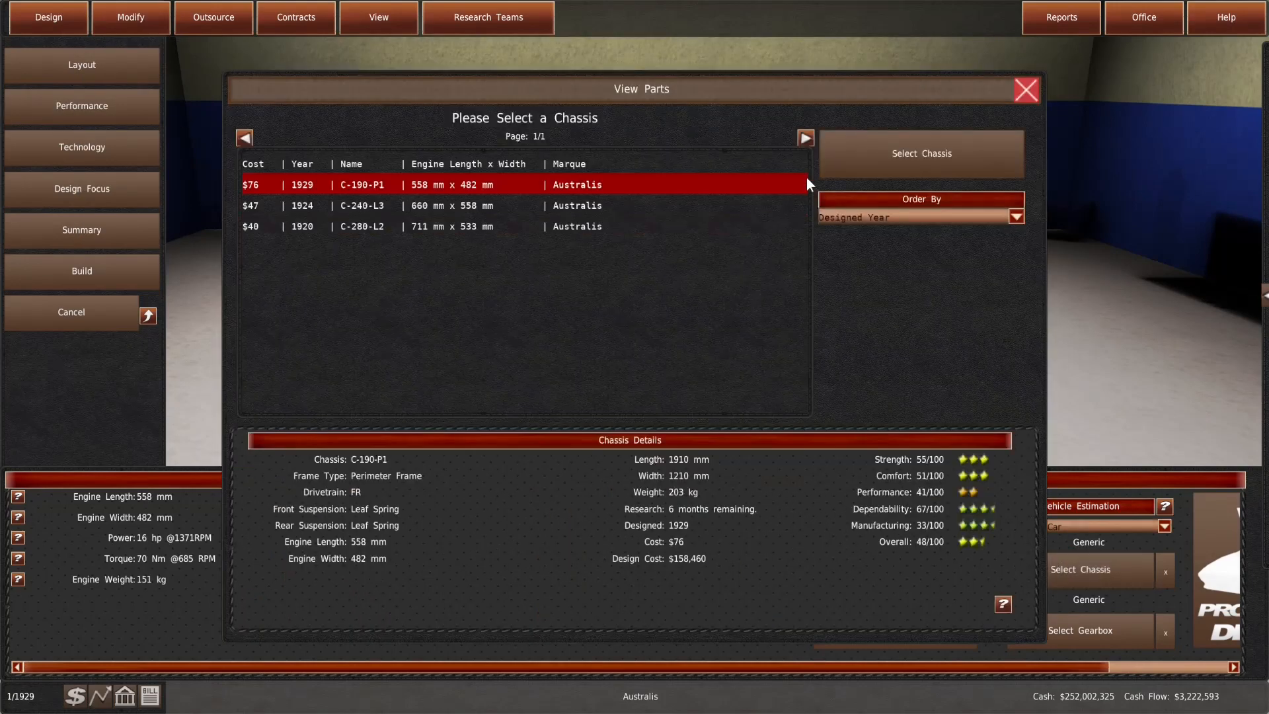
{"action": "left_click", "coordinate": [920, 153]}
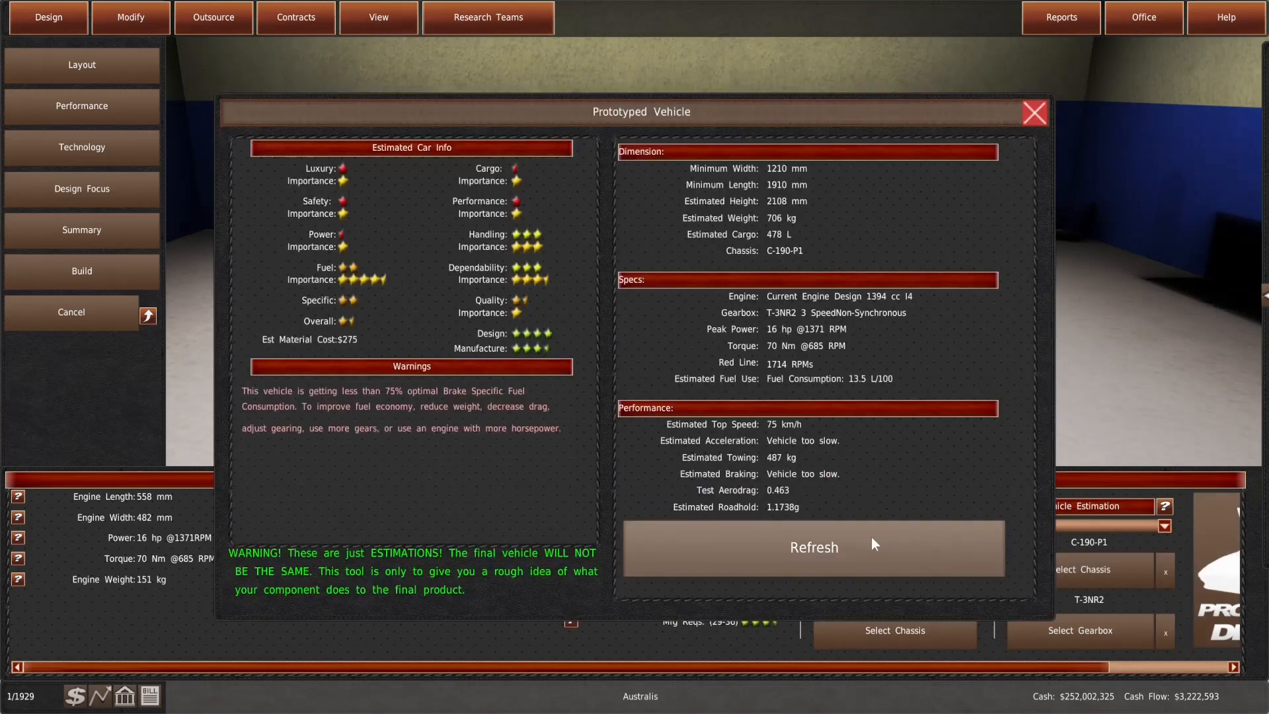
{"action": "left_click", "coordinate": [813, 547]}
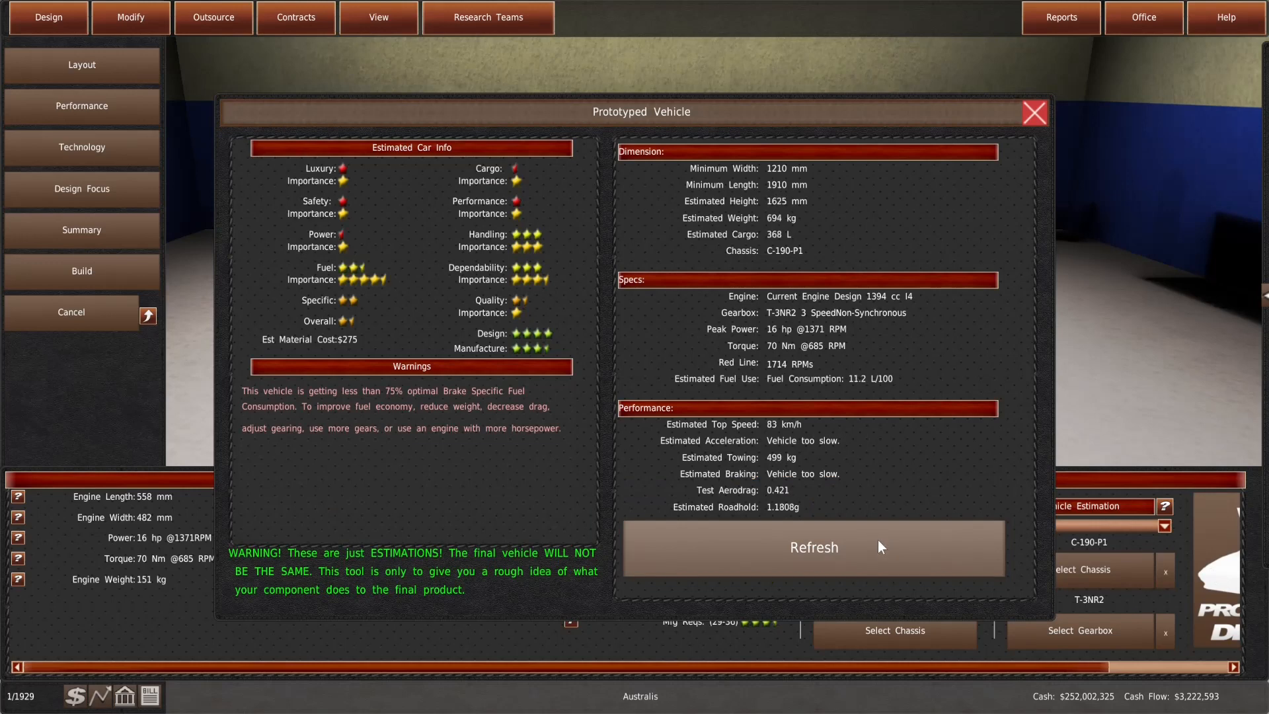
{"action": "left_click", "coordinate": [1034, 111]}
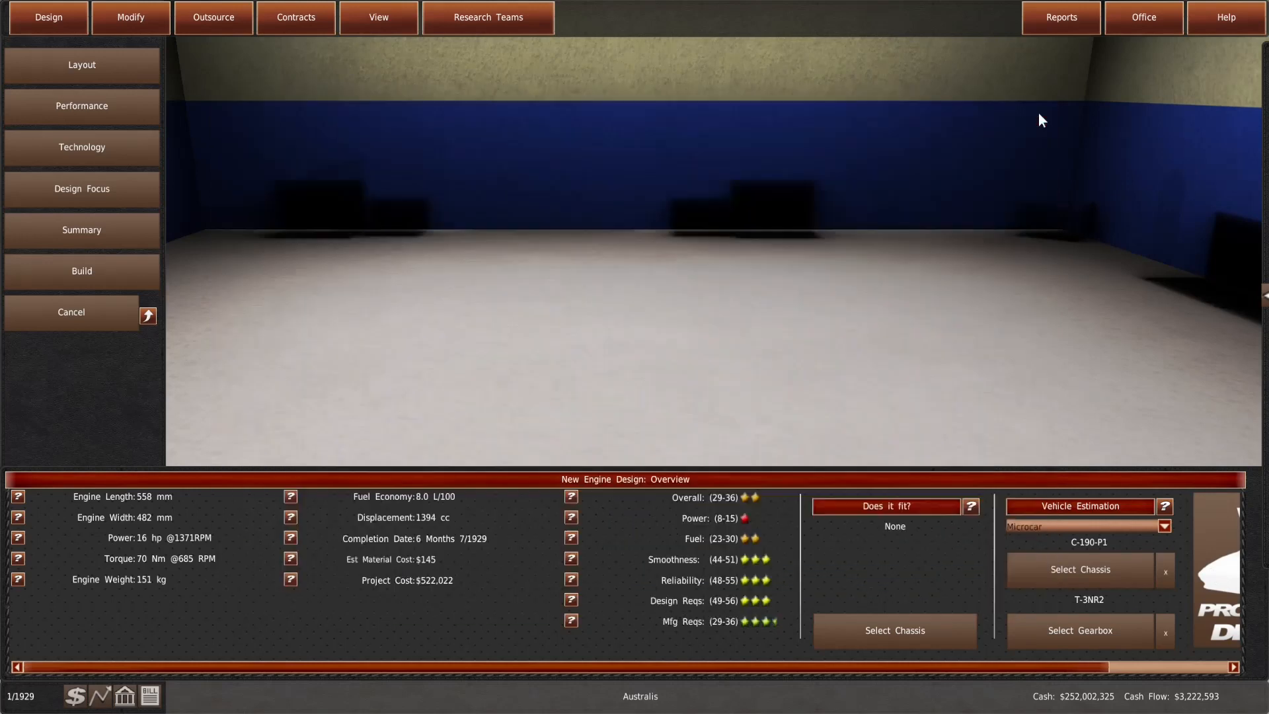
{"action": "mouse_move", "coordinate": [495, 254]}
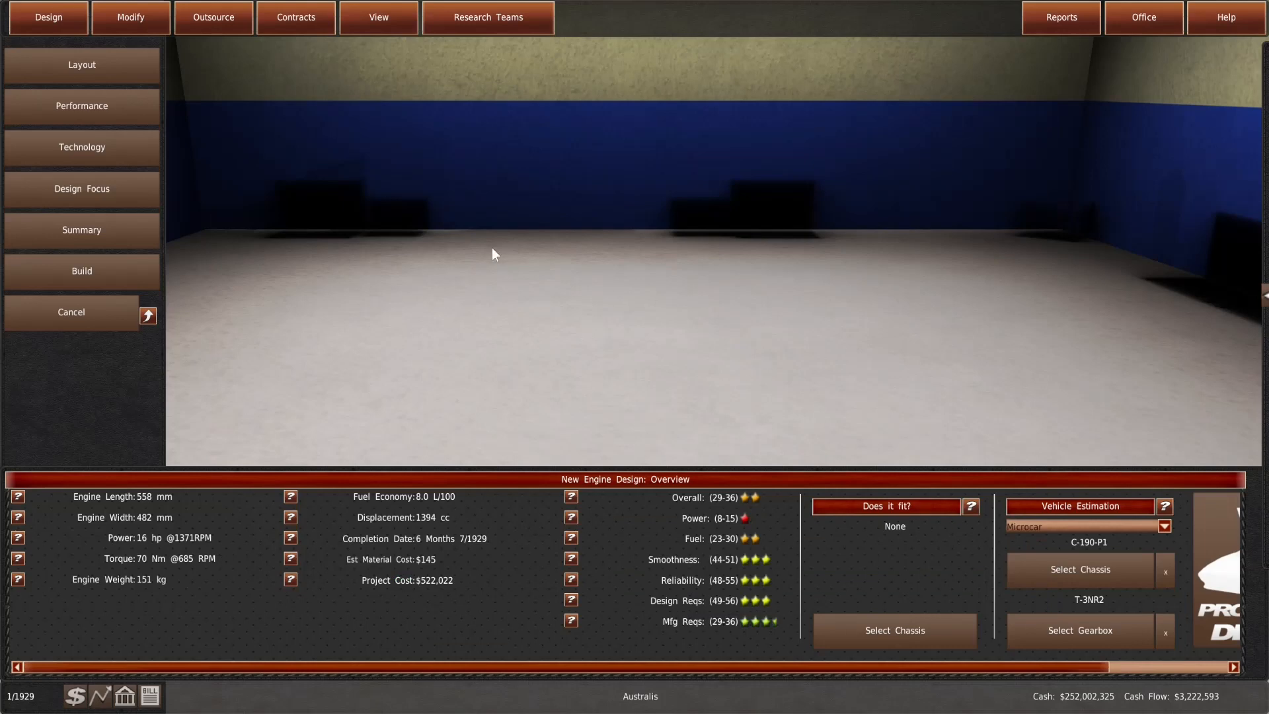
{"action": "left_click", "coordinate": [48, 17]}
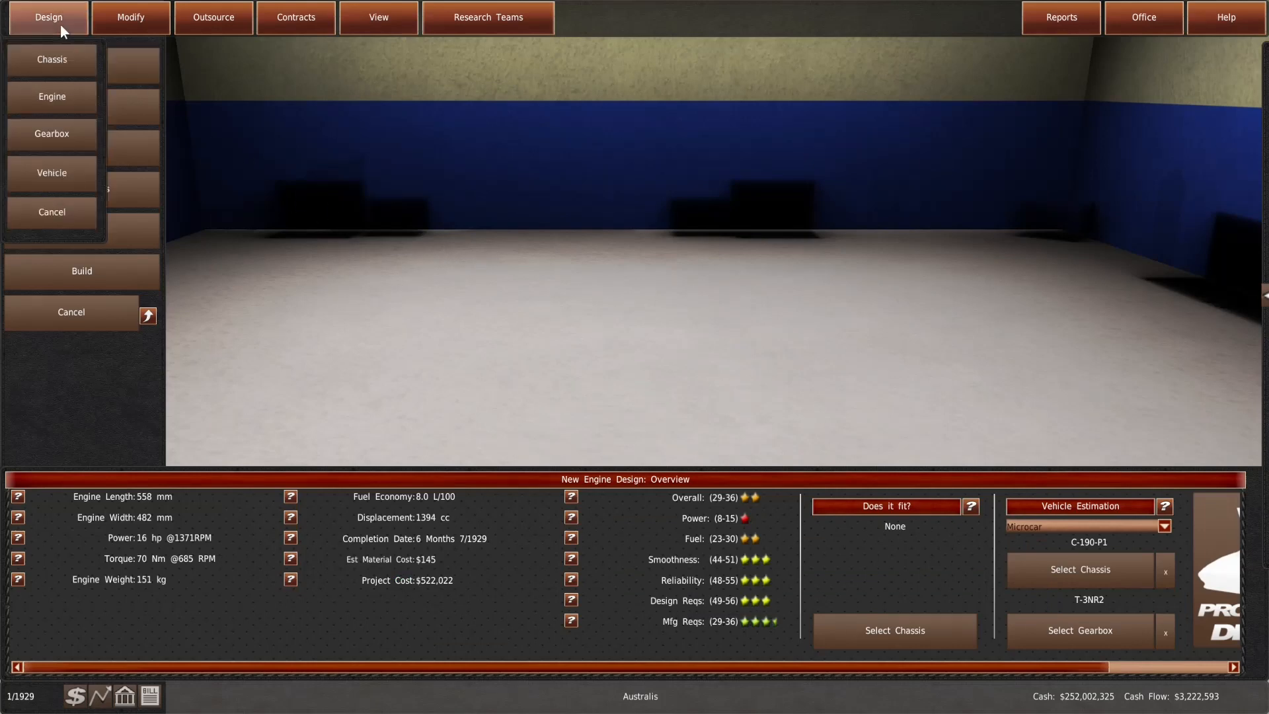
Begin a new Compact vehicle design through the Auto Design Setup Wizard
{"action": "left_click", "coordinate": [52, 96]}
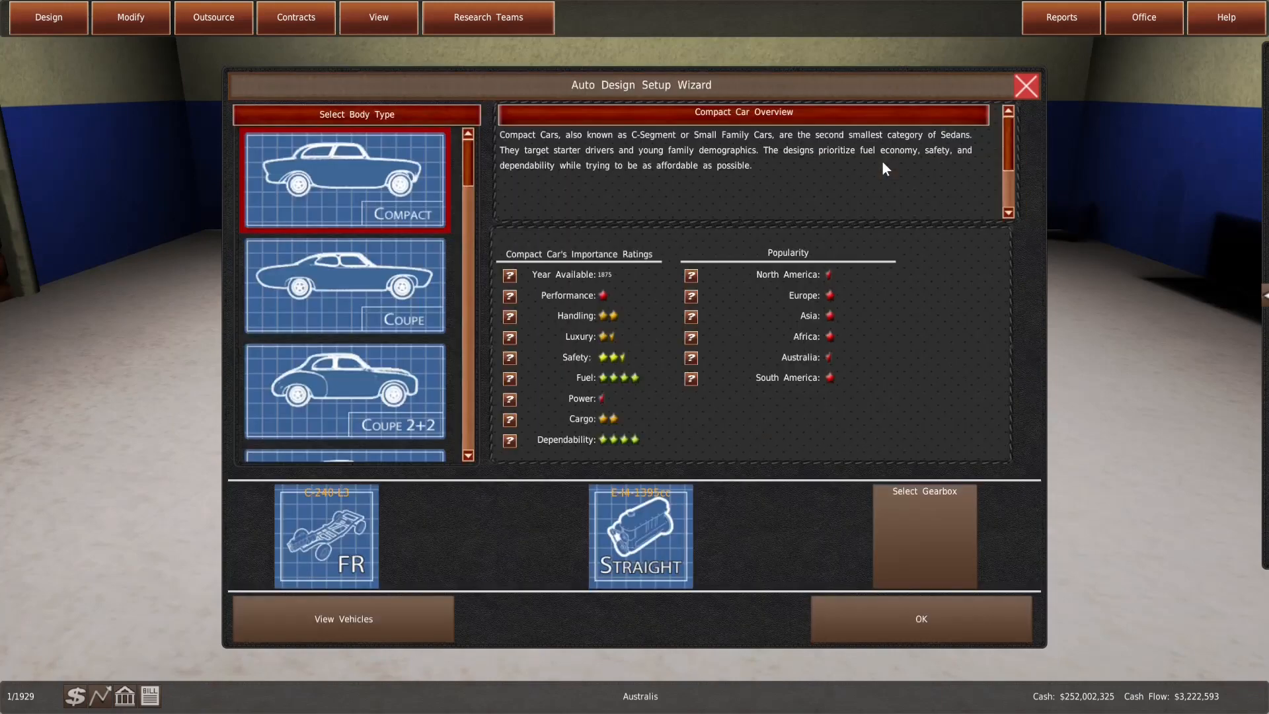
{"action": "left_click", "coordinate": [923, 534]}
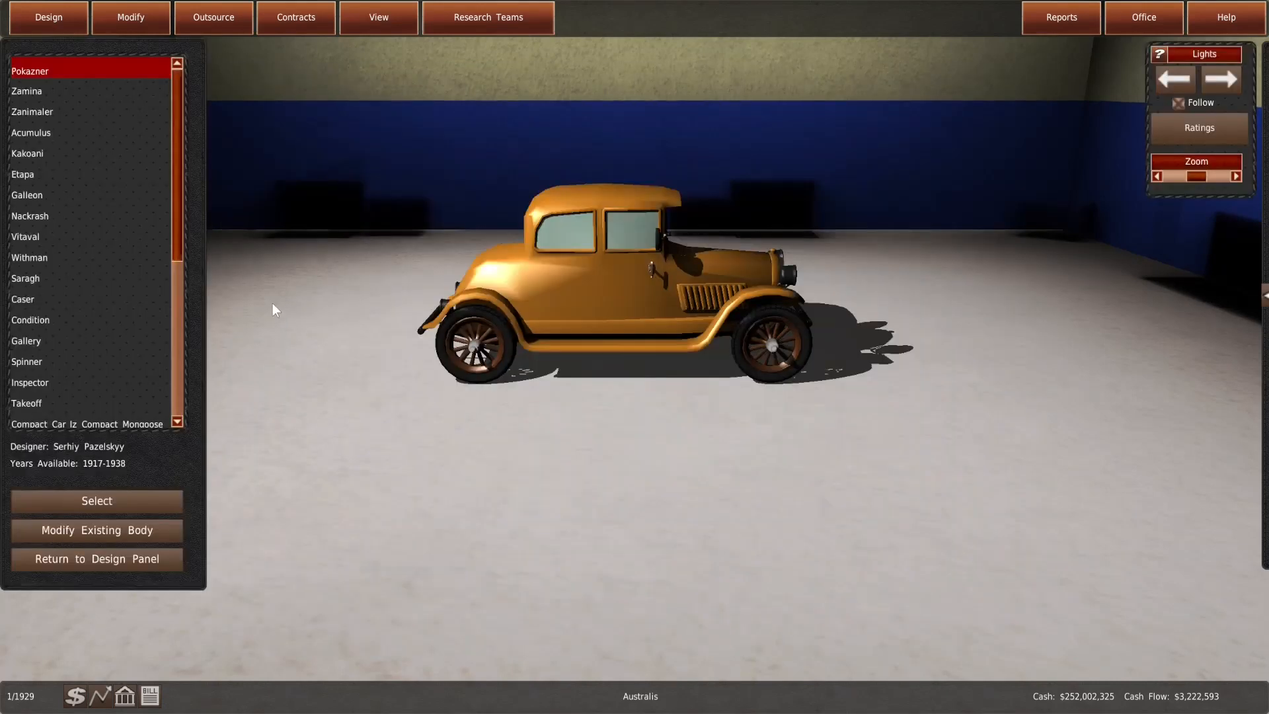
Preview the Zamina, Zanimaler, Acumulus and Etapa bodies and review Zanimaler's ratings
{"action": "left_click", "coordinate": [32, 113]}
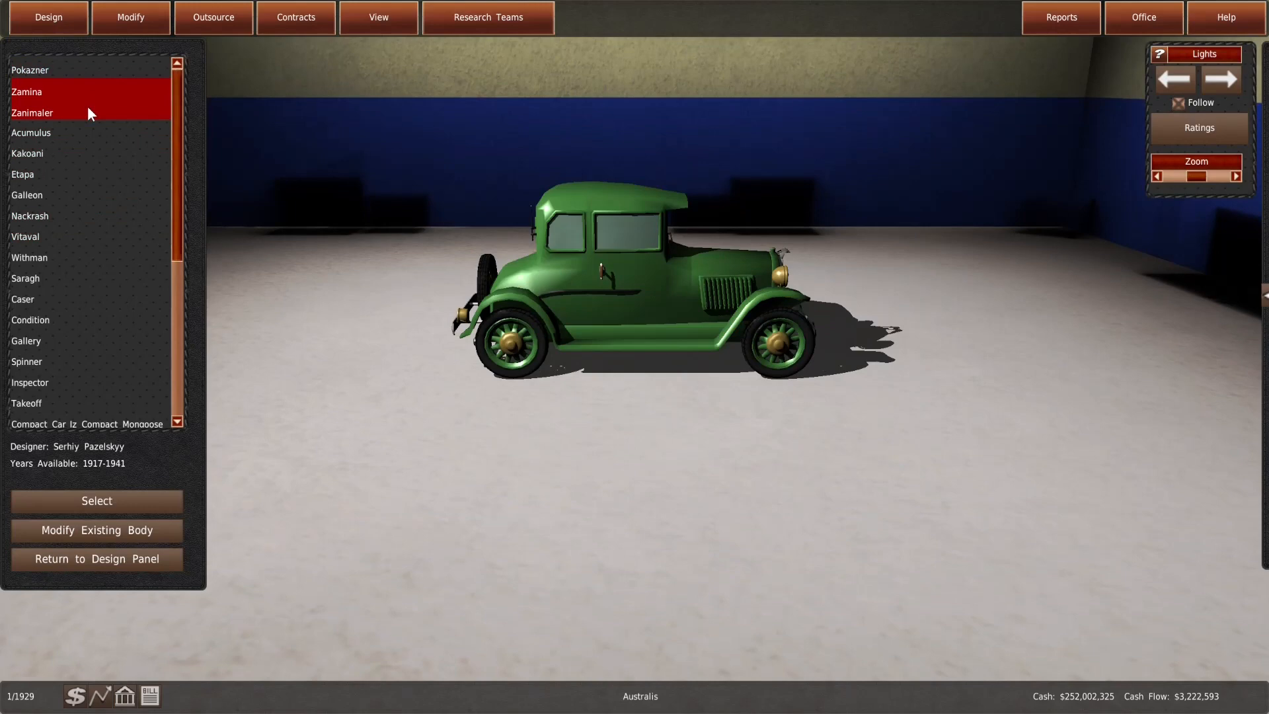
{"action": "left_click", "coordinate": [31, 133]}
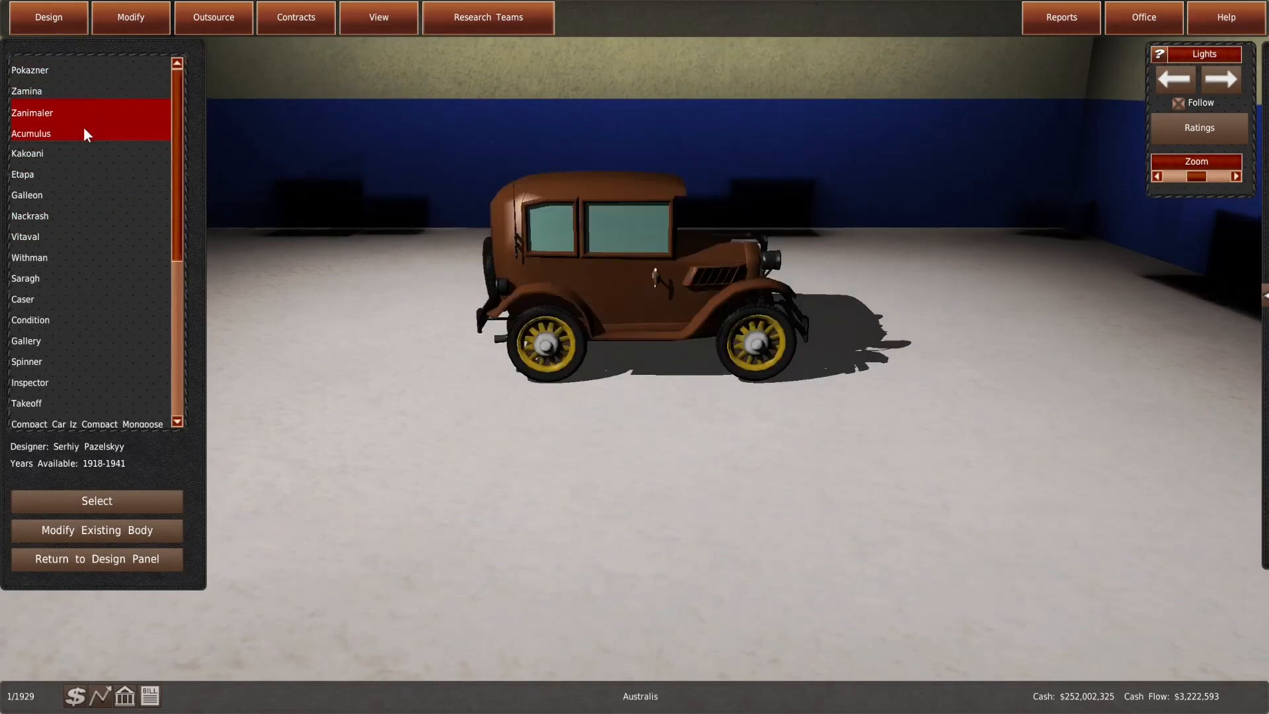
{"action": "left_click", "coordinate": [1198, 128]}
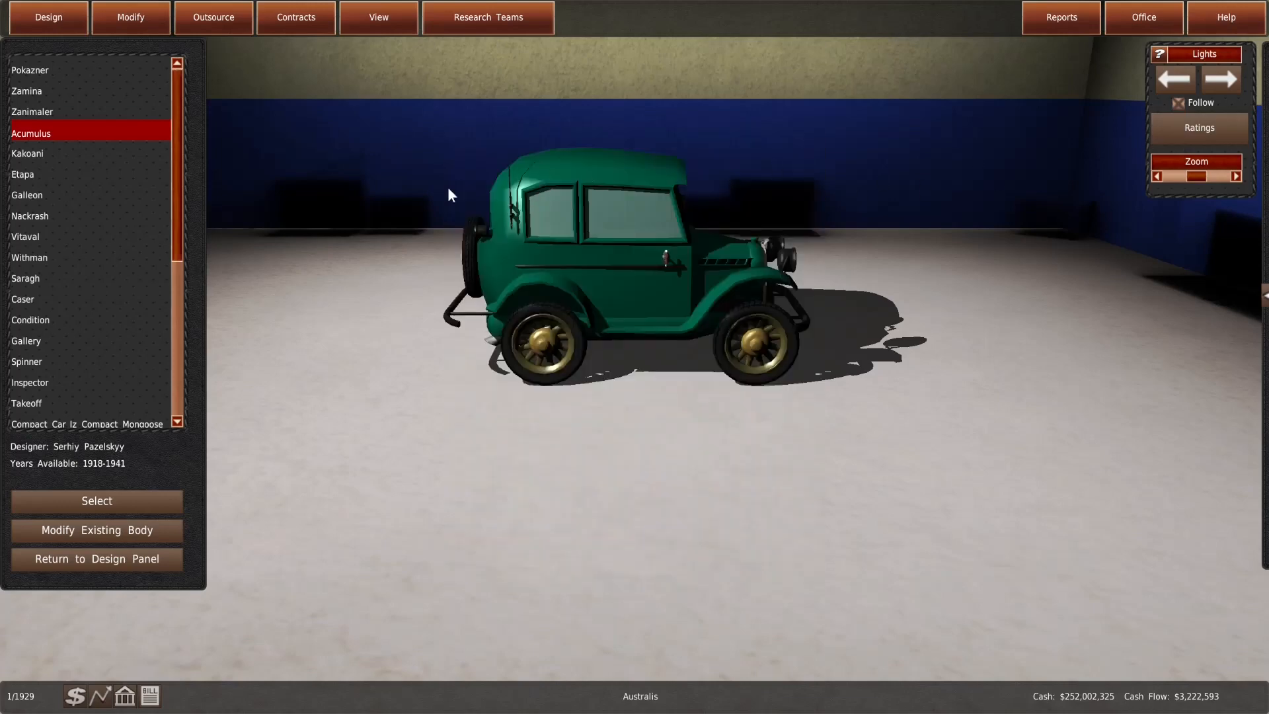
{"action": "left_click", "coordinate": [24, 174]}
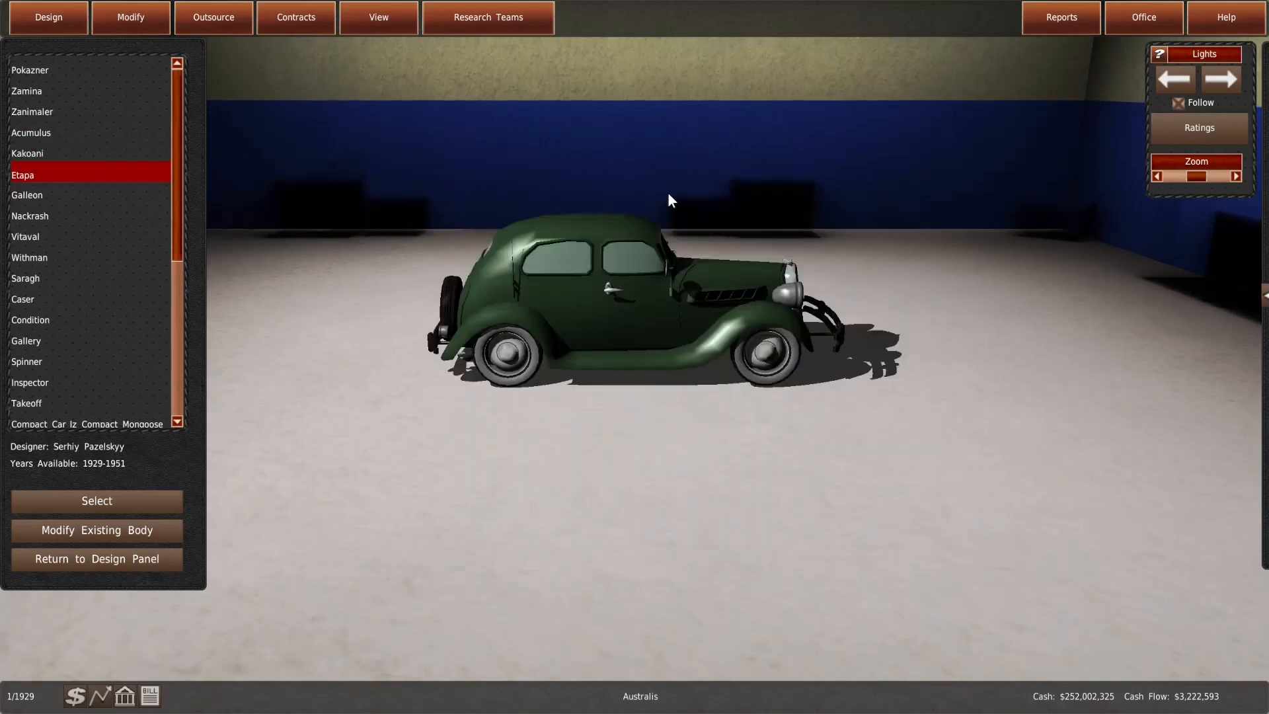
{"action": "mouse_move", "coordinate": [383, 270]}
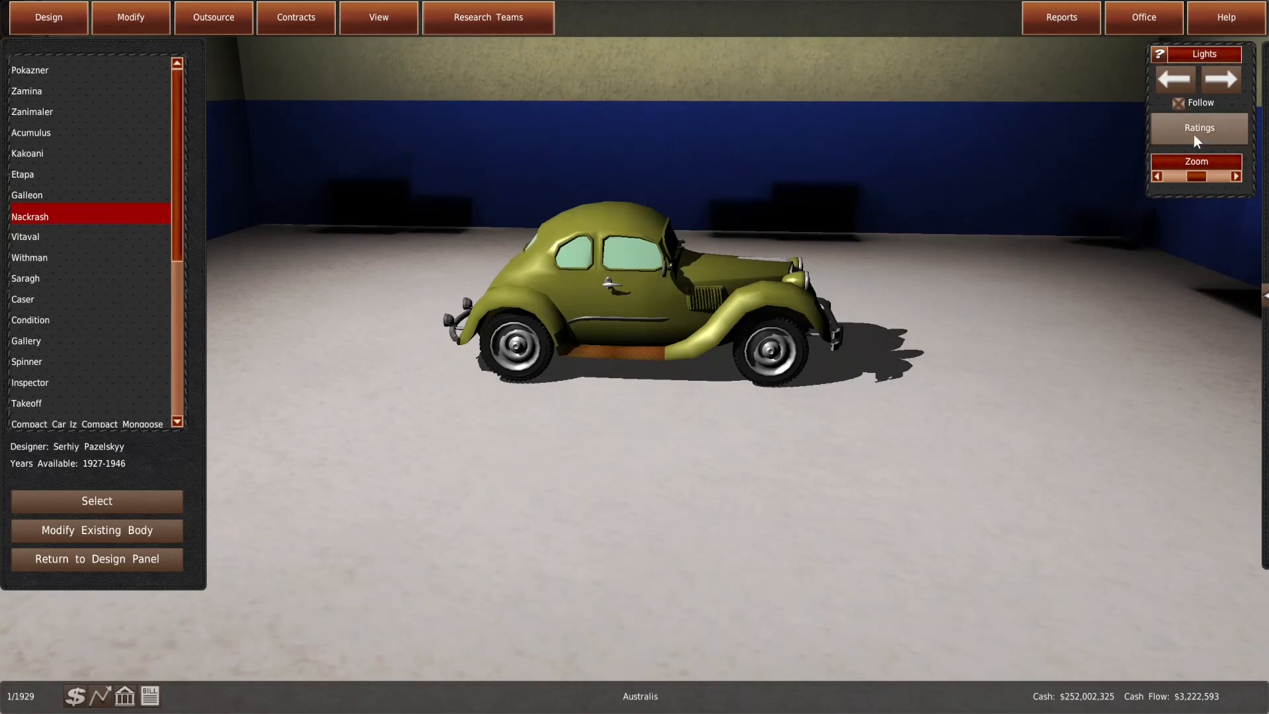
{"action": "mouse_move", "coordinate": [49, 92]}
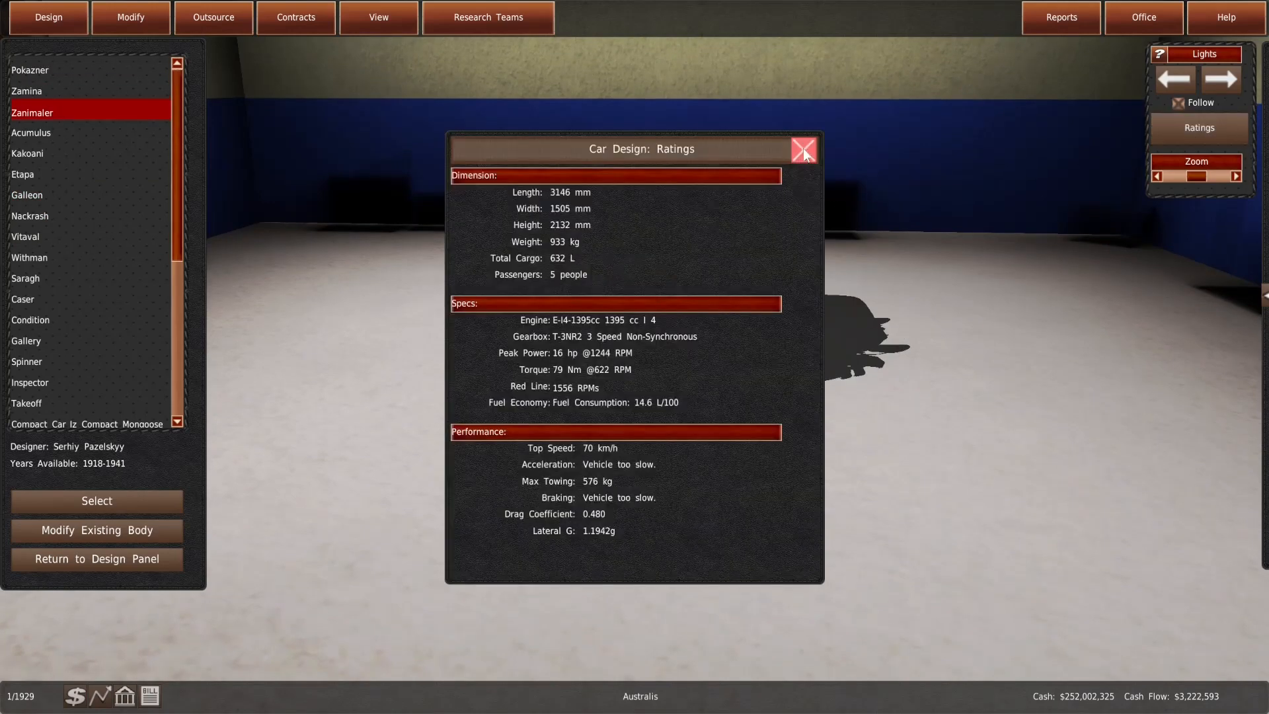
{"action": "left_click", "coordinate": [802, 149]}
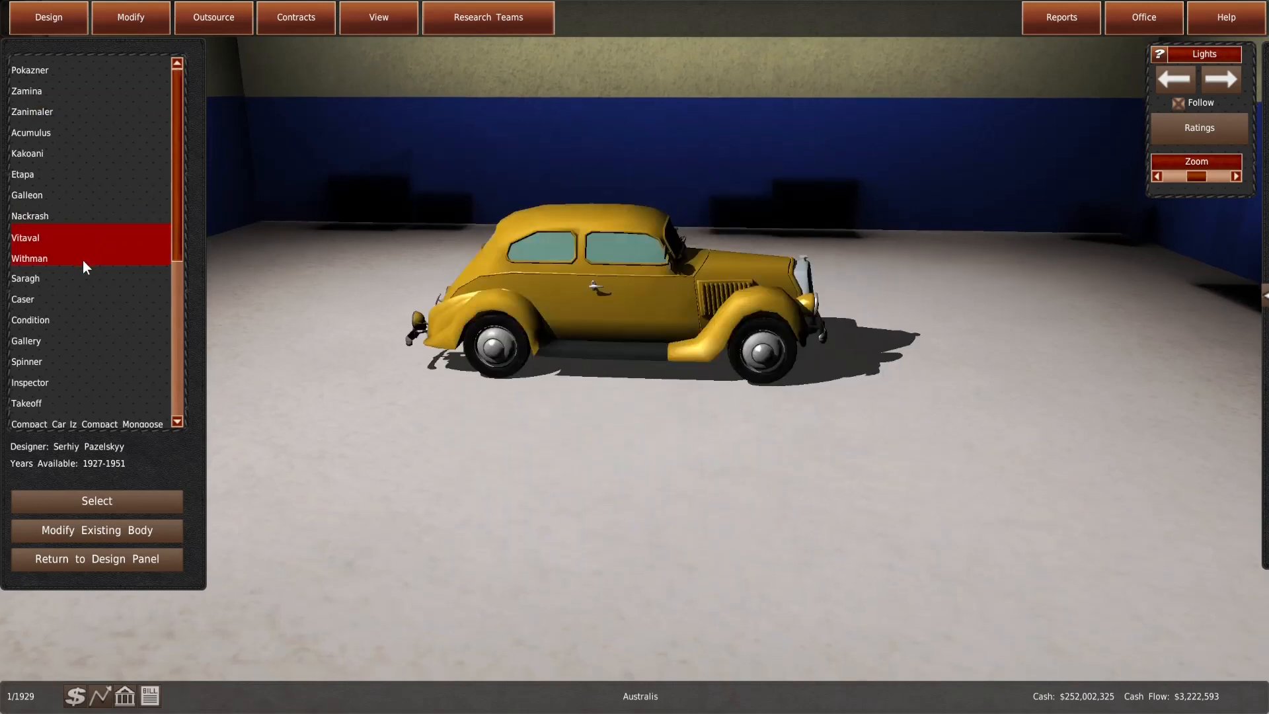
Preview the Takeoff and Micron 1935 bodies, comparing Micron 1935 and Zanimaler ratings
{"action": "left_click", "coordinate": [27, 341]}
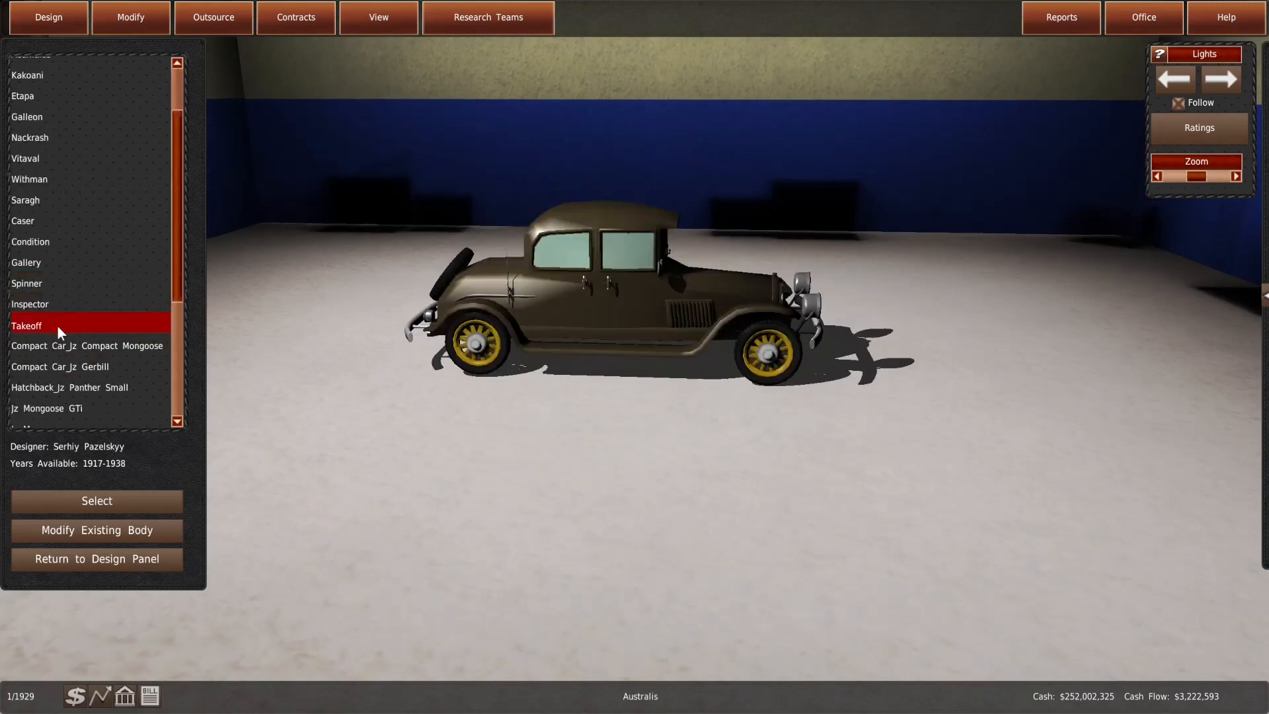
{"action": "left_click", "coordinate": [61, 366]}
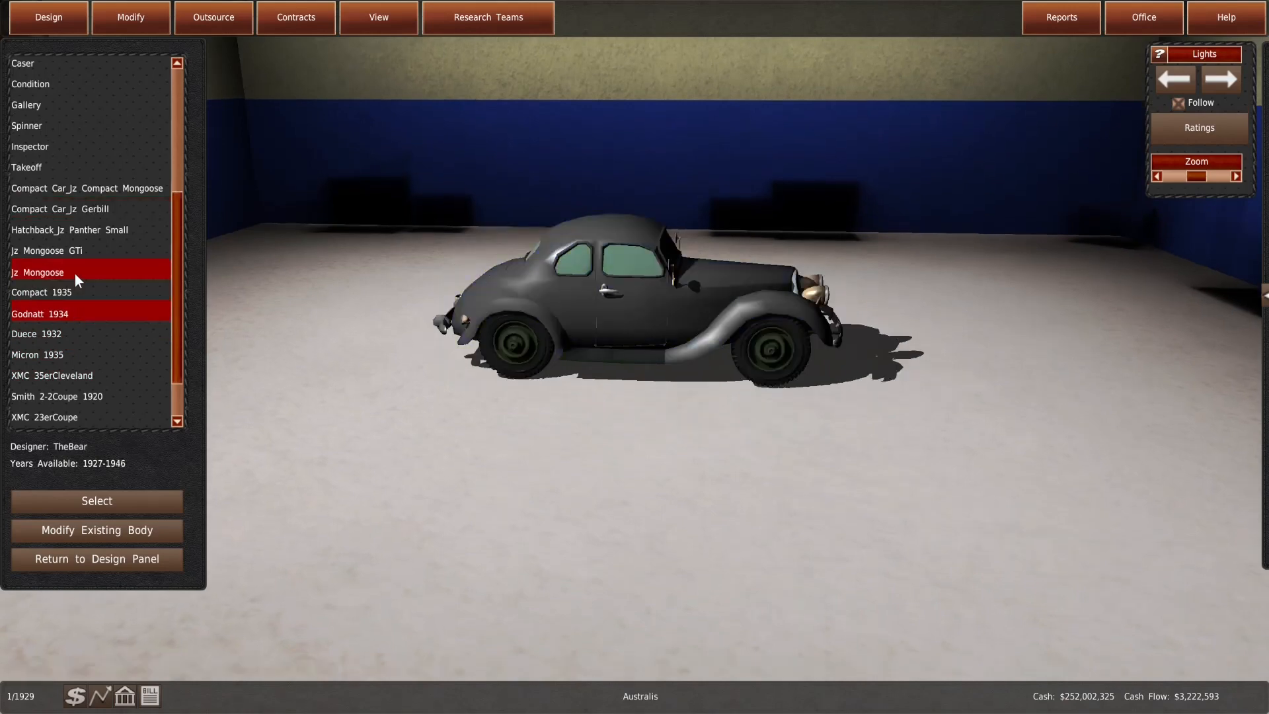
{"action": "left_click", "coordinate": [49, 354]}
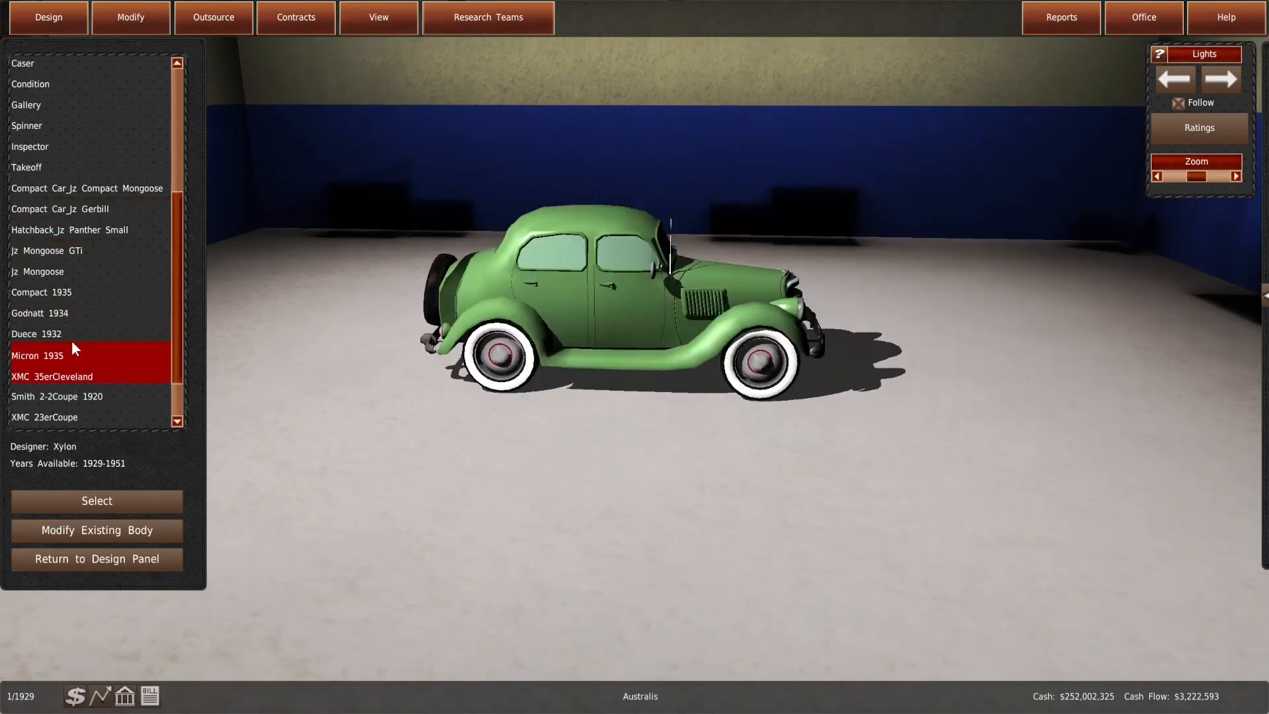
{"action": "left_click", "coordinate": [1197, 128]}
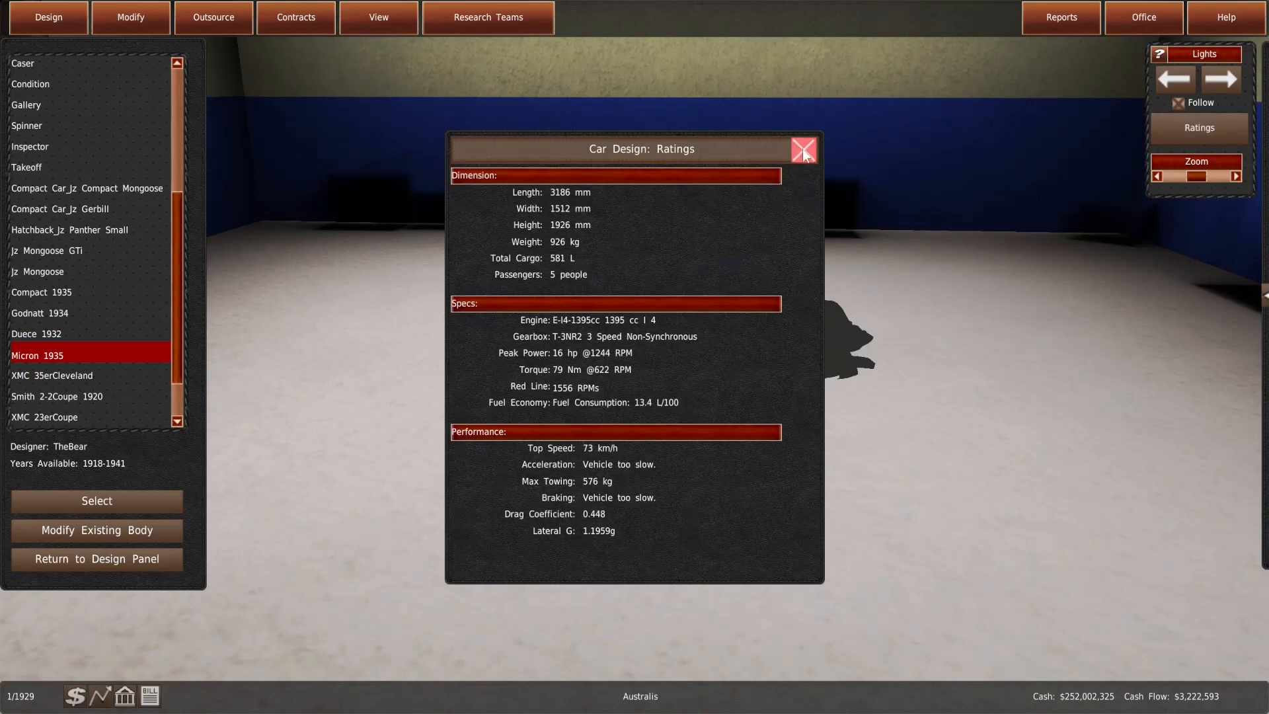
{"action": "left_click", "coordinate": [804, 150]}
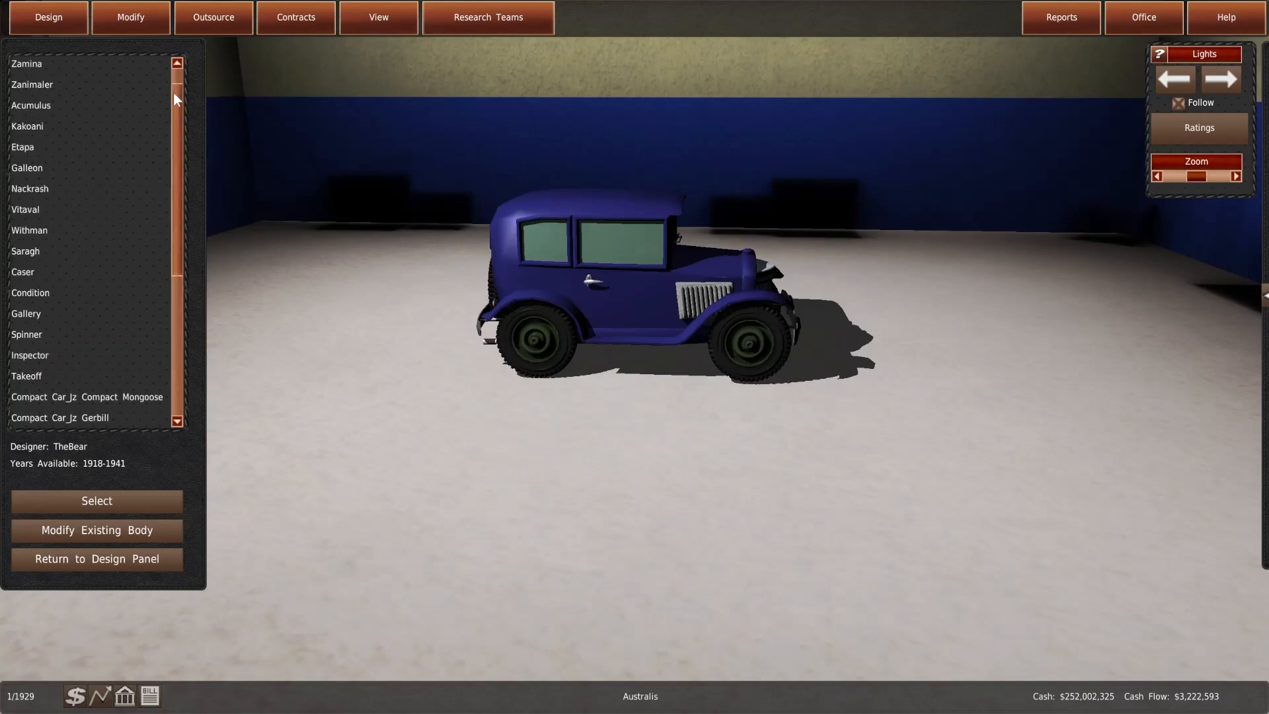
{"action": "left_click", "coordinate": [1197, 128]}
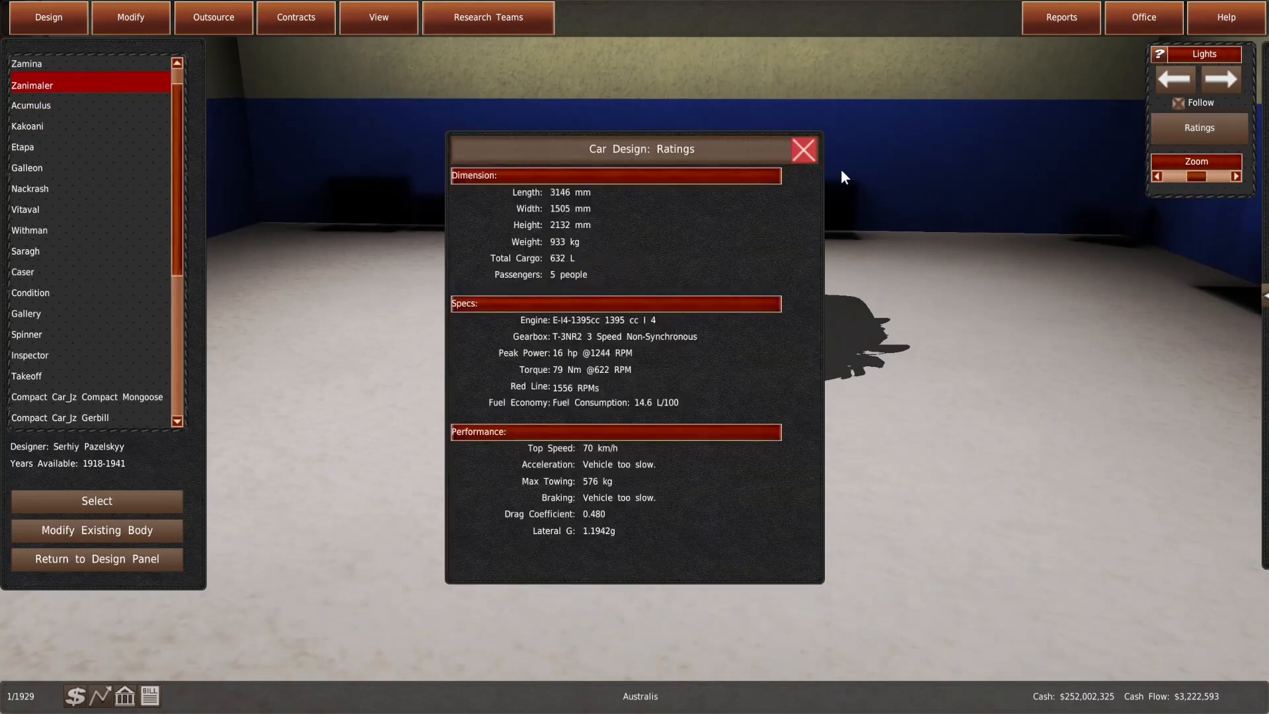
{"action": "left_click", "coordinate": [805, 149]}
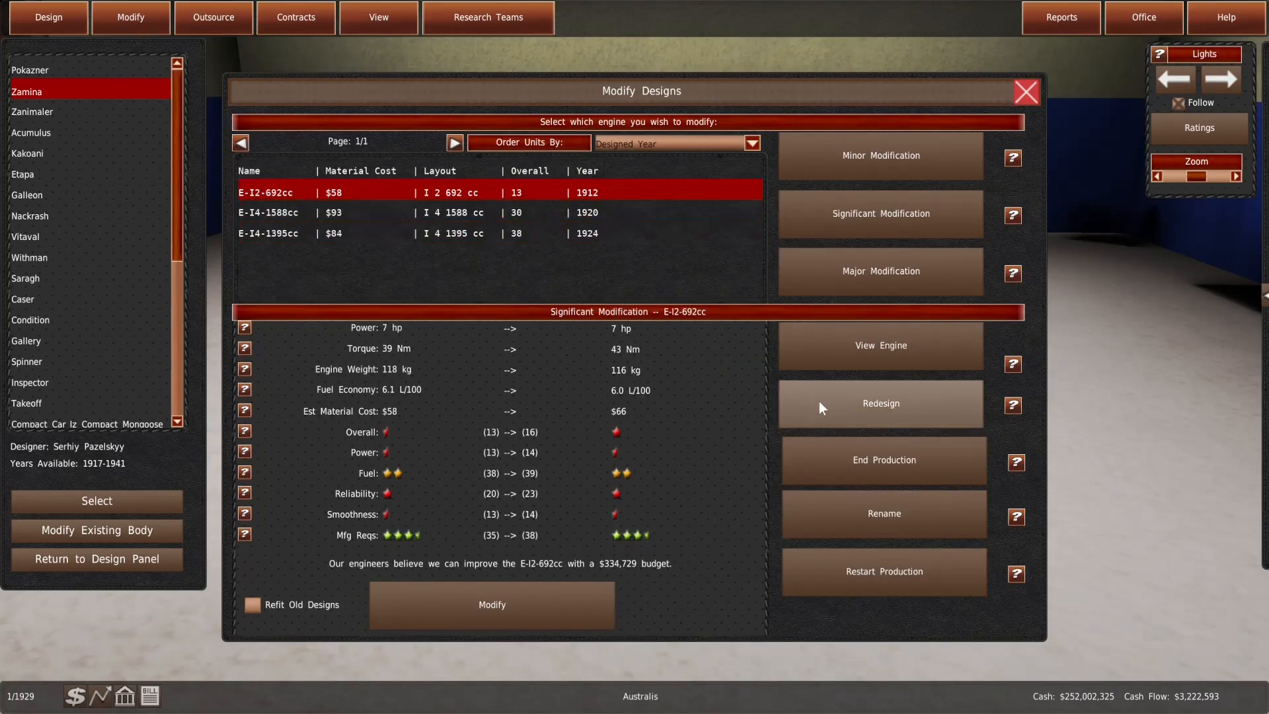
{"action": "mouse_move", "coordinate": [682, 268]}
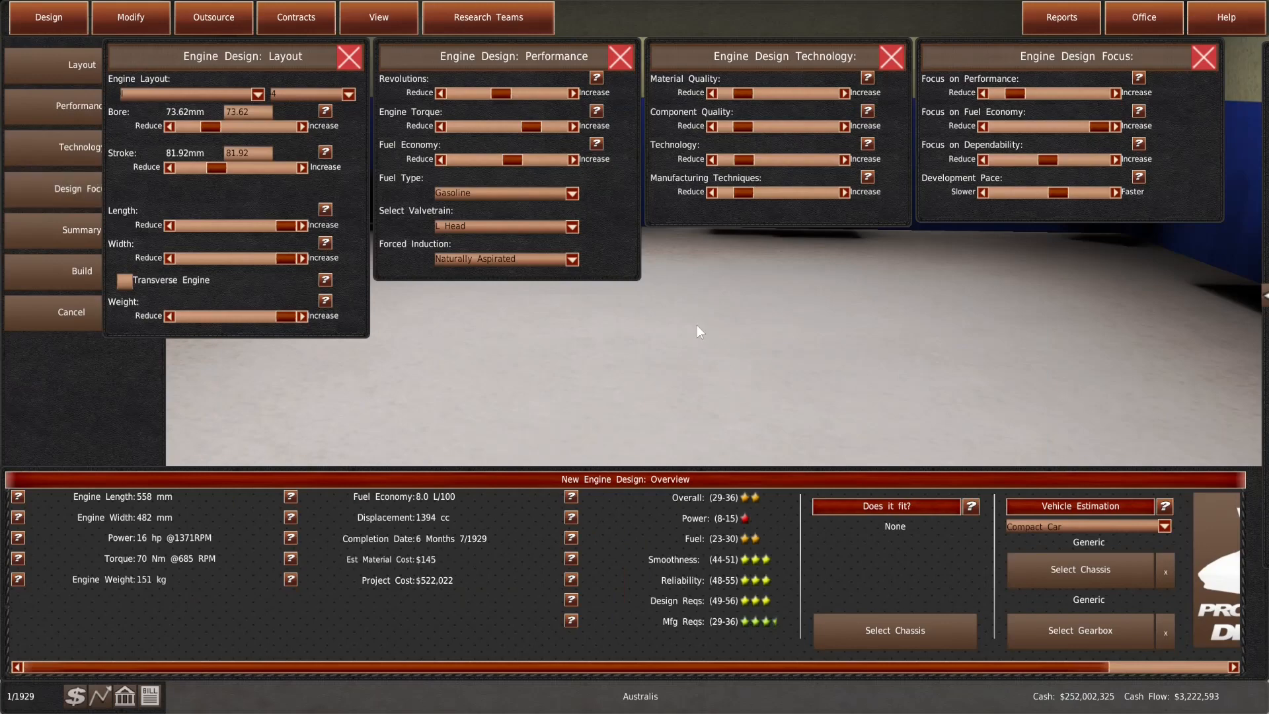
Base the estimate on a Microcar and start reducing bore and stroke
{"action": "left_click", "coordinate": [1087, 525]}
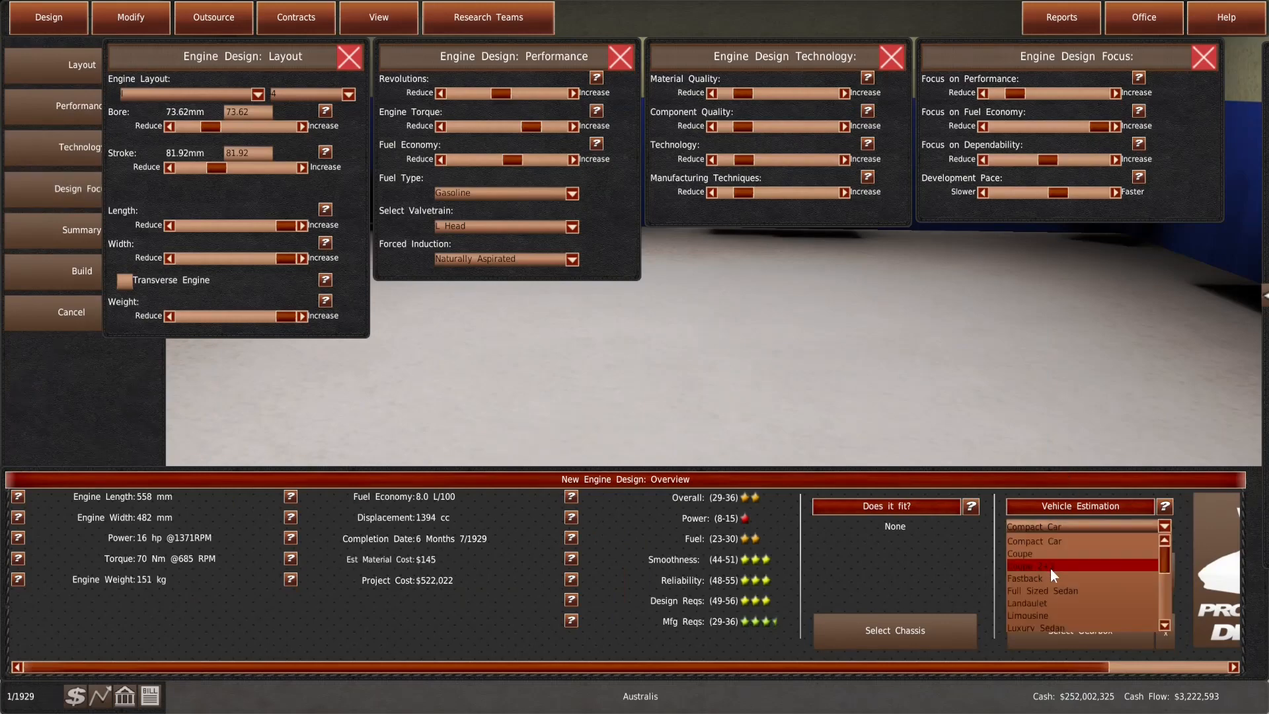
{"action": "left_click", "coordinate": [893, 629]}
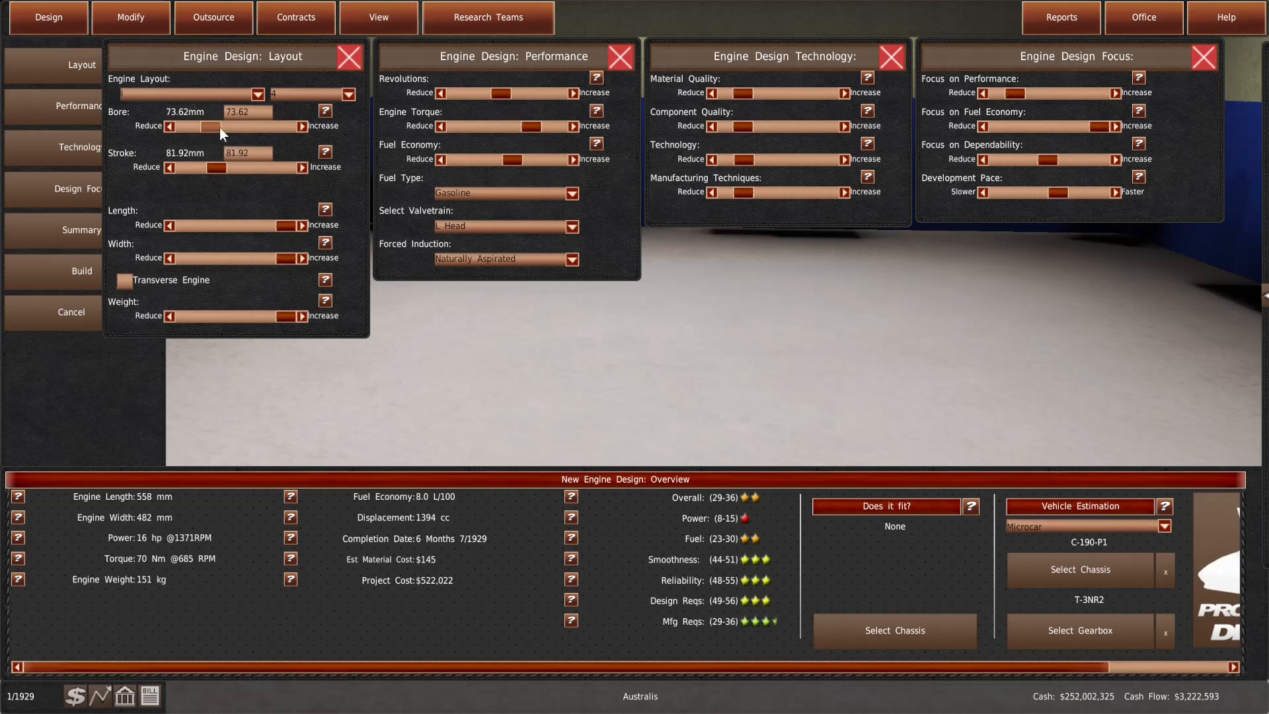
{"action": "left_click", "coordinate": [170, 126]}
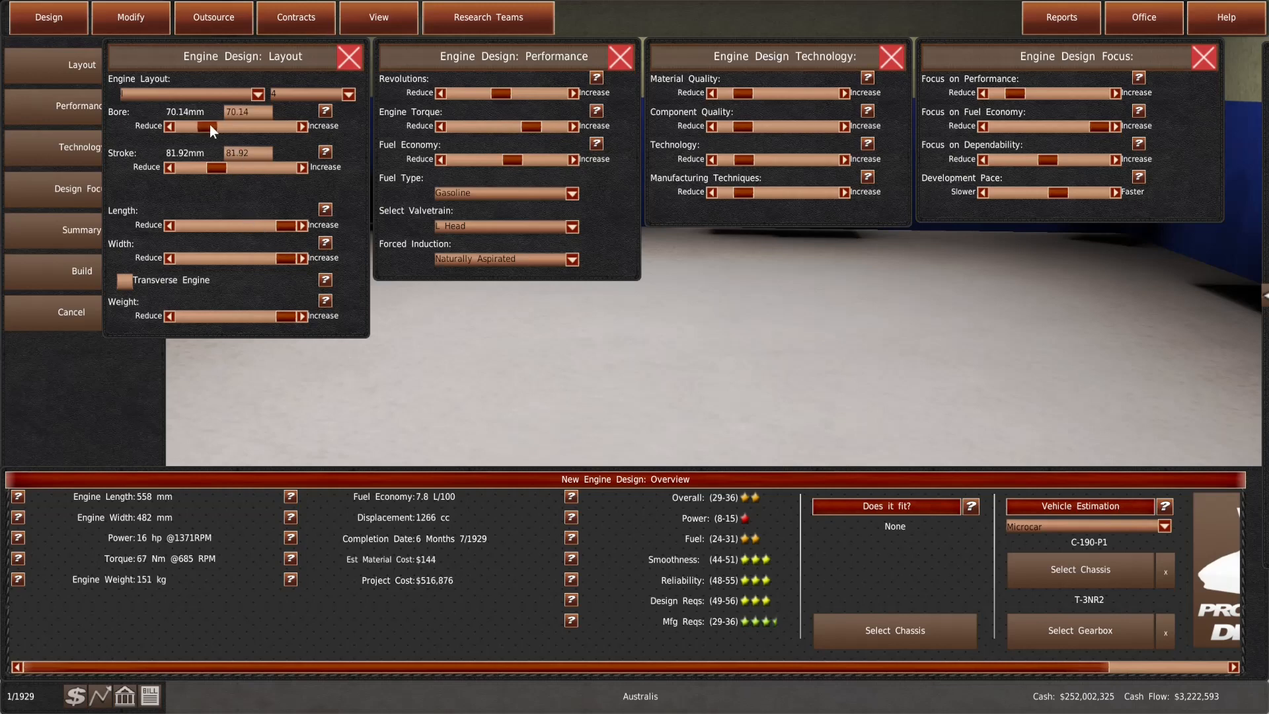
{"action": "left_click", "coordinate": [169, 167]}
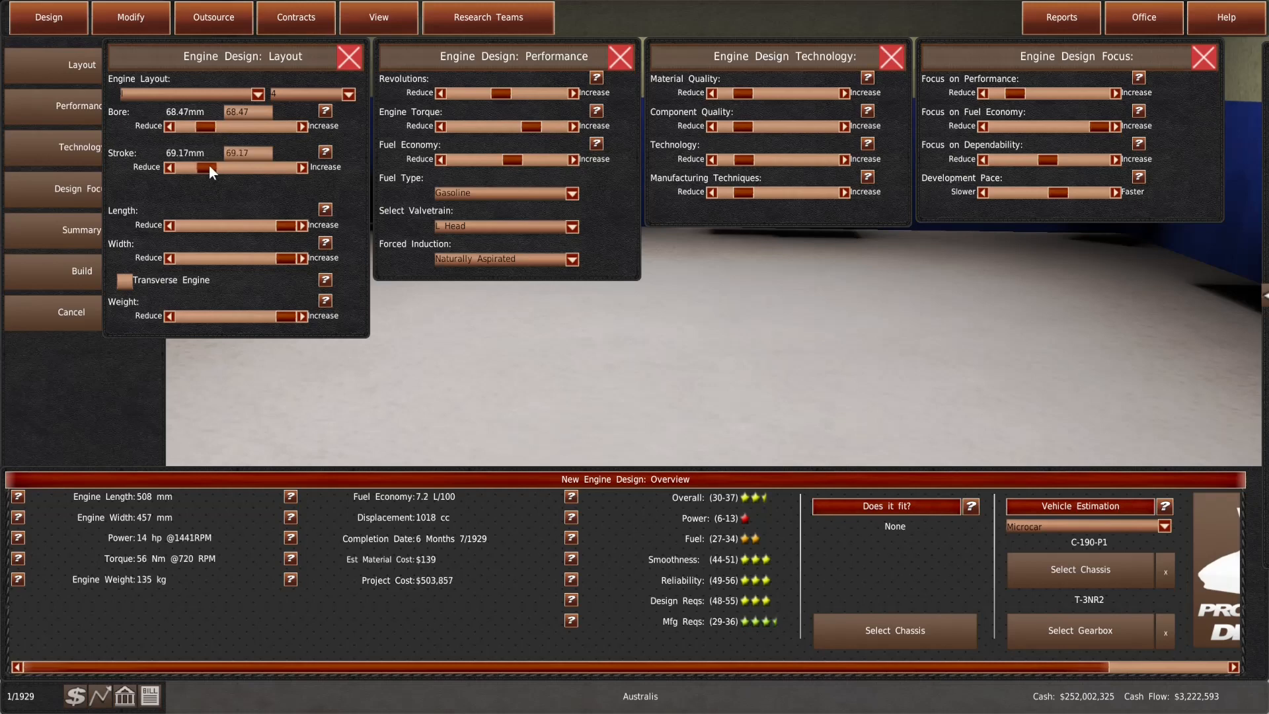
{"action": "left_click", "coordinate": [170, 166]}
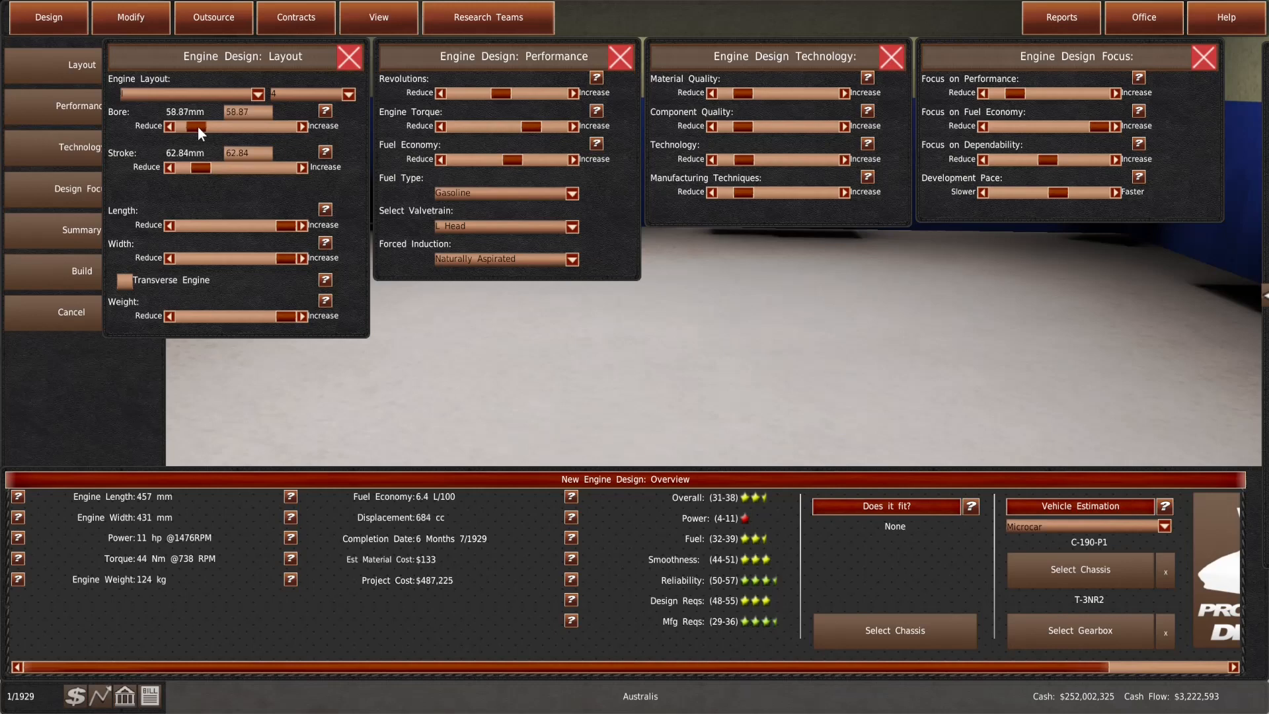
Trim bore and stroke to about 55 by 62 mm for 594 cc and estimate the prototype
{"action": "left_click", "coordinate": [169, 127]}
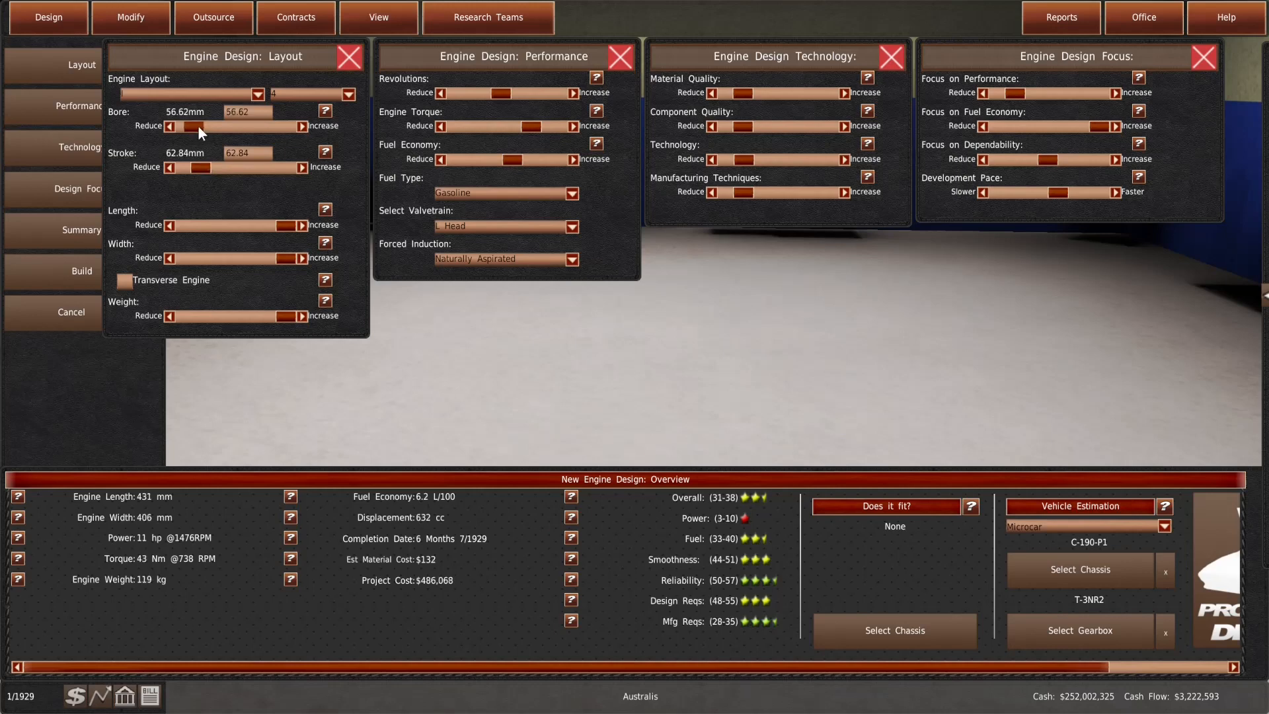
{"action": "left_click", "coordinate": [171, 167]}
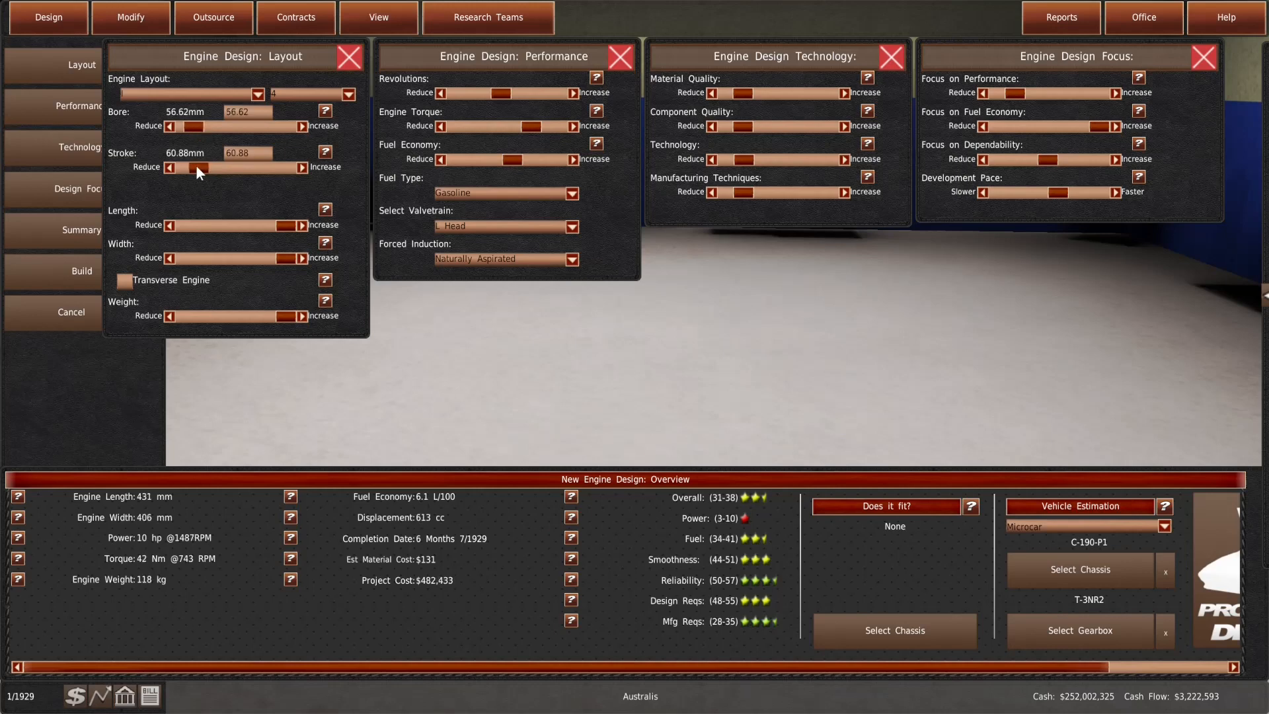
{"action": "left_click", "coordinate": [169, 167]}
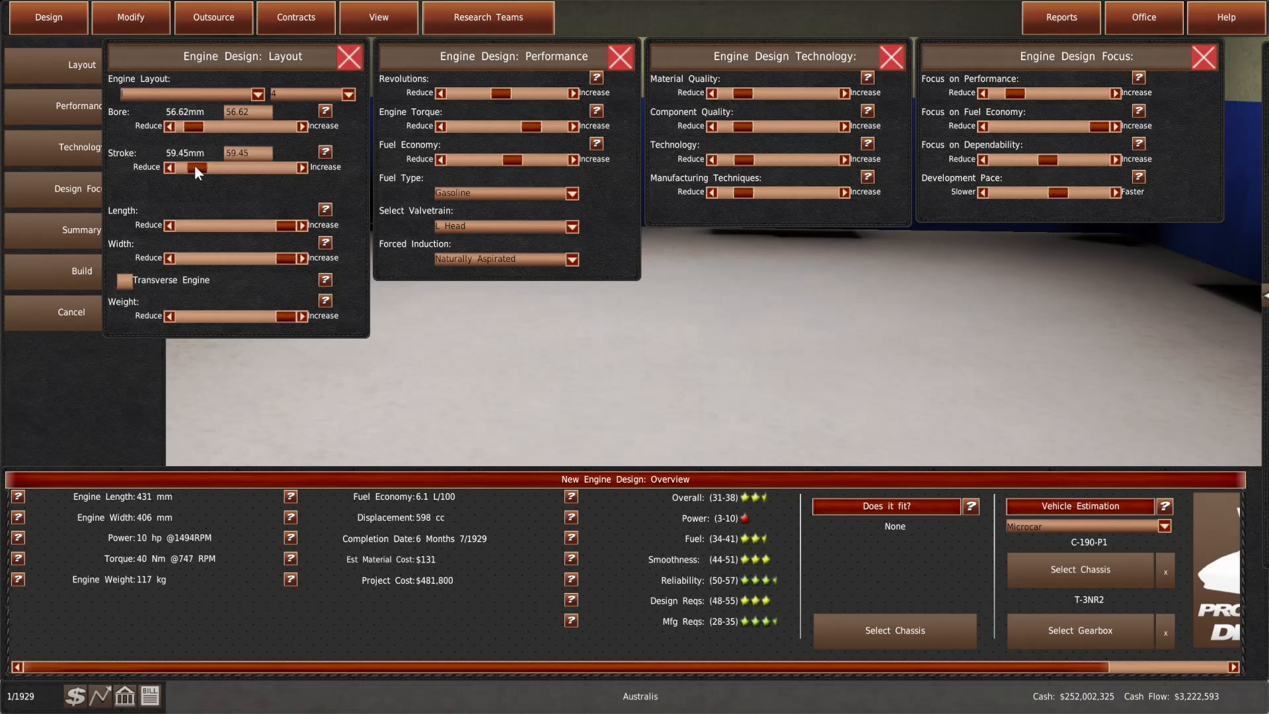
{"action": "left_click", "coordinate": [169, 127]}
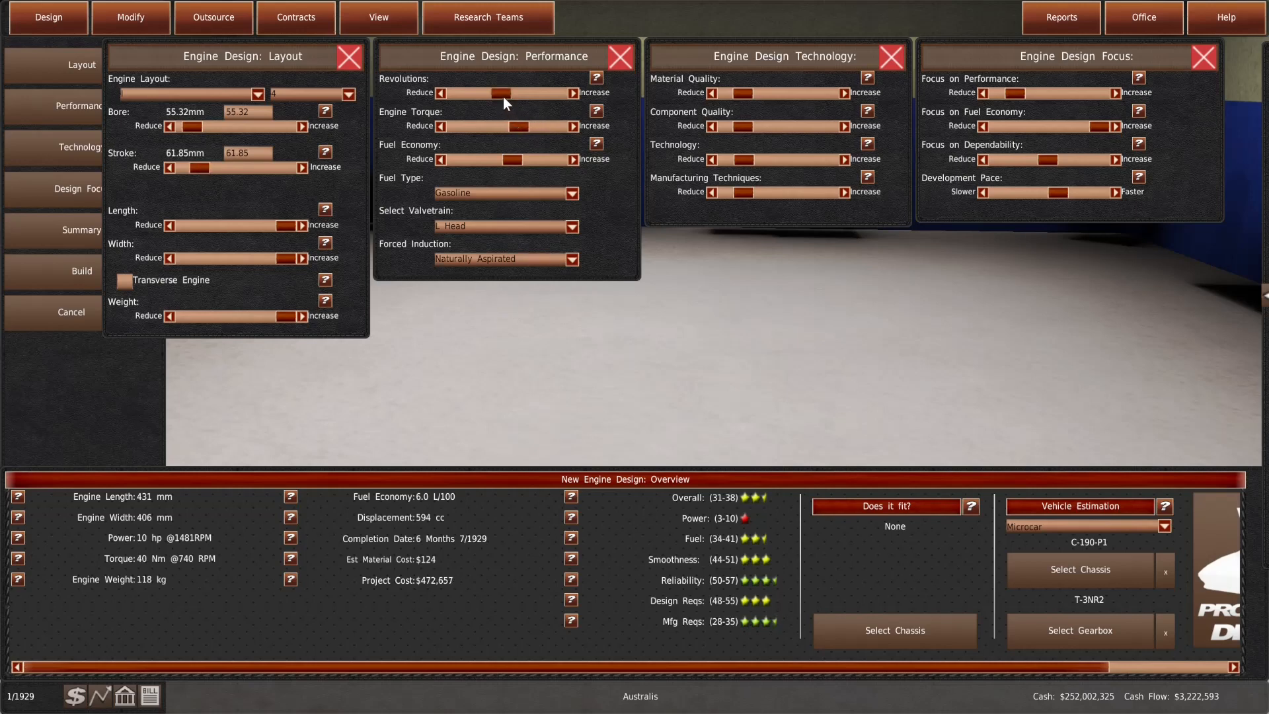
{"action": "left_click", "coordinate": [574, 92]}
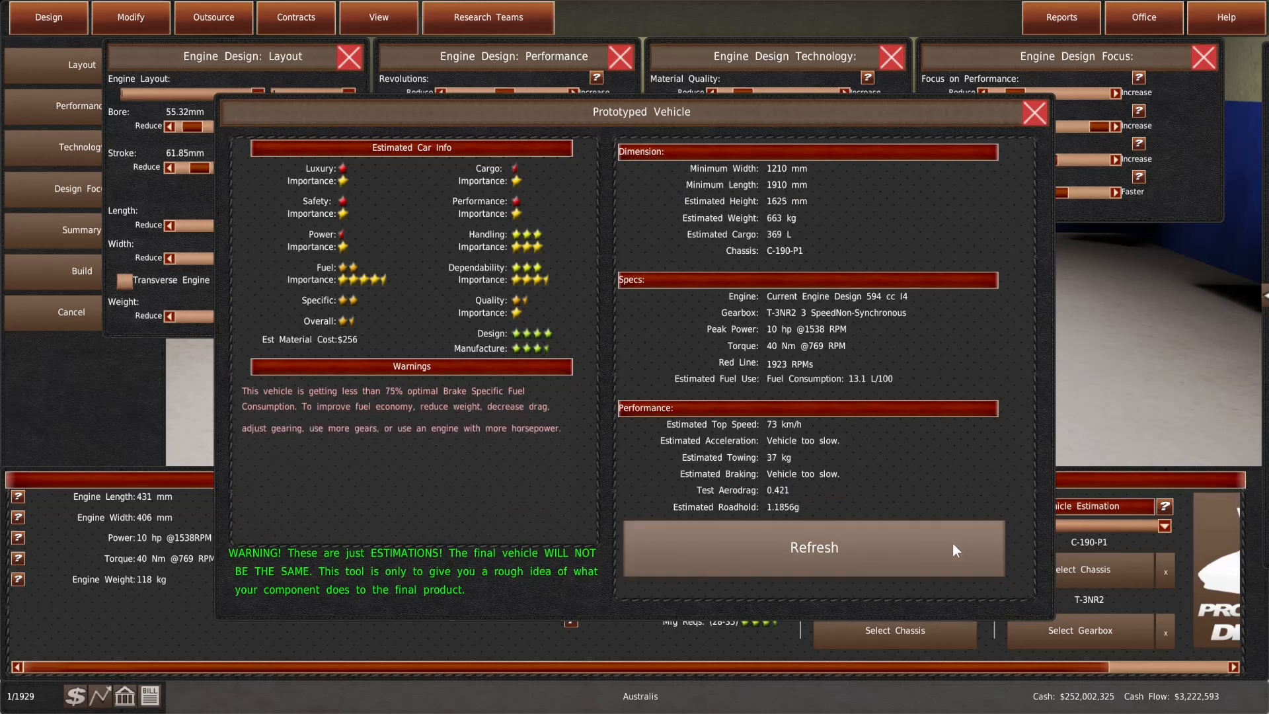
{"action": "left_click", "coordinate": [813, 547]}
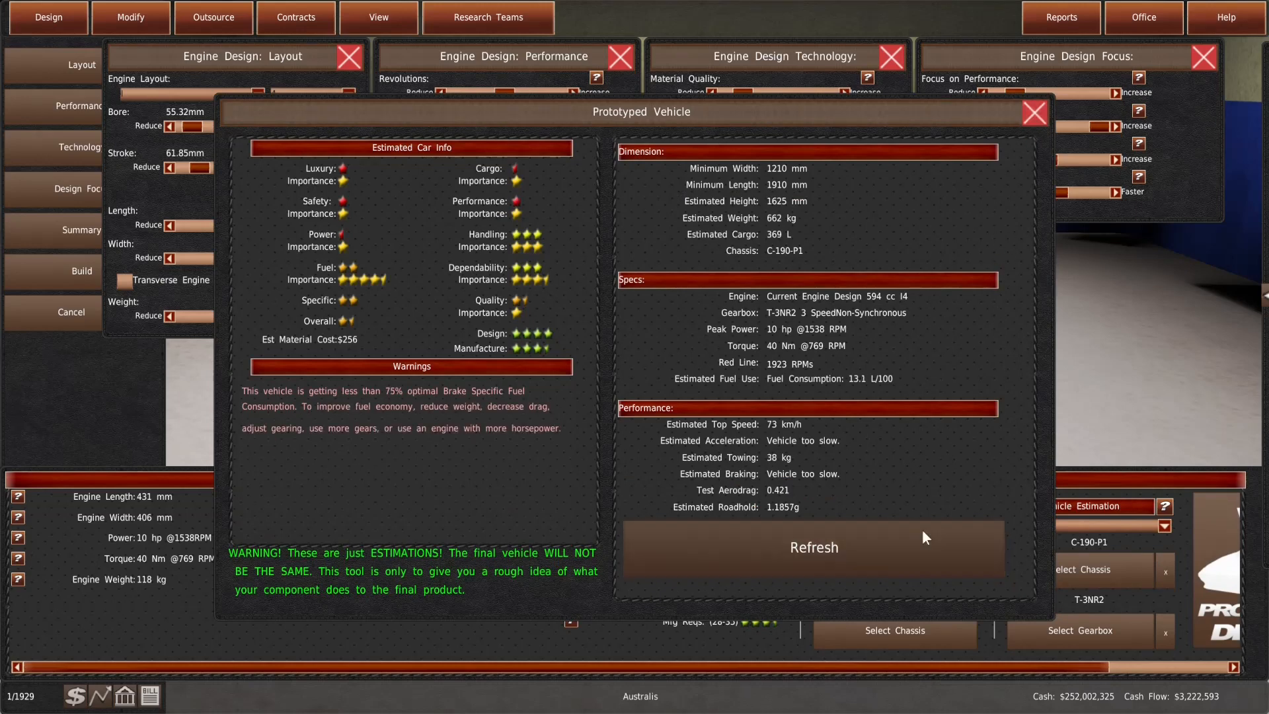
{"action": "left_click", "coordinate": [812, 547]}
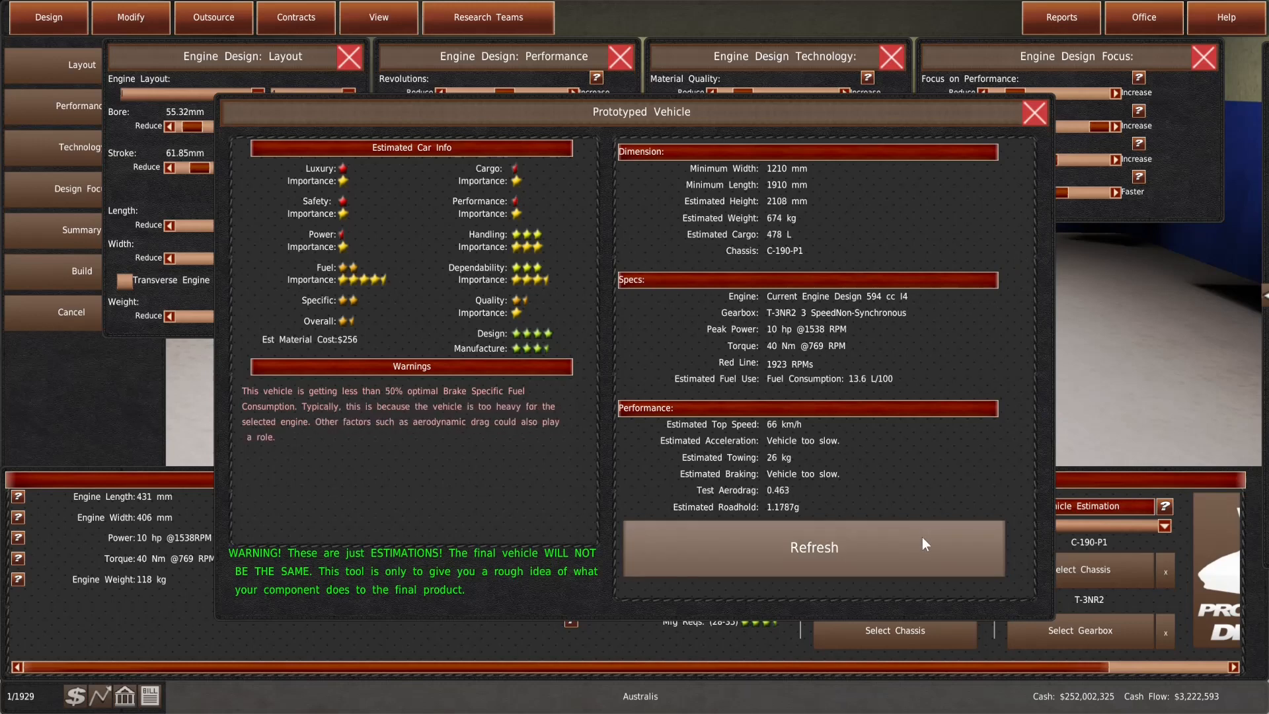
{"action": "left_click", "coordinate": [1034, 113]}
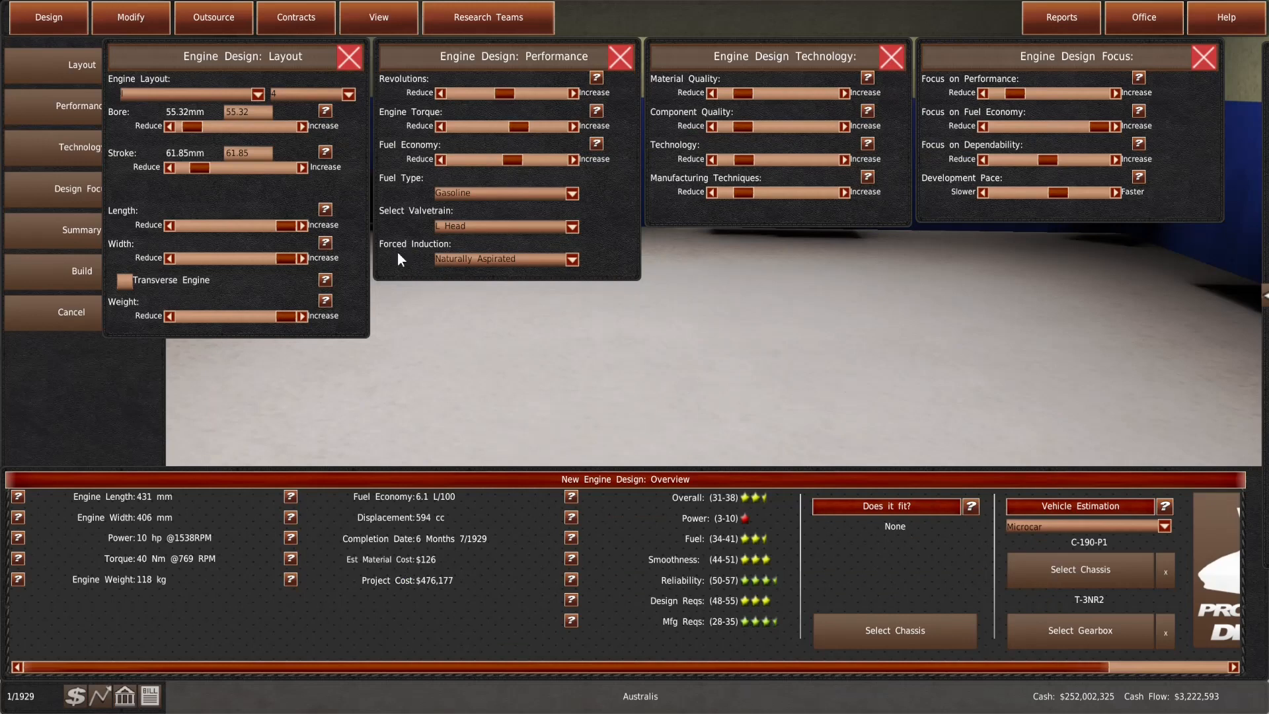
{"action": "left_click", "coordinate": [346, 94]}
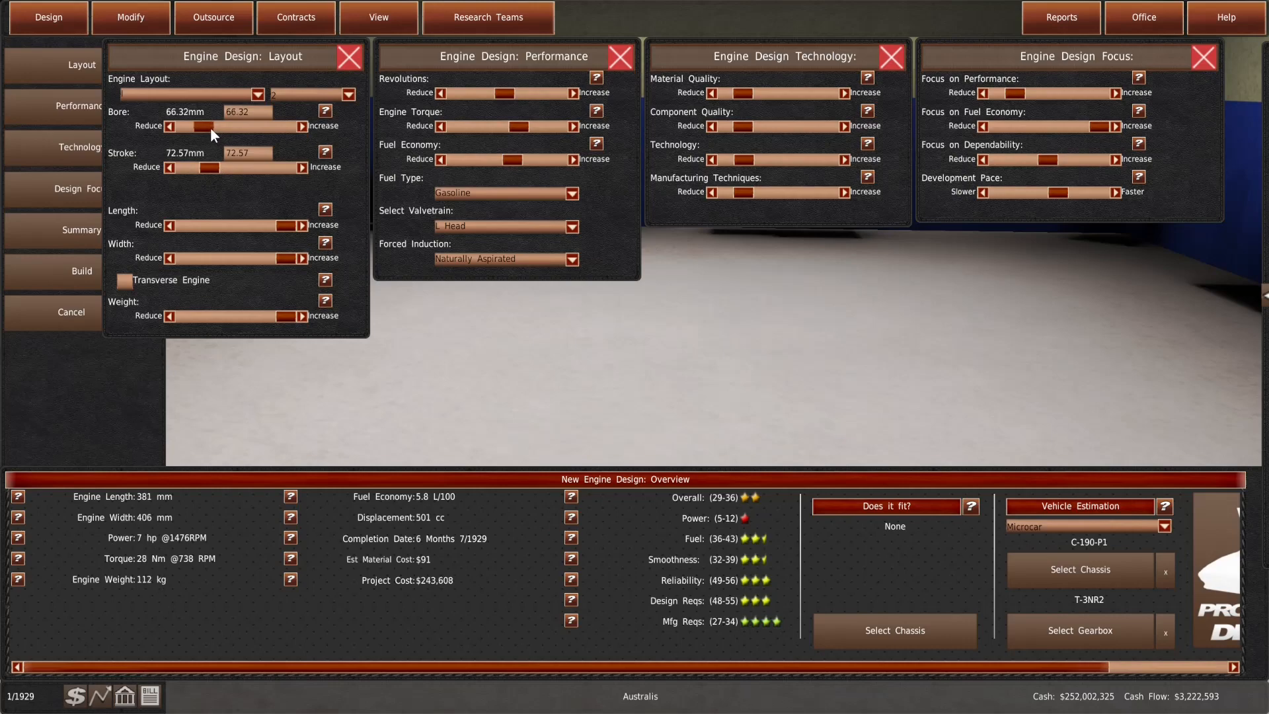
Reduce the two-cylinder's bore toward 64.75 mm and review the refreshed prototype estimate
{"action": "left_click", "coordinate": [202, 125]}
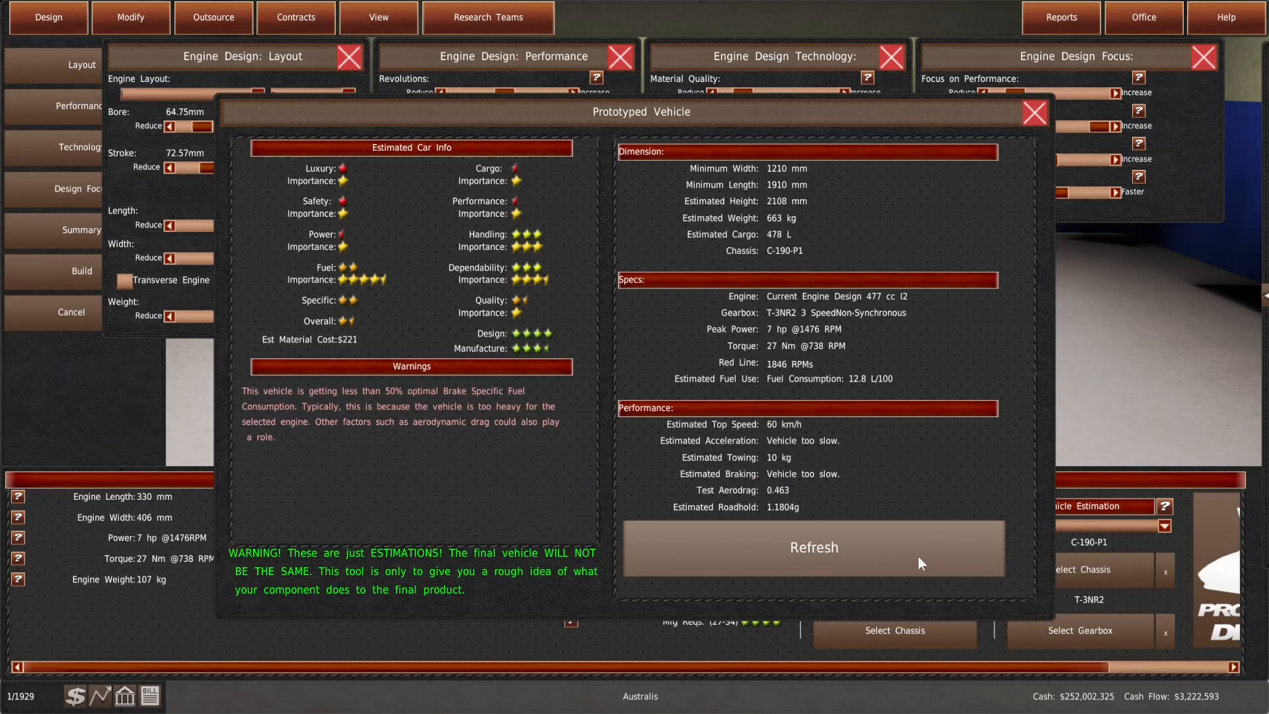
{"action": "left_click", "coordinate": [1033, 112]}
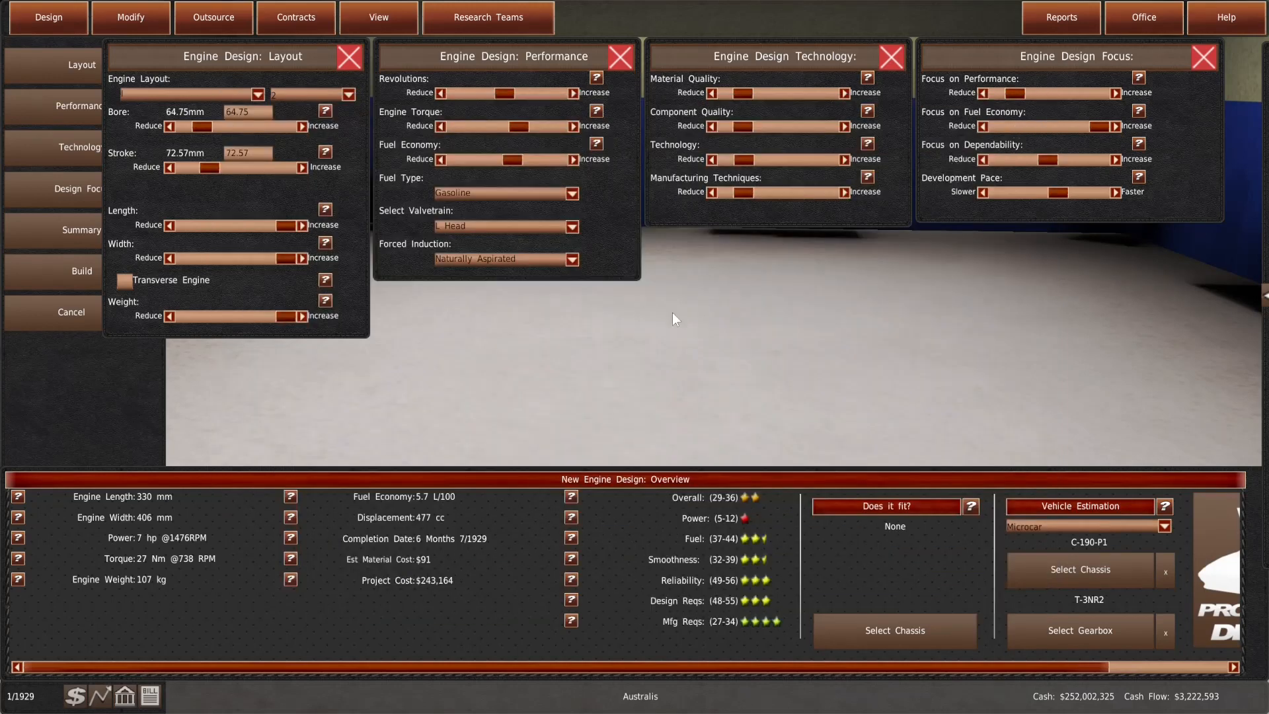
{"action": "mouse_move", "coordinate": [648, 339]}
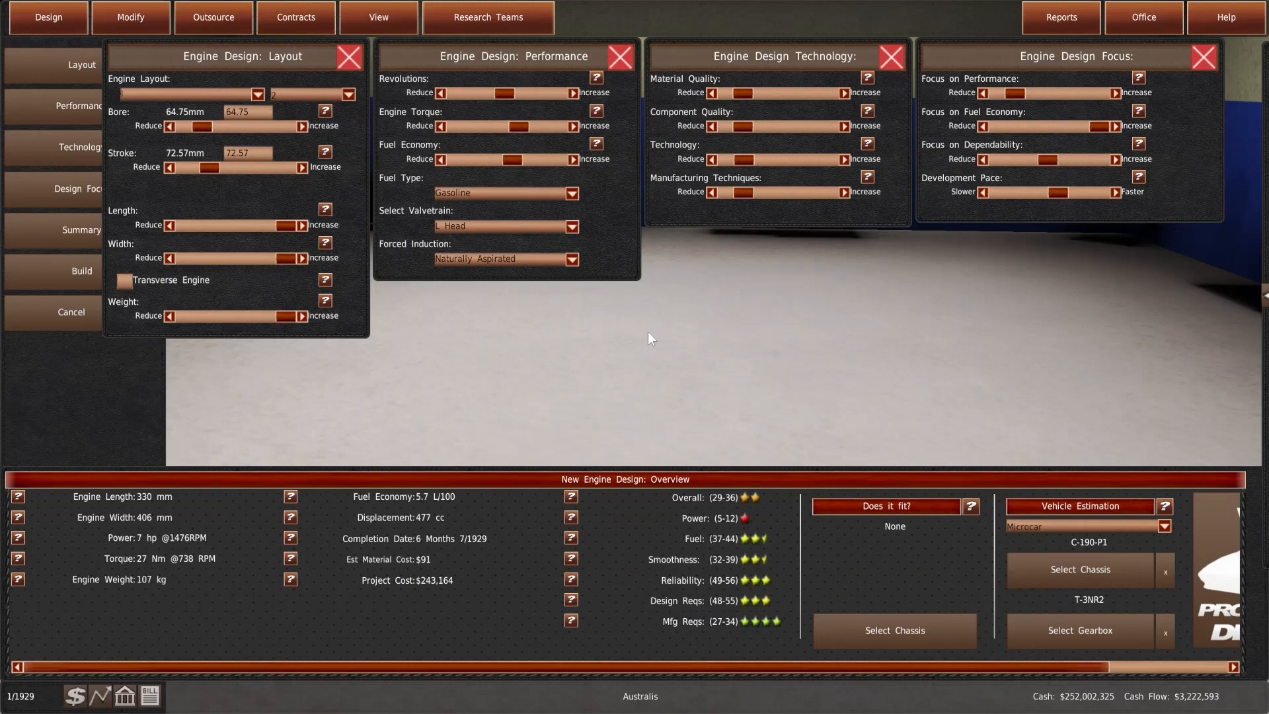
{"action": "mouse_move", "coordinate": [652, 335]}
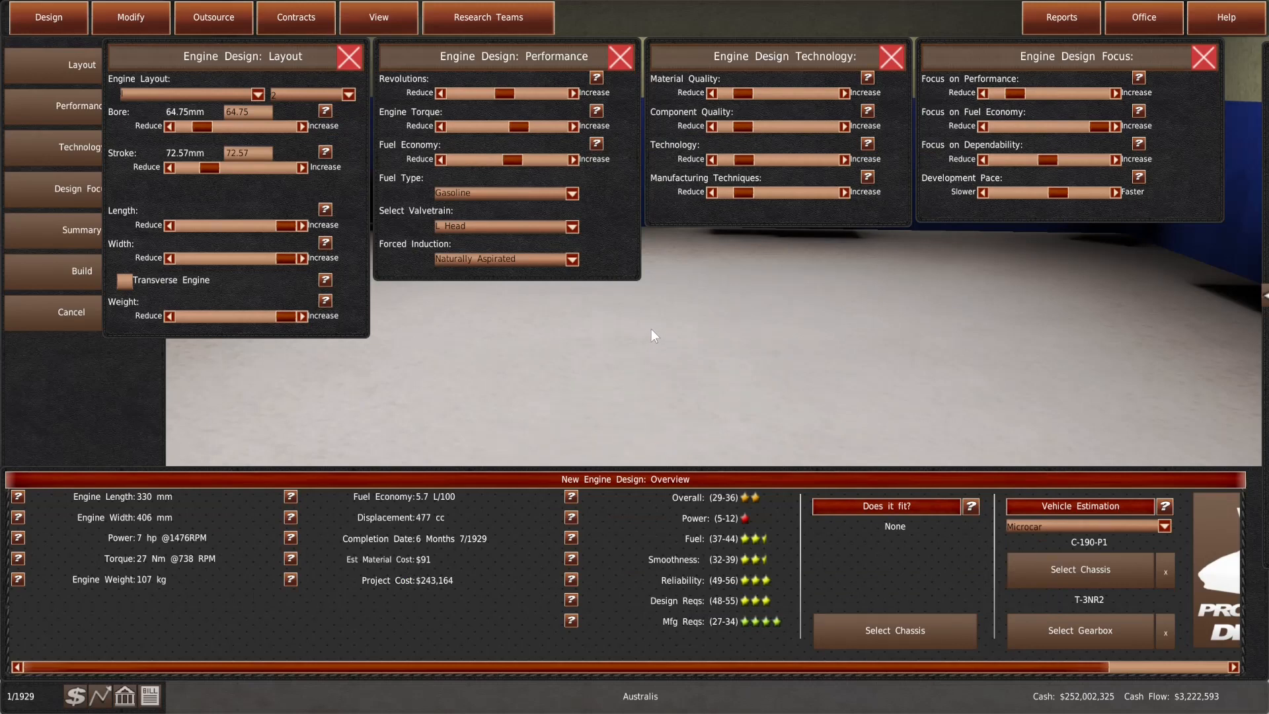
{"action": "left_click", "coordinate": [514, 127]}
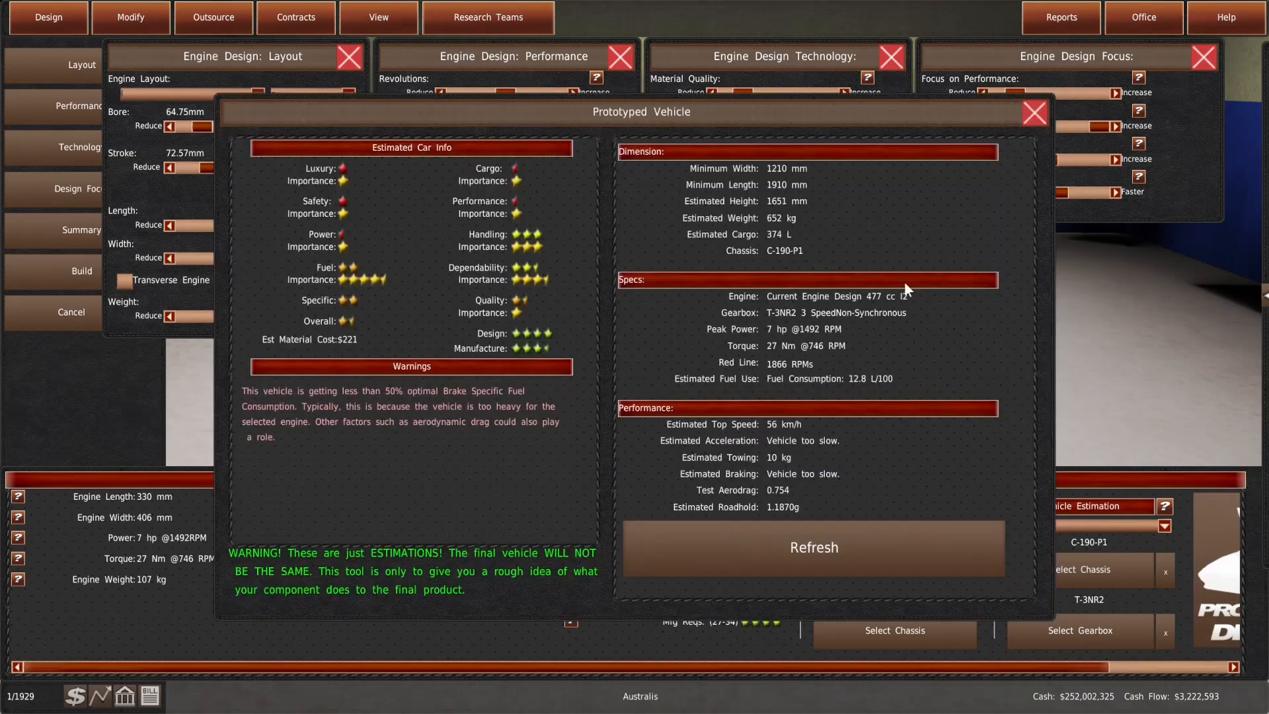
{"action": "left_click", "coordinate": [1033, 112]}
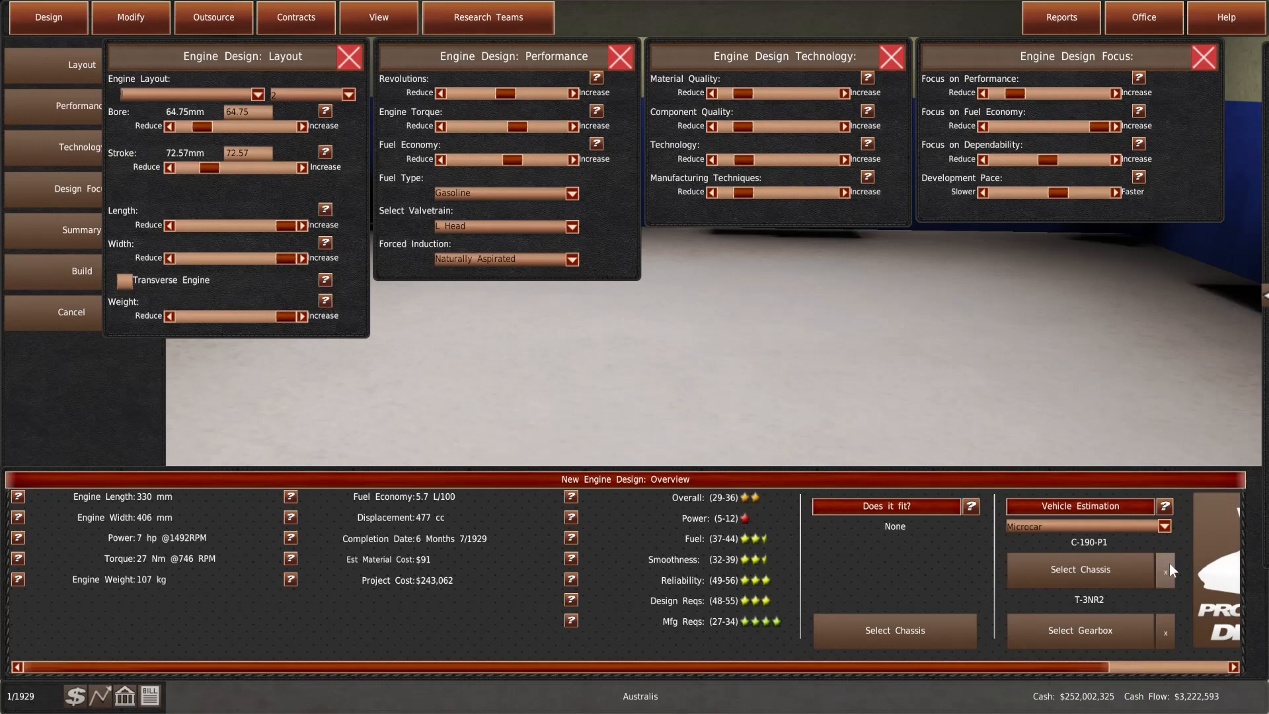
{"action": "left_click", "coordinate": [884, 506]}
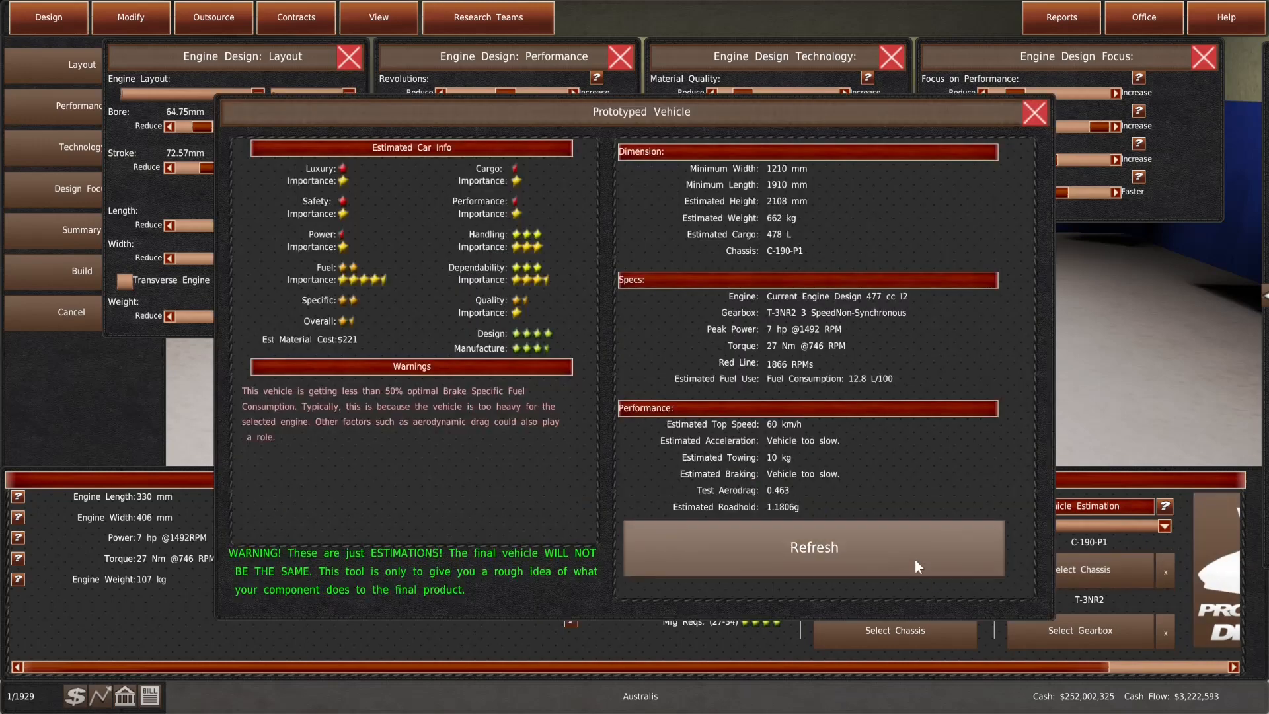
{"action": "left_click", "coordinate": [813, 548]}
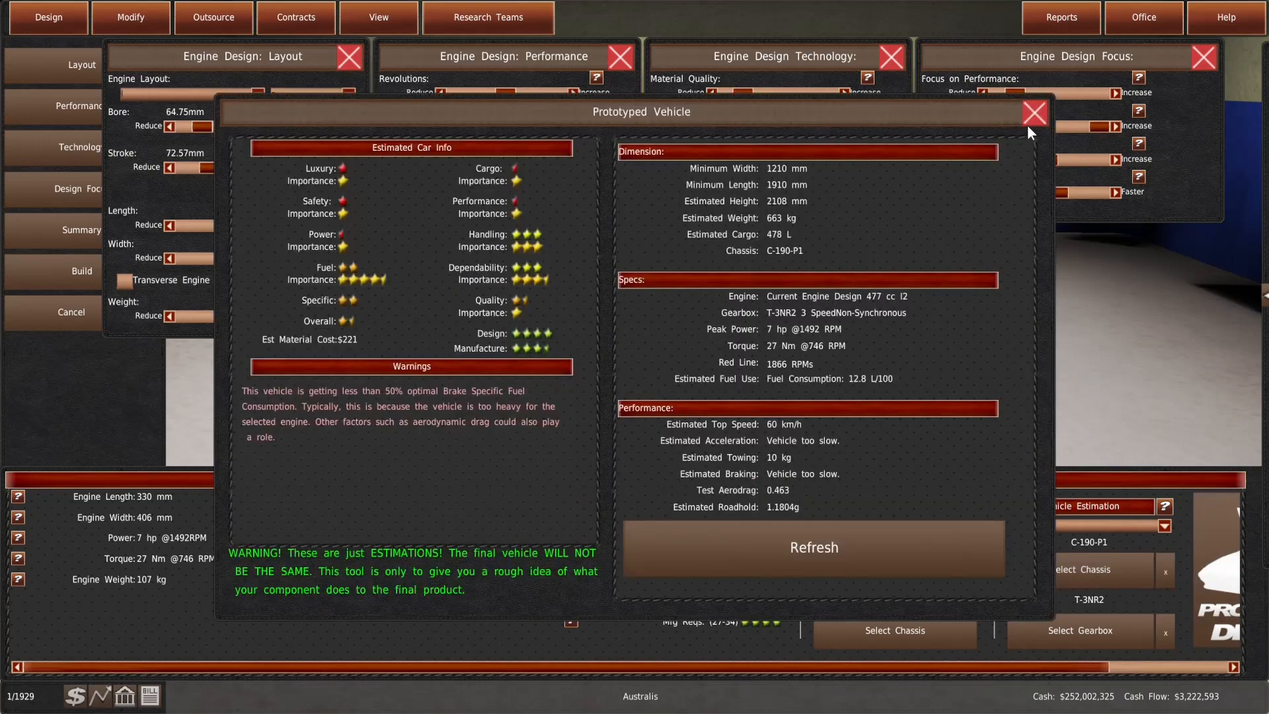
{"action": "left_click", "coordinate": [1033, 111]}
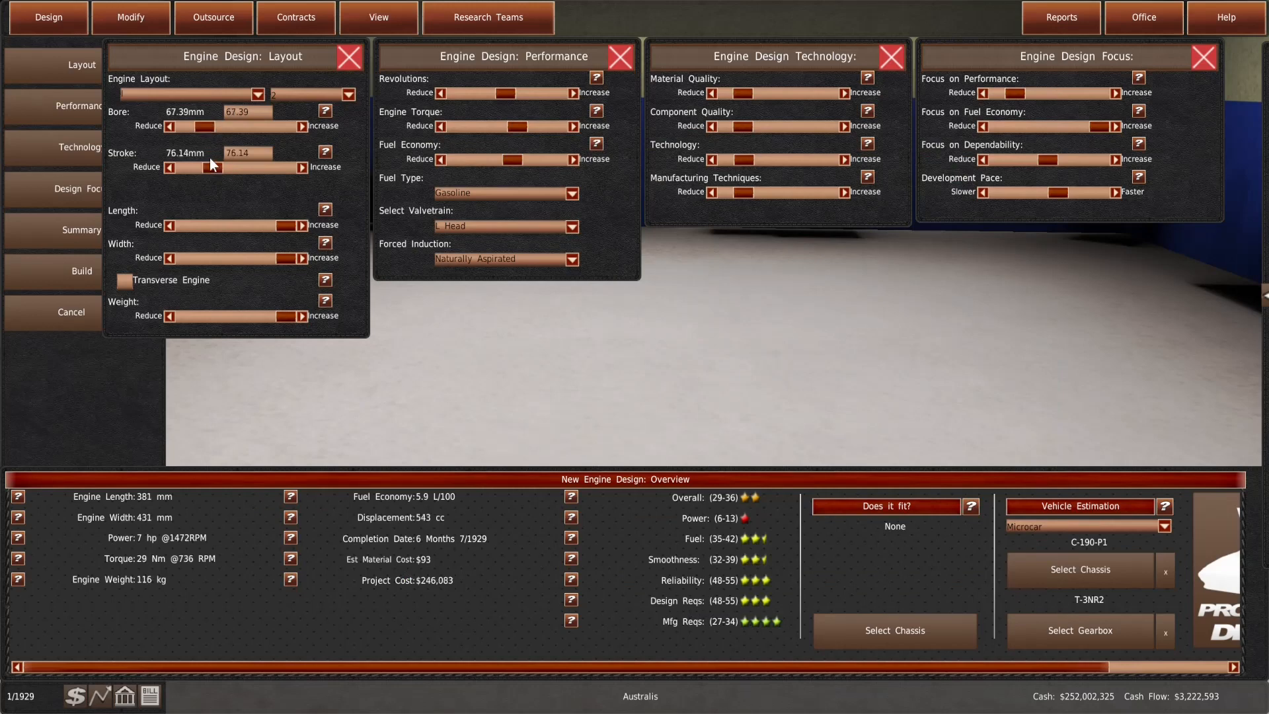
Set roughly 69 mm bore and 79.9 mm stroke and compare prototype estimates
{"action": "left_click", "coordinate": [306, 127]}
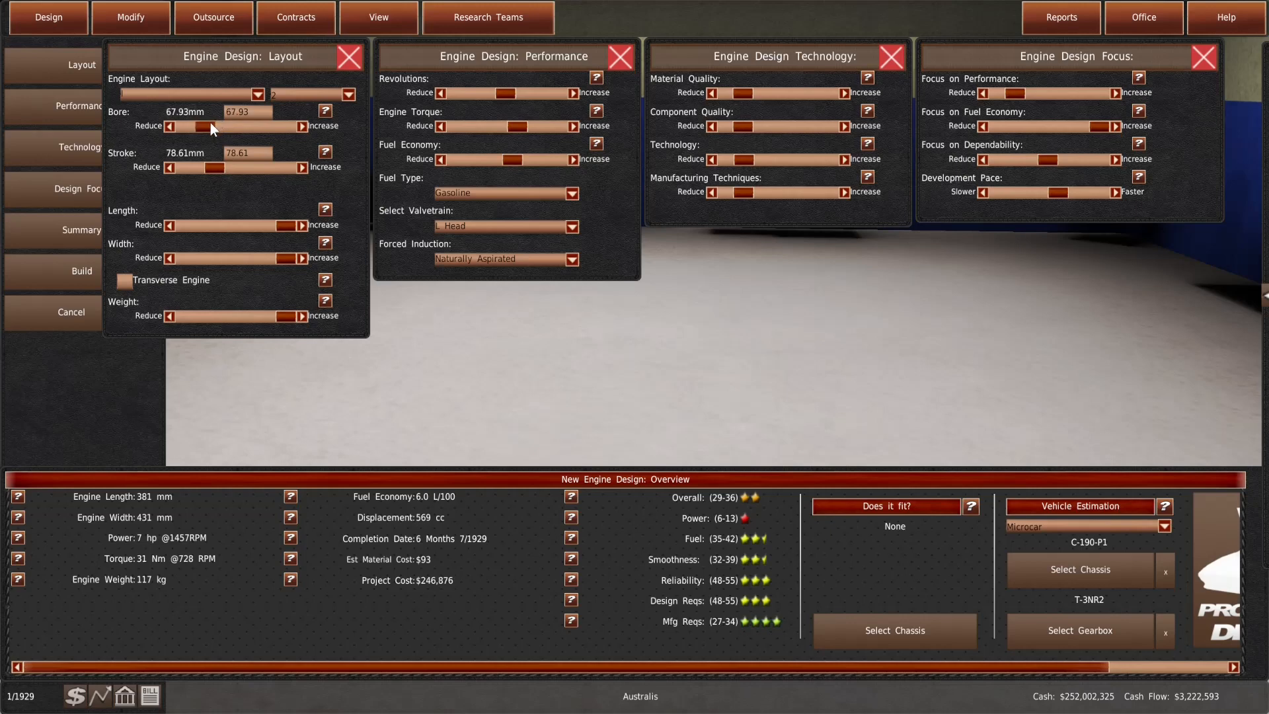
{"action": "left_click_drag", "start_coordinate": [207, 127], "coordinate": [218, 127]}
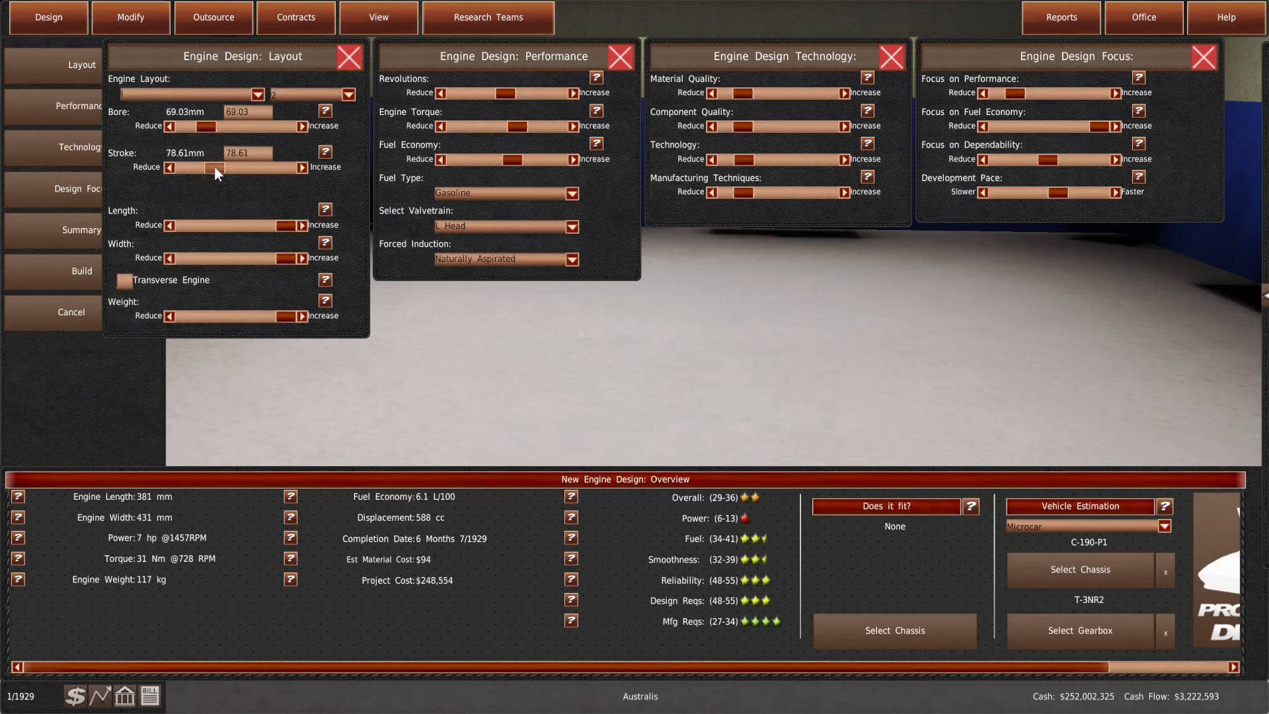
{"action": "left_click", "coordinate": [303, 167]}
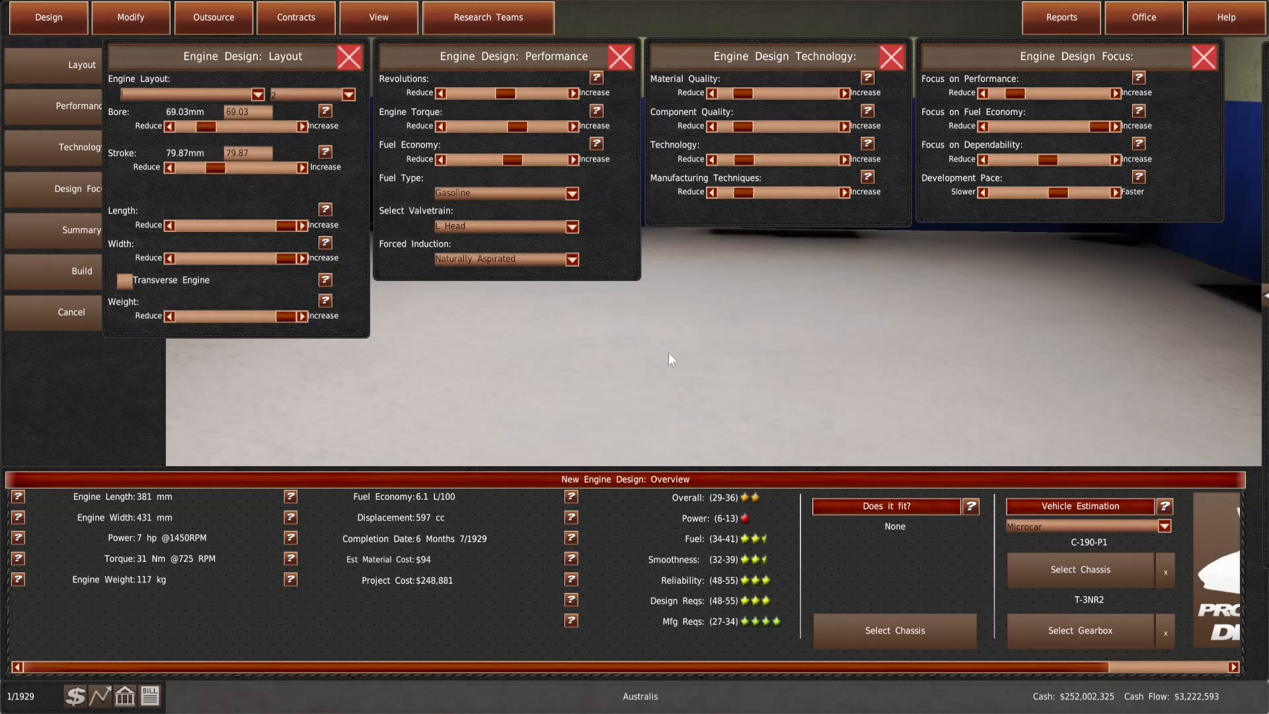
{"action": "left_click", "coordinate": [885, 506]}
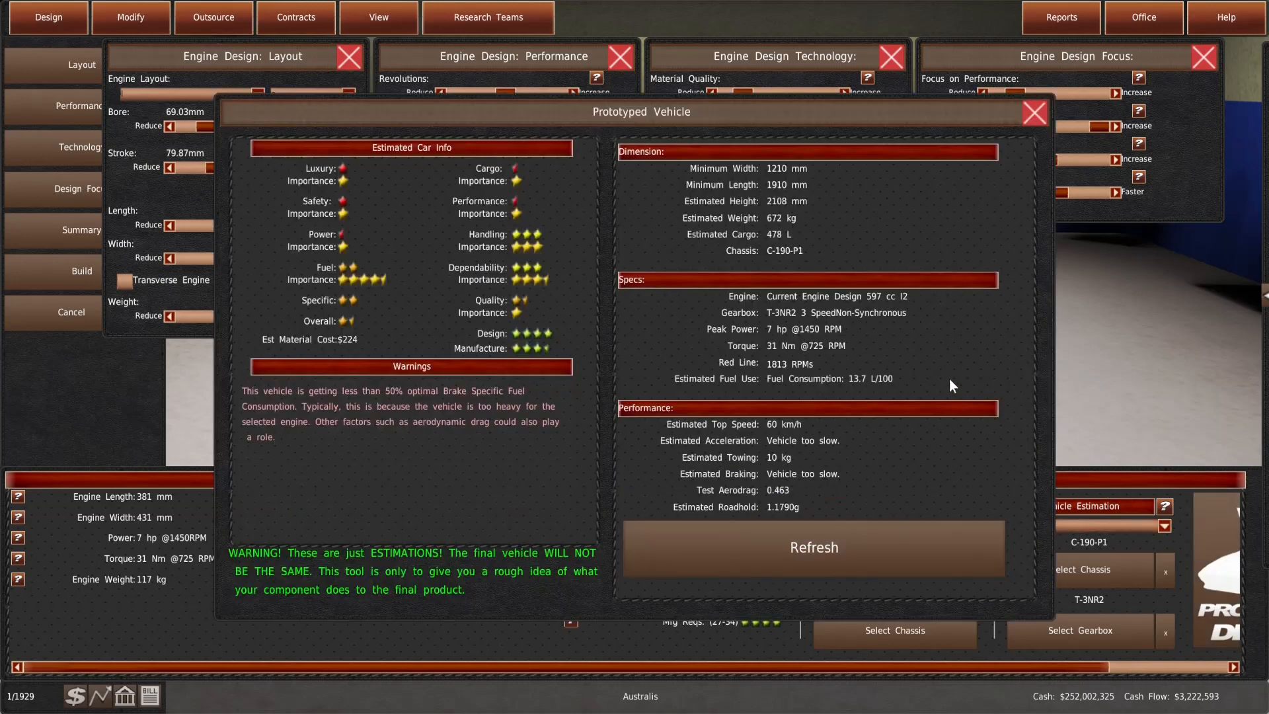
{"action": "left_click", "coordinate": [1034, 112]}
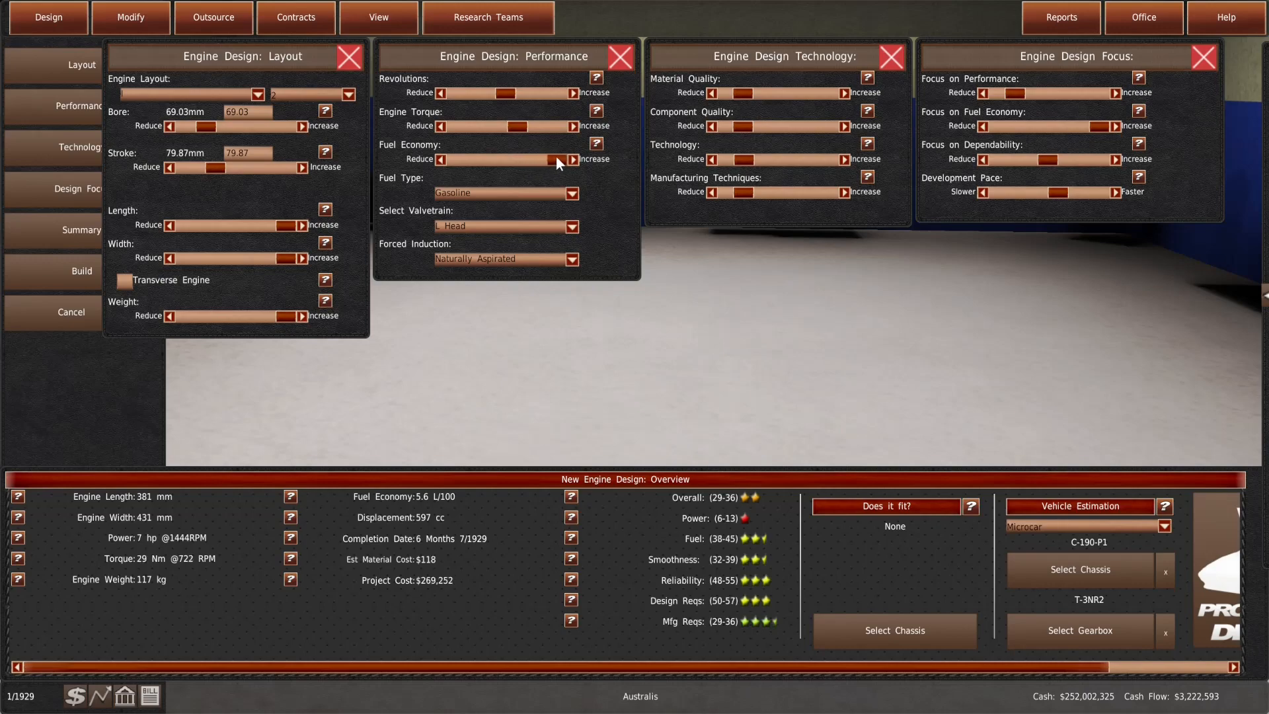
{"action": "left_click", "coordinate": [574, 159]}
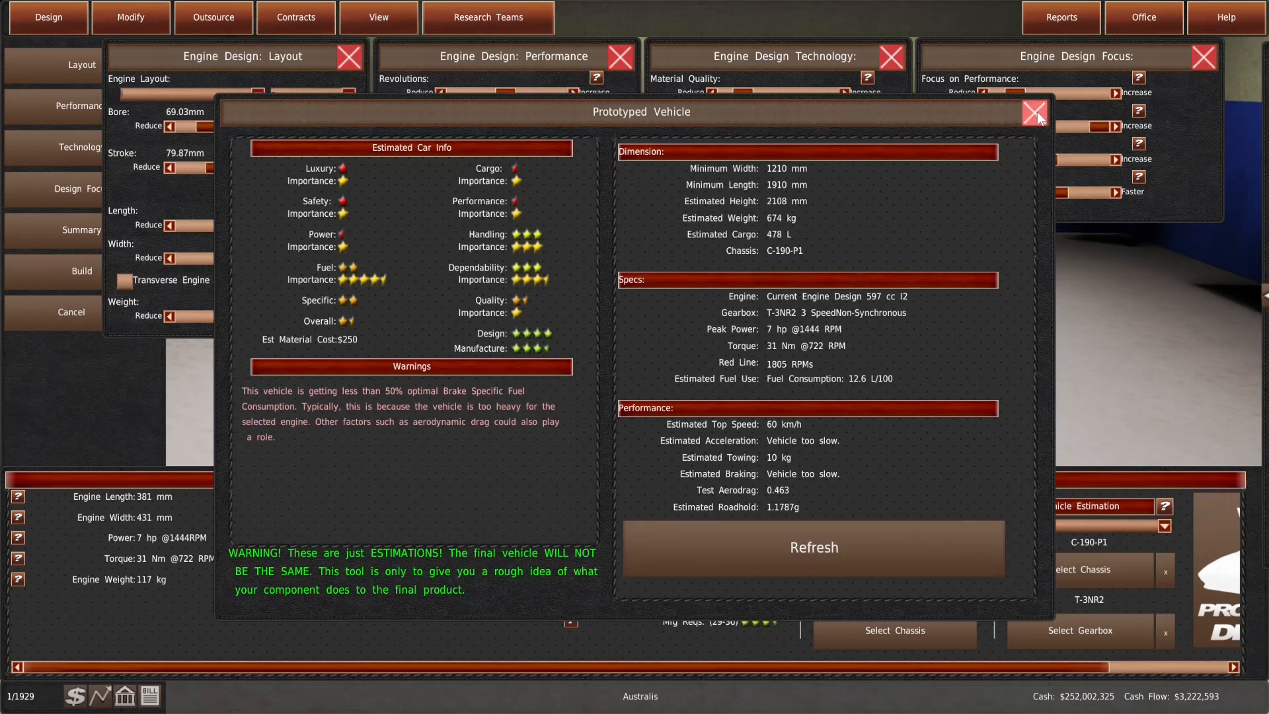
{"action": "left_click", "coordinate": [1034, 111]}
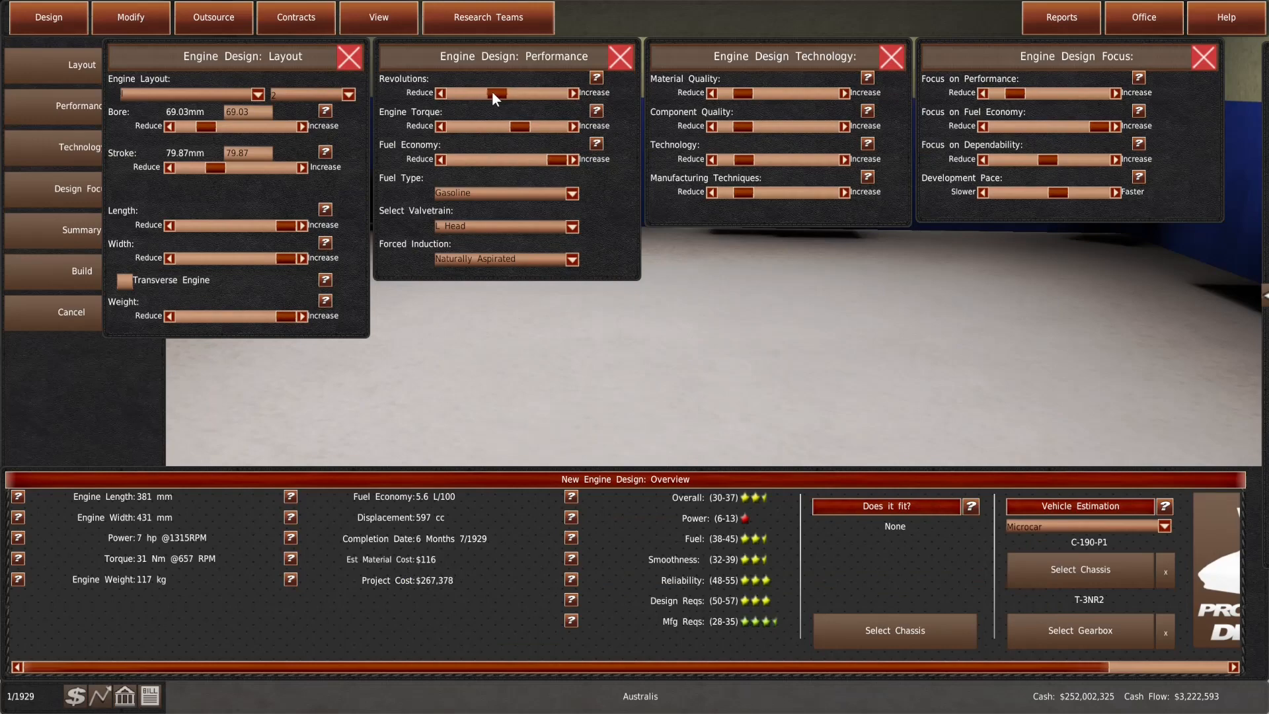
{"action": "mouse_move", "coordinate": [1206, 550]}
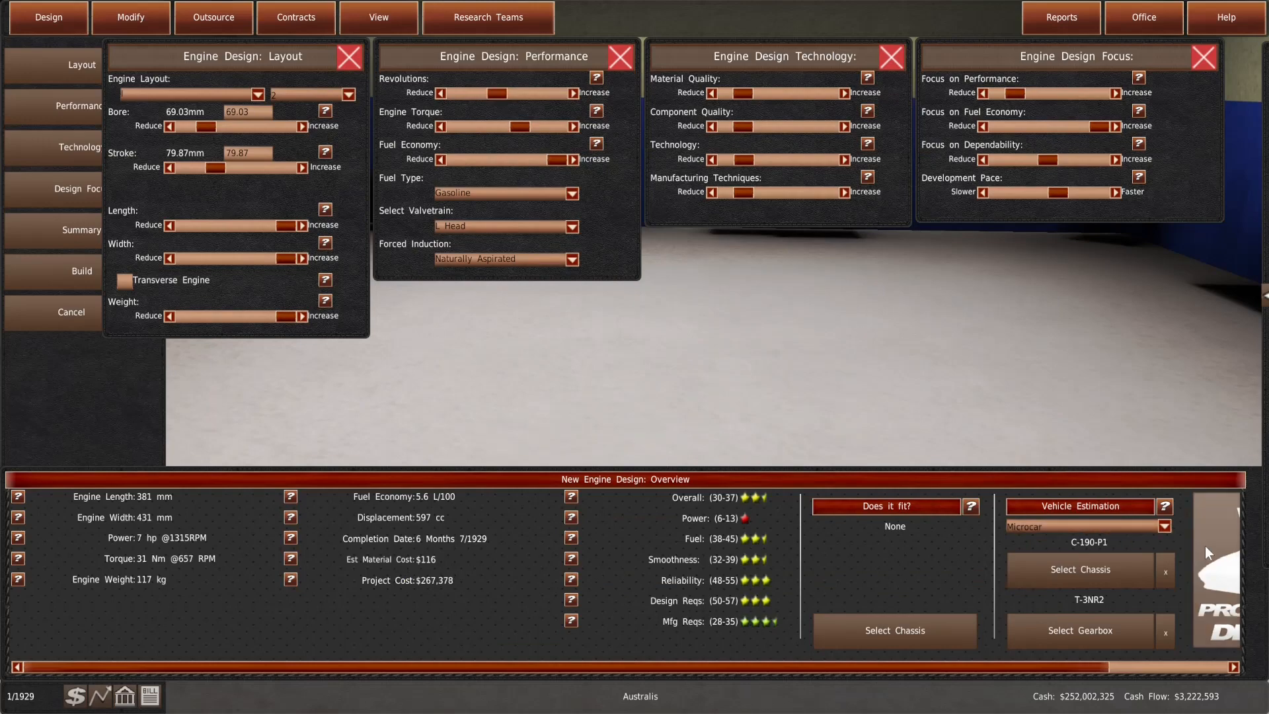
Settle on a 64.75 mm bore for 525 cc, 6 hp, checking the estimates again
{"action": "left_click", "coordinate": [886, 506]}
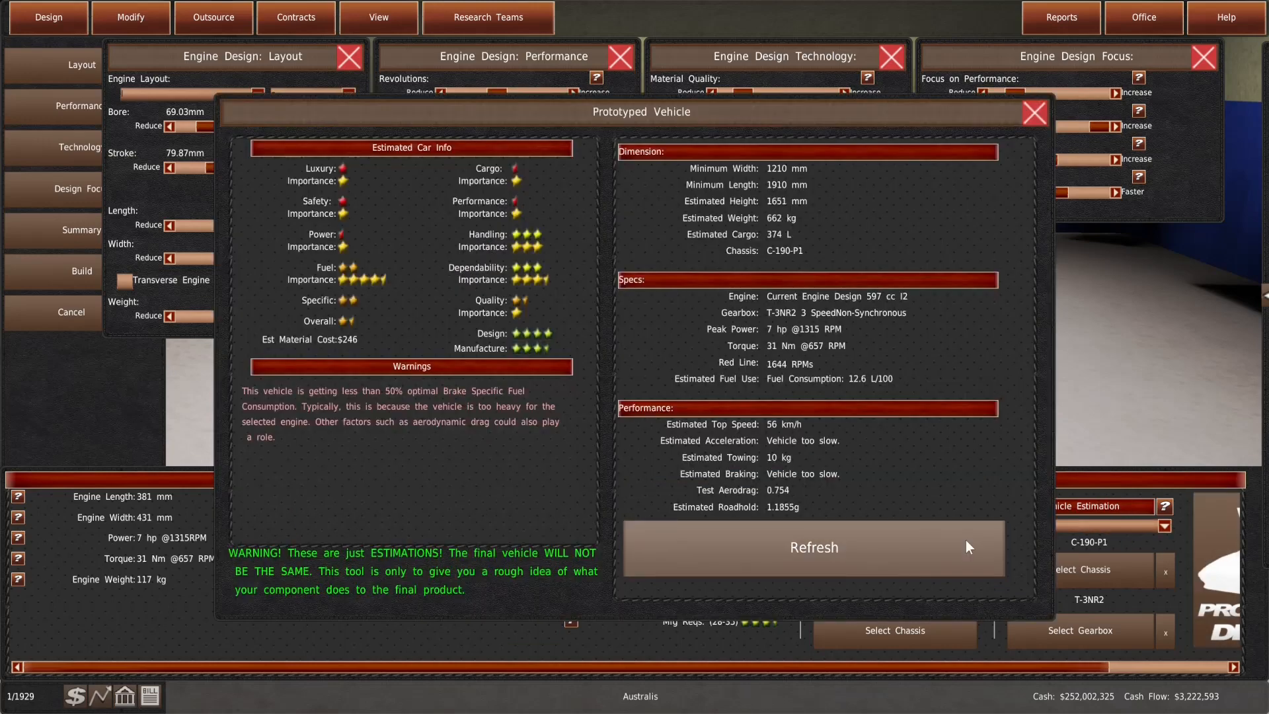
{"action": "left_click", "coordinate": [812, 547]}
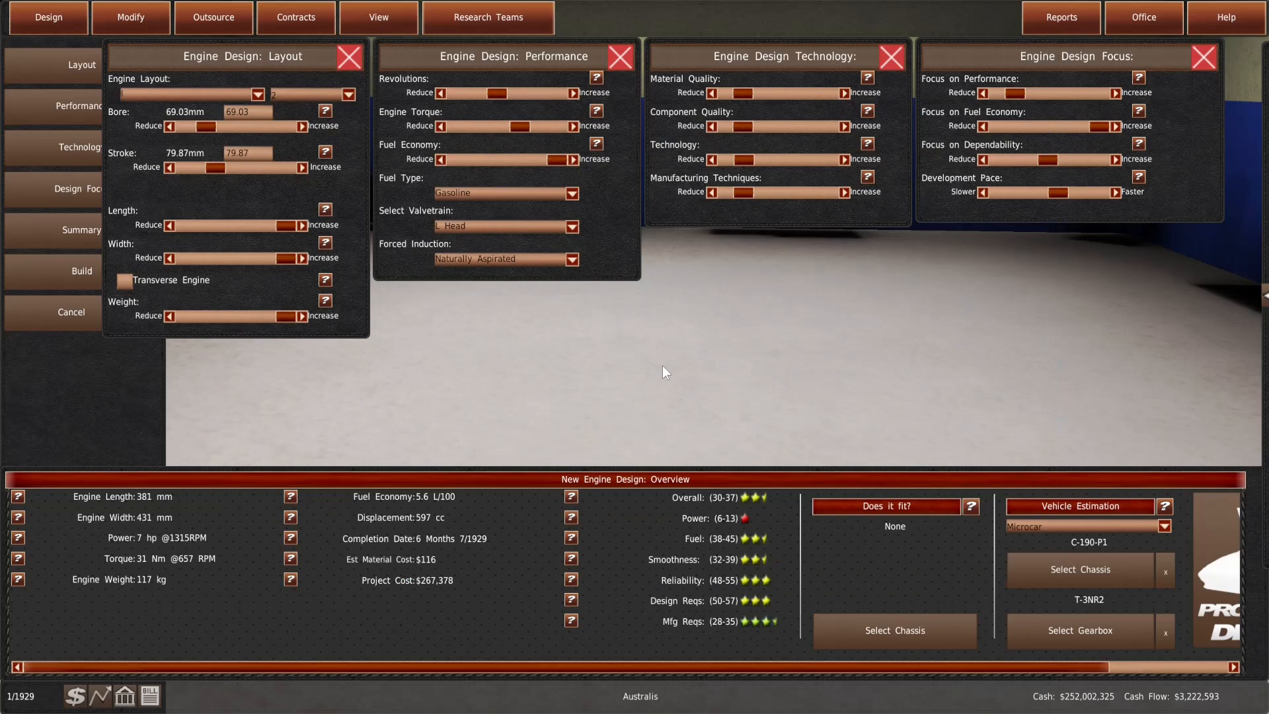
{"action": "mouse_move", "coordinate": [485, 427]}
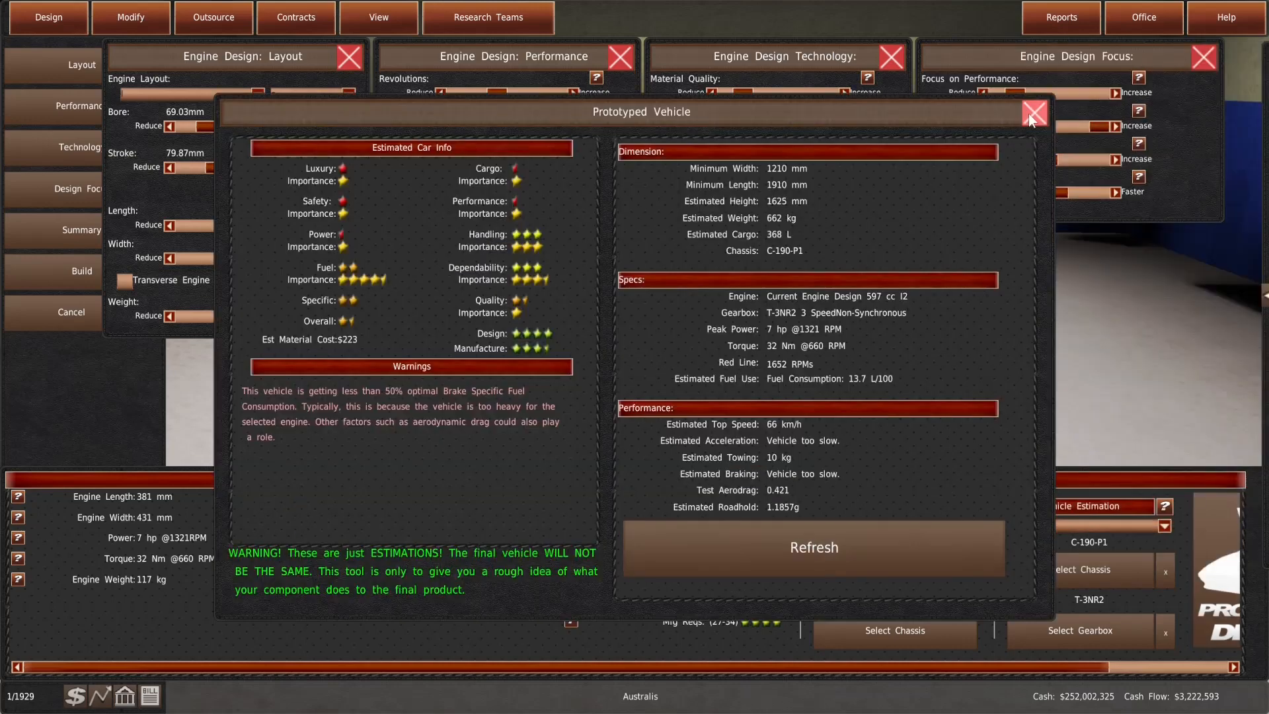
{"action": "left_click", "coordinate": [1033, 111]}
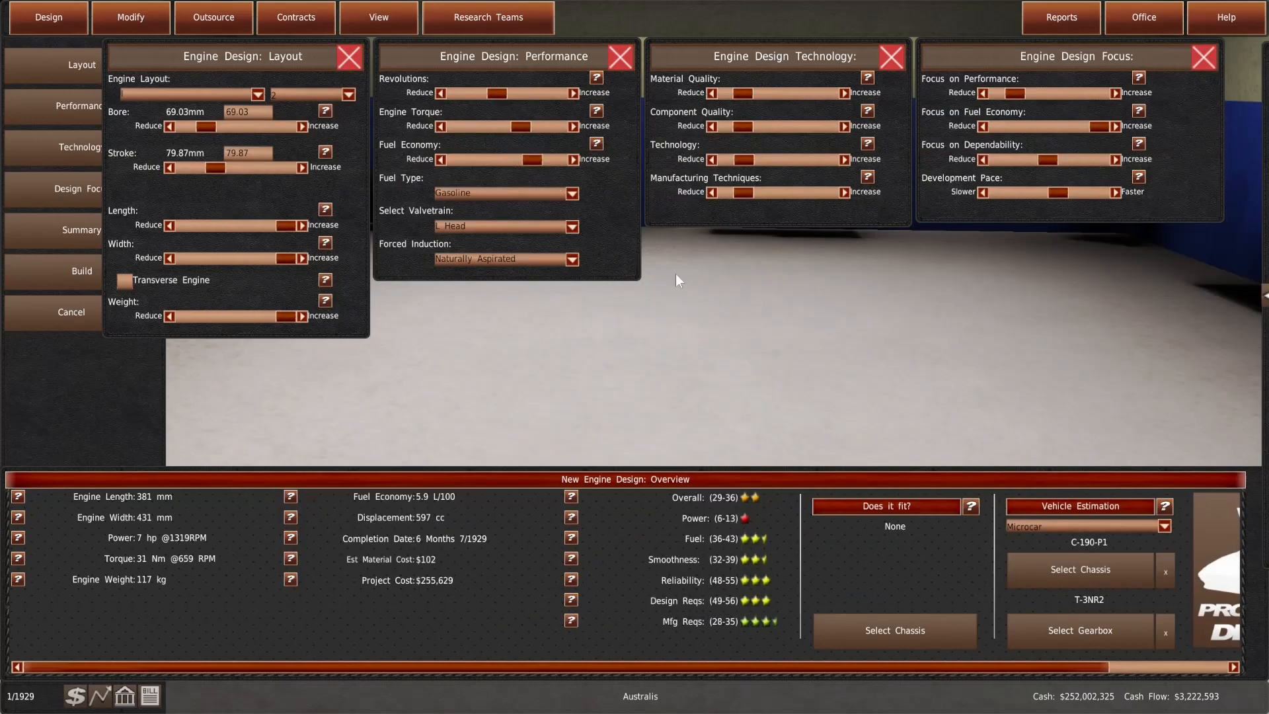
{"action": "left_click", "coordinate": [885, 505]}
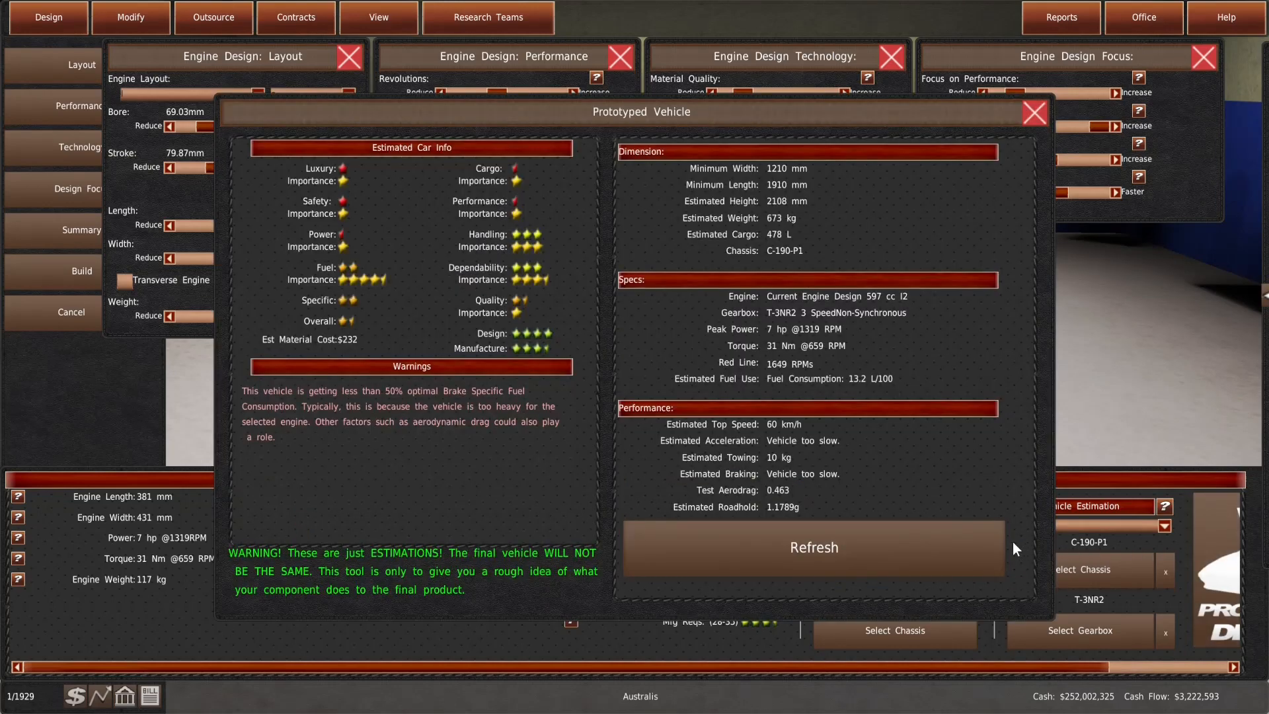
{"action": "left_click", "coordinate": [1032, 112]}
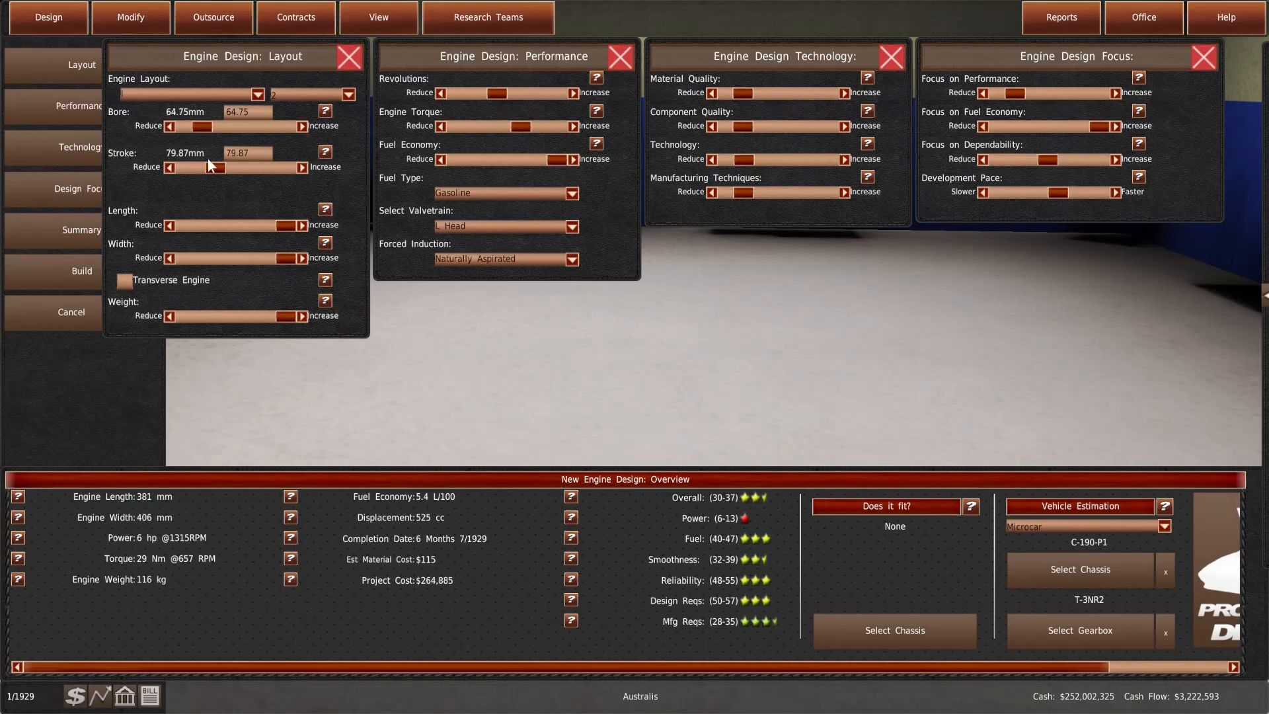
Shorten the stroke to 75.53 mm for 497 cc and recheck the vehicle estimate
{"action": "left_click_drag", "start_coordinate": [222, 168], "coordinate": [211, 168]}
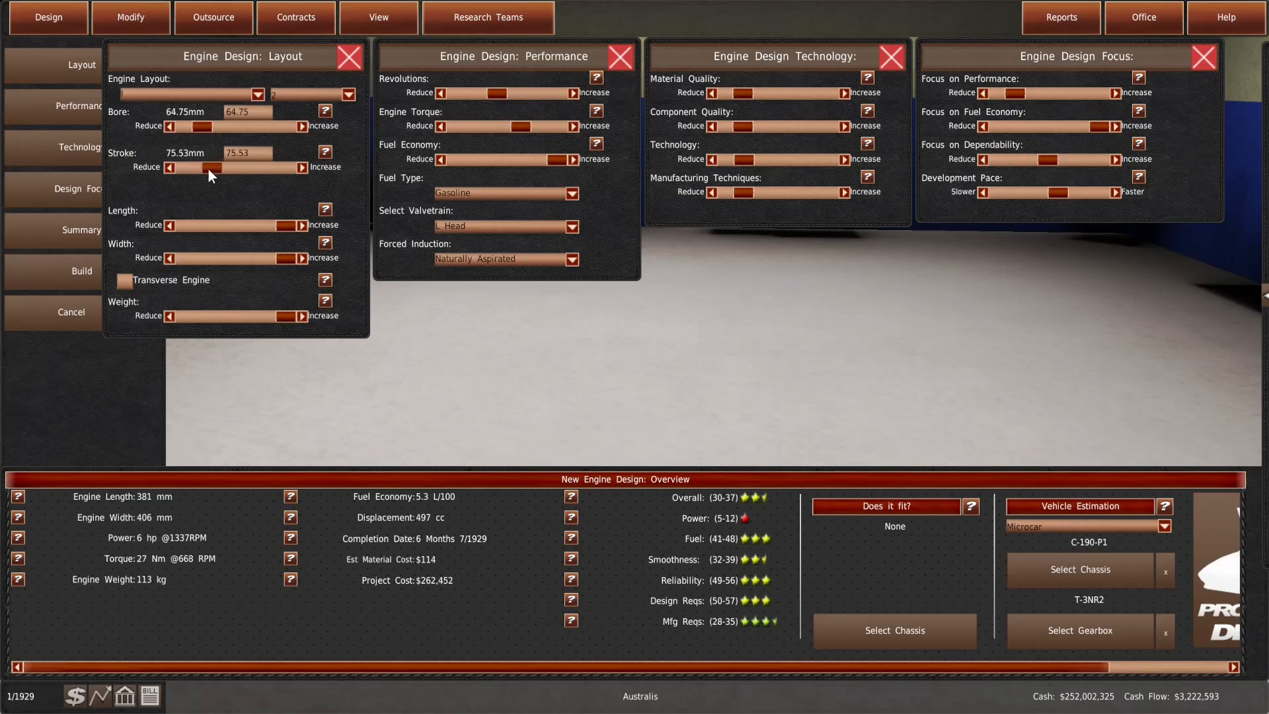
{"action": "left_click", "coordinate": [884, 507]}
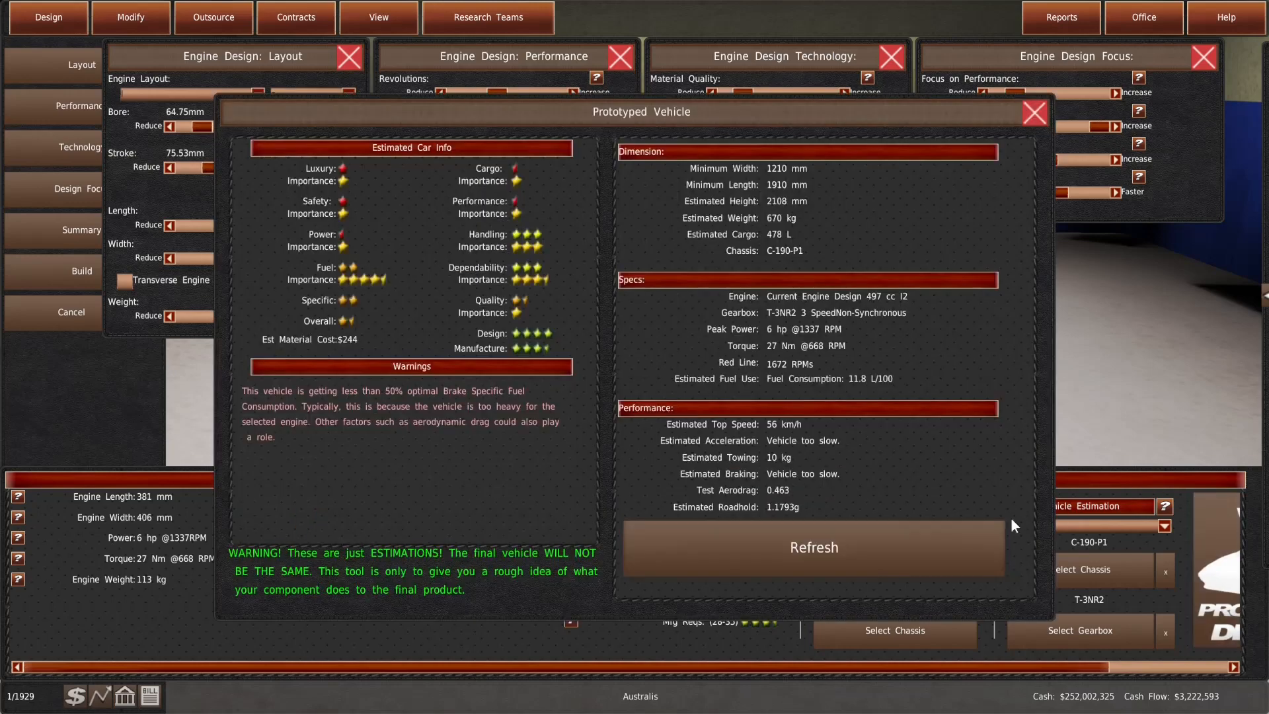
{"action": "left_click", "coordinate": [813, 547]}
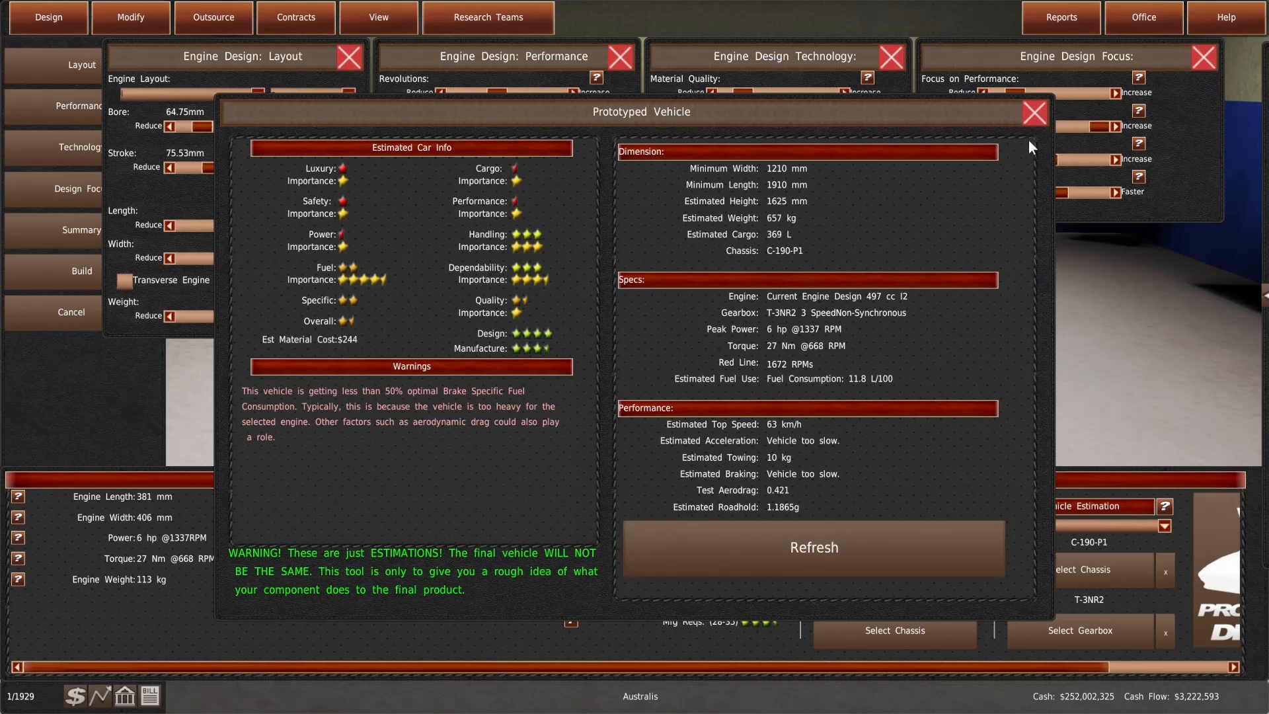
{"action": "left_click", "coordinate": [1033, 111]}
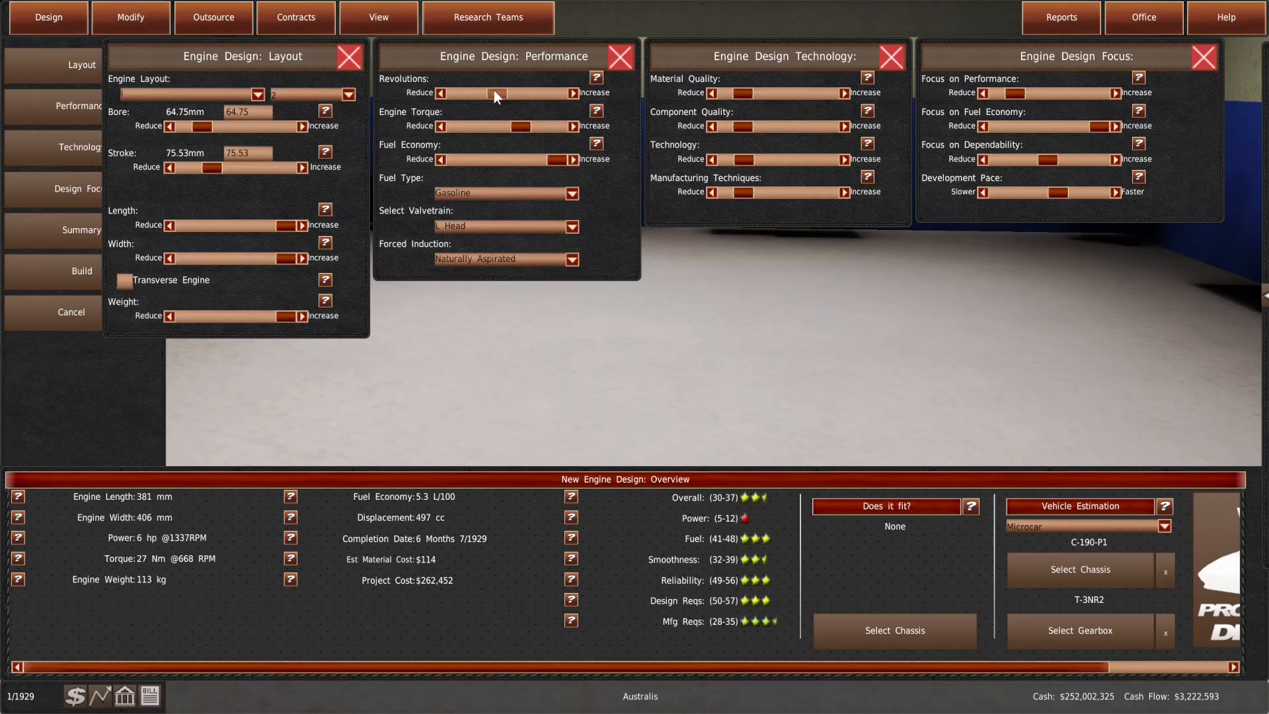
Nudge revolutions and raise engine torque, then review the prototype estimate
{"action": "left_click", "coordinate": [575, 93]}
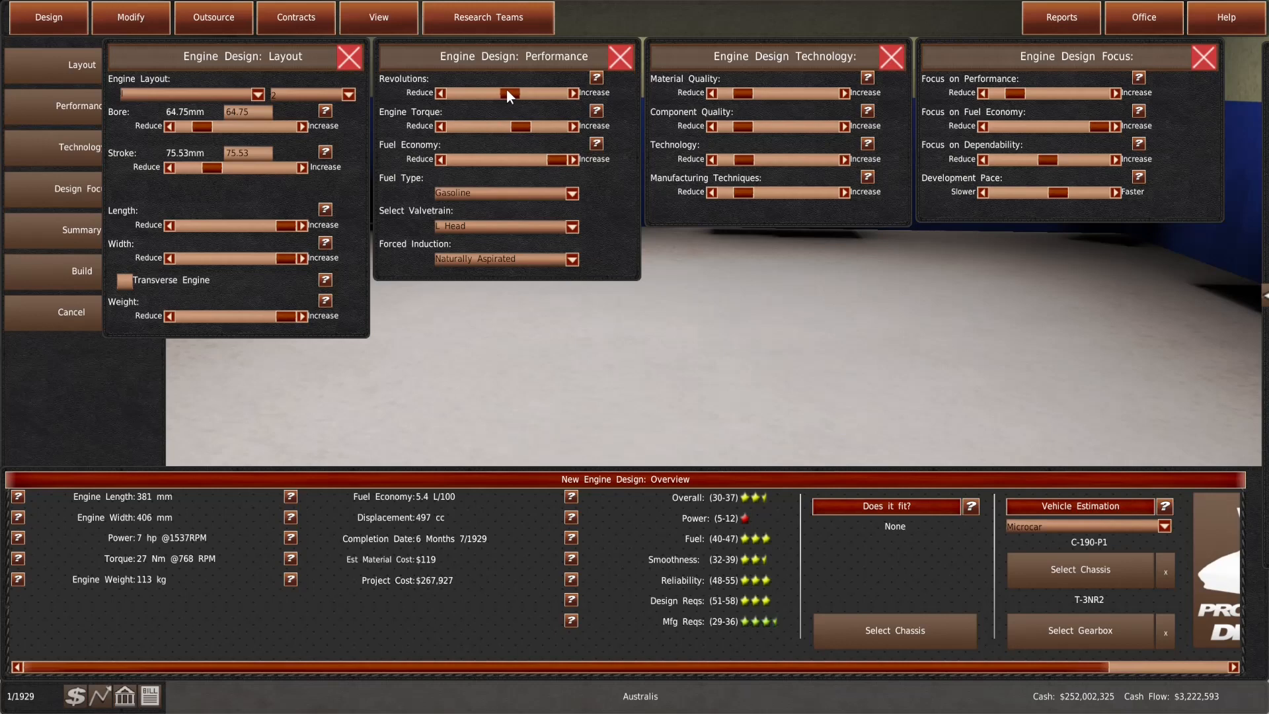
{"action": "left_click", "coordinate": [441, 93]}
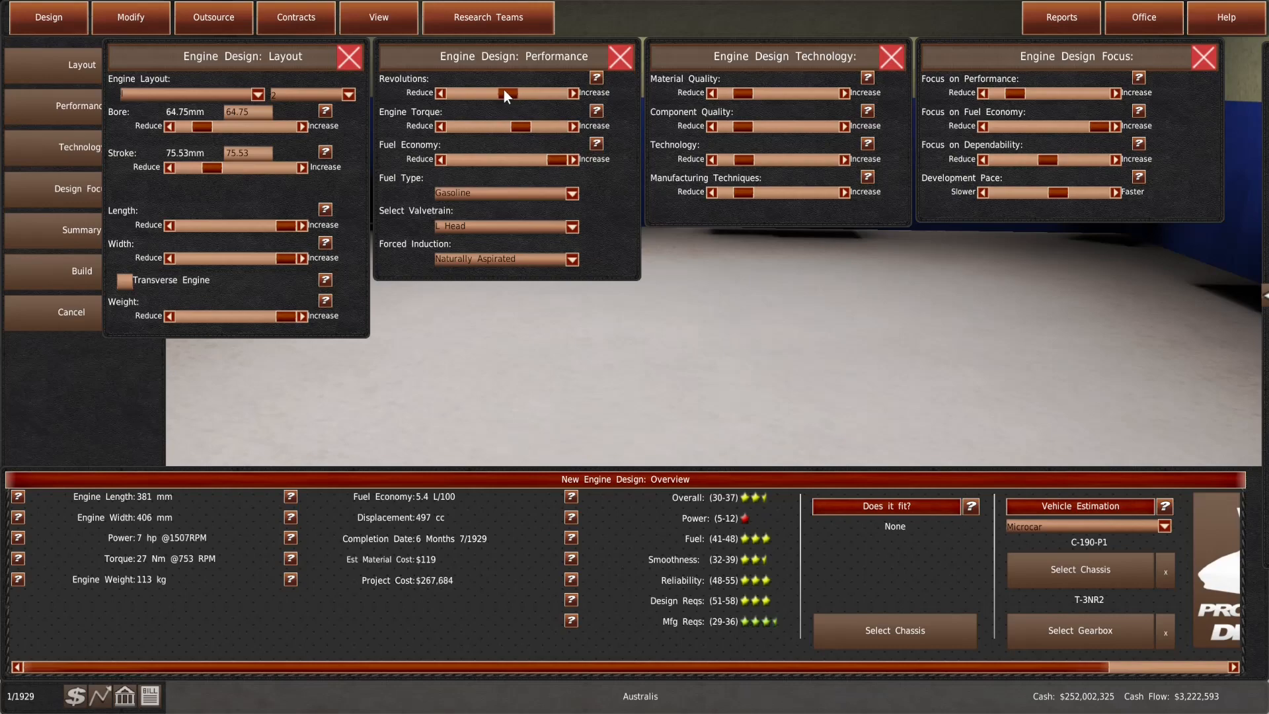
{"action": "left_click", "coordinate": [443, 127]}
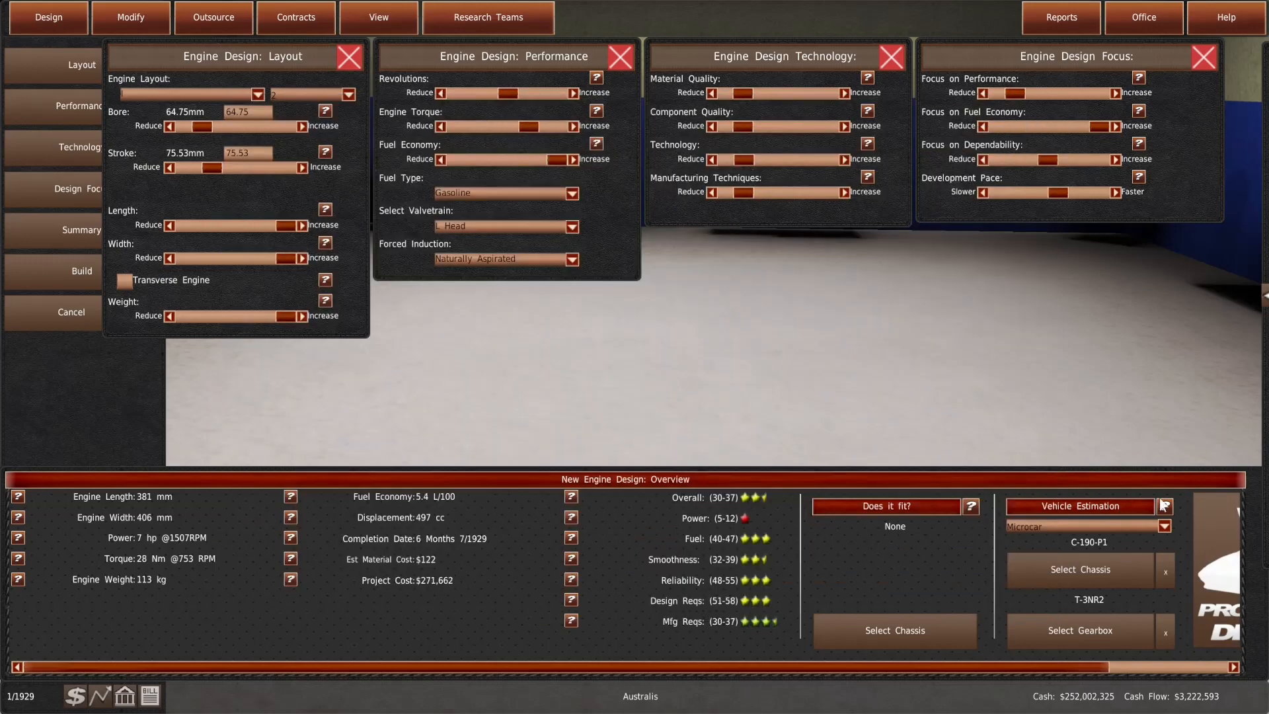
{"action": "left_click", "coordinate": [1163, 505]}
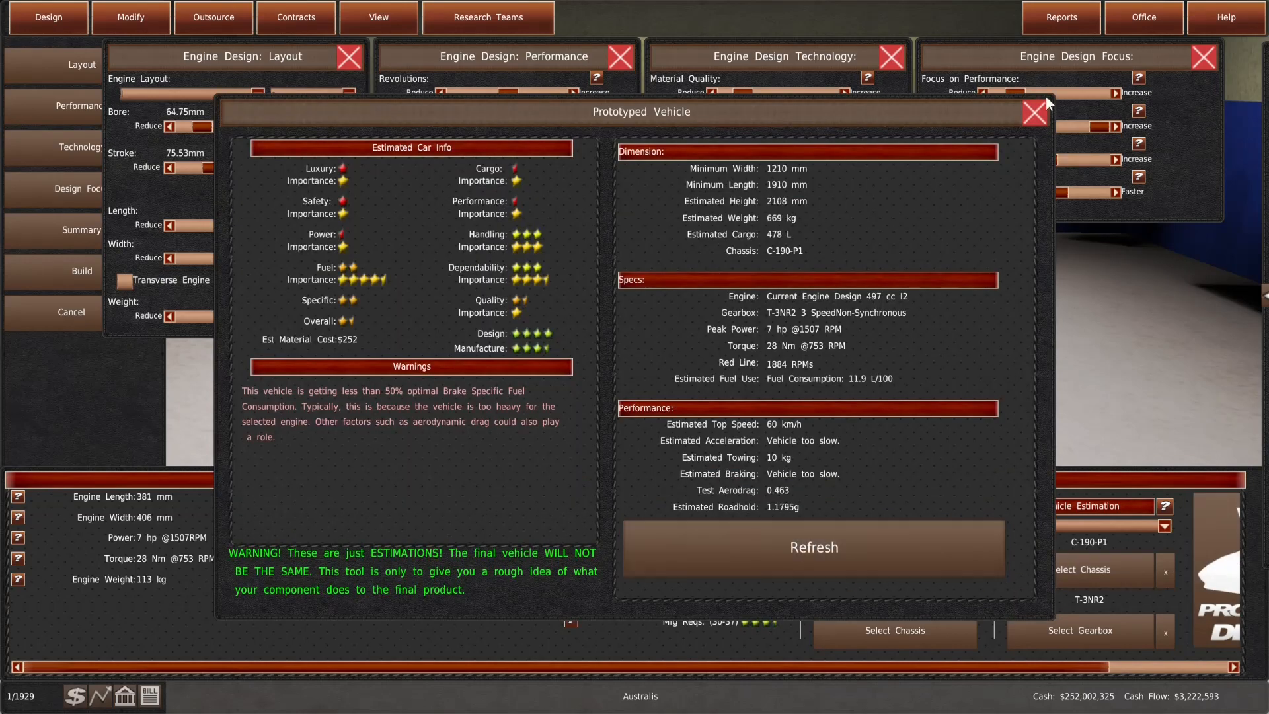
{"action": "left_click", "coordinate": [1032, 114]}
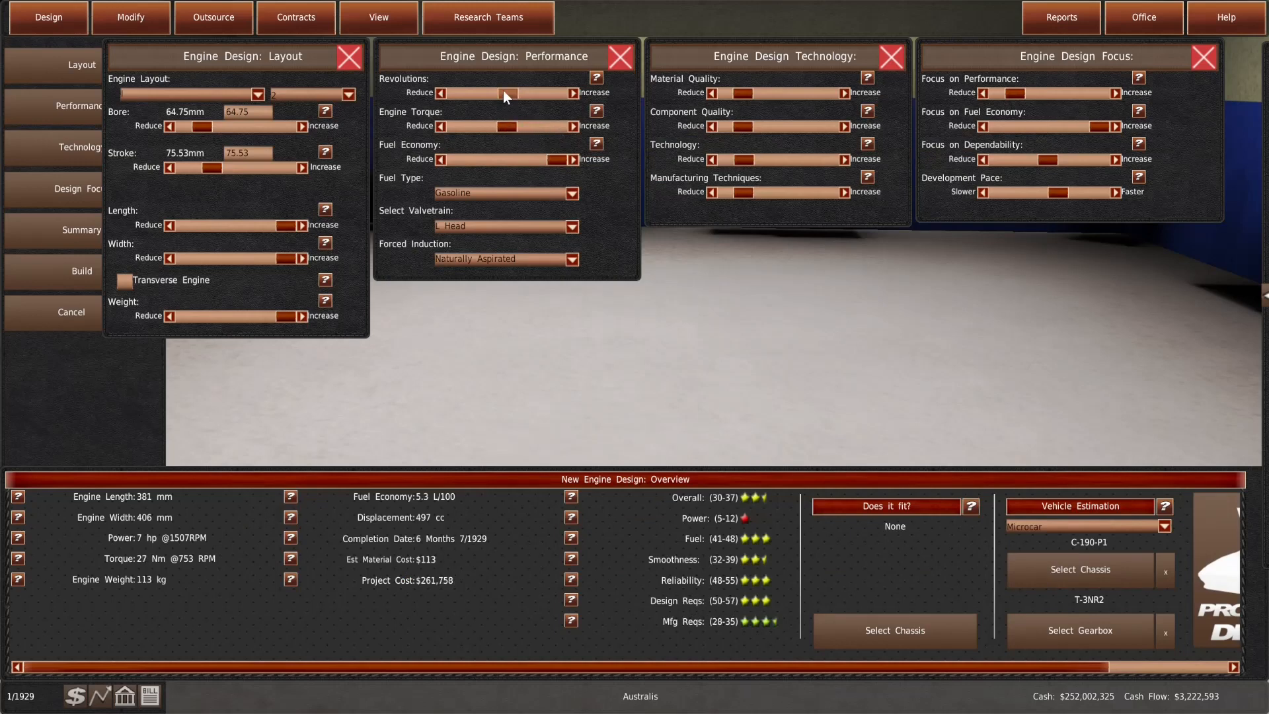
Raise revolutions to 1684 RPM so power reaches 8 hp, settling torque back afterward
{"action": "left_click", "coordinate": [572, 93]}
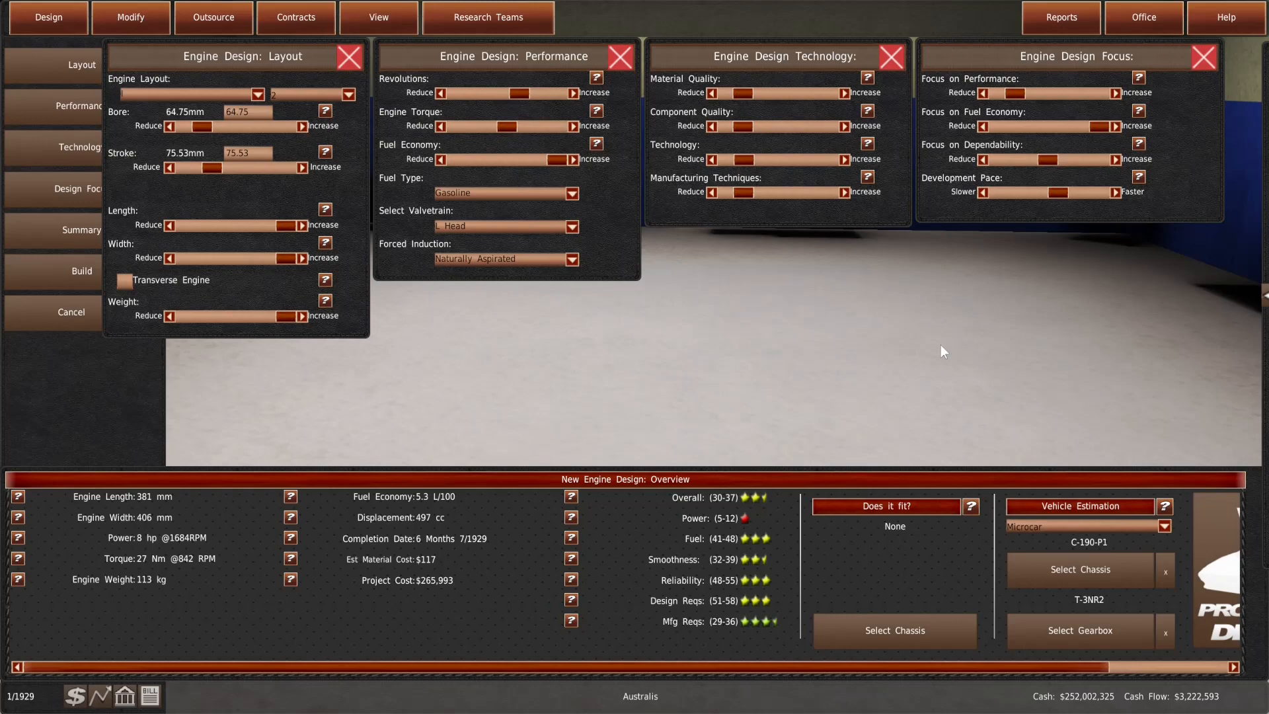
{"action": "left_click", "coordinate": [886, 507]}
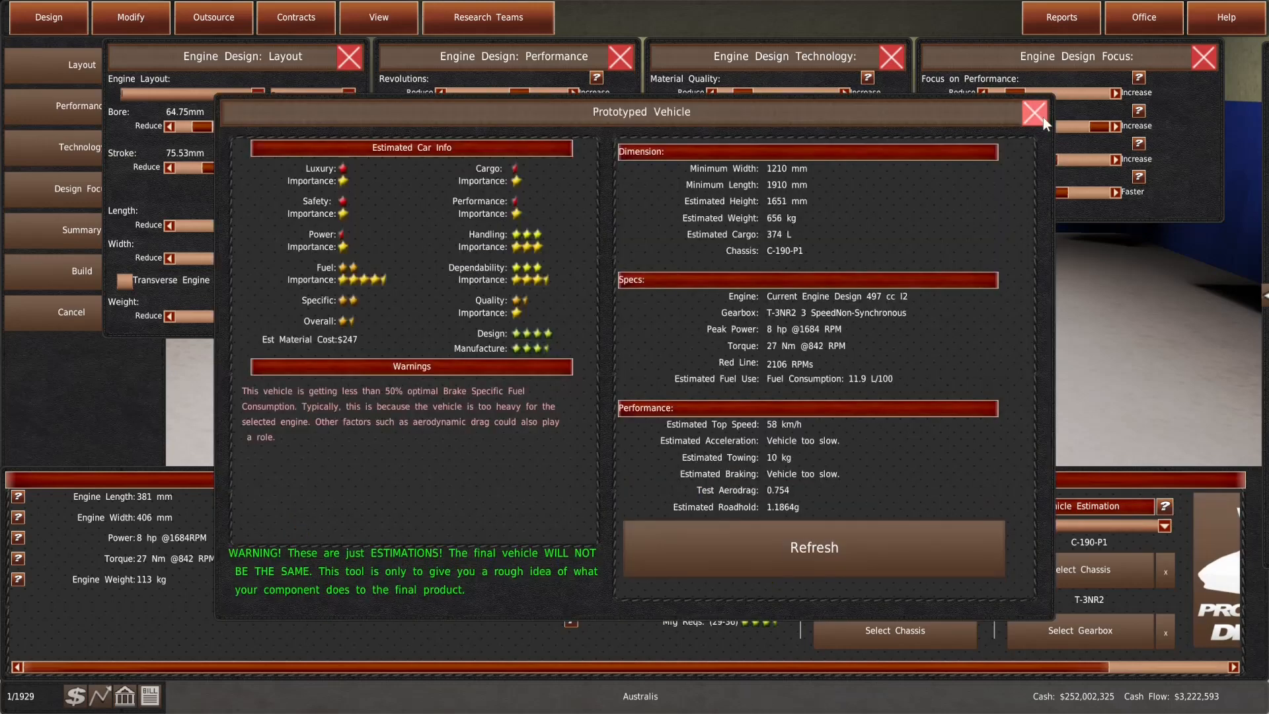
{"action": "left_click", "coordinate": [1034, 111]}
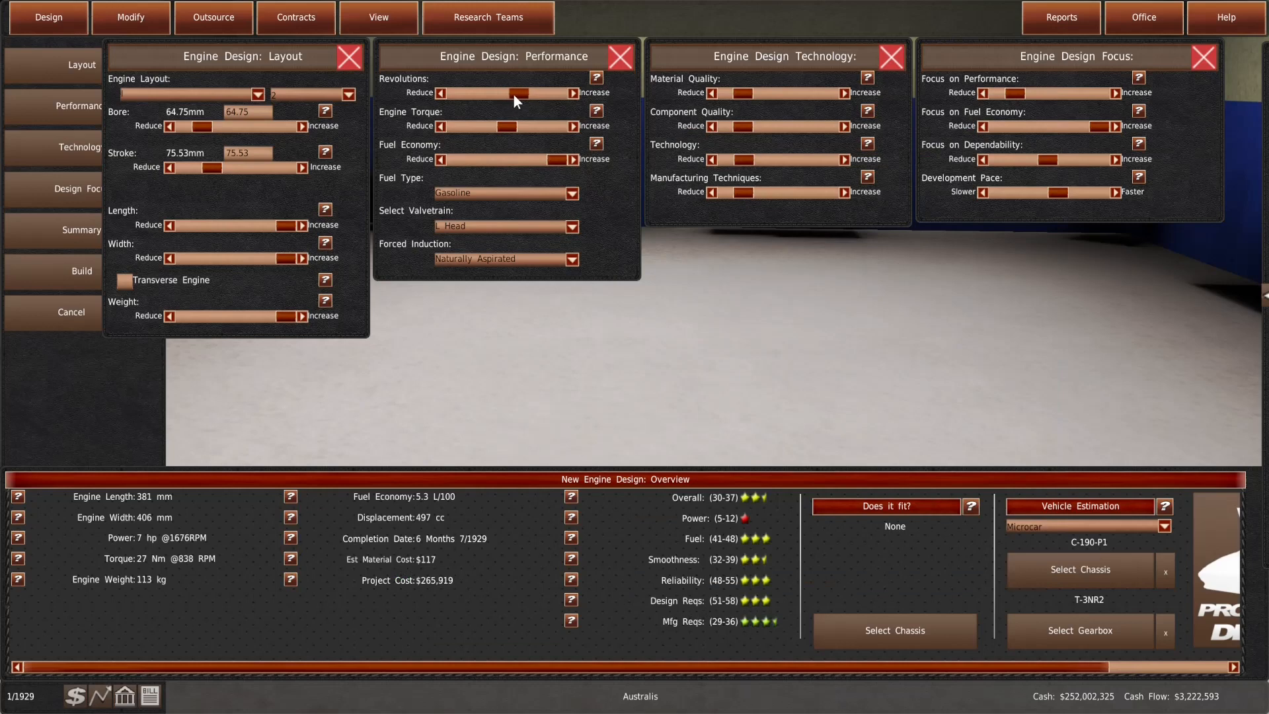
{"action": "left_click", "coordinate": [441, 93]}
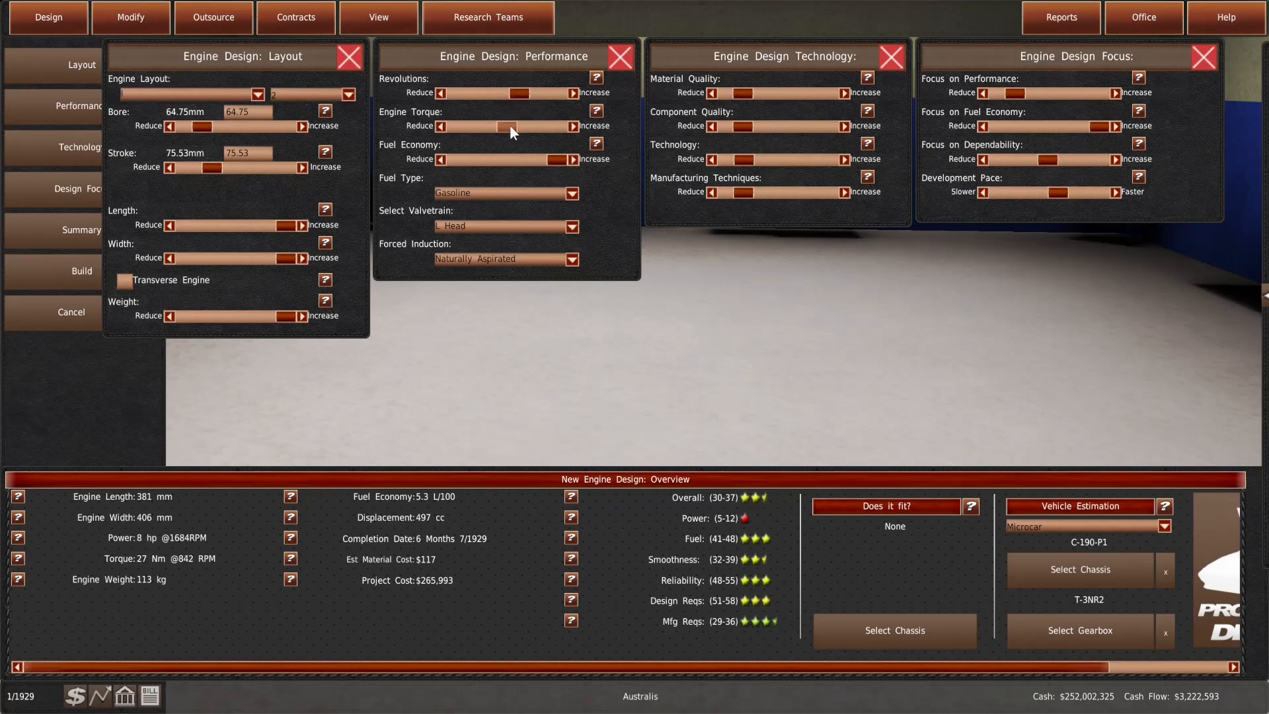
{"action": "left_click", "coordinate": [523, 126]}
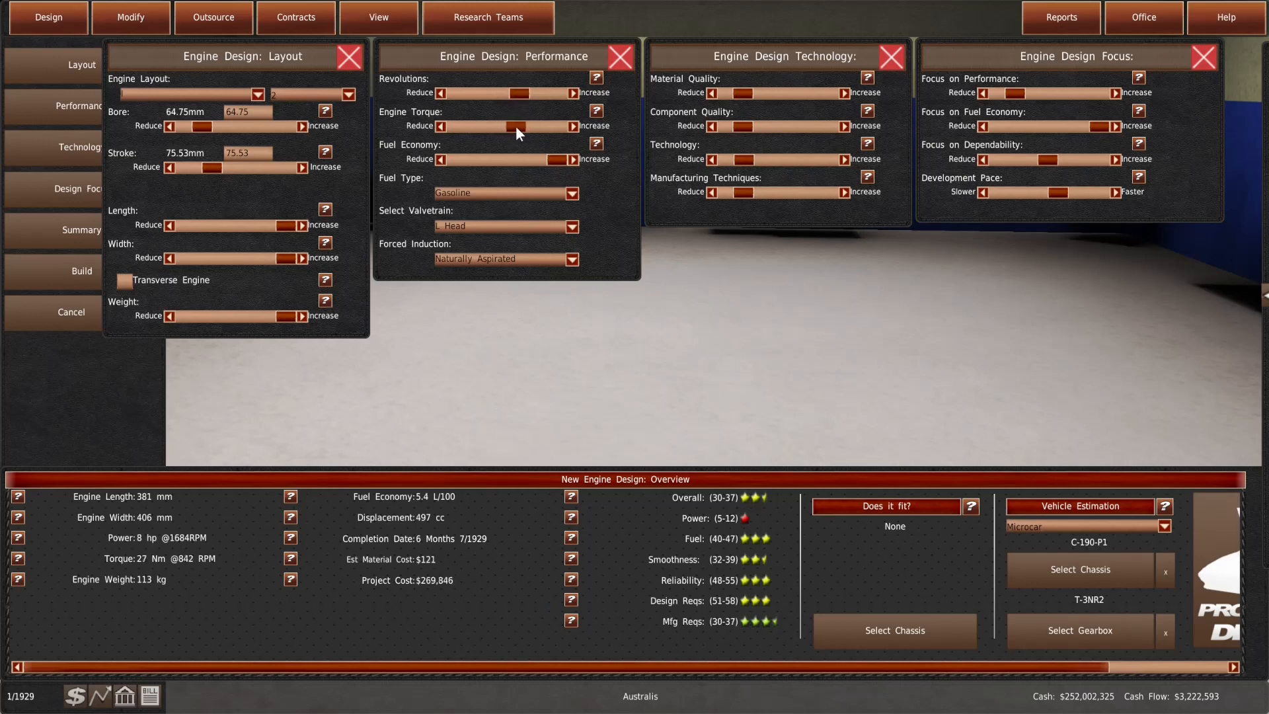
{"action": "left_click", "coordinate": [443, 127]}
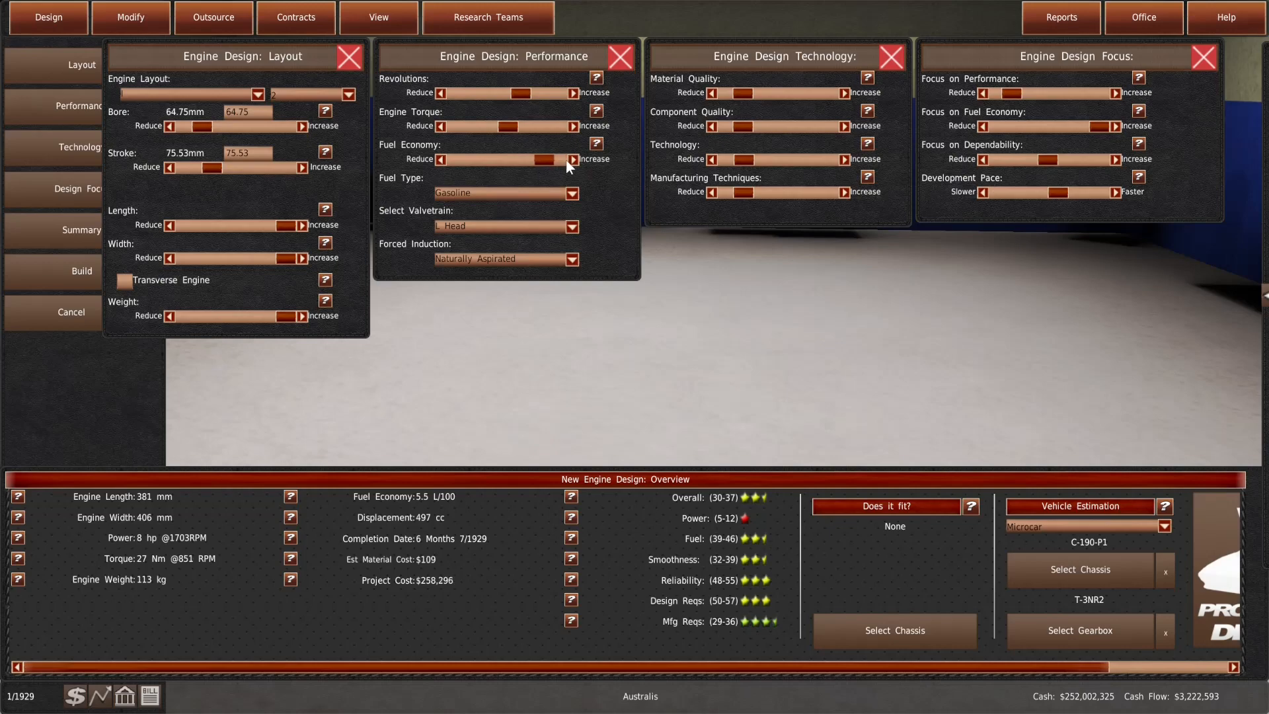
Lower the fuel economy setting and compare the prototype estimate before and after
{"action": "left_click", "coordinate": [885, 506]}
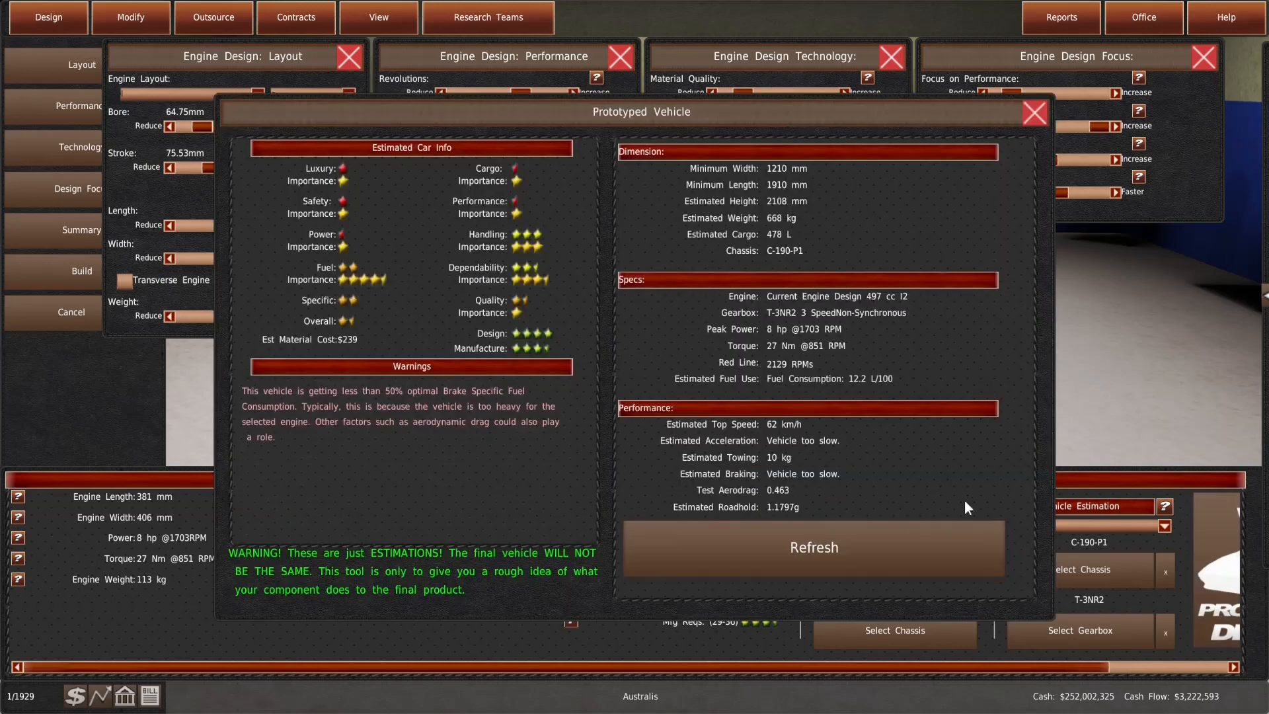
{"action": "left_click", "coordinate": [1034, 112]}
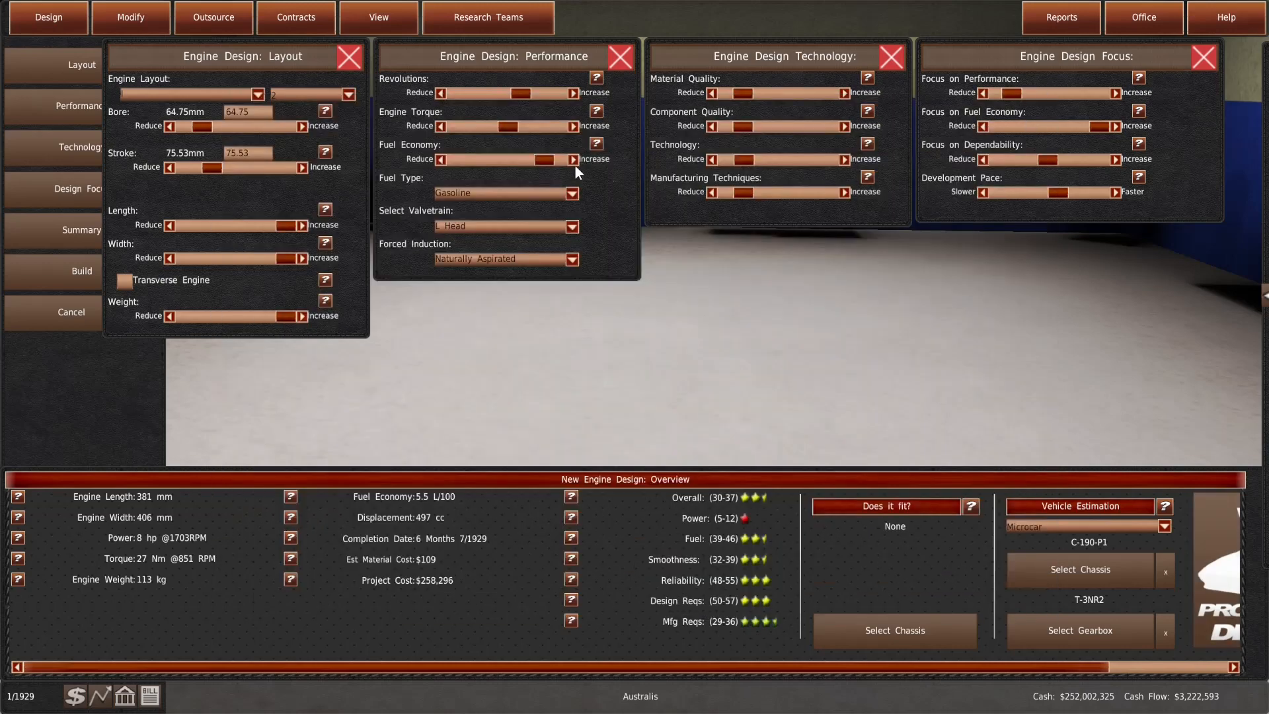
{"action": "left_click", "coordinate": [574, 159]}
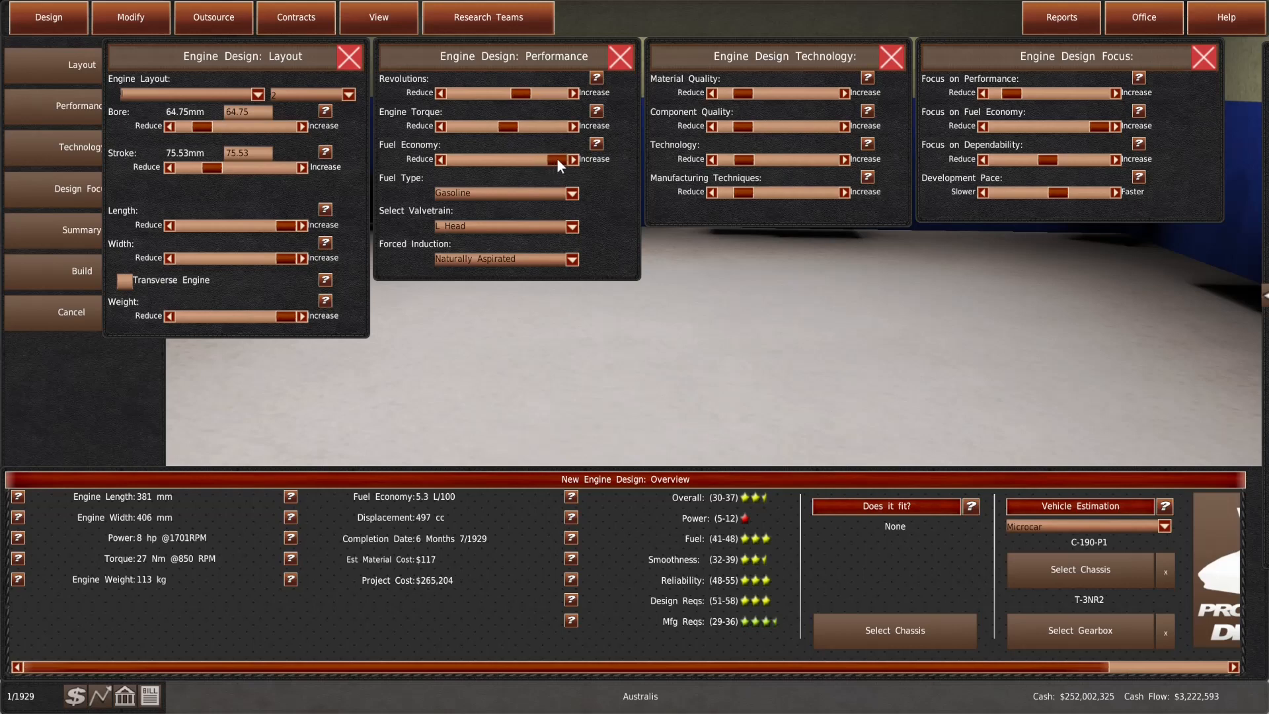
{"action": "left_click", "coordinate": [558, 160]}
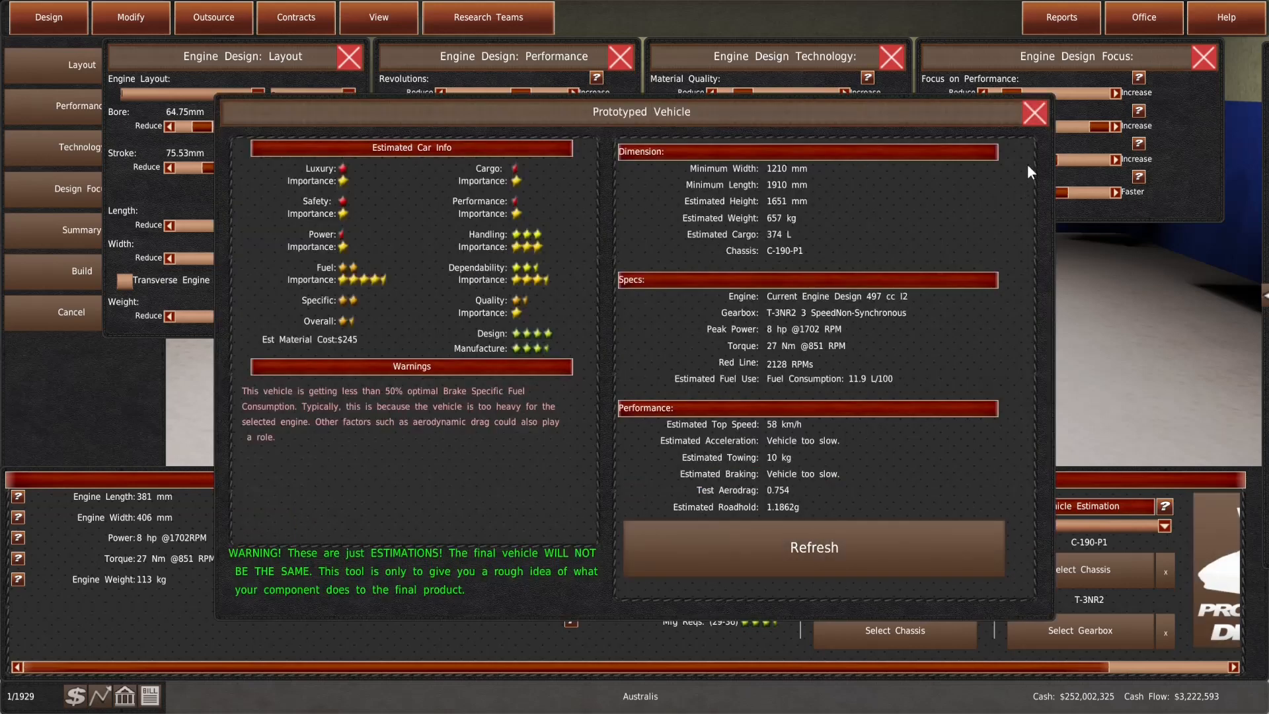
{"action": "left_click", "coordinate": [1032, 111]}
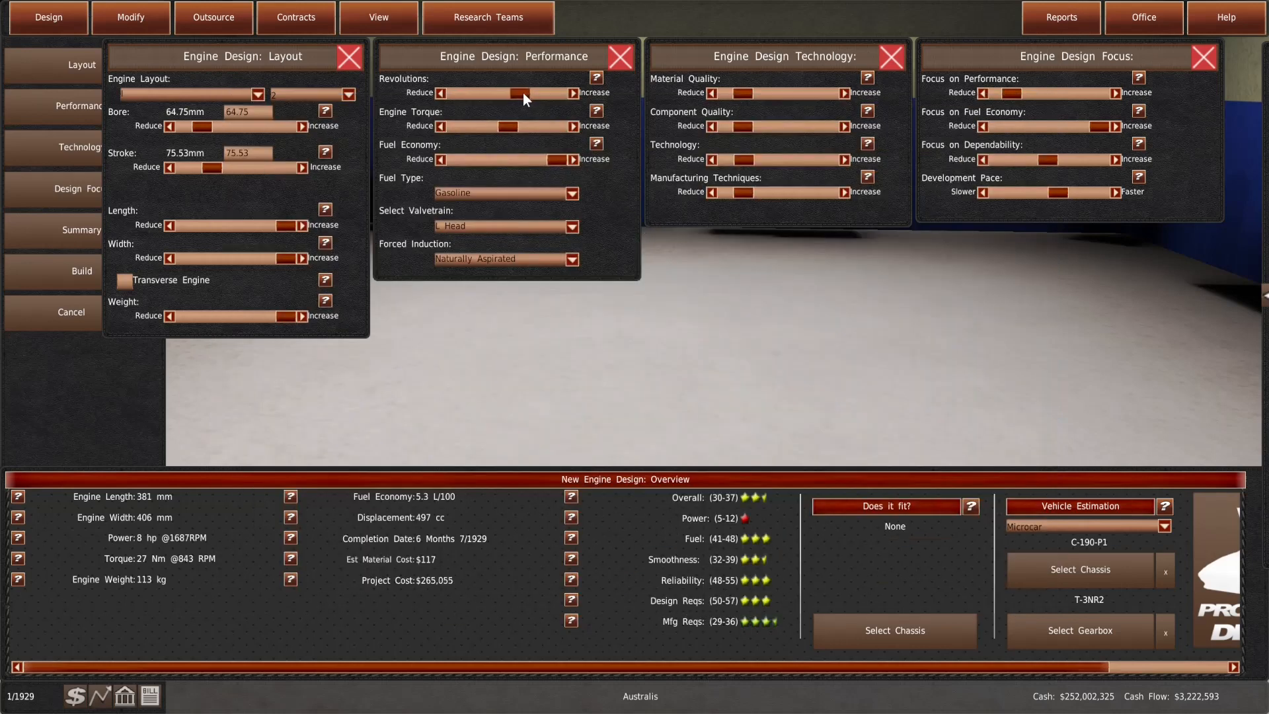
Retune revolutions to 1740 RPM for 8 hp and bring up the prototype estimate
{"action": "left_click", "coordinate": [441, 93]}
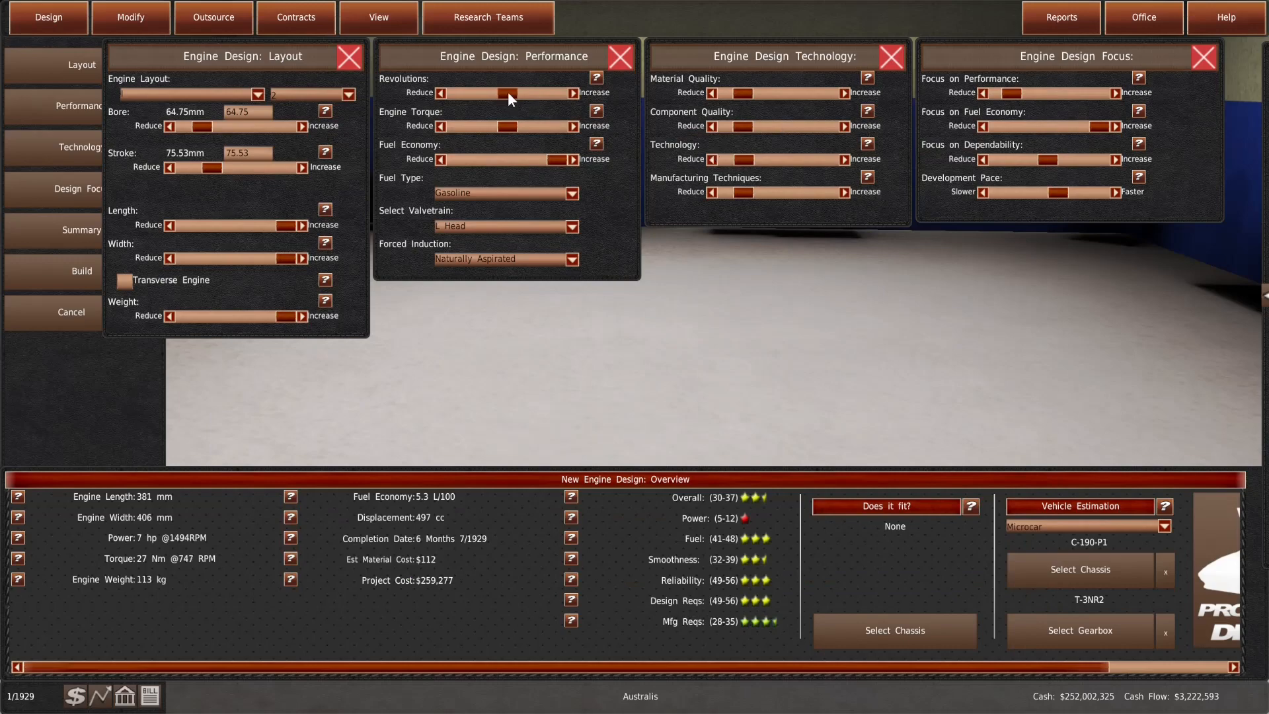
{"action": "left_click", "coordinate": [573, 92]}
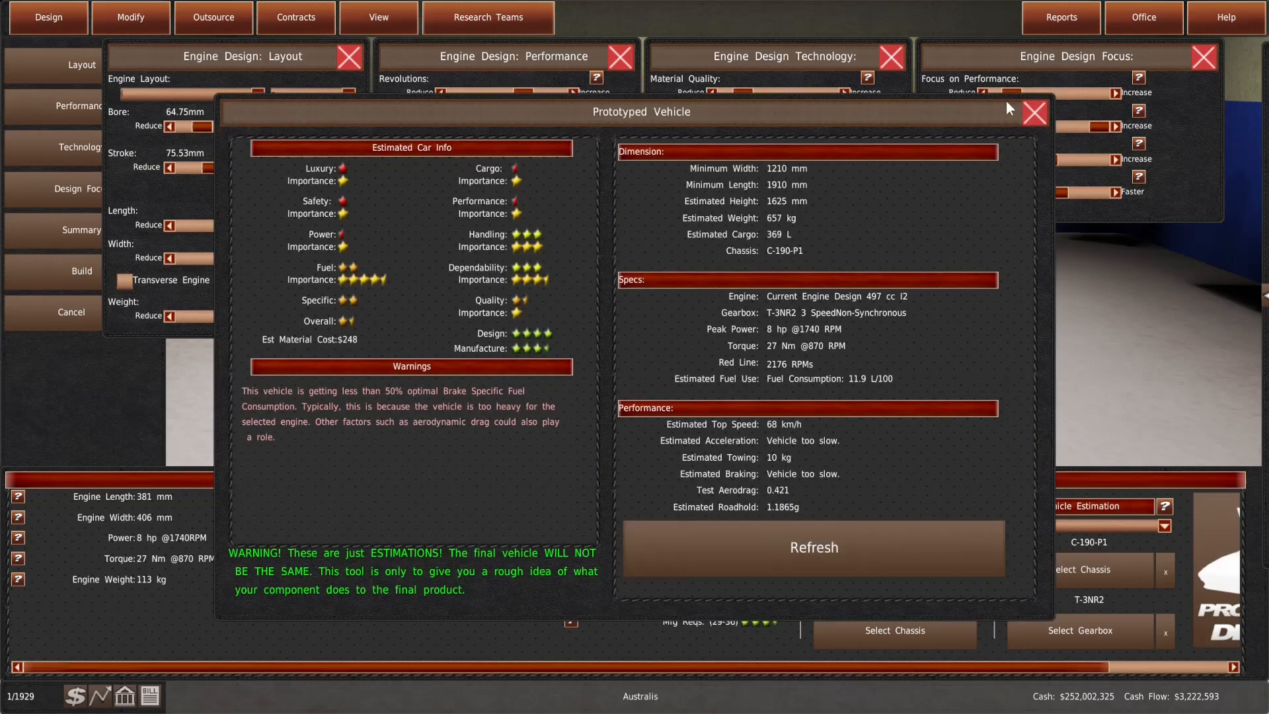
{"action": "left_click", "coordinate": [1033, 111]}
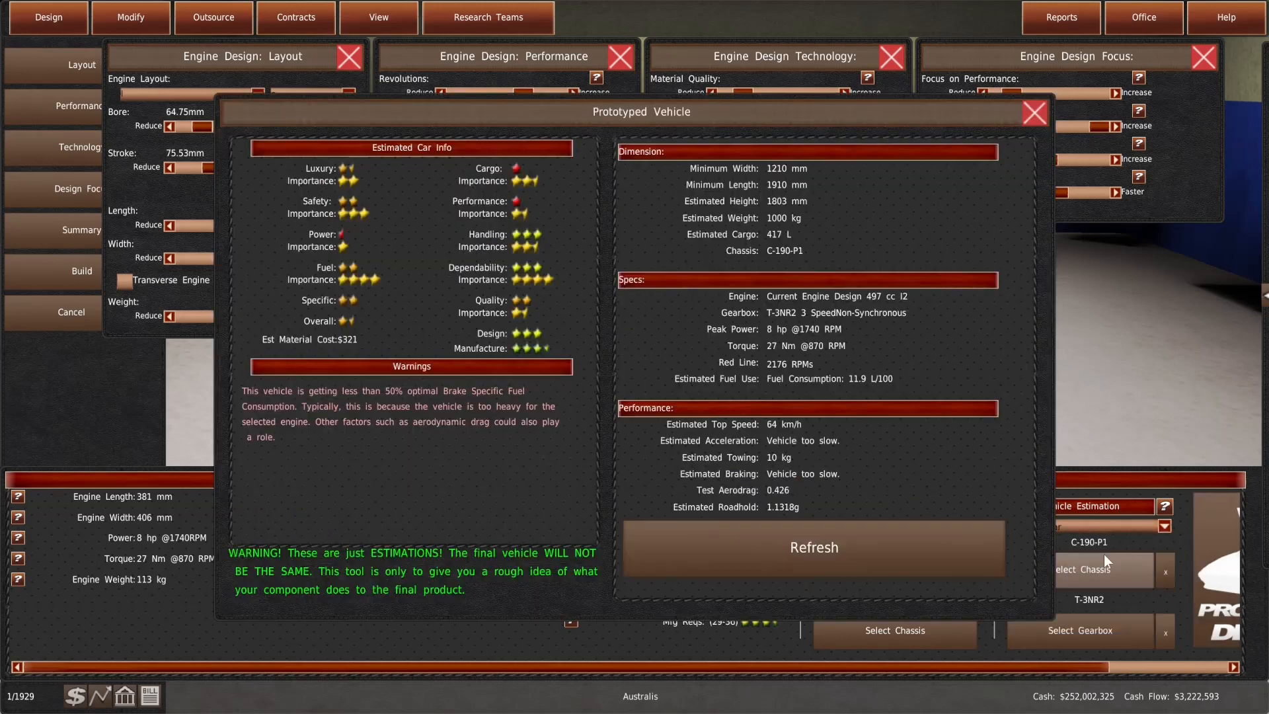
Refresh the estimate, raise component quality and try more manufacturing techniques before scaling back
{"action": "left_click", "coordinate": [813, 548]}
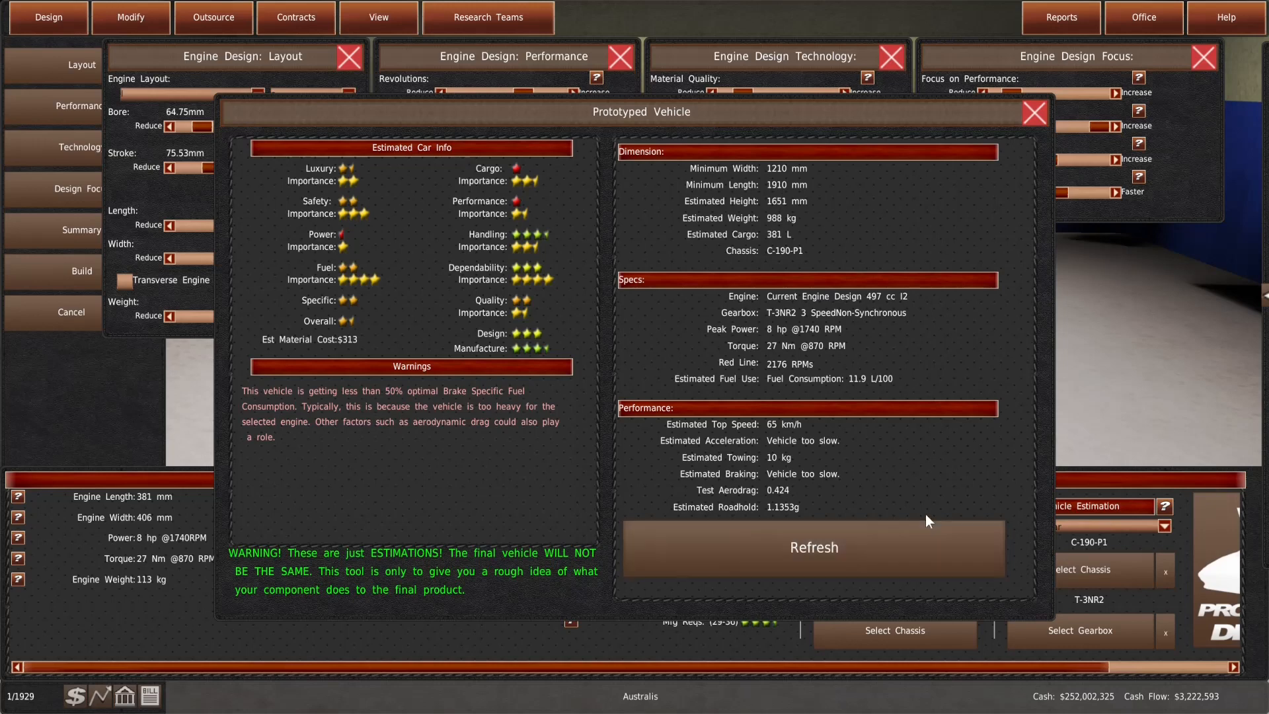
{"action": "left_click", "coordinate": [1033, 113]}
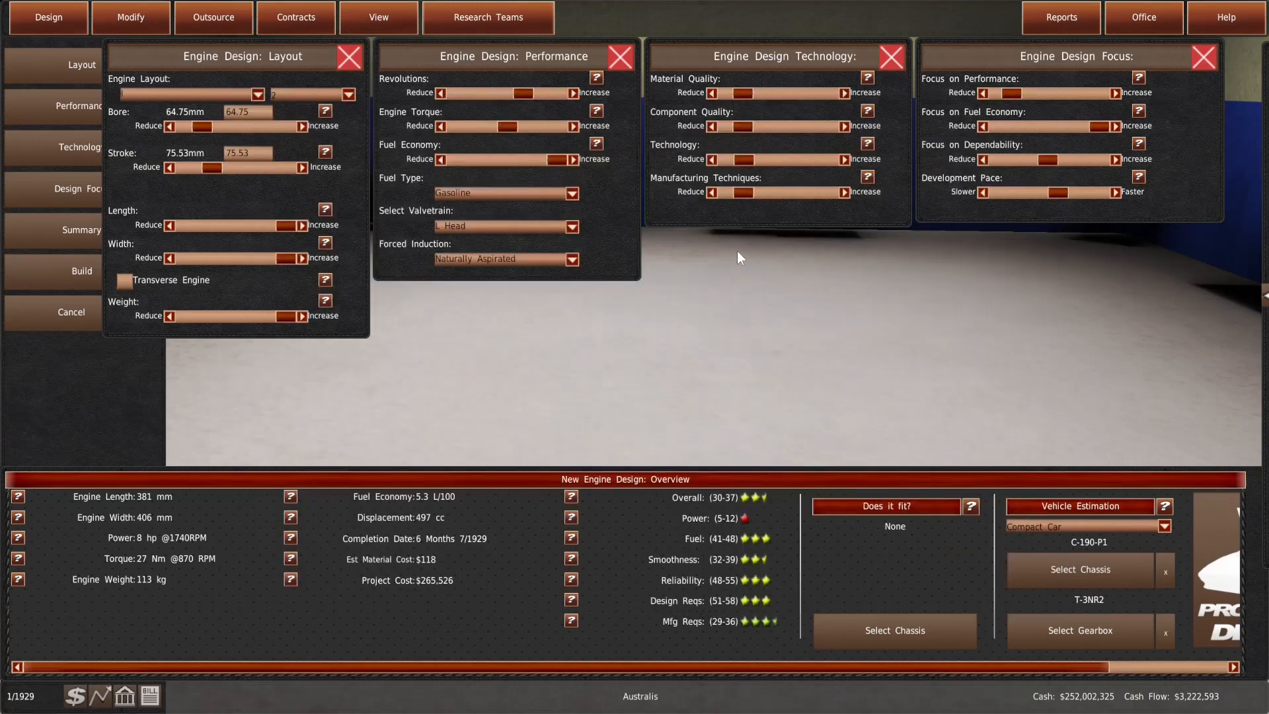
{"action": "mouse_move", "coordinate": [662, 247]}
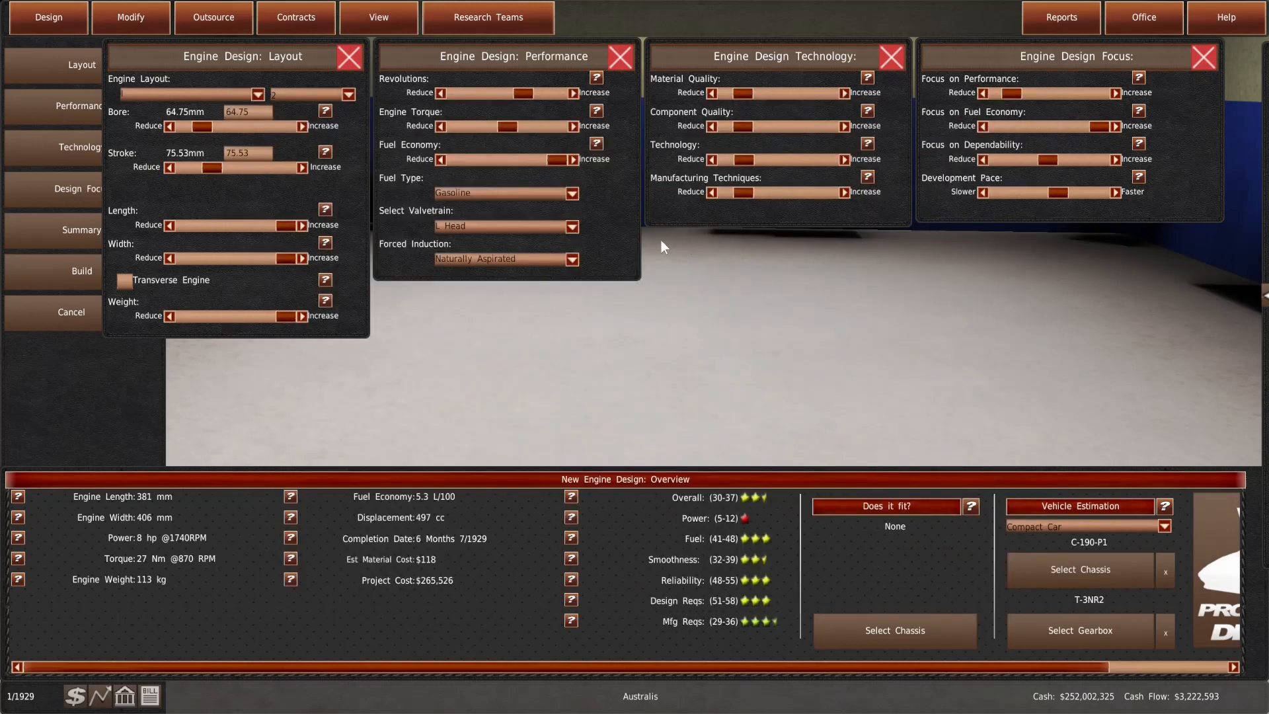
{"action": "mouse_move", "coordinate": [791, 491]}
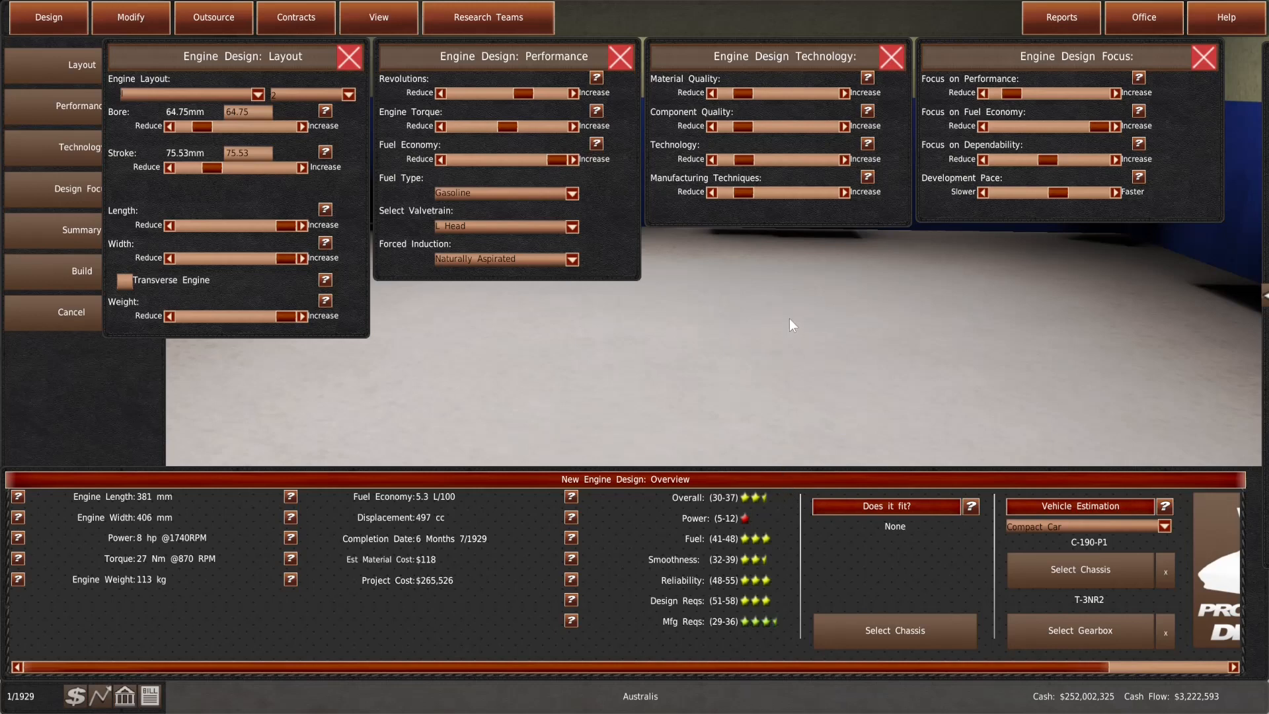
{"action": "left_click", "coordinate": [842, 93]}
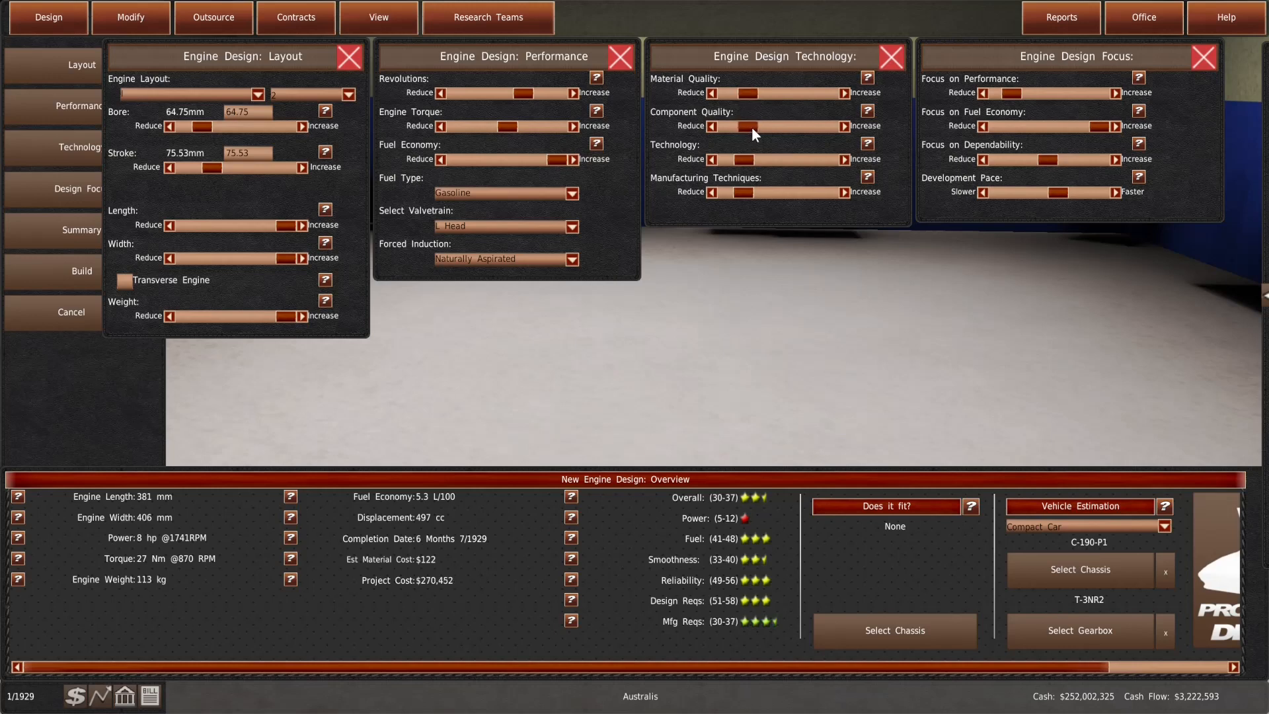
{"action": "left_click", "coordinate": [712, 158]}
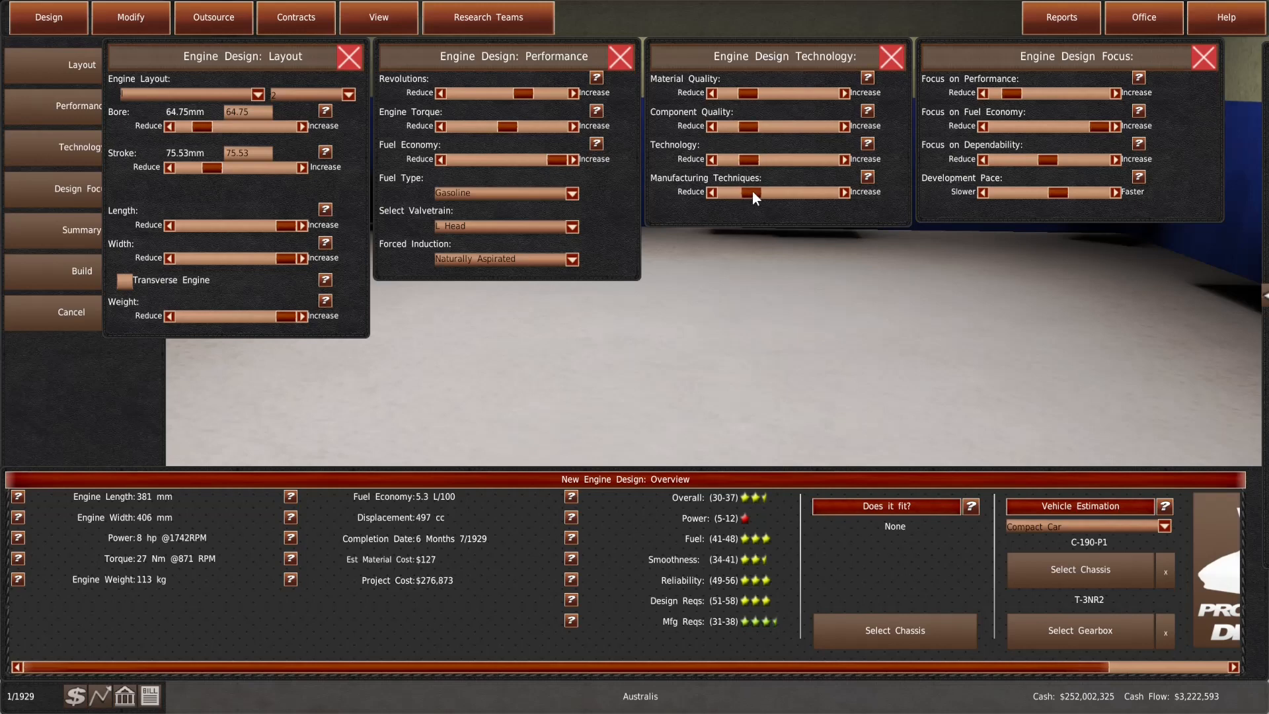
{"action": "left_click", "coordinate": [714, 191]}
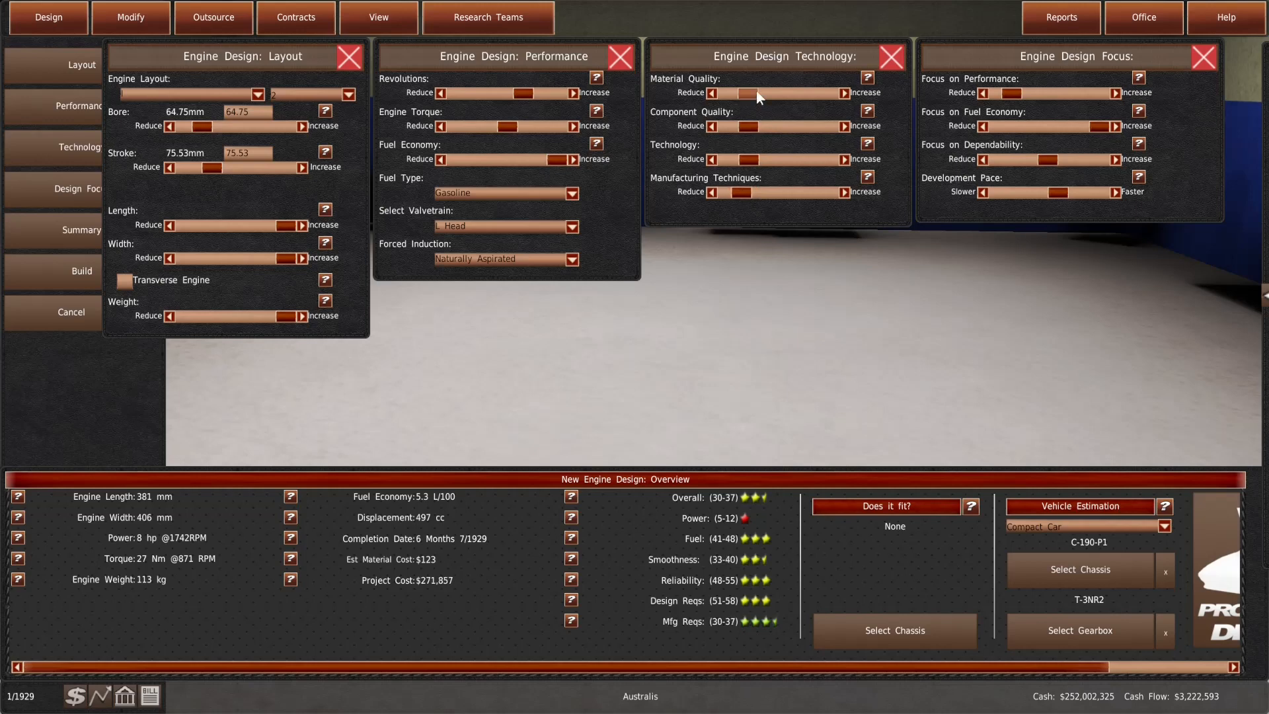
Raise the technology level, ease it back slightly, and preview the 8 hp estimate
{"action": "left_click", "coordinate": [747, 92]}
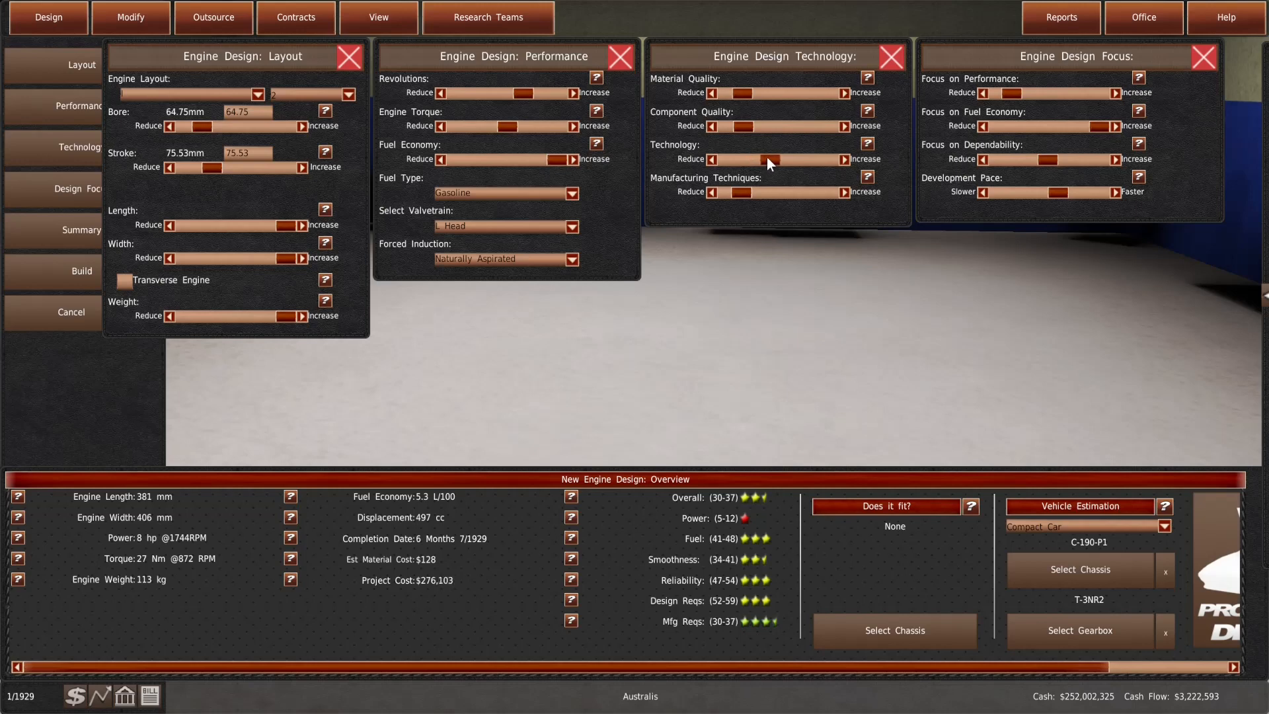
{"action": "left_click", "coordinate": [712, 160]}
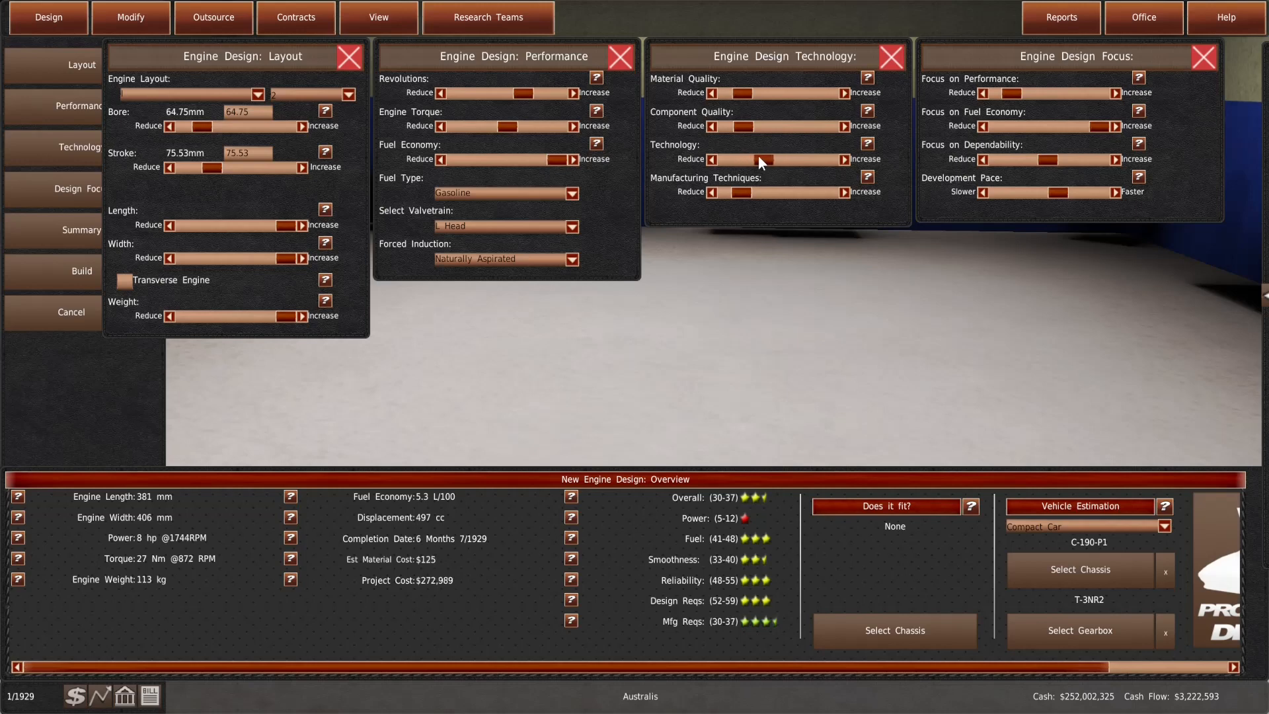
{"action": "left_click", "coordinate": [884, 505]}
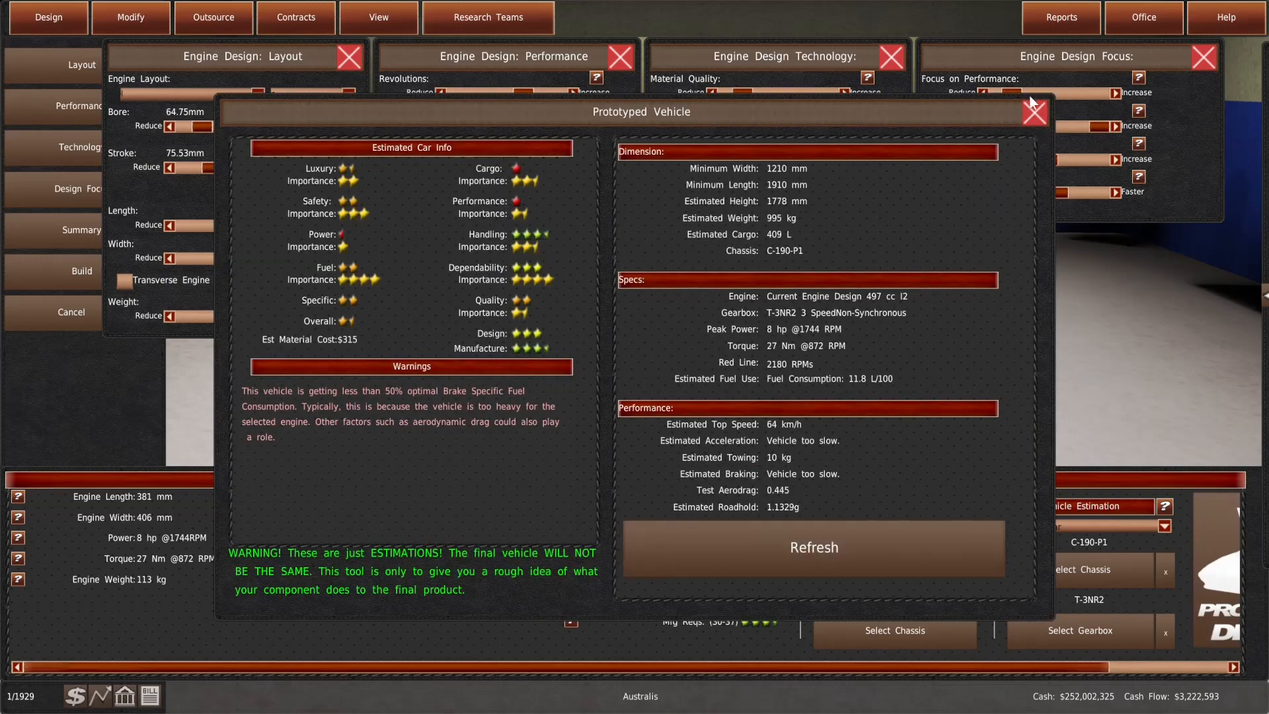
{"action": "left_click", "coordinate": [1034, 111]}
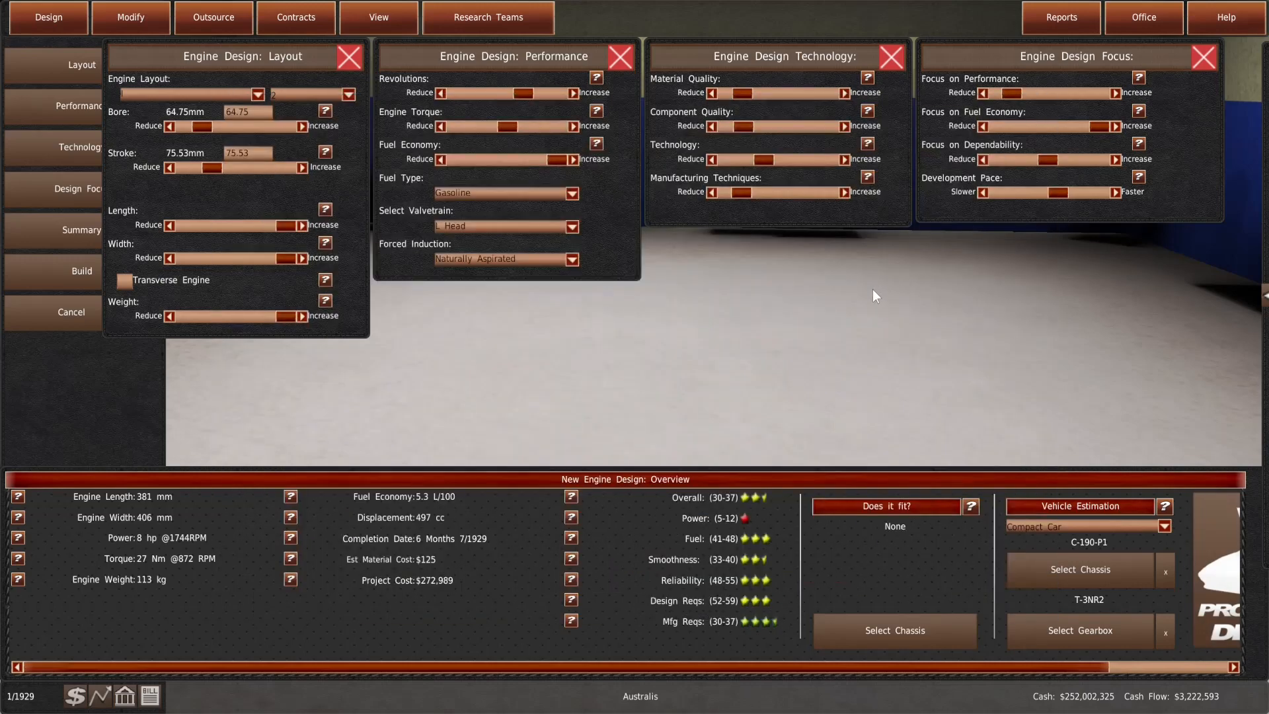
{"action": "mouse_move", "coordinate": [782, 303]}
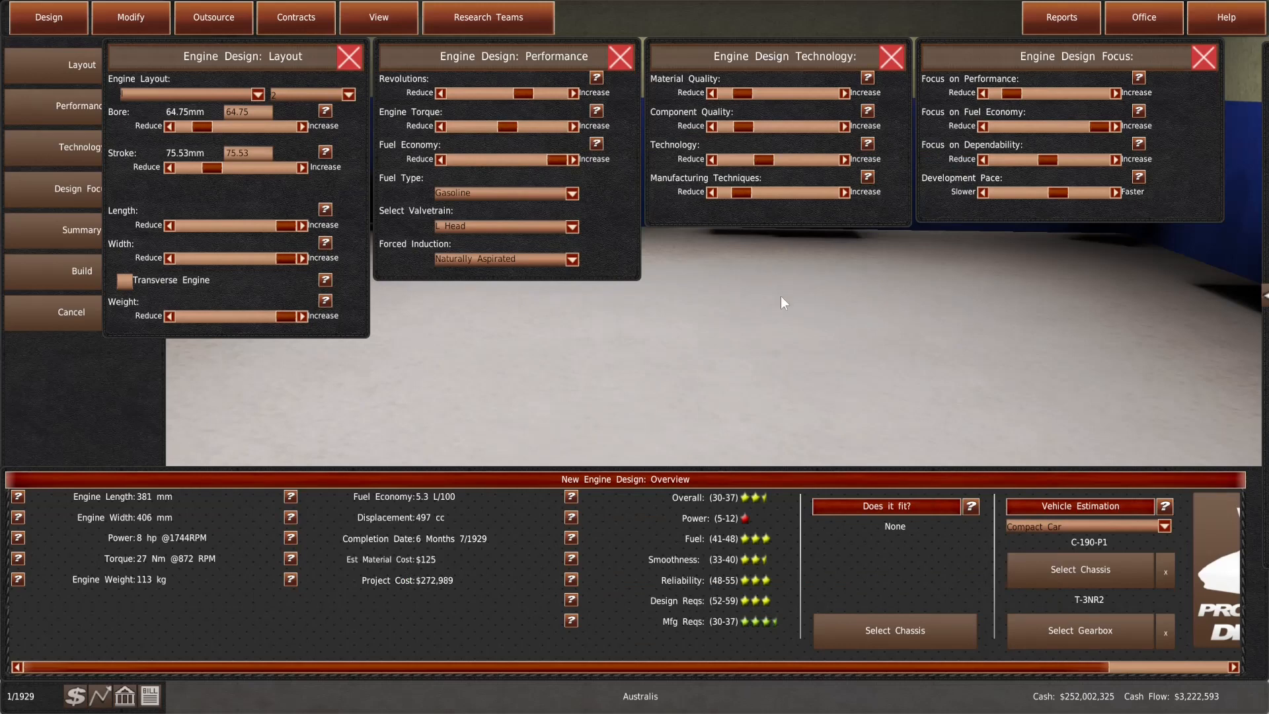
{"action": "mouse_move", "coordinate": [611, 201]}
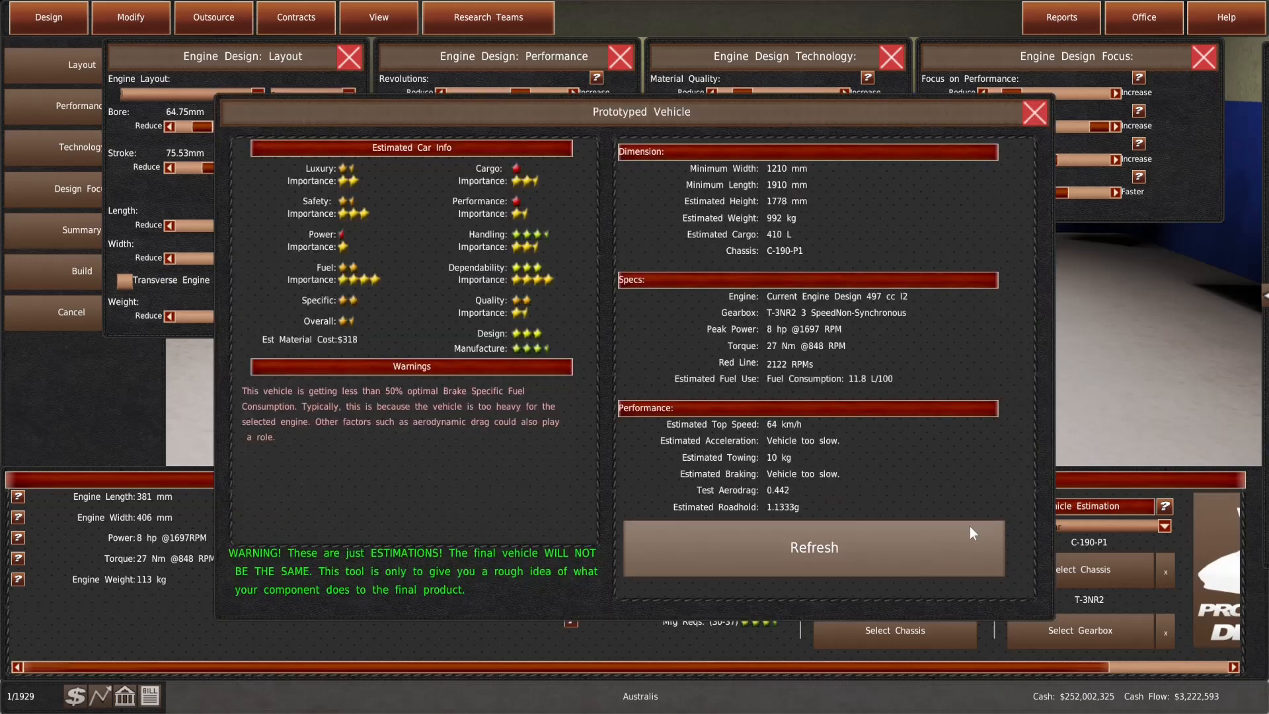
Recheck the prototype vehicle estimate after boosting dependability focus
{"action": "left_click", "coordinate": [1032, 111]}
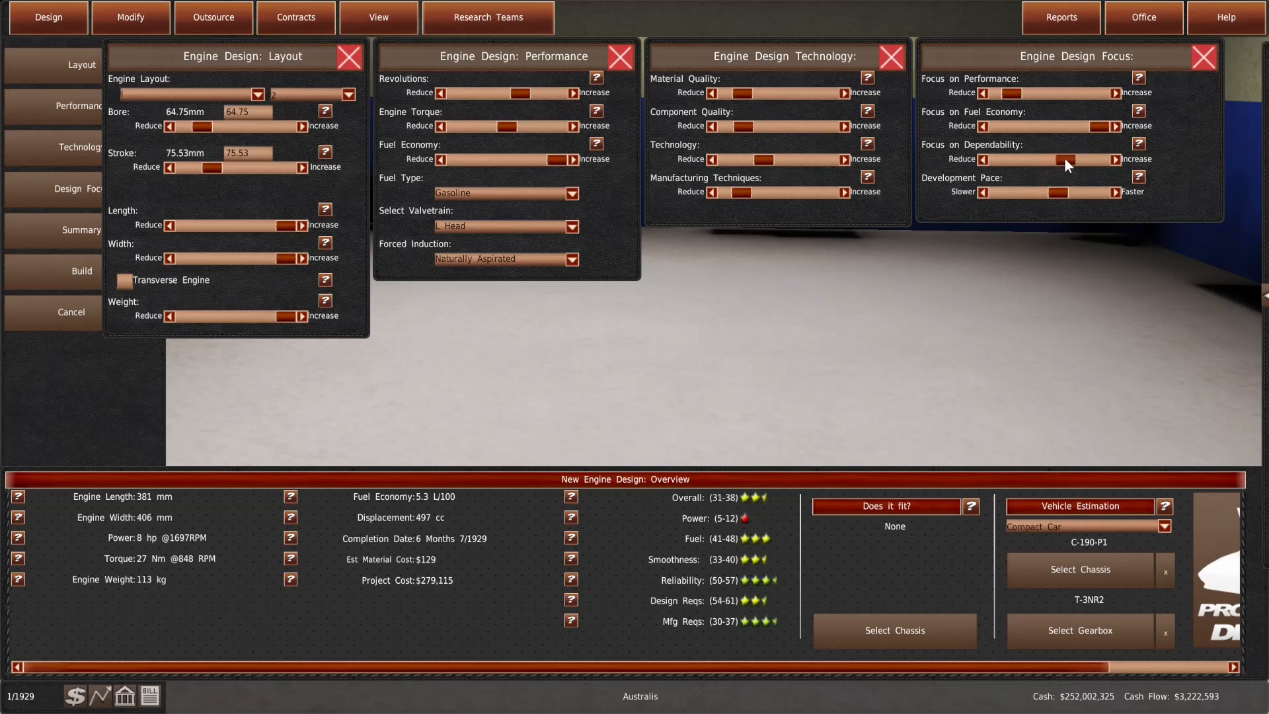
{"action": "left_click", "coordinate": [886, 506]}
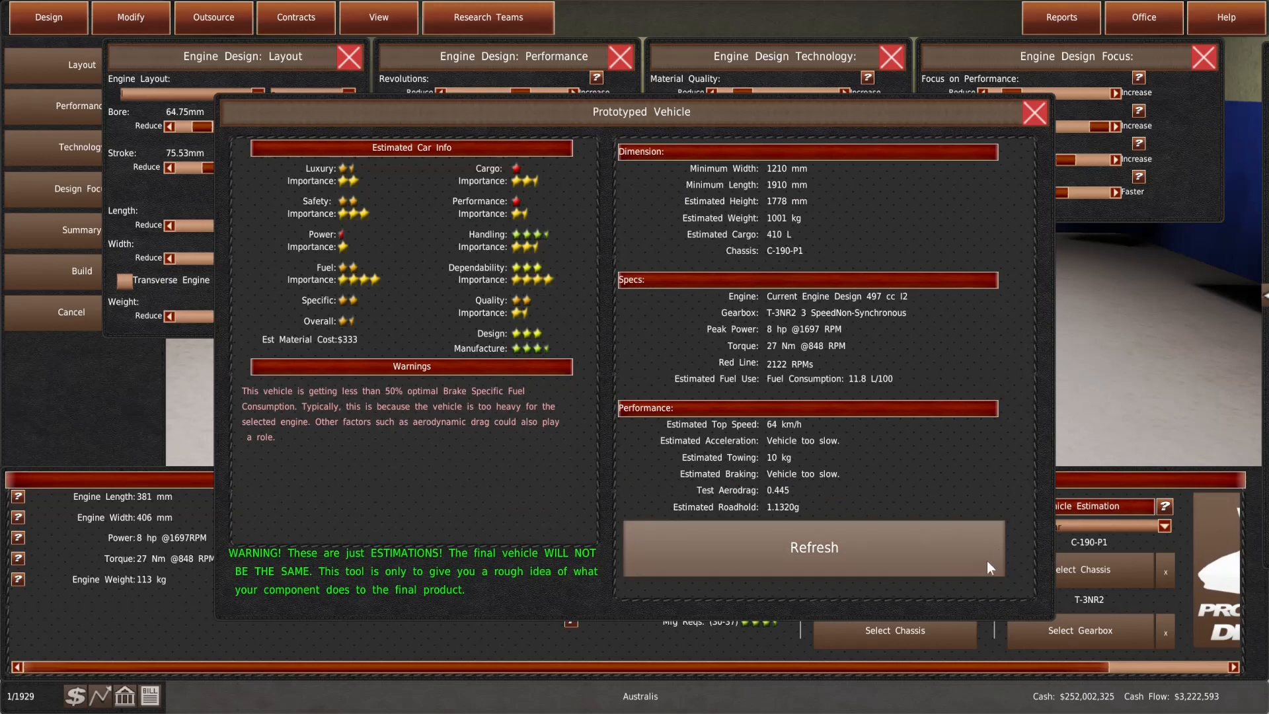
{"action": "left_click", "coordinate": [1032, 113]}
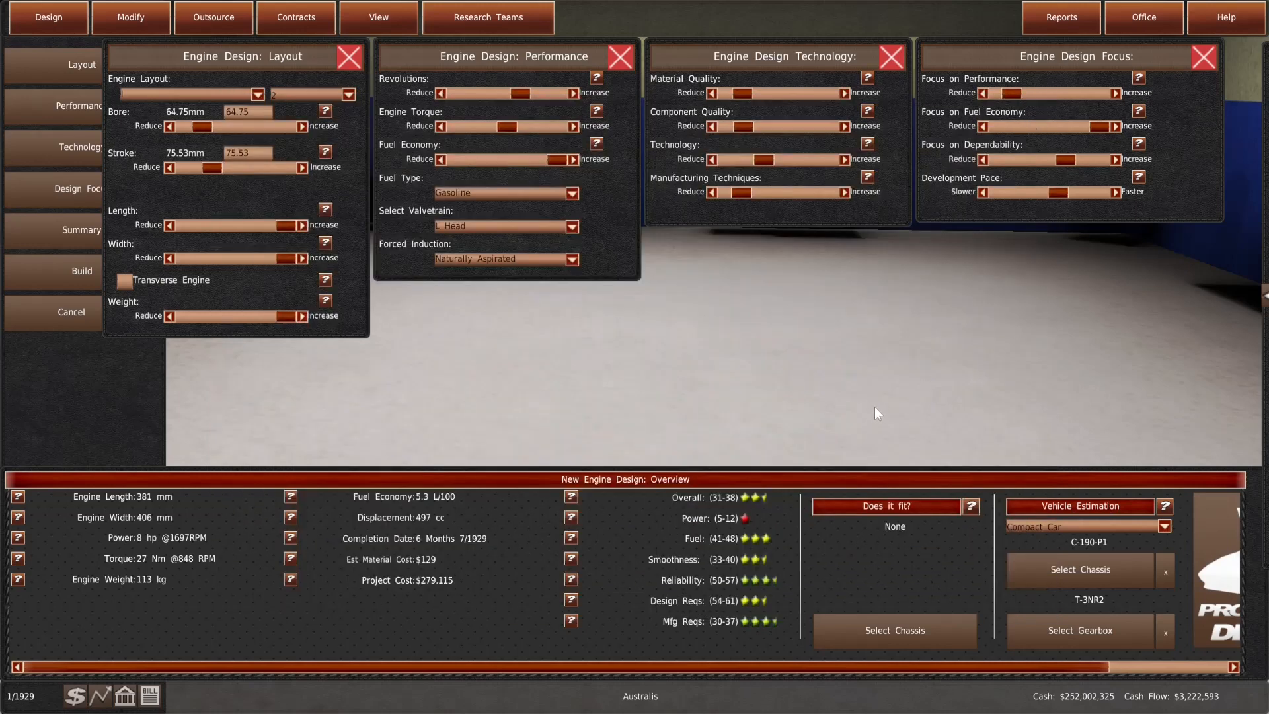
{"action": "mouse_move", "coordinate": [864, 406]}
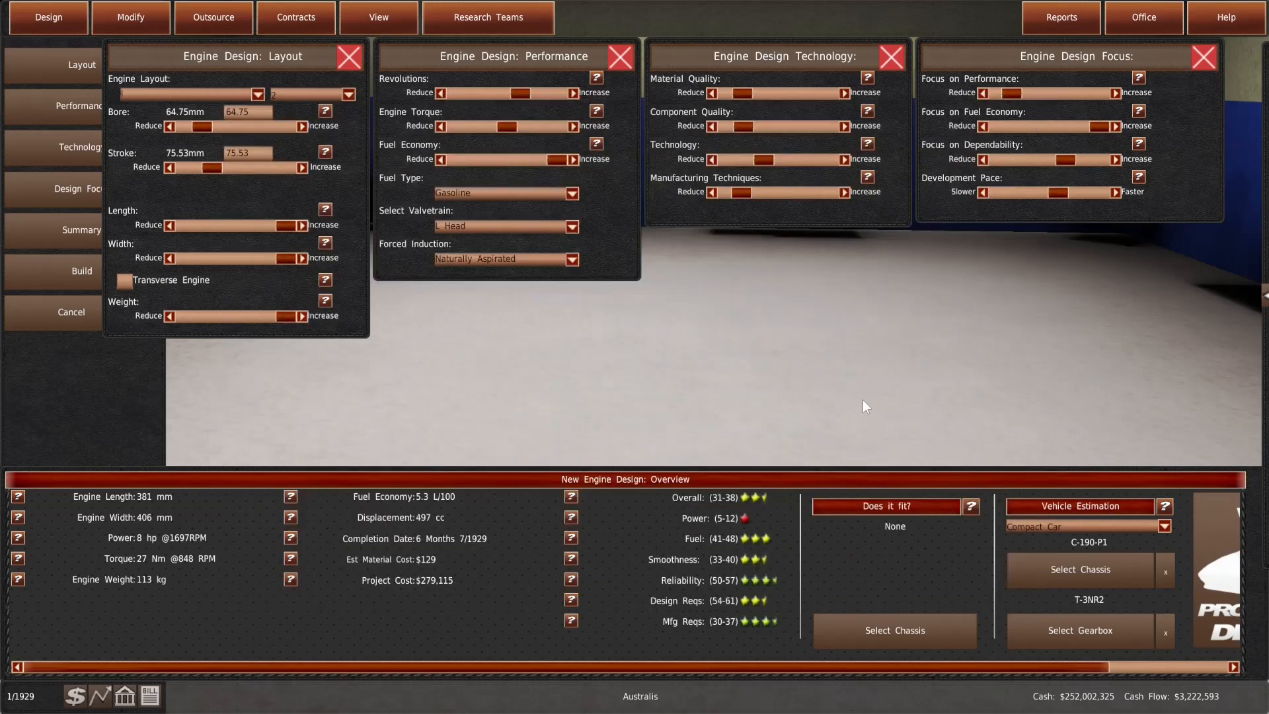
{"action": "mouse_move", "coordinate": [883, 280]}
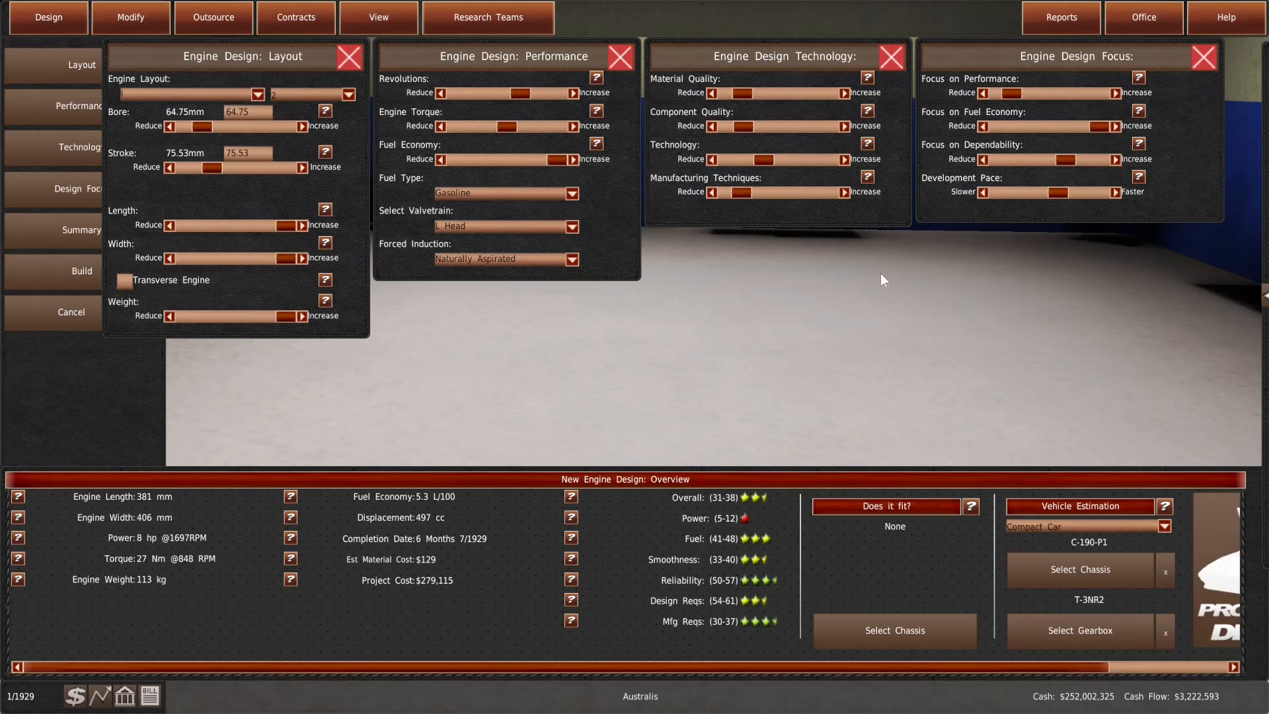
Commission building the E-I2-497cc two-cylinder engine, due 7/1929 at about $287,502
{"action": "left_click", "coordinate": [1044, 193]}
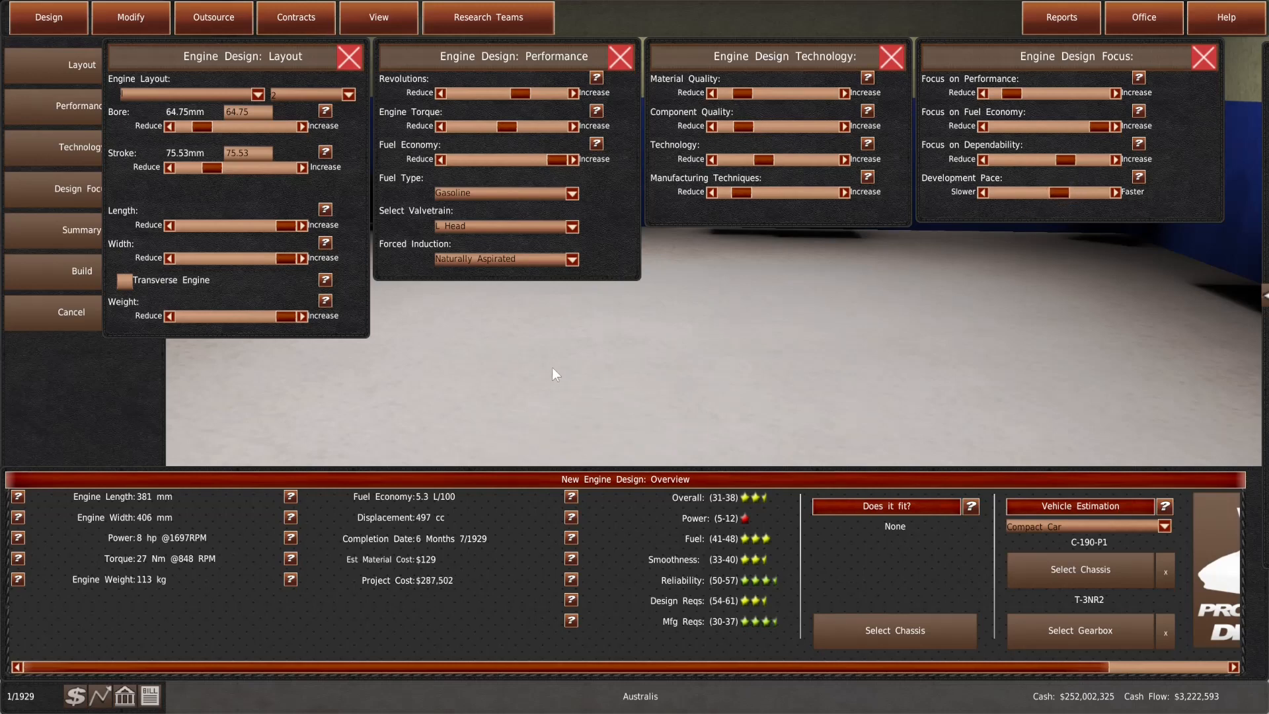
{"action": "left_click", "coordinate": [80, 270]}
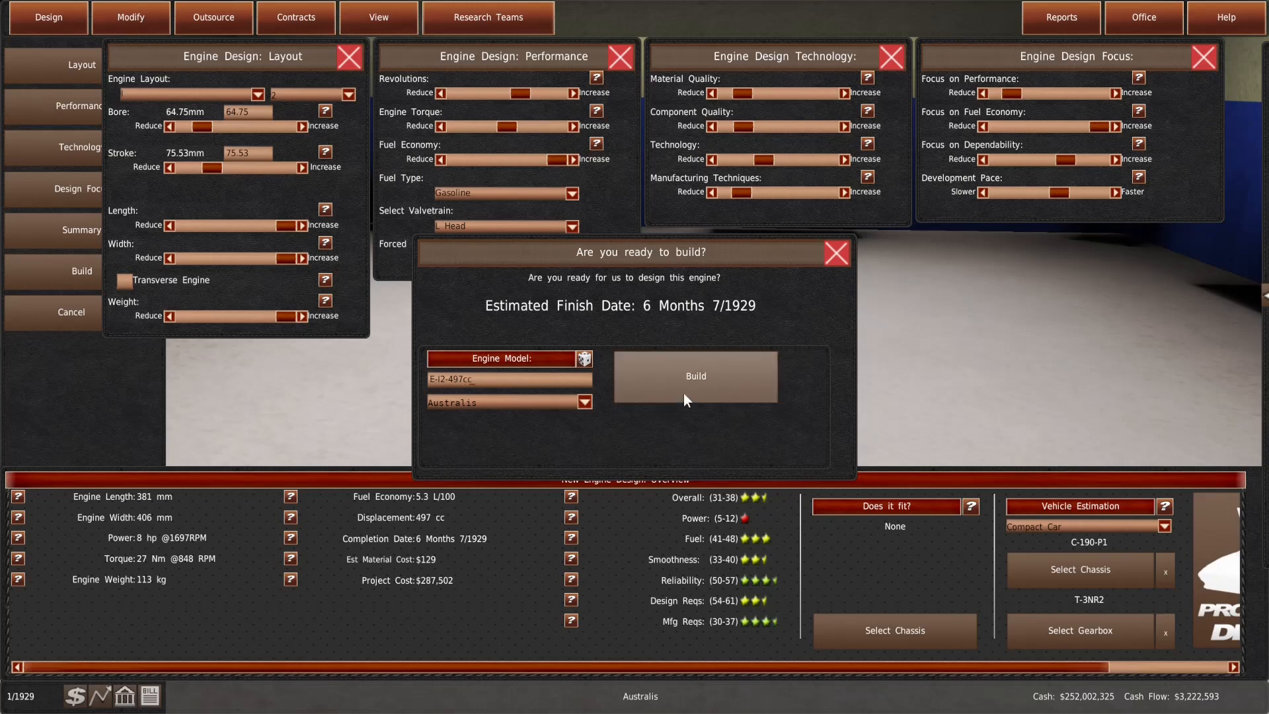
{"action": "left_click", "coordinate": [694, 375]}
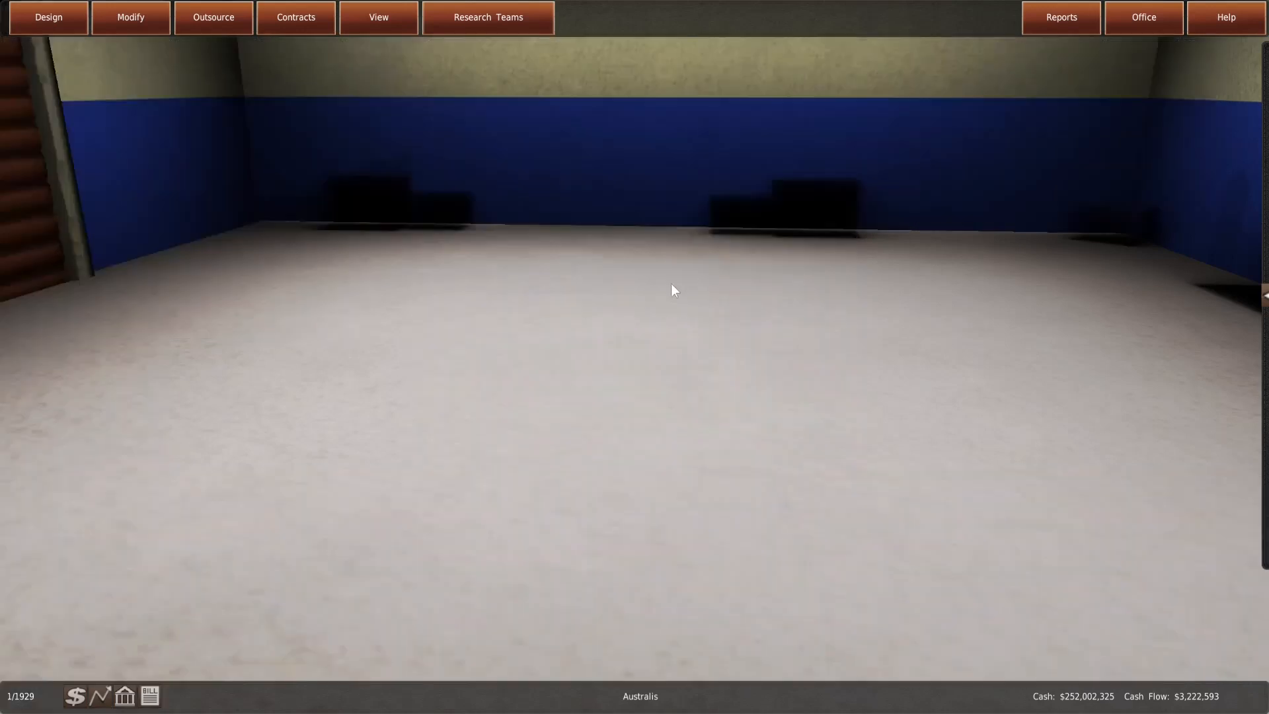
Select the T-3NR2 from the gearbox designs and start a full redesign of it
{"action": "left_click", "coordinate": [130, 17]}
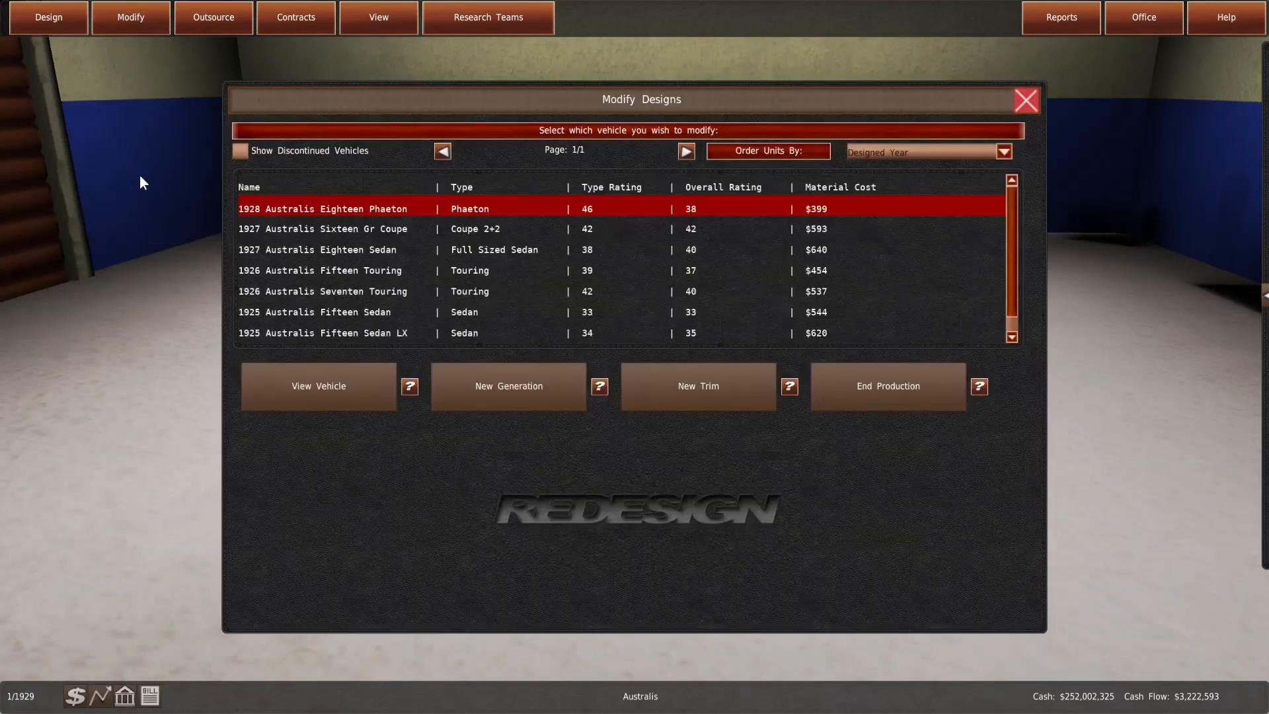
{"action": "left_click", "coordinate": [129, 17]}
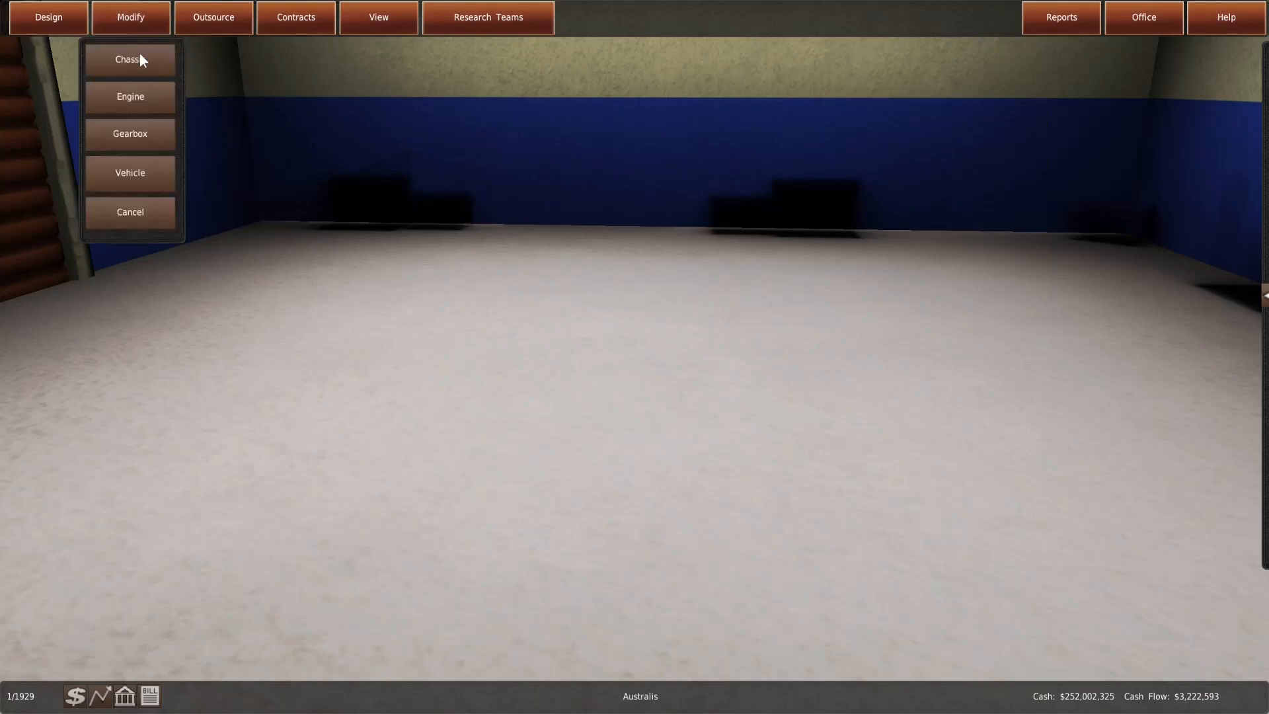
{"action": "left_click", "coordinate": [130, 134]}
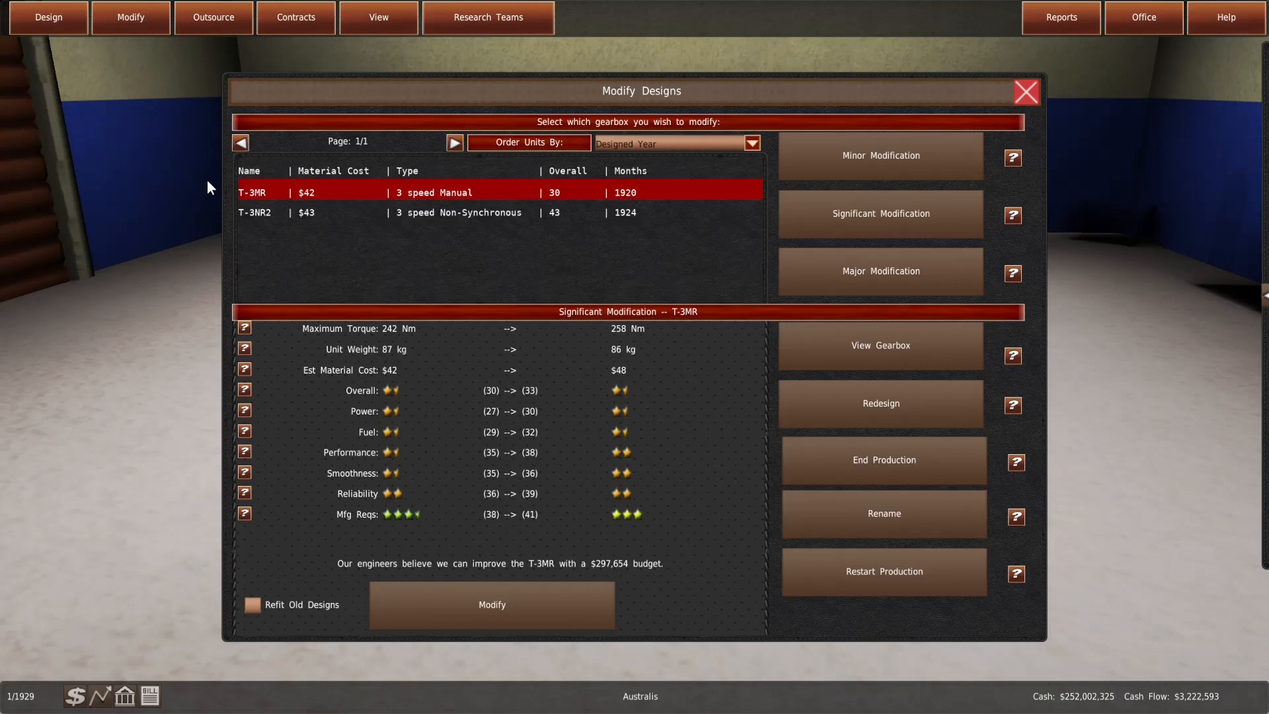
{"action": "left_click", "coordinate": [365, 213]}
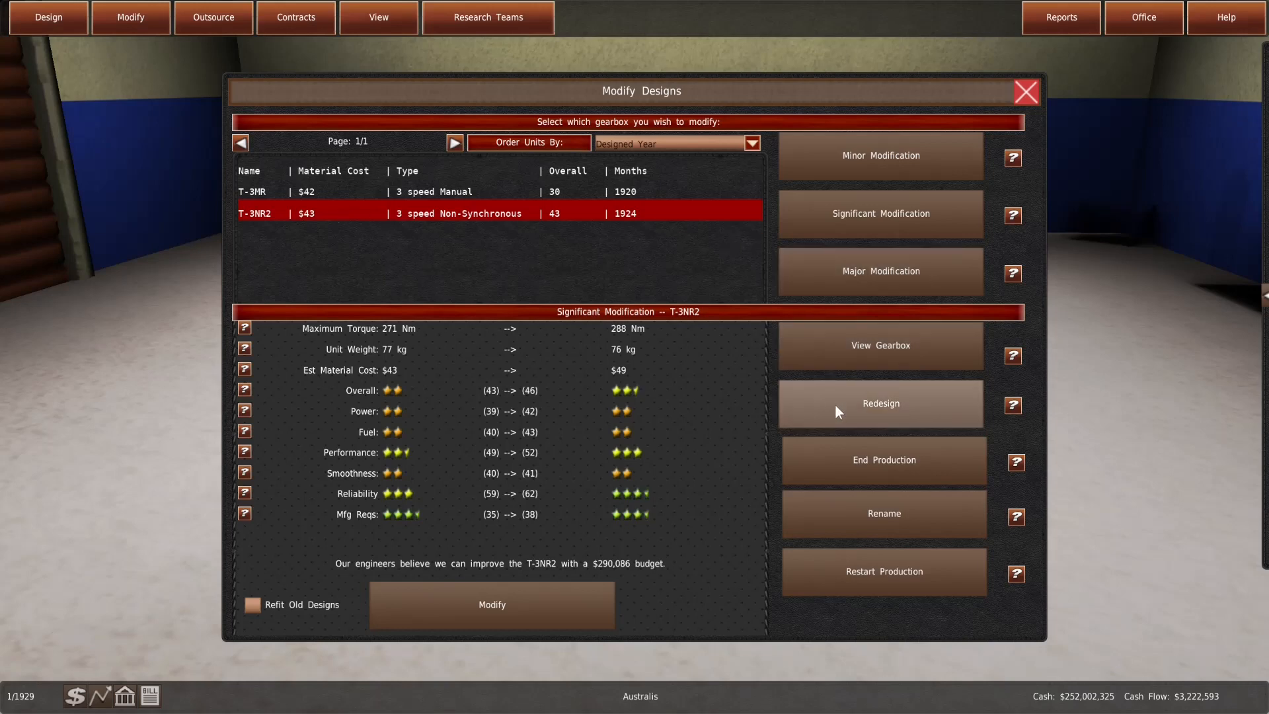
{"action": "left_click", "coordinate": [880, 403]}
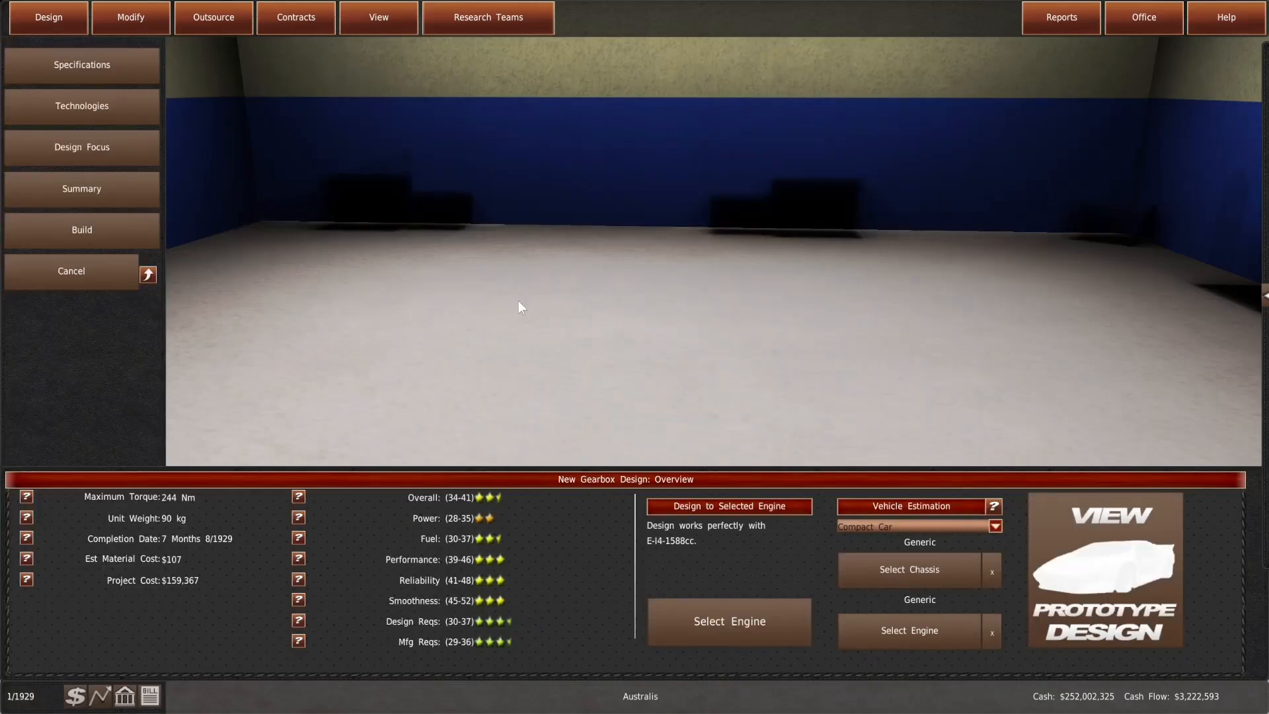
Shift the 4-speed manual's high-end gearing toward top speed, estimating in a full-sized sedan
{"action": "left_click", "coordinate": [81, 64]}
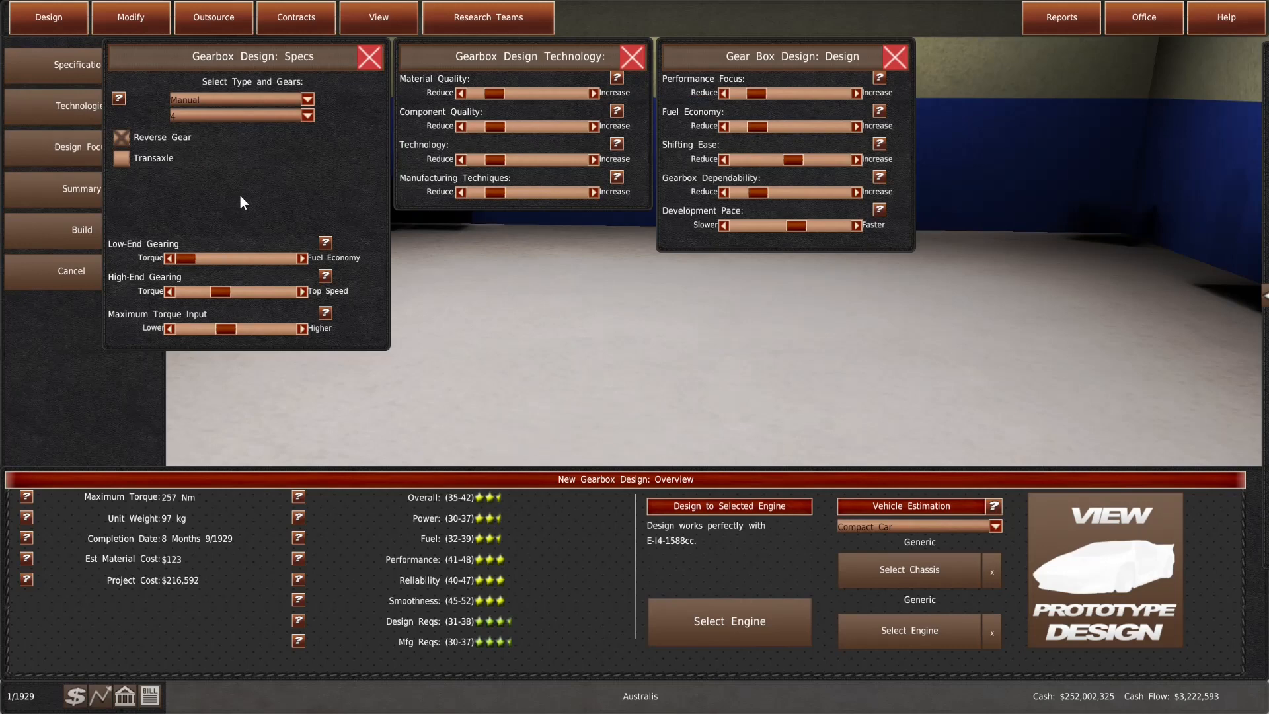
{"action": "mouse_move", "coordinate": [647, 282]}
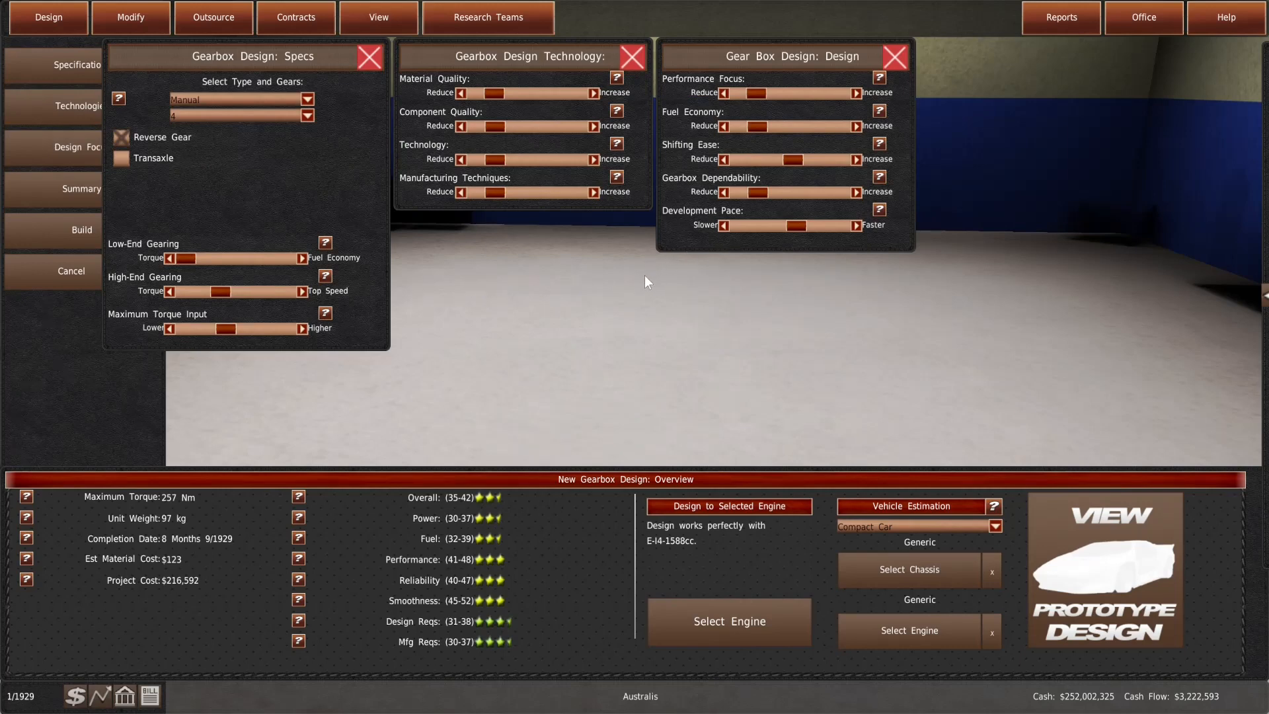
{"action": "mouse_move", "coordinate": [557, 291]}
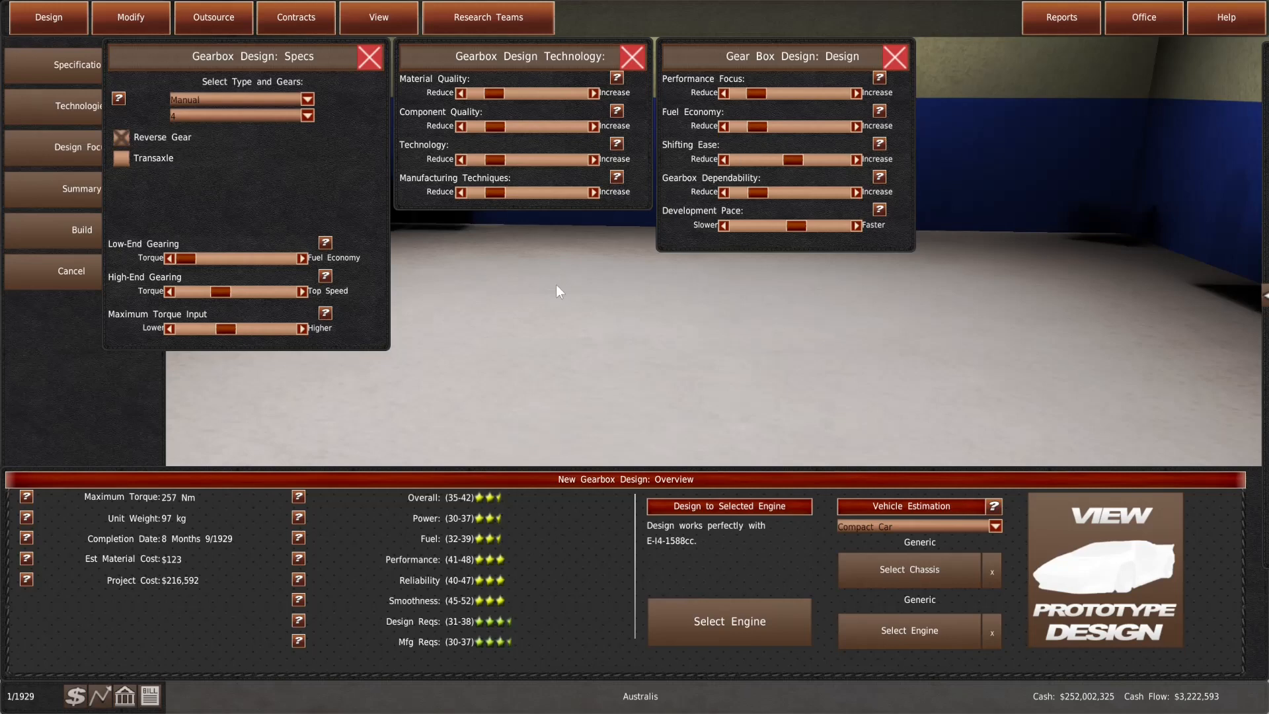
{"action": "left_click_drag", "start_coordinate": [201, 290], "coordinate": [218, 291]}
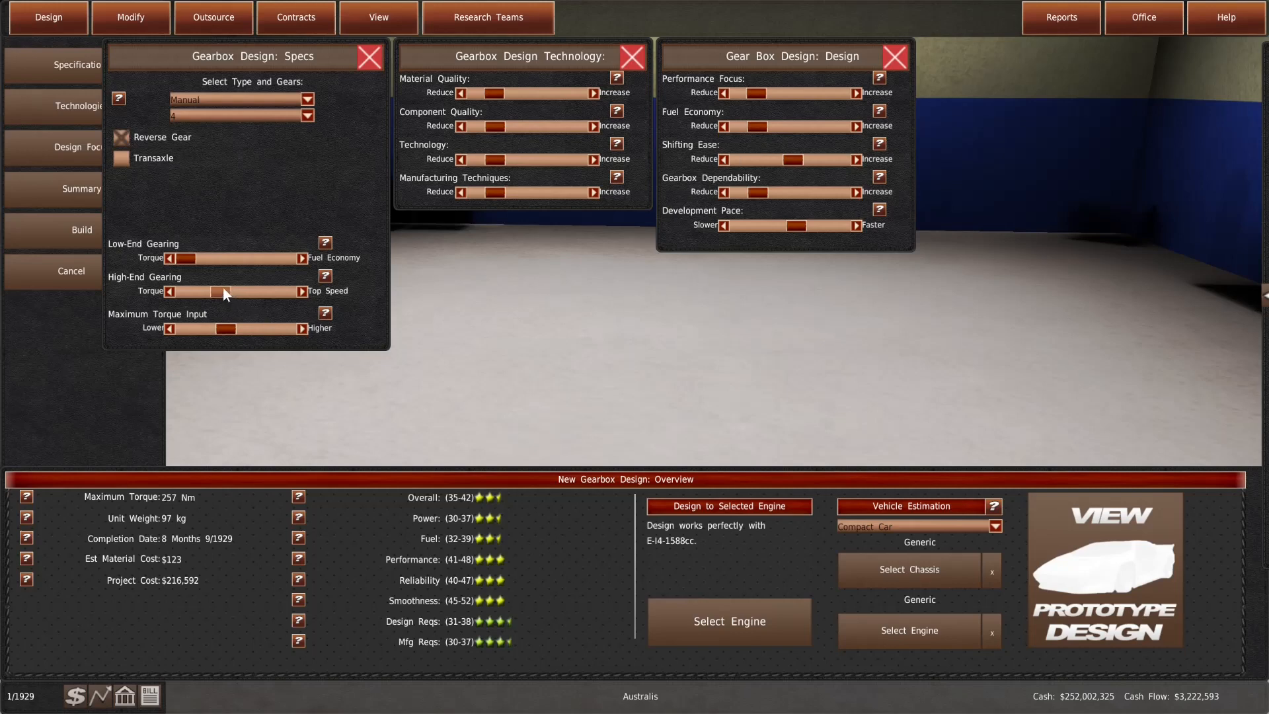
{"action": "left_click", "coordinate": [994, 526]}
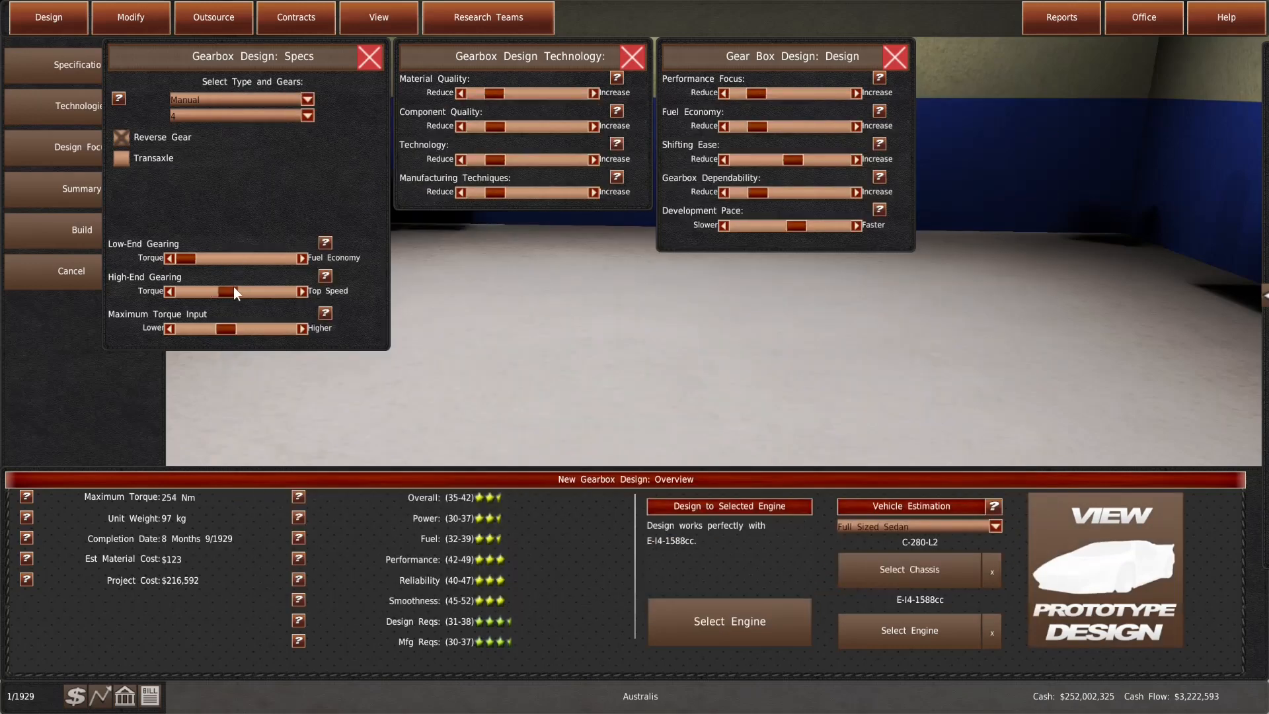
Run repeated full-sized sedan estimates of the gearbox, refreshing until it reaches 76 km/h
{"action": "left_click", "coordinate": [912, 505]}
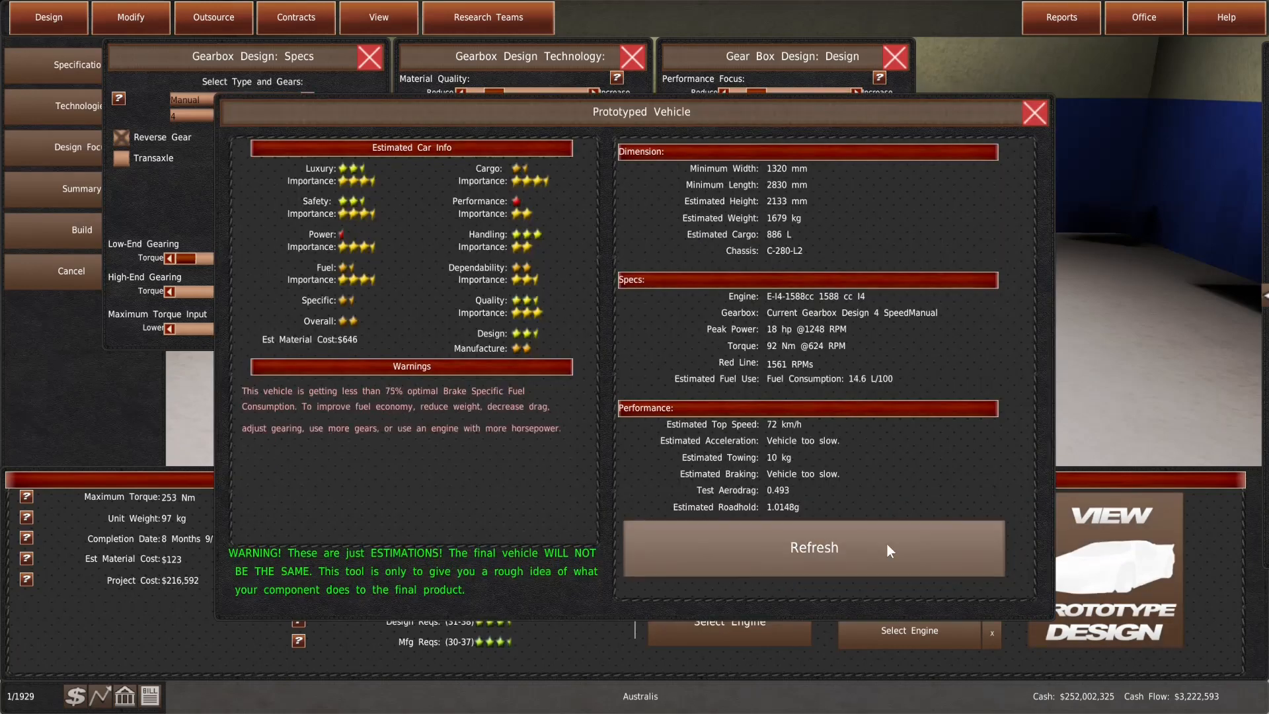
{"action": "left_click", "coordinate": [813, 547]}
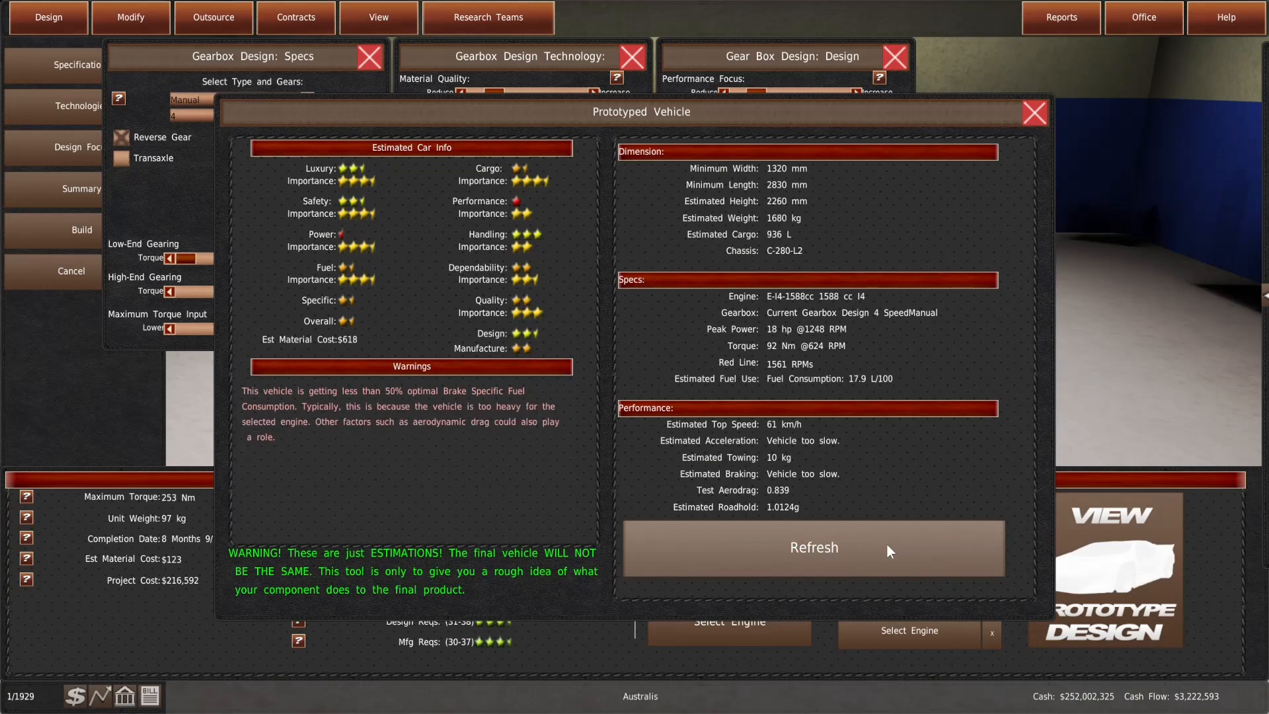
{"action": "left_click", "coordinate": [812, 547]}
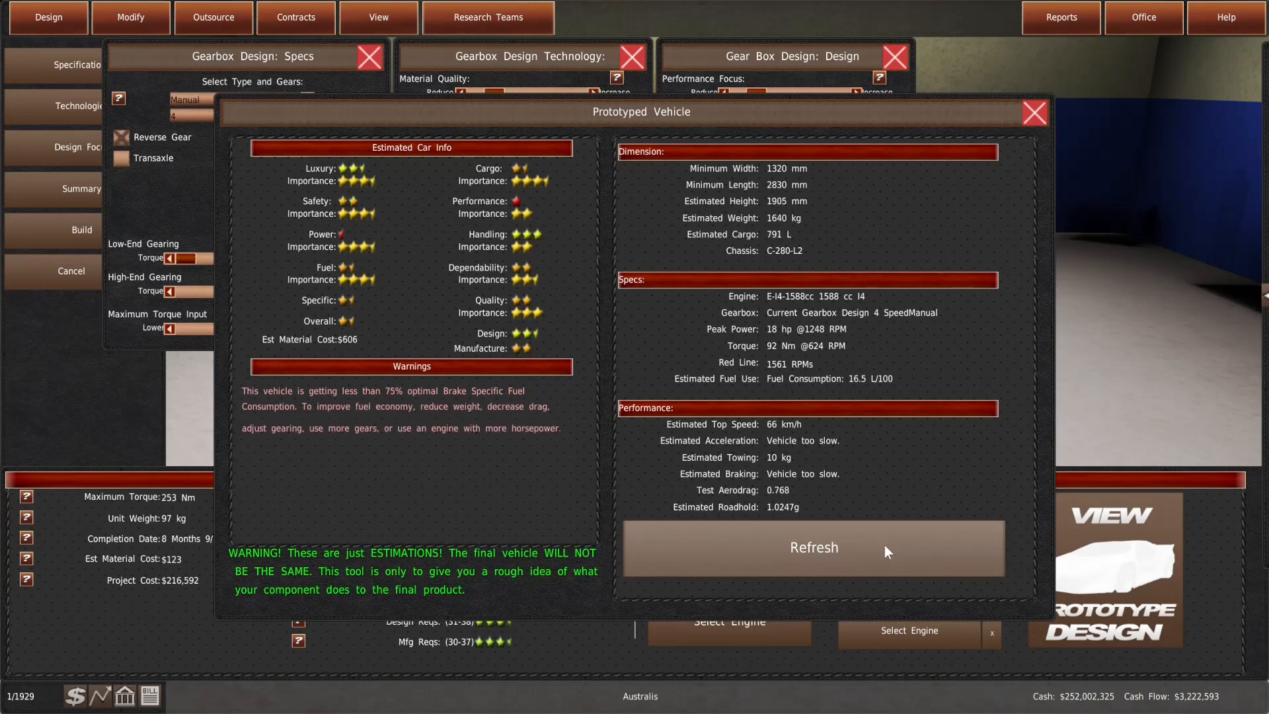
{"action": "left_click", "coordinate": [1033, 112]}
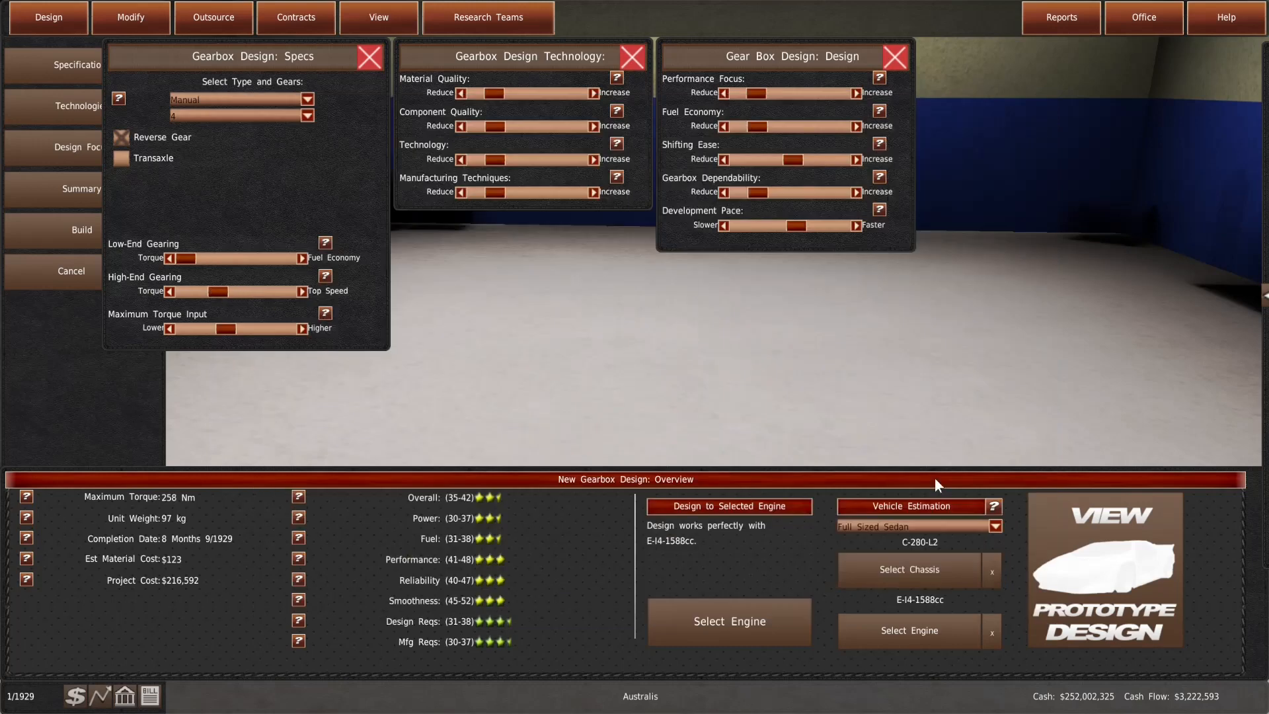
{"action": "left_click", "coordinate": [1105, 569]}
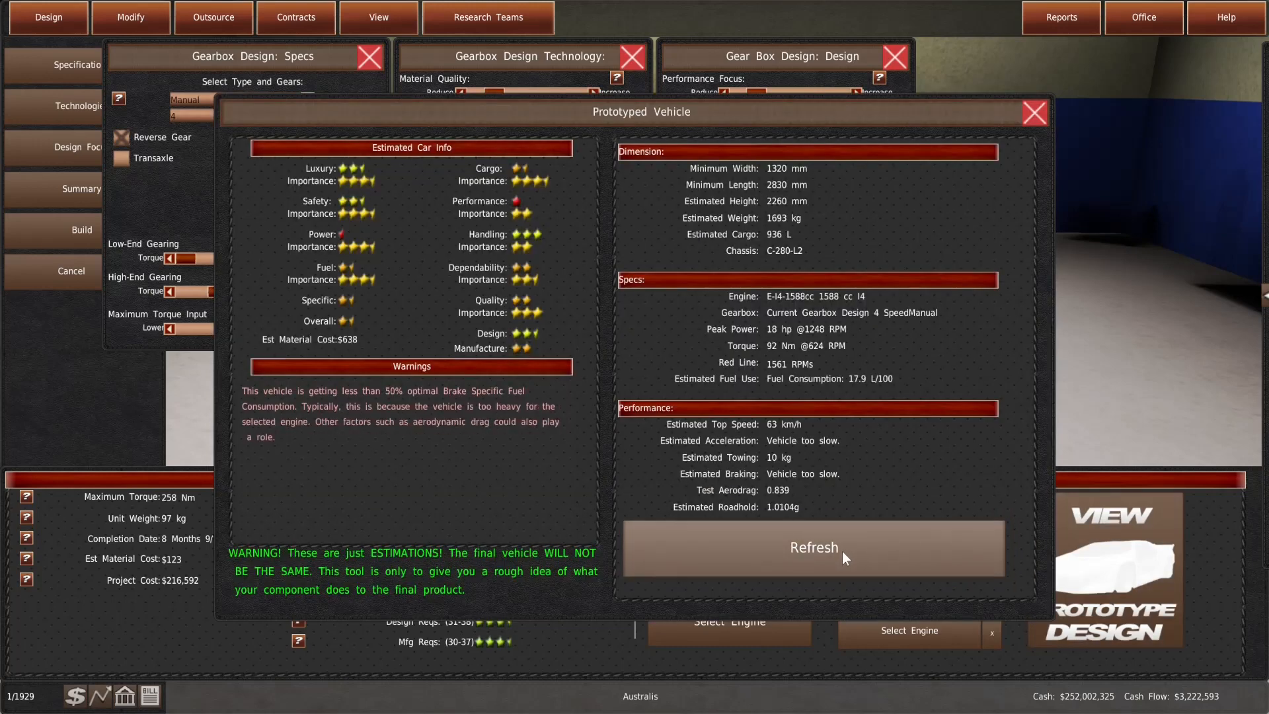
{"action": "left_click", "coordinate": [813, 547]}
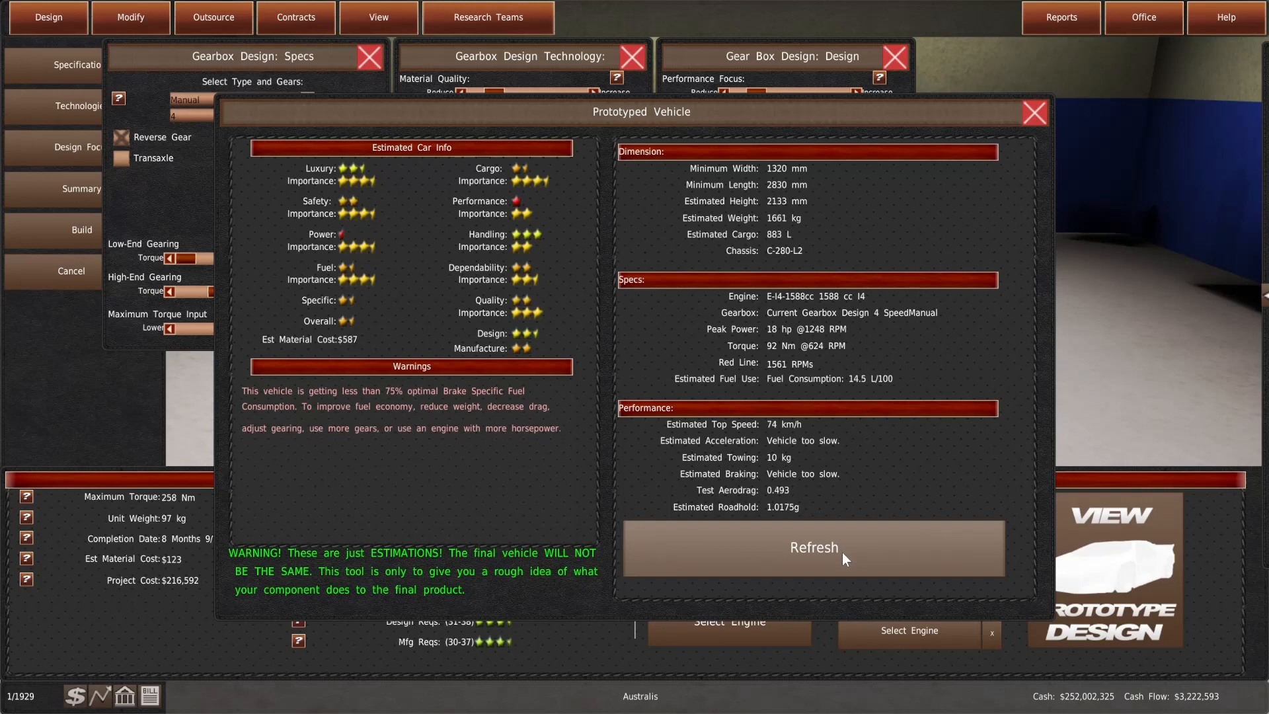
{"action": "left_click", "coordinate": [1033, 112]}
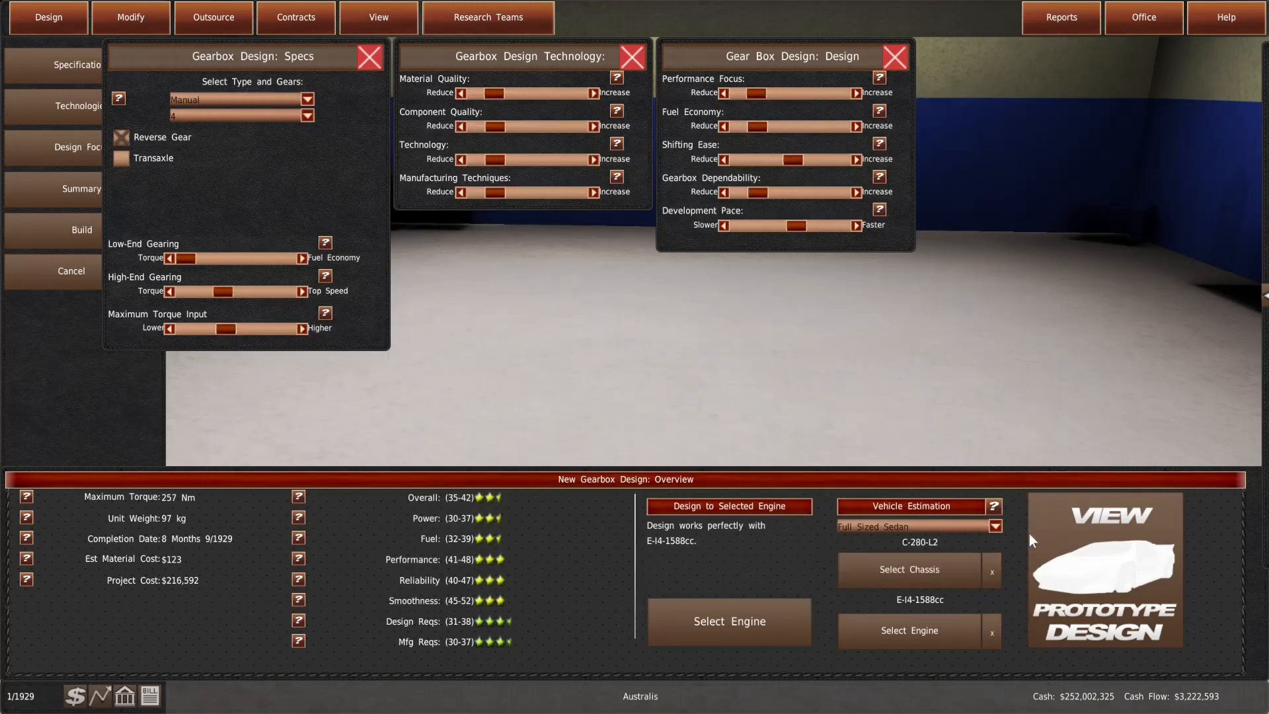
Recheck the sedan estimate after each torque tweak until maximum torque reaches 263 Nm
{"action": "left_click", "coordinate": [910, 506]}
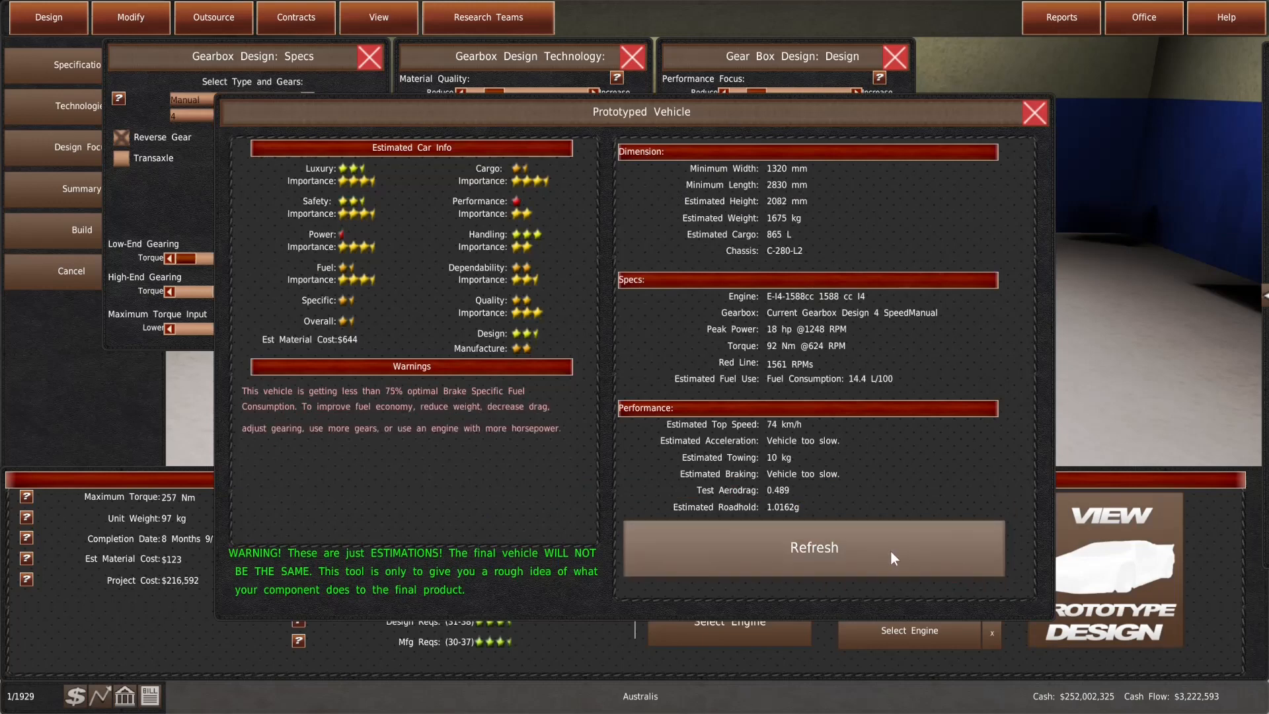
{"action": "left_click", "coordinate": [1032, 113]}
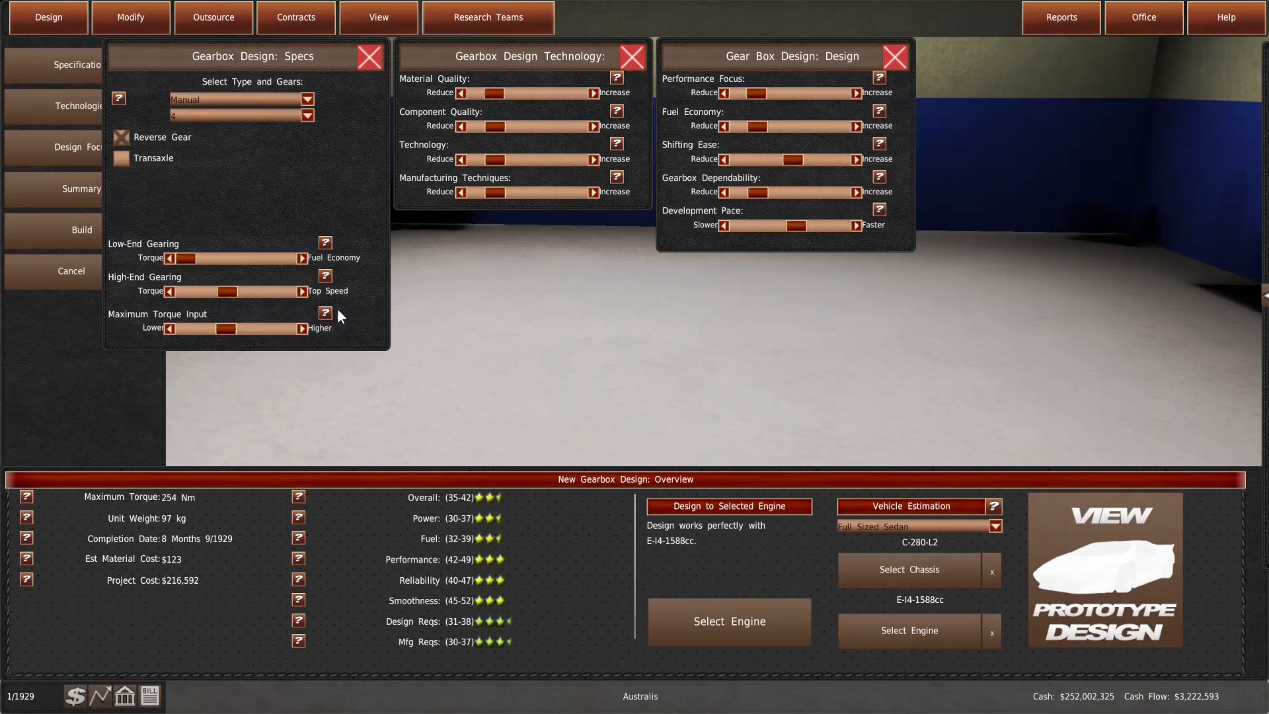
{"action": "left_click", "coordinate": [909, 506]}
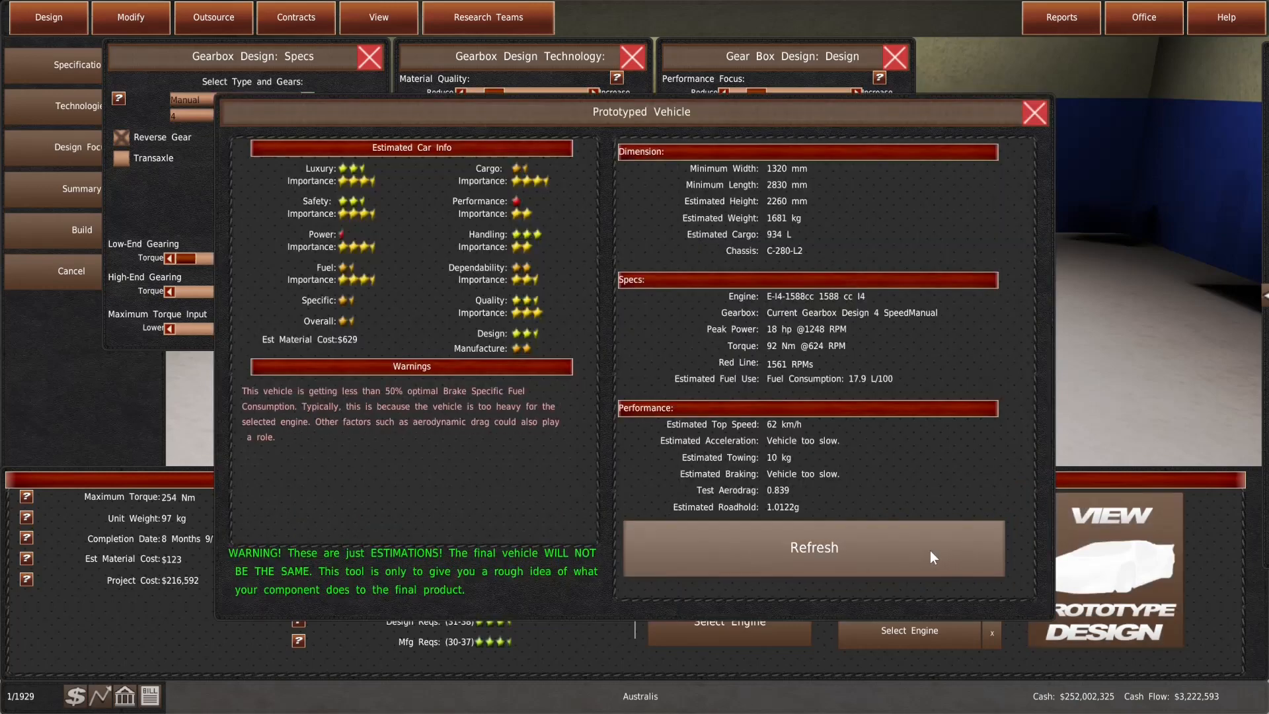
{"action": "left_click", "coordinate": [1033, 112]}
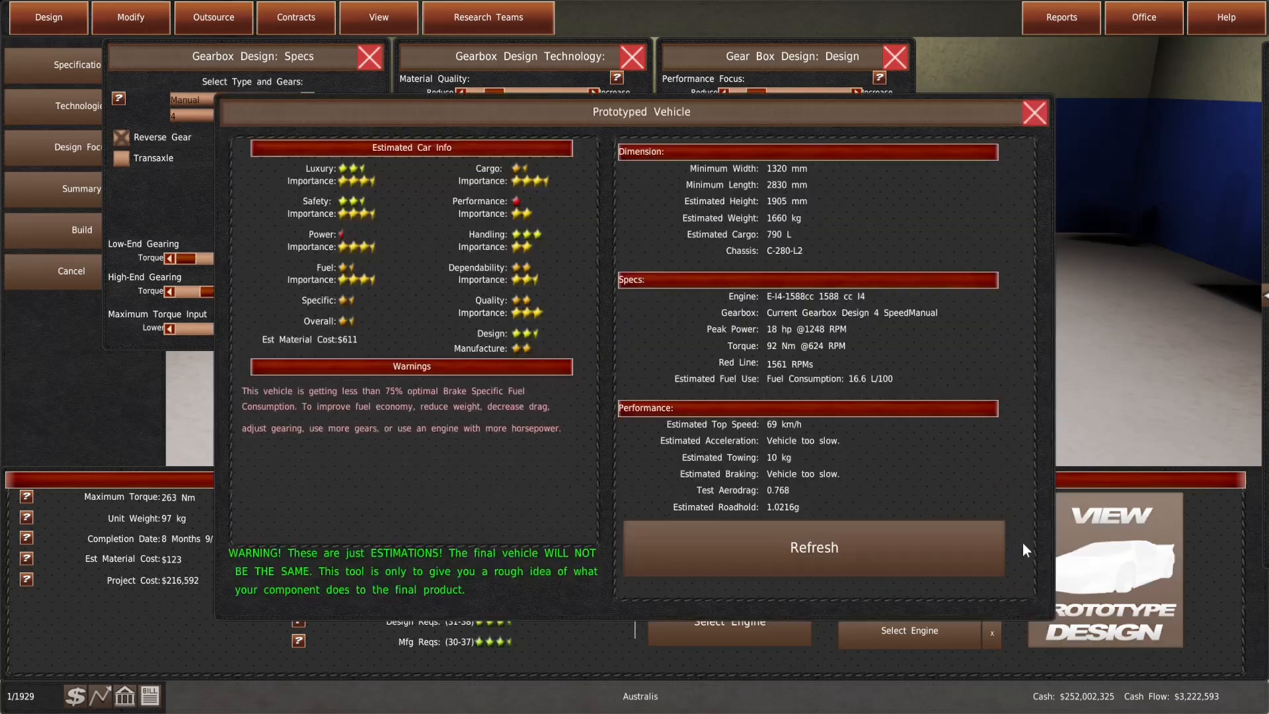
{"action": "left_click", "coordinate": [813, 547]}
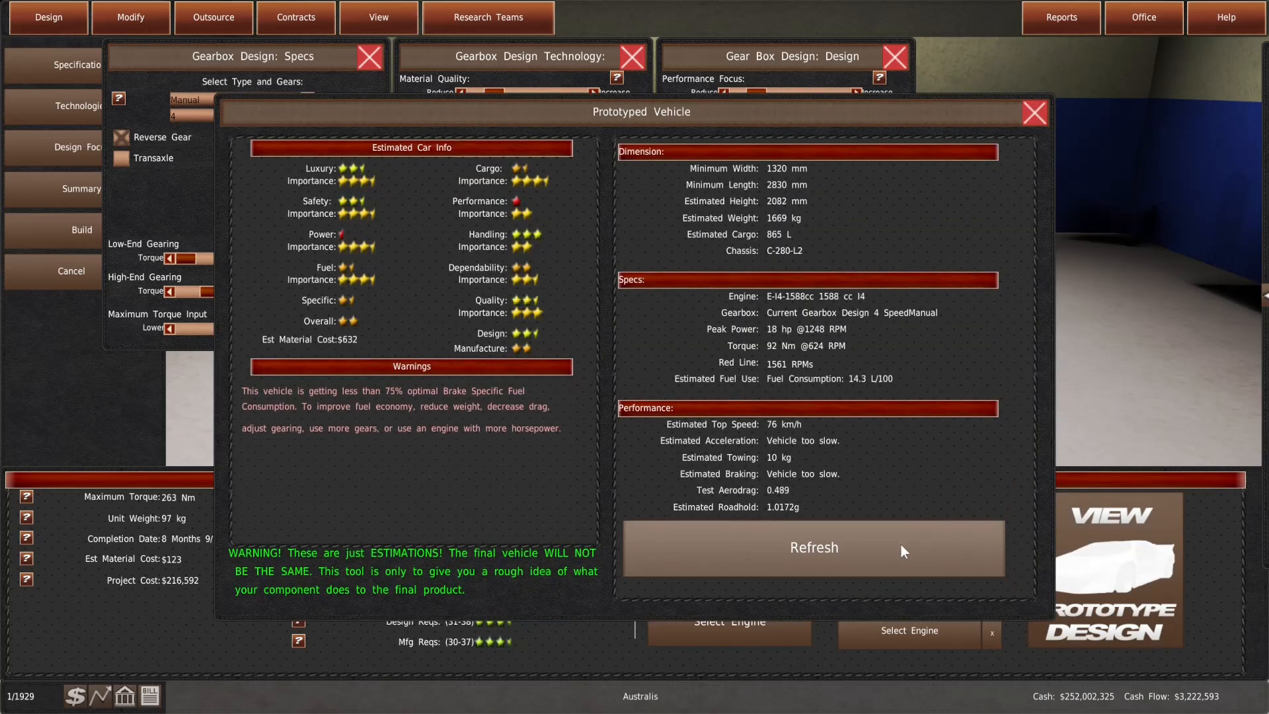
{"action": "left_click", "coordinate": [1033, 113]}
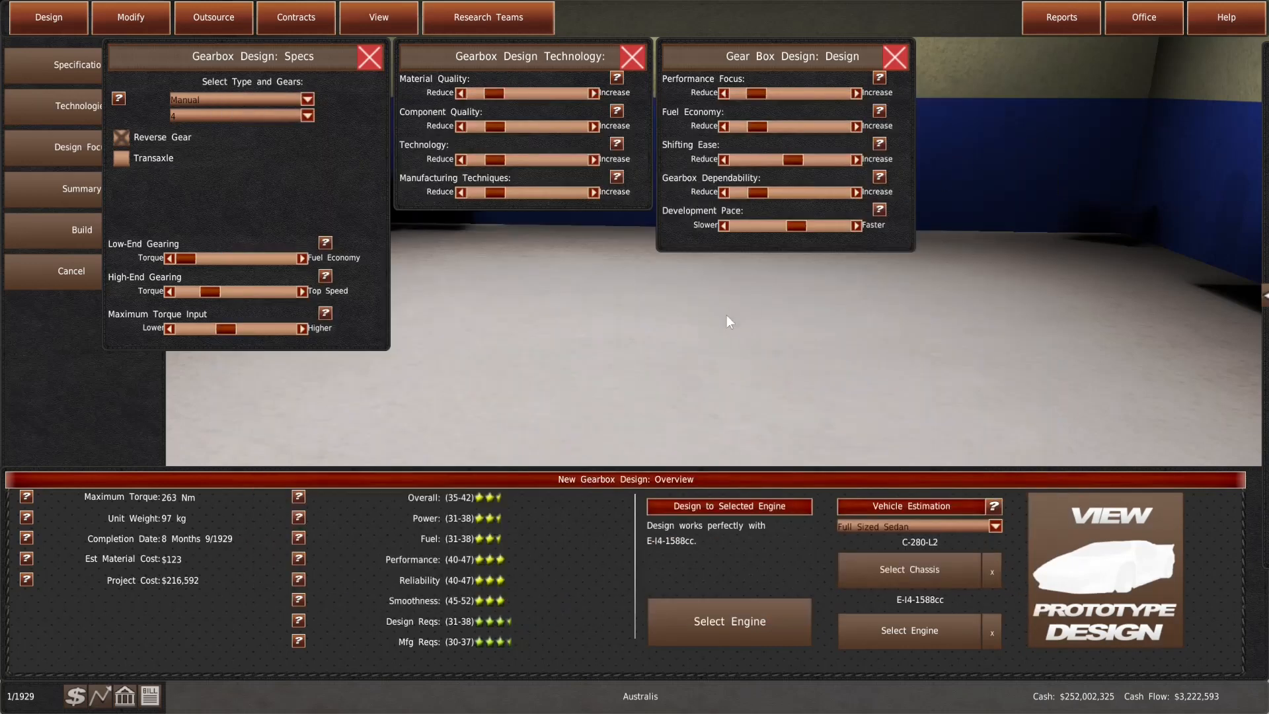
{"action": "mouse_move", "coordinate": [721, 327]}
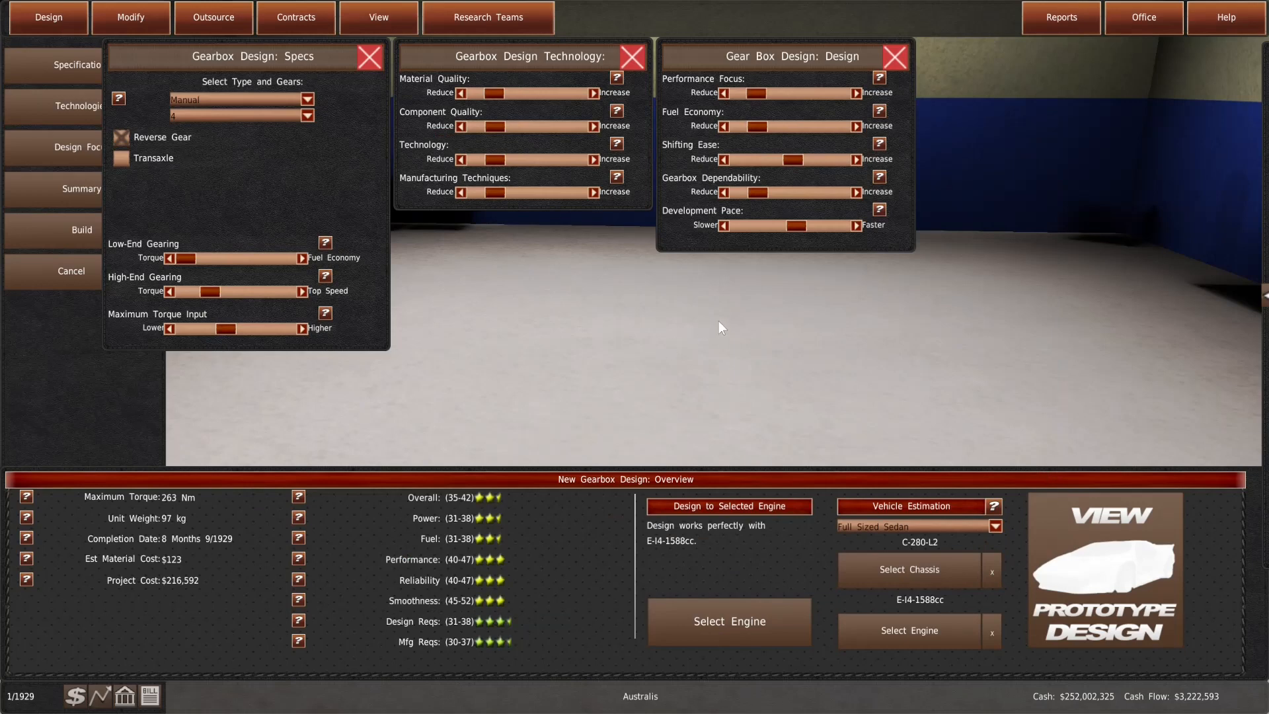
{"action": "mouse_move", "coordinate": [715, 327]}
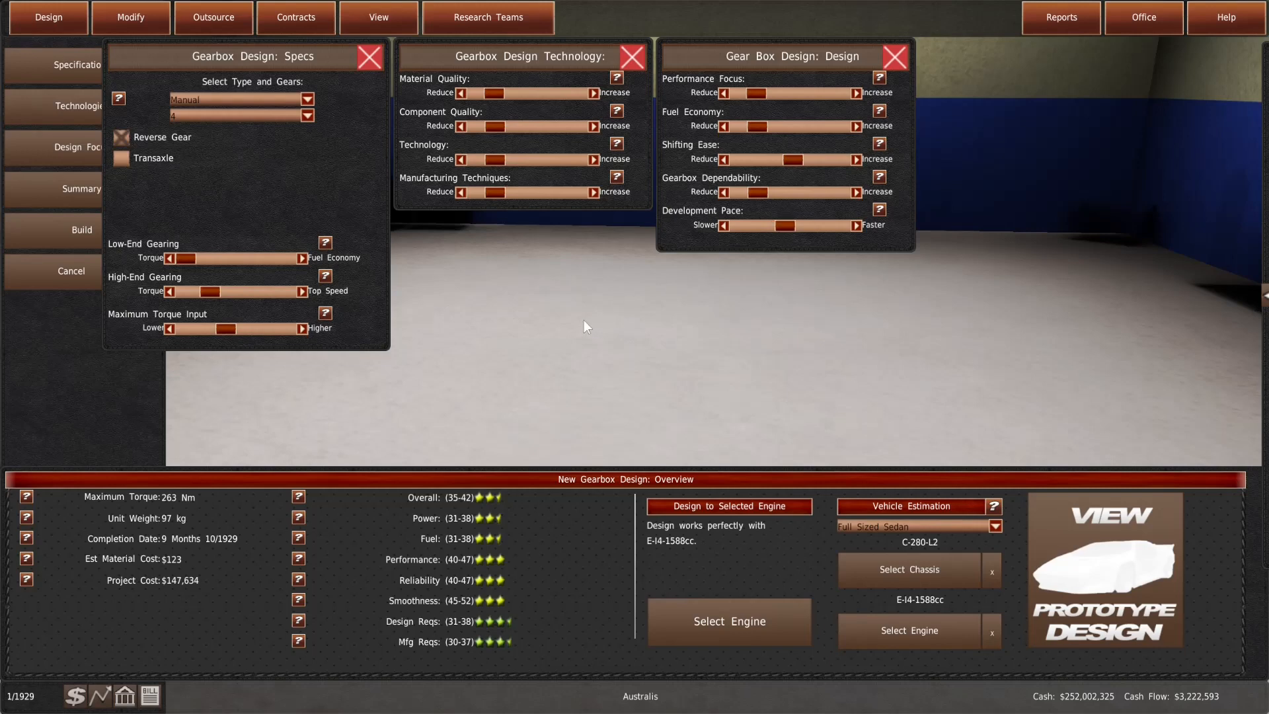
Send the $147,634 gearbox to build under the model name T-4MR
{"action": "left_click", "coordinate": [80, 228]}
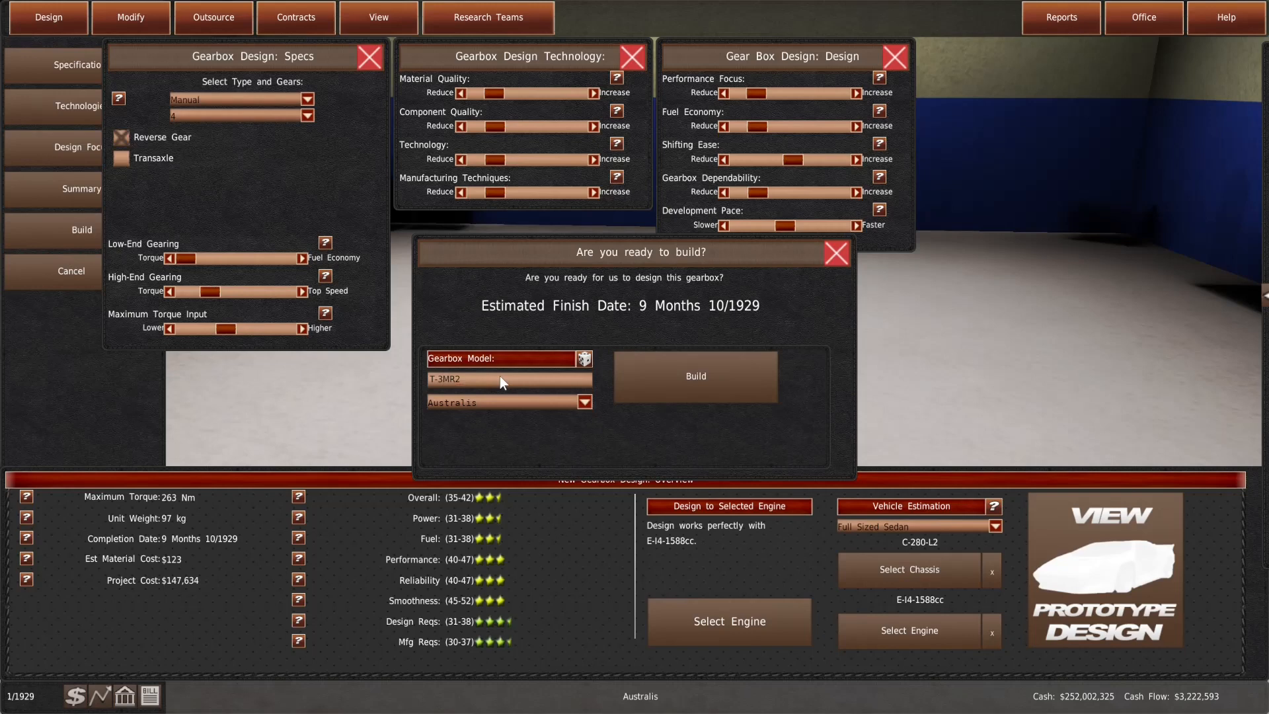
{"action": "type", "text": "T-4MR"}
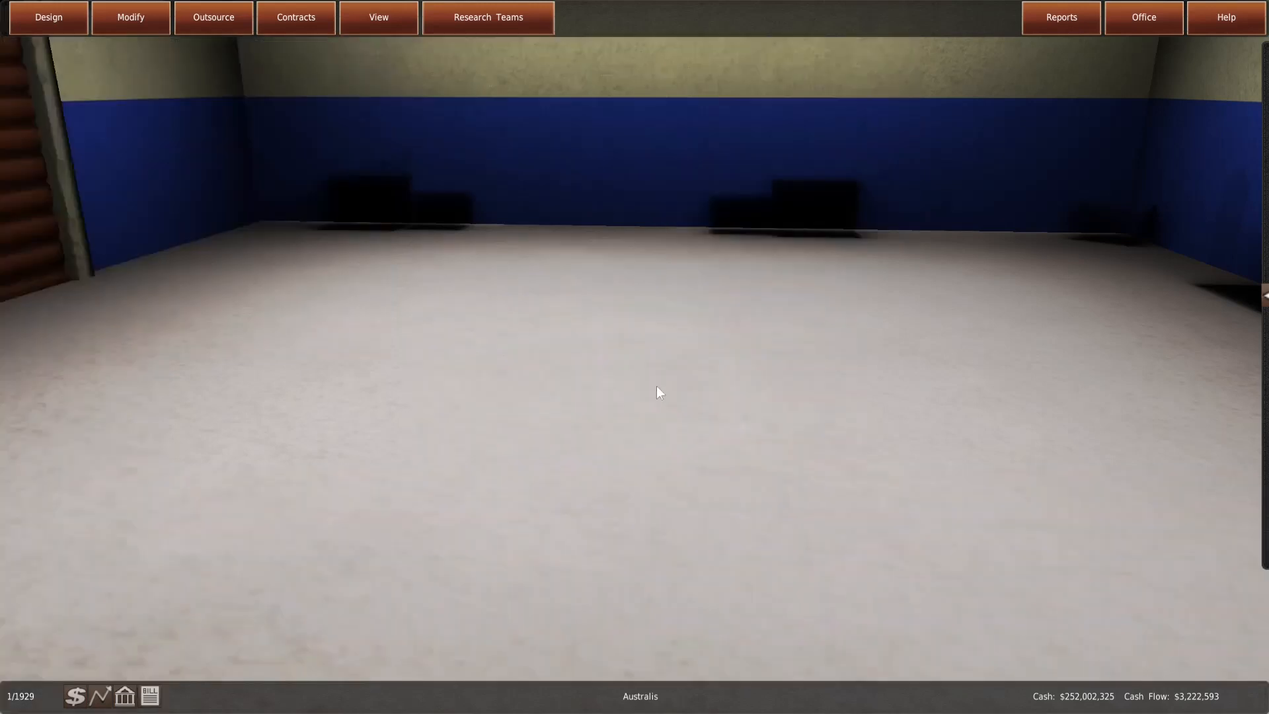
Glance at the research budget, then set the 1928 Eighteen Phaeton to 7 Melbourne production lines
{"action": "left_click", "coordinate": [488, 17]}
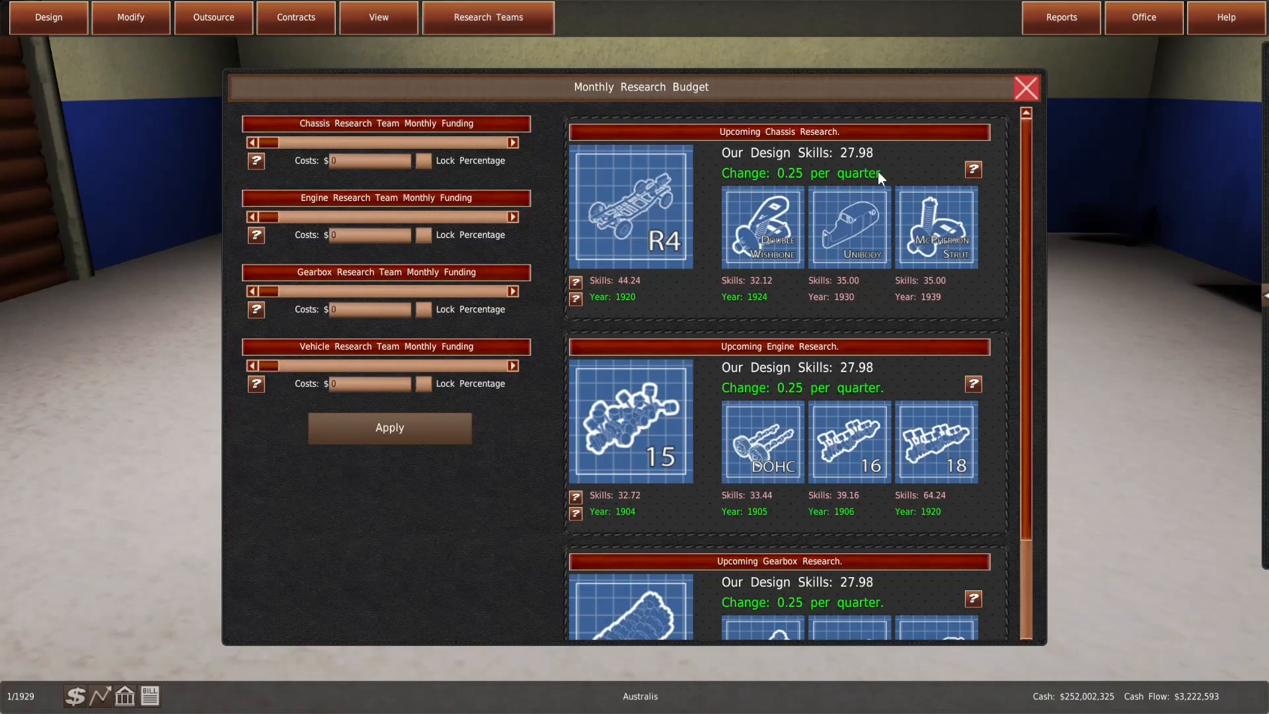
{"action": "left_click", "coordinate": [1025, 88]}
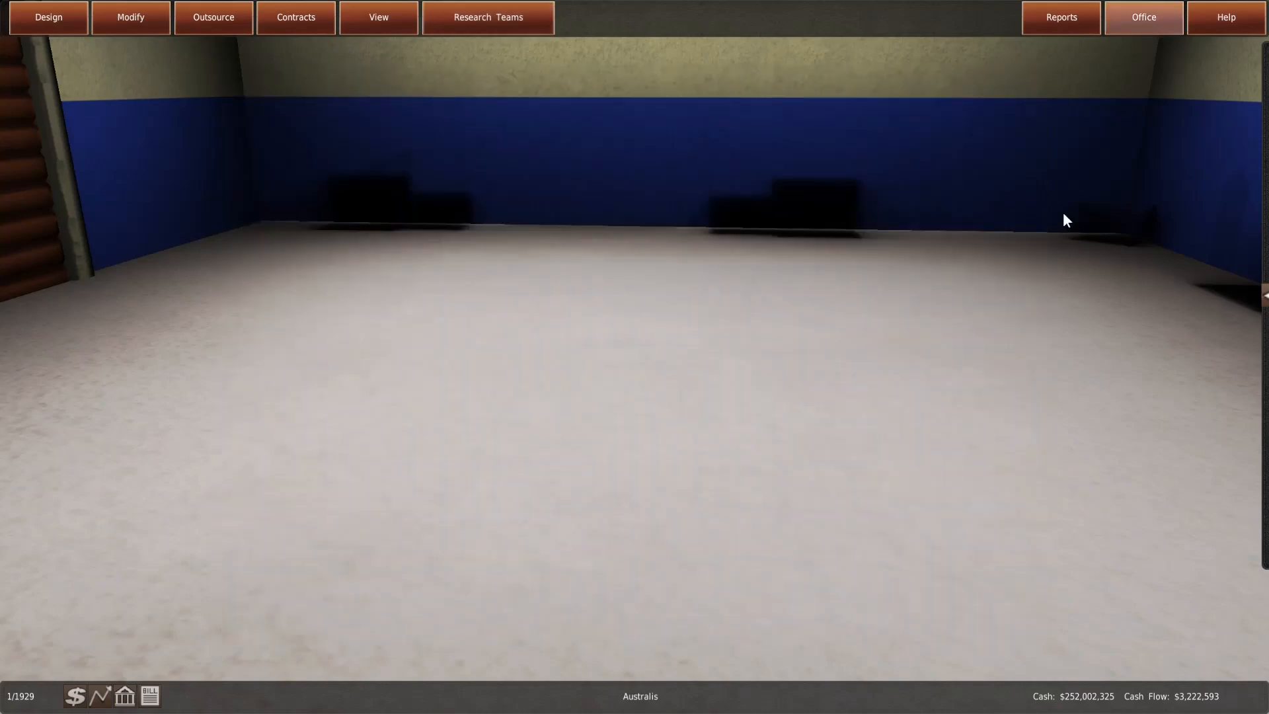
{"action": "left_click", "coordinate": [1142, 18]}
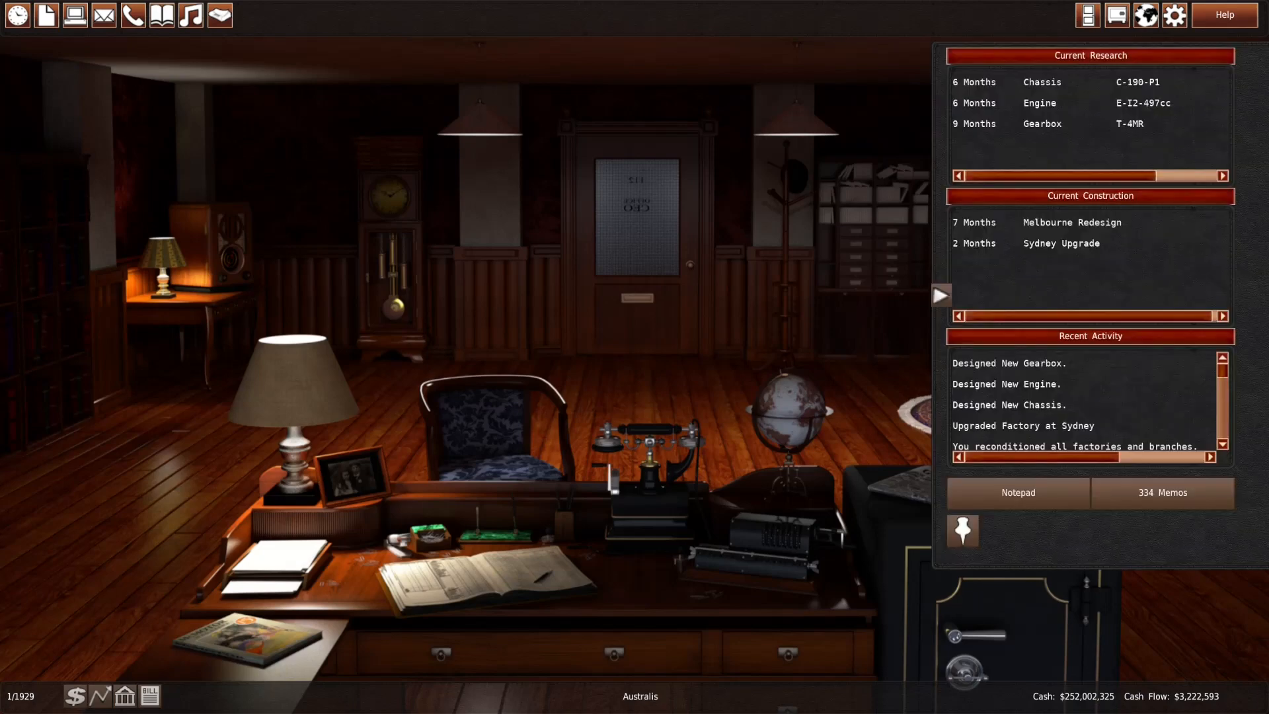
{"action": "left_click", "coordinate": [940, 295]}
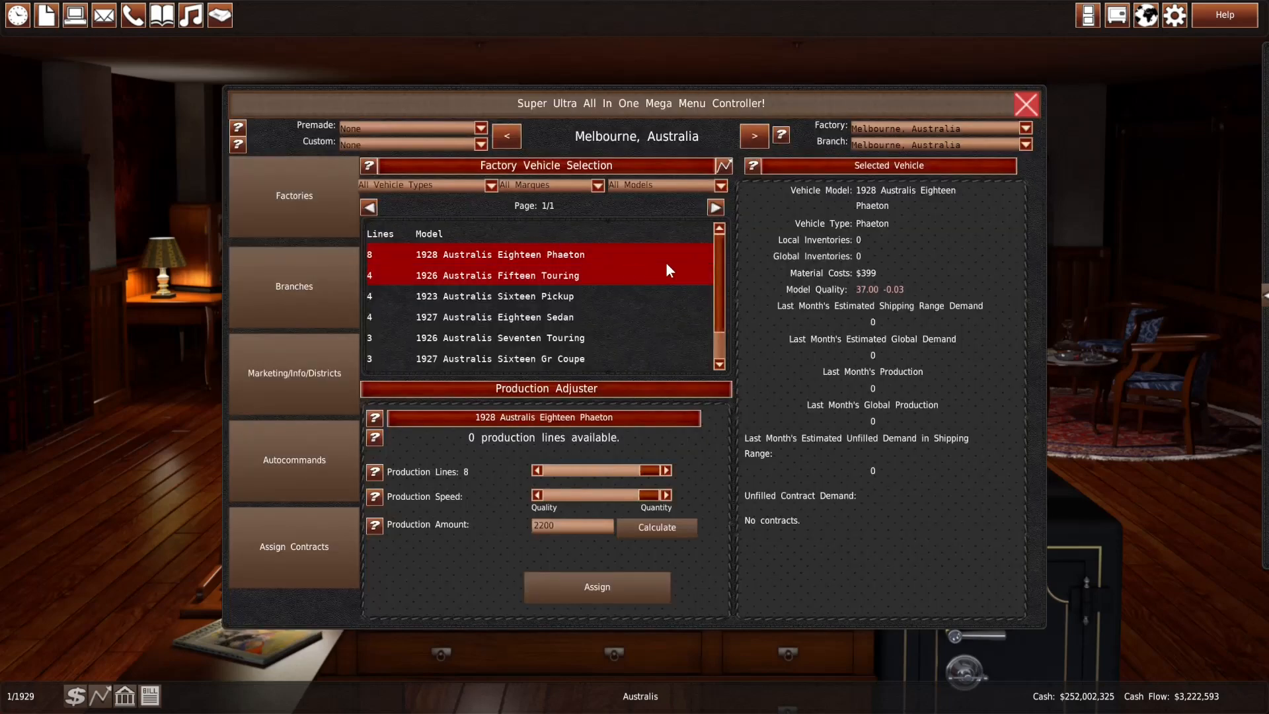
{"action": "left_click", "coordinate": [1026, 105]}
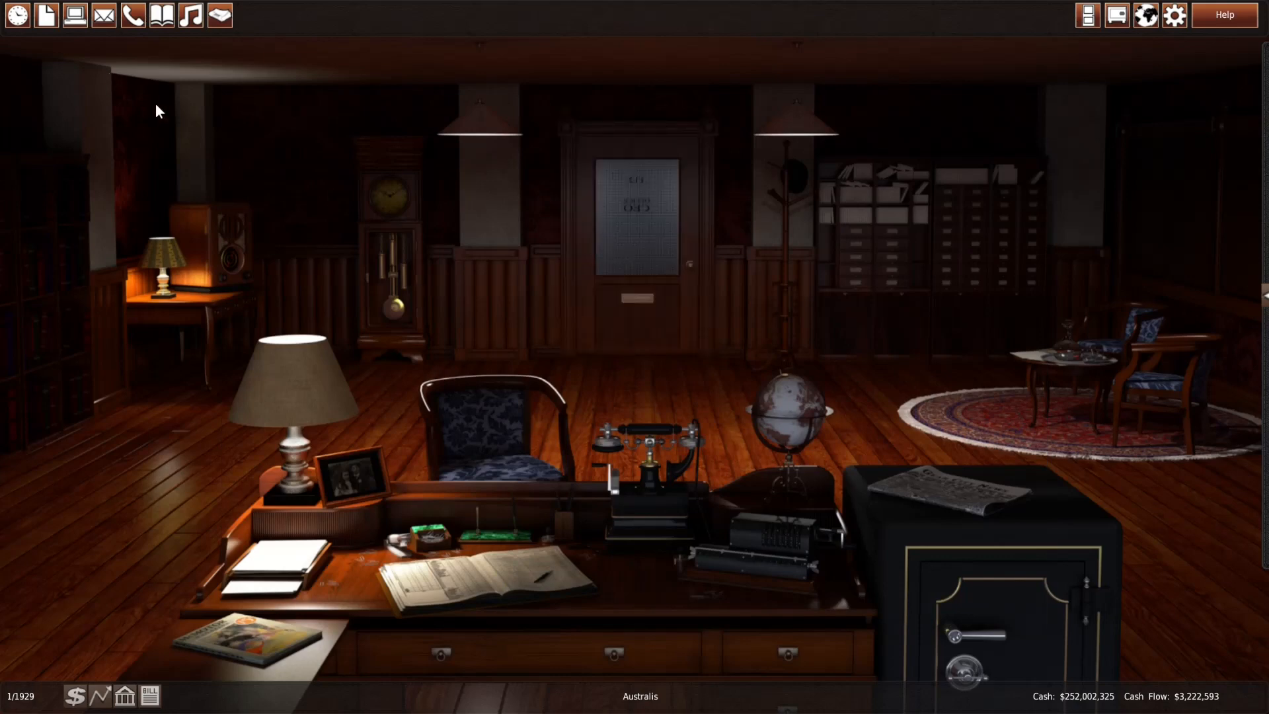
Inspect engine E-I2-692cc's modification options, then return to the office for the magazine reviews
{"action": "left_click", "coordinate": [74, 14]}
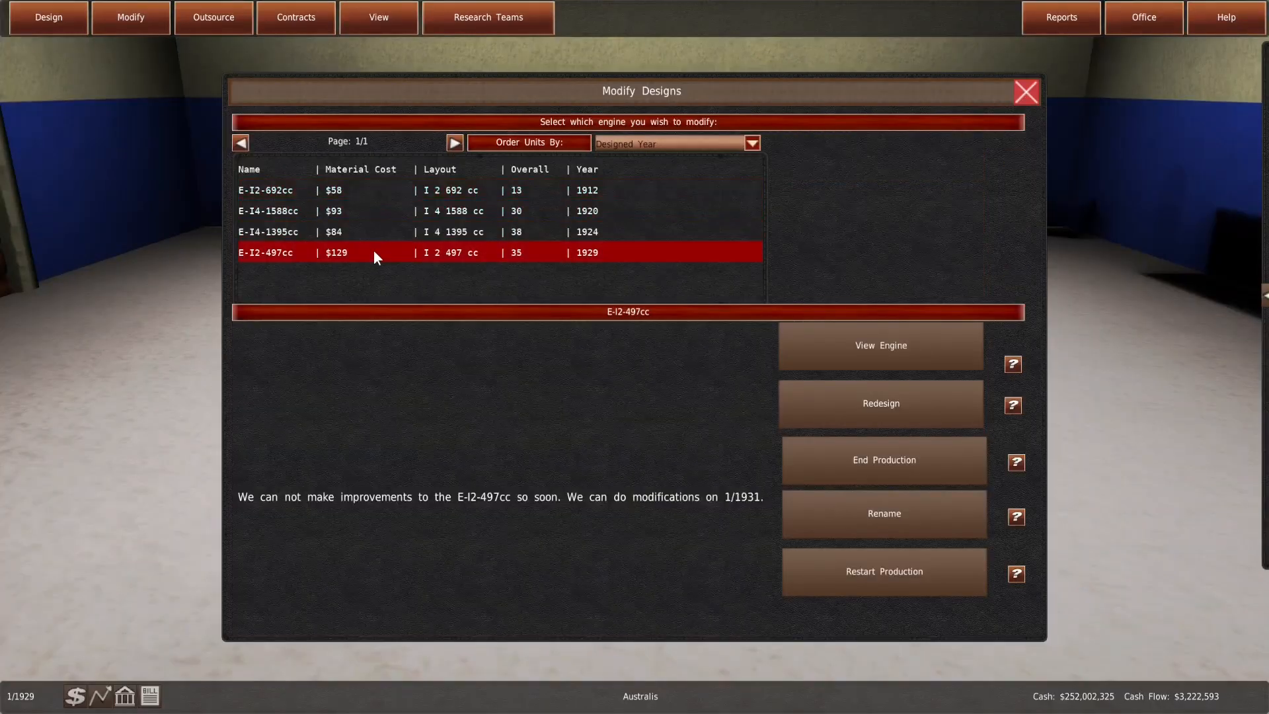
{"action": "left_click", "coordinate": [267, 190]}
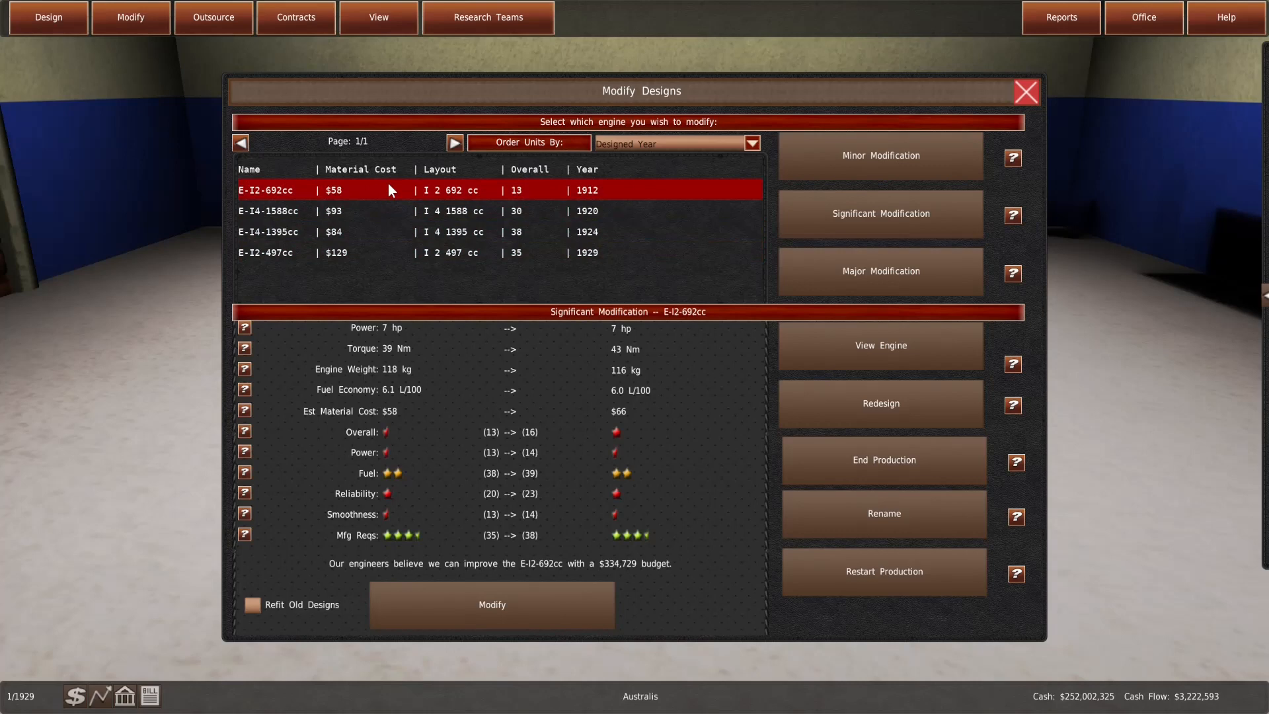
{"action": "mouse_move", "coordinate": [439, 194]}
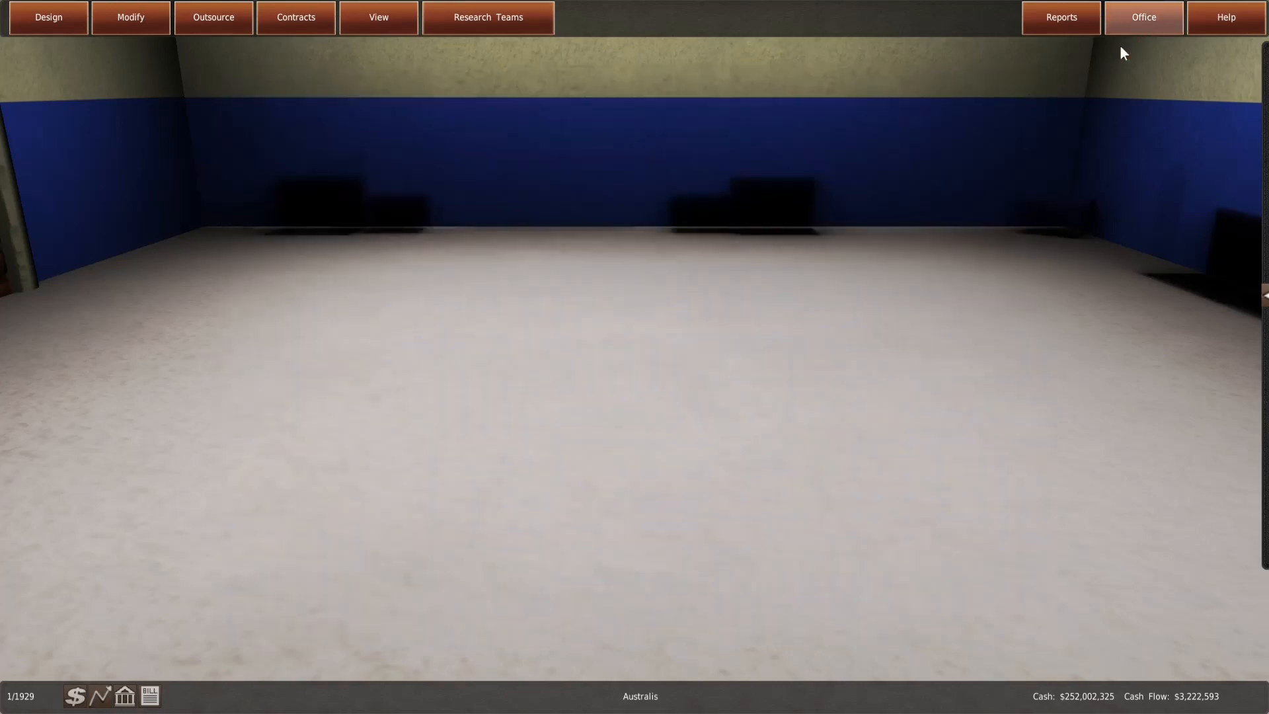
{"action": "left_click", "coordinate": [1142, 17]}
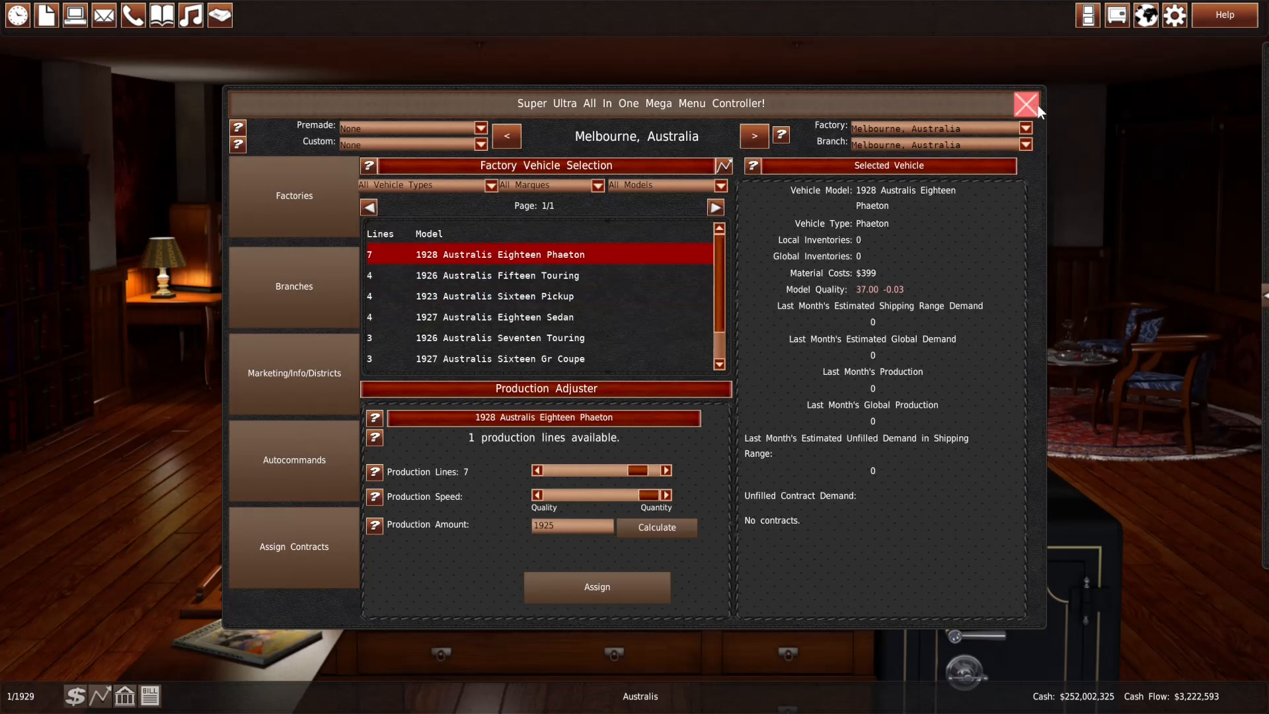
{"action": "left_click", "coordinate": [1024, 106]}
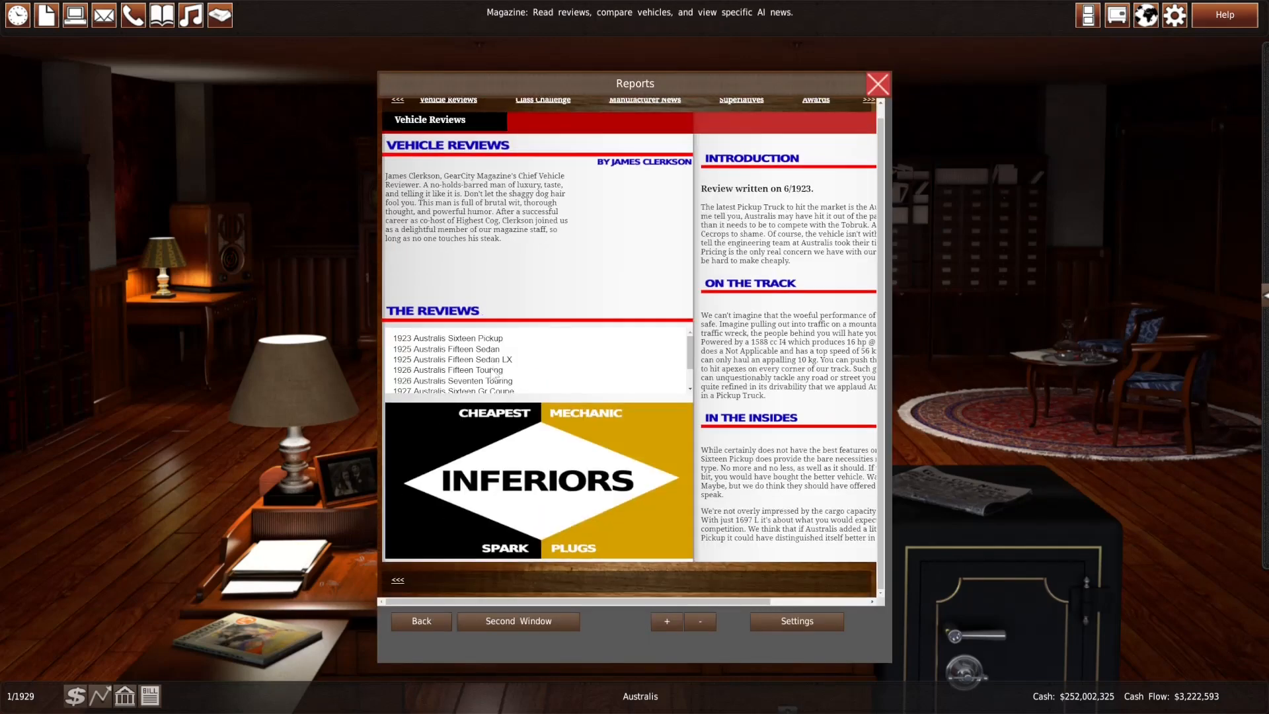
Read through the 1928 Australis Eighteen Phaeton review and end the turn
{"action": "left_click", "coordinate": [454, 380]}
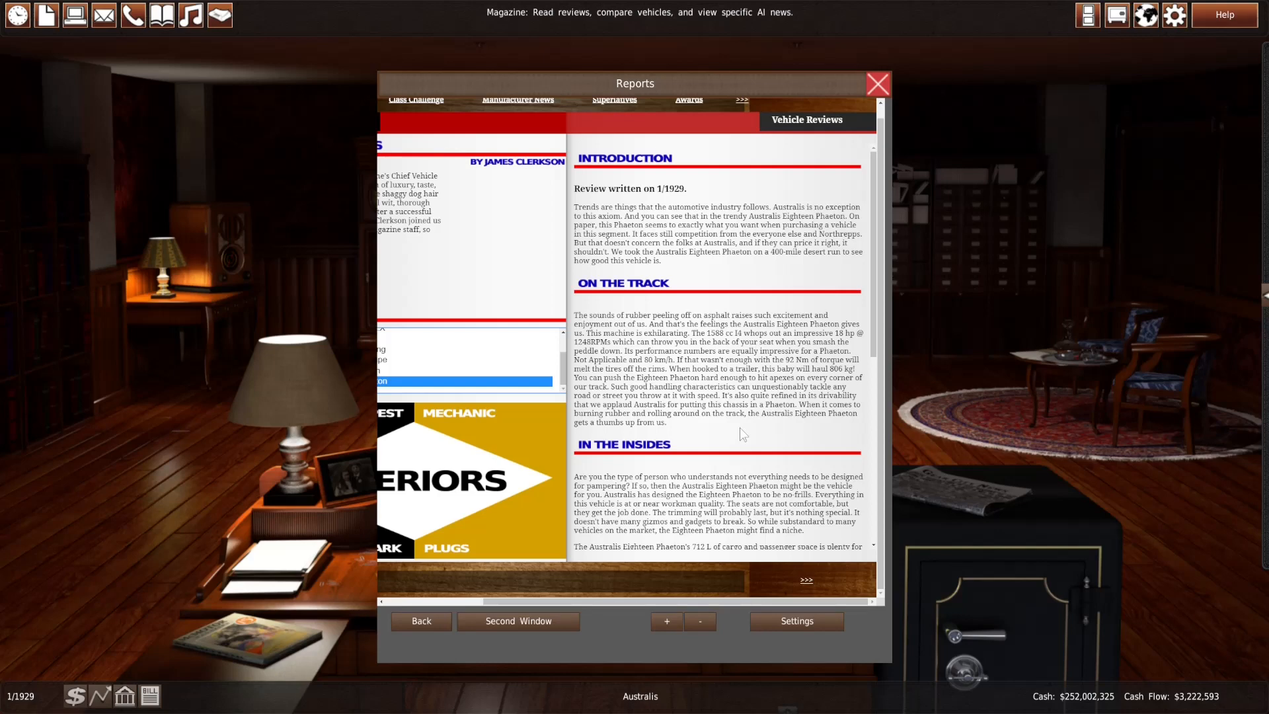
{"action": "scroll", "scroll_direction": "down", "scroll_amount": 3}
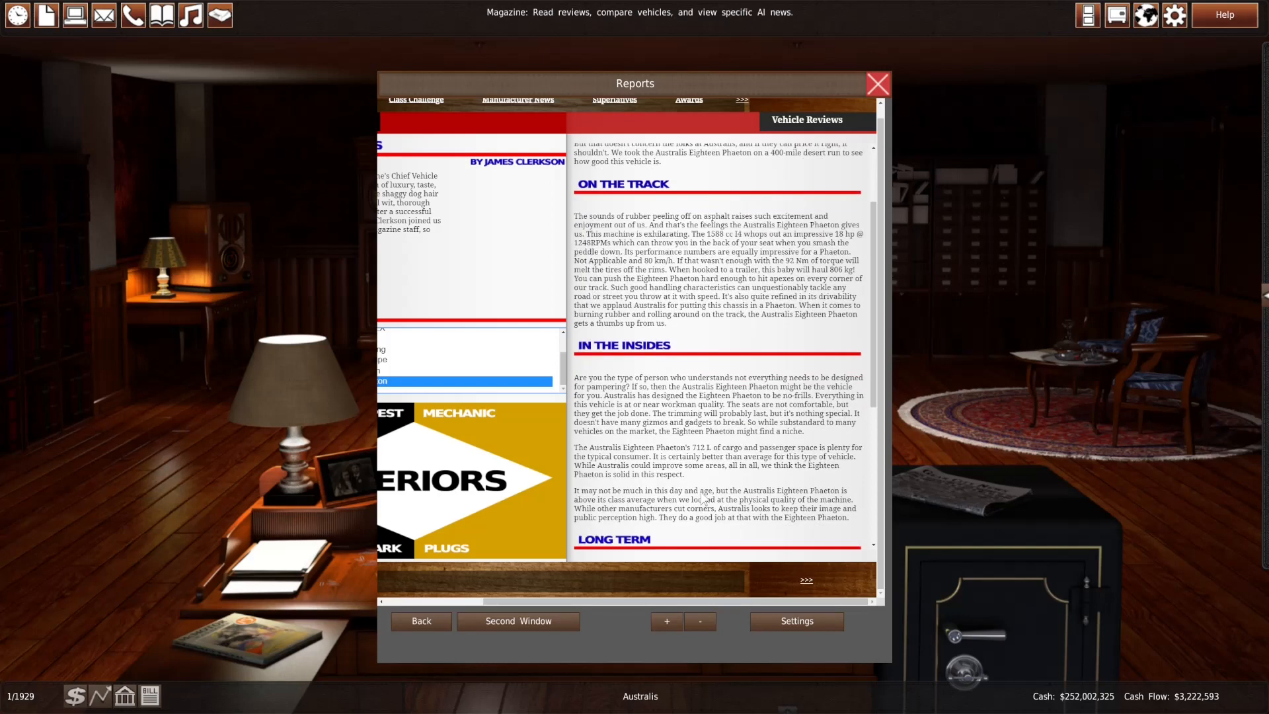
{"action": "scroll", "scroll_direction": "down", "scroll_amount": 3}
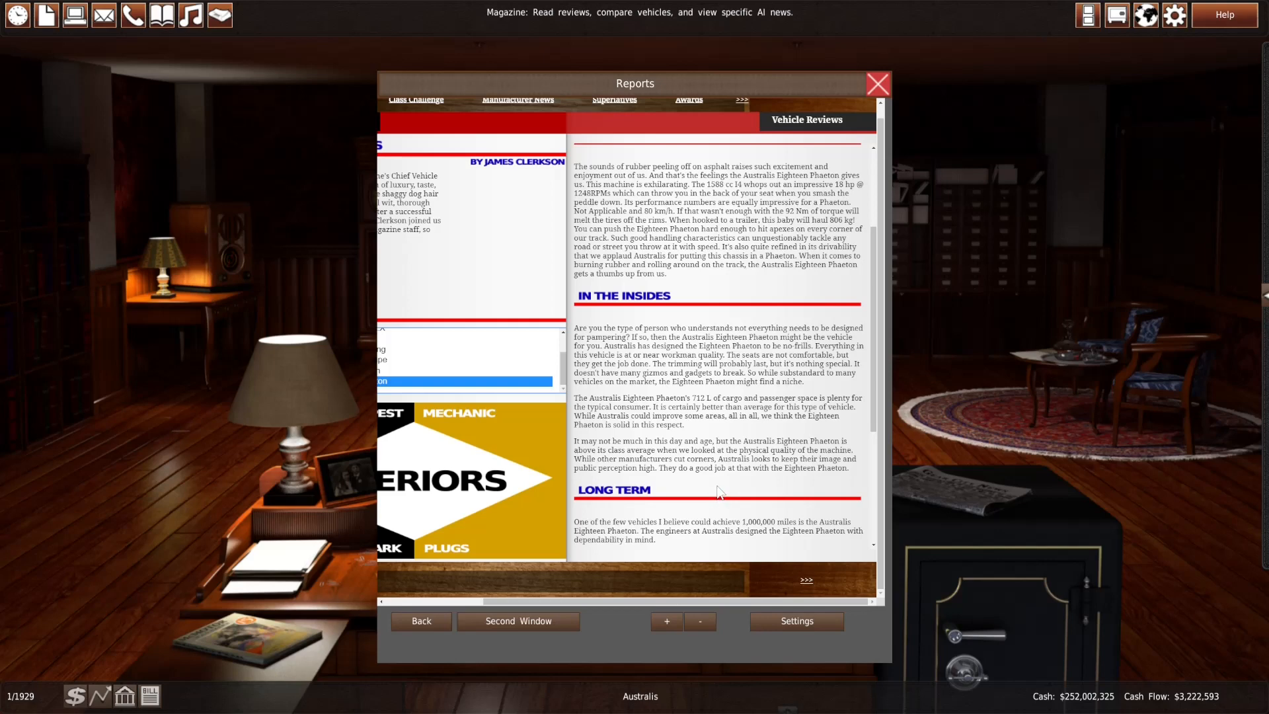
{"action": "scroll", "scroll_direction": "down", "scroll_amount": 3}
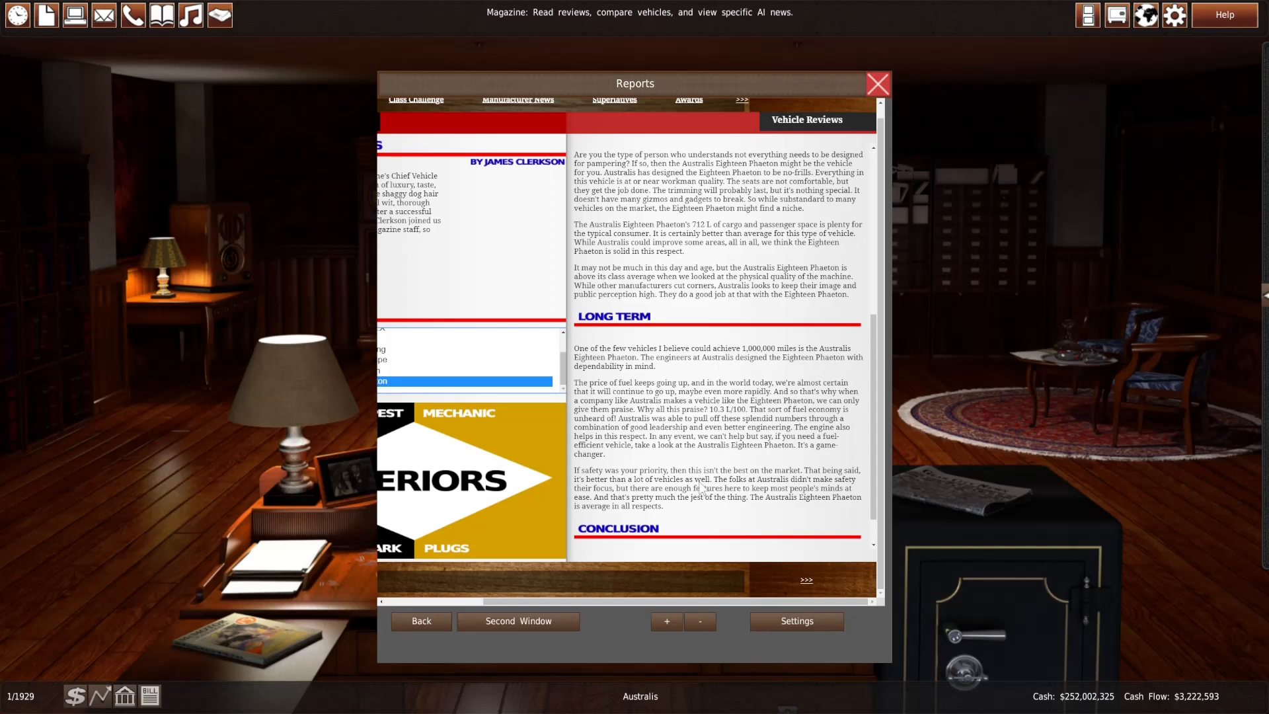
{"action": "scroll", "scroll_direction": "down", "scroll_amount": 3}
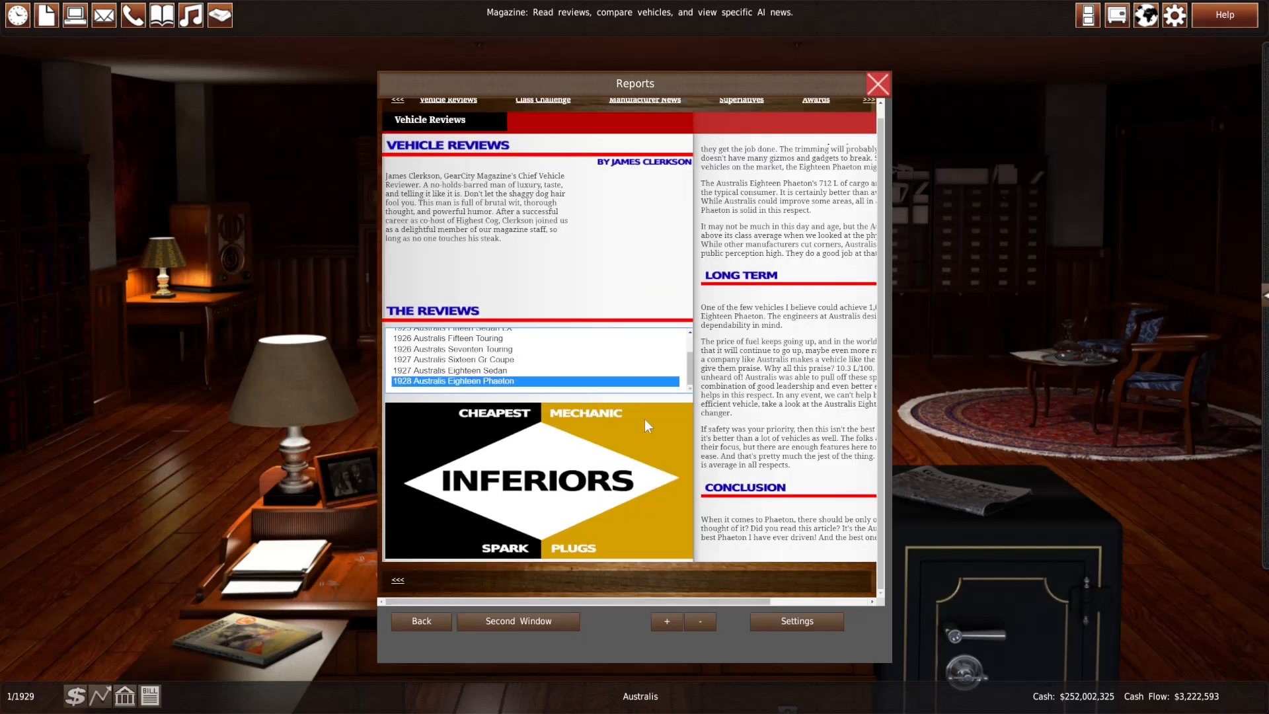
{"action": "left_click", "coordinate": [878, 83]}
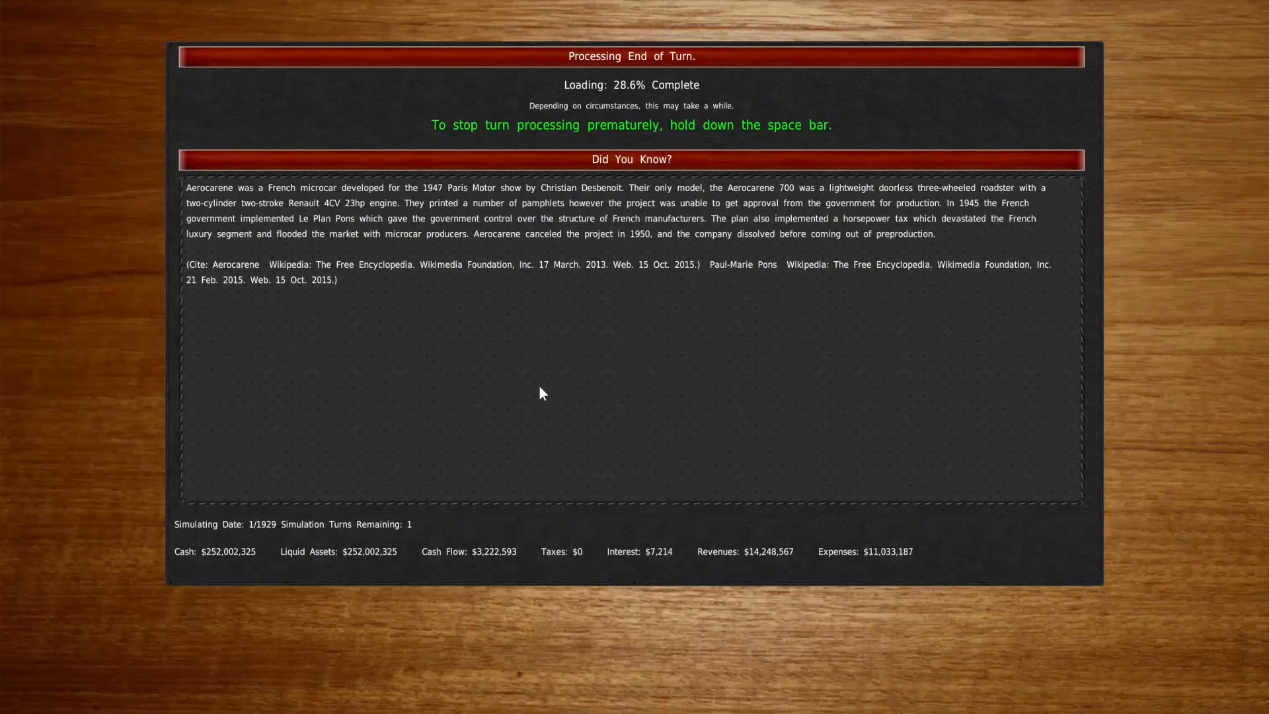
{"action": "mouse_move", "coordinate": [701, 473]}
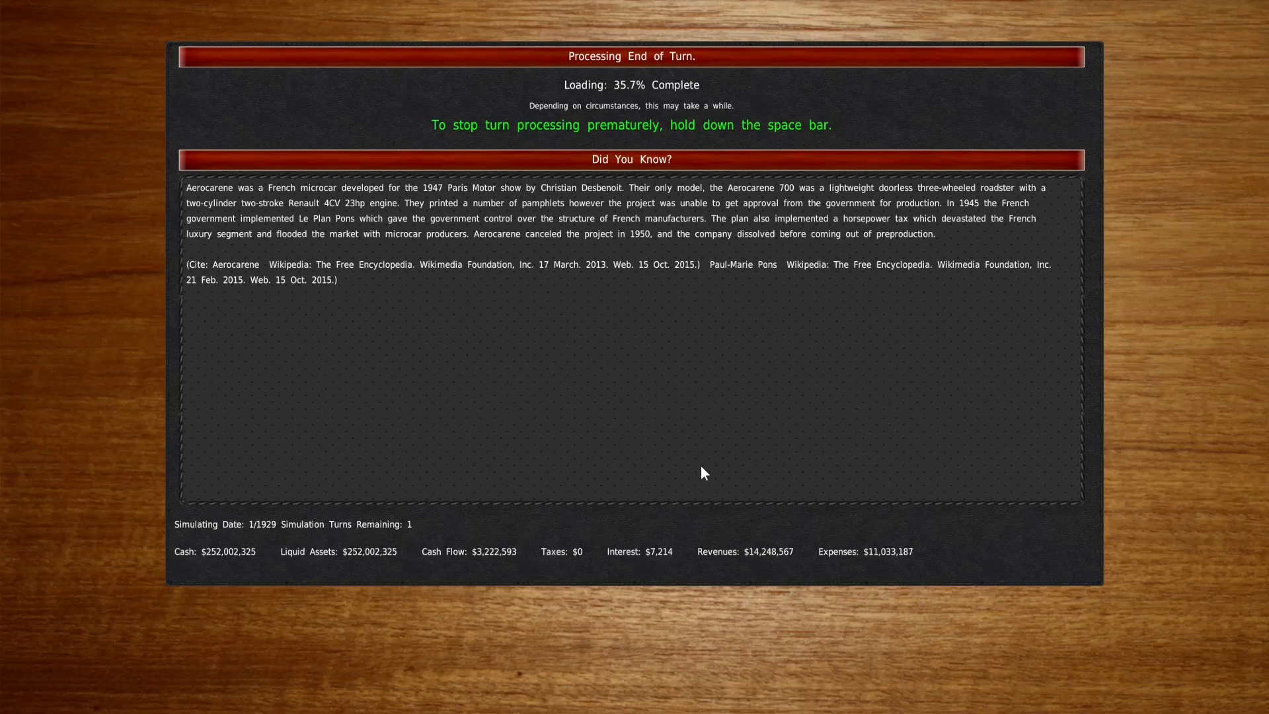
{"action": "mouse_move", "coordinate": [690, 472]}
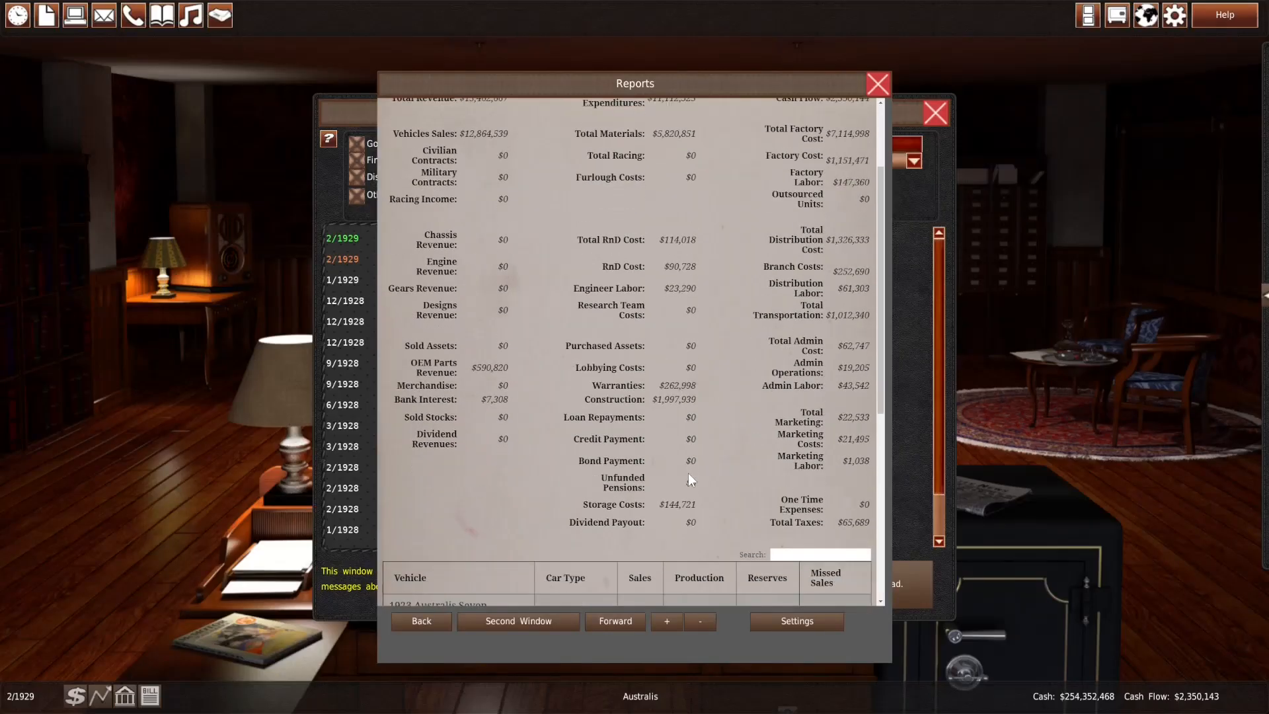
Close the 1928 sales report, read the New Vehicle Body memo and dismiss the memos
{"action": "scroll", "scroll_direction": "down", "scroll_amount": 3}
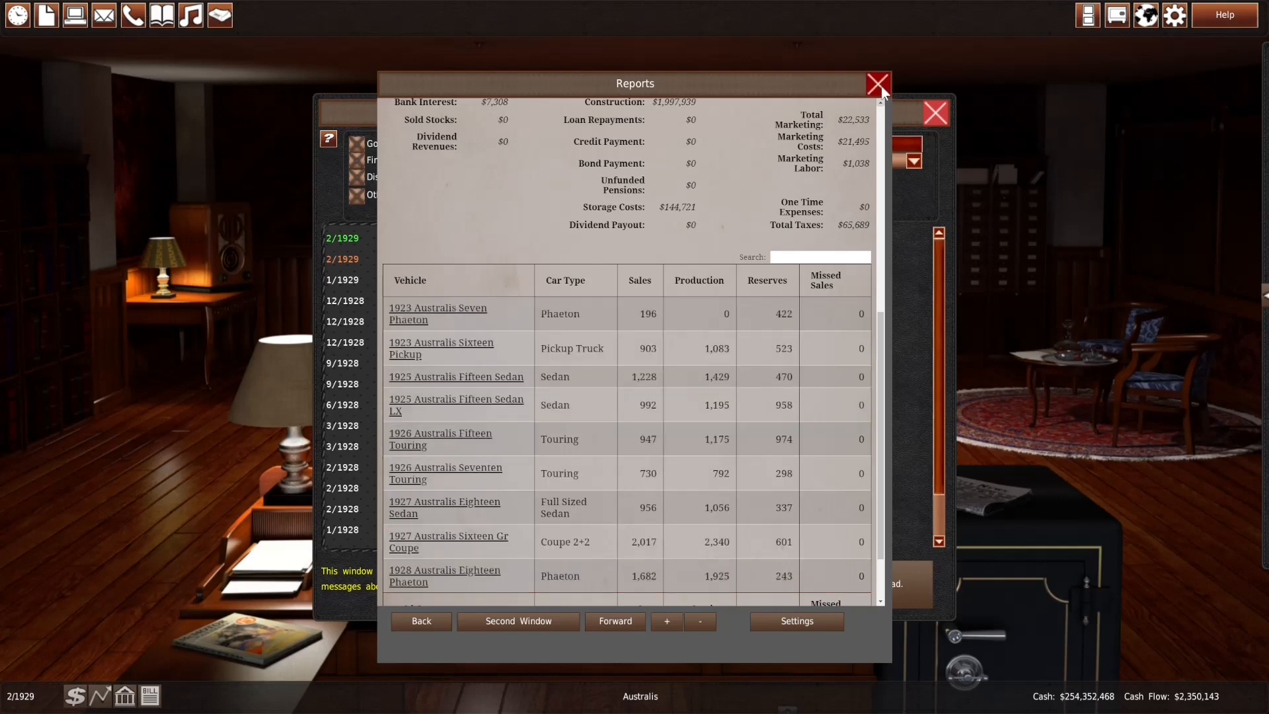
{"action": "left_click", "coordinate": [878, 84]}
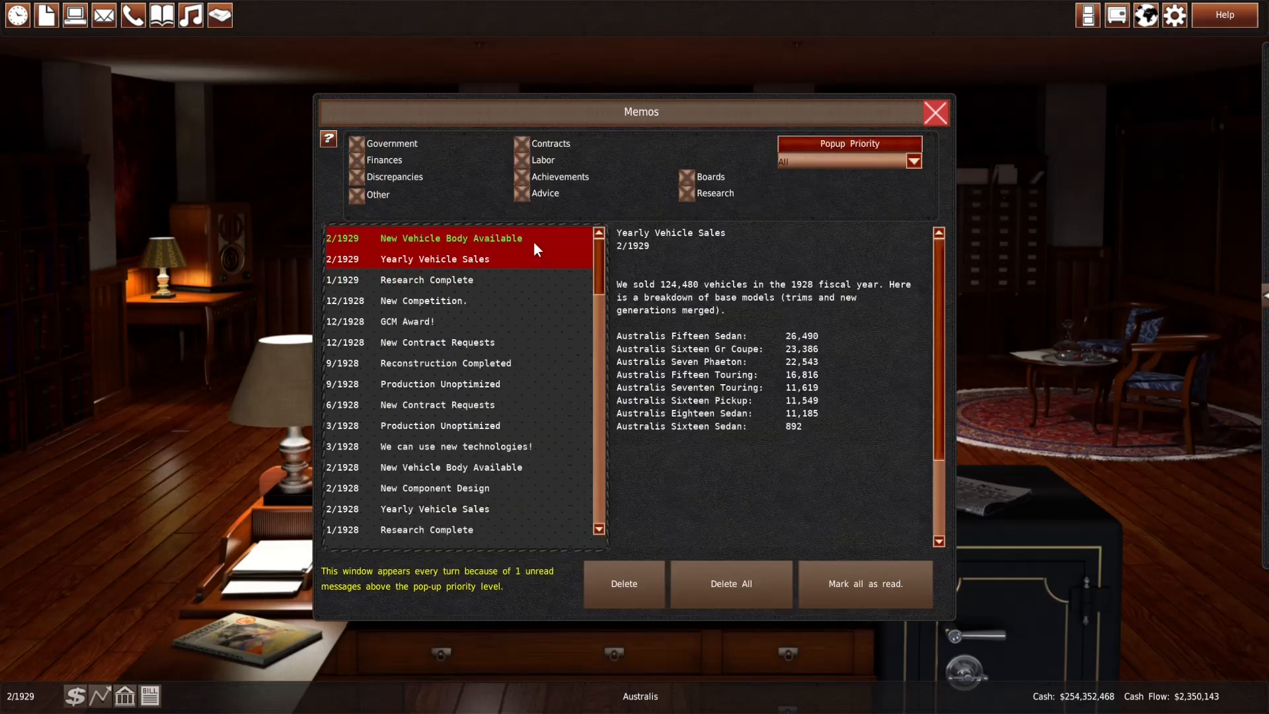
{"action": "left_click", "coordinate": [449, 237]}
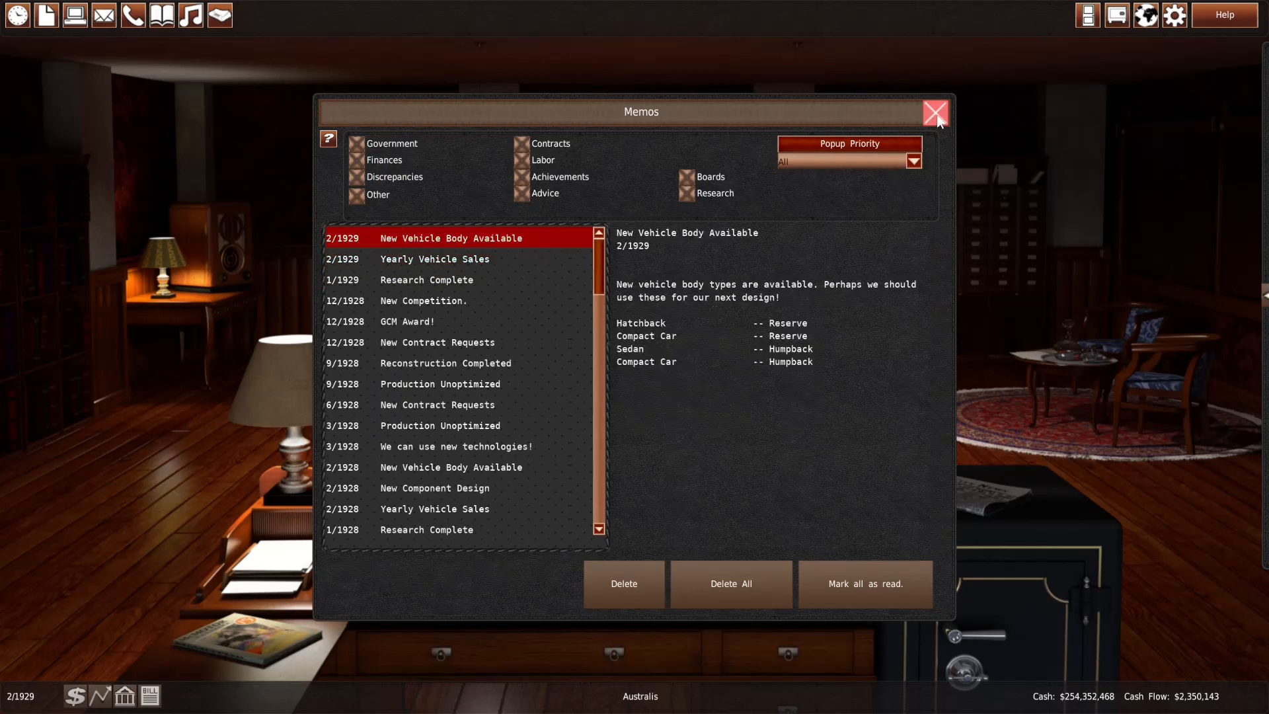
{"action": "left_click", "coordinate": [935, 112]}
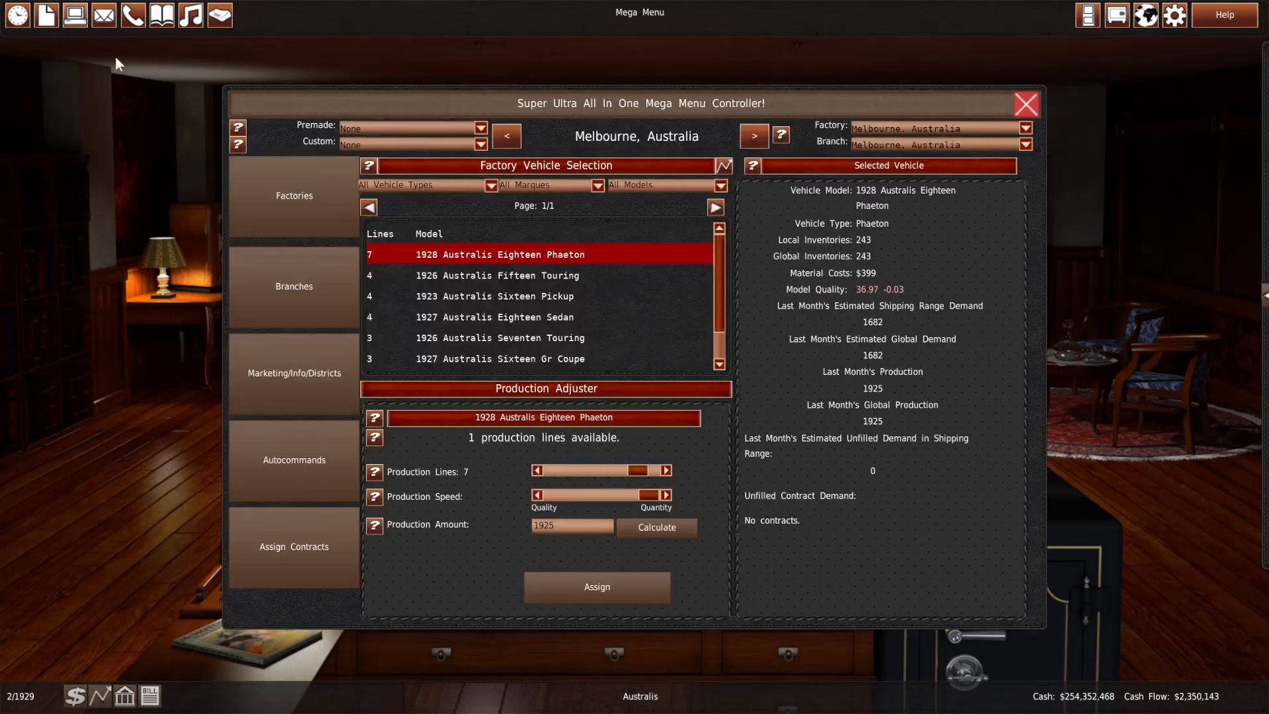
Price Melbourne's Eighteen Phaeton at $897 and Seven Phaeton at $721, then close the Mega Menu
{"action": "left_click", "coordinate": [294, 286]}
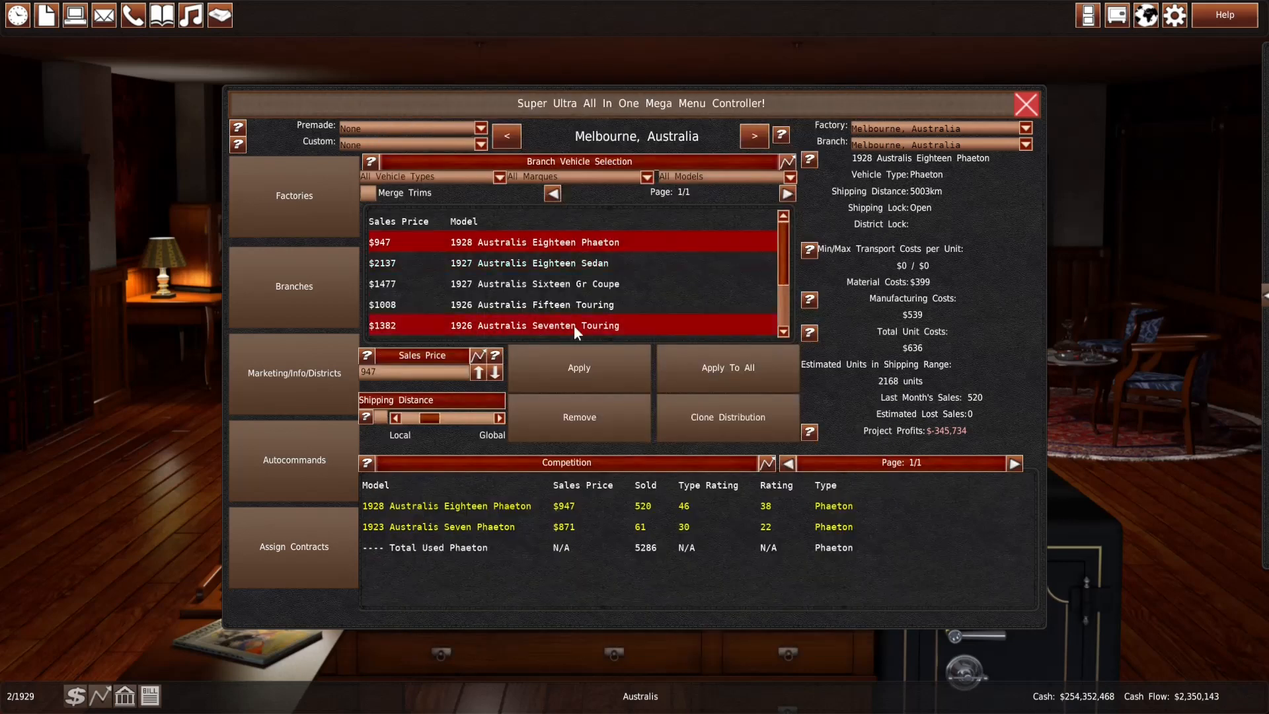
{"action": "left_click", "coordinate": [725, 368]}
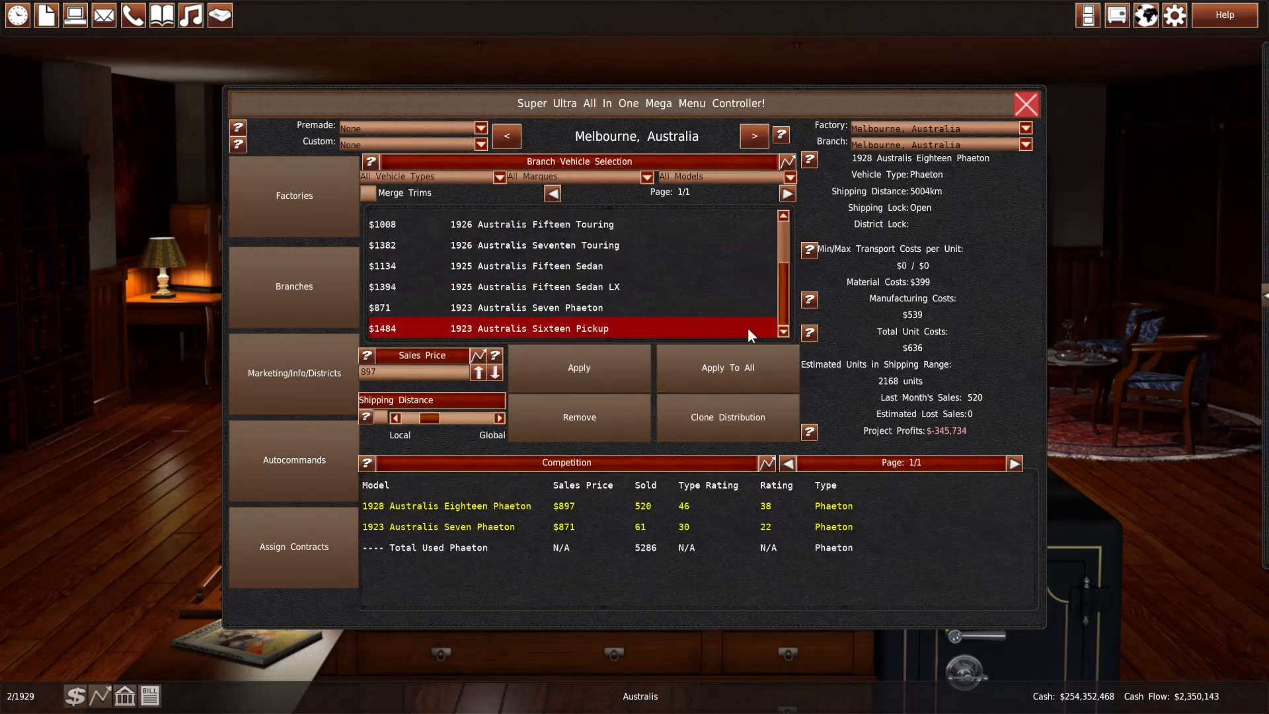
{"action": "left_click", "coordinate": [534, 306]}
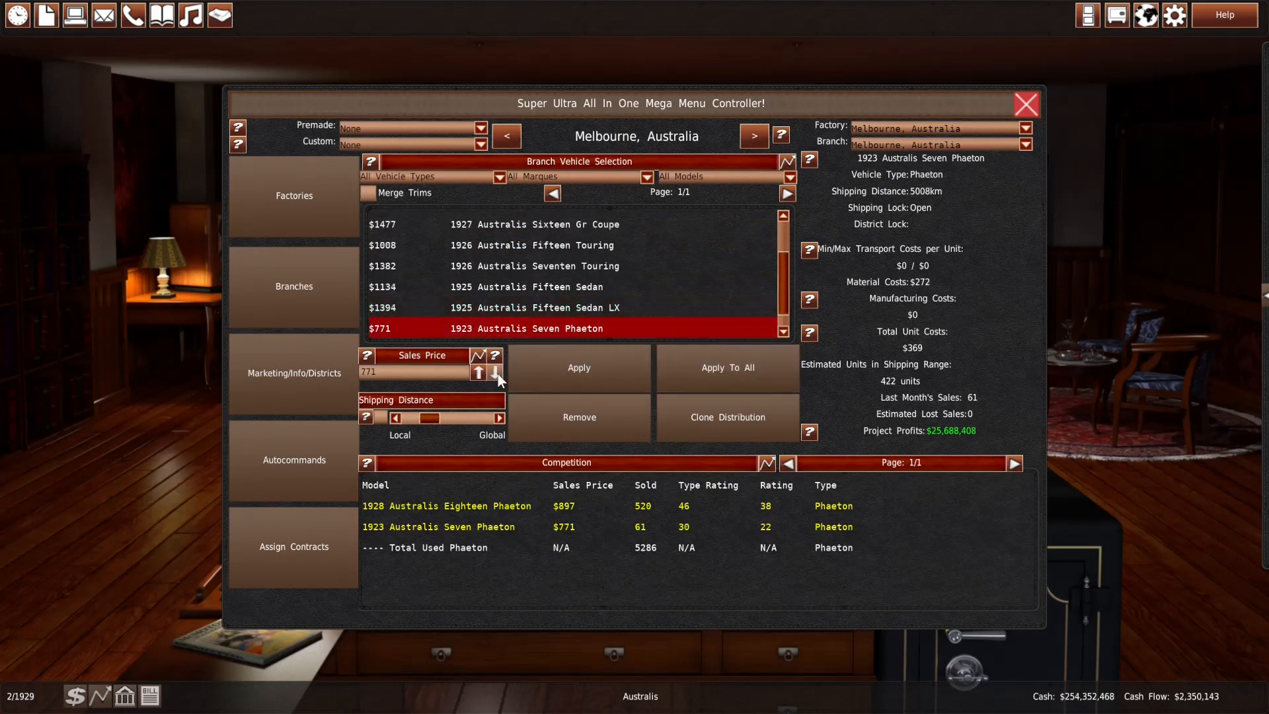
{"action": "left_click", "coordinate": [494, 372]}
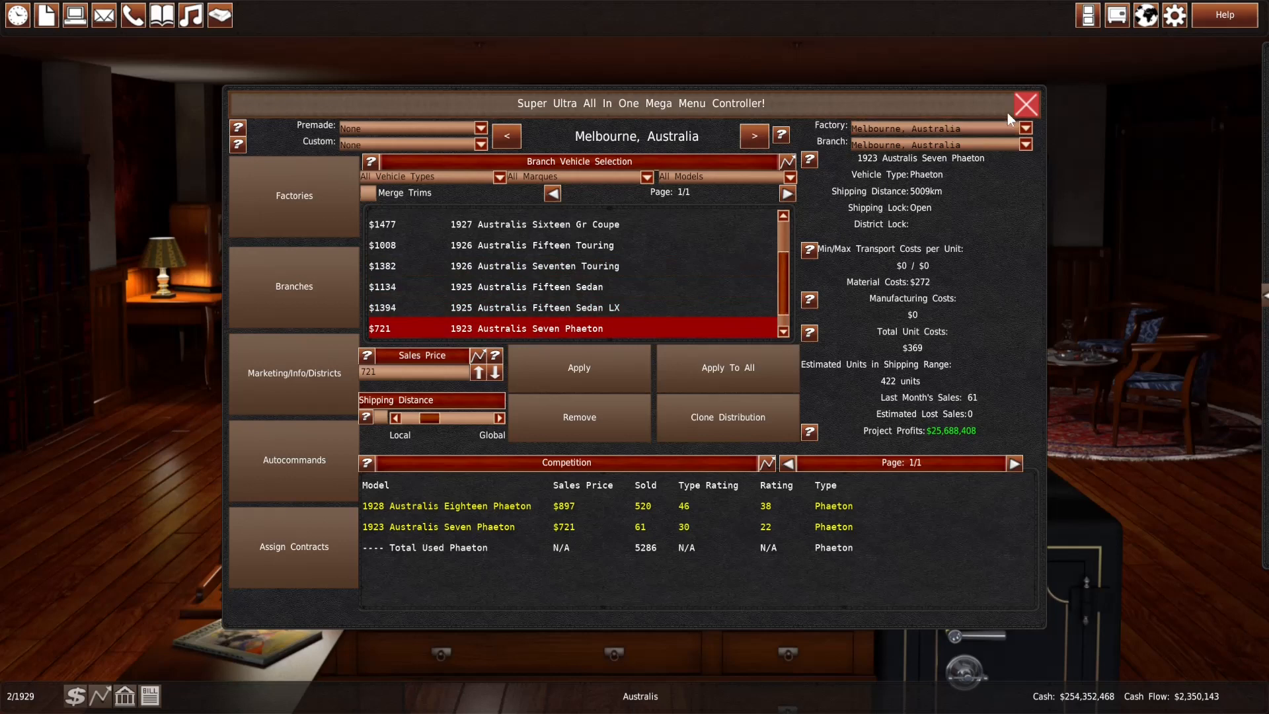
{"action": "left_click", "coordinate": [1025, 104]}
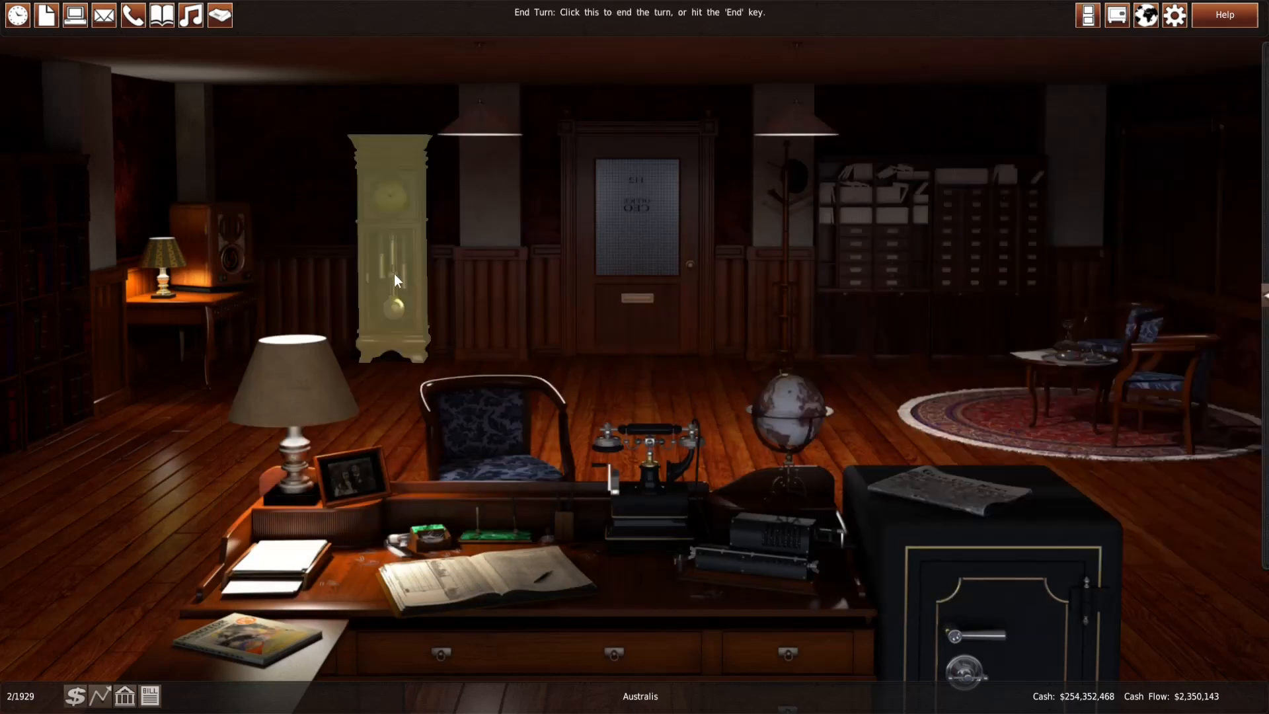
Review sales for the Sixteen Pickup and Fifteen Touring, then cut Sydney's Fifteen Sedan LX to three lines
{"action": "left_click", "coordinate": [76, 15]}
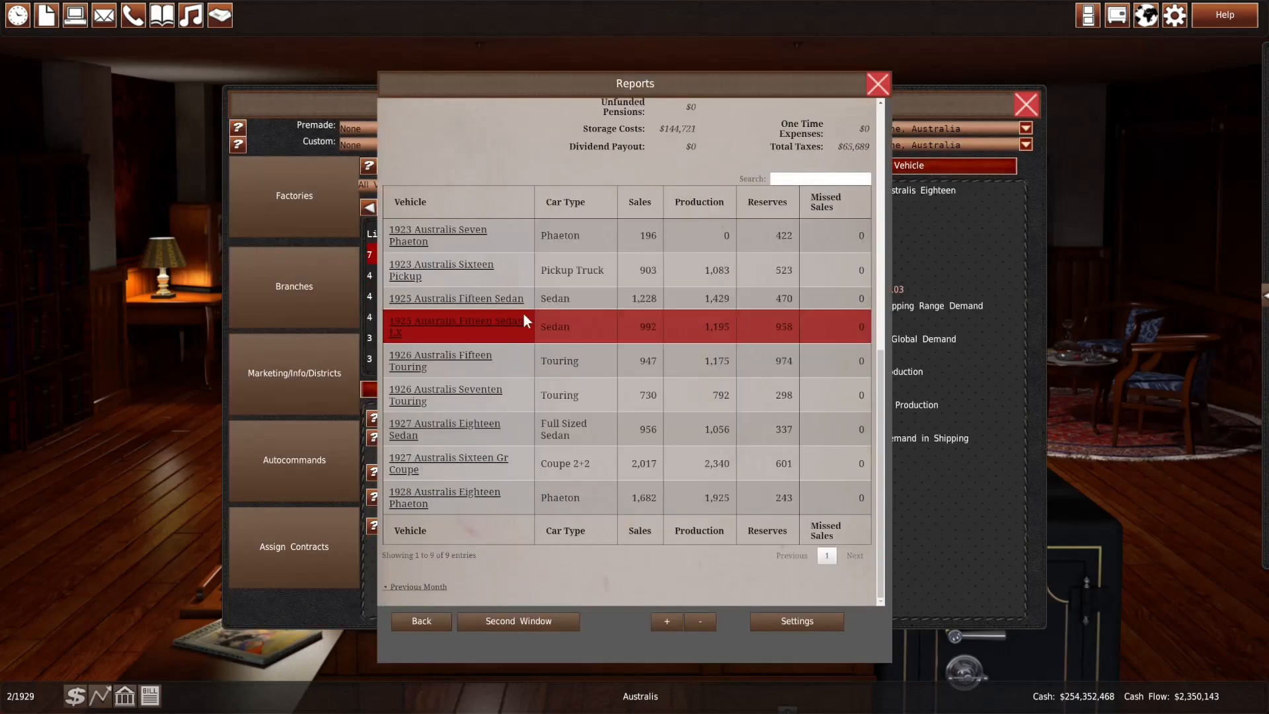
{"action": "mouse_move", "coordinate": [546, 336]}
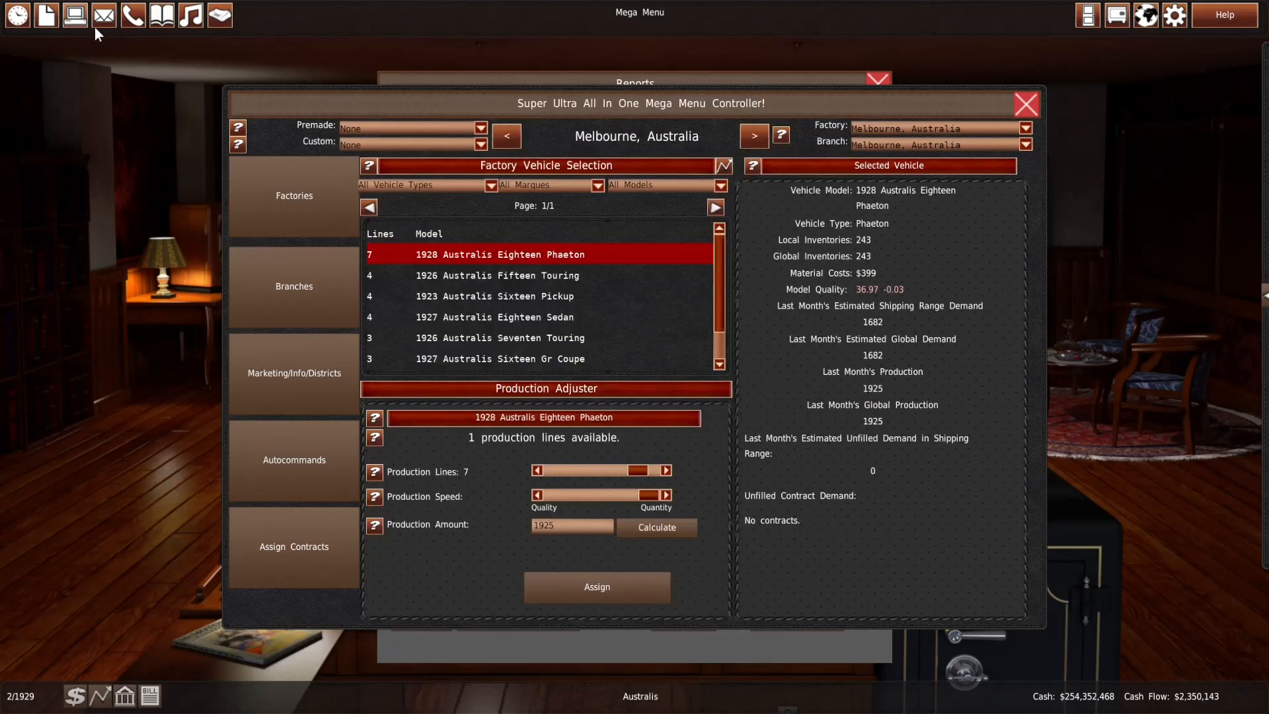
{"action": "left_click", "coordinate": [493, 295]}
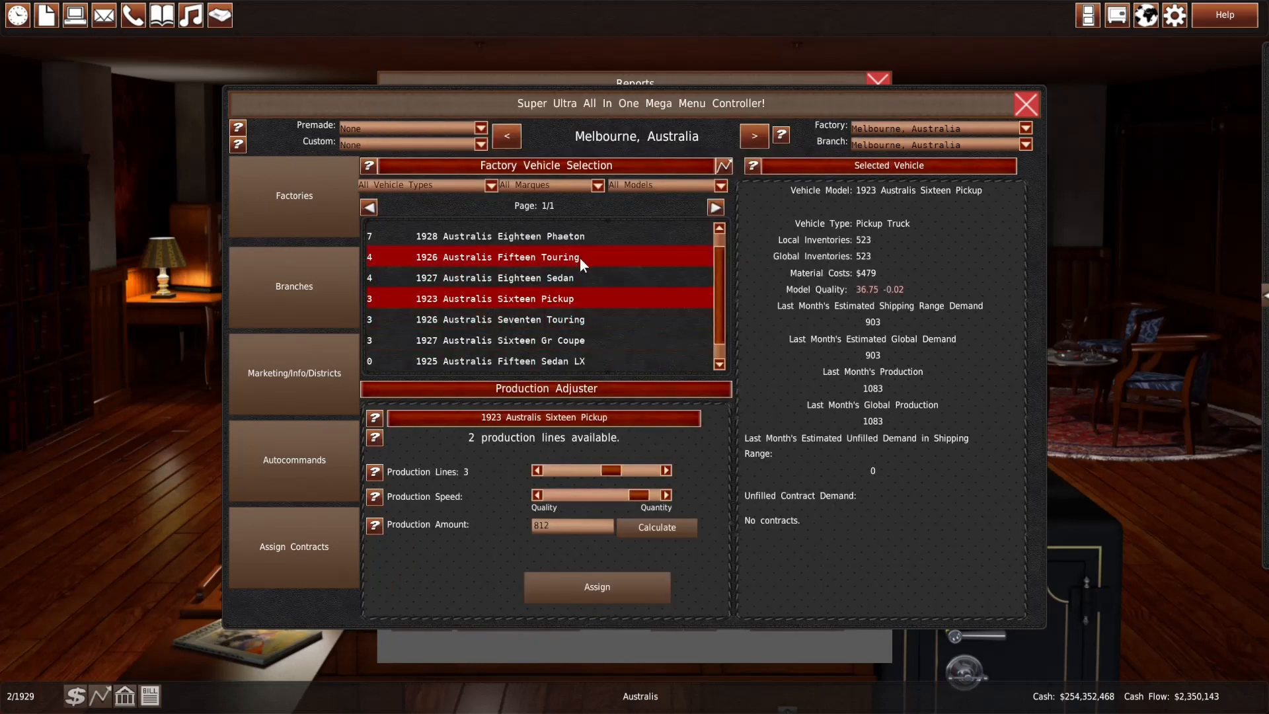
{"action": "left_click", "coordinate": [753, 135]}
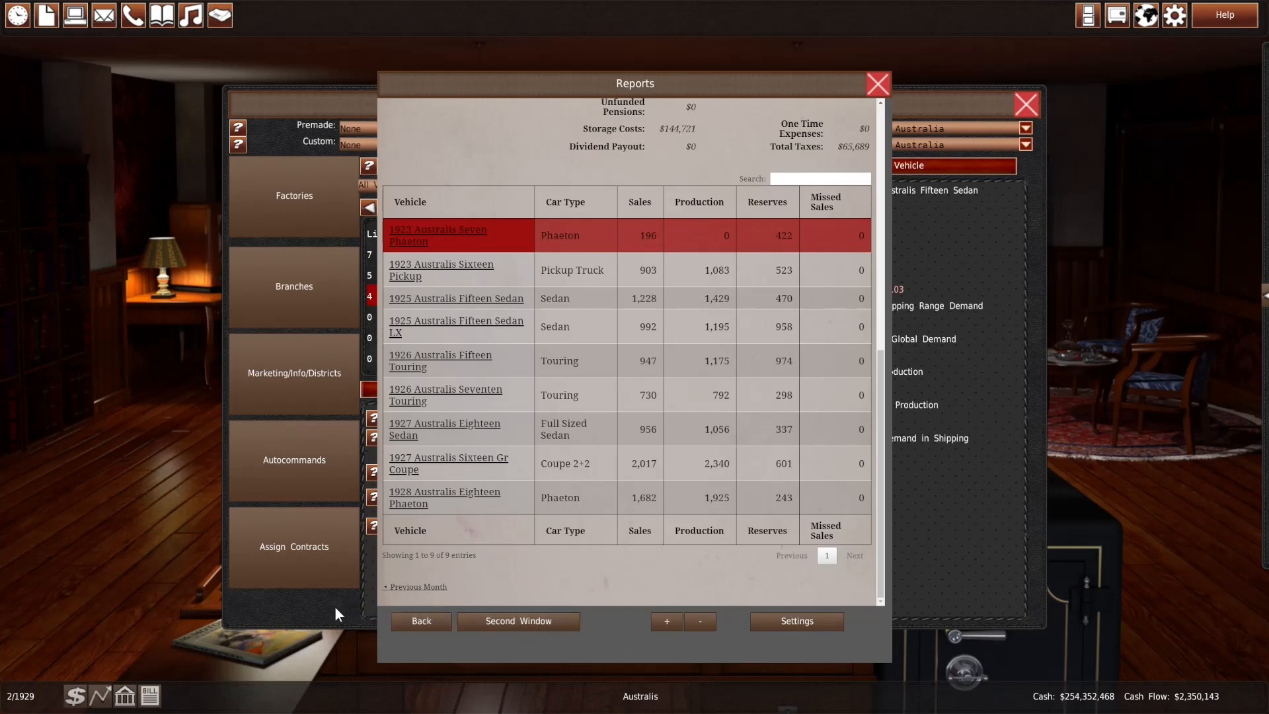
{"action": "mouse_move", "coordinate": [325, 611]}
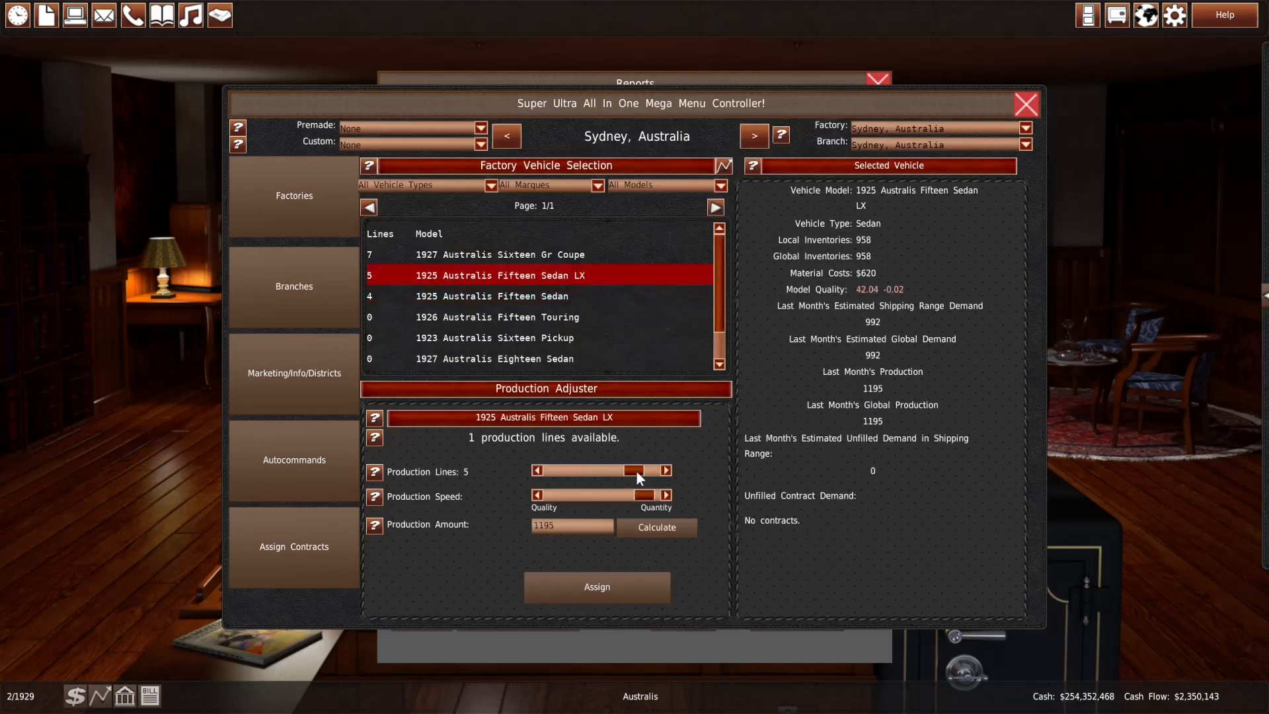
{"action": "left_click_drag", "start_coordinate": [633, 471], "coordinate": [611, 470]}
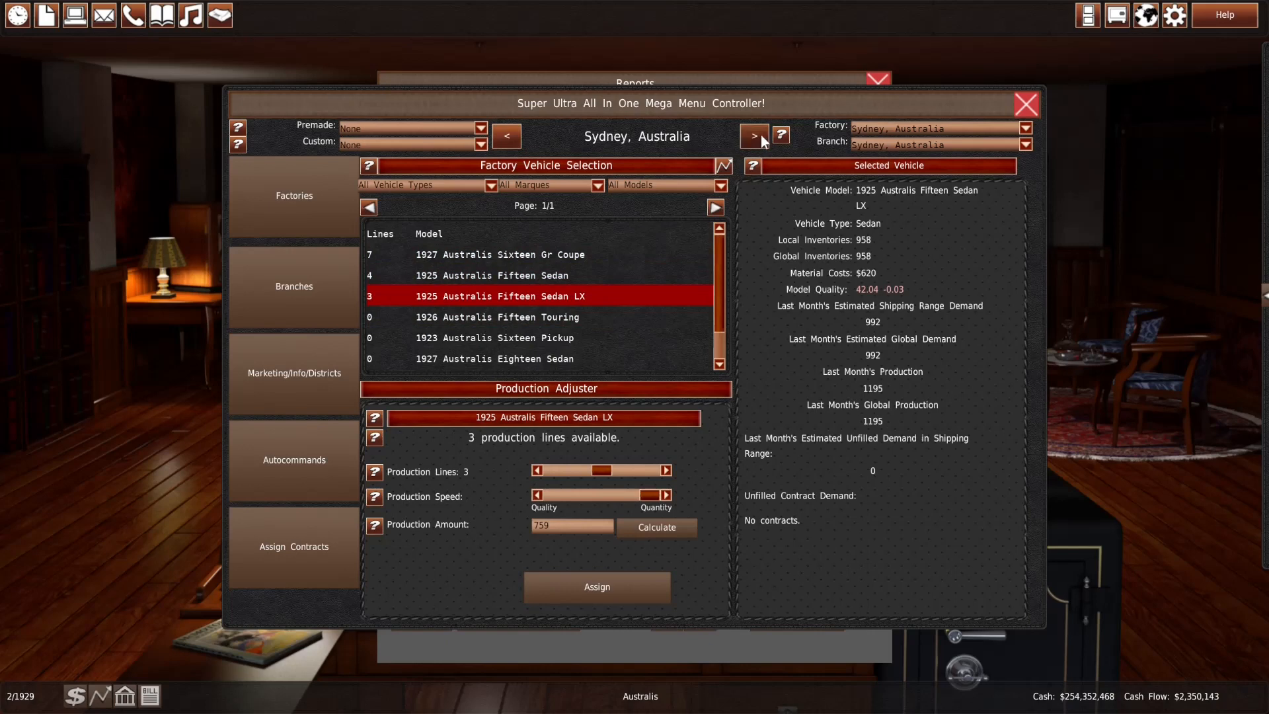
Set Melbourne's Fifteen Touring, Sixteen Pickup and Sixteen Gr Coupe to 3, 3 and 1 lines and assign
{"action": "left_click", "coordinate": [752, 136]}
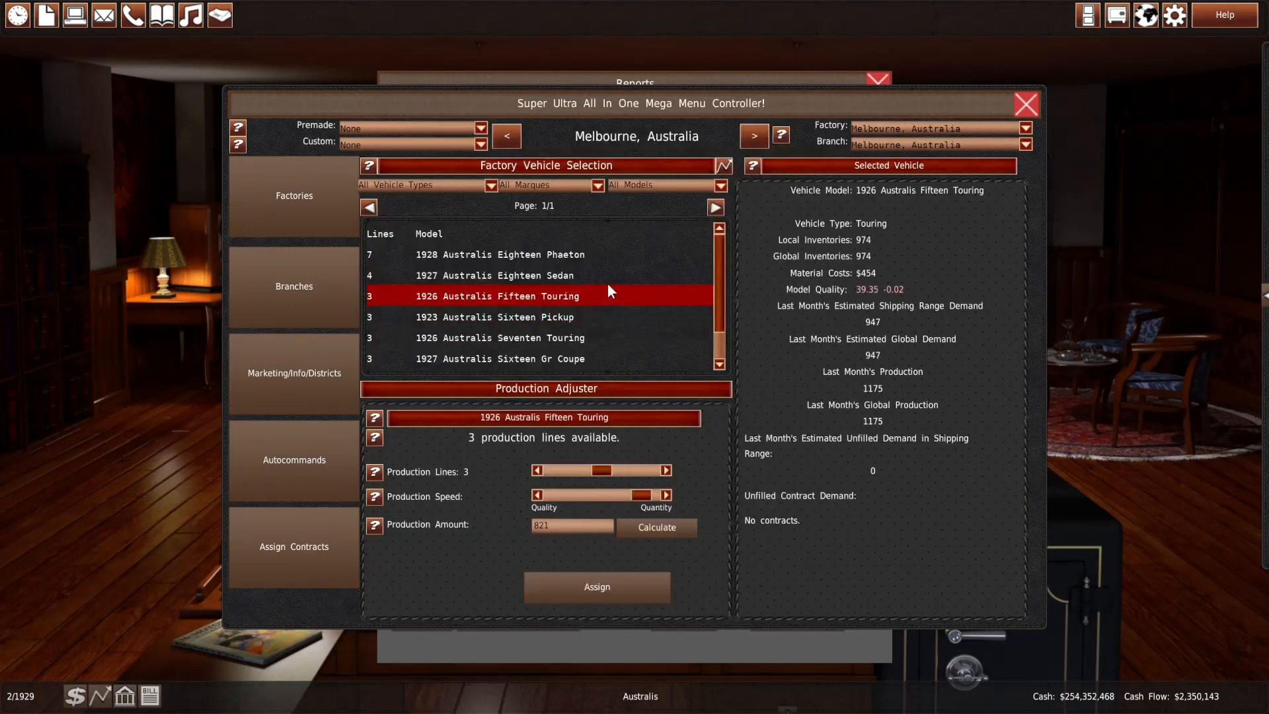
{"action": "left_click", "coordinate": [503, 337]}
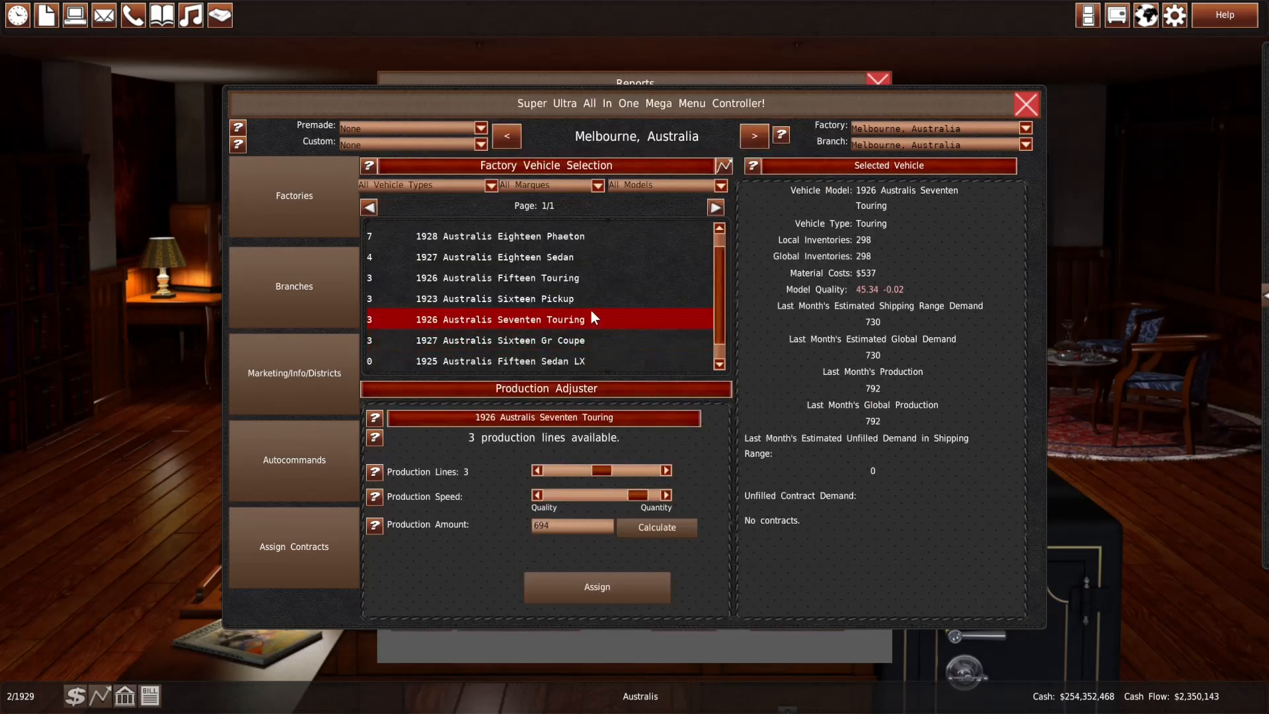
{"action": "left_click", "coordinate": [498, 256]}
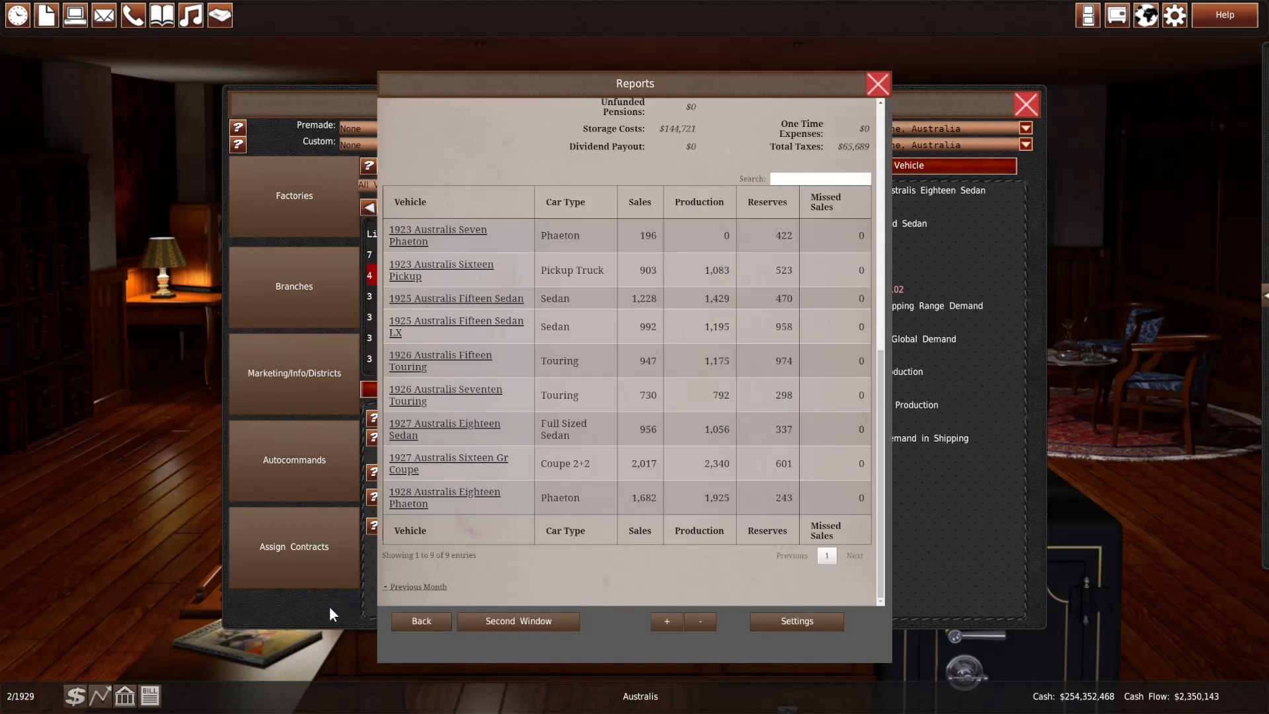
{"action": "mouse_move", "coordinate": [316, 616]}
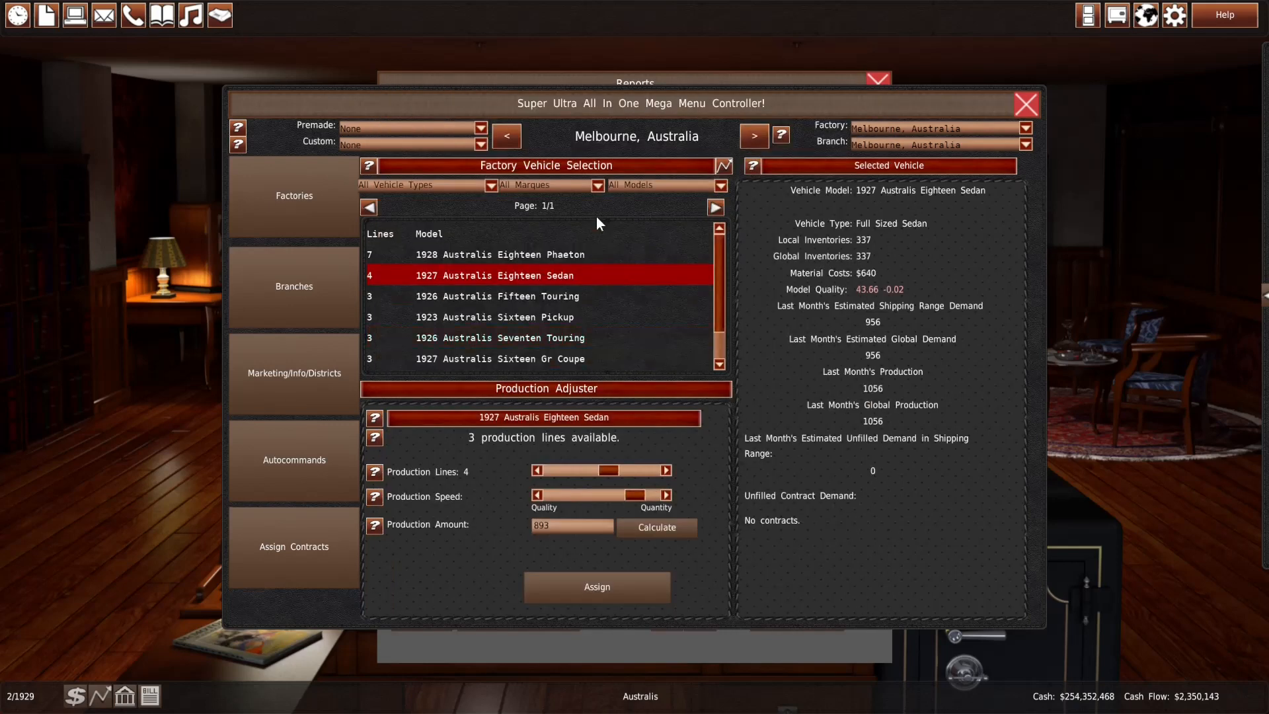
{"action": "left_click", "coordinate": [500, 358]}
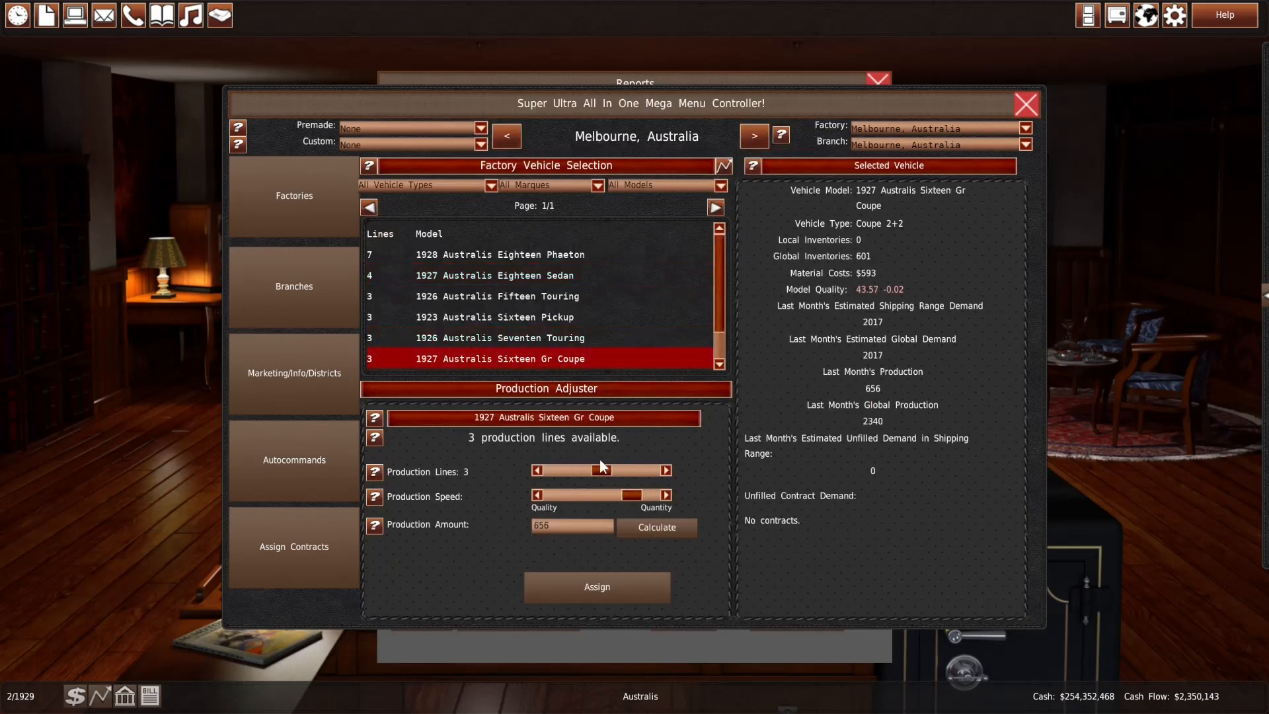
{"action": "left_click_drag", "start_coordinate": [602, 470], "coordinate": [589, 470]}
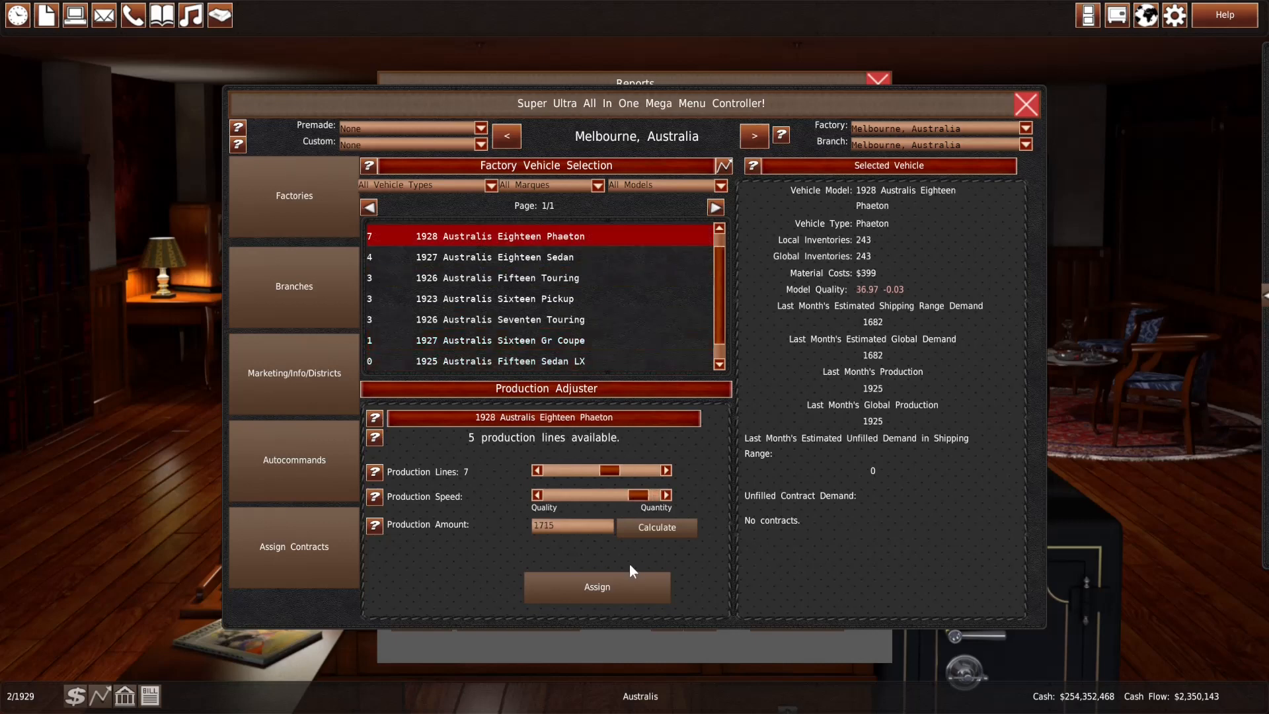
{"action": "left_click", "coordinate": [1024, 104]}
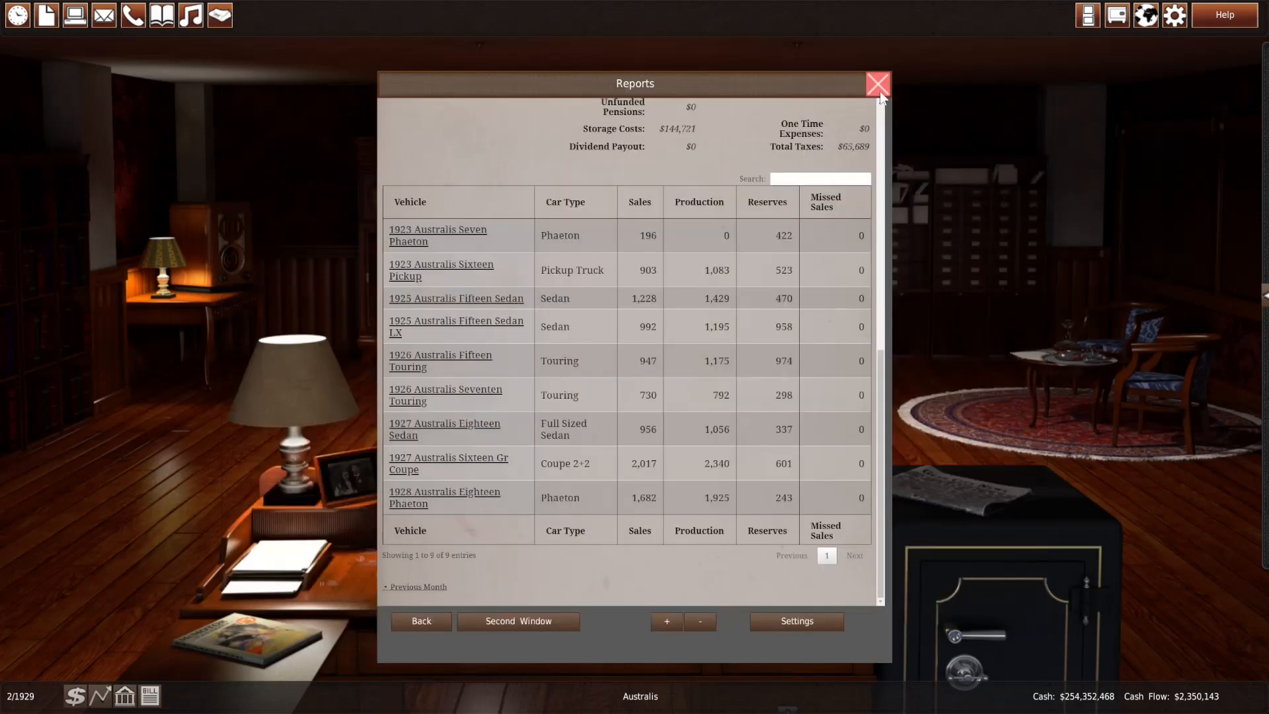
Advance to 3/1929, dismiss memos, and reduce Melbourne's lines for the Fifteen Sedan and Sixteen Gr Coupe
{"action": "left_click", "coordinate": [878, 83]}
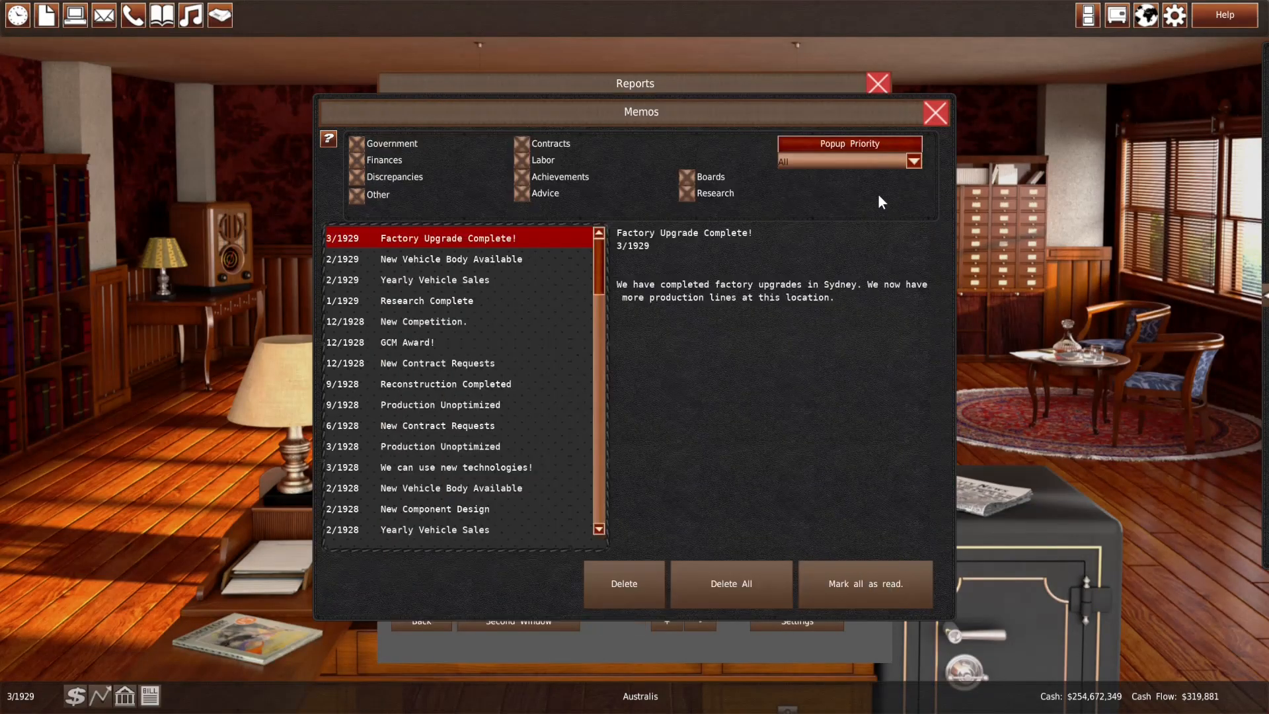
{"action": "left_click", "coordinate": [935, 112]}
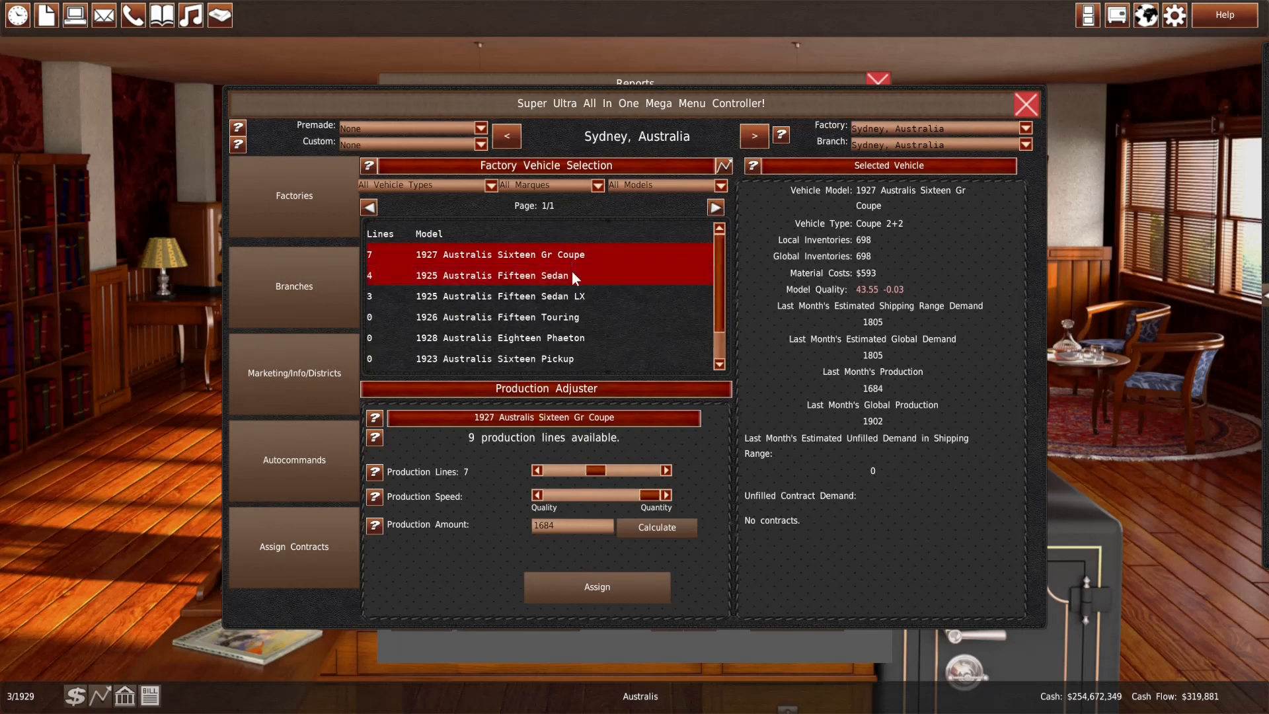
{"action": "left_click", "coordinate": [493, 275]}
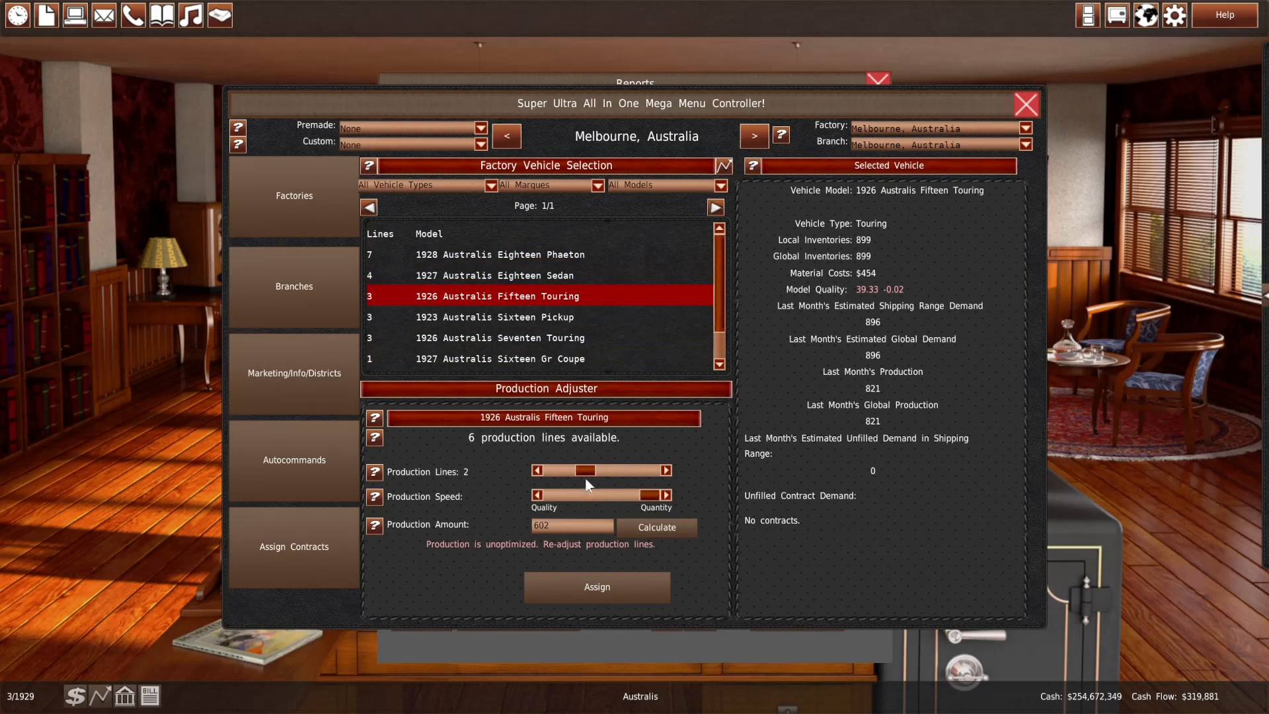
{"action": "left_click", "coordinate": [668, 471]}
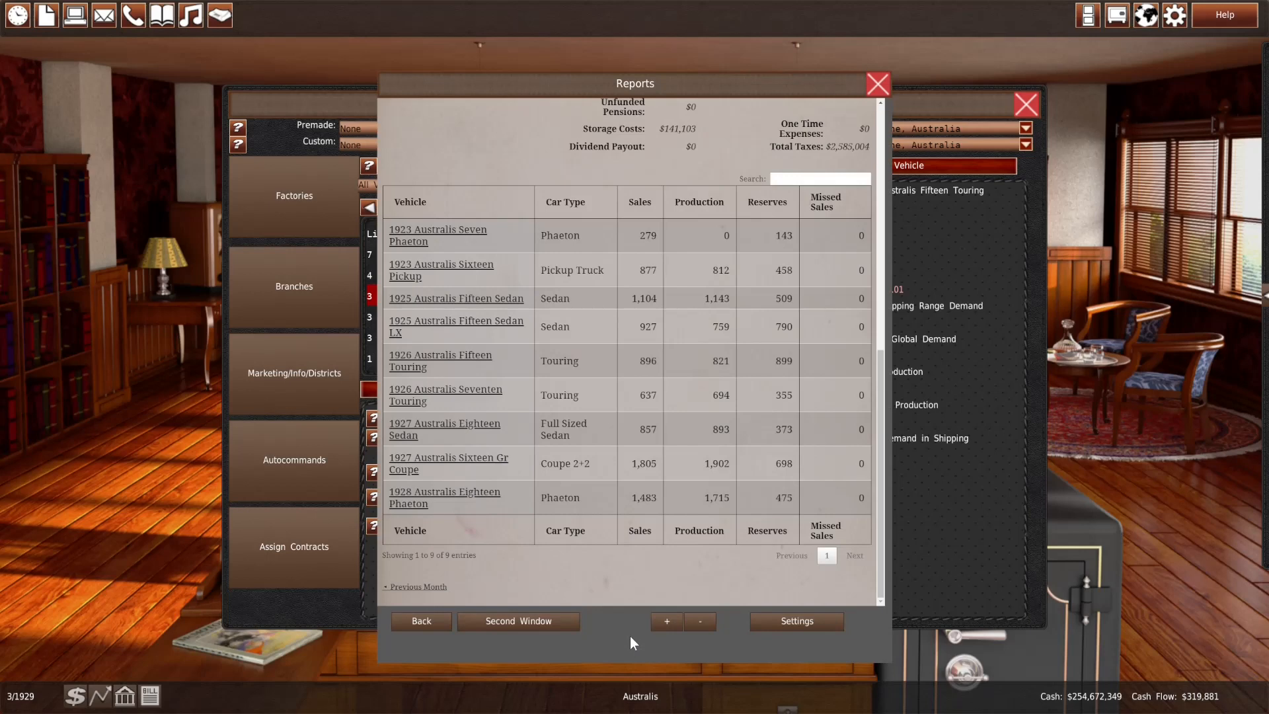
{"action": "mouse_move", "coordinate": [338, 605]}
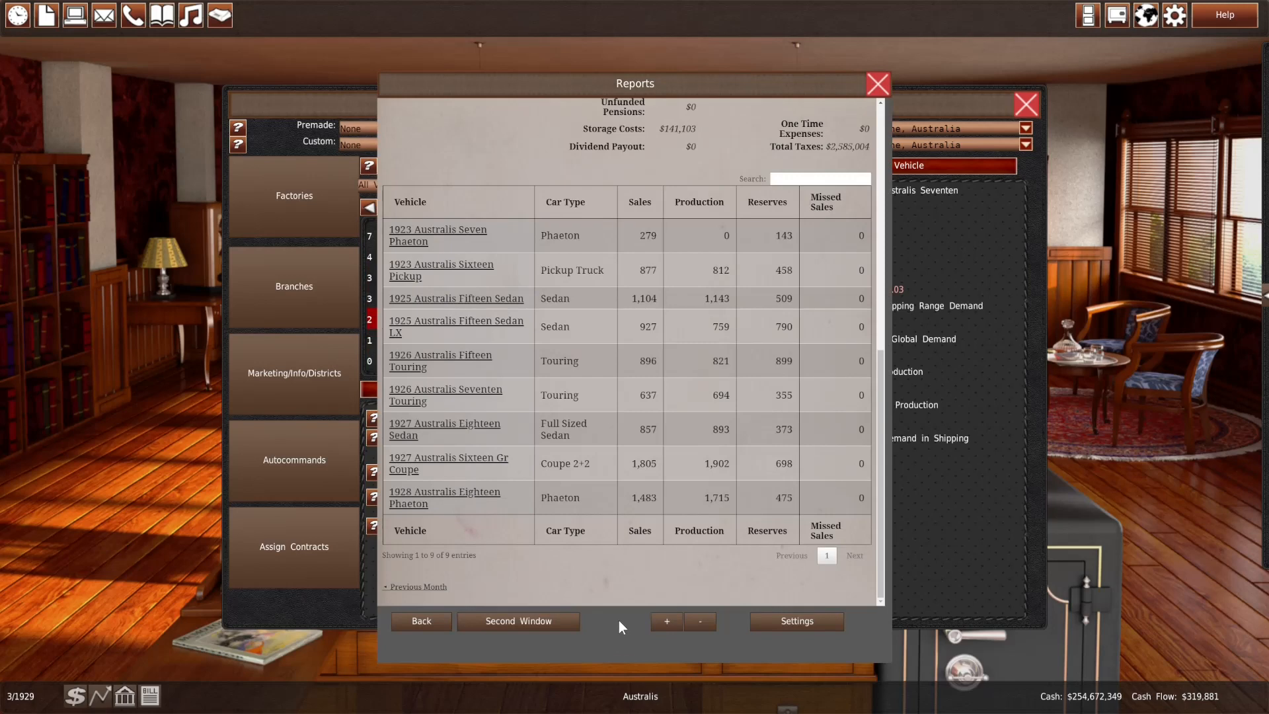
{"action": "mouse_move", "coordinate": [610, 612]}
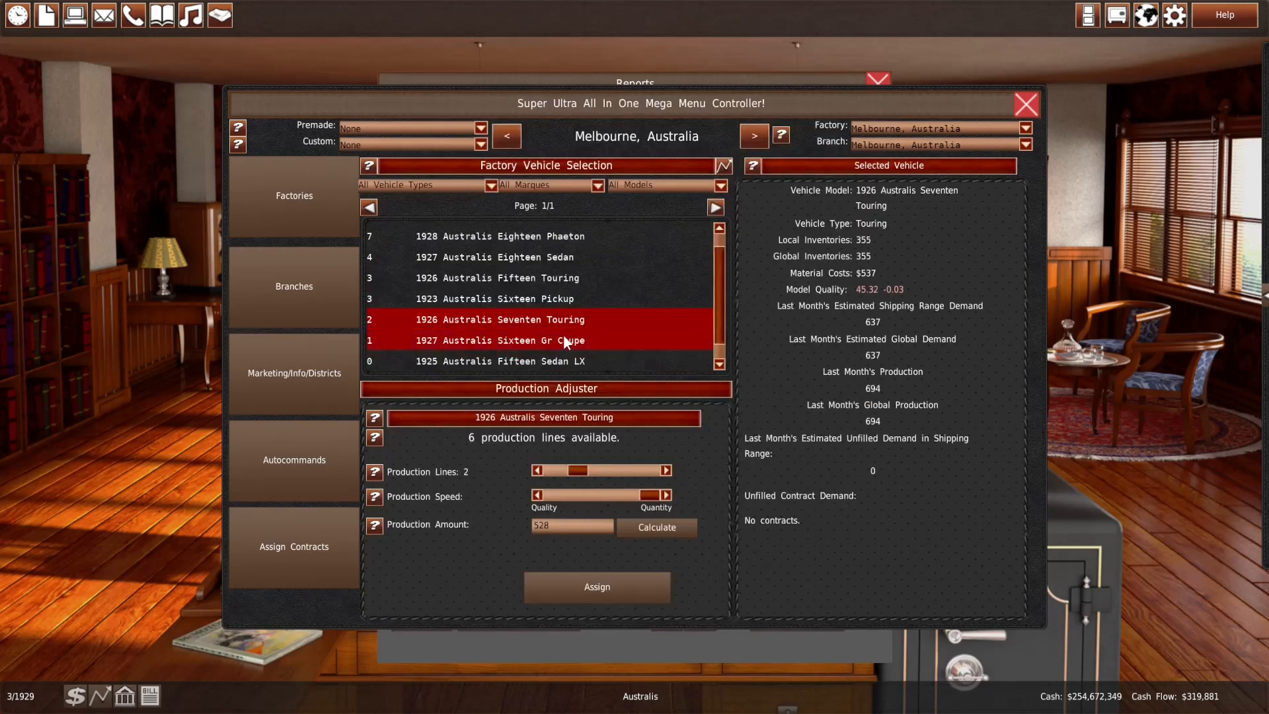
{"action": "left_click", "coordinate": [495, 257]}
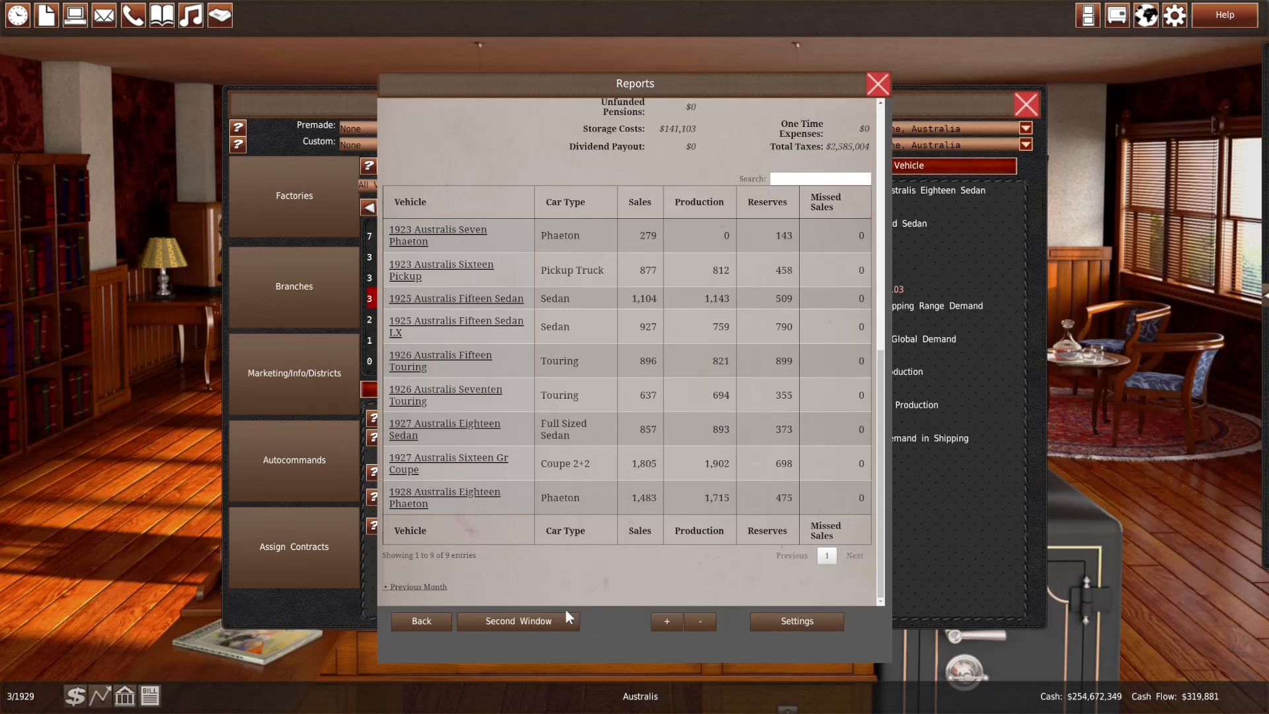
{"action": "mouse_move", "coordinate": [319, 611]}
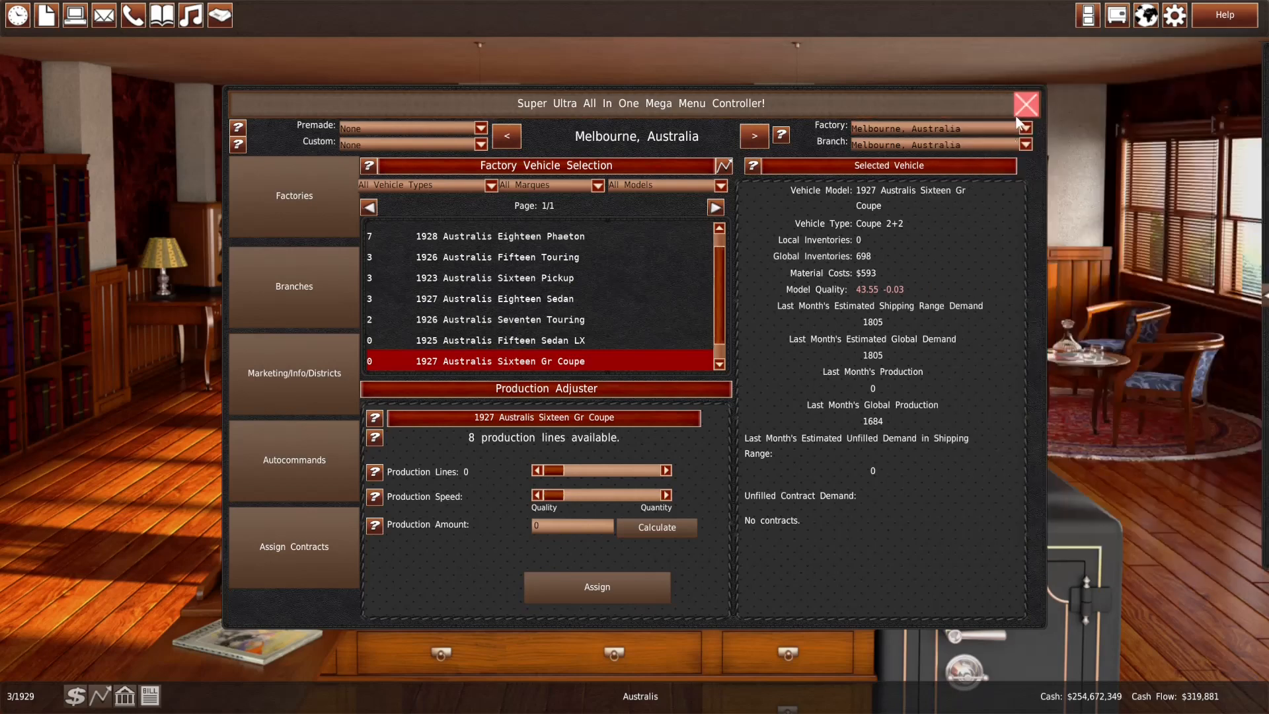
Leave the pensions view and bring up the 4/1929 monthly revenue and expenditure summary
{"action": "left_click", "coordinate": [1025, 106]}
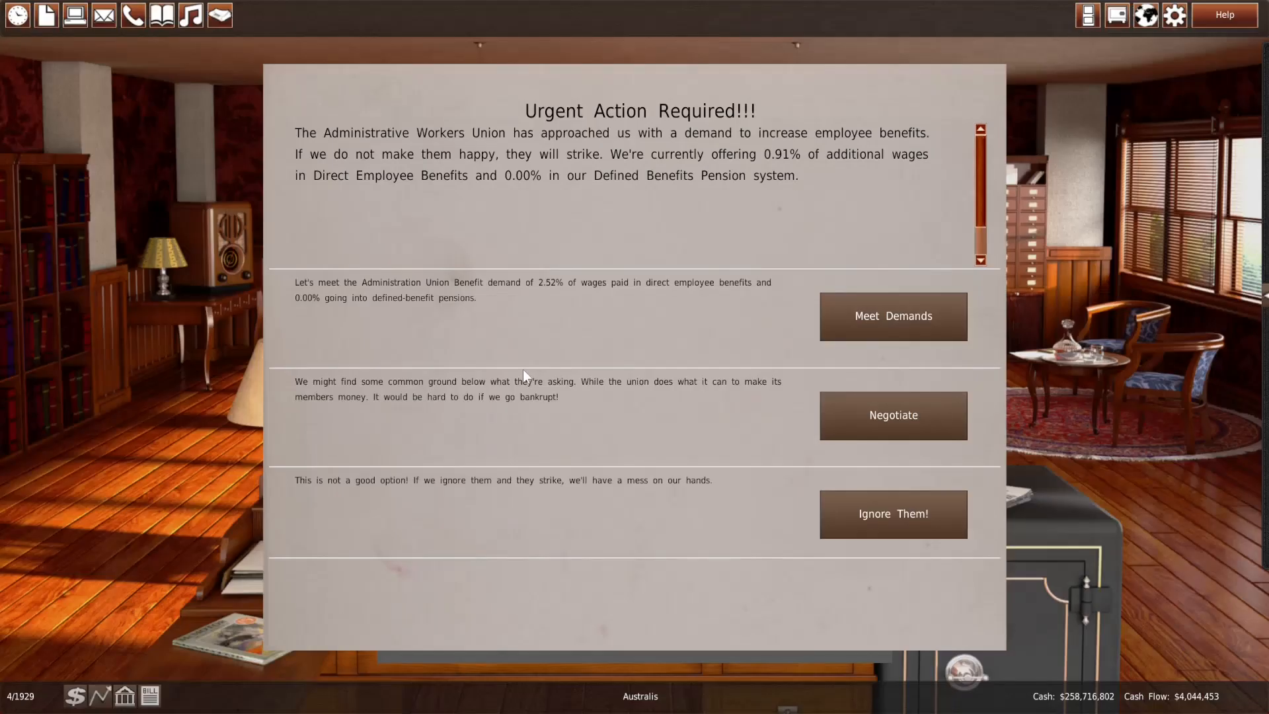
{"action": "mouse_move", "coordinate": [892, 316]}
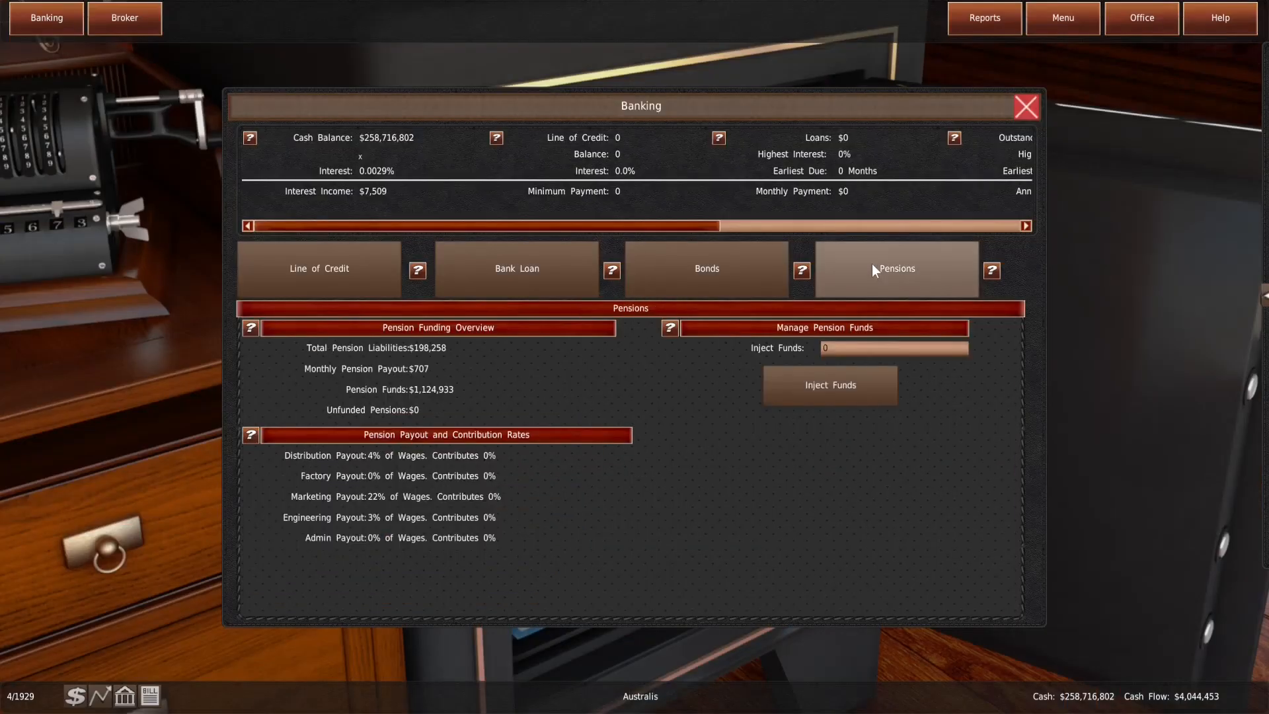
{"action": "mouse_move", "coordinate": [860, 275]}
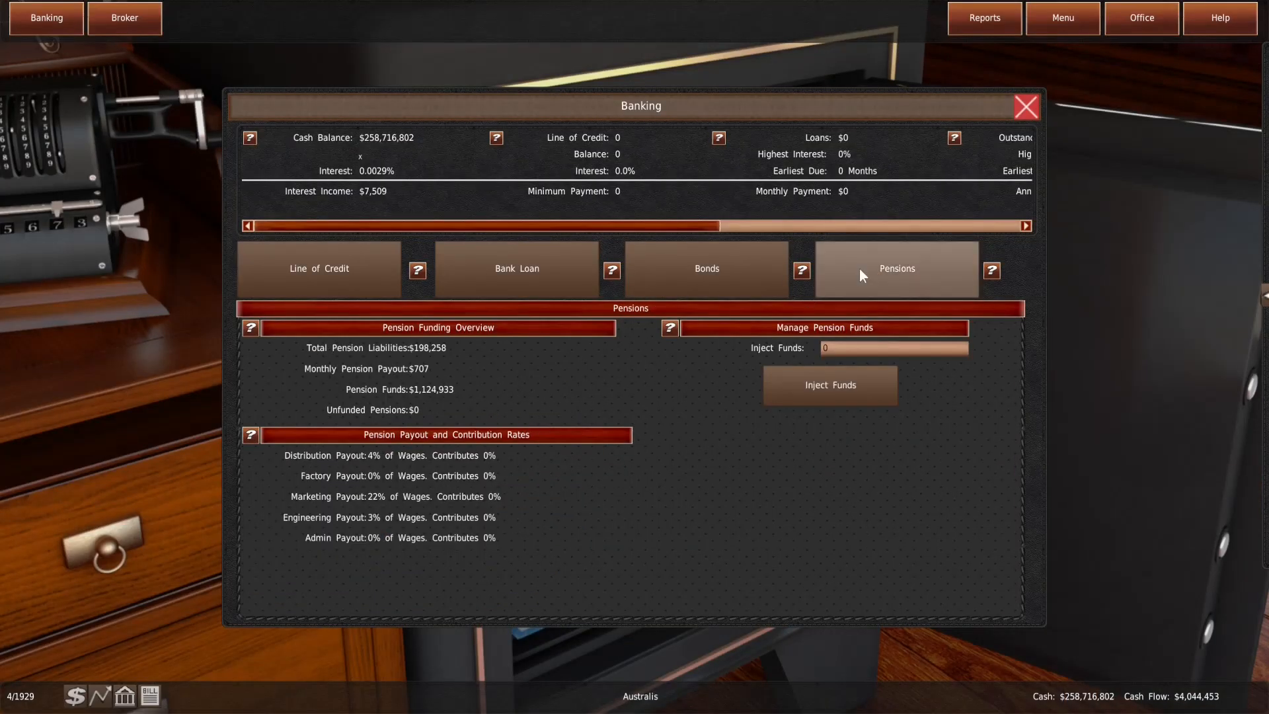
{"action": "left_click", "coordinate": [1022, 106]}
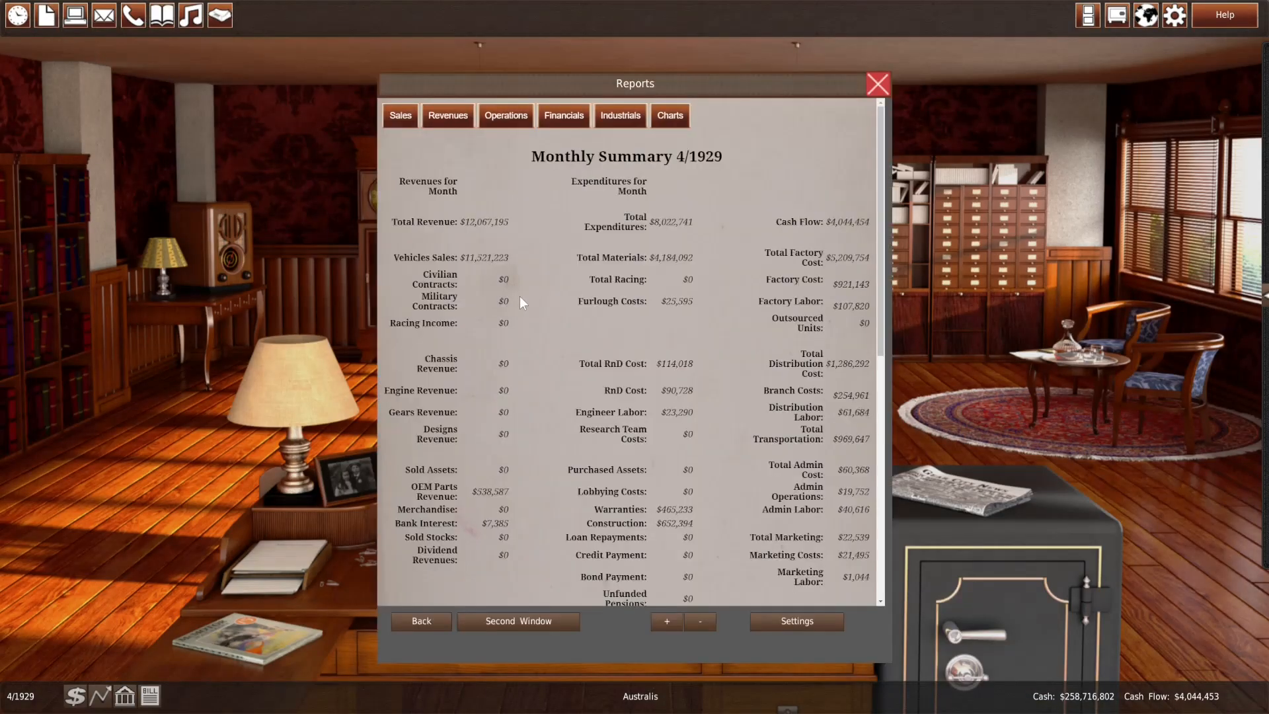
Visit R&D to list the vehicle designs available to modify, then return to the office
{"action": "scroll", "scroll_direction": "down", "scroll_amount": 3}
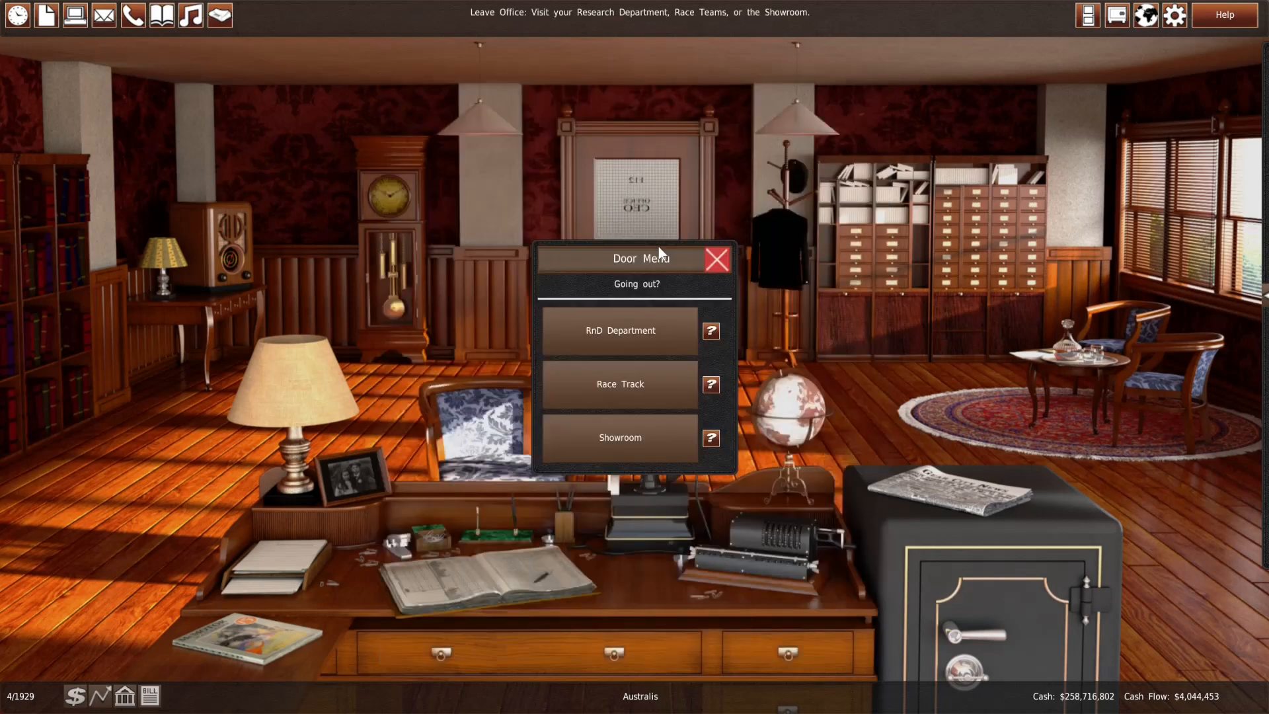
{"action": "left_click", "coordinate": [619, 330]}
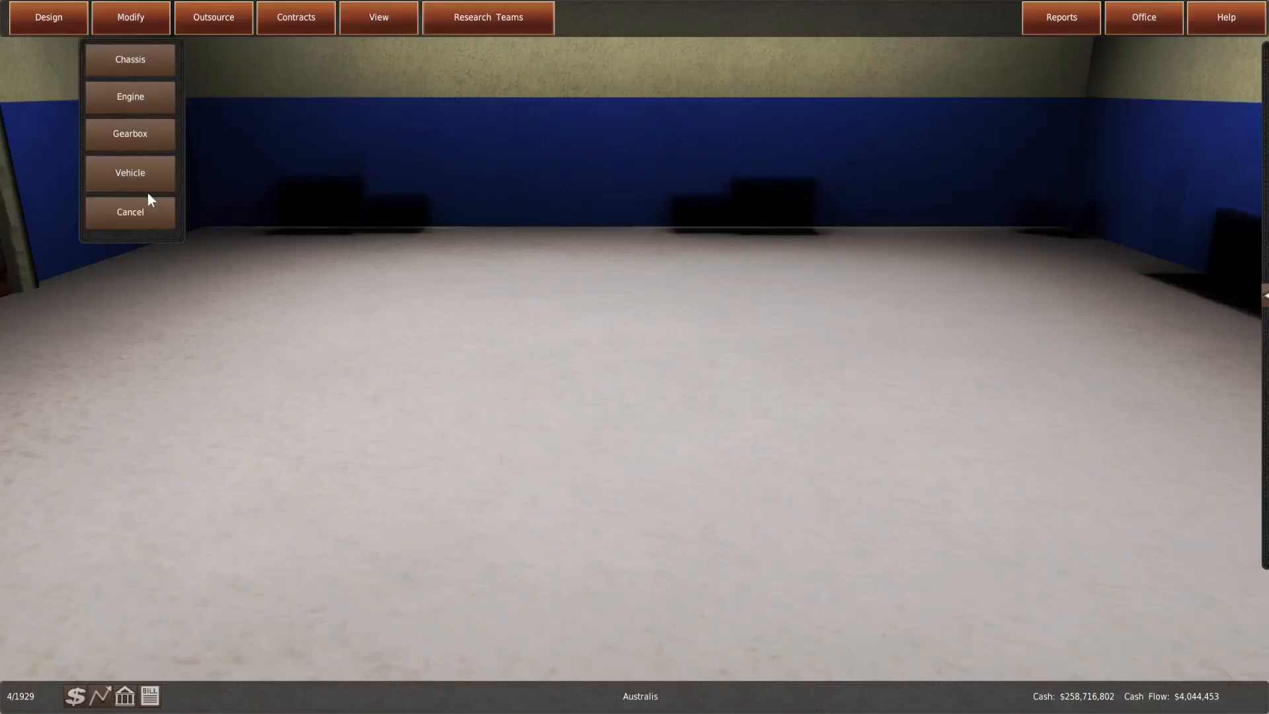
{"action": "left_click", "coordinate": [129, 172]}
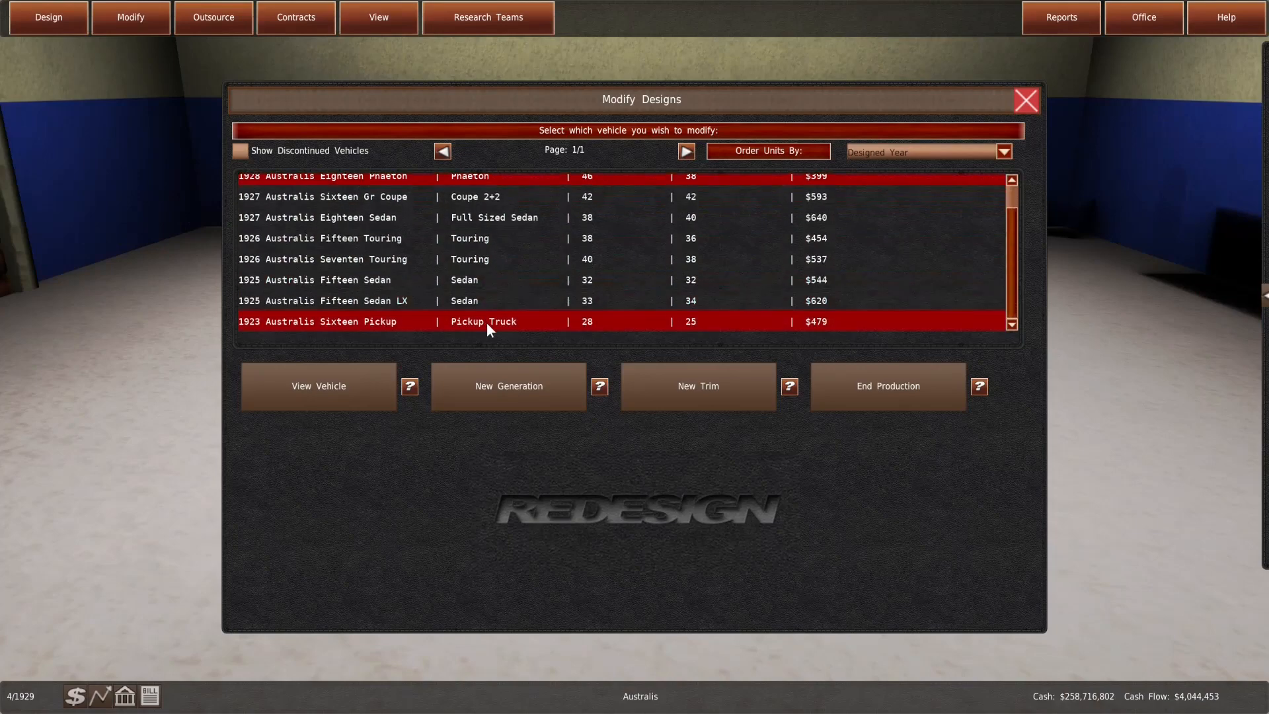
{"action": "left_click", "coordinate": [1025, 101]}
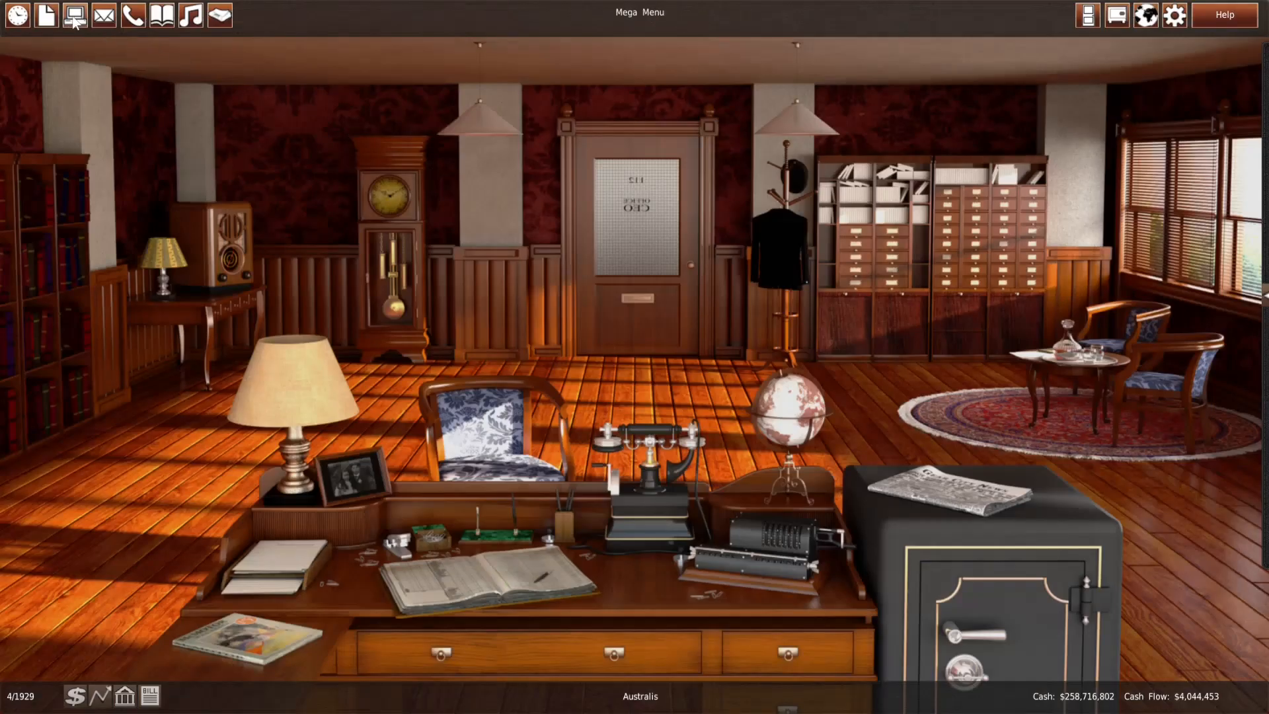
Lower Melbourne's 1928 Eighteen Phaeton from 7 to 5 production lines and assign
{"action": "left_click", "coordinate": [76, 15]}
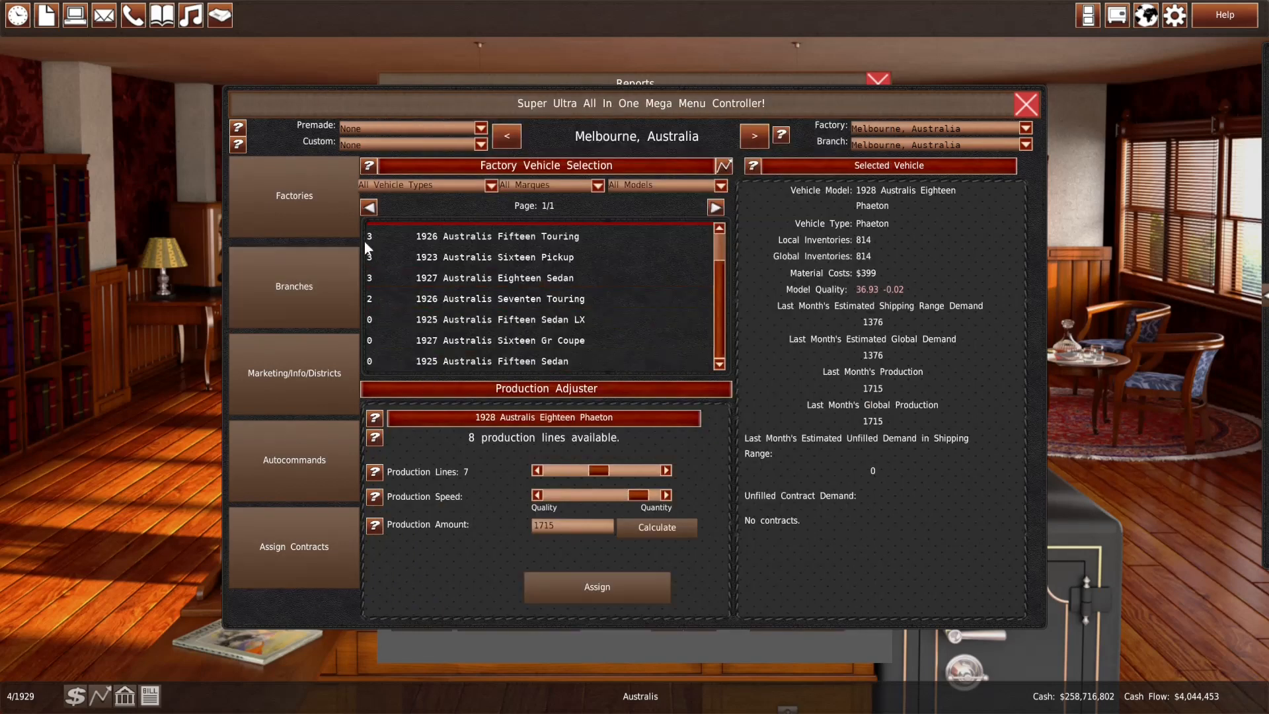
{"action": "left_click", "coordinate": [293, 286]}
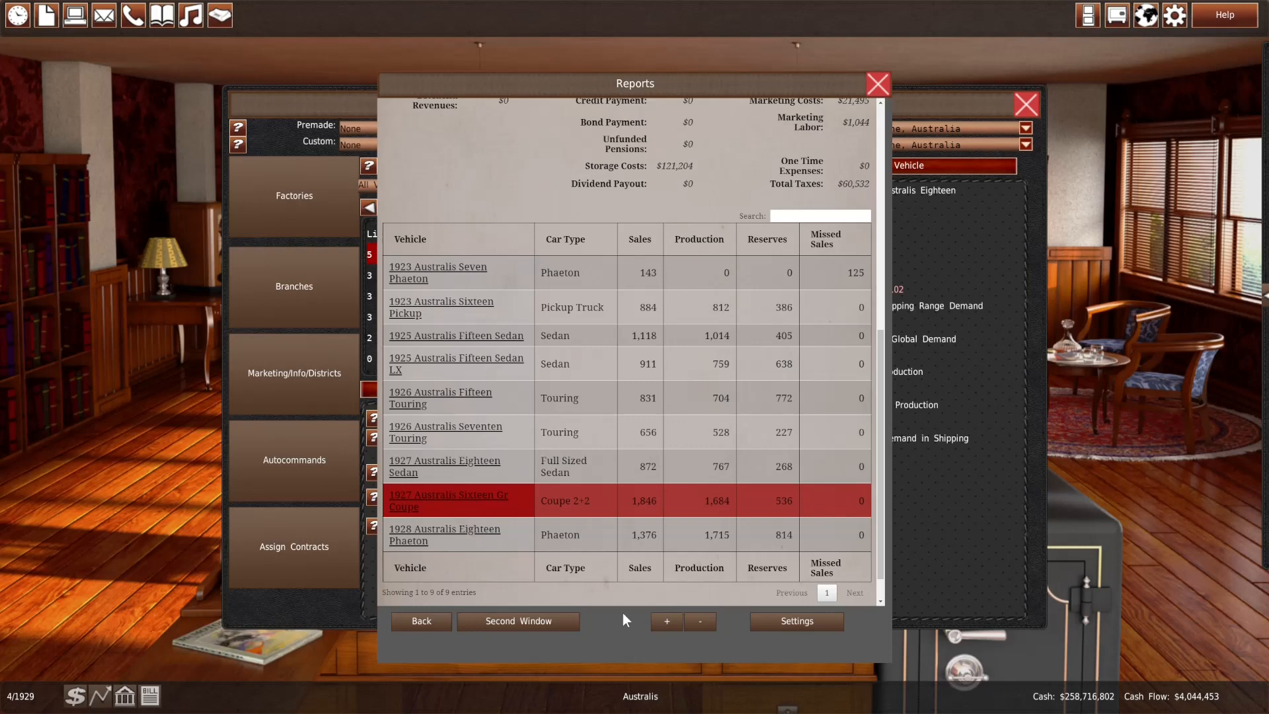
{"action": "mouse_move", "coordinate": [626, 612]}
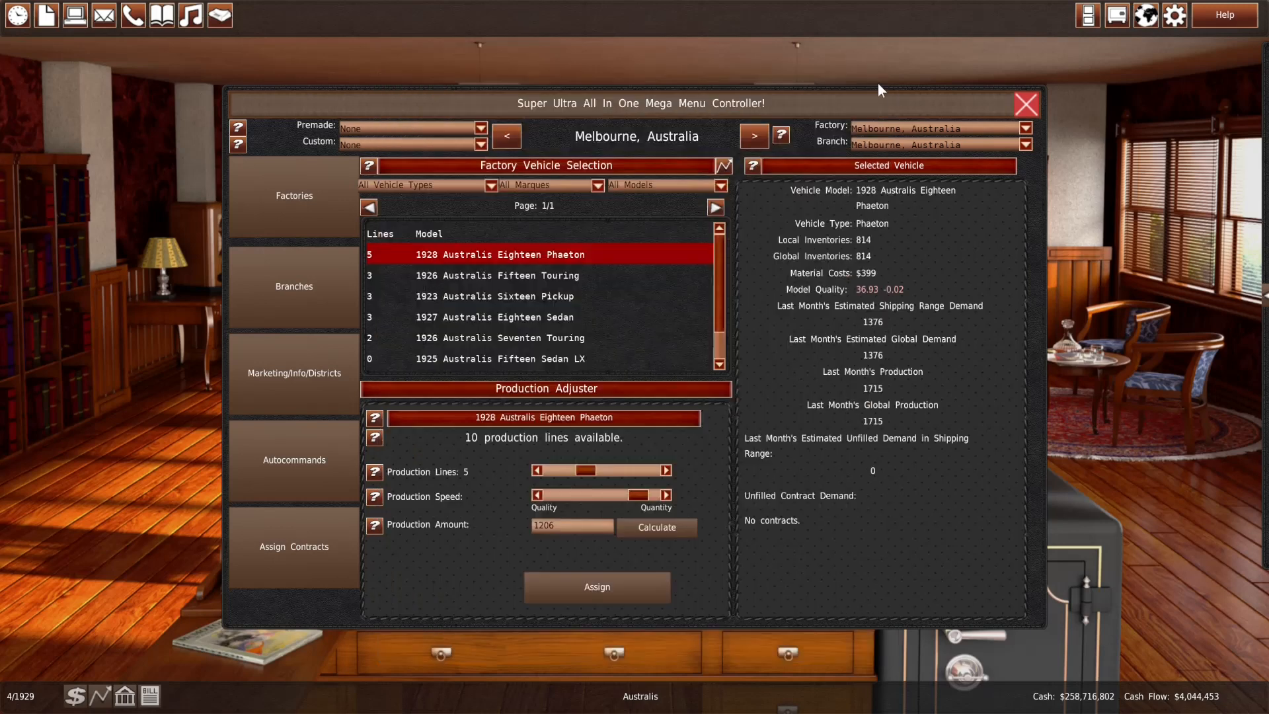
{"action": "left_click", "coordinate": [1026, 105]}
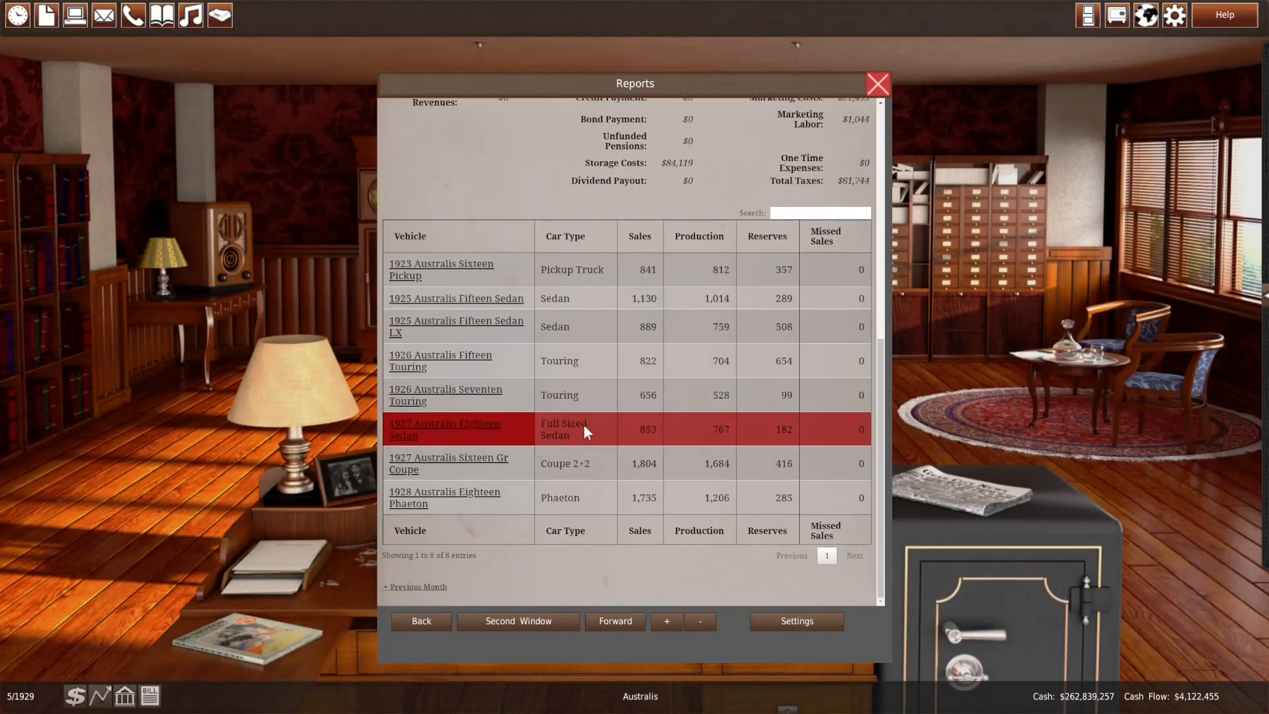
{"action": "mouse_move", "coordinate": [568, 398]}
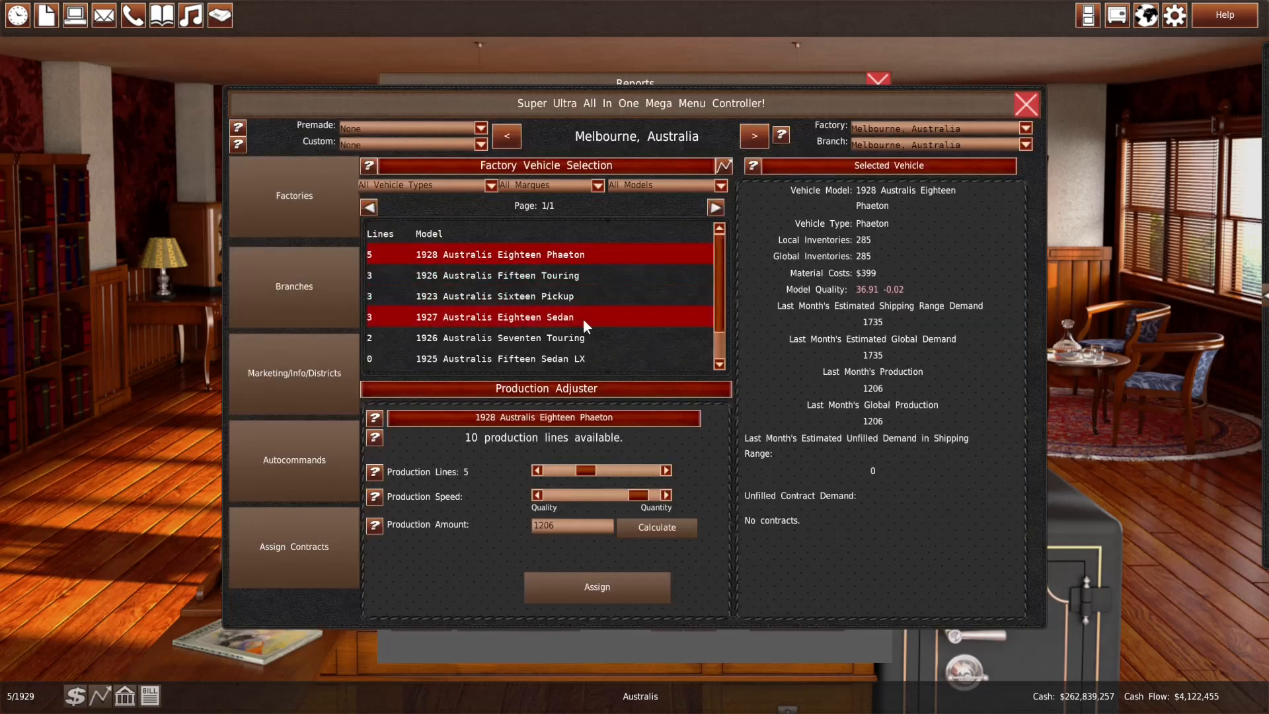
Set Melbourne's Seventen Touring to 3 lines, adjust the Phaeton's lines, advance a month and dismiss the contract memo
{"action": "left_click", "coordinate": [499, 337]}
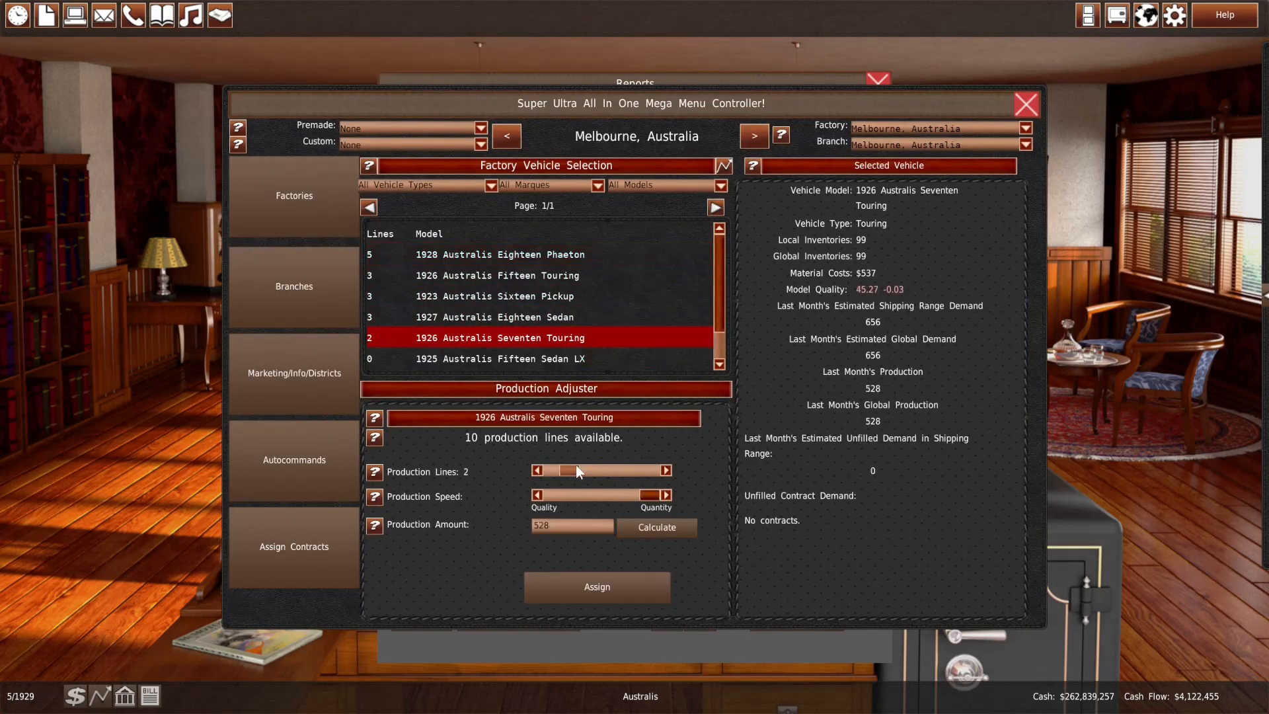
{"action": "left_click", "coordinate": [576, 470]}
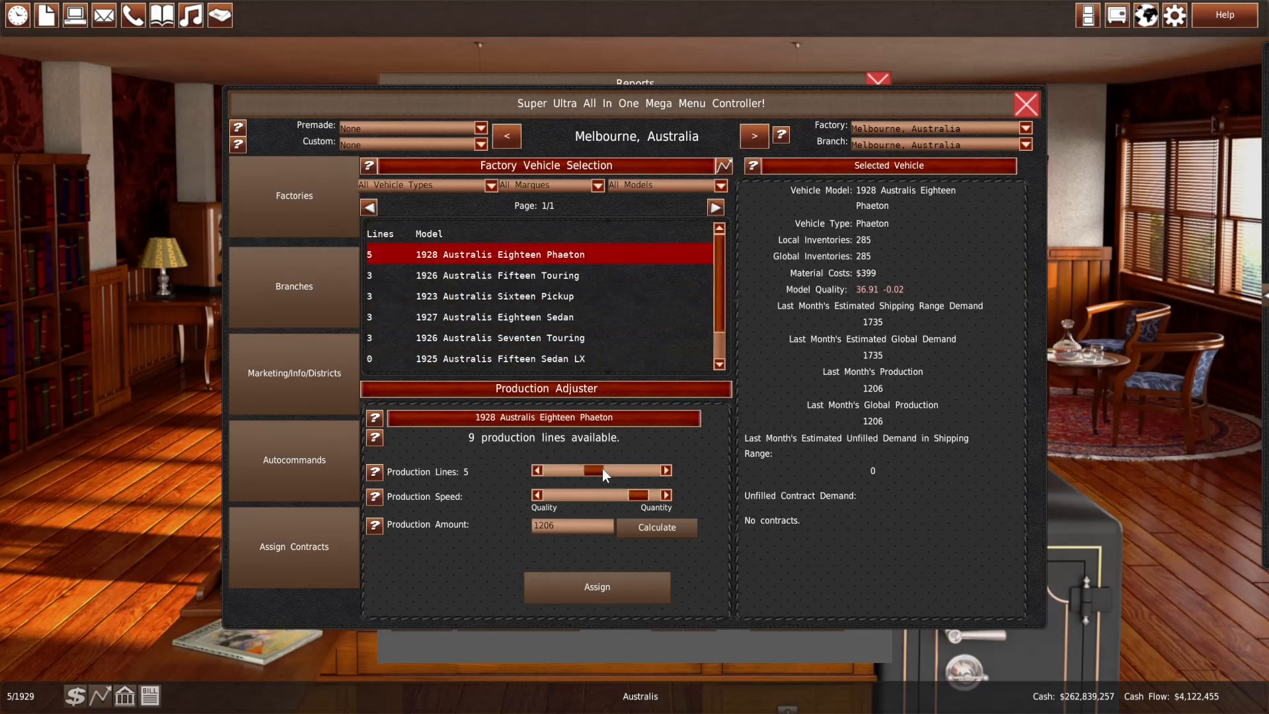
{"action": "left_click_drag", "start_coordinate": [593, 469], "coordinate": [615, 470]}
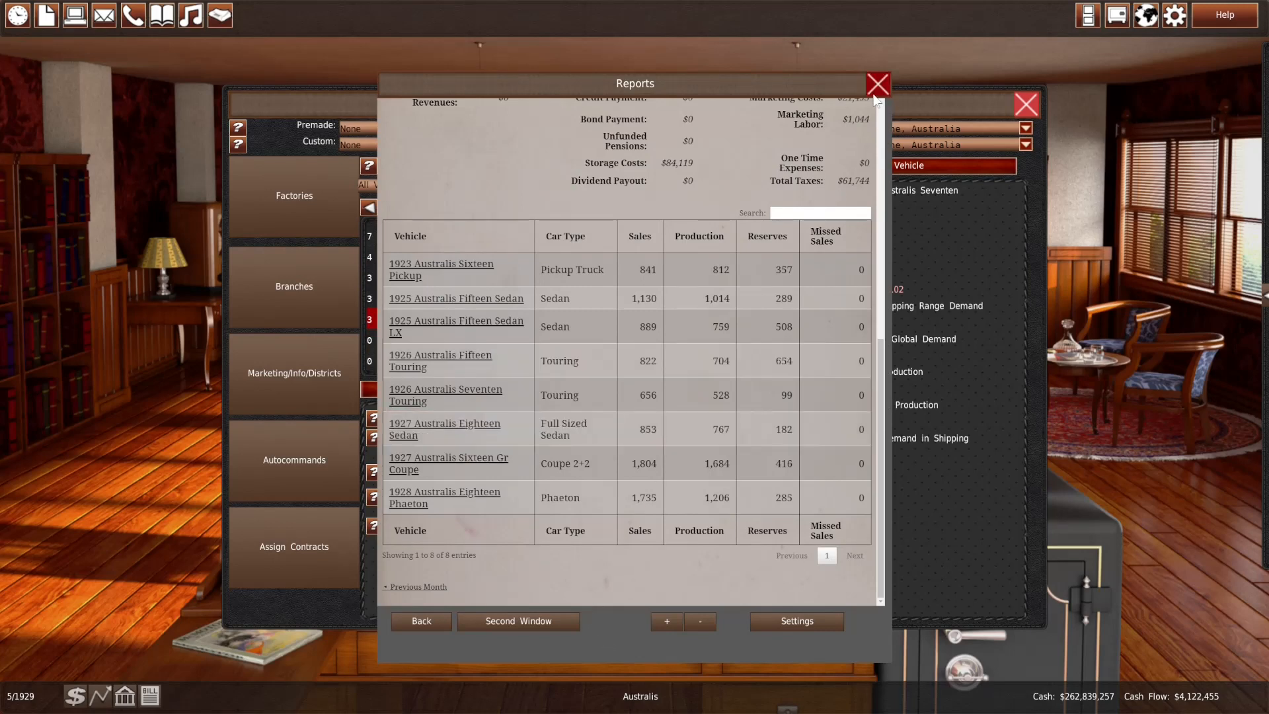
{"action": "left_click", "coordinate": [876, 84]}
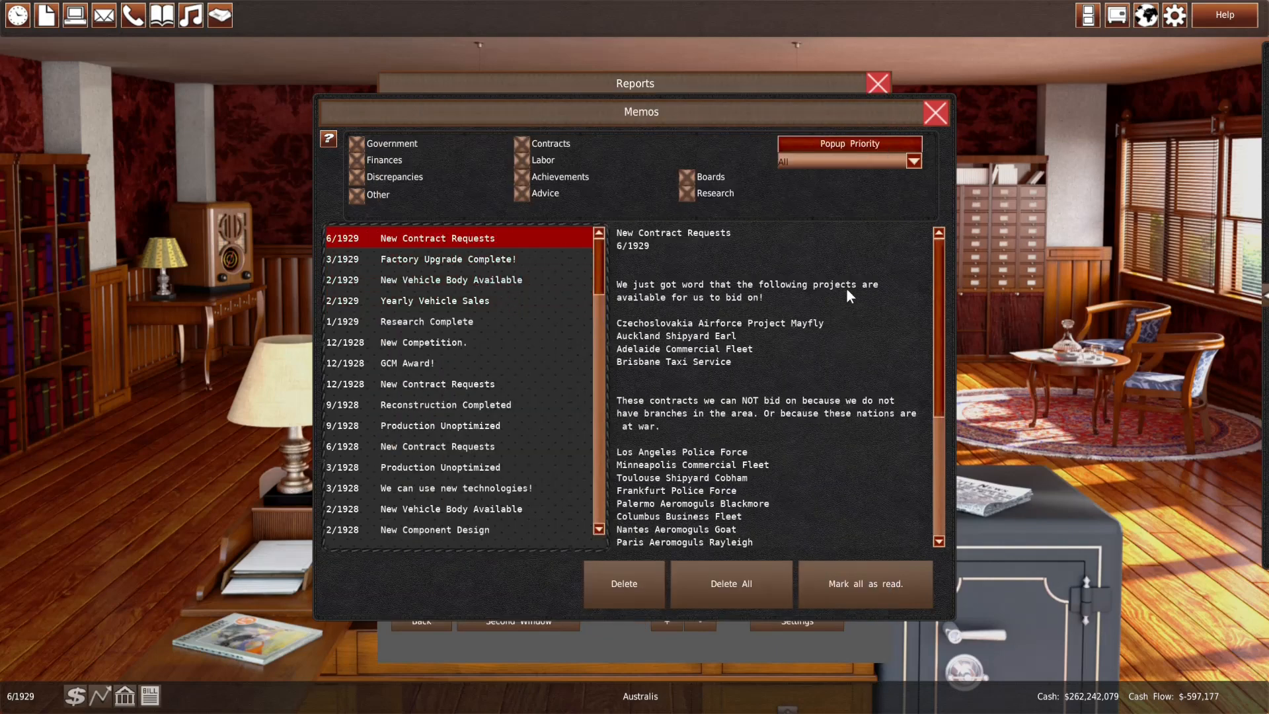
{"action": "left_click", "coordinate": [935, 112]}
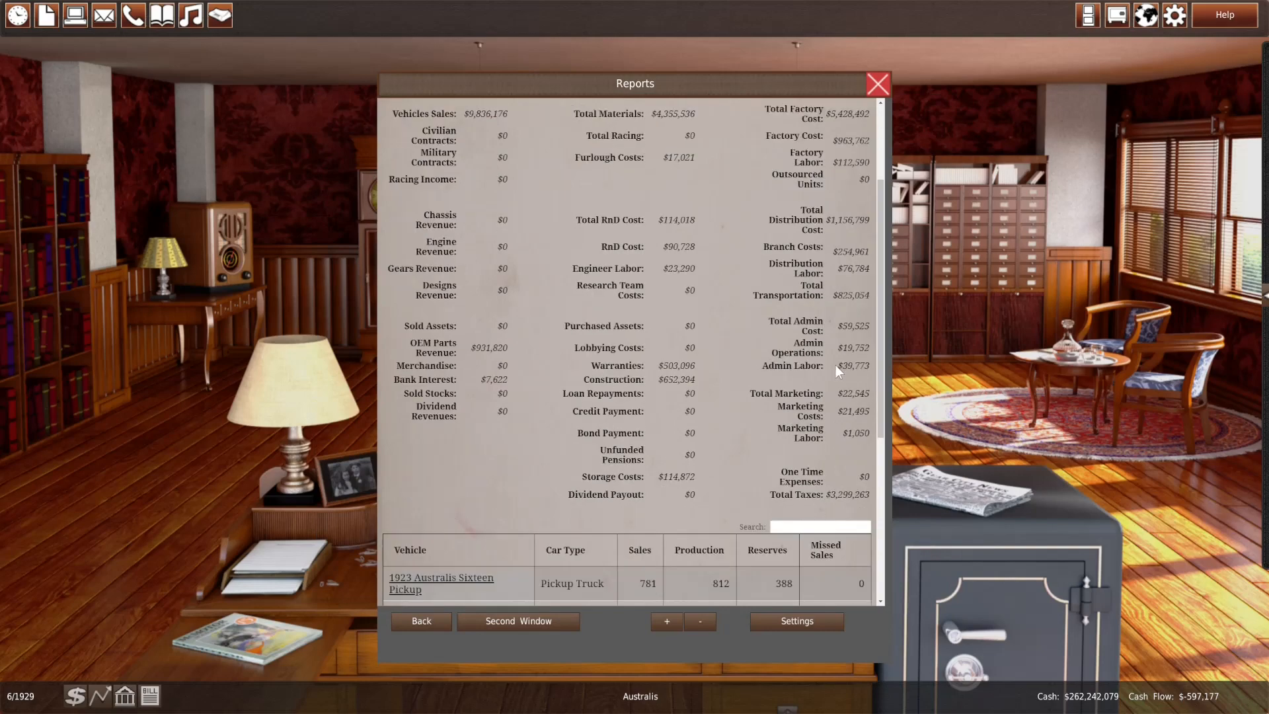
Check the sales report, then revisit Melbourne's Seventen Touring and Phaeton line settings for 6/1929
{"action": "scroll", "scroll_direction": "down", "scroll_amount": 3}
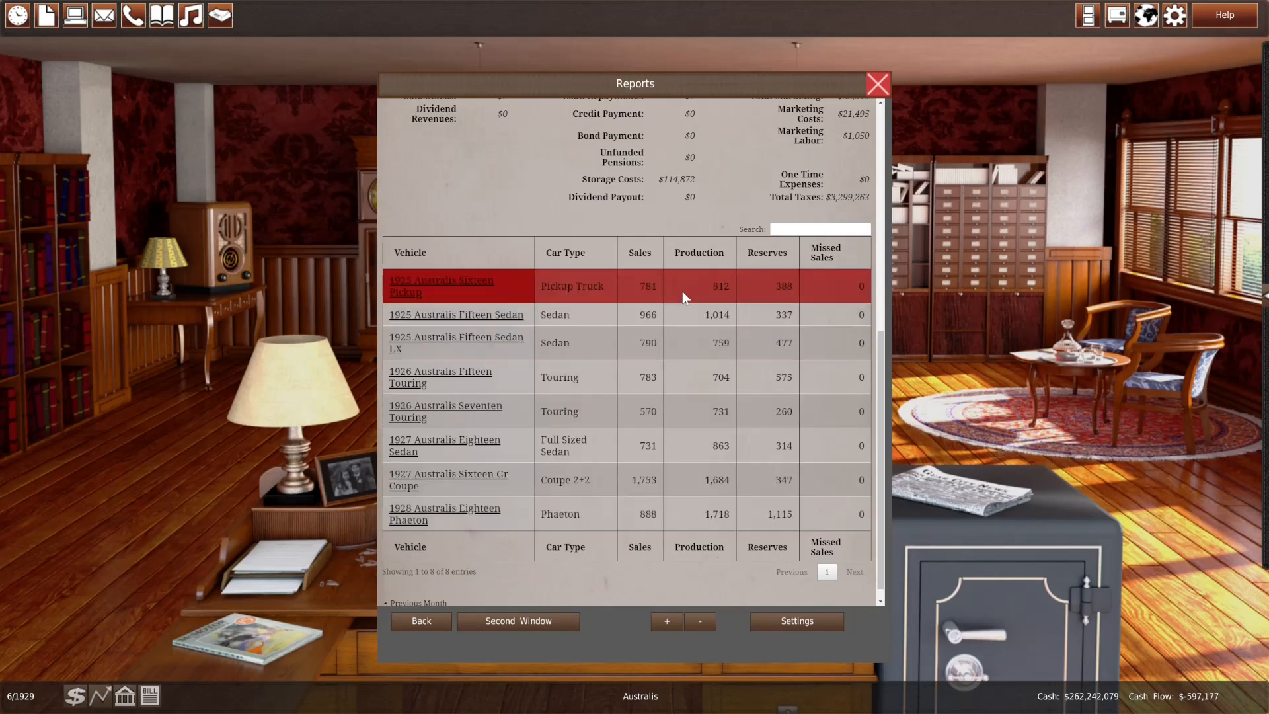
{"action": "mouse_move", "coordinate": [397, 260]}
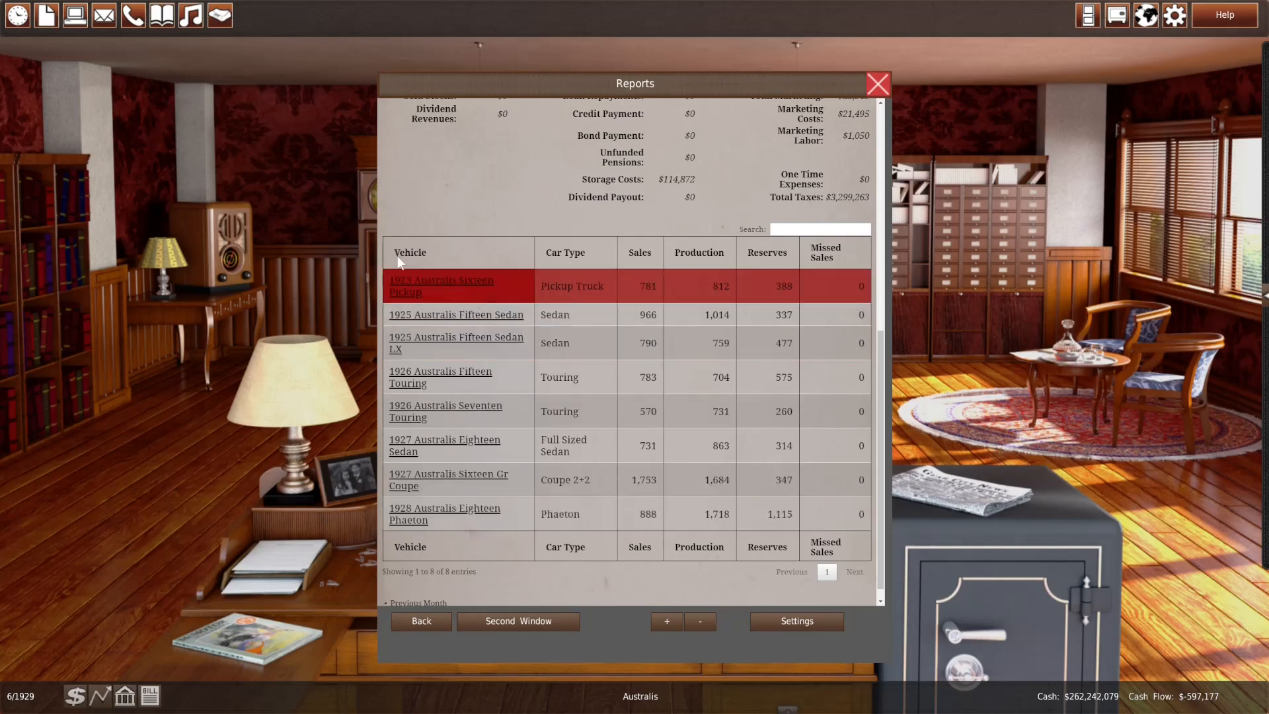
{"action": "left_click", "coordinate": [442, 286]}
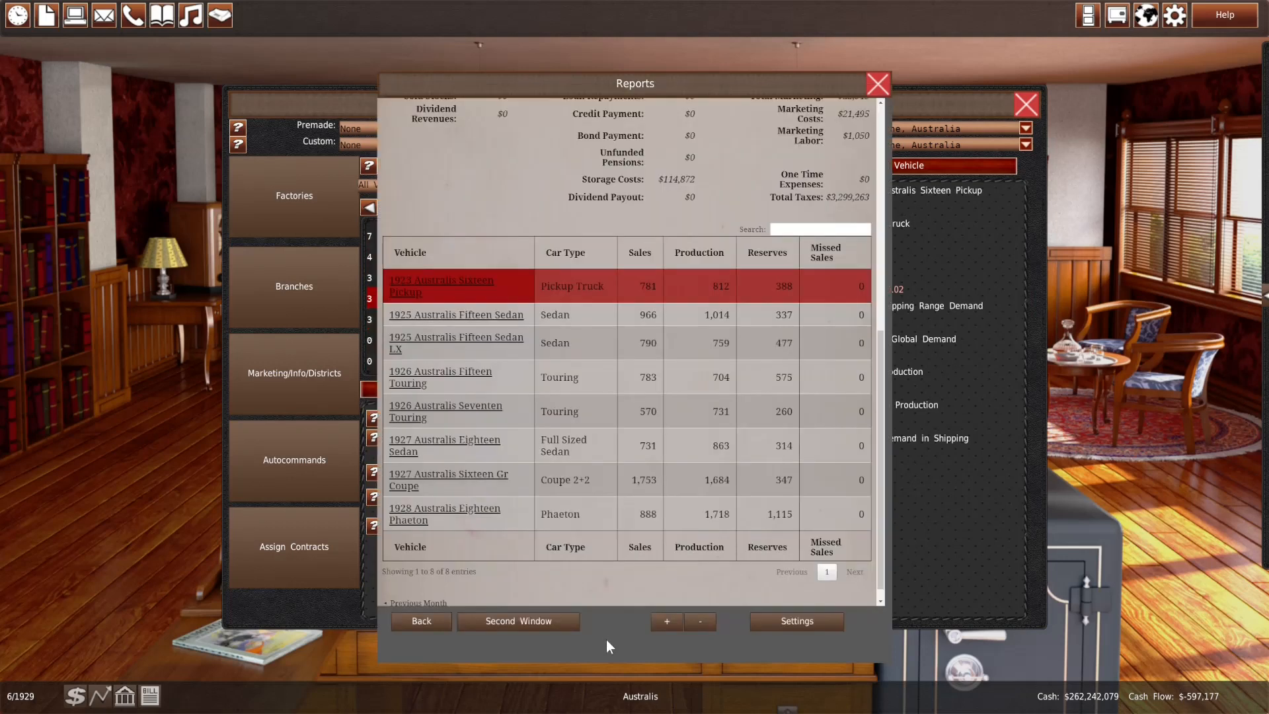
{"action": "mouse_move", "coordinate": [609, 642]}
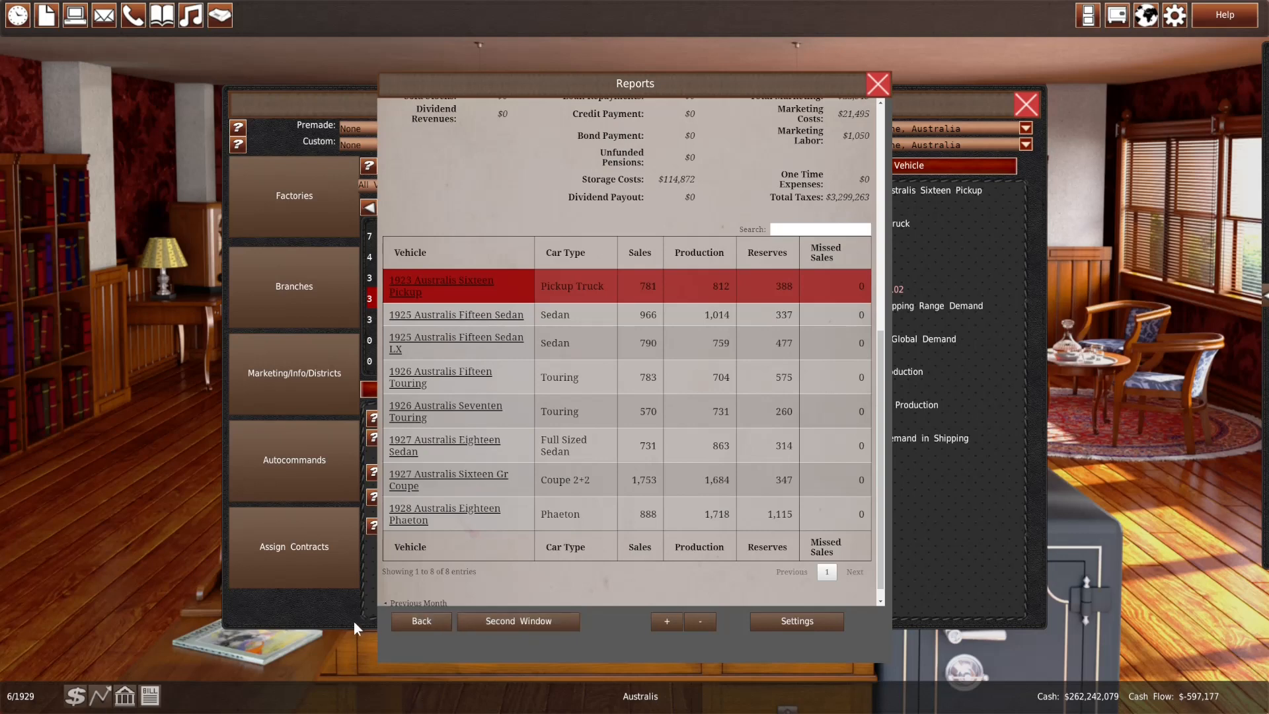
{"action": "left_click", "coordinate": [438, 286]}
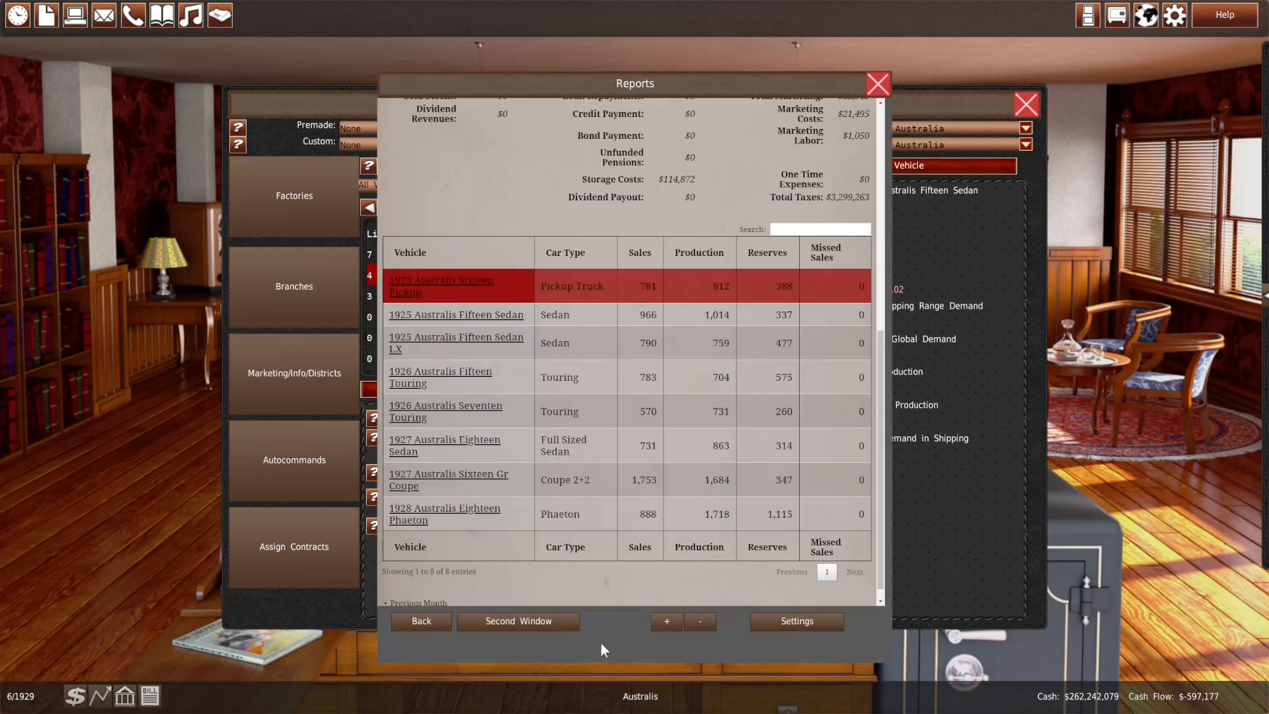
{"action": "mouse_move", "coordinate": [601, 647]}
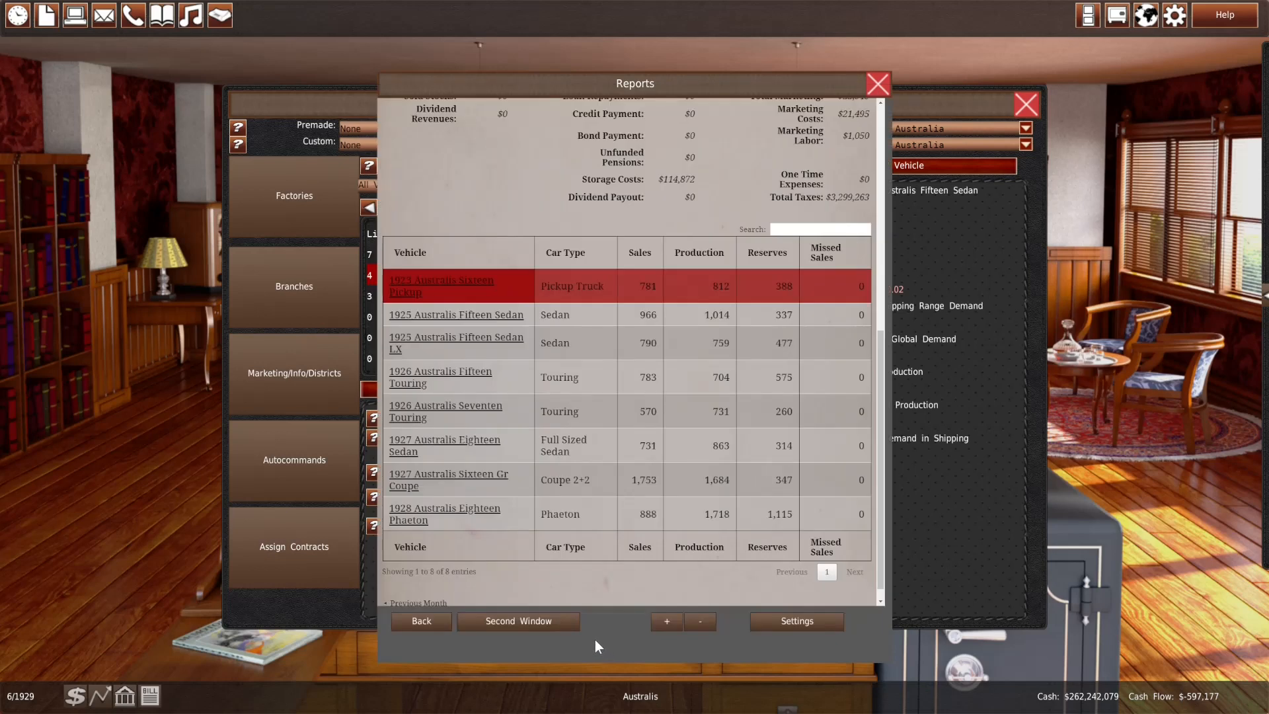
{"action": "mouse_move", "coordinate": [578, 405]}
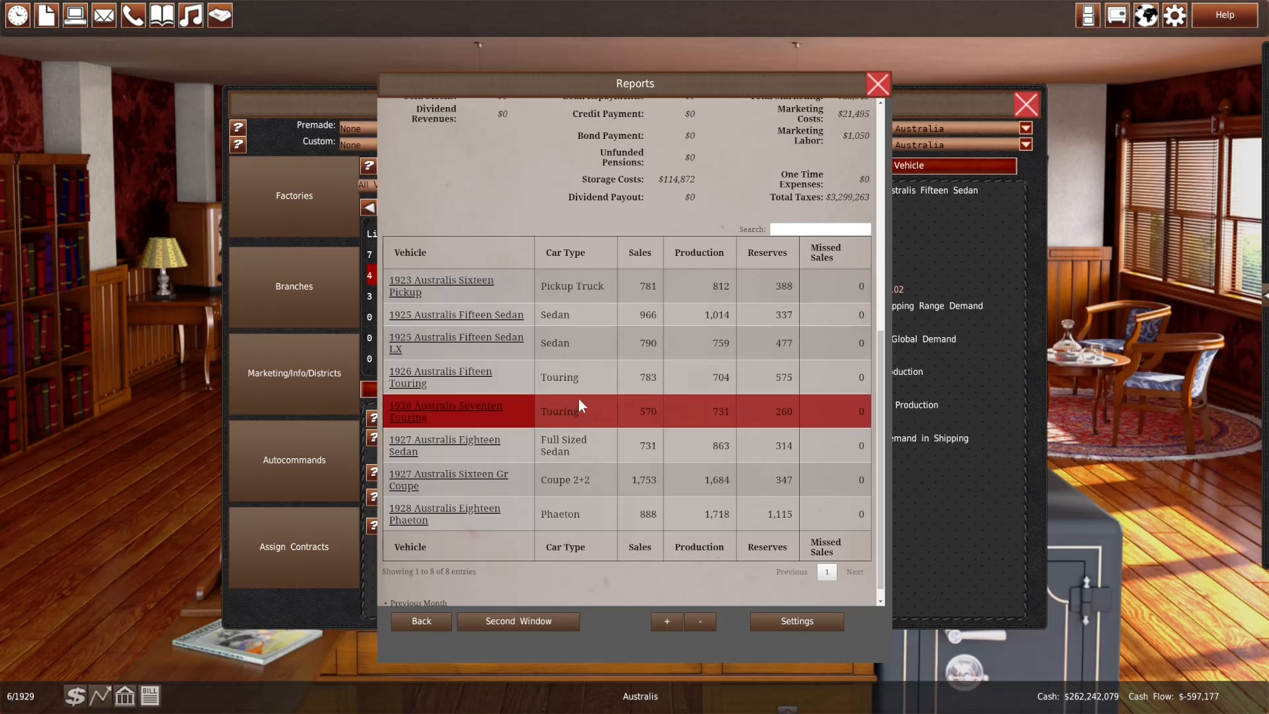
{"action": "mouse_move", "coordinate": [587, 416]}
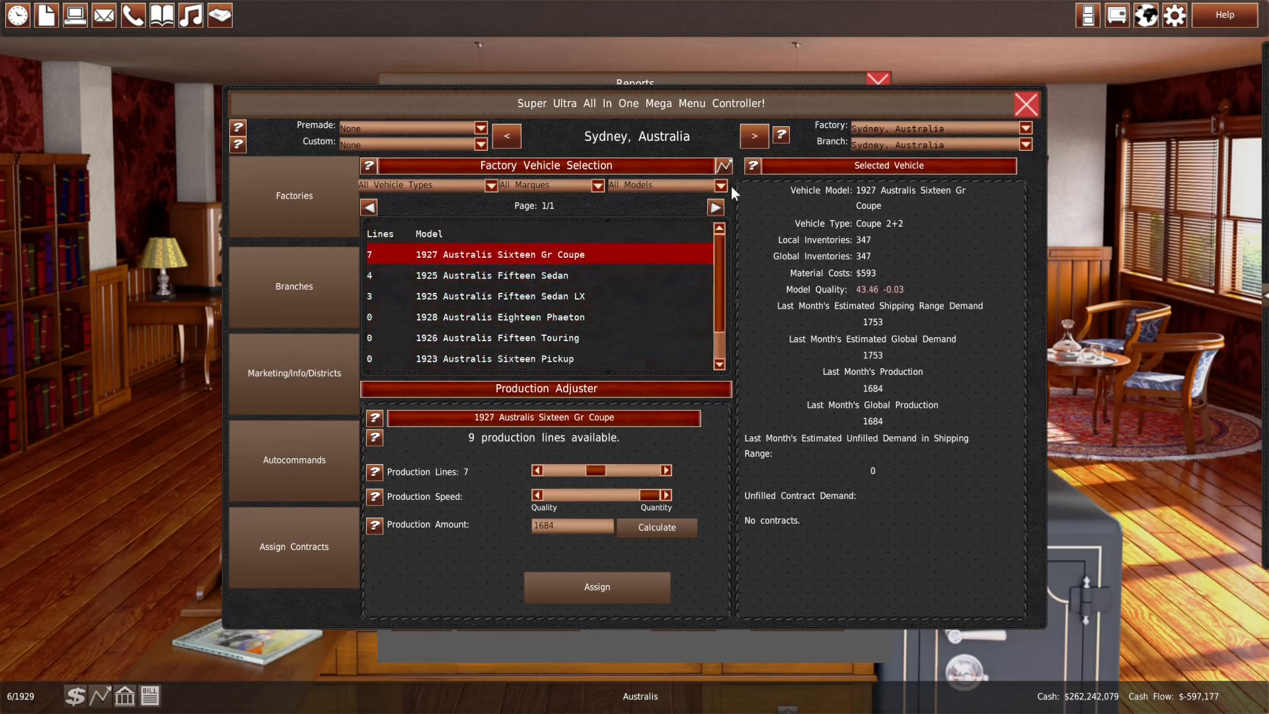
{"action": "left_click", "coordinate": [752, 135]}
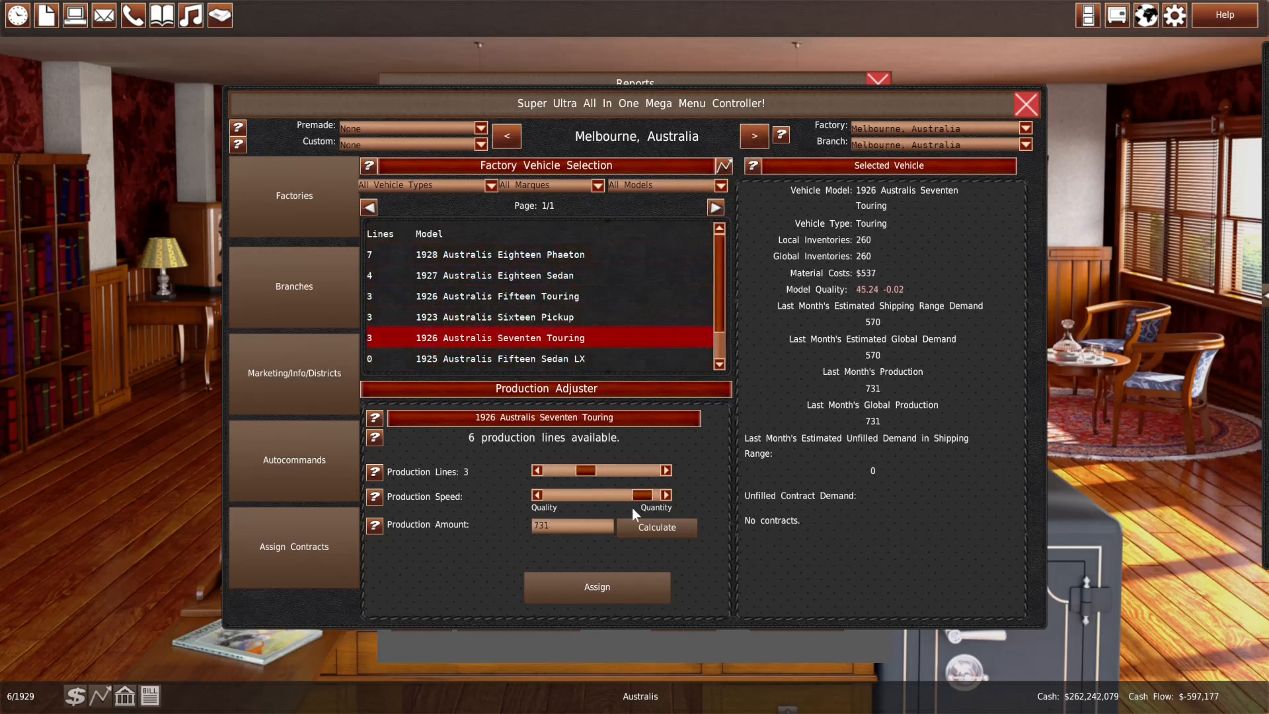
{"action": "left_click_drag", "start_coordinate": [584, 471], "coordinate": [584, 470]}
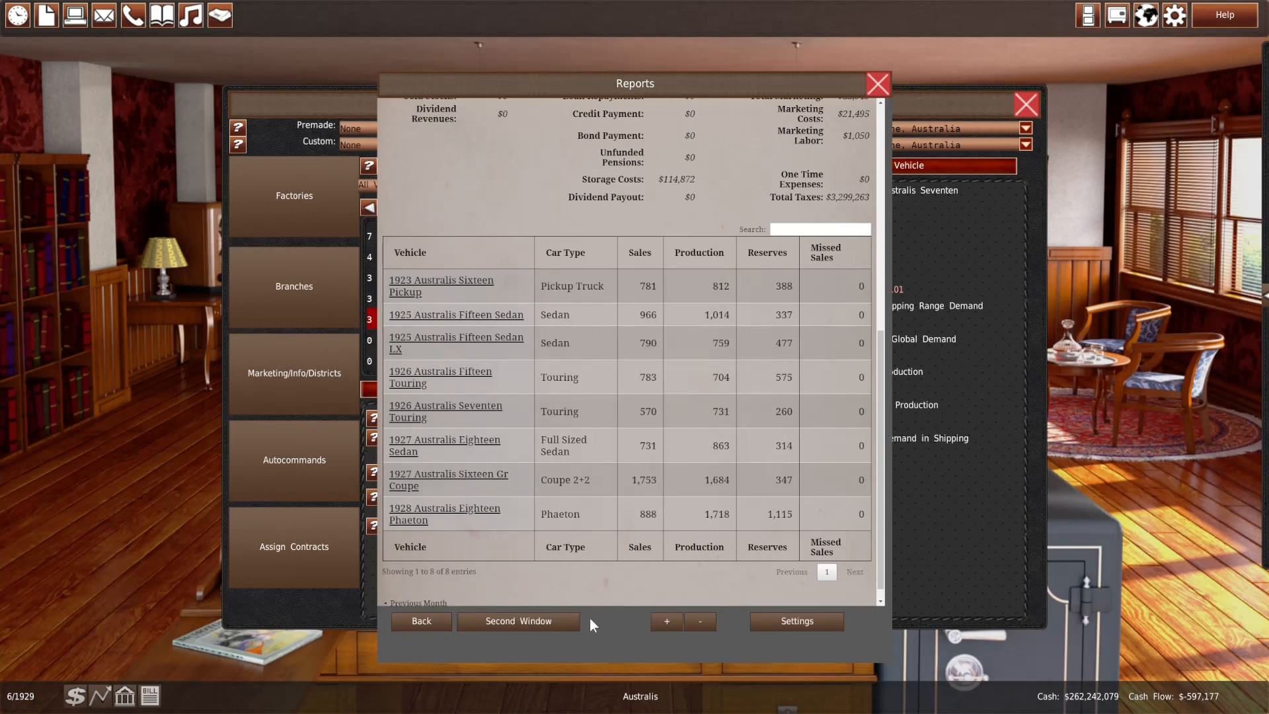
{"action": "mouse_move", "coordinate": [338, 611]}
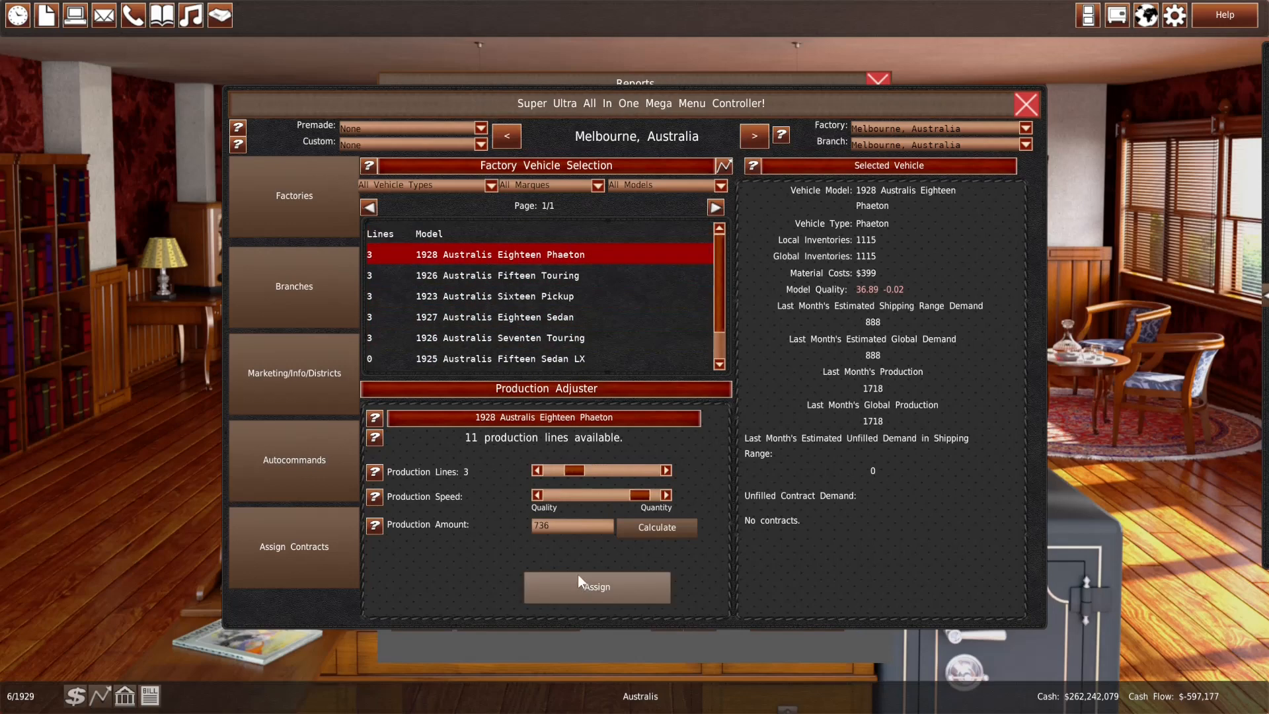
Review Melbourne branch competition for the Hopesie Ba phaeton, Eighteen Sedan and Fifteen Touring, then return to the report
{"action": "left_click", "coordinate": [293, 285]}
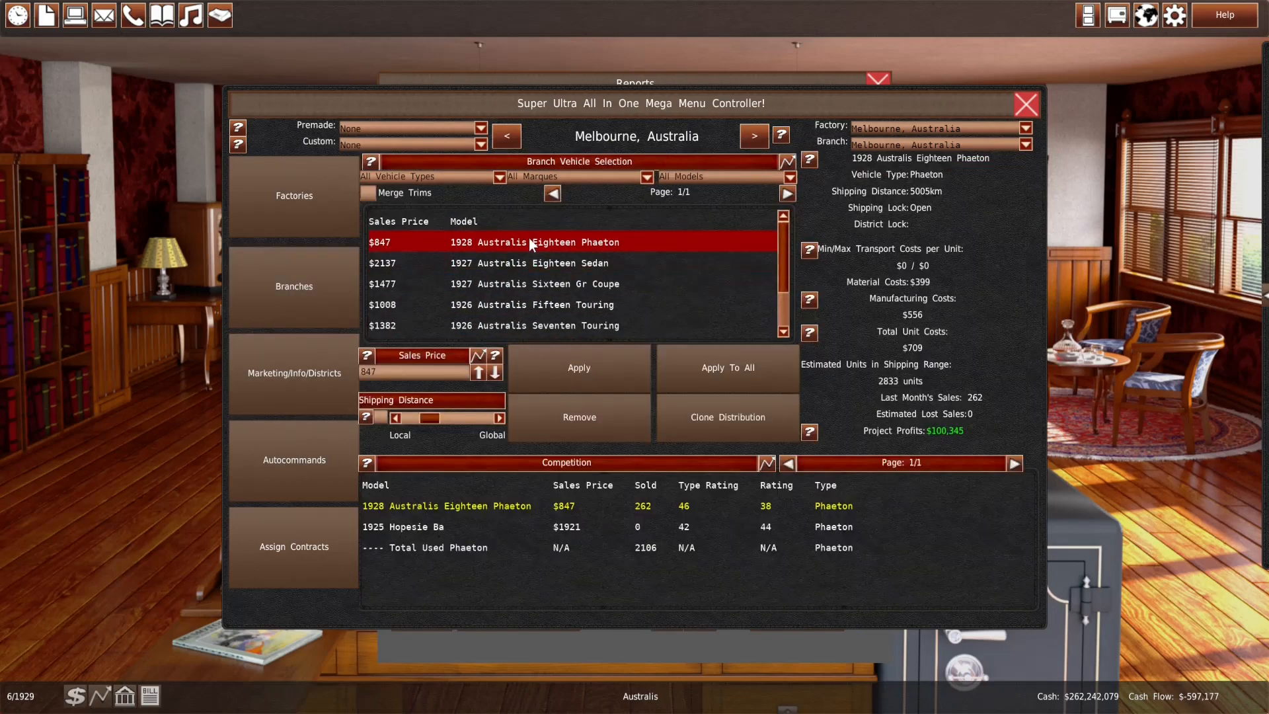
{"action": "left_click", "coordinate": [466, 526]}
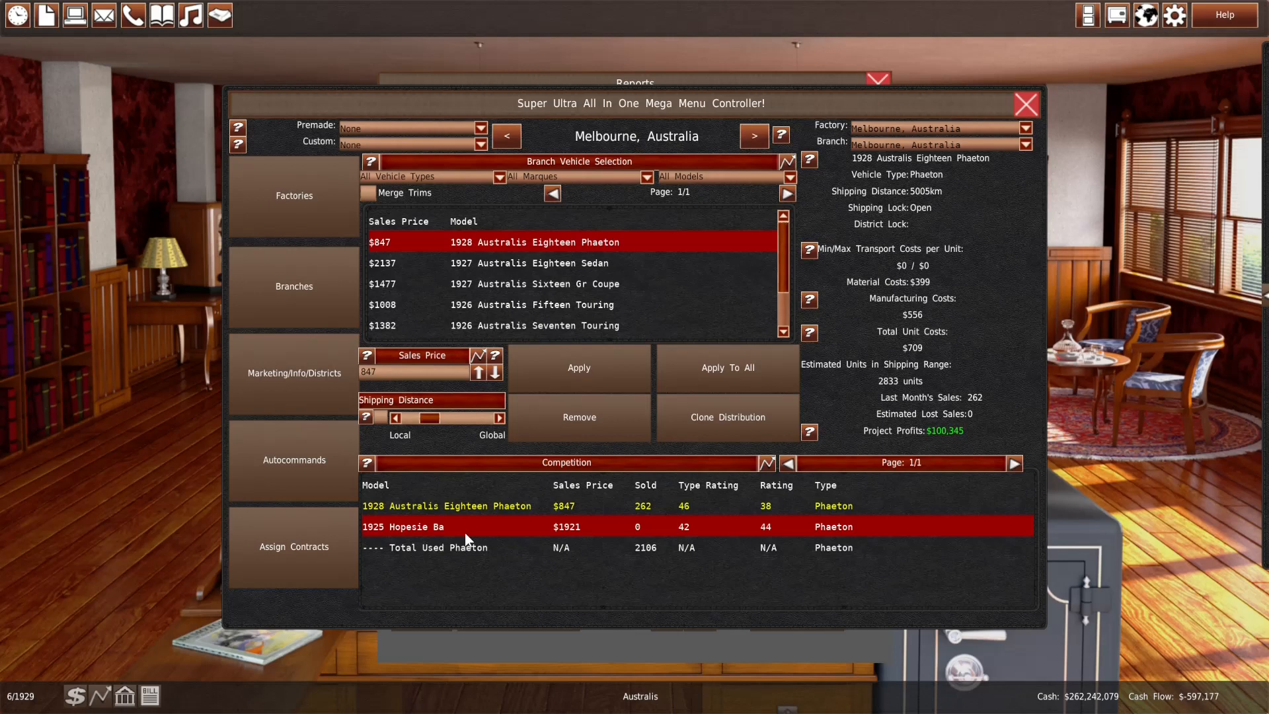
{"action": "mouse_move", "coordinate": [522, 506]}
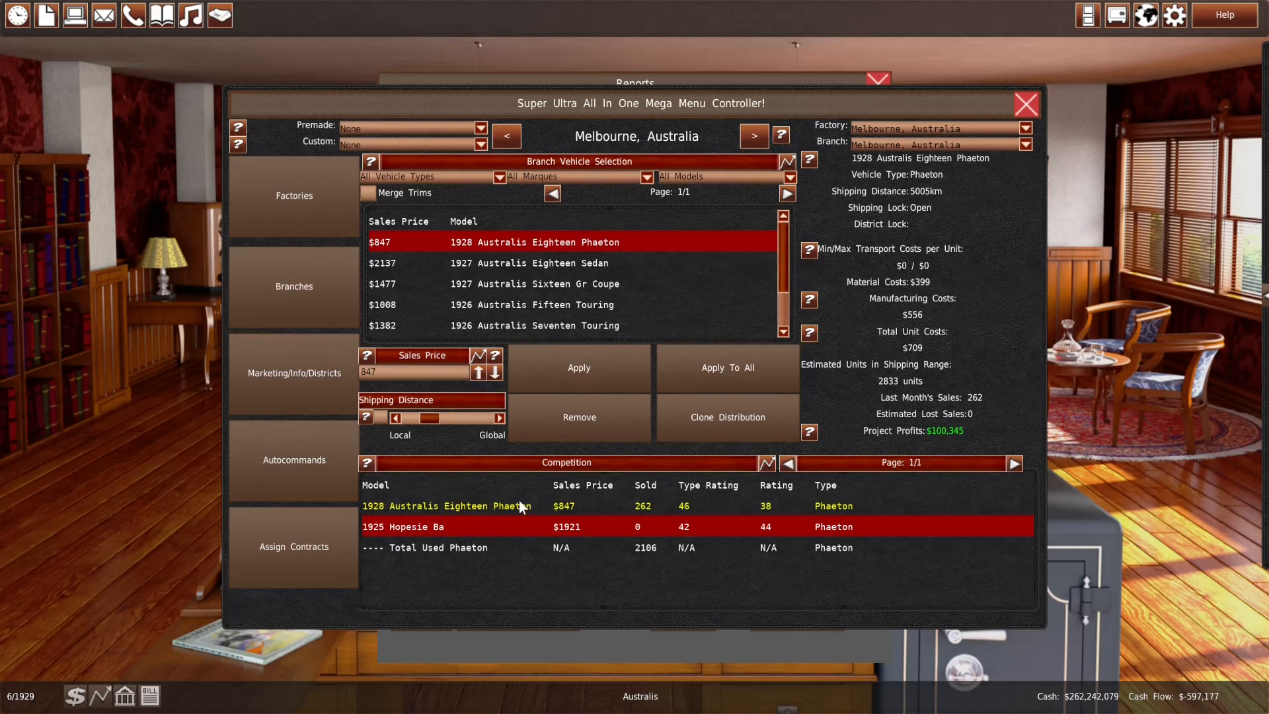
{"action": "left_click", "coordinate": [530, 261]}
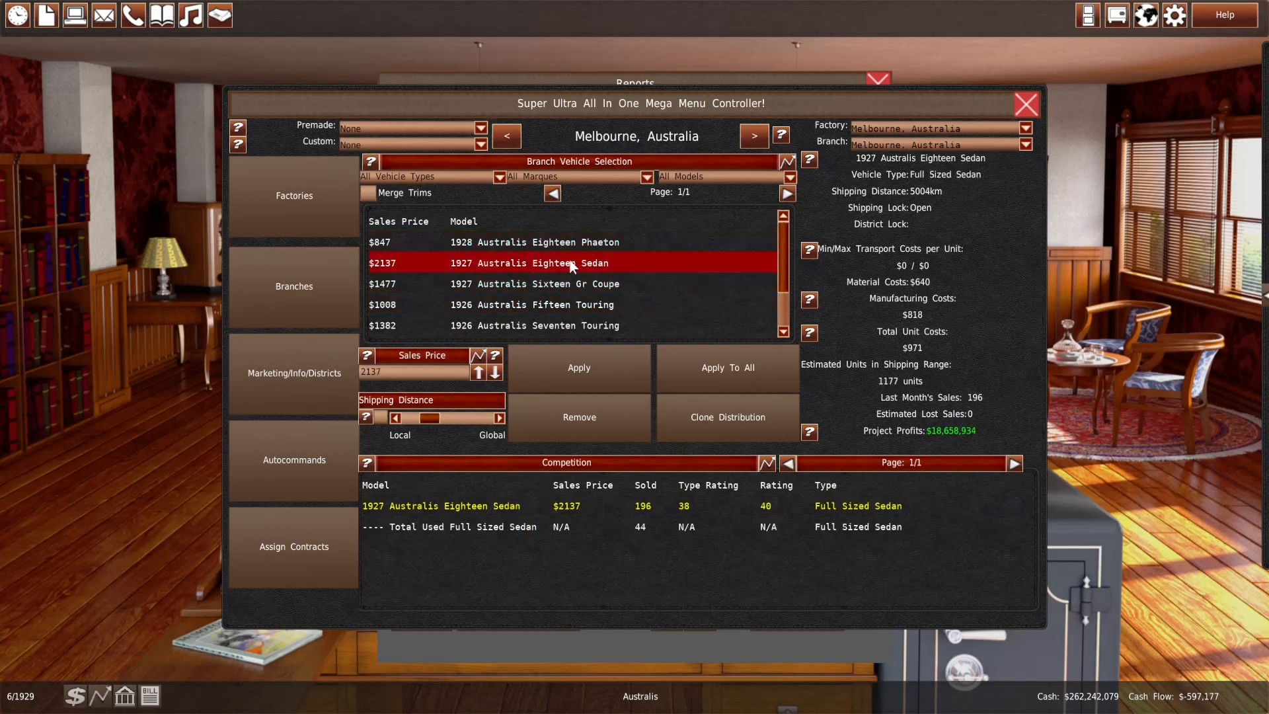
{"action": "left_click", "coordinate": [534, 304]}
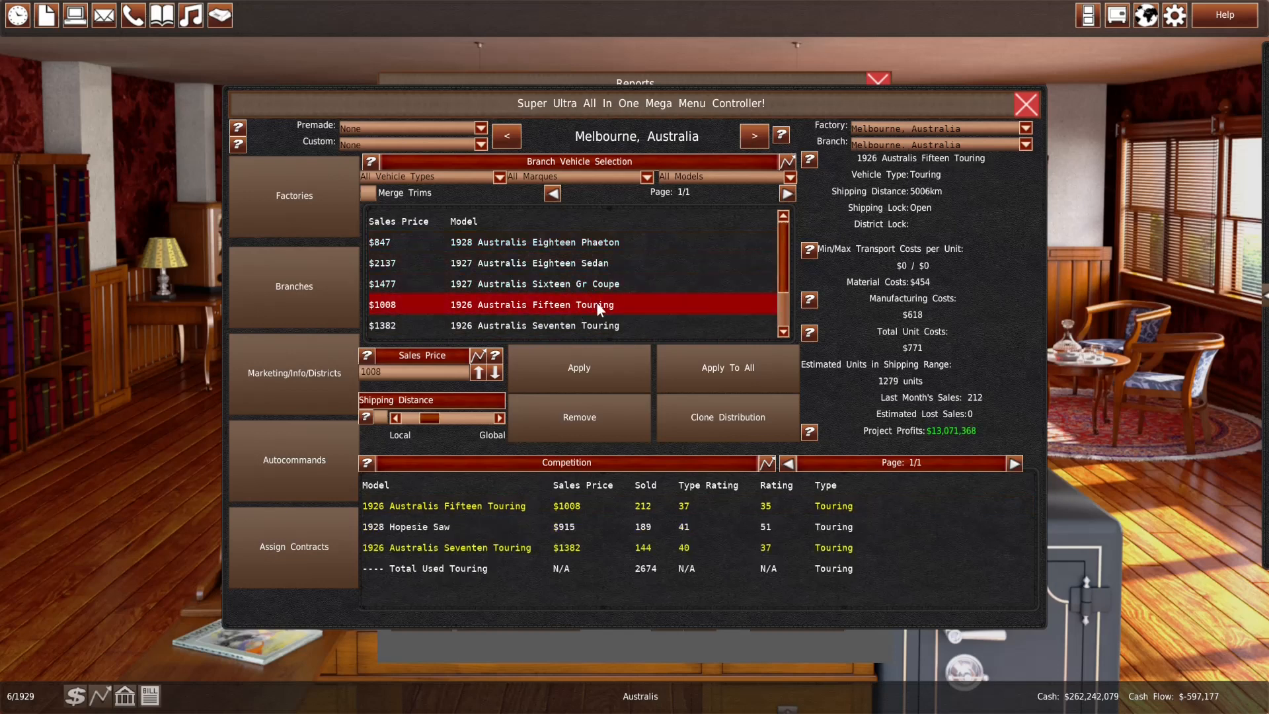
{"action": "left_click", "coordinate": [534, 325]}
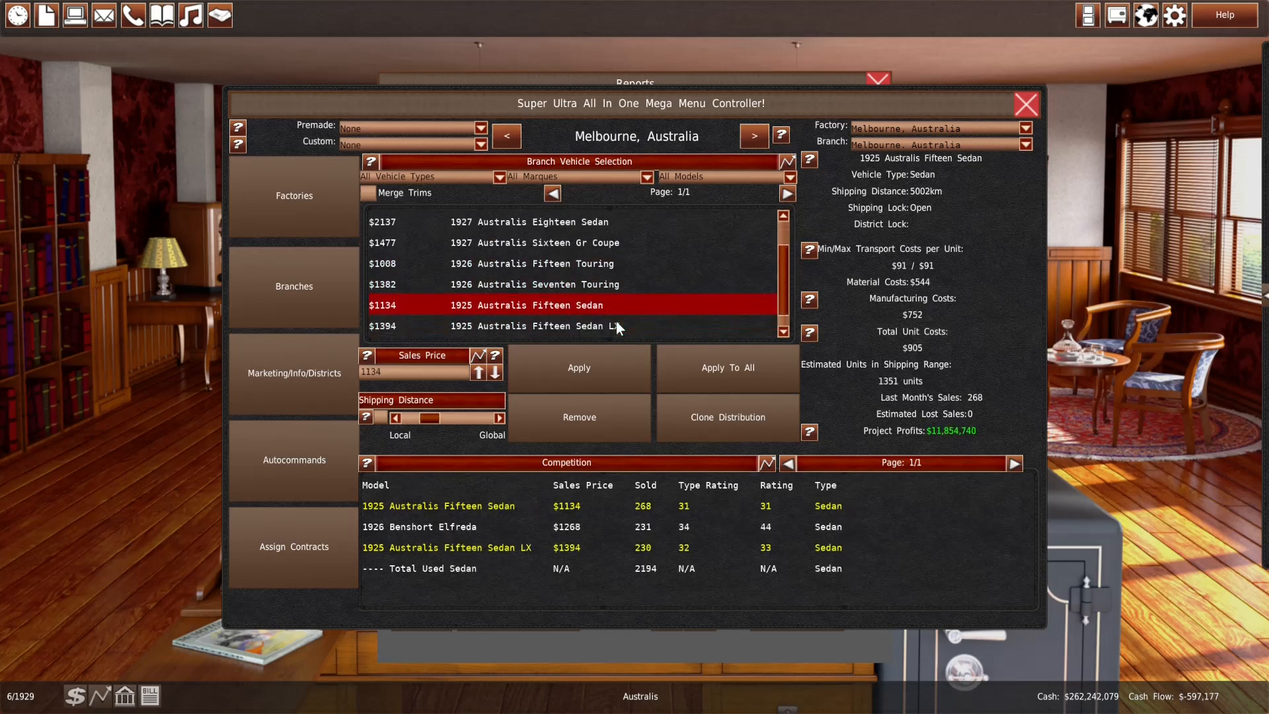
{"action": "left_click", "coordinate": [526, 328]}
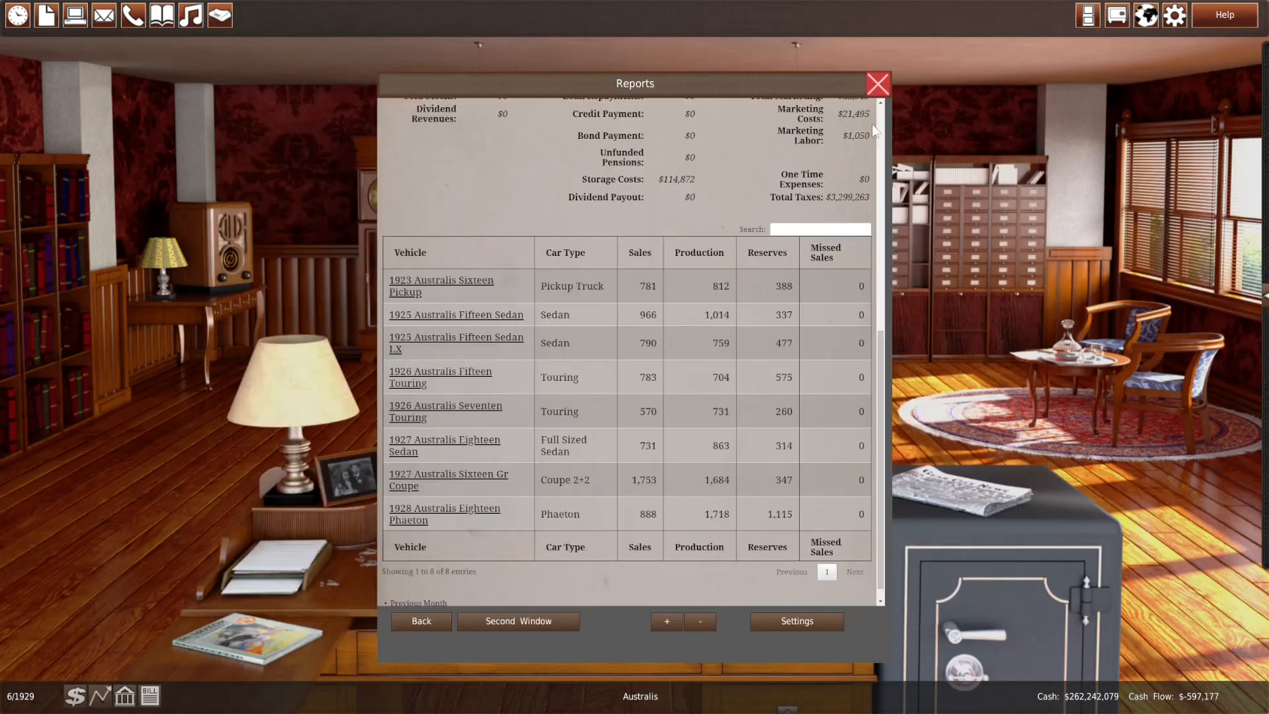
Advance to 7/1929, dismiss the engine research memo and review the Eighteen Phaeton's 840 sales
{"action": "left_click", "coordinate": [877, 84]}
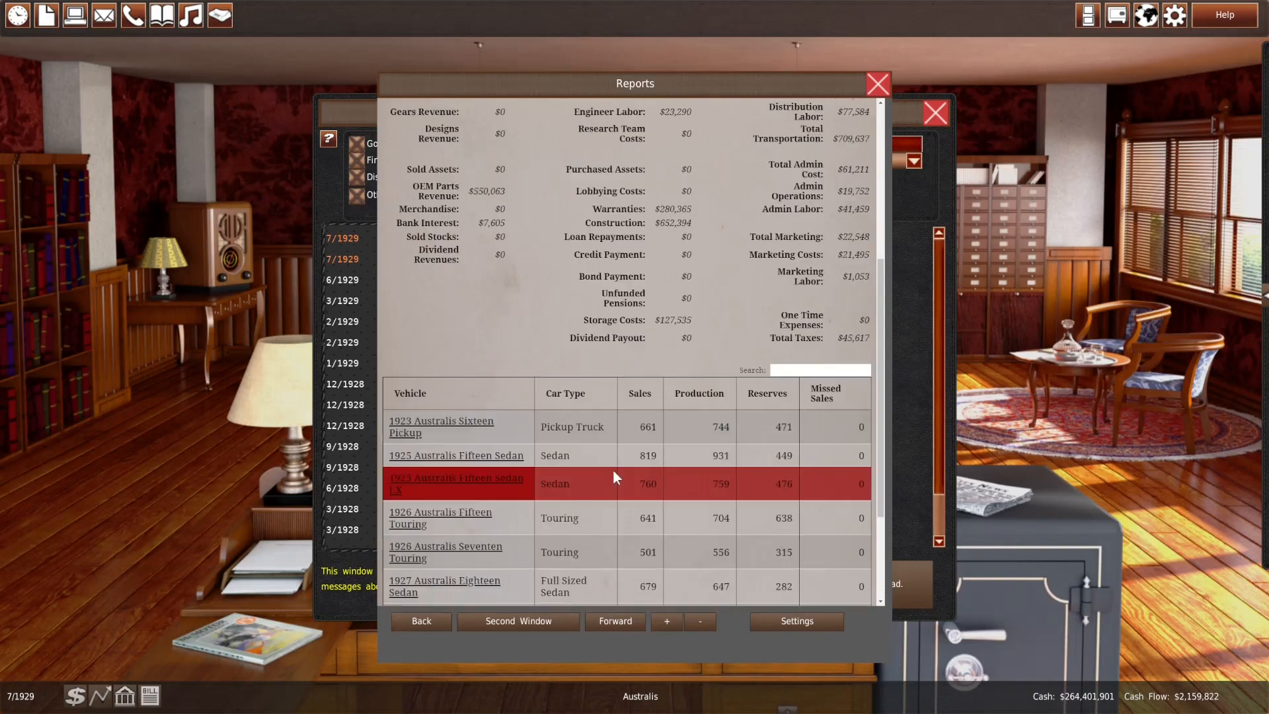
{"action": "scroll", "scroll_direction": "down", "scroll_amount": 3}
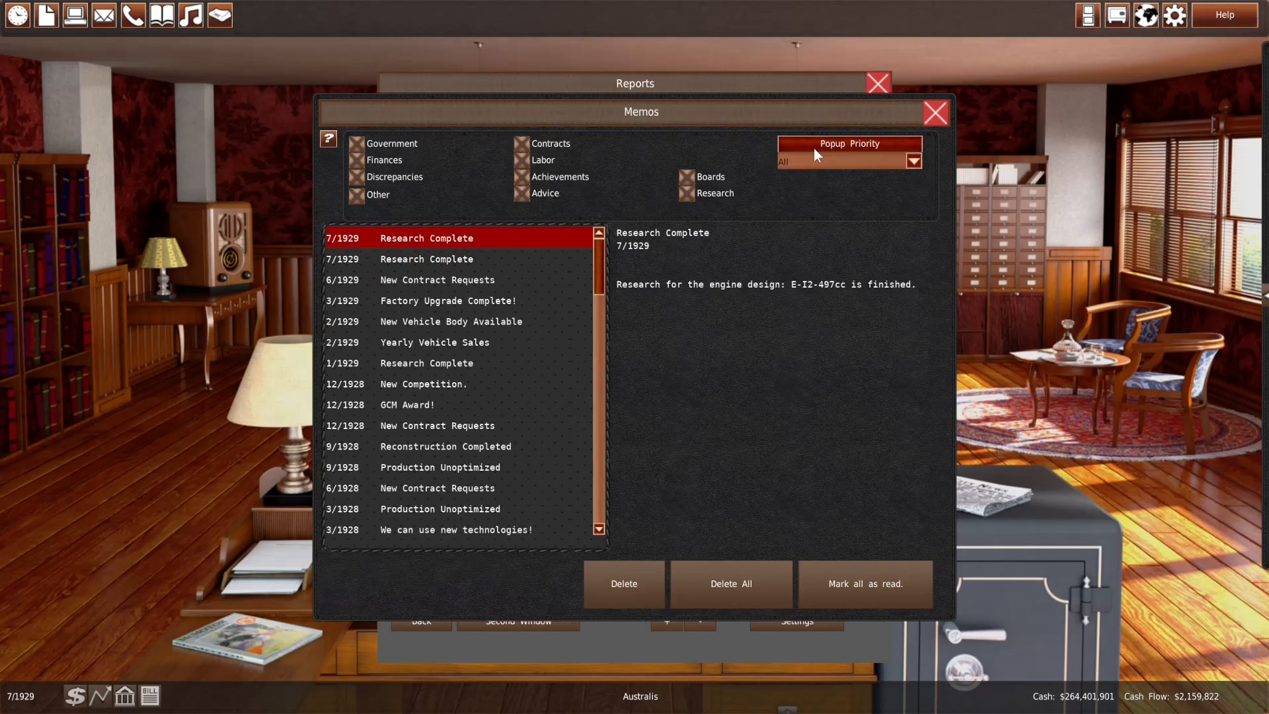
{"action": "left_click", "coordinate": [934, 112]}
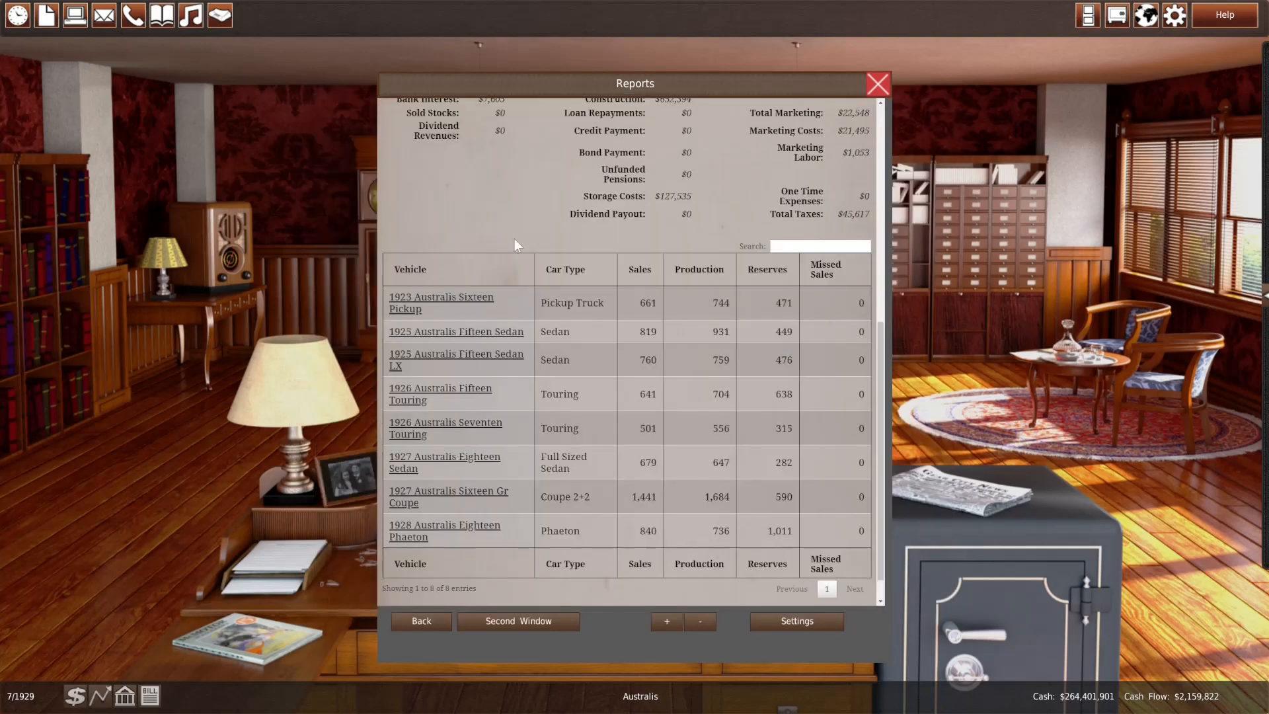
{"action": "mouse_move", "coordinate": [437, 243]}
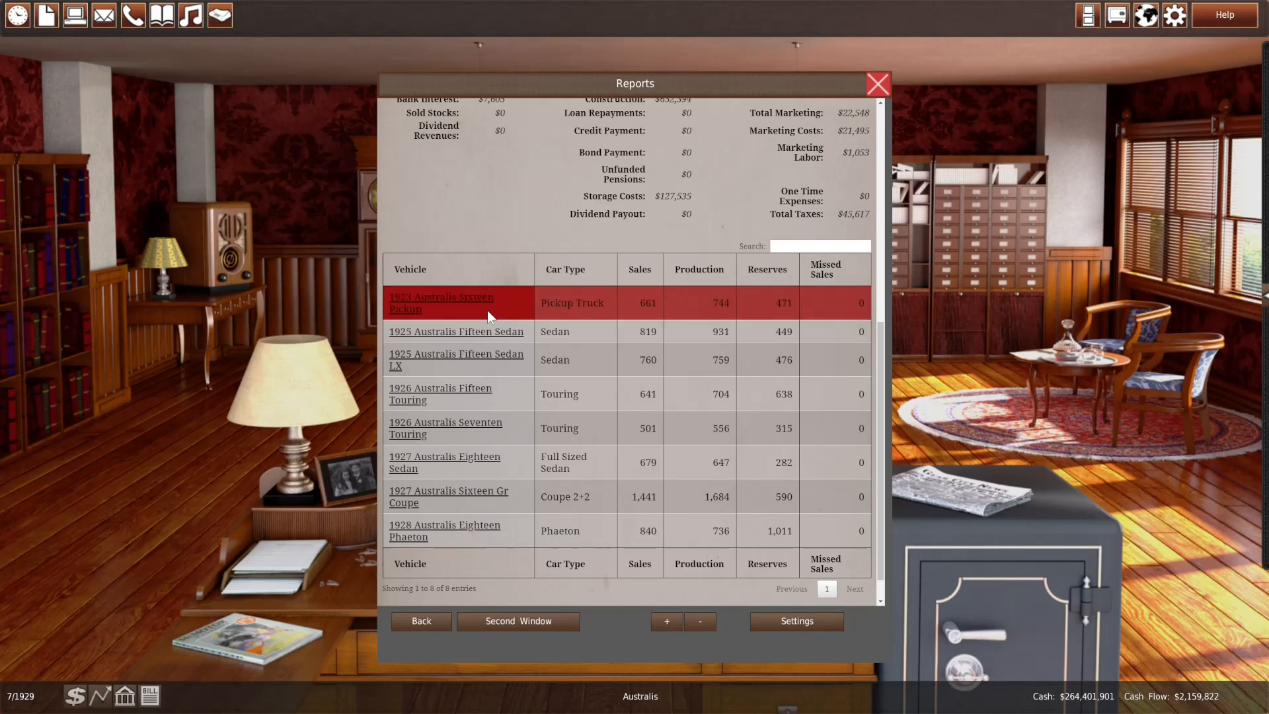
Adjust production lines for the Fifteen Sedan LX in Sydney and give Melbourne's 1923 Sixteen Pickup two lines, then return to the sales report
{"action": "left_click", "coordinate": [74, 15]}
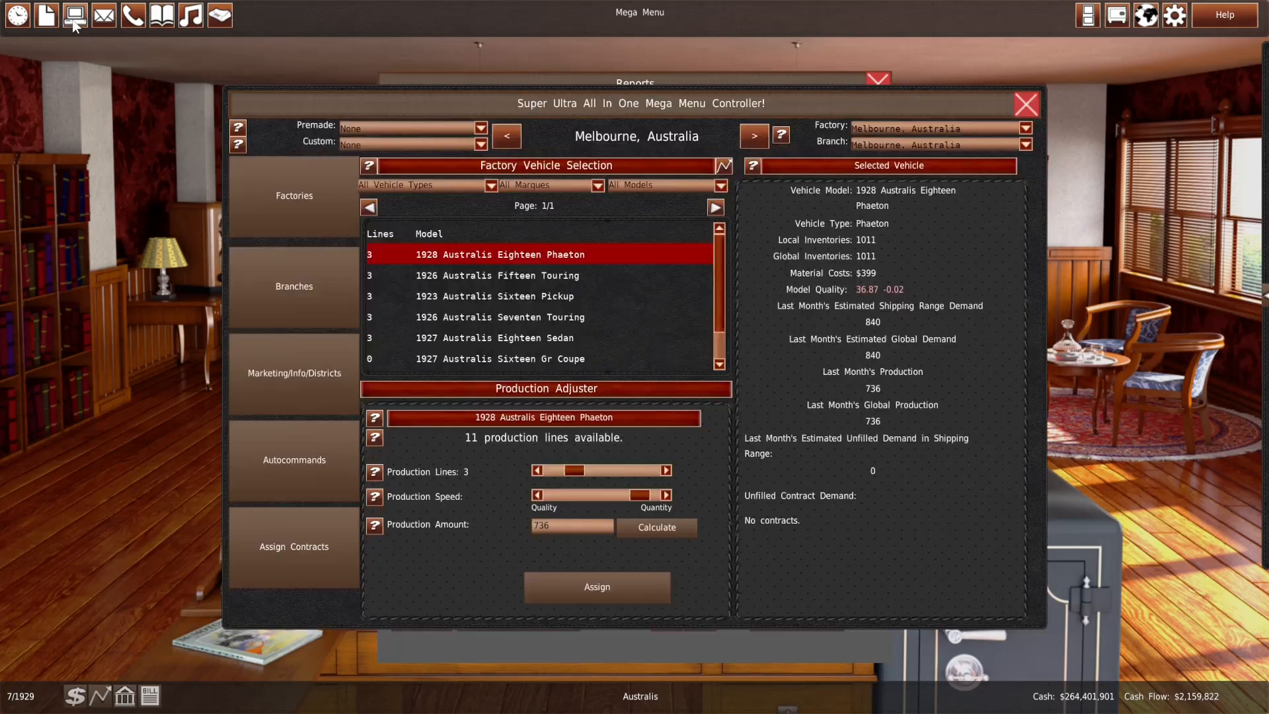
{"action": "left_click", "coordinate": [499, 295]}
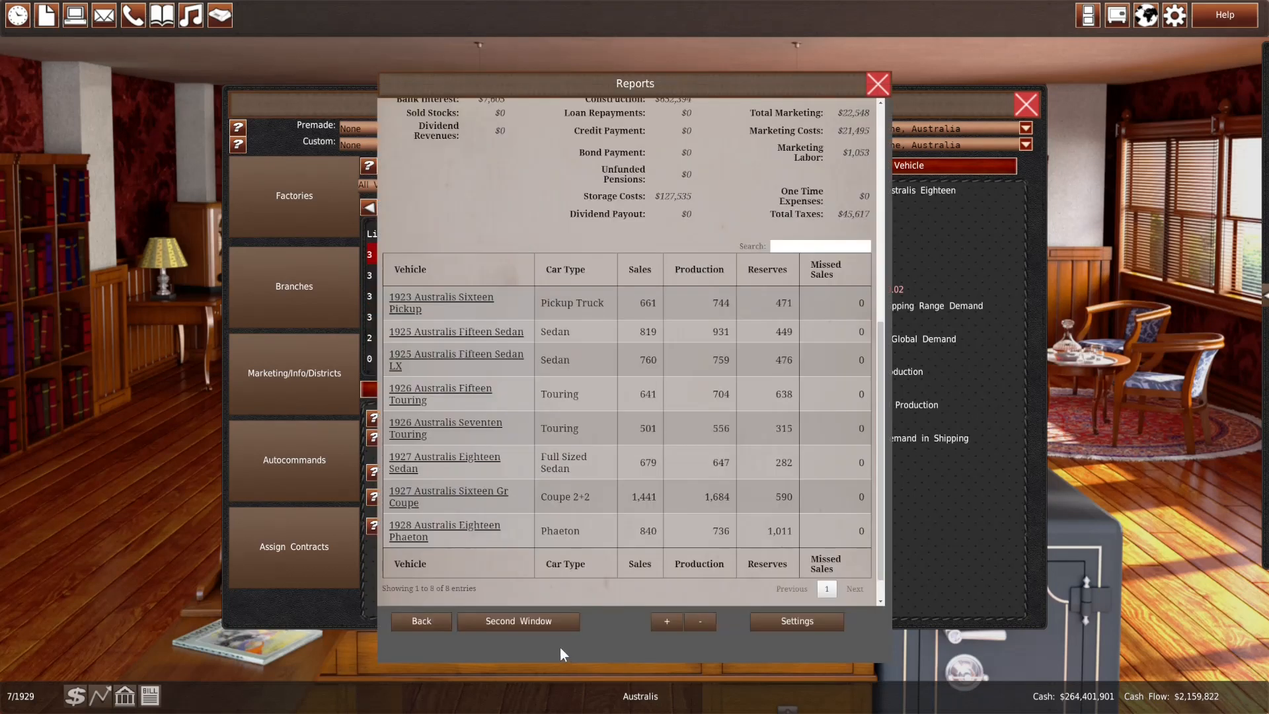
{"action": "mouse_move", "coordinate": [525, 652]}
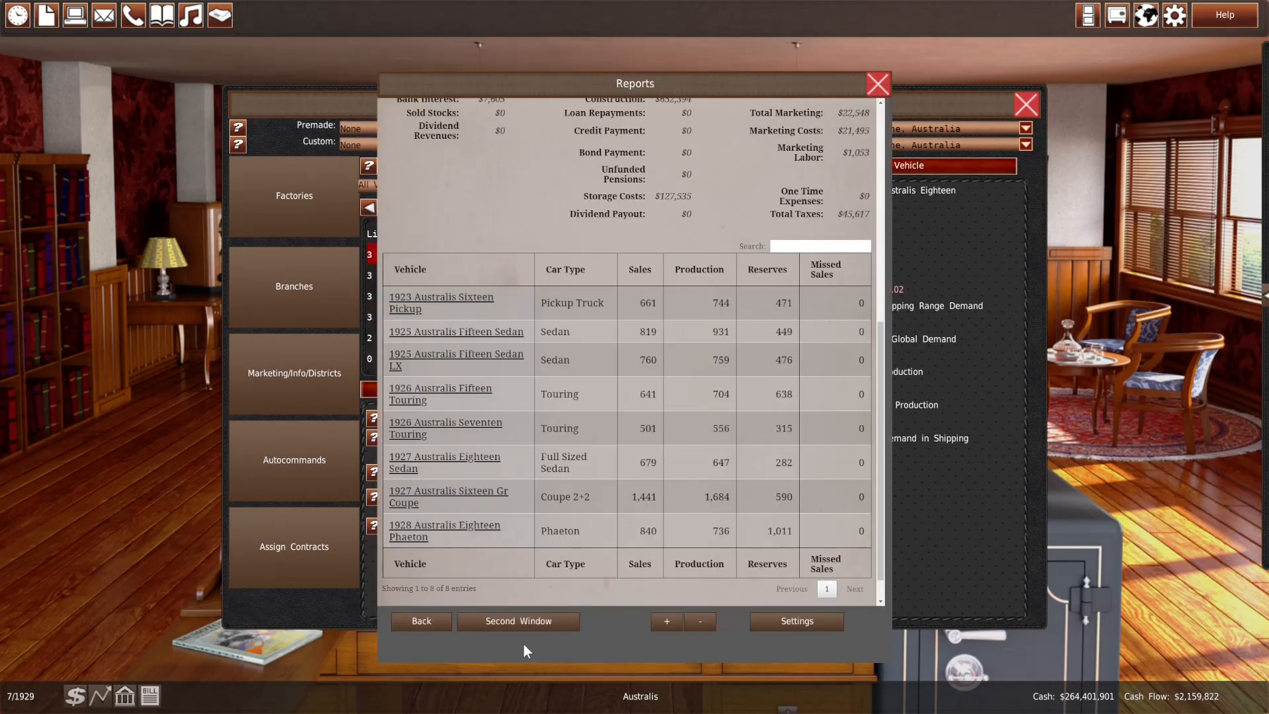
{"action": "mouse_move", "coordinate": [374, 632]}
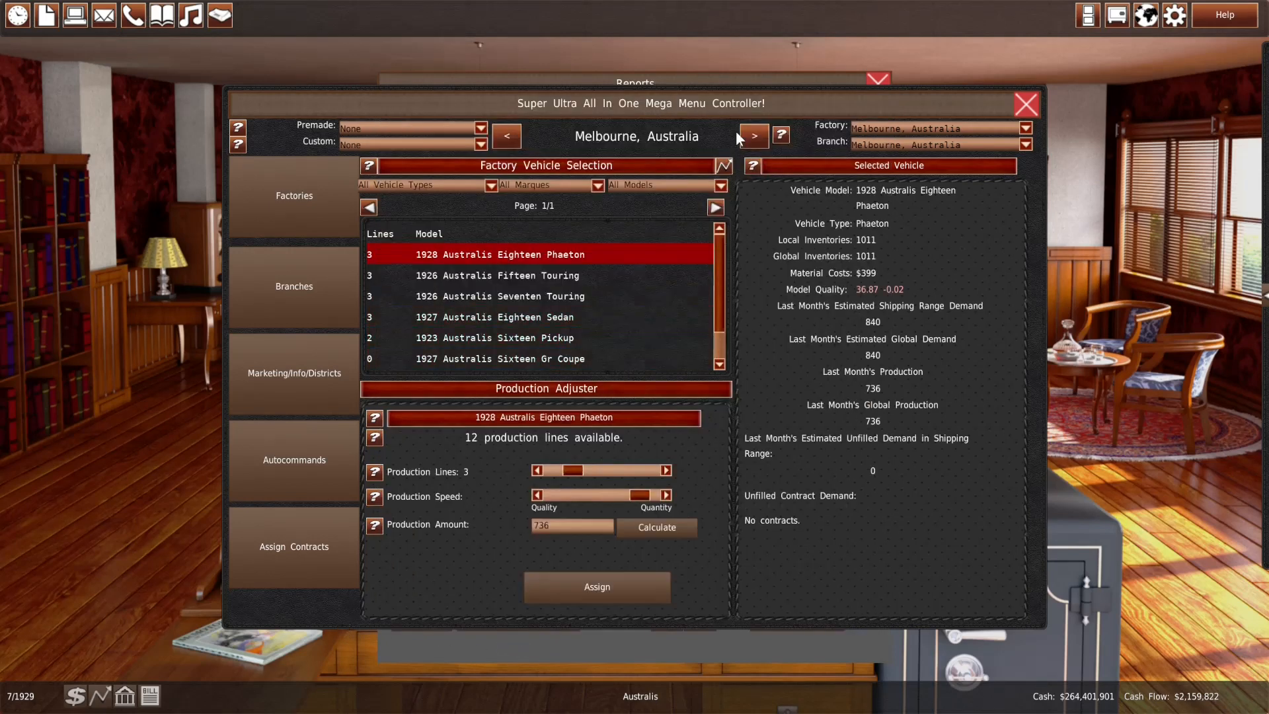
{"action": "left_click", "coordinate": [752, 137]}
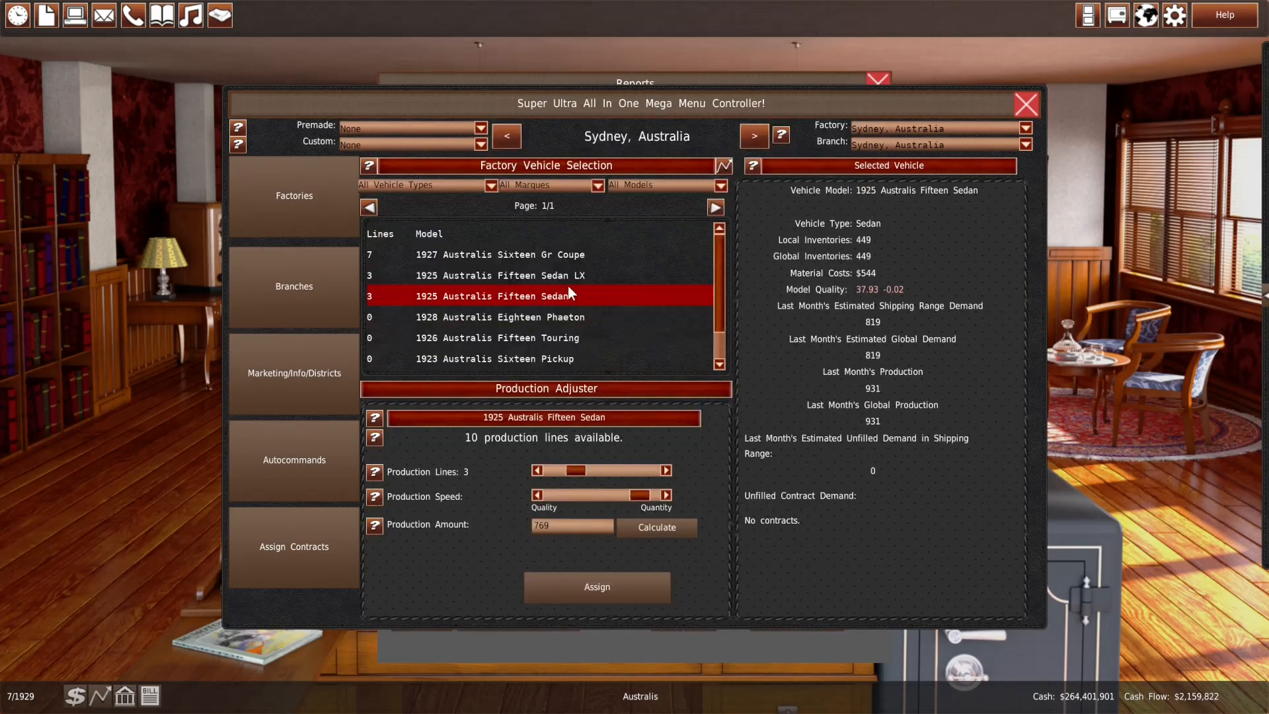
{"action": "left_click", "coordinate": [498, 275]}
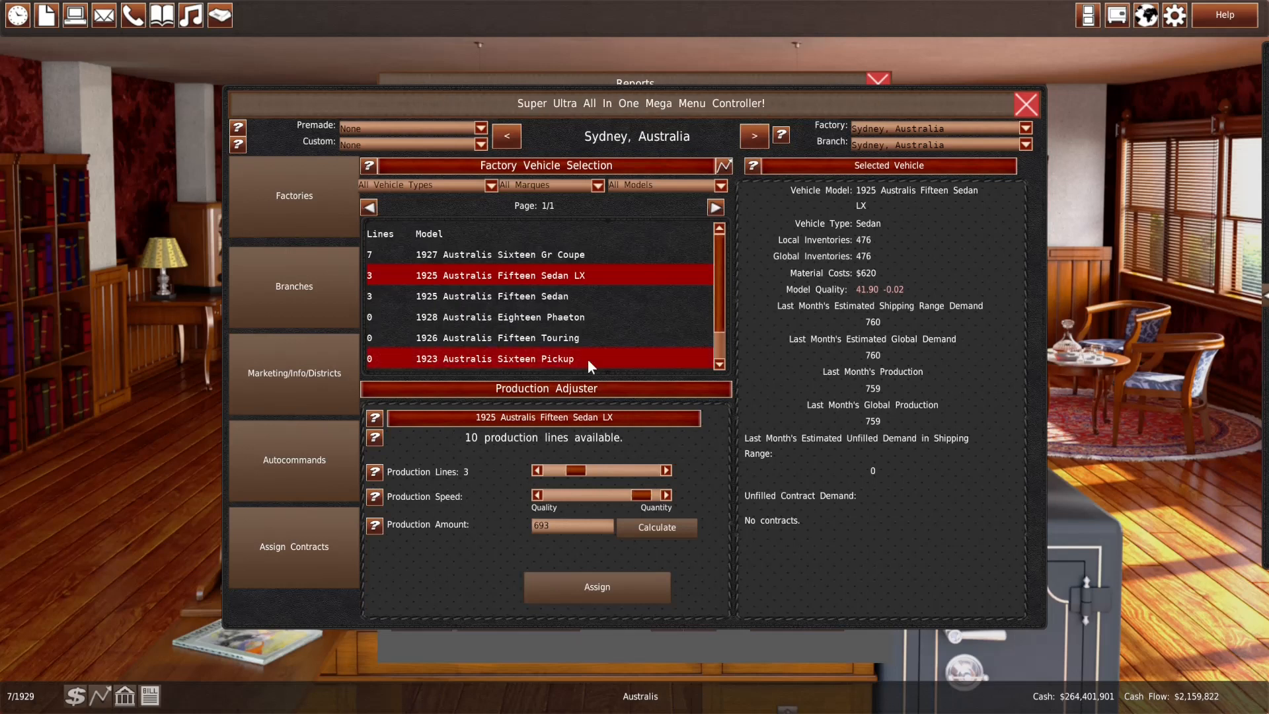
{"action": "left_click", "coordinate": [752, 135]}
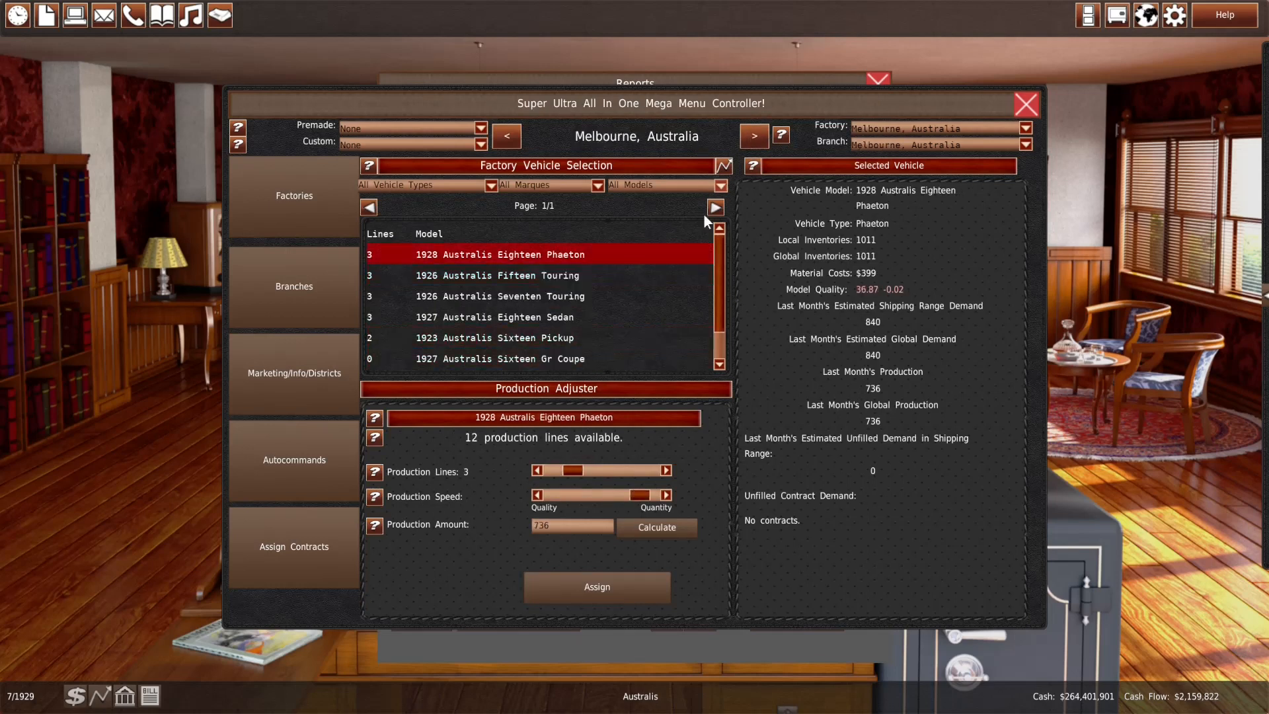
{"action": "left_click", "coordinate": [526, 275]}
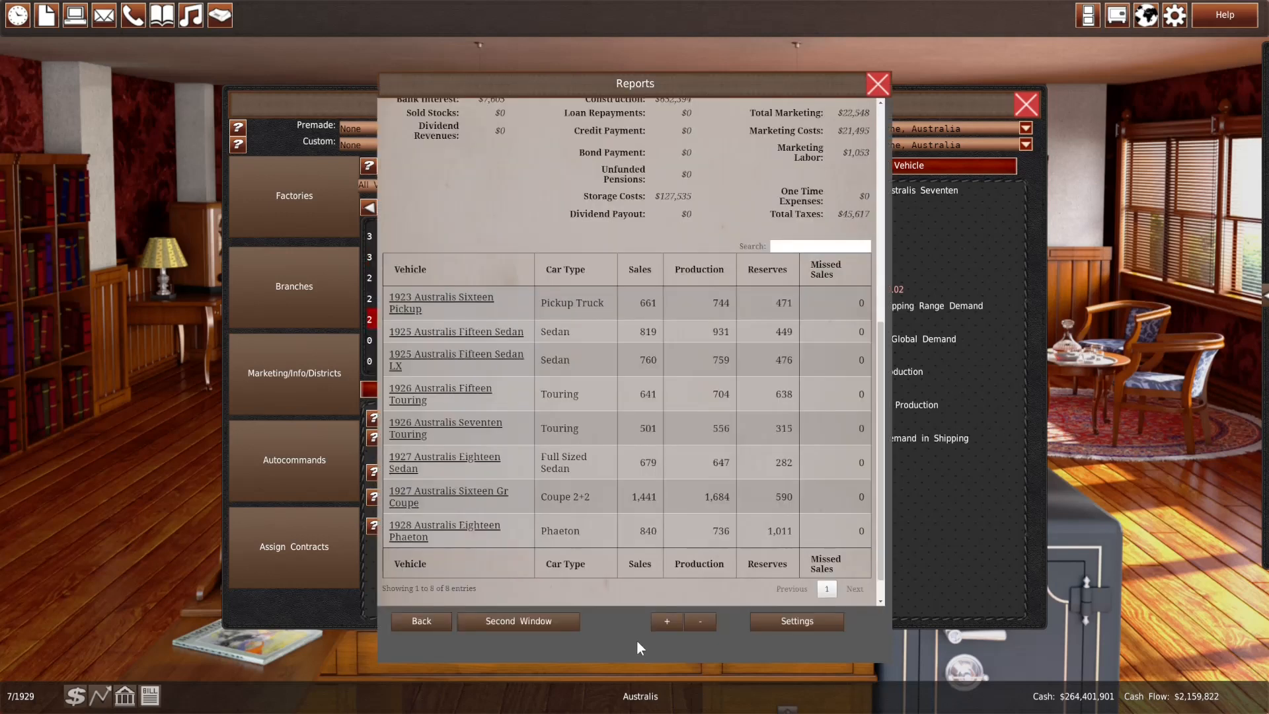
{"action": "mouse_move", "coordinate": [638, 642]}
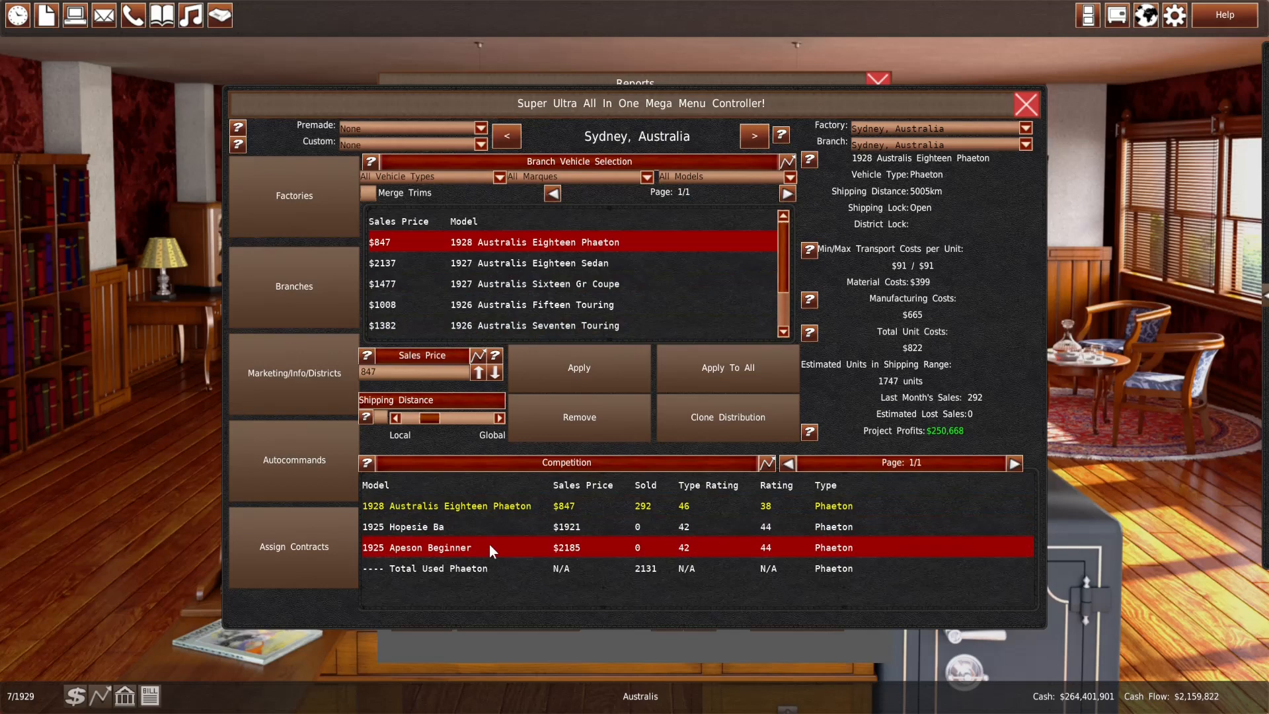
{"action": "mouse_move", "coordinate": [493, 548]}
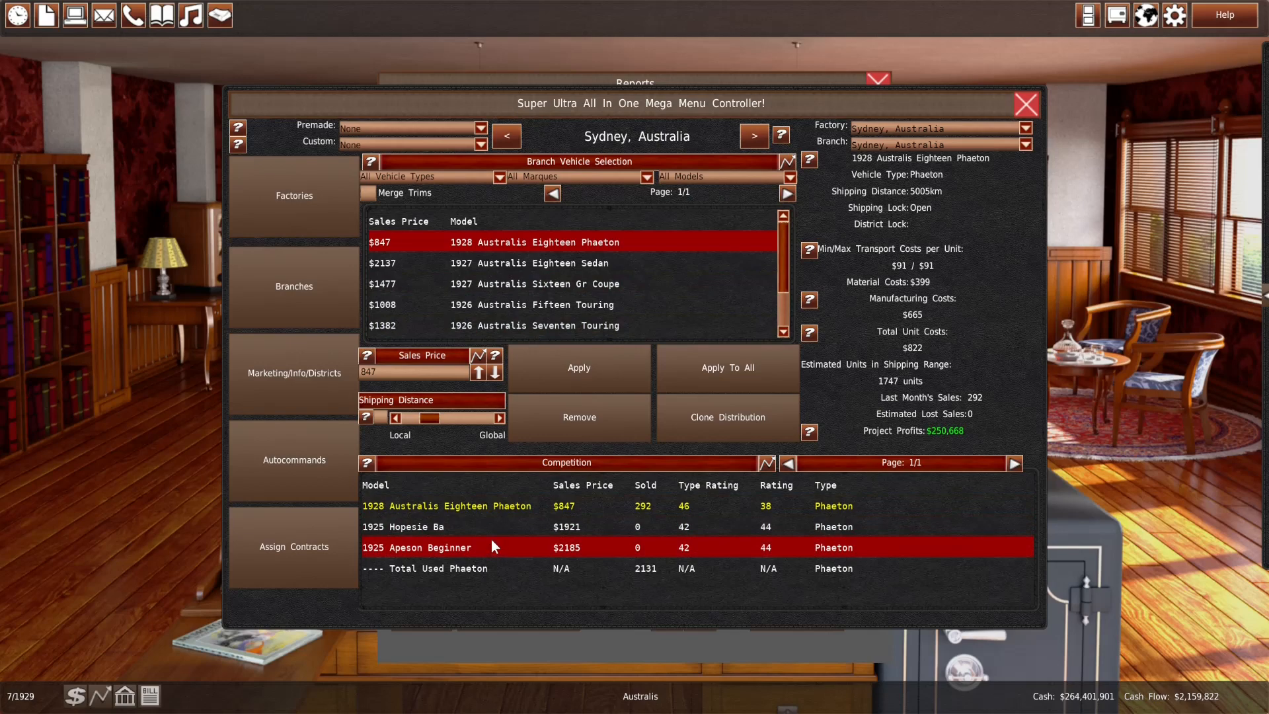
Check the $847 Eighteen Phaeton's rivals in Auckland, Adelaide and Brisbane, then close the branch screen
{"action": "left_click", "coordinate": [752, 136]}
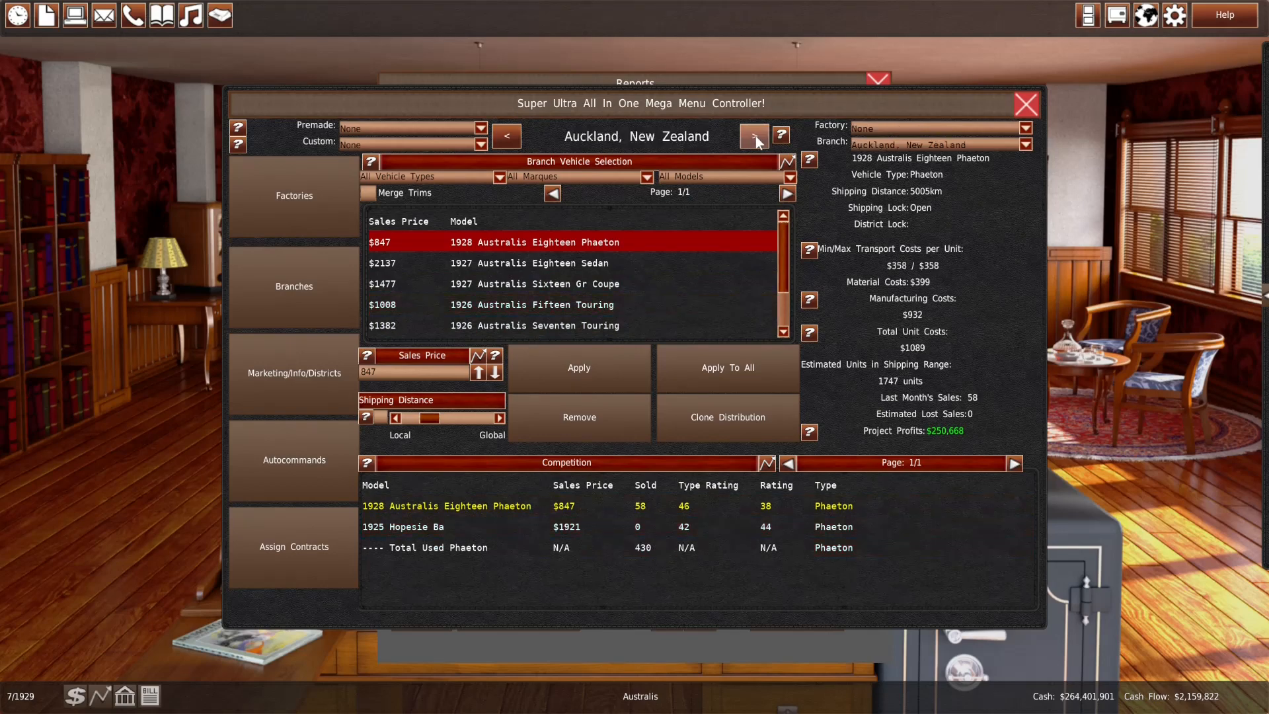
{"action": "left_click", "coordinate": [752, 134]}
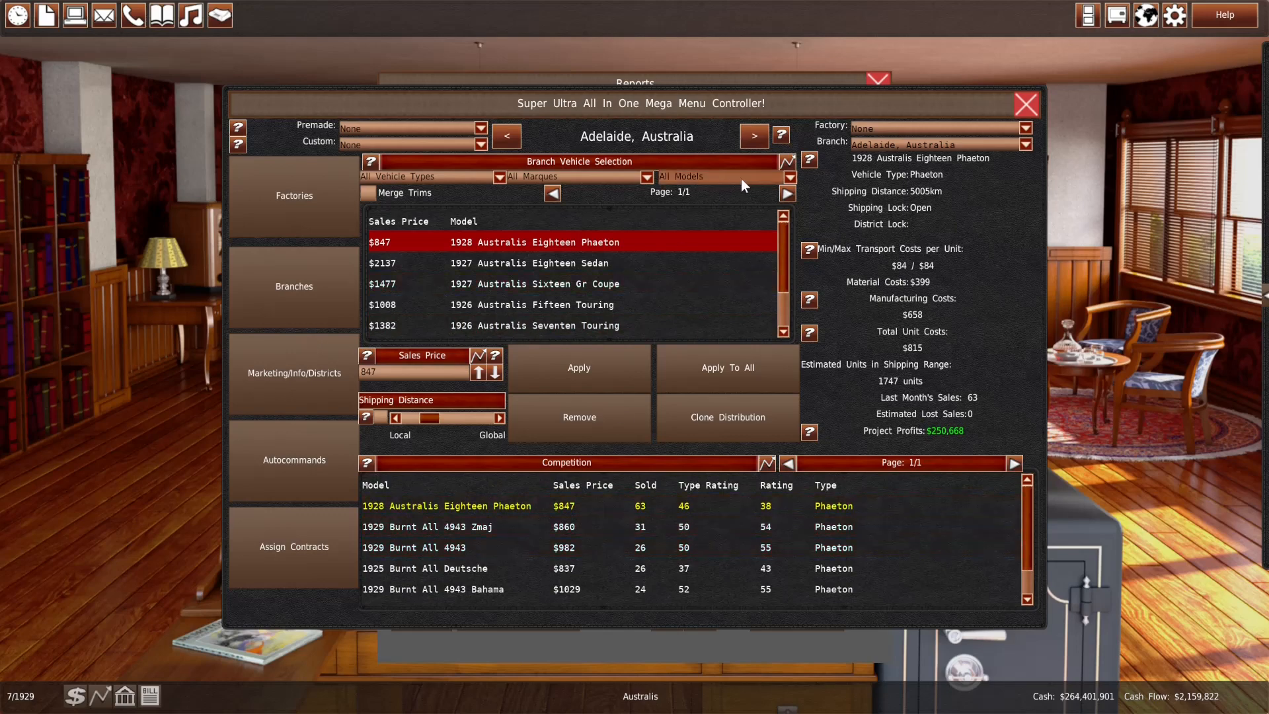
{"action": "left_click", "coordinate": [752, 136]}
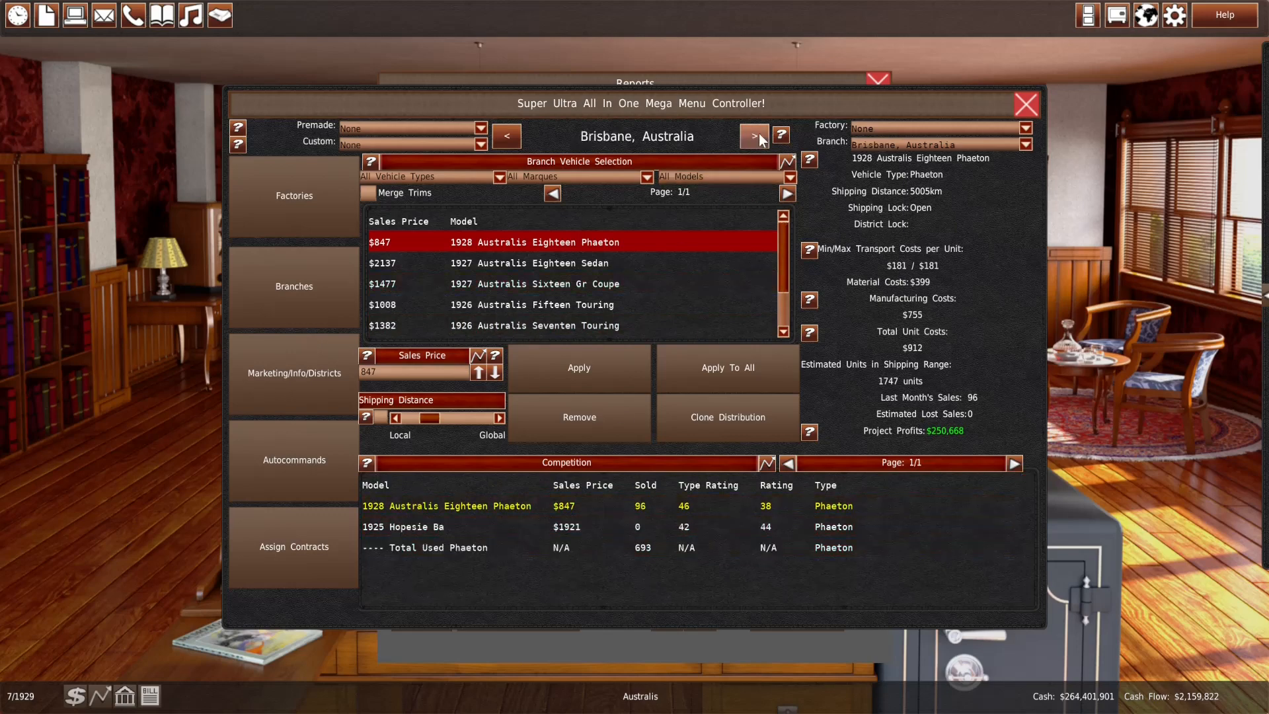
{"action": "left_click", "coordinate": [1025, 104]}
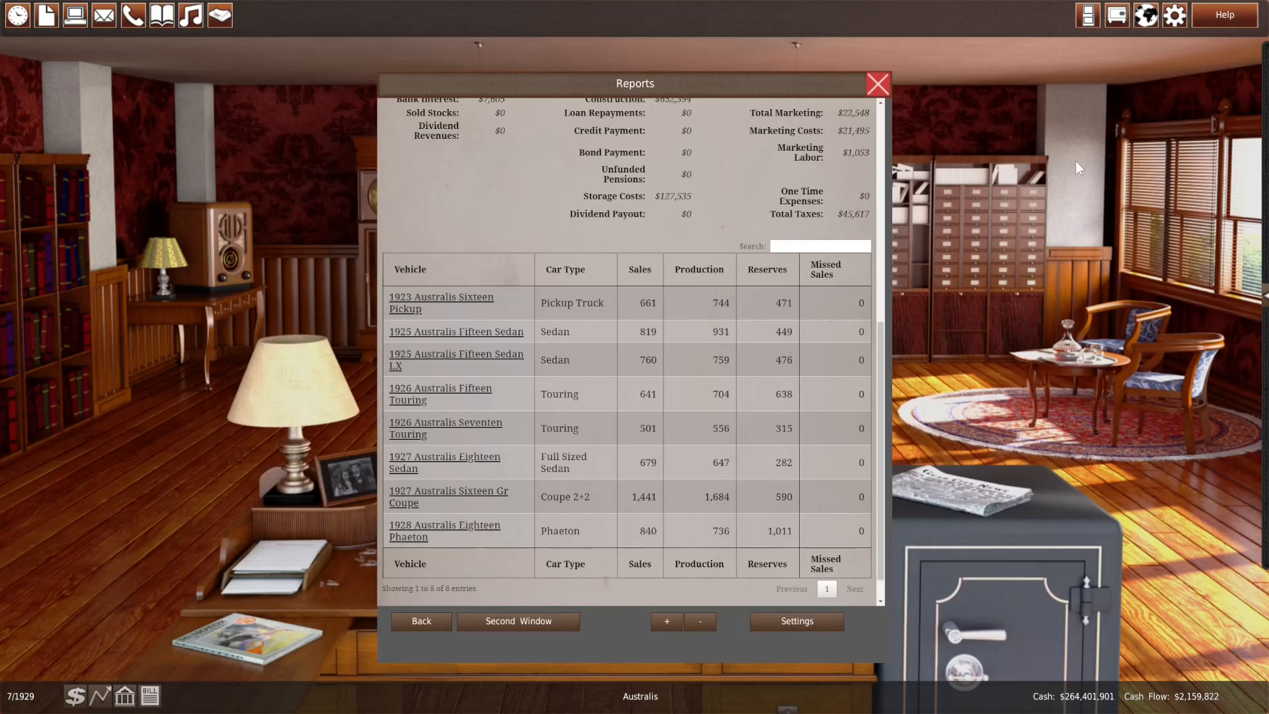
Close the vehicle sales report, leaving the office view empty at 7/1929
{"action": "left_click", "coordinate": [877, 83]}
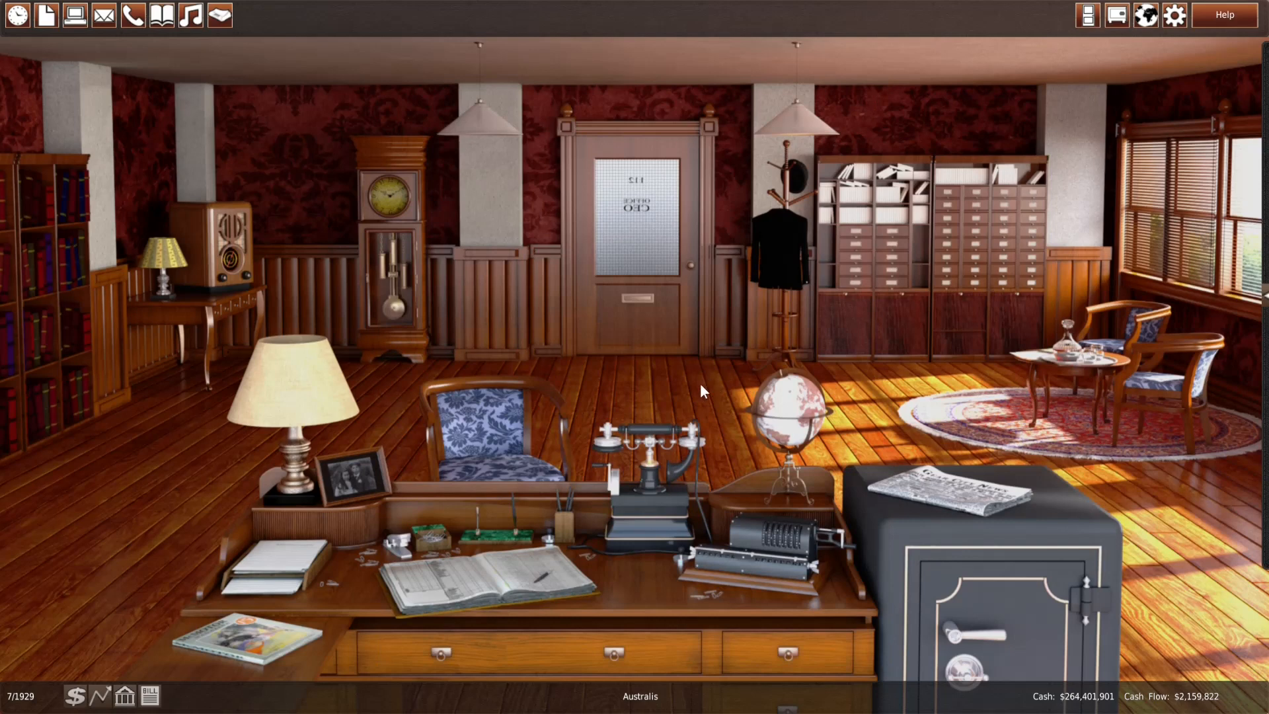
{"action": "mouse_move", "coordinate": [503, 339]}
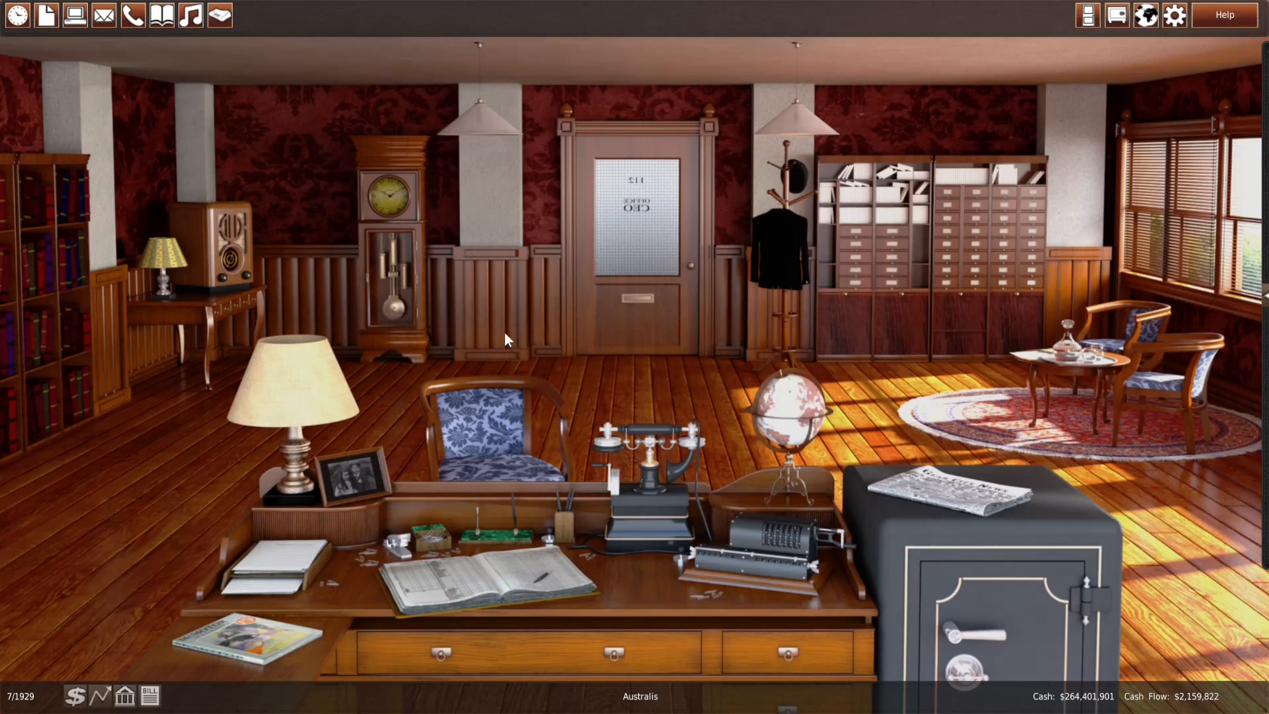
{"action": "mouse_move", "coordinate": [664, 394]}
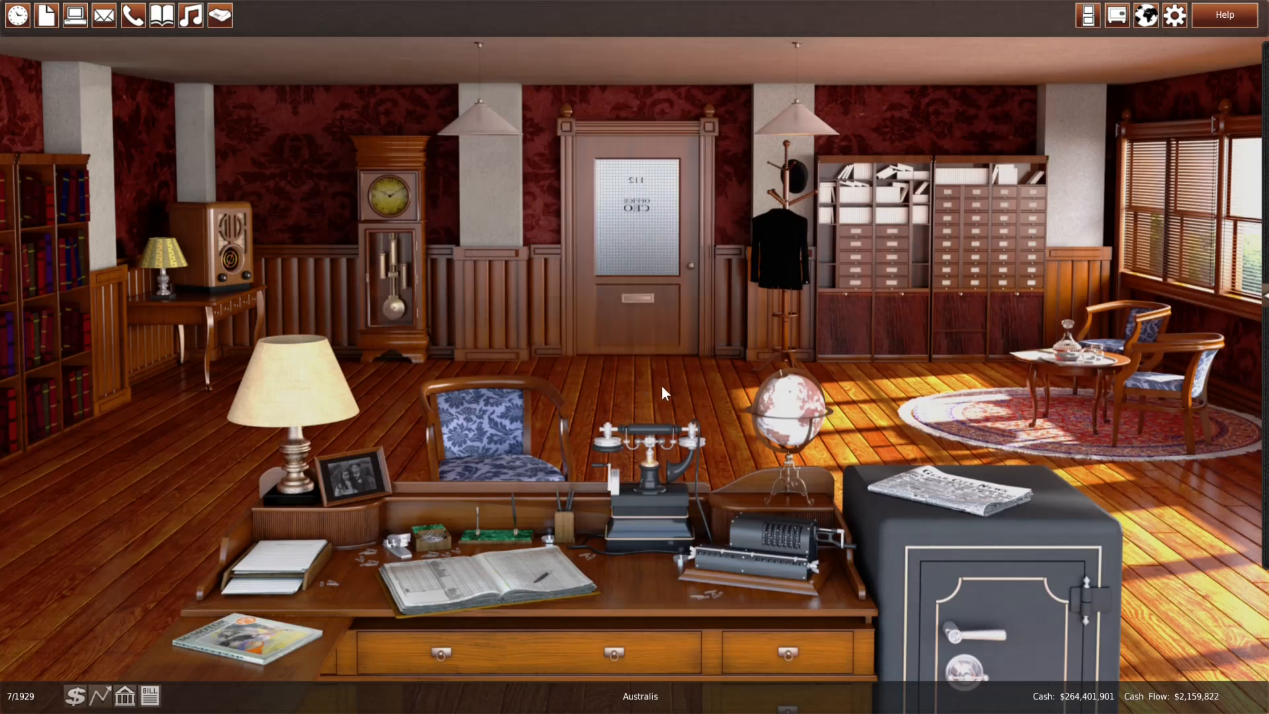